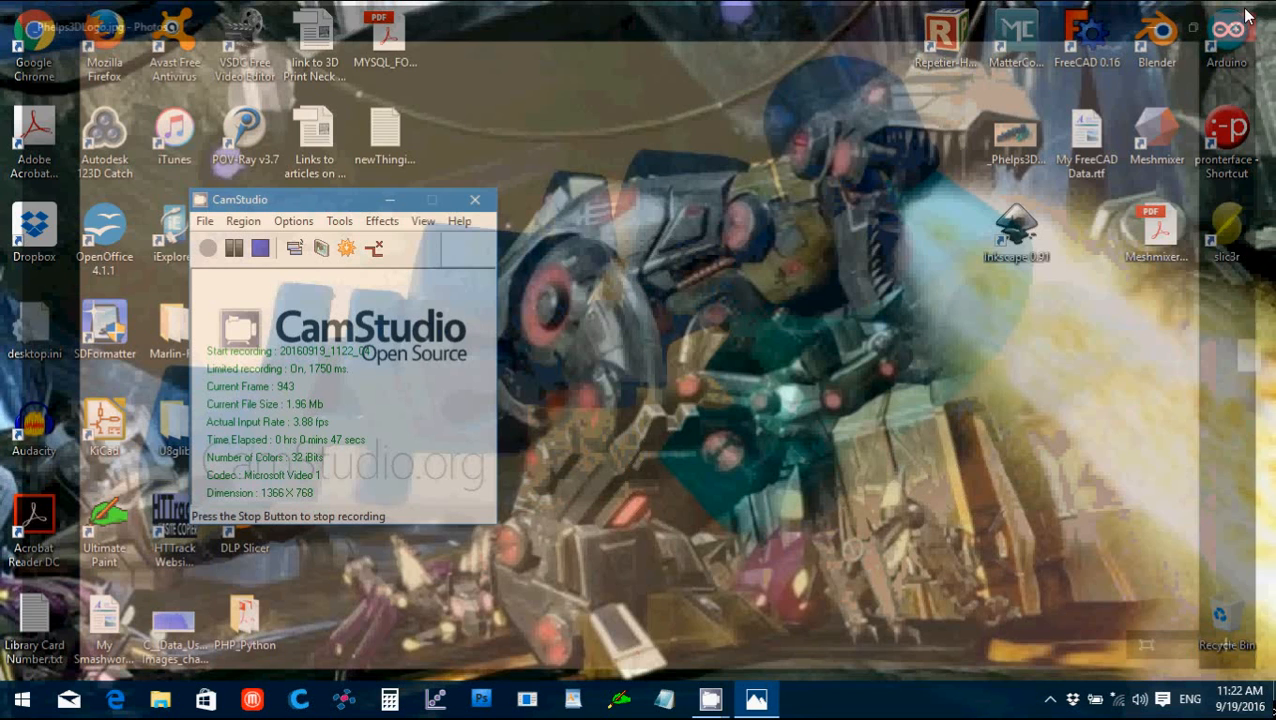
mouse_move(1016, 230)
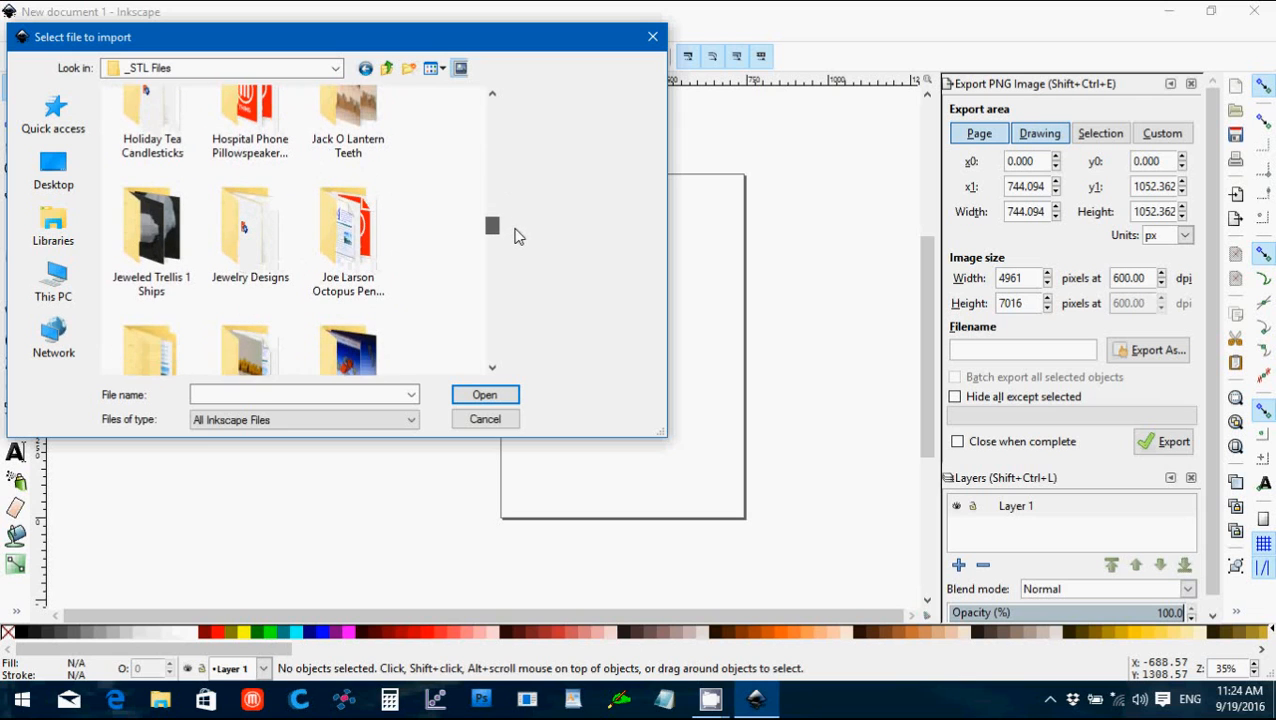
Step: Choose the cat silhouette PNG from the Halloween Demo folder for import with Smooth (optimizeQuality) rendering
scroll("down", 3)
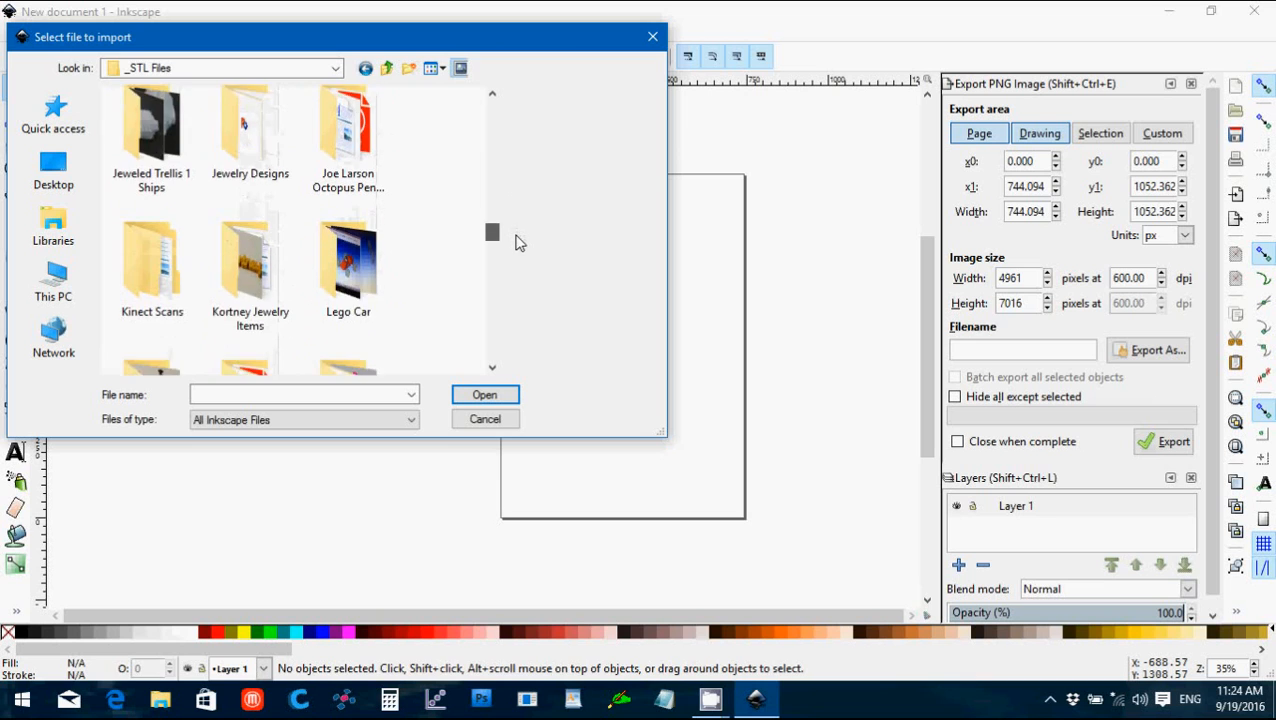
scroll("up", 3)
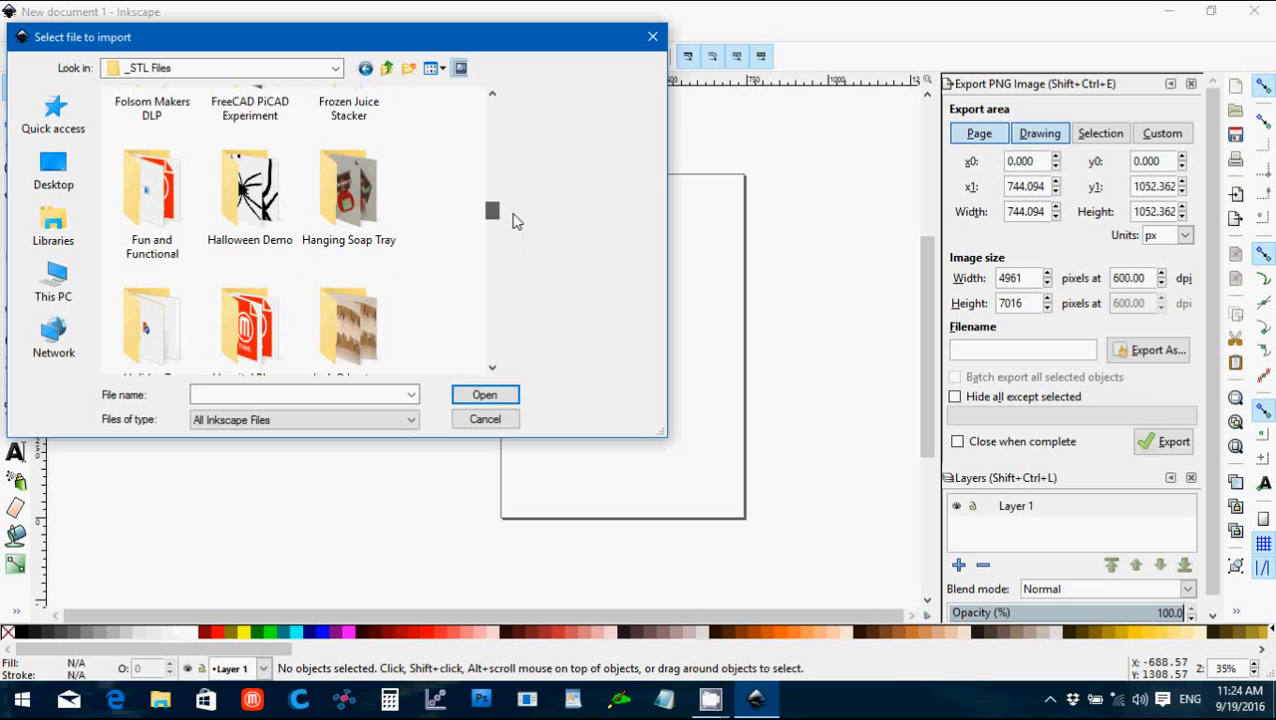
double_click(248, 190)
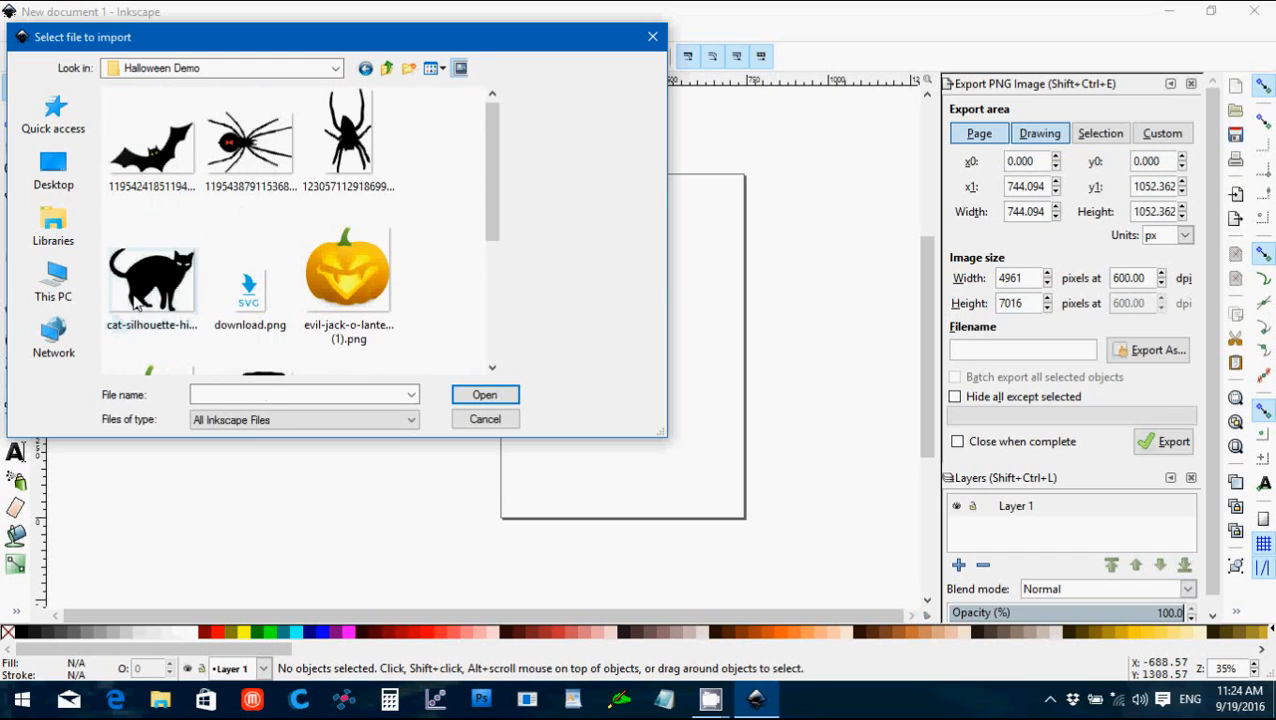
left_click(152, 280)
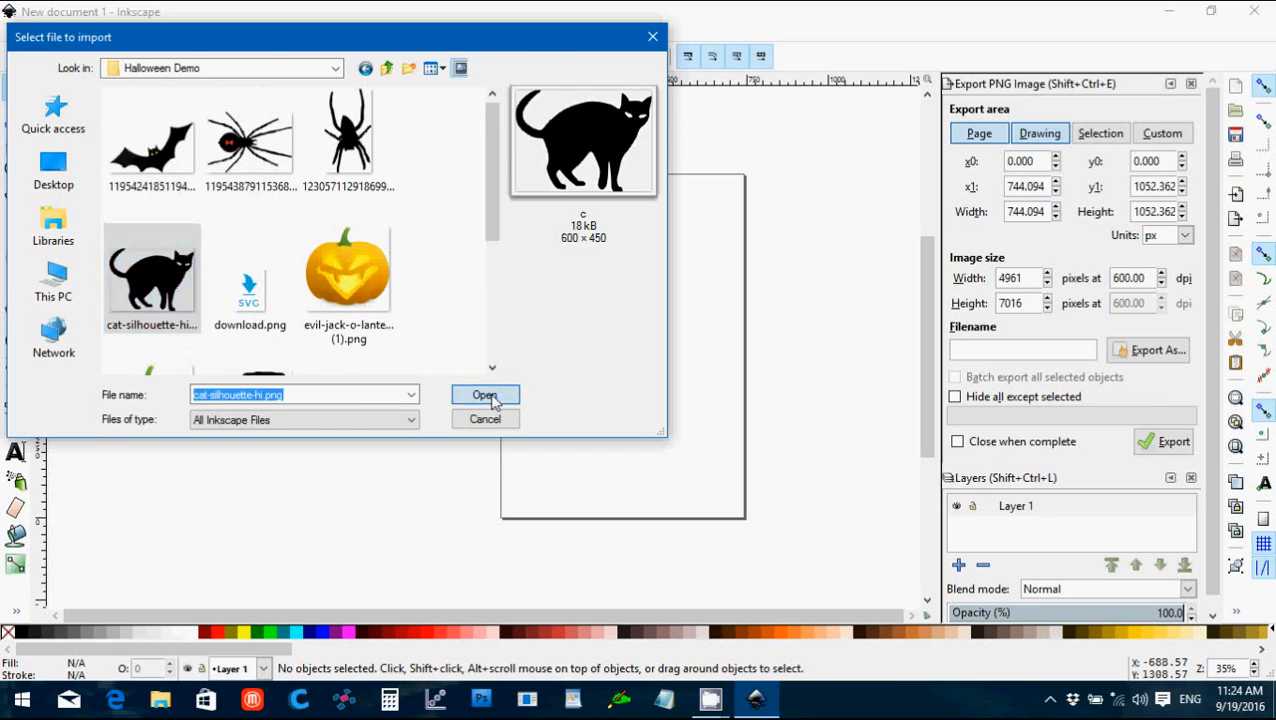
left_click(484, 394)
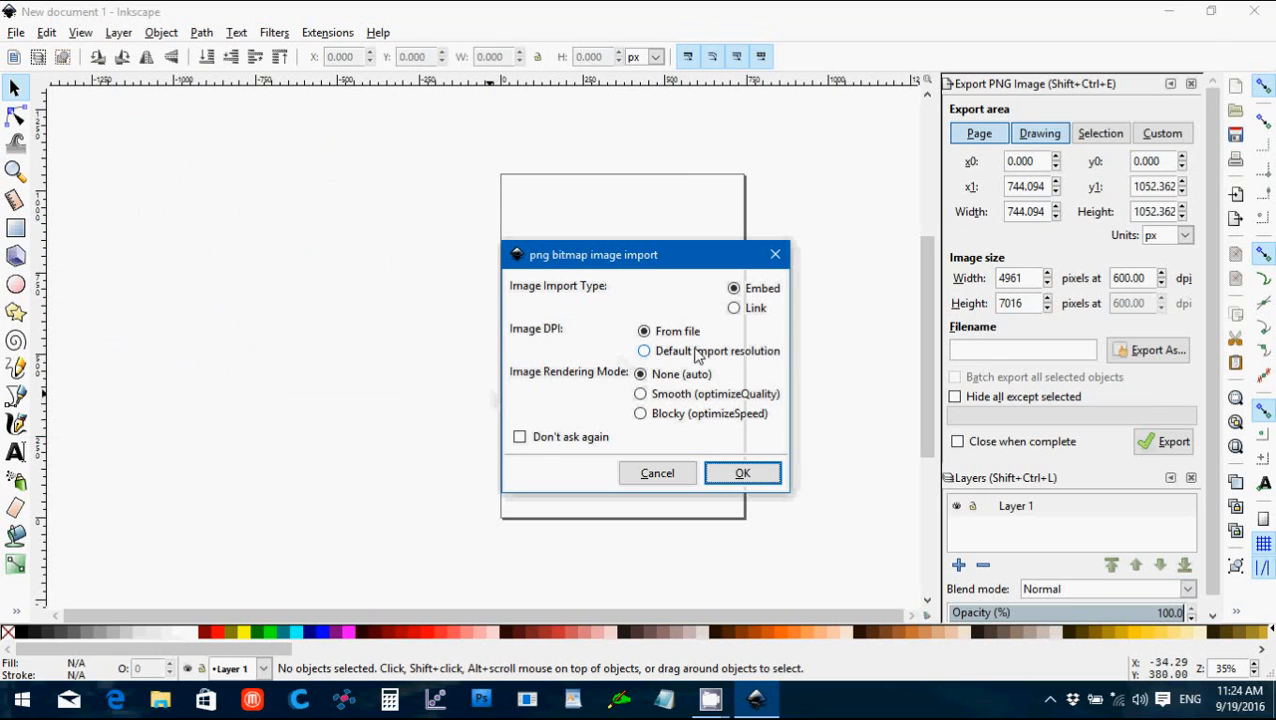
left_click(640, 392)
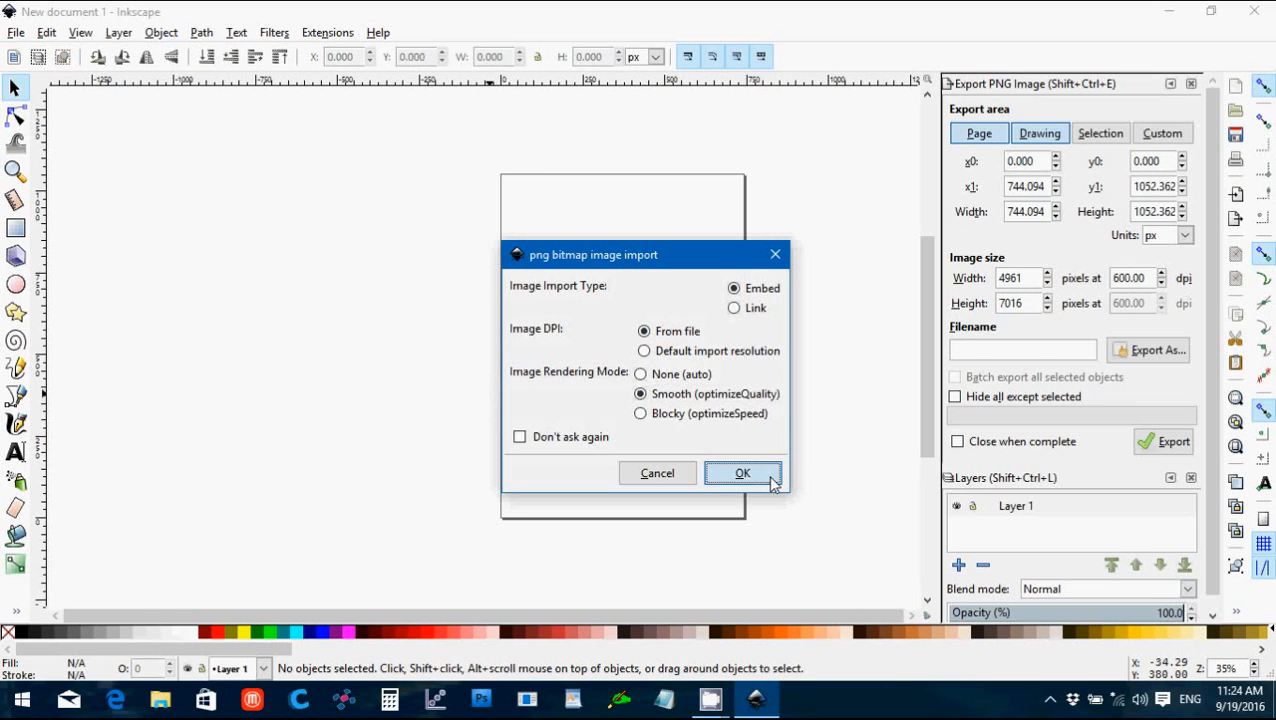
Step: Embed the cat image, move it to the page's top-left and scale it down small
left_click(744, 472)
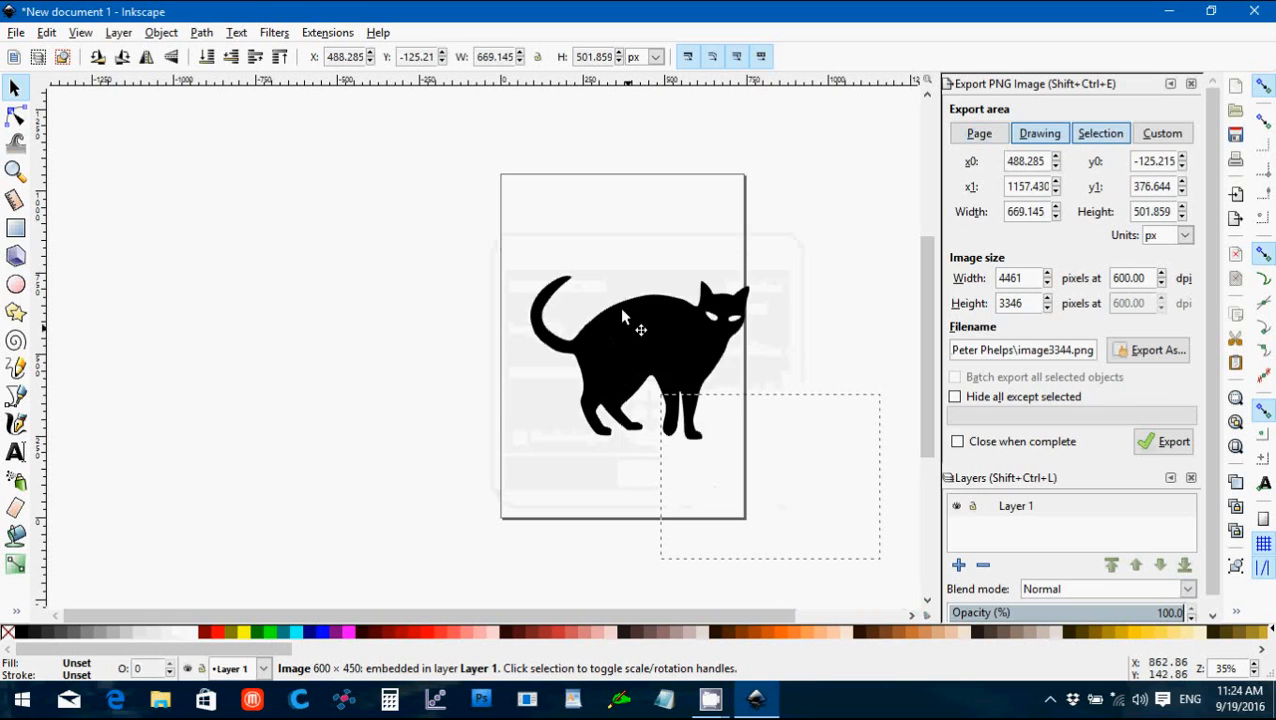
left_click_drag(640, 330, 628, 280)
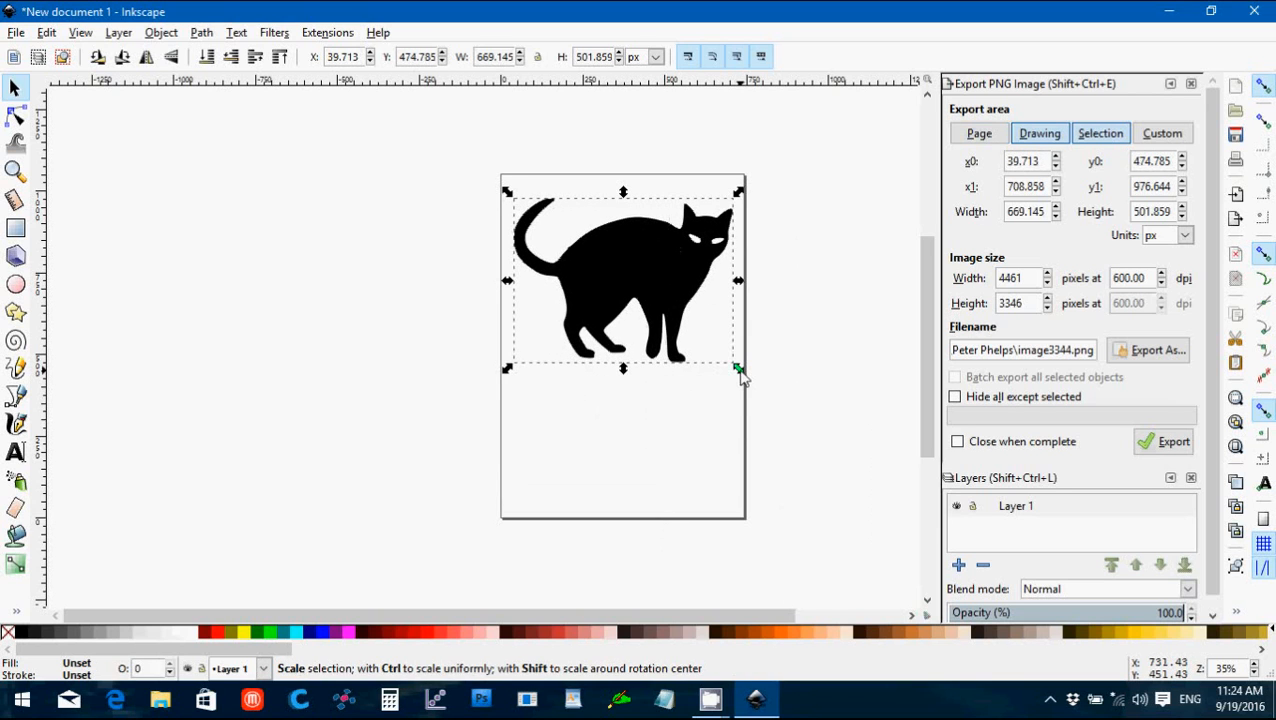
left_click_drag(738, 368, 652, 290)
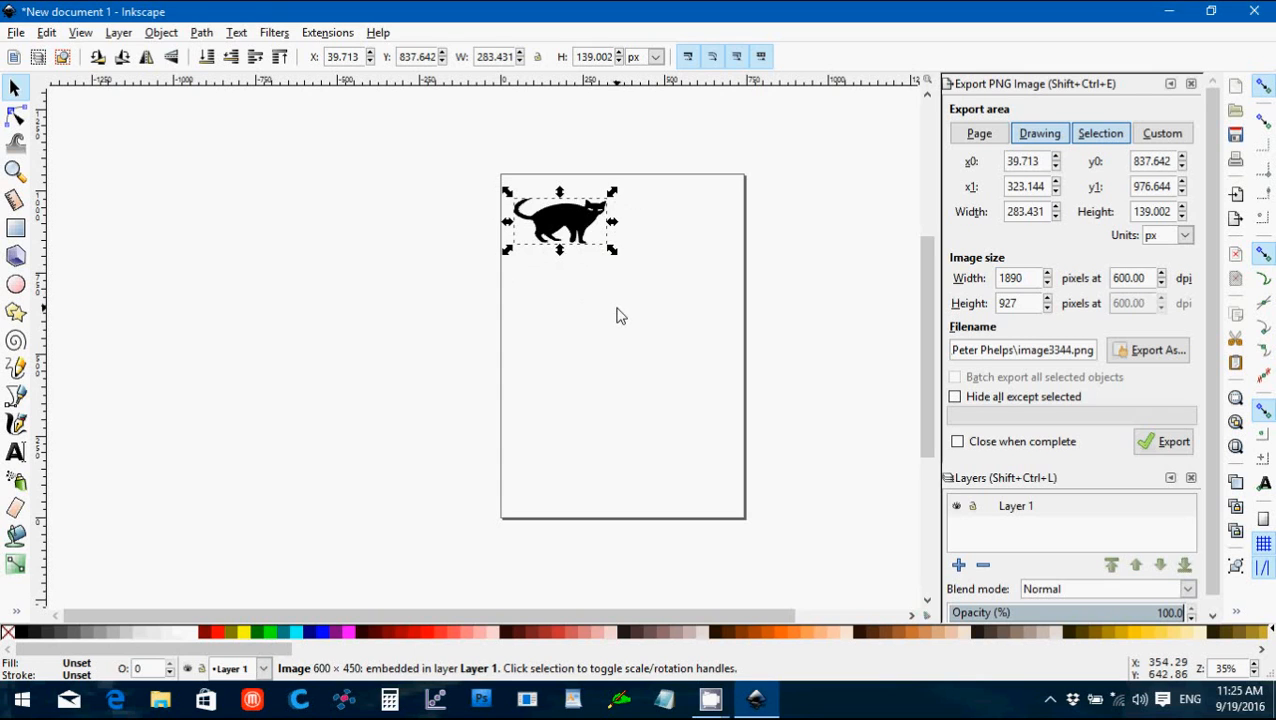
mouse_move(568, 268)
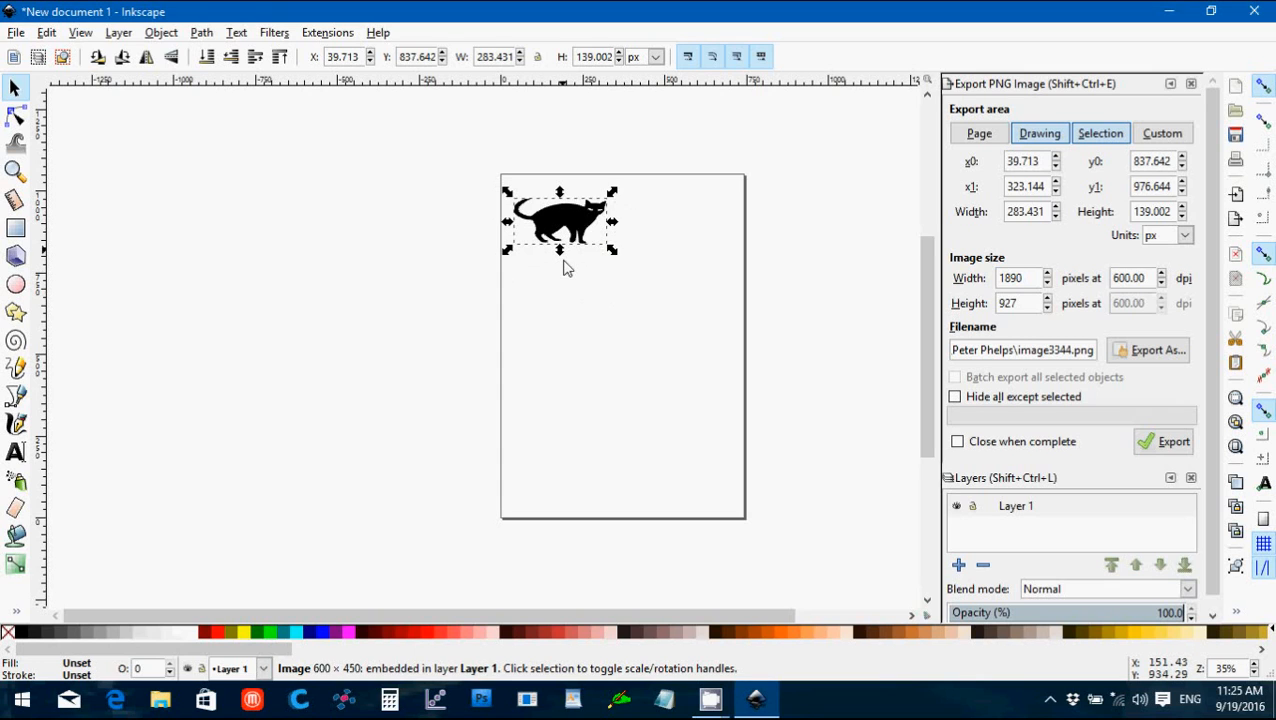
left_click(264, 256)
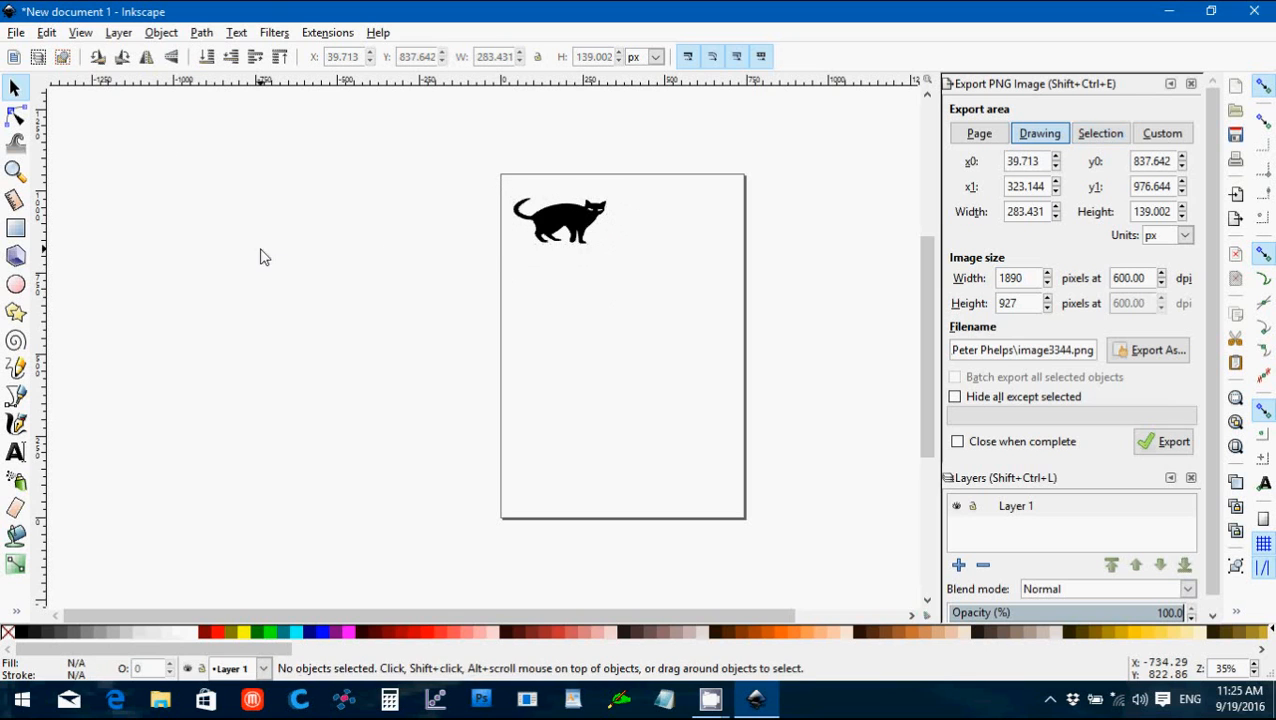
Step: Trace the cat bitmap into a vector path with Trace Bitmap, previewing then running the trace
left_click(558, 220)
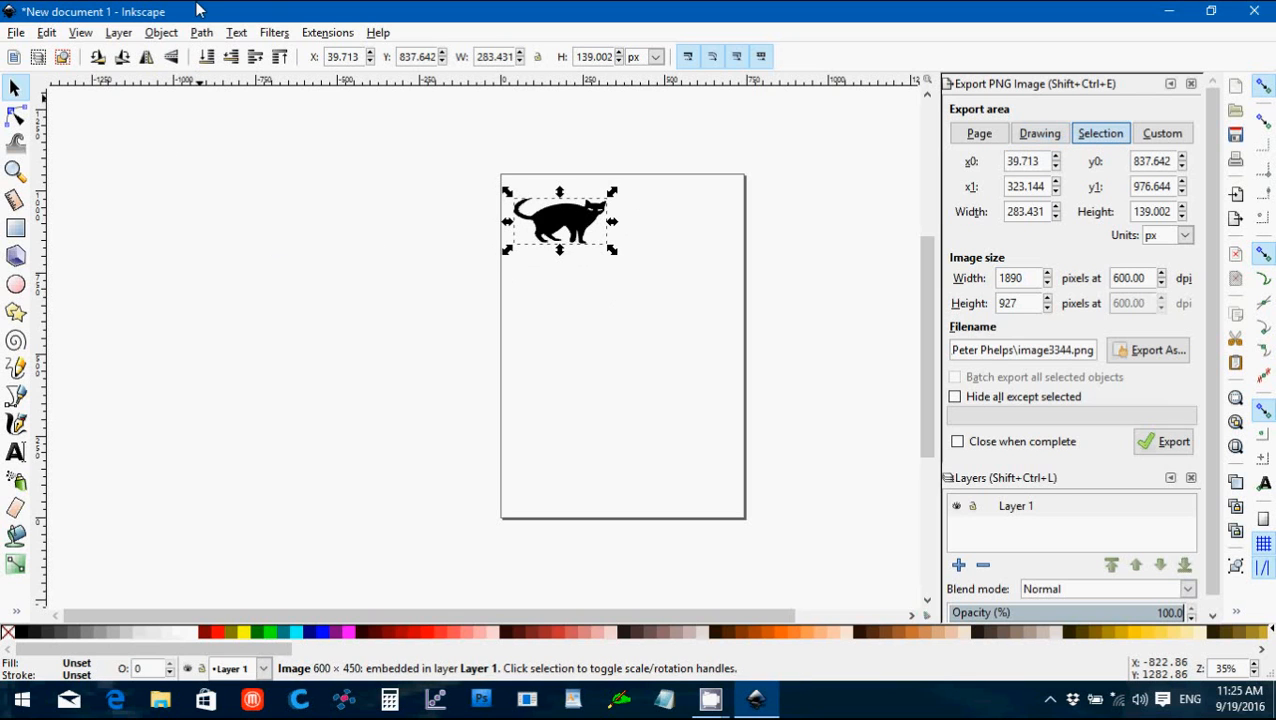
left_click(200, 32)
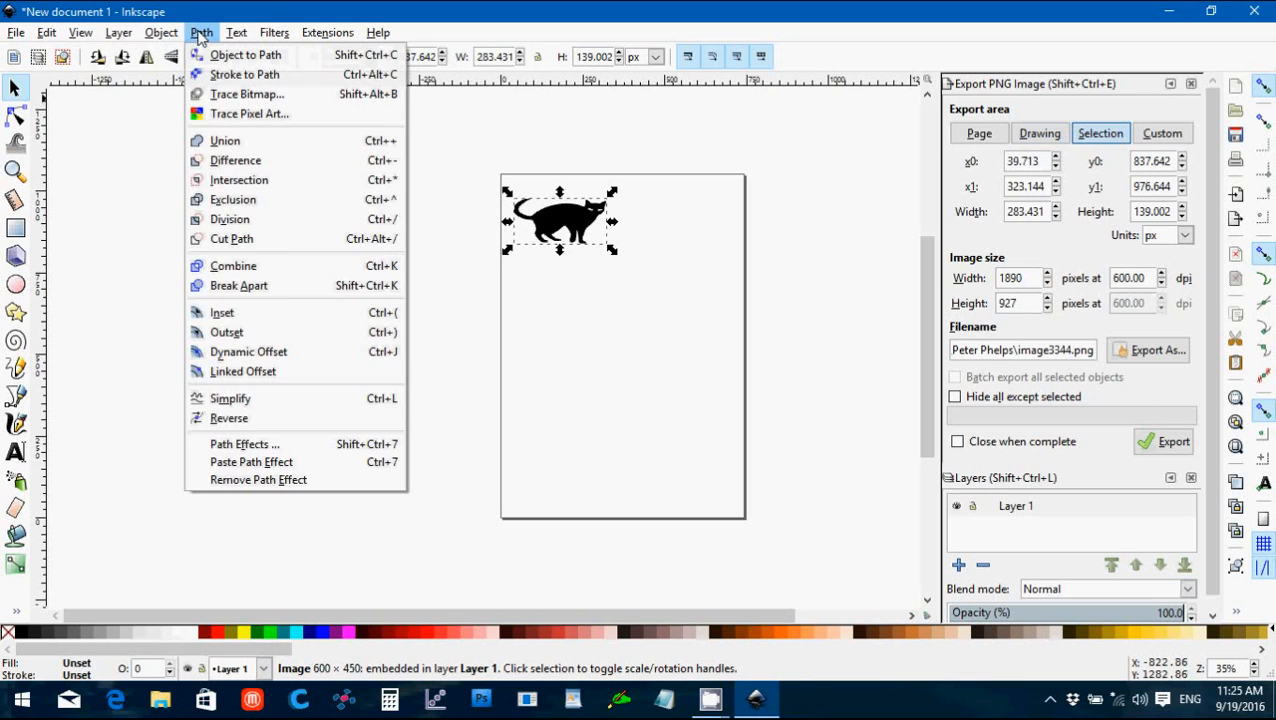
mouse_move(244, 74)
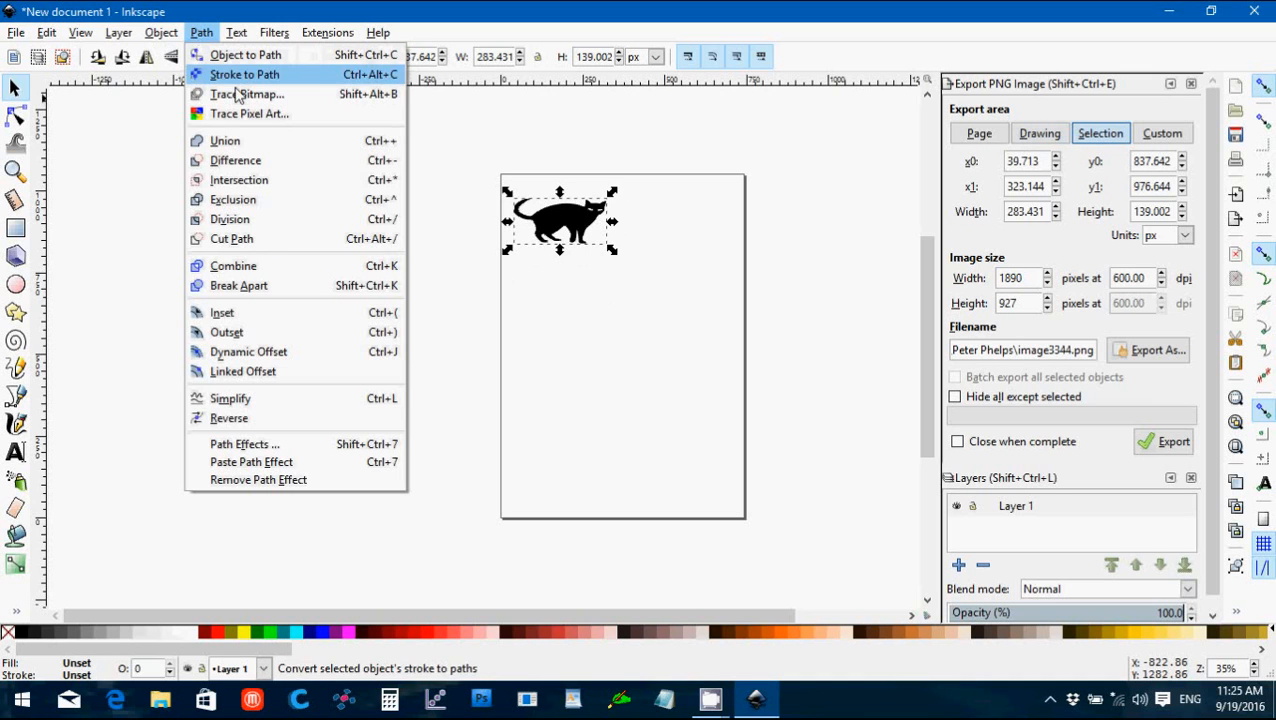
left_click(248, 94)
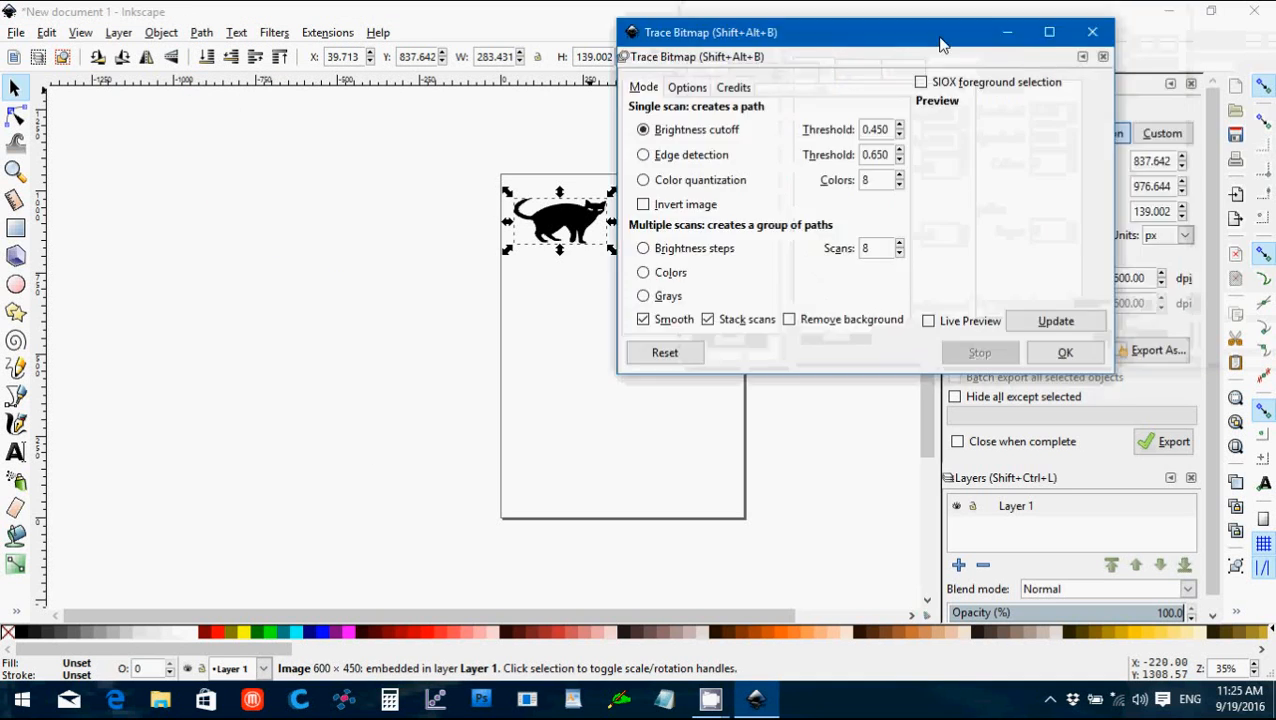
mouse_move(1056, 320)
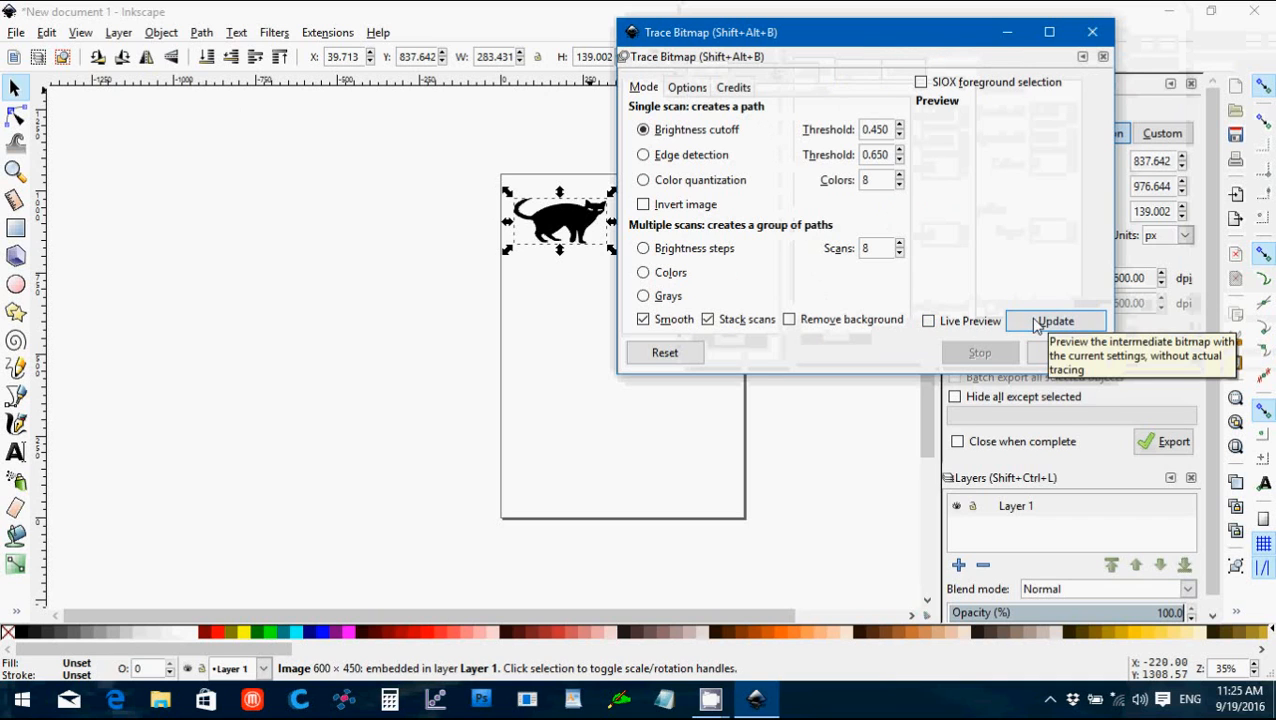
left_click(1056, 320)
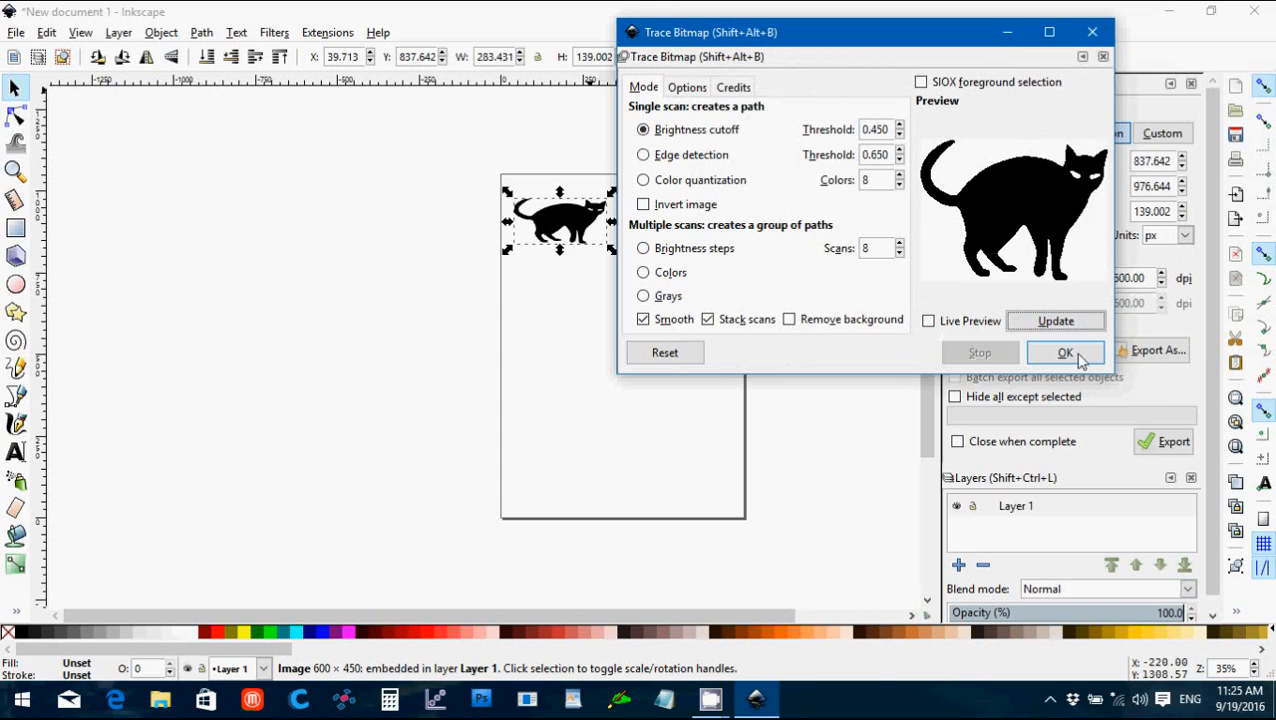
left_click(1064, 352)
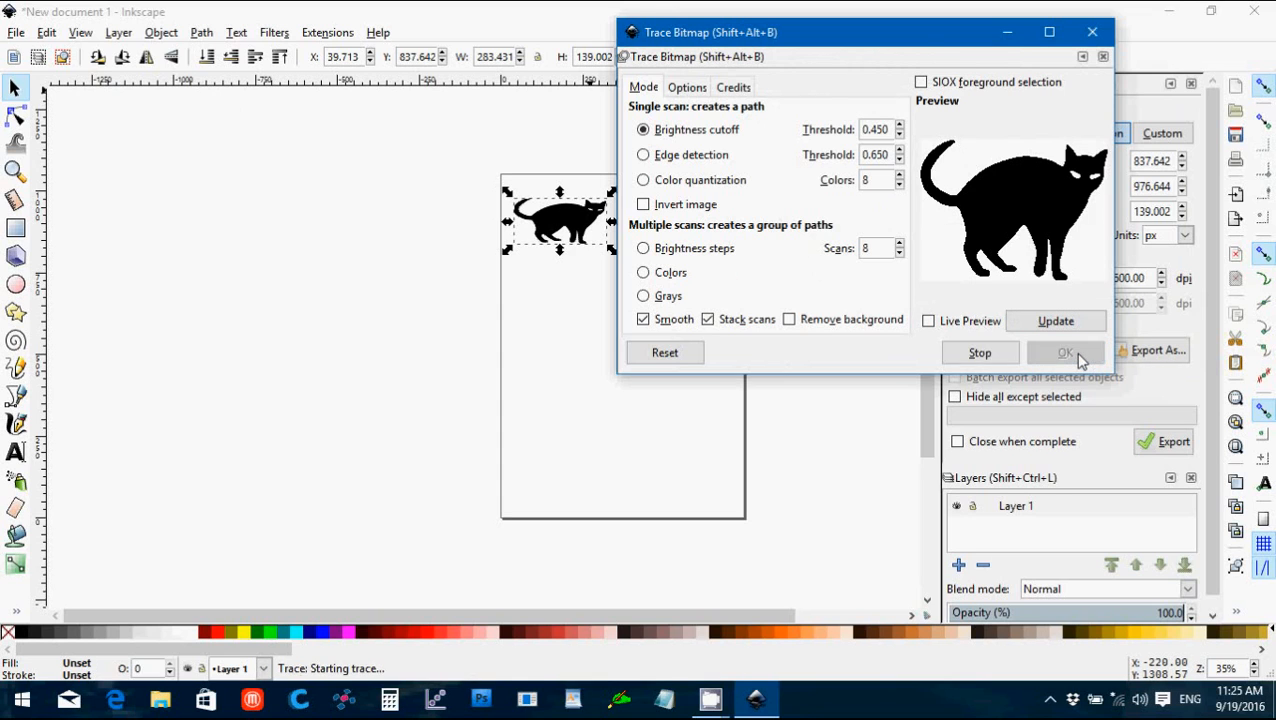
left_click(1064, 352)
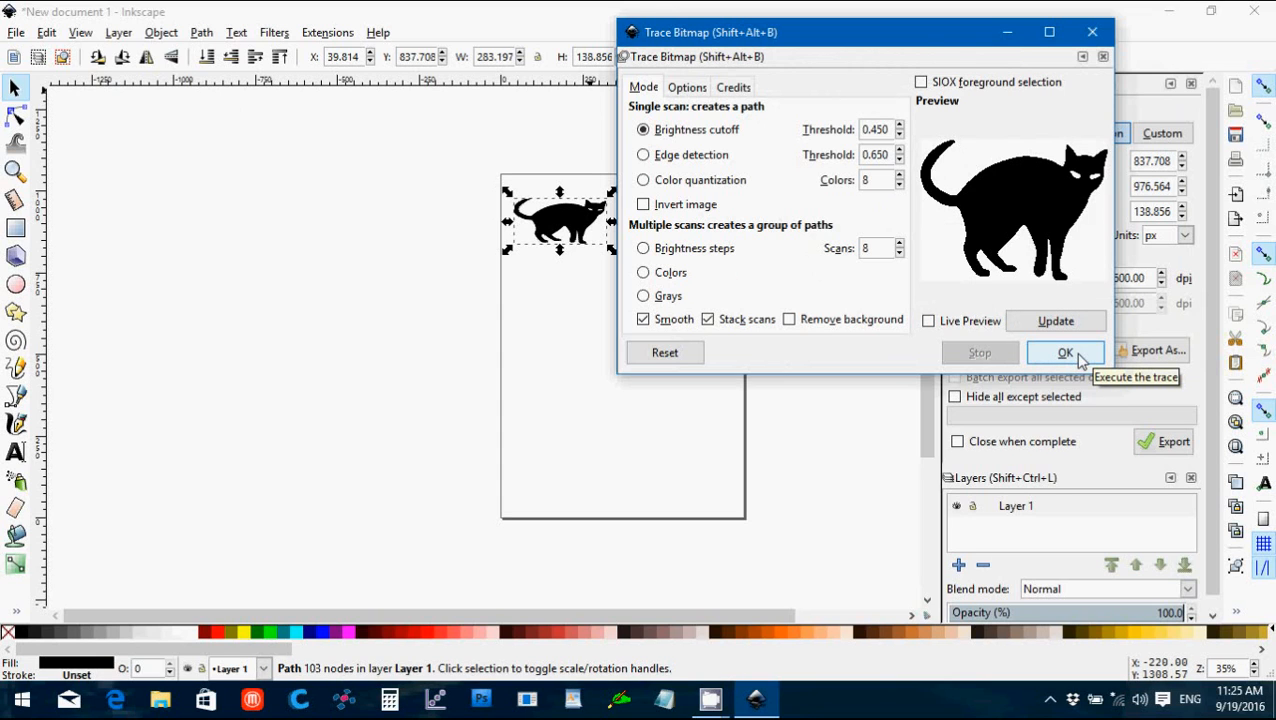
mouse_move(1108, 40)
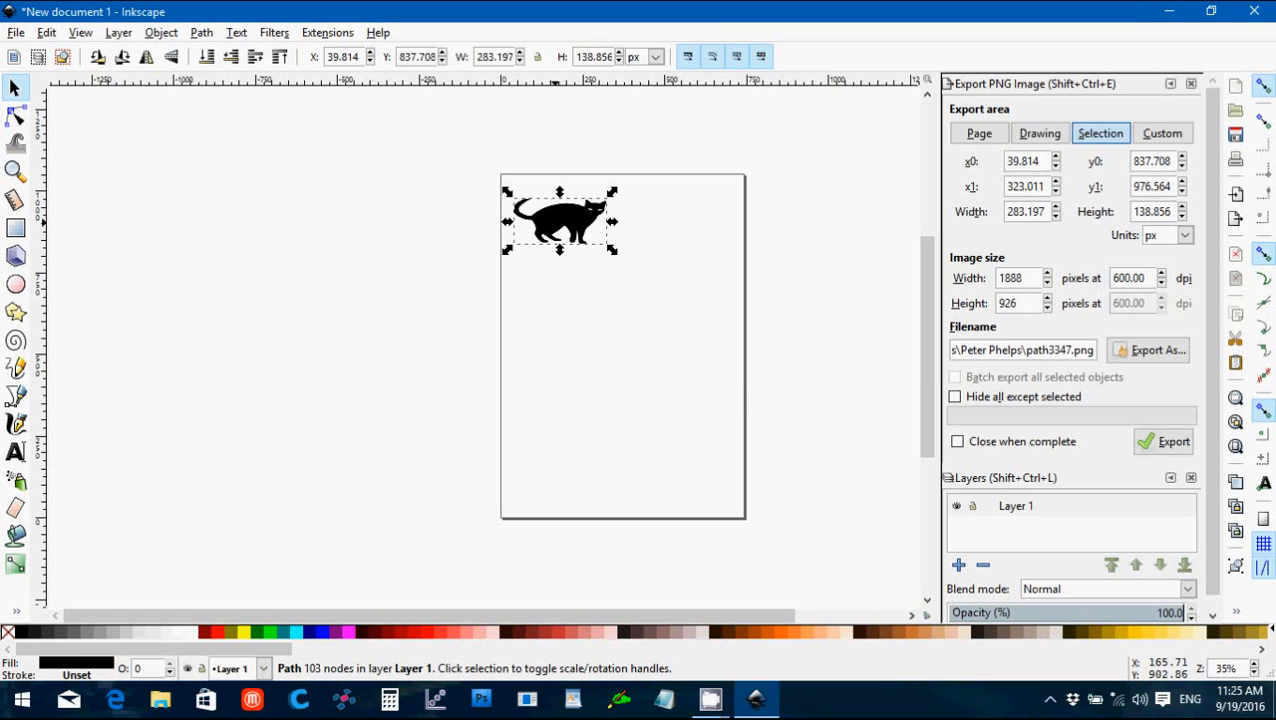
mouse_move(388, 676)
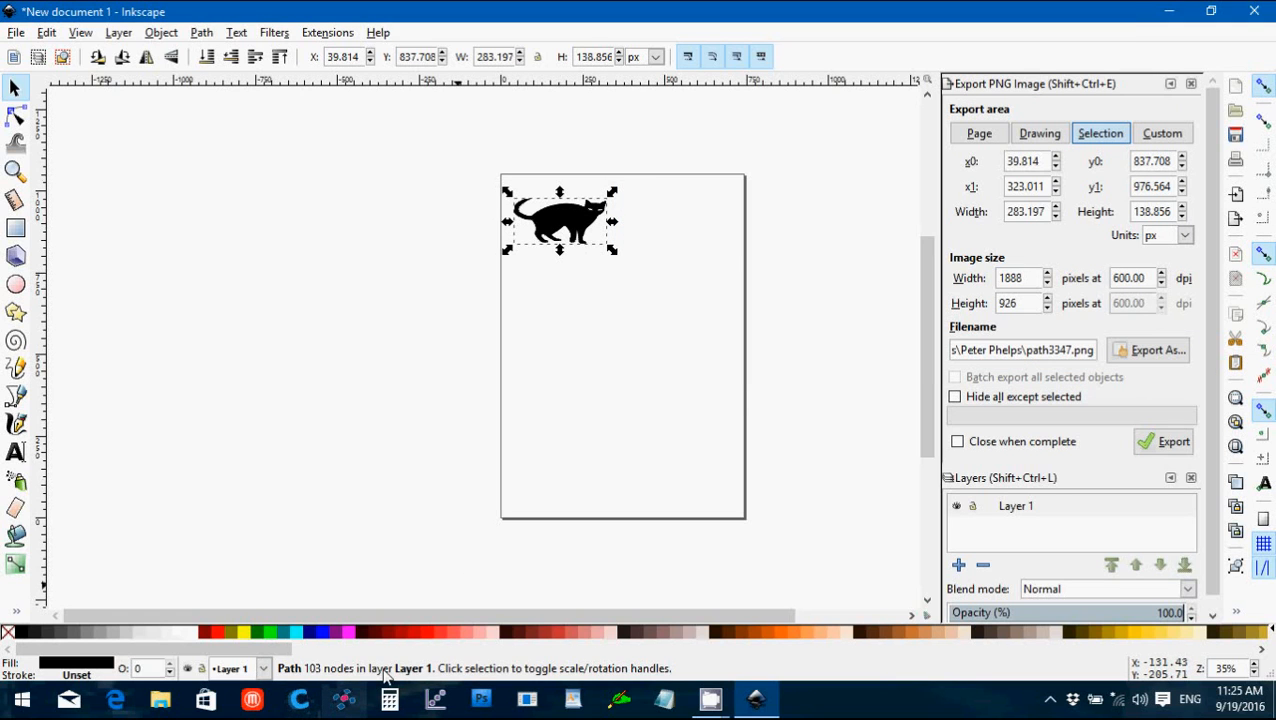
mouse_move(596, 670)
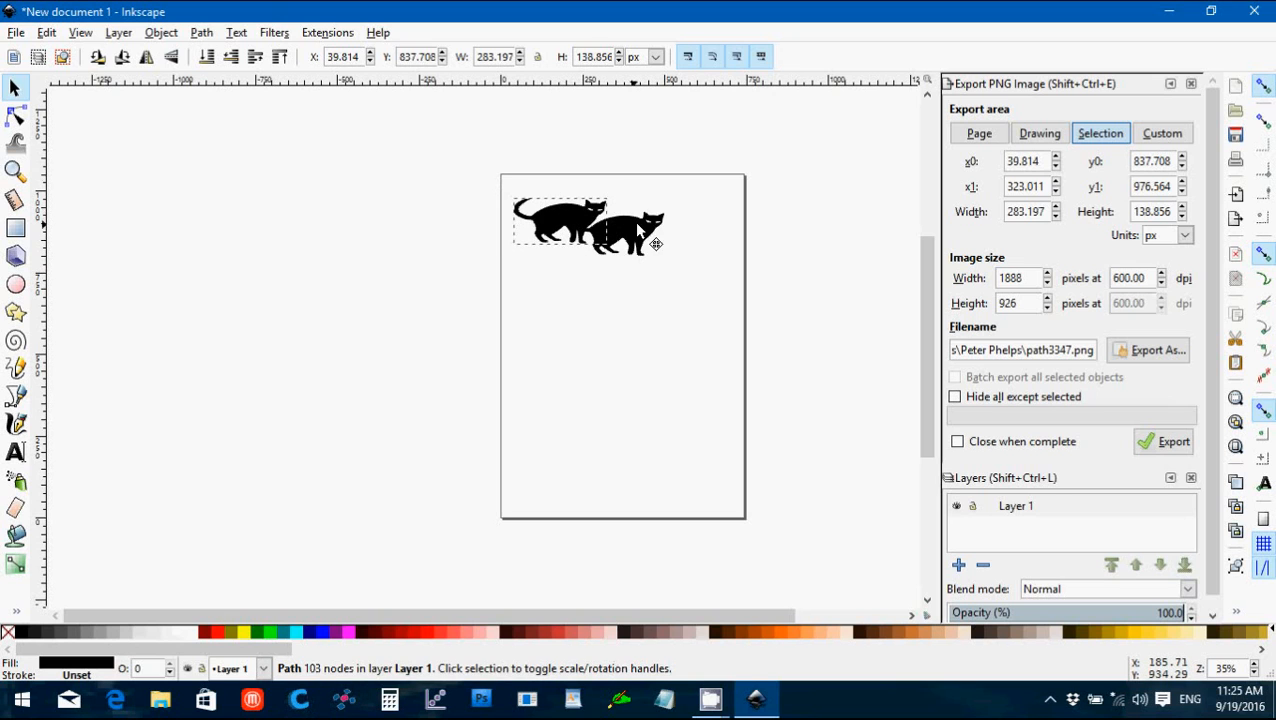
Step: Move the traced path aside, delete the original cat bitmap and select the traced cat
left_click_drag(610, 224, 678, 224)
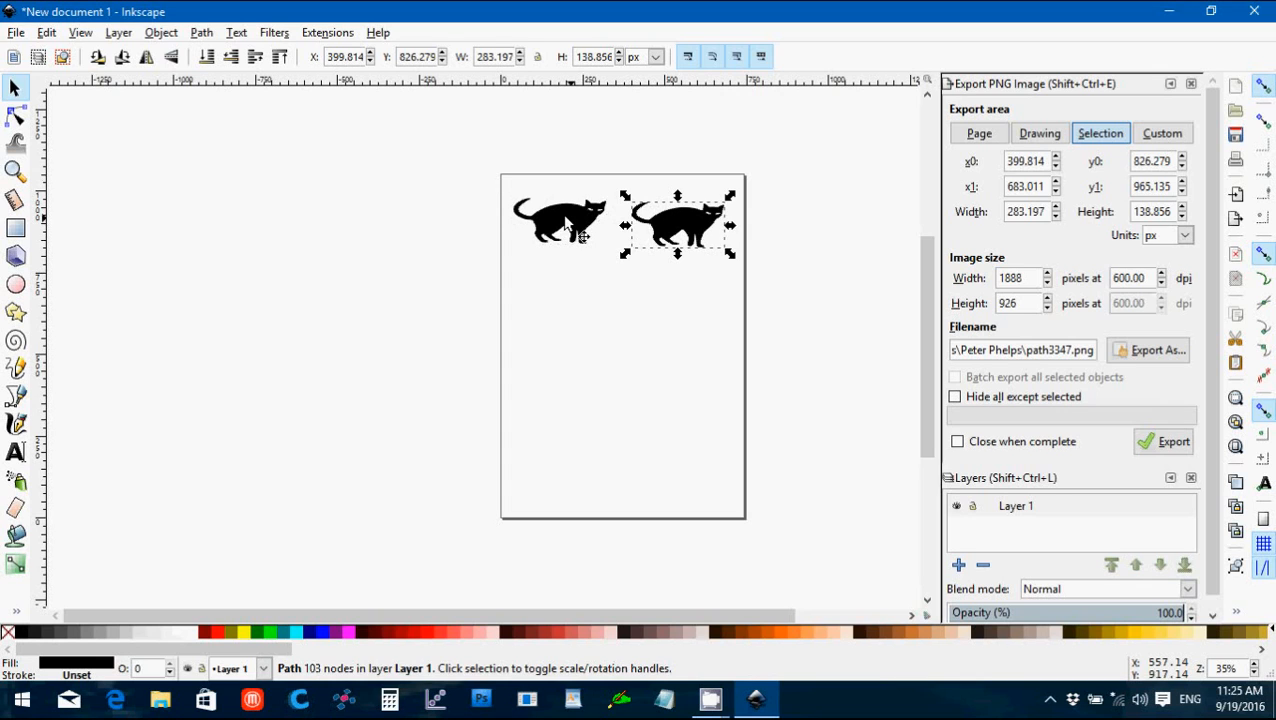
left_click(560, 220)
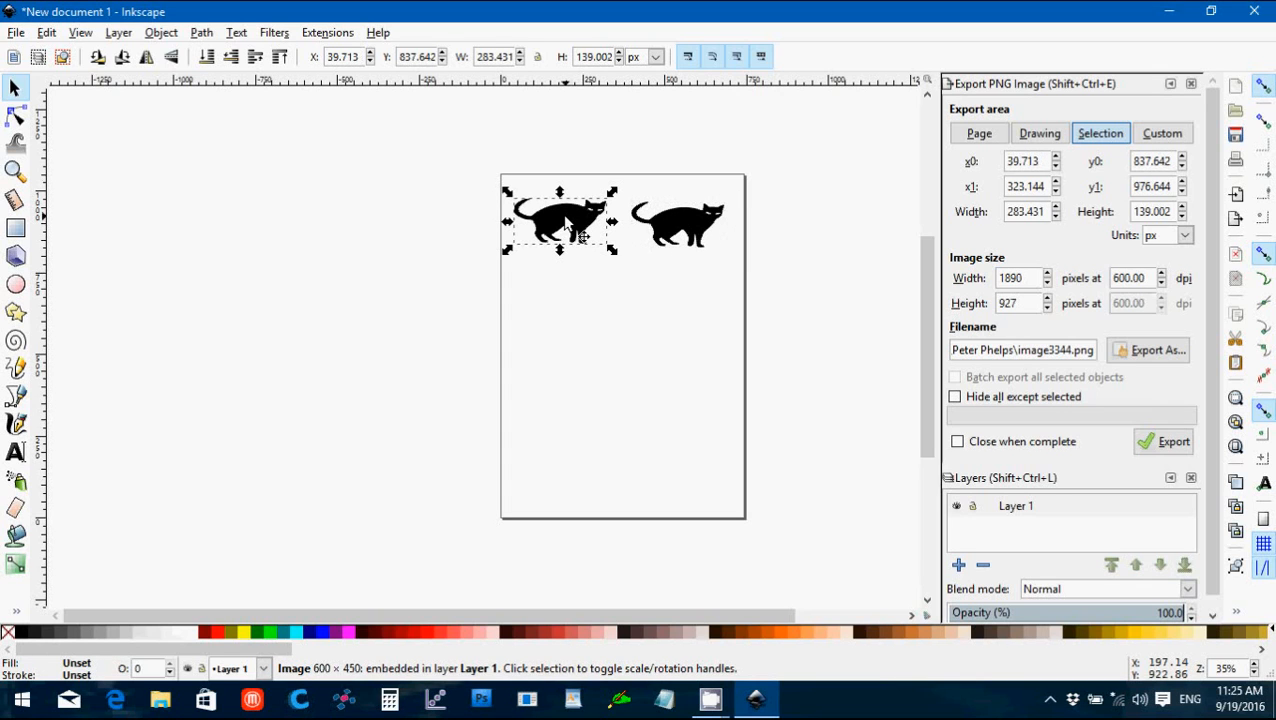
key("Delete")
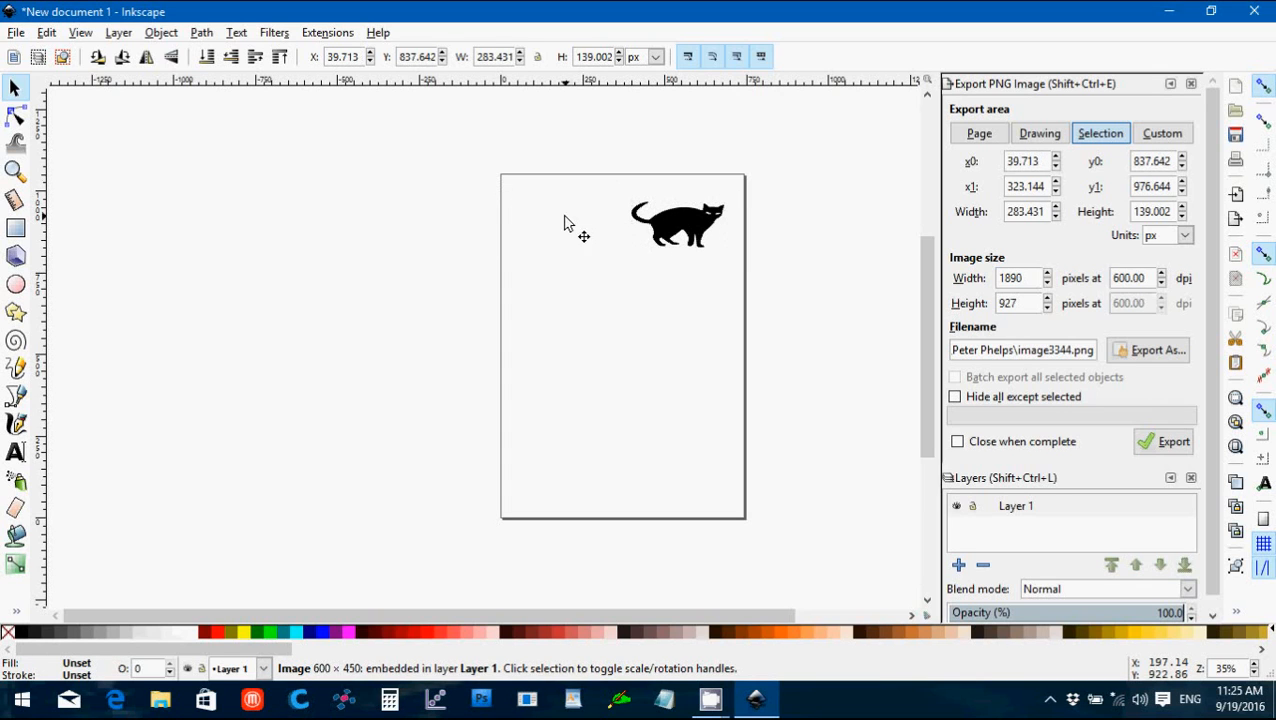
left_click(1040, 132)
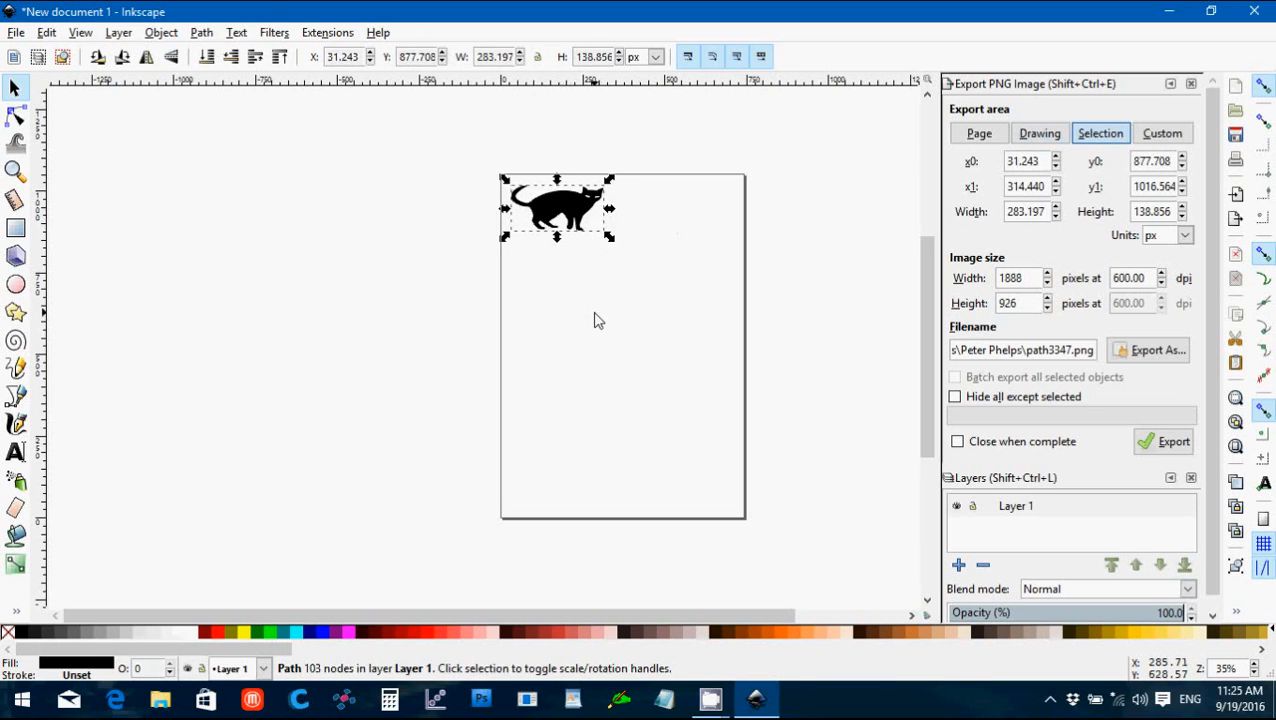
Step: Save the drawing as blackcat in Desktop > Halloween Demo
left_click(16, 32)
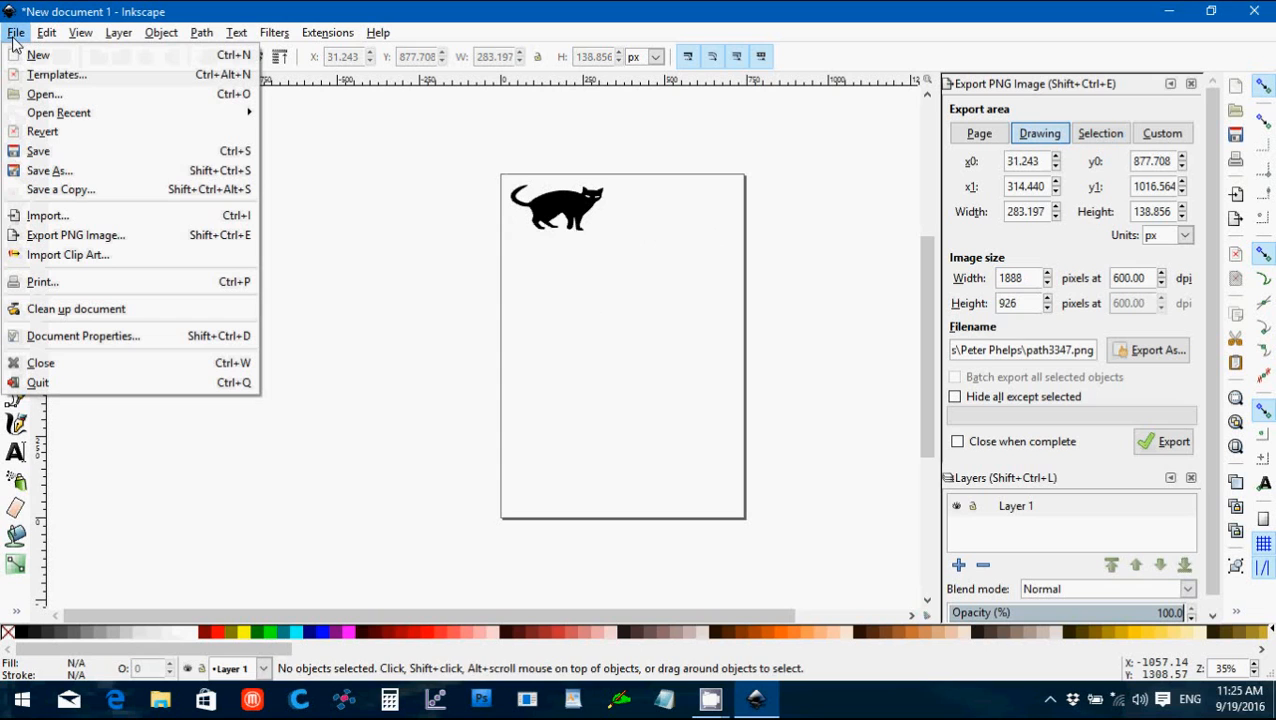
mouse_move(76, 234)
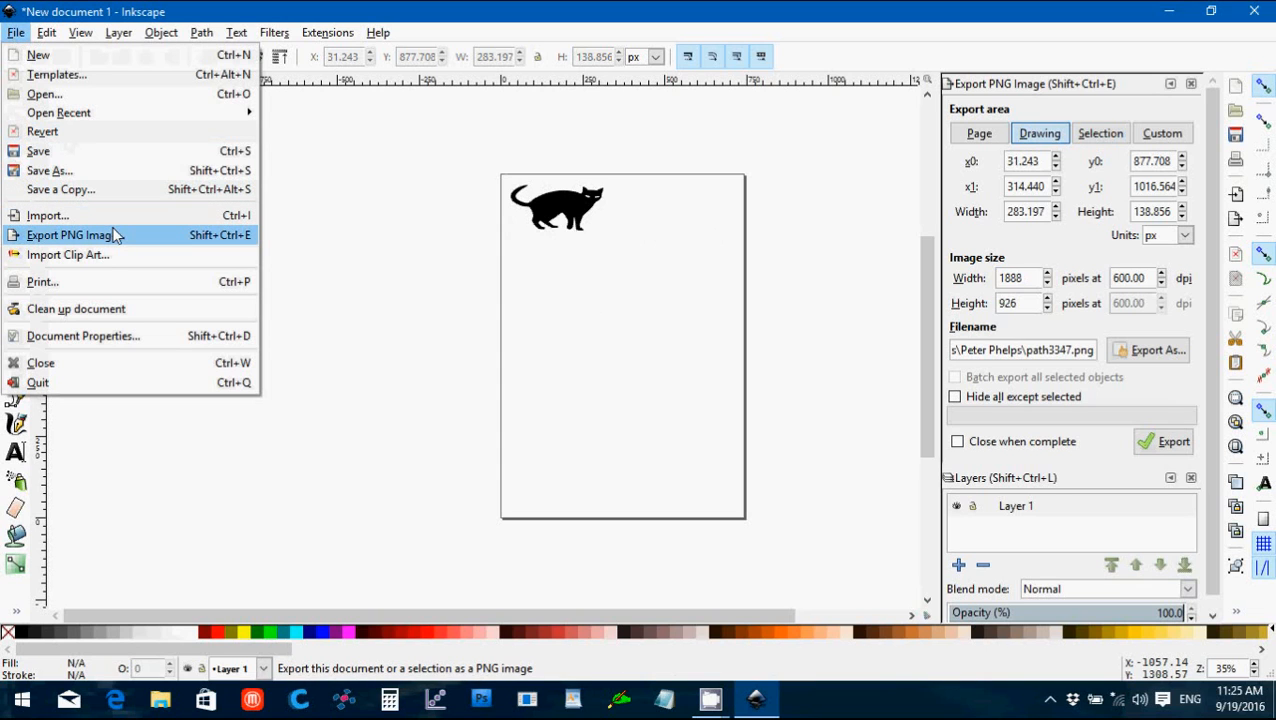
mouse_move(90, 152)
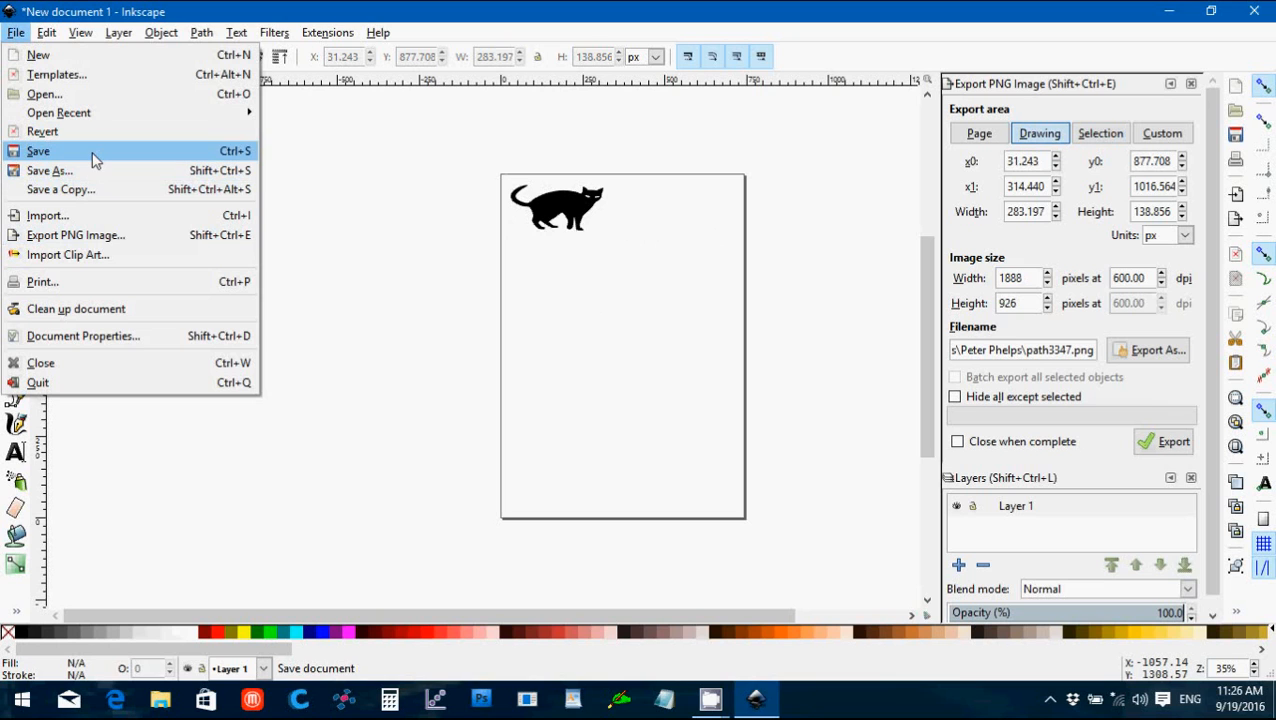
left_click(38, 150)
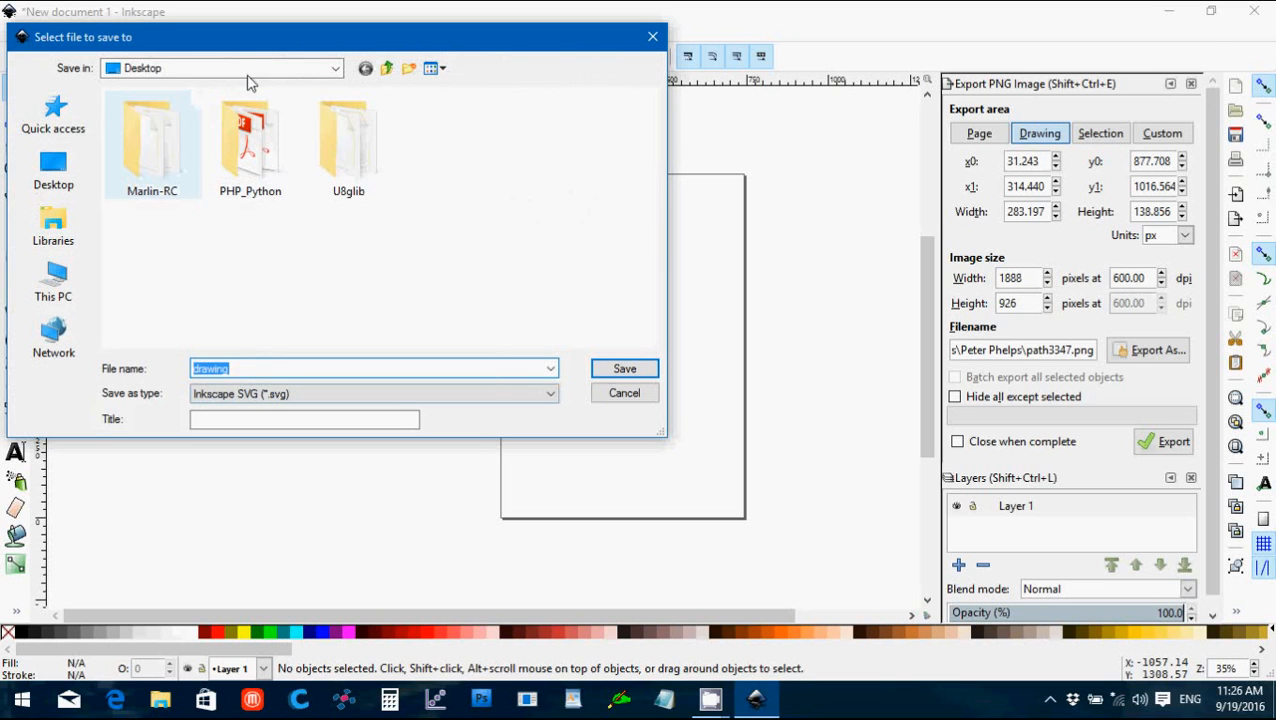
left_click(336, 68)
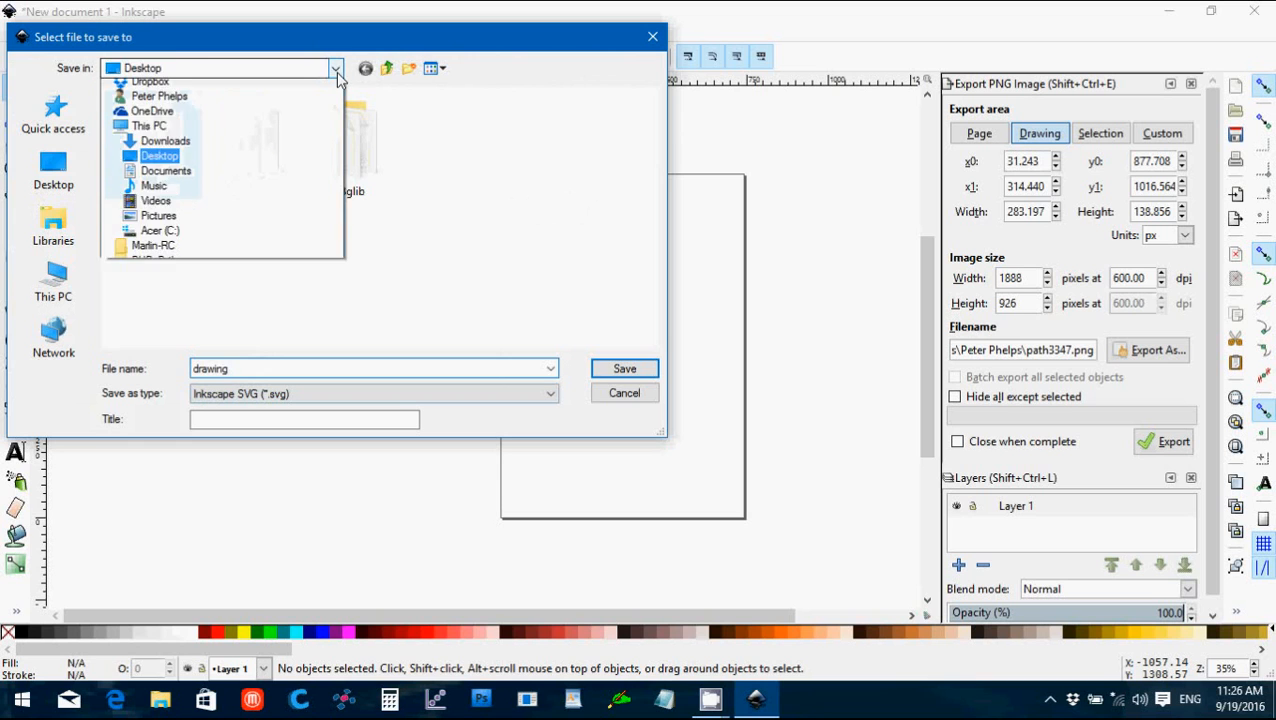
left_click(166, 170)
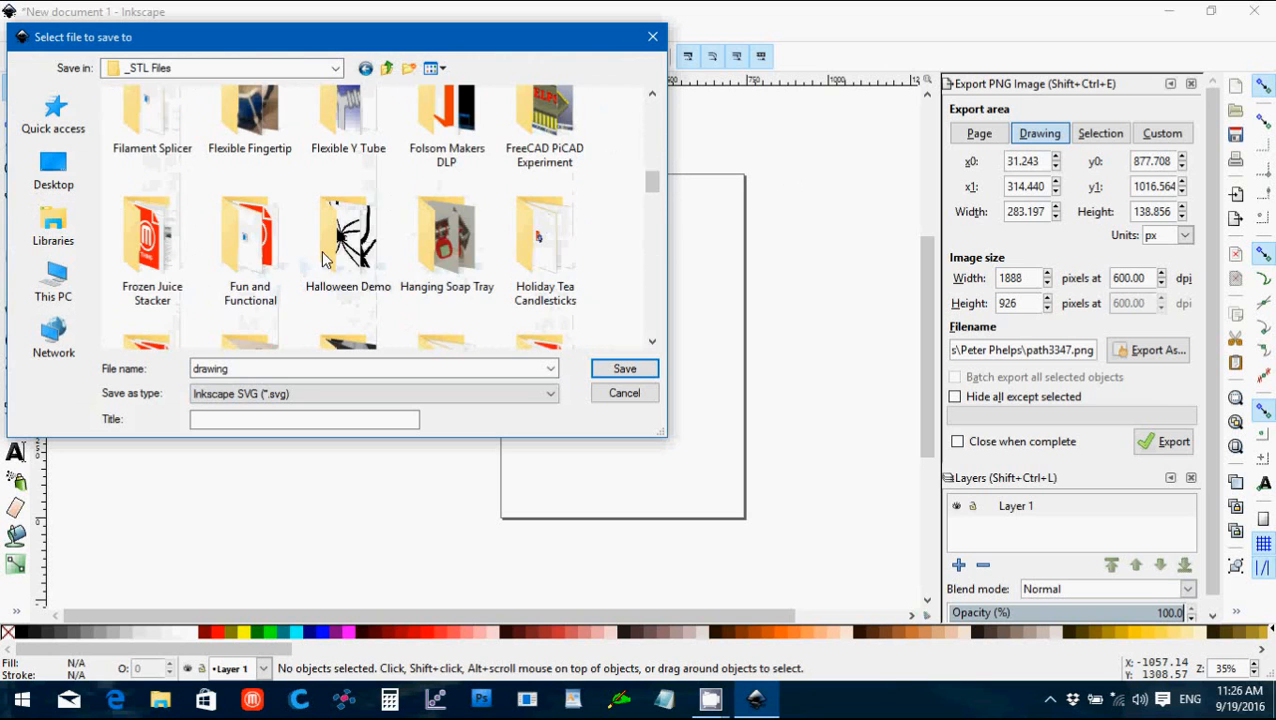
double_click(348, 236)
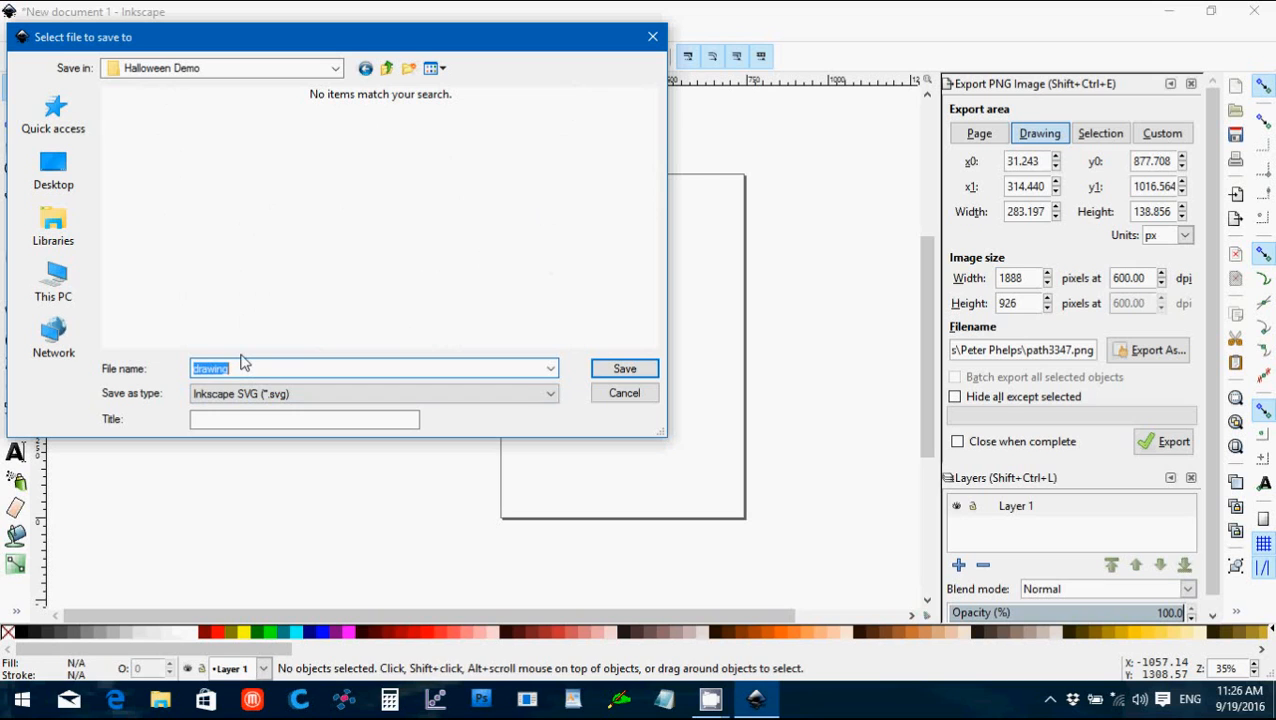
type("blackc")
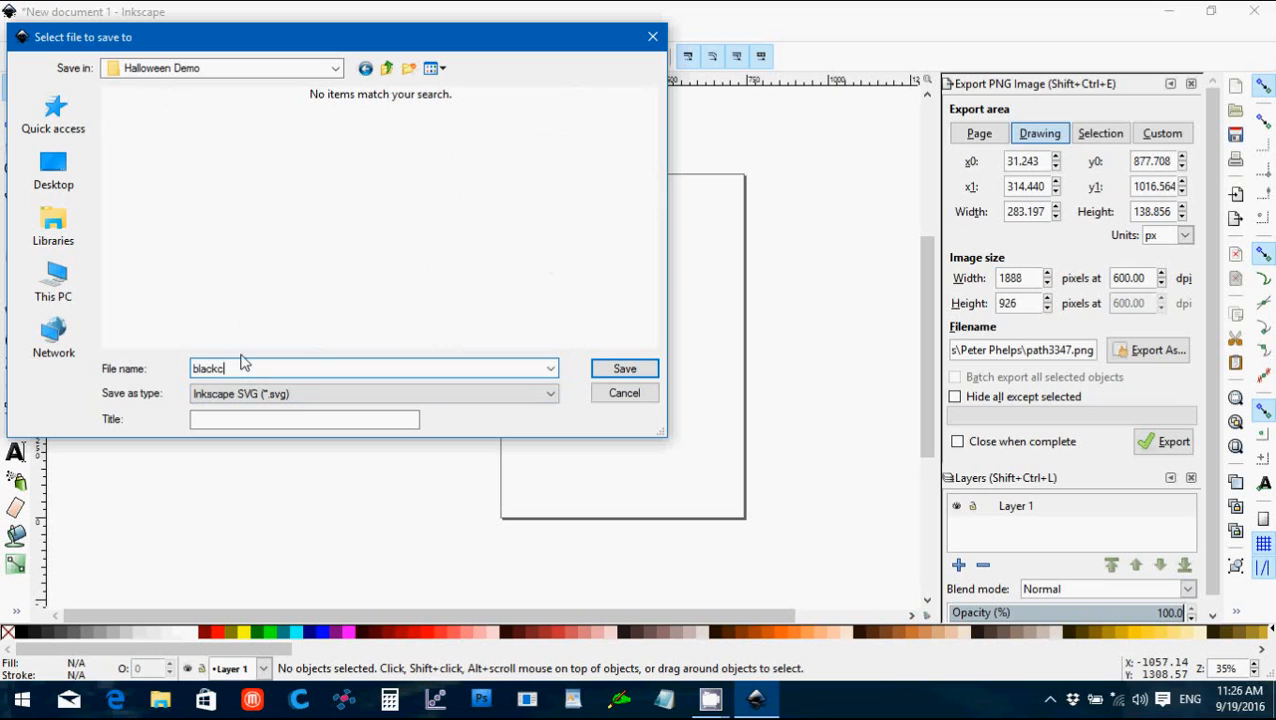
type("at")
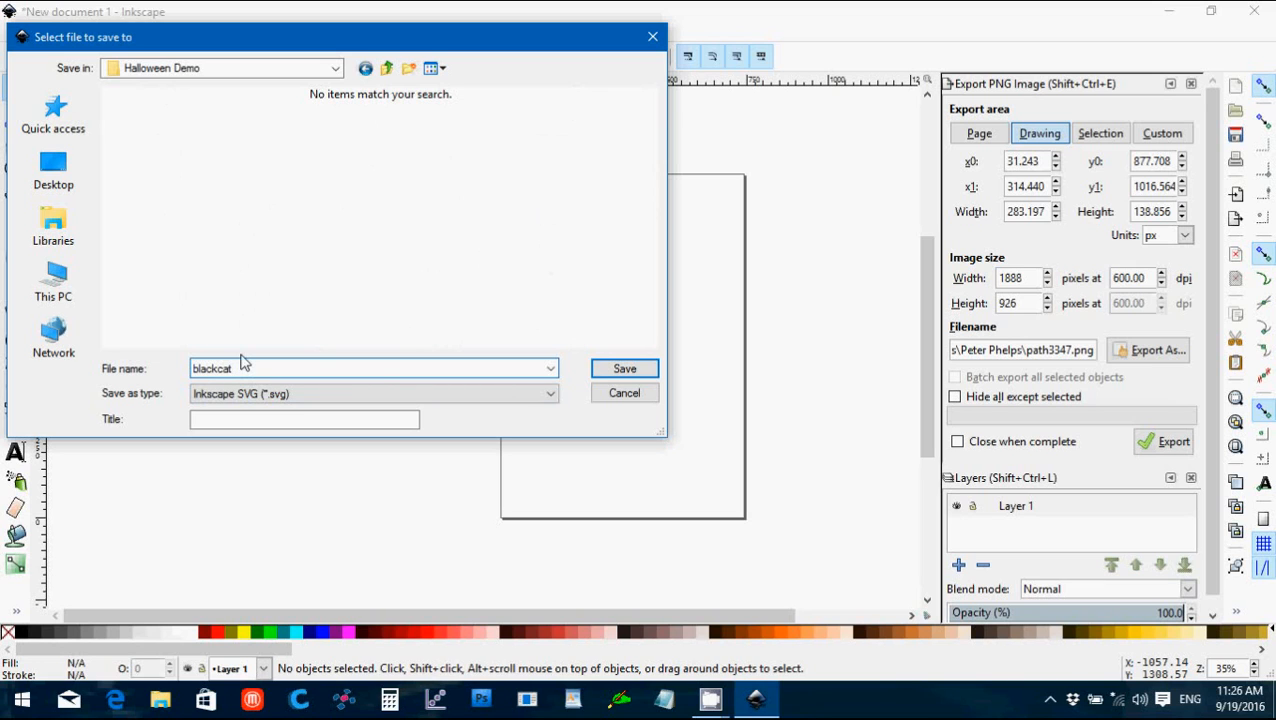
left_click(624, 368)
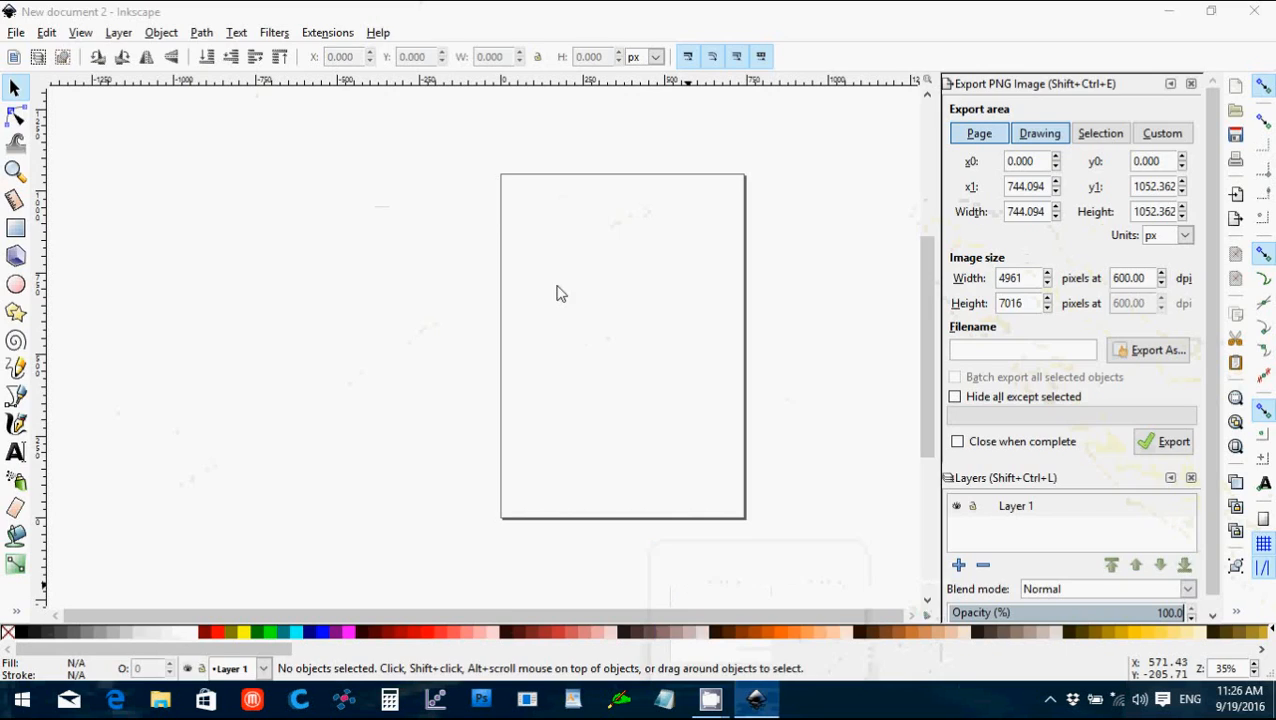
Step: Bring up the Import file dialog from the File menu
left_click(16, 32)
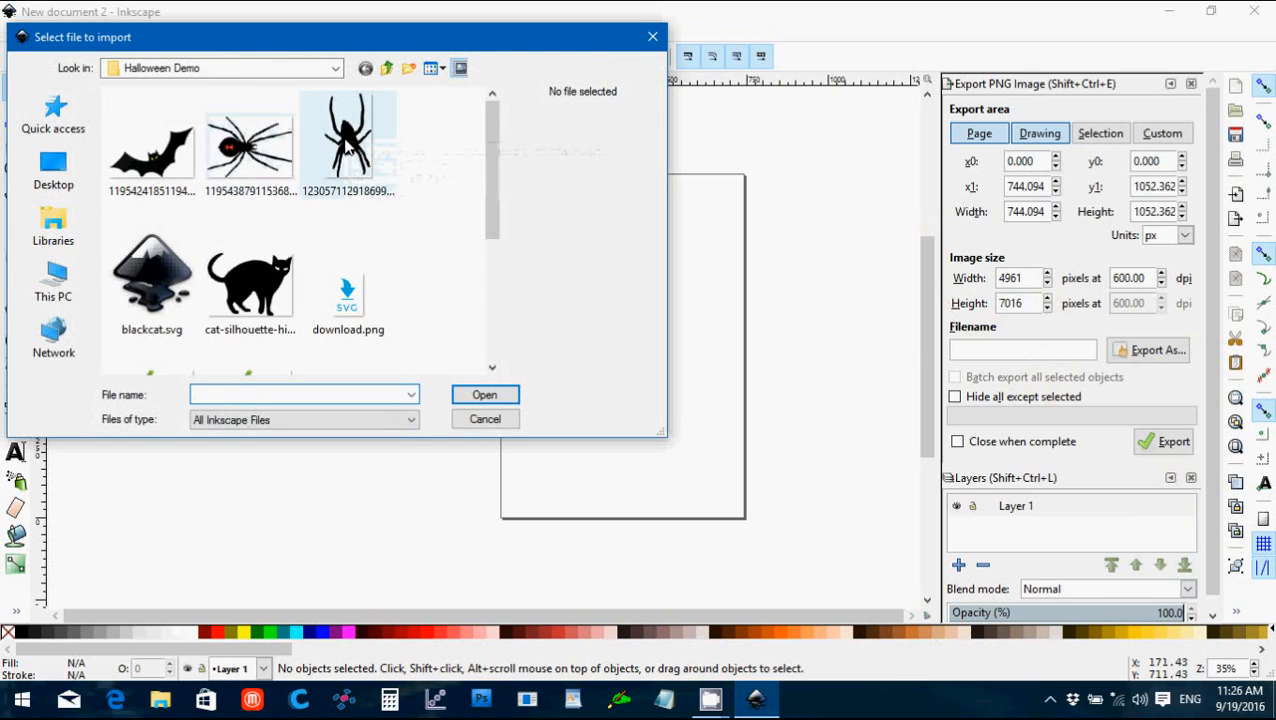
mouse_move(348, 140)
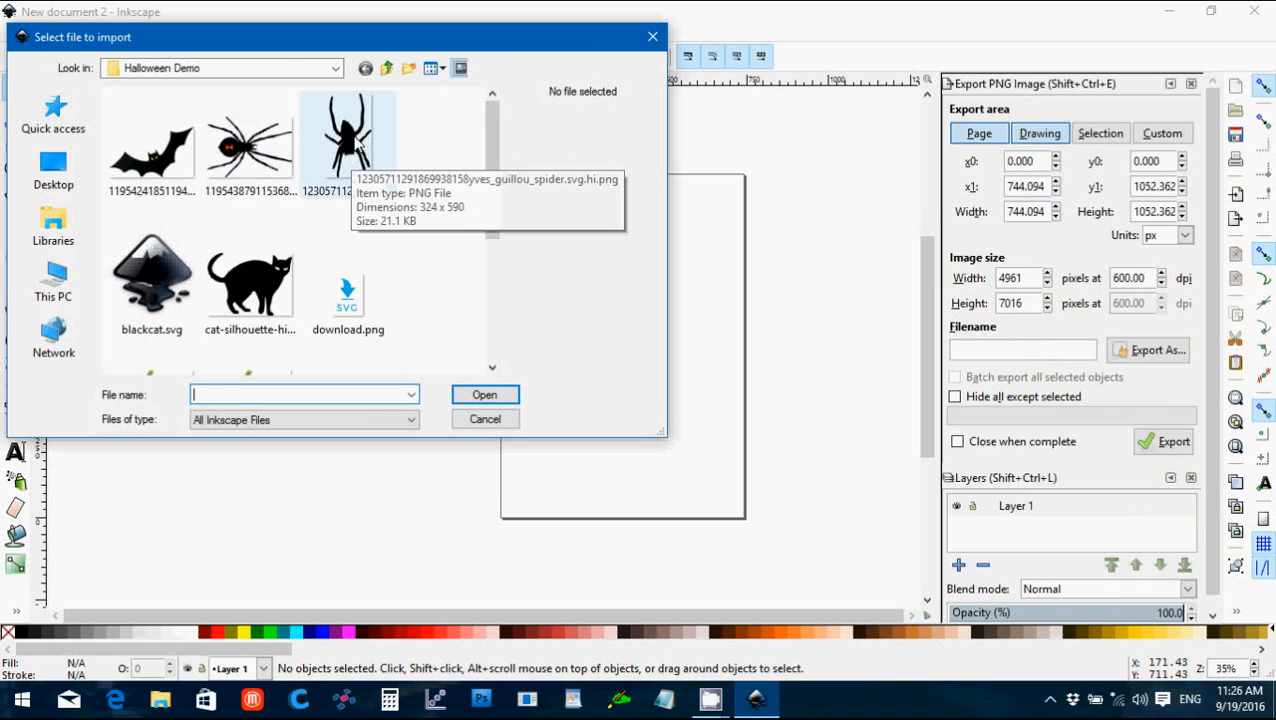
mouse_move(248, 144)
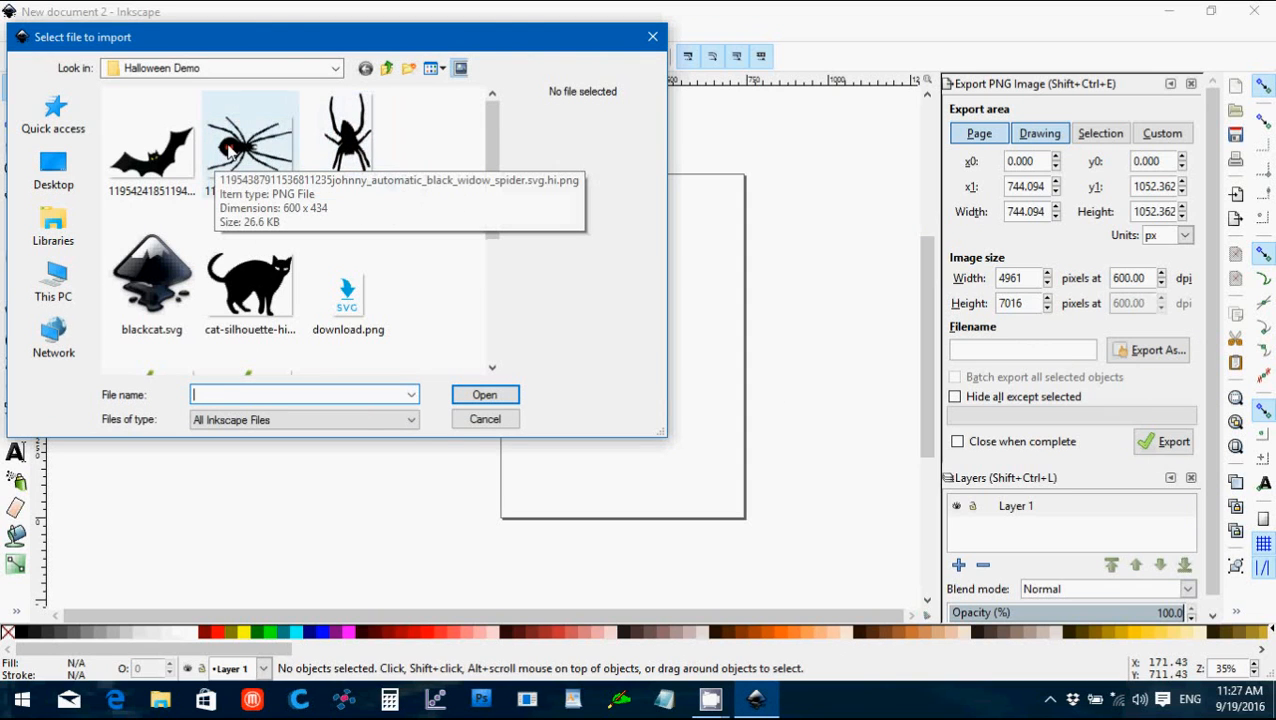
mouse_move(348, 140)
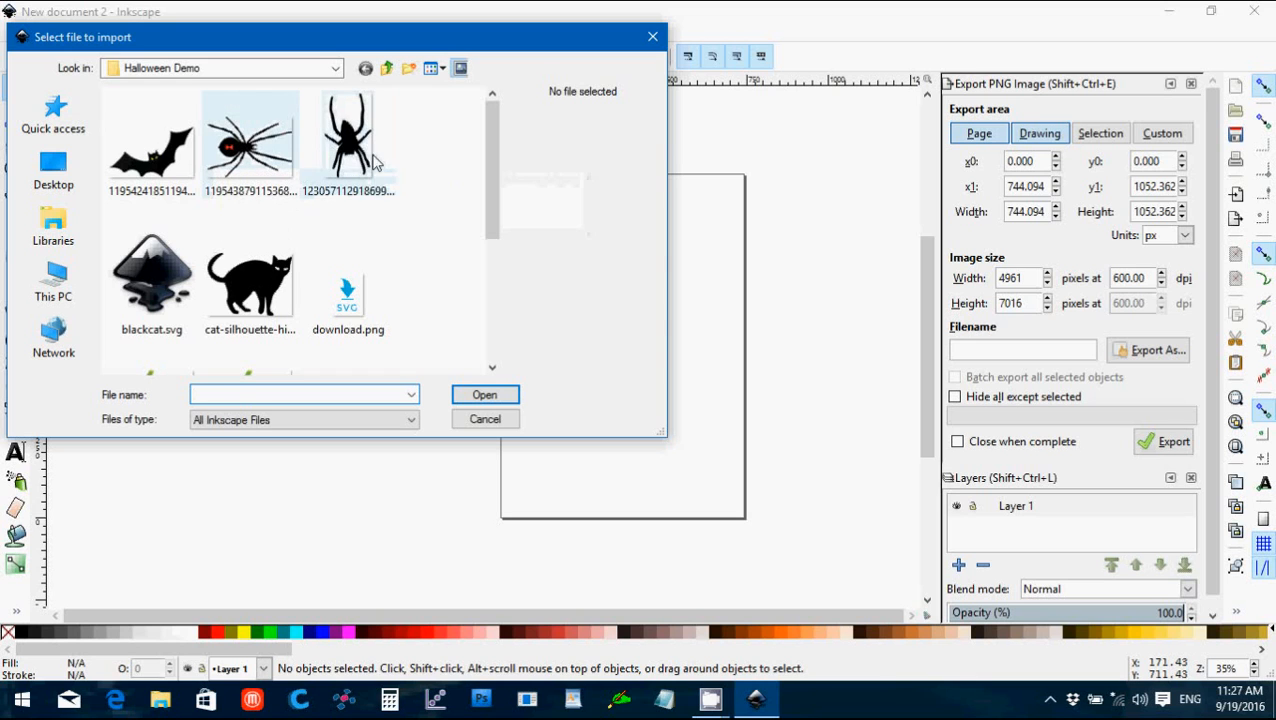
Step: Import and embed the black bat PNG, move it to the page's top-left and shrink it
left_click(152, 136)
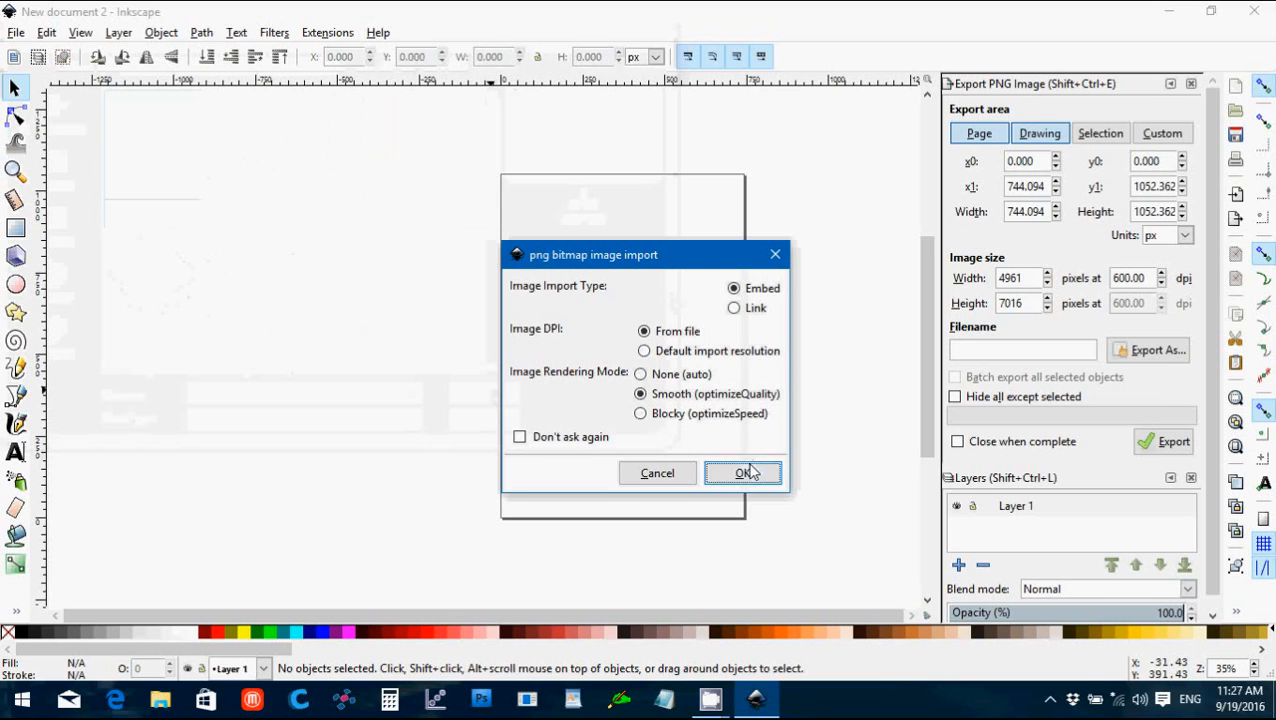
left_click(744, 472)
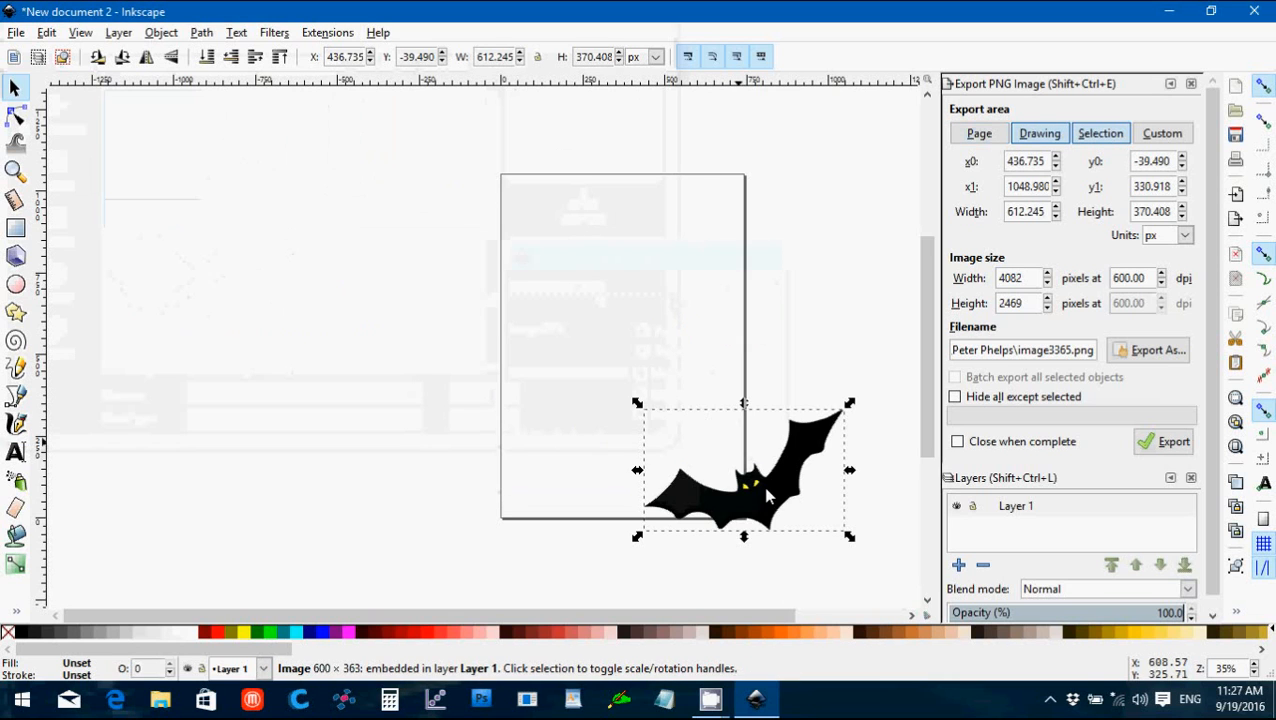
left_click_drag(744, 470, 604, 244)
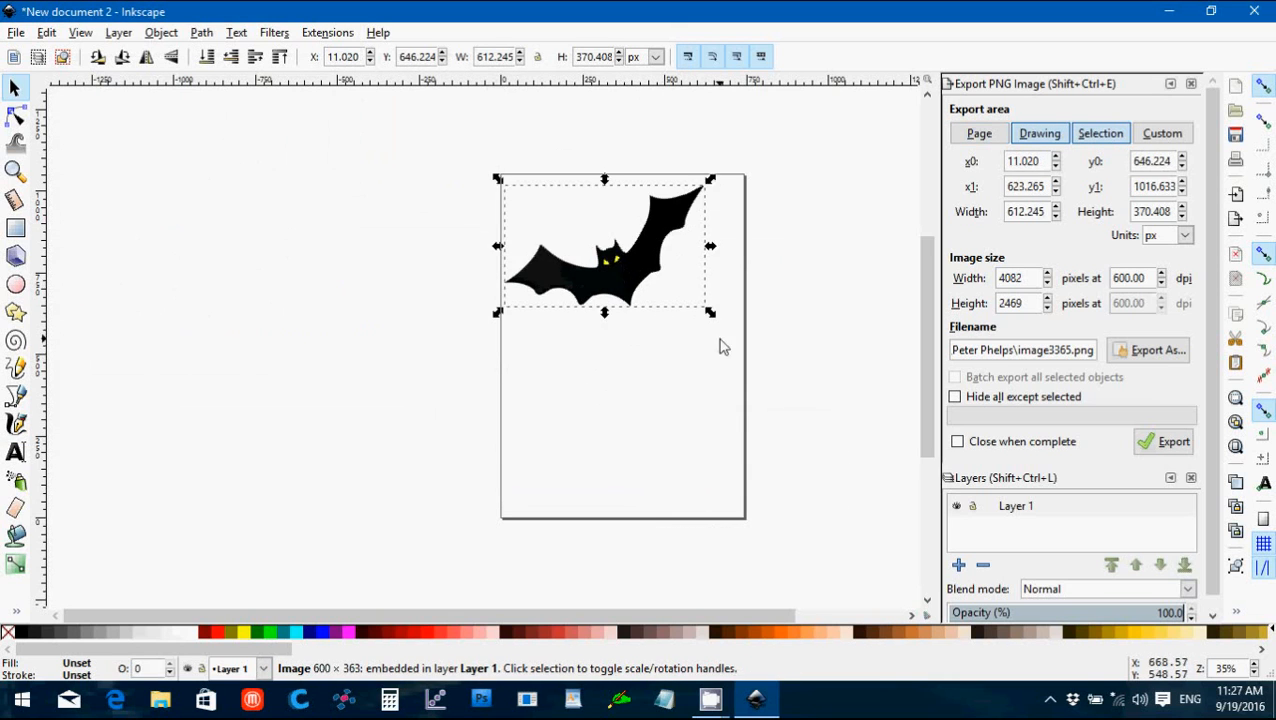
left_click_drag(710, 310, 630, 256)
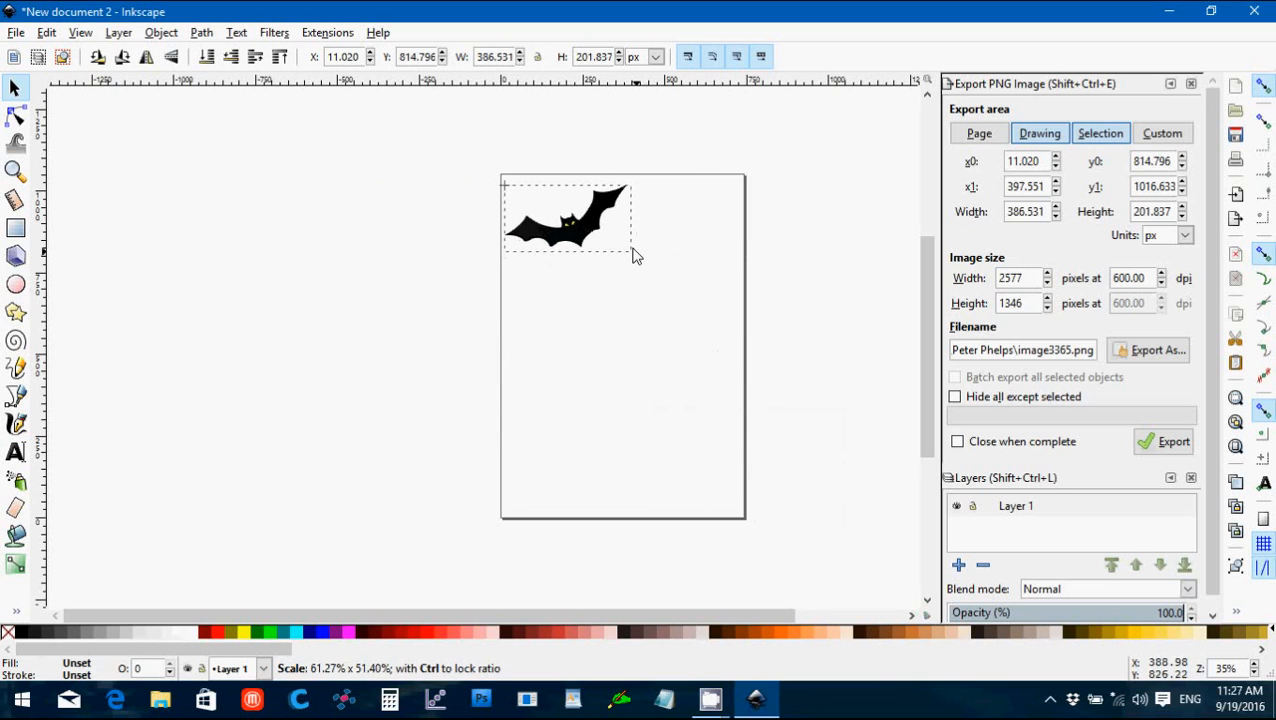
left_click_drag(632, 258, 610, 236)
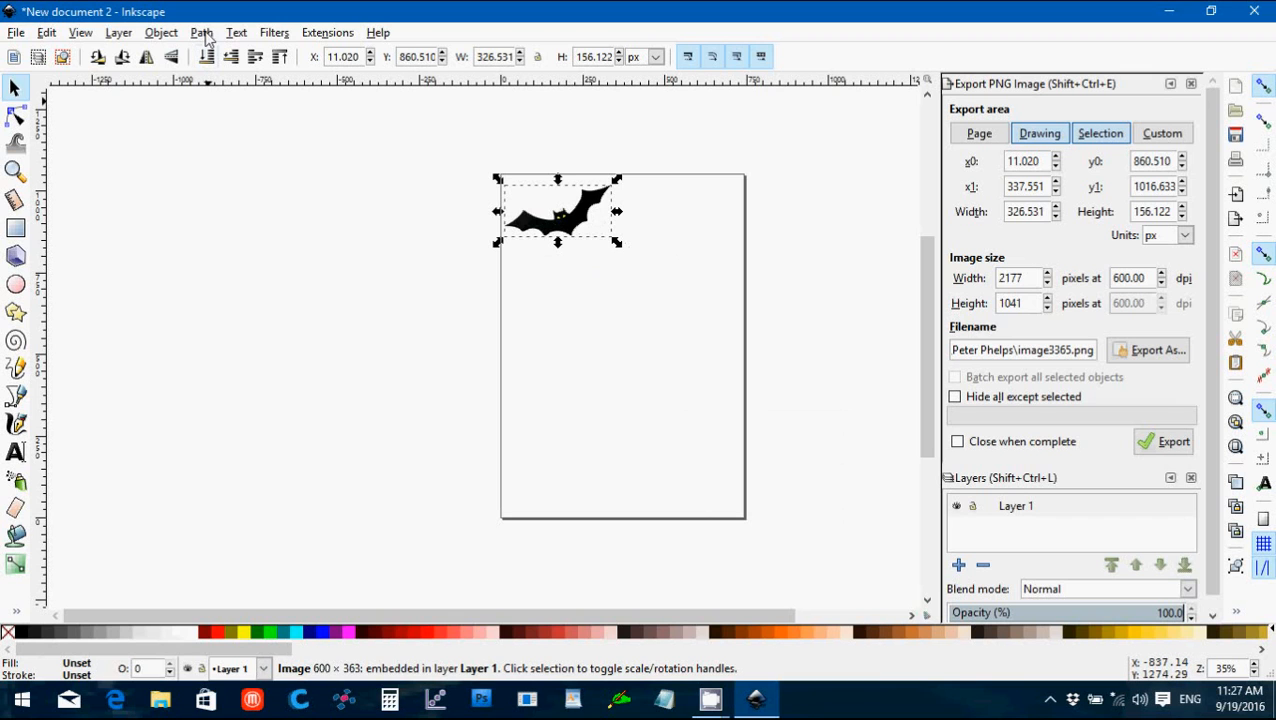
left_click(200, 32)
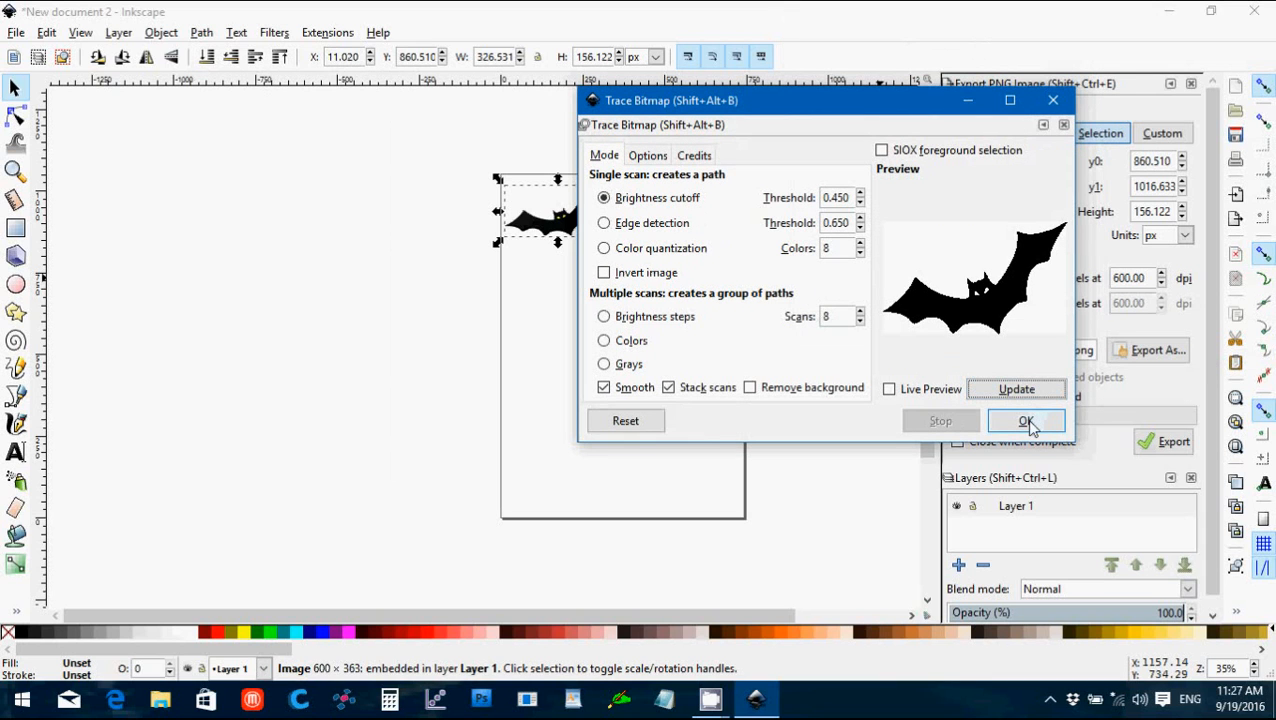
Step: Trace the bat image into a vector path and zoom to fit the whole page
left_click(1024, 420)
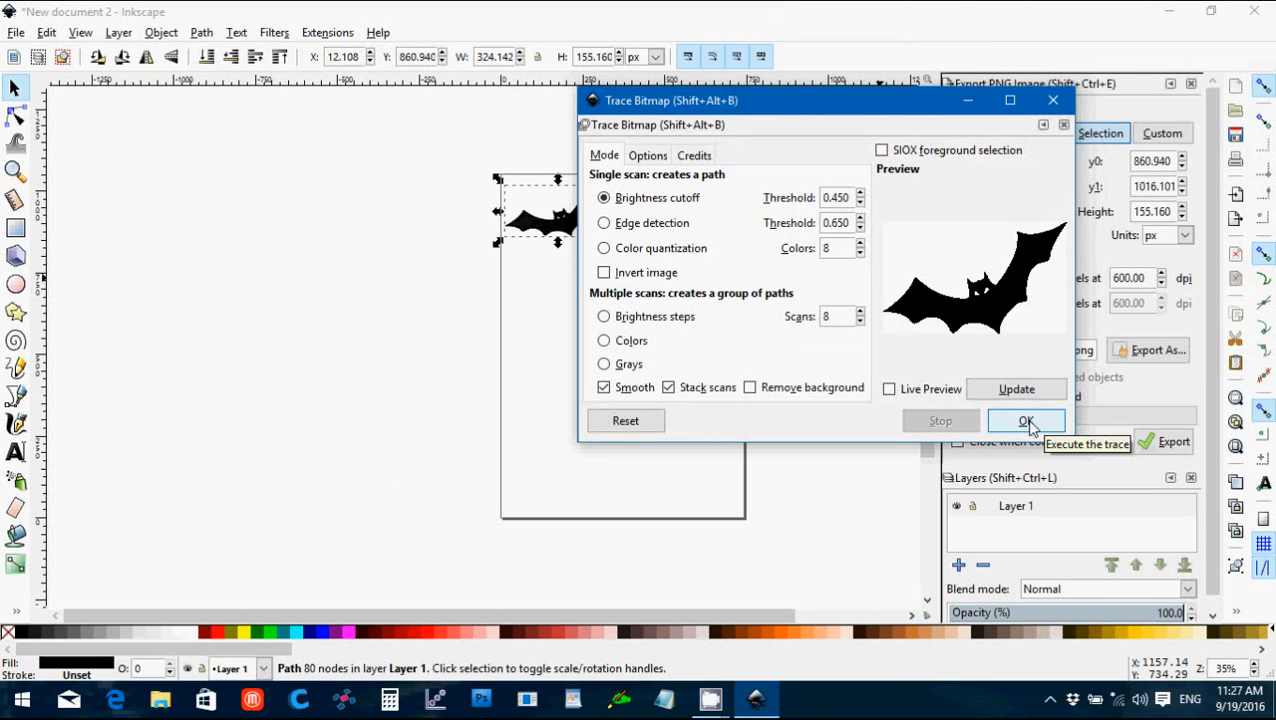
left_click(1024, 420)
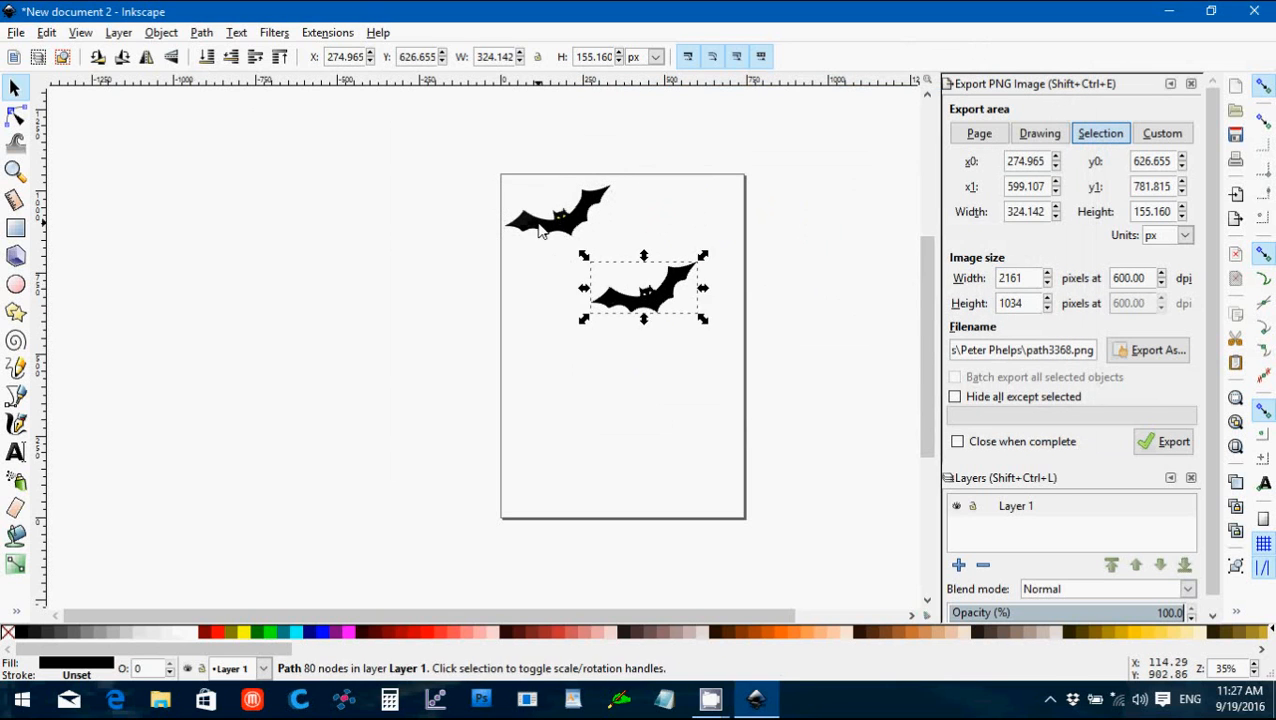
left_click(1040, 132)
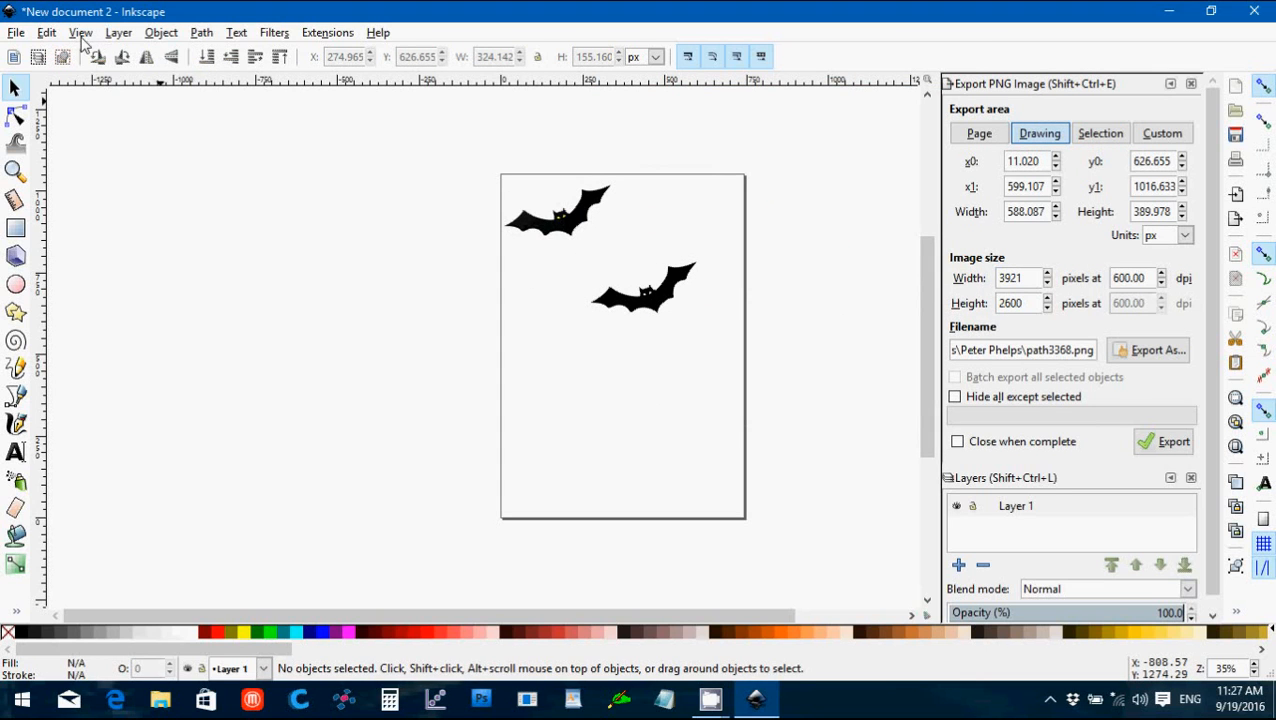
left_click(80, 32)
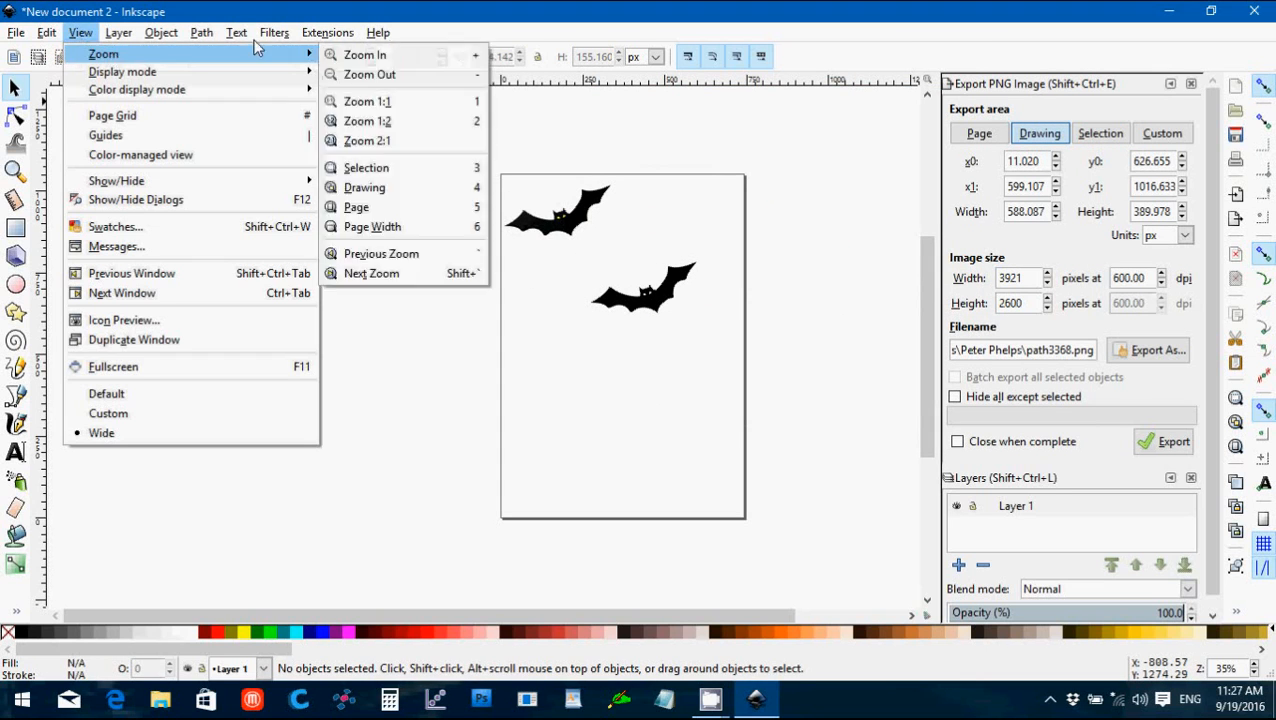
mouse_move(128, 62)
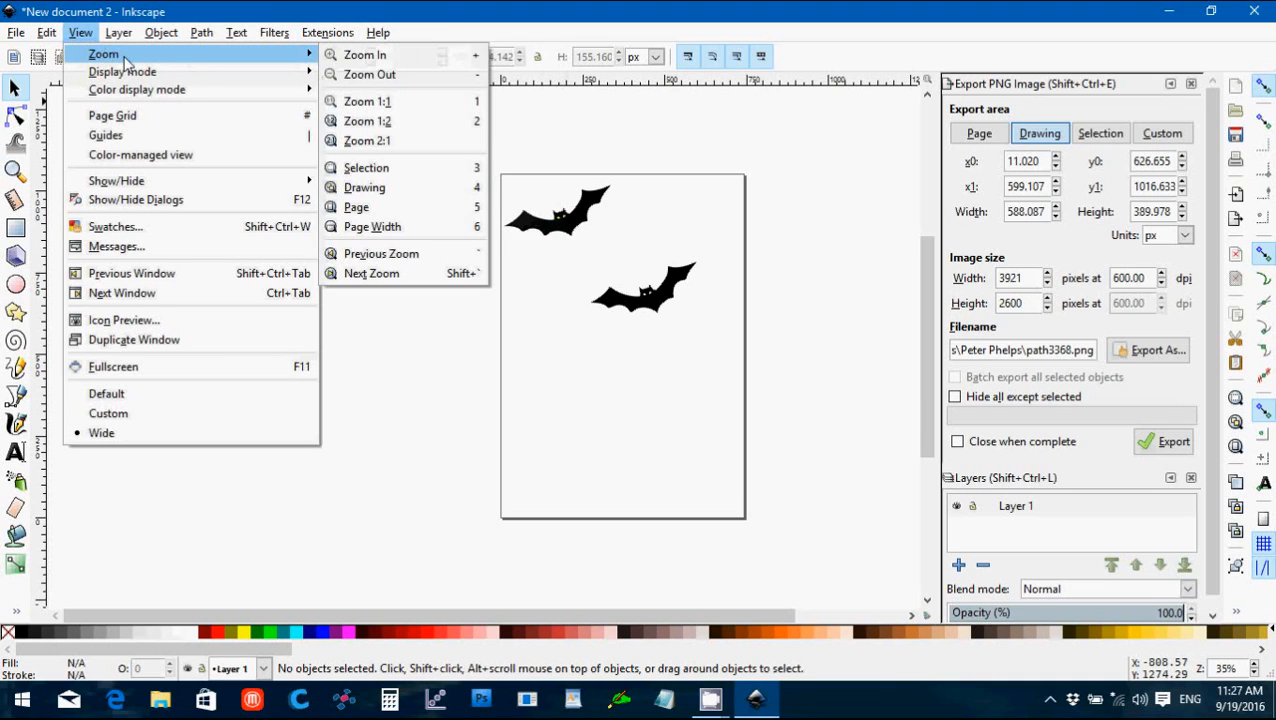
left_click(364, 188)
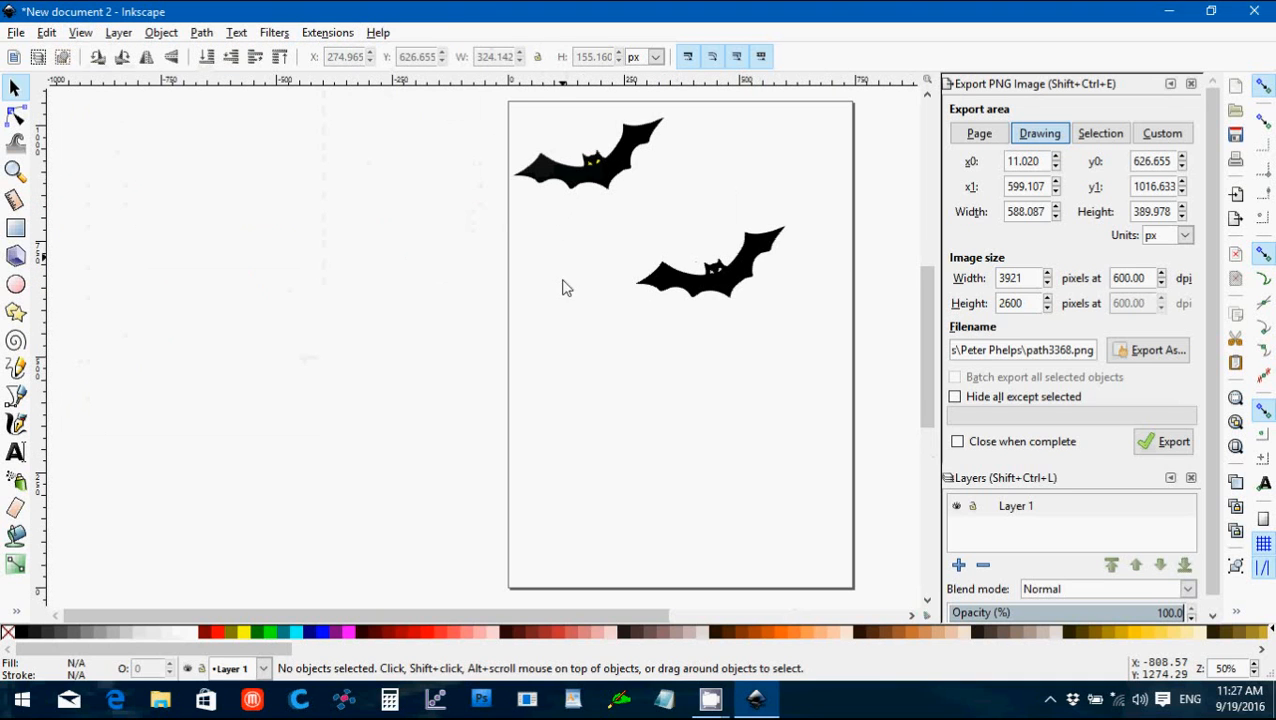
mouse_move(530, 112)
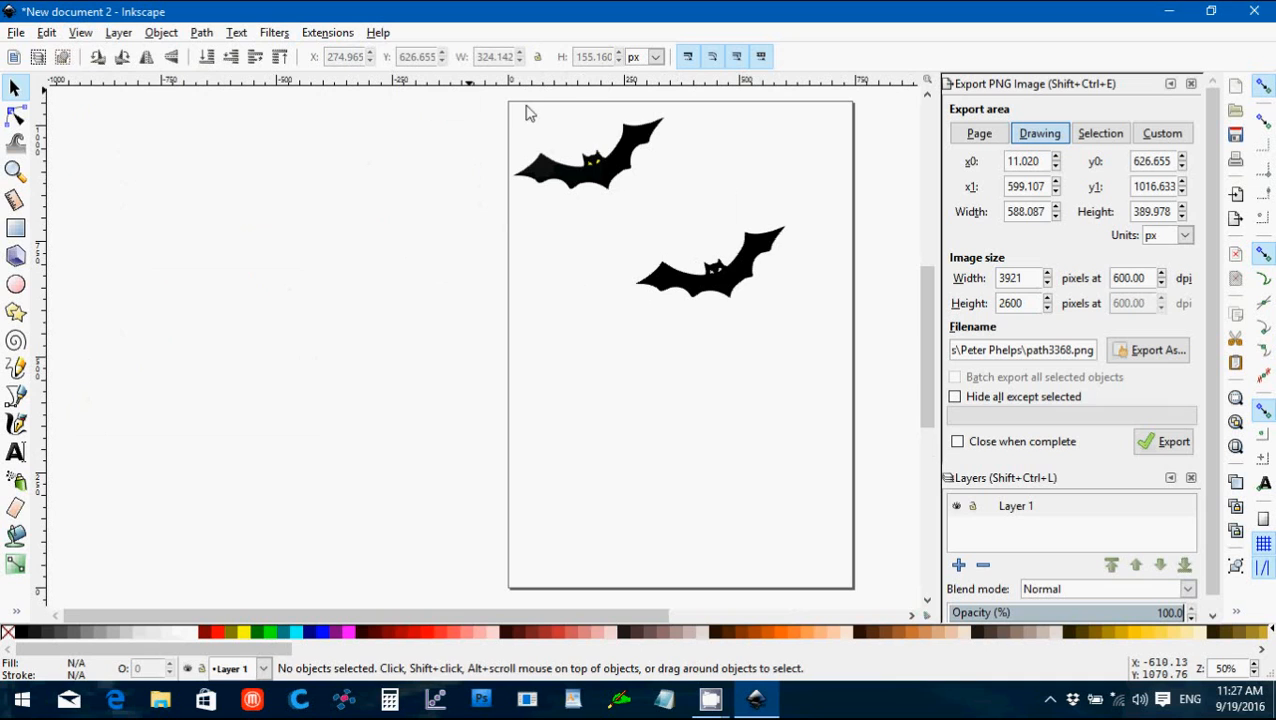
mouse_move(730, 288)
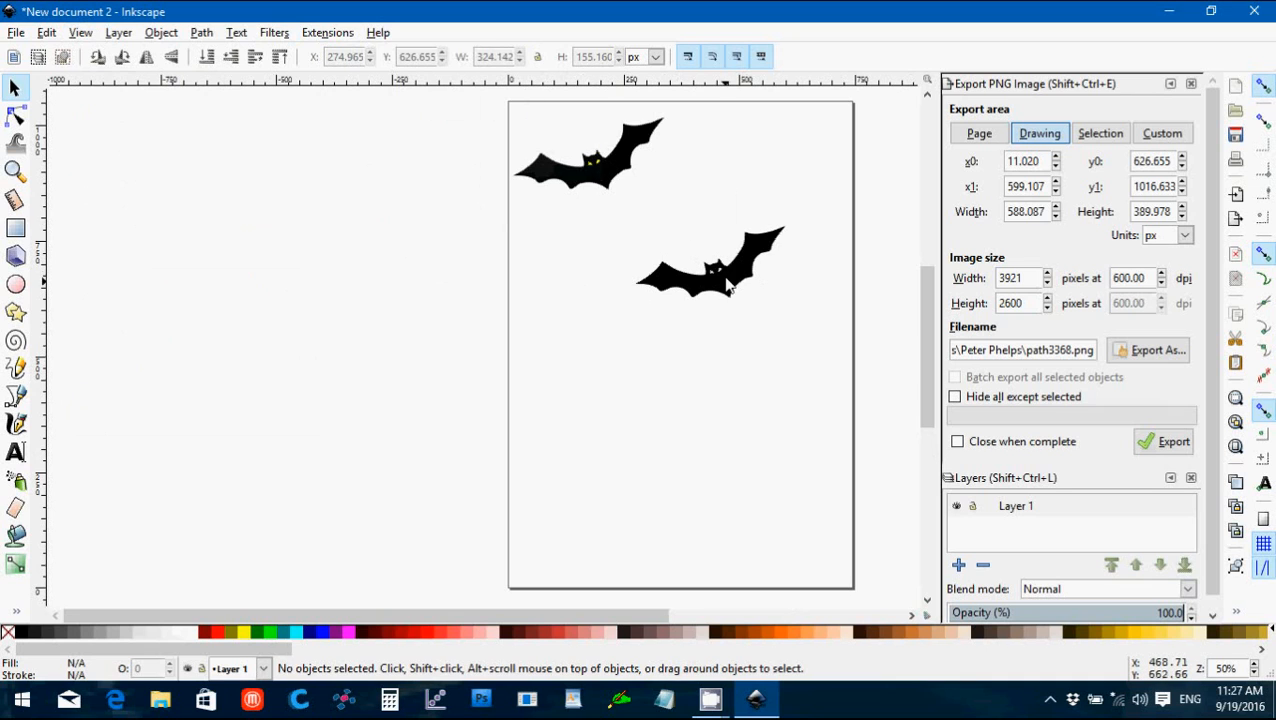
Step: Delete the original bat bitmap and move the traced bat to the page's top-left
left_click(588, 156)
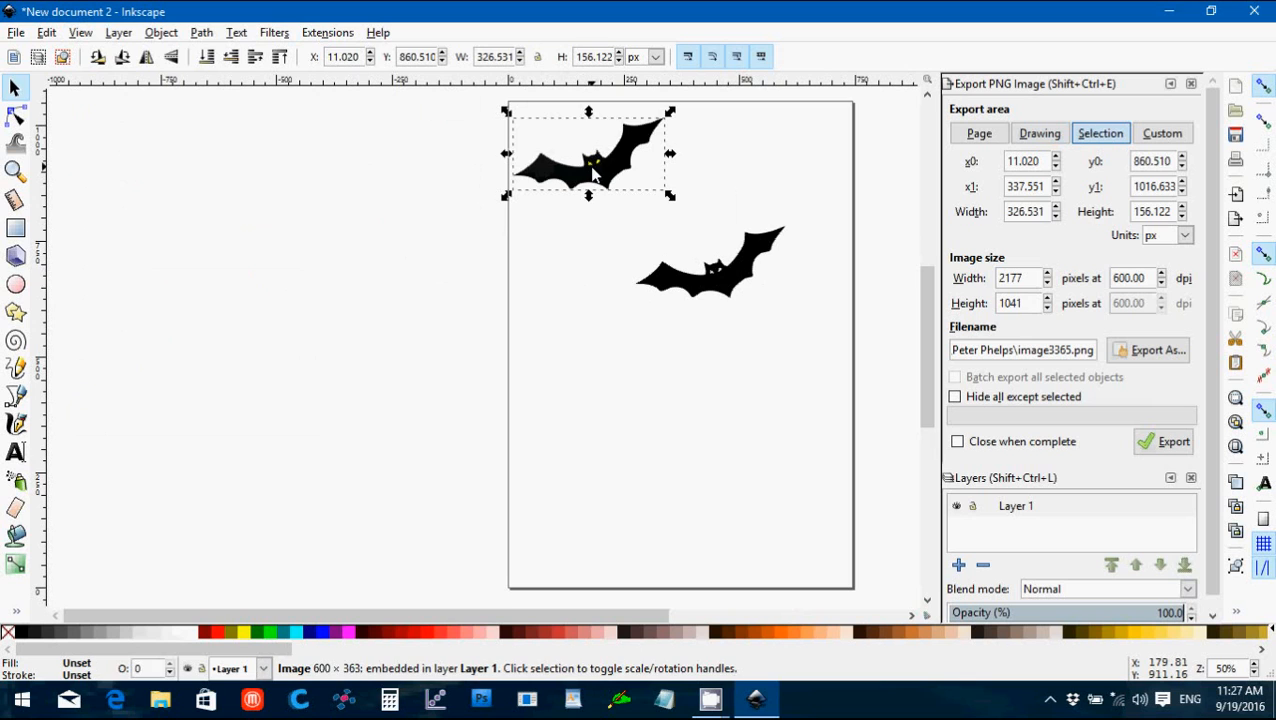
left_click(1040, 132)
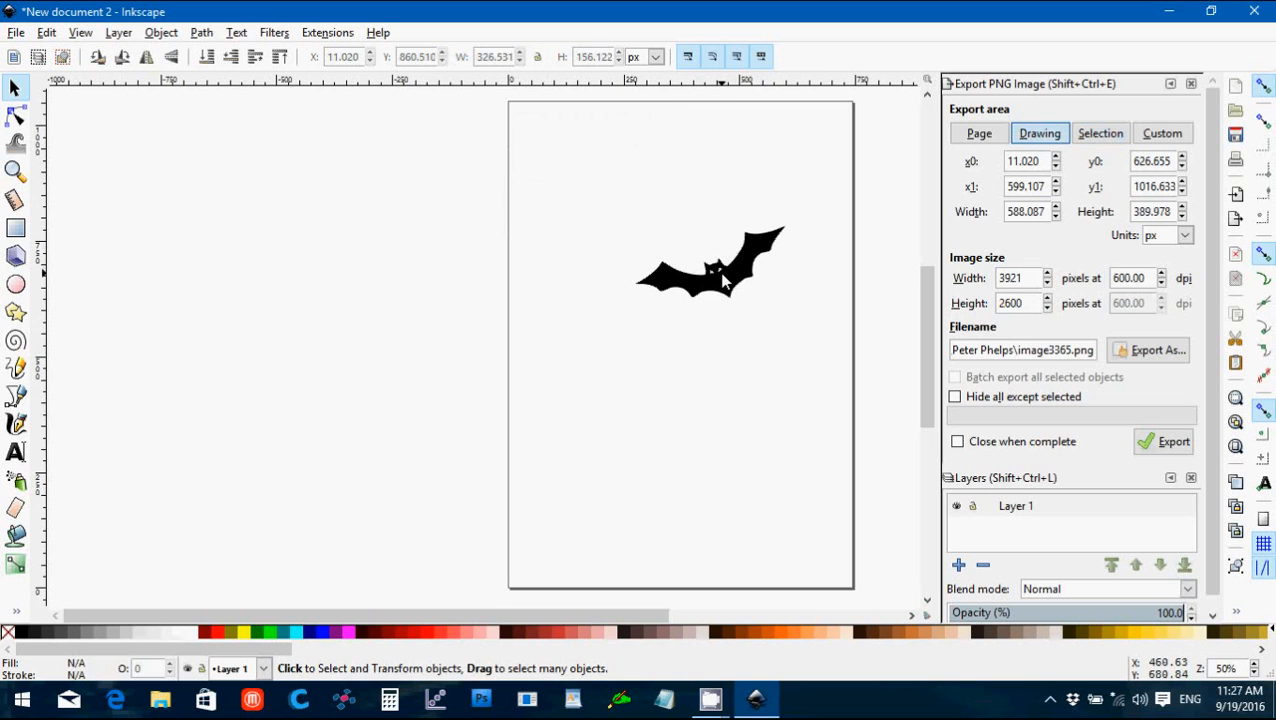
left_click_drag(710, 264, 596, 152)
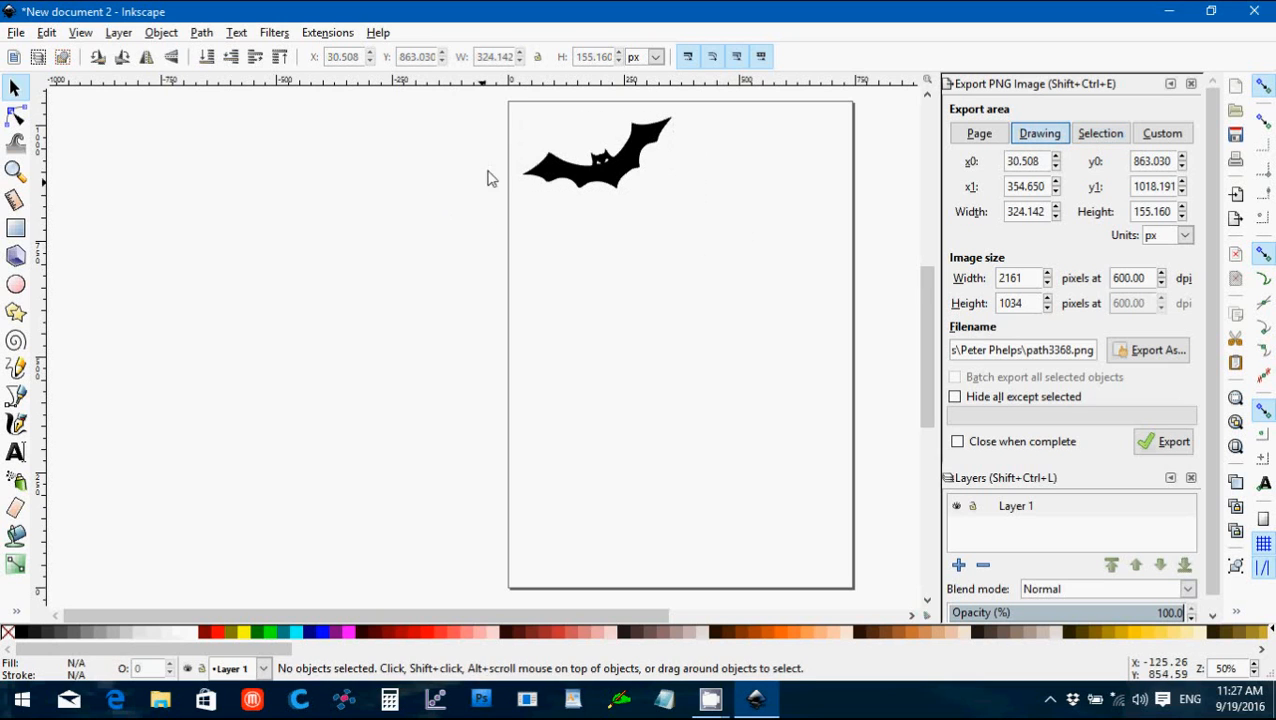
Step: Save the bat drawing as bat.svg in the Halloween Demo folder
left_click(16, 32)
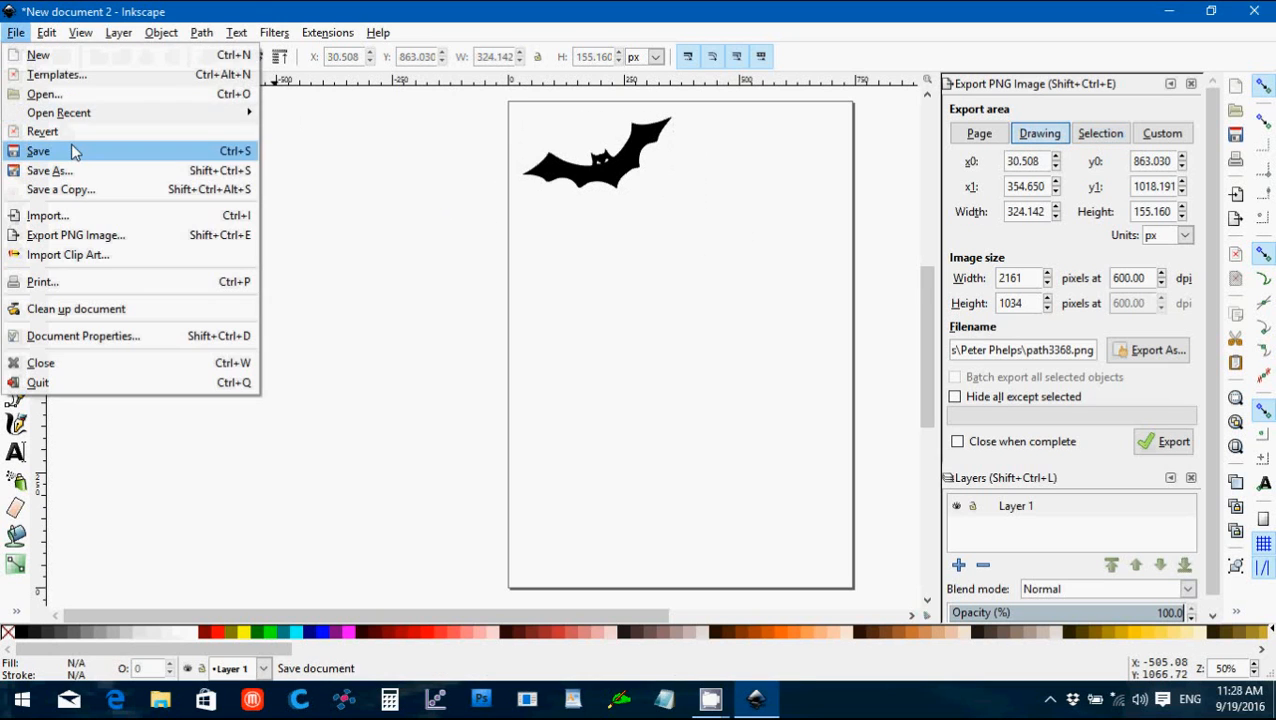
left_click(38, 152)
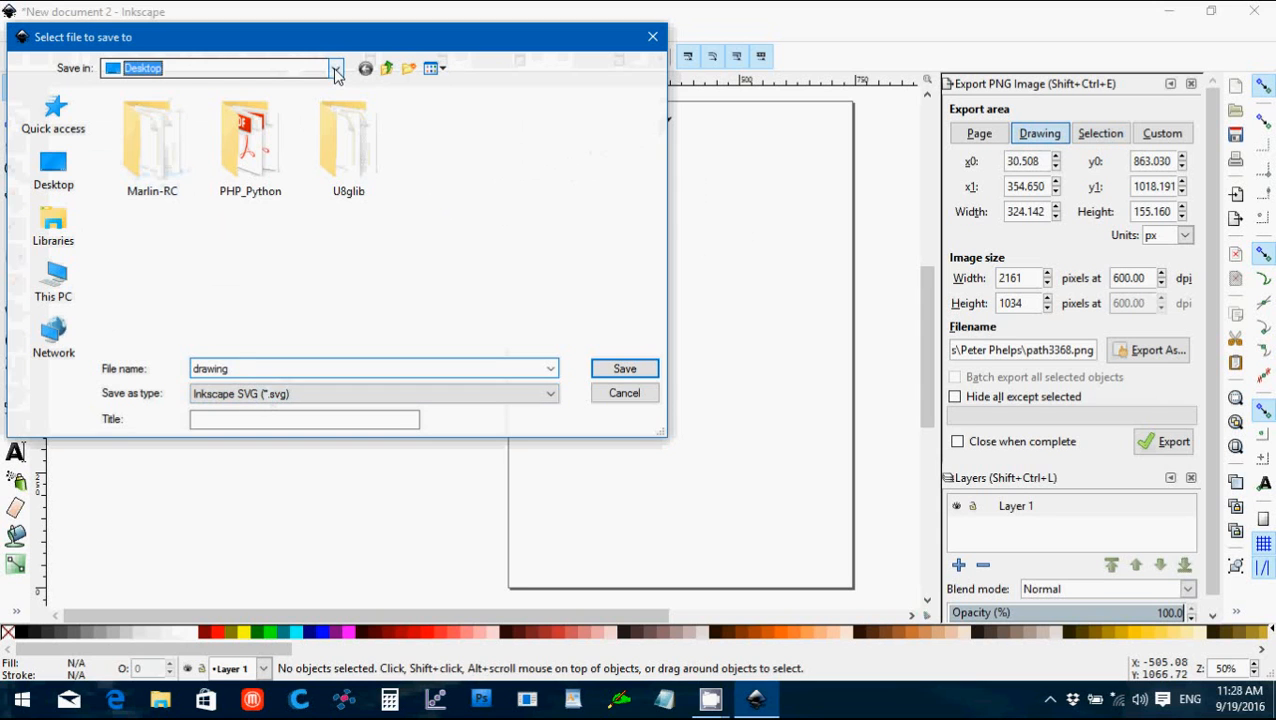
left_click(336, 68)
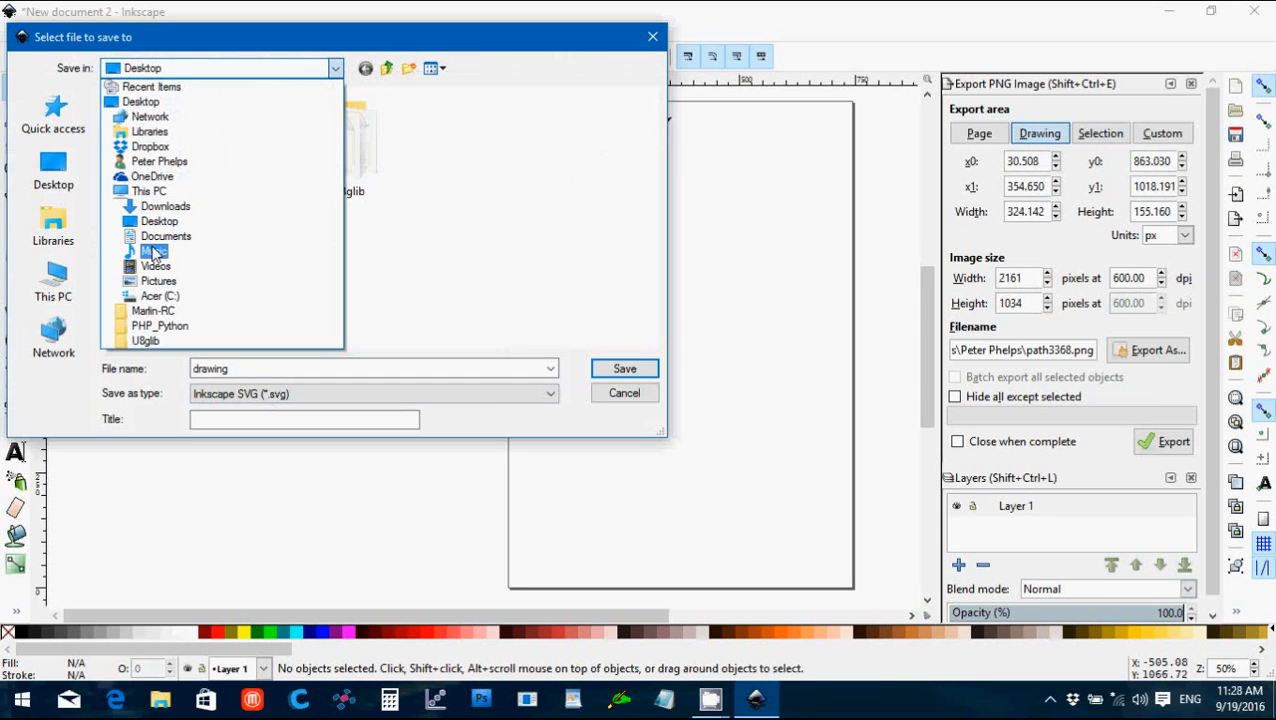
left_click(166, 236)
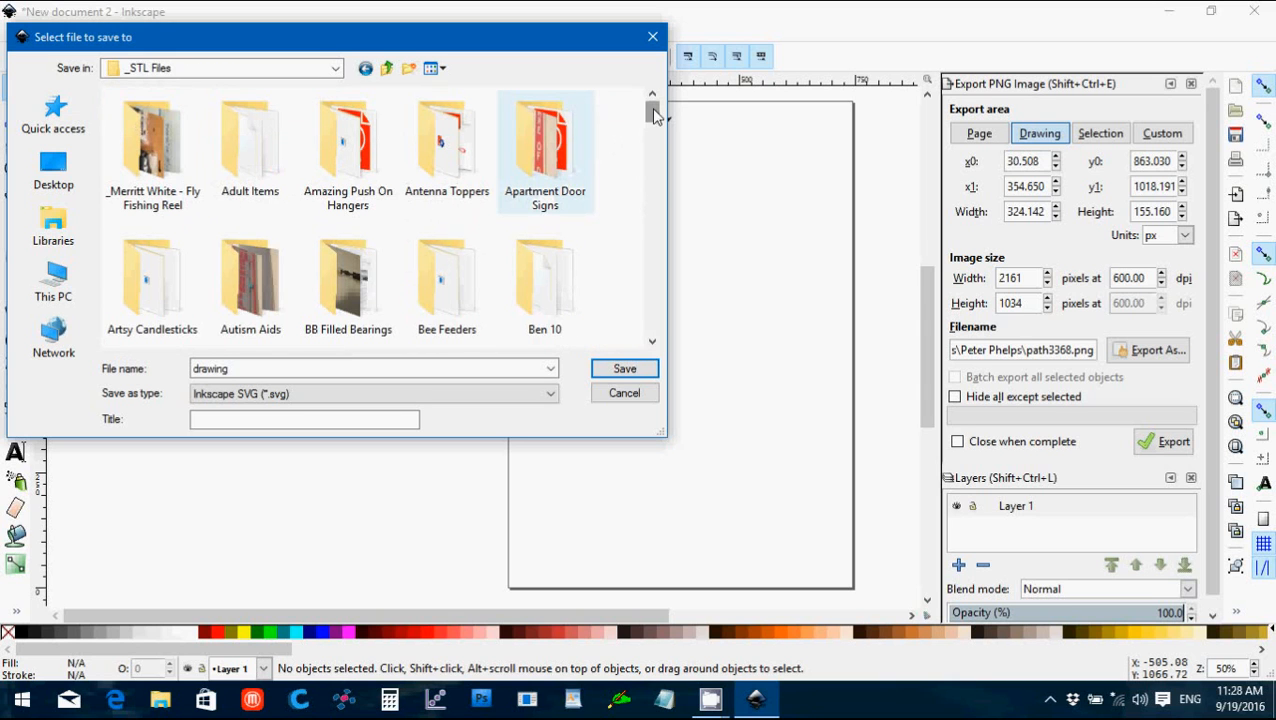
scroll("down", 3)
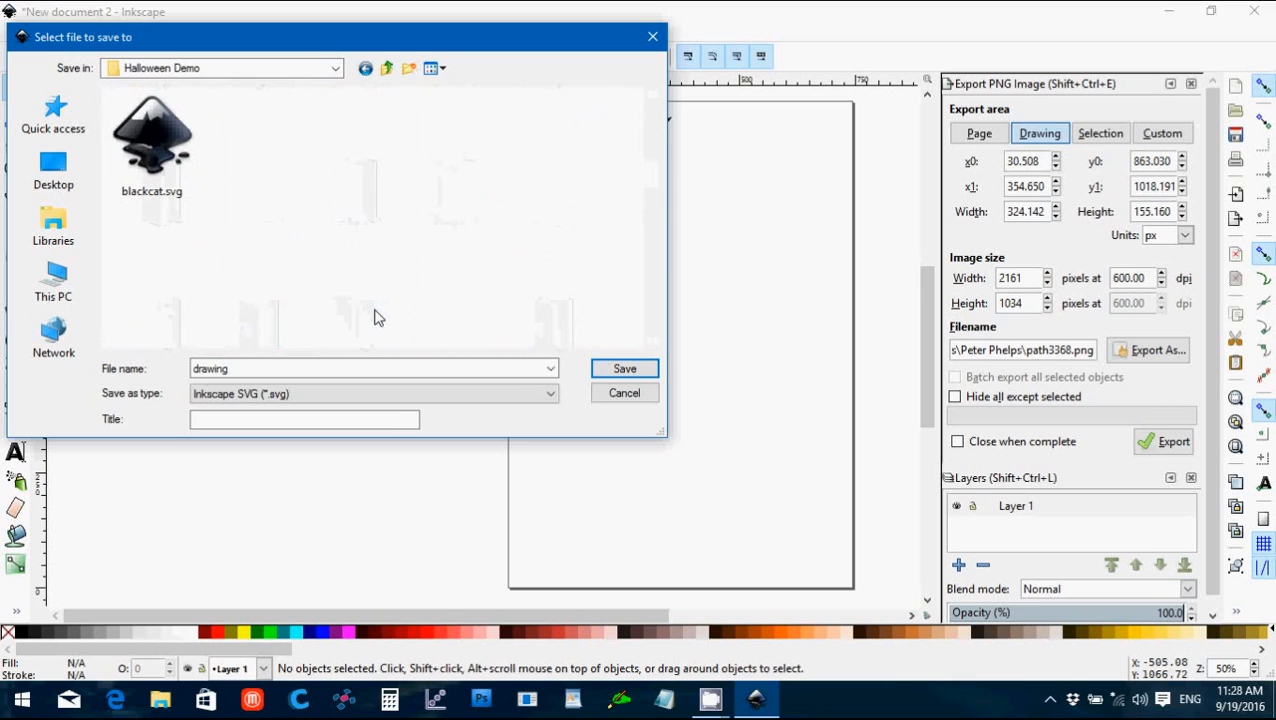
left_click(372, 368)
type("cat")
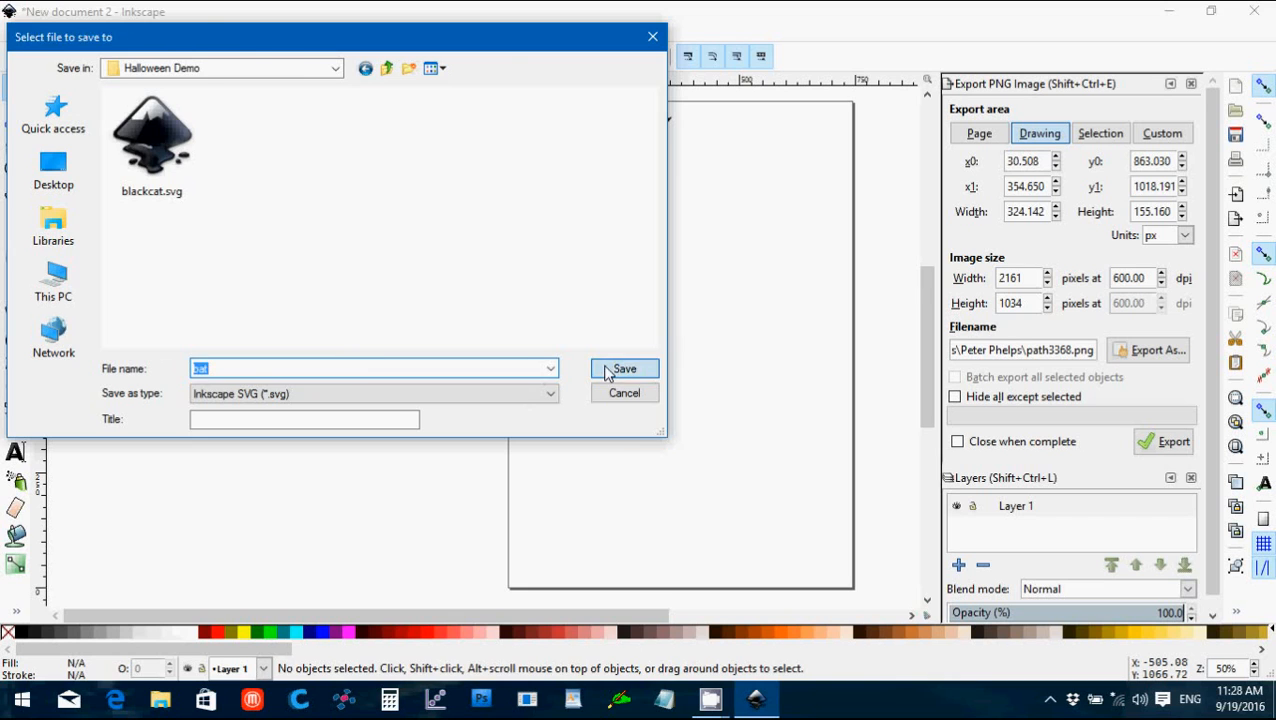
left_click(624, 368)
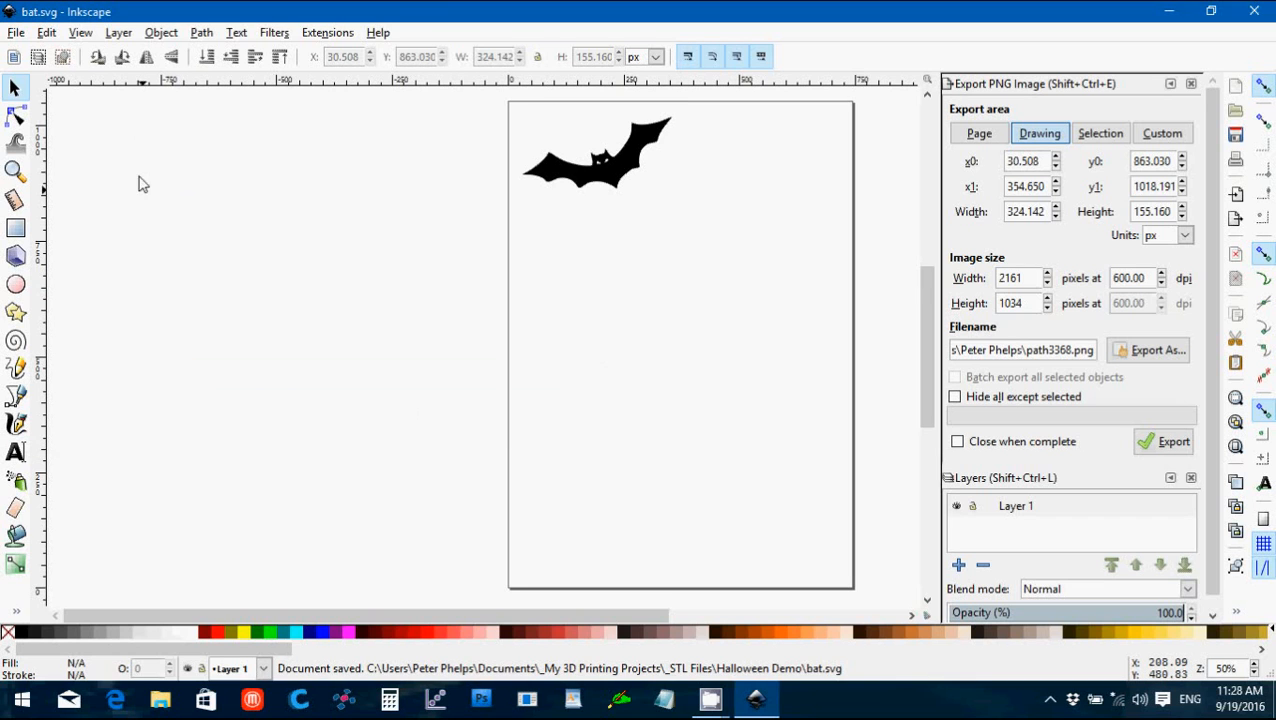
Step: Create a new blank document and switch to its window
left_click(16, 32)
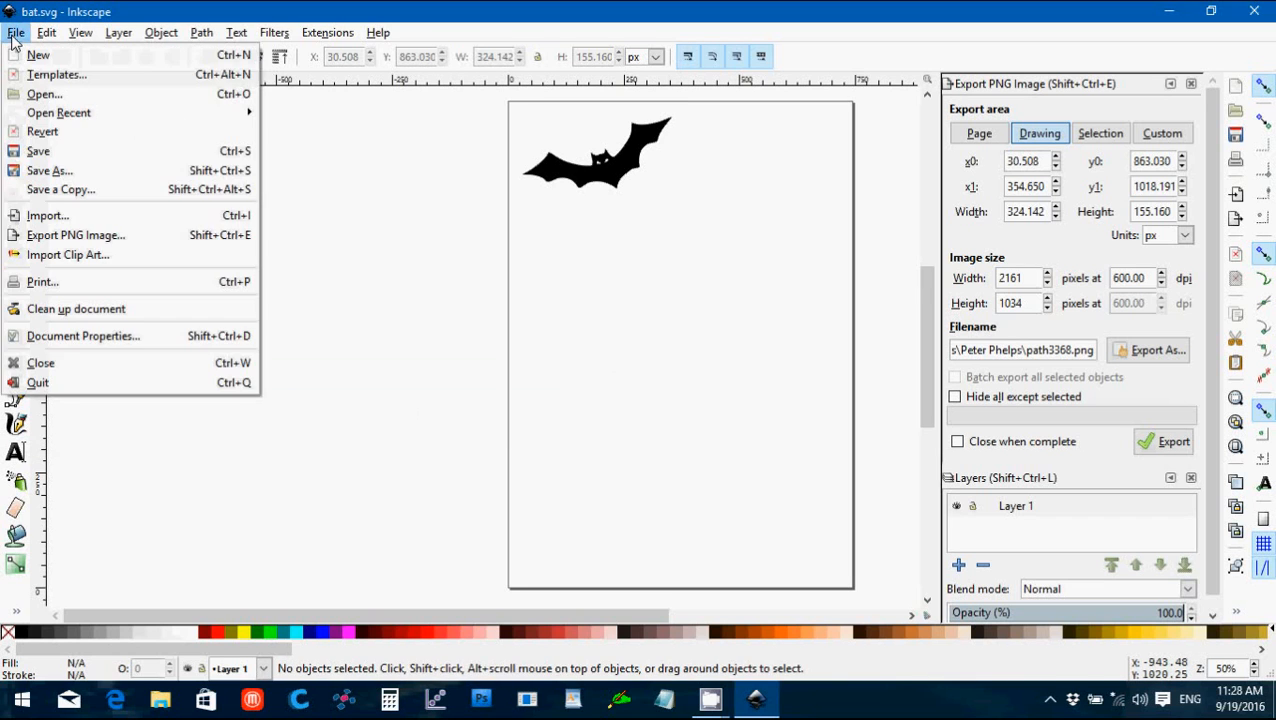
mouse_move(38, 54)
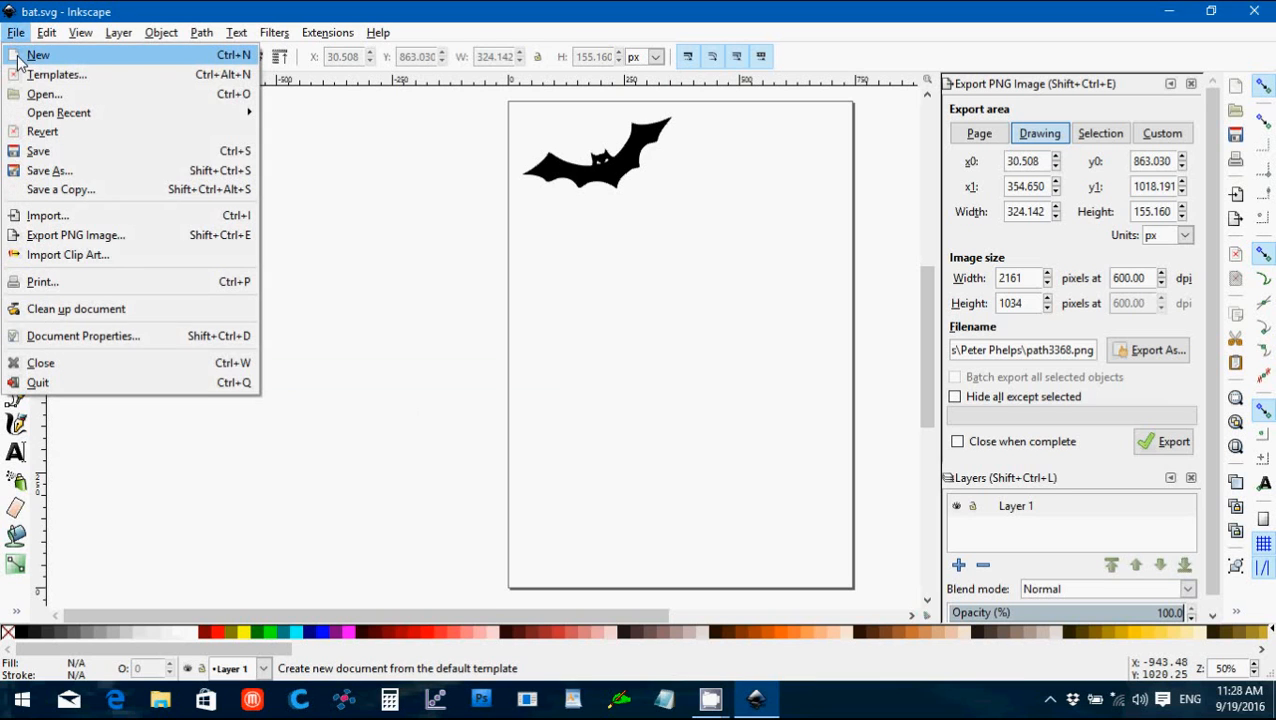
left_click(456, 414)
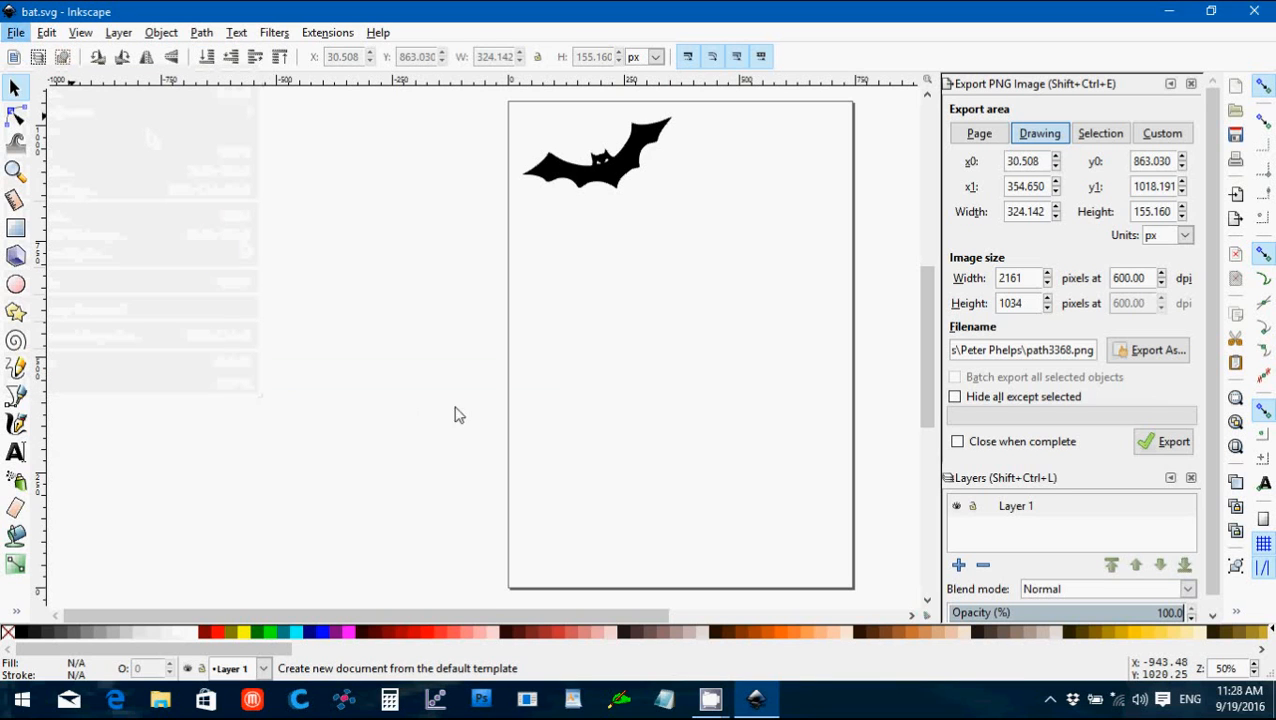
mouse_move(756, 698)
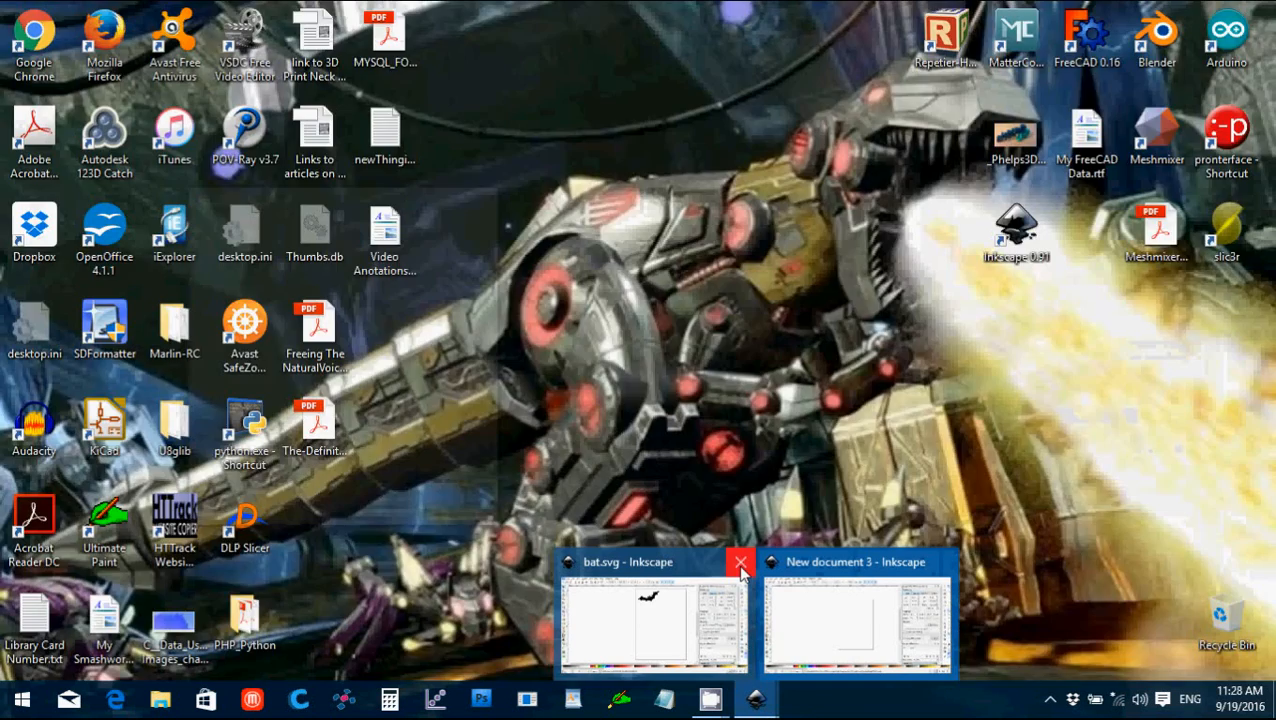
left_click(856, 616)
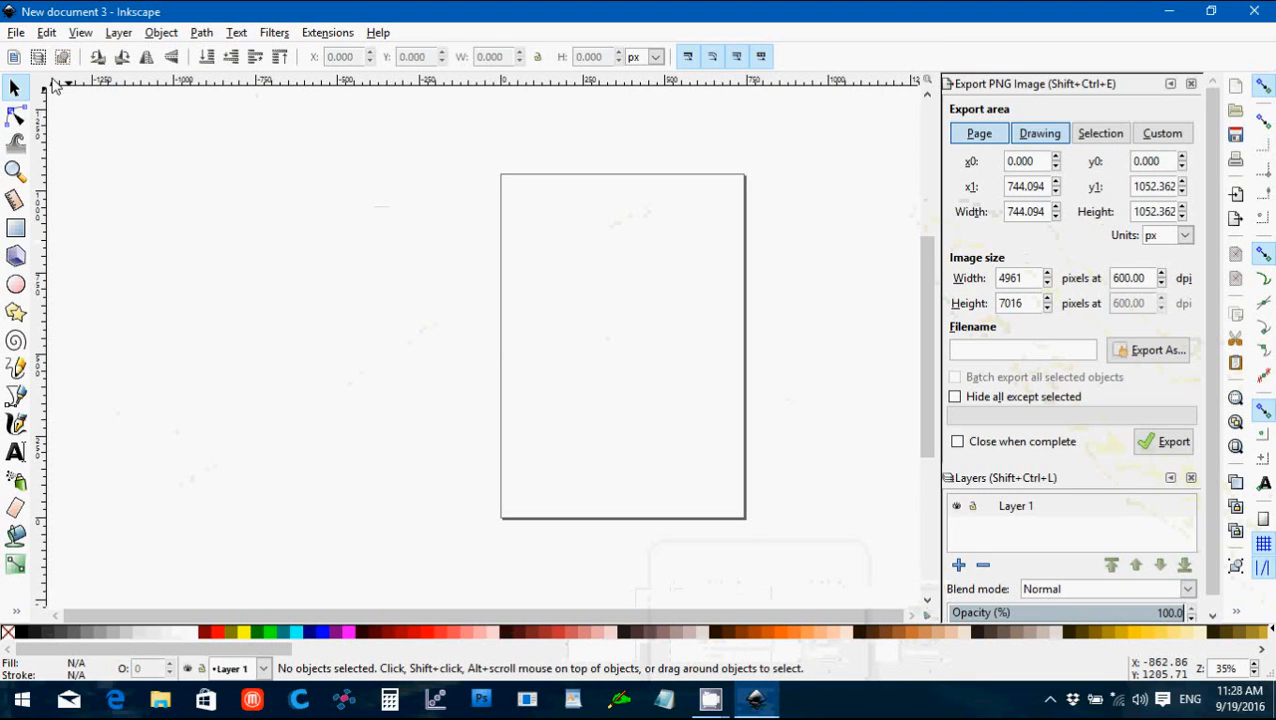
Step: Choose the spider picture from the Halloween Demo folder in the Import dialog
left_click(16, 32)
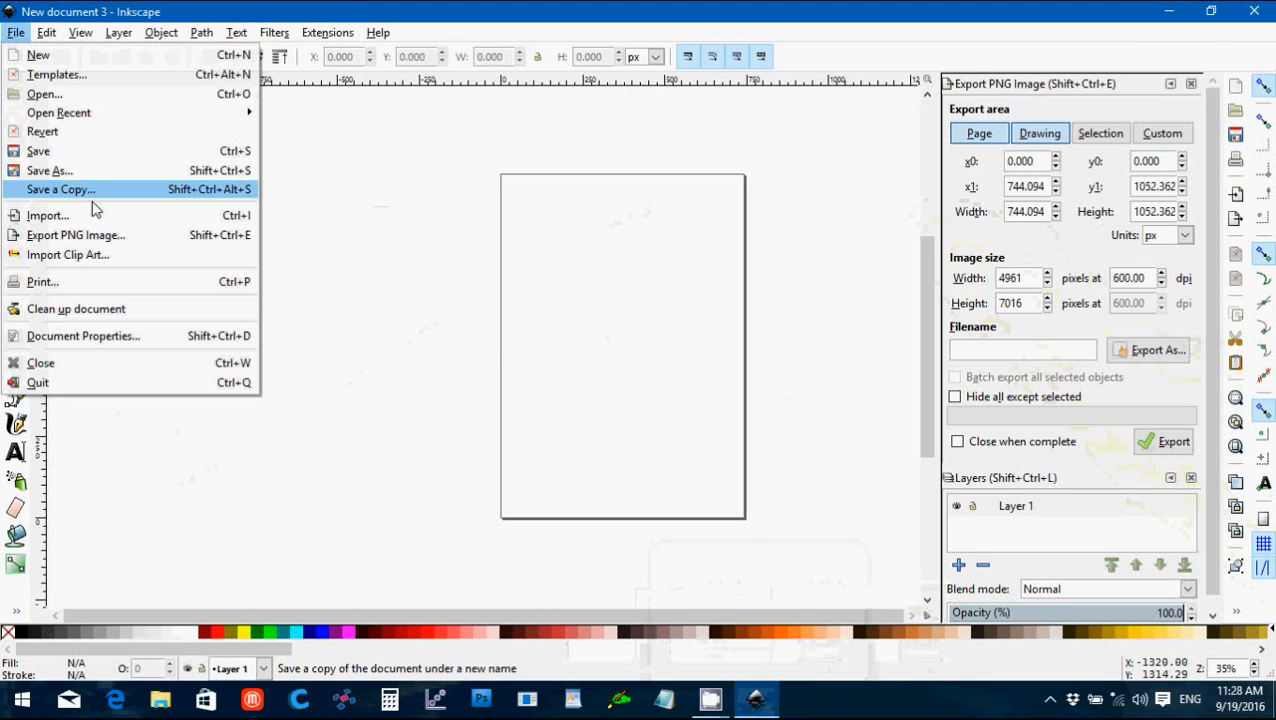
left_click(48, 216)
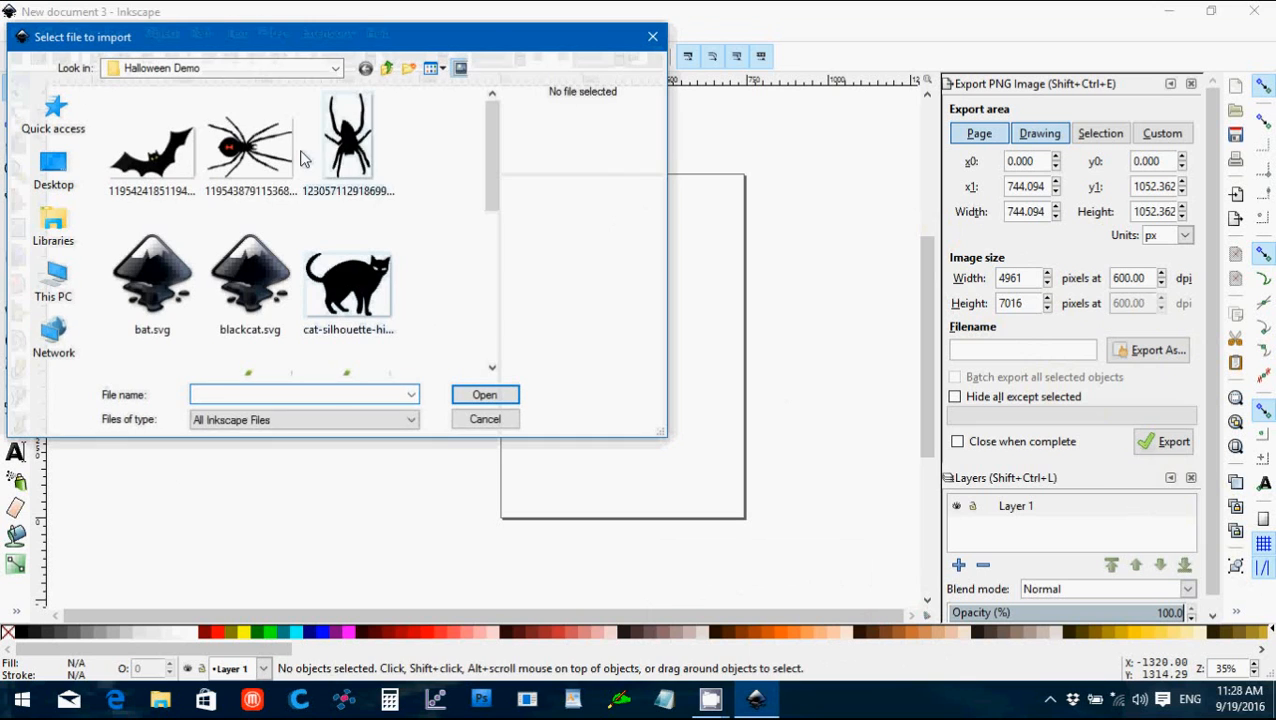
left_click(348, 136)
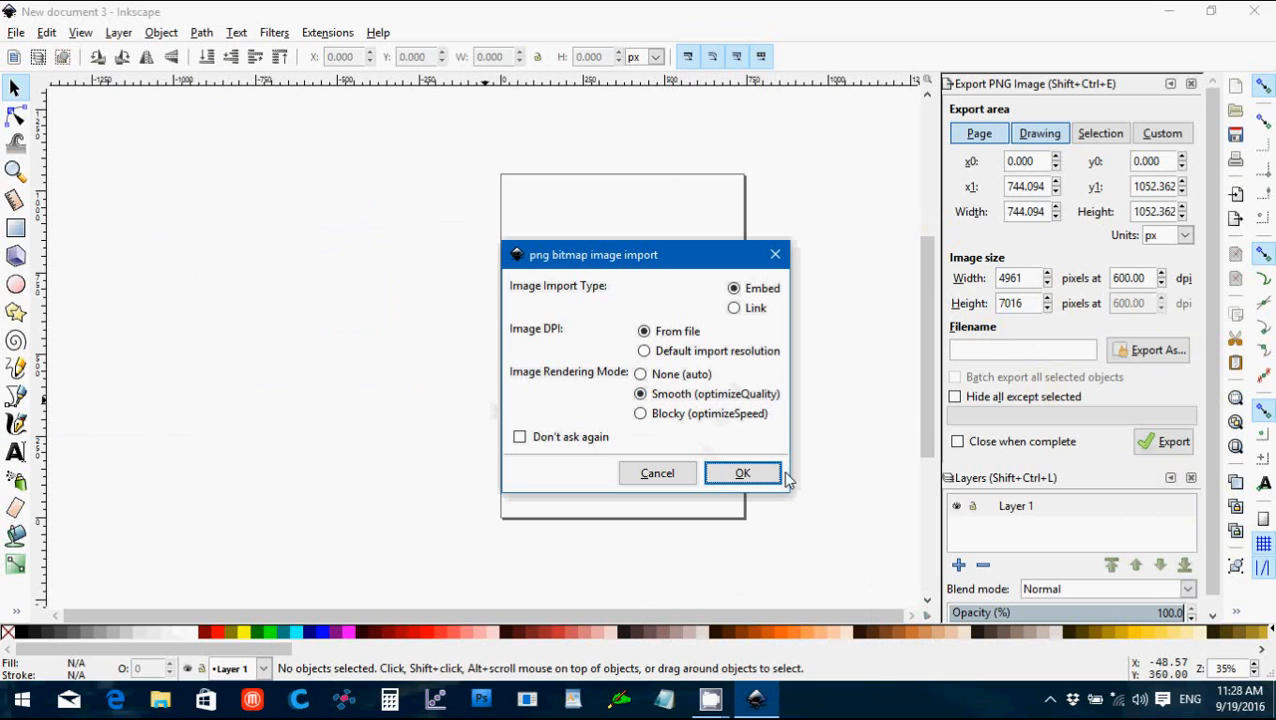
Step: Embed the spider picture, shrink it to about a third and place it near the page's top-left
left_click(742, 472)
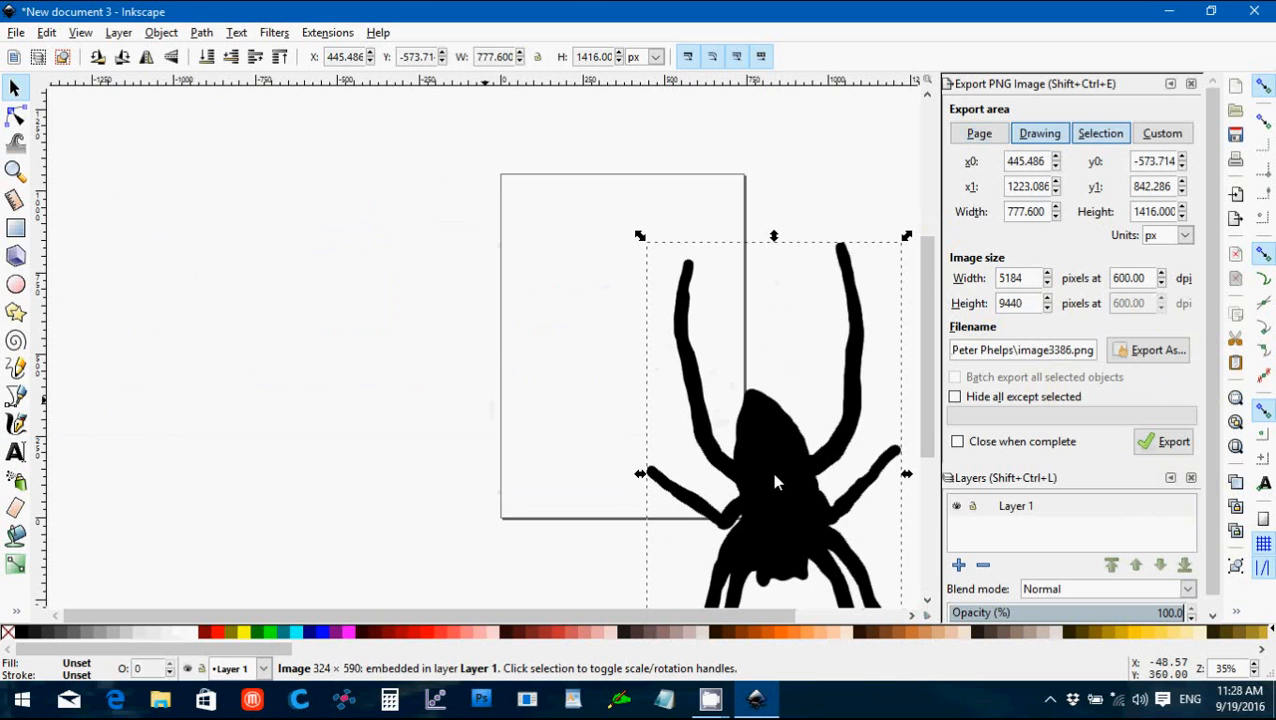
left_click_drag(776, 480, 550, 350)
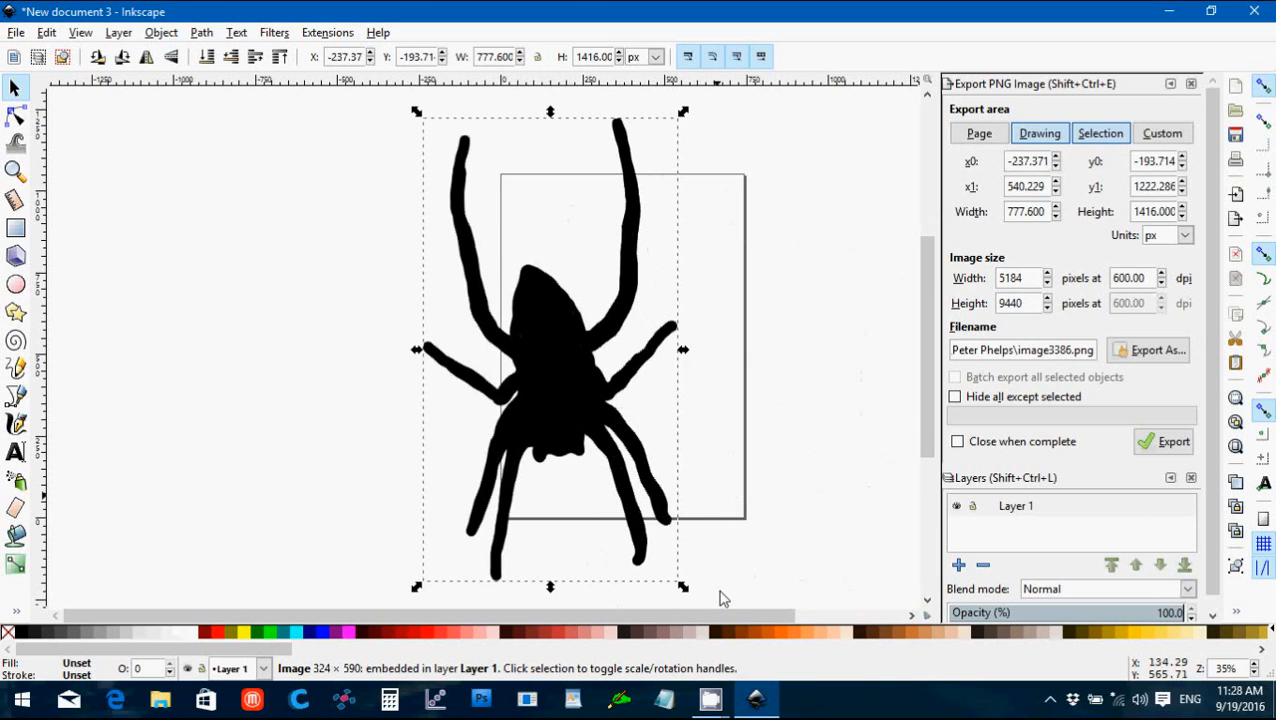
mouse_move(684, 588)
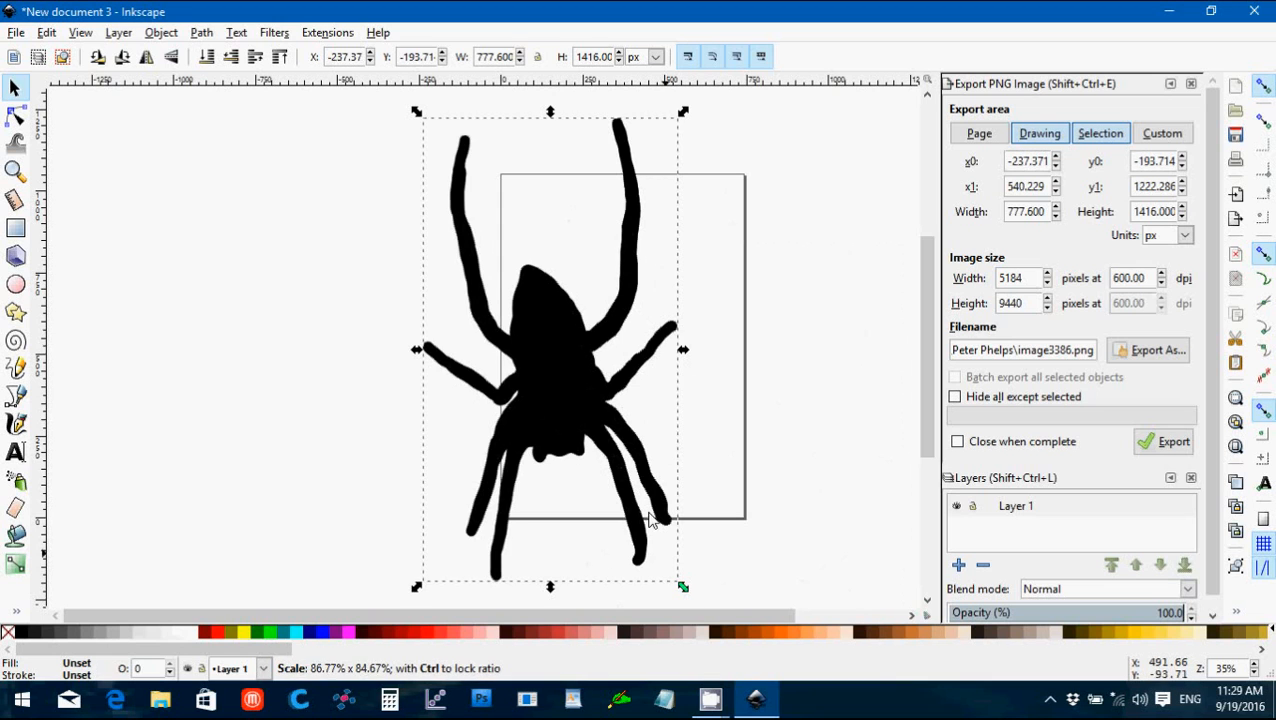
left_click_drag(684, 588, 592, 420)
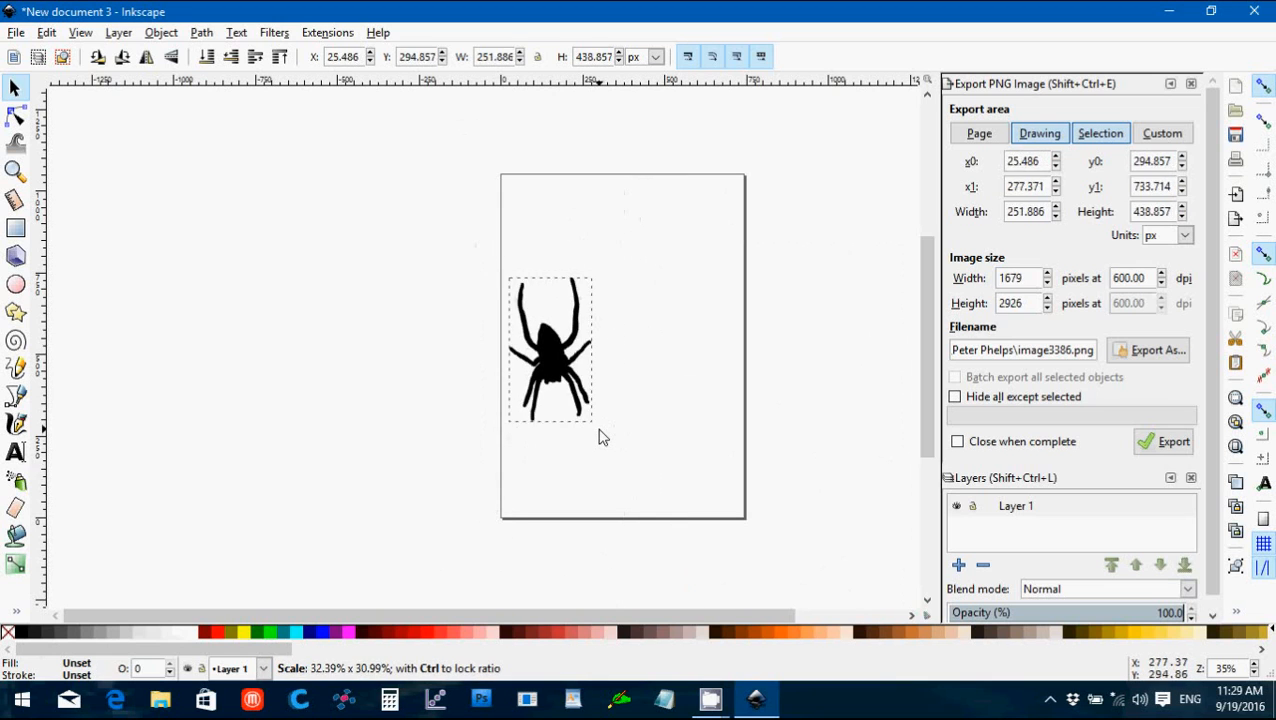
left_click_drag(592, 420, 576, 404)
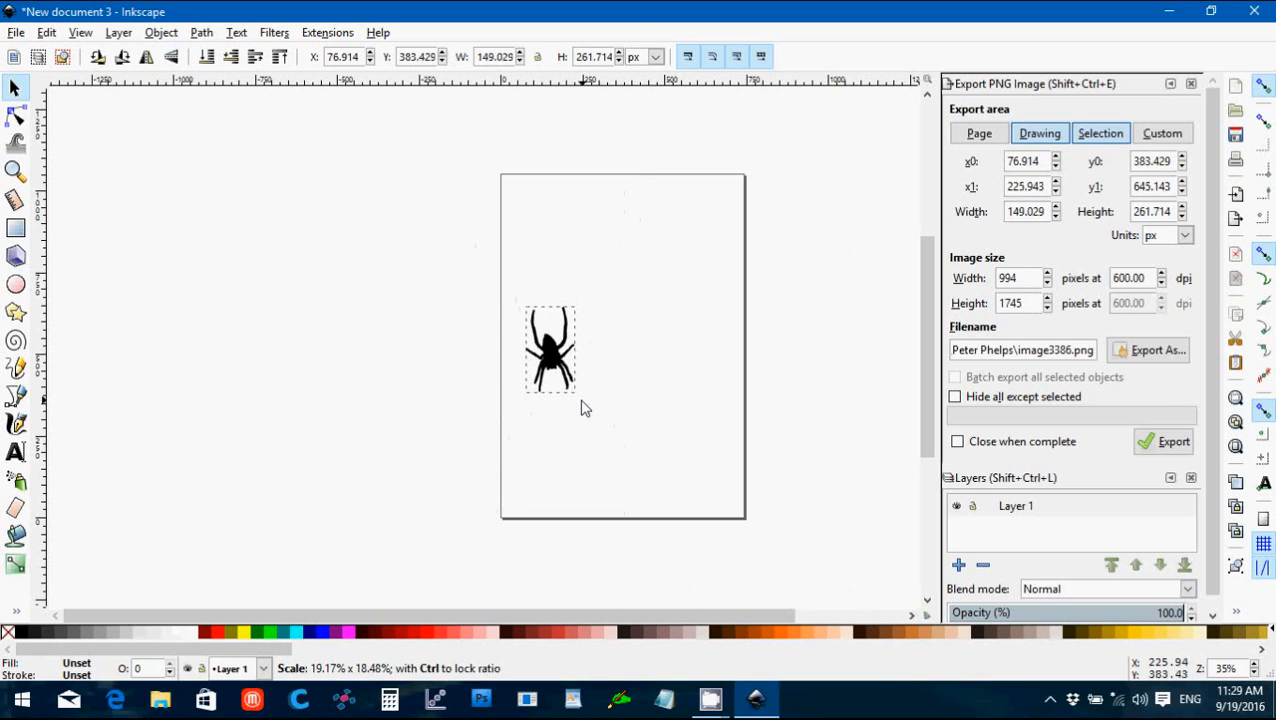
left_click_drag(550, 350, 540, 244)
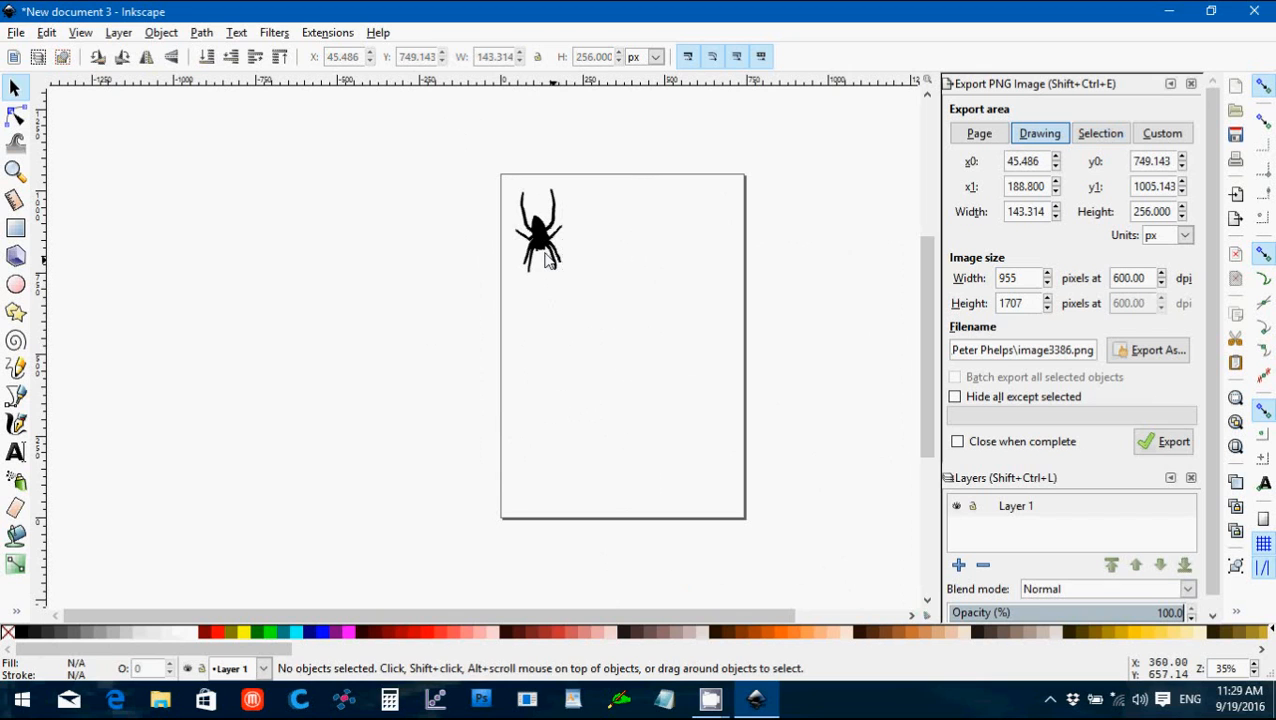
Step: Trace the selected spider bitmap into a vector spider path
left_click(540, 230)
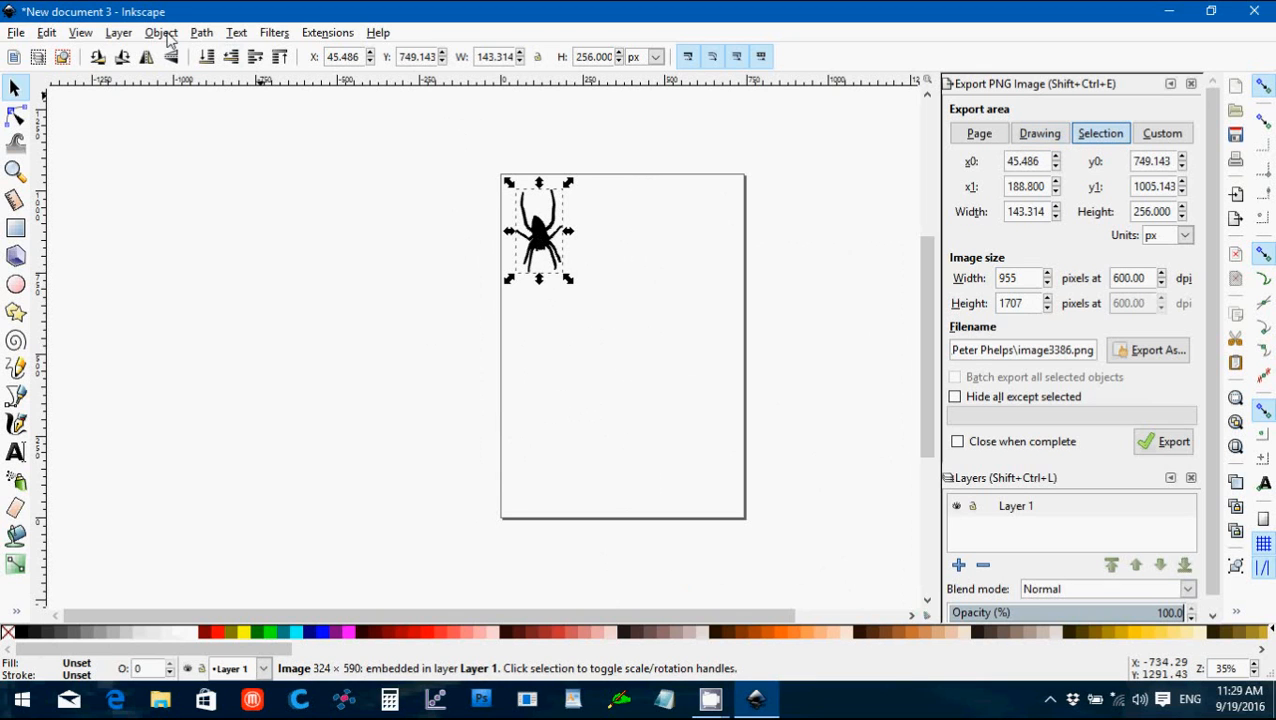
left_click(200, 32)
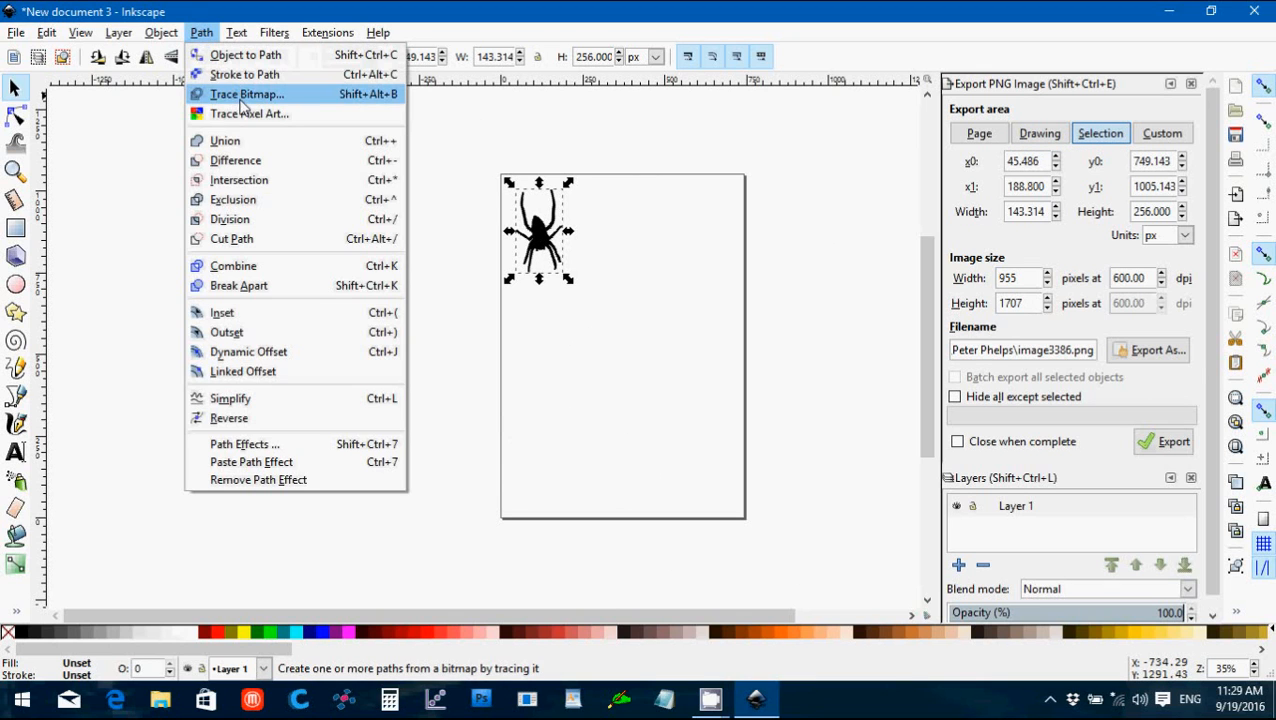
left_click(248, 94)
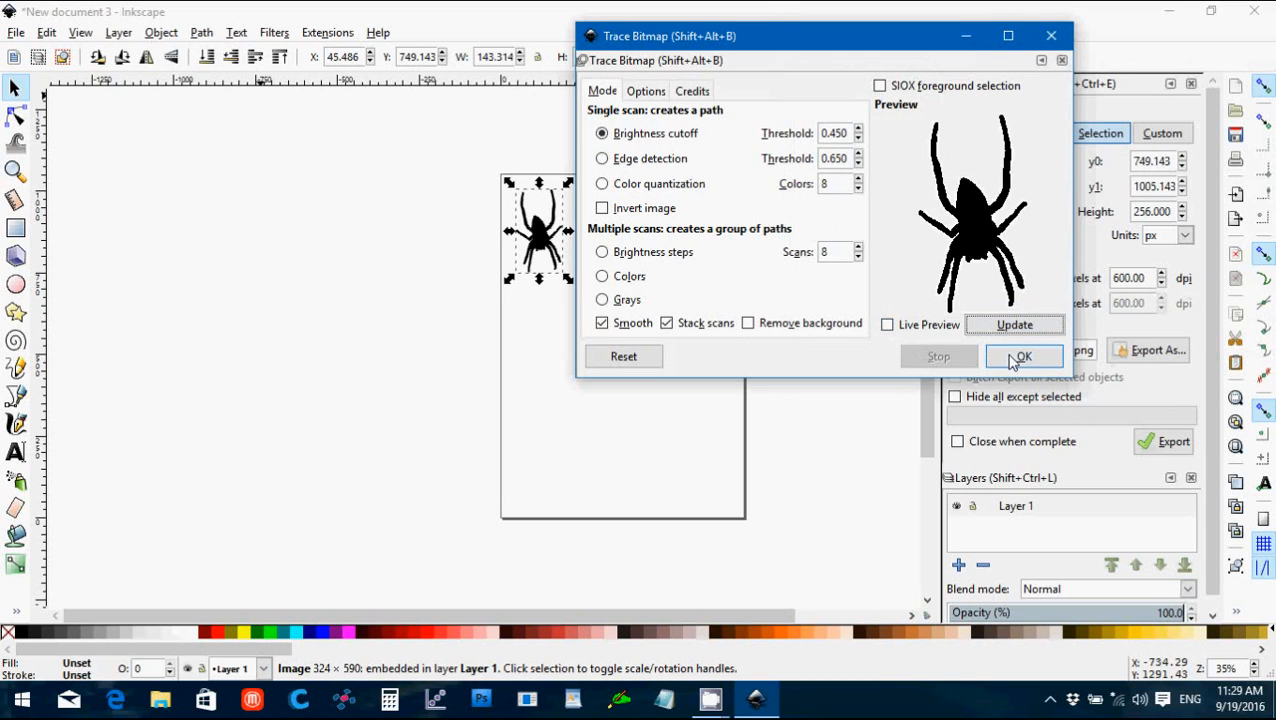
left_click(1022, 356)
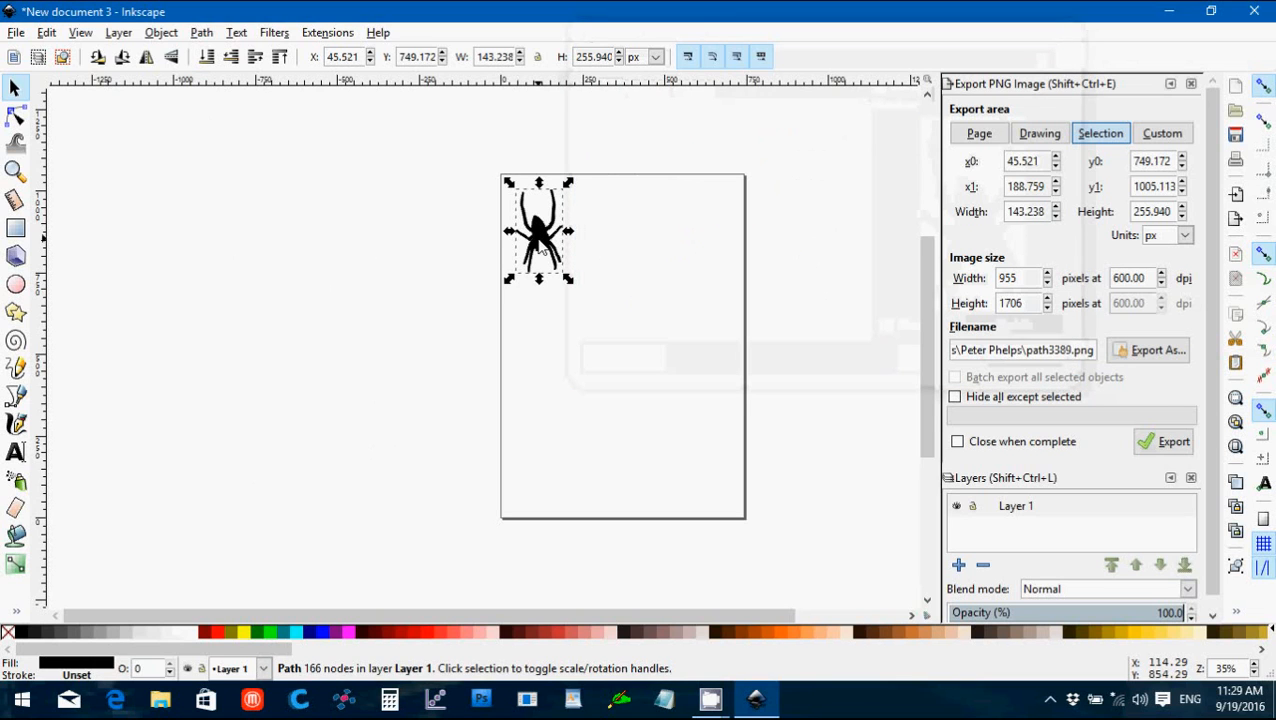
Step: Move the traced spider aside and delete the original embedded spider bitmap
left_click_drag(538, 230, 644, 224)
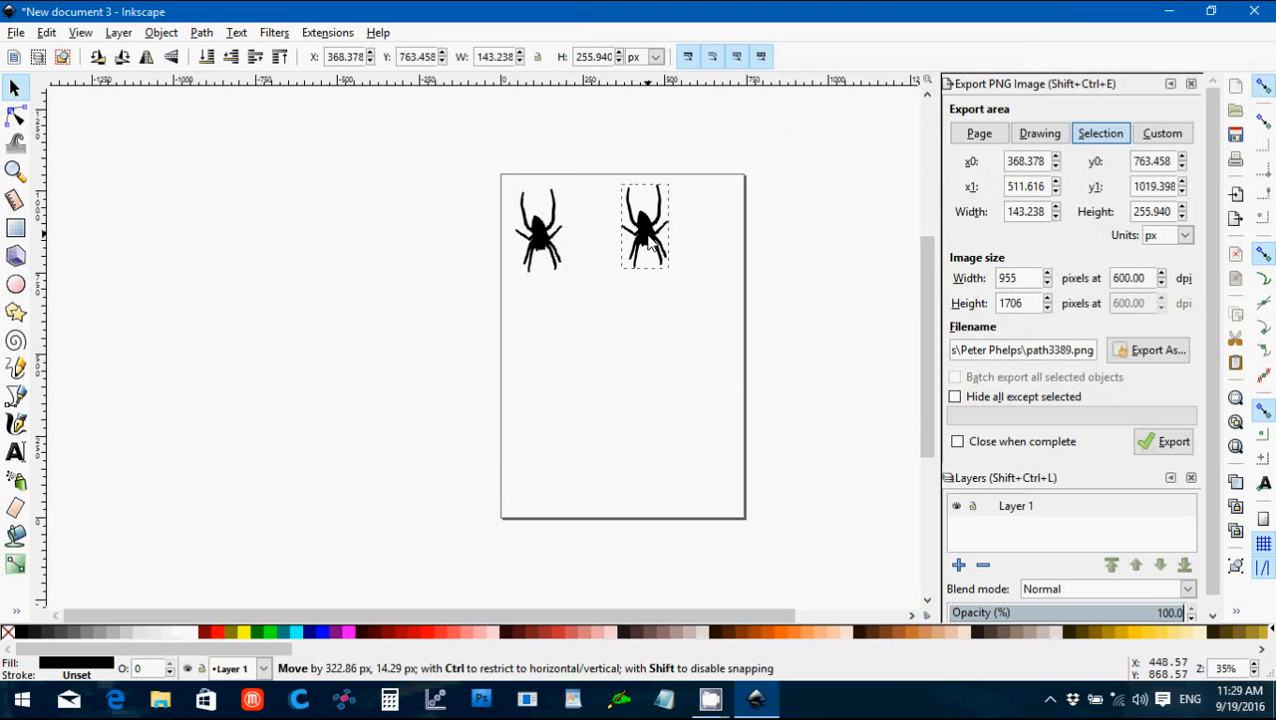
left_click(644, 228)
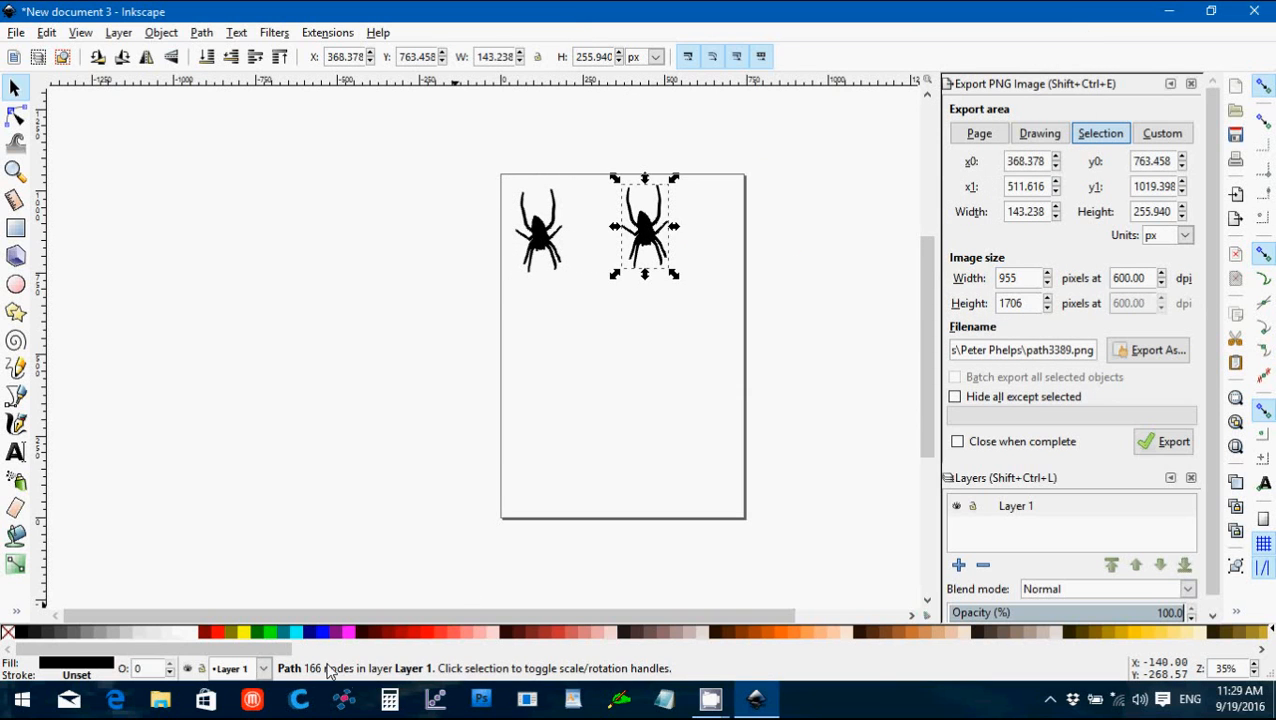
mouse_move(394, 670)
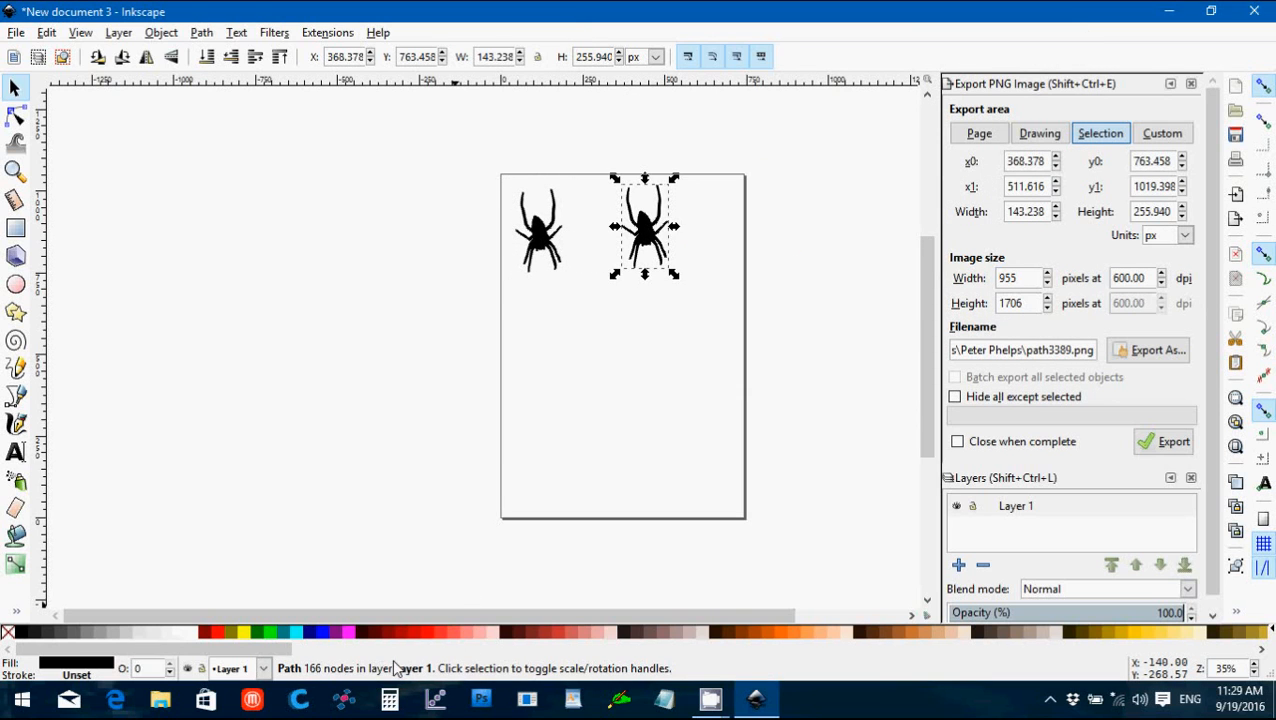
mouse_move(540, 248)
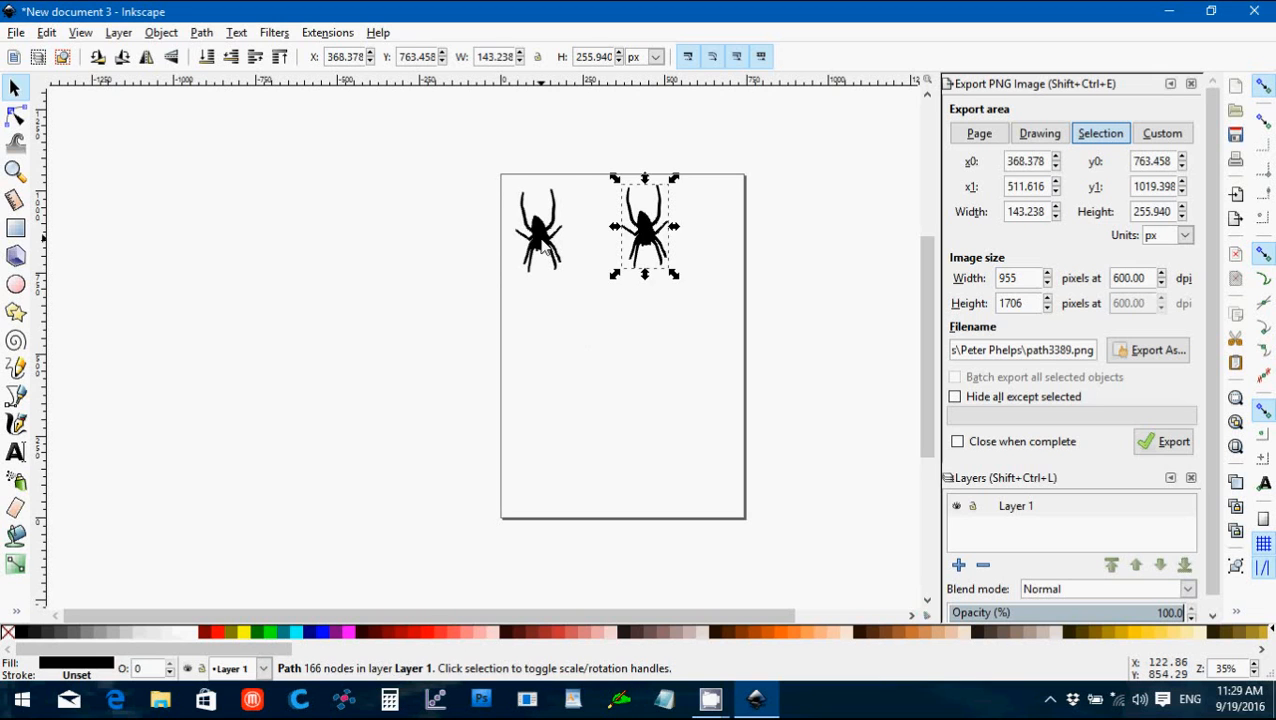
left_click(538, 230)
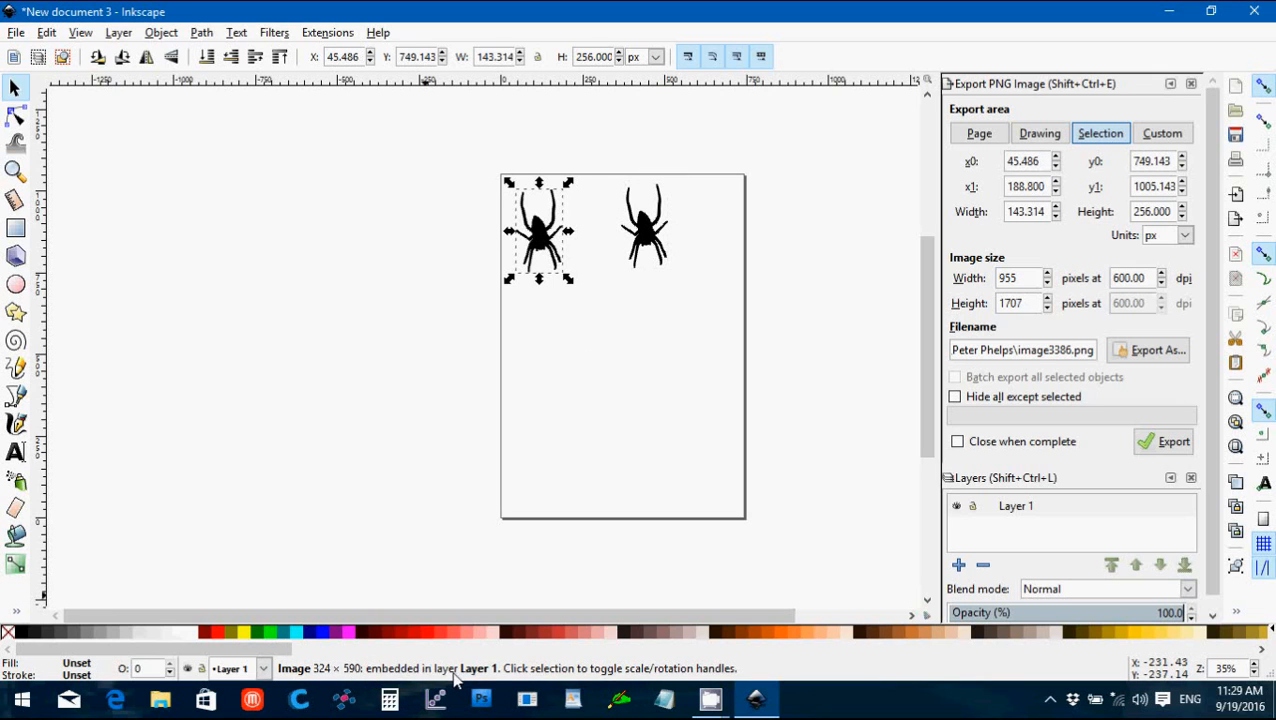
mouse_move(408, 648)
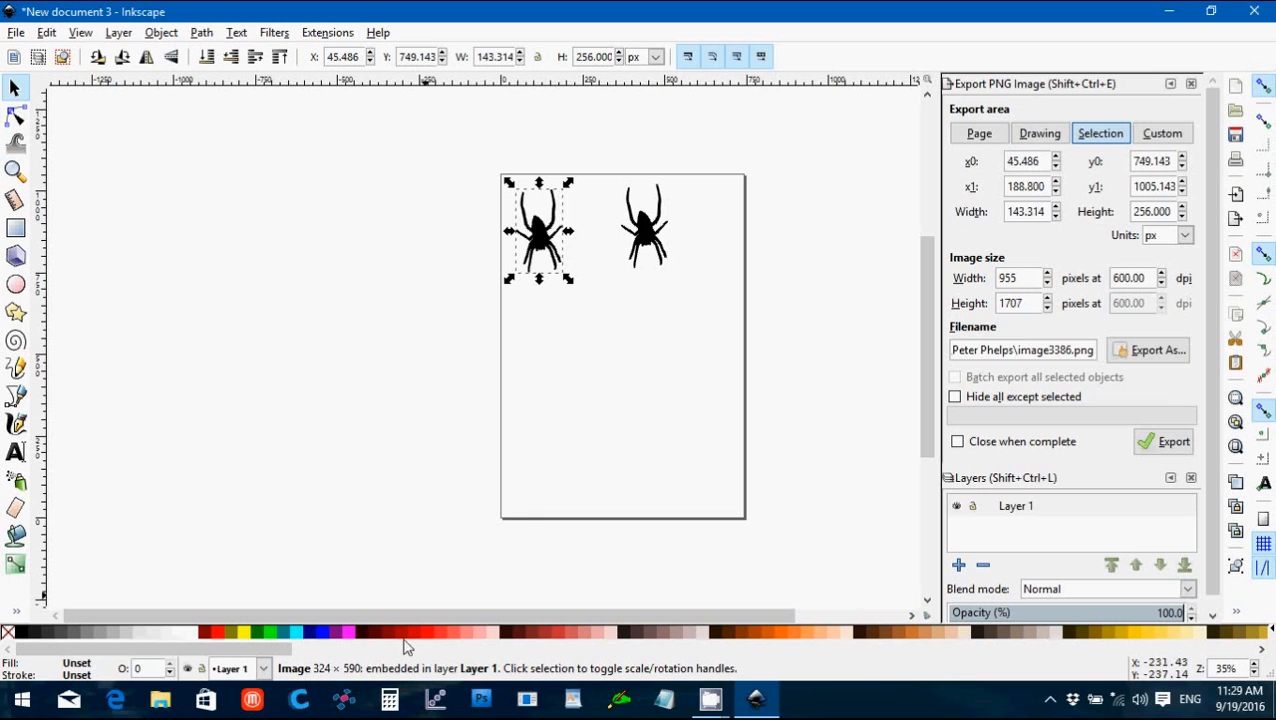
left_click(1040, 132)
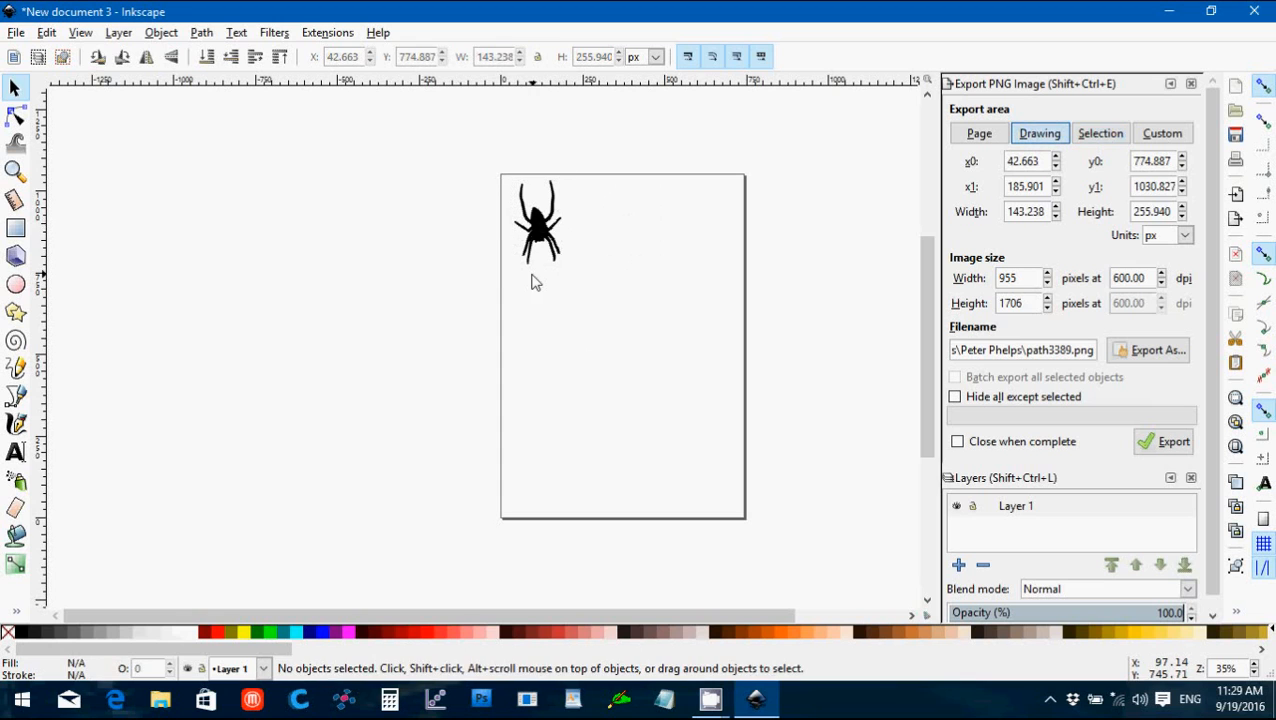
mouse_move(10, 42)
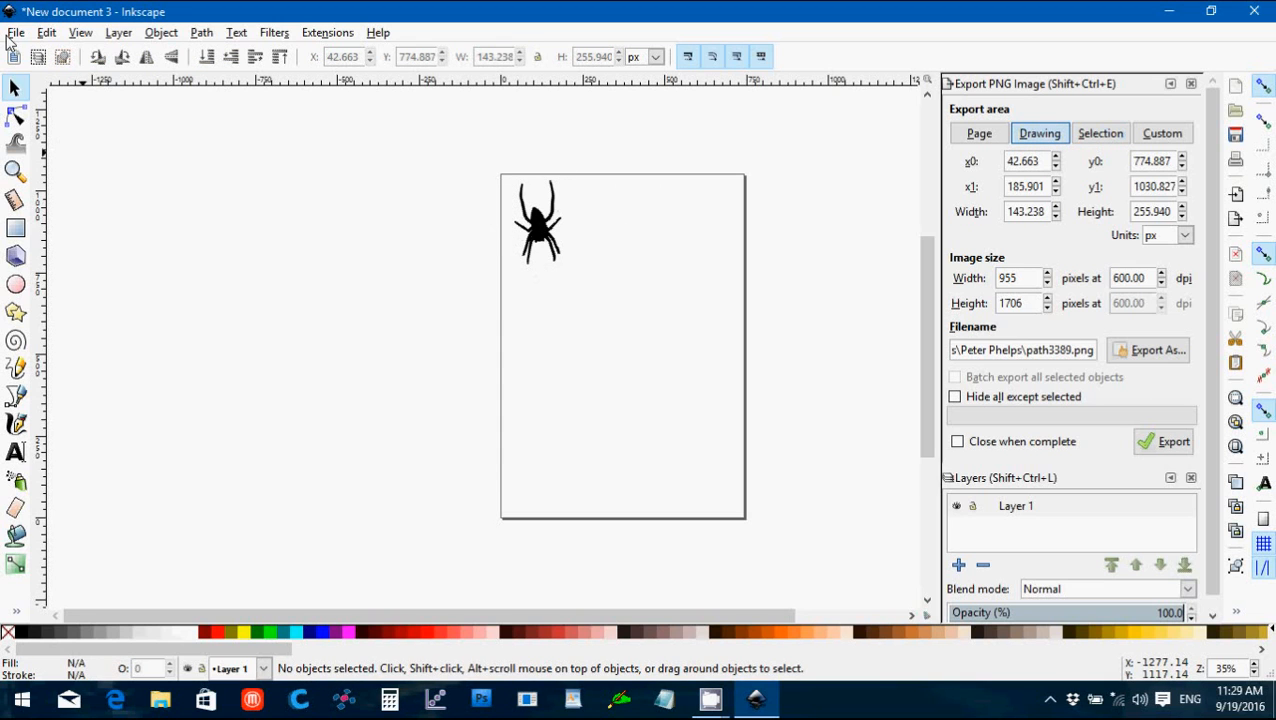
Step: Start Save As and browse to Documents > _My 3D Printing Projects > _STL Files > Halloween Demo
left_click(16, 32)
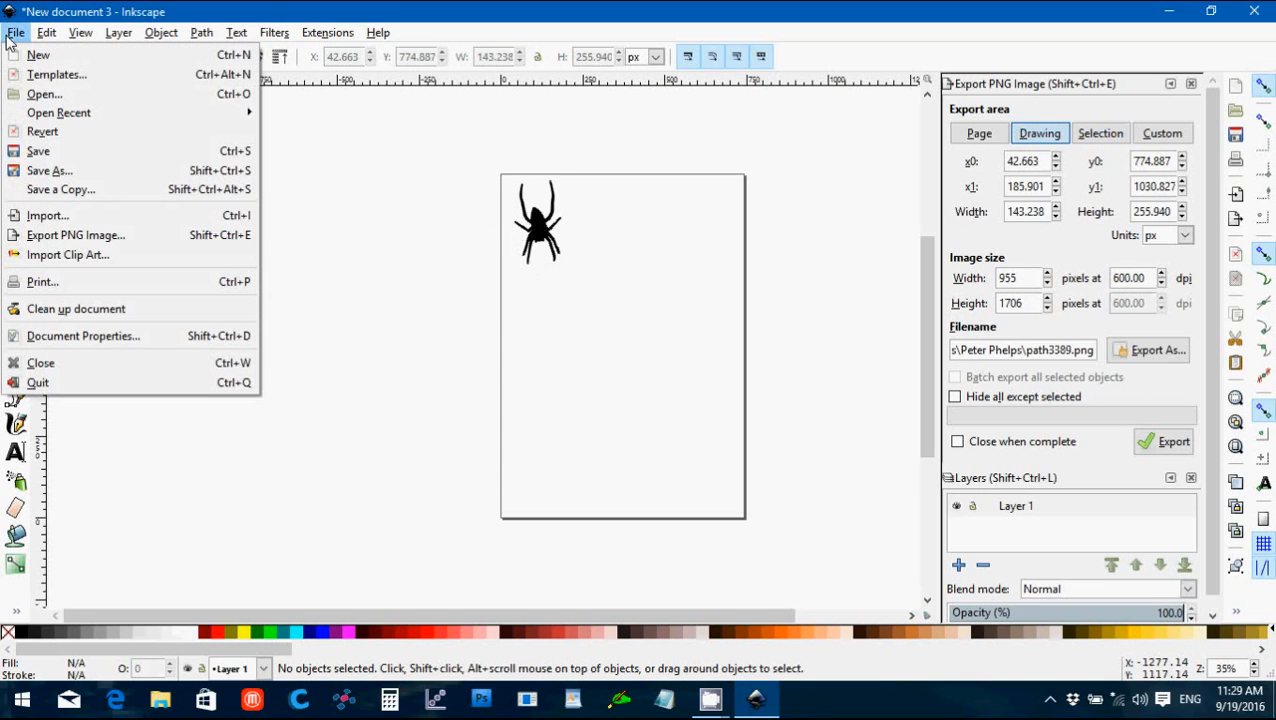
mouse_move(38, 150)
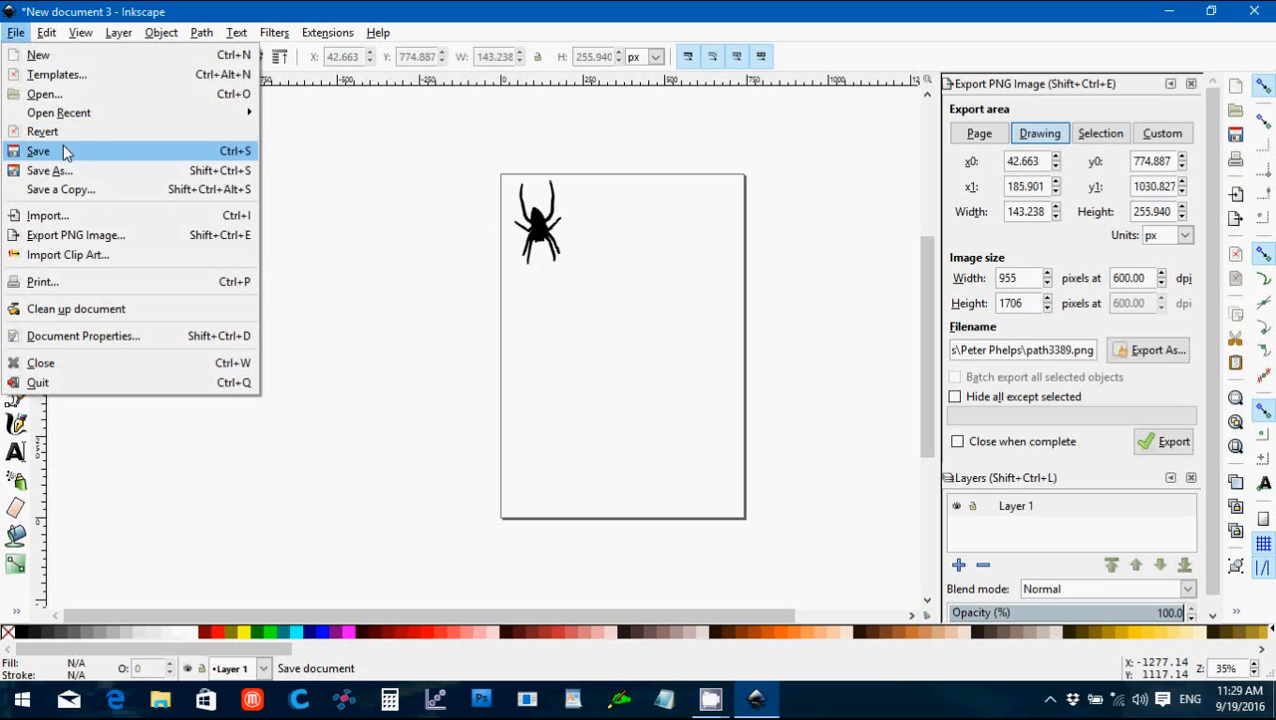
left_click(38, 150)
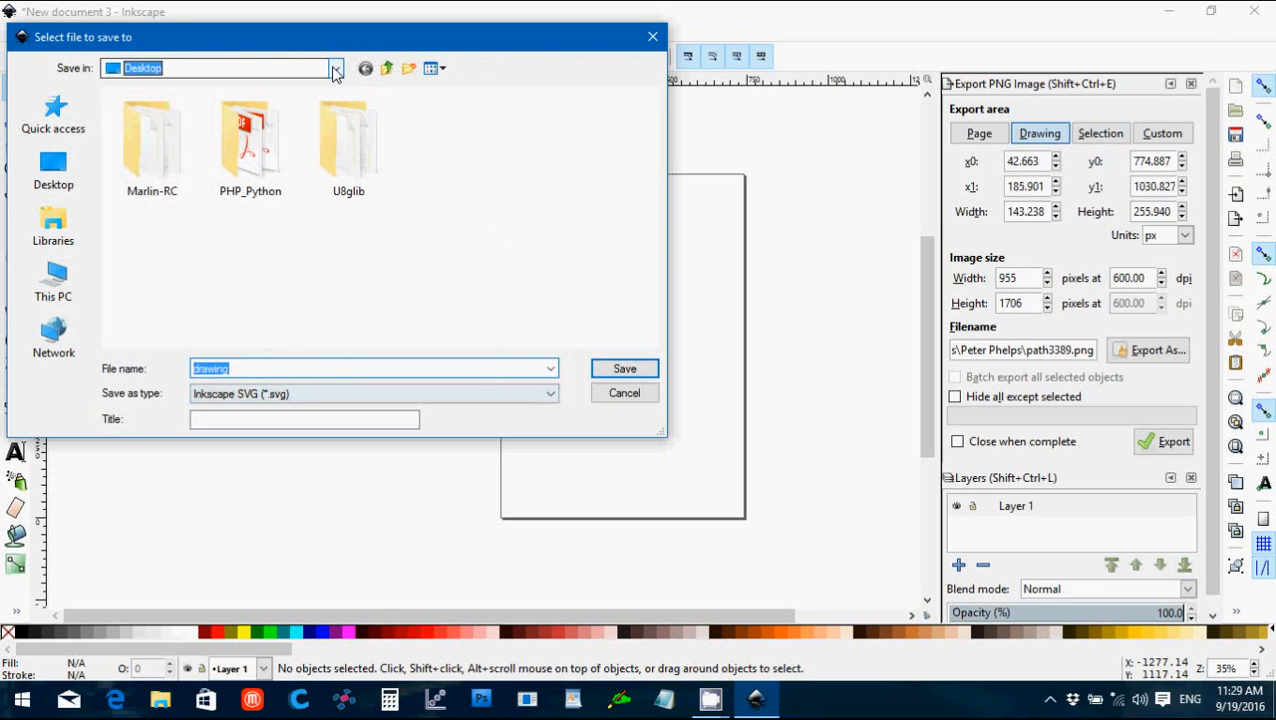
left_click(336, 68)
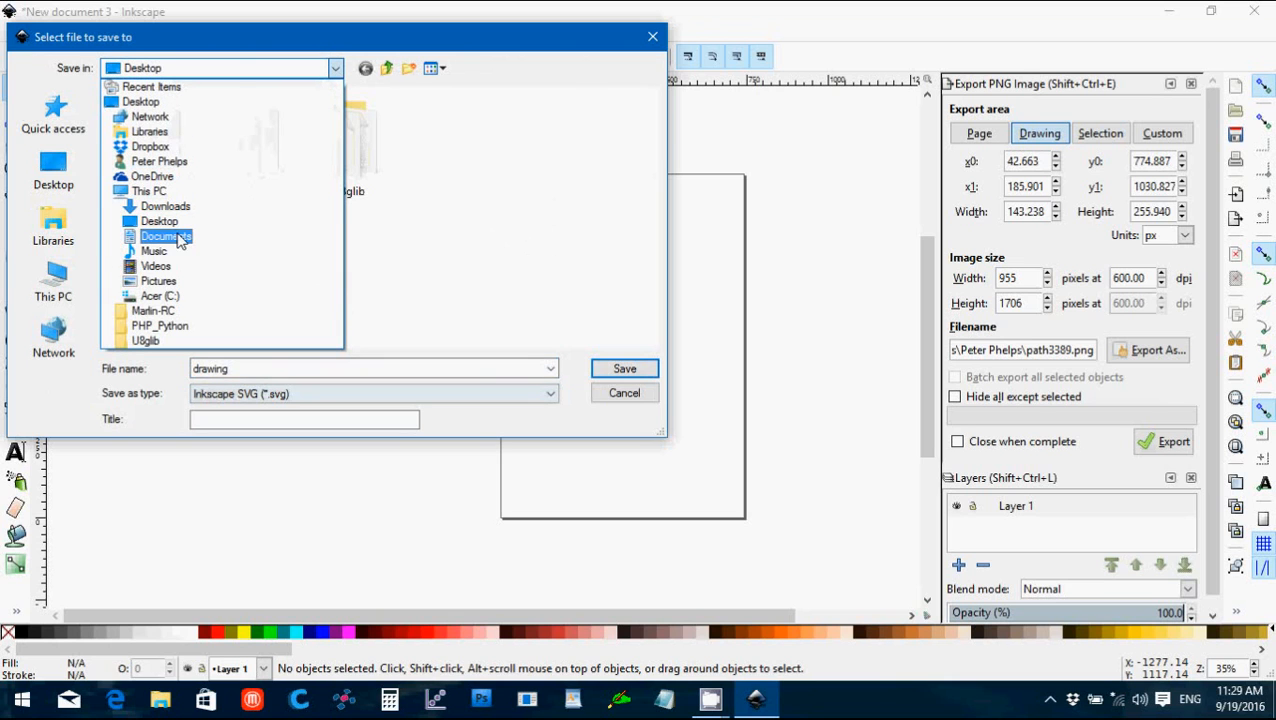
left_click(160, 220)
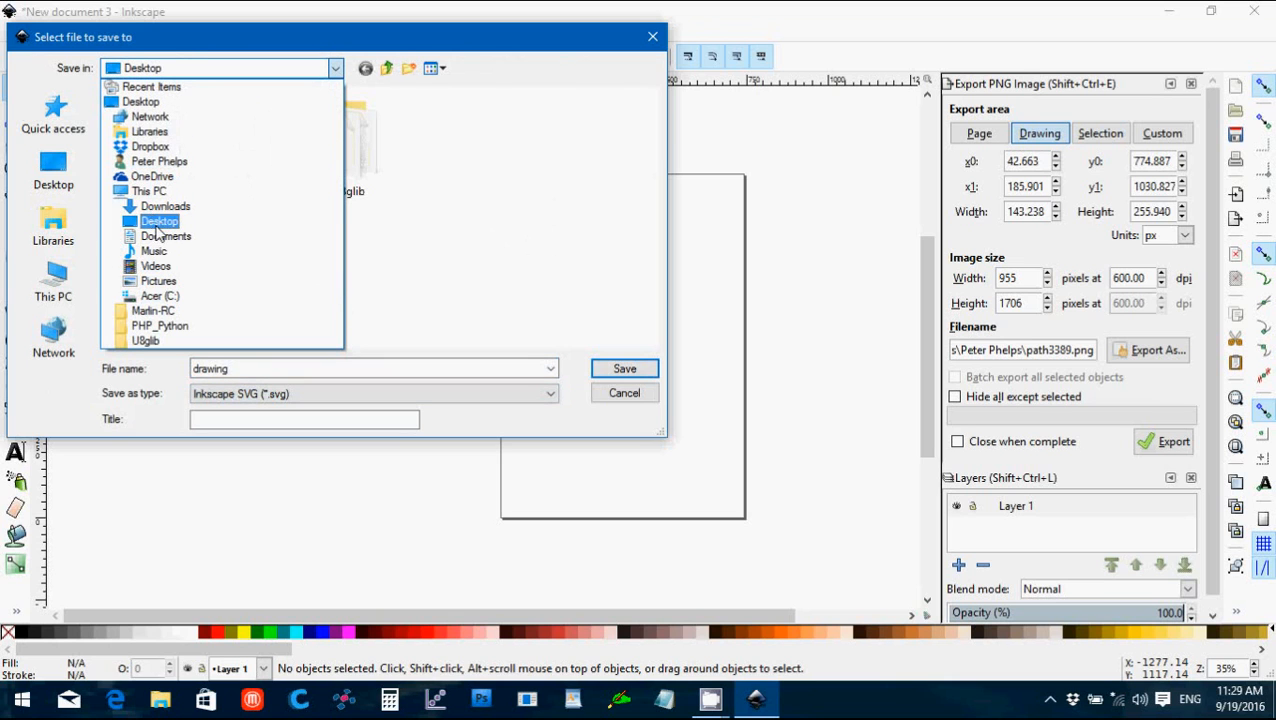
left_click(164, 236)
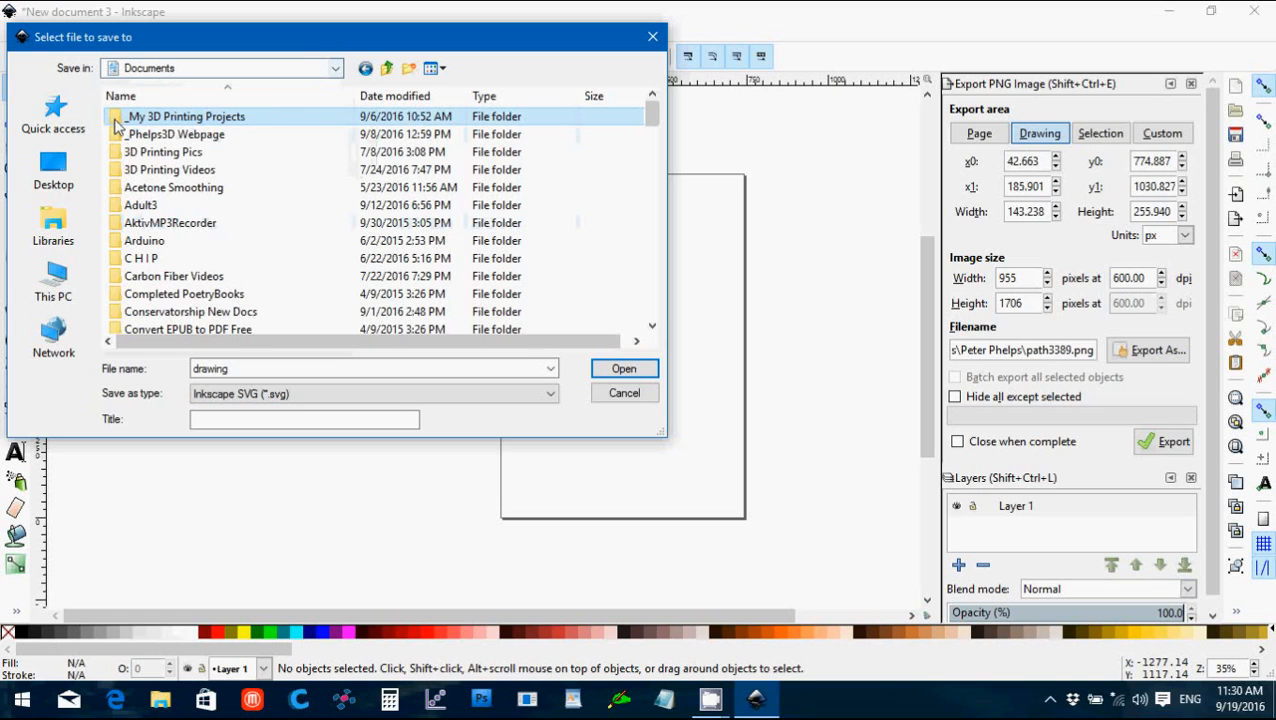
double_click(186, 116)
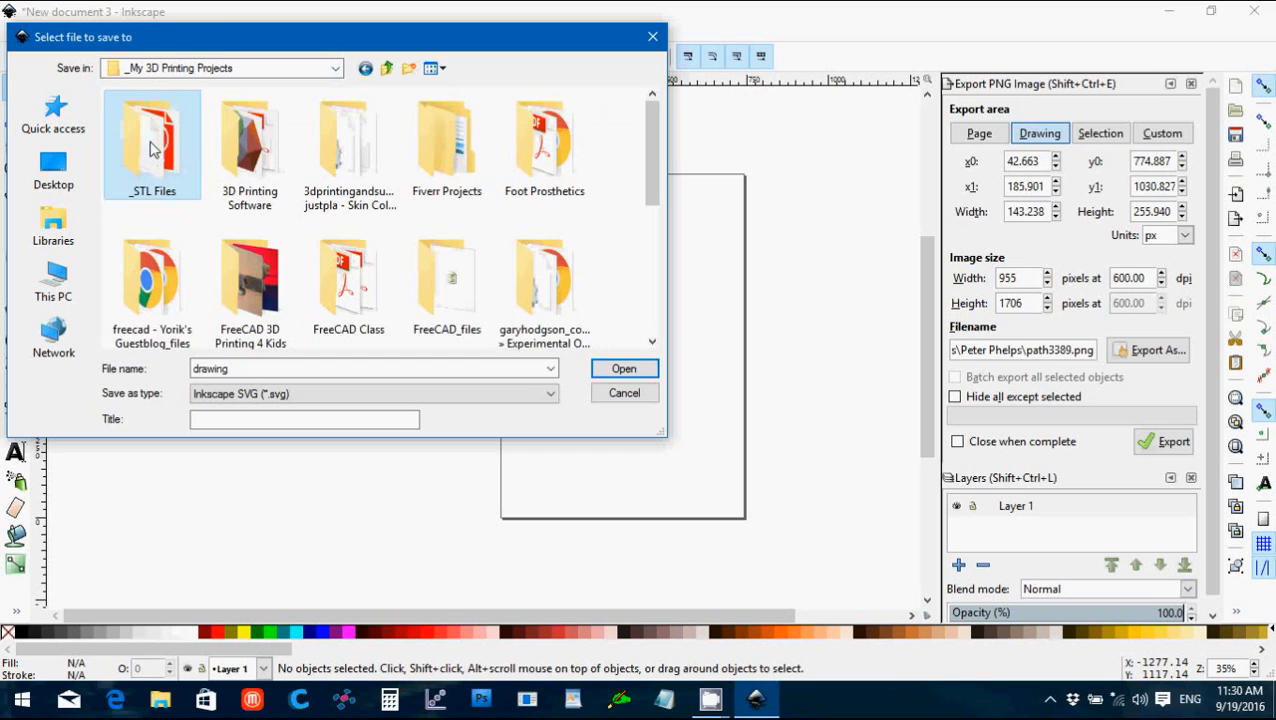
double_click(152, 144)
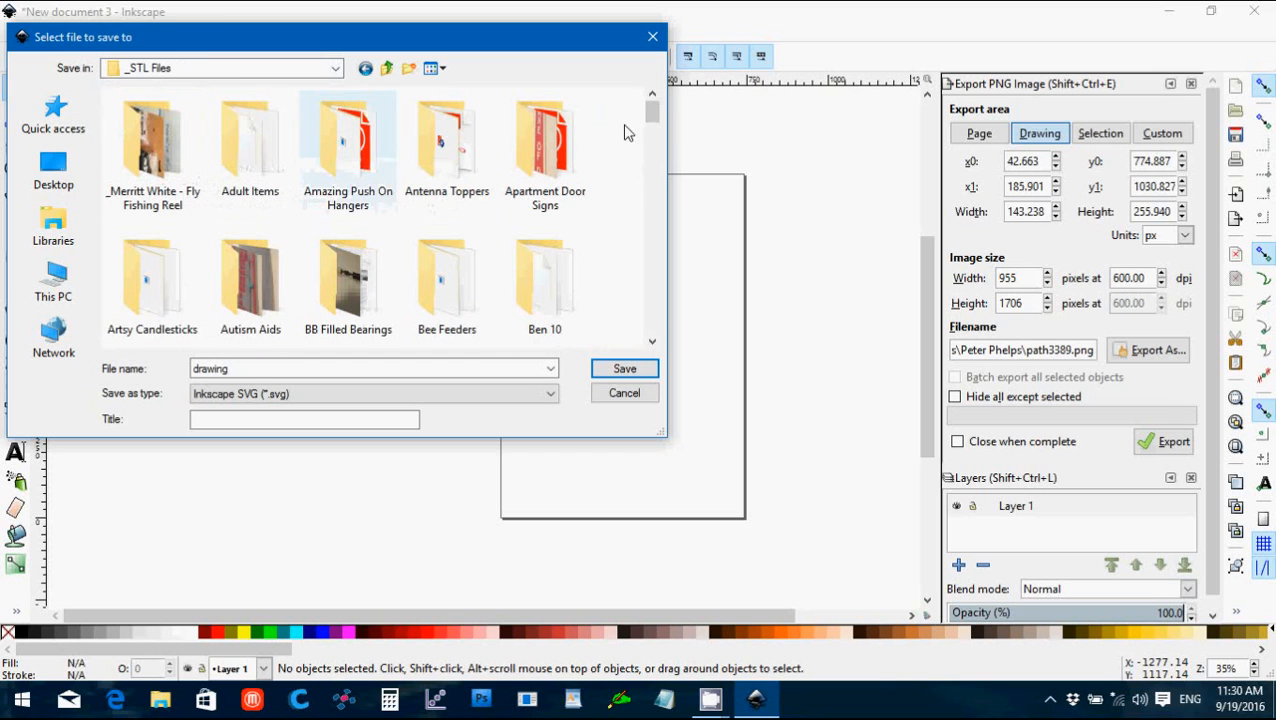
scroll("down", 3)
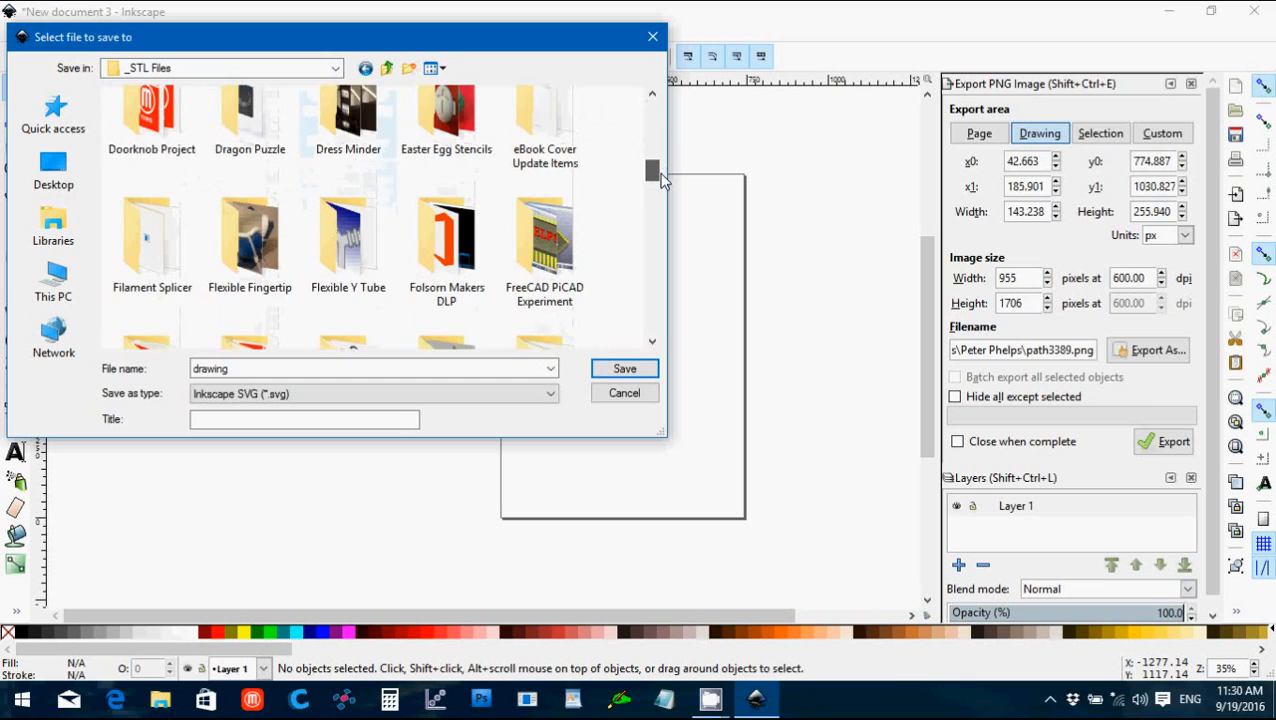
scroll("down", 3)
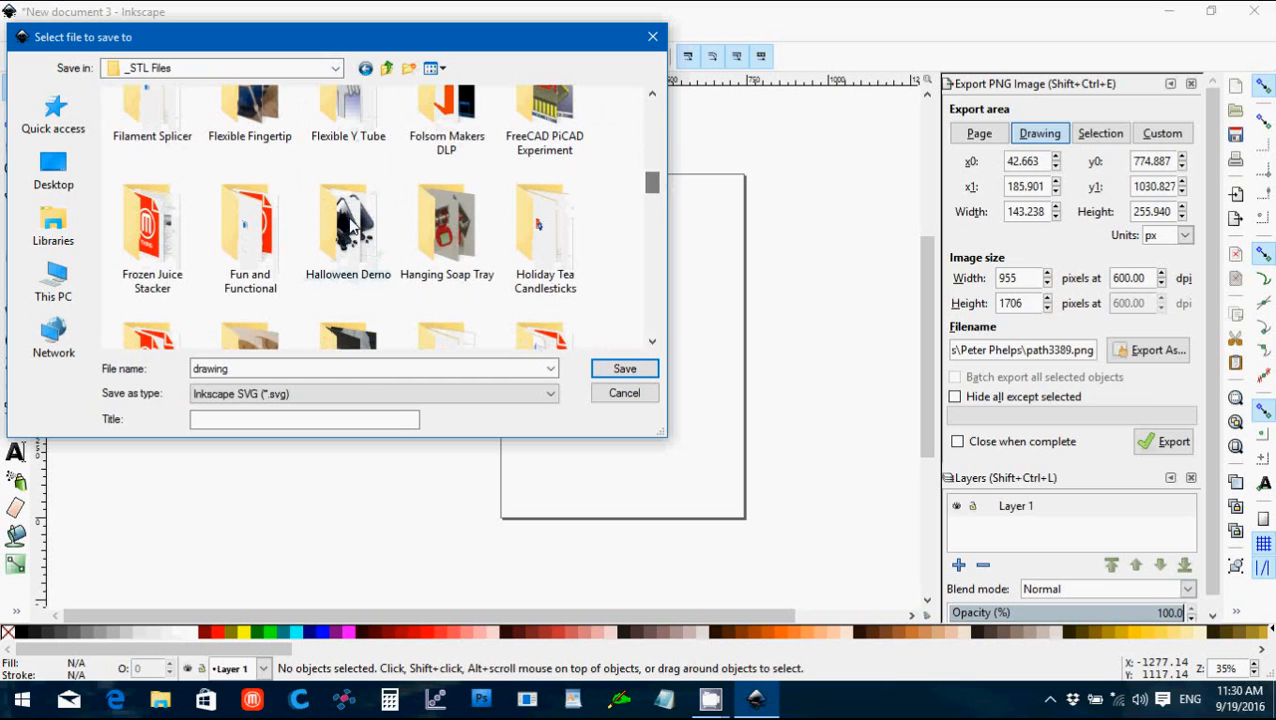
double_click(348, 222)
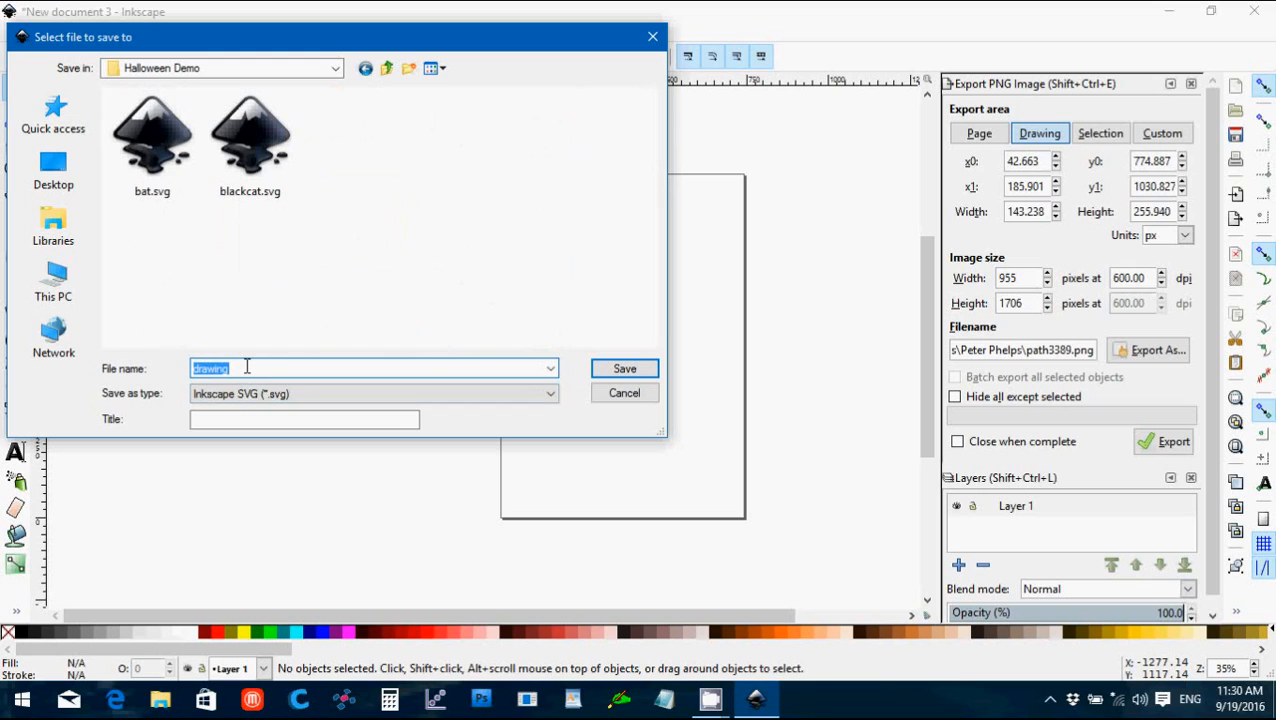
Step: Save the drawing as spider.svg in the Halloween Demo folder
type("spider")
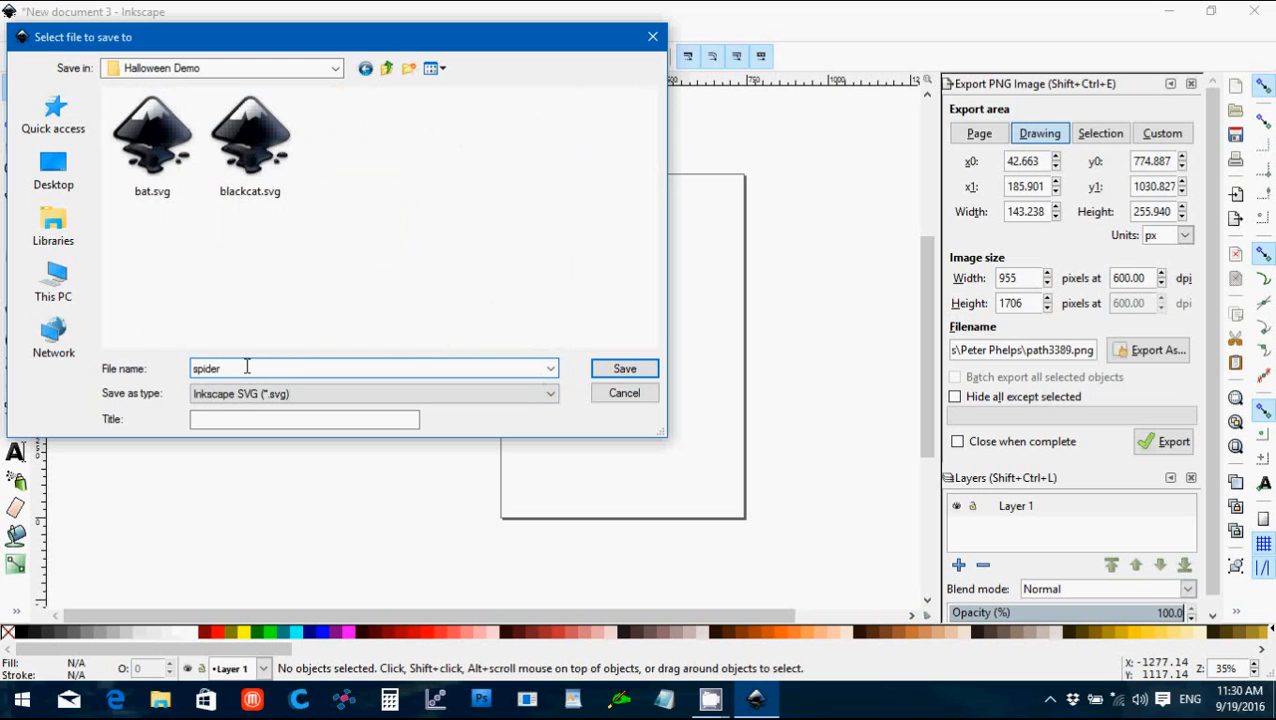
mouse_move(624, 368)
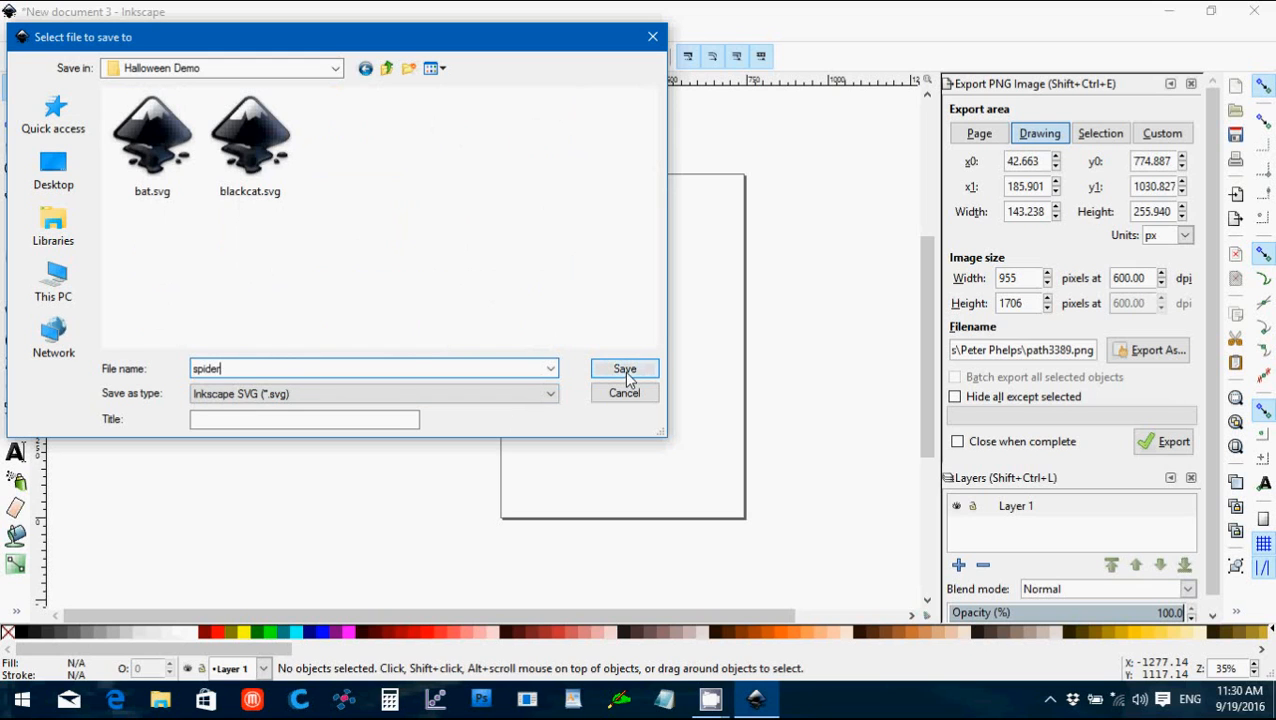
left_click(624, 368)
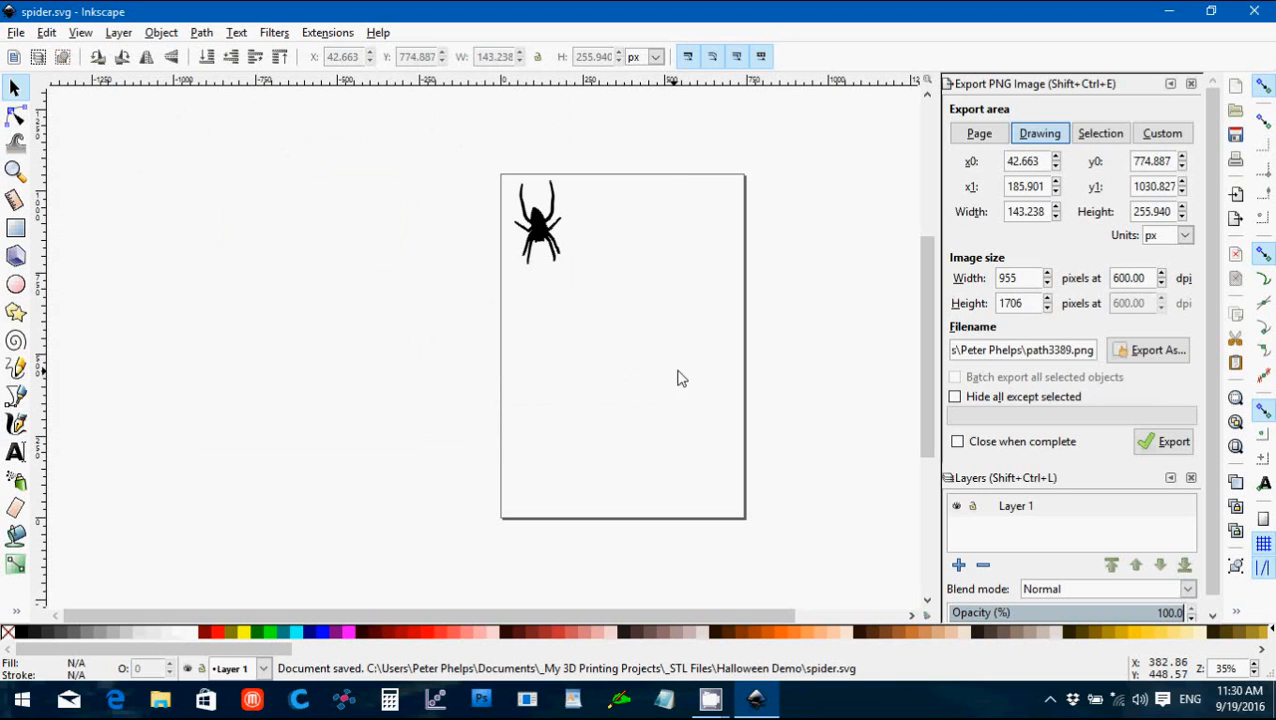
mouse_move(376, 8)
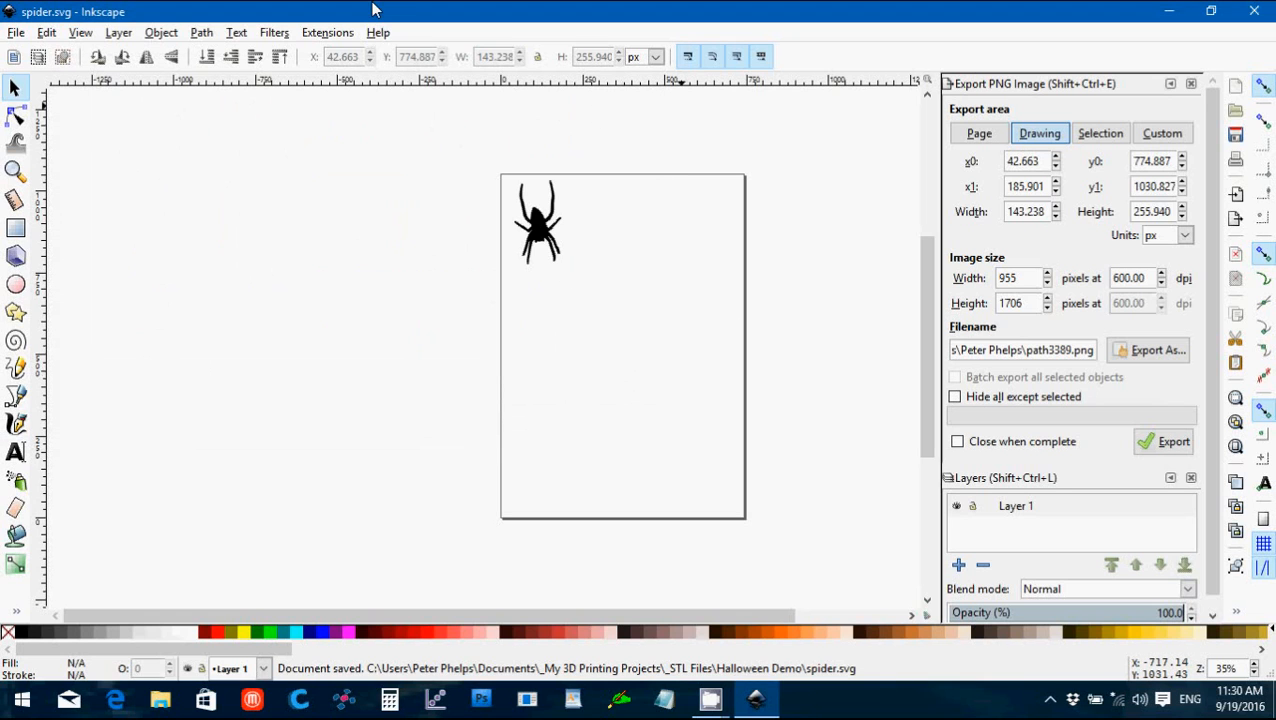
Step: Create a new blank document and start importing a picture into it
left_click(16, 32)
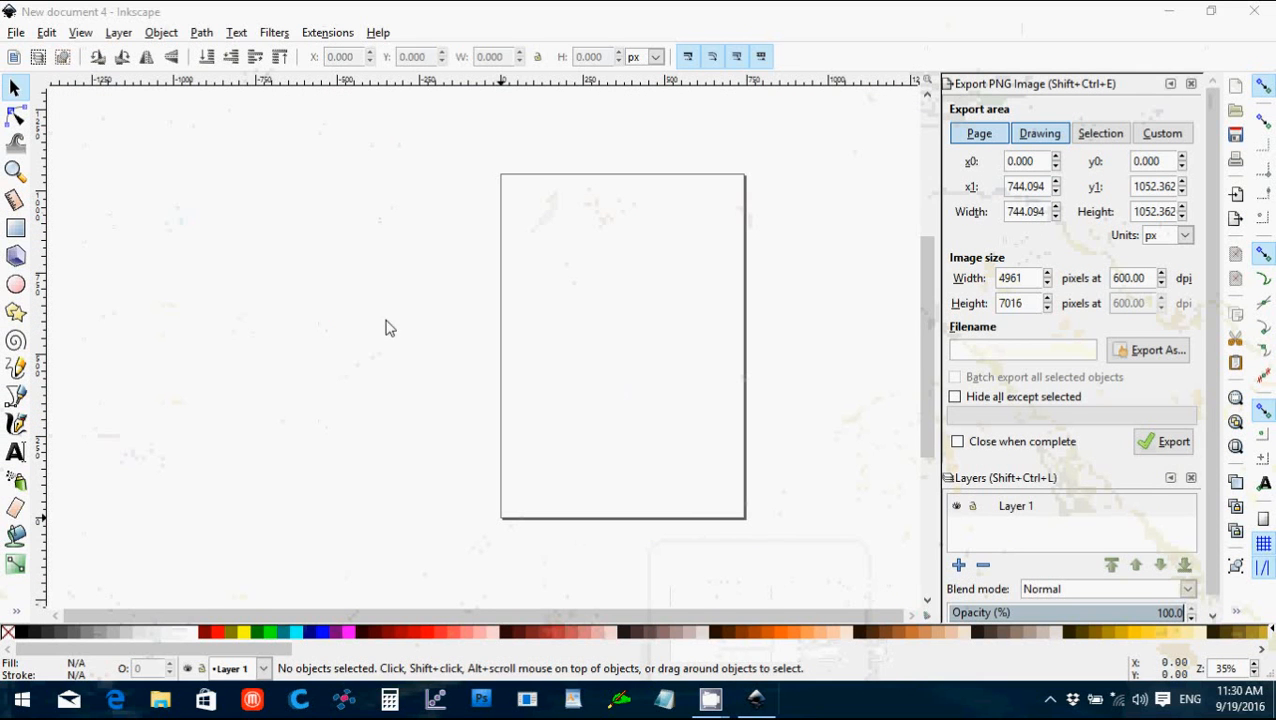
left_click(16, 32)
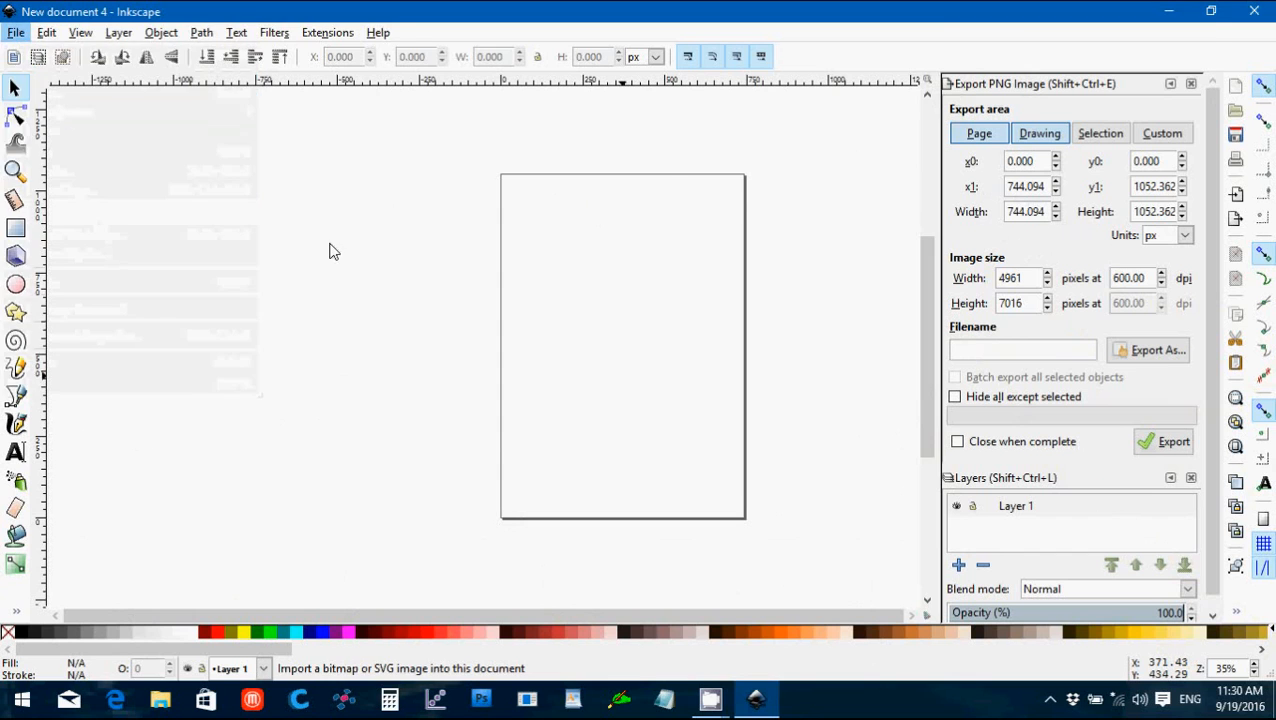
left_click(16, 32)
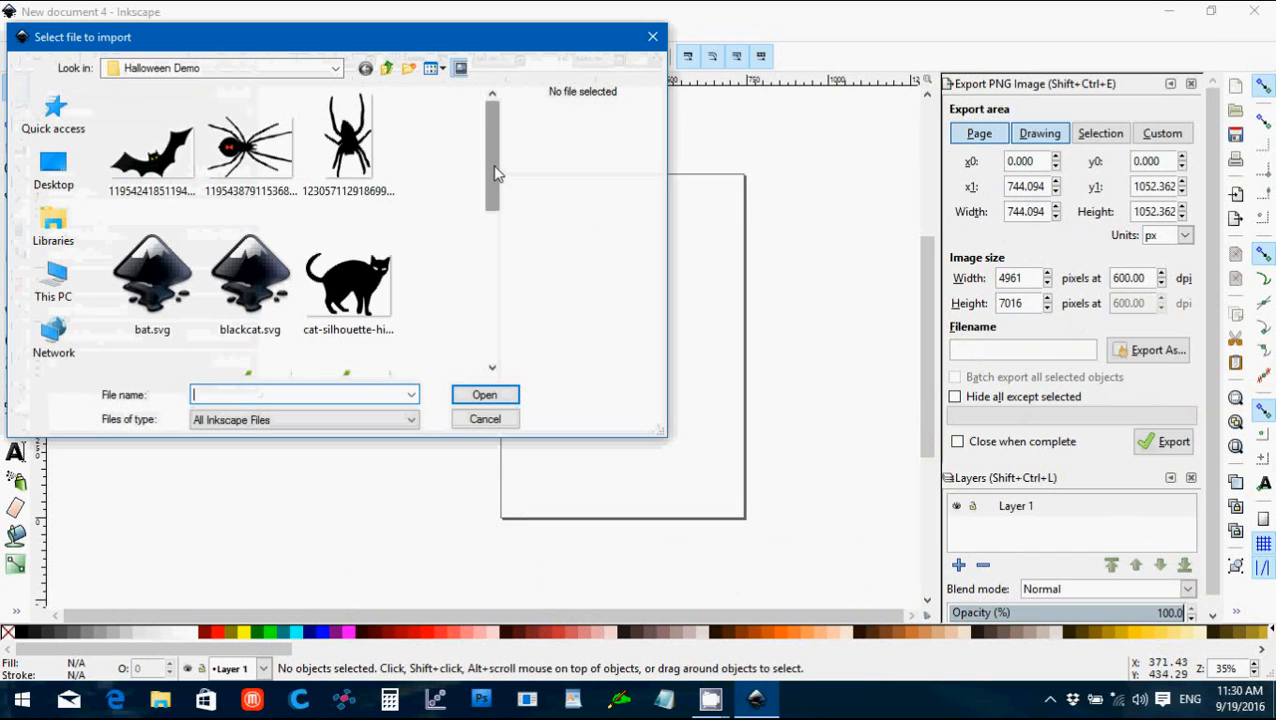
Step: Choose frankenstein-hi.png from the Halloween Demo folder for import
scroll("down", 3)
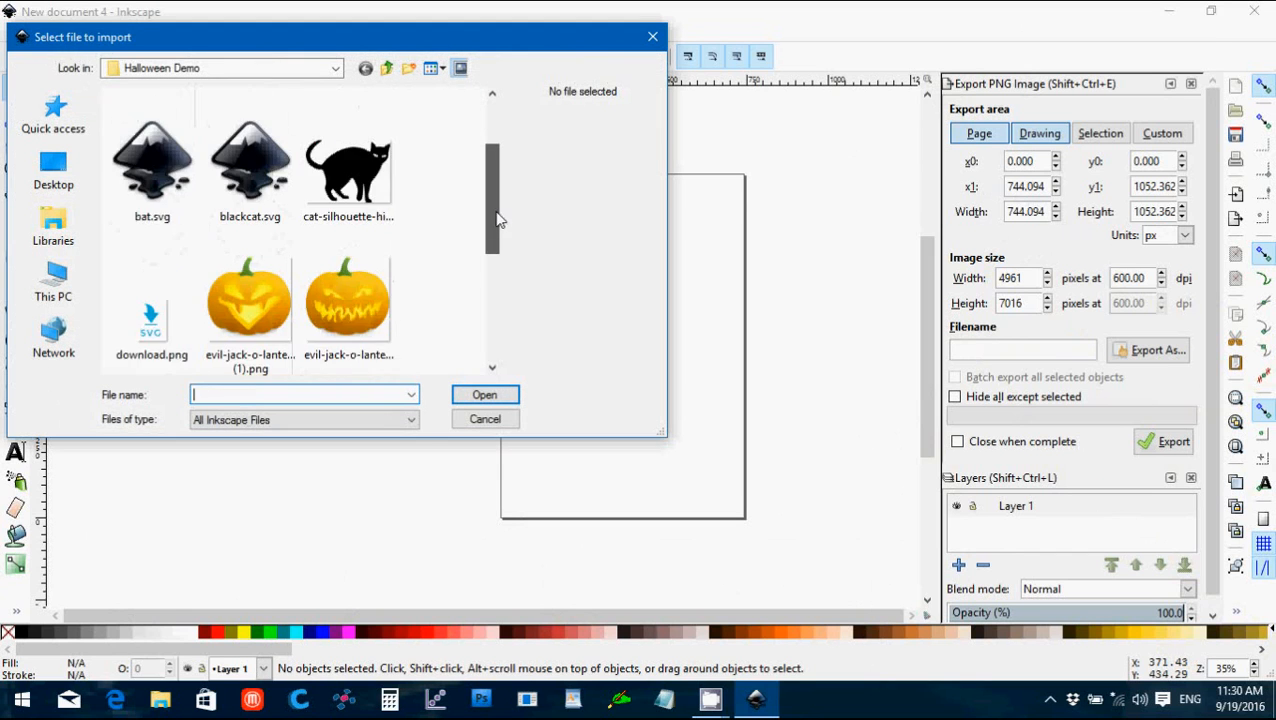
scroll("down", 3)
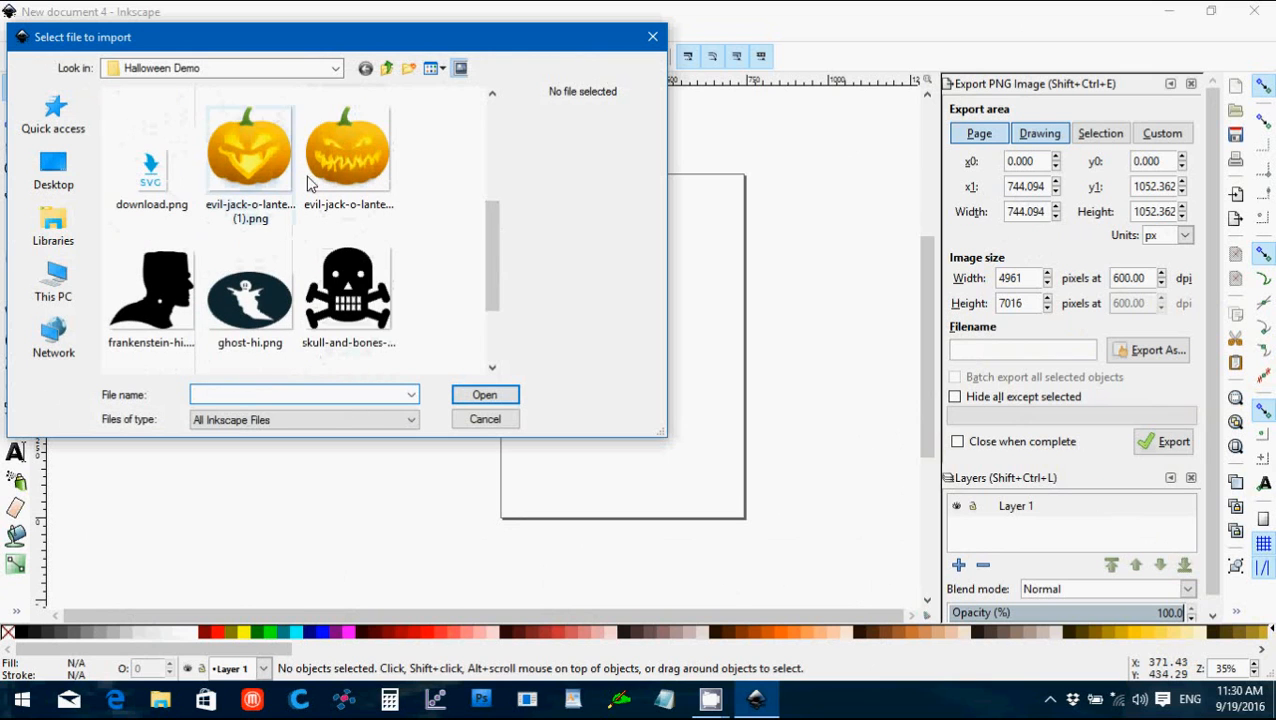
scroll("down", 3)
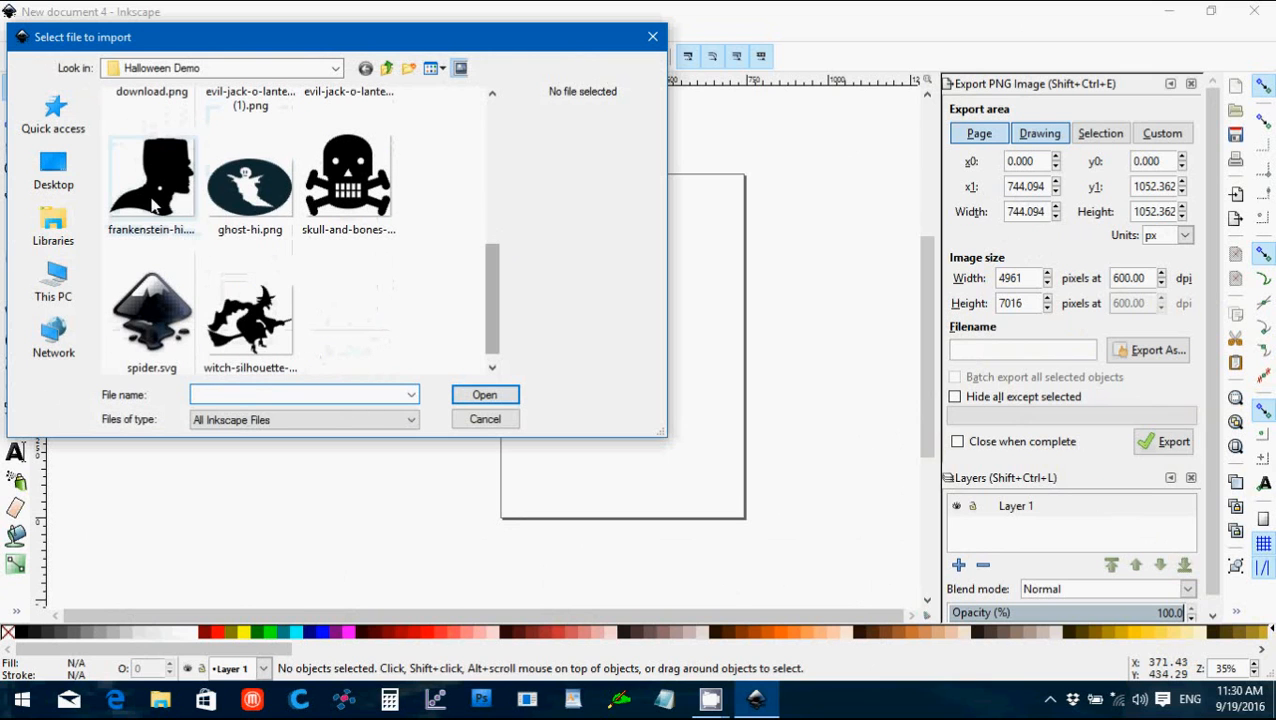
left_click(152, 178)
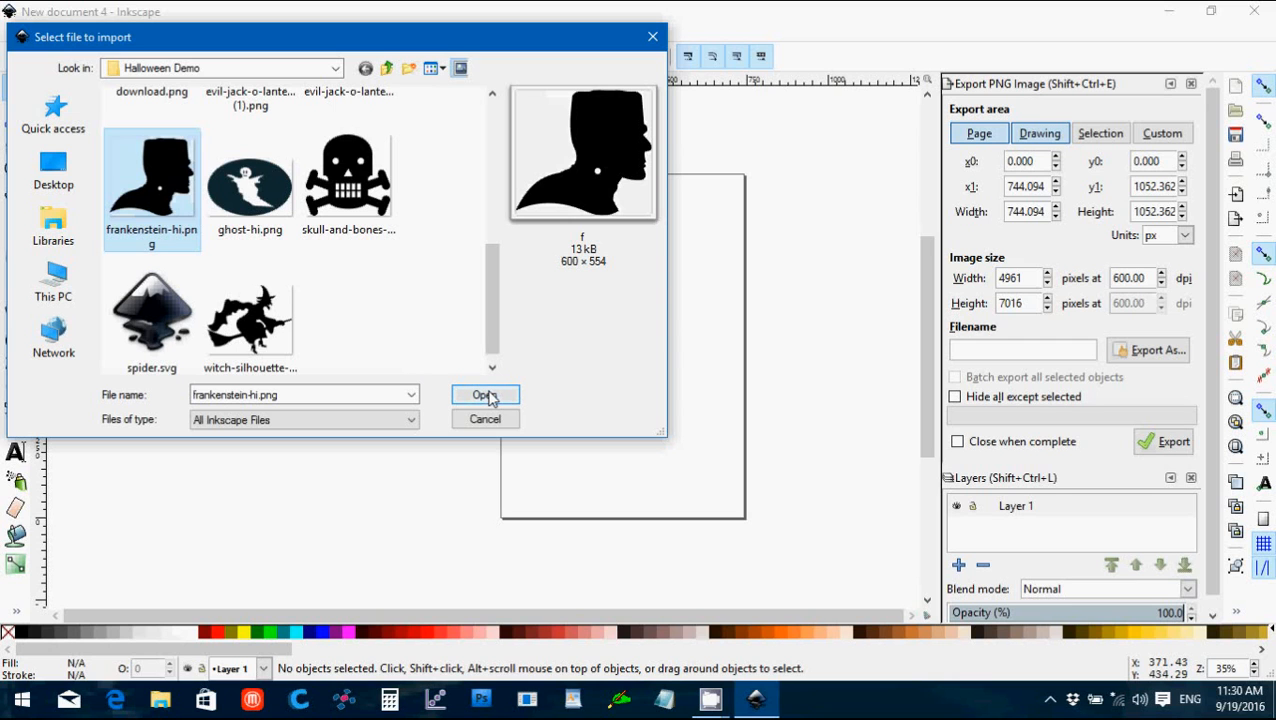
left_click(484, 396)
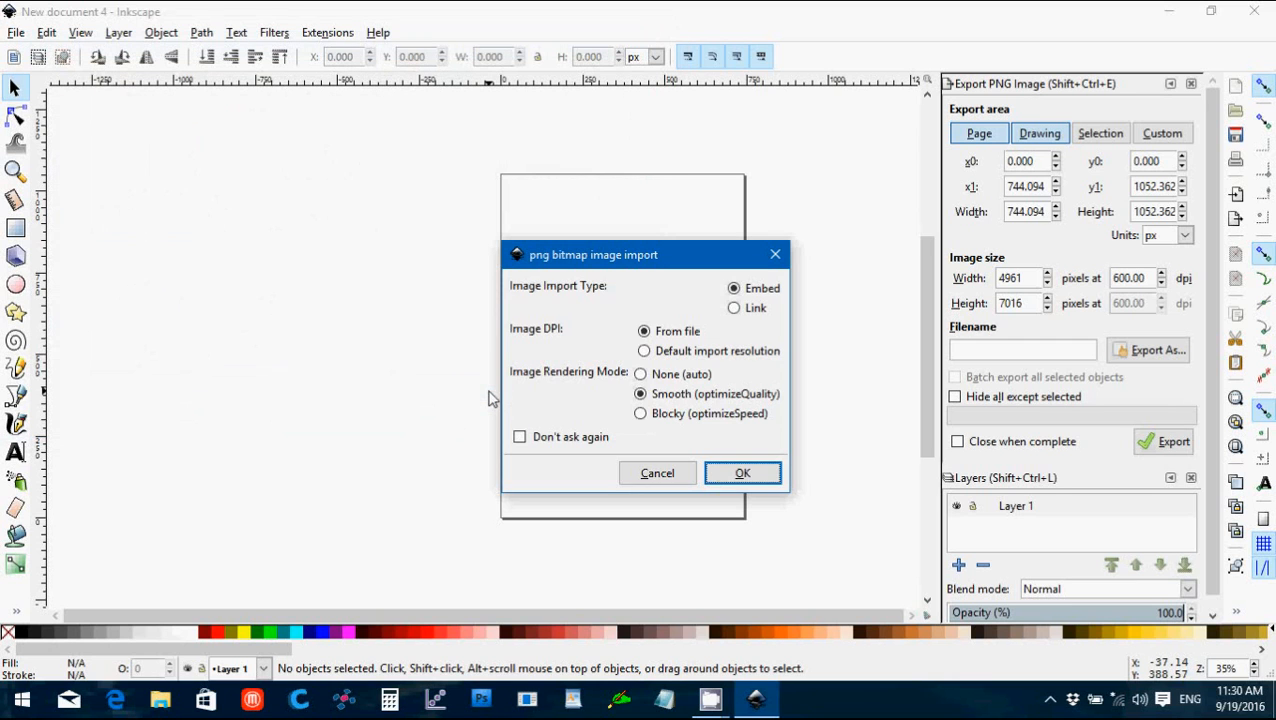
Step: Embed the Frankenstein picture and place it at the page's top-left corner
left_click(742, 472)
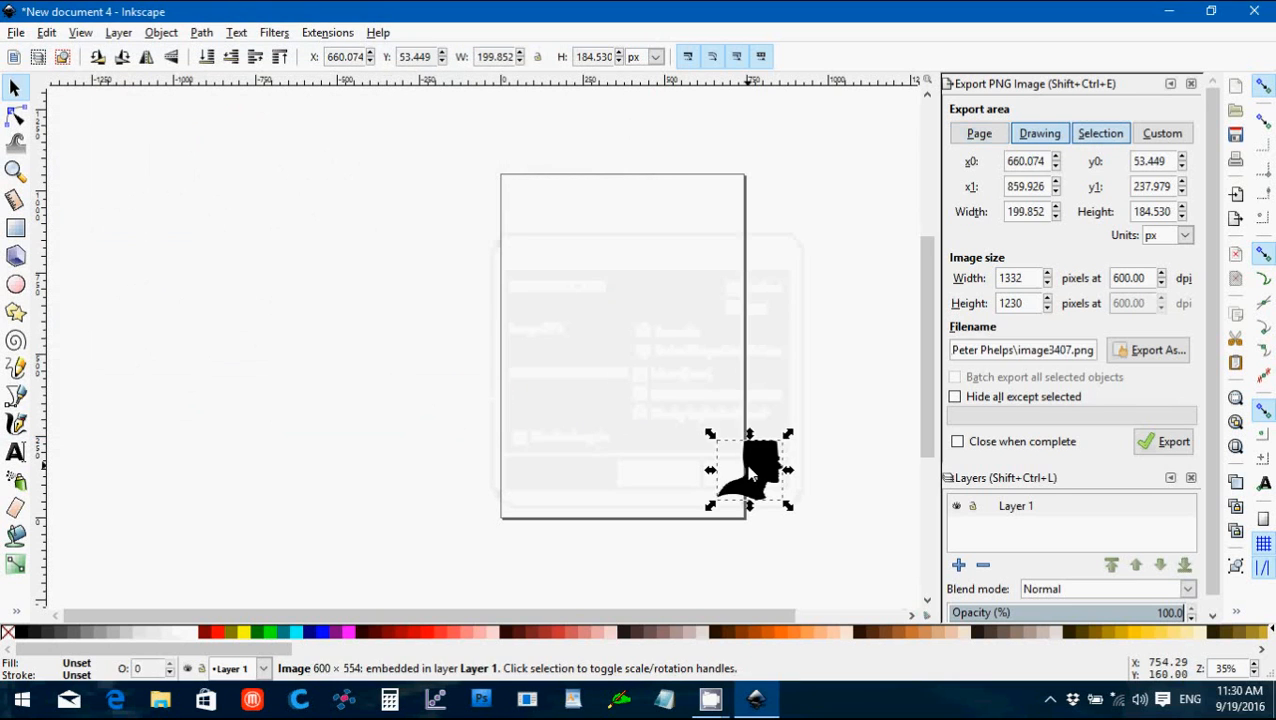
left_click_drag(750, 470, 560, 236)
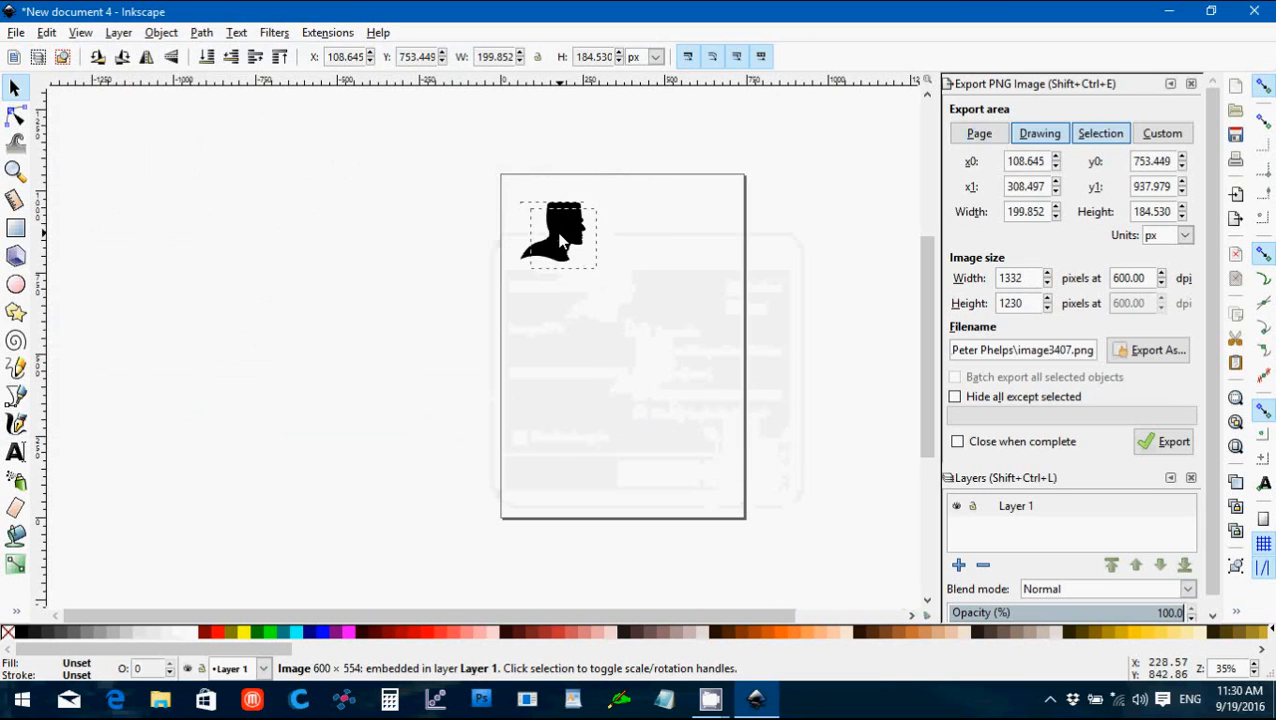
left_click_drag(564, 236, 544, 216)
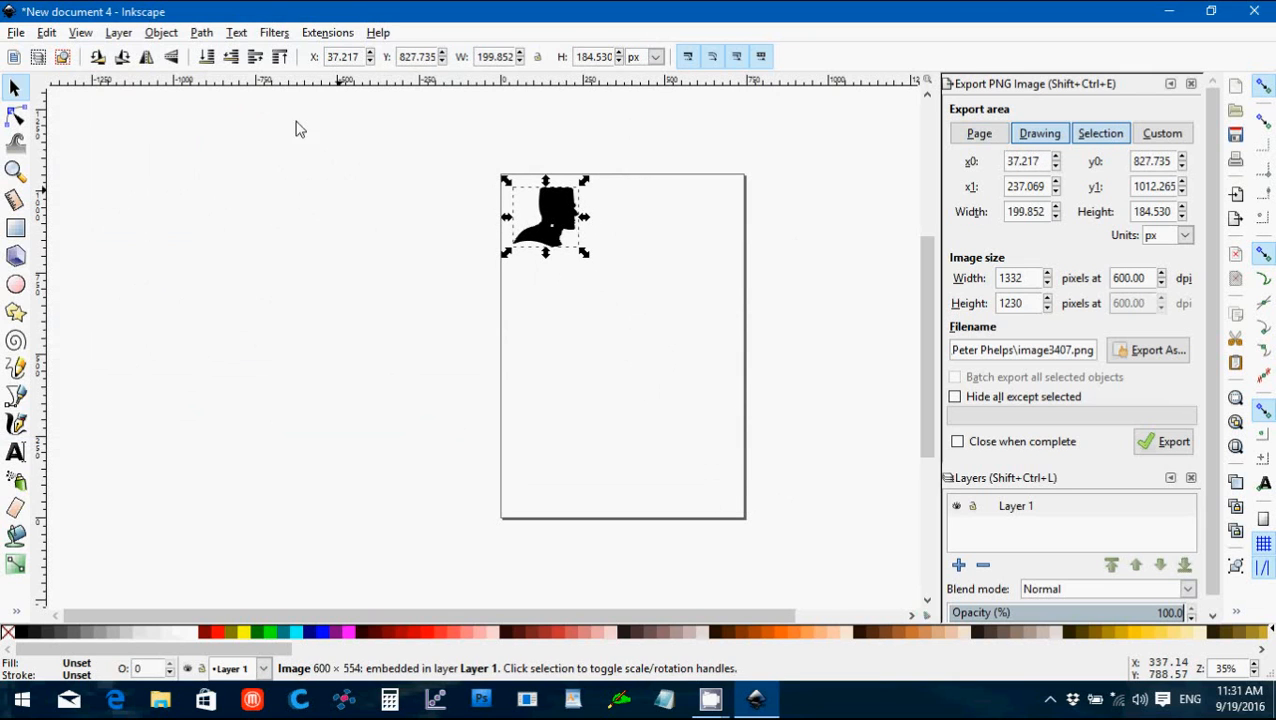
Step: Trace the Frankenstein silhouette into a vector path with Trace Bitmap
left_click(200, 32)
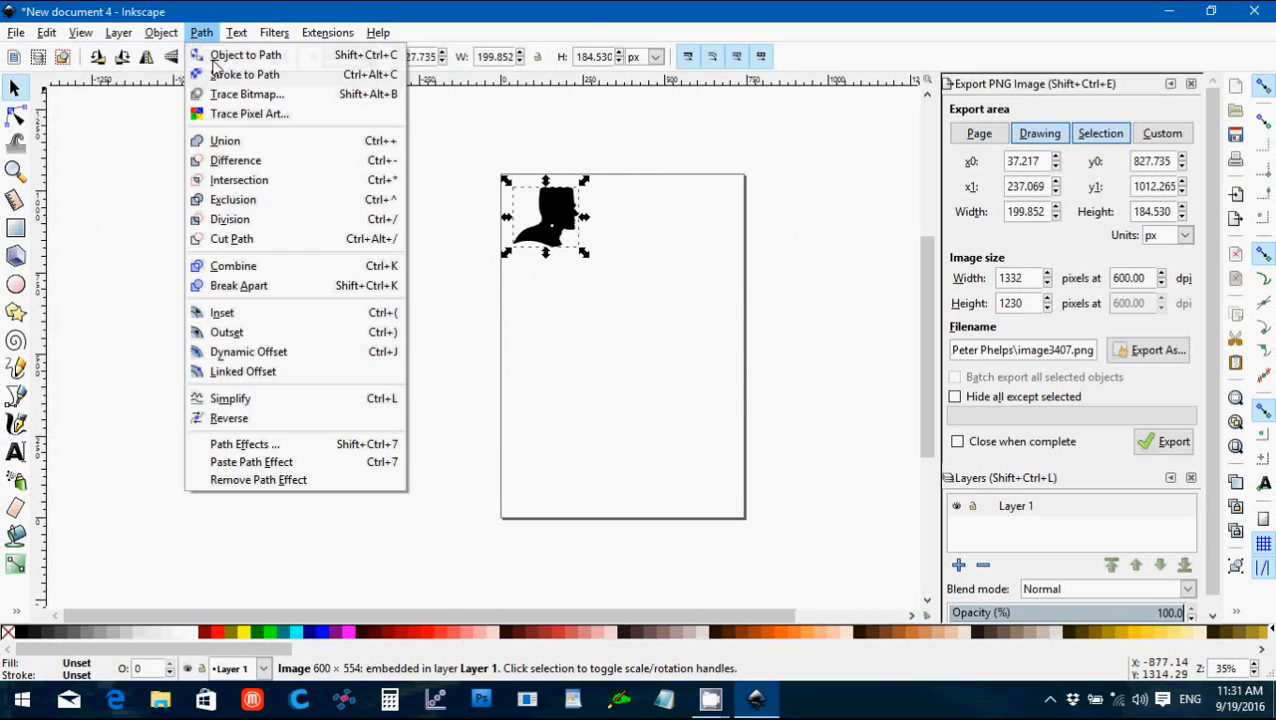
left_click(248, 94)
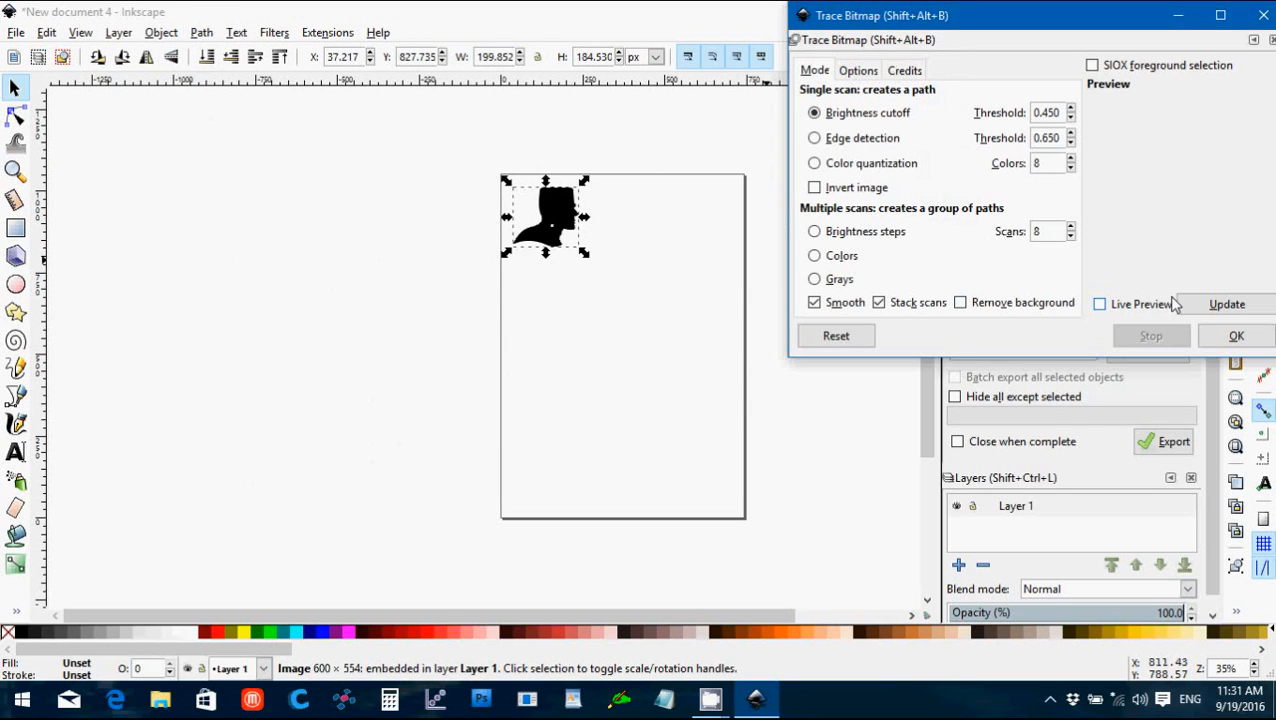
left_click(1226, 304)
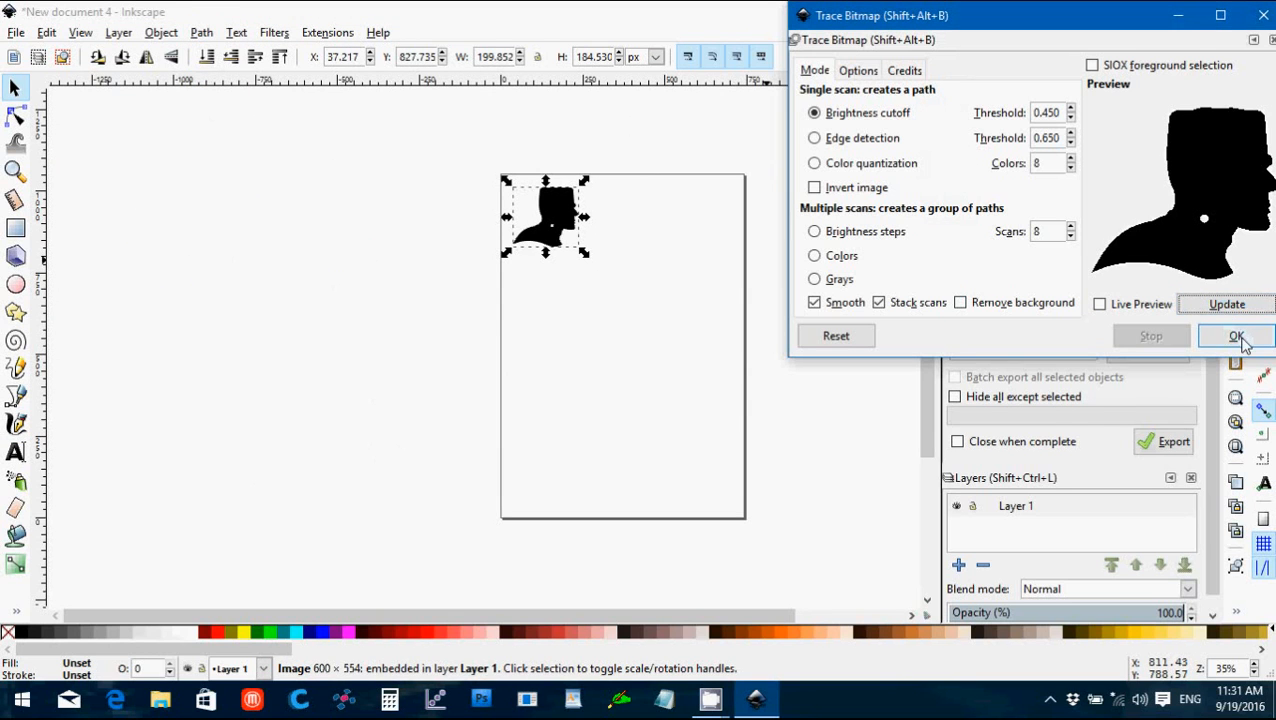
left_click(1236, 336)
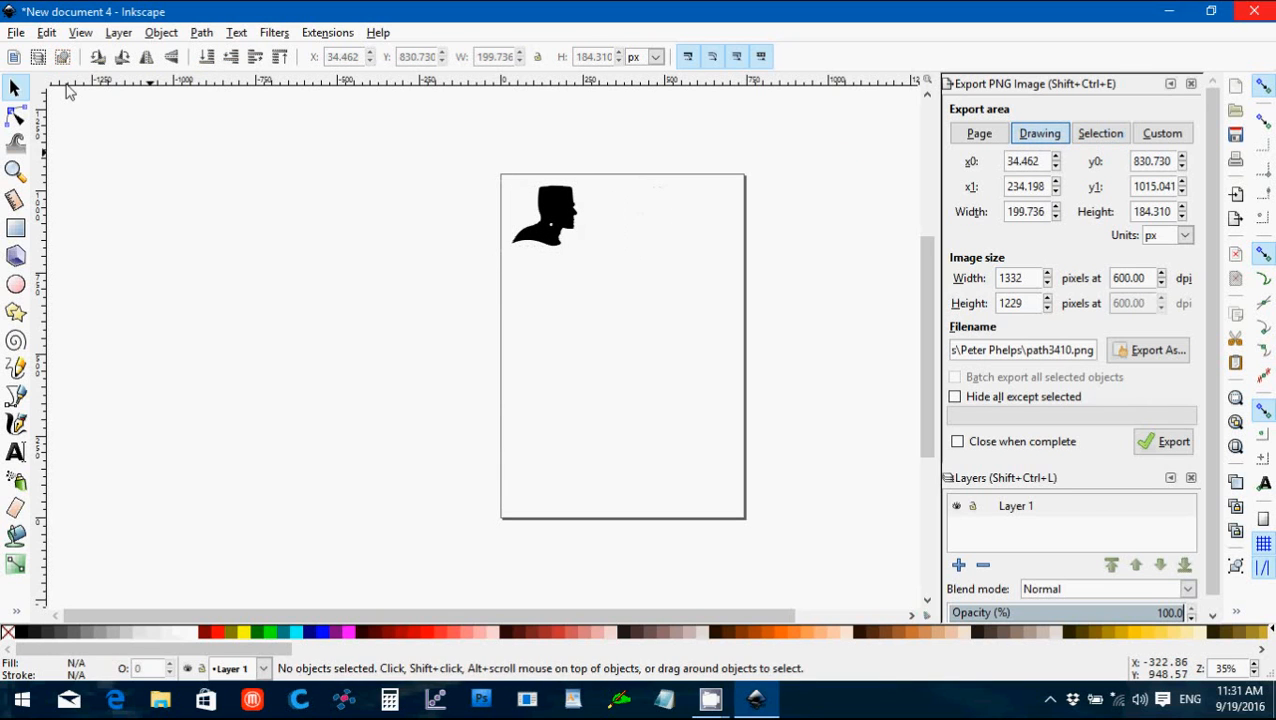
left_click(16, 32)
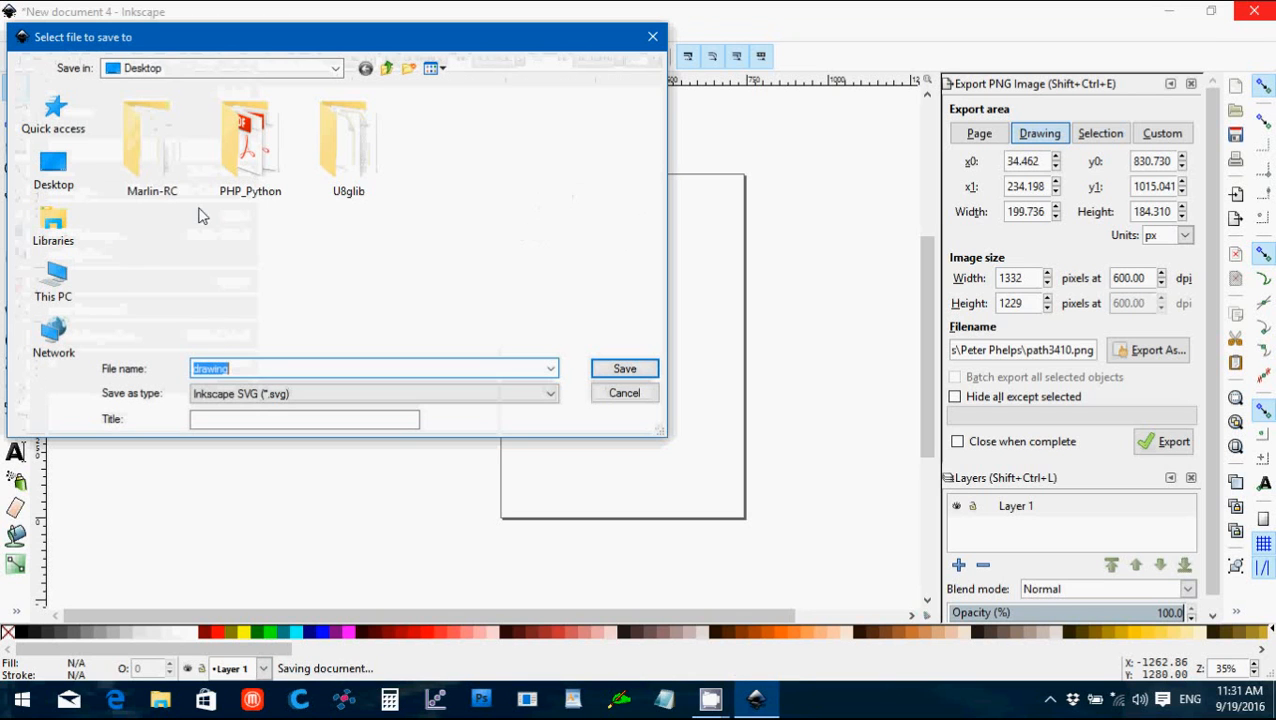
Step: Browse the save dialog to Documents > _My 3D Printing Projects > _STL Files
left_click(336, 68)
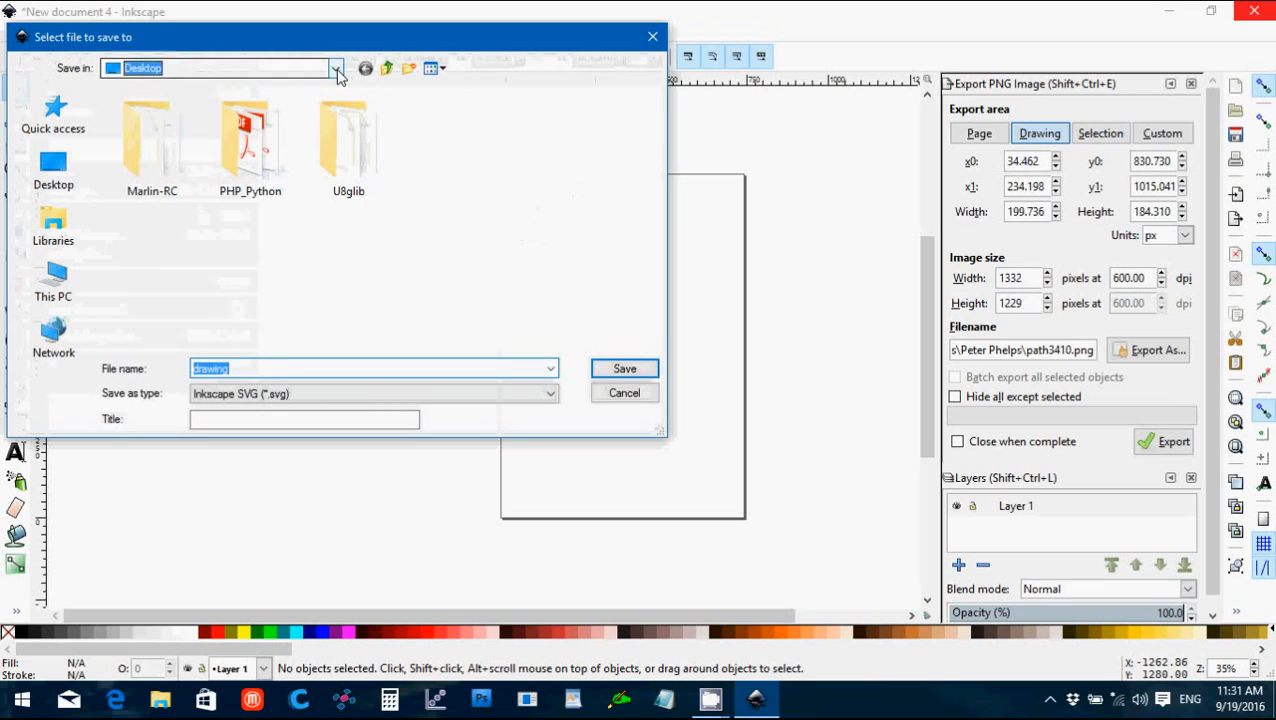
left_click(336, 68)
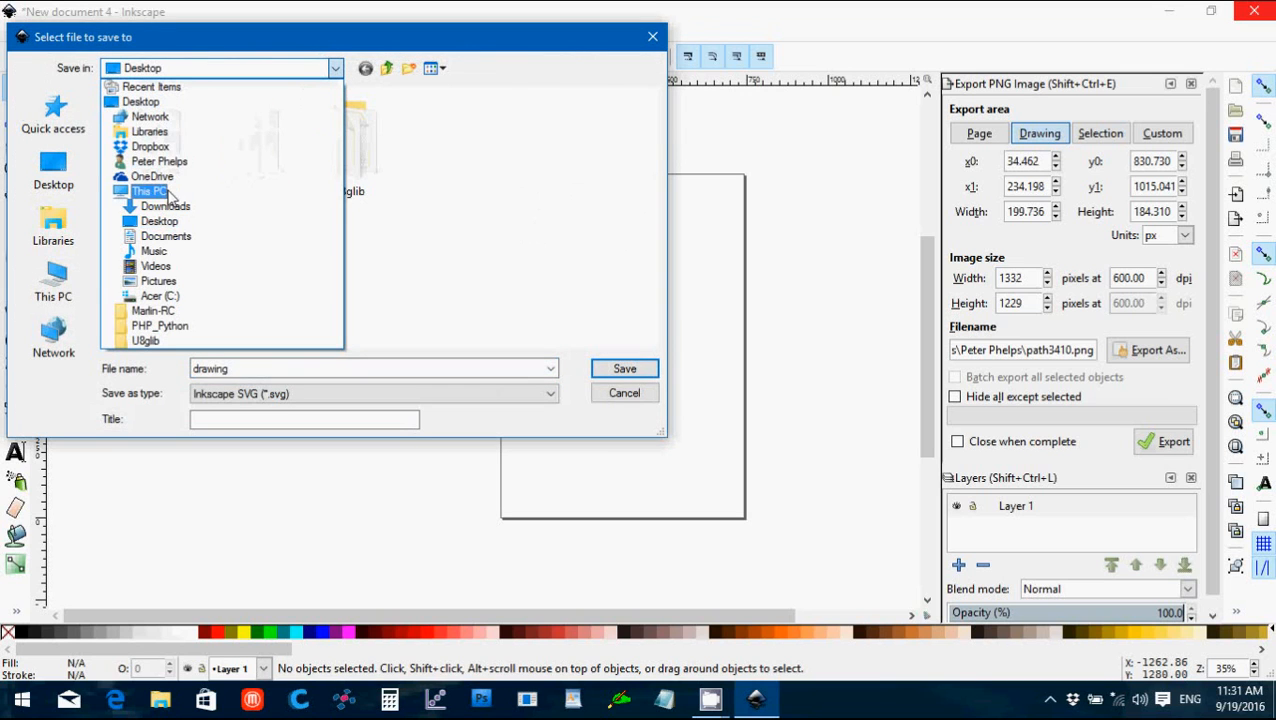
left_click(164, 236)
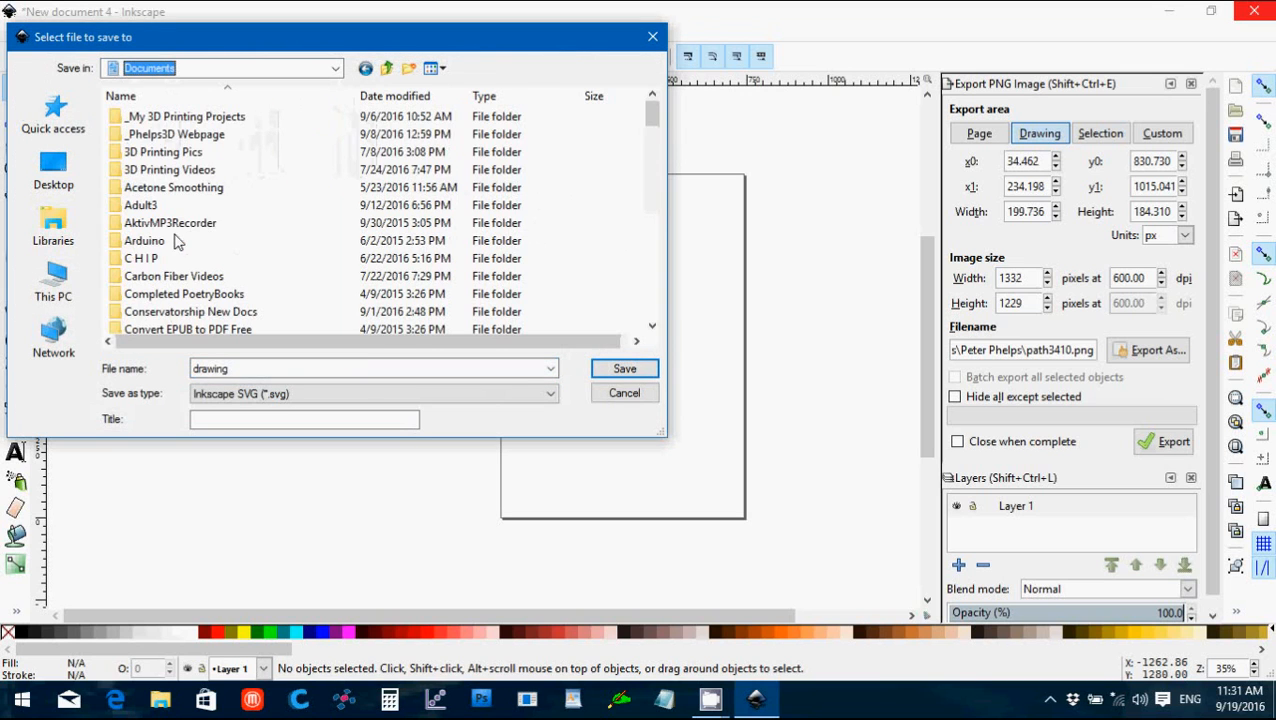
double_click(184, 116)
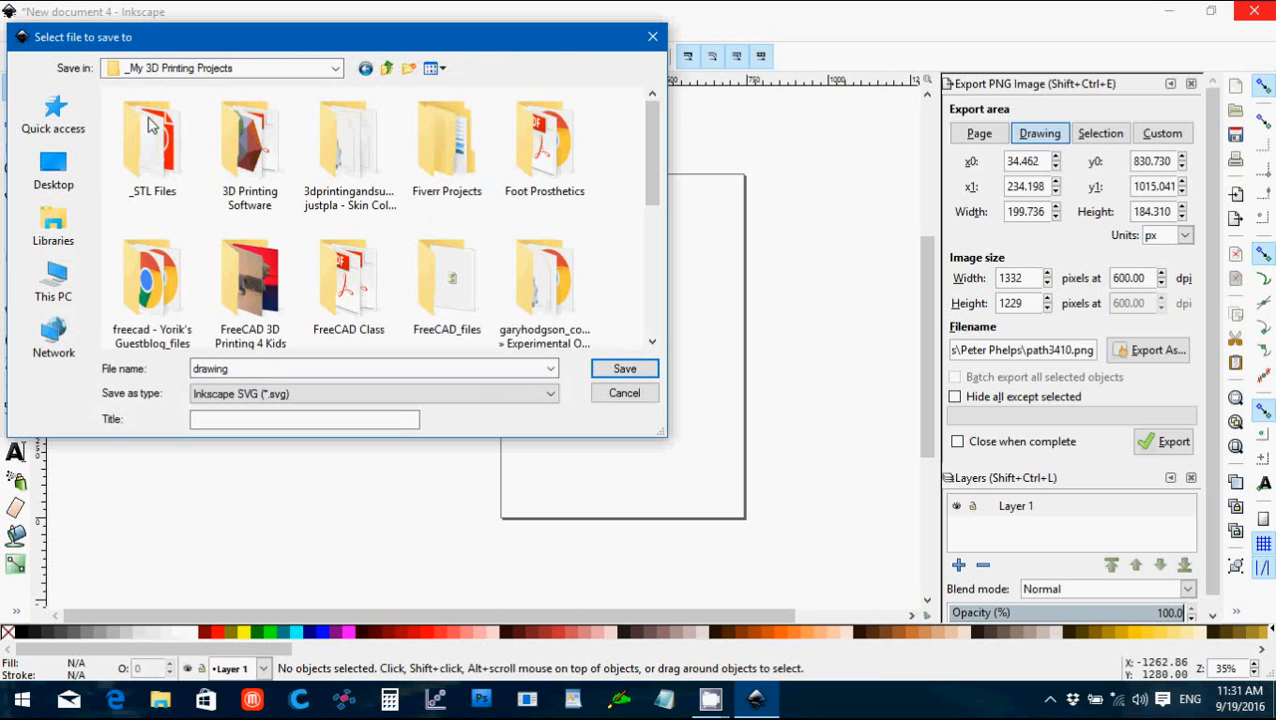
double_click(152, 144)
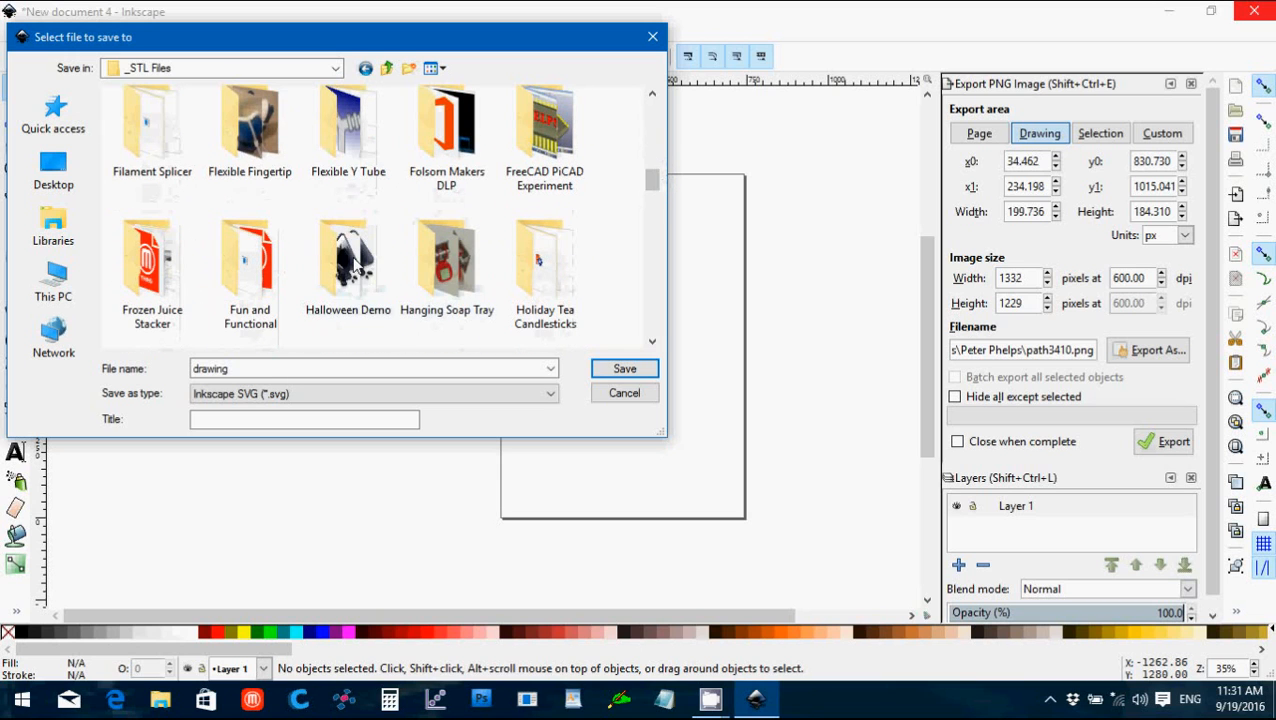
Step: Save the drawing as frankenstein.svg in the Halloween Demo folder
double_click(348, 260)
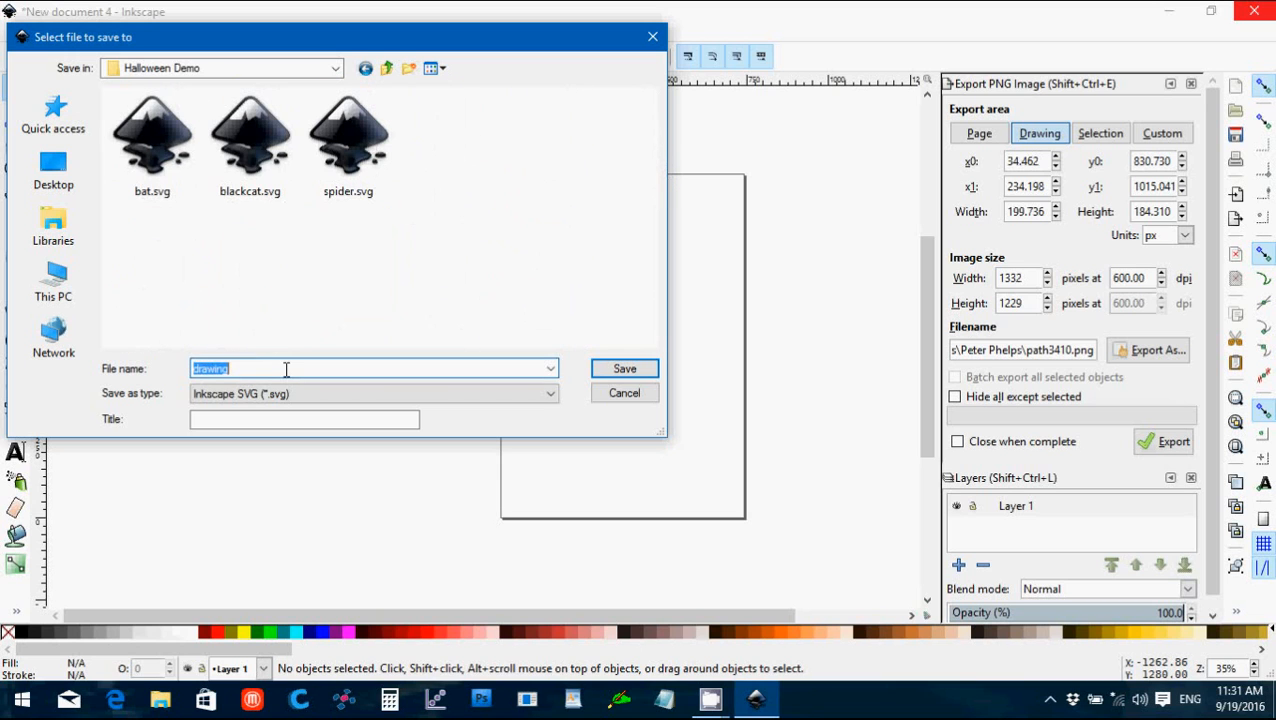
type("frankenste")
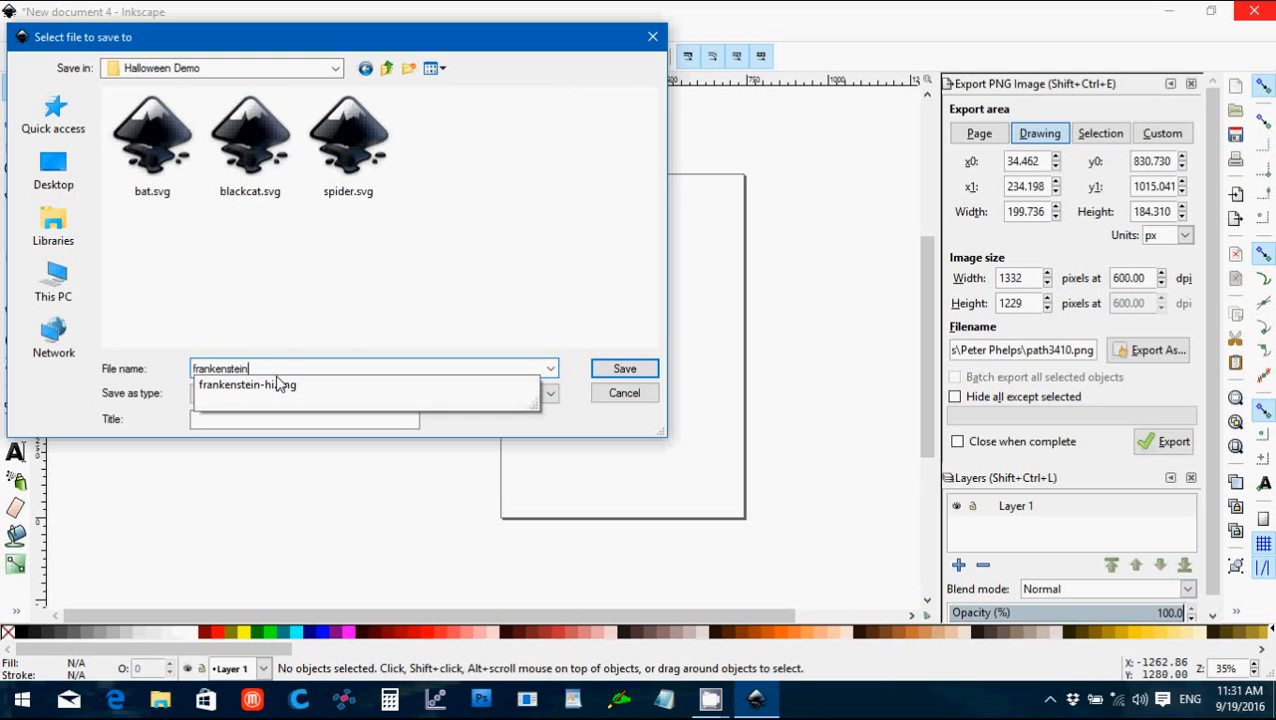
left_click(624, 368)
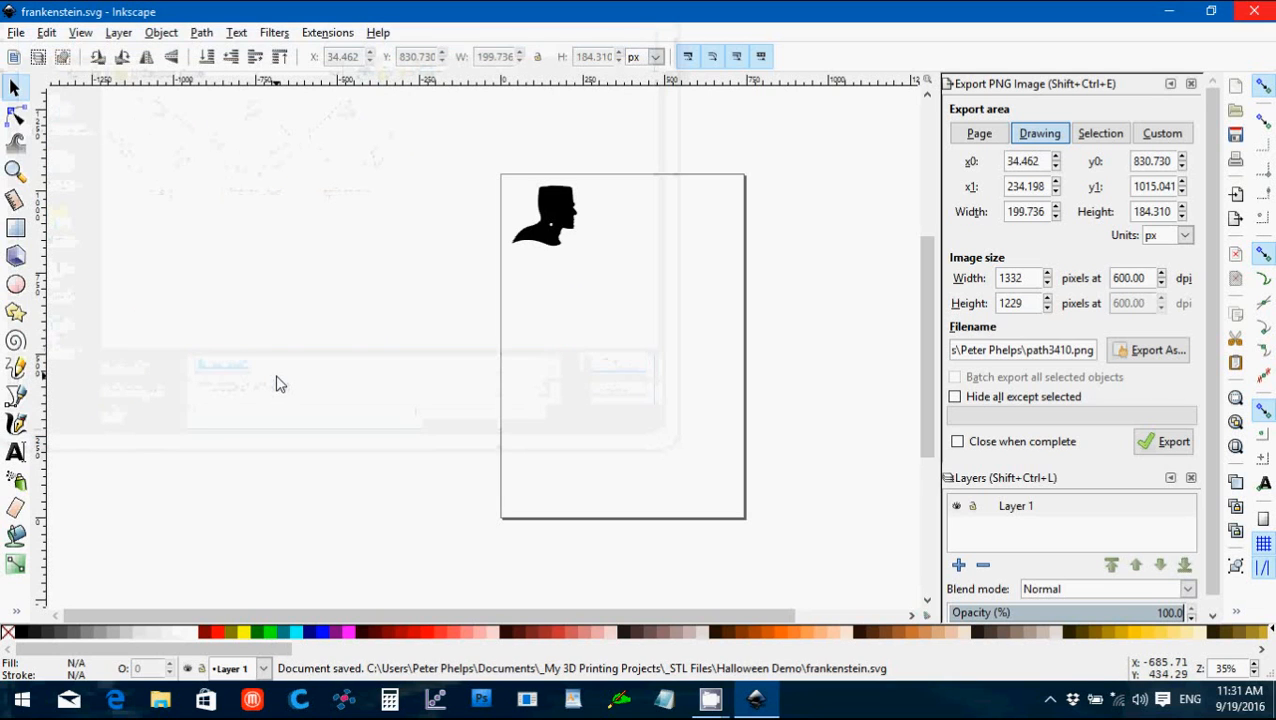
Step: Create New document 5, close the frankenstein.svg window, and bring the blank document forward
left_click(16, 32)
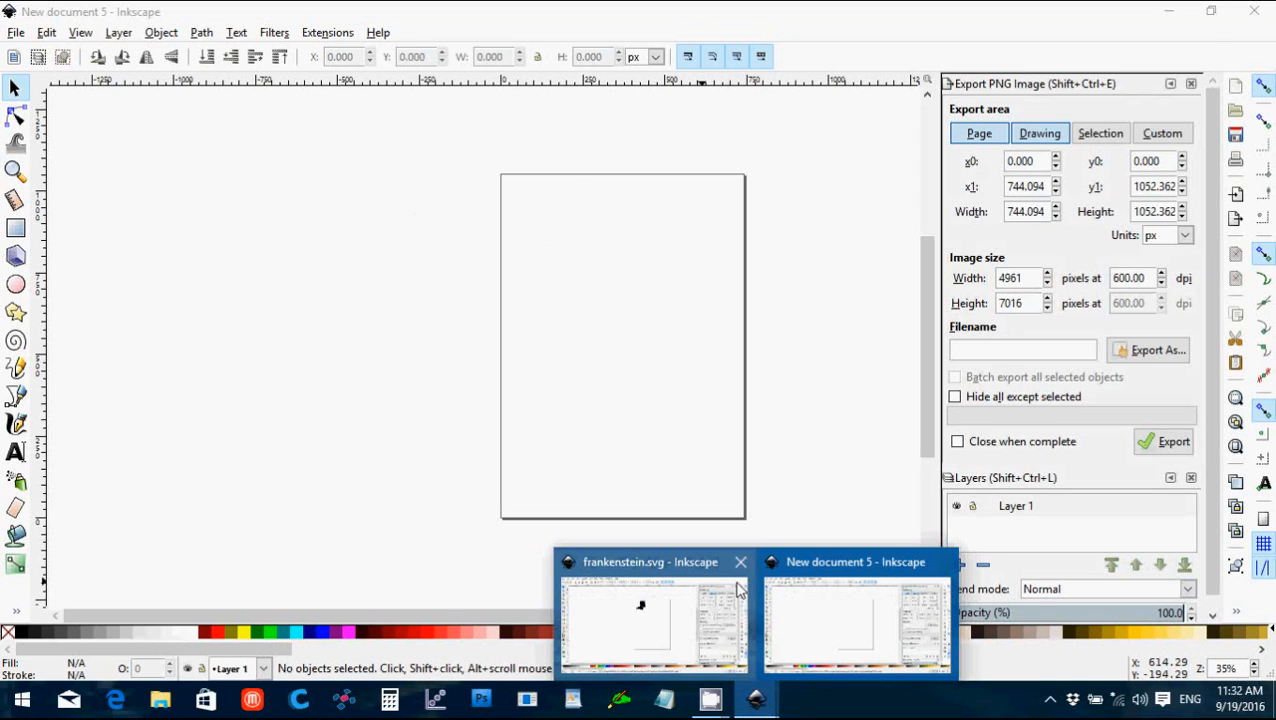
left_click(650, 620)
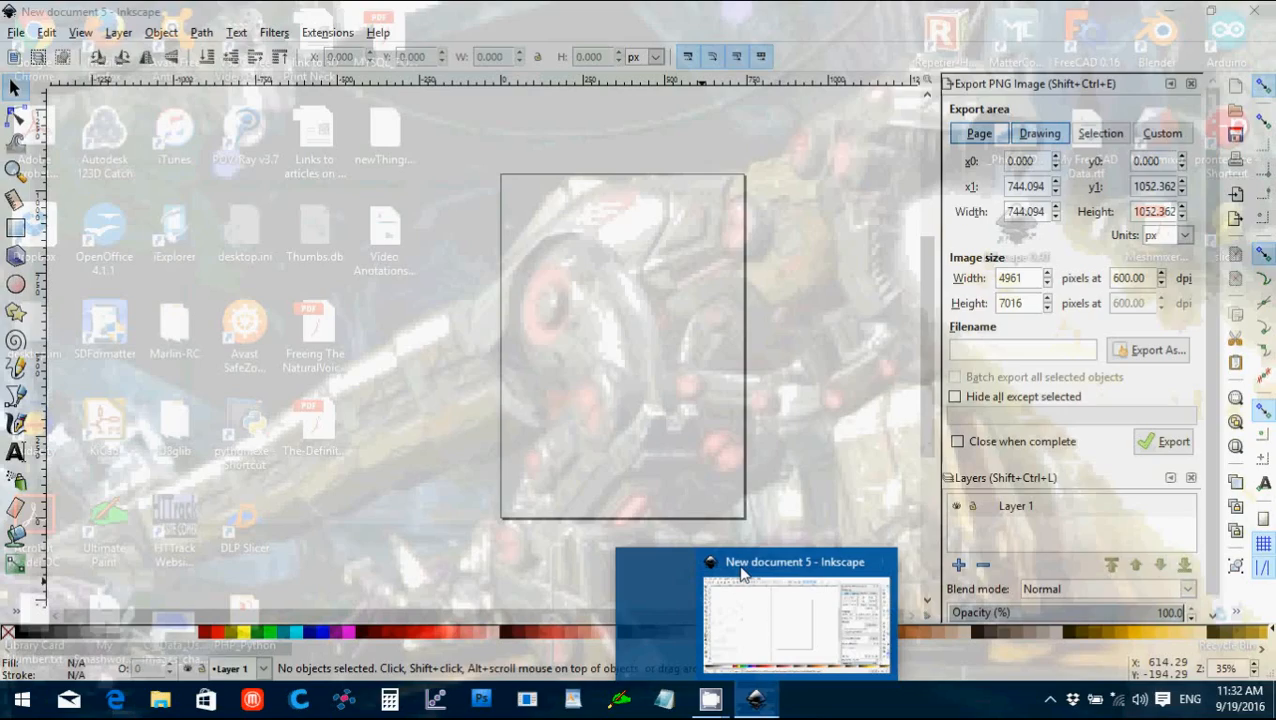
left_click(794, 610)
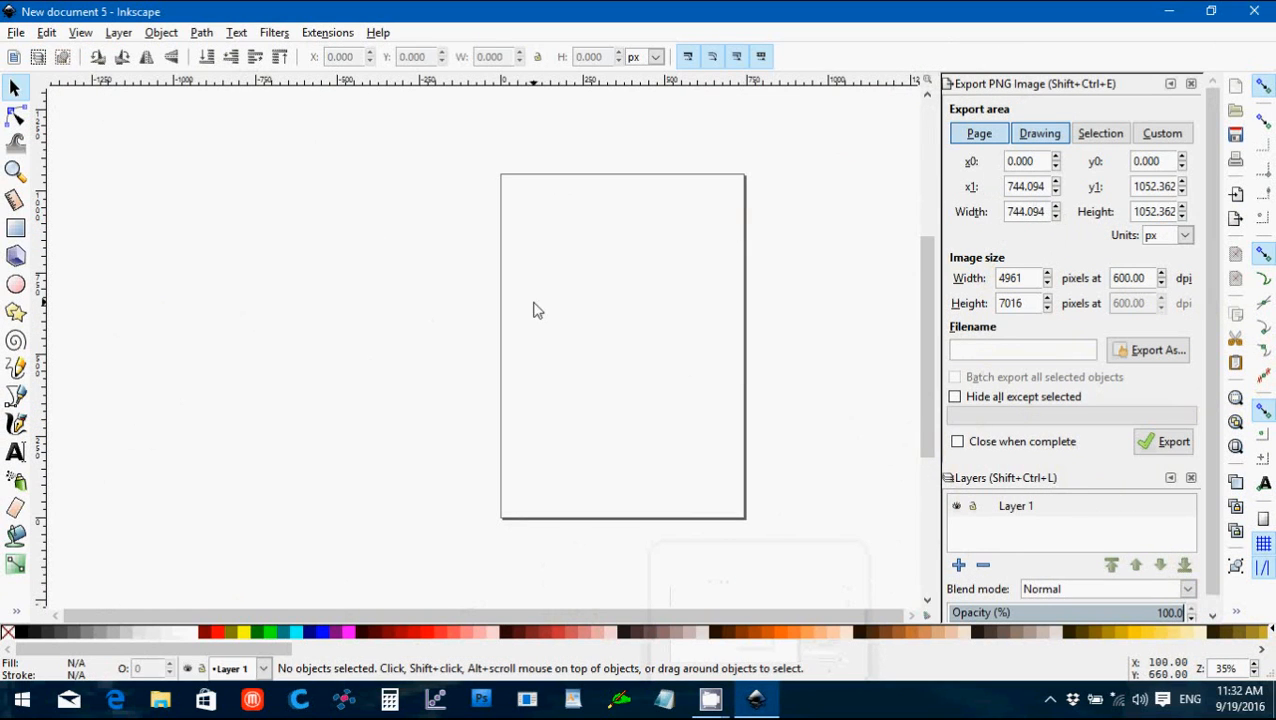
left_click(16, 32)
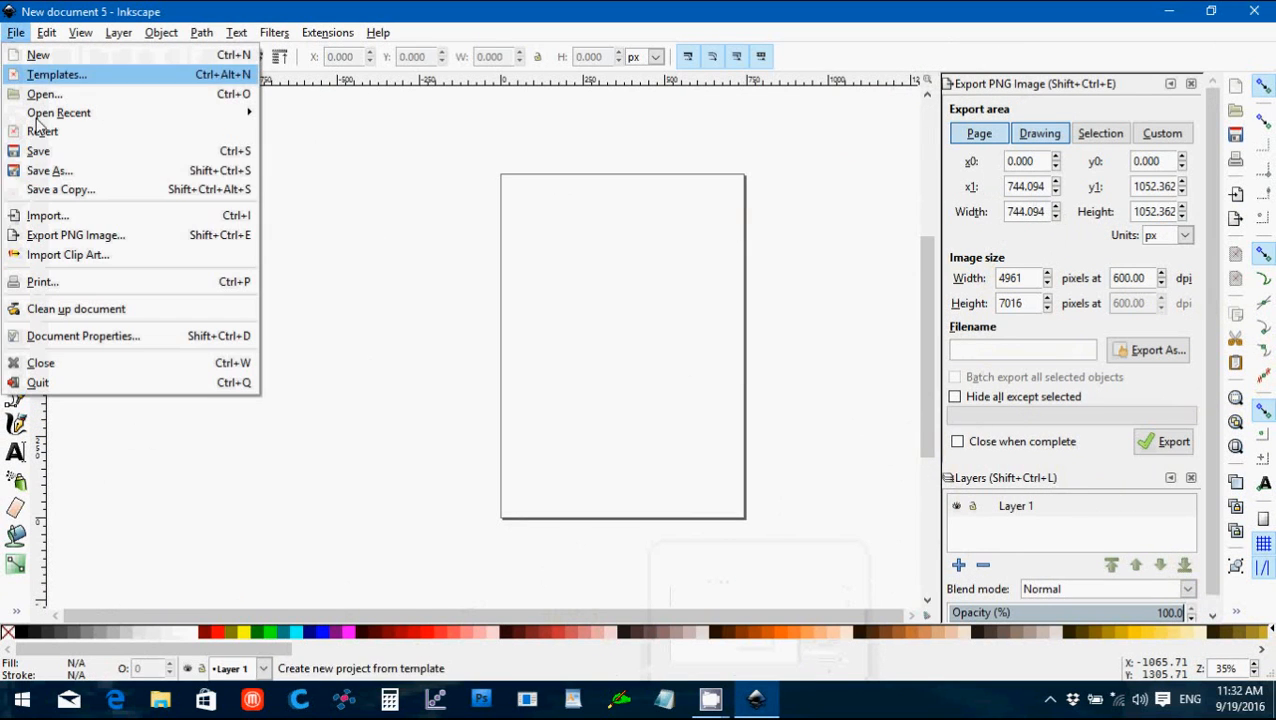
Step: Import ghost-hi.png from the Halloween Demo folder into the blank page
left_click(248, 252)
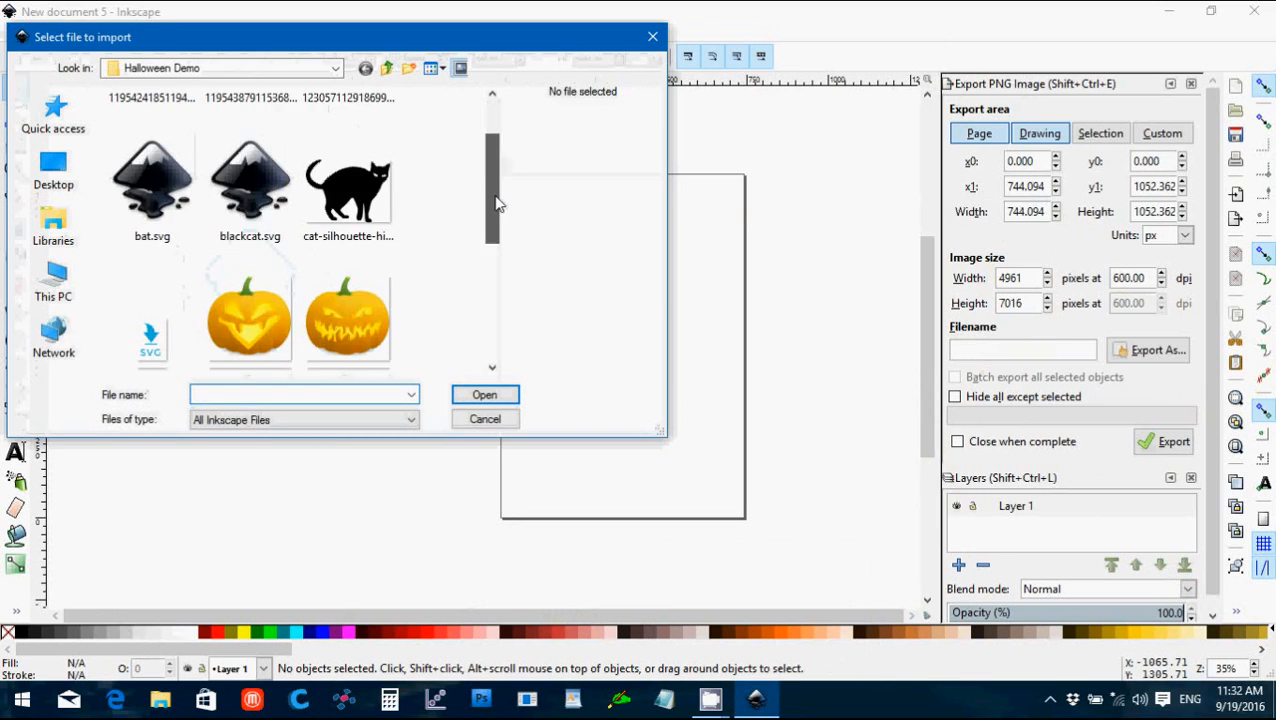
scroll("down", 3)
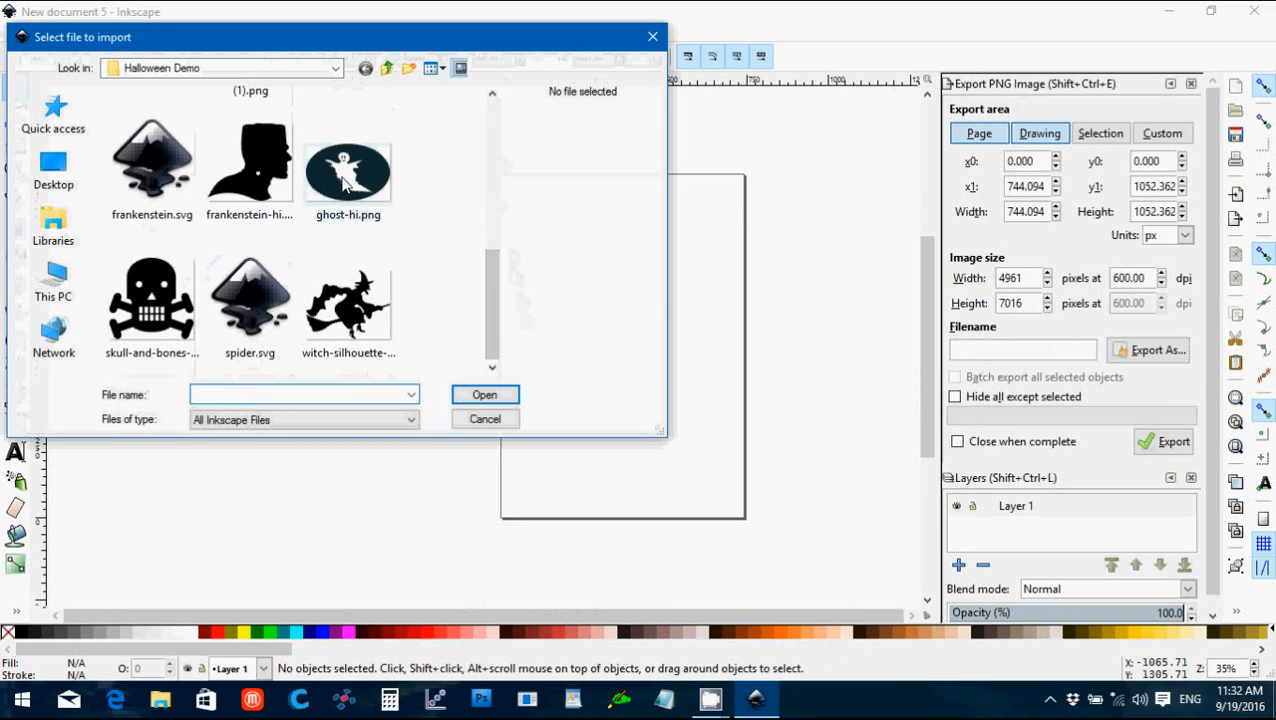
left_click(484, 394)
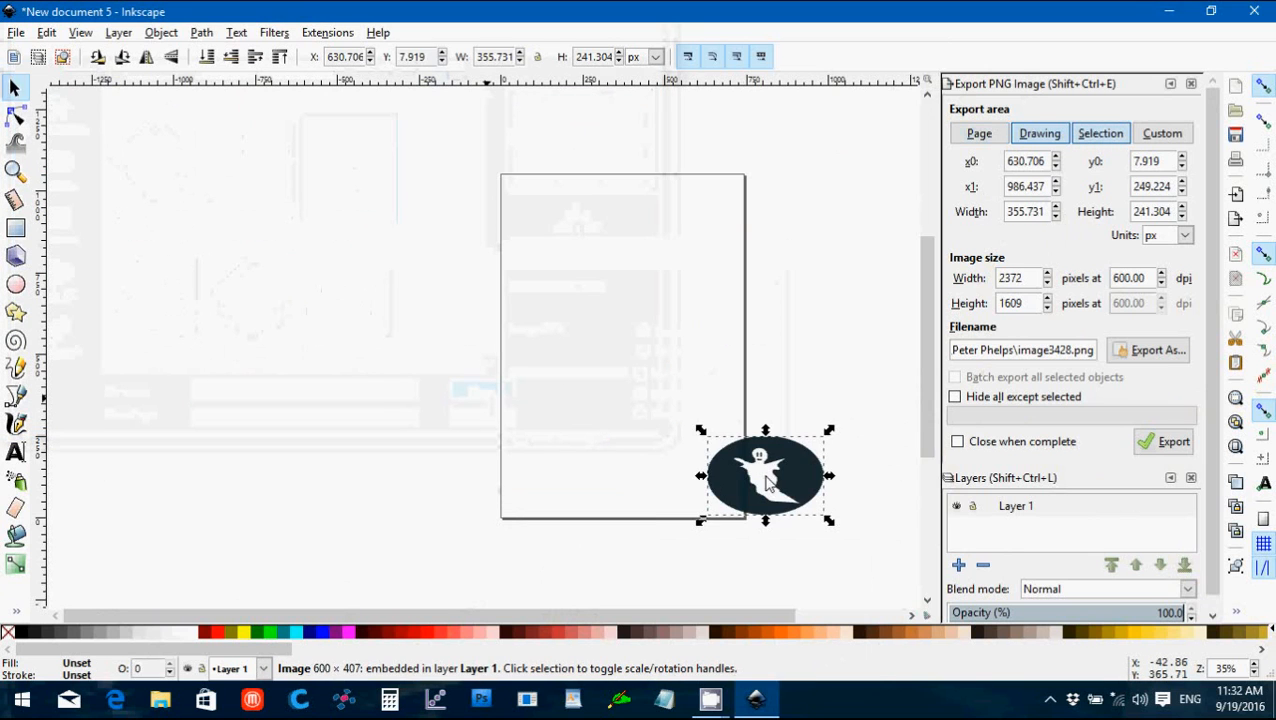
Step: Shrink the ghost picture and place it at the page's top-left corner
left_click_drag(764, 476, 584, 240)
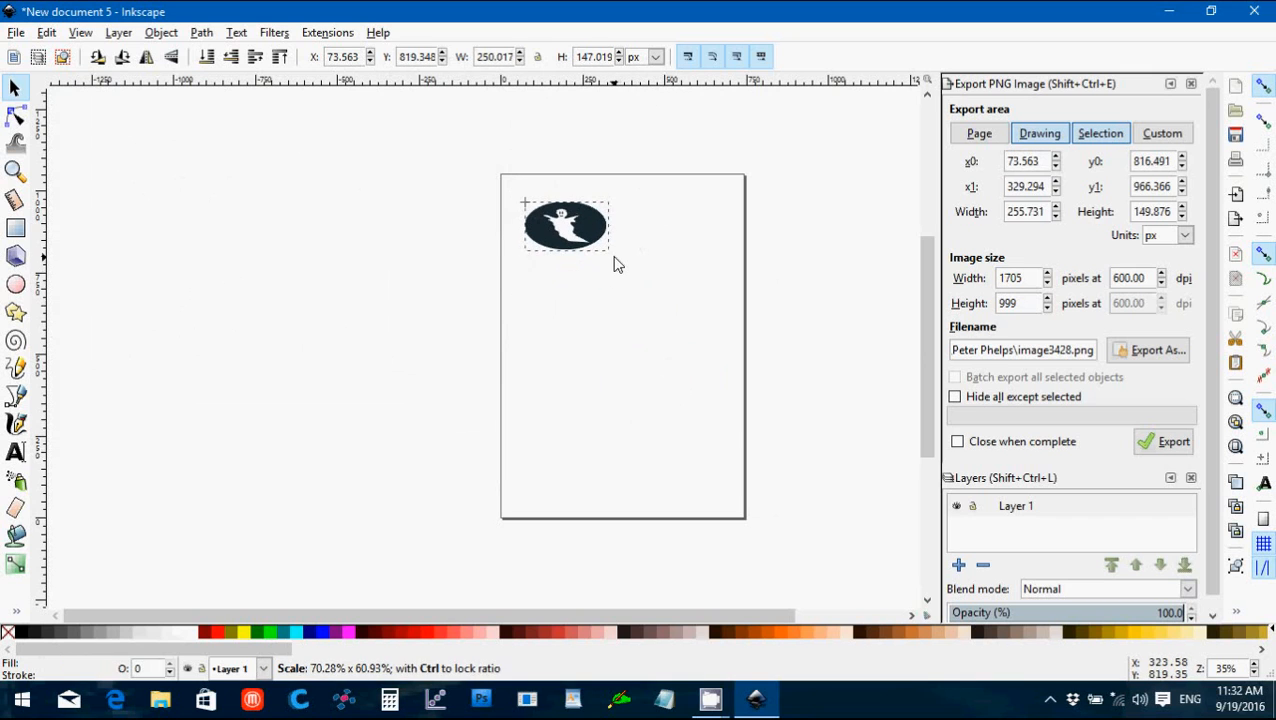
left_click(564, 224)
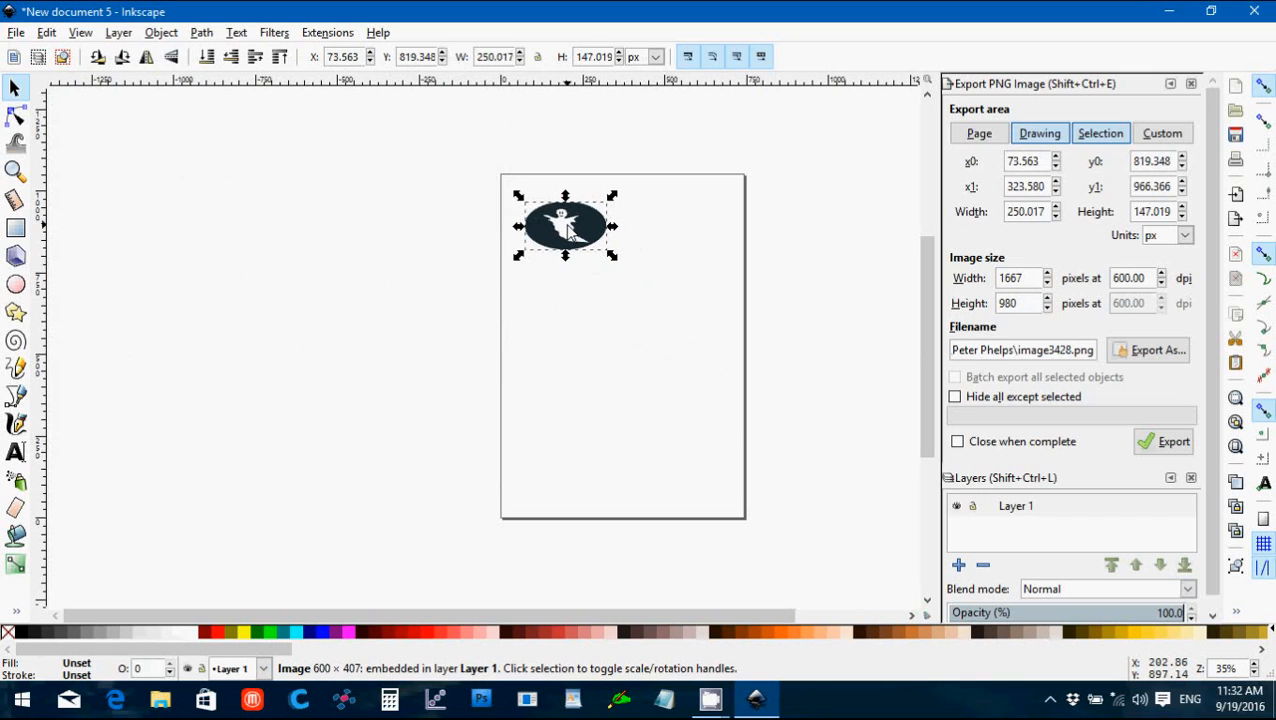
left_click_drag(564, 224, 556, 212)
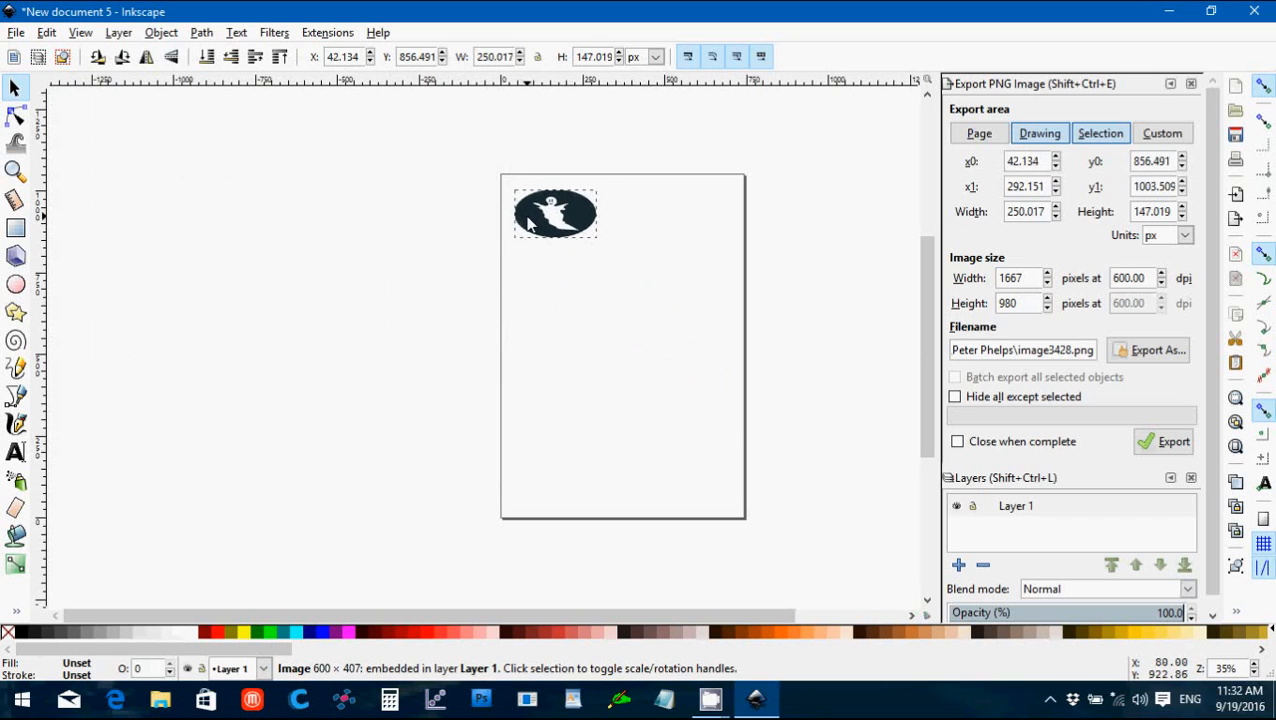
Step: Trace the selected ghost picture into a black vector path beside the original
left_click(554, 212)
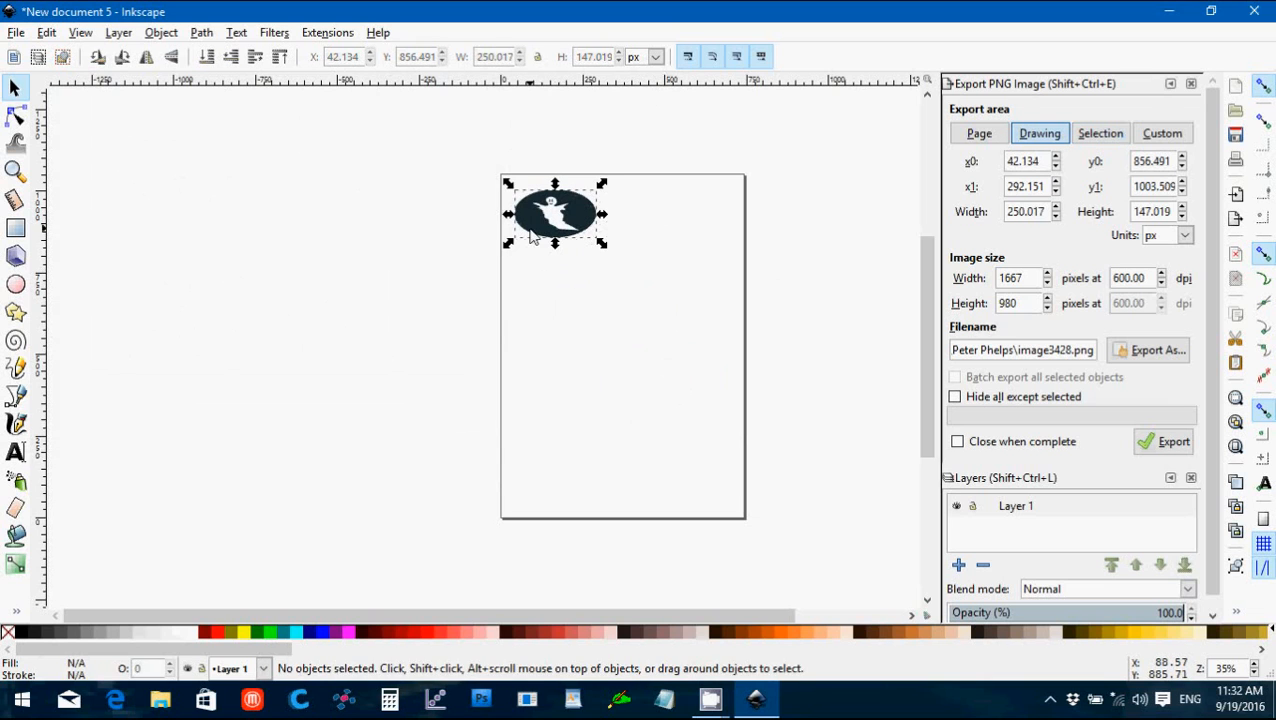
left_click(556, 212)
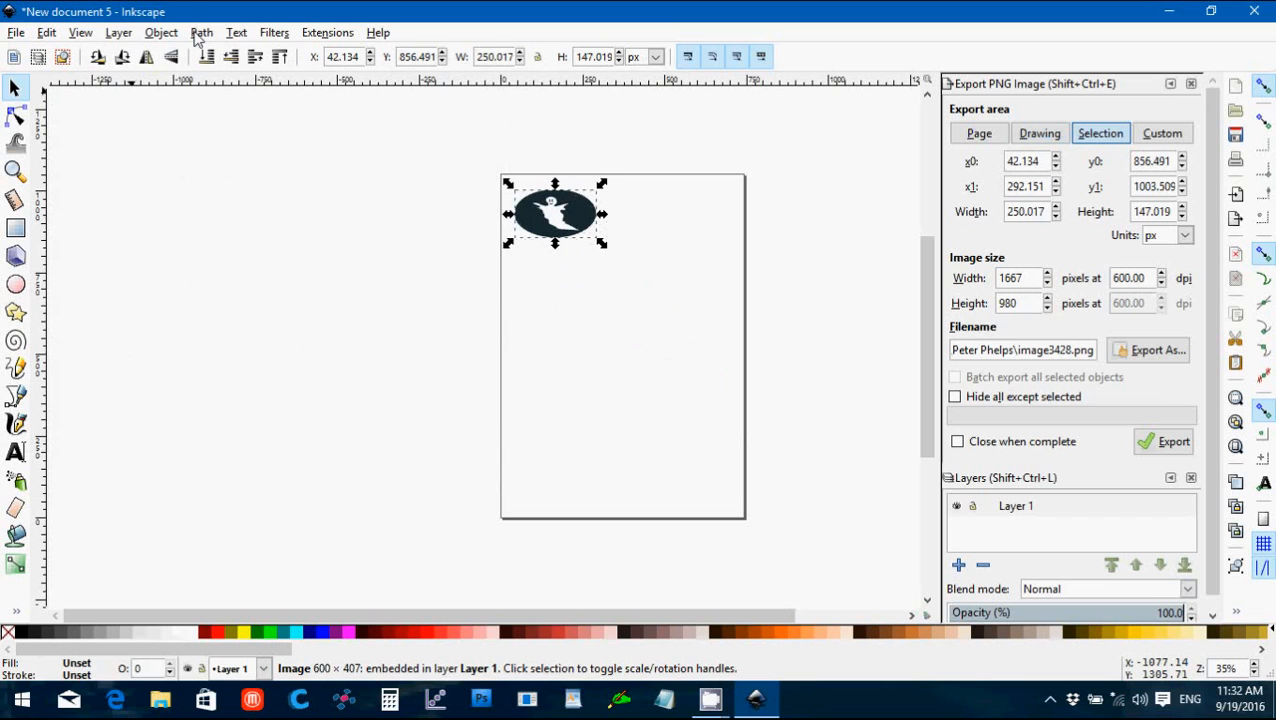
left_click(200, 32)
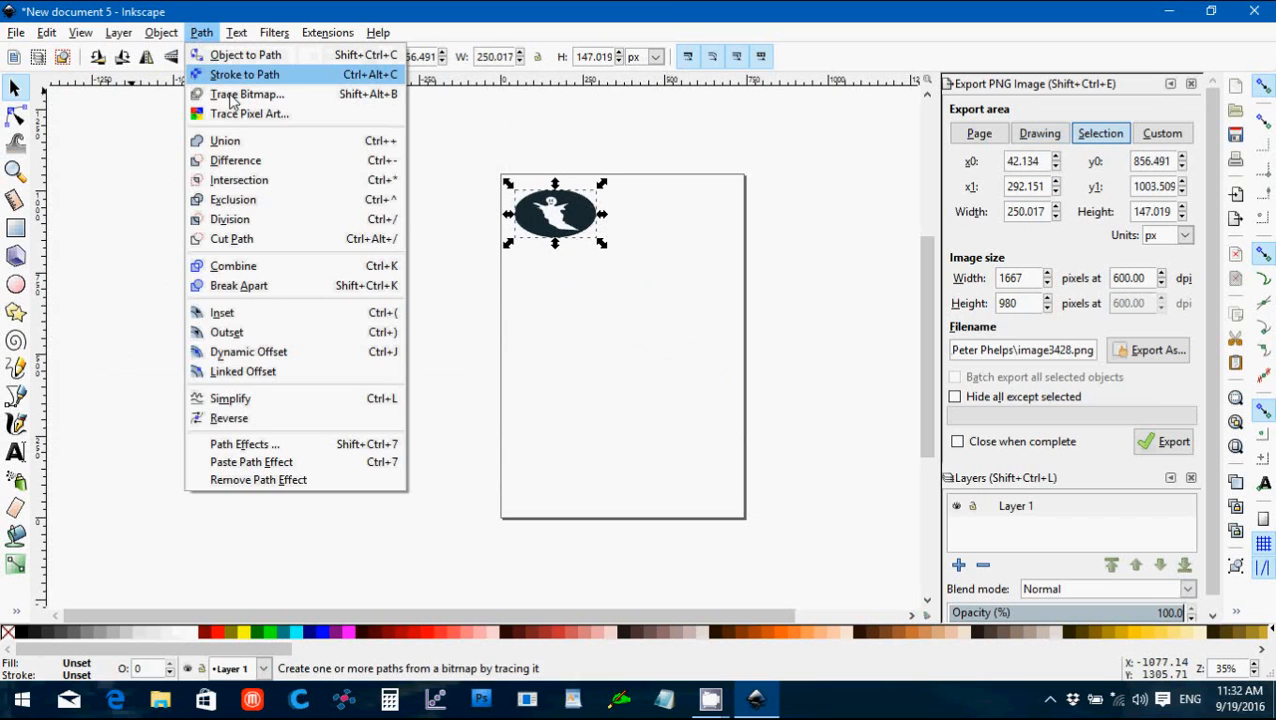
mouse_move(248, 112)
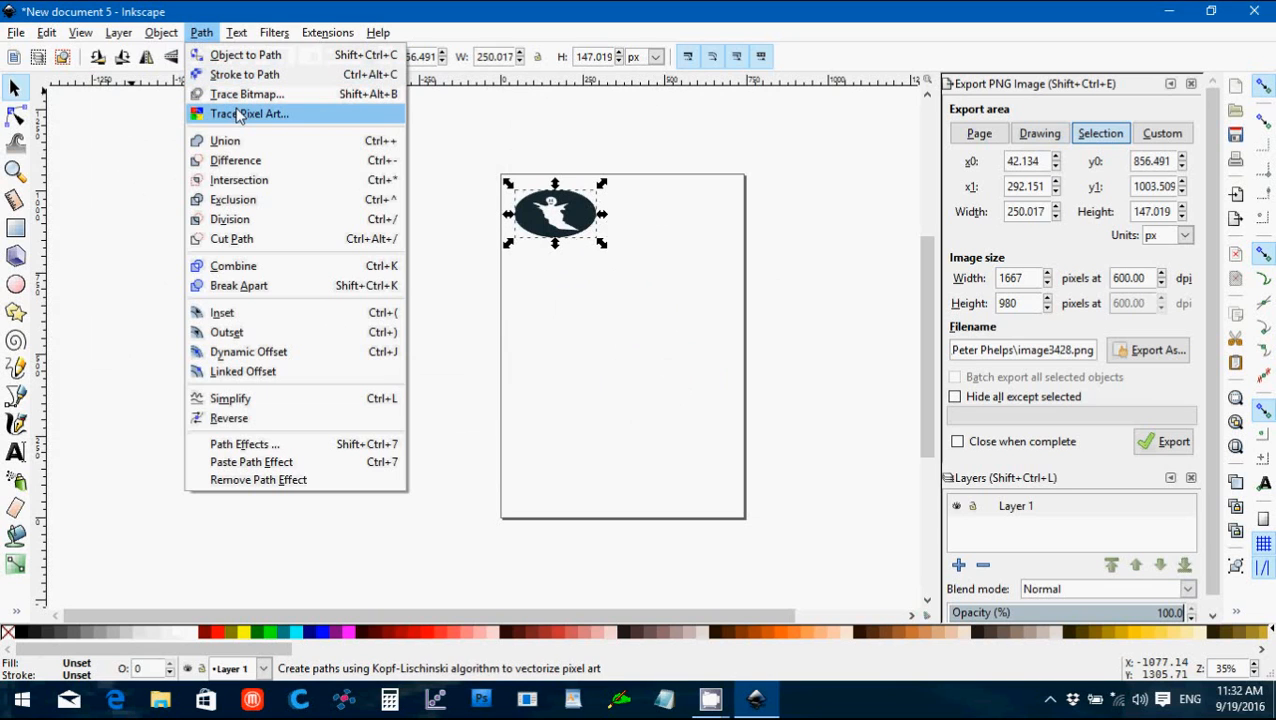
mouse_move(248, 94)
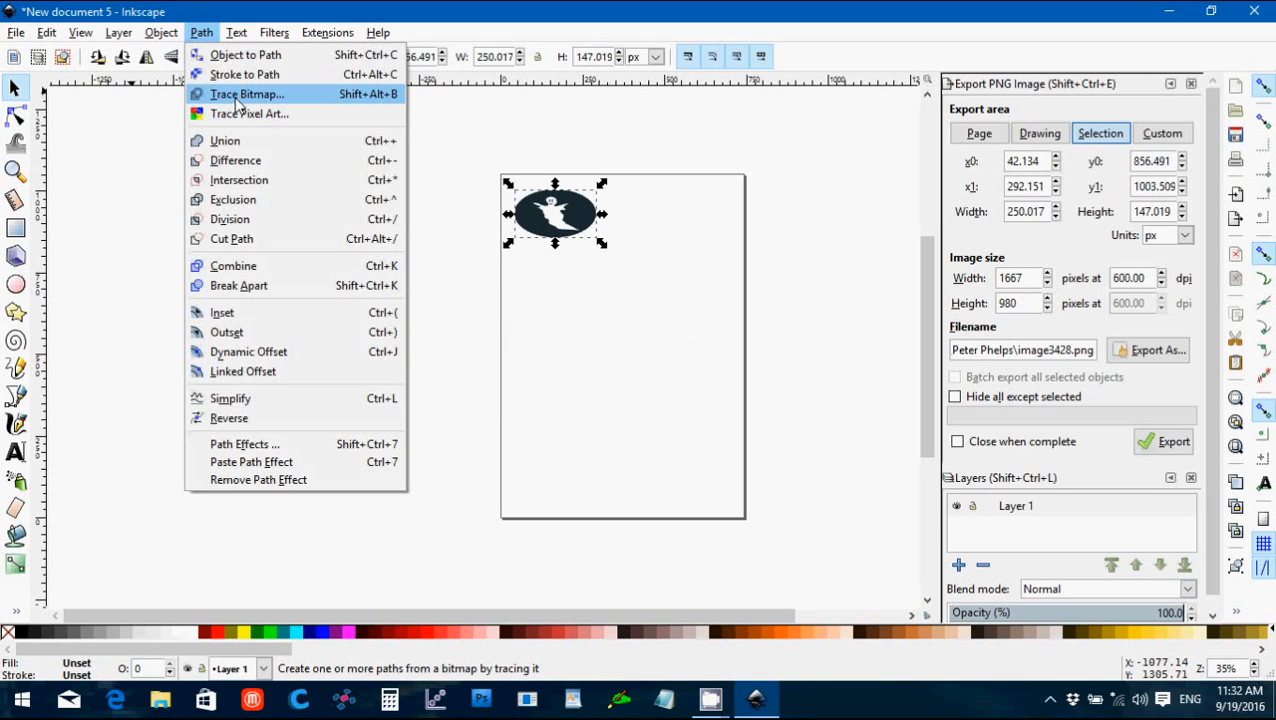
left_click(246, 94)
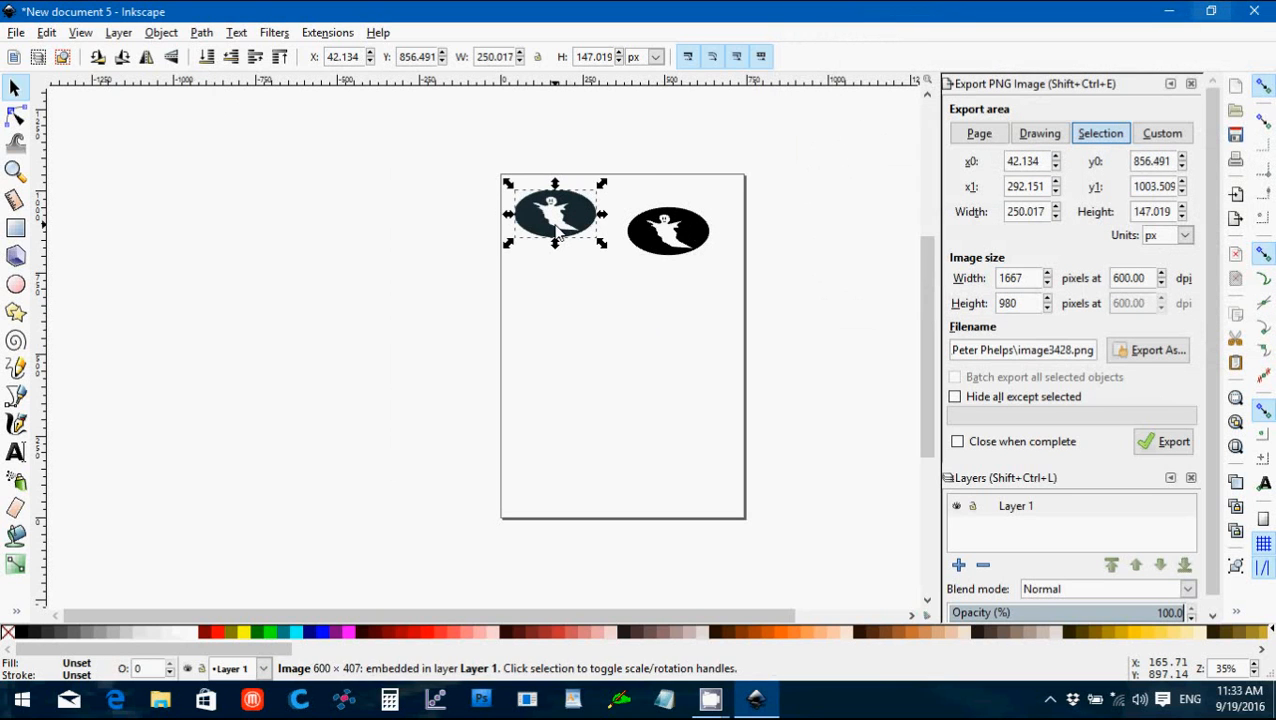
Step: Select the traced ghost, squeeze it narrower and stretch it taller into a round disc
left_click(1040, 132)
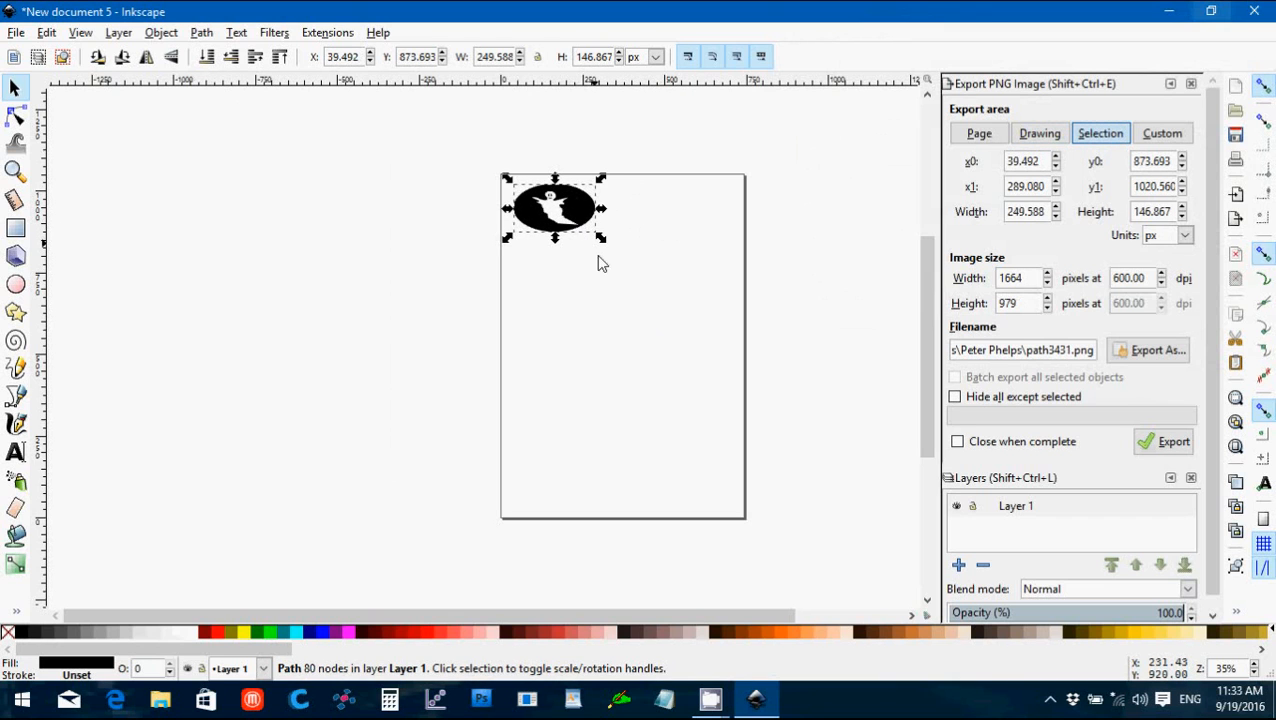
mouse_move(600, 210)
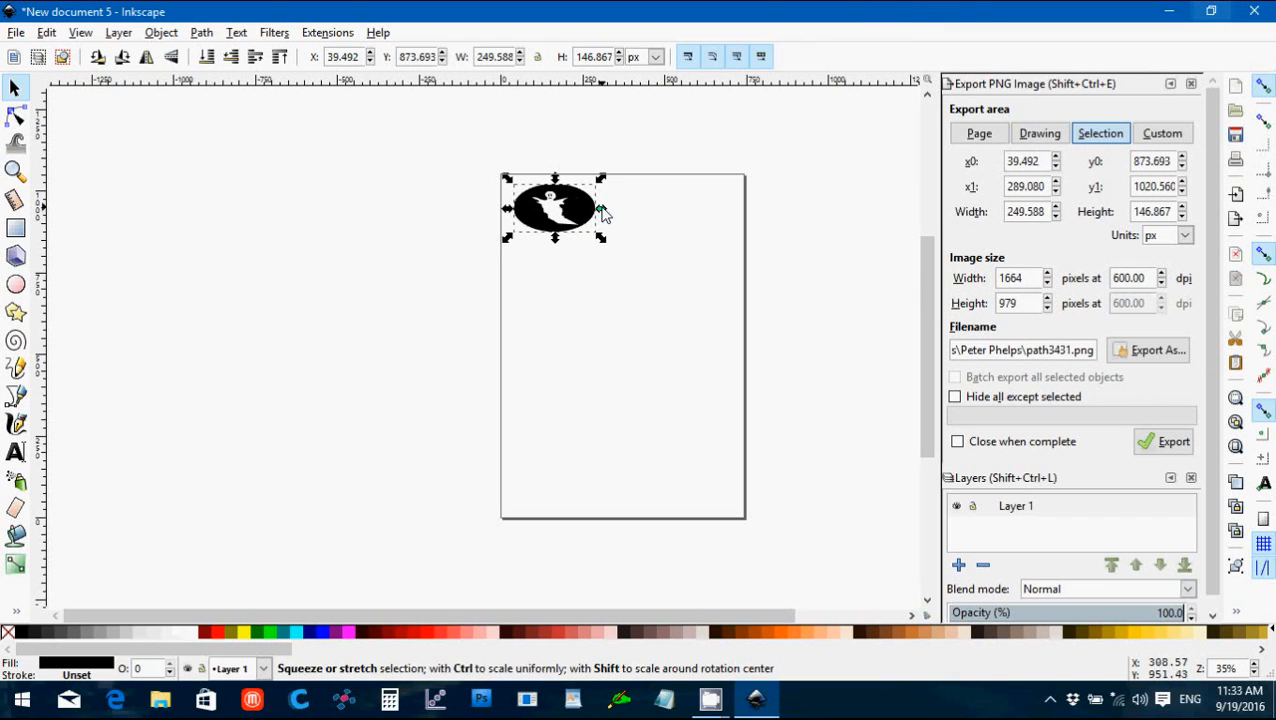
left_click_drag(600, 208, 544, 208)
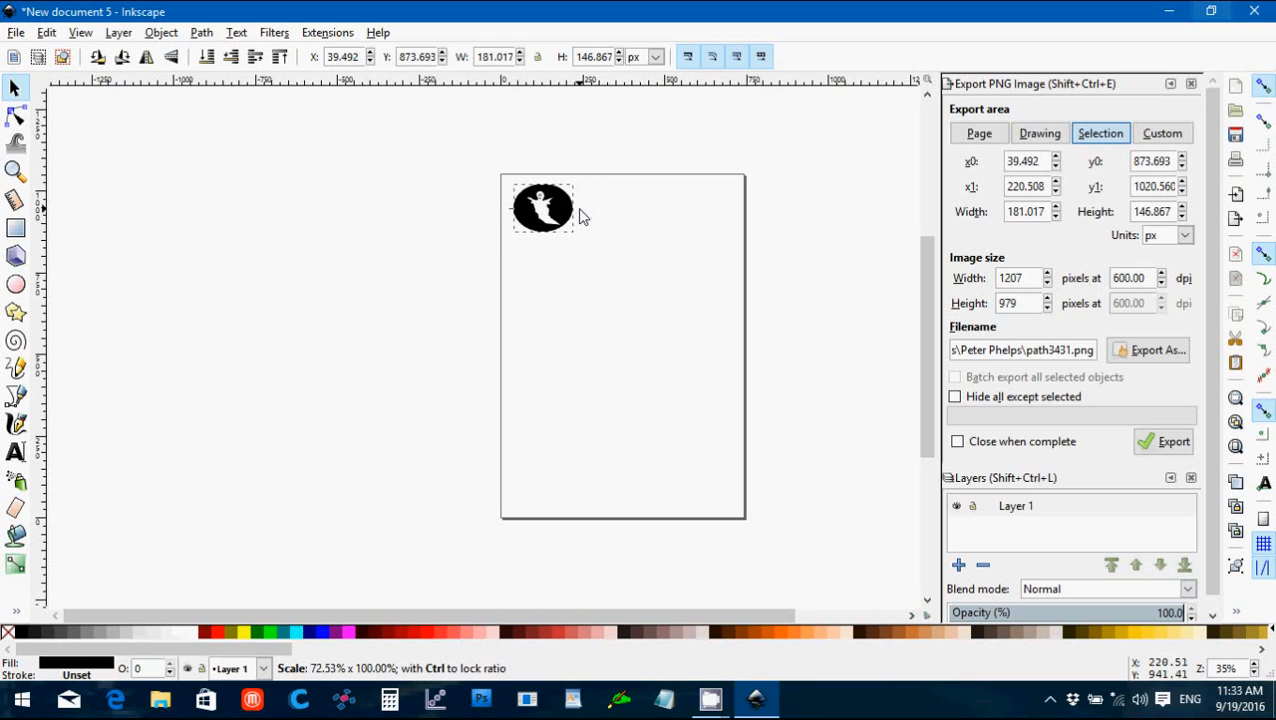
left_click(544, 206)
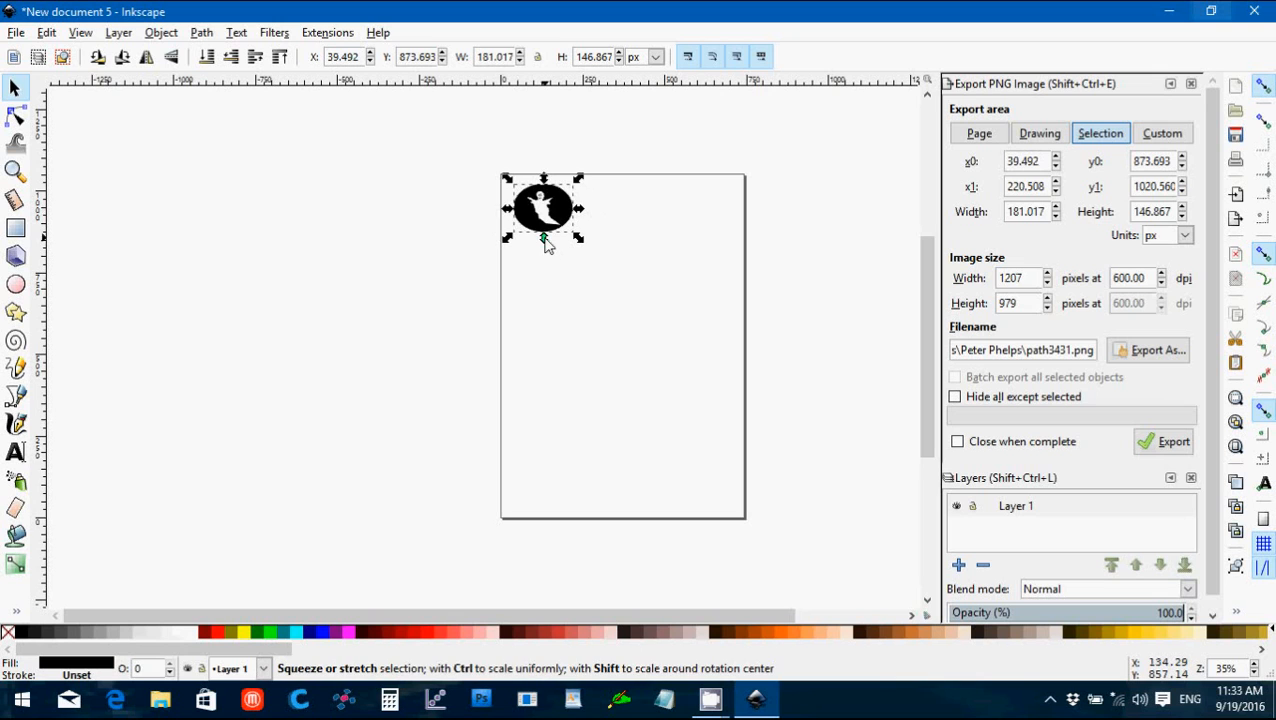
left_click_drag(544, 238, 544, 252)
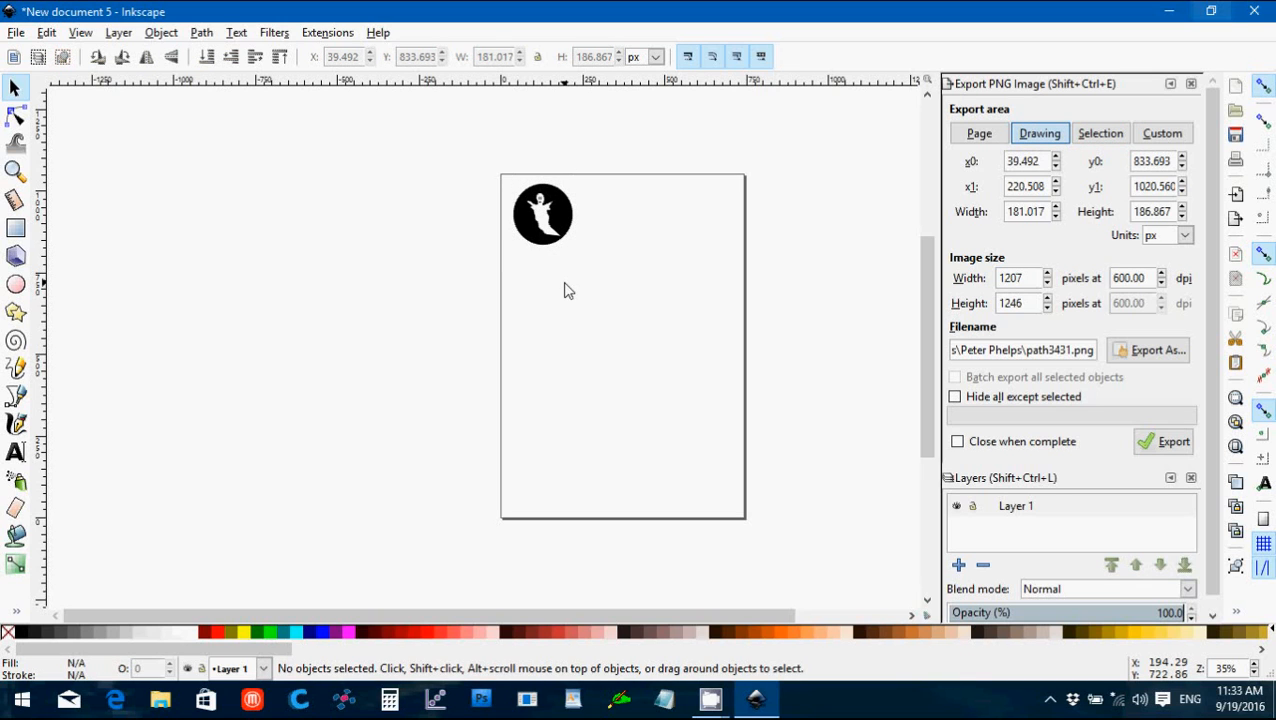
mouse_move(568, 222)
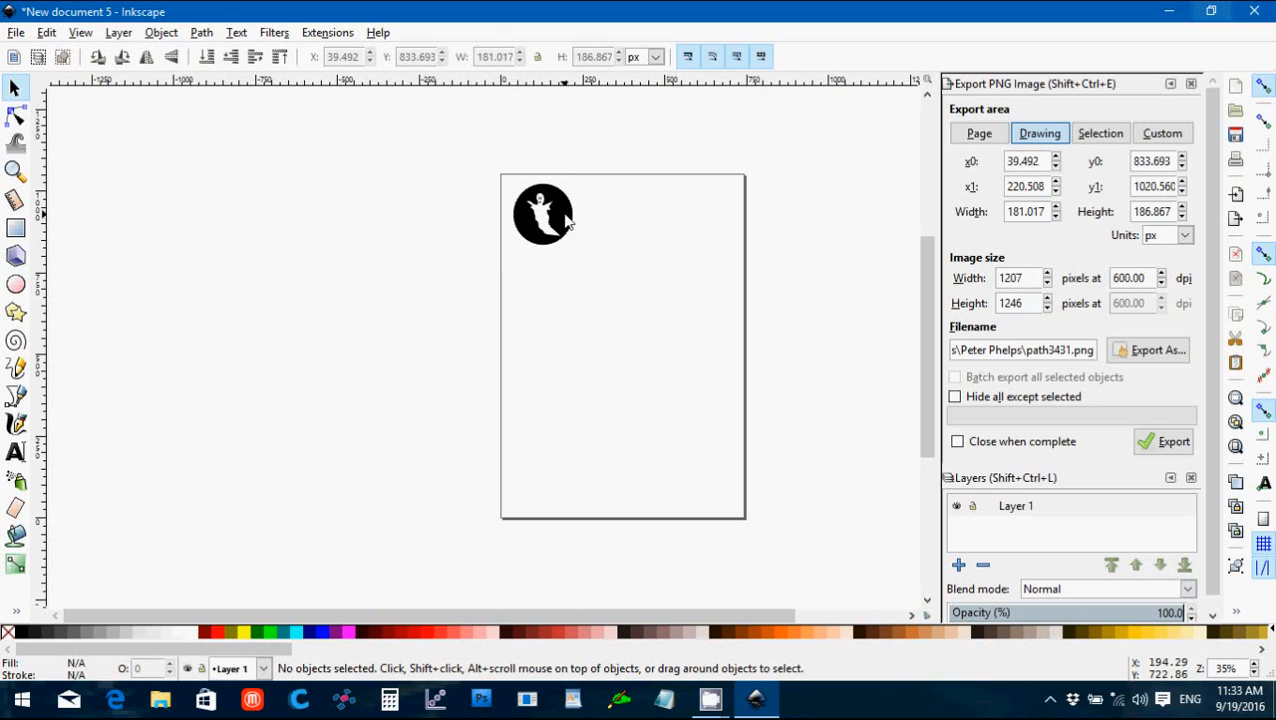
mouse_move(192, 100)
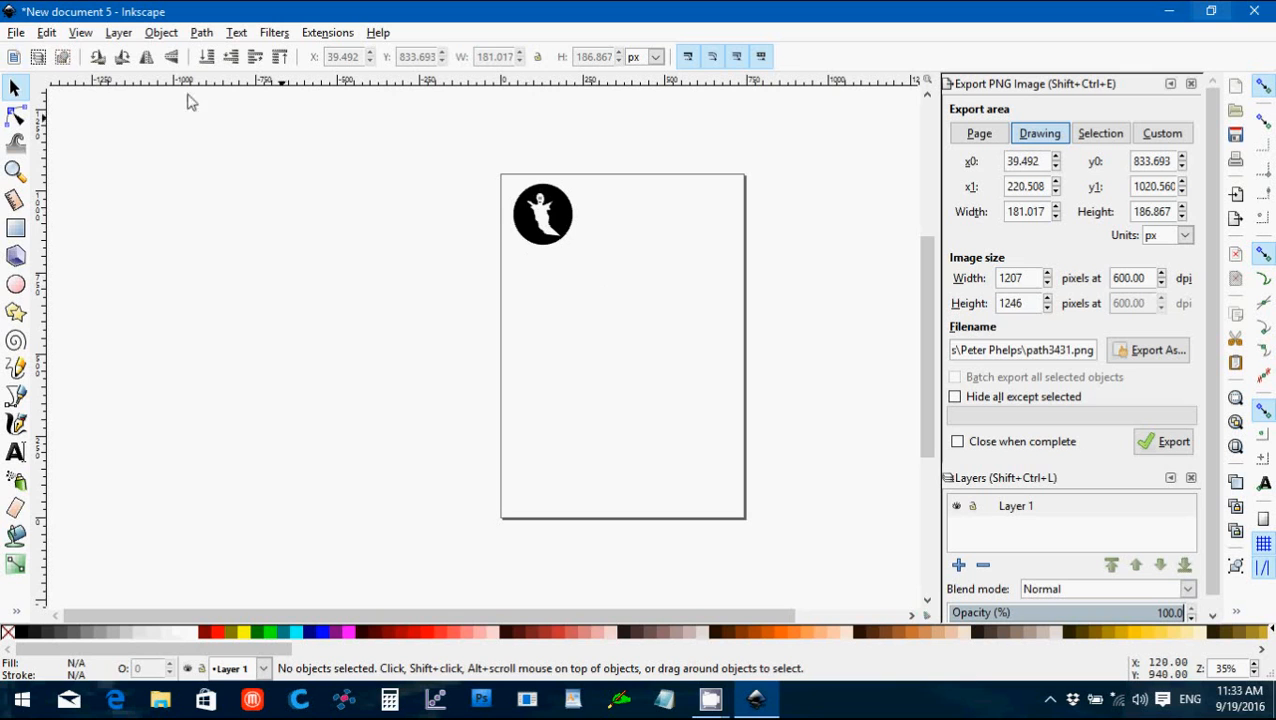
Step: Start Save As and browse to _STL Files > Halloween Demo
left_click(16, 32)
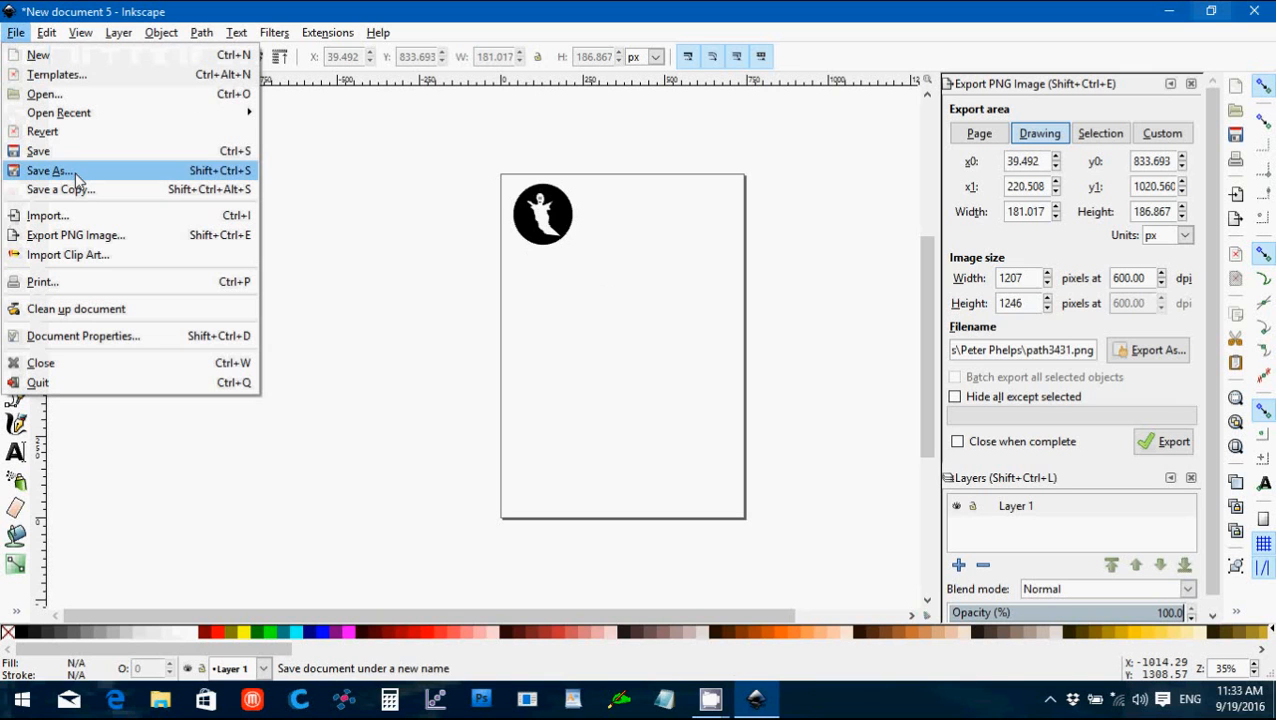
left_click(48, 170)
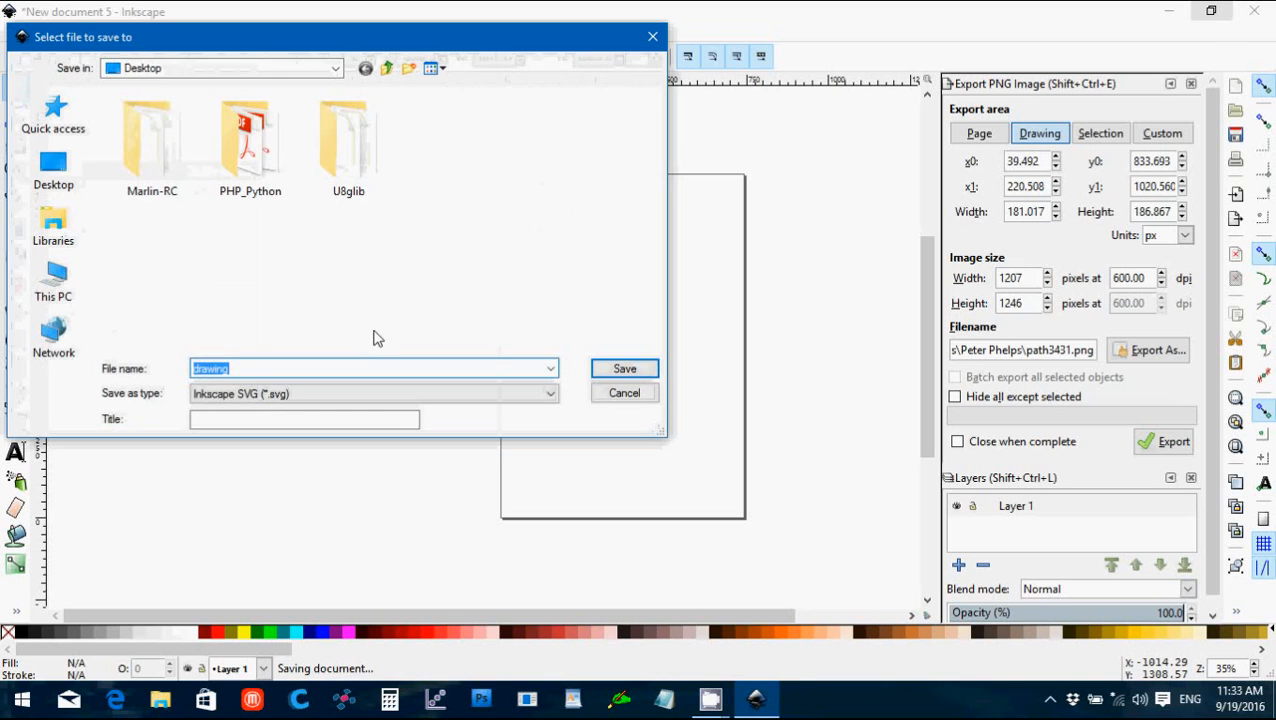
left_click(336, 68)
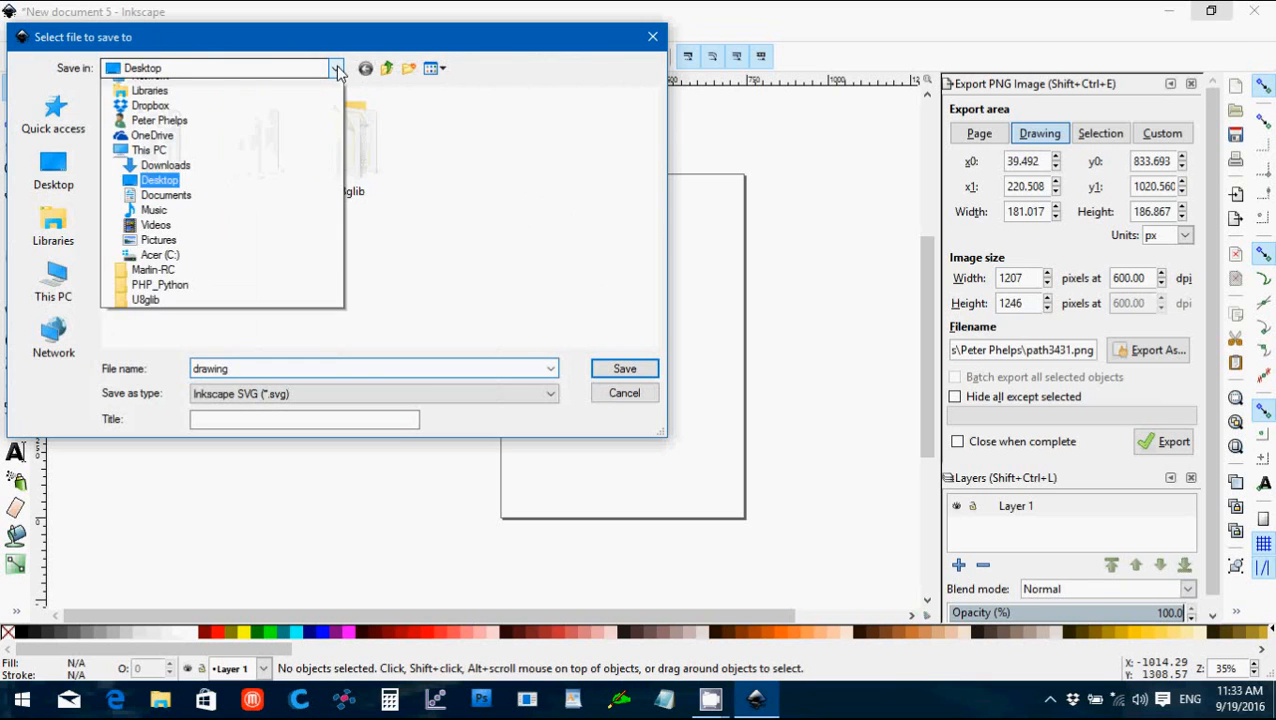
left_click(166, 194)
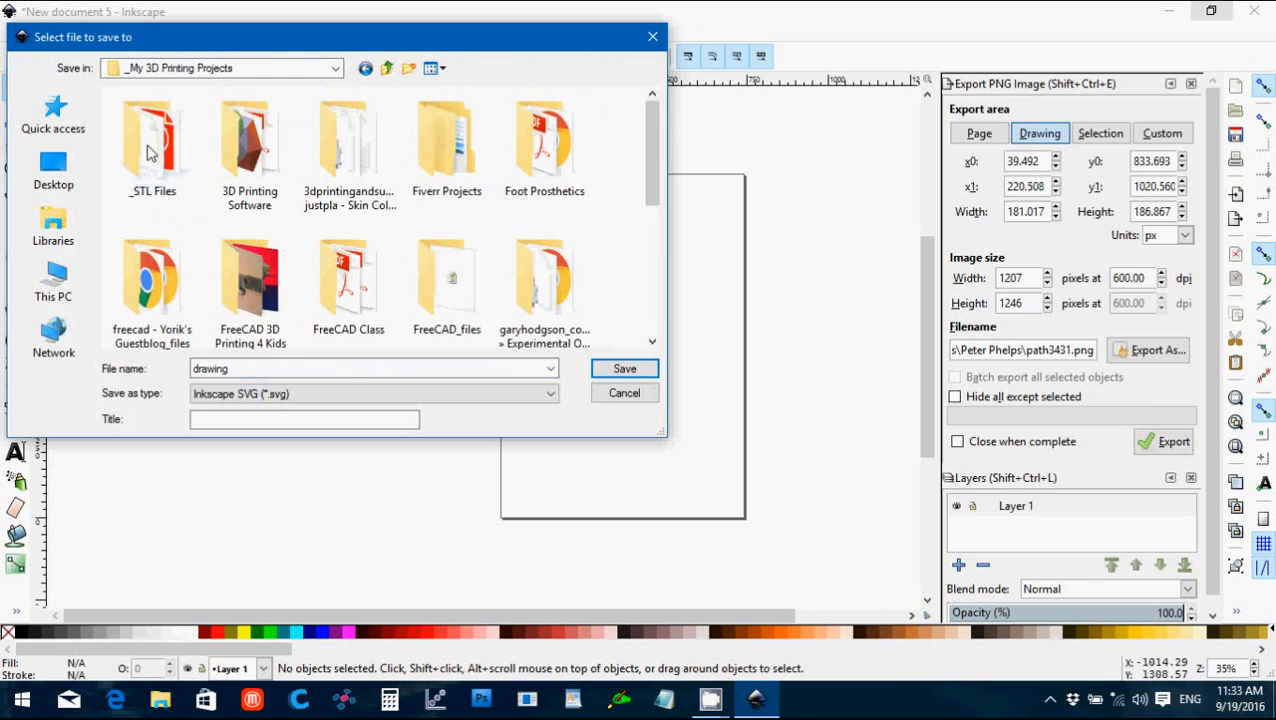
double_click(152, 140)
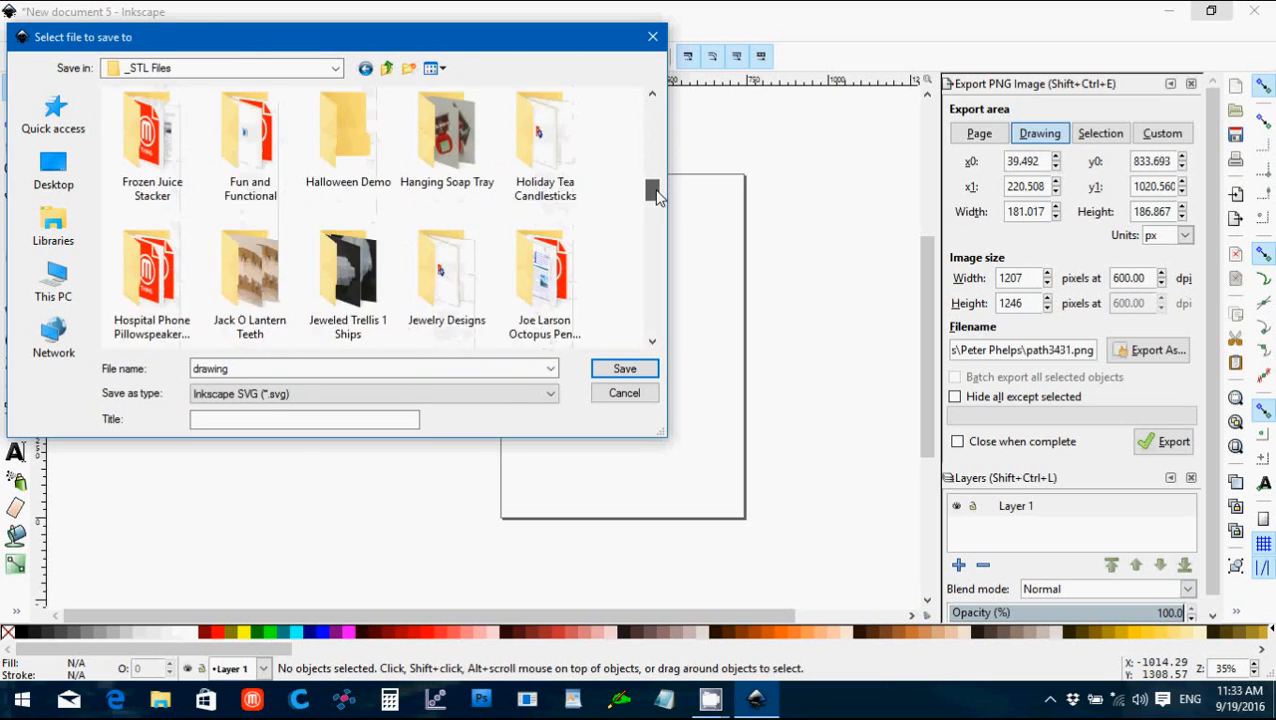
double_click(348, 130)
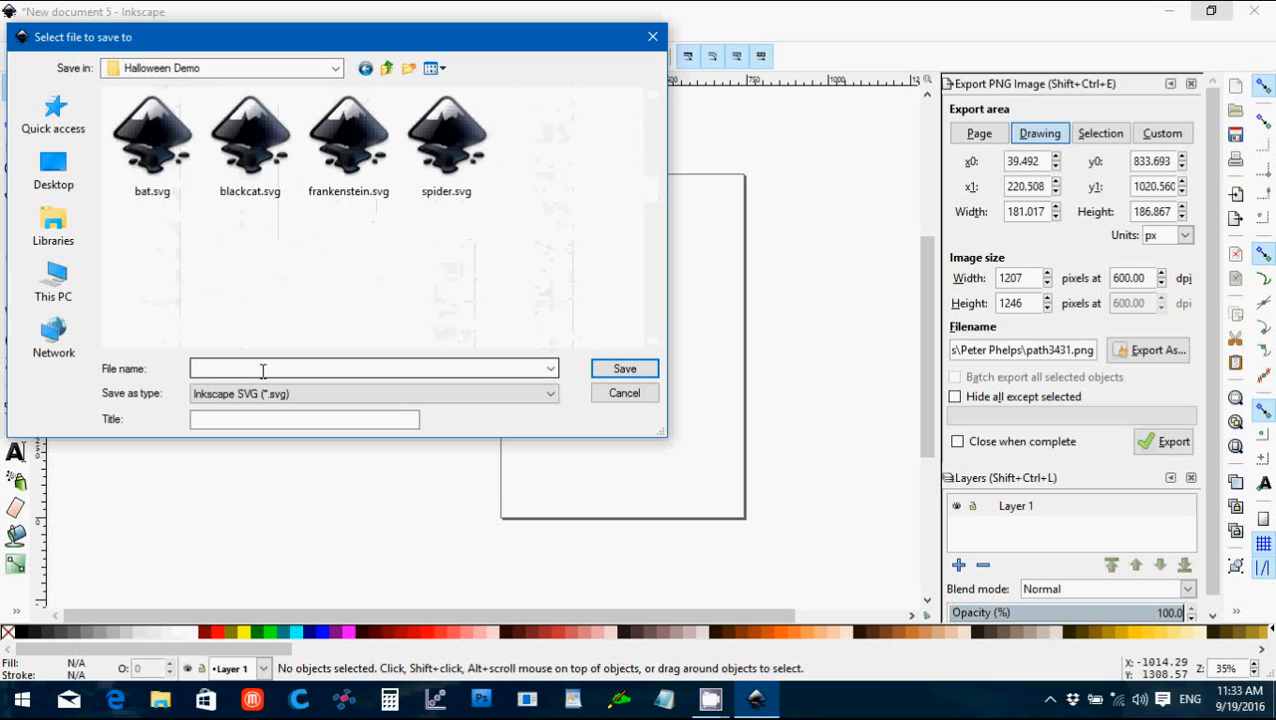
Step: Replace the suggested file name and save the drawing as ghost.svg
type("drawing")
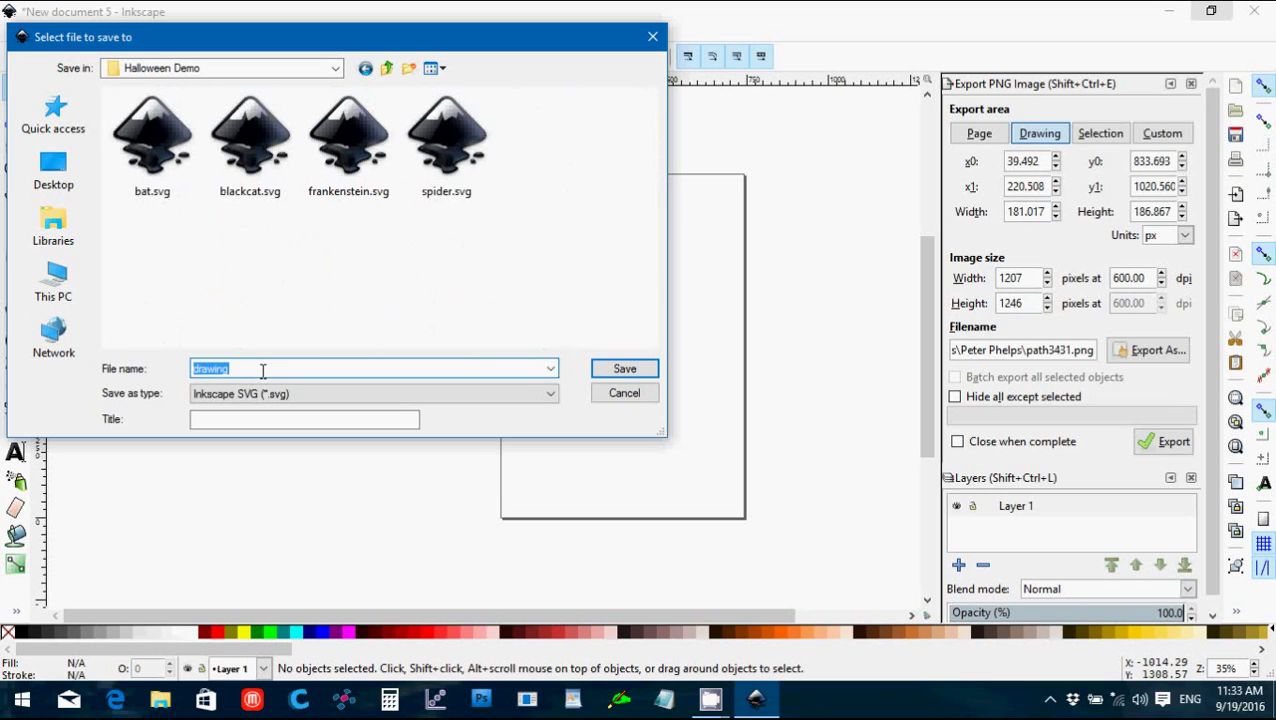
key("Delete")
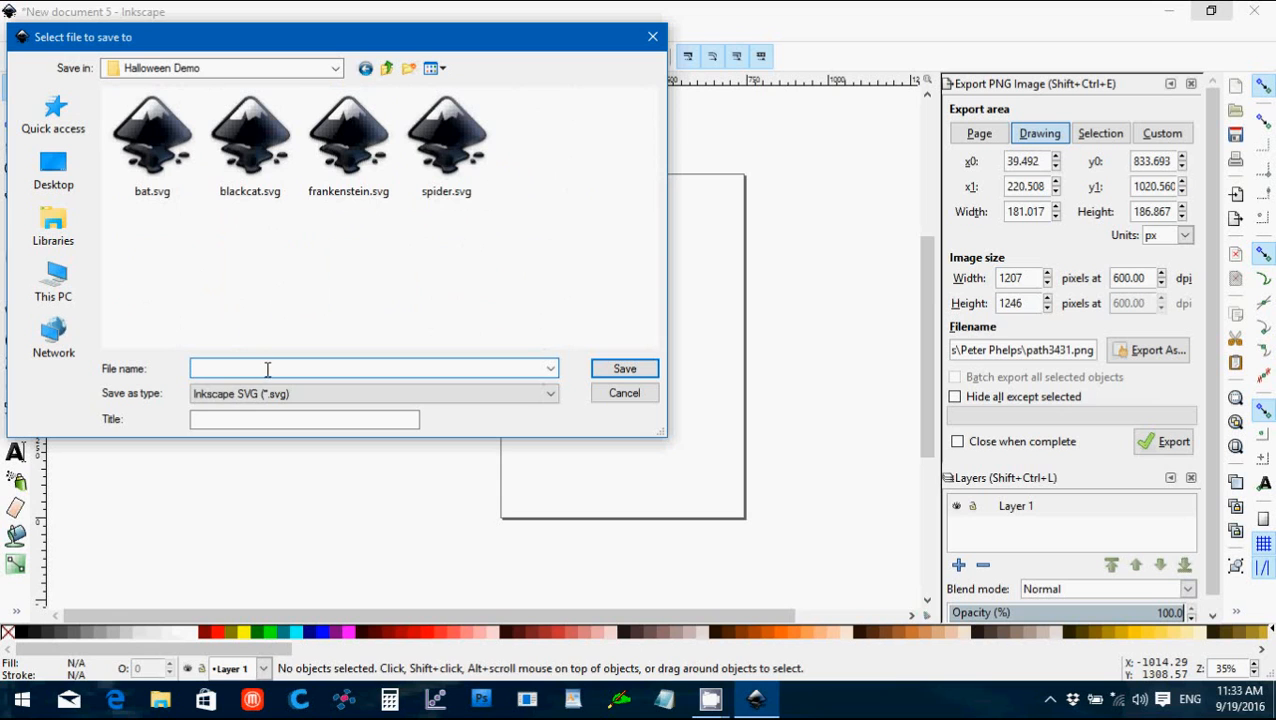
type("ghost")
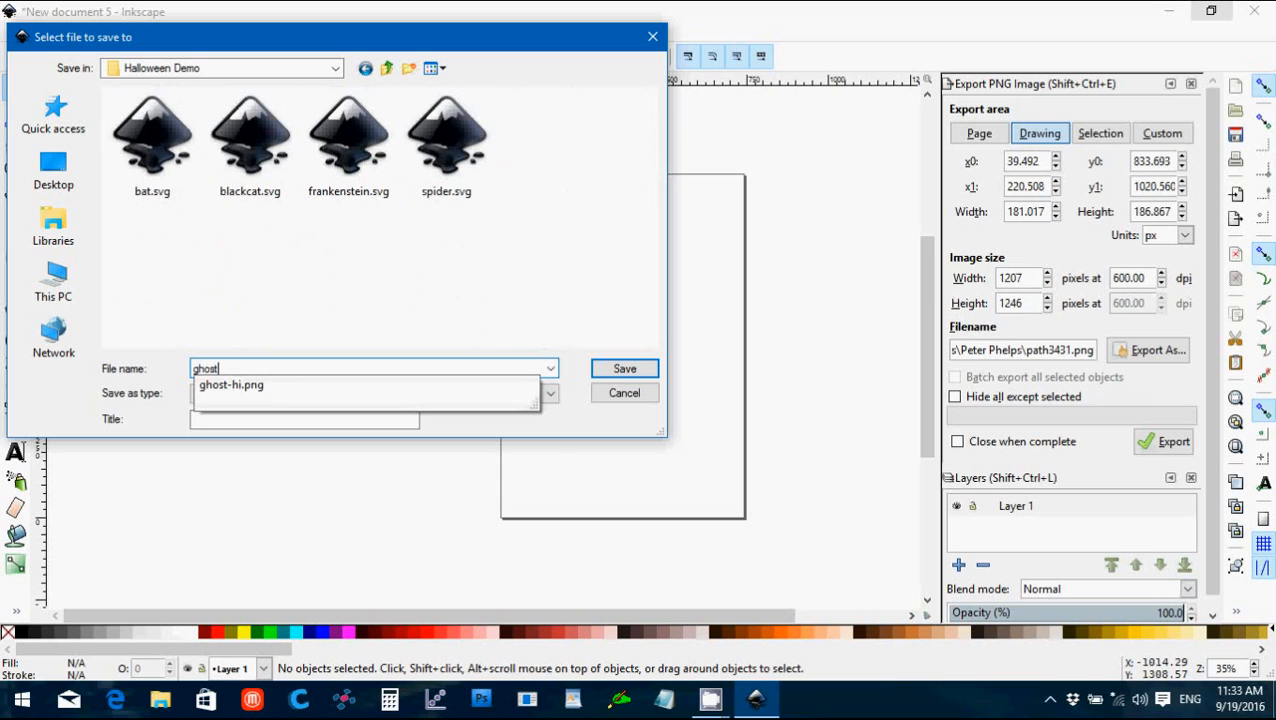
left_click(624, 368)
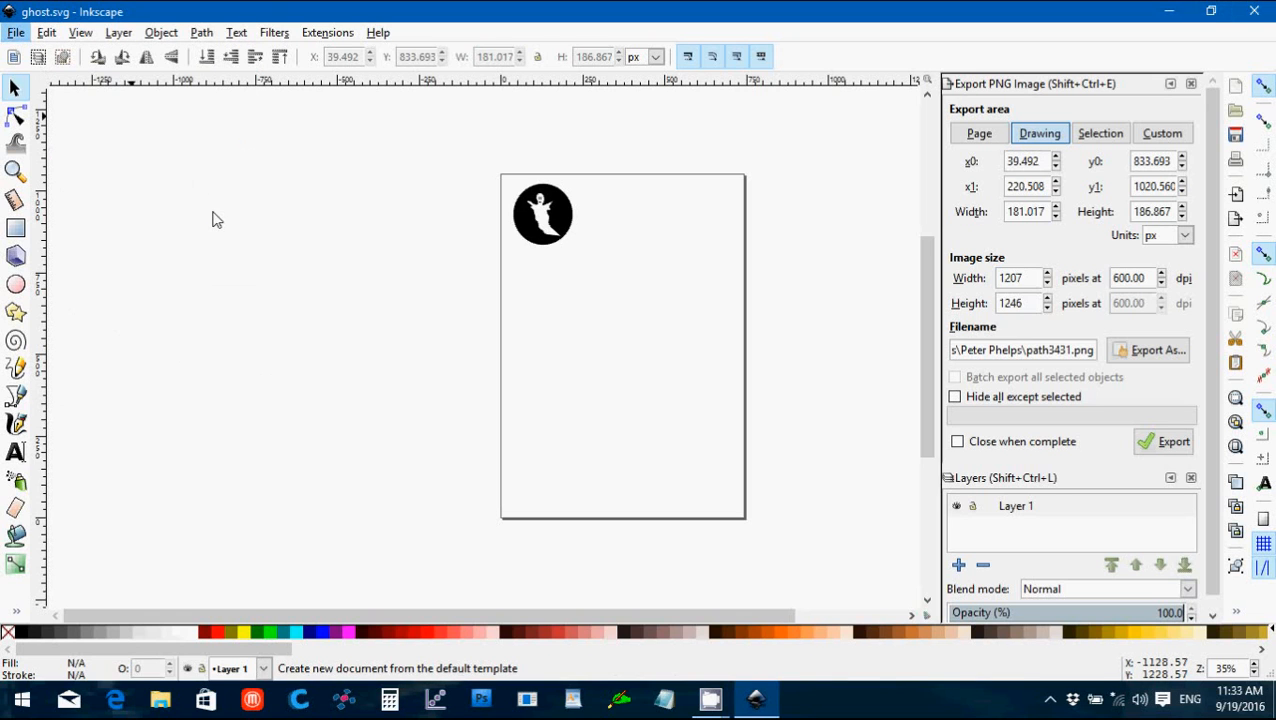
mouse_move(214, 206)
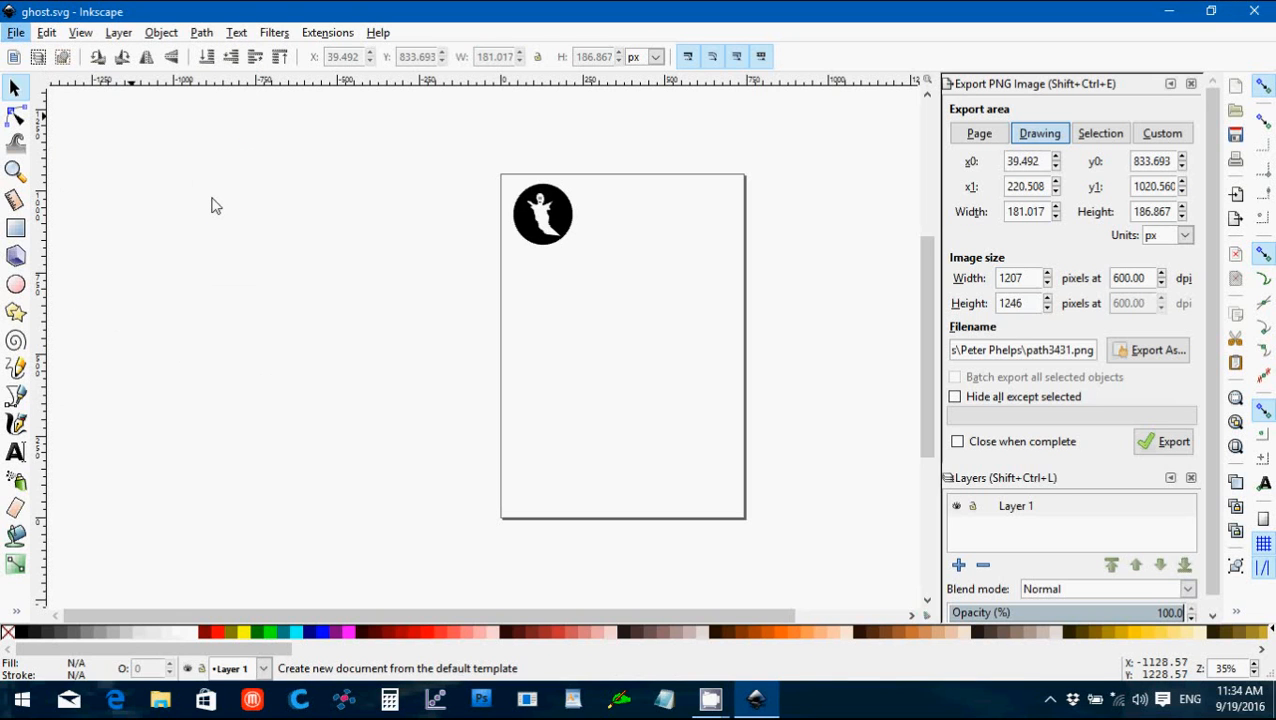
Step: Start a blank document and choose skull-and-bones-hi.png for import, reaching the bitmap options
key("ctrl+n")
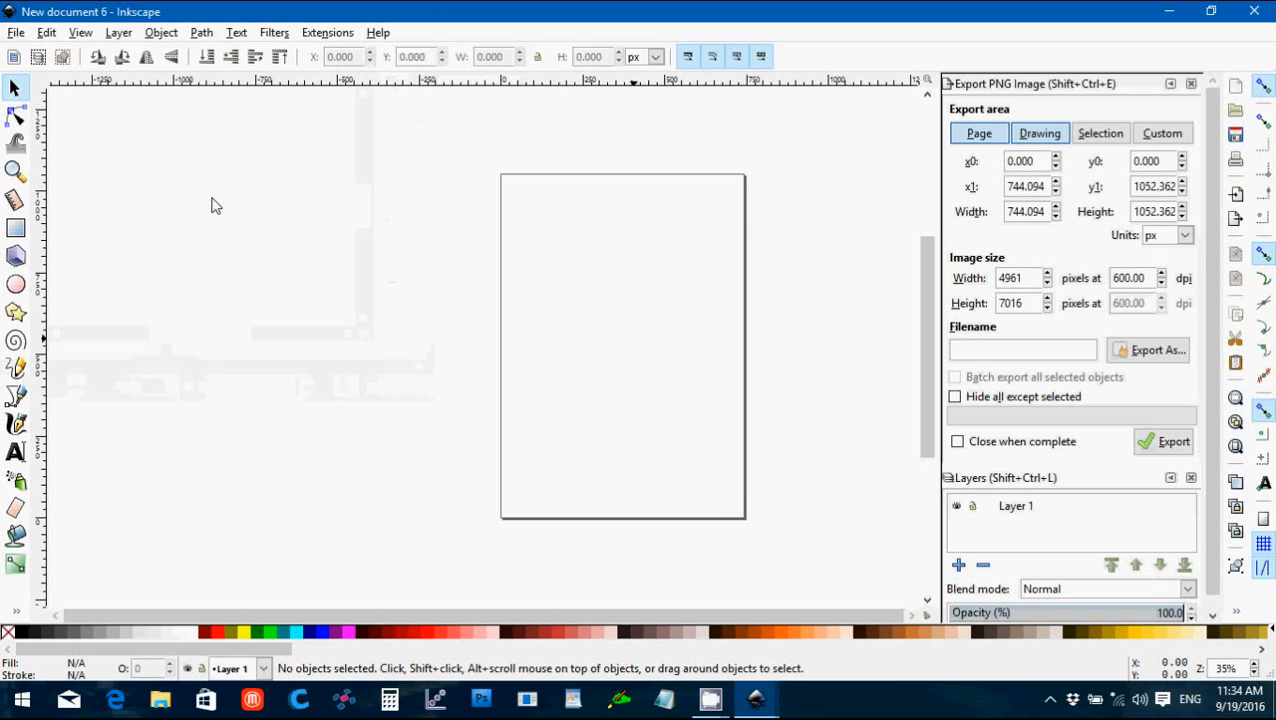
mouse_move(340, 252)
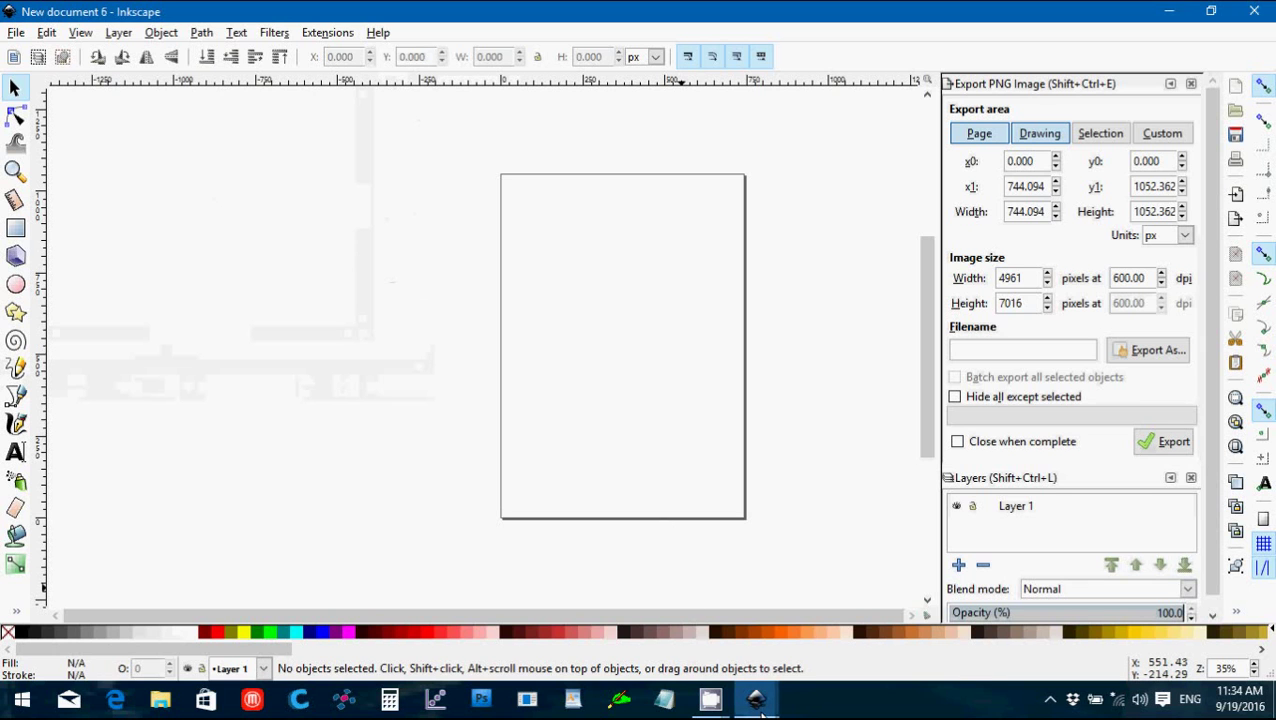
mouse_move(756, 698)
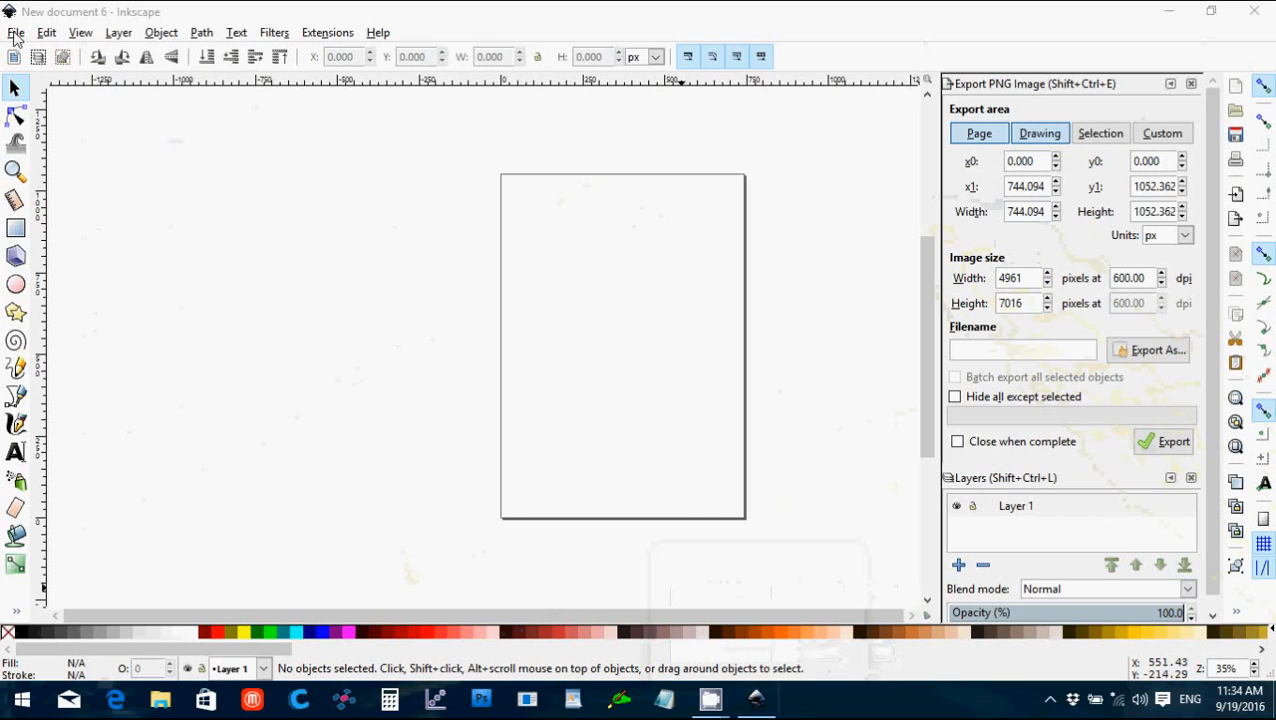
left_click(16, 32)
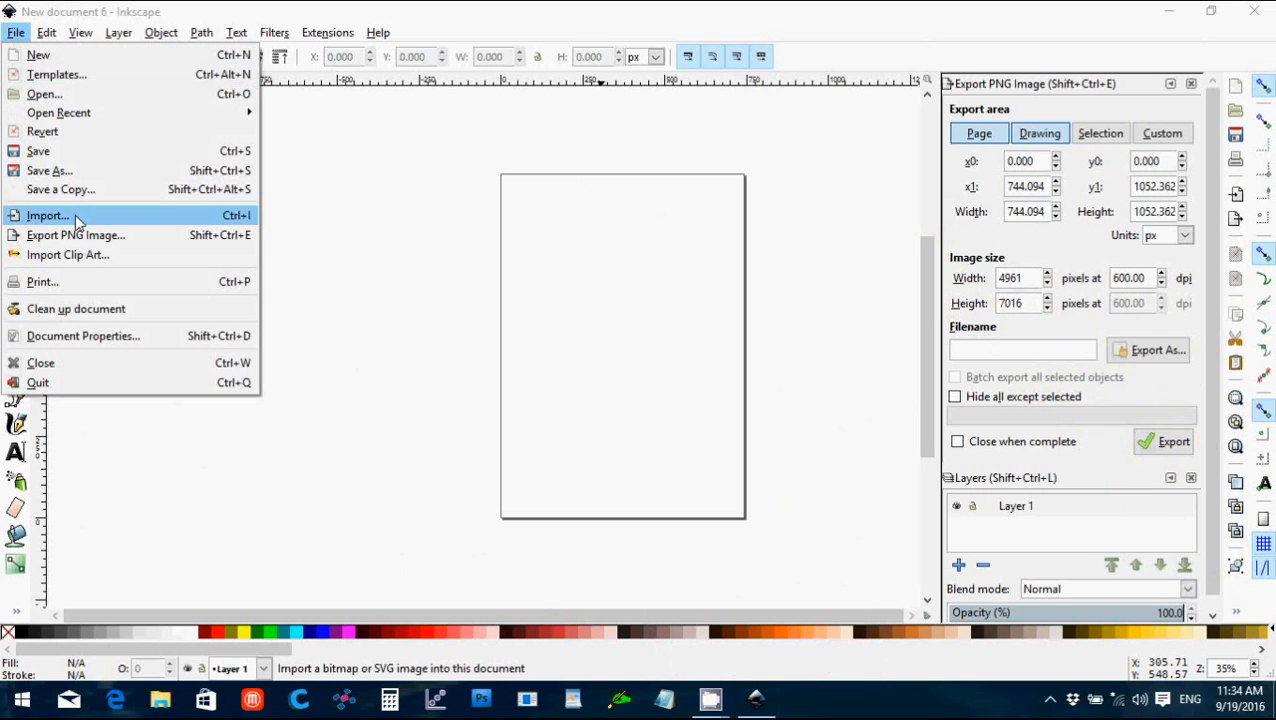
left_click(48, 216)
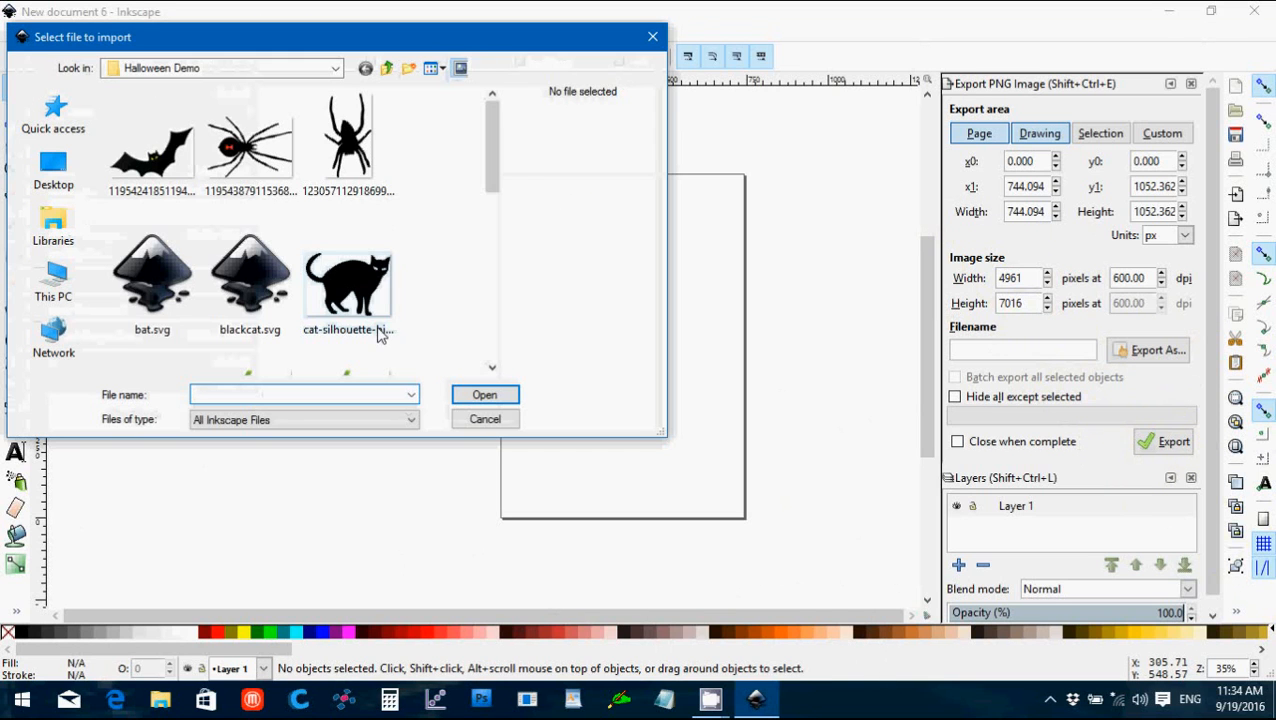
scroll("down", 3)
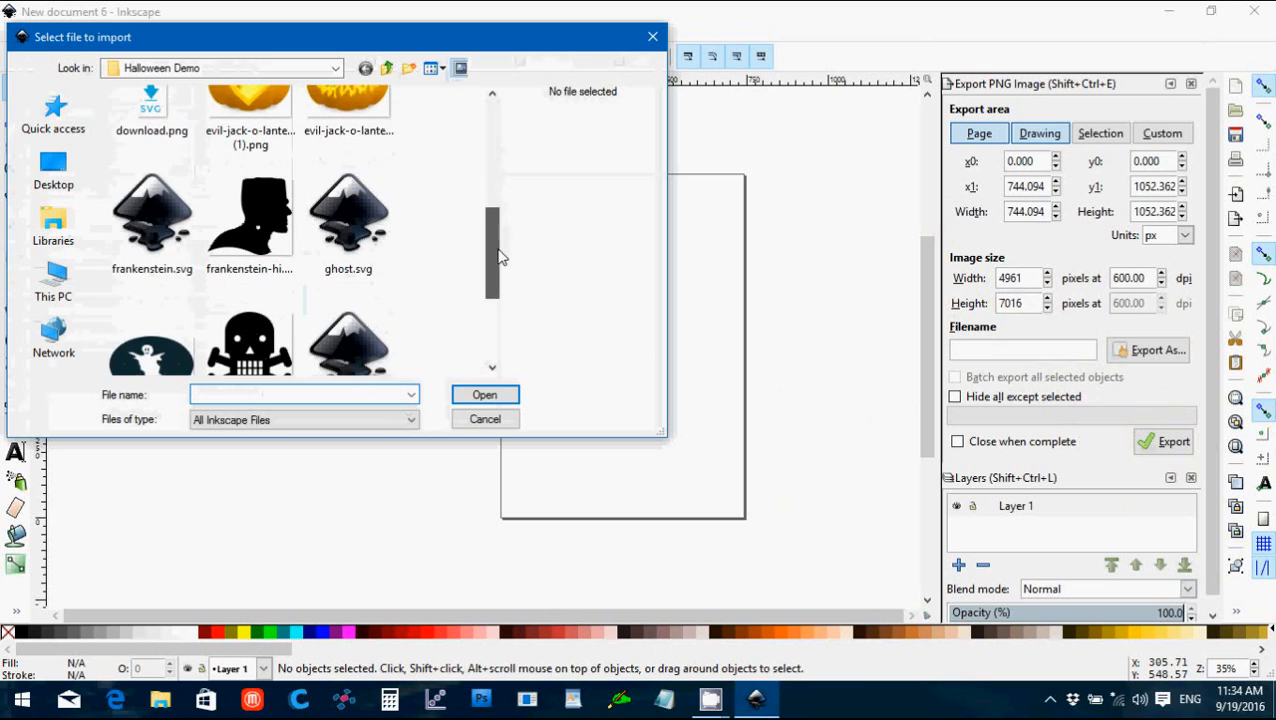
left_click(250, 256)
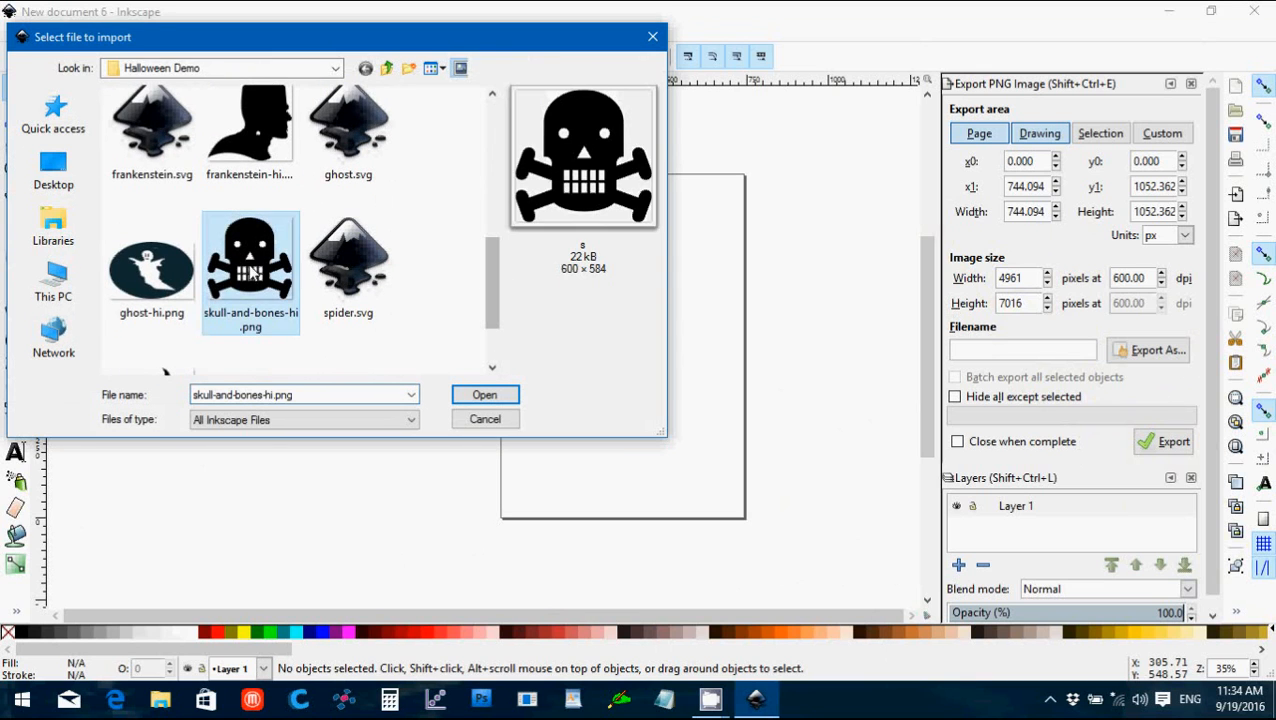
left_click(484, 394)
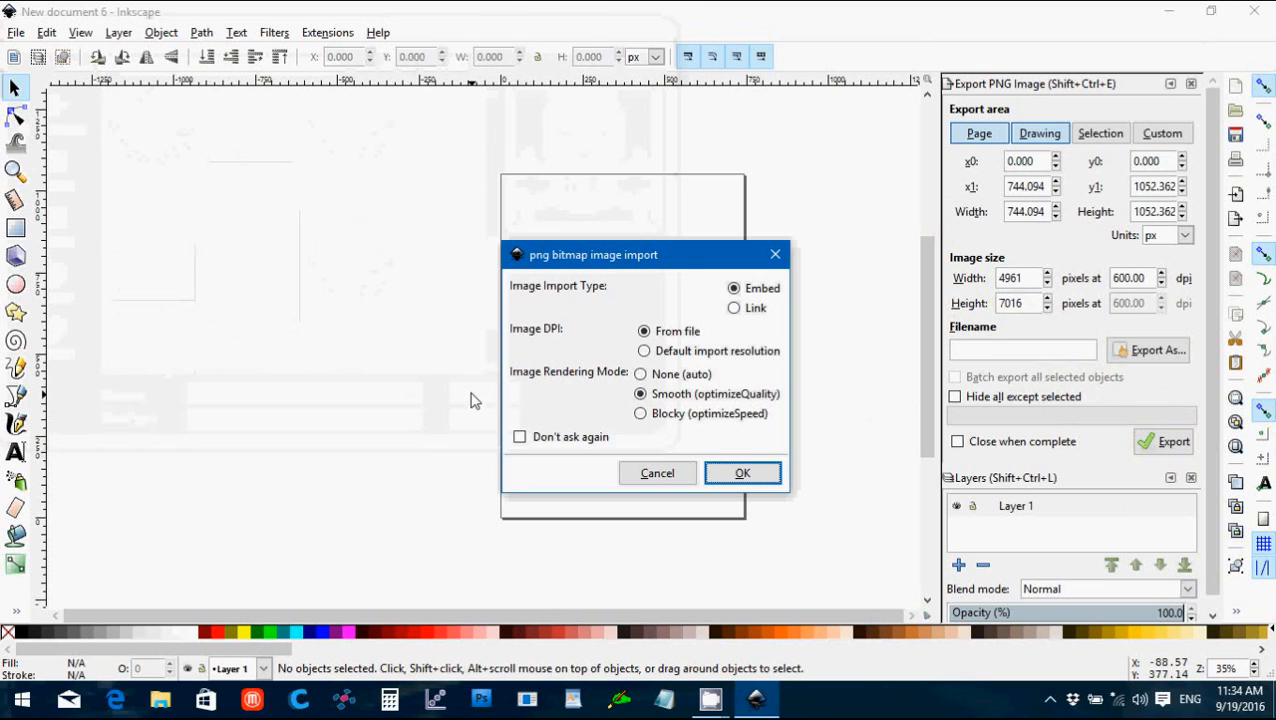
Step: Accept the import, shrink the skull image to about a quarter size and place it at the page's top-left
left_click(742, 472)
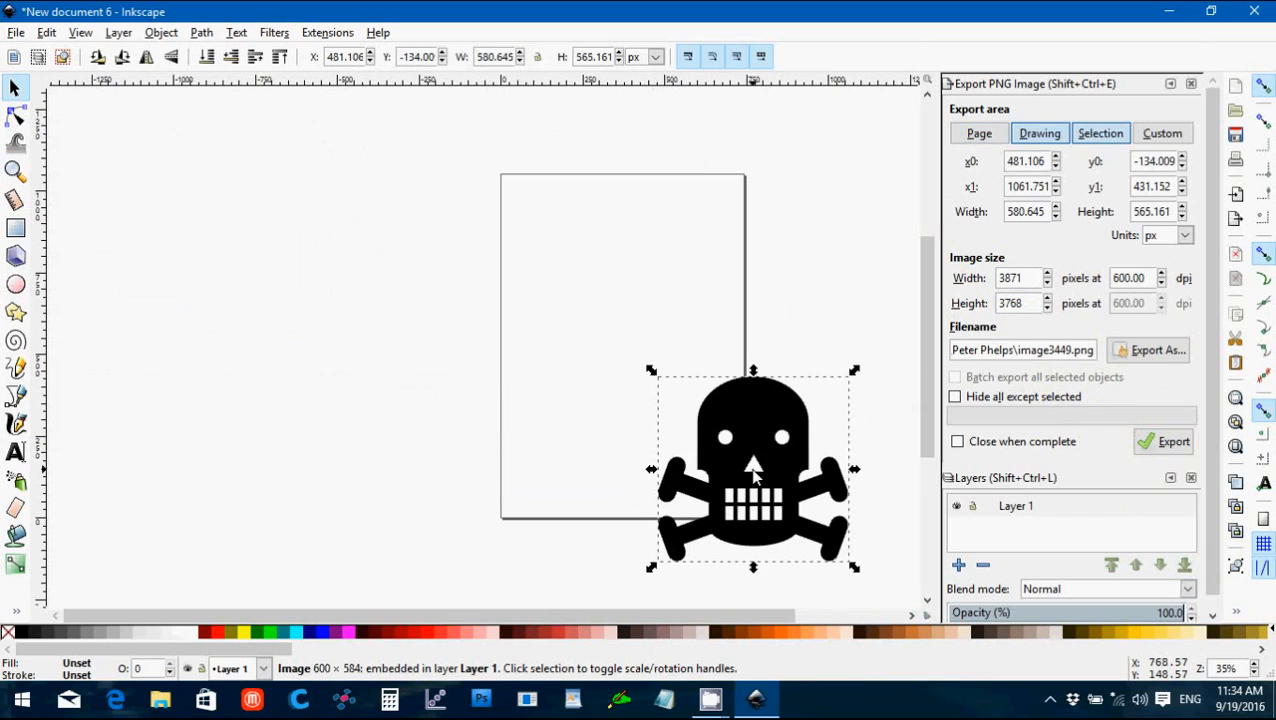
left_click_drag(754, 470, 604, 276)
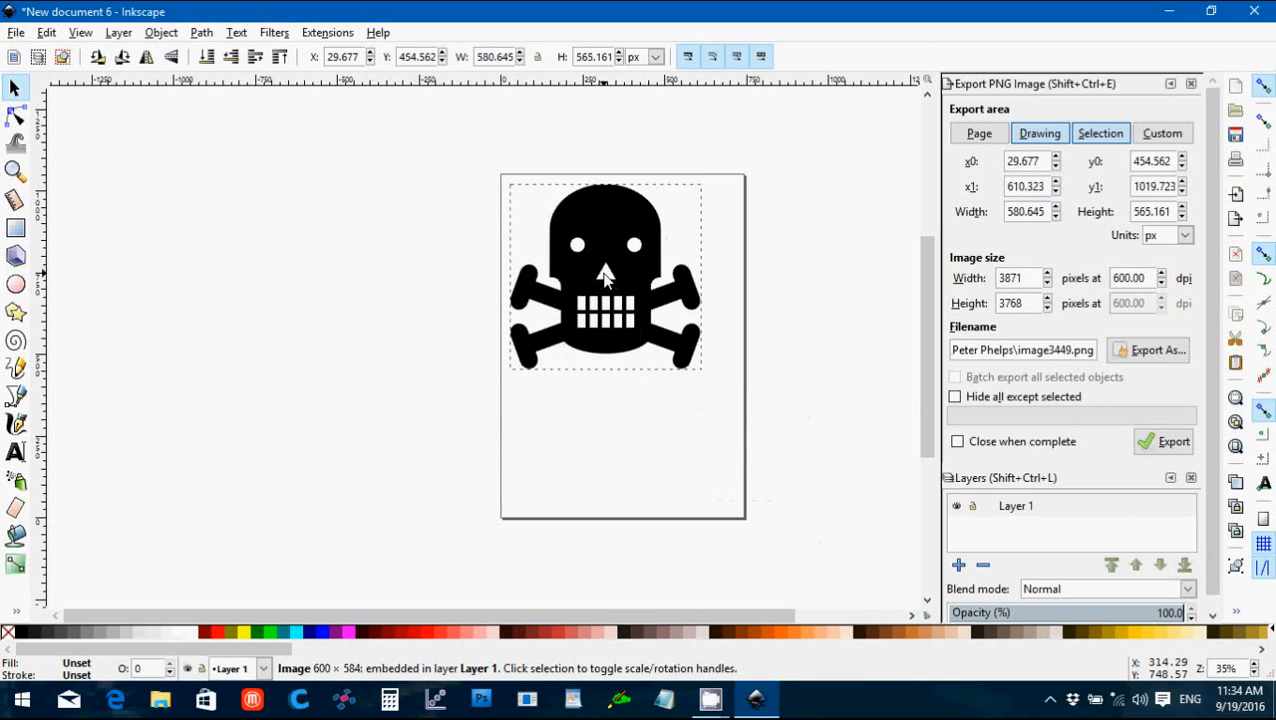
left_click(604, 276)
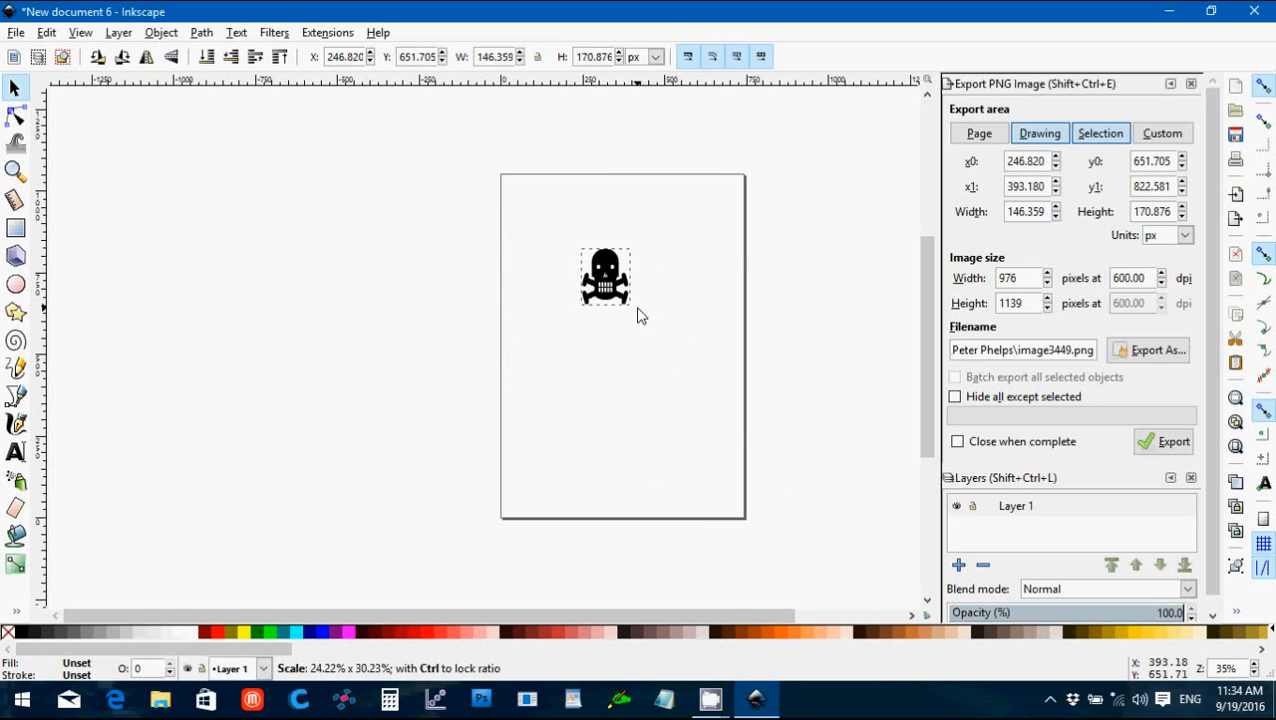
left_click(604, 276)
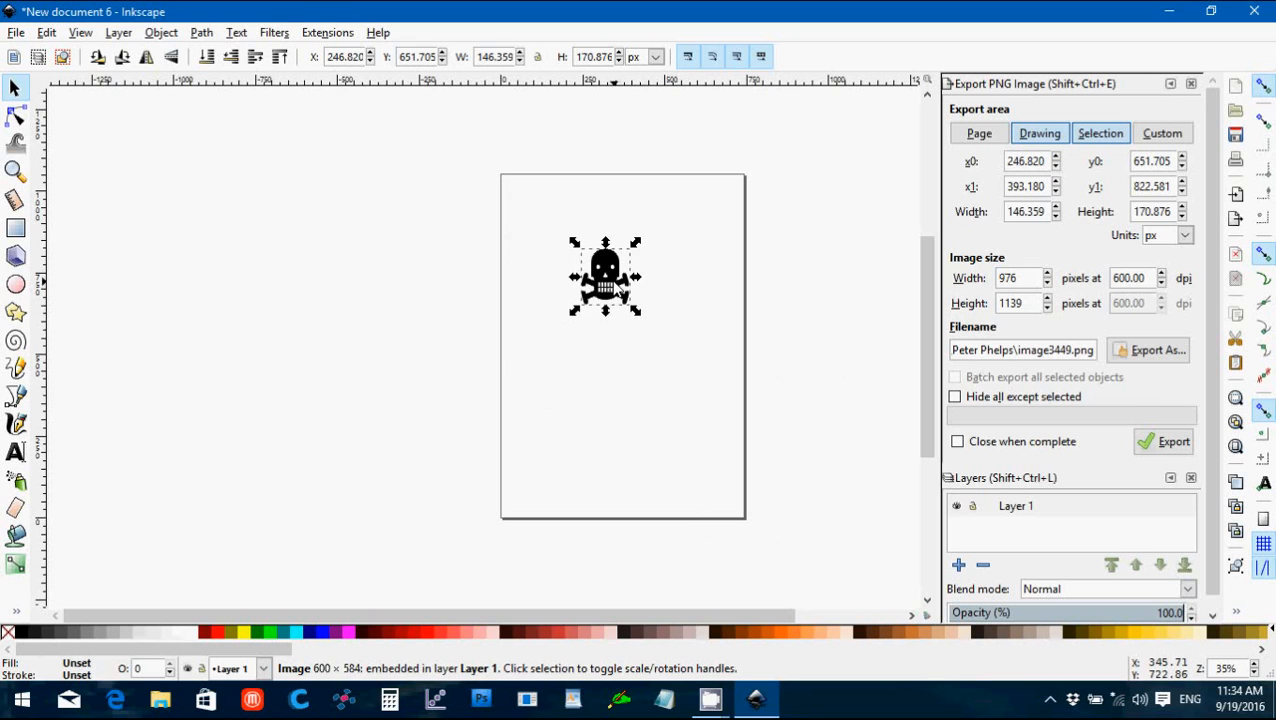
left_click_drag(604, 276, 540, 218)
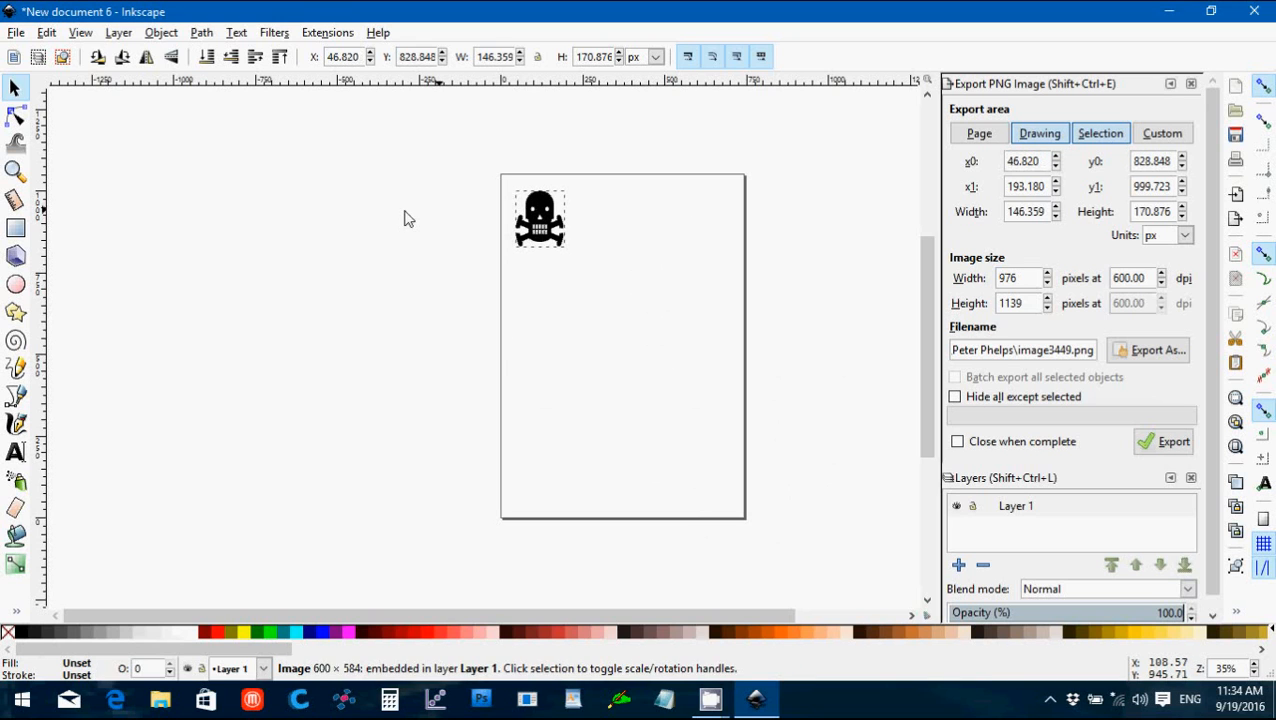
left_click(540, 218)
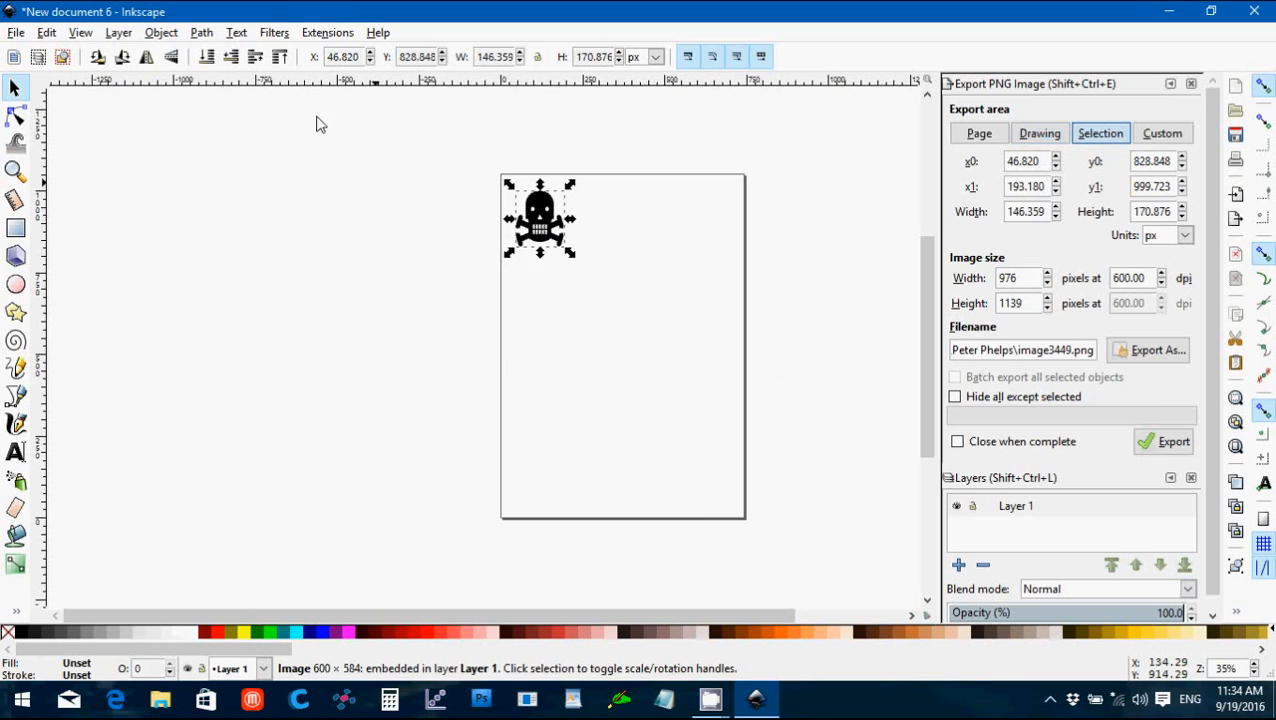
Step: Trace the skull bitmap into a vector path via Trace Bitmap with an updated preview
left_click(200, 32)
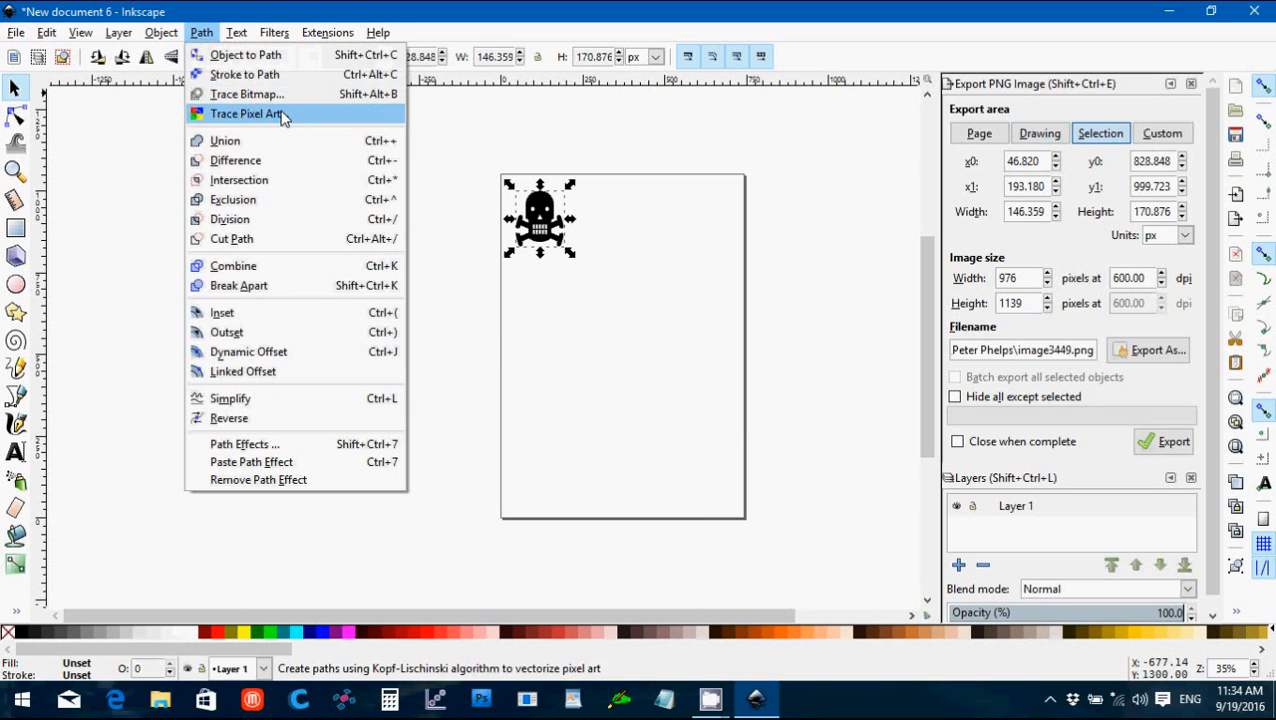
left_click(248, 94)
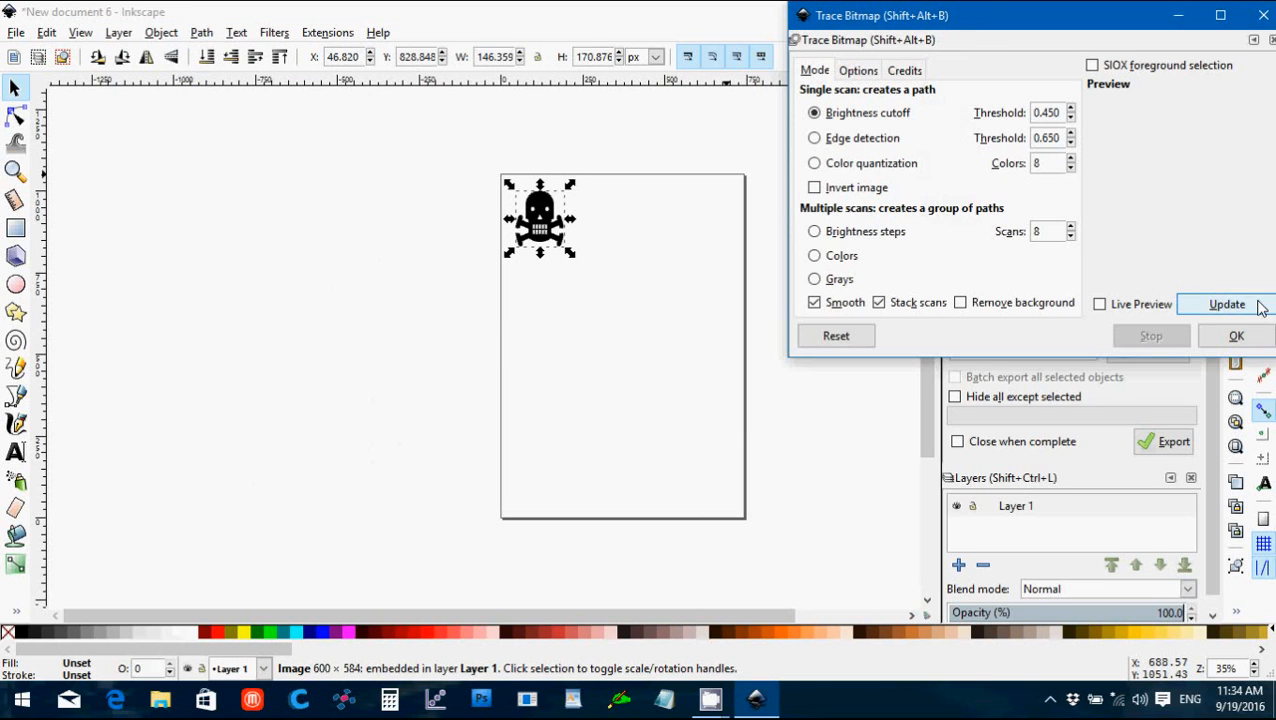
left_click(1226, 304)
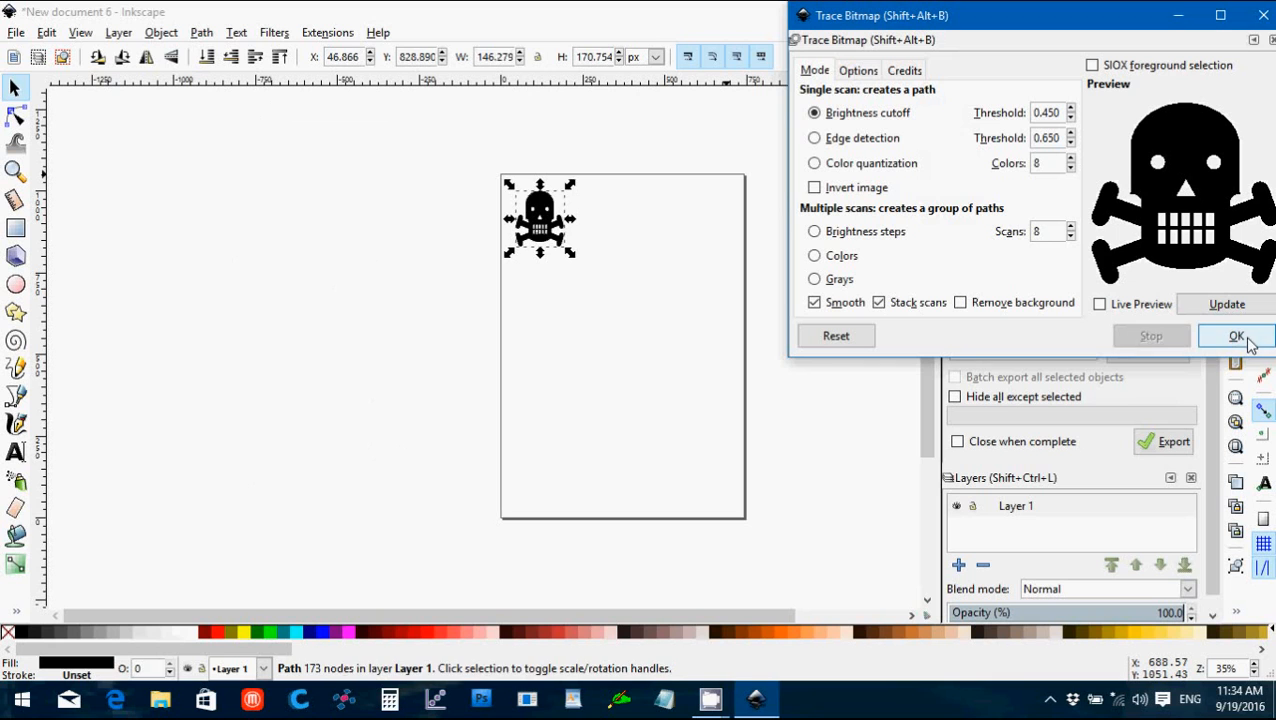
left_click(1236, 336)
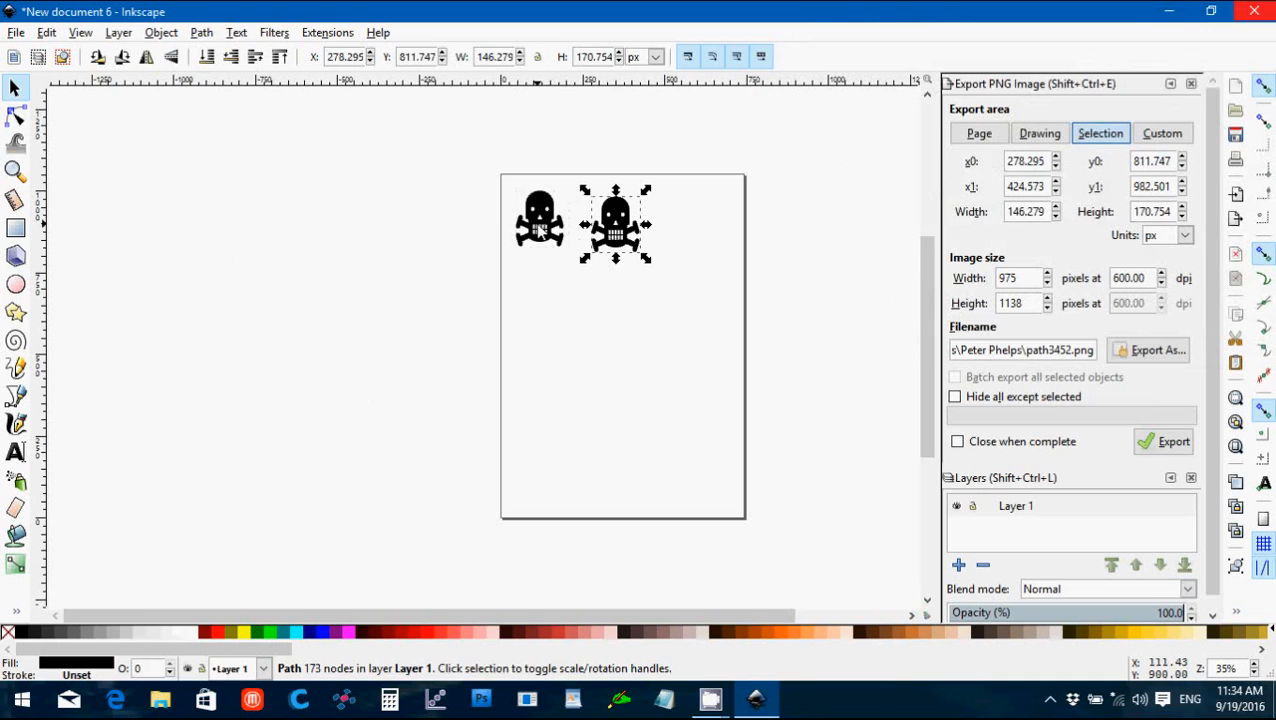
Step: Delete the original bitmap and move the traced skull path to the page's top-left
left_click(540, 218)
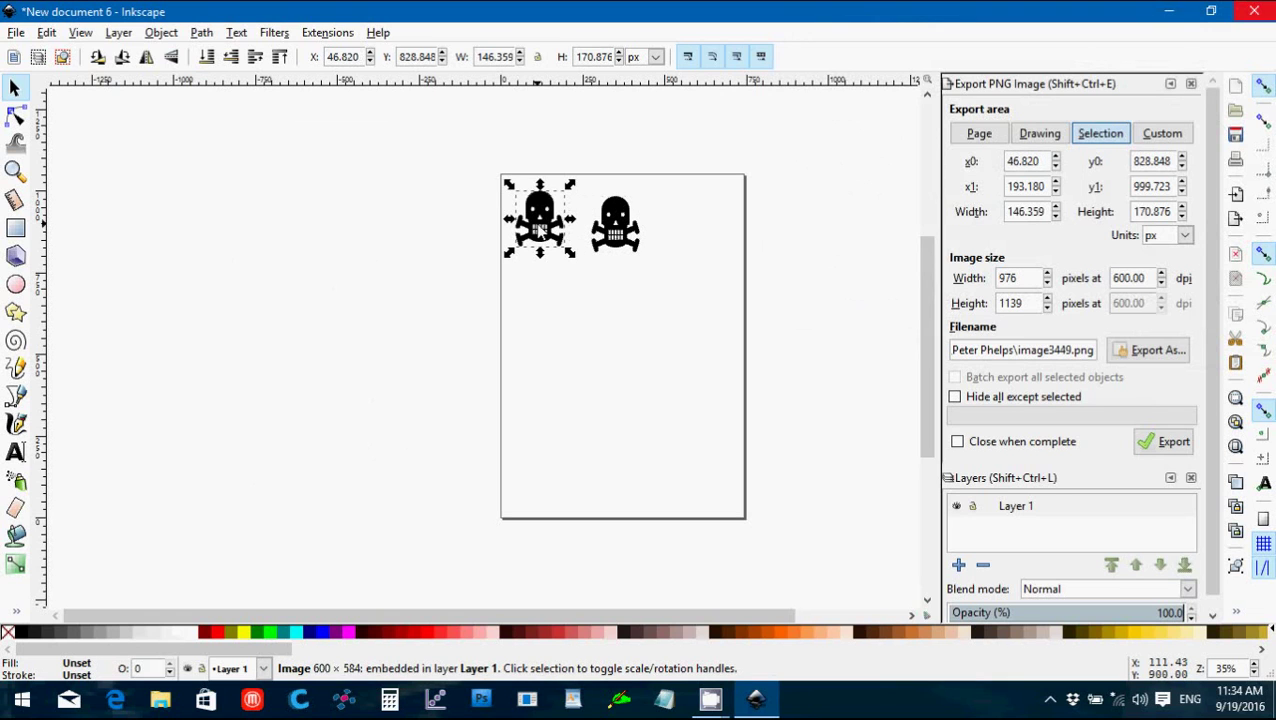
left_click(1040, 132)
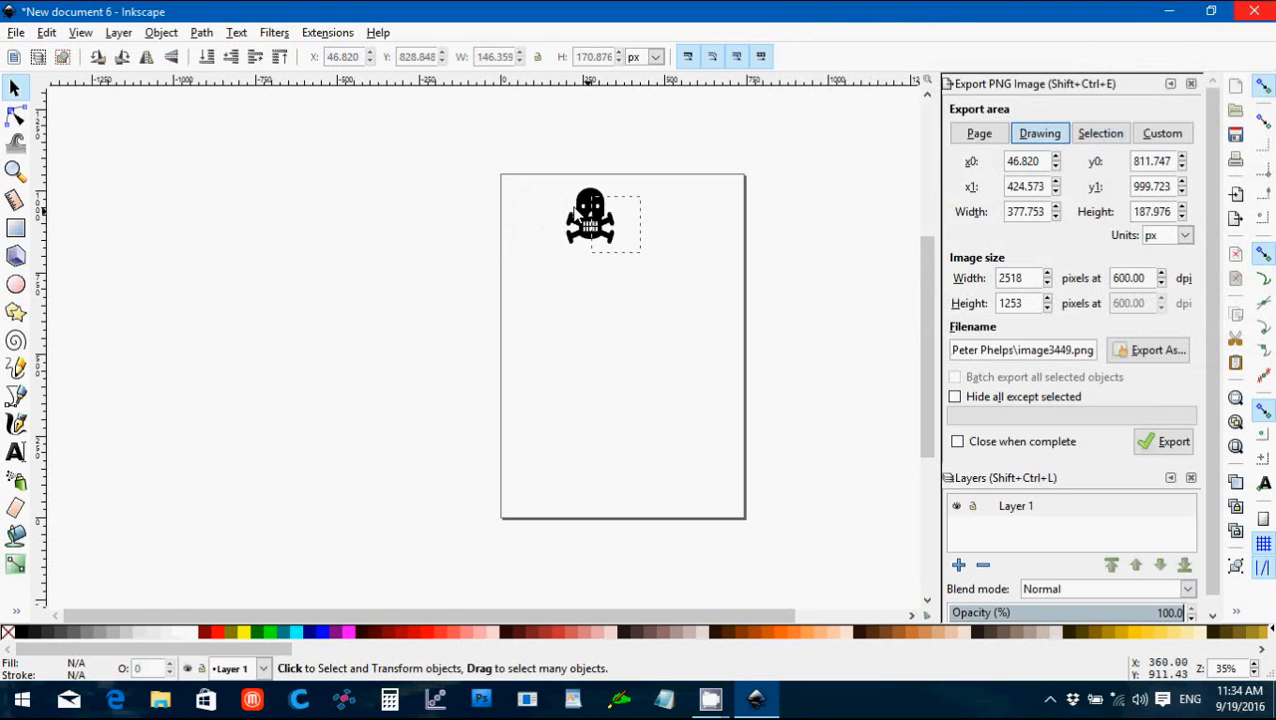
left_click_drag(590, 216, 542, 216)
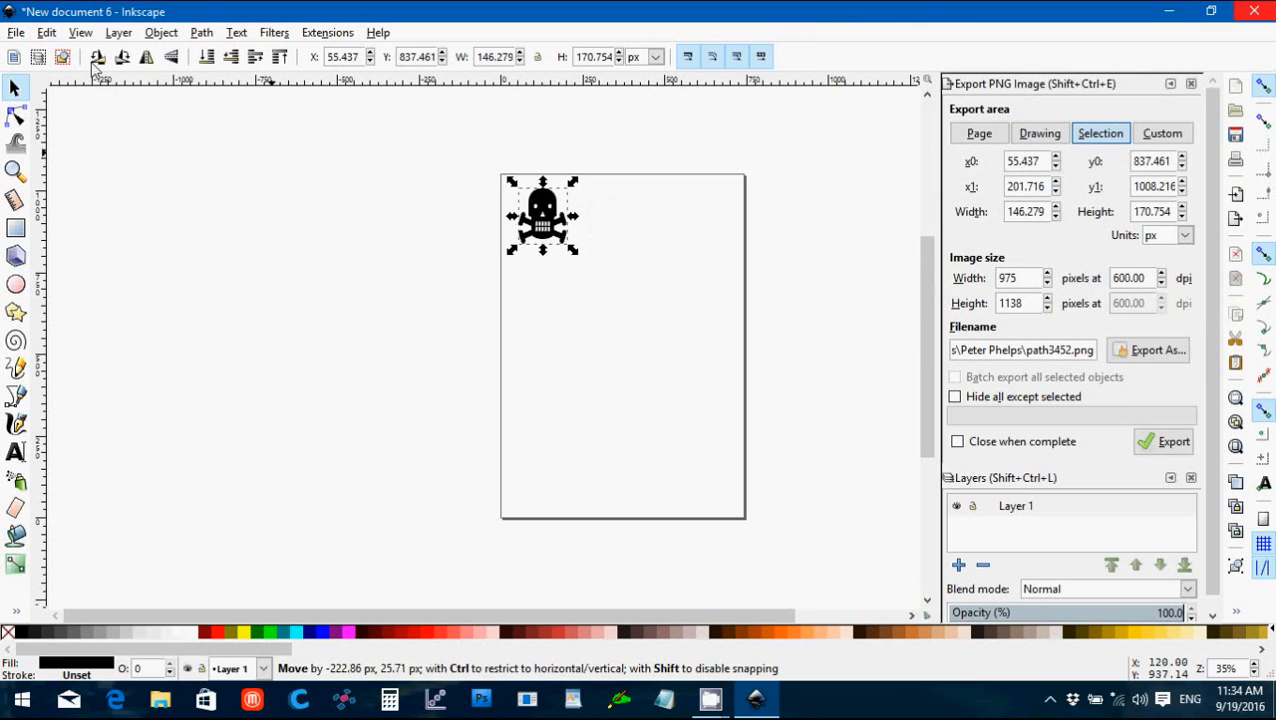
Step: Save the drawing as skull.svg in the Halloween Demo folder under _STL Files
left_click(16, 32)
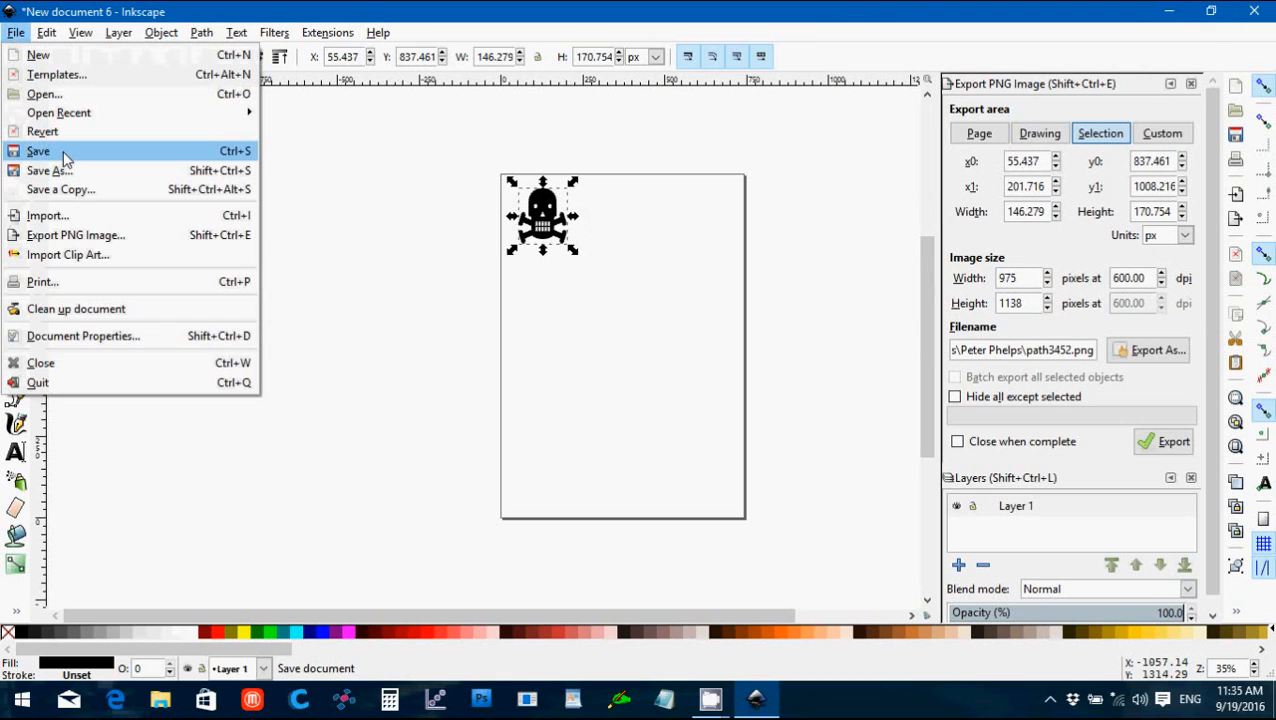
left_click(38, 152)
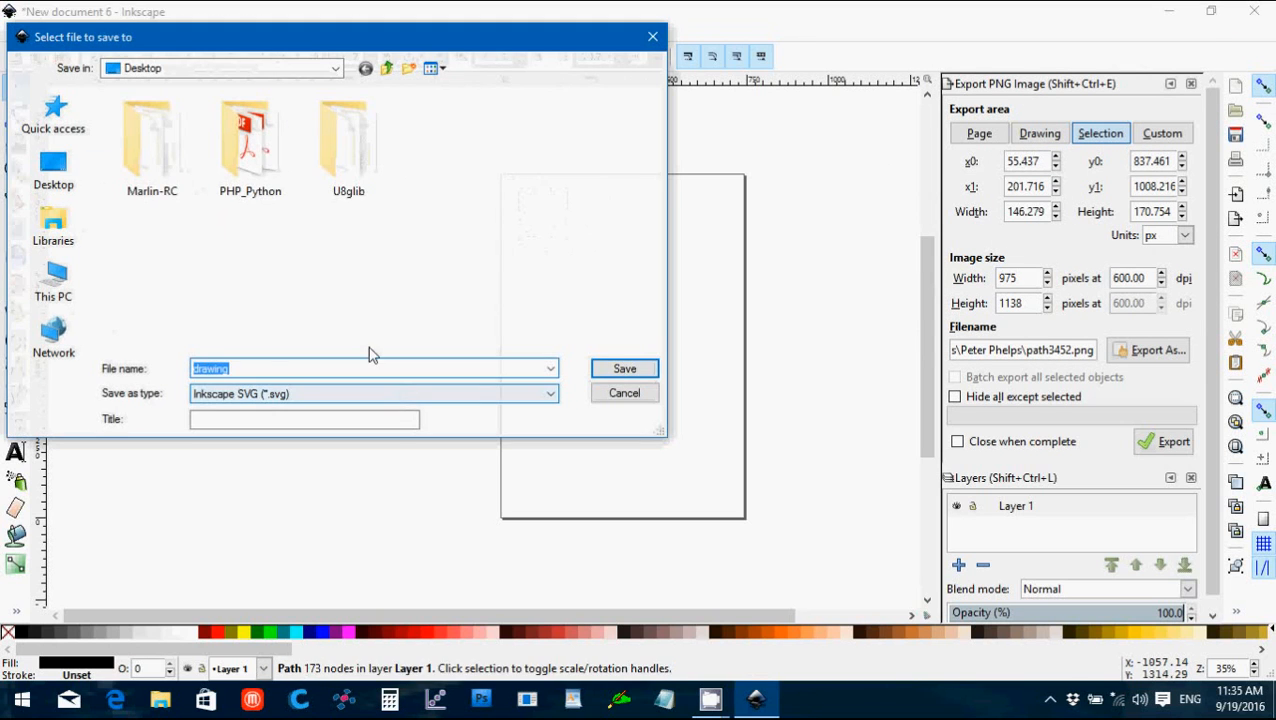
left_click(336, 68)
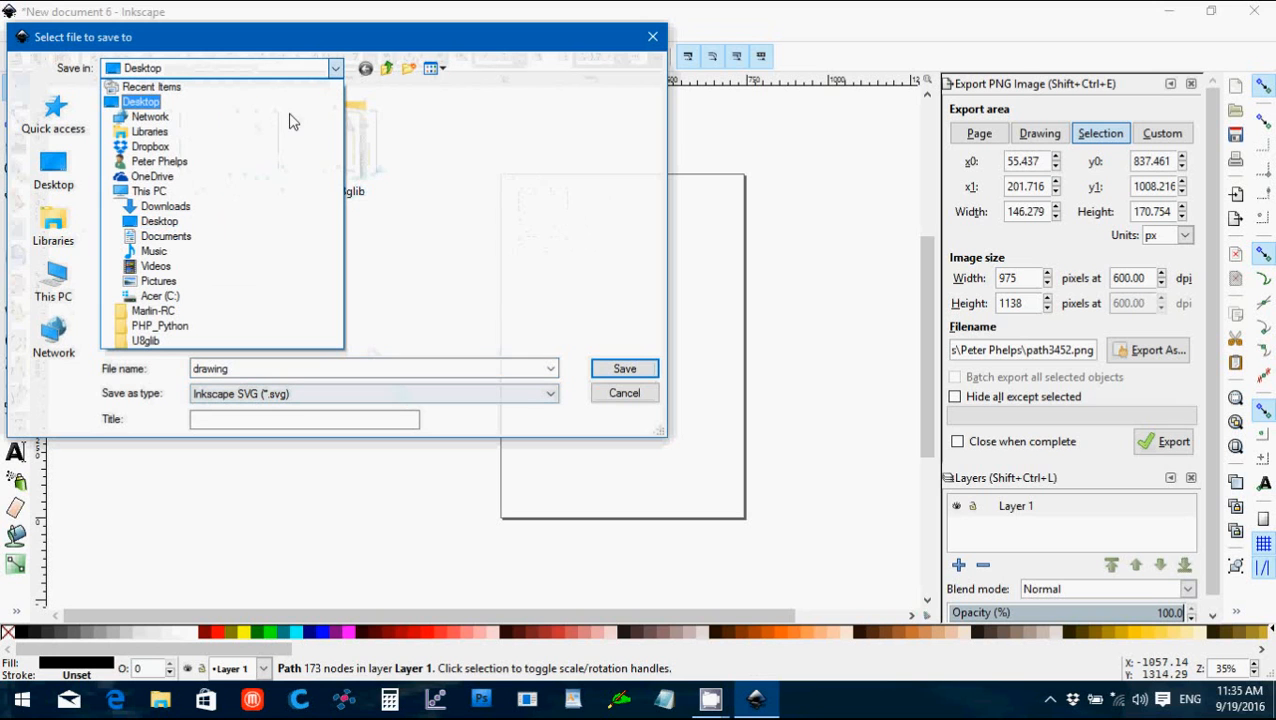
left_click(164, 236)
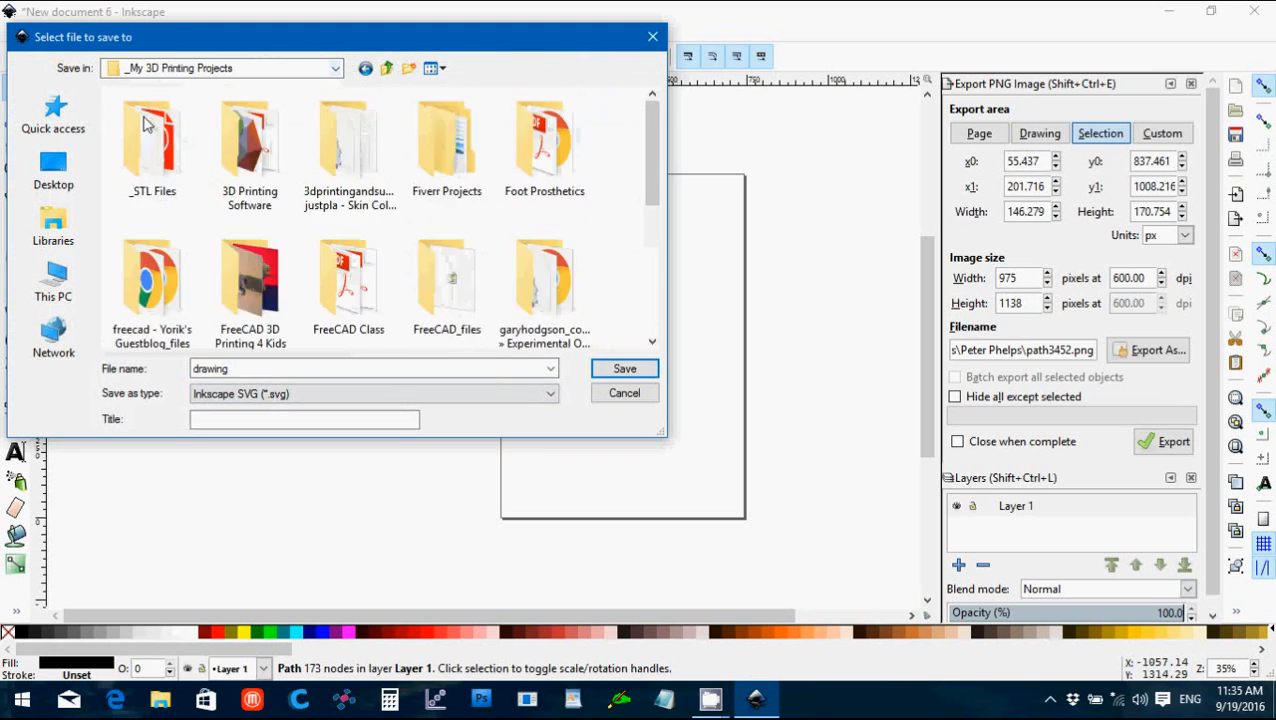
double_click(152, 140)
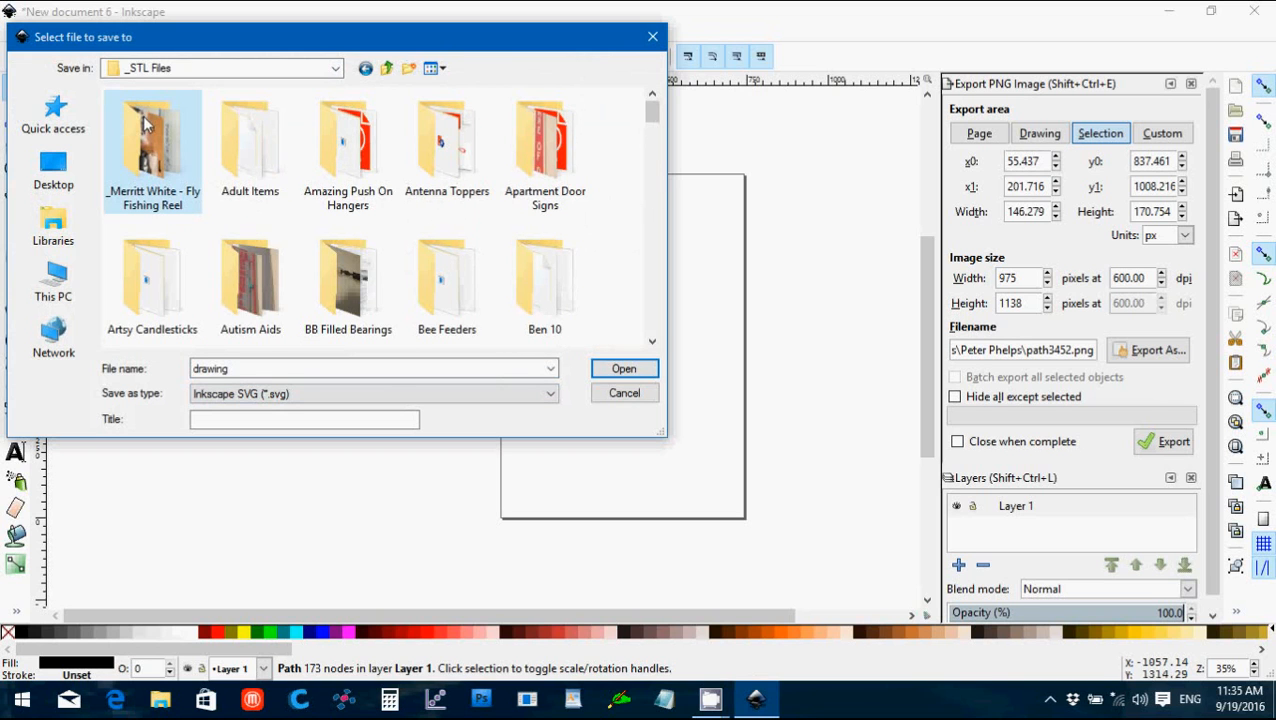
scroll("down", 3)
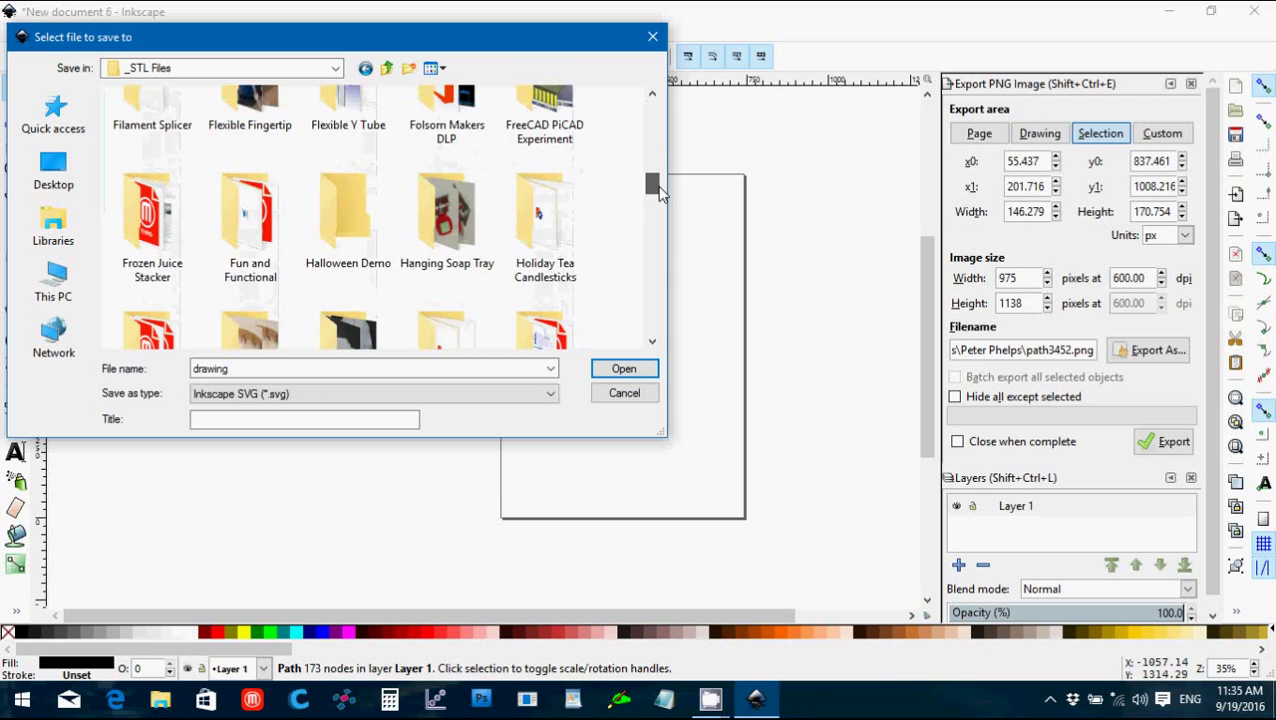
double_click(348, 210)
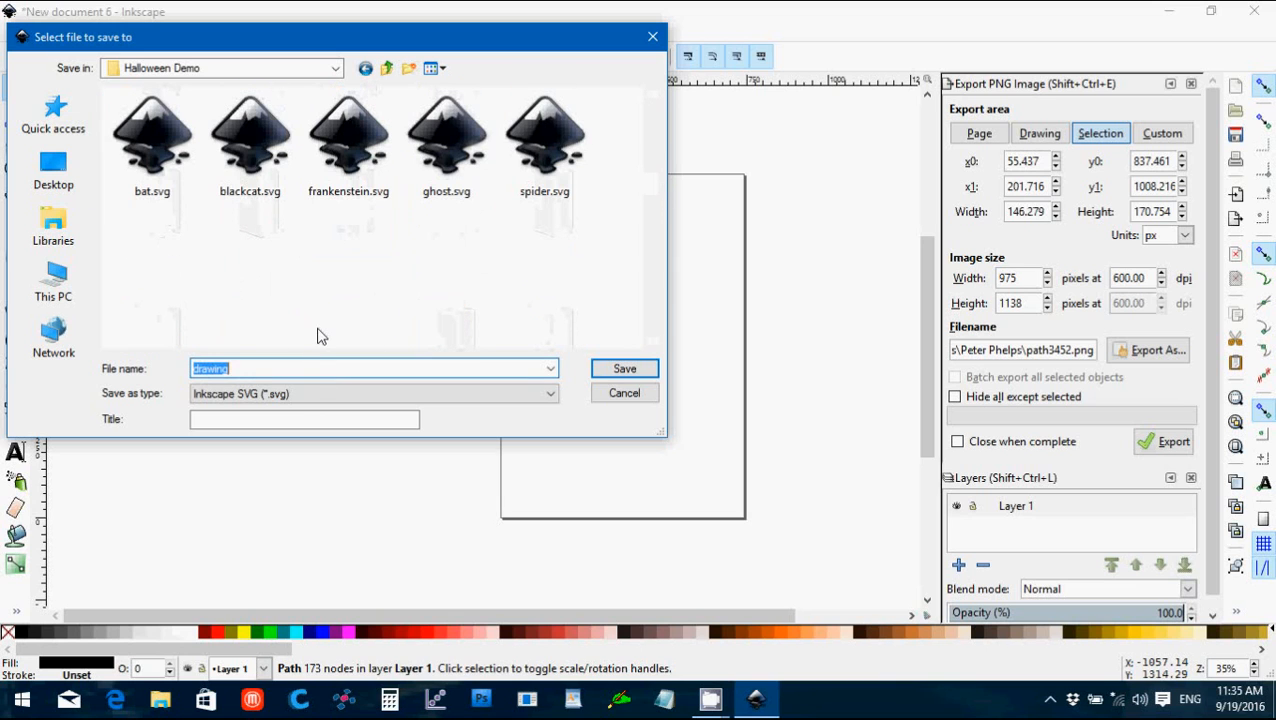
type("skull")
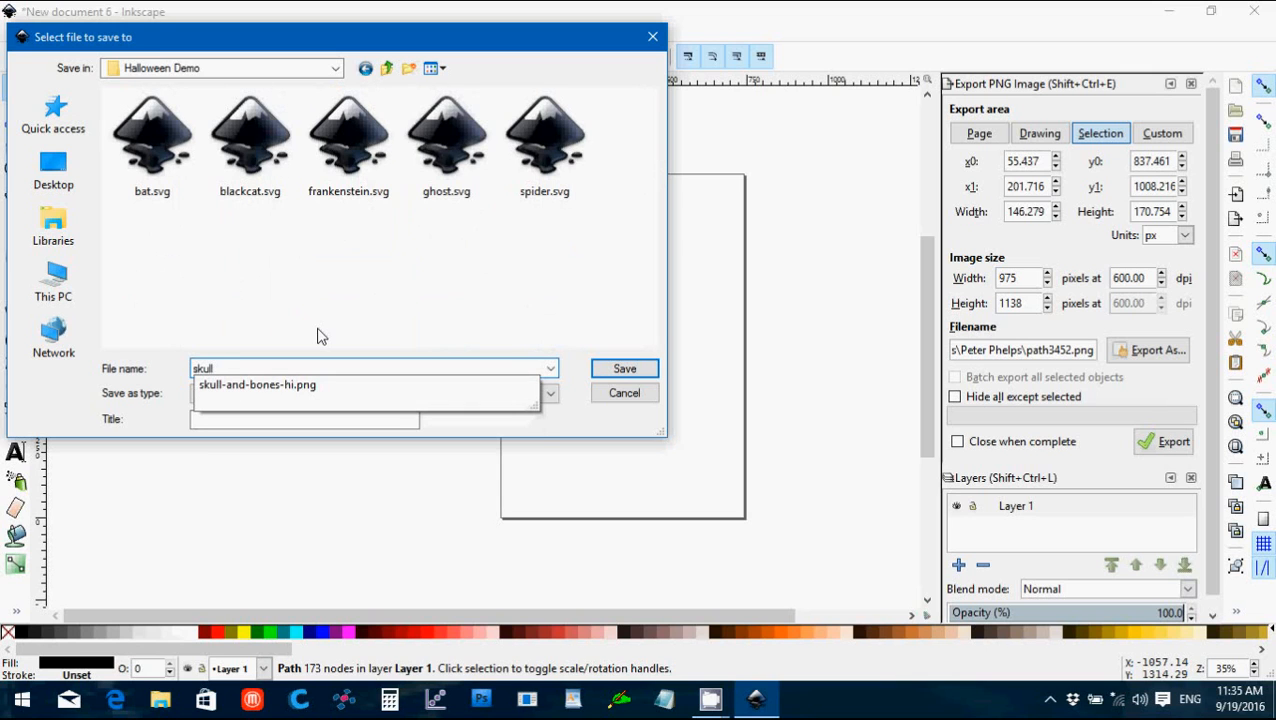
left_click(624, 368)
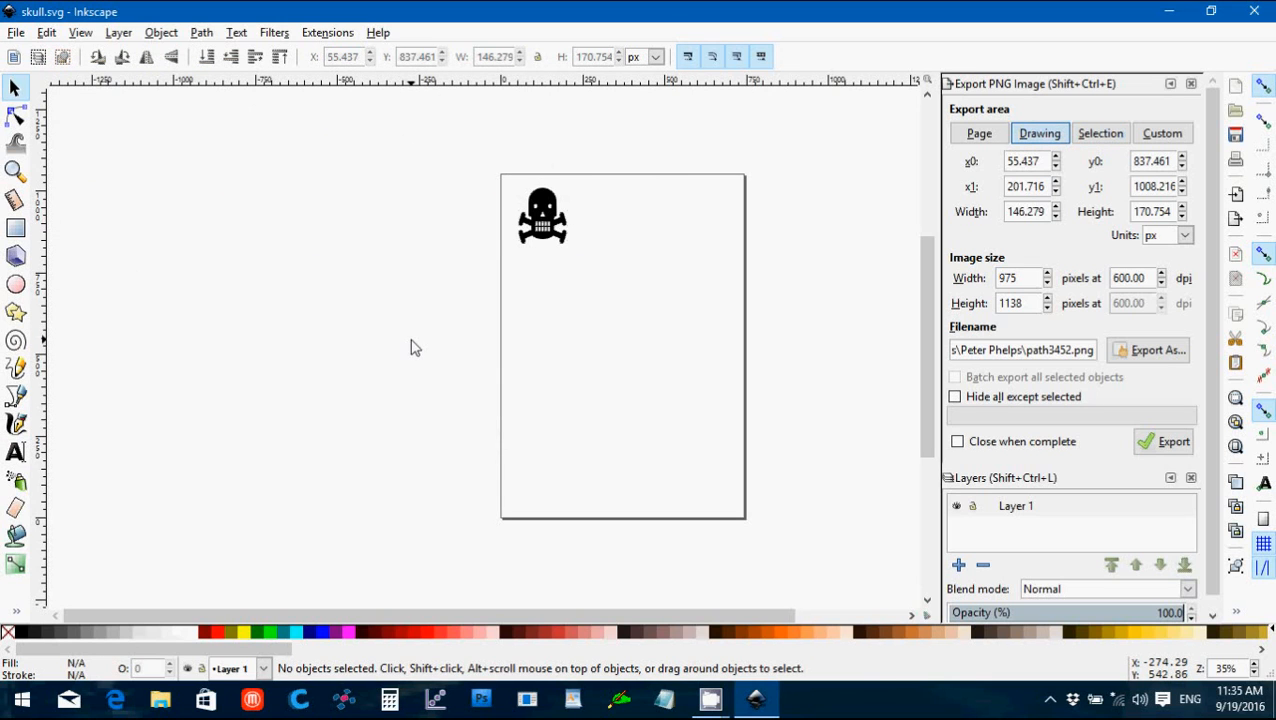
mouse_move(1254, 12)
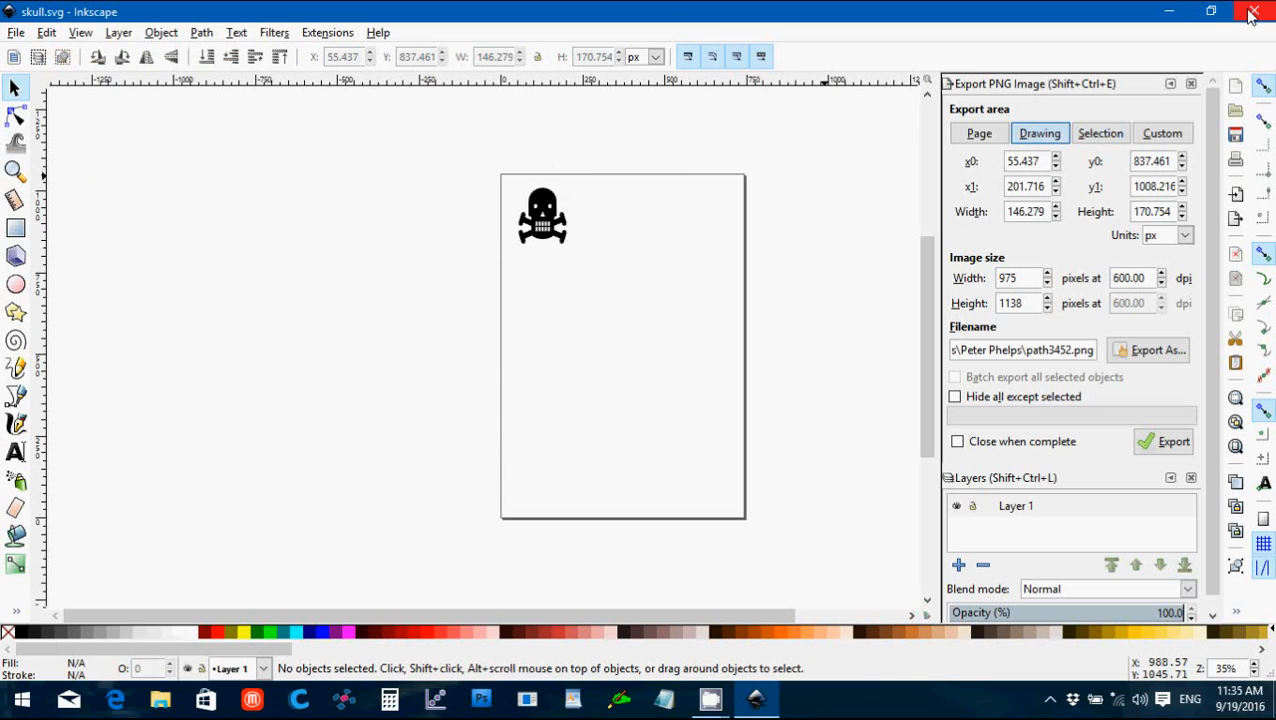
Step: Close Inkscape and launch FreeCAD from the desktop shortcut
left_click(1256, 12)
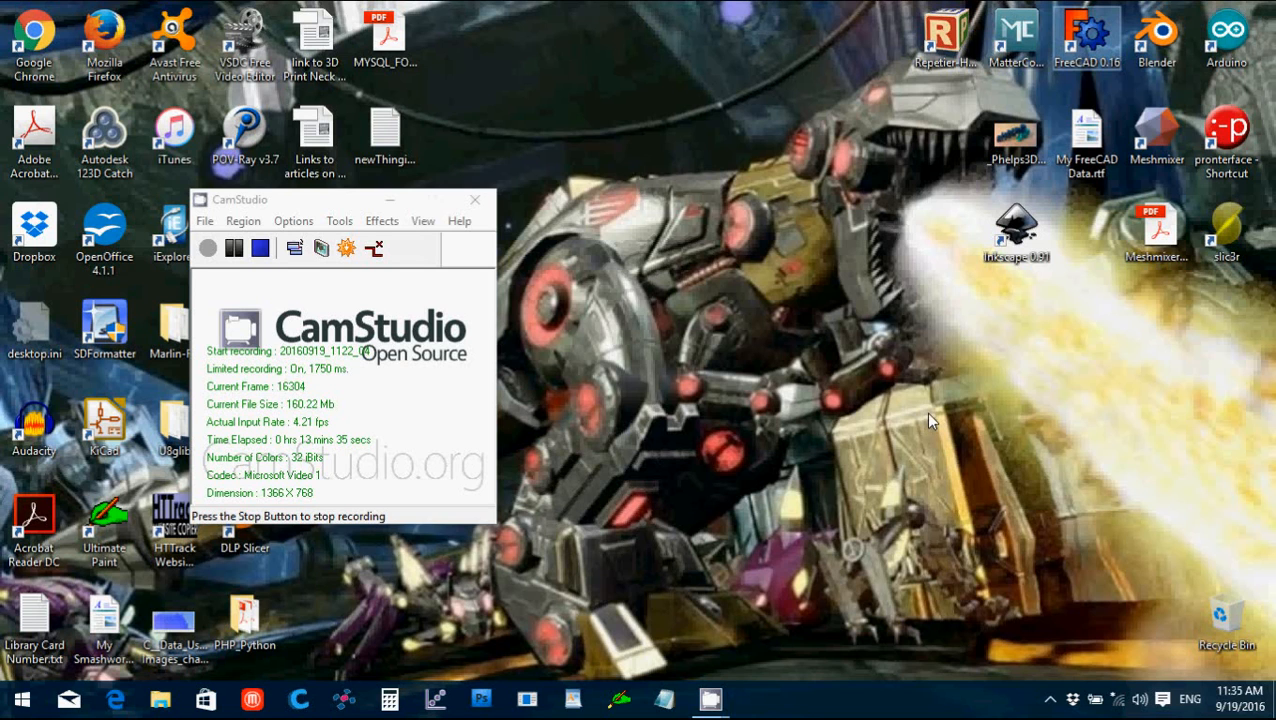
double_click(1086, 36)
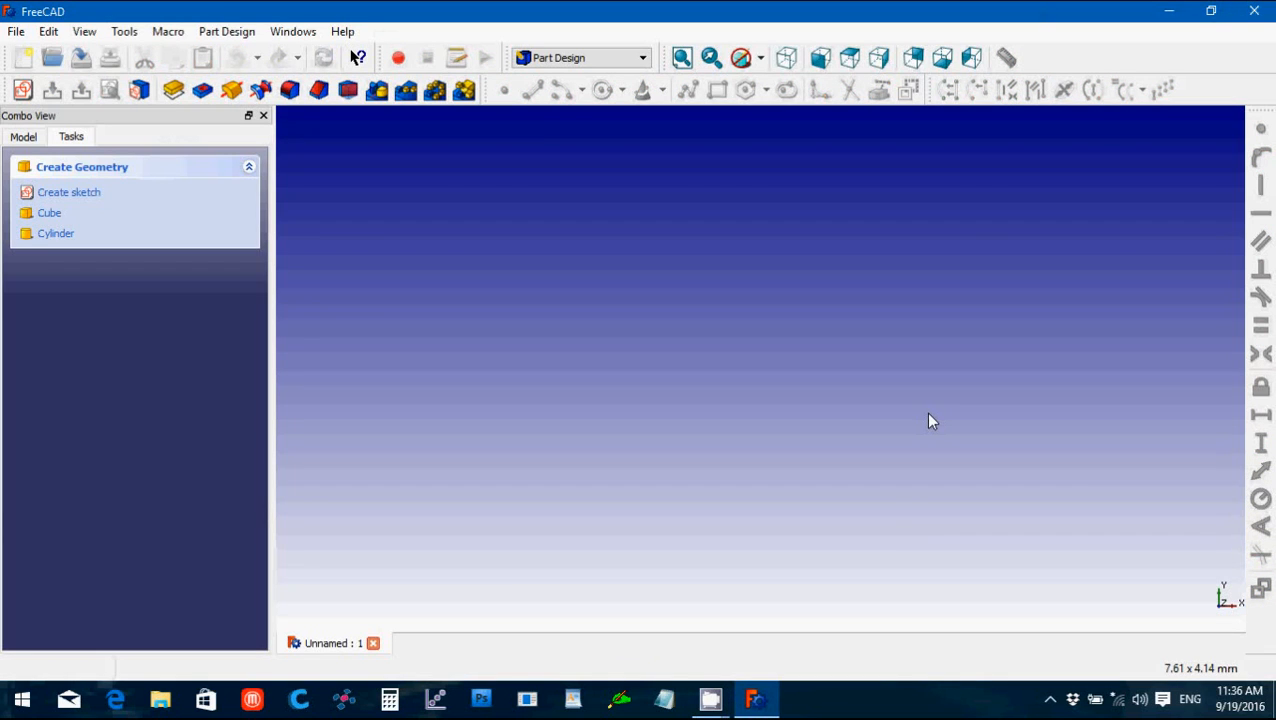
mouse_move(580, 56)
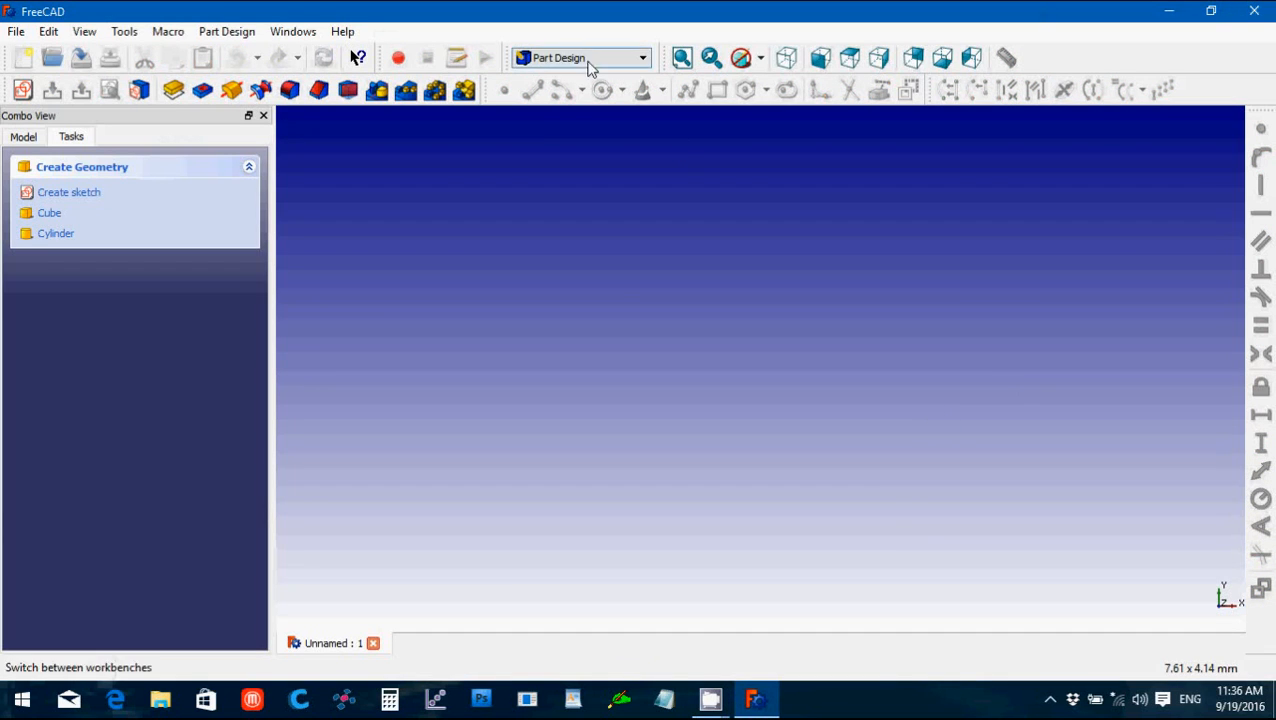
mouse_move(512, 532)
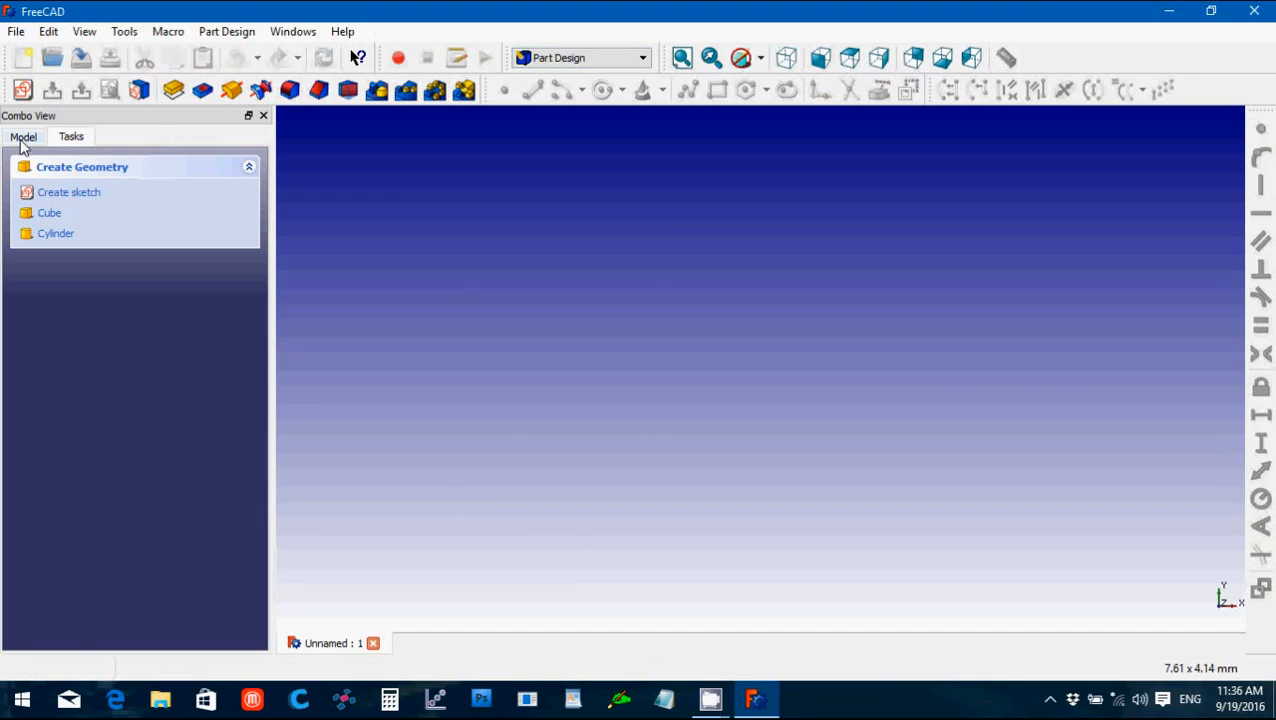
Step: Show the model tree and switch FreeCAD from Part Design to the Part workbench
left_click(24, 136)
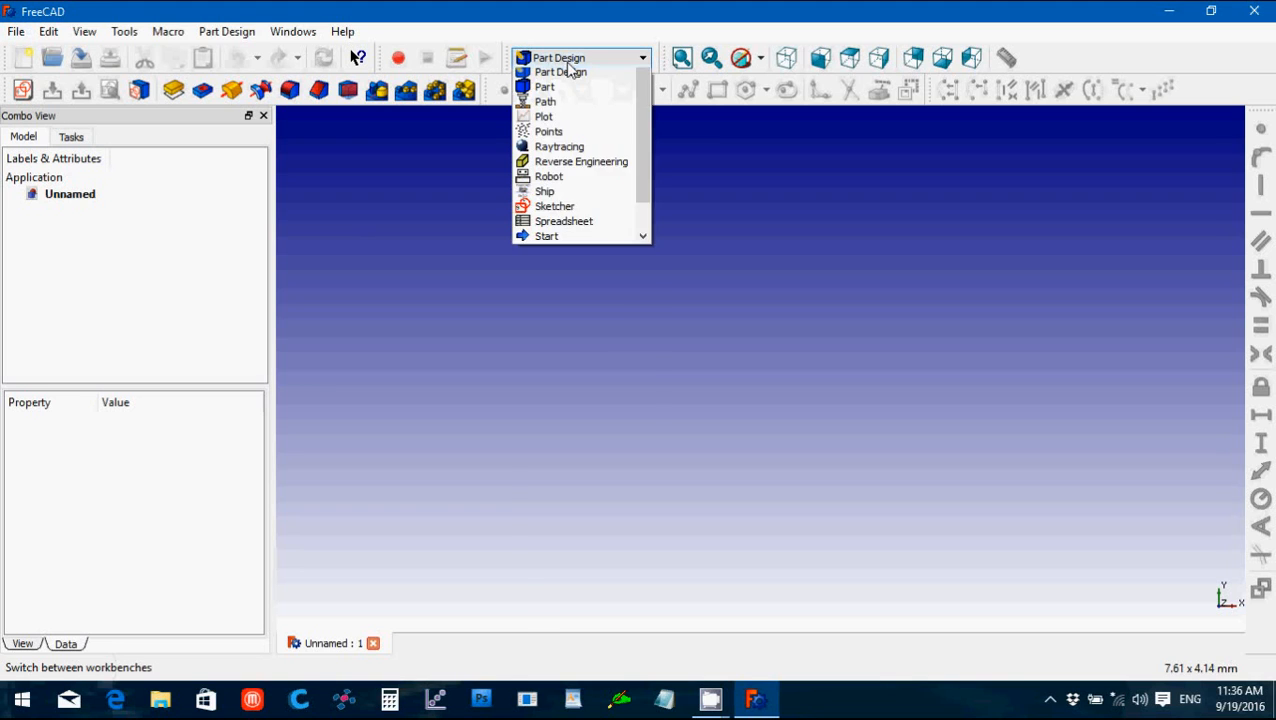
left_click(558, 56)
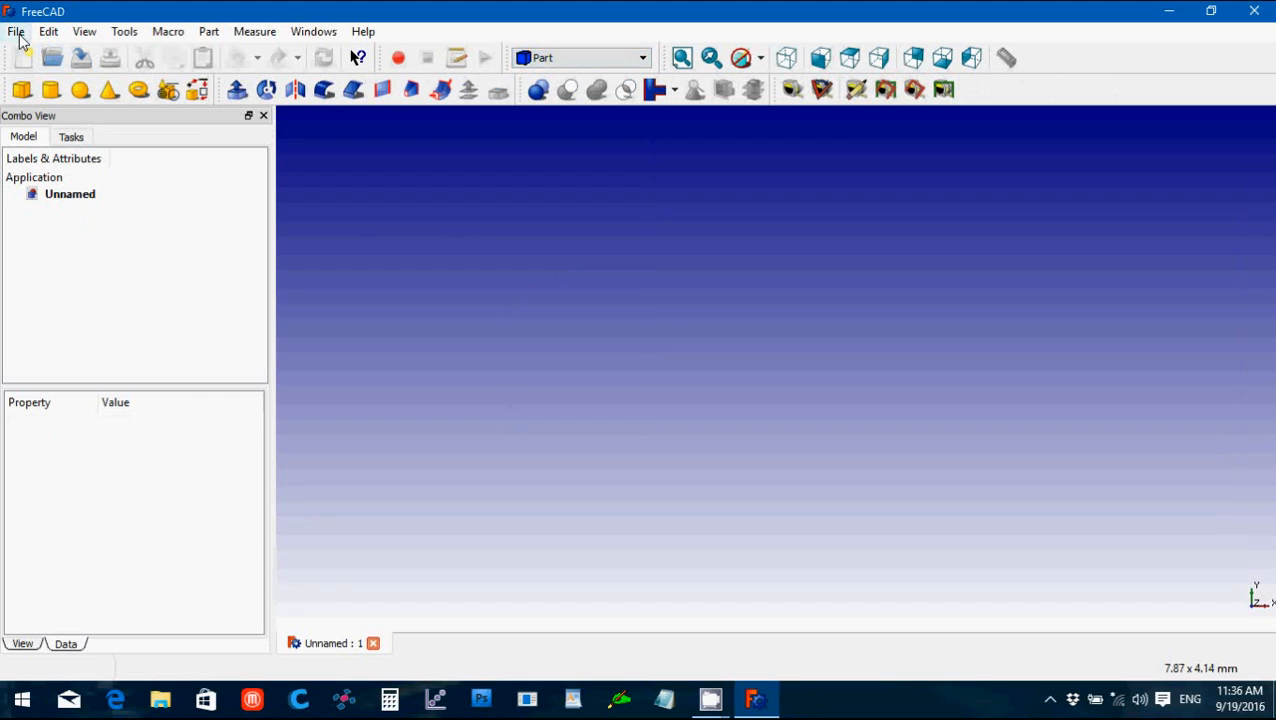
left_click(16, 32)
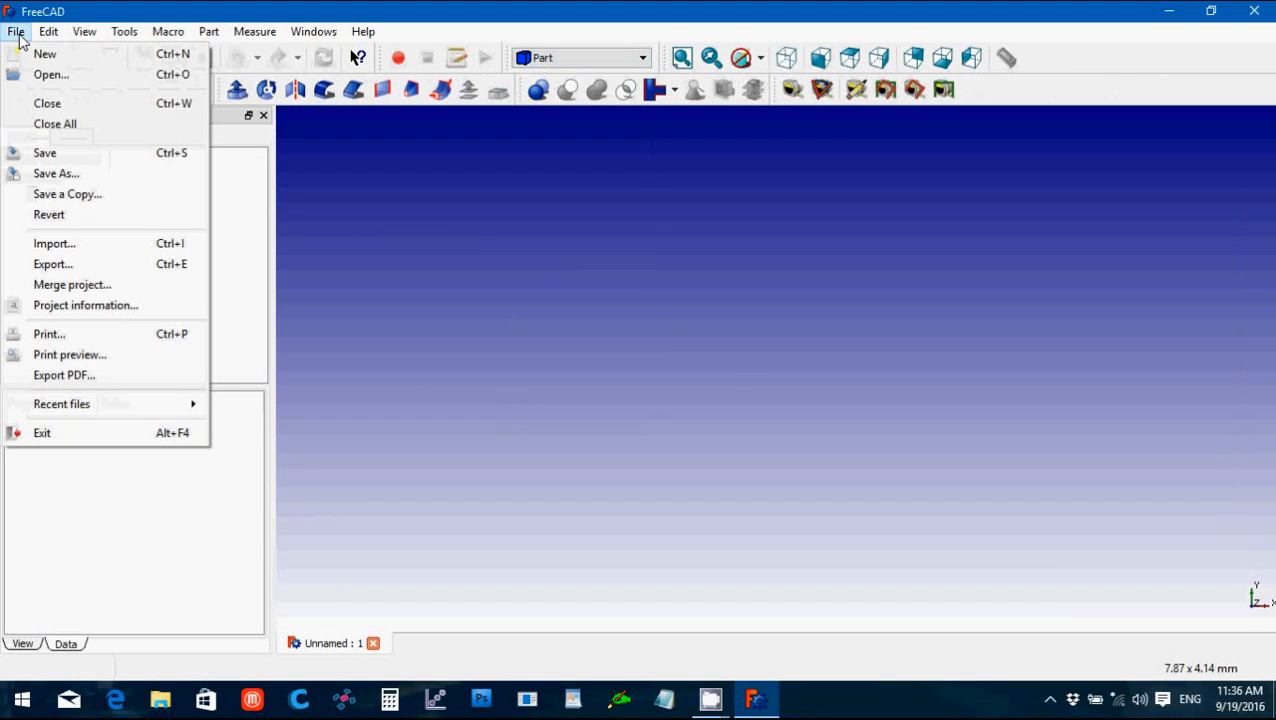
mouse_move(64, 240)
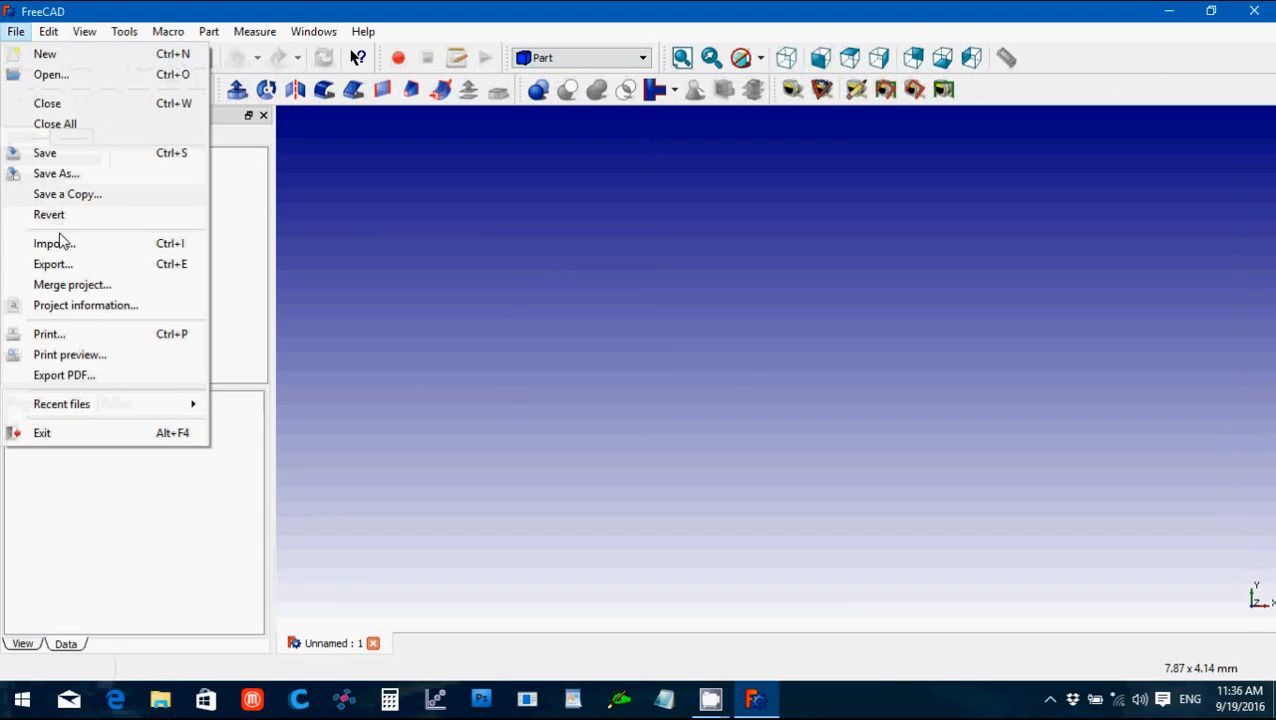
Step: In the import dialog, navigate through _STL Files to Halloween Demo and choose bat.svg
left_click(418, 342)
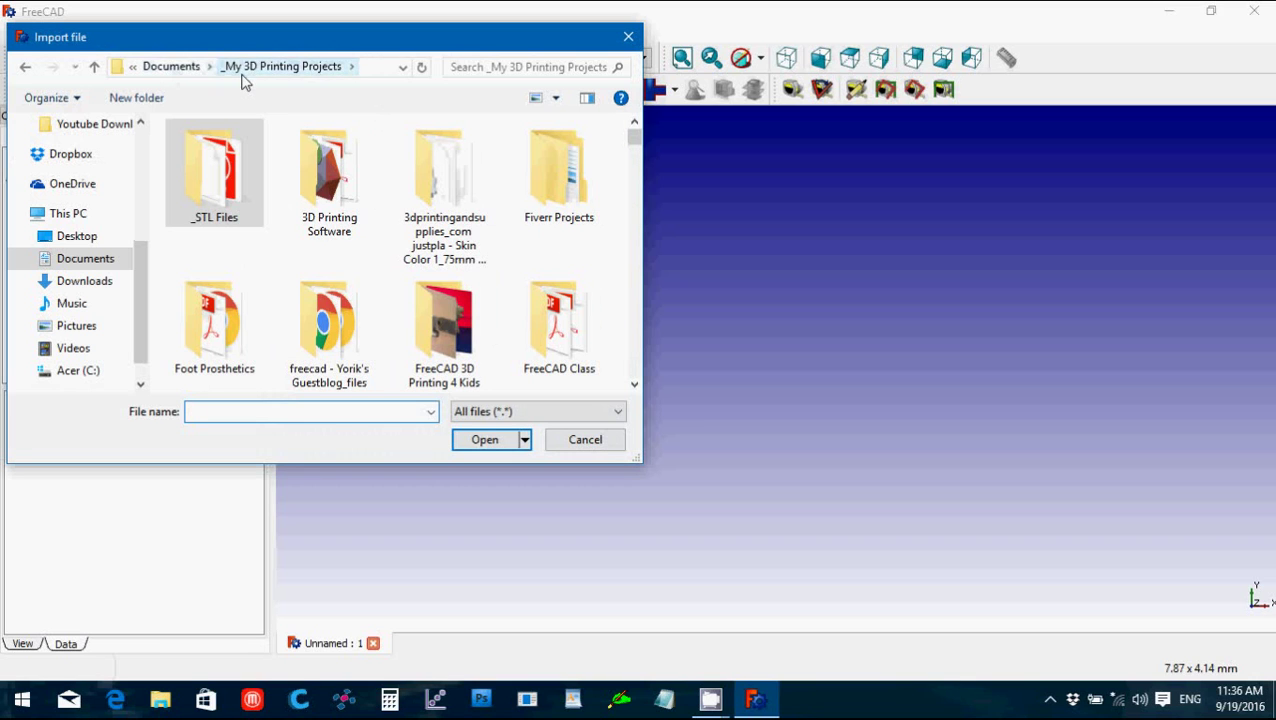
double_click(214, 170)
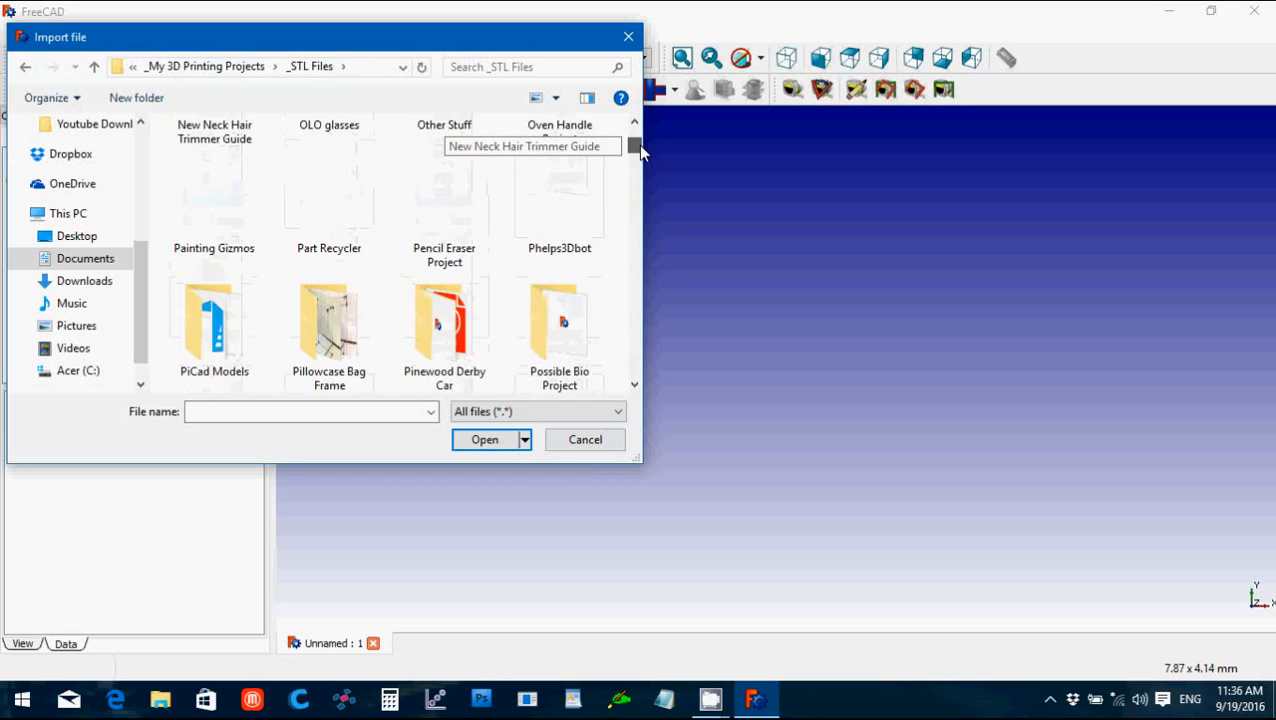
scroll("up", 3)
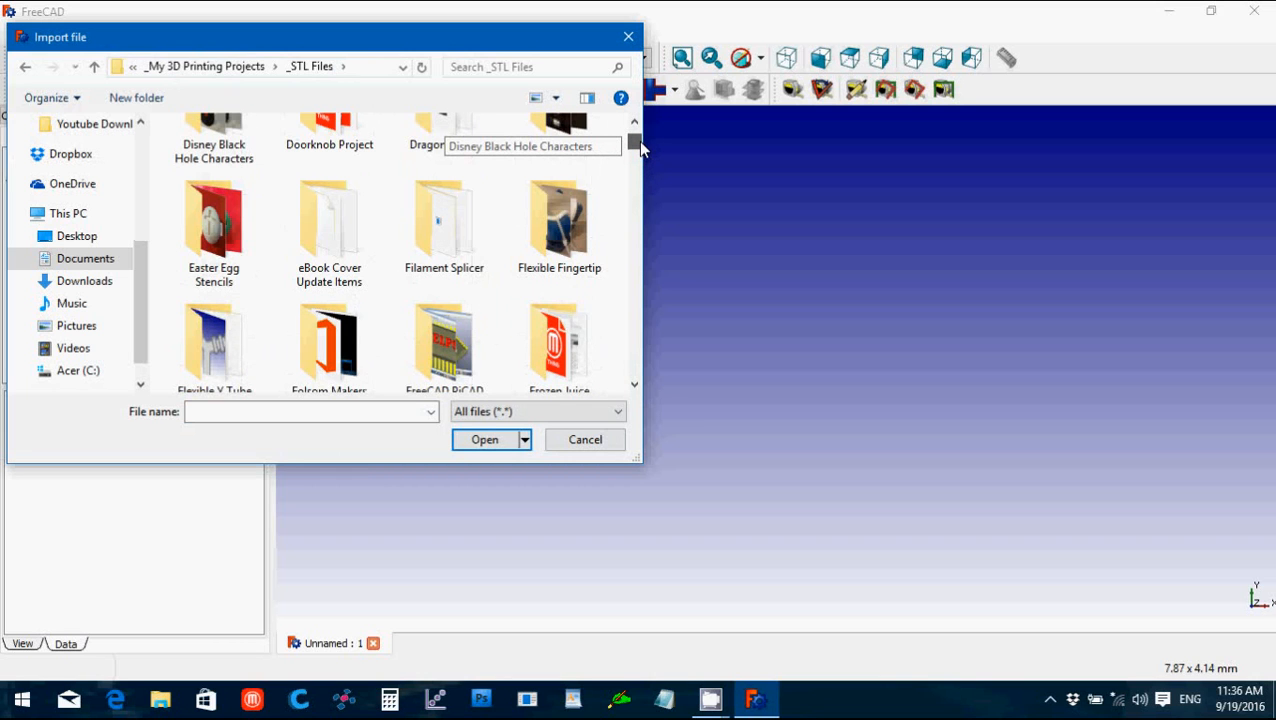
scroll("up", 3)
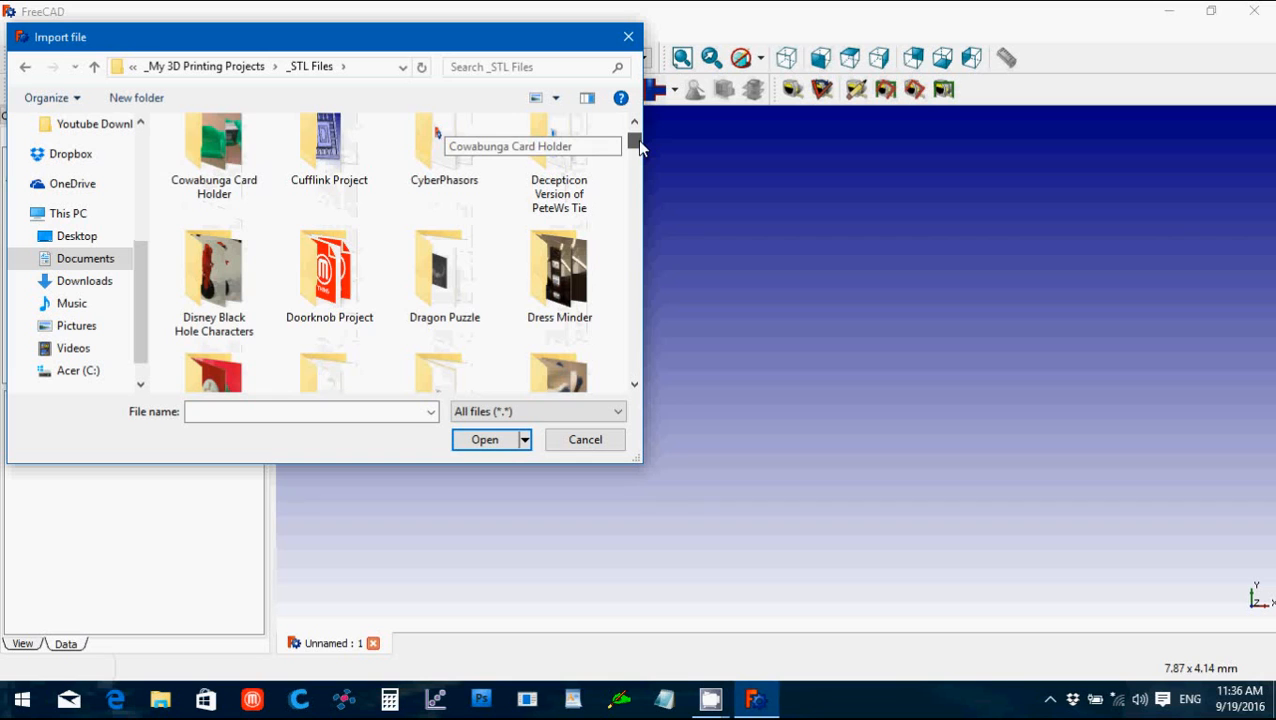
scroll("down", 3)
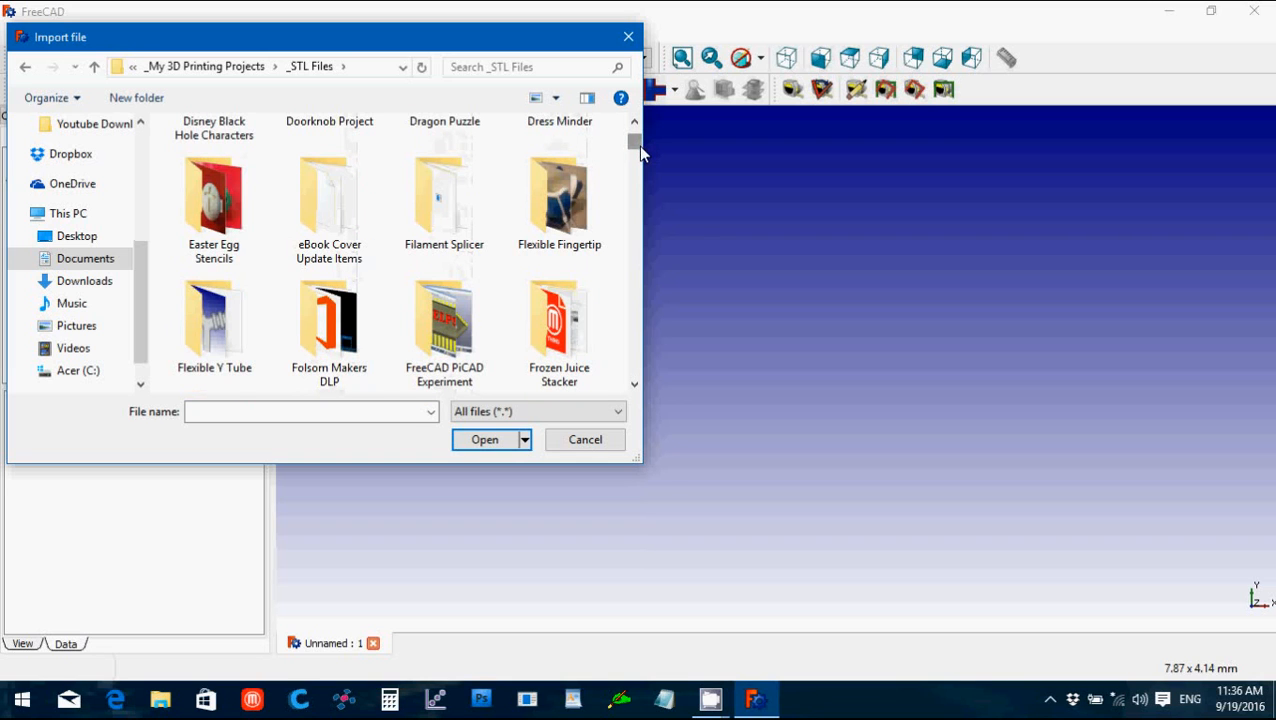
scroll("down", 3)
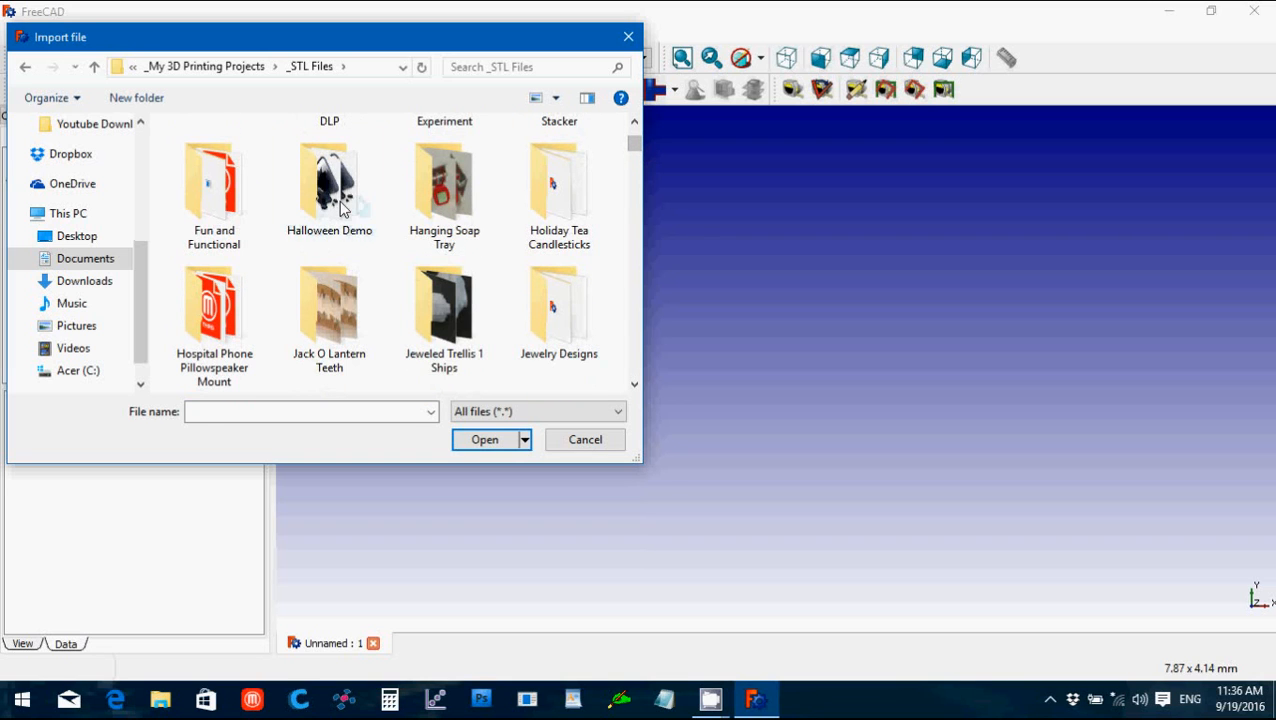
double_click(328, 180)
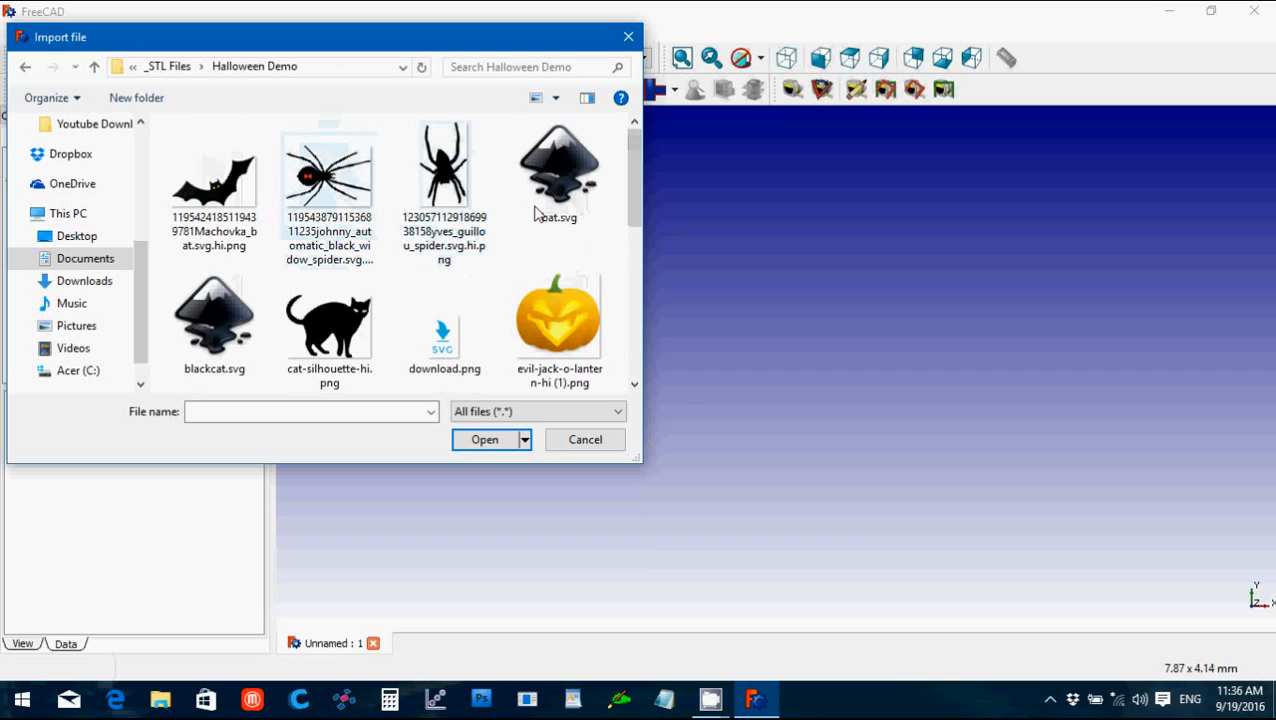
mouse_move(564, 180)
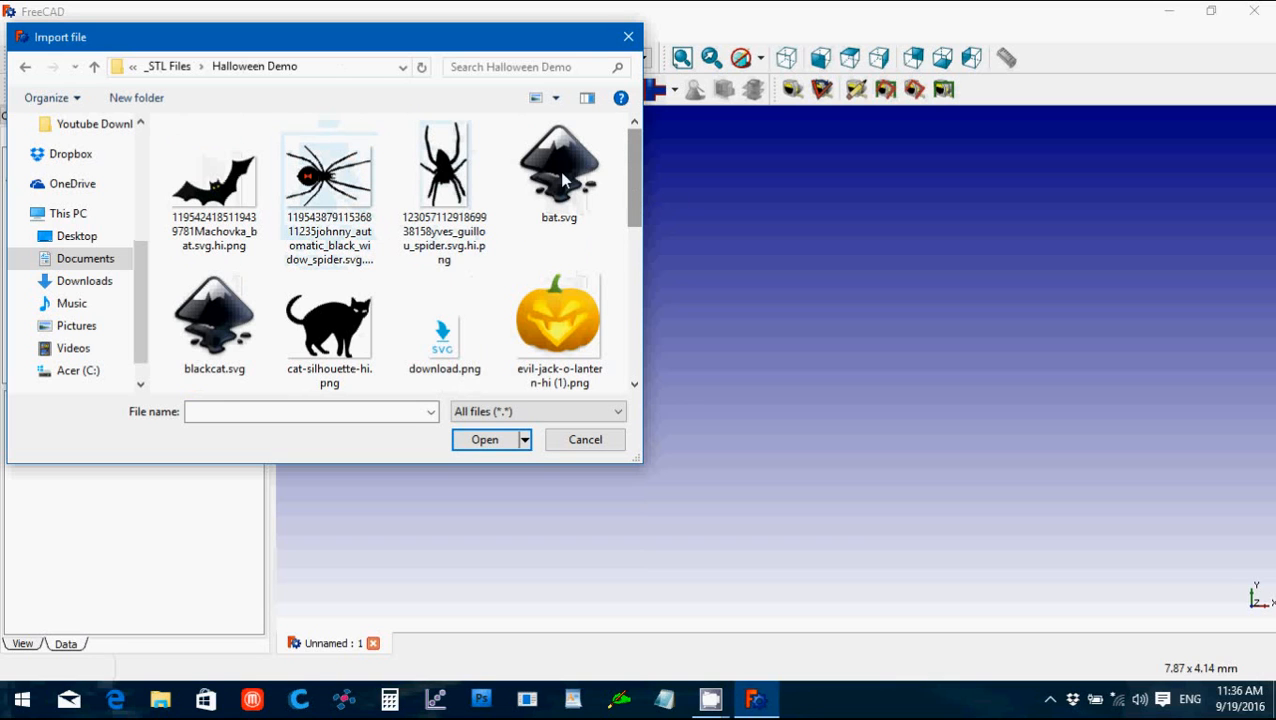
left_click(558, 170)
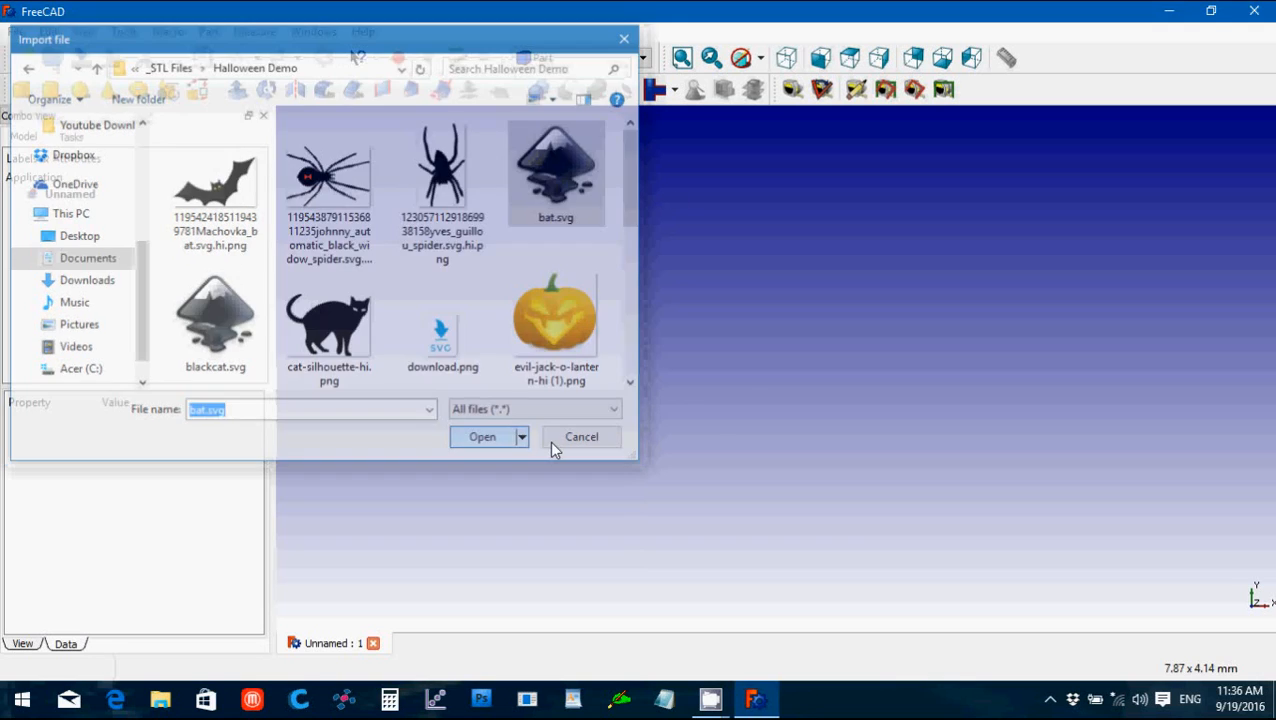
Step: Import bat.svg as geometry (importSVG), adding three bat outline paths to the document
left_click(482, 436)
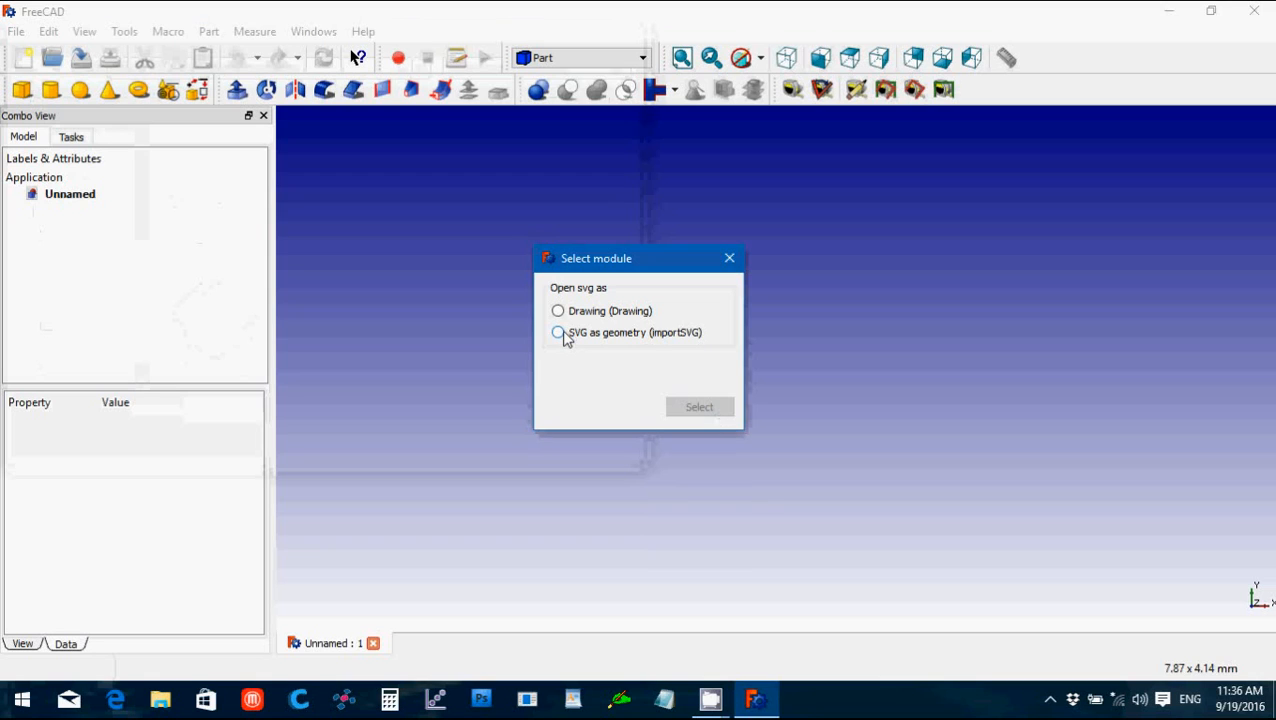
left_click(558, 332)
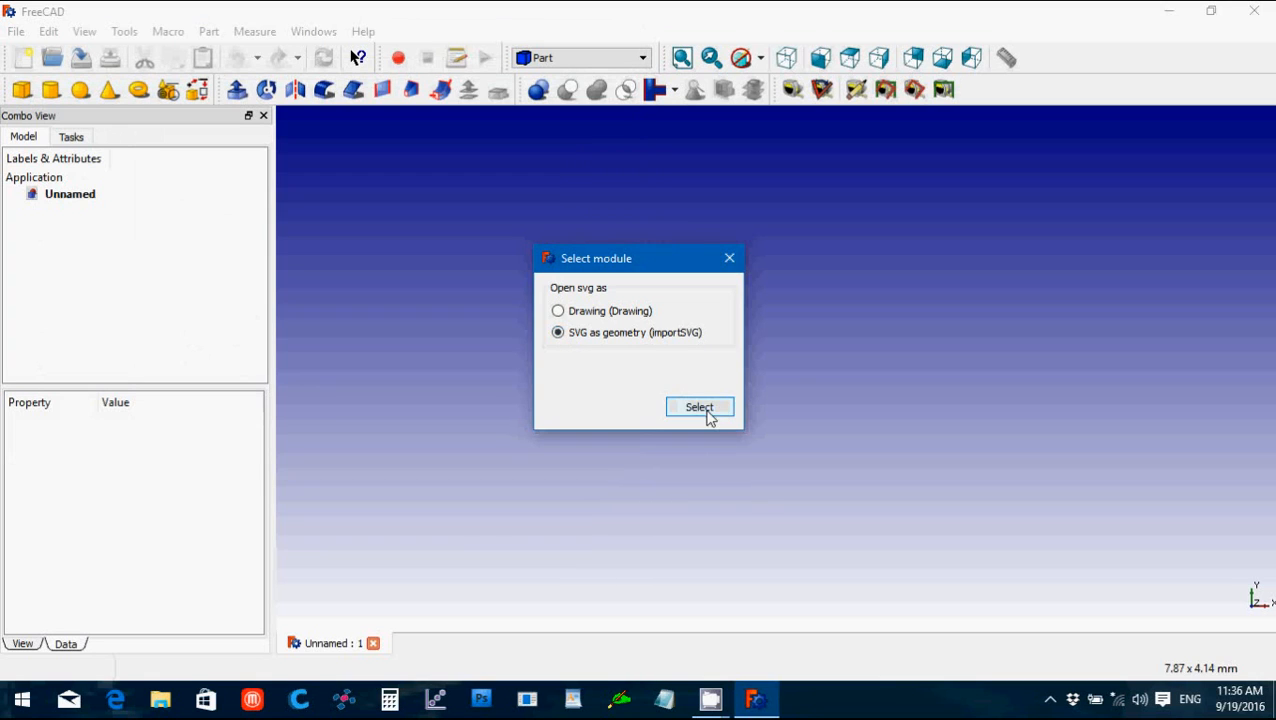
left_click(700, 408)
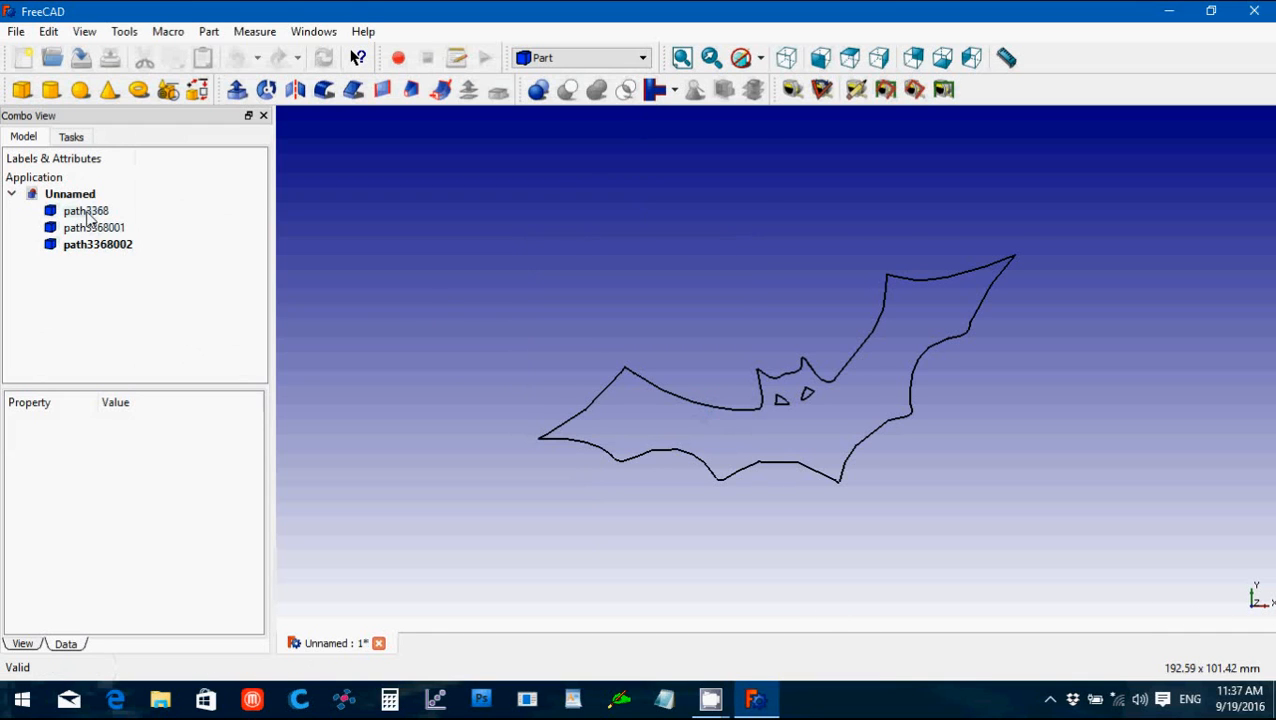
Step: Merge the three bat outline paths into a single Compound with Make compound
left_click(86, 210)
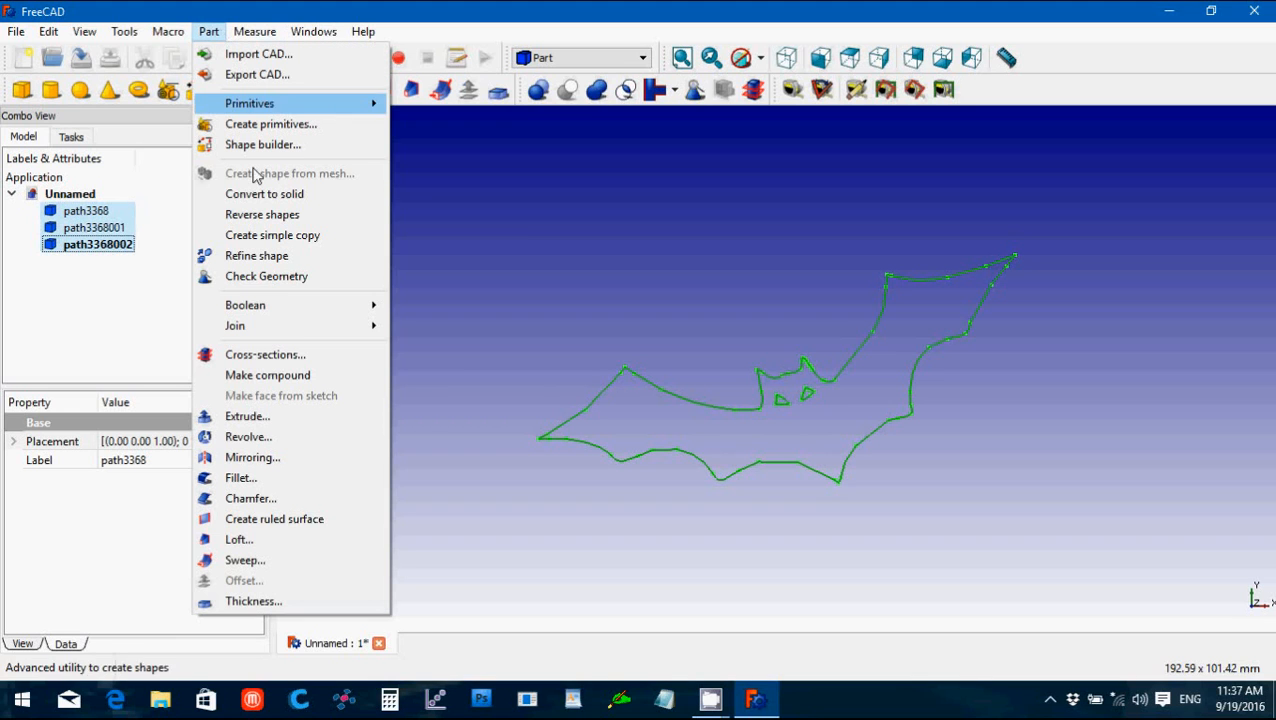
left_click(268, 376)
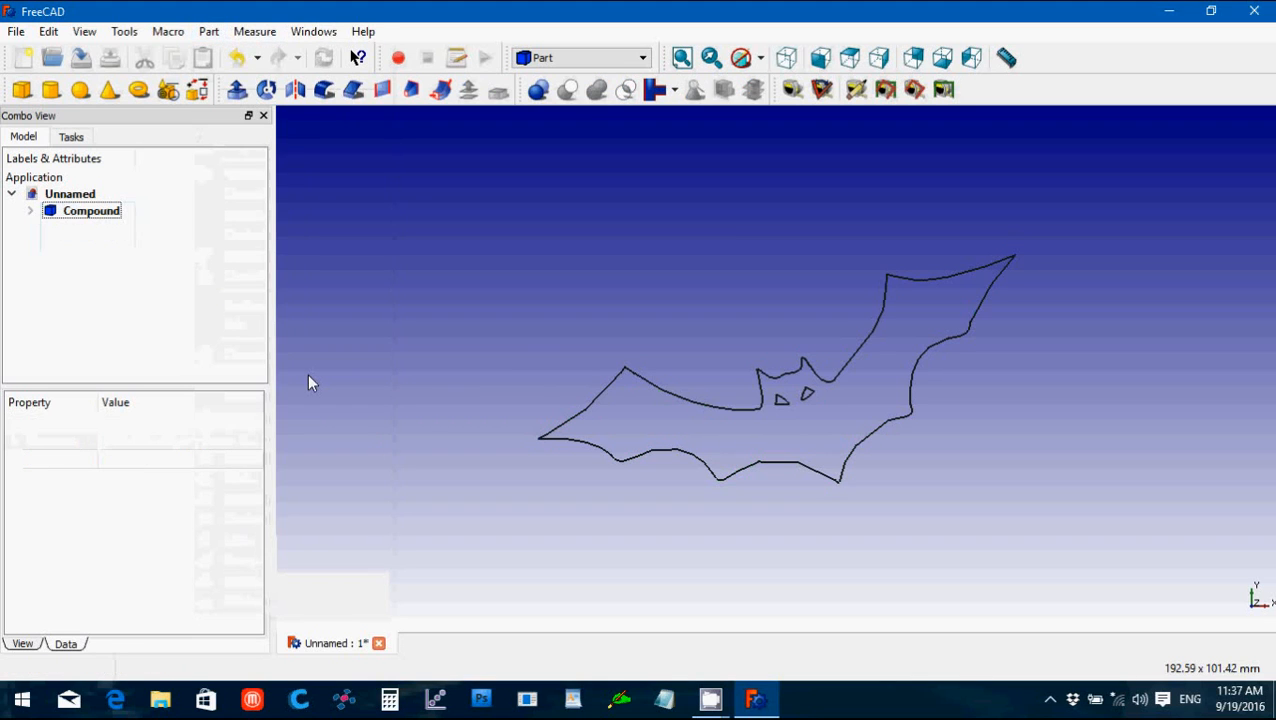
mouse_move(1010, 434)
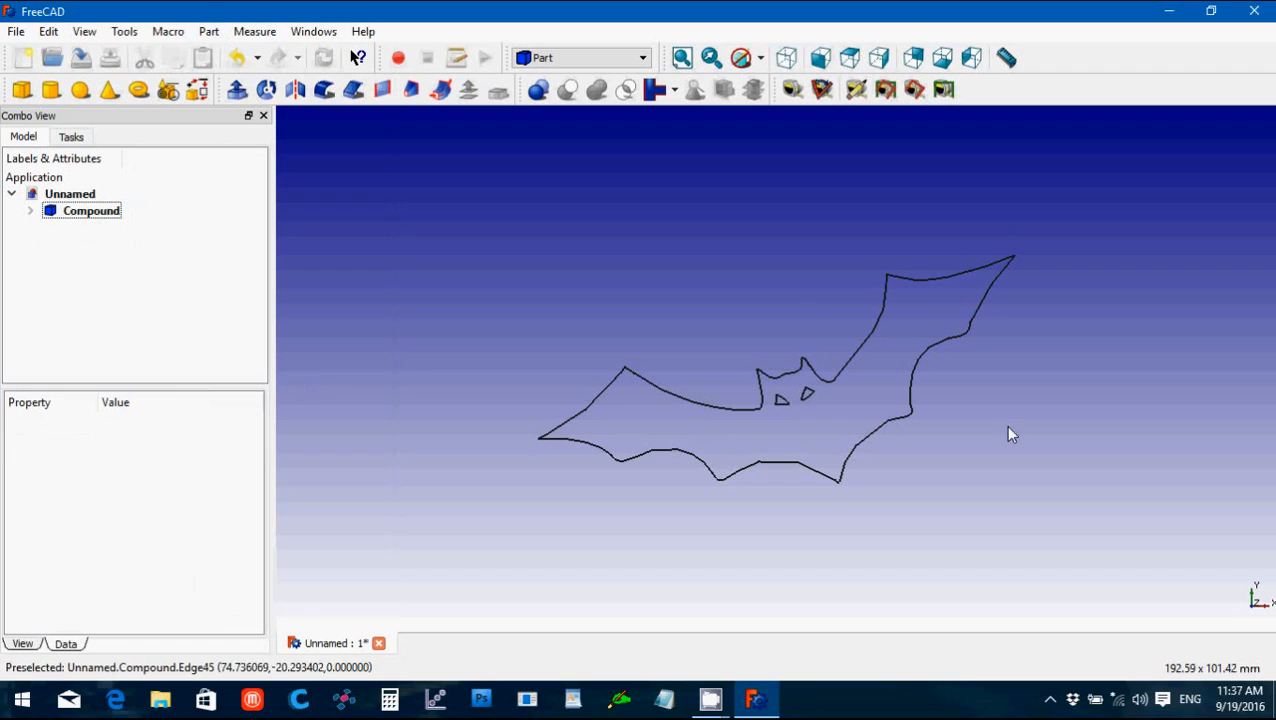
left_click(92, 210)
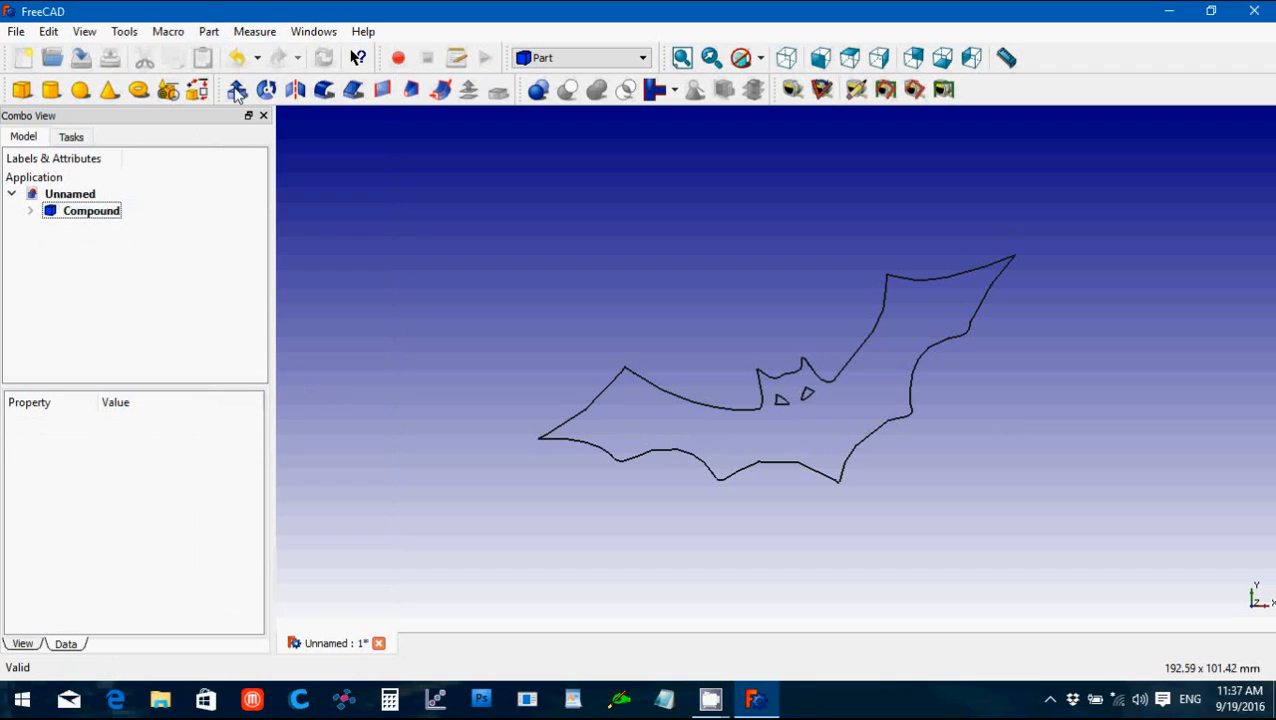
mouse_move(236, 90)
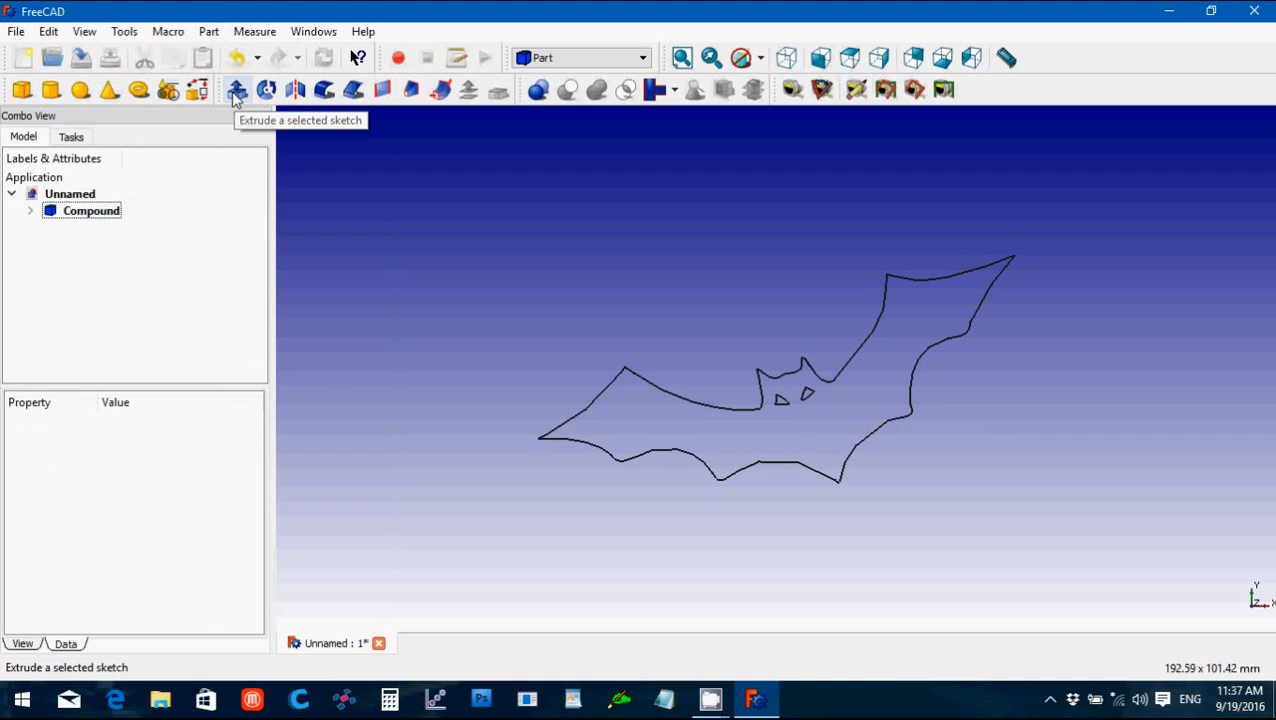
Step: Extrude the bat Compound into a solid with length 3 along Z
left_click(90, 210)
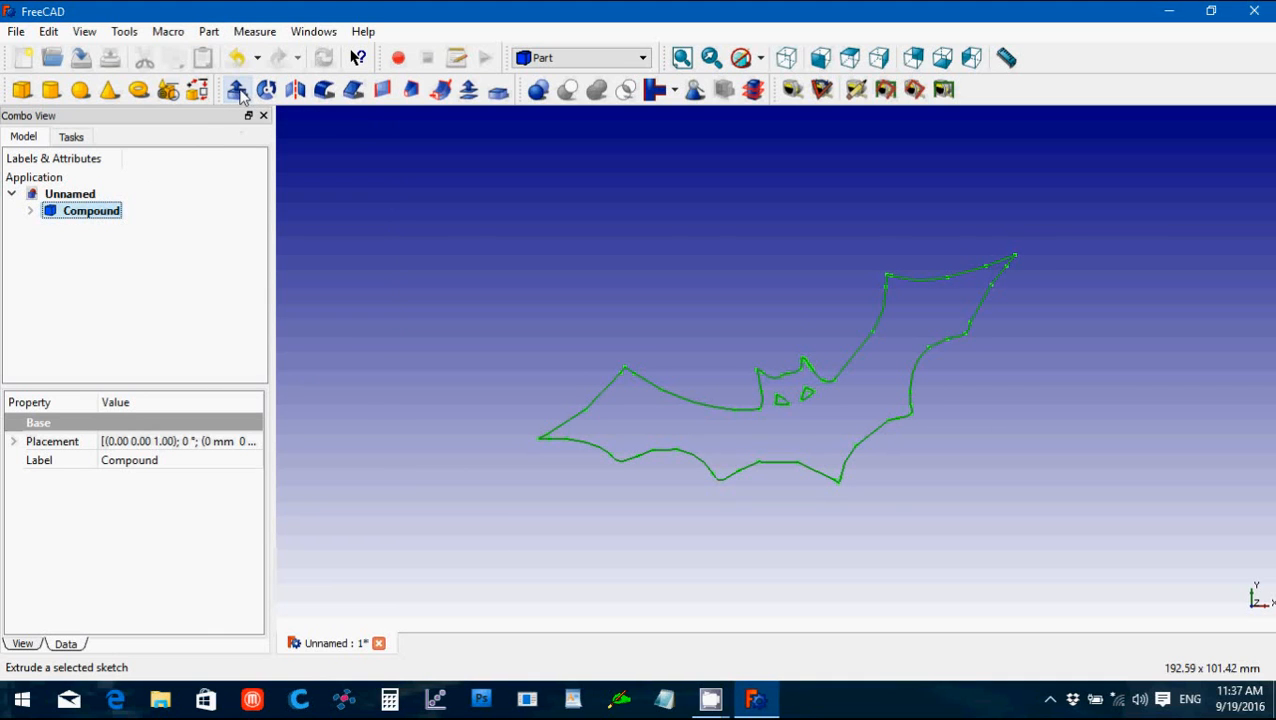
left_click(238, 90)
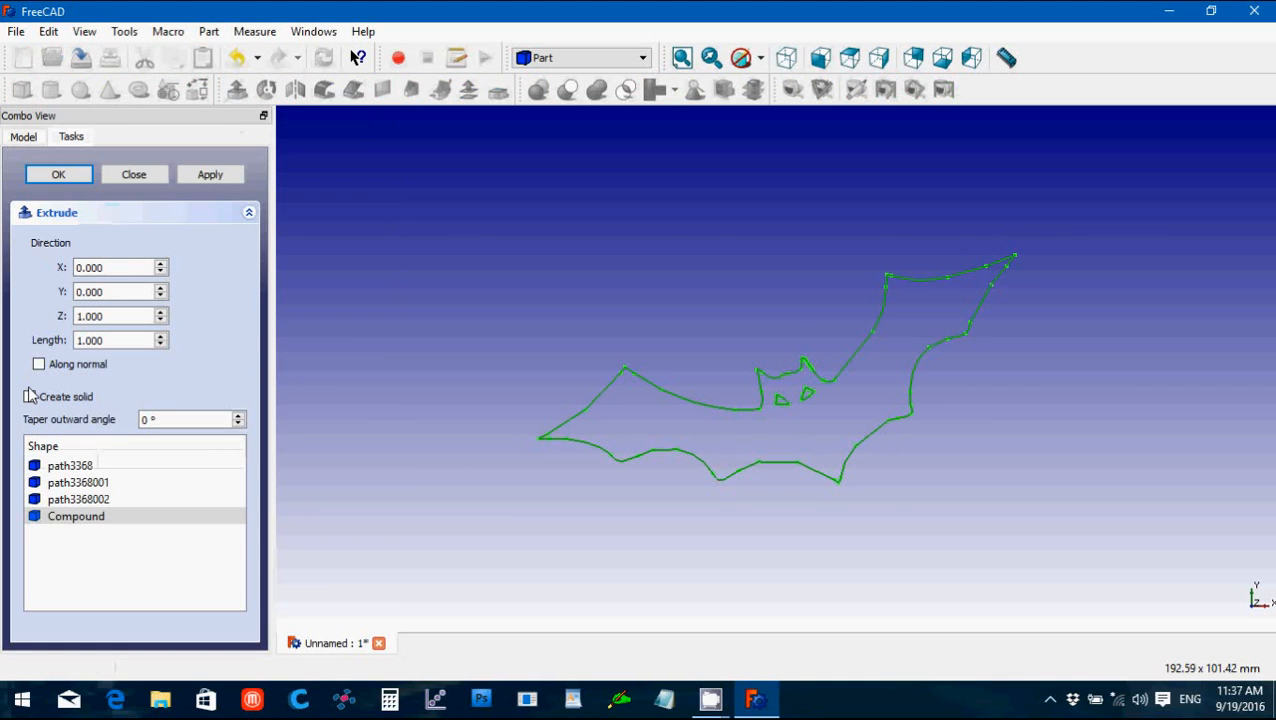
left_click(28, 396)
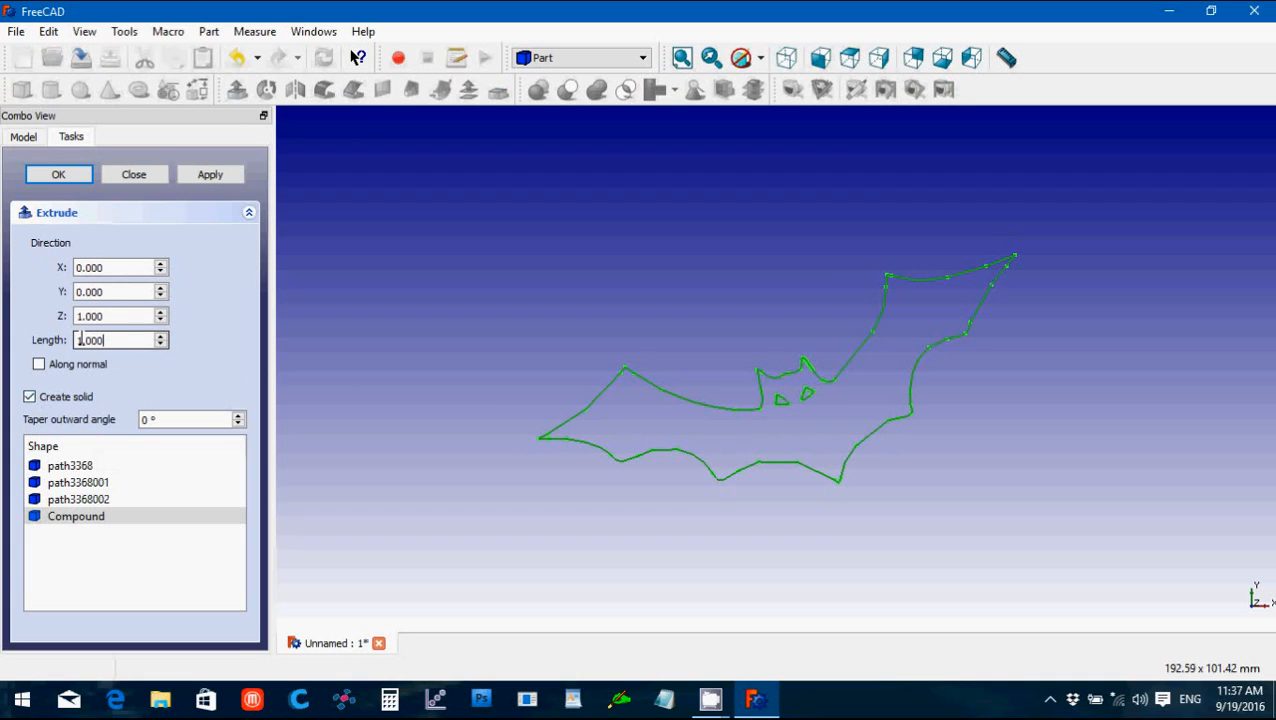
triple_click(116, 340)
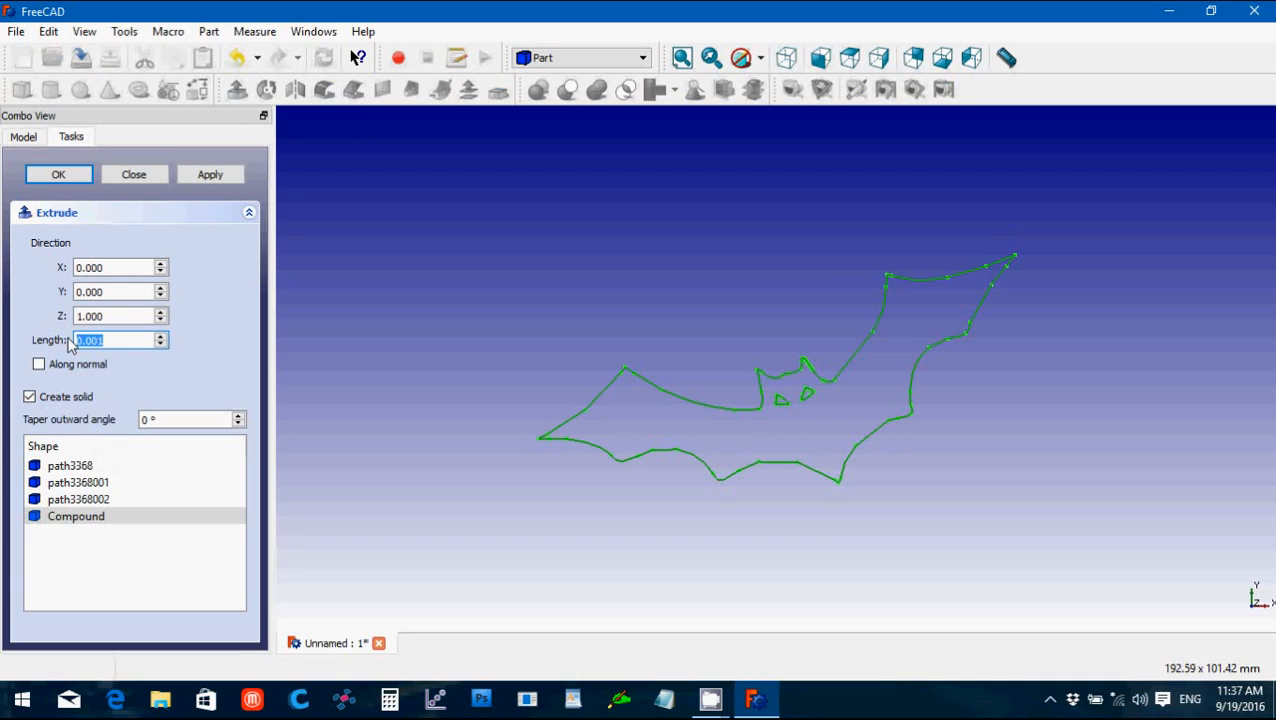
mouse_move(58, 350)
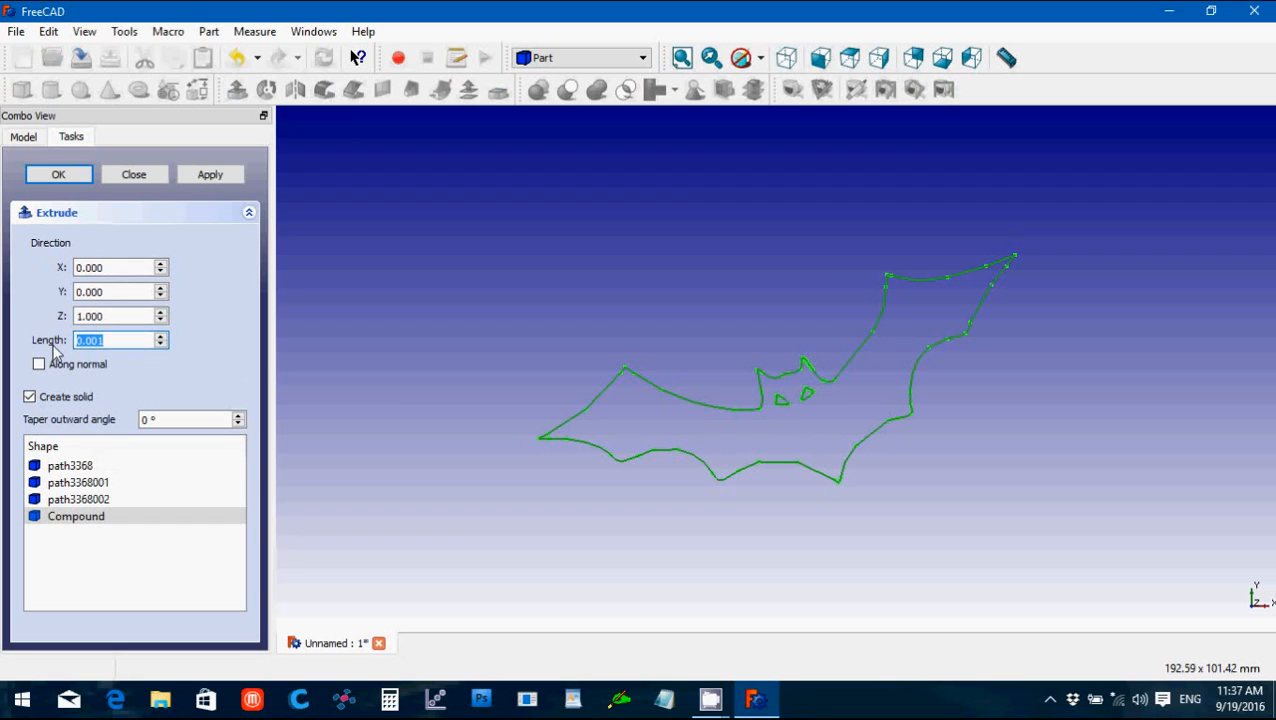
type("3")
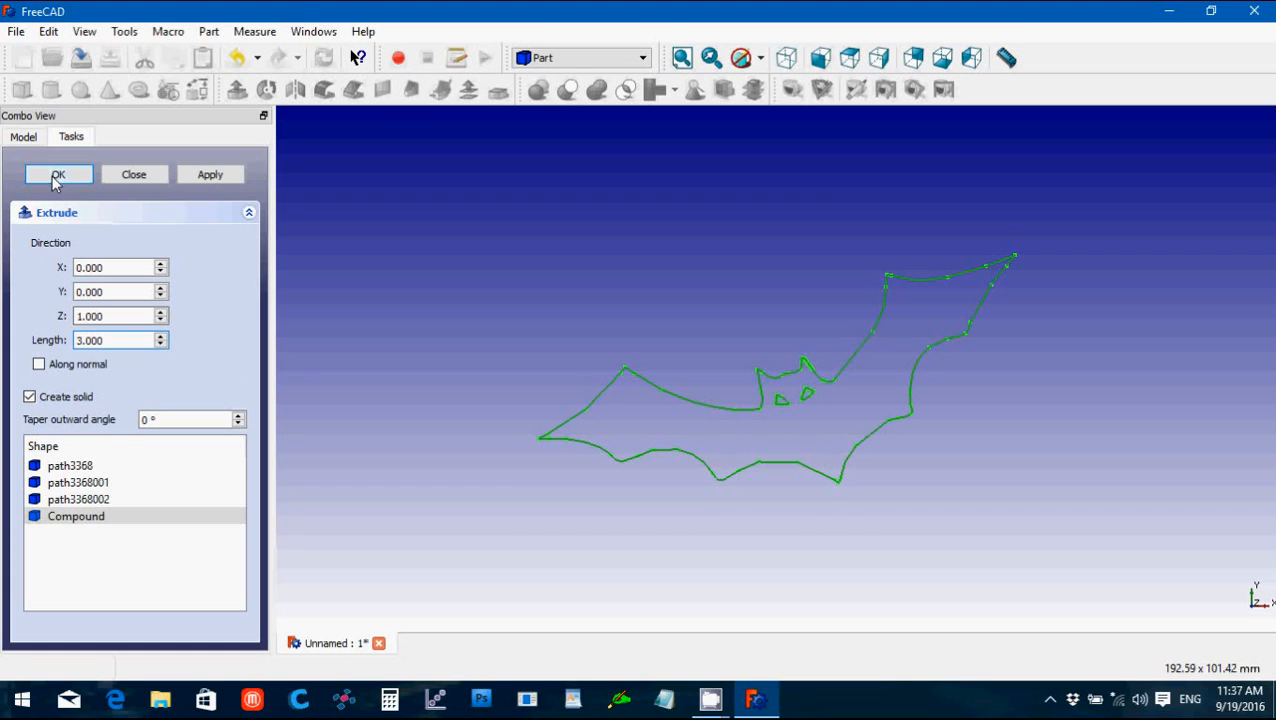
left_click(56, 174)
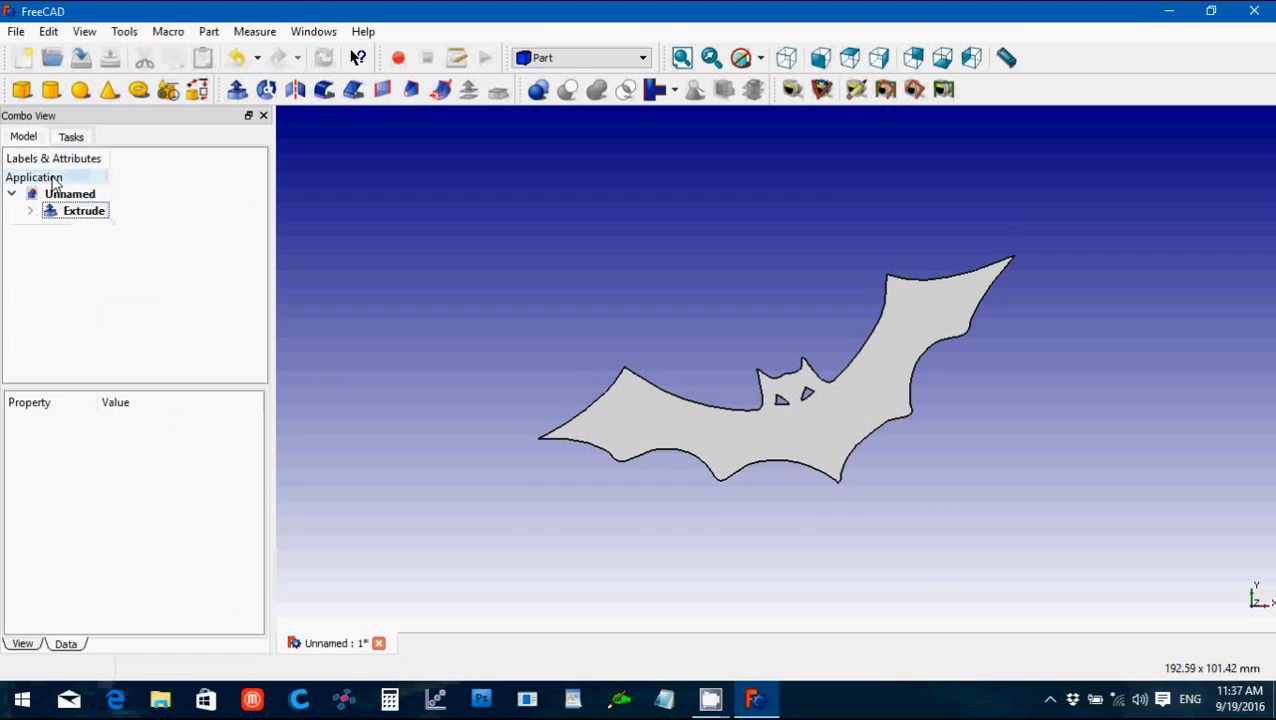
mouse_move(756, 114)
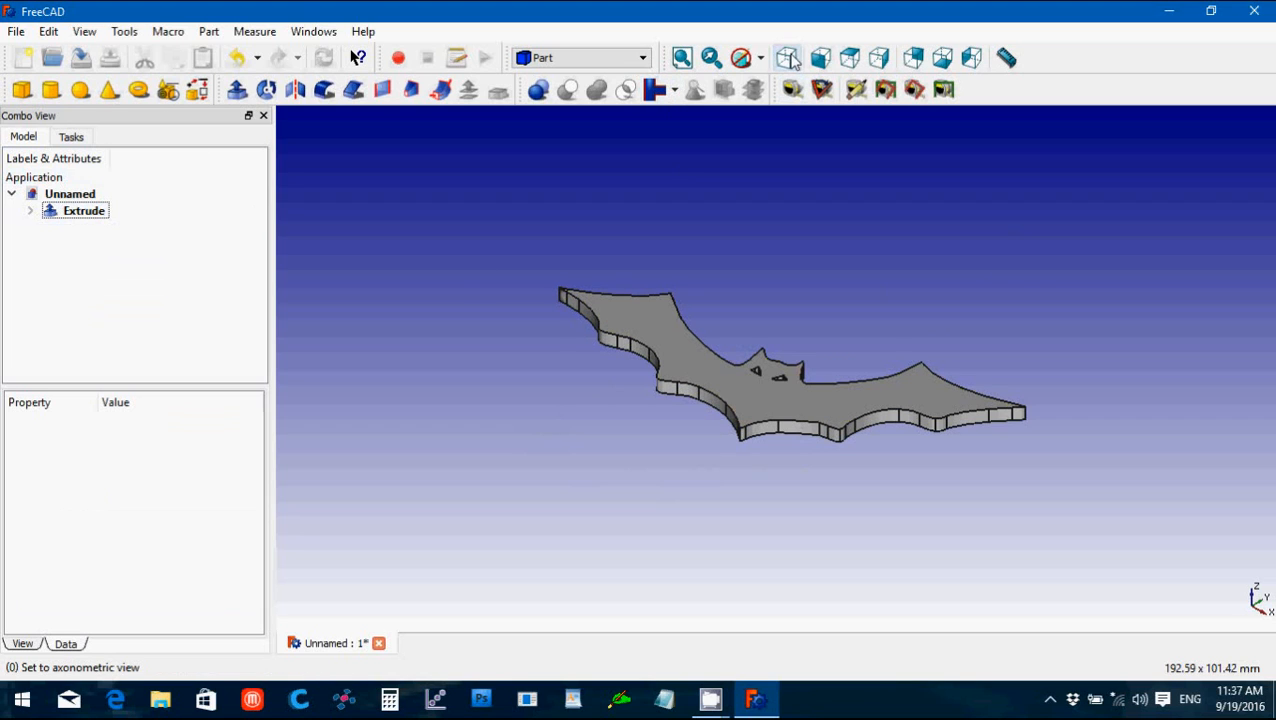
left_click(850, 56)
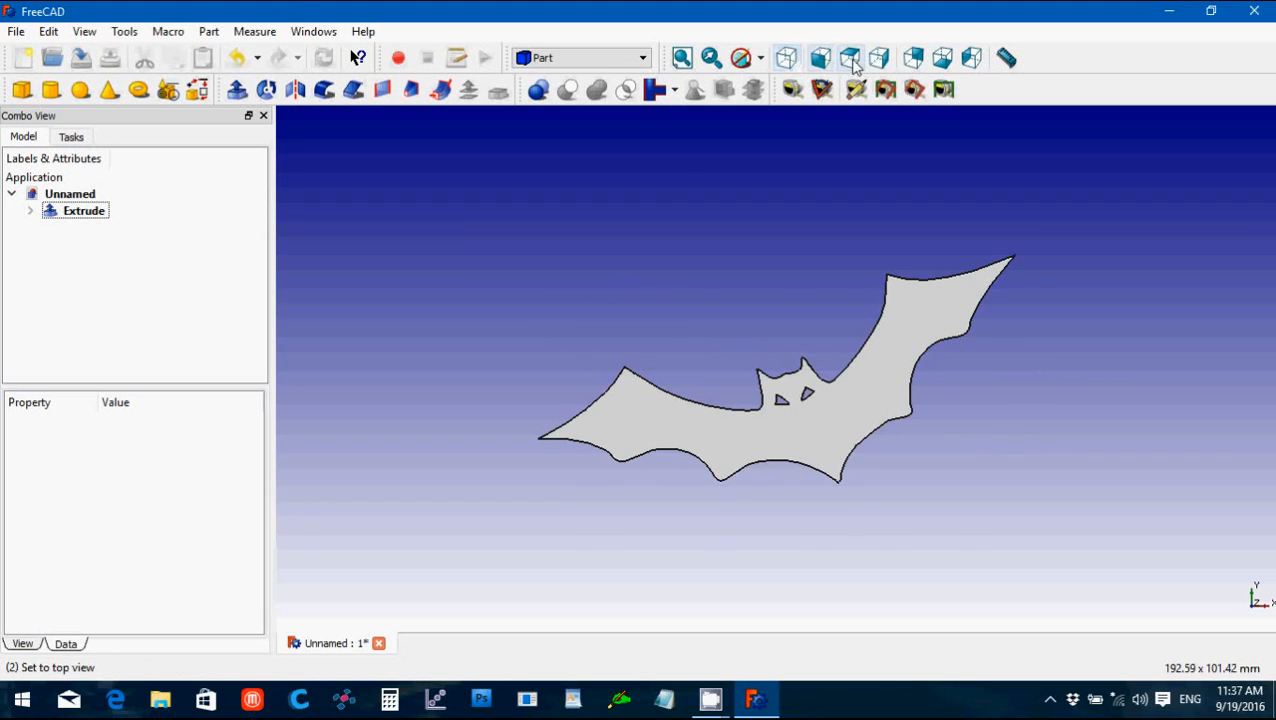
mouse_move(140, 90)
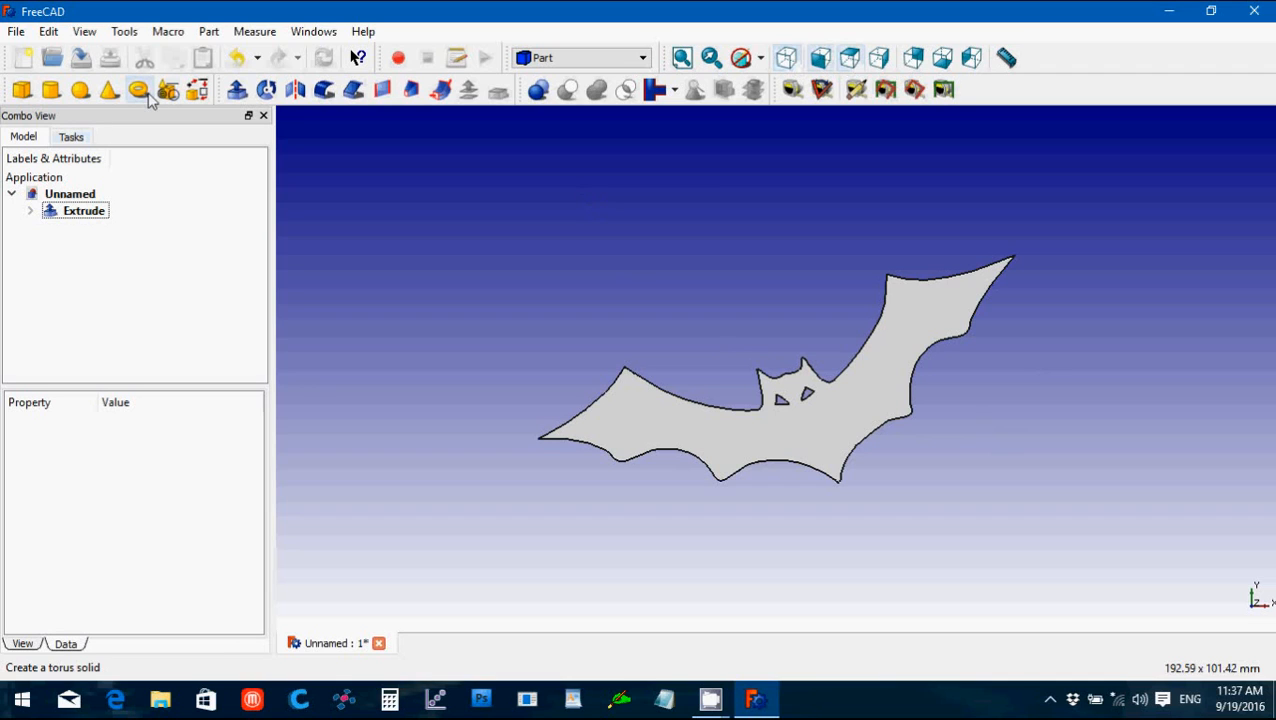
mouse_move(1008, 56)
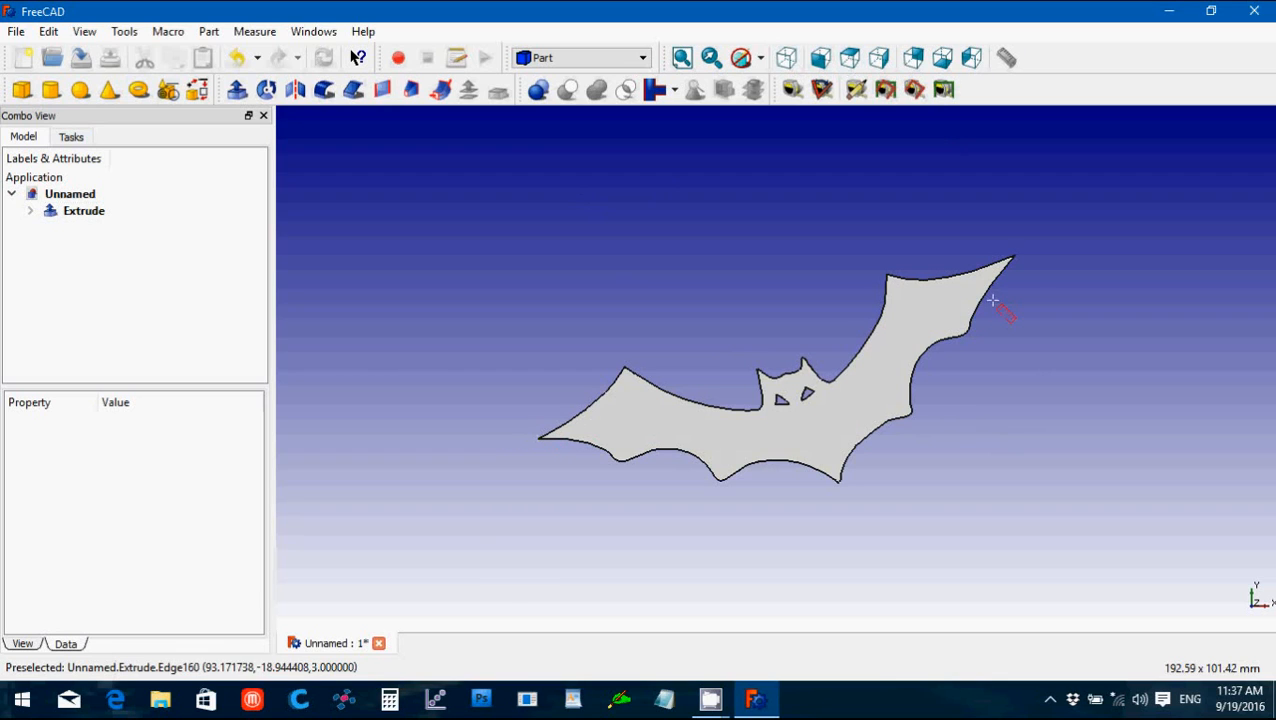
mouse_move(1012, 256)
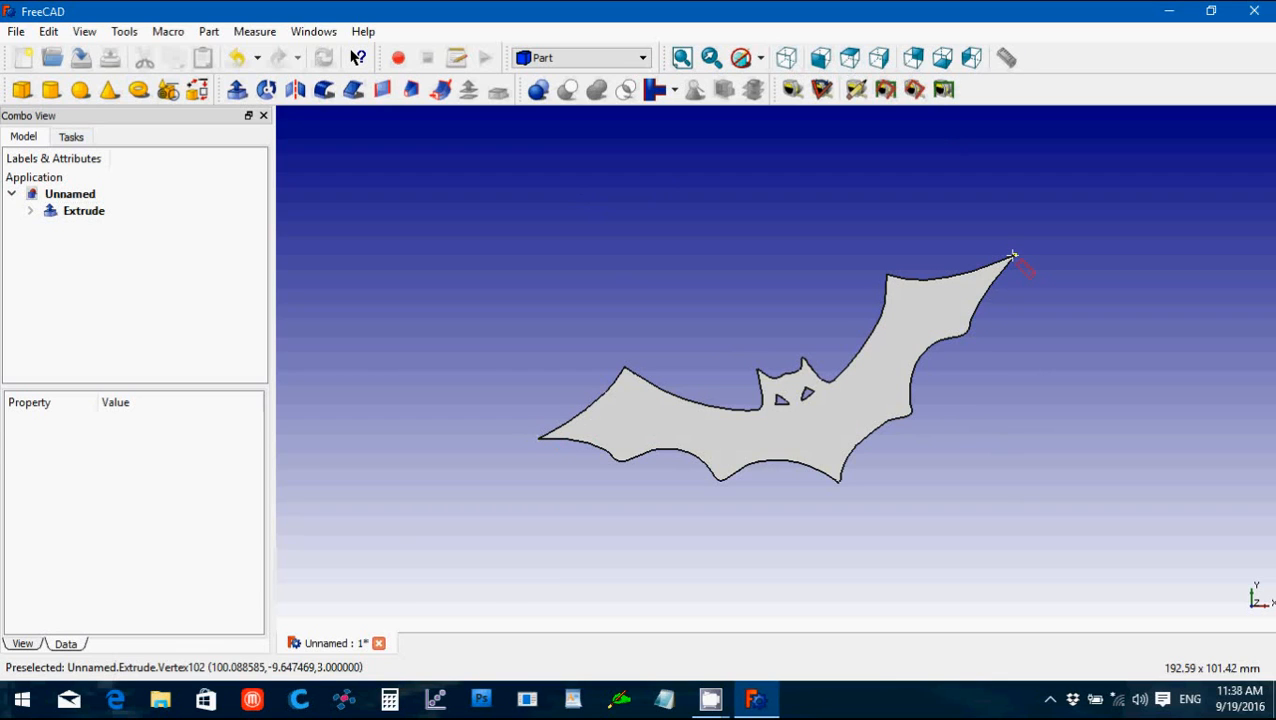
left_click(82, 210)
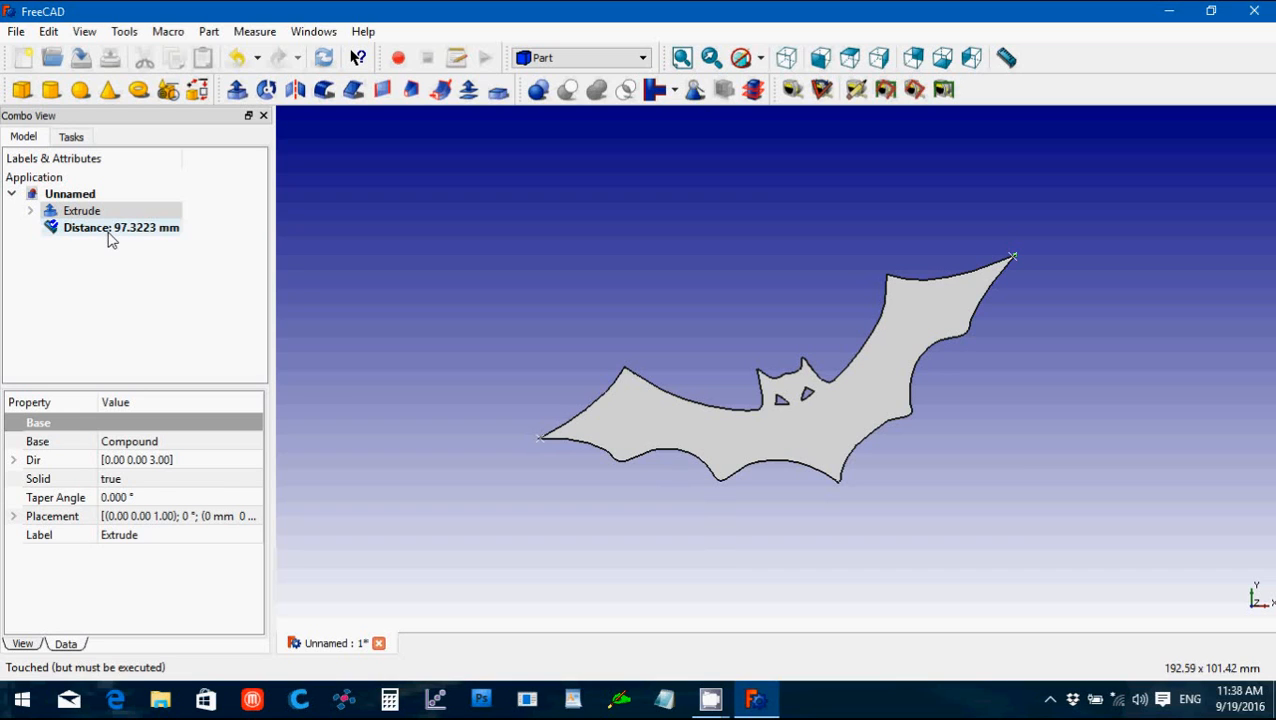
left_click(120, 228)
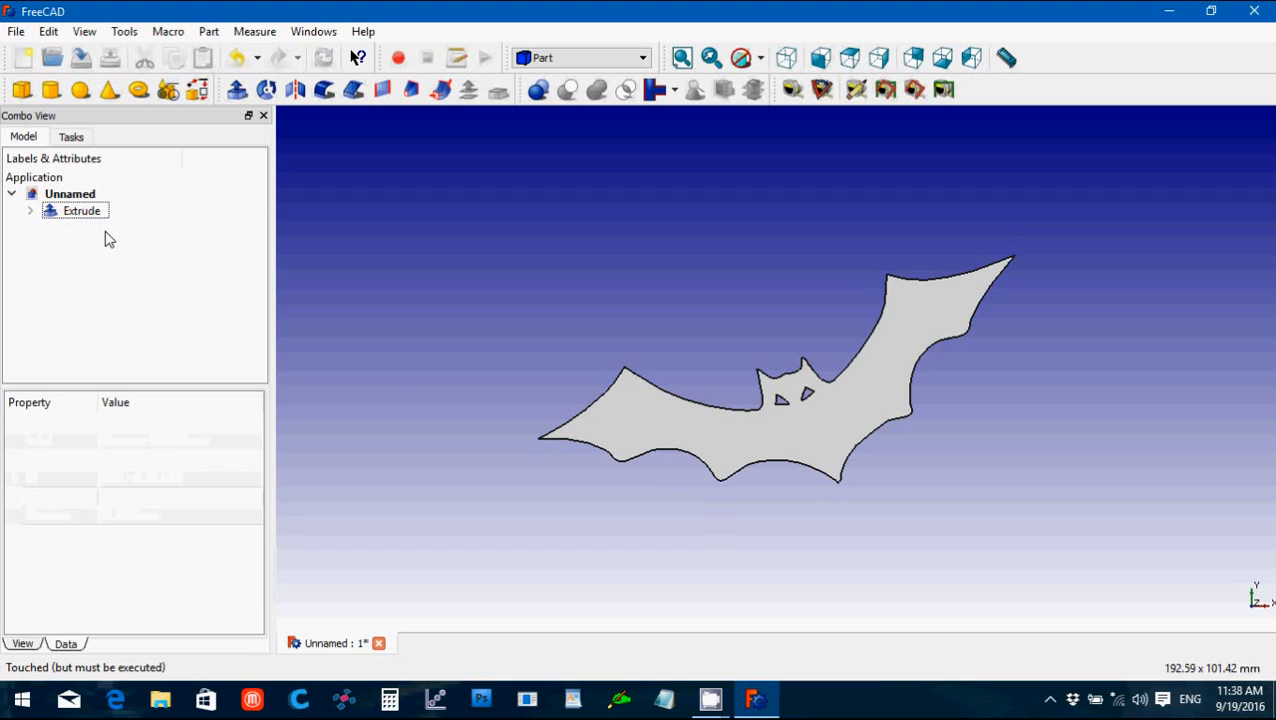
left_click(82, 210)
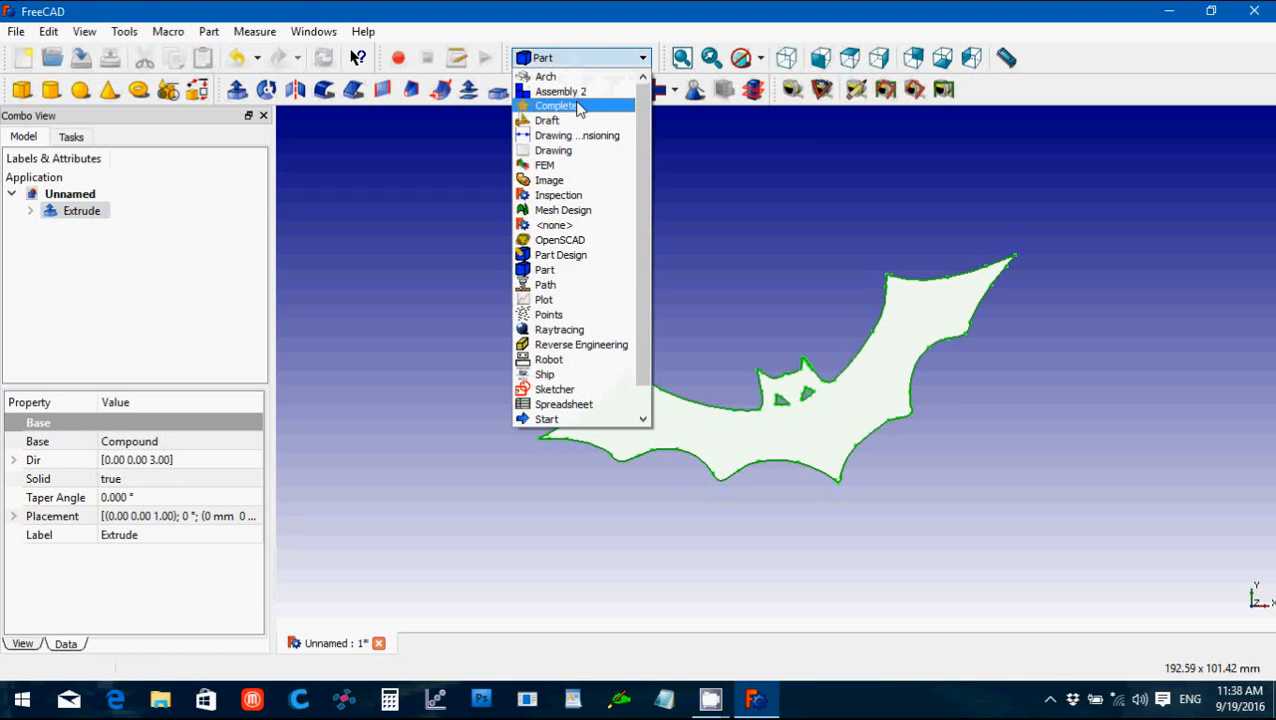
Step: In the Draft workbench, create a clone of the extruded bat
left_click(544, 268)
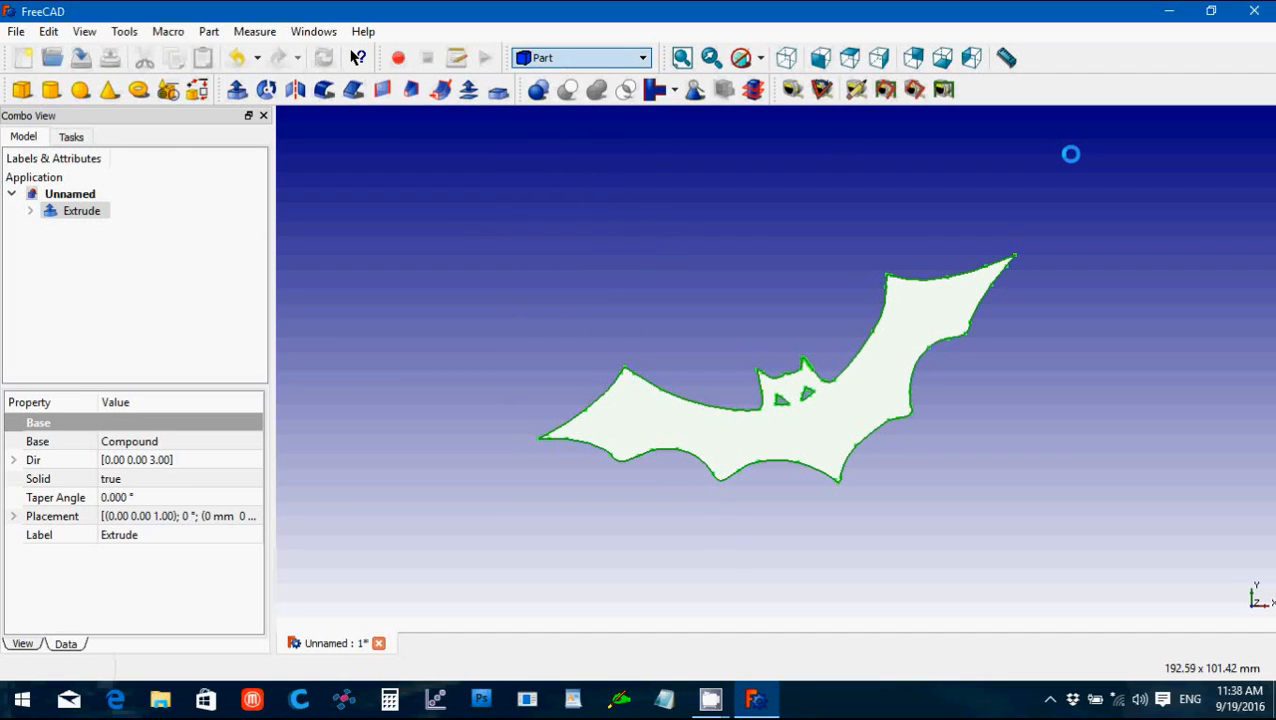
left_click(580, 56)
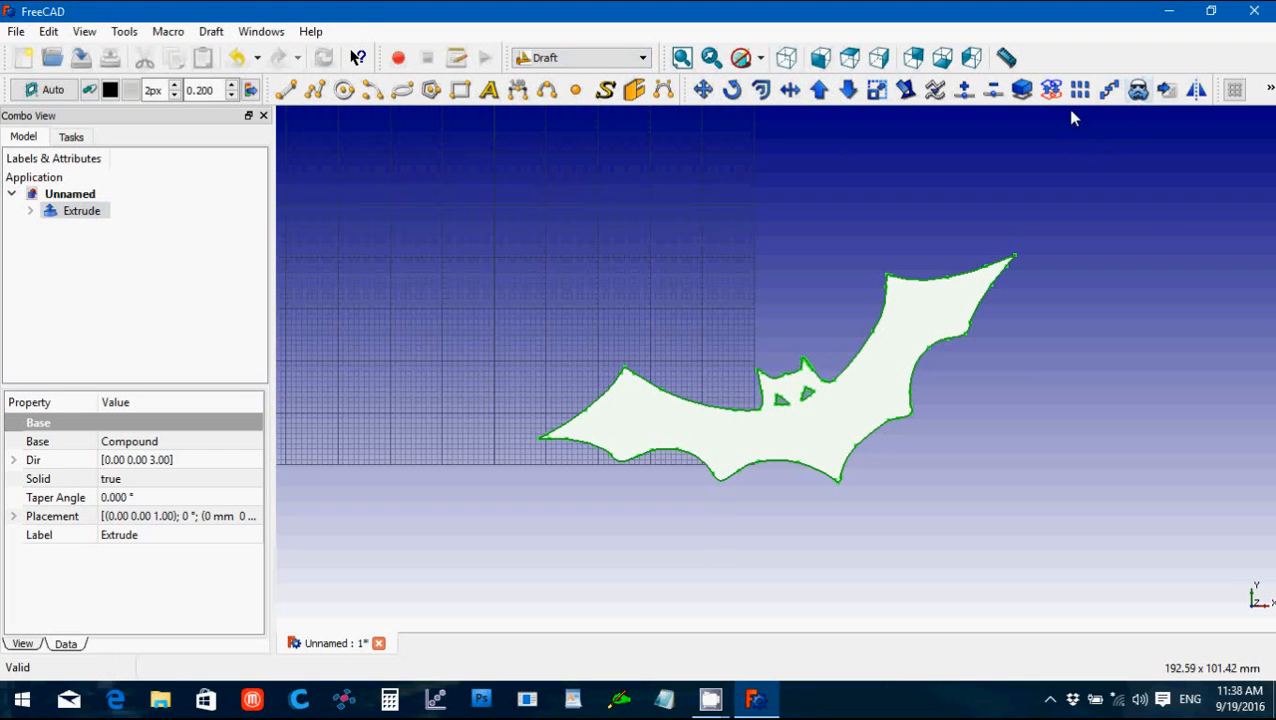
left_click(1138, 90)
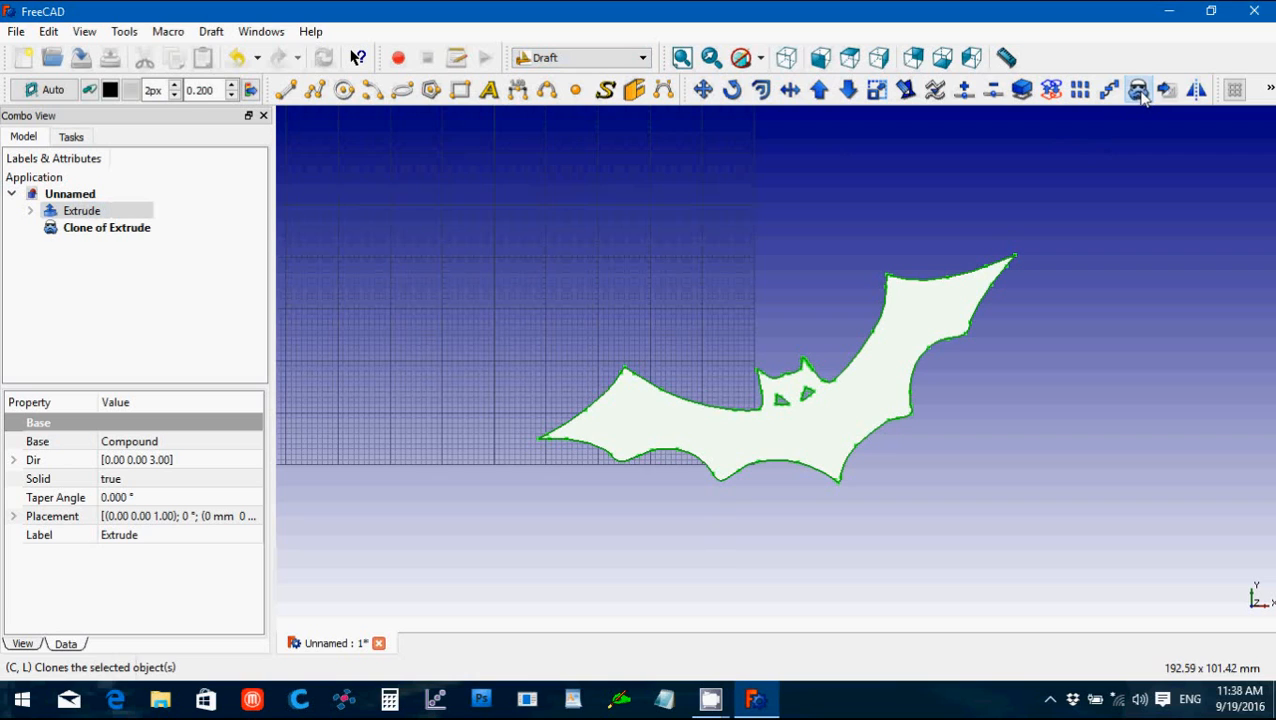
left_click(82, 210)
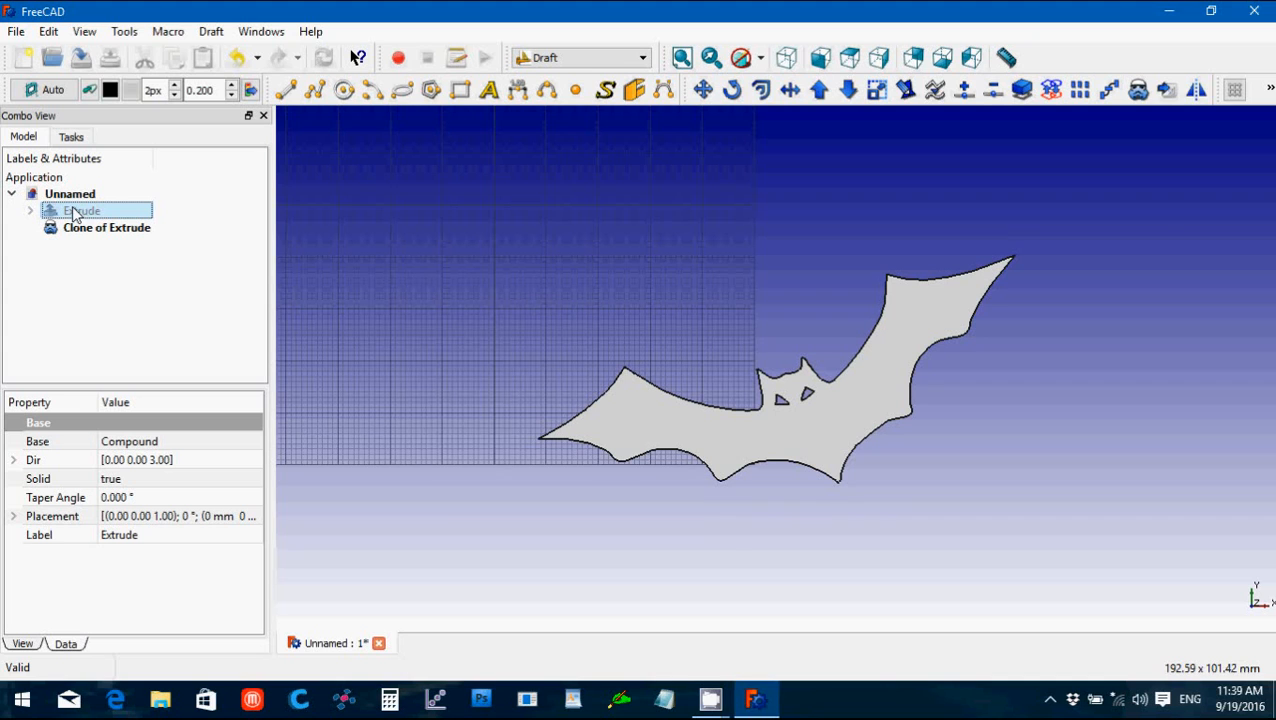
Step: Hide the original Extrude, turn the drafting grid off and return to the Part workbench
left_click(212, 32)
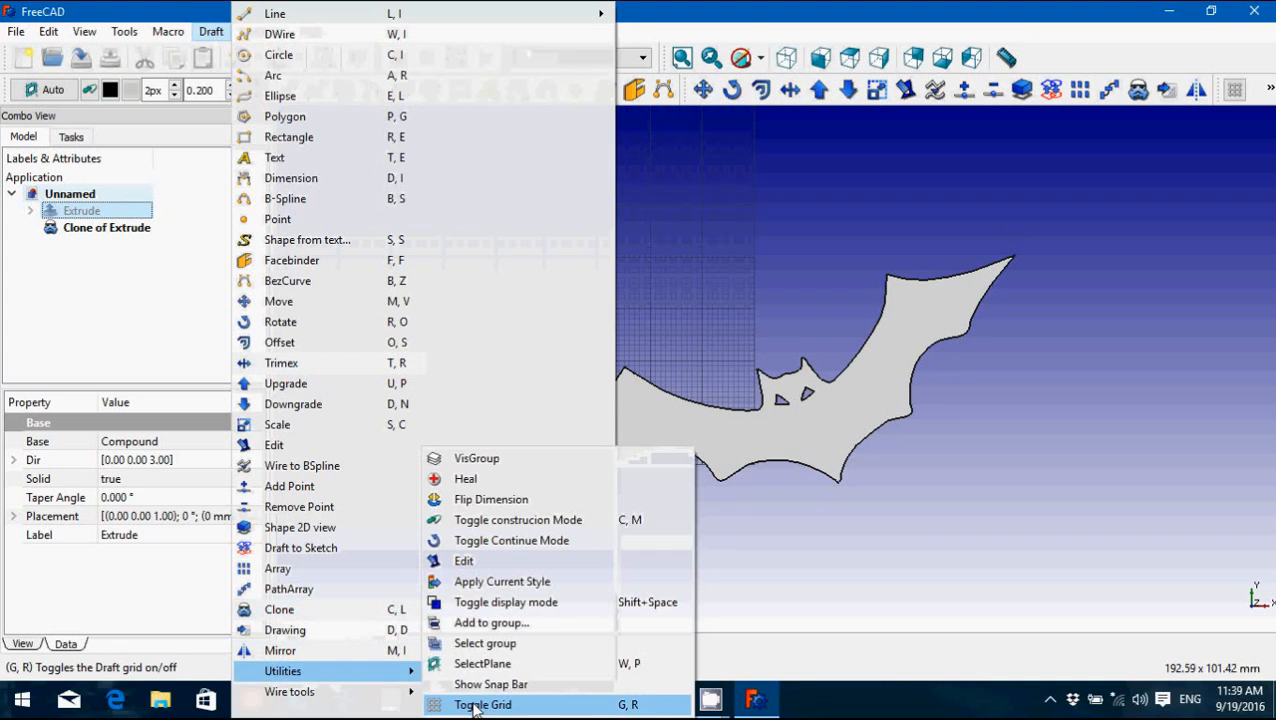
left_click(484, 704)
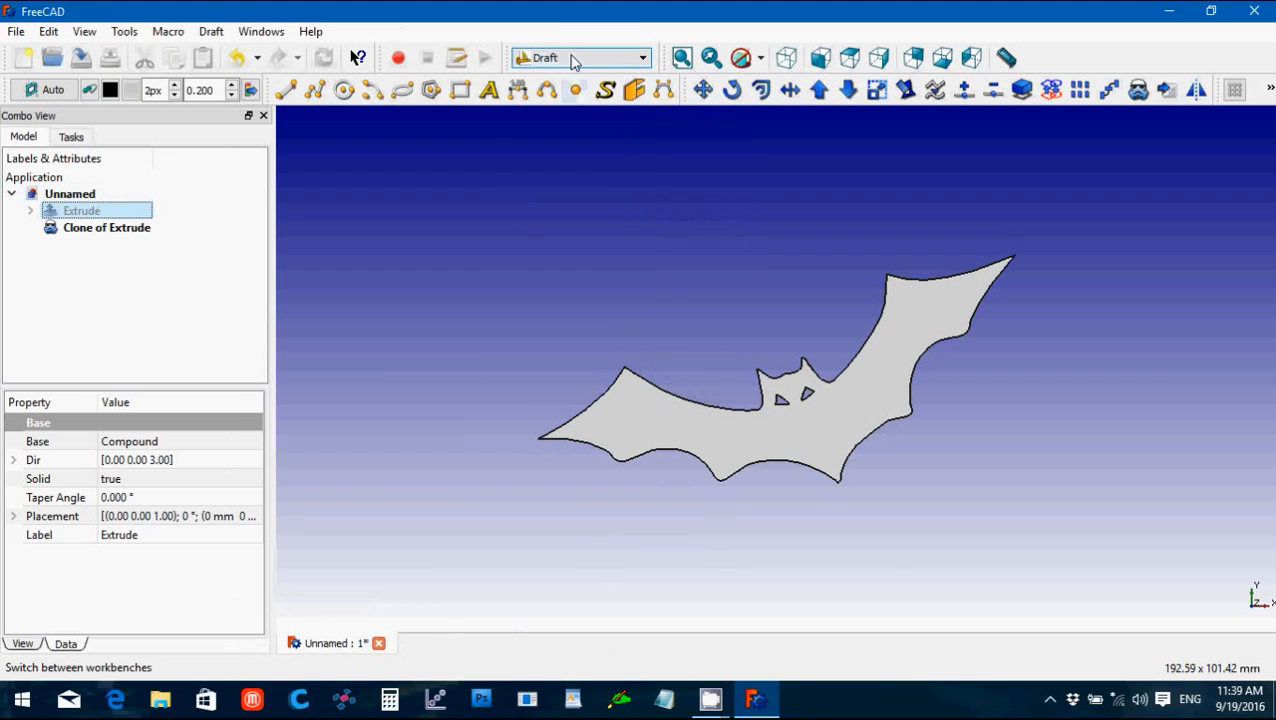
left_click(640, 56)
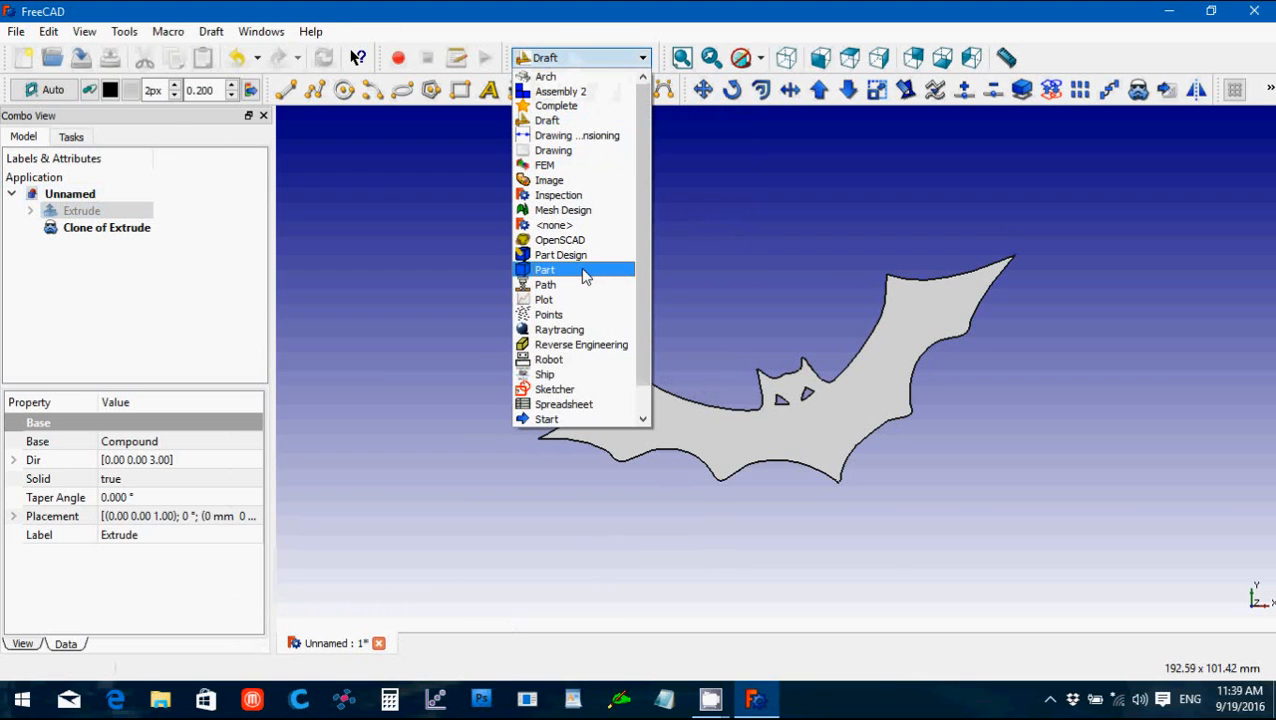
left_click(544, 268)
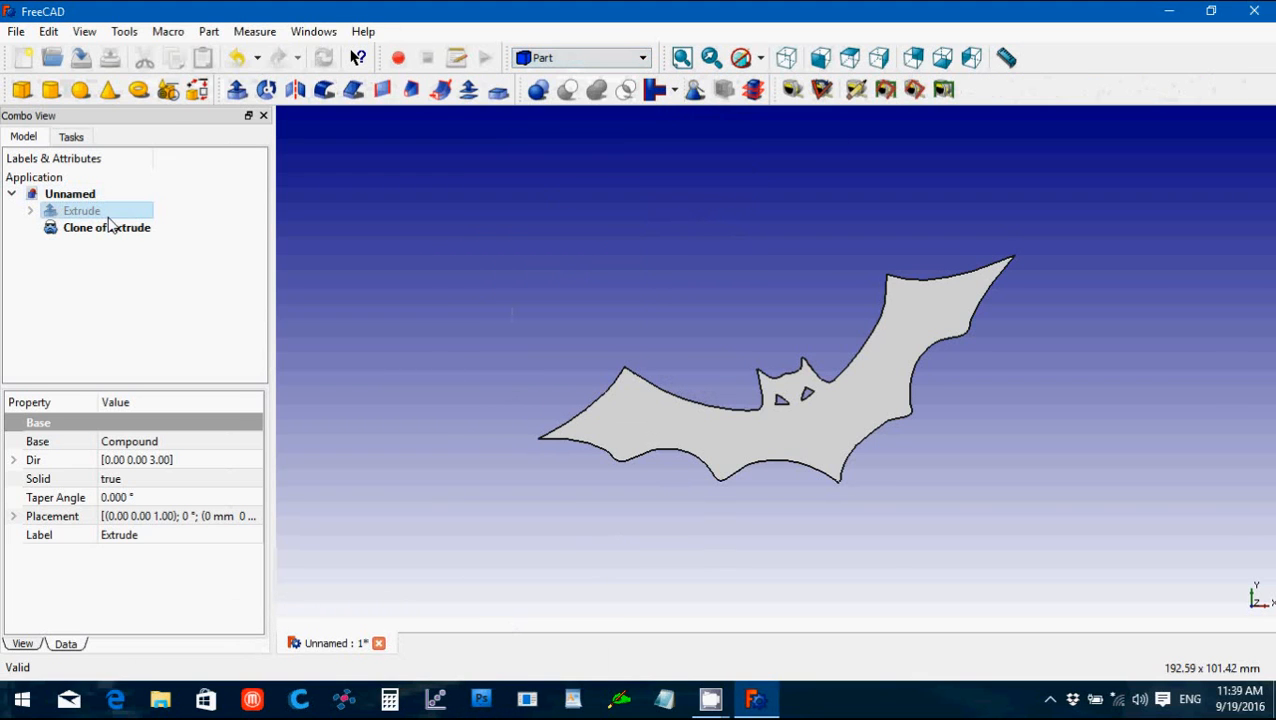
Step: Scale the Clone of Extrude to 0.34 in X and Y, leaving its thickness unchanged
left_click(106, 228)
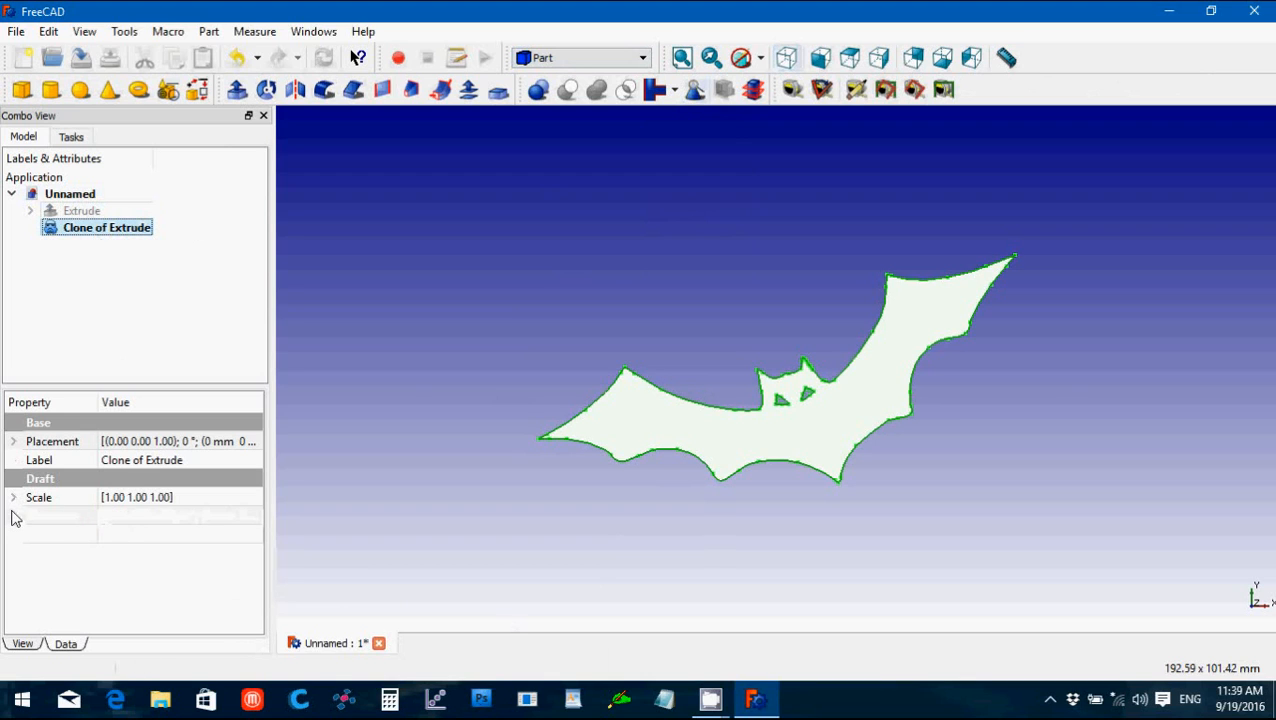
left_click(14, 496)
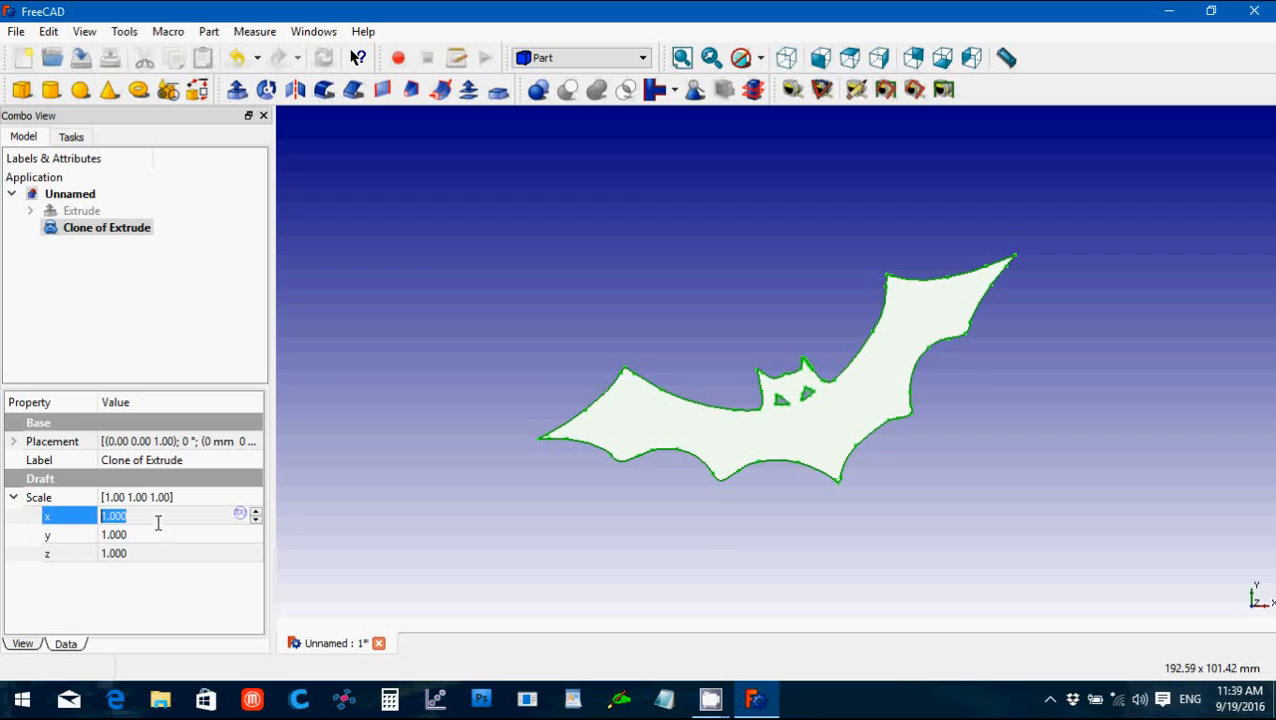
mouse_move(82, 528)
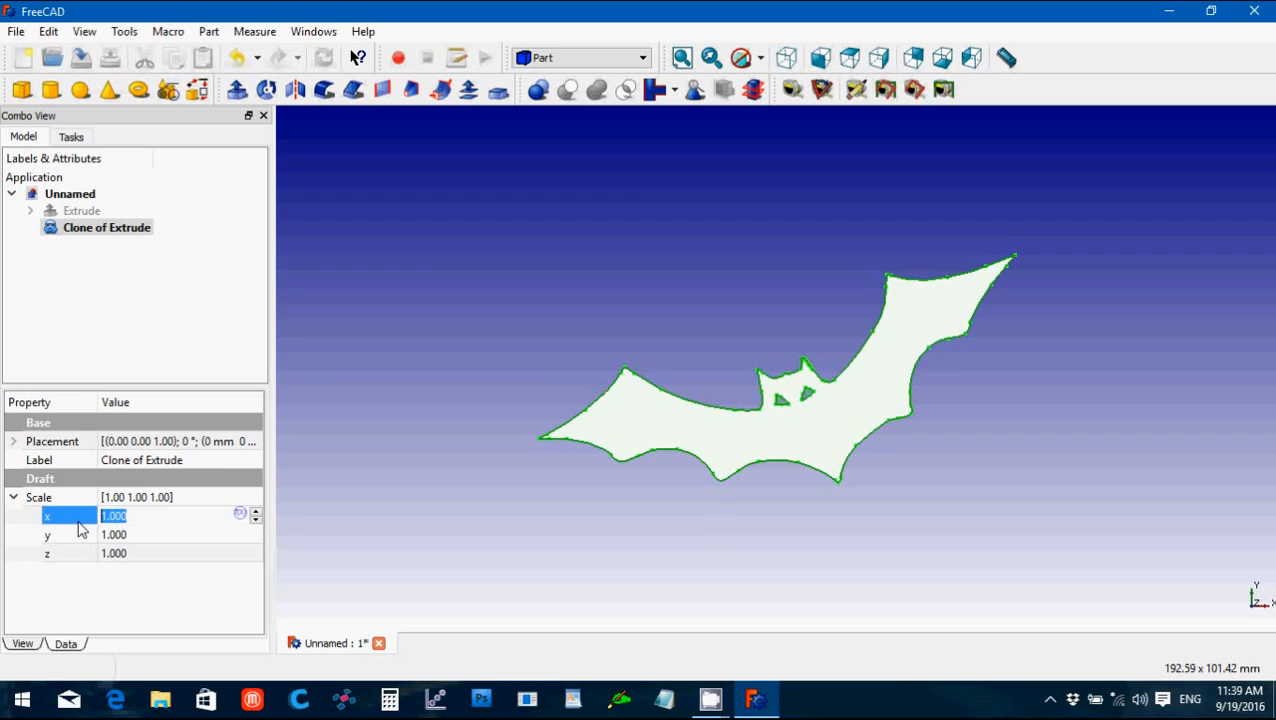
type("0.")
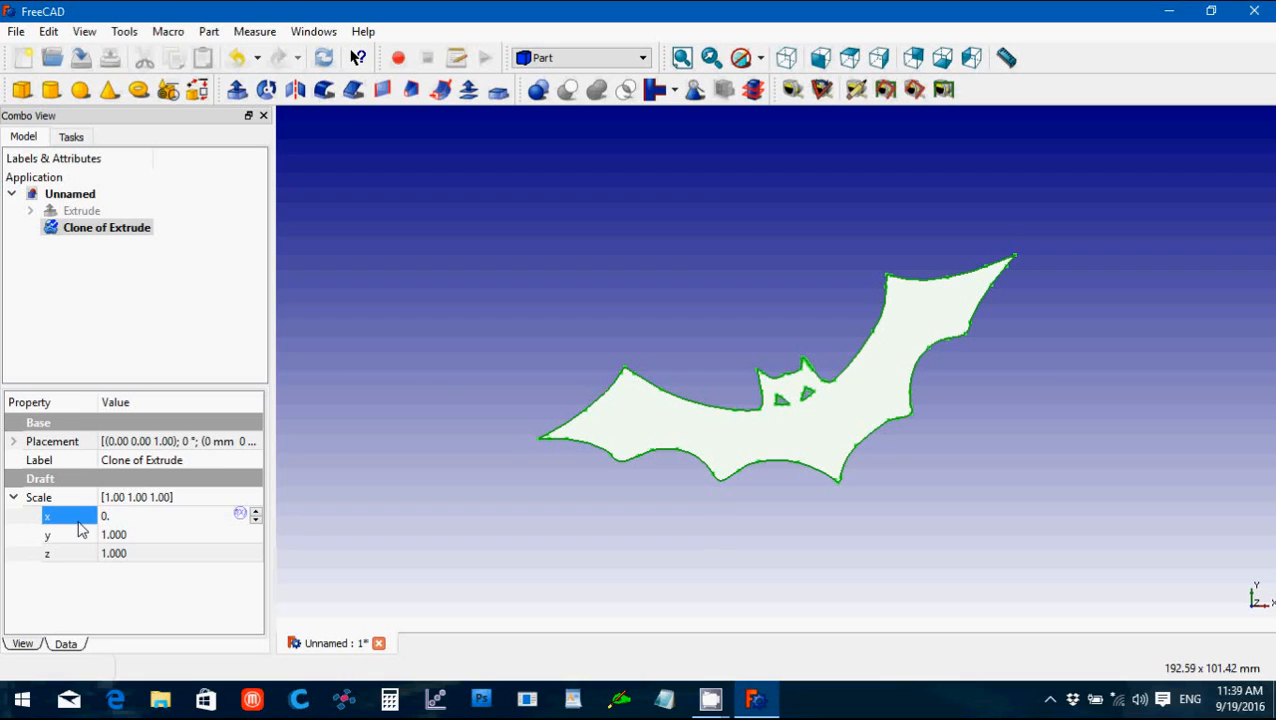
type("0.34")
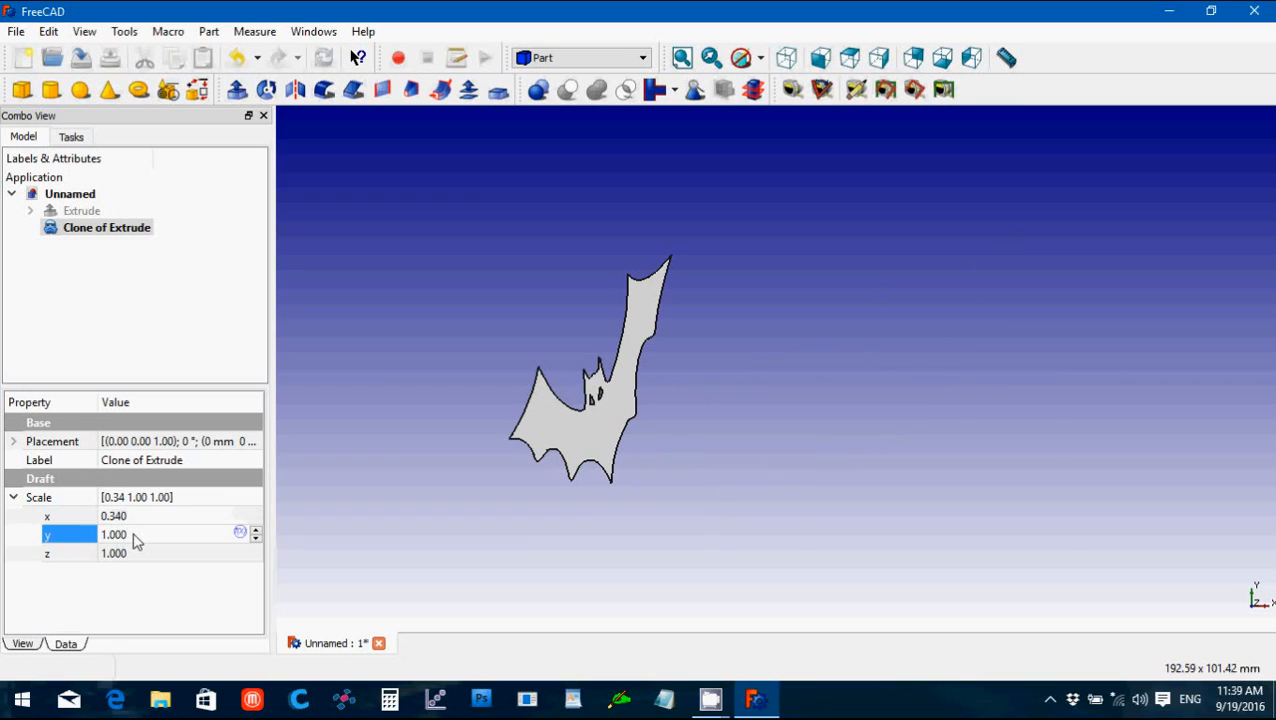
type("0.340")
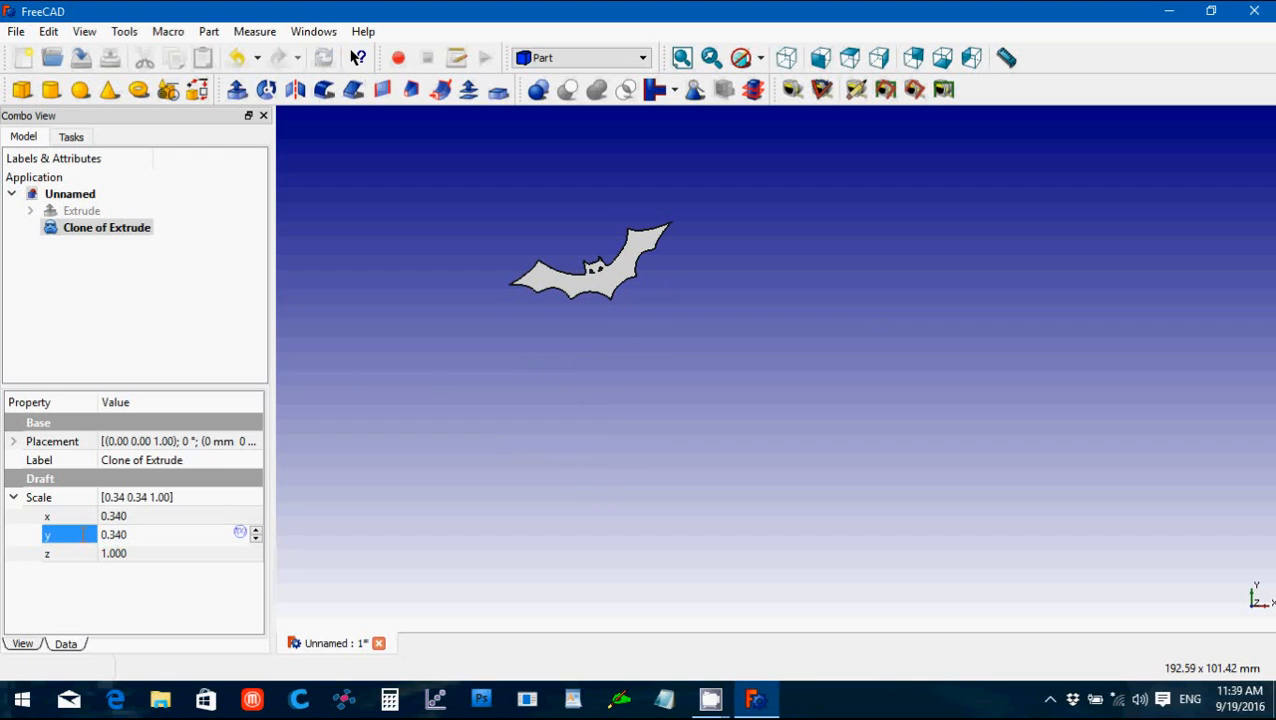
mouse_move(684, 56)
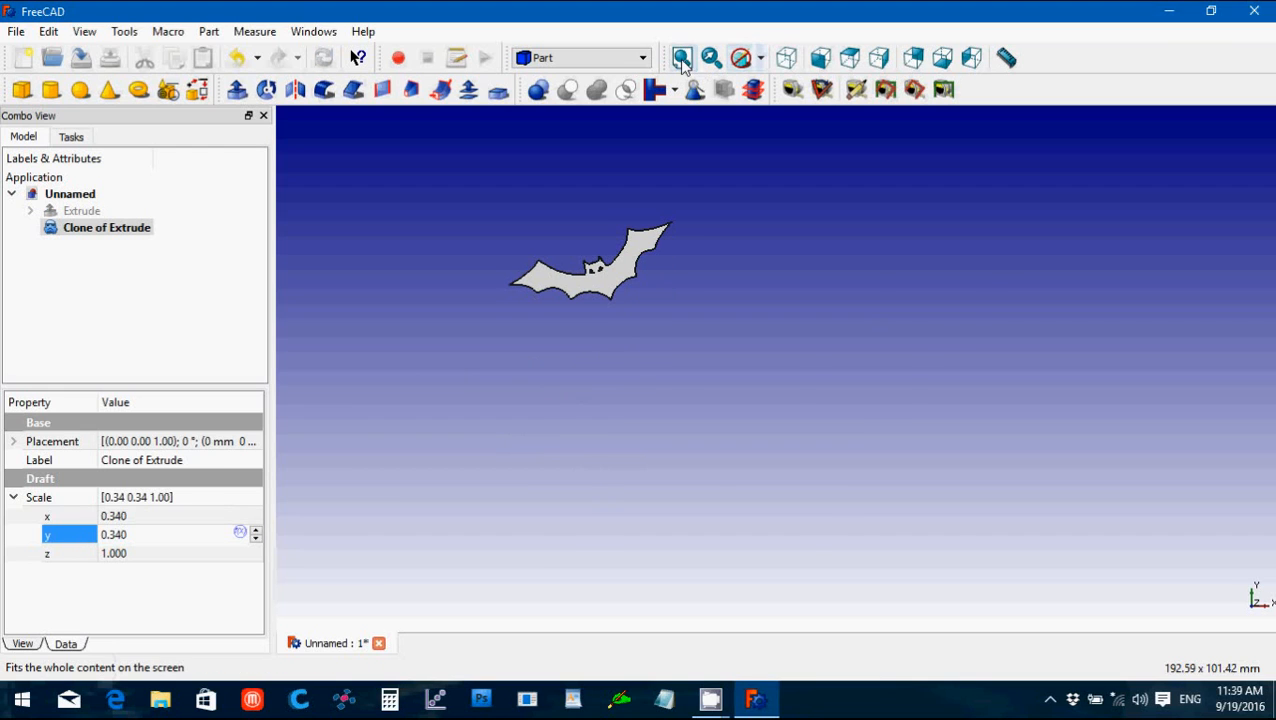
left_click(790, 56)
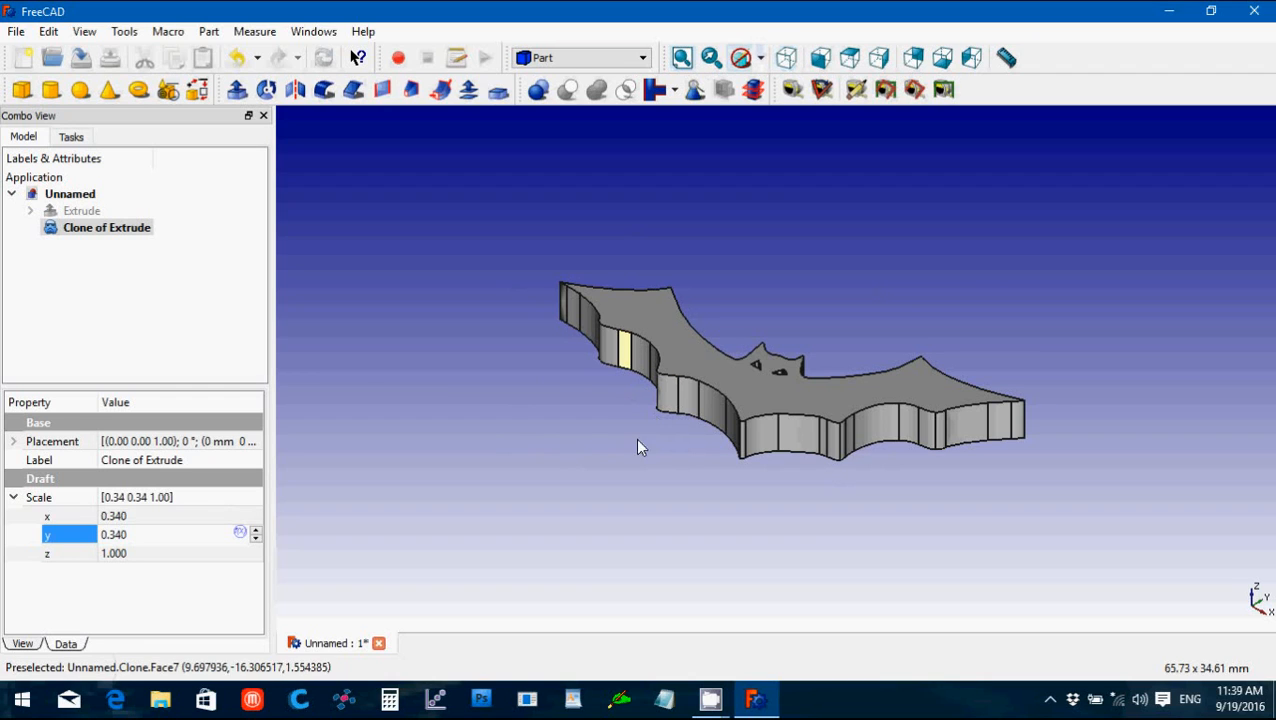
mouse_move(588, 448)
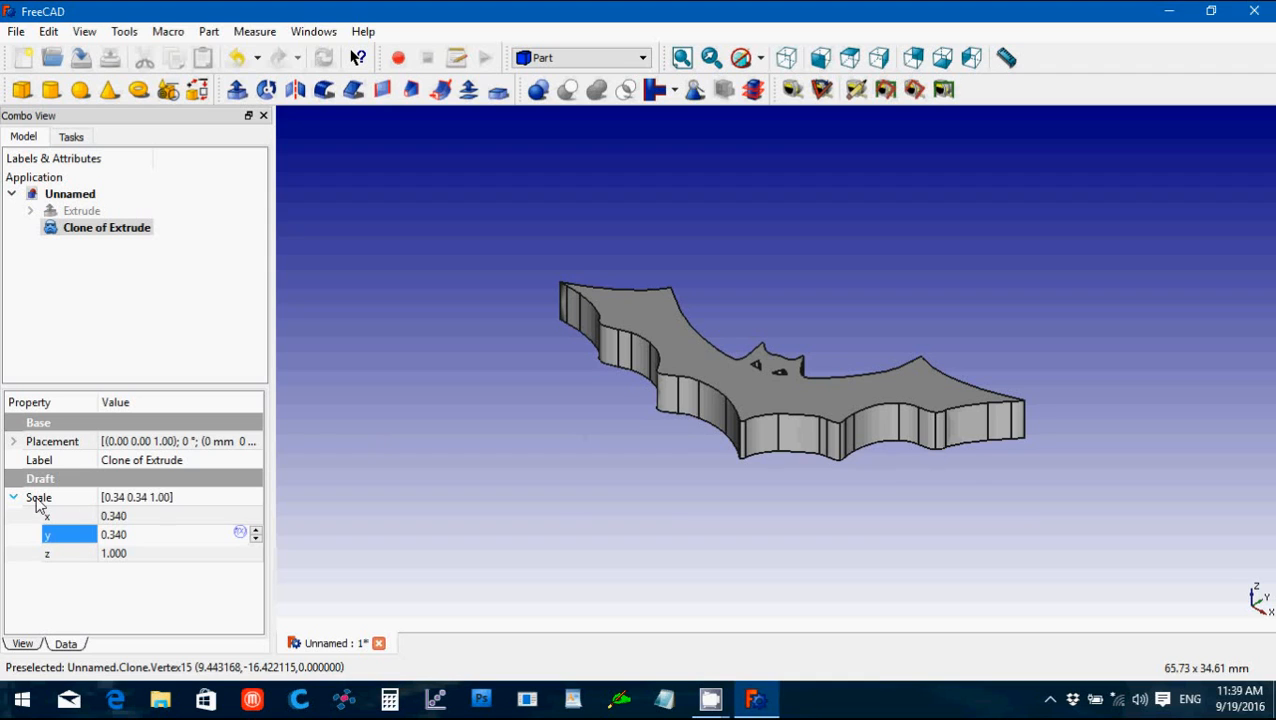
left_click(14, 496)
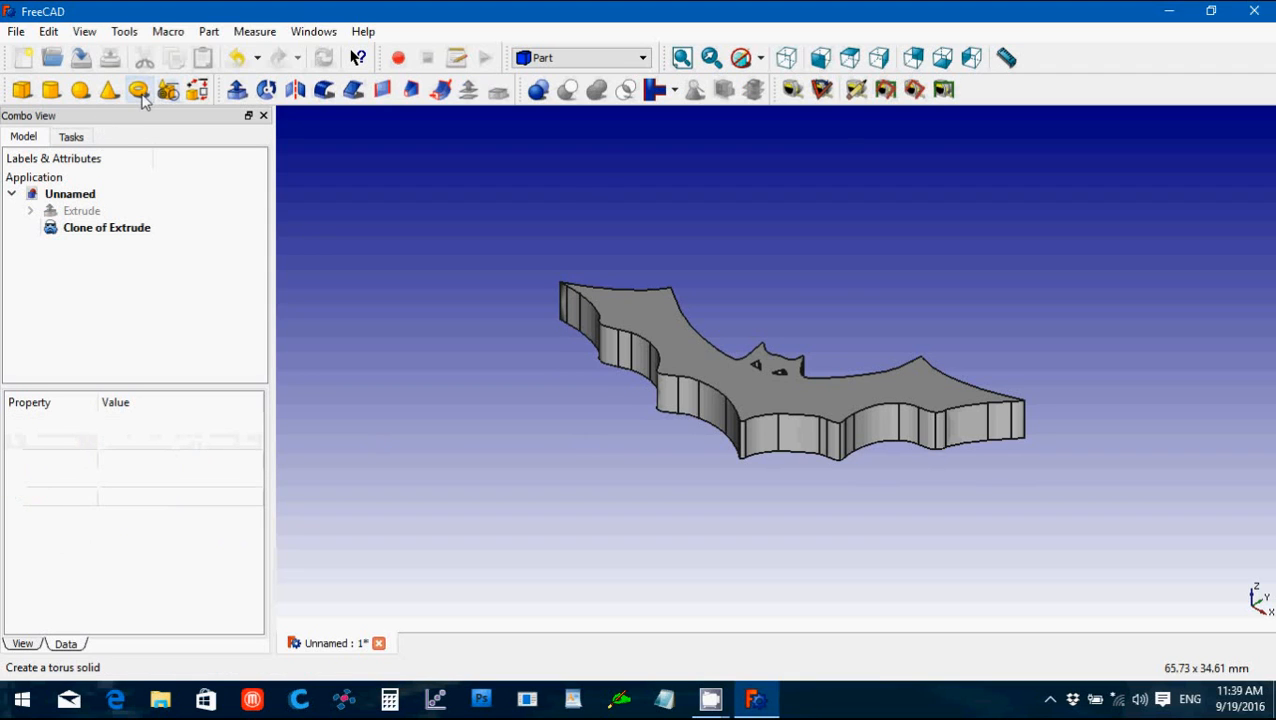
Step: Add a torus to the model and set its ring radius to 4 mm
left_click(138, 90)
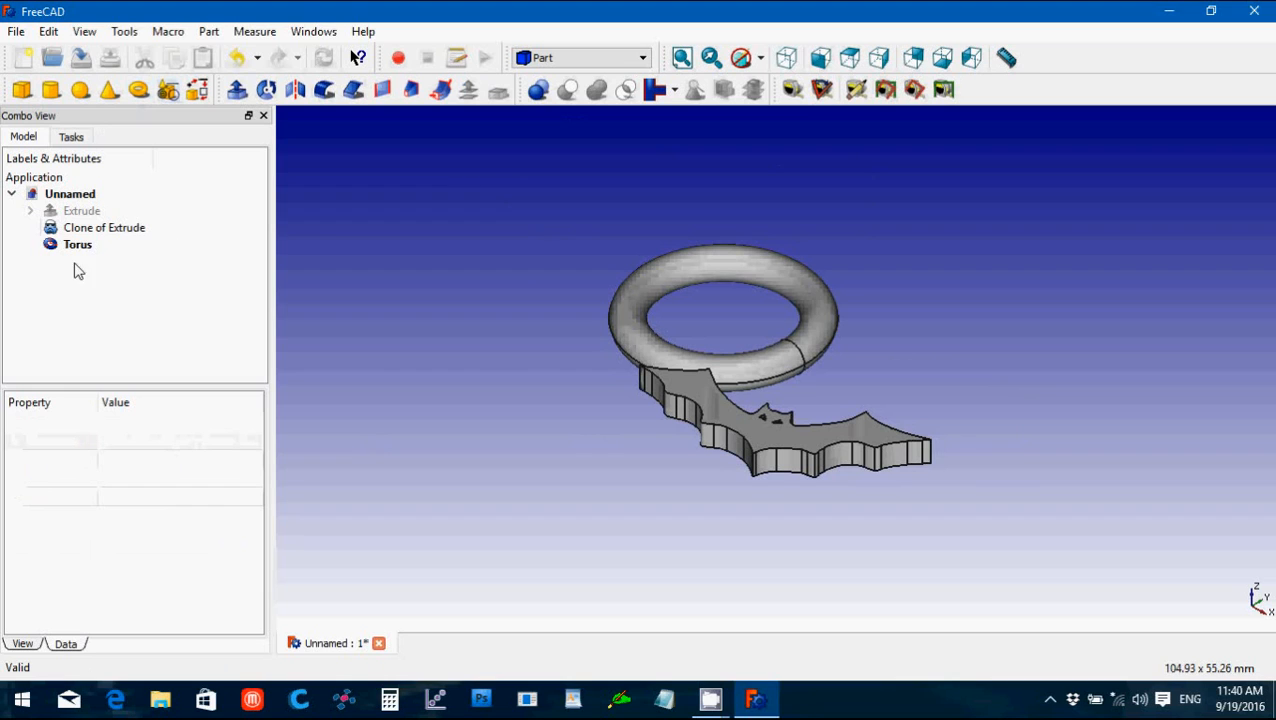
left_click(76, 244)
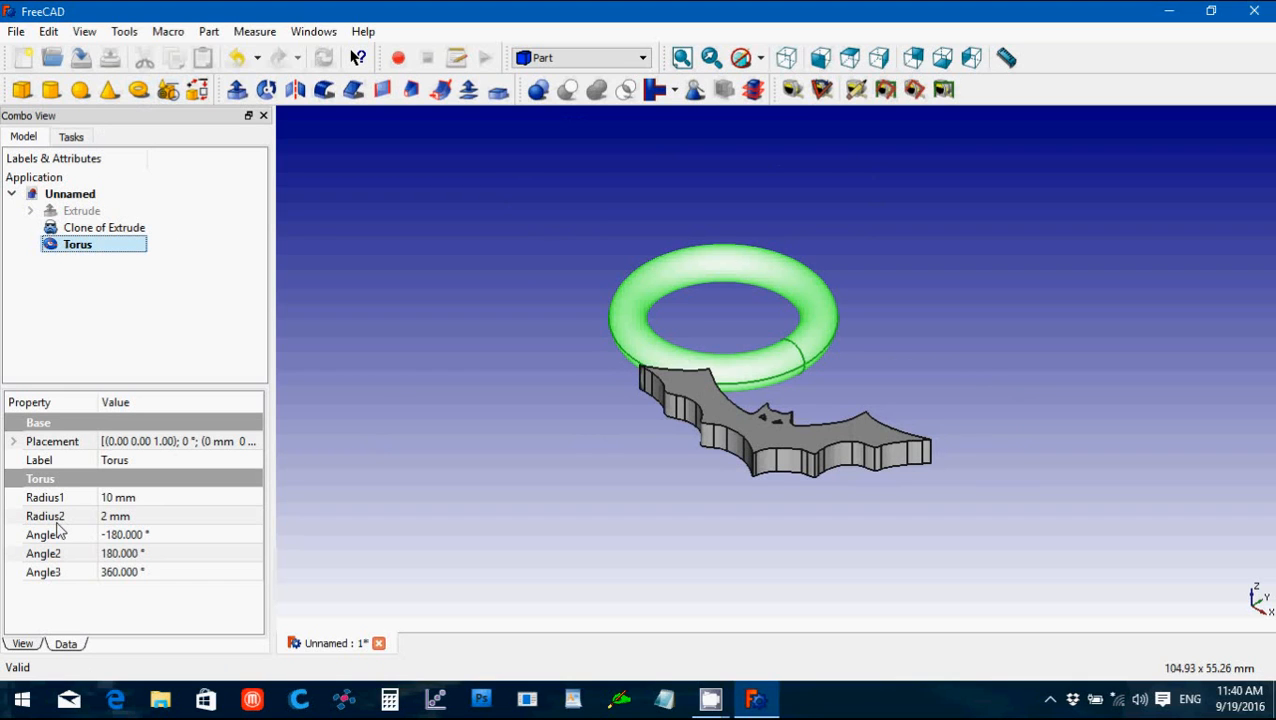
mouse_move(52, 442)
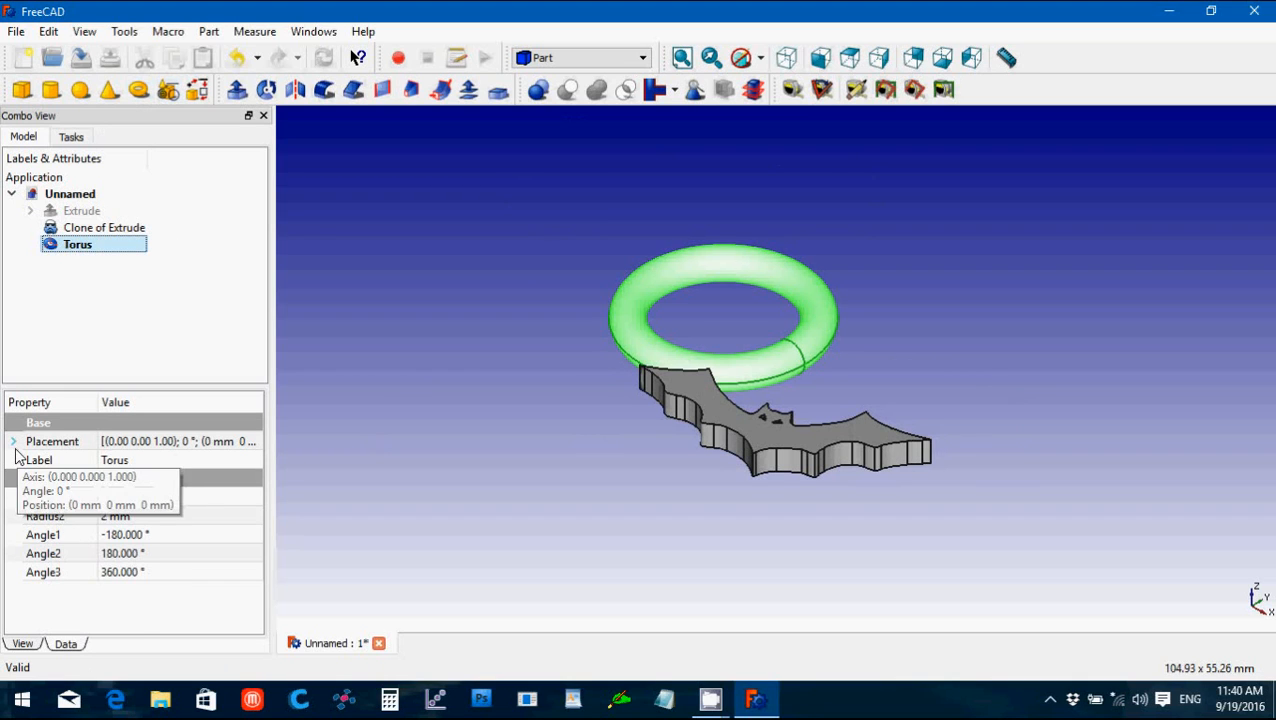
left_click(14, 442)
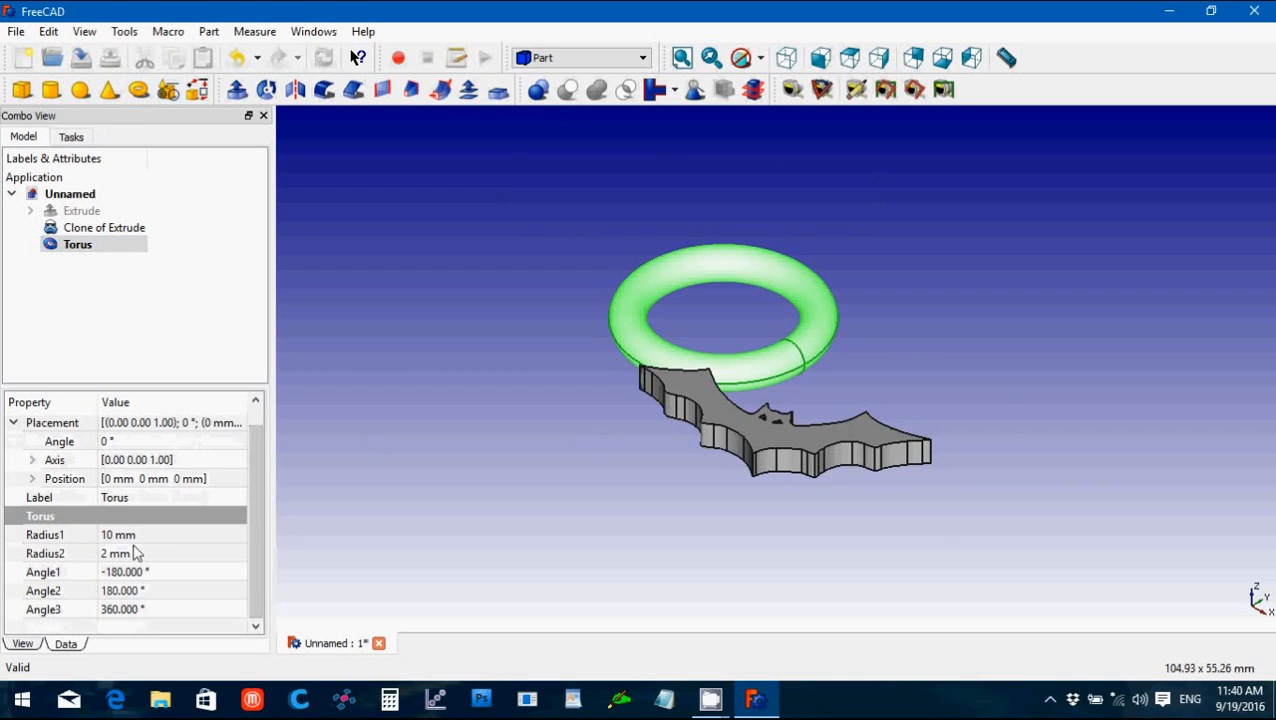
mouse_move(136, 552)
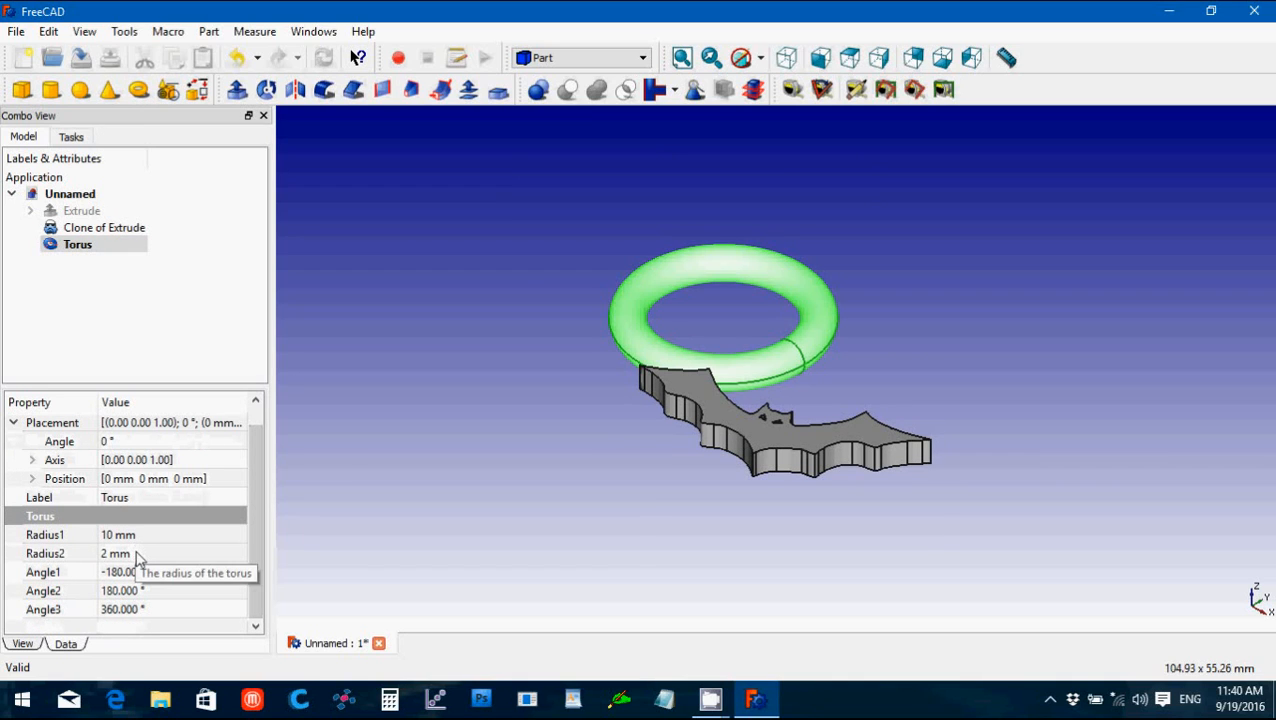
left_click(116, 552)
type("1")
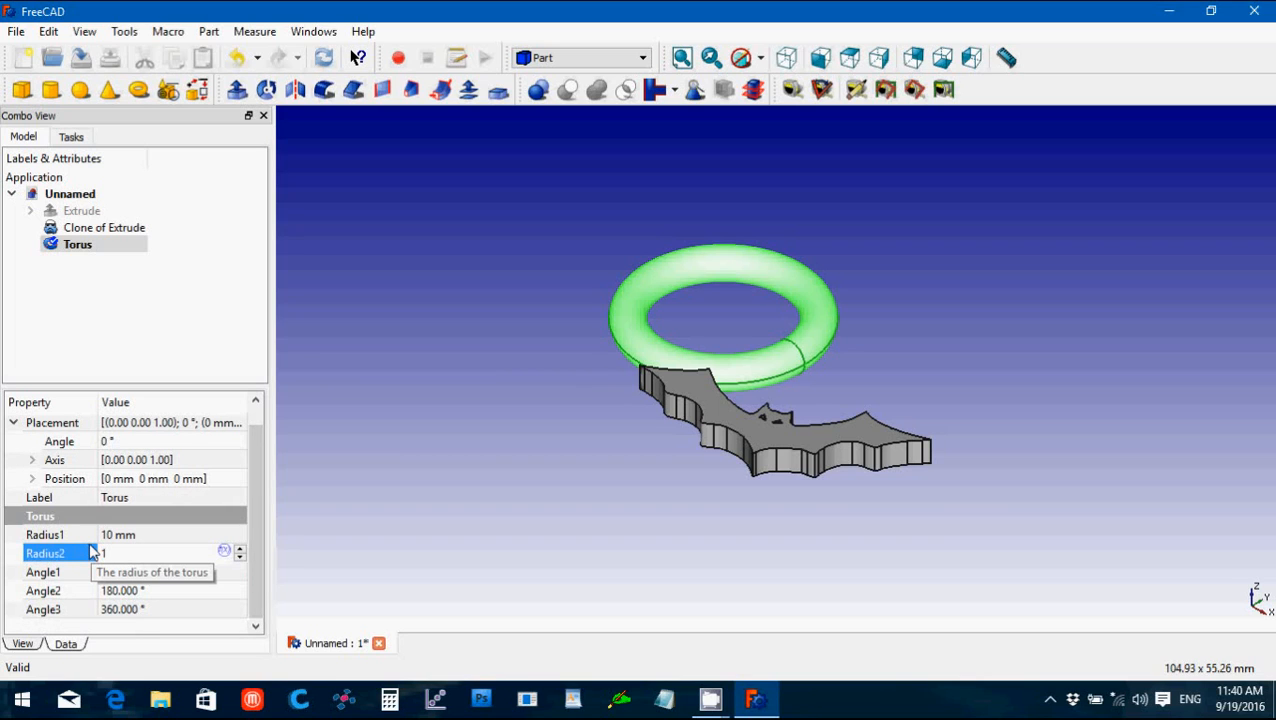
left_click(44, 534)
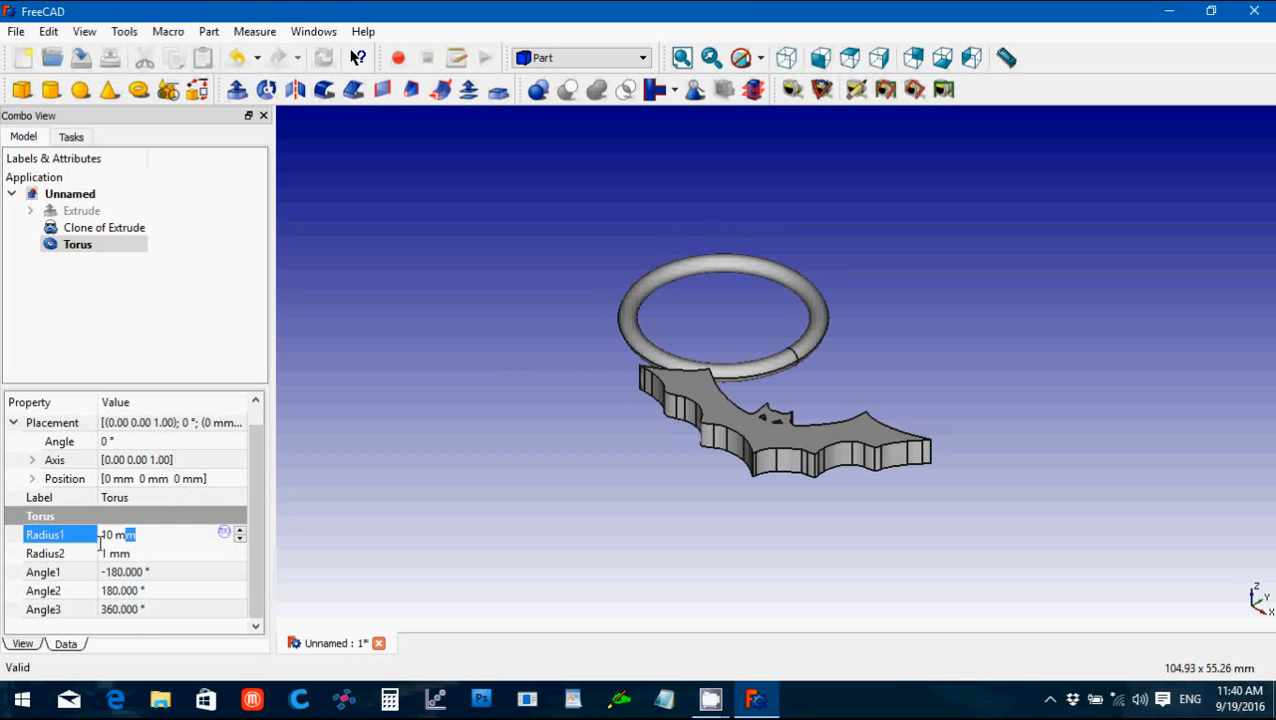
type("4")
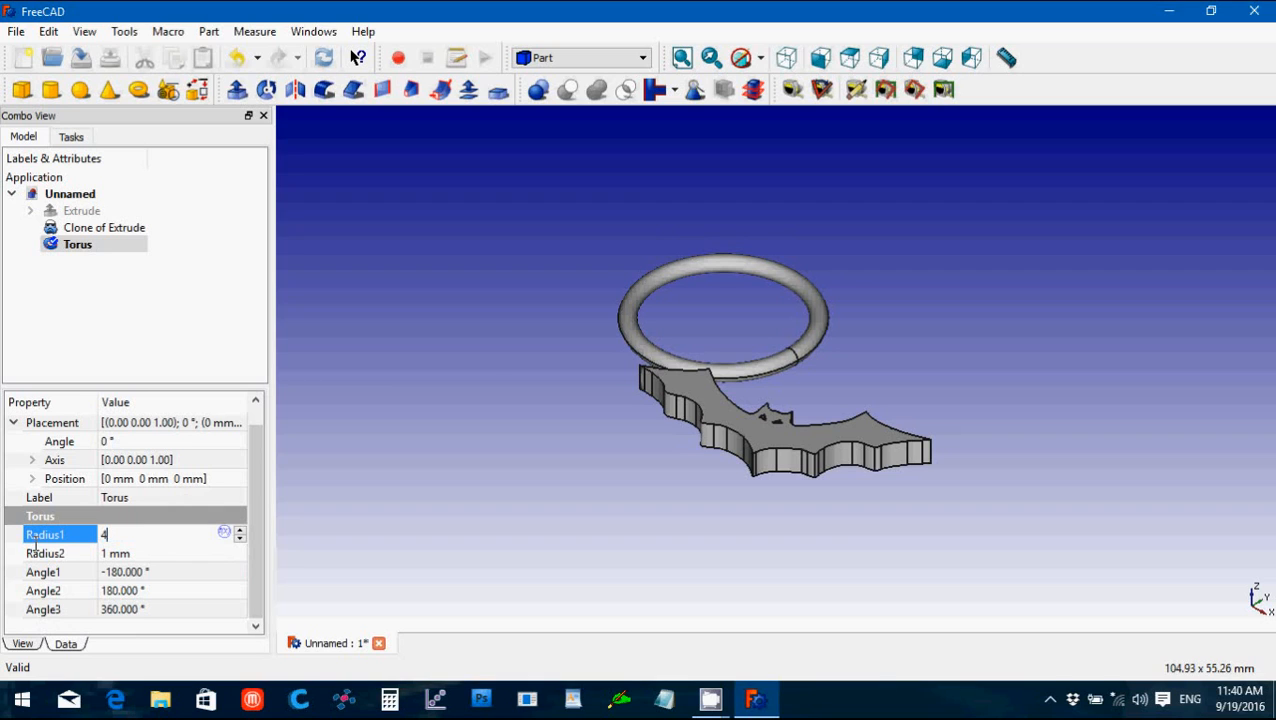
mouse_move(150, 558)
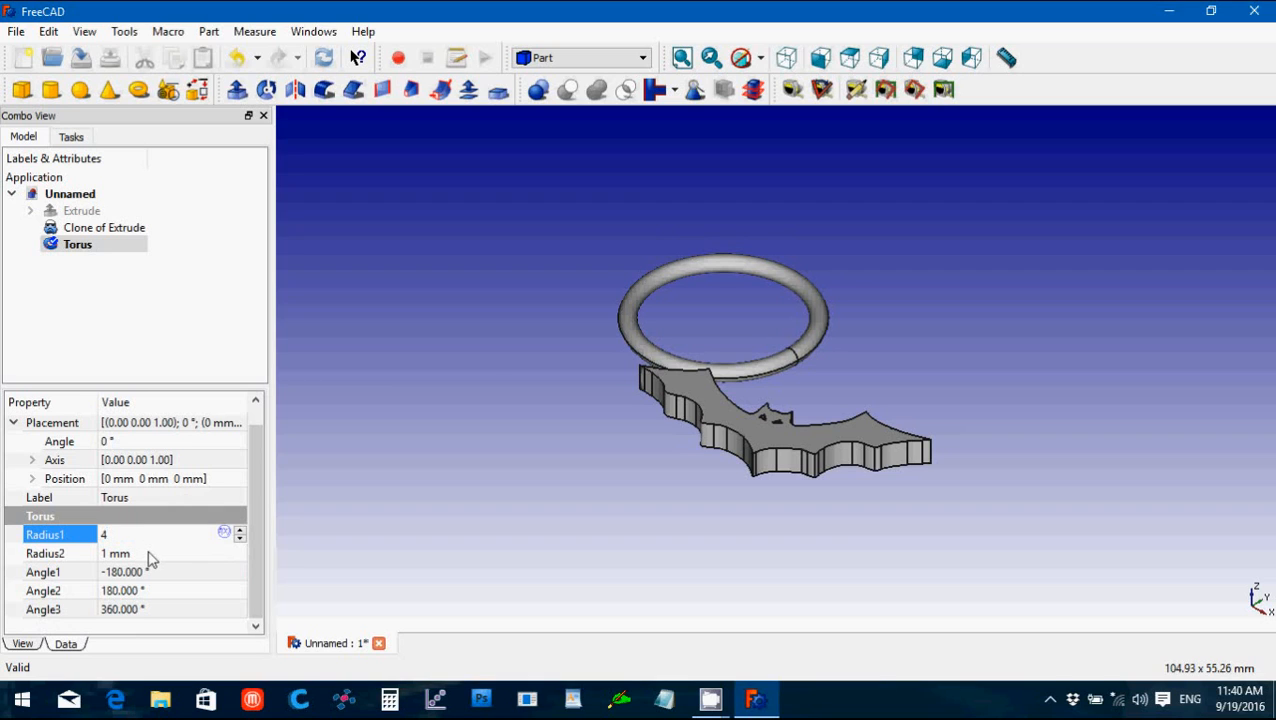
left_click(150, 552)
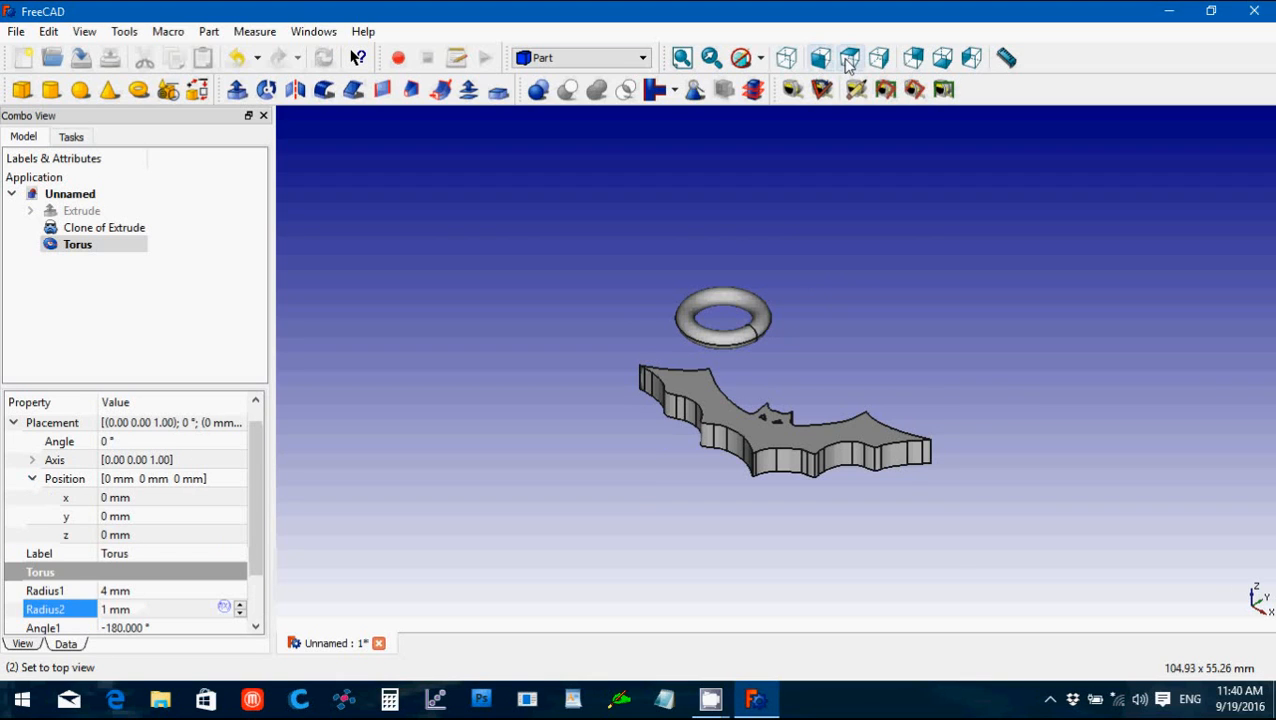
Step: From the top view, resize the torus to a 2 mm ring radius and 0.75 mm tube radius
left_click(848, 56)
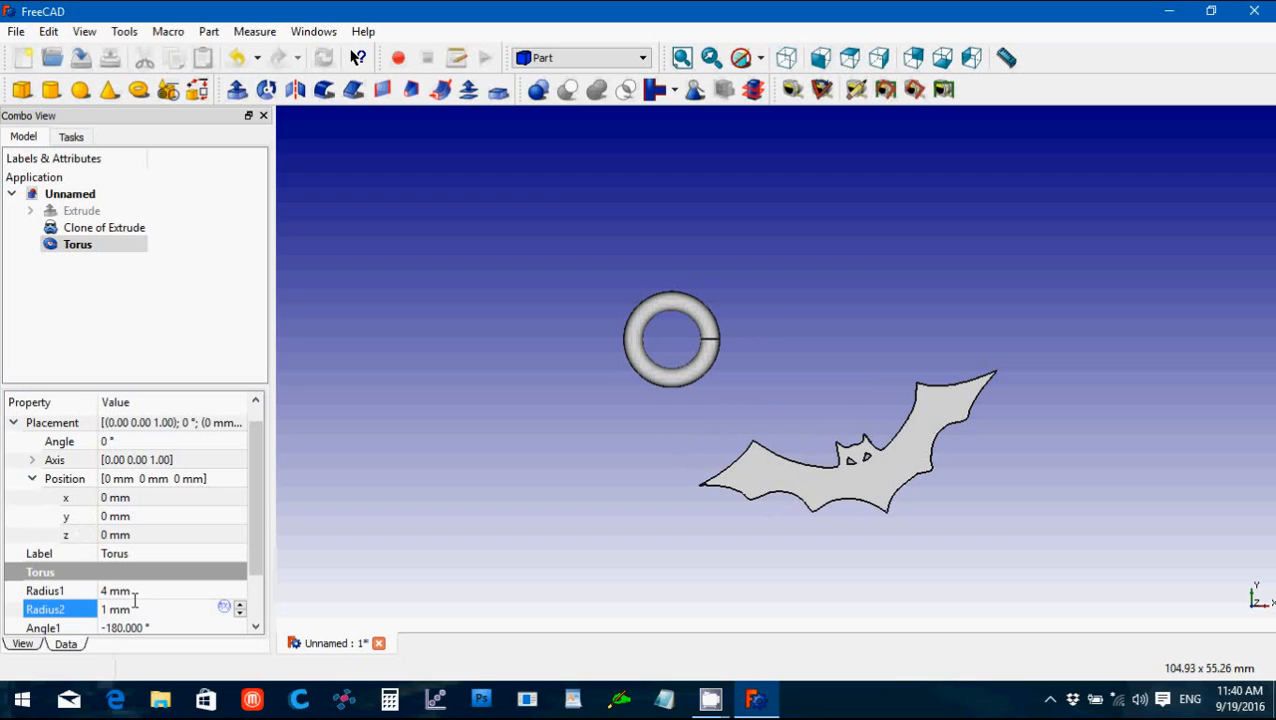
left_click(44, 590)
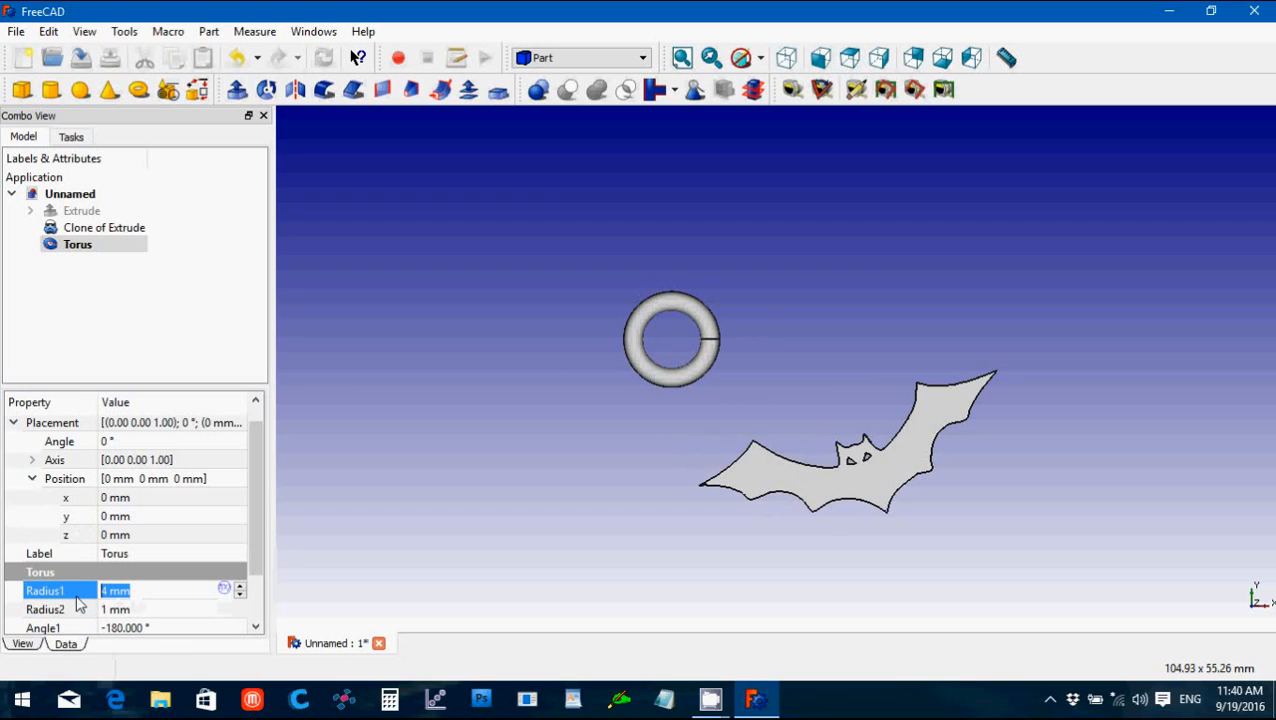
type("2 mm")
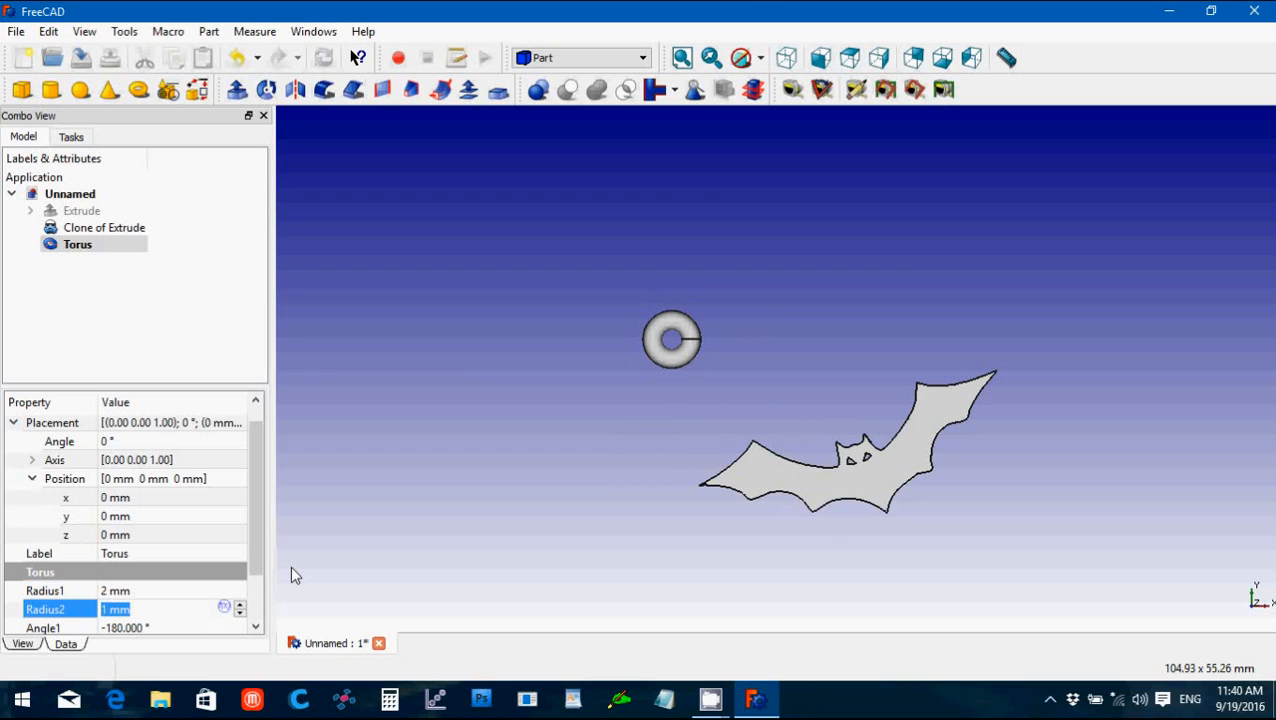
type("0.75")
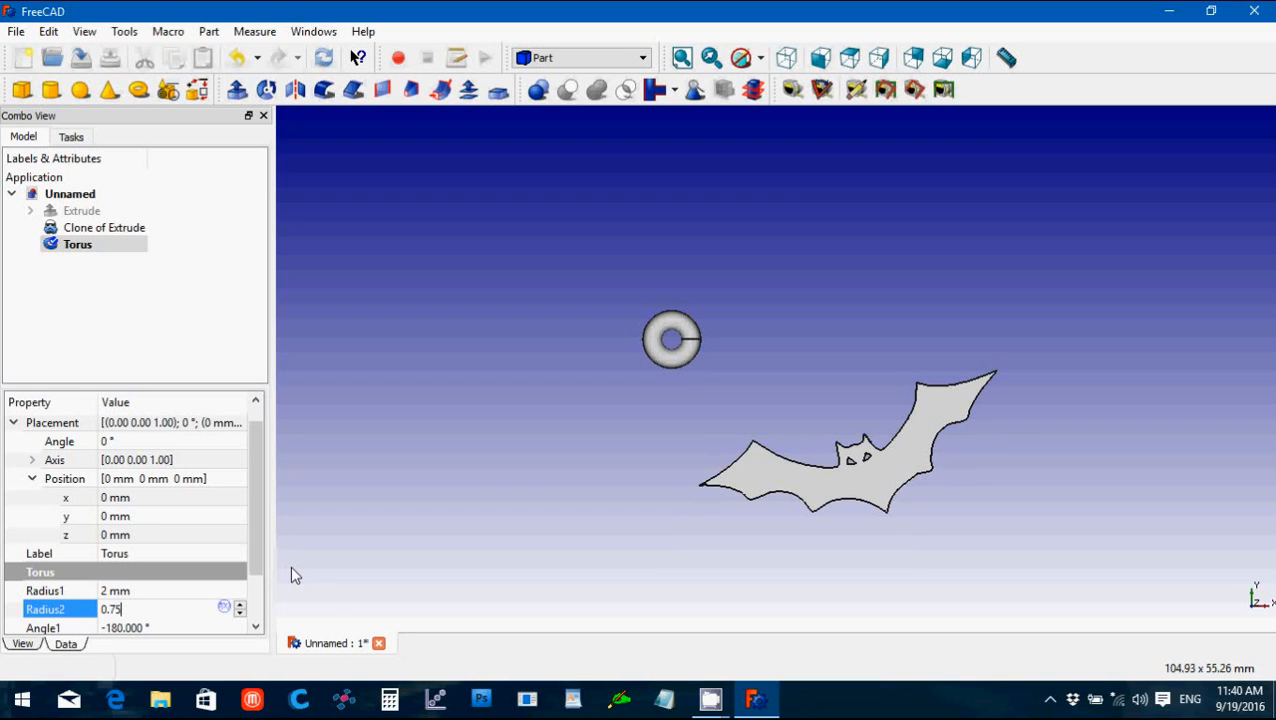
key("Return")
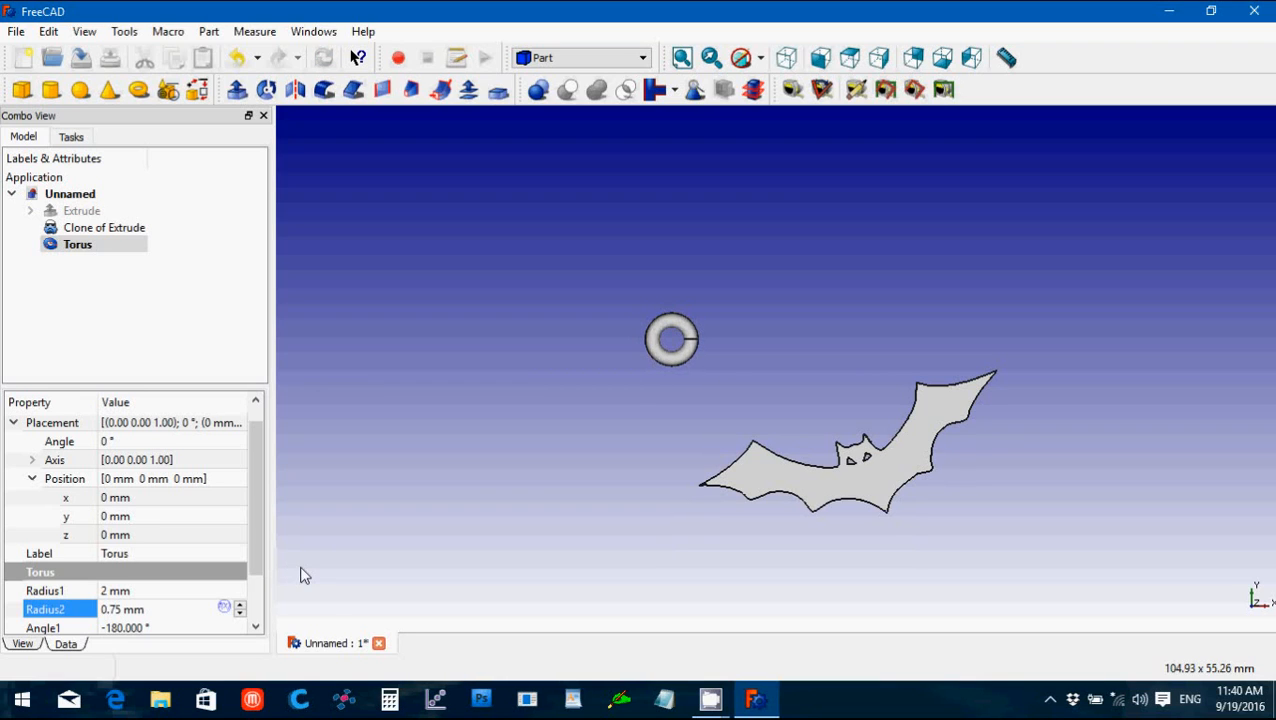
mouse_move(164, 562)
type("-7")
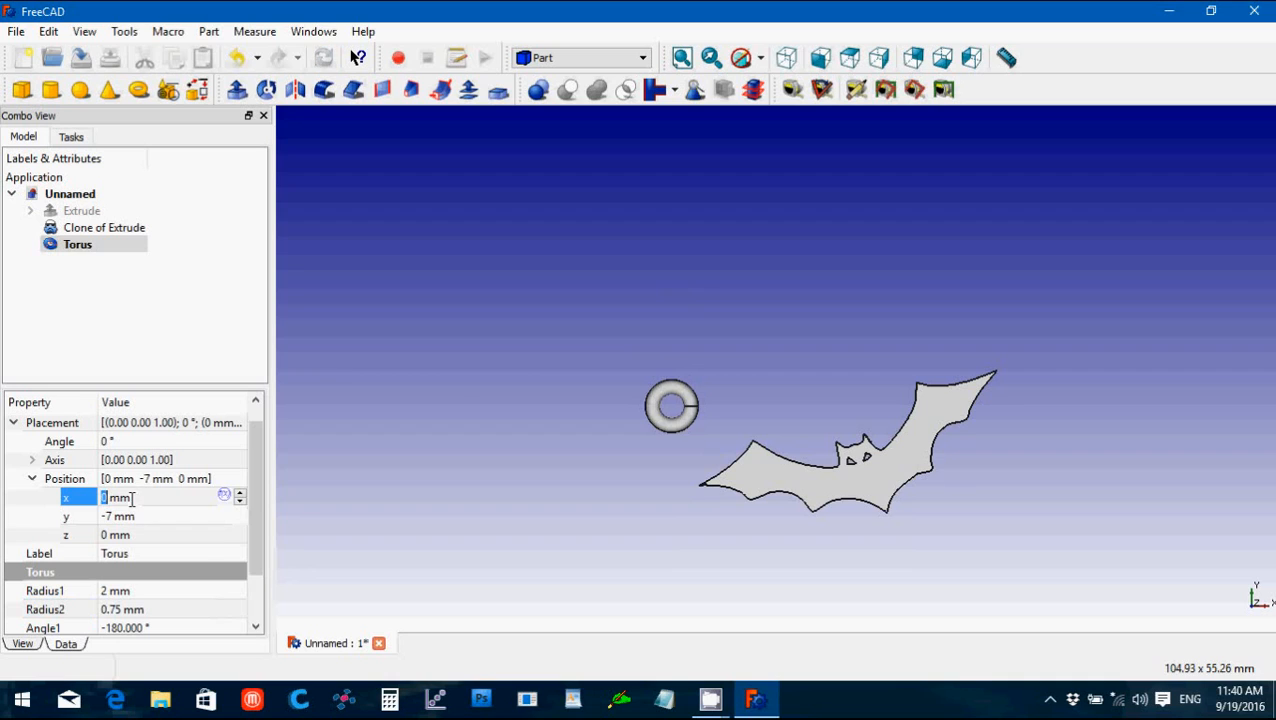
Step: Position the torus at x 18.5 mm, y -9 mm over the bat's head
type("11")
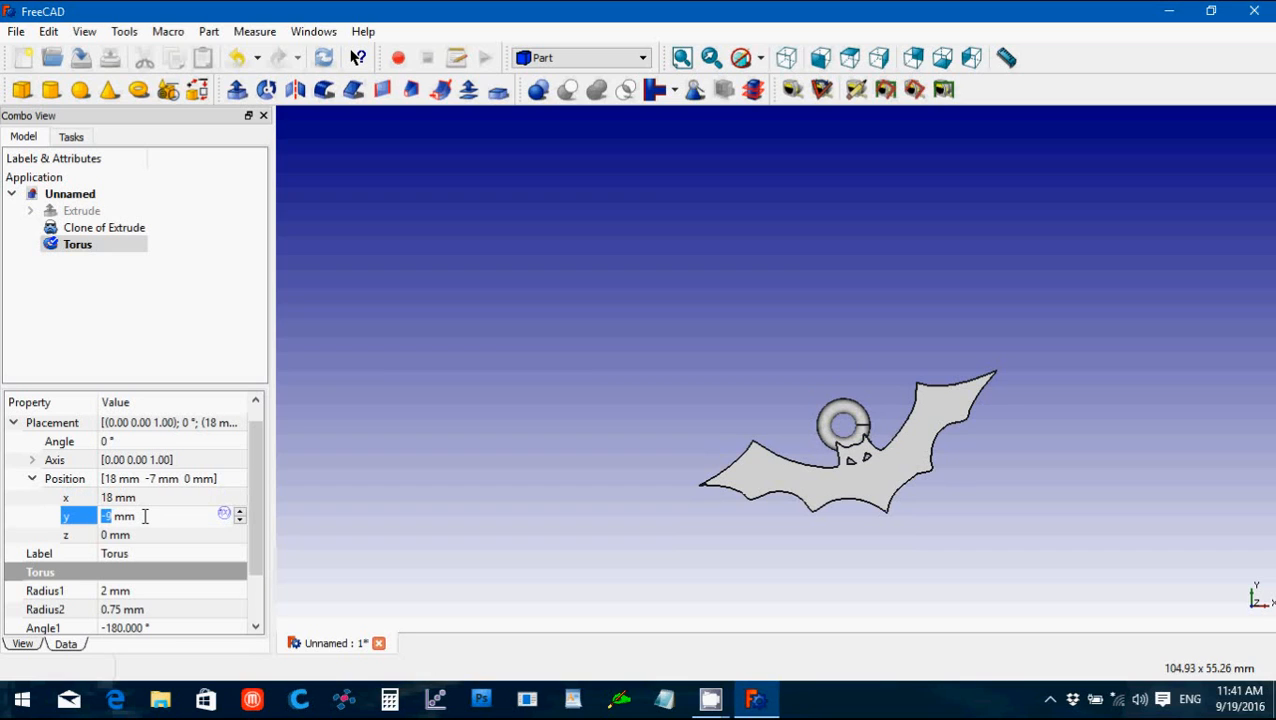
mouse_move(140, 508)
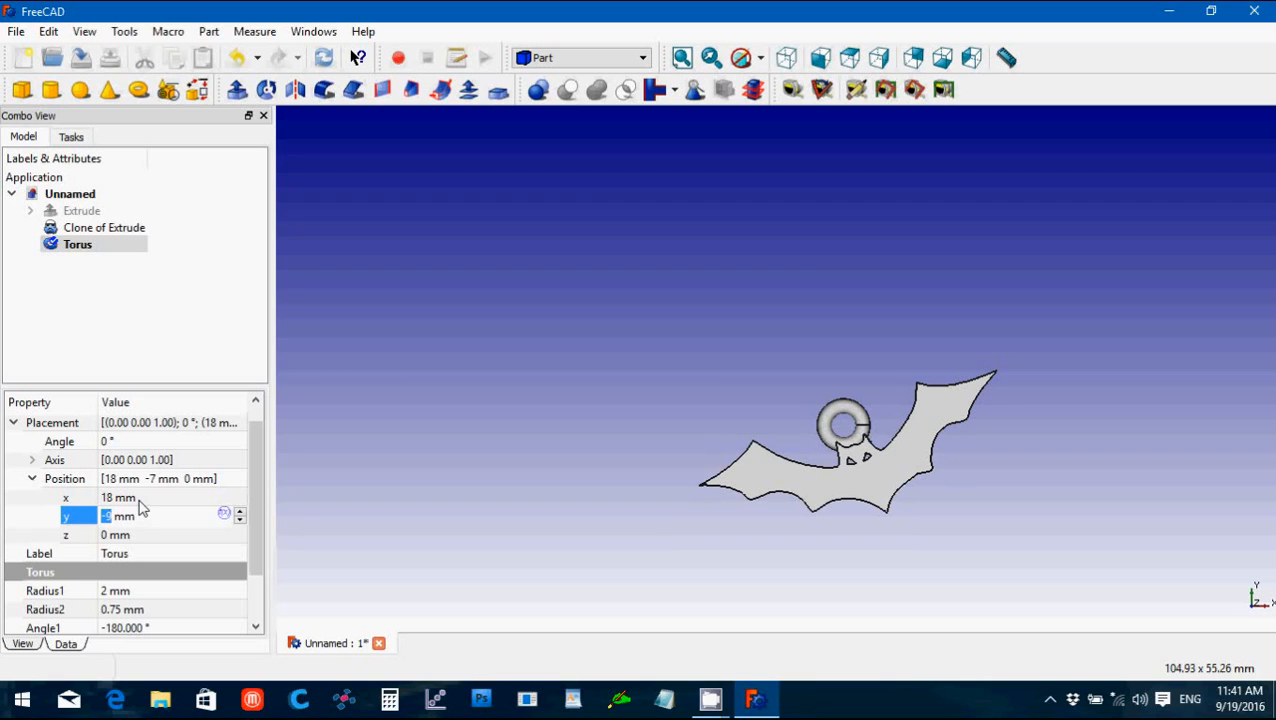
left_click(150, 496)
type("18.5")
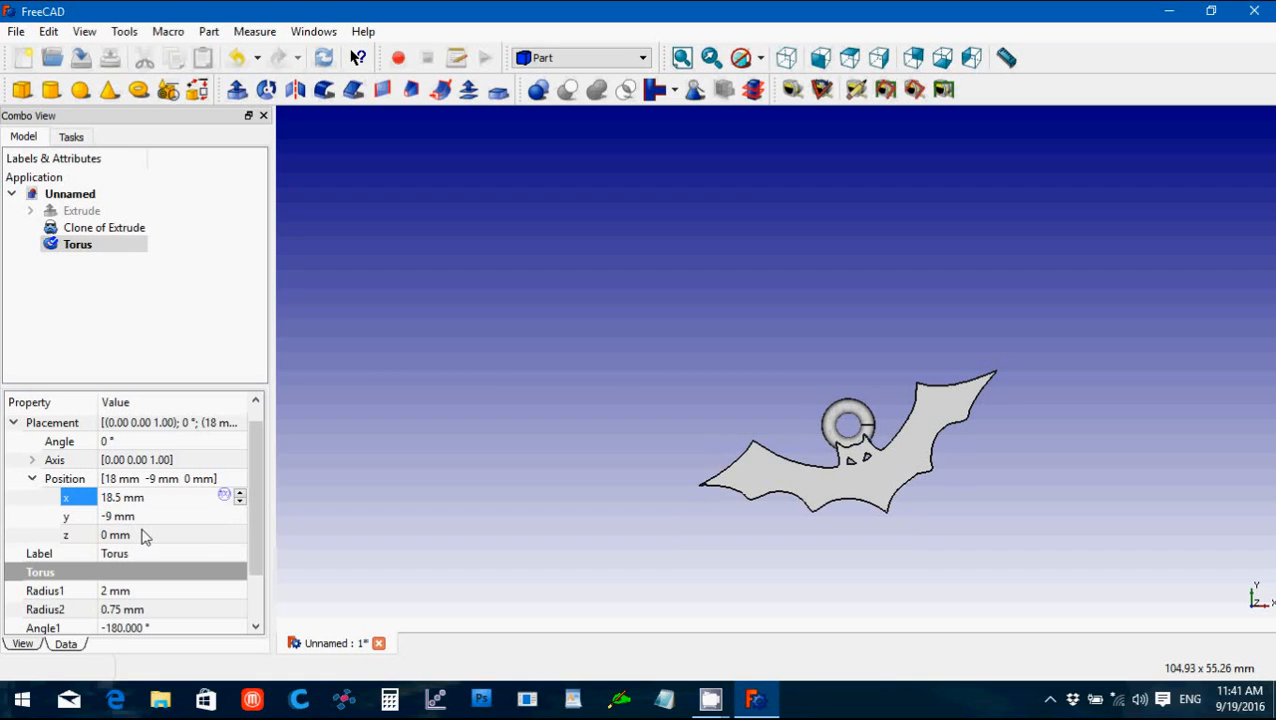
left_click(540, 476)
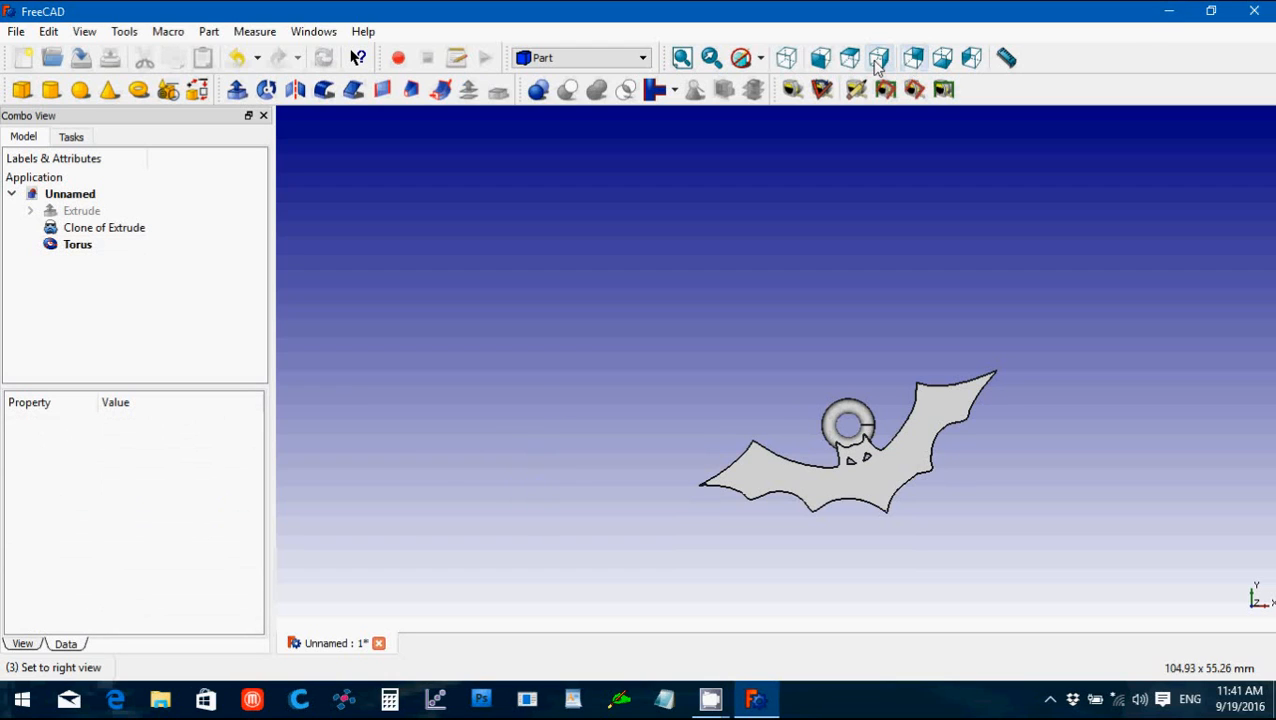
mouse_move(850, 56)
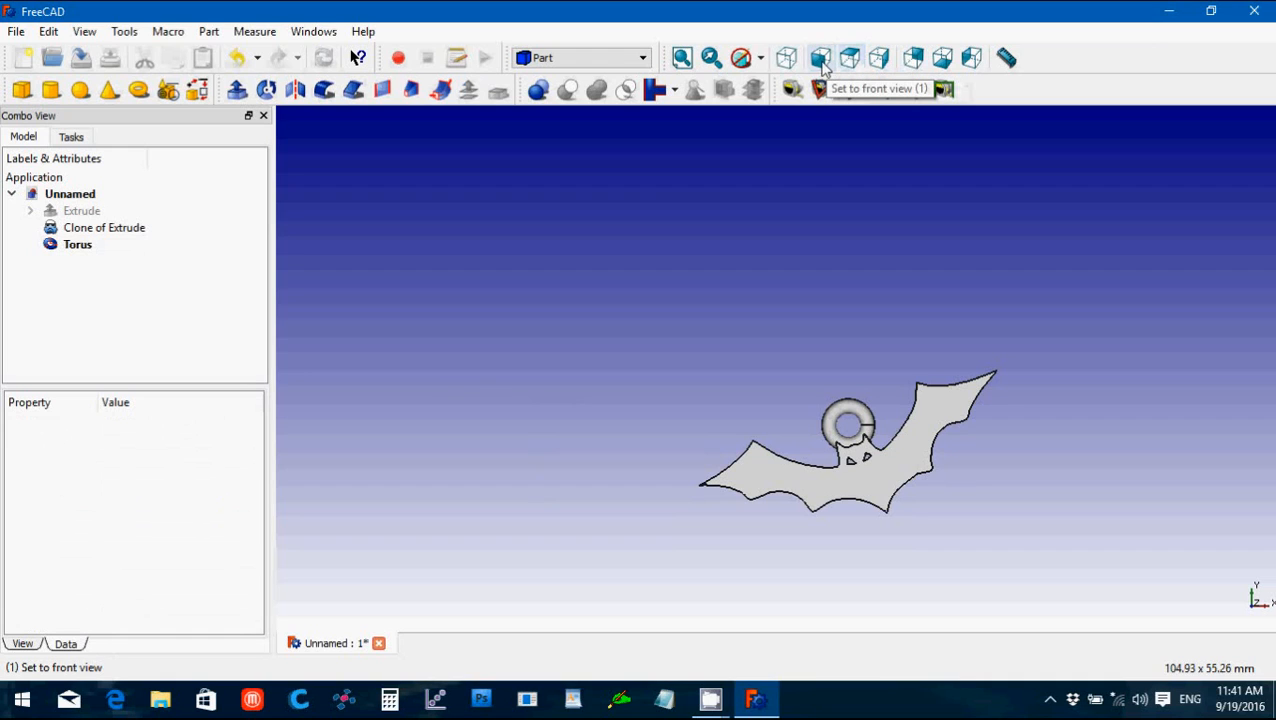
mouse_move(788, 56)
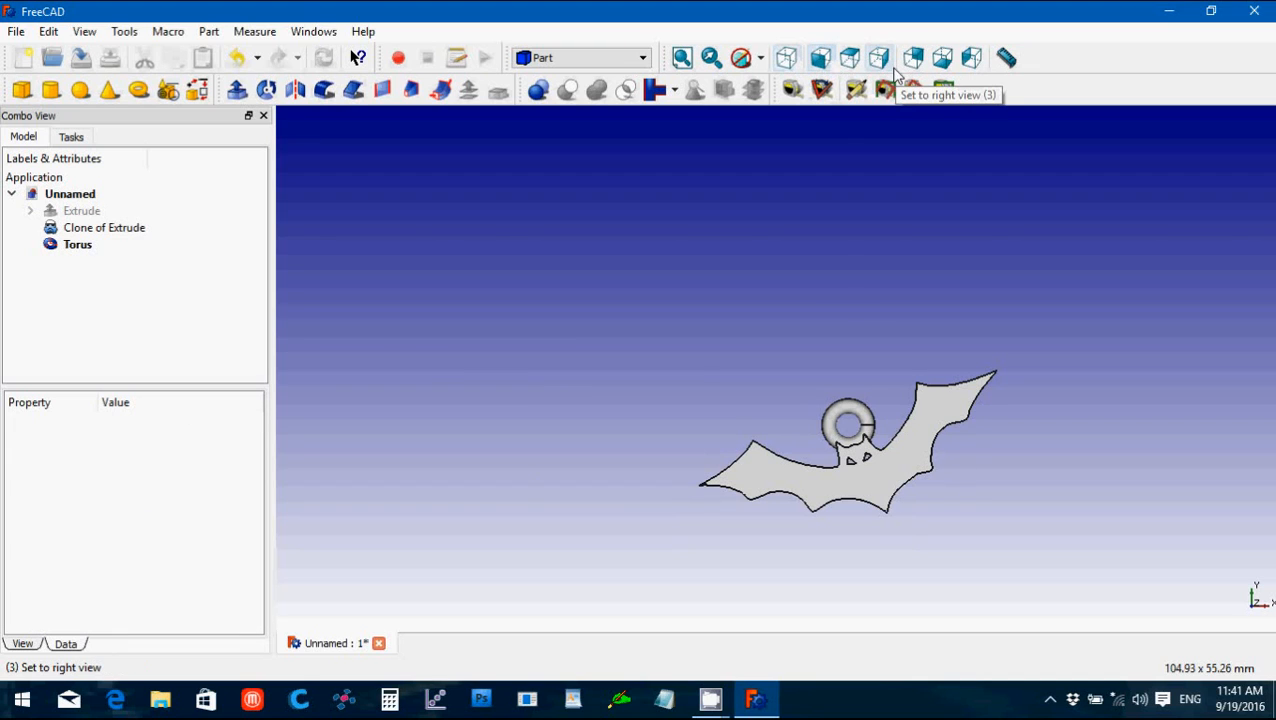
Step: Inspect the torus height against the bat from the front, left and rear views
left_click(880, 56)
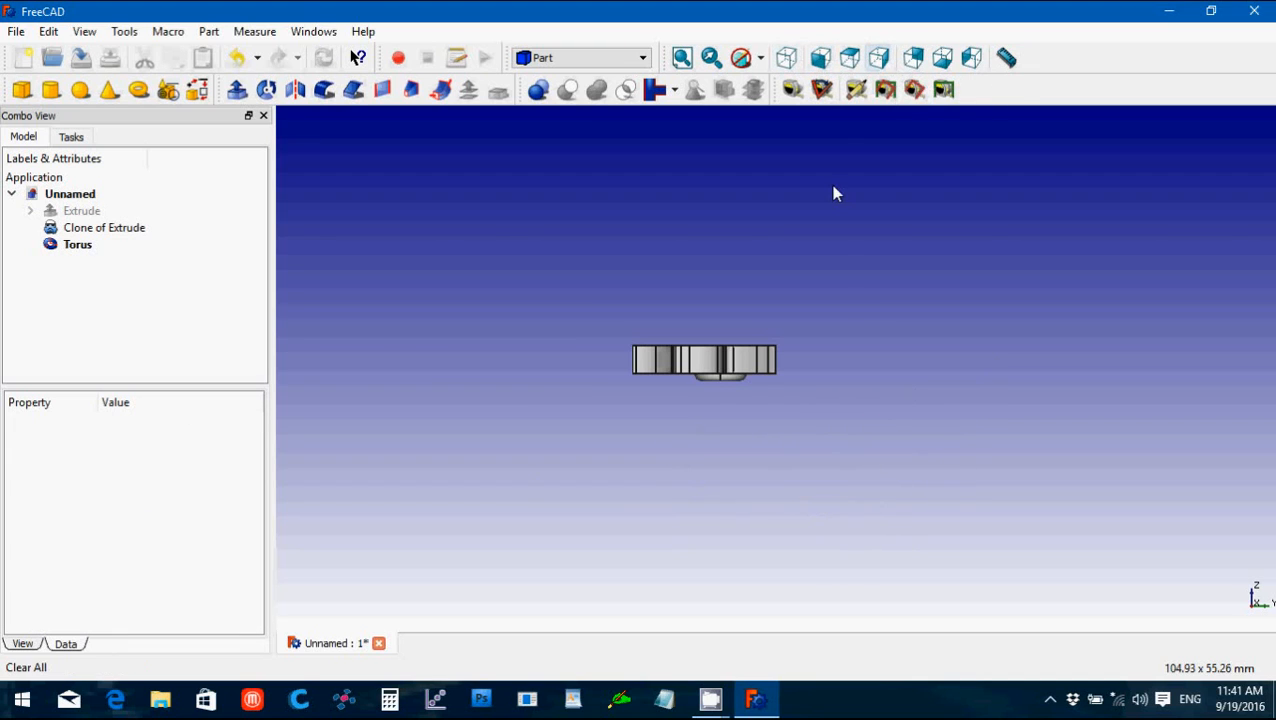
mouse_move(718, 384)
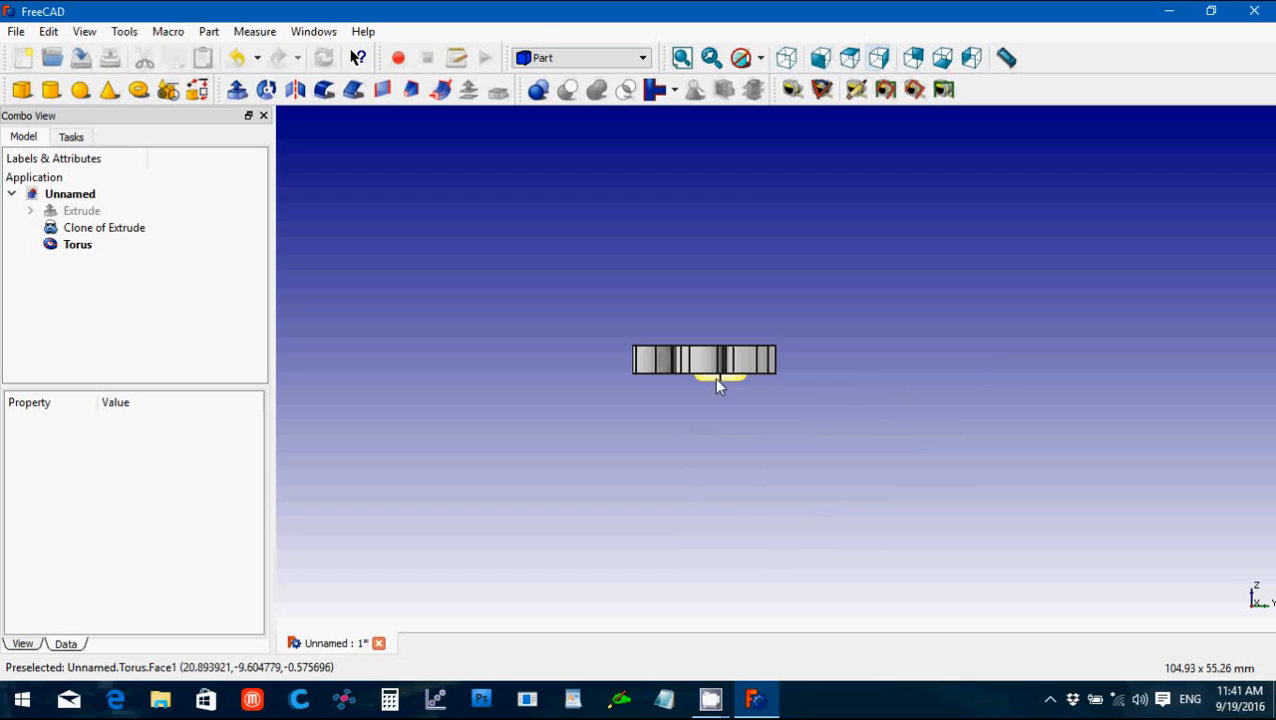
mouse_move(726, 384)
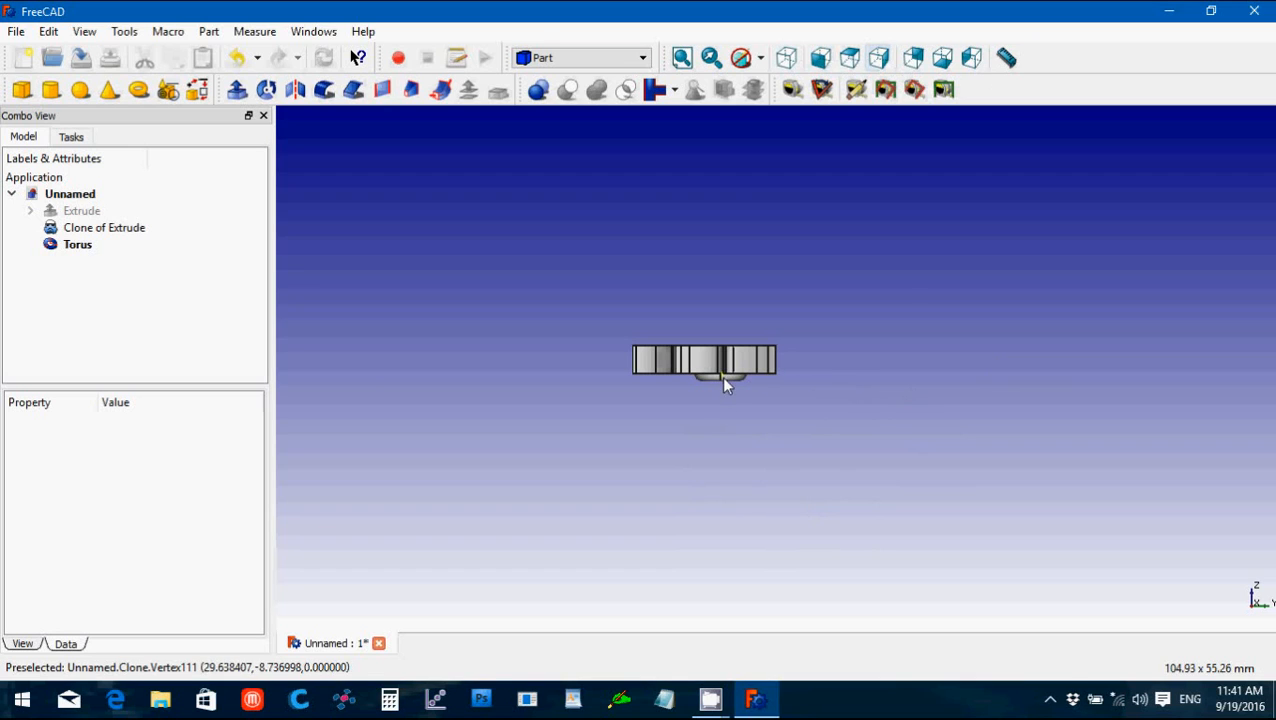
left_click(972, 56)
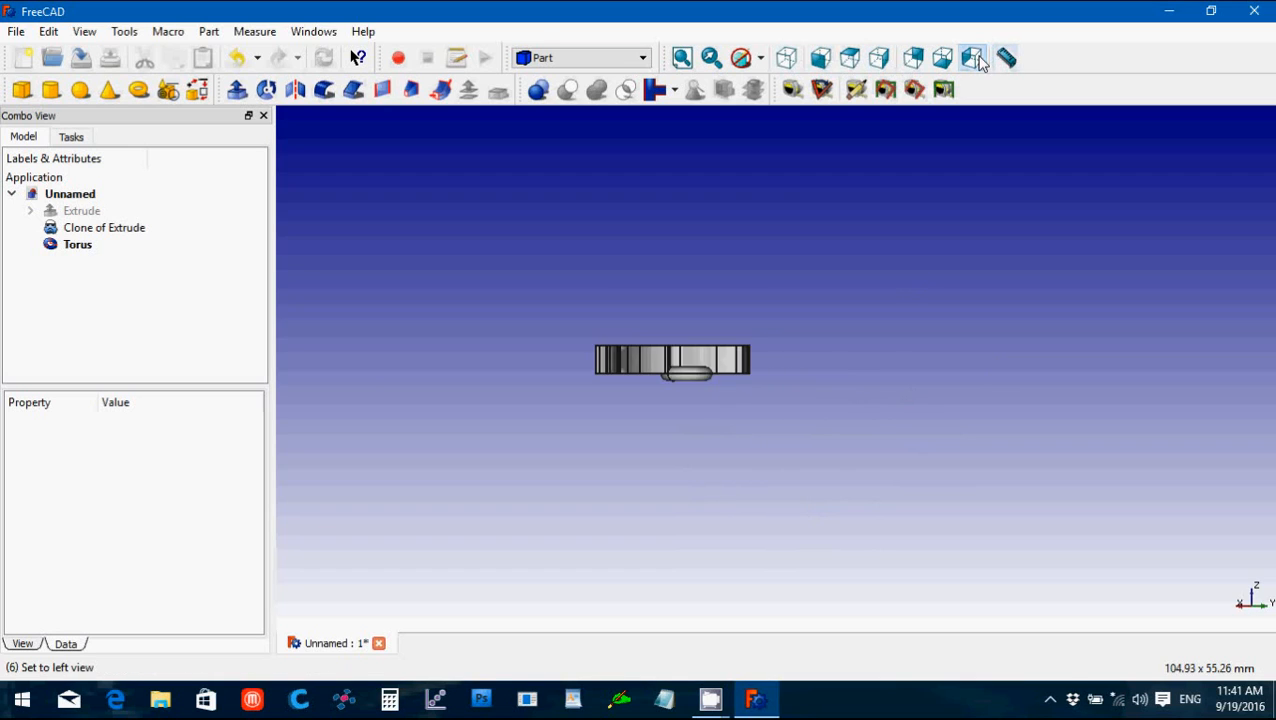
left_click(912, 56)
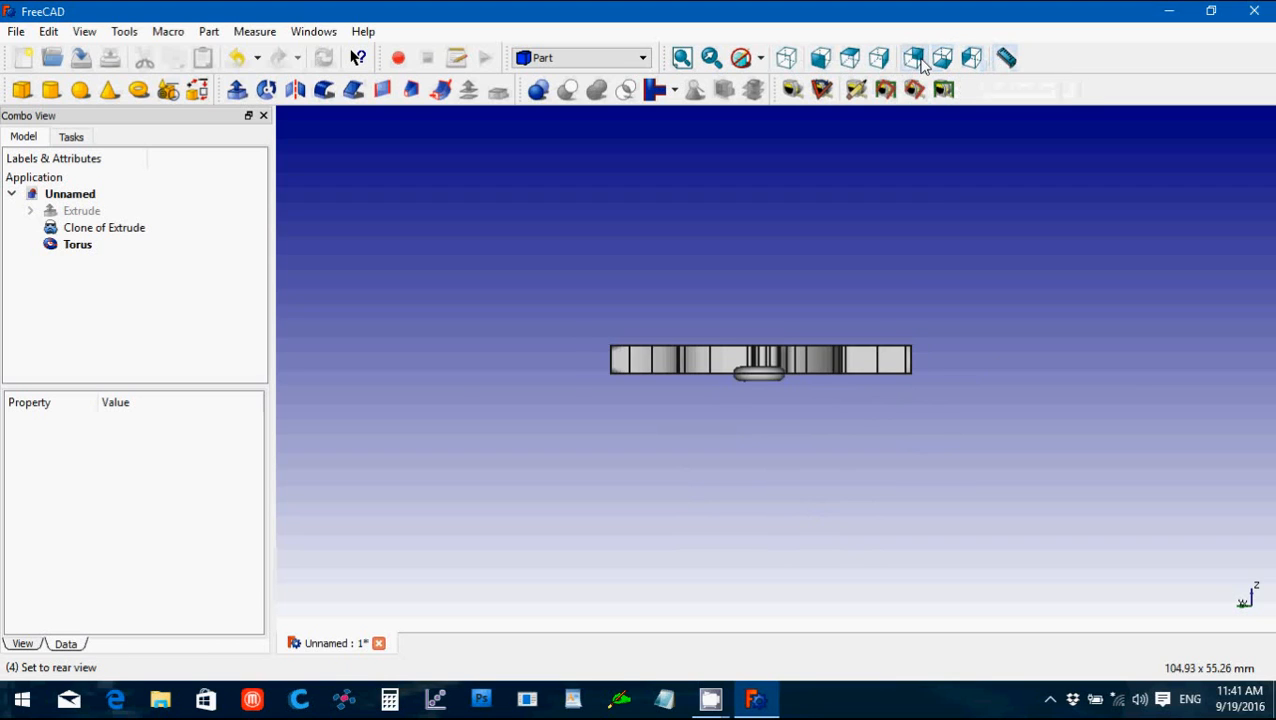
left_click(912, 56)
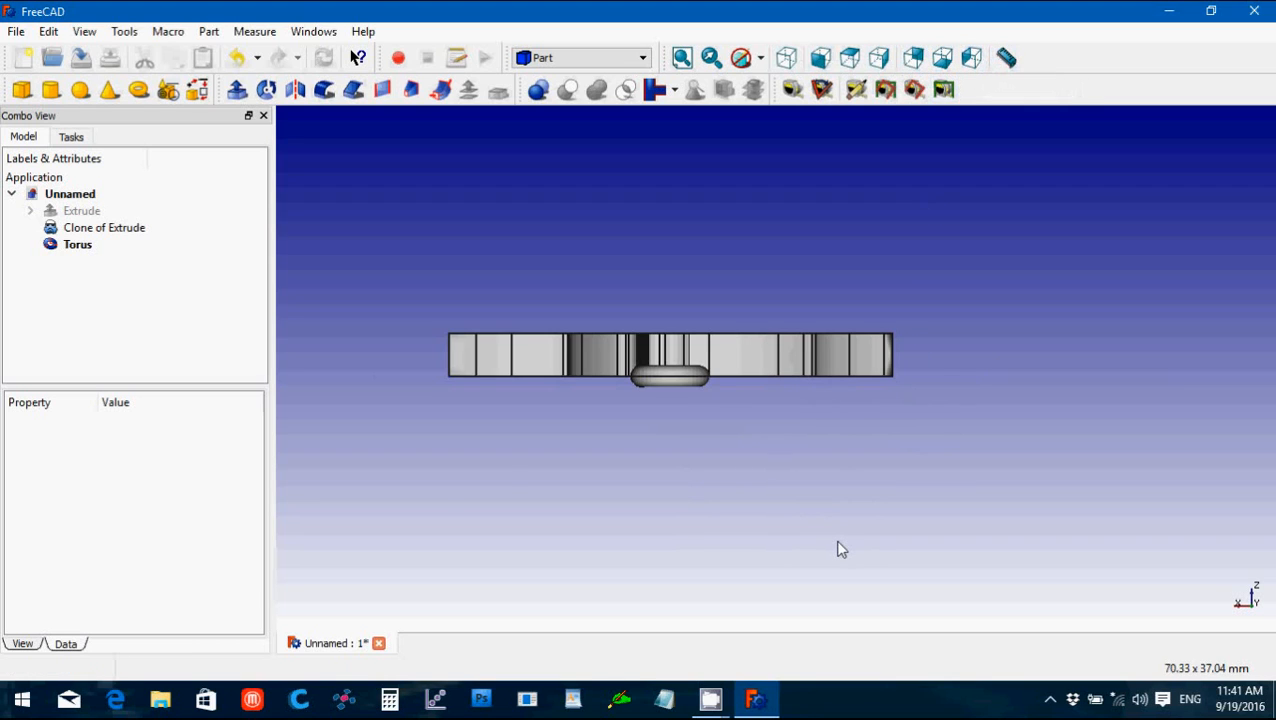
scroll("up", 3)
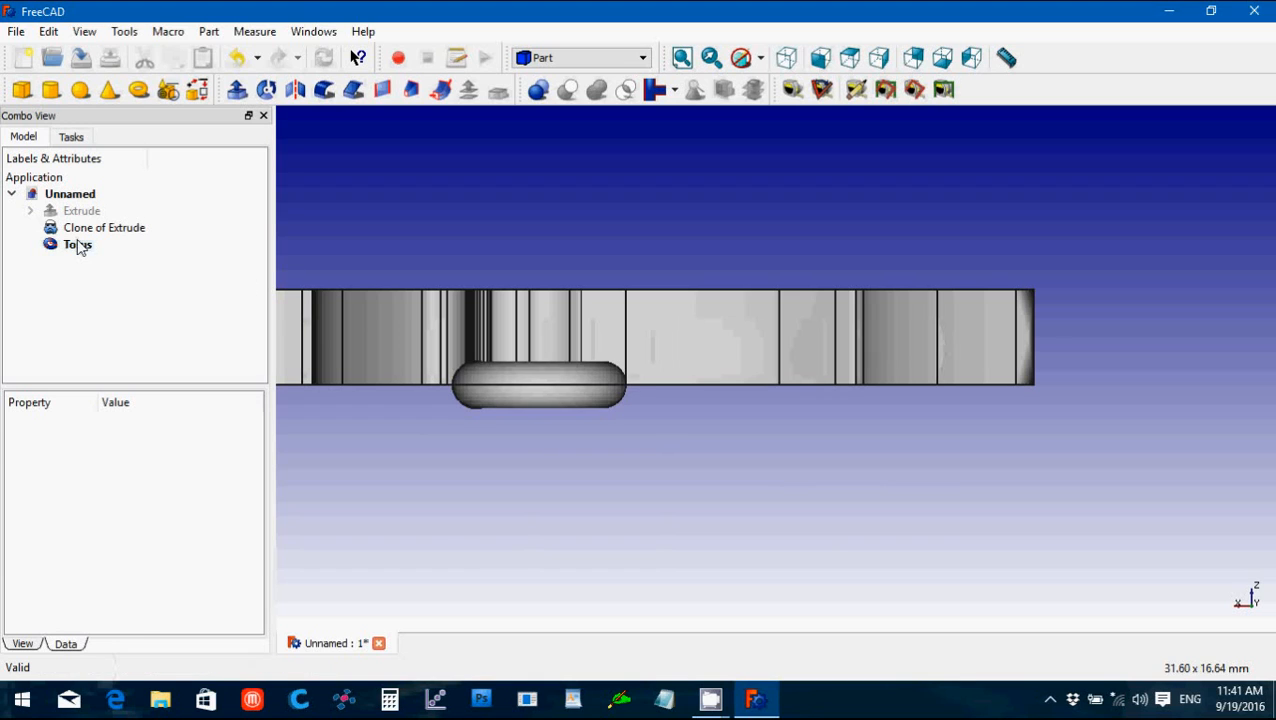
Step: Raise the torus to a z position of 0.75 mm
left_click(78, 244)
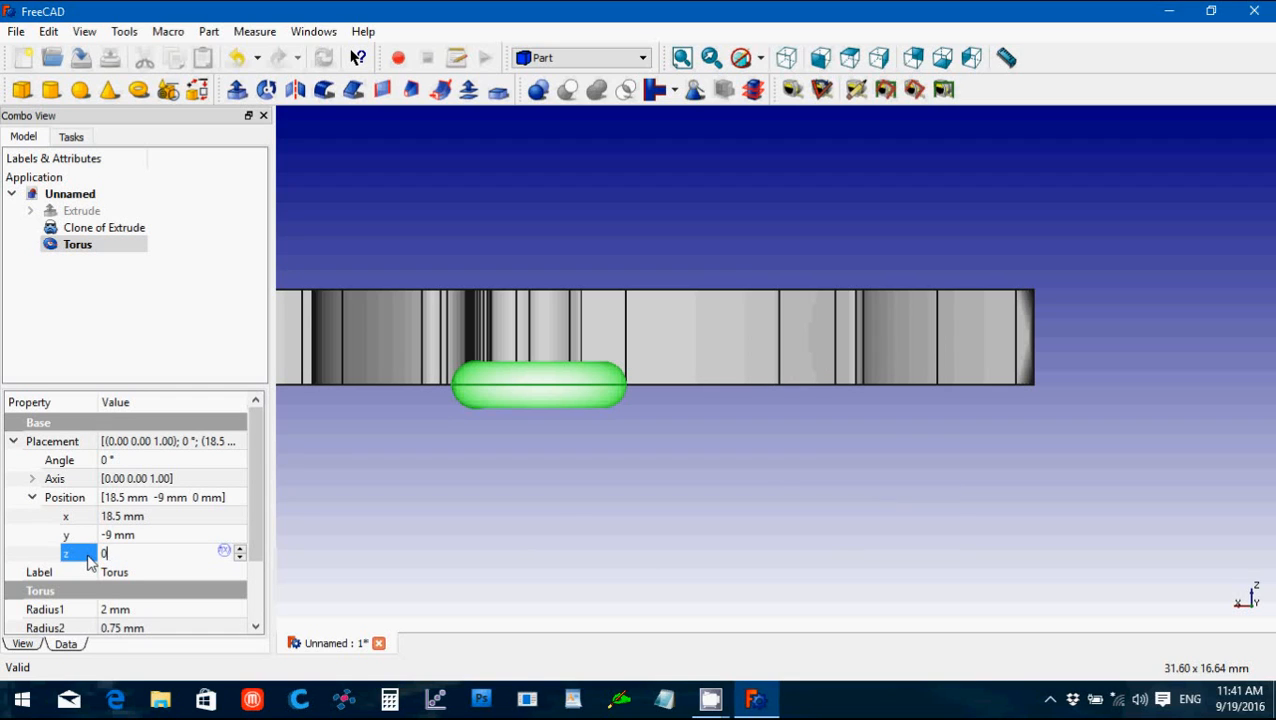
type("0.75")
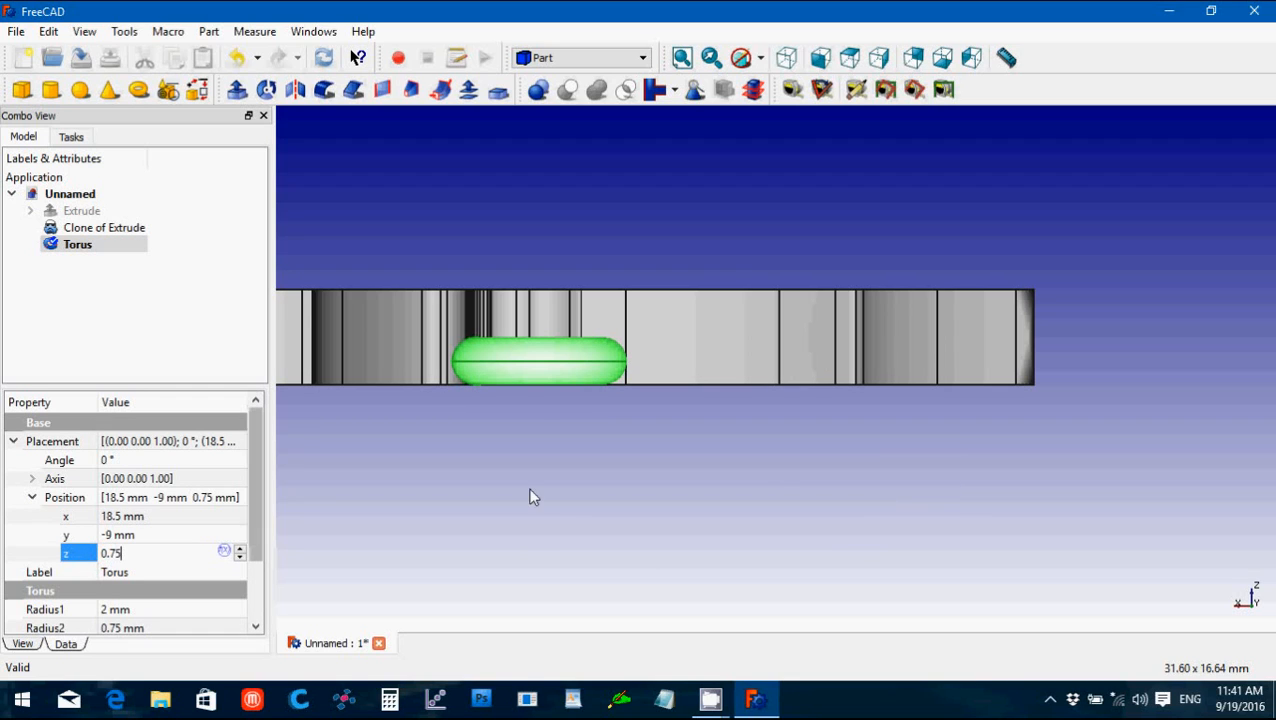
mouse_move(596, 404)
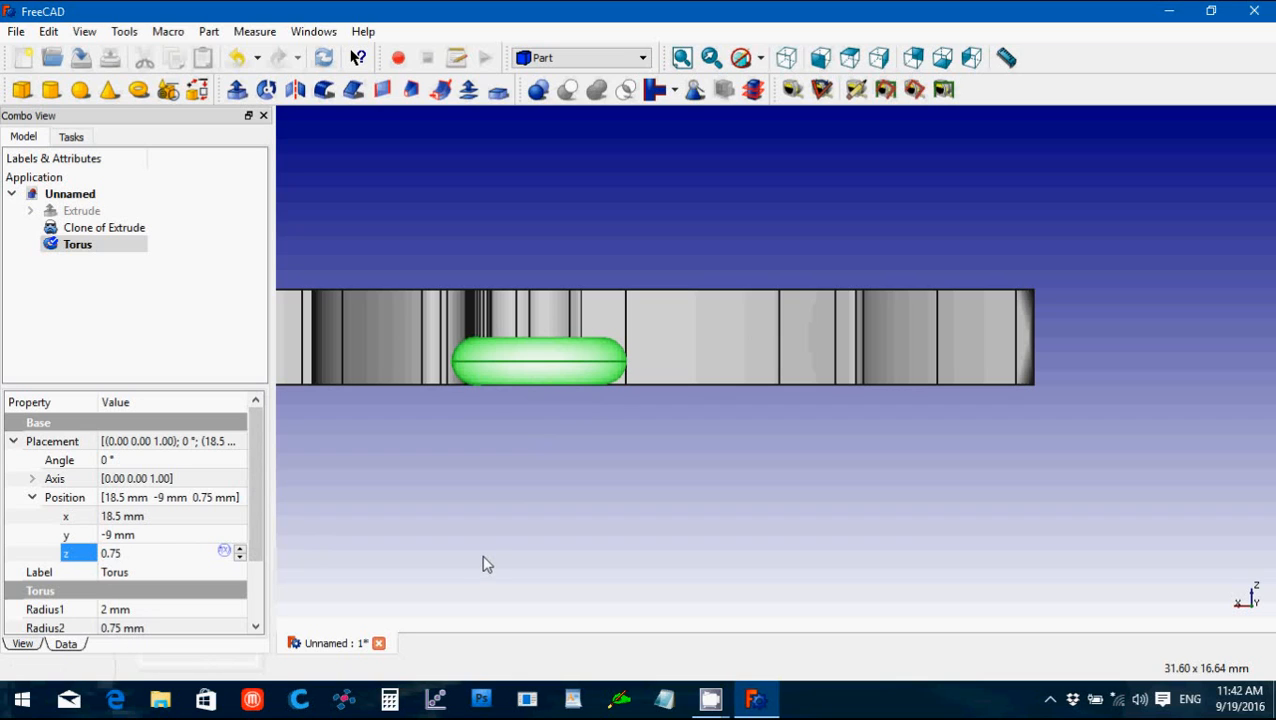
left_click(416, 486)
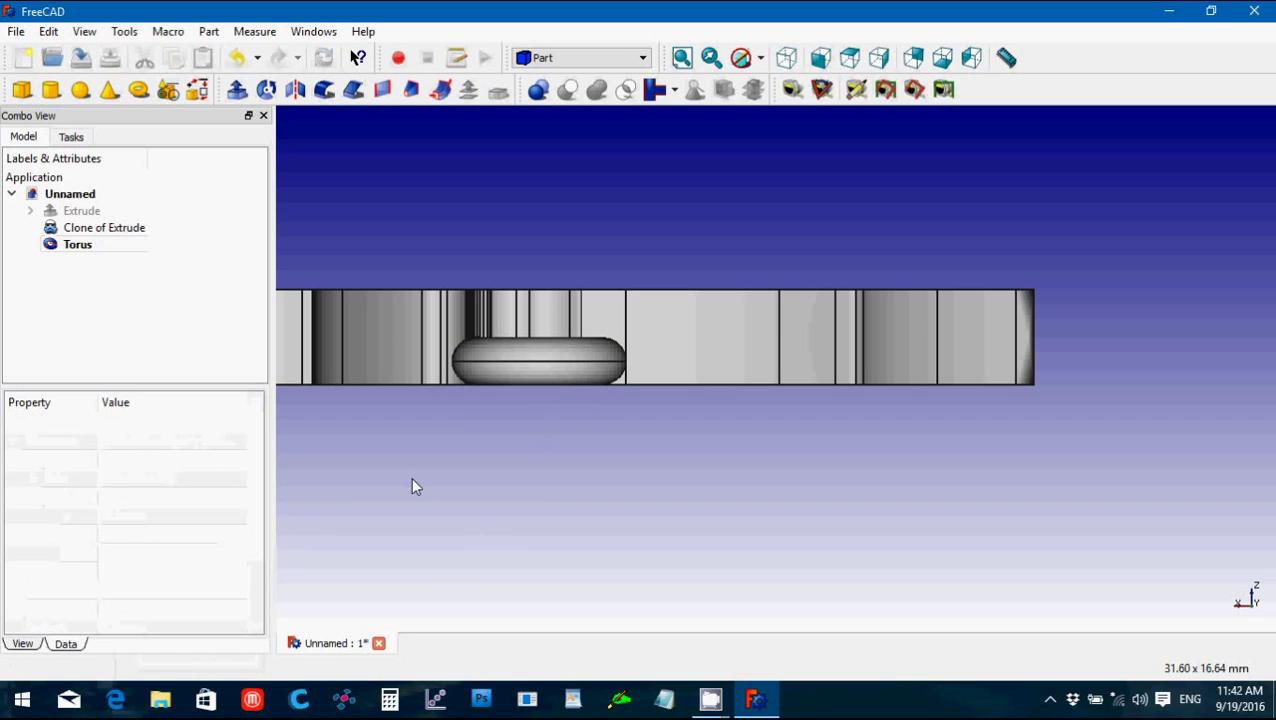
mouse_move(434, 468)
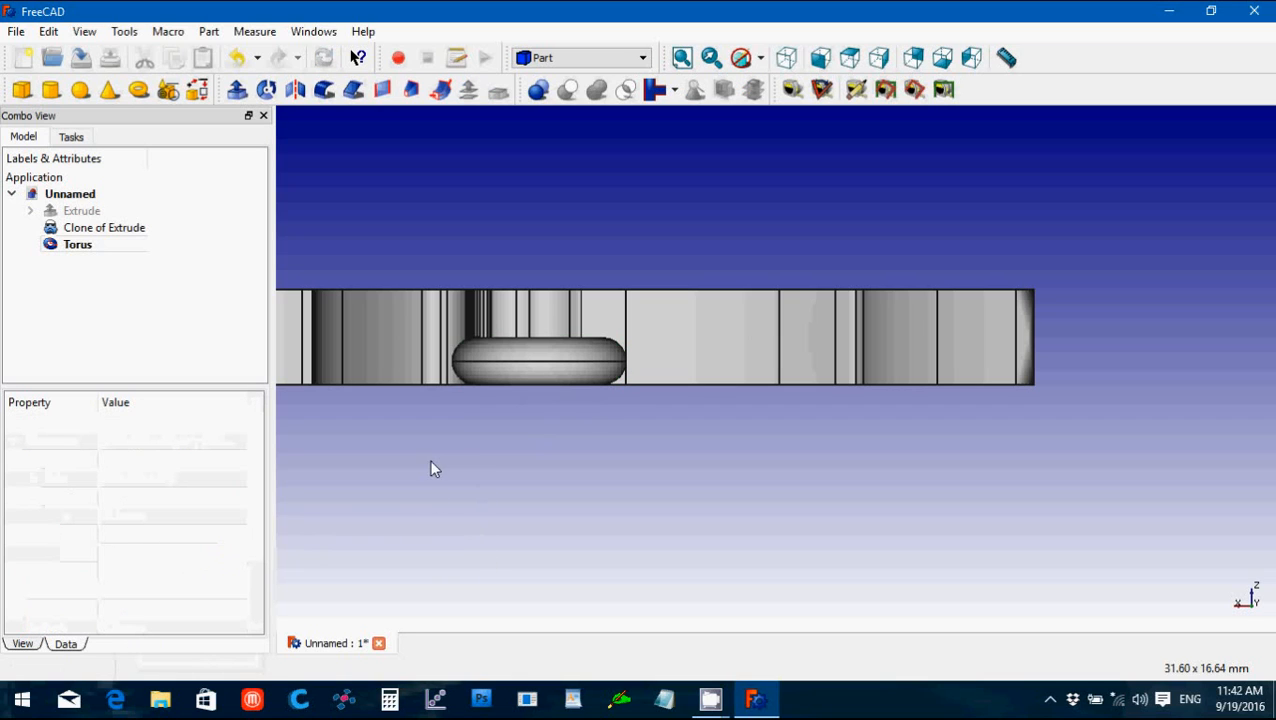
mouse_move(686, 206)
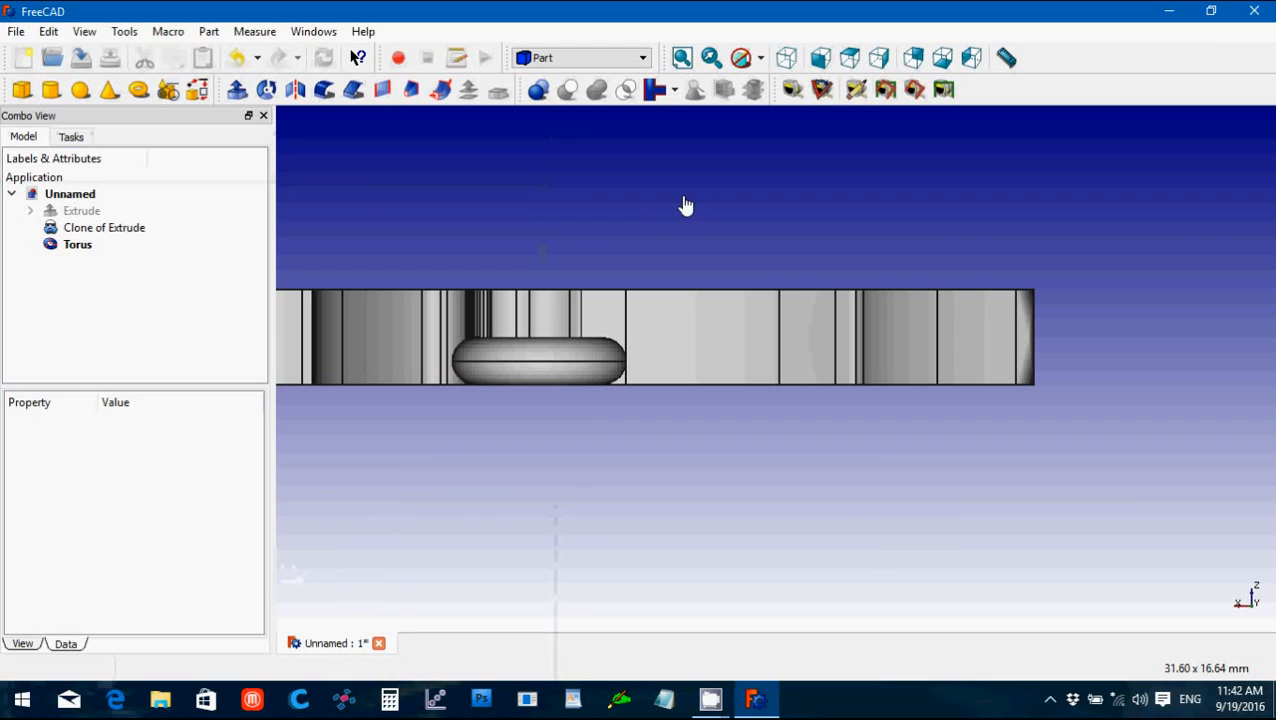
mouse_move(490, 152)
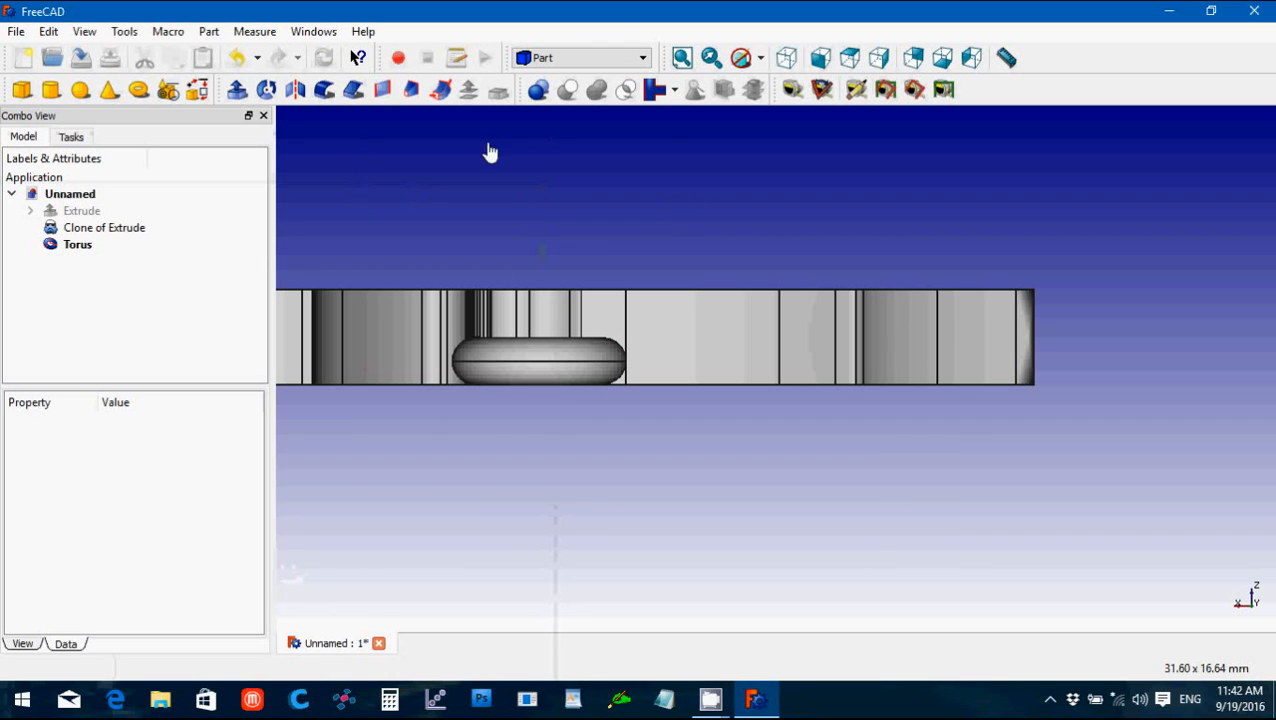
left_click(788, 56)
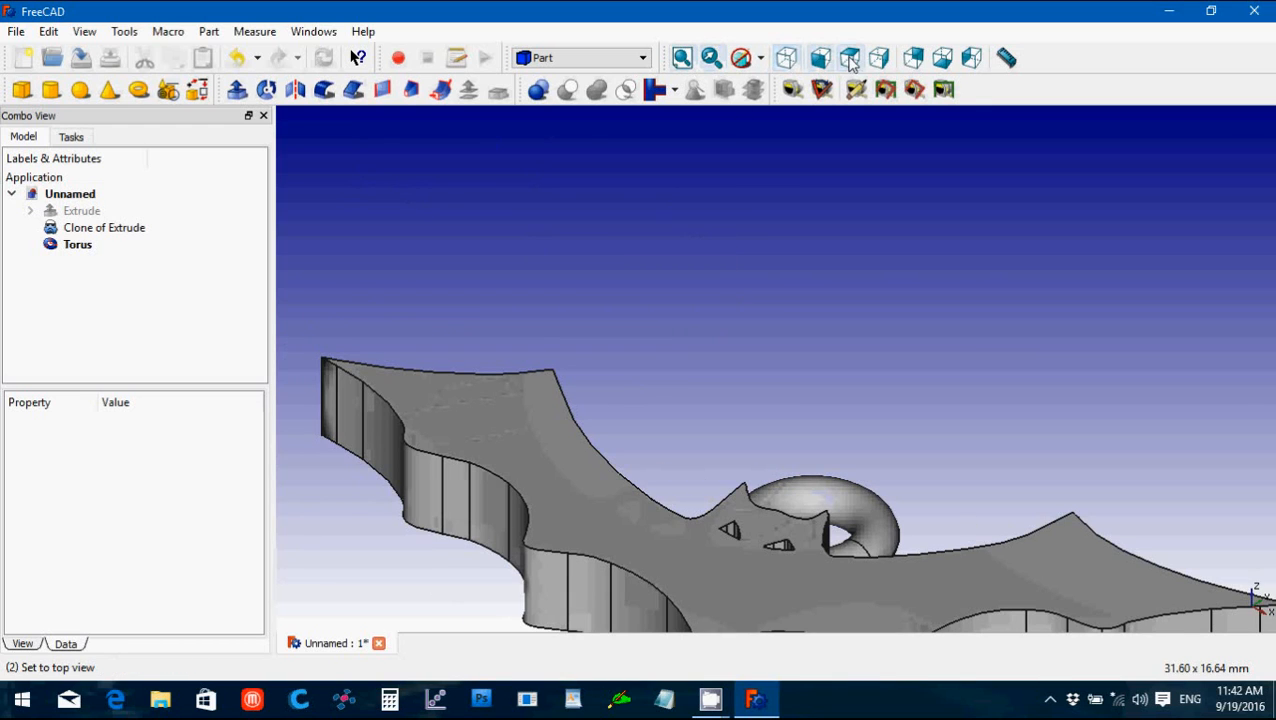
left_click(848, 56)
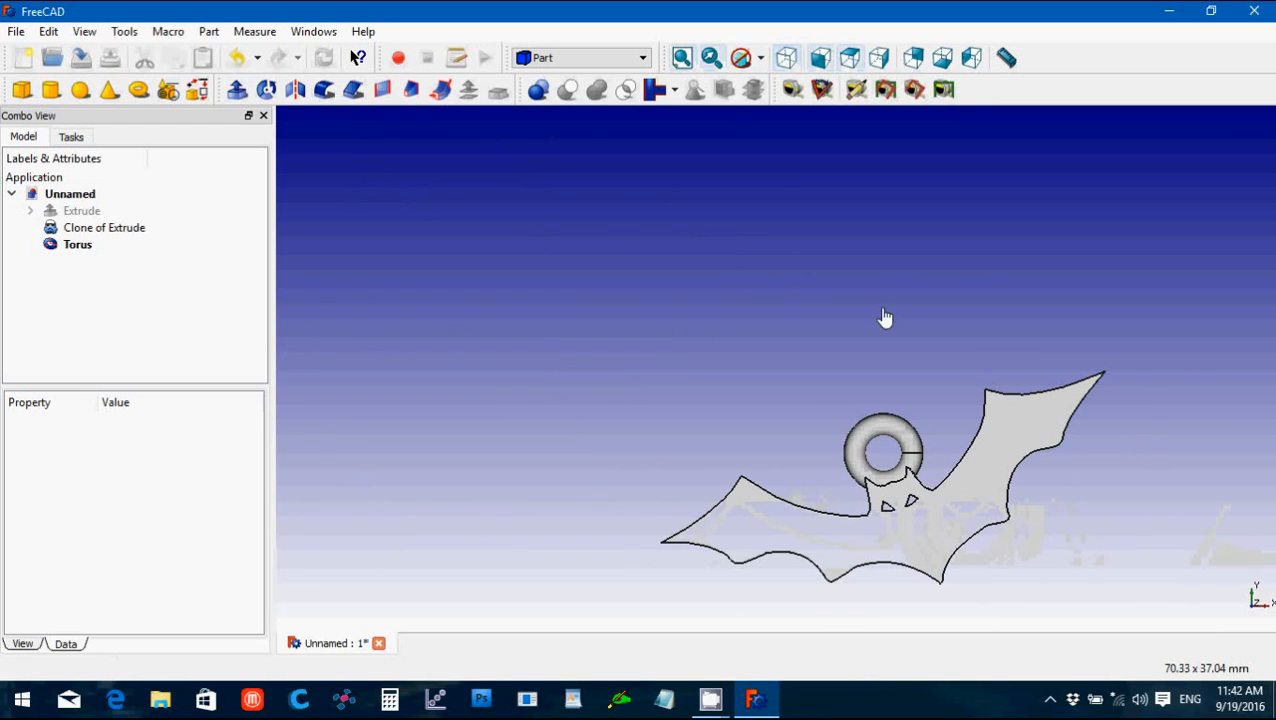
mouse_move(936, 368)
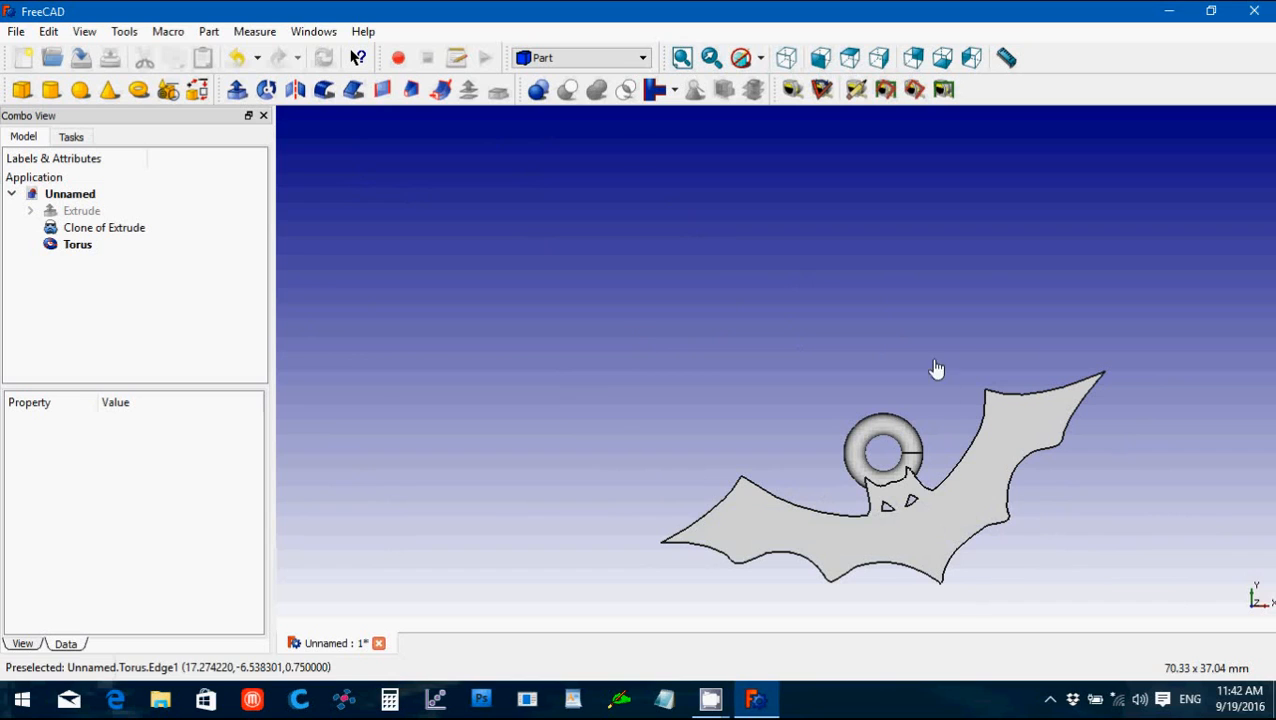
mouse_move(904, 452)
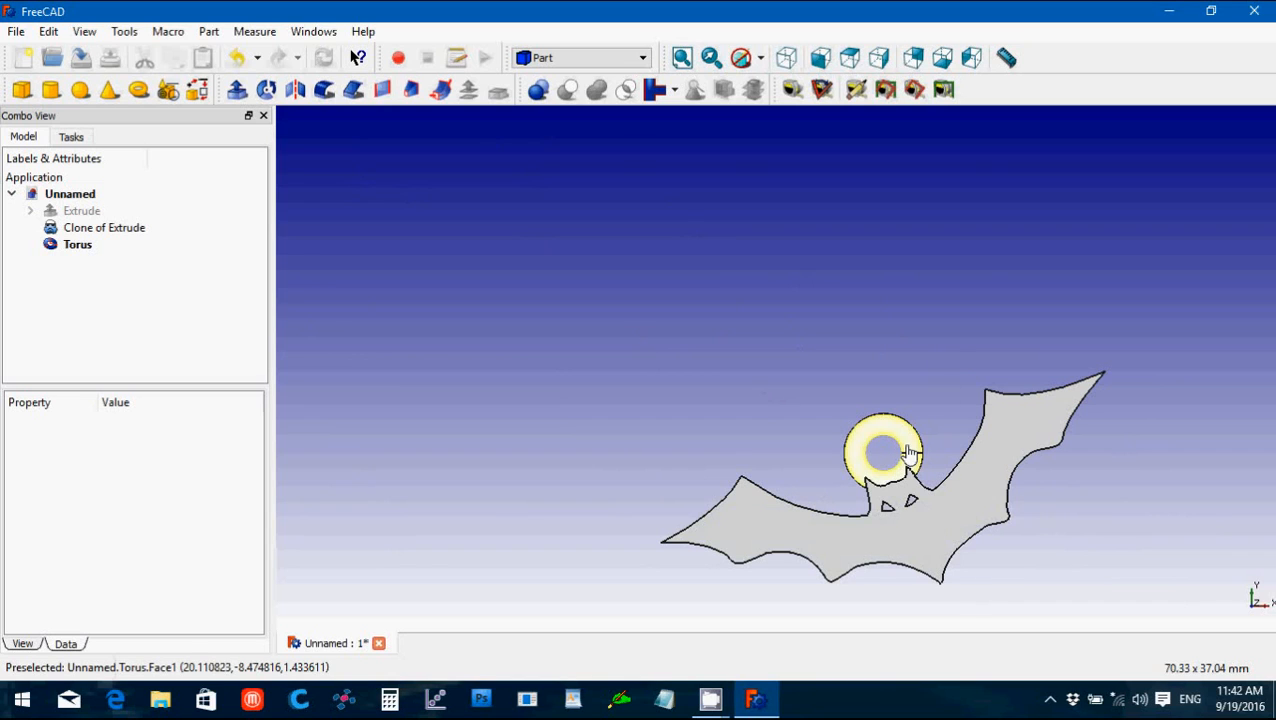
mouse_move(1034, 434)
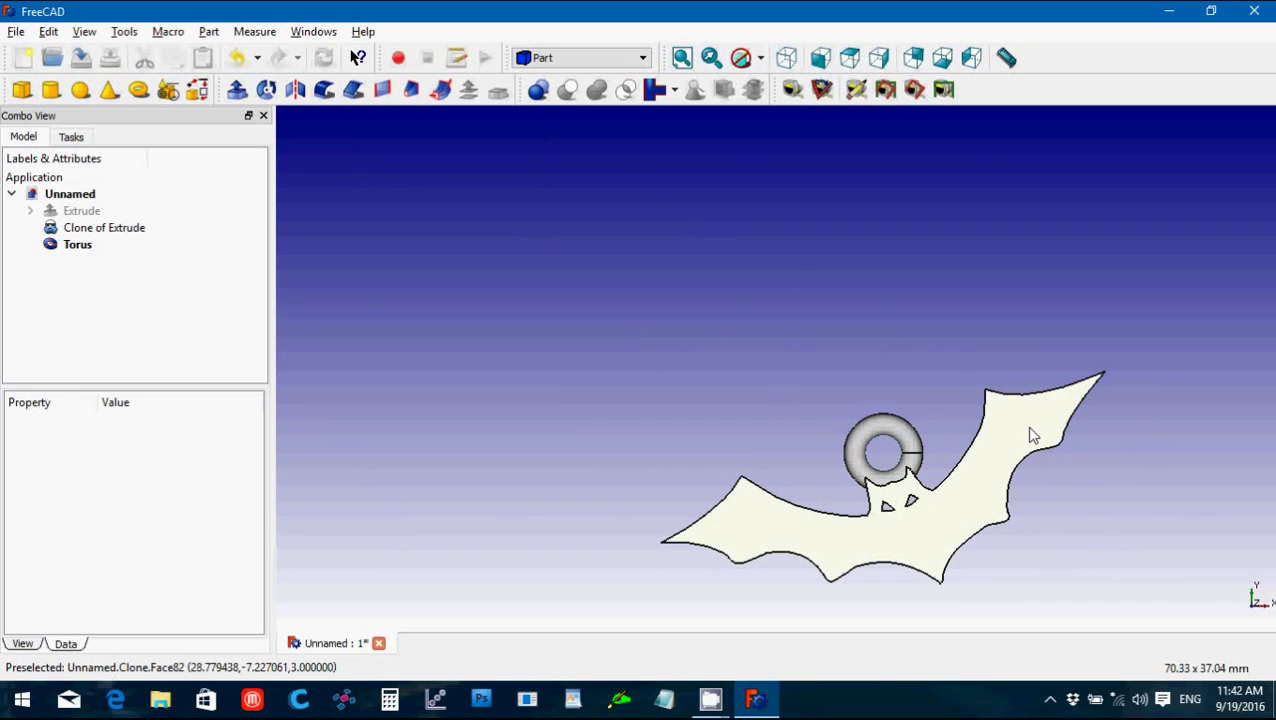
mouse_move(968, 476)
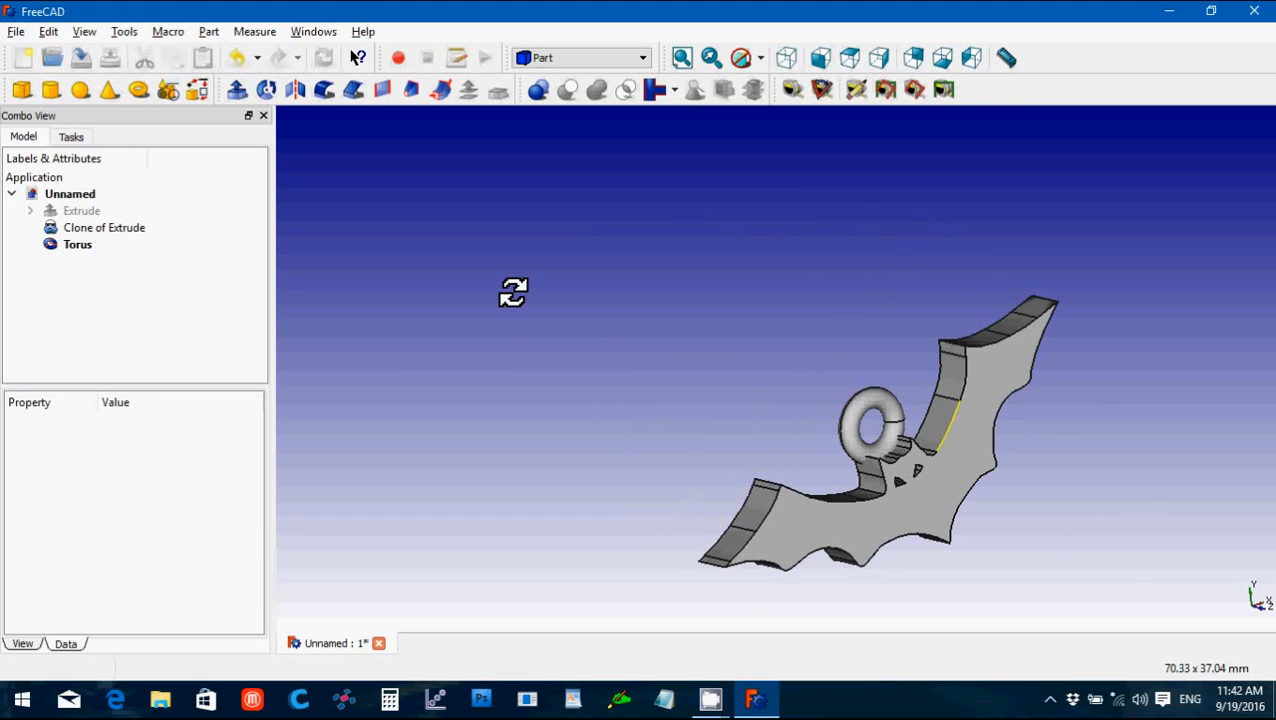
mouse_move(584, 292)
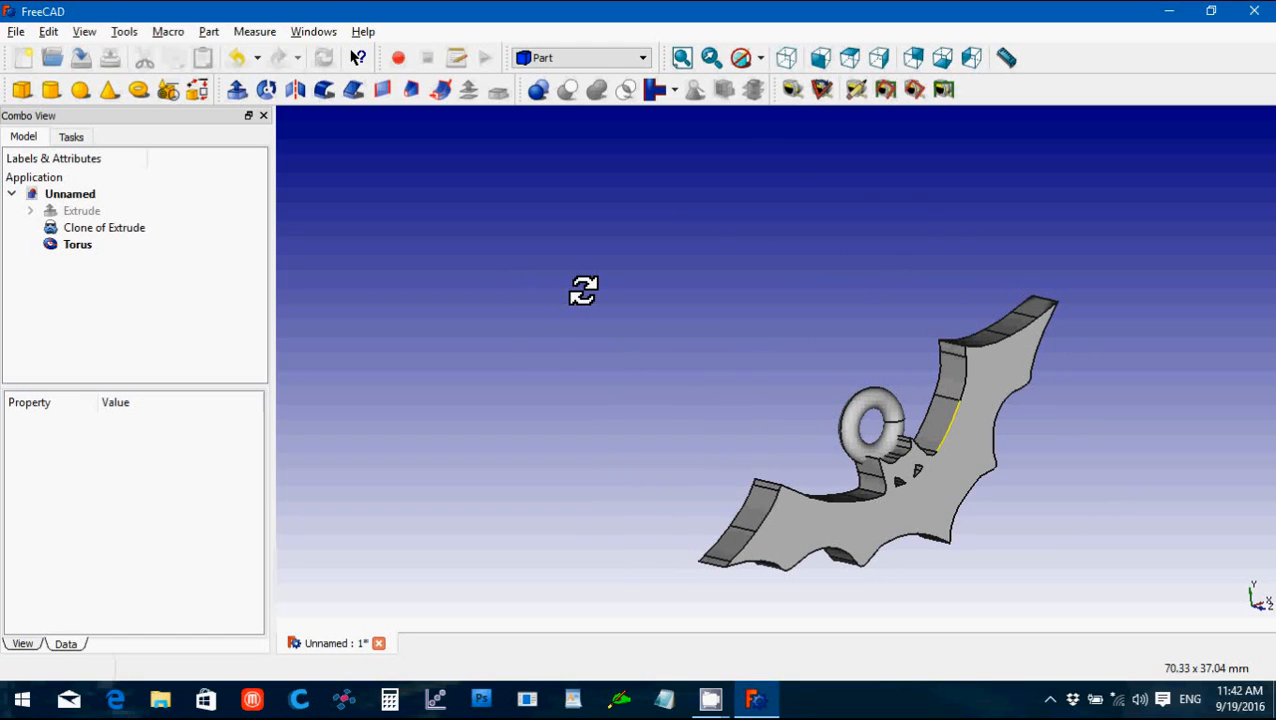
right_click(584, 292)
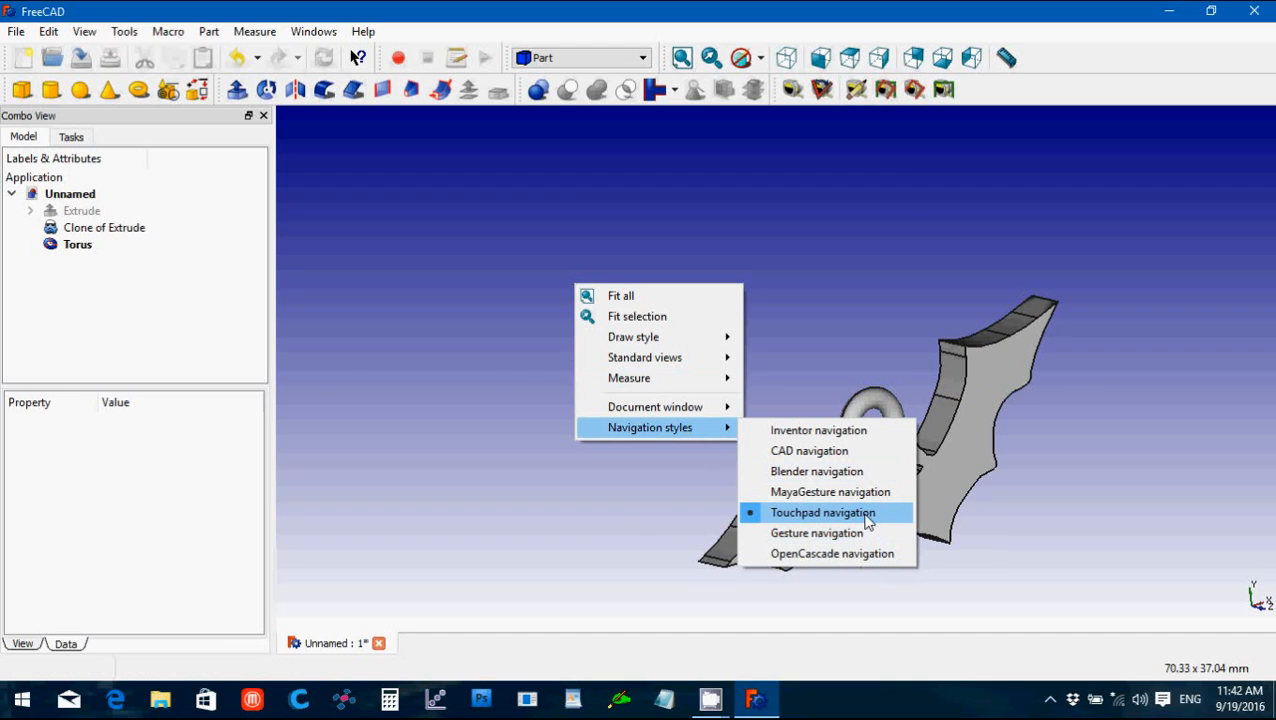
left_click(822, 512)
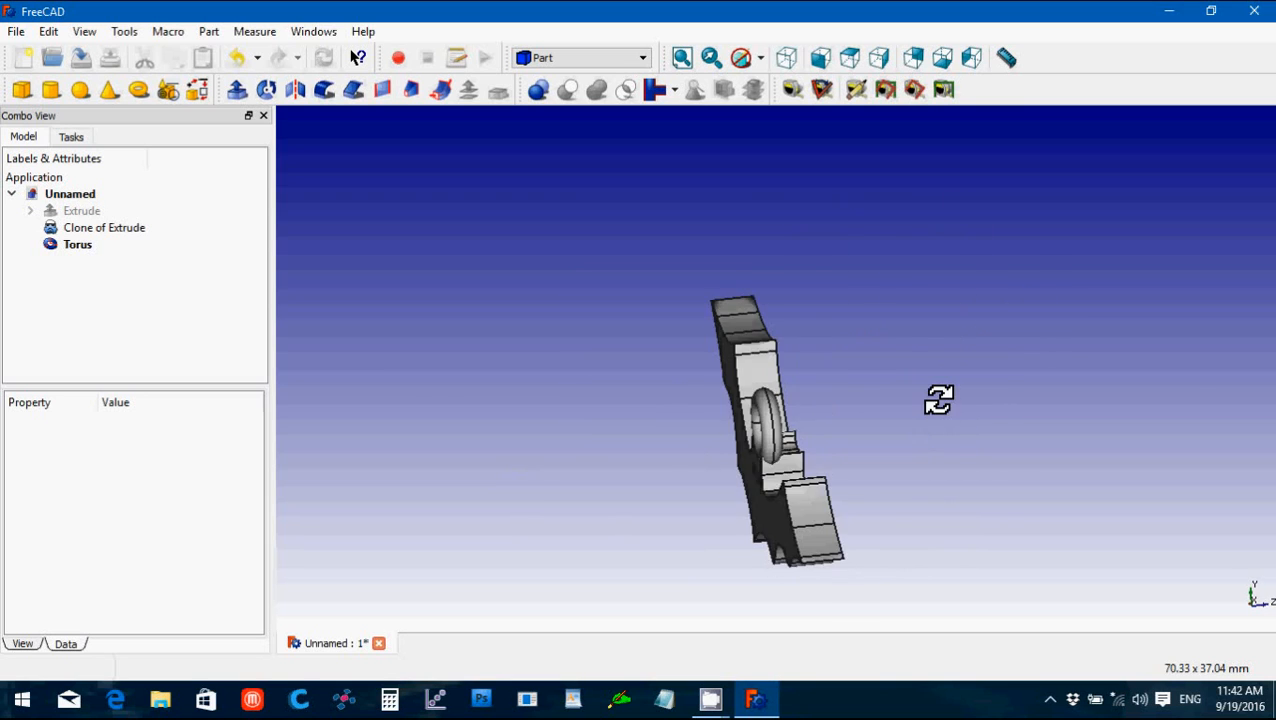
left_click_drag(938, 400, 820, 418)
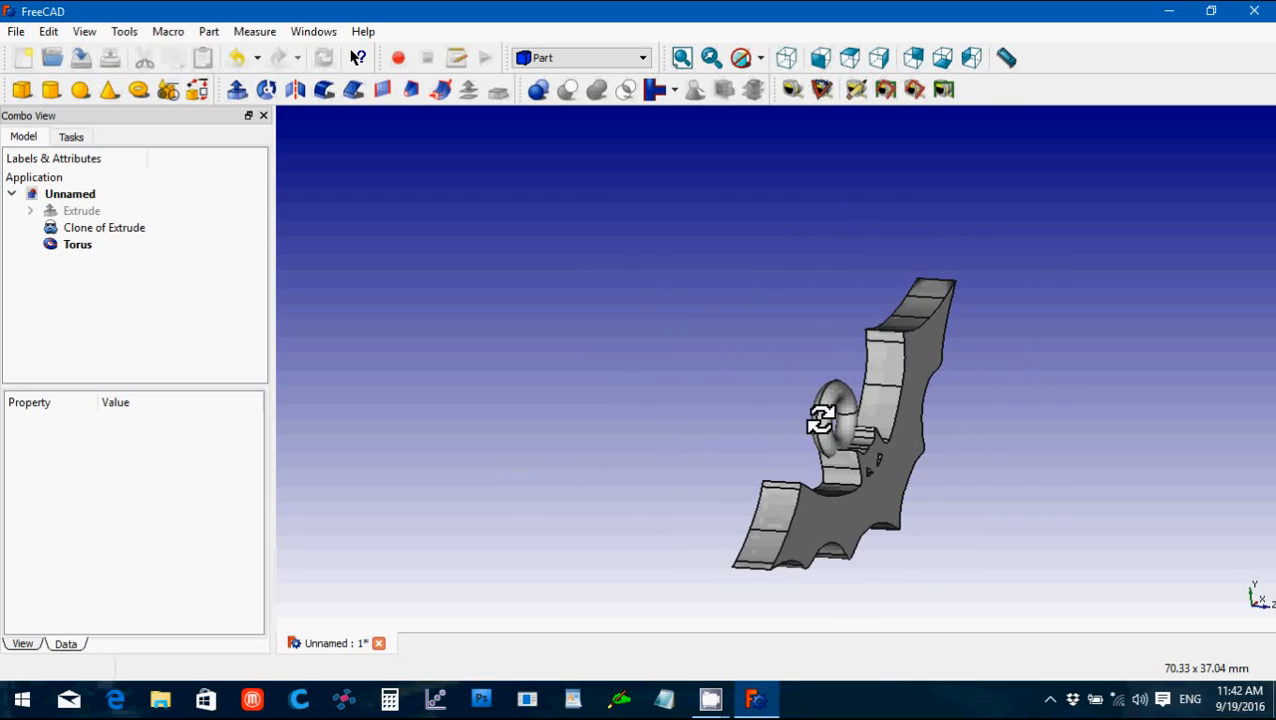
left_click_drag(830, 420, 1028, 444)
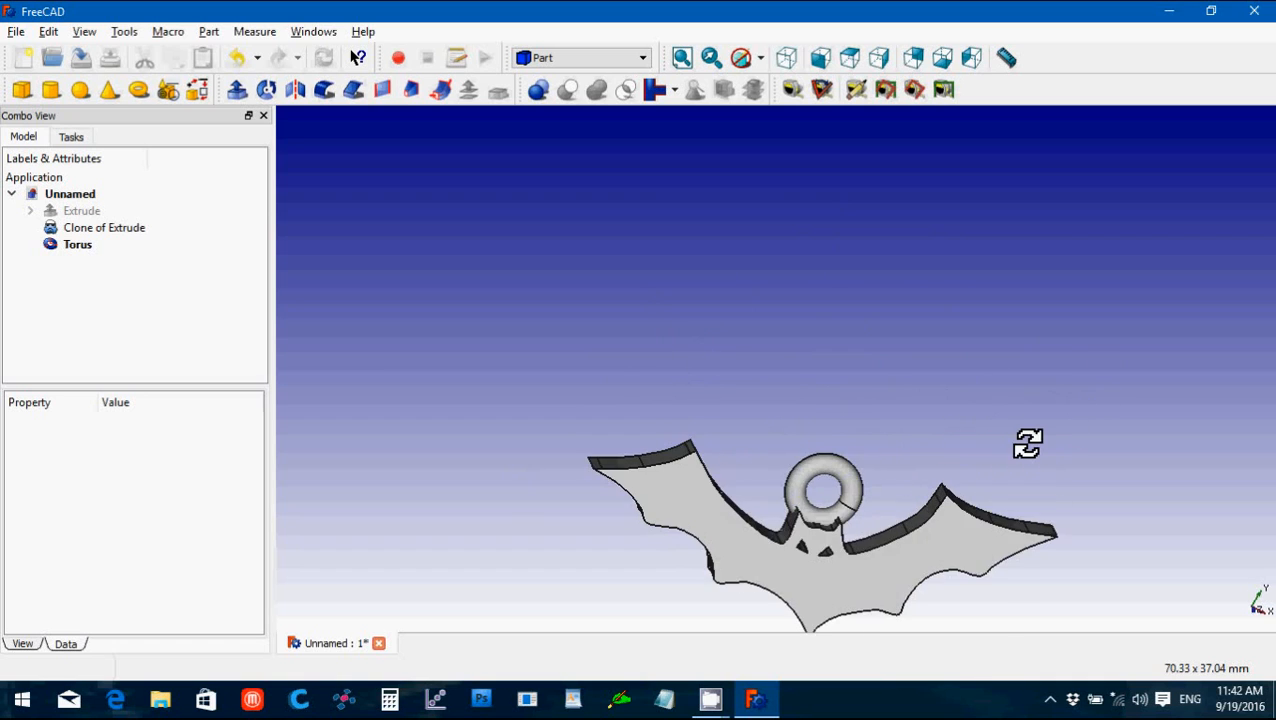
left_click_drag(1028, 444, 1008, 388)
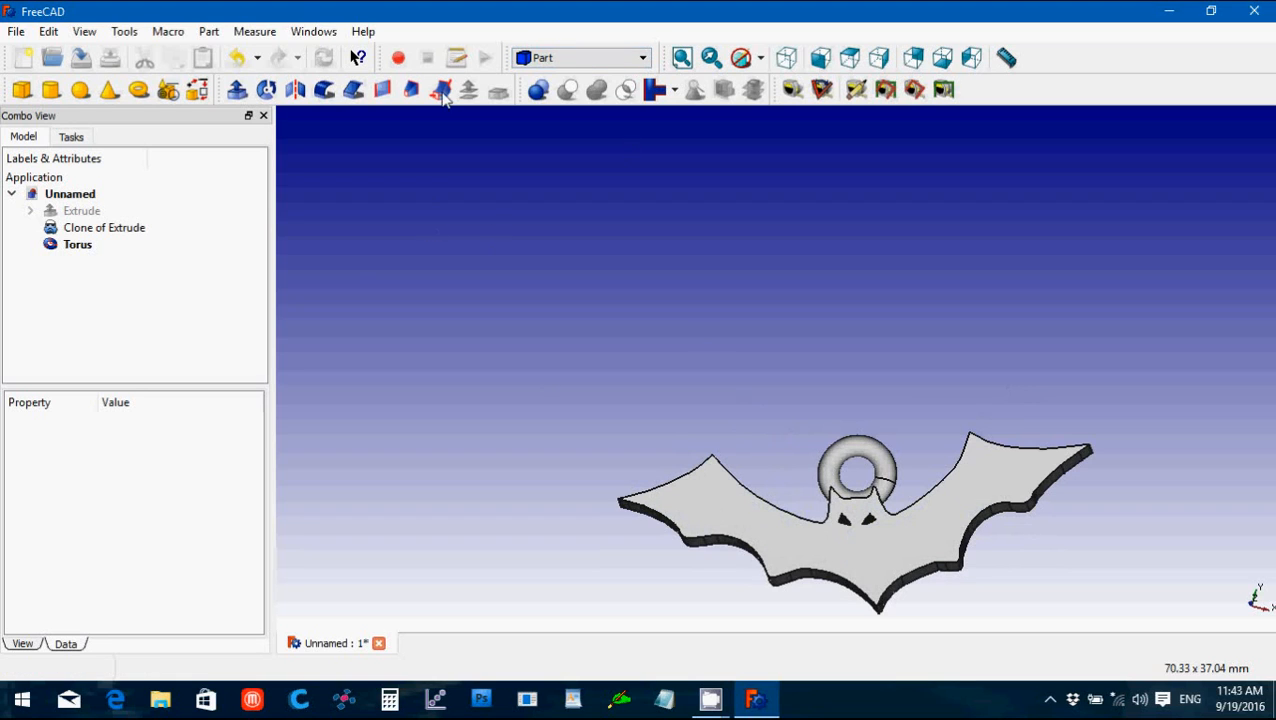
Step: Select the bat clone together with the torus ring for the union
left_click(76, 244)
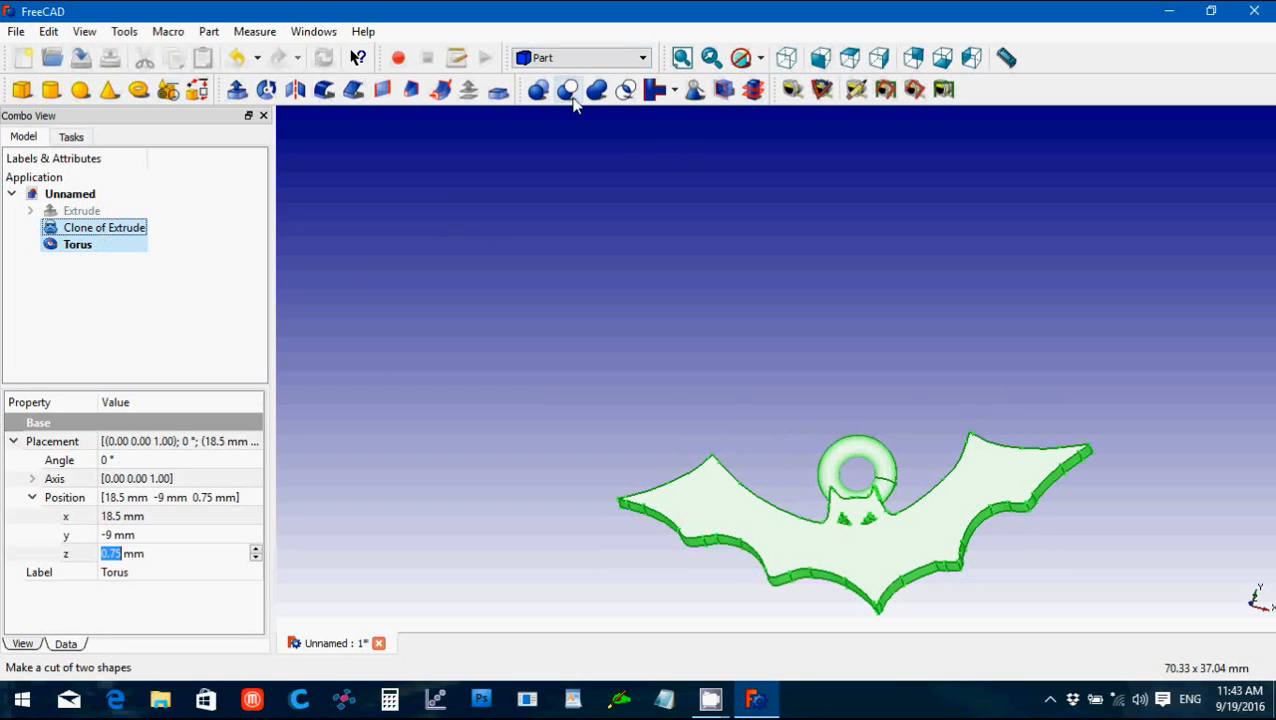
mouse_move(598, 90)
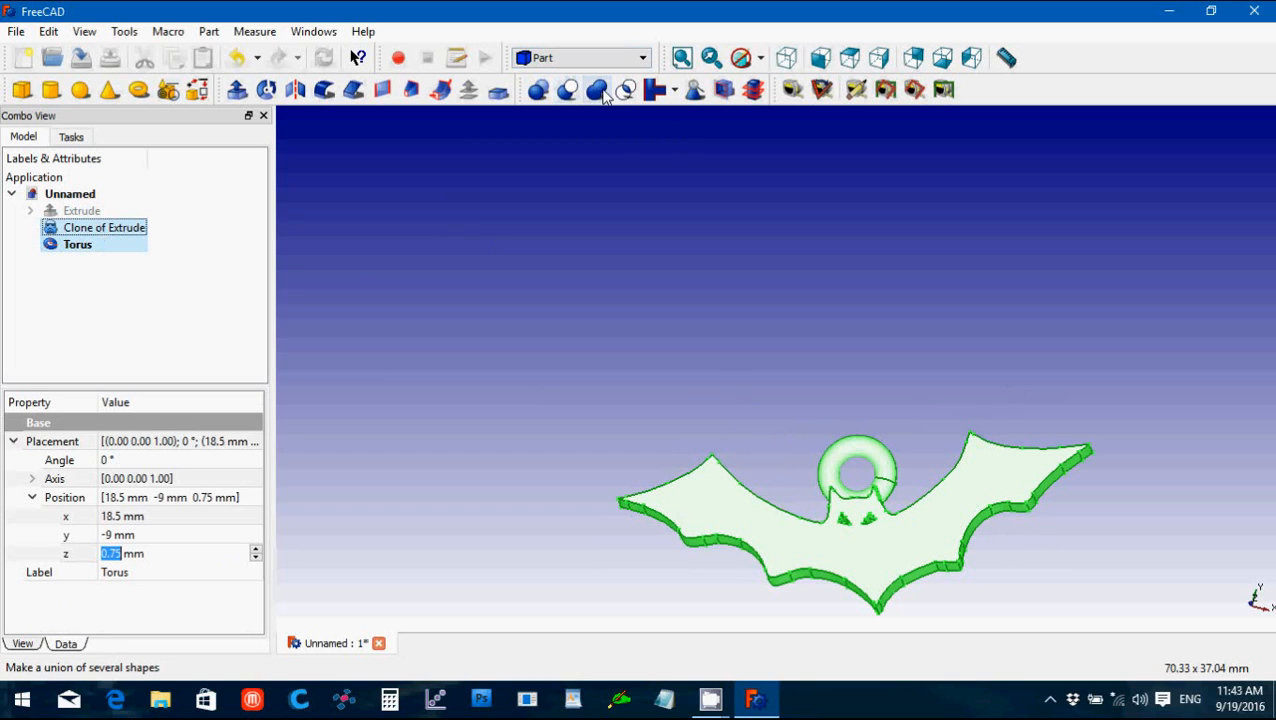
mouse_move(538, 90)
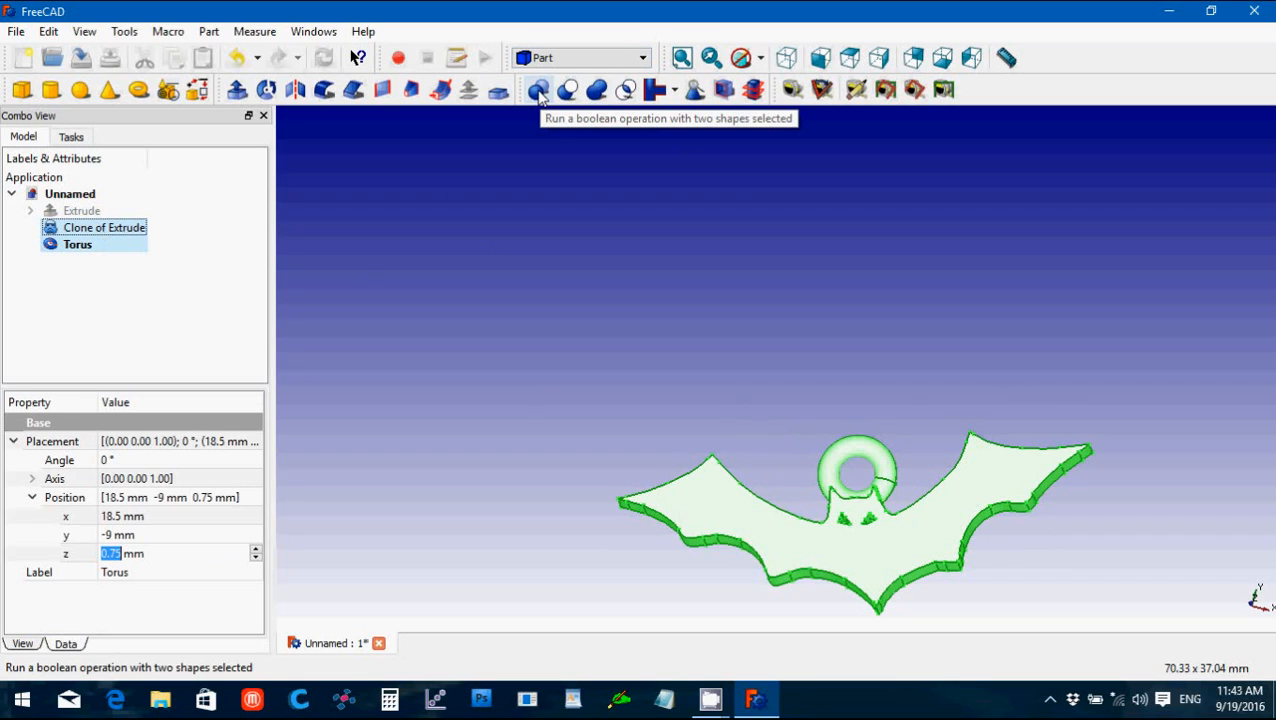
mouse_move(530, 96)
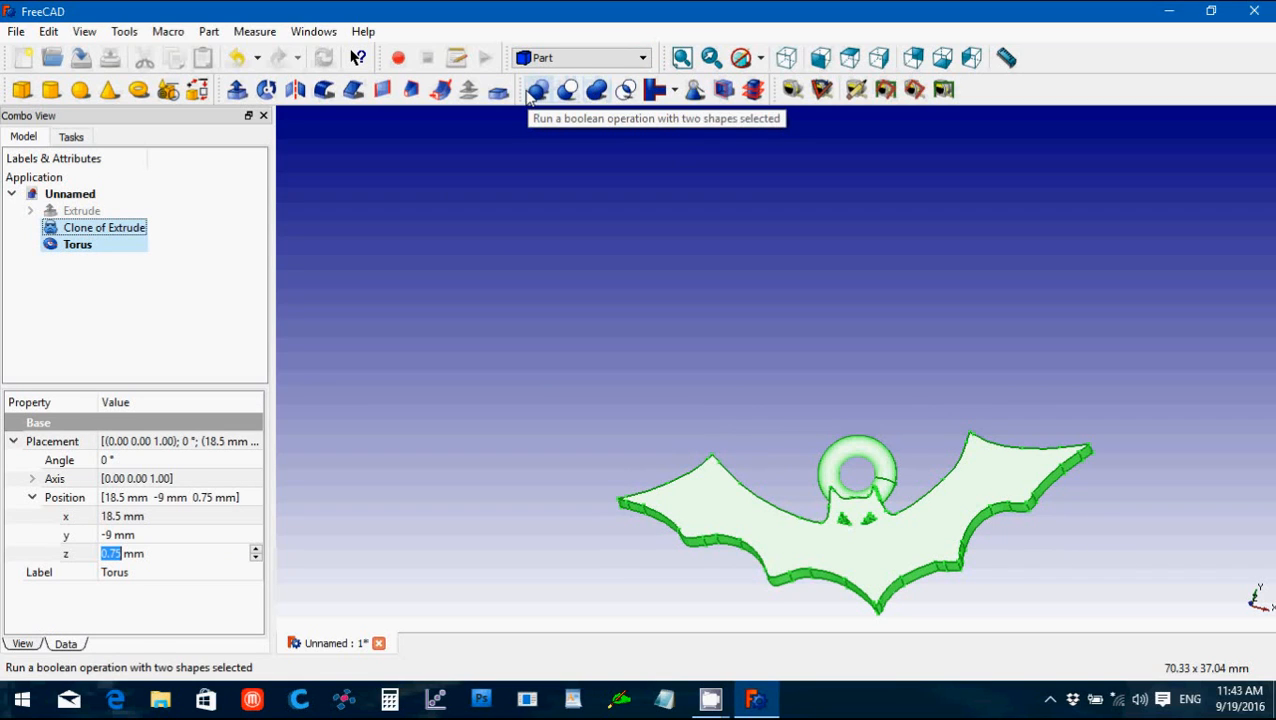
mouse_move(598, 90)
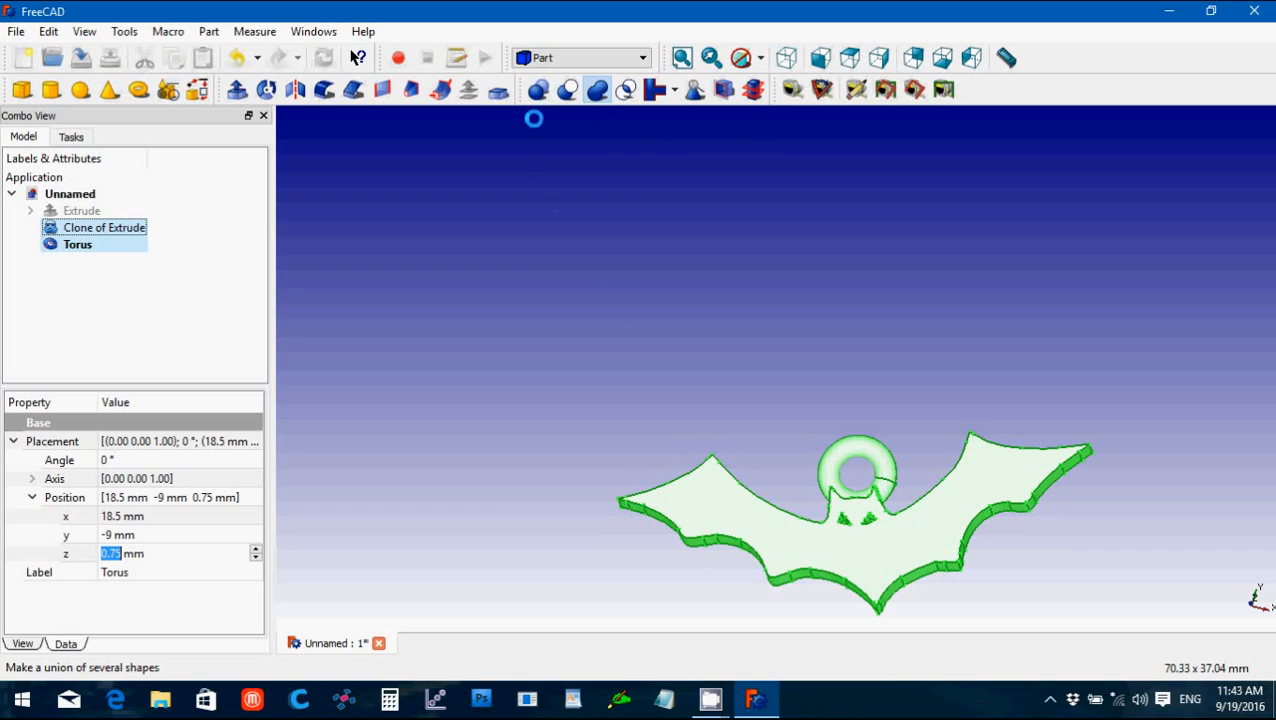
mouse_move(666, 246)
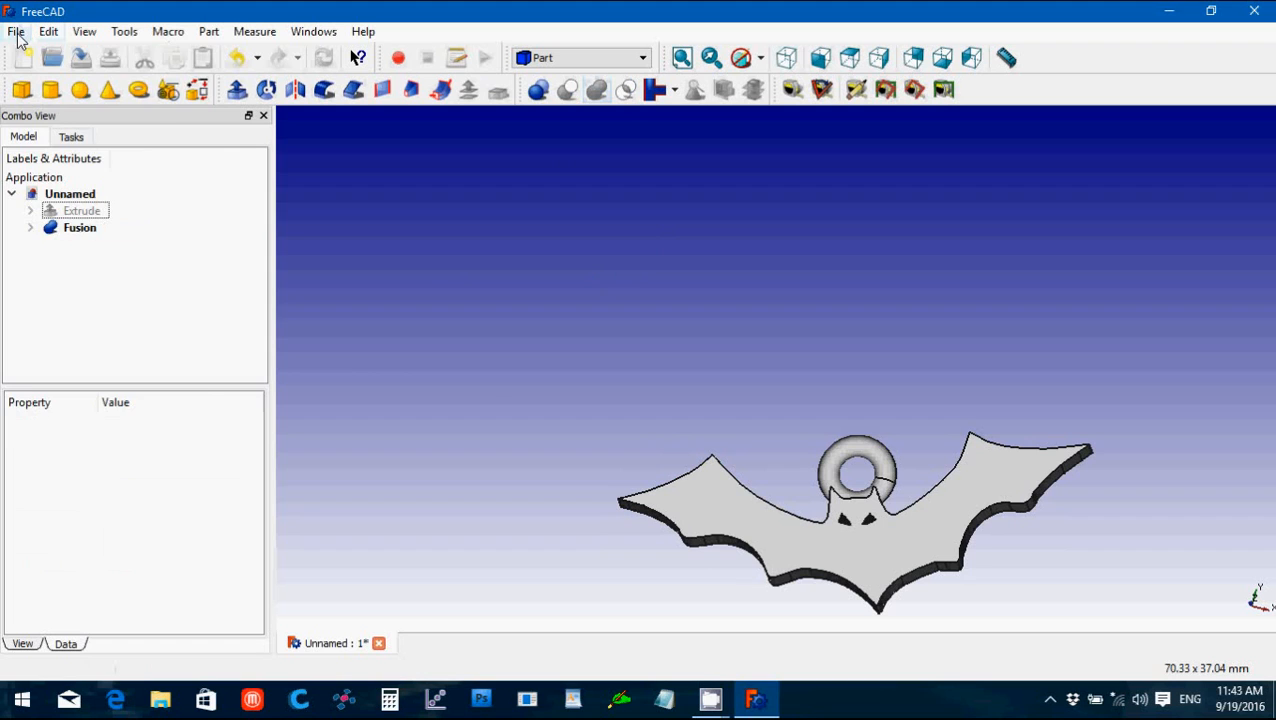
Step: Save the FreeCAD project as Bat Pendant
left_click(16, 32)
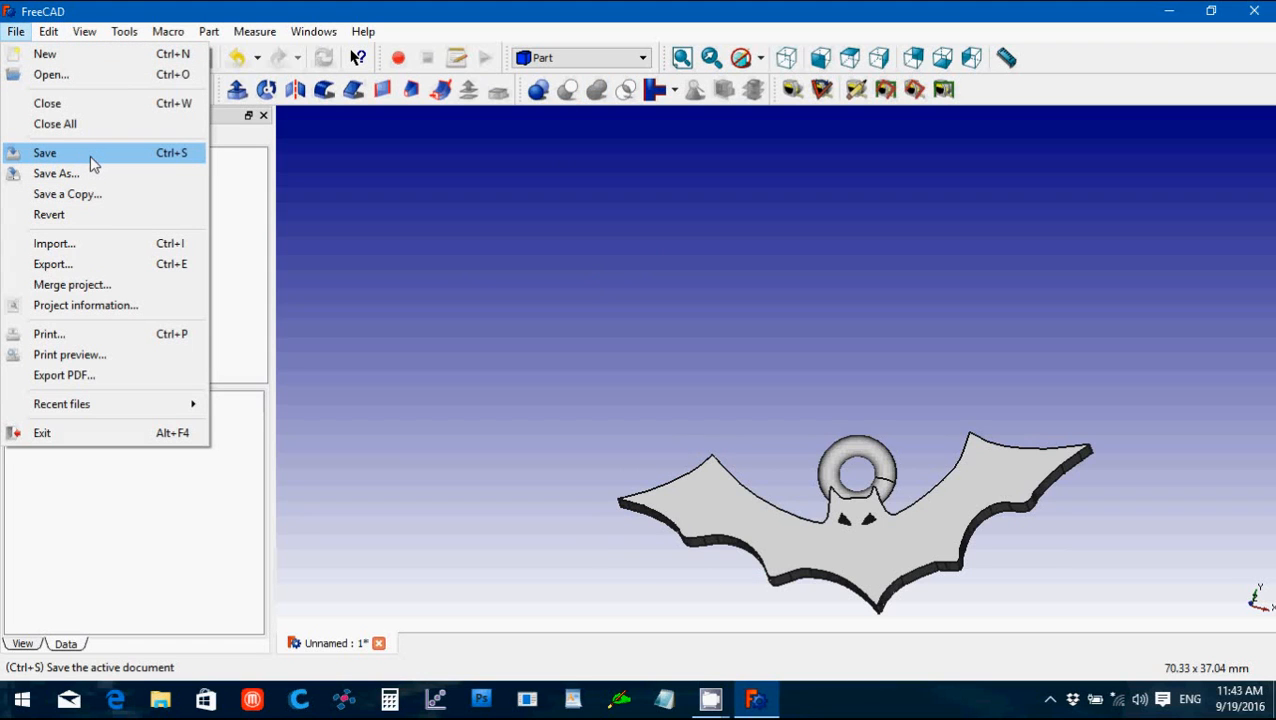
left_click(44, 152)
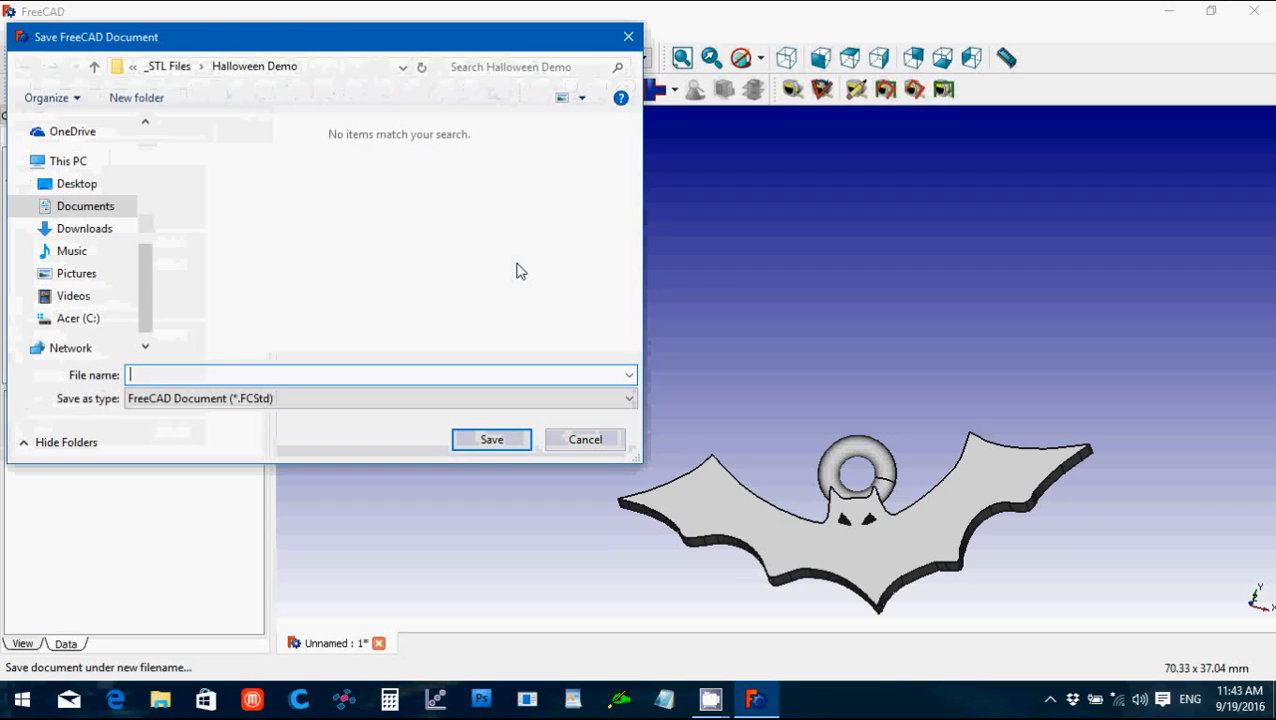
type("B")
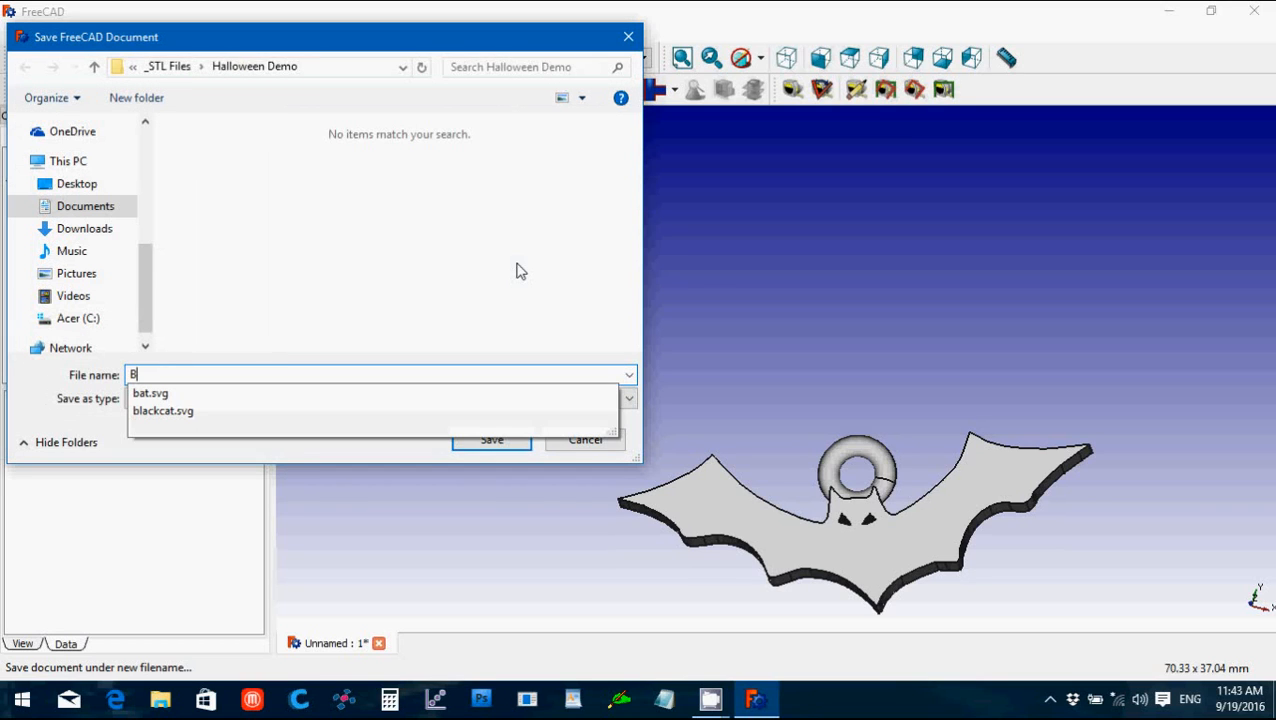
type("at Pe")
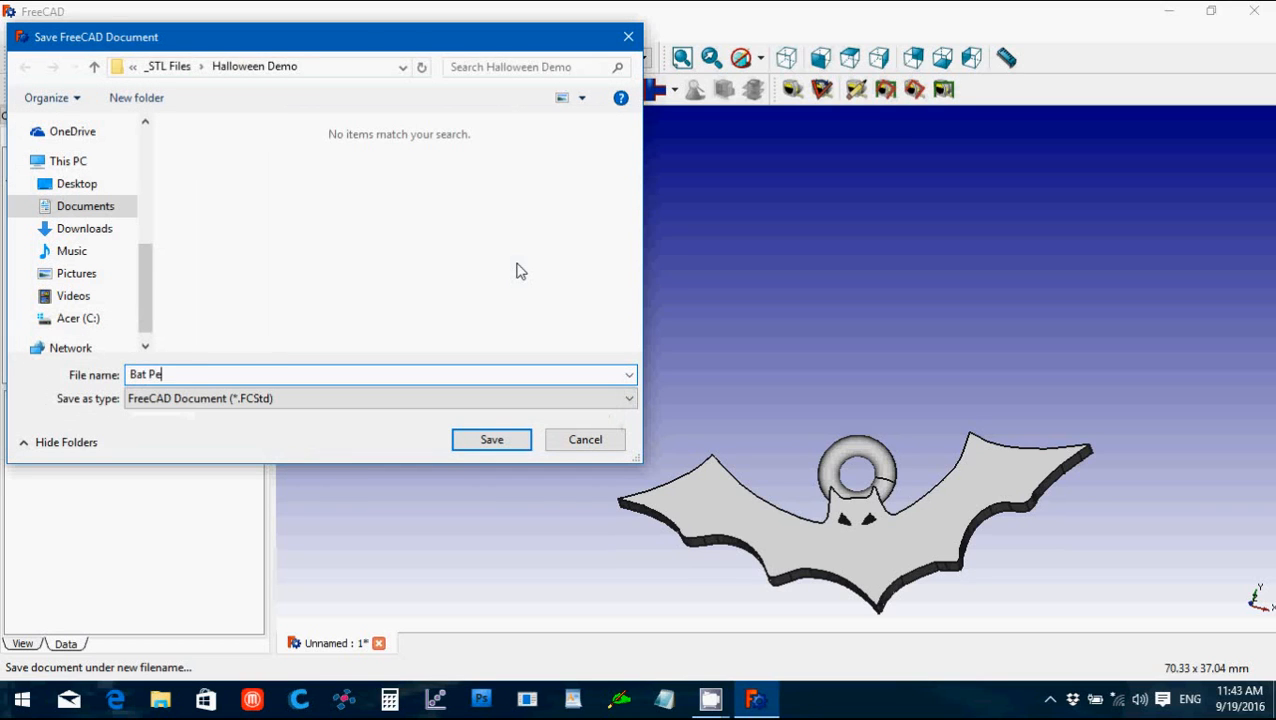
type("ndant")
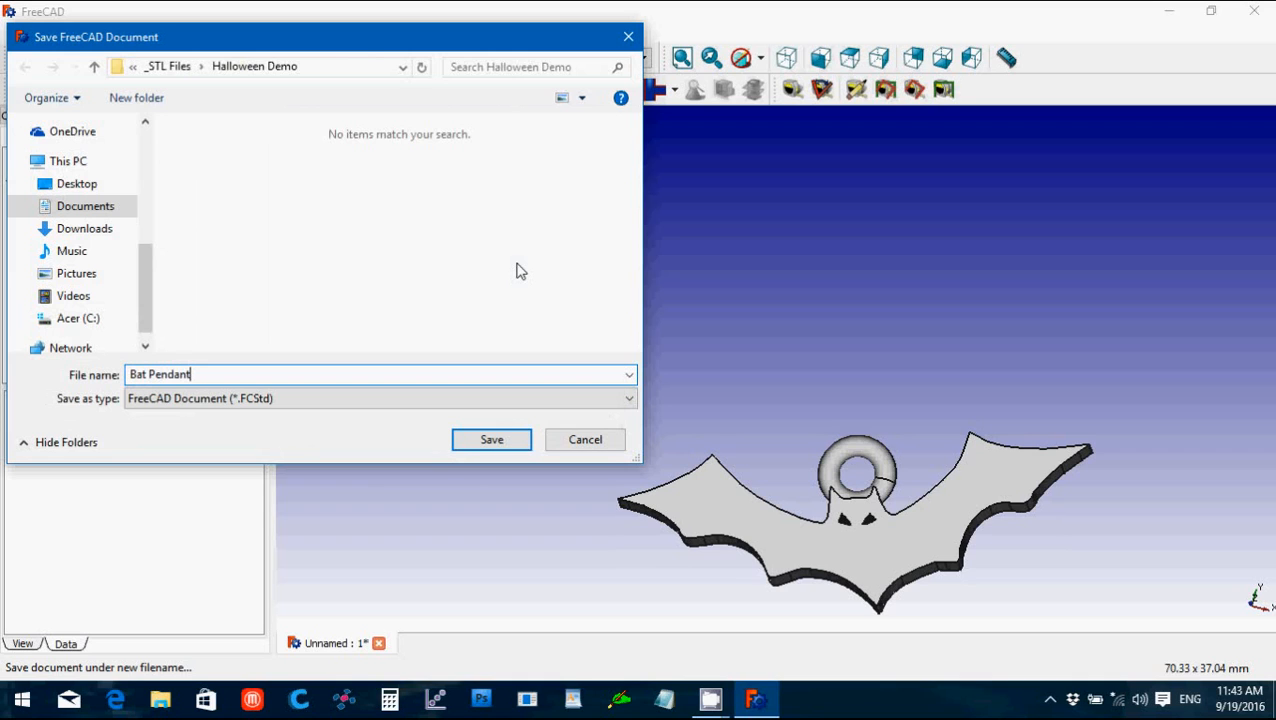
left_click(492, 440)
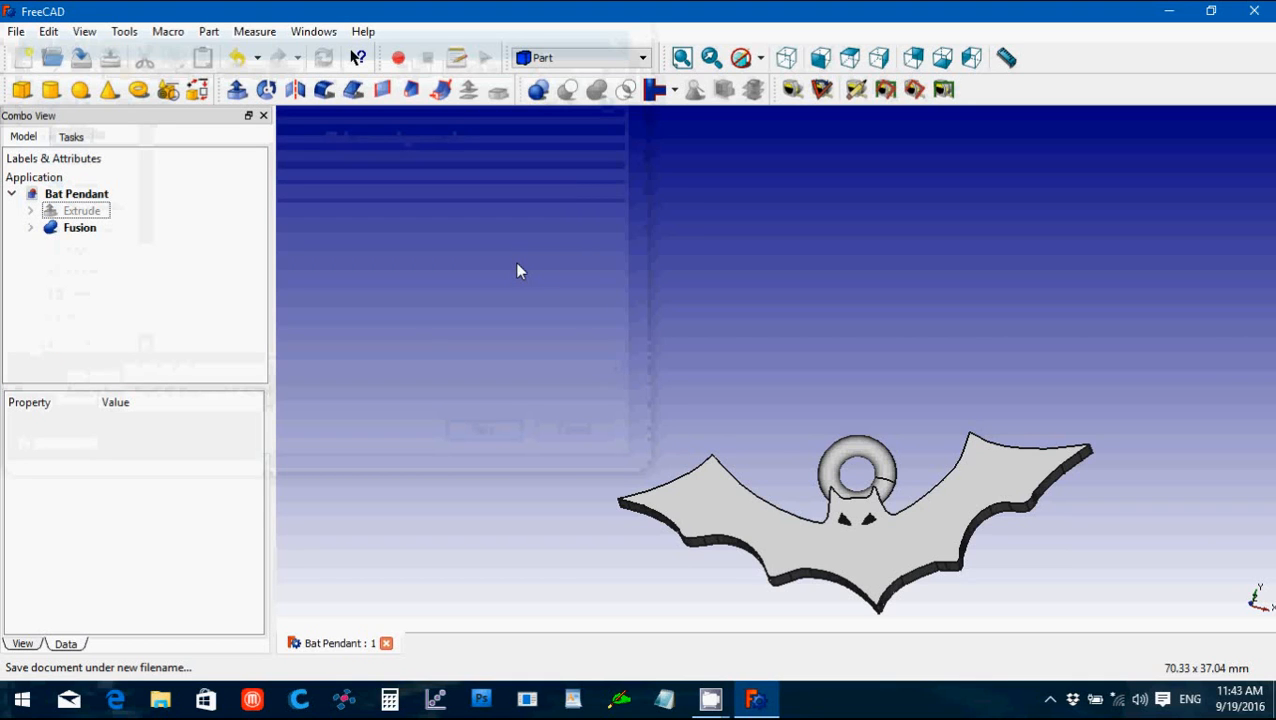
Step: Export the Fusion shape as a Bat Pendant STL mesh
left_click(80, 228)
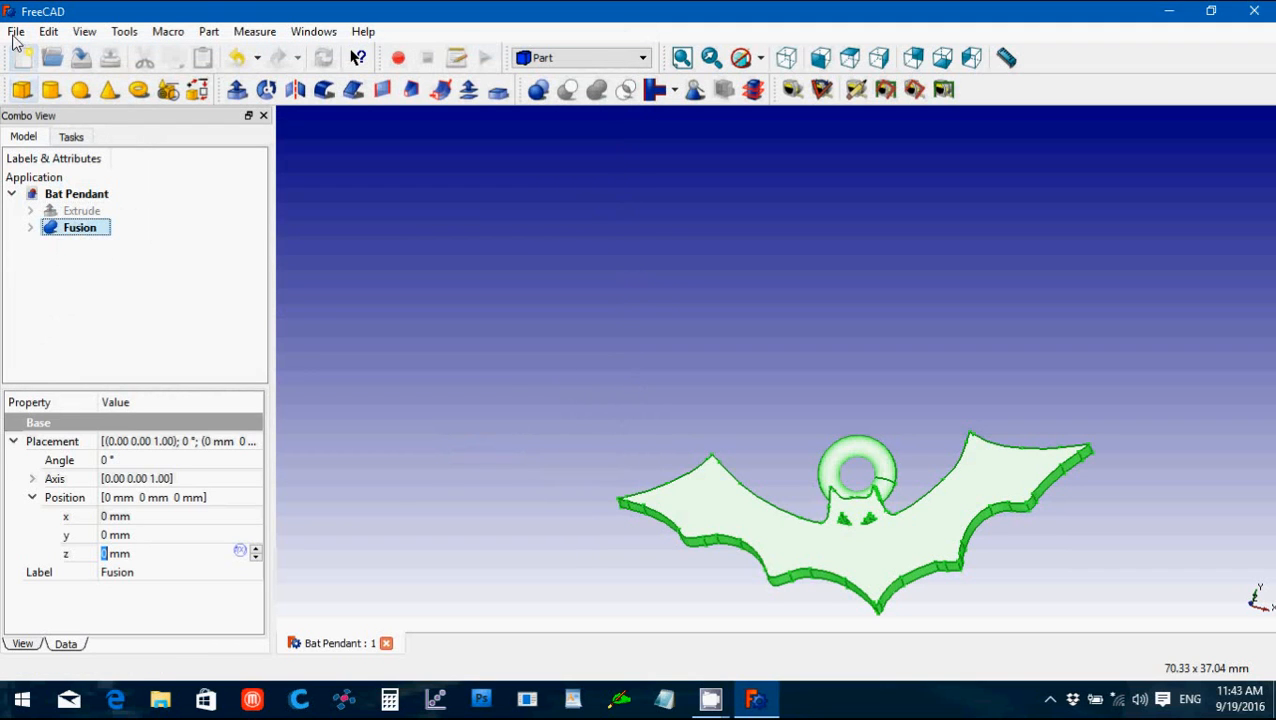
left_click(16, 32)
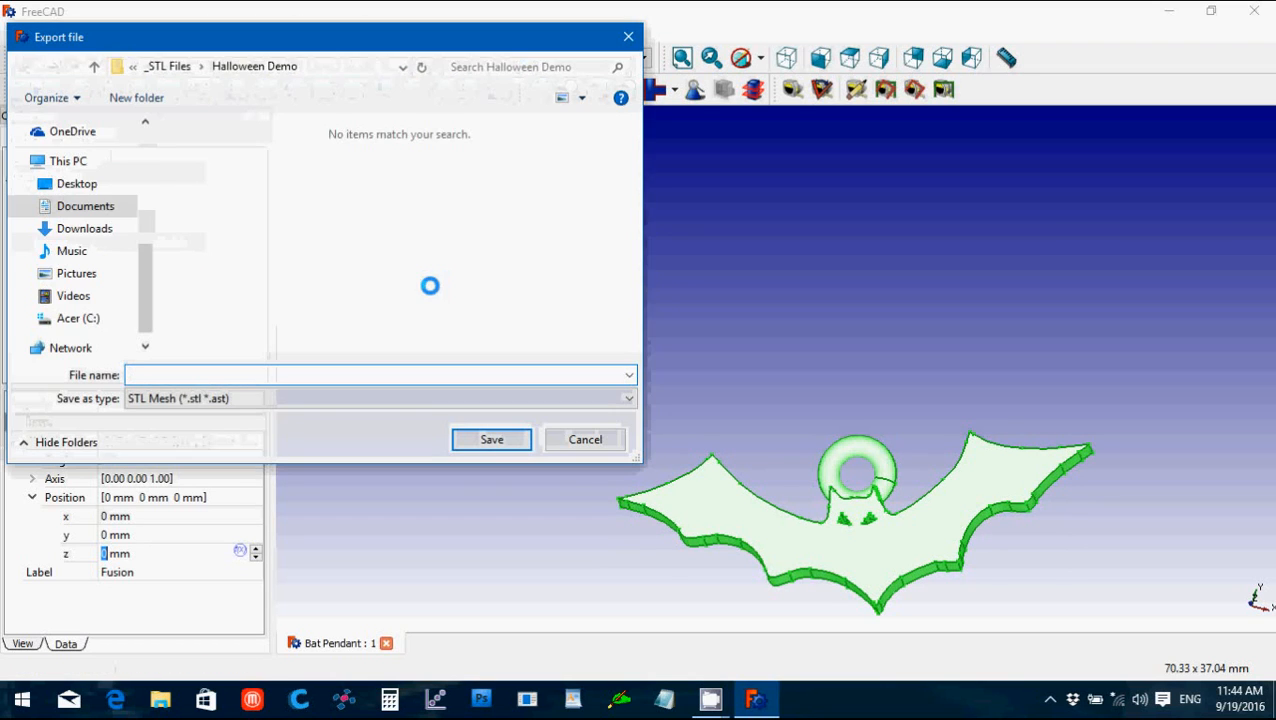
type("Bat Pendant")
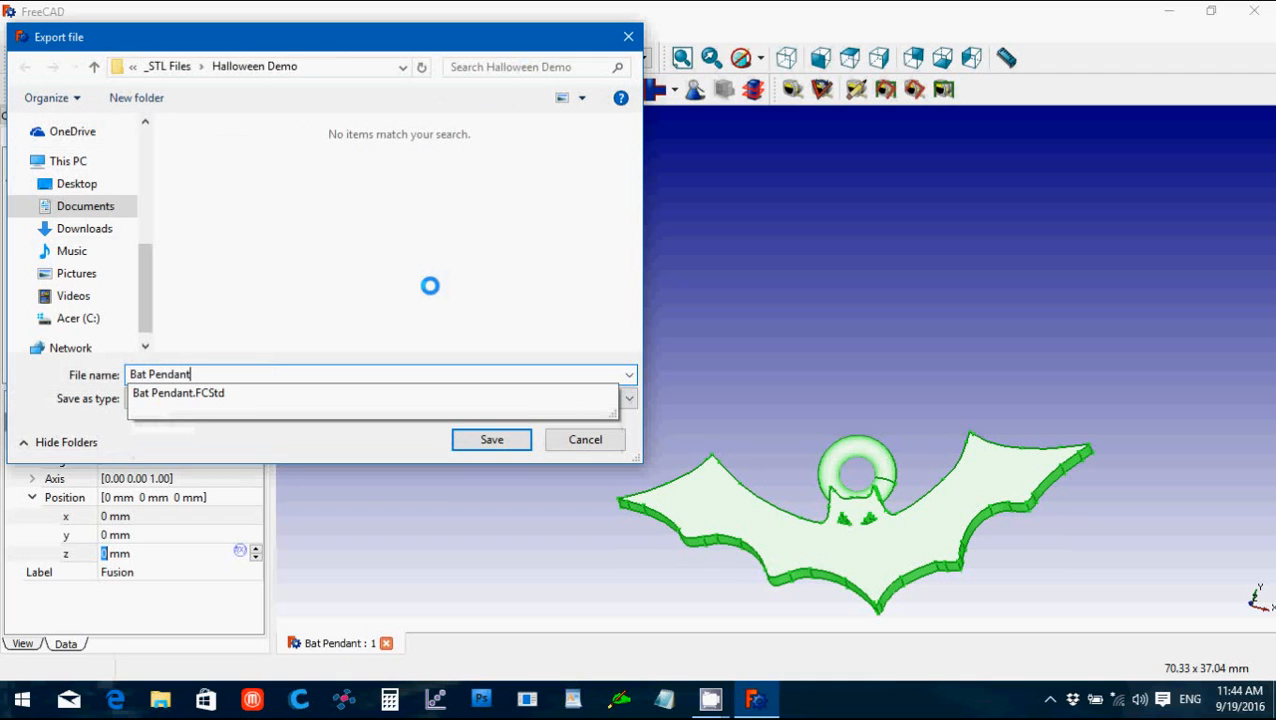
left_click(492, 440)
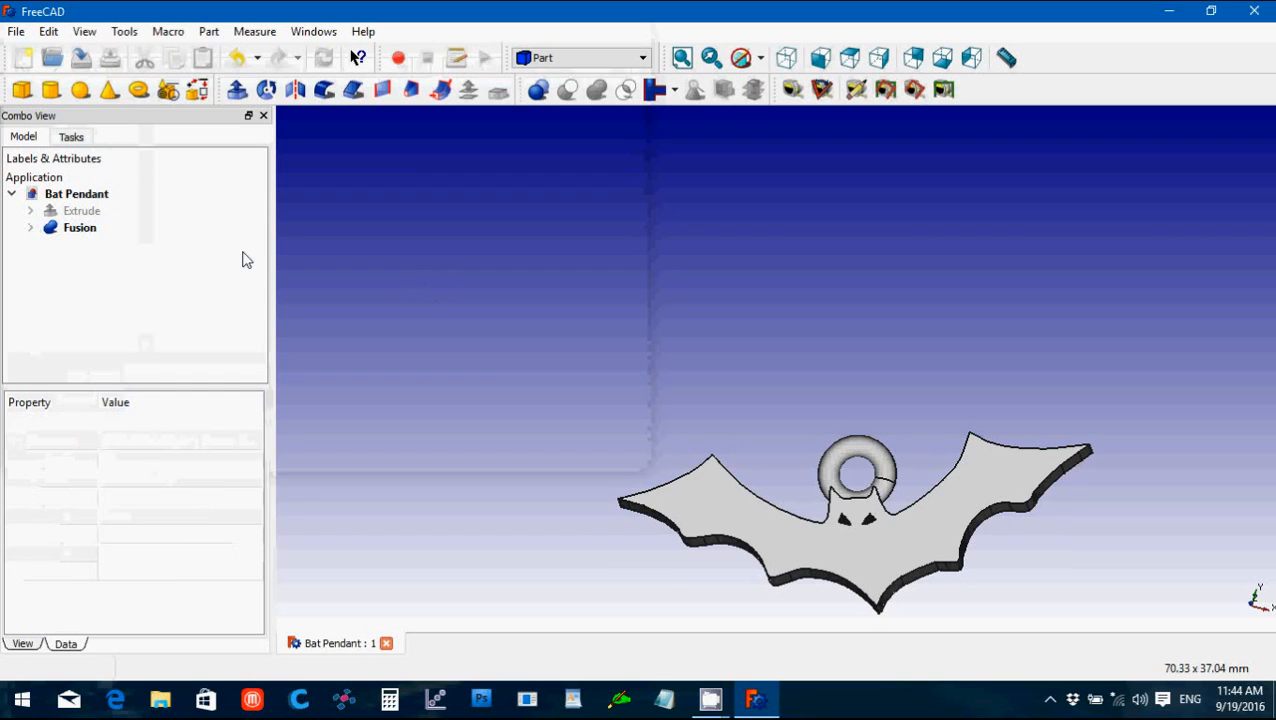
Step: In the Draft workbench, make a Clone of Fusion from the bat pendant
left_click(80, 228)
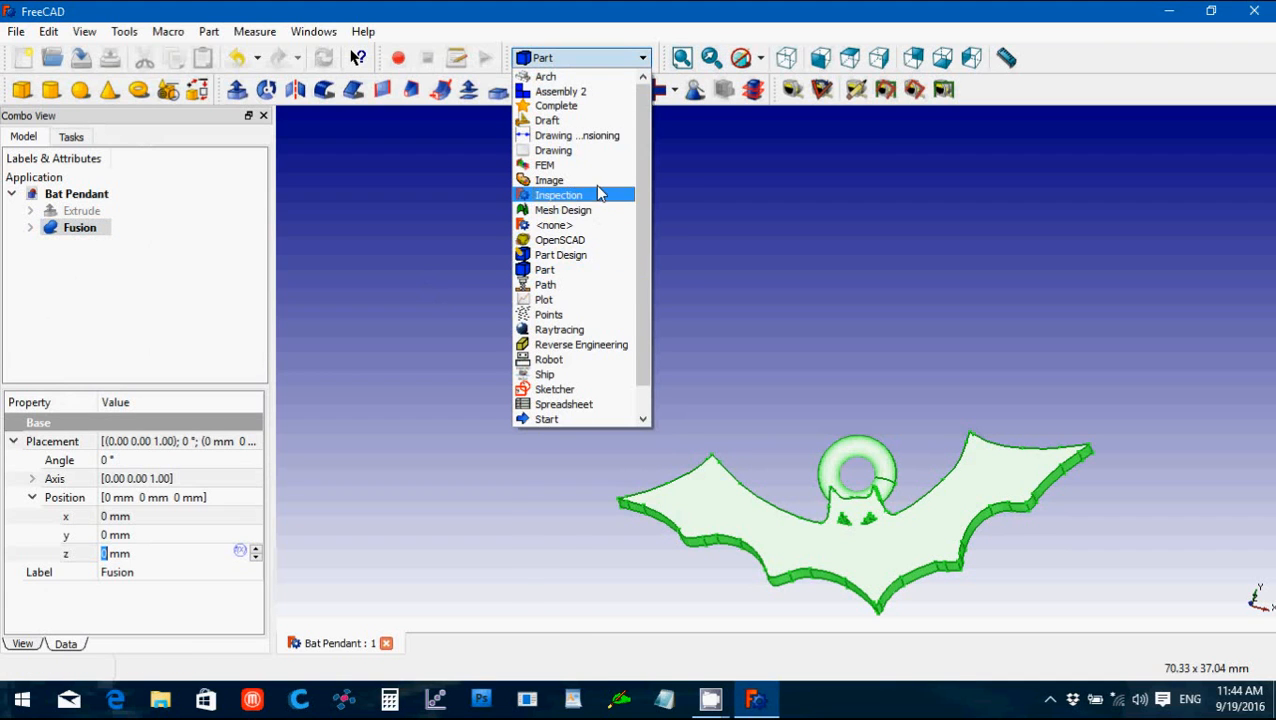
left_click(548, 120)
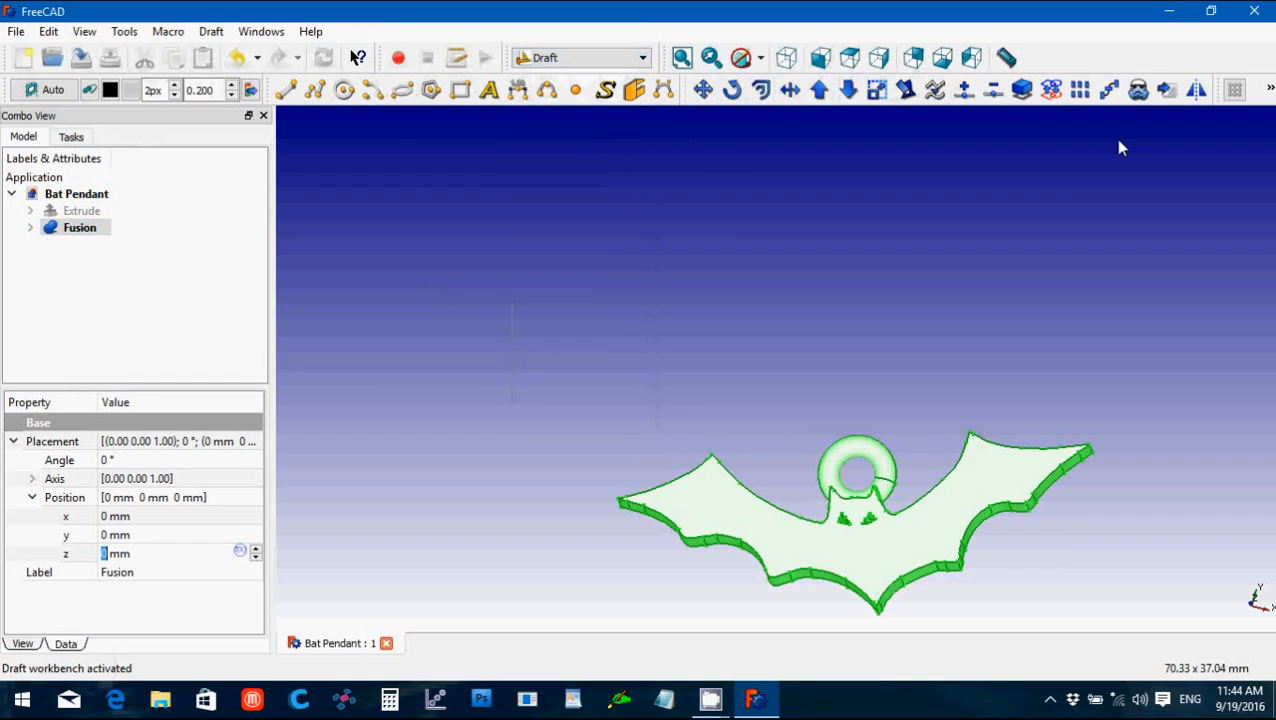
mouse_move(1138, 90)
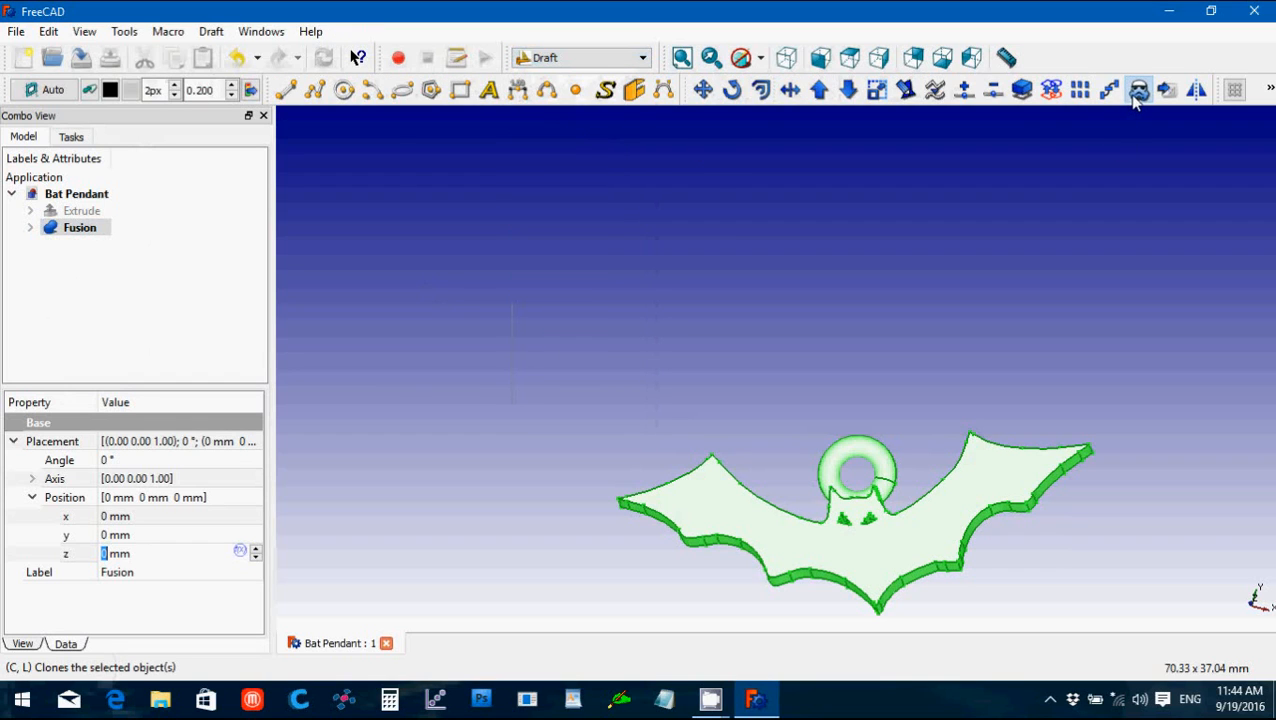
left_click(1136, 90)
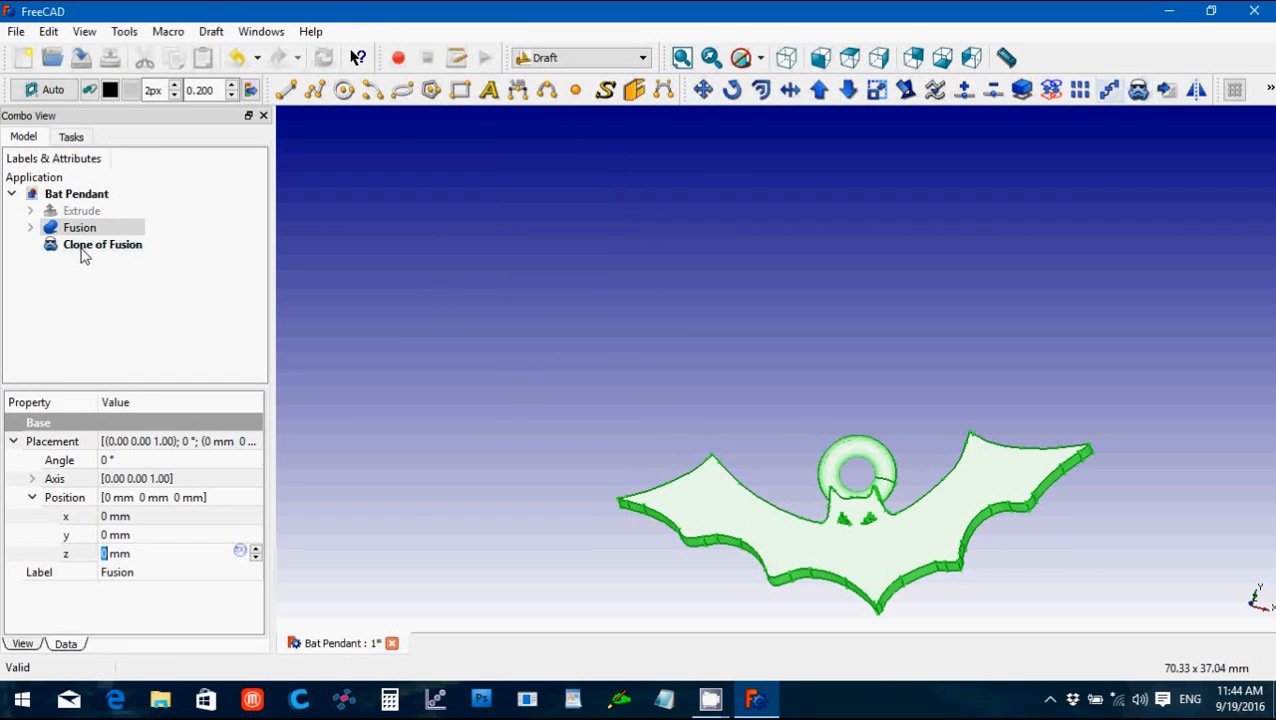
left_click(80, 228)
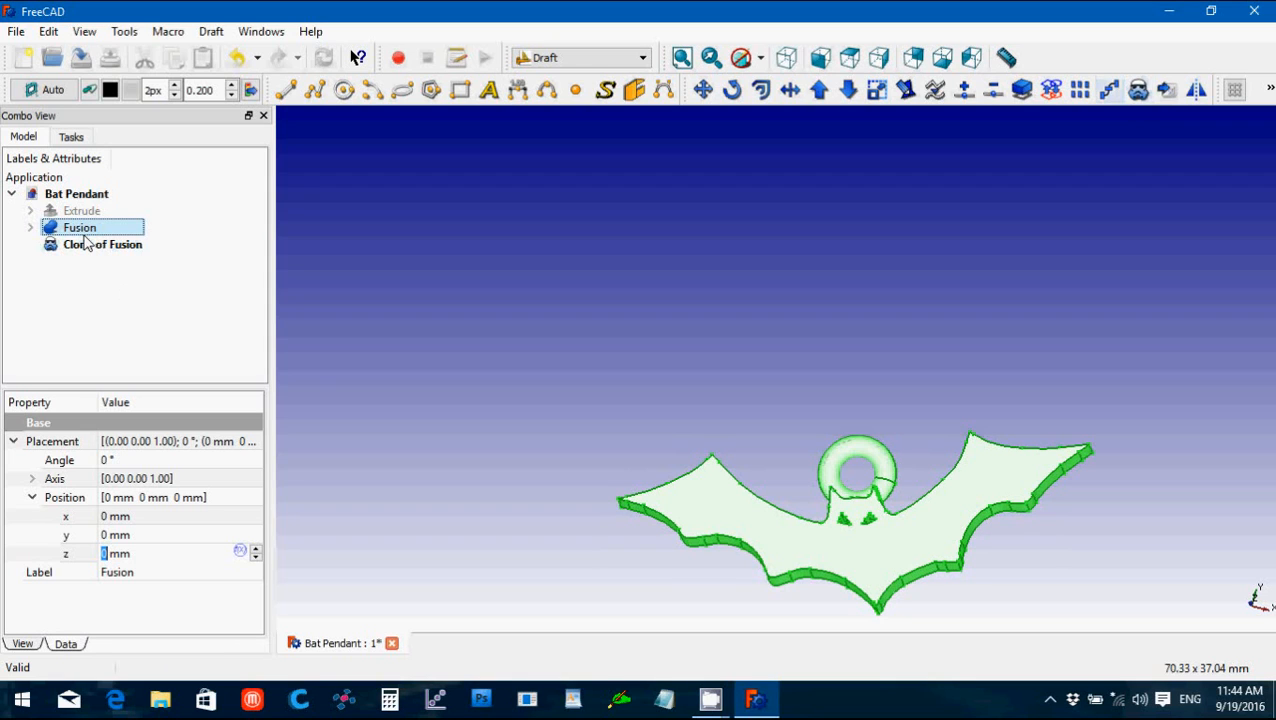
left_click(100, 244)
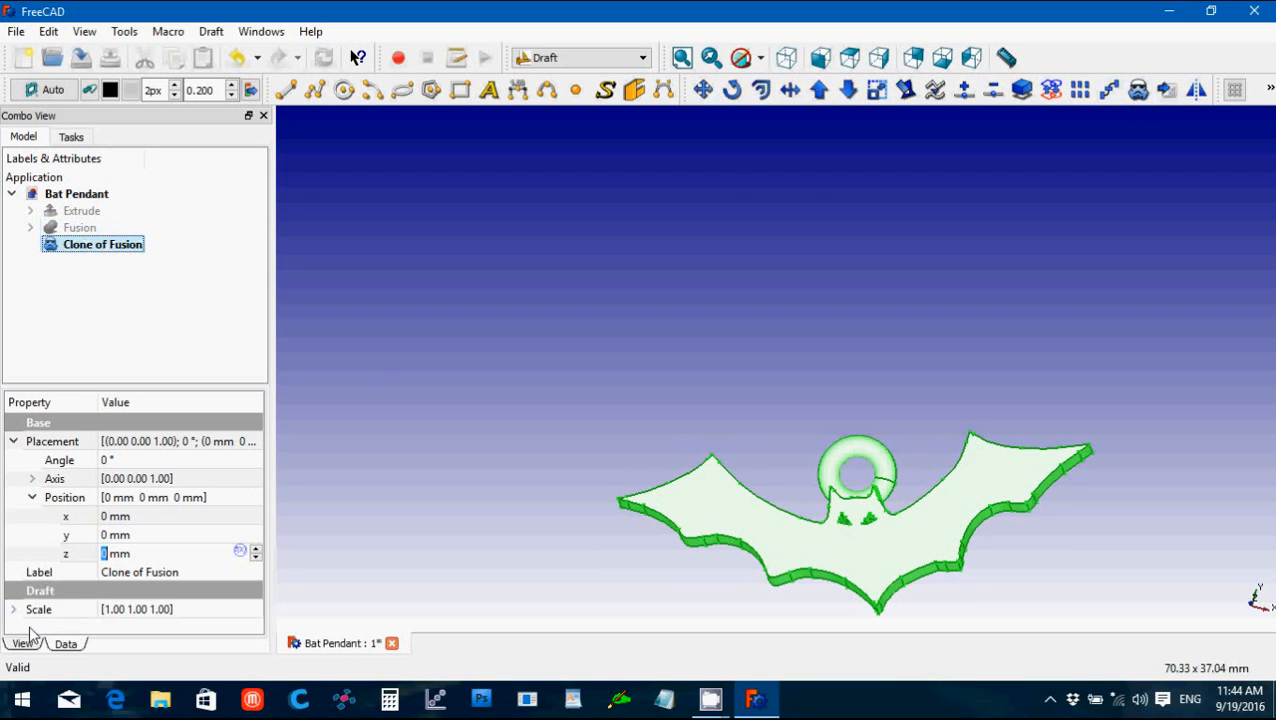
Step: Scale the Clone of Fusion to 0.75 in Z and 0.5 in X and Y
scroll("down", 3)
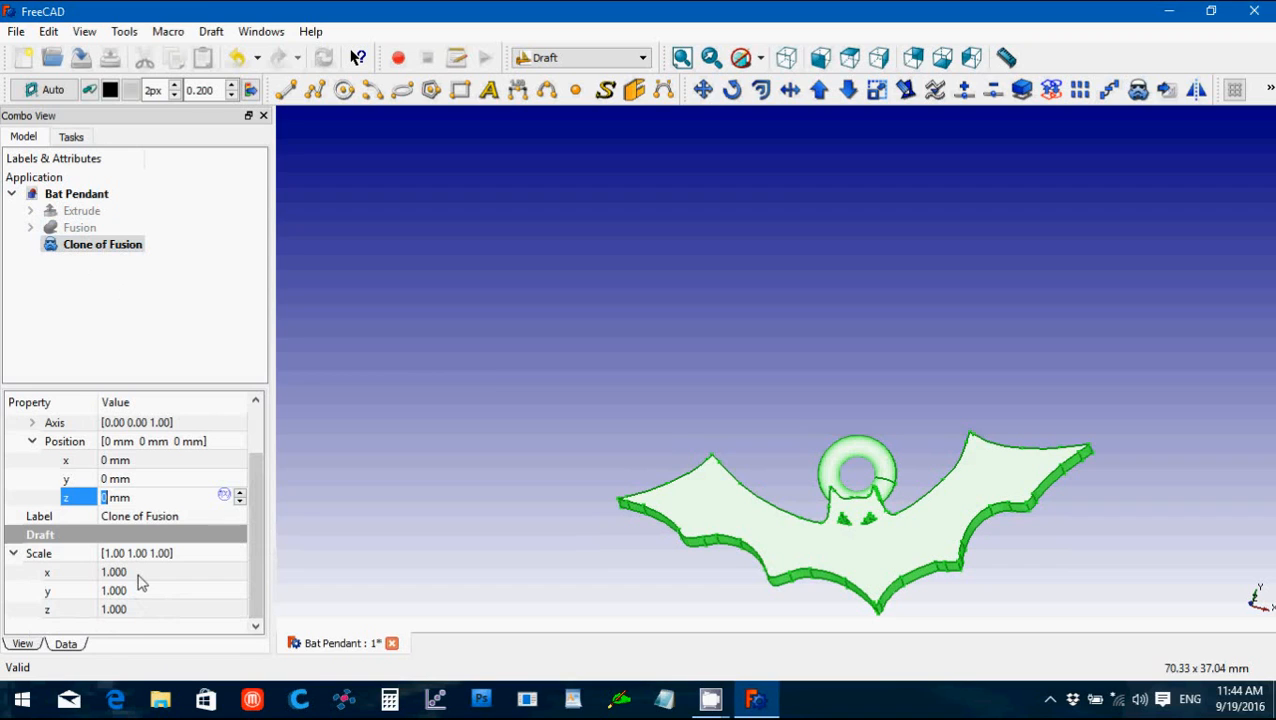
mouse_move(140, 618)
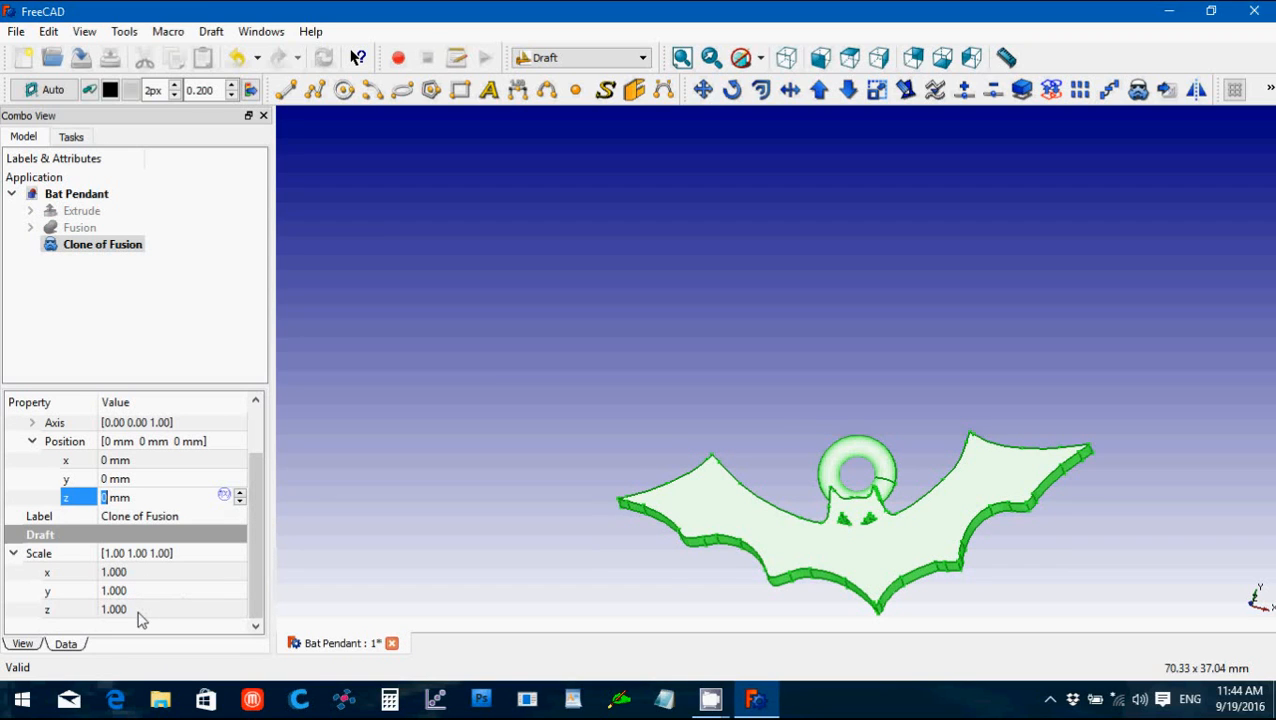
left_click(112, 608)
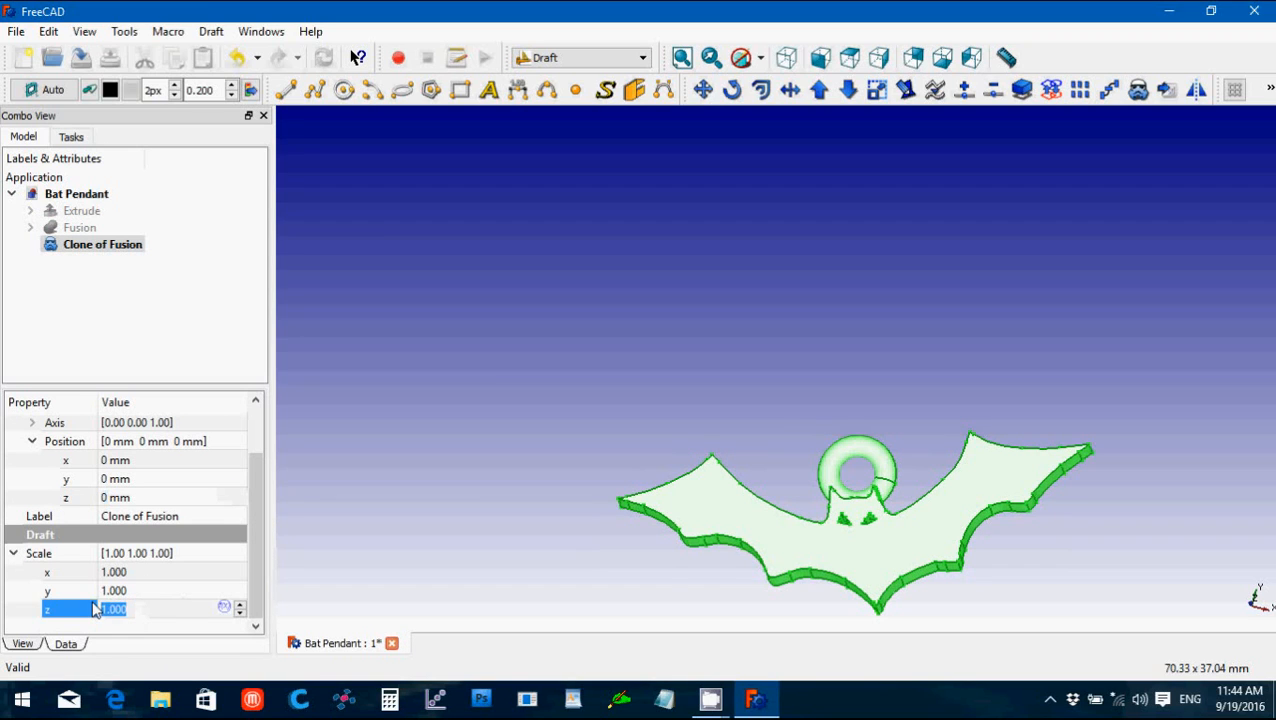
type("0.750")
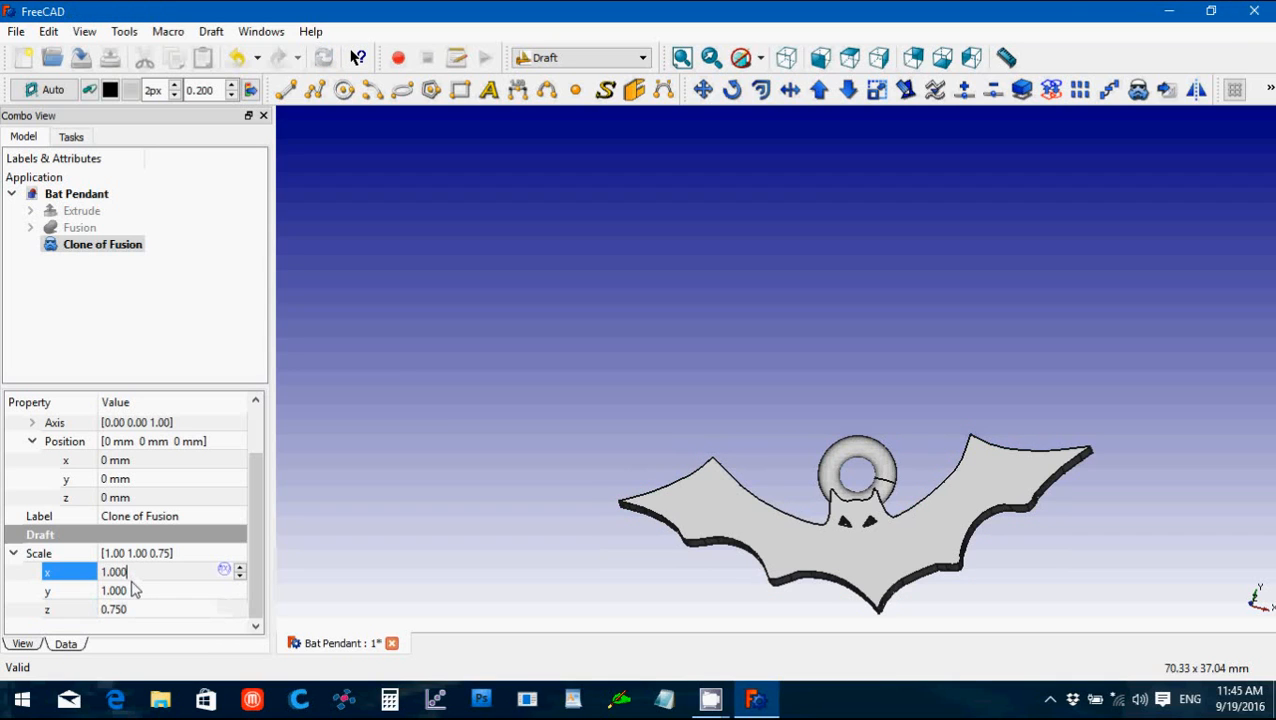
mouse_move(130, 572)
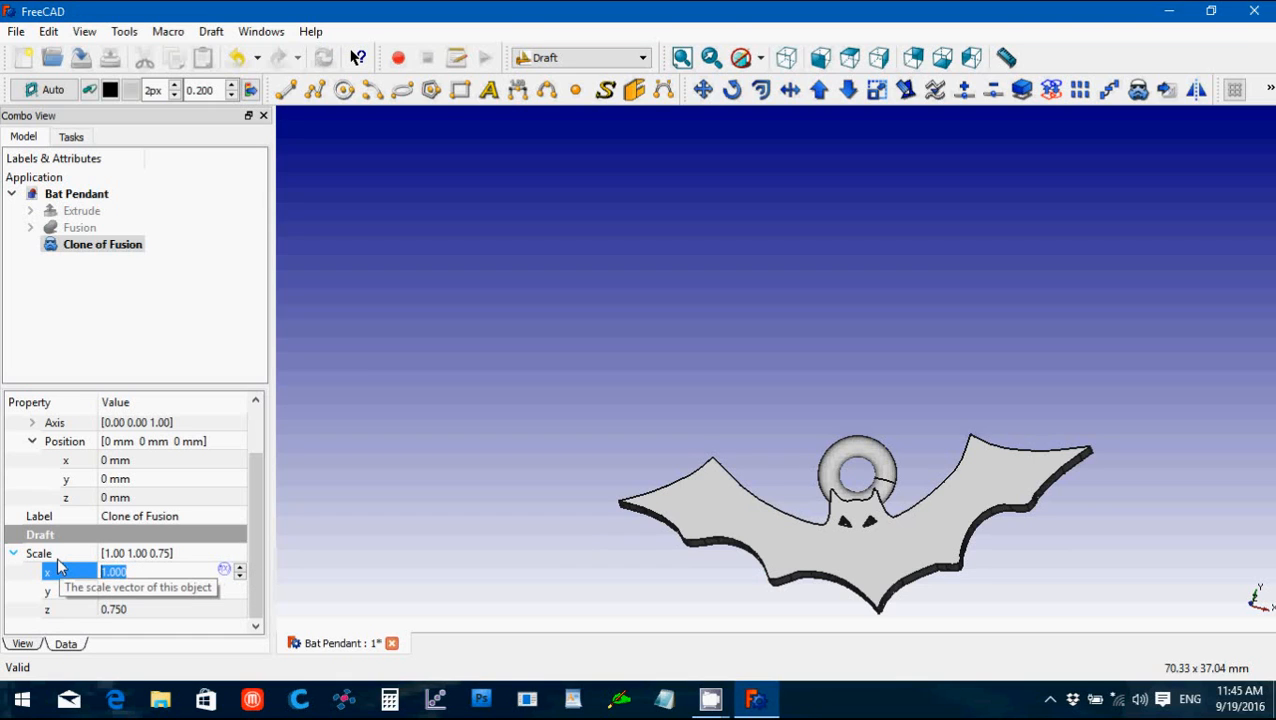
type("0.5")
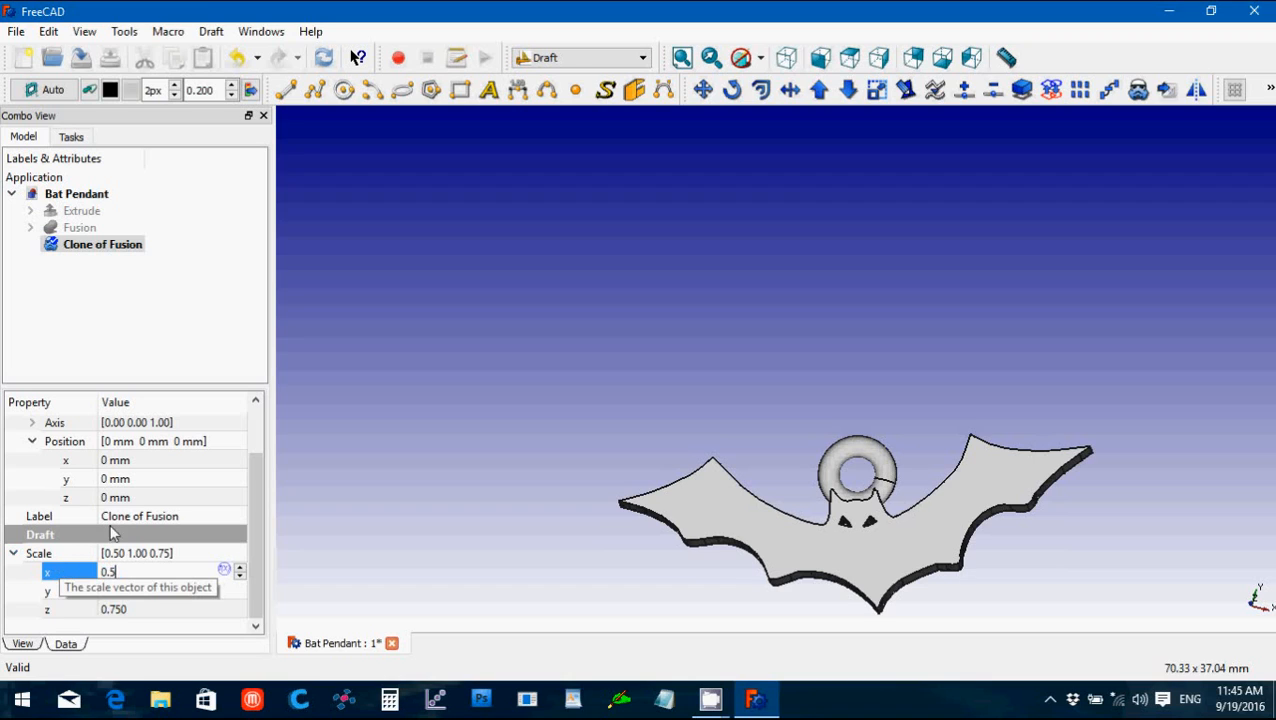
mouse_move(140, 598)
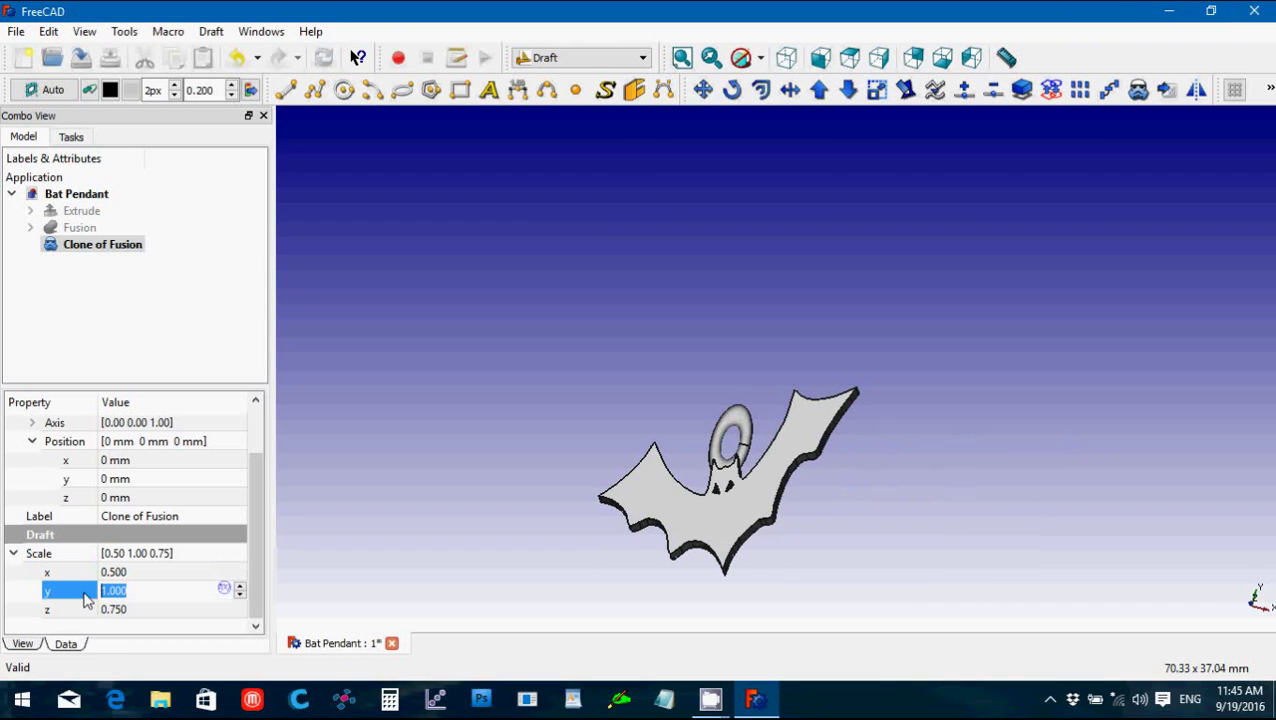
type("0.5")
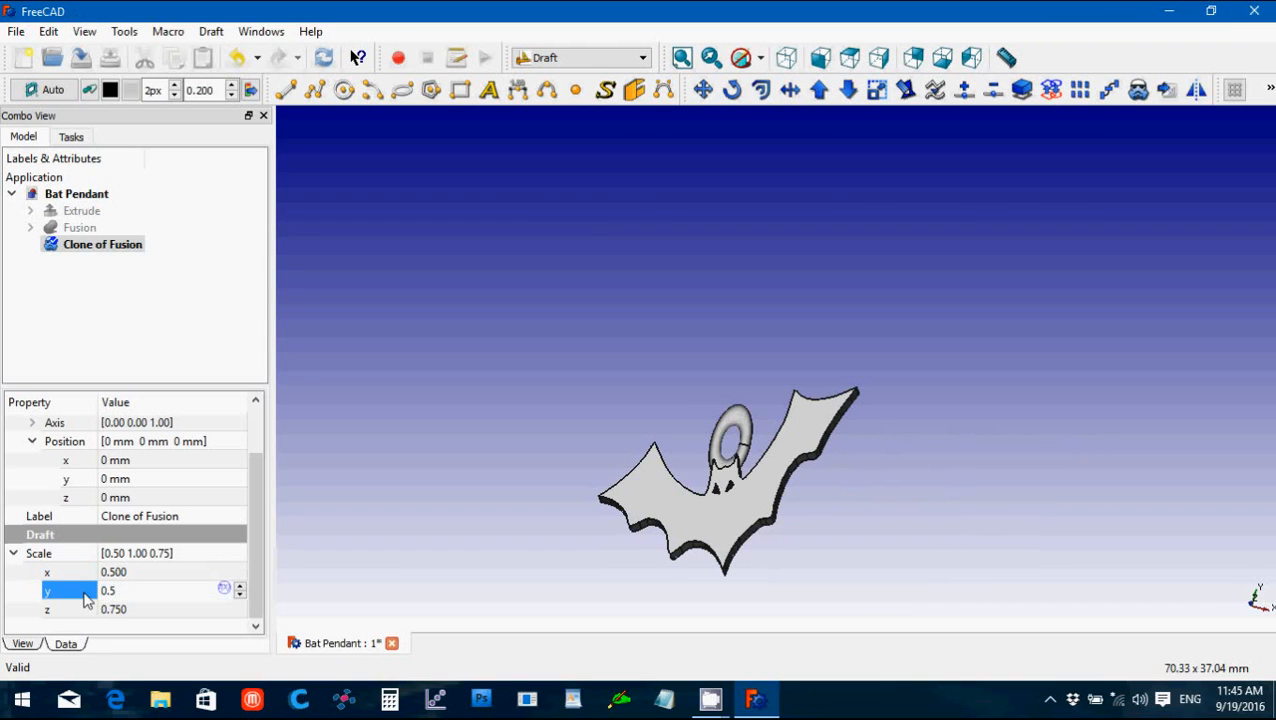
mouse_move(490, 540)
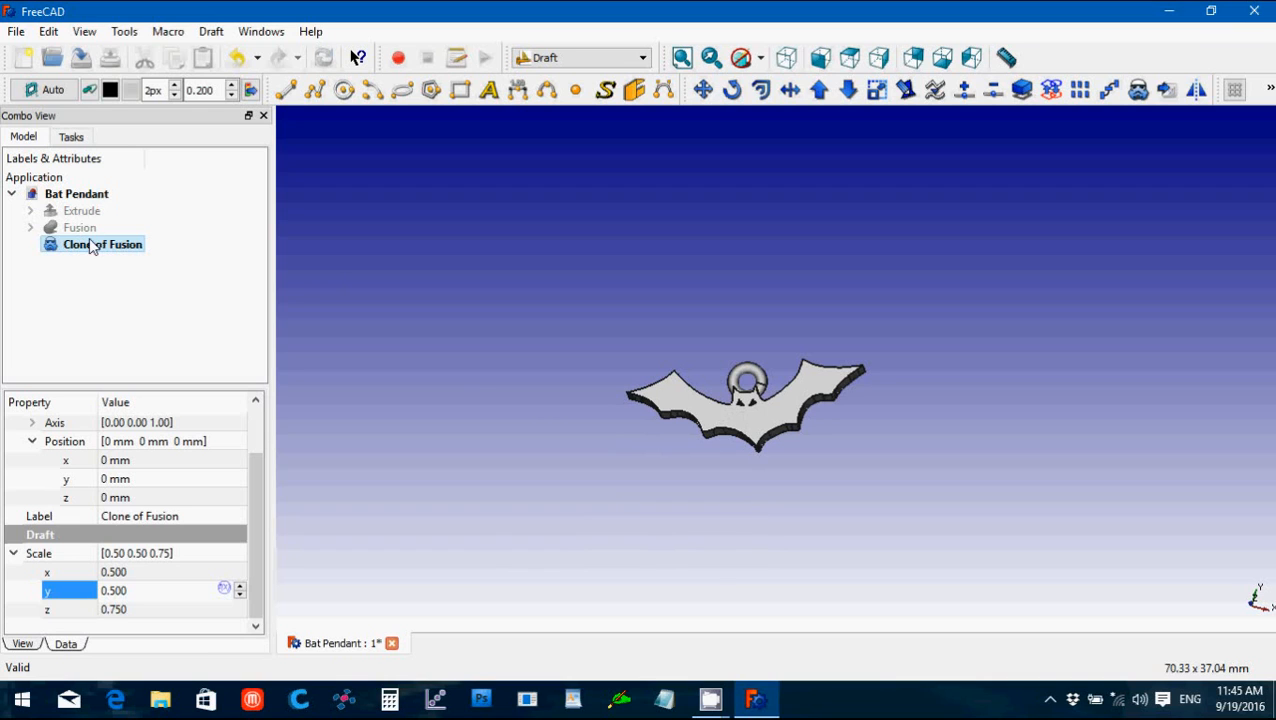
Step: Move the Clone of Fusion to y -20 mm beside the original pendant
left_click(102, 244)
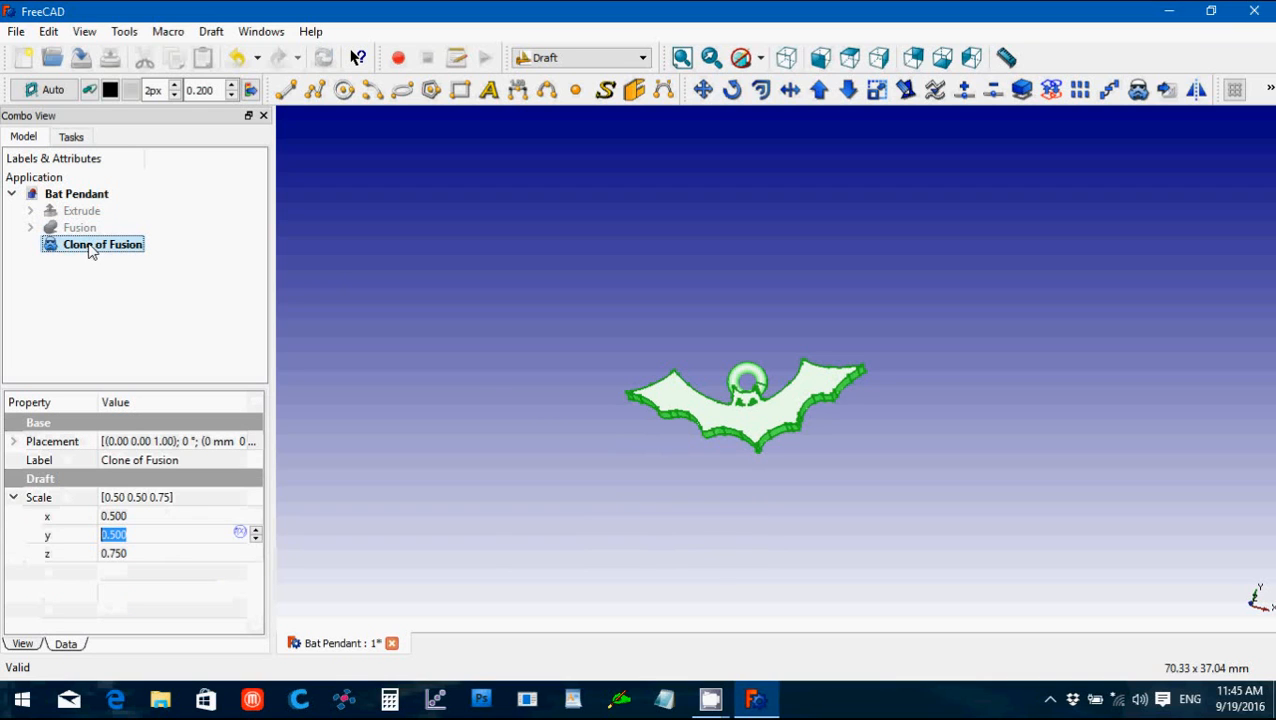
left_click(14, 442)
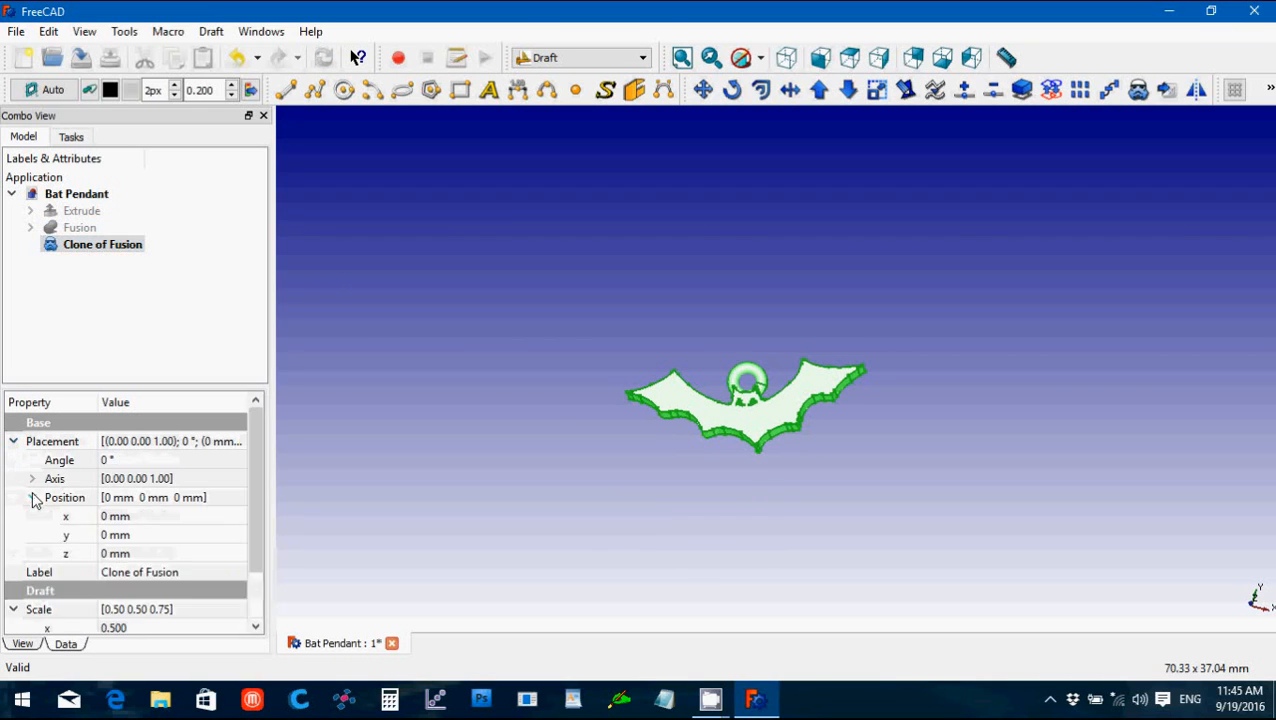
double_click(116, 534)
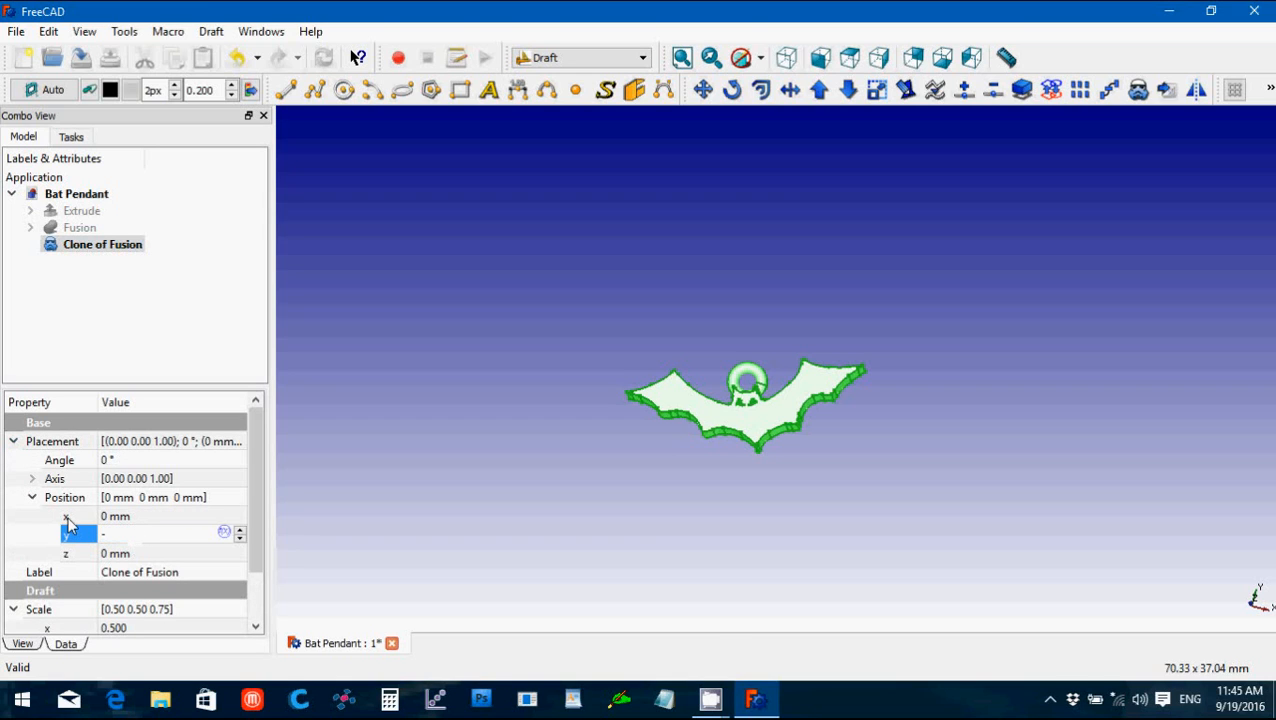
type("-20")
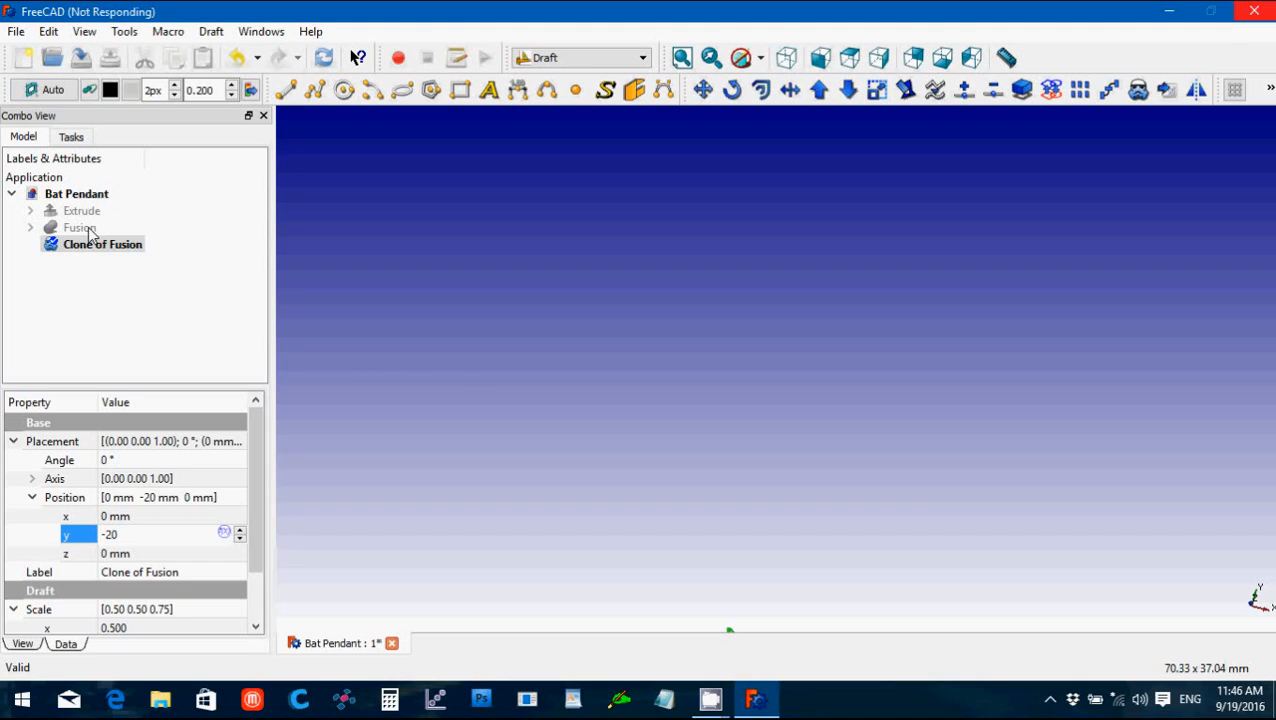
Step: Show the original Fusion again and select the smaller cloned bat
left_click(80, 228)
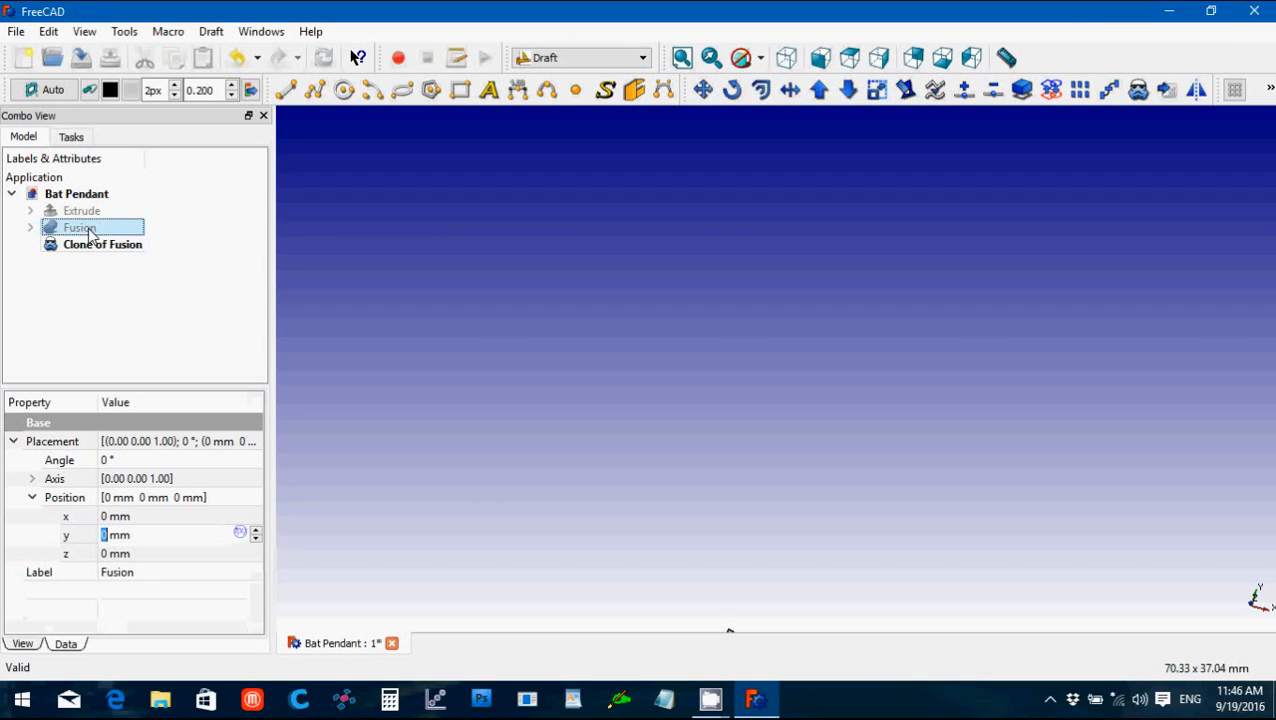
left_click(80, 228)
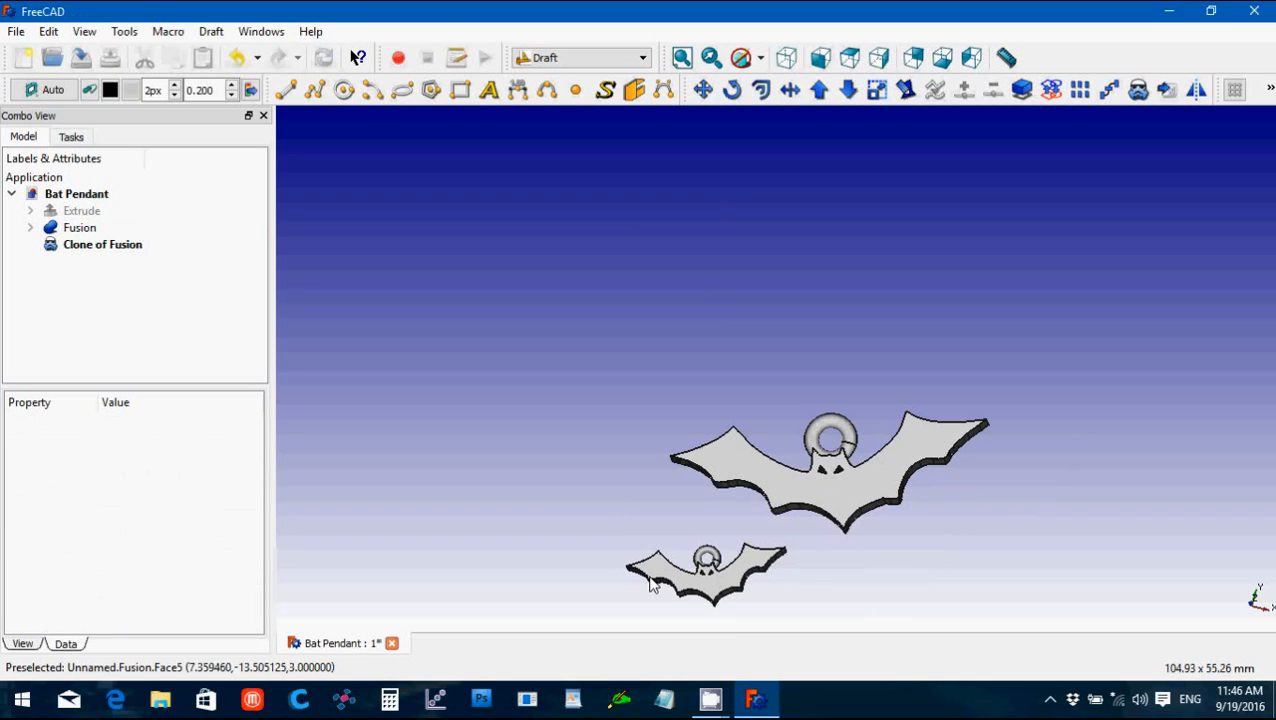
mouse_move(614, 570)
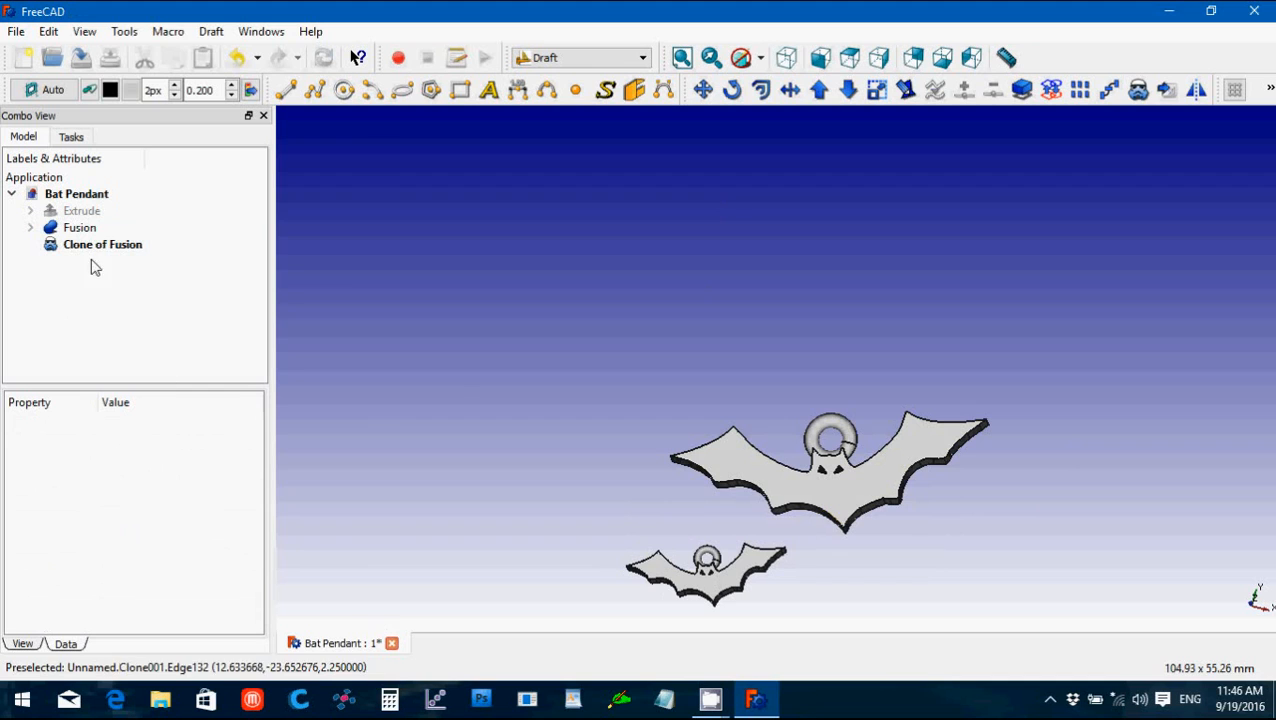
left_click(104, 244)
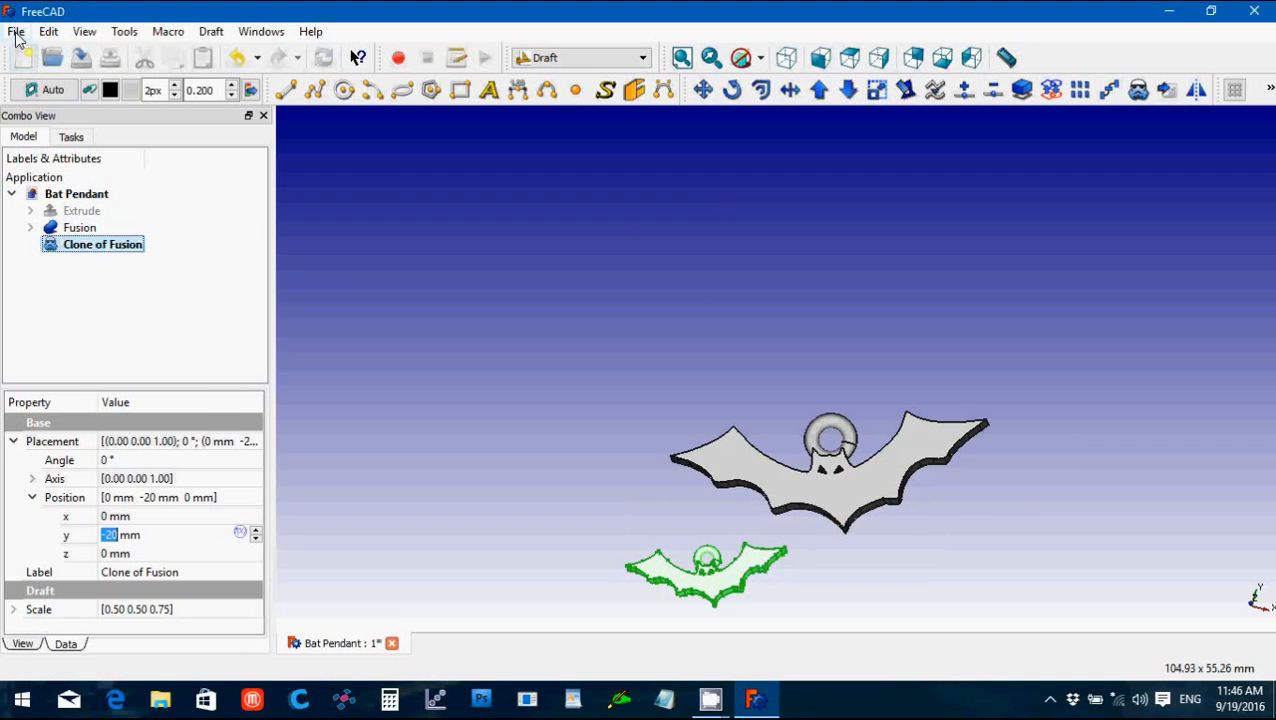
left_click(16, 32)
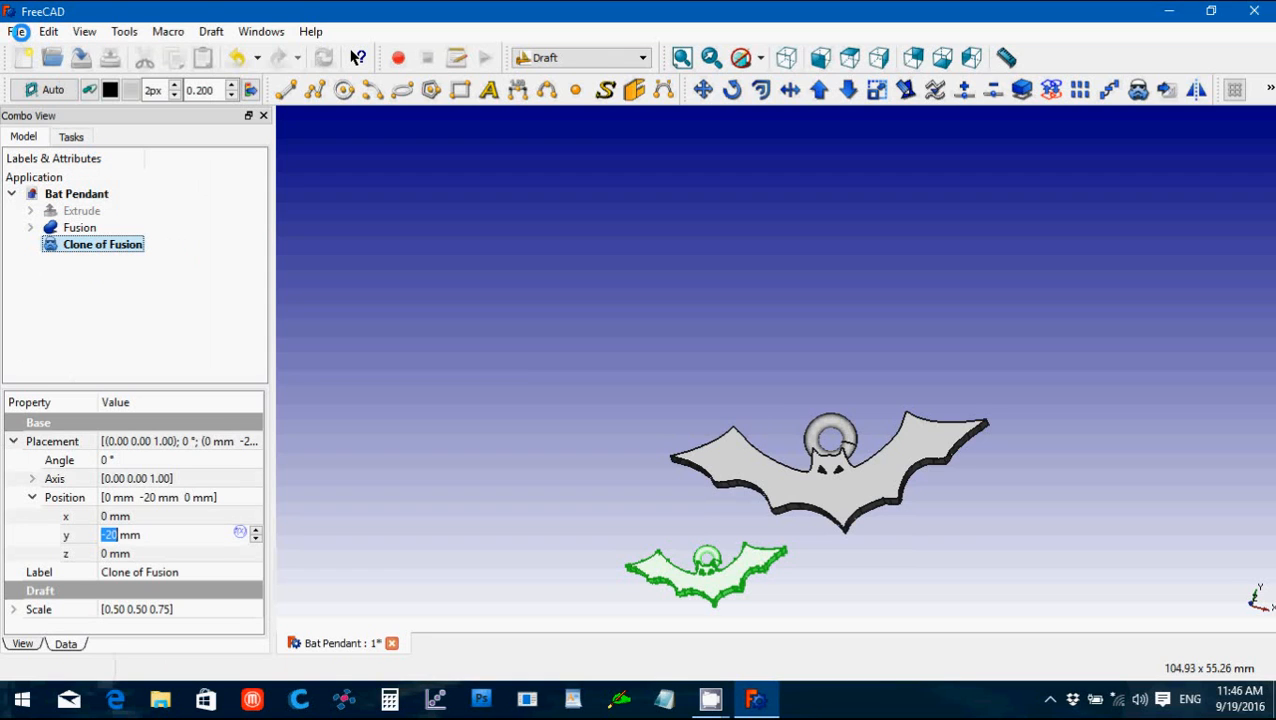
Step: Export the cloned bat as a Bat Earring STL mesh in the Halloween Demo folder
left_click(16, 32)
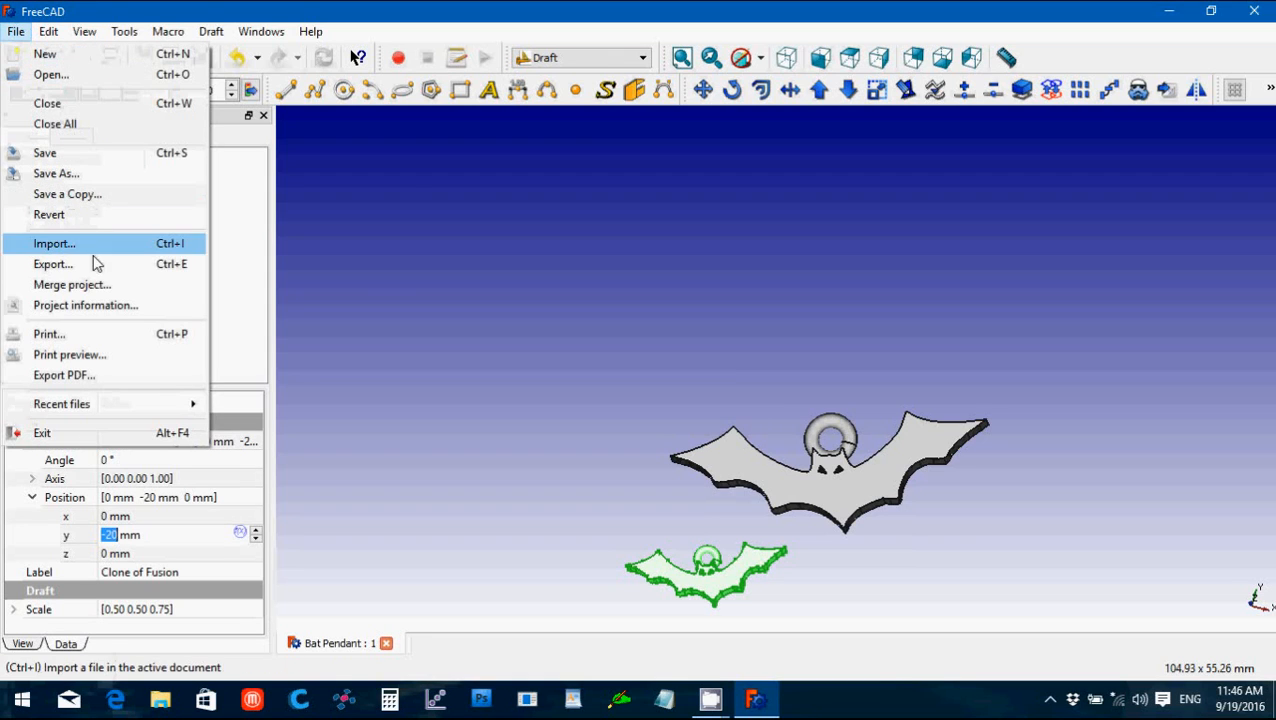
left_click(52, 264)
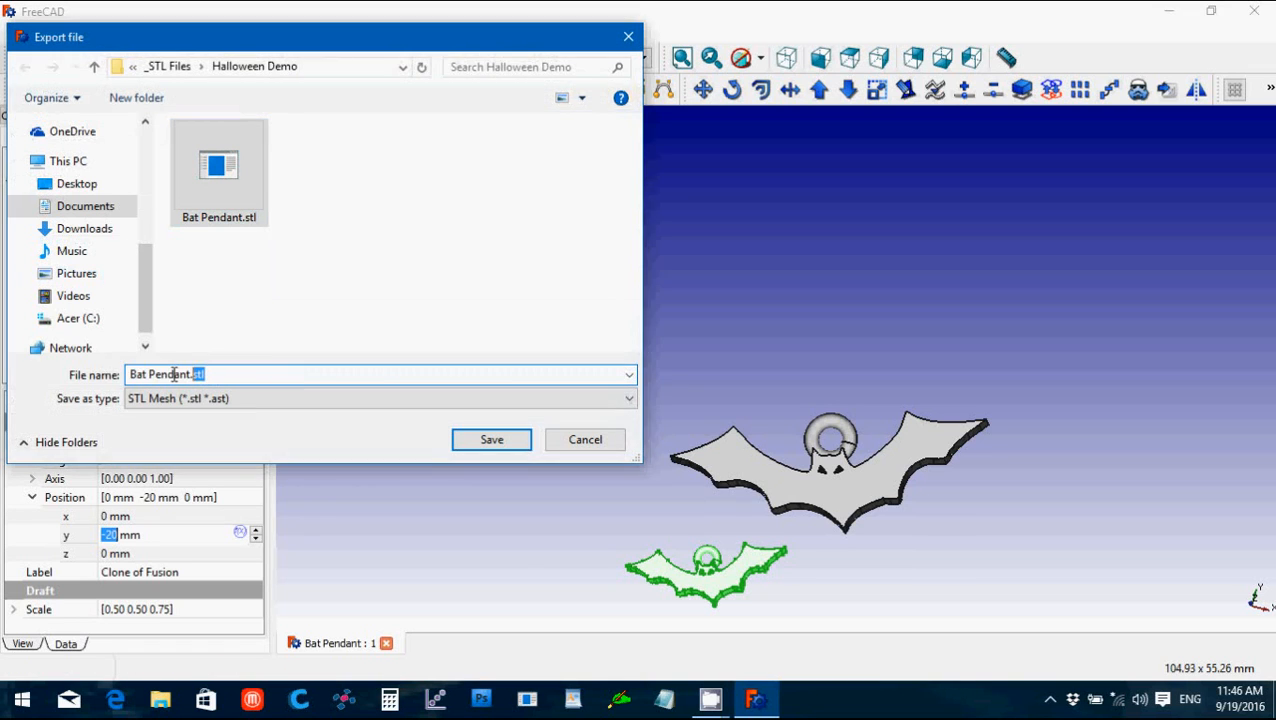
type("Bat E")
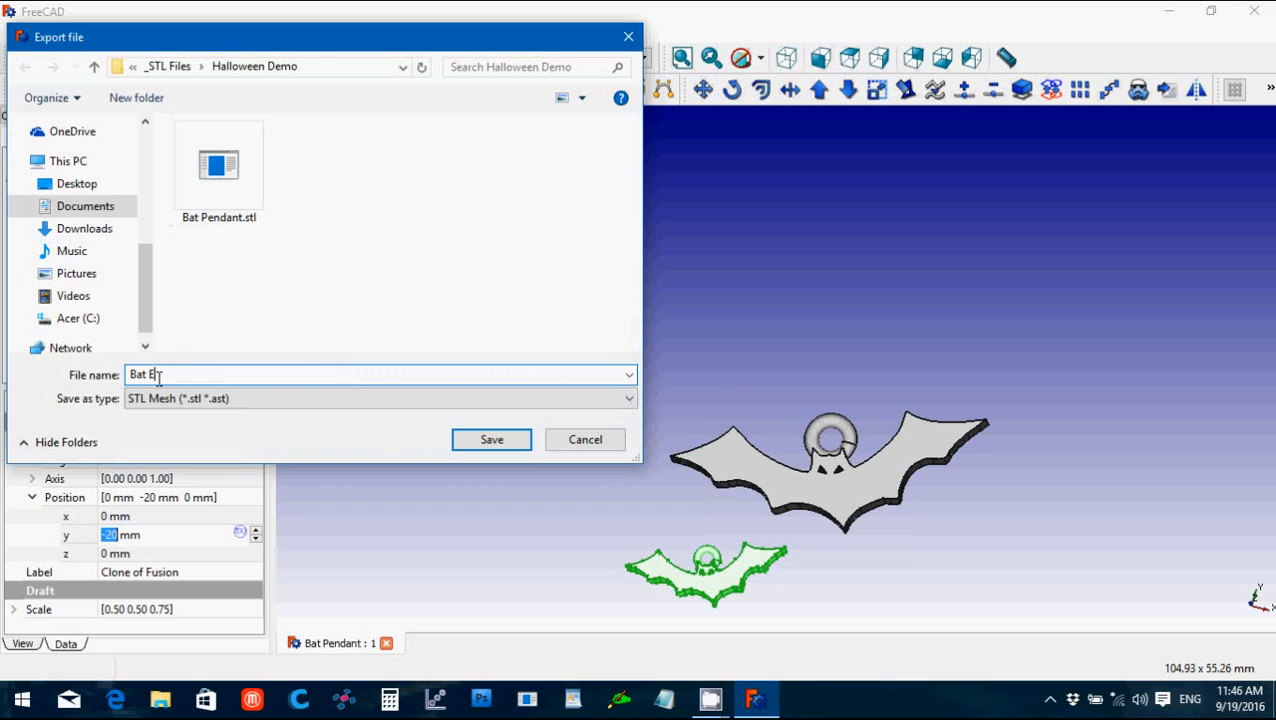
type("arring")
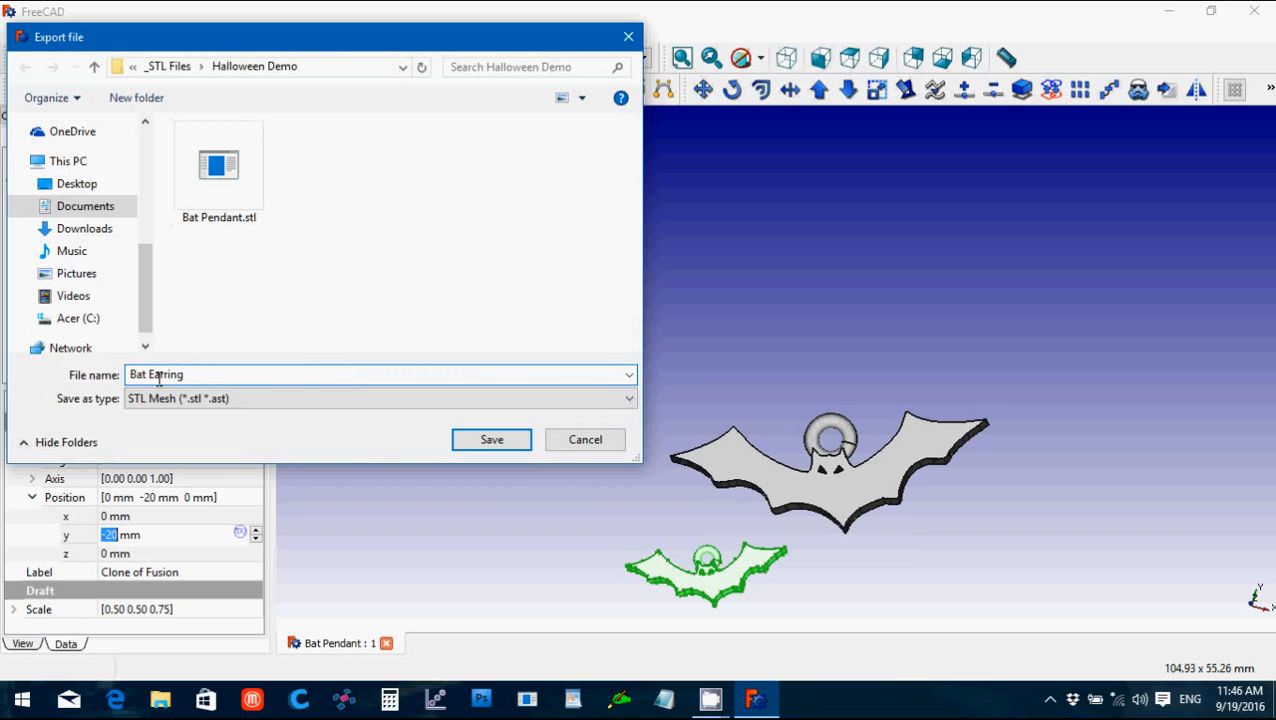
left_click(492, 440)
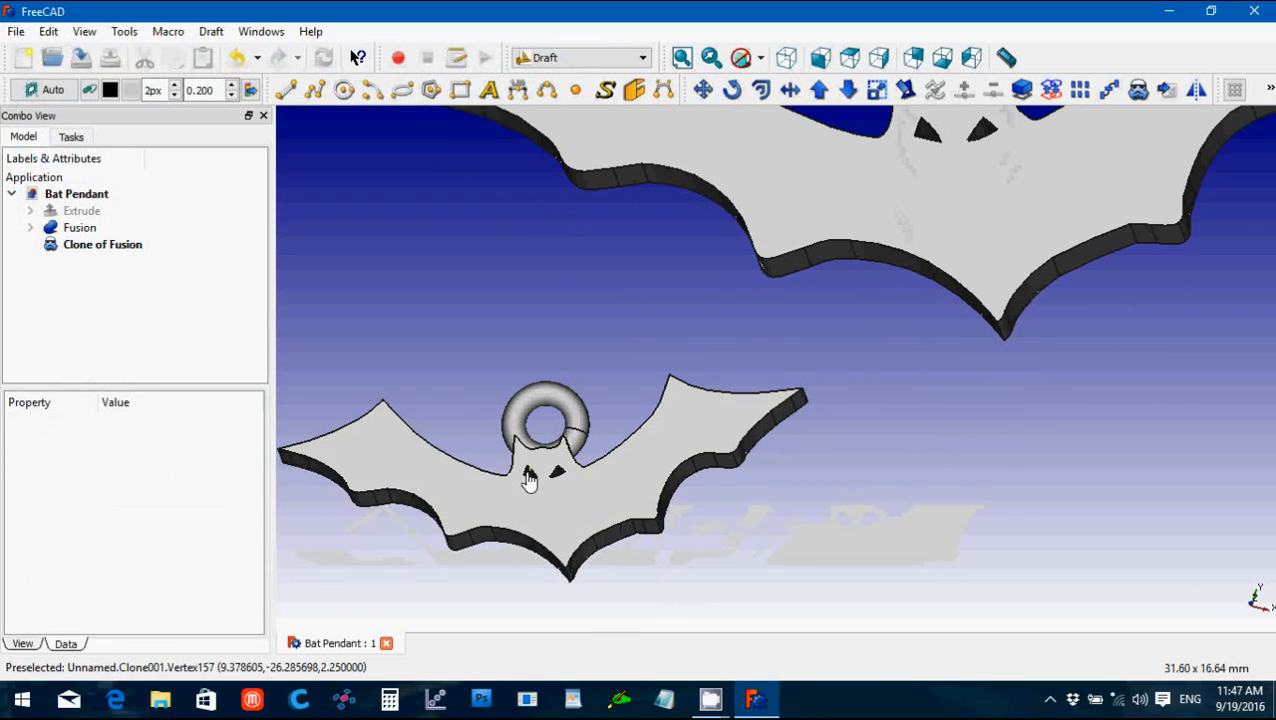
mouse_move(548, 490)
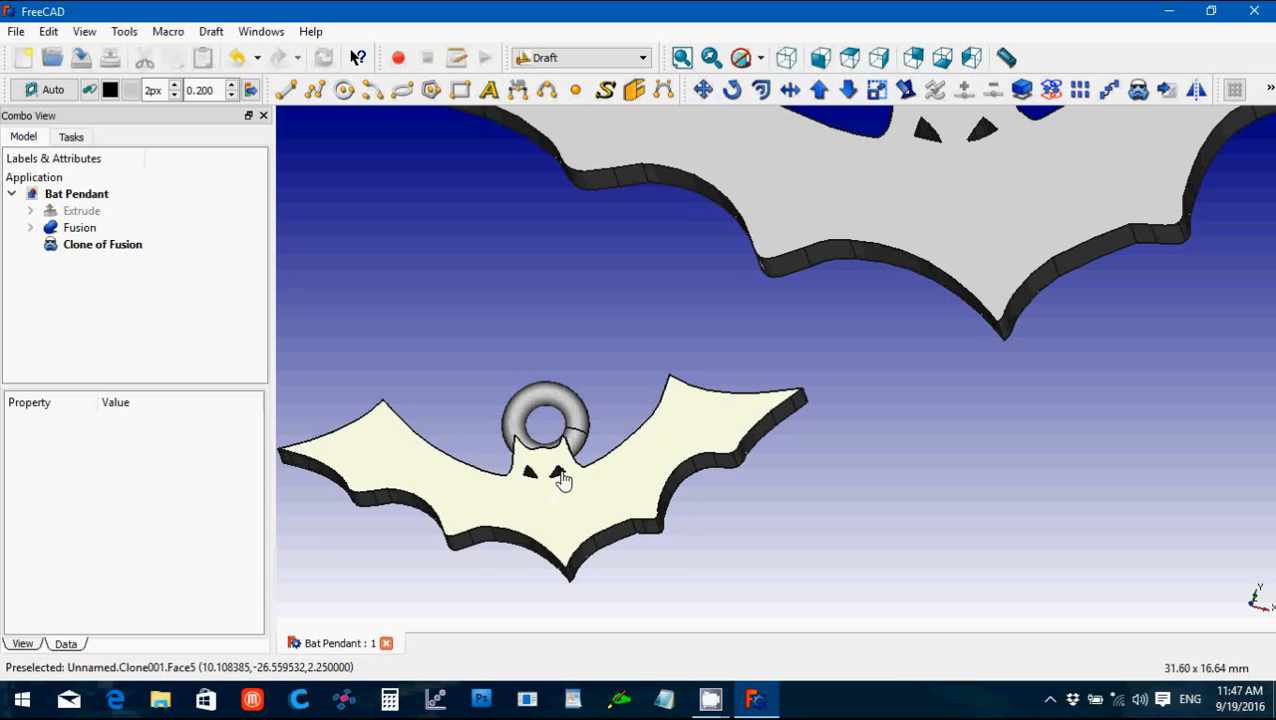
mouse_move(564, 492)
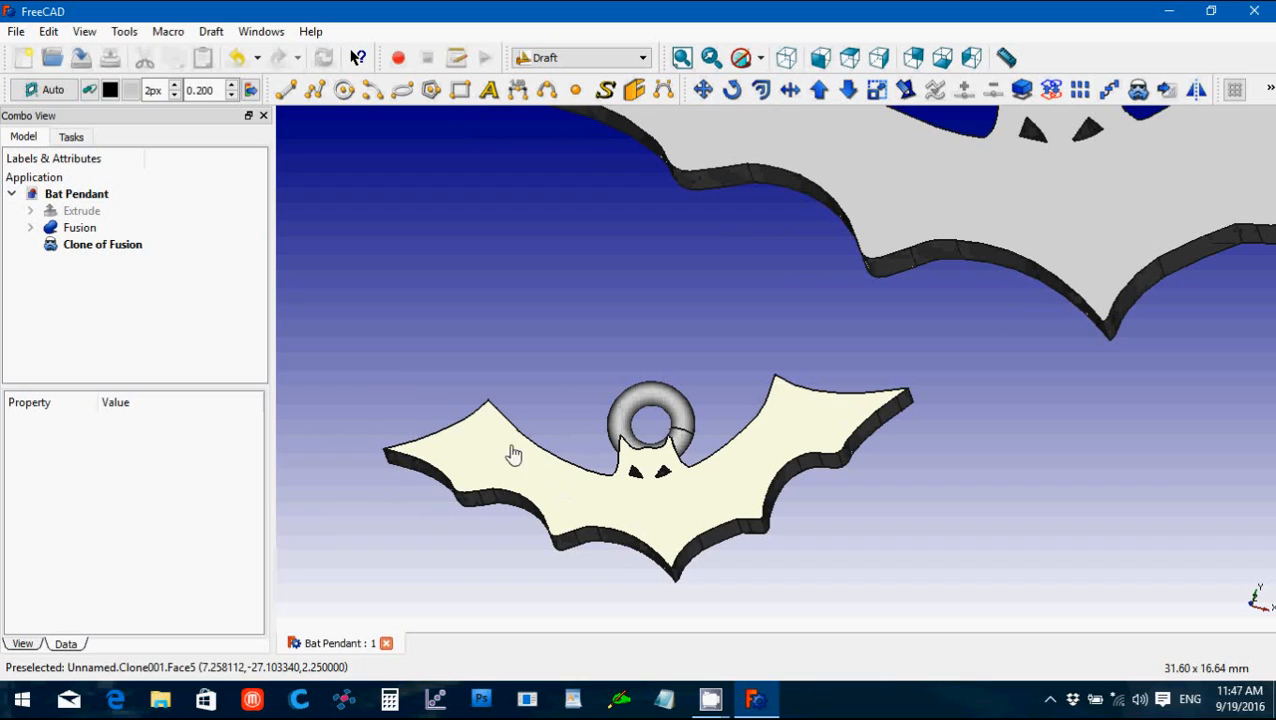
mouse_move(904, 400)
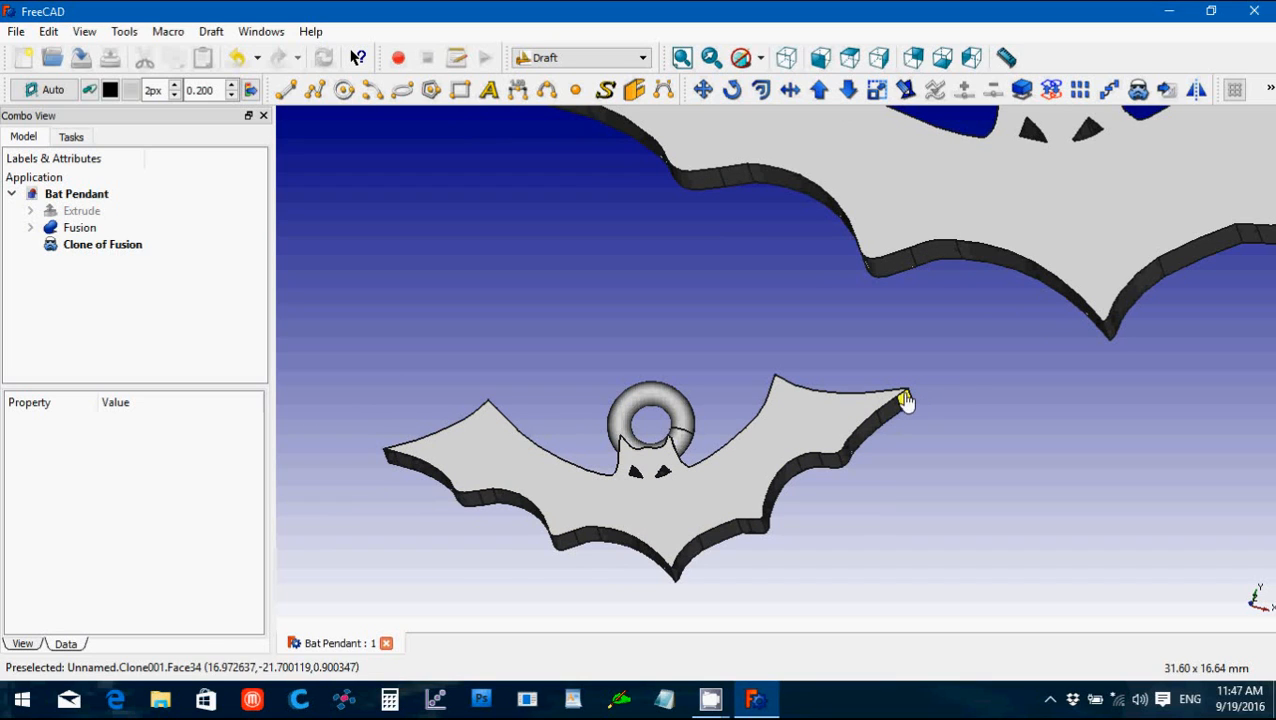
mouse_move(388, 458)
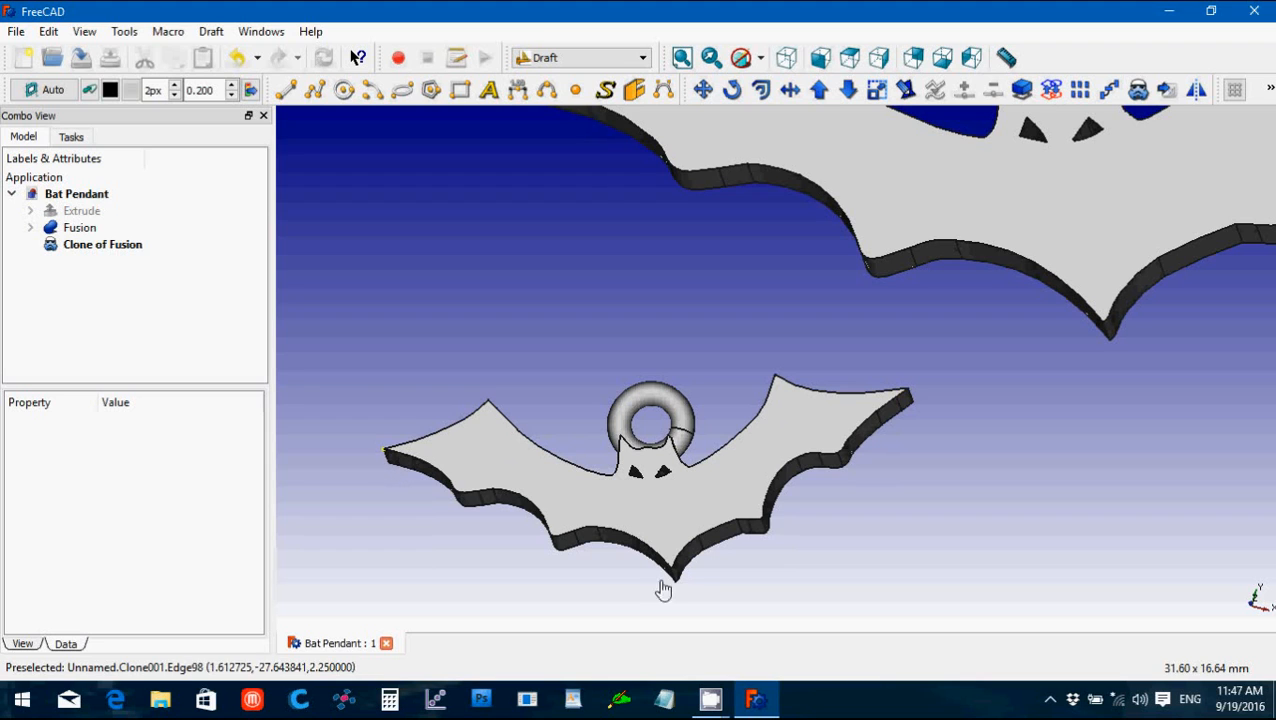
mouse_move(668, 378)
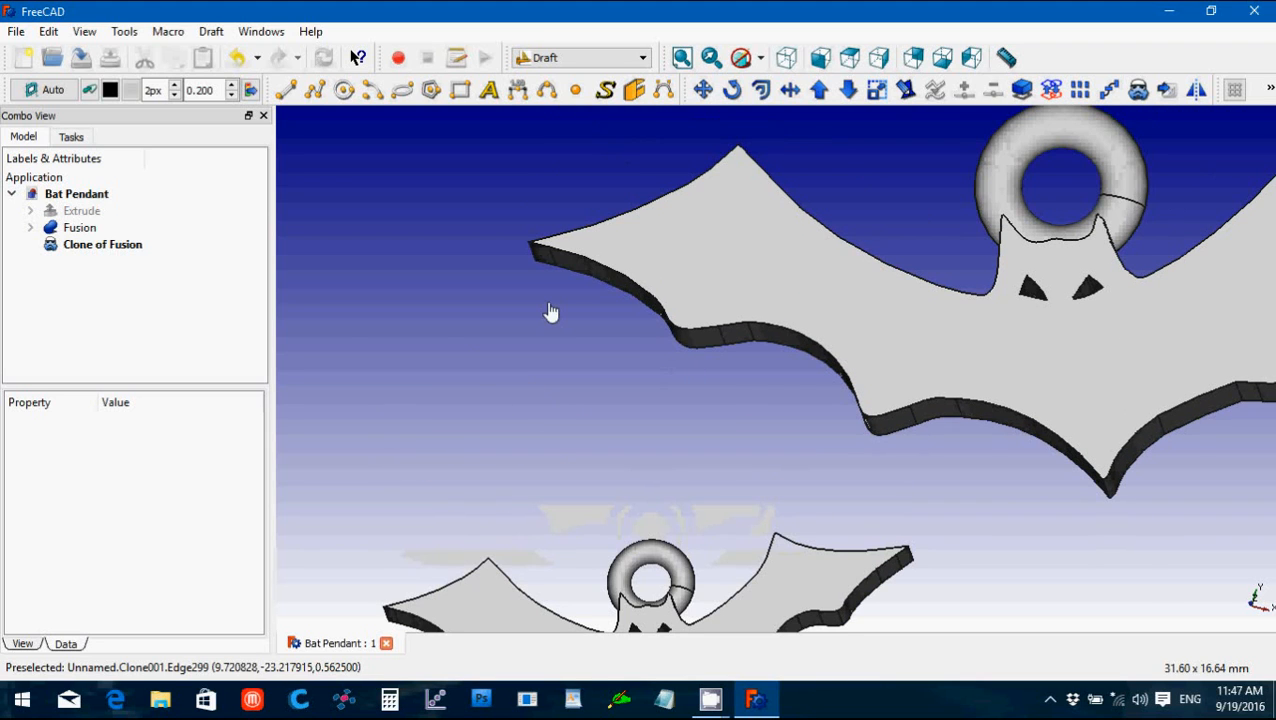
mouse_move(548, 264)
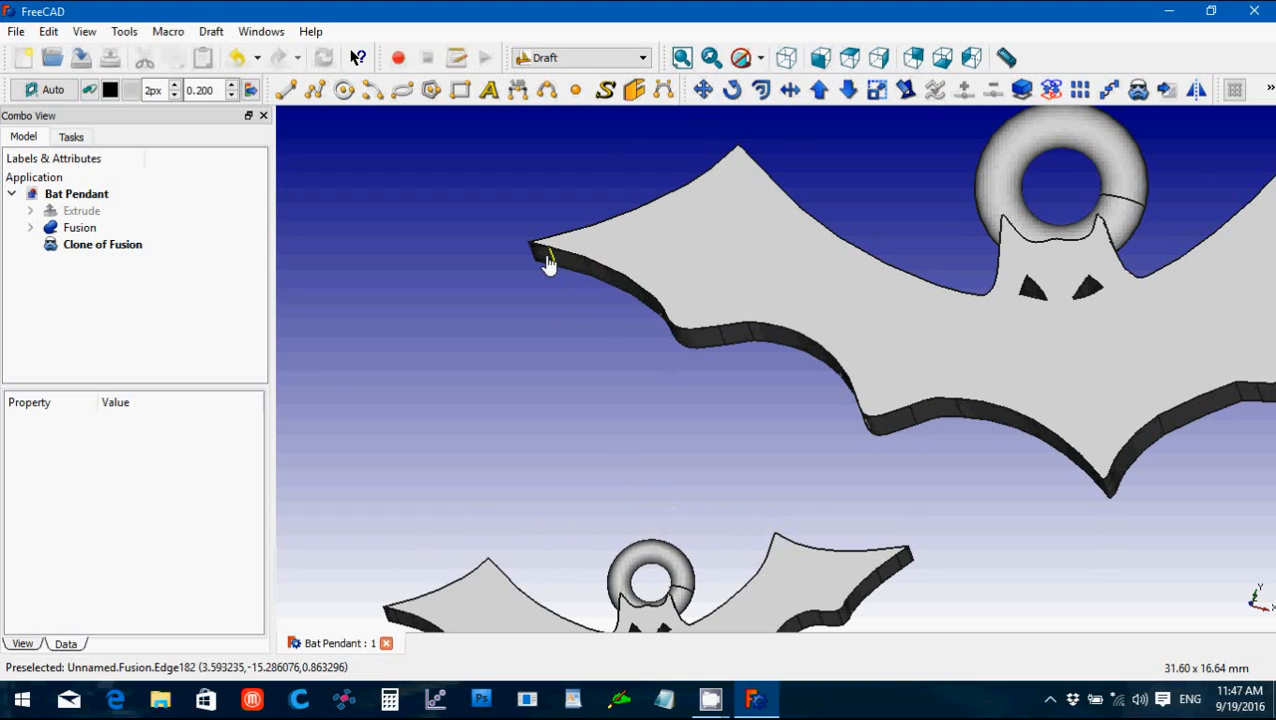
scroll("down", 3)
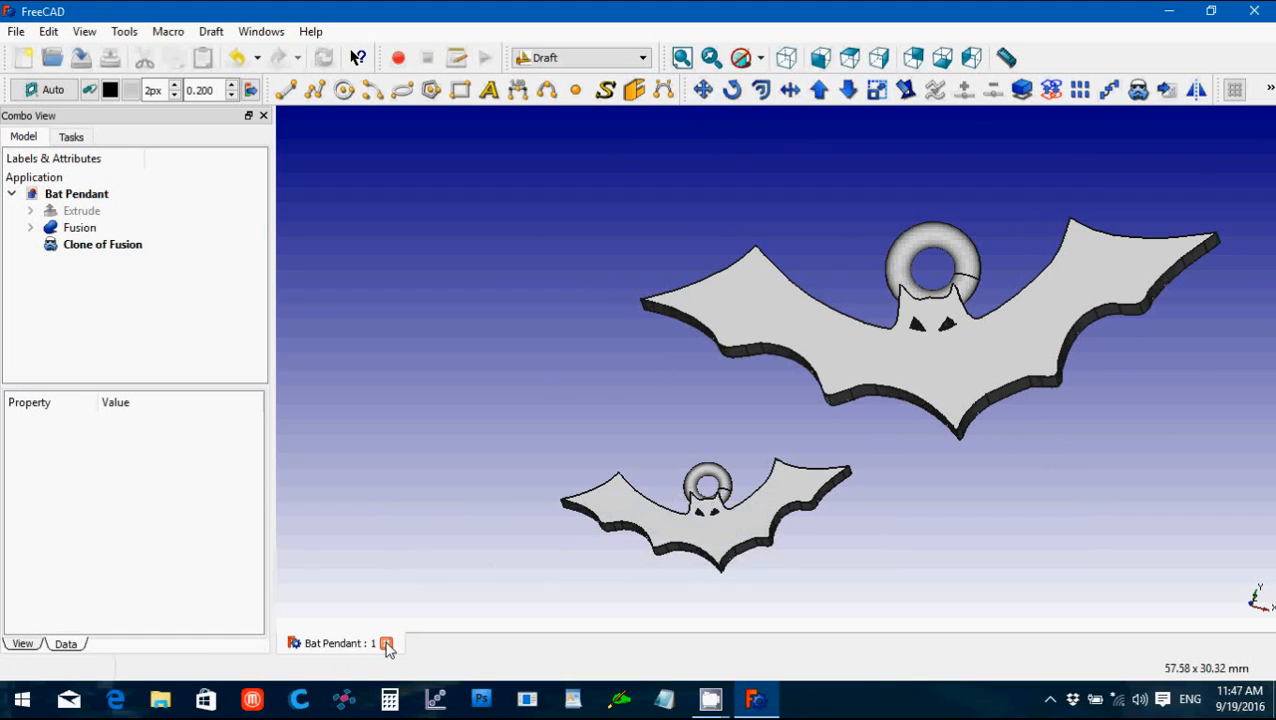
Step: Close the Bat Pendant document and start a new empty document
left_click(16, 32)
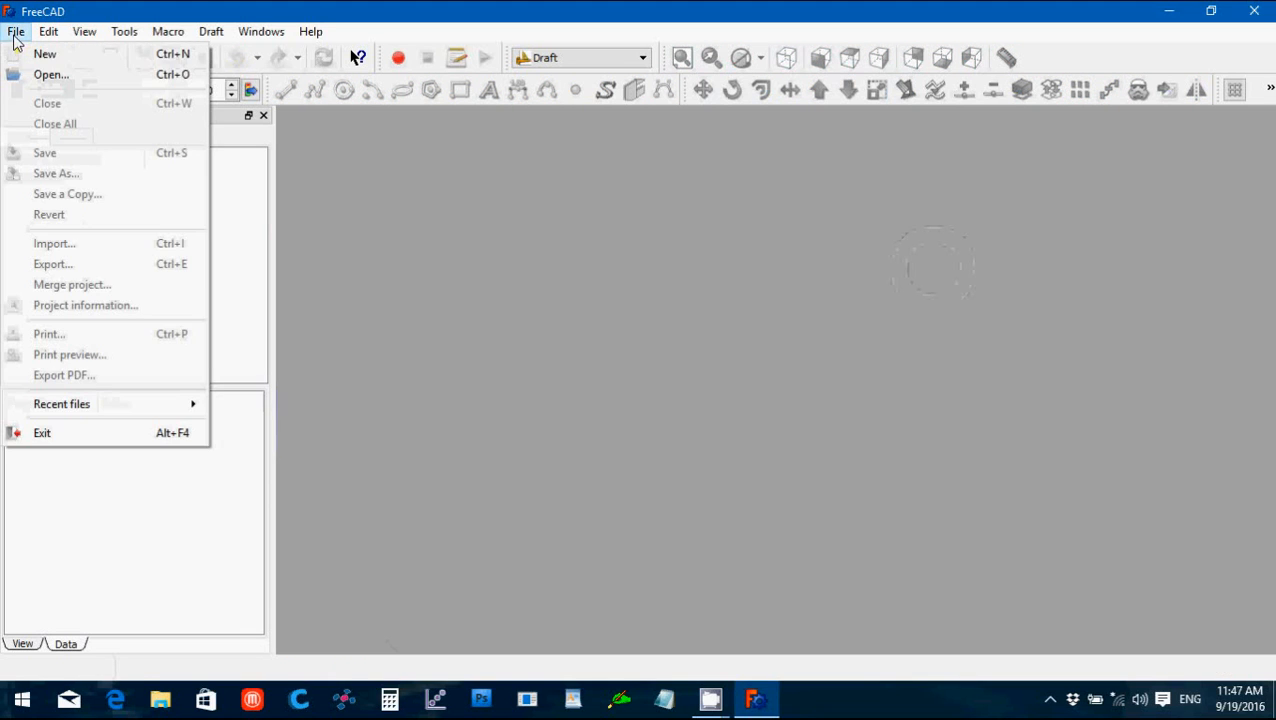
left_click(44, 52)
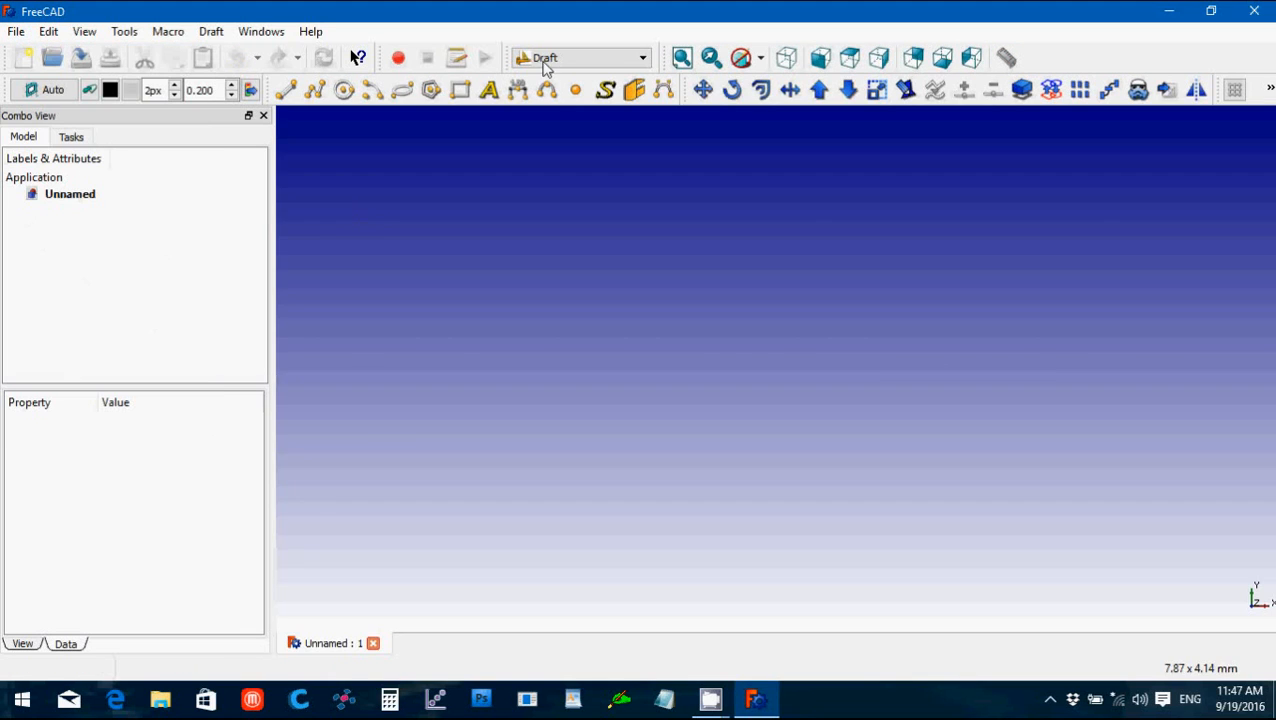
left_click(640, 56)
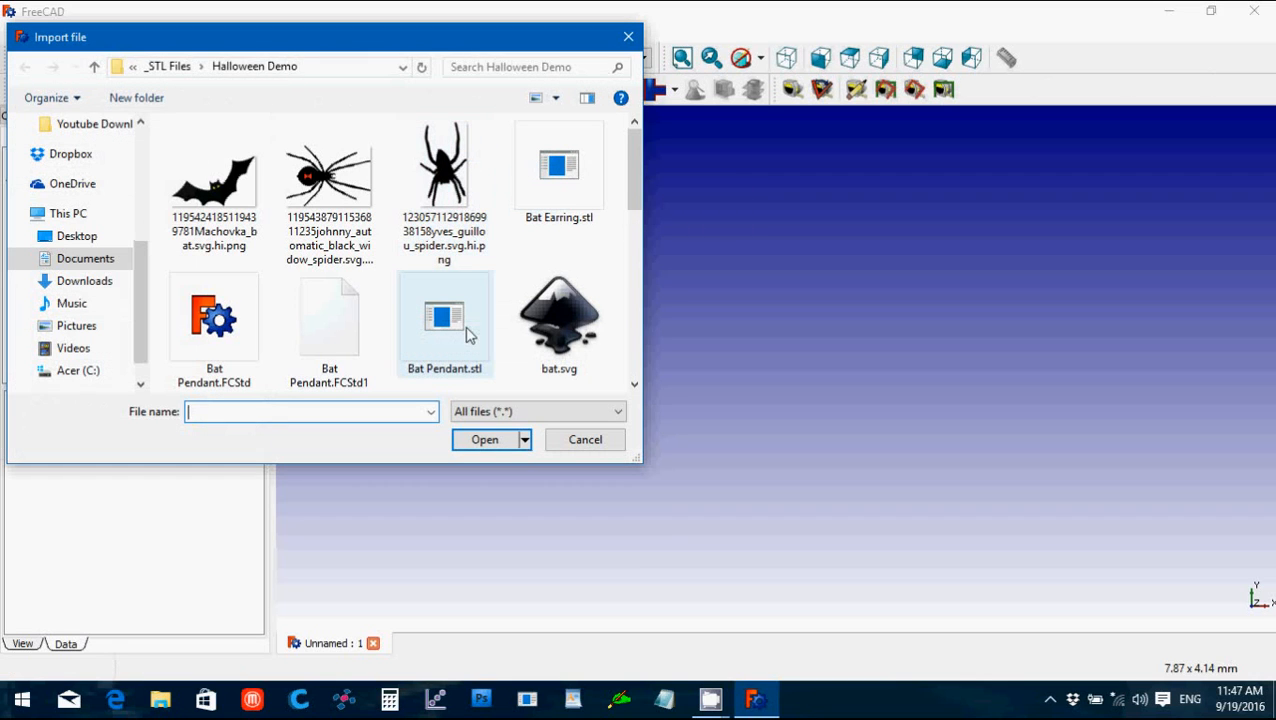
Step: Import the blackcat.svg drawing into the new document as path objects
scroll("down", 3)
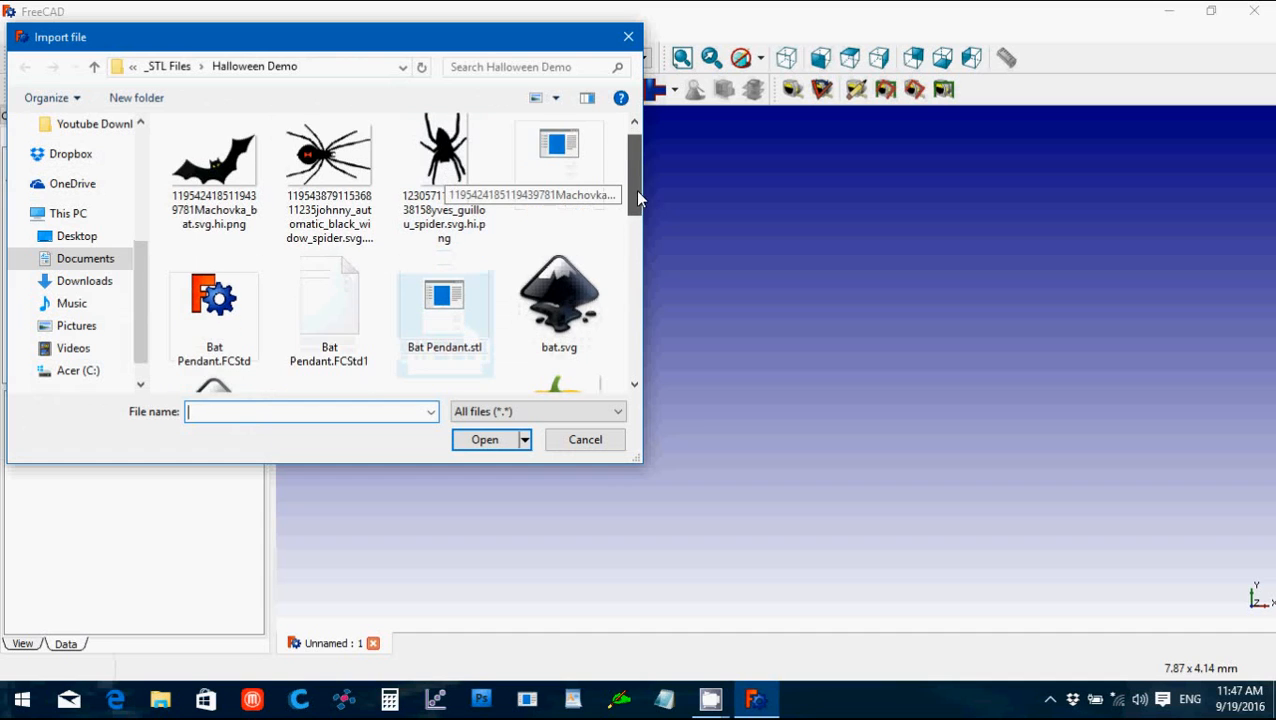
scroll("down", 3)
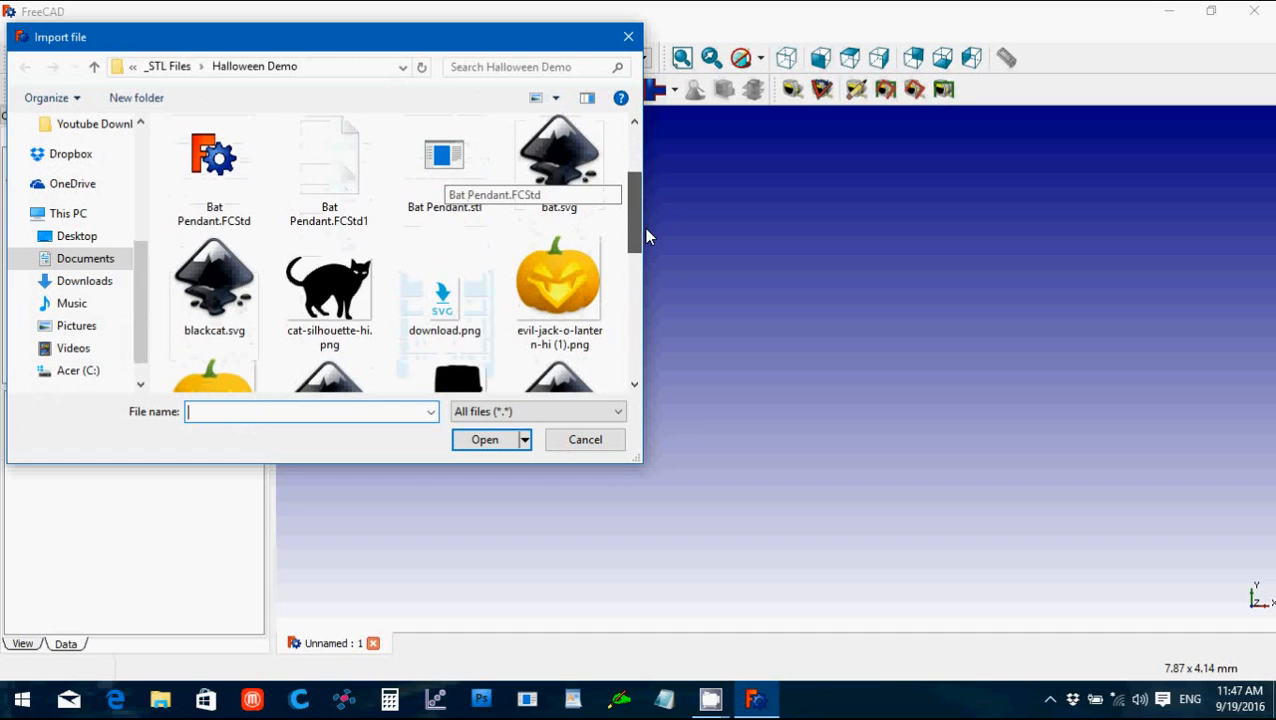
left_click(214, 284)
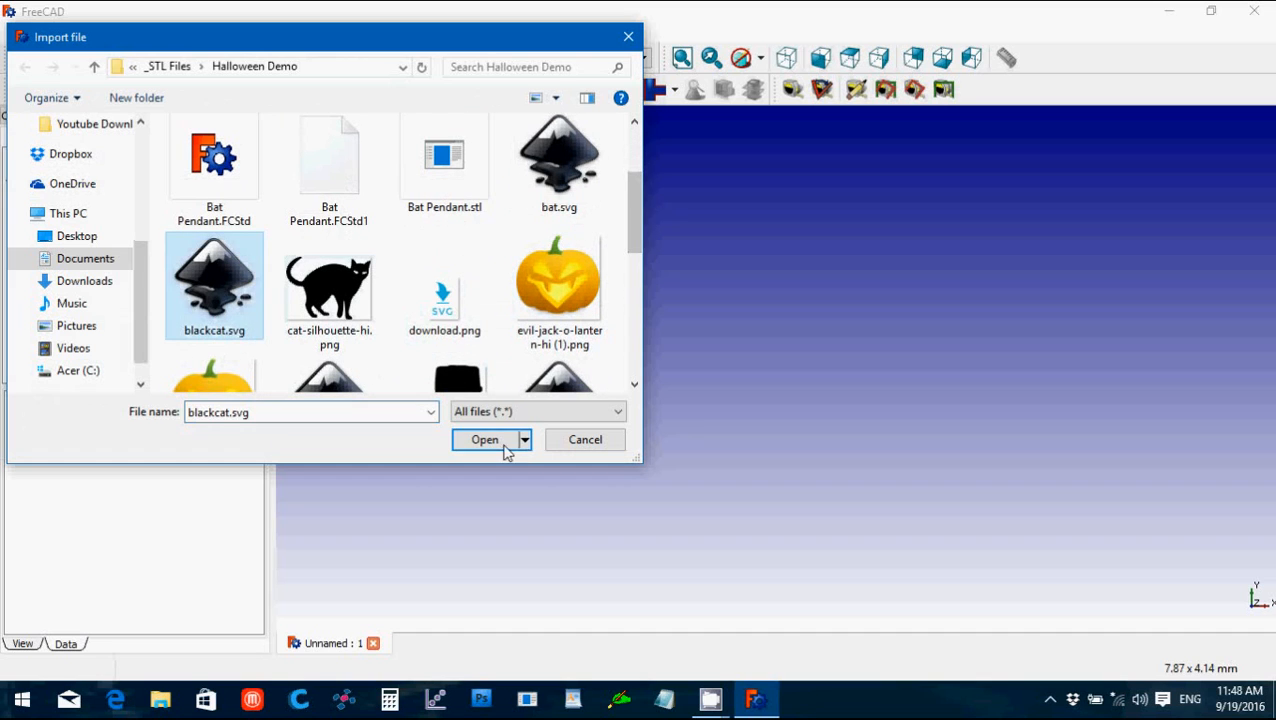
left_click(484, 440)
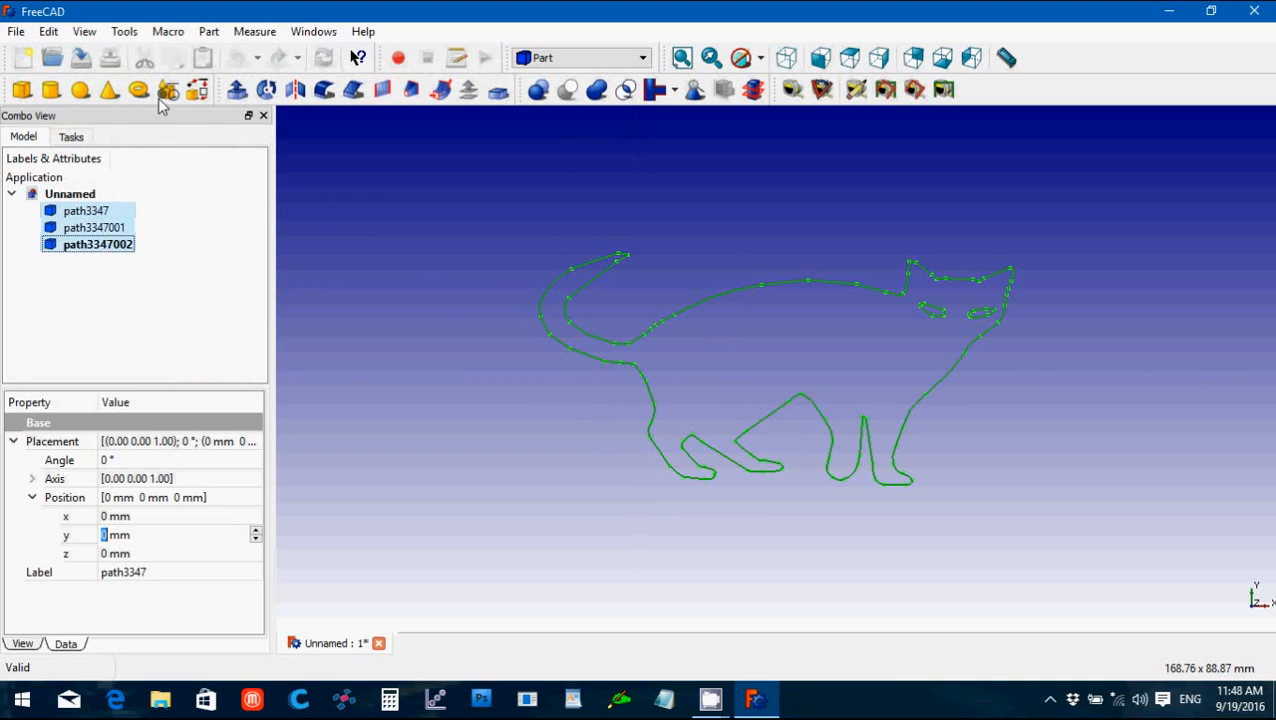
Step: Extrude the cat outline as a solid with length 3
left_click(208, 32)
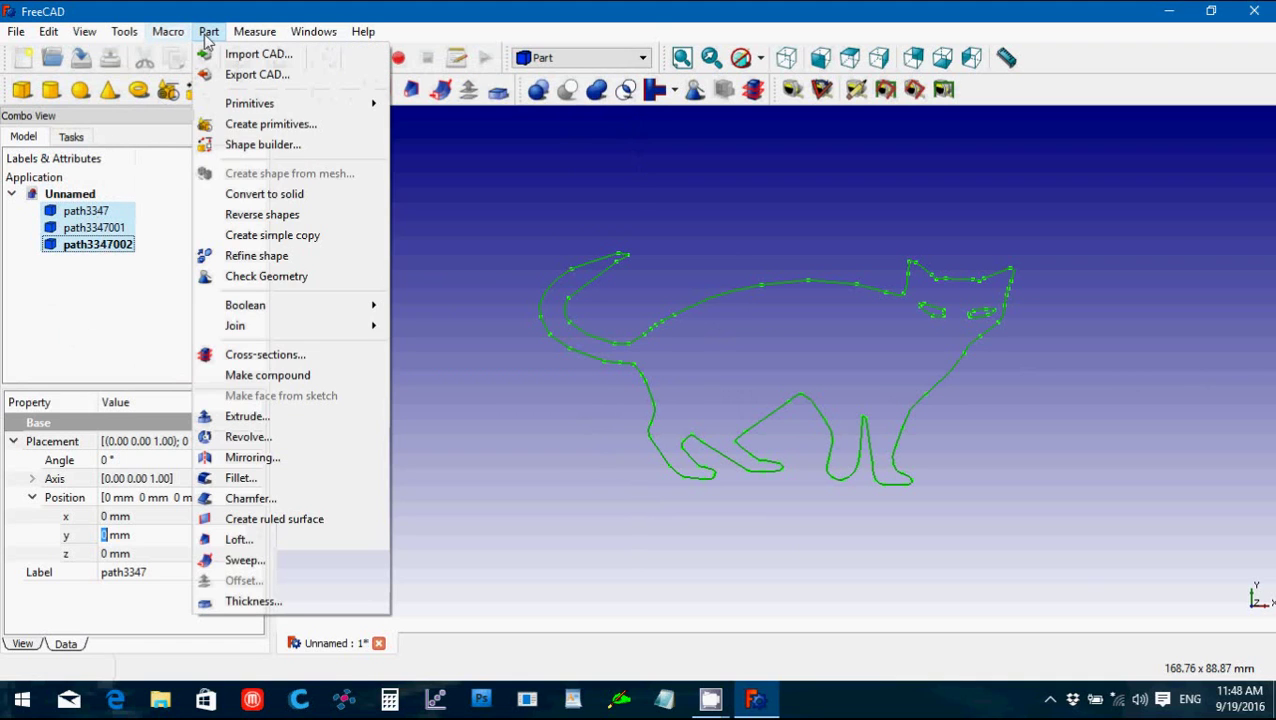
left_click(268, 376)
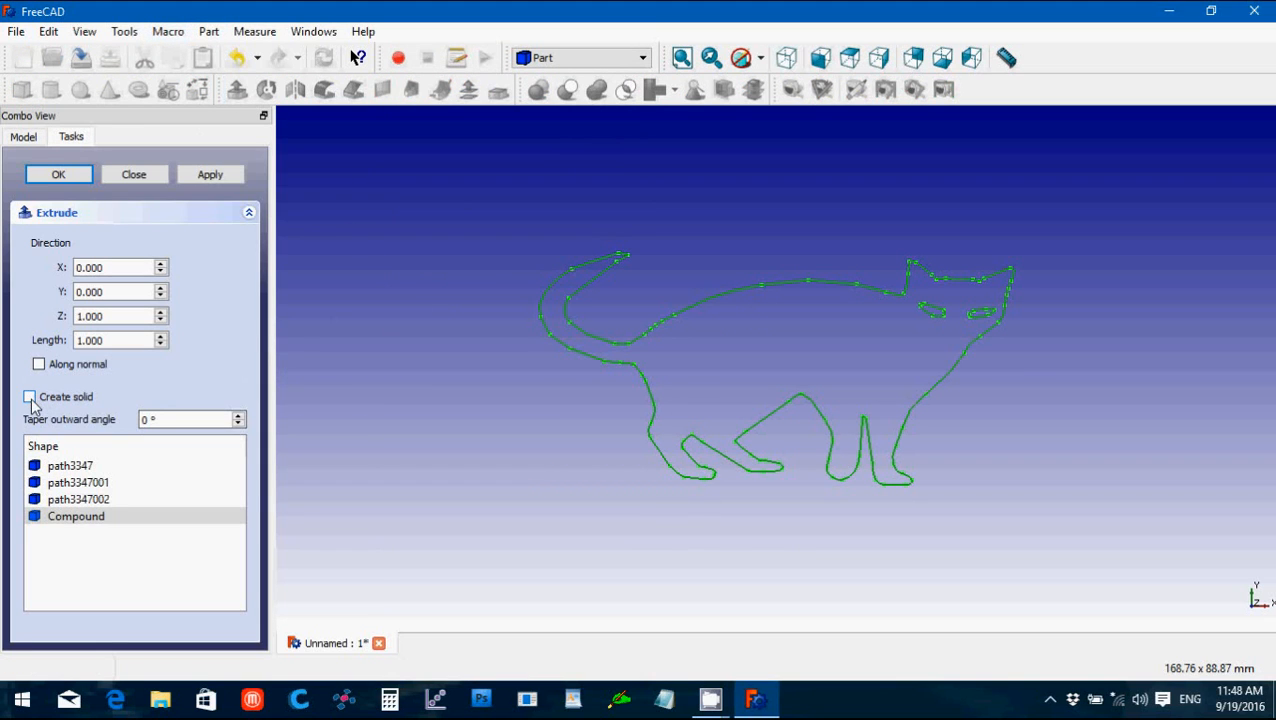
left_click(28, 396)
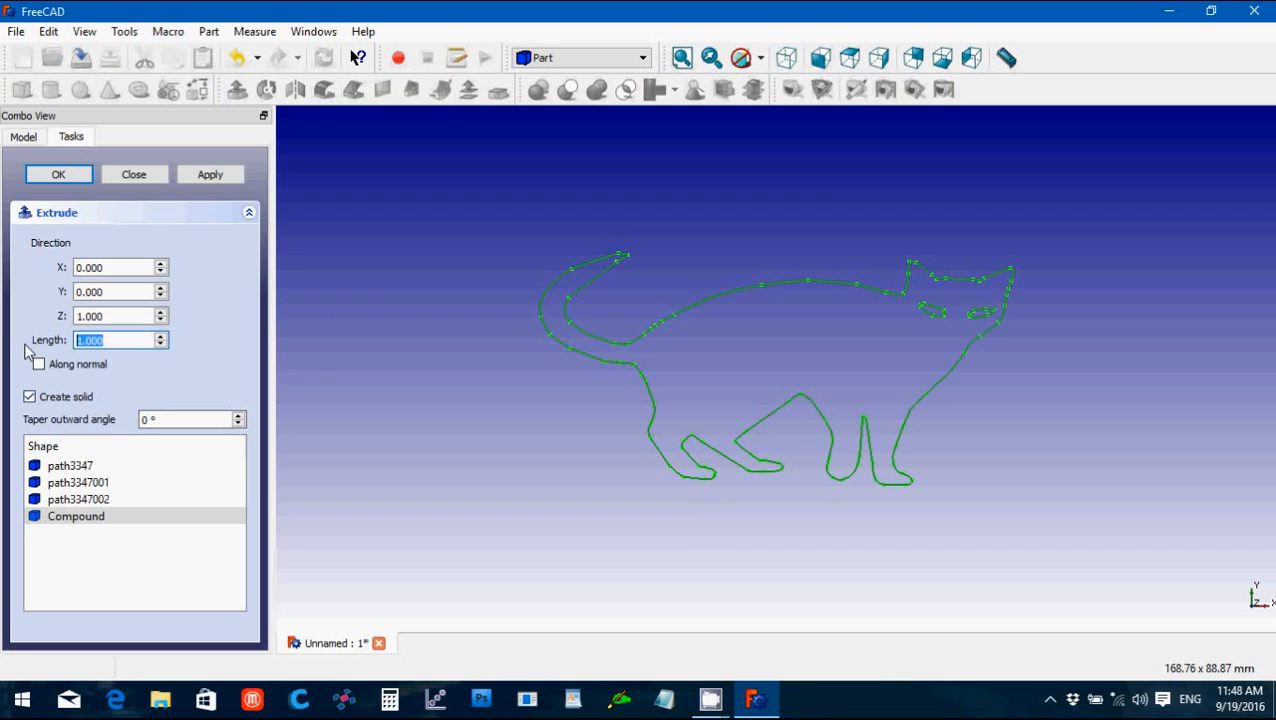
type("3")
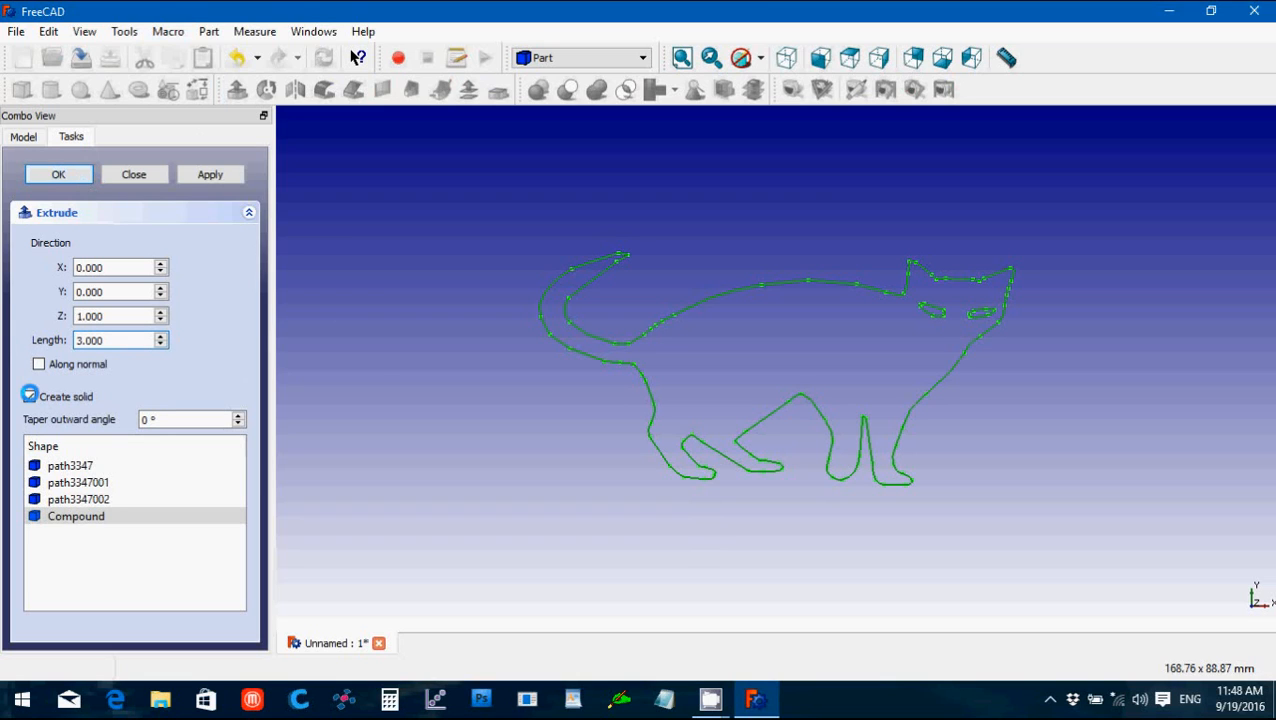
left_click(58, 174)
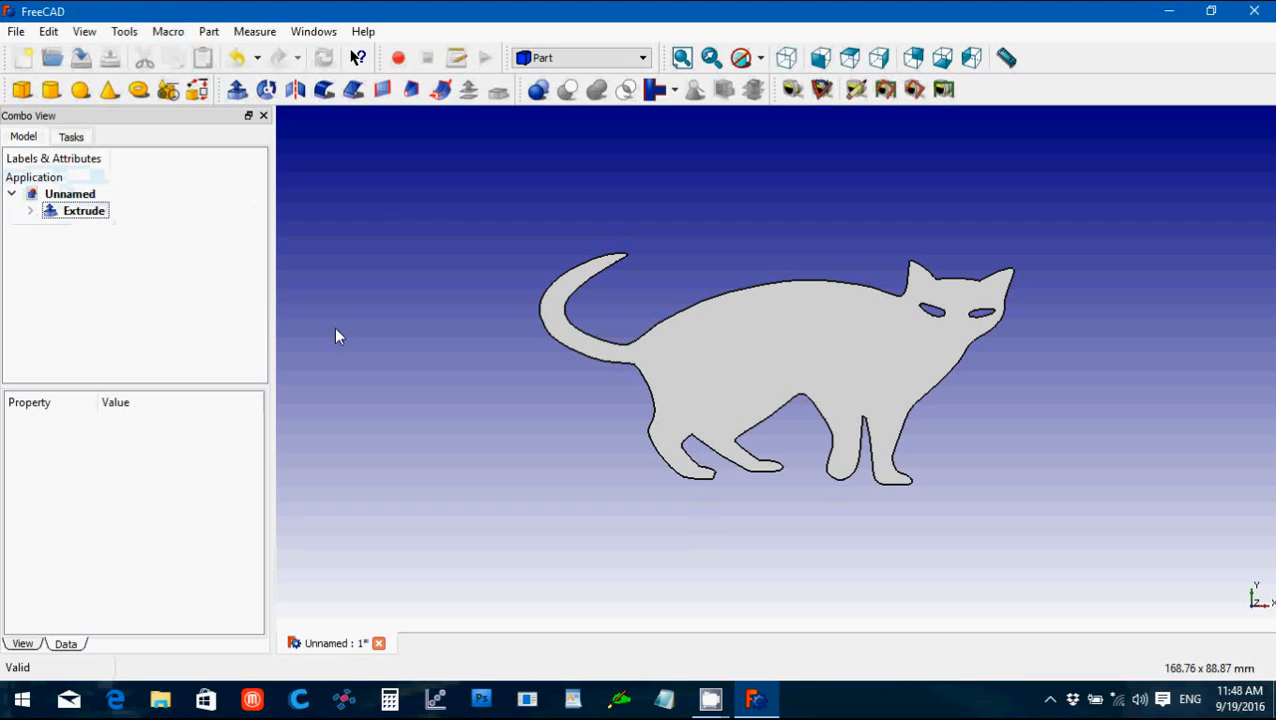
mouse_move(640, 596)
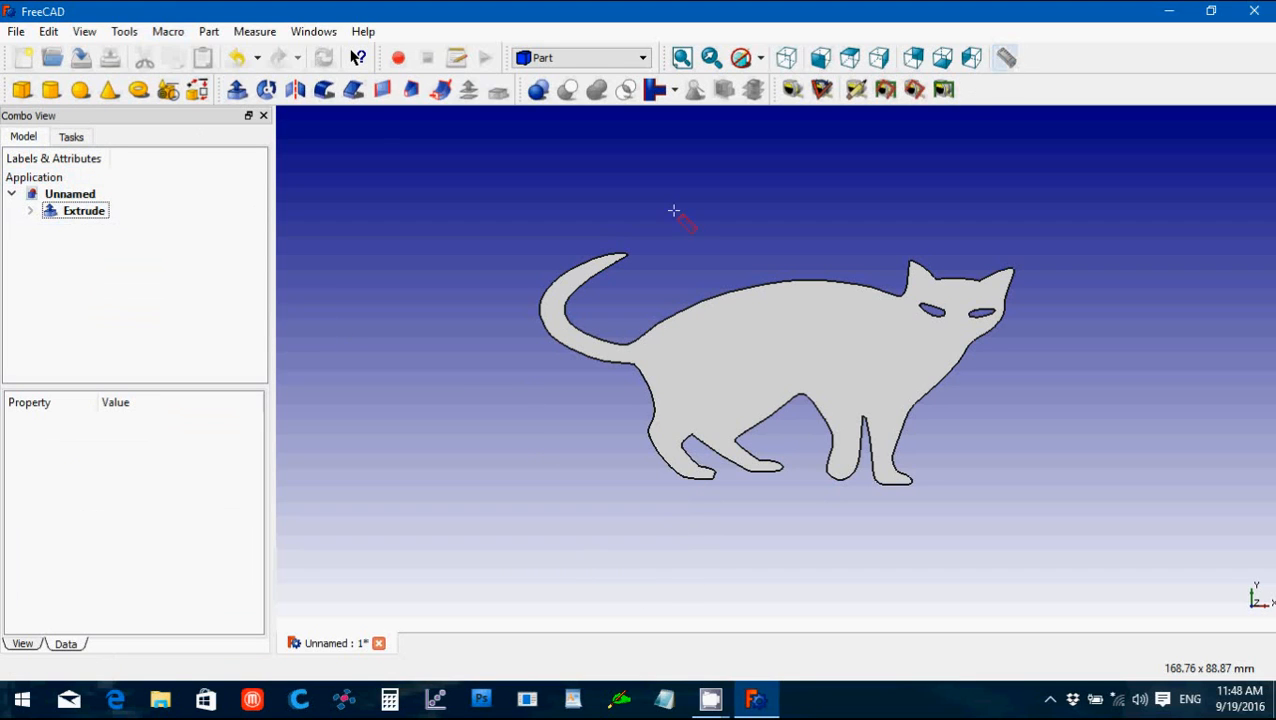
mouse_move(542, 316)
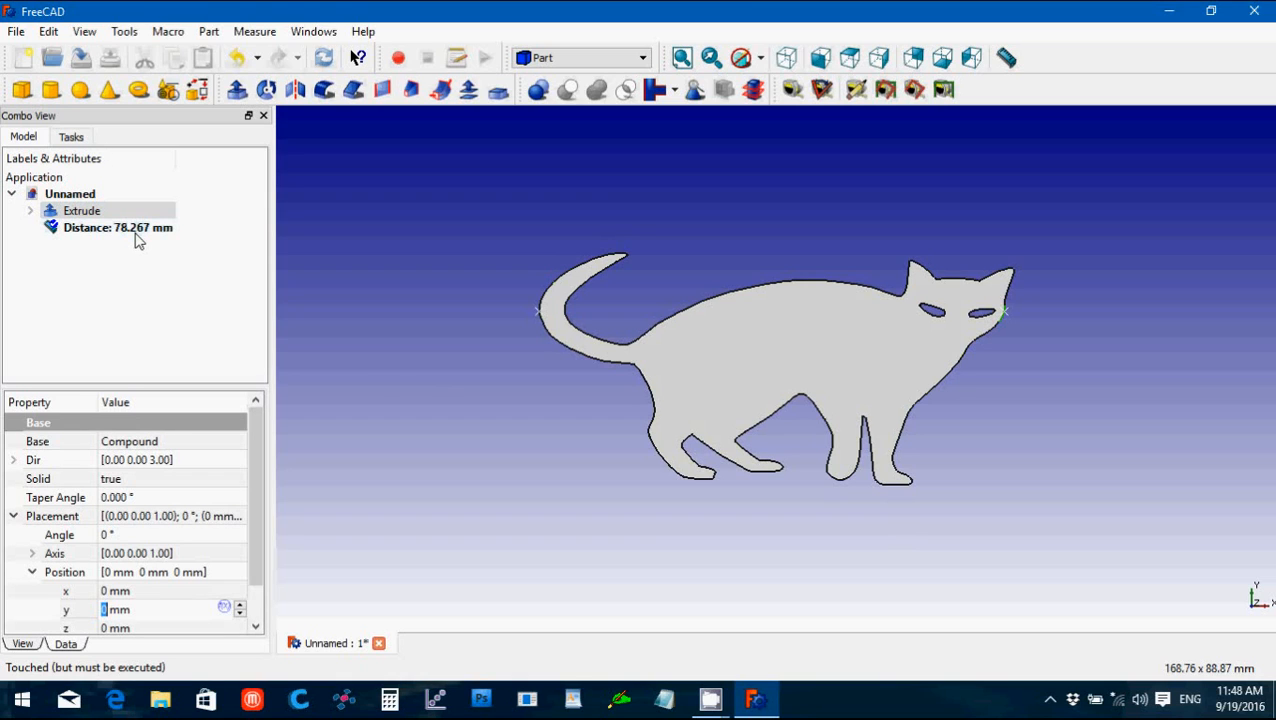
left_click(118, 228)
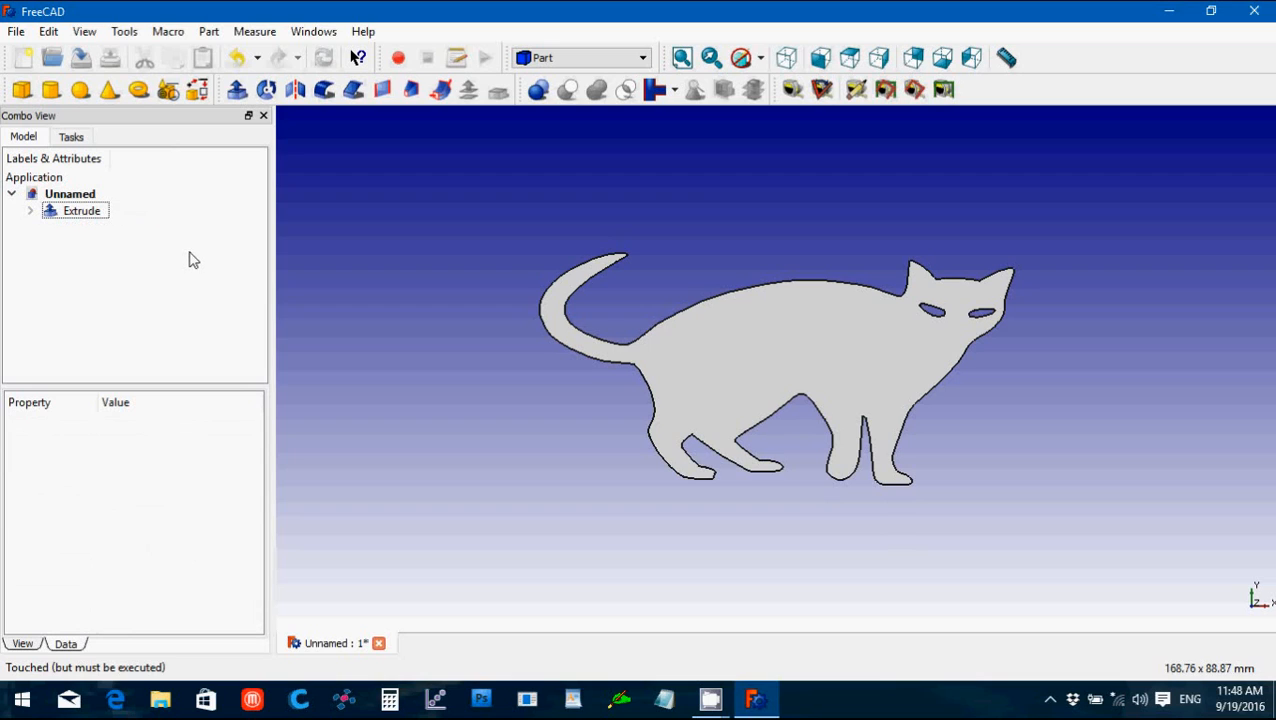
left_click(82, 210)
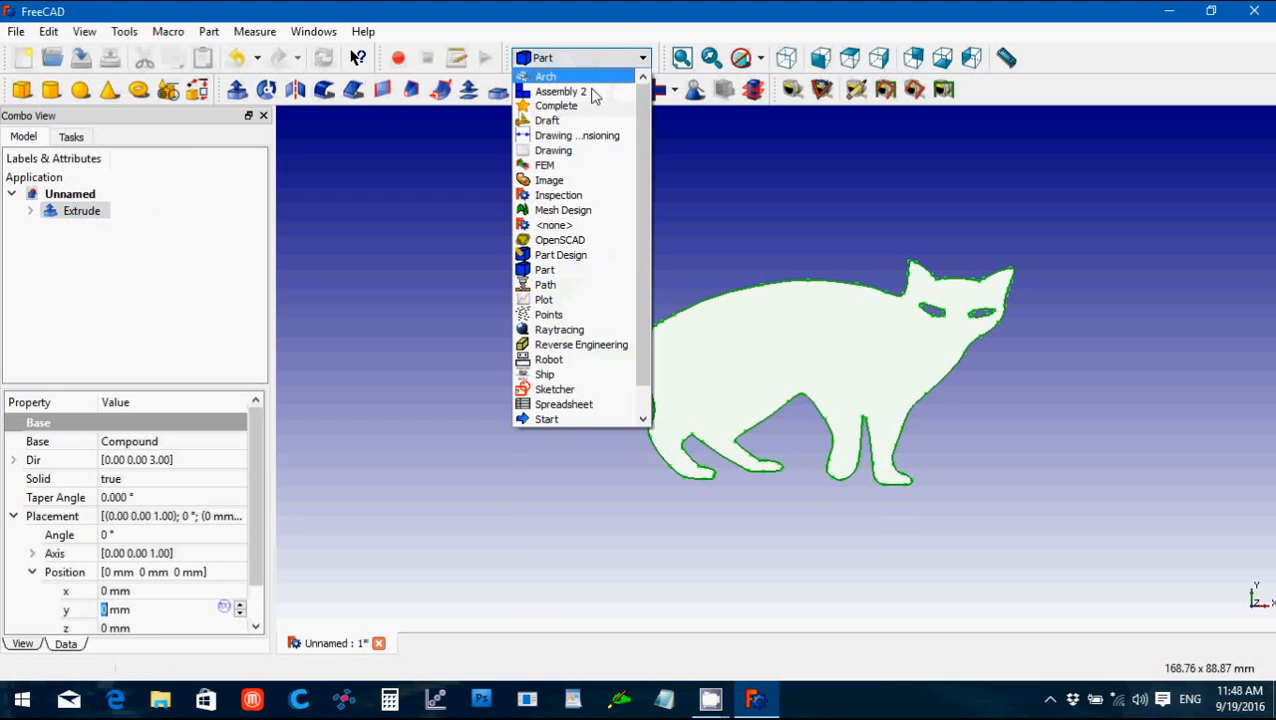
Step: In the Draft workbench, make a Clone of the cat Extrude and show its properties
left_click(548, 120)
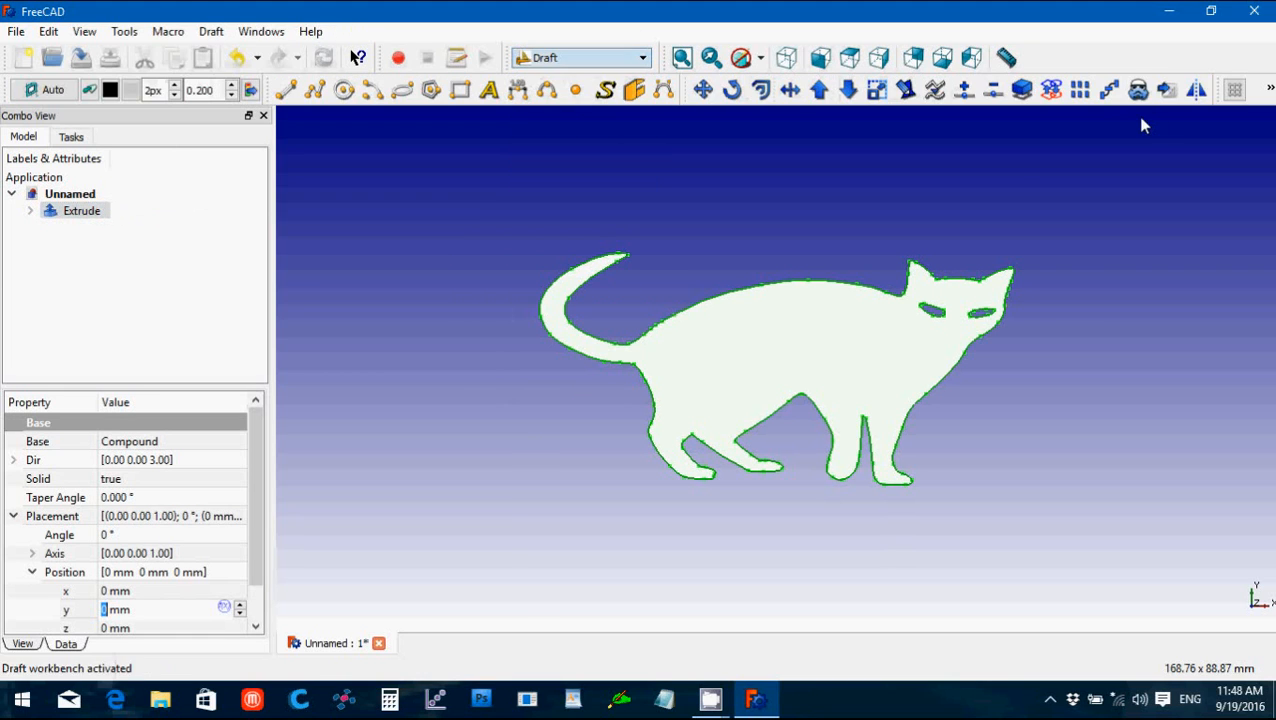
left_click(1136, 90)
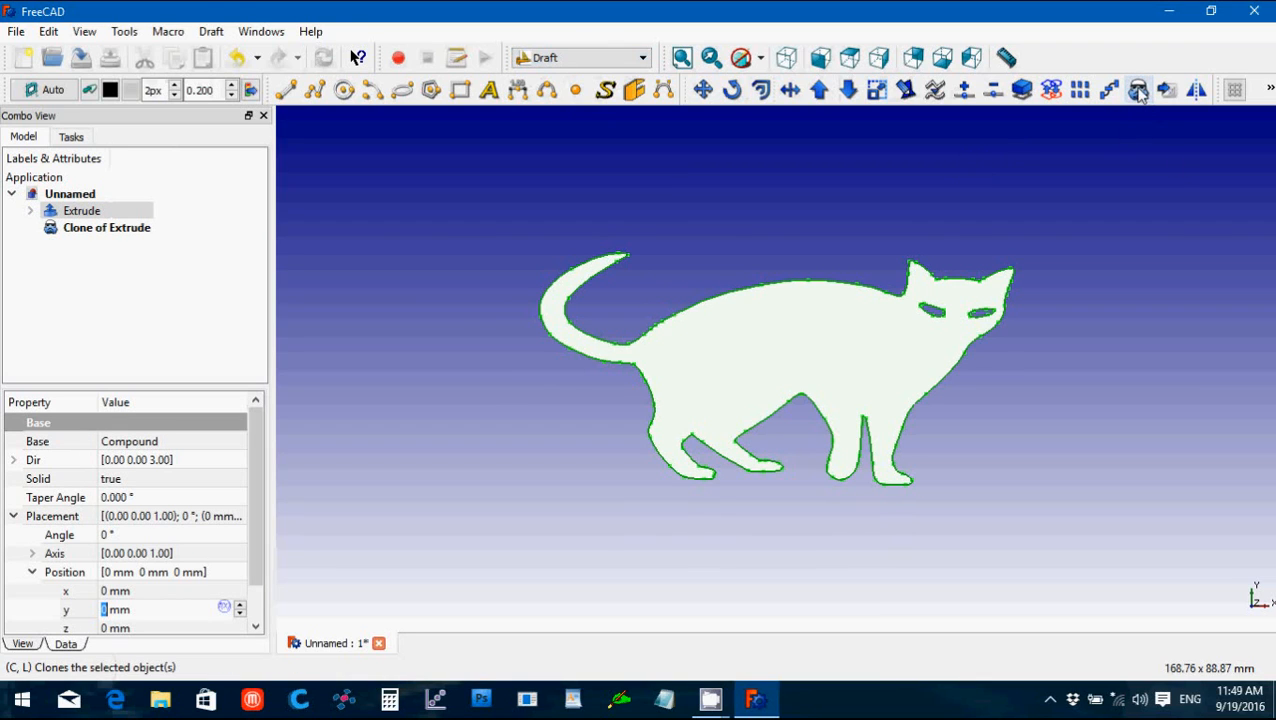
mouse_move(790, 150)
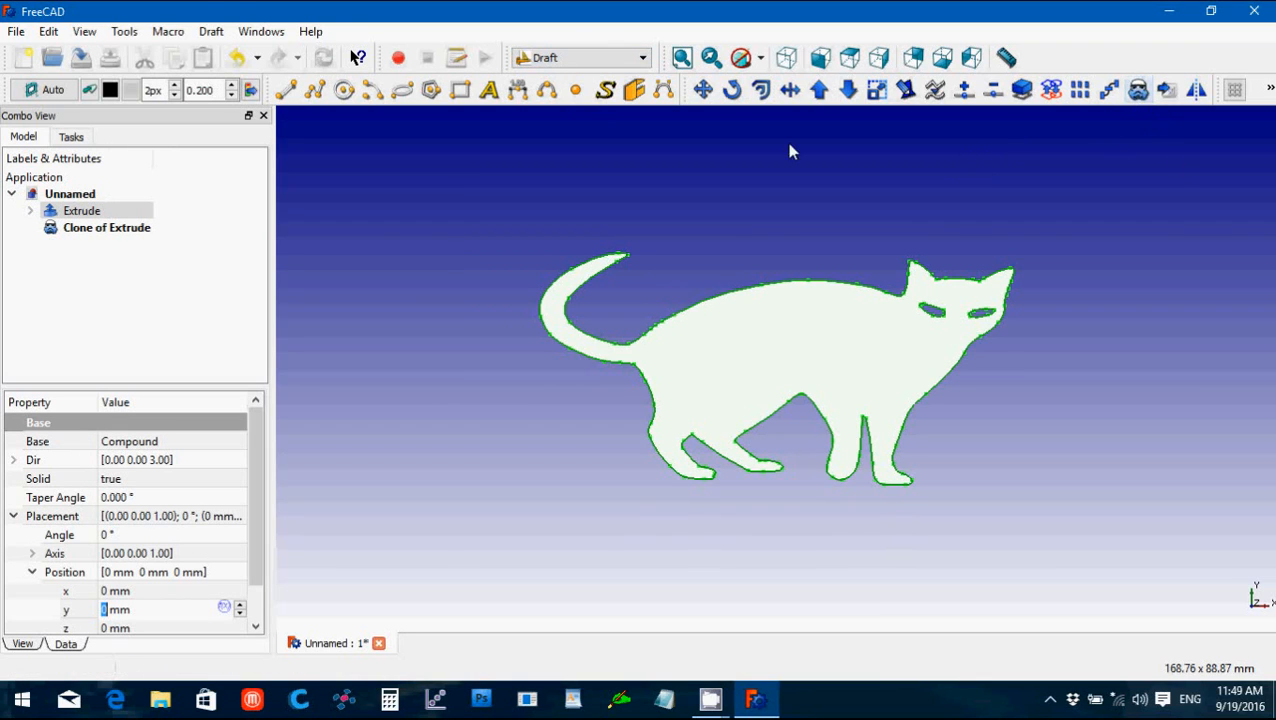
left_click(82, 210)
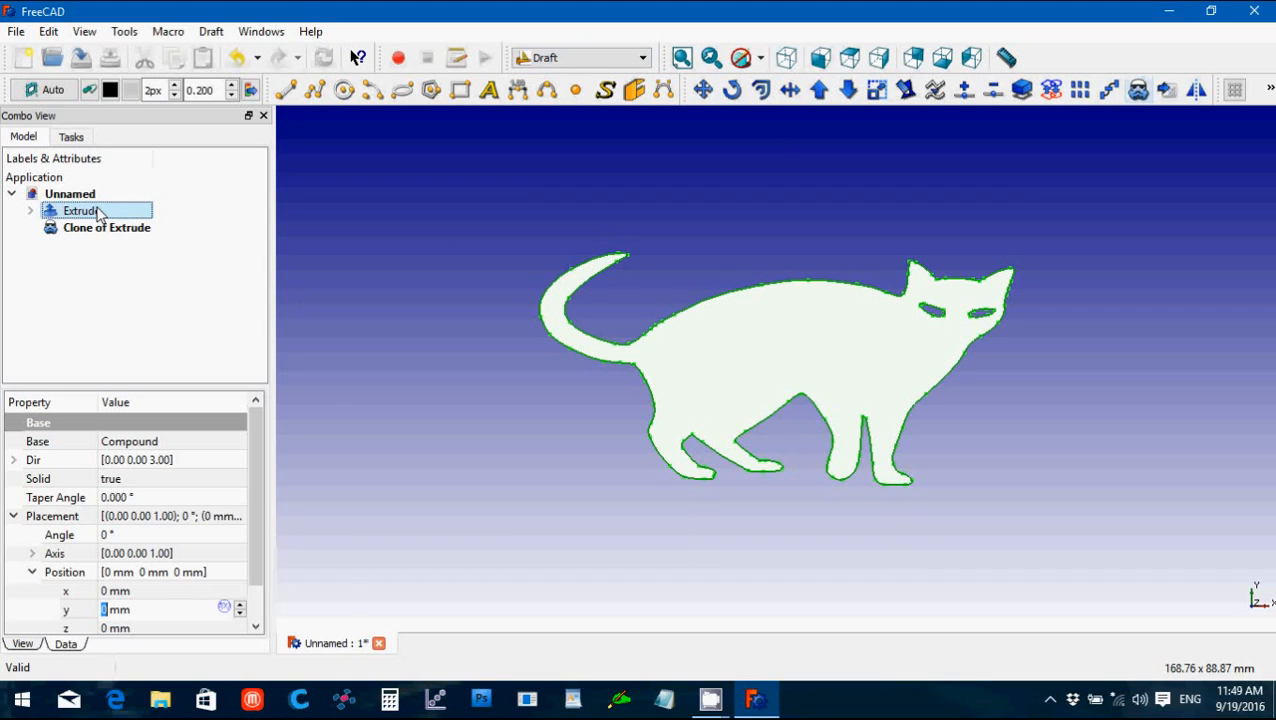
left_click(106, 228)
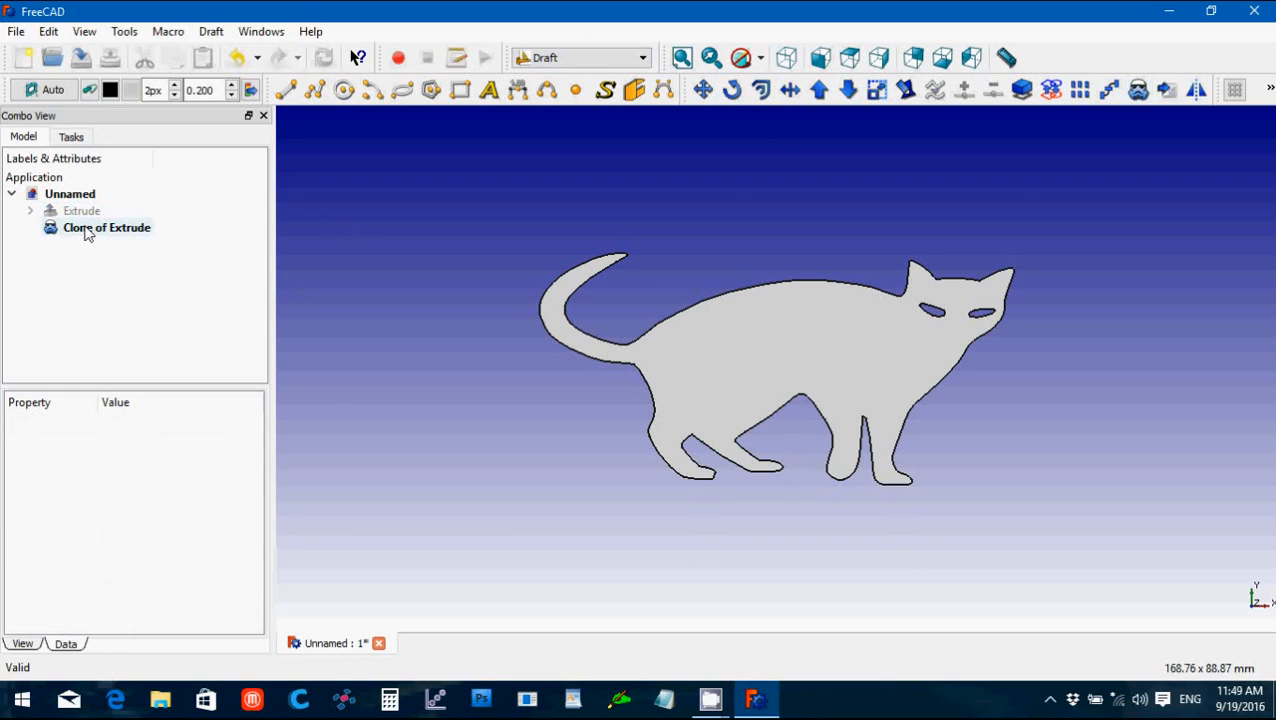
left_click(106, 228)
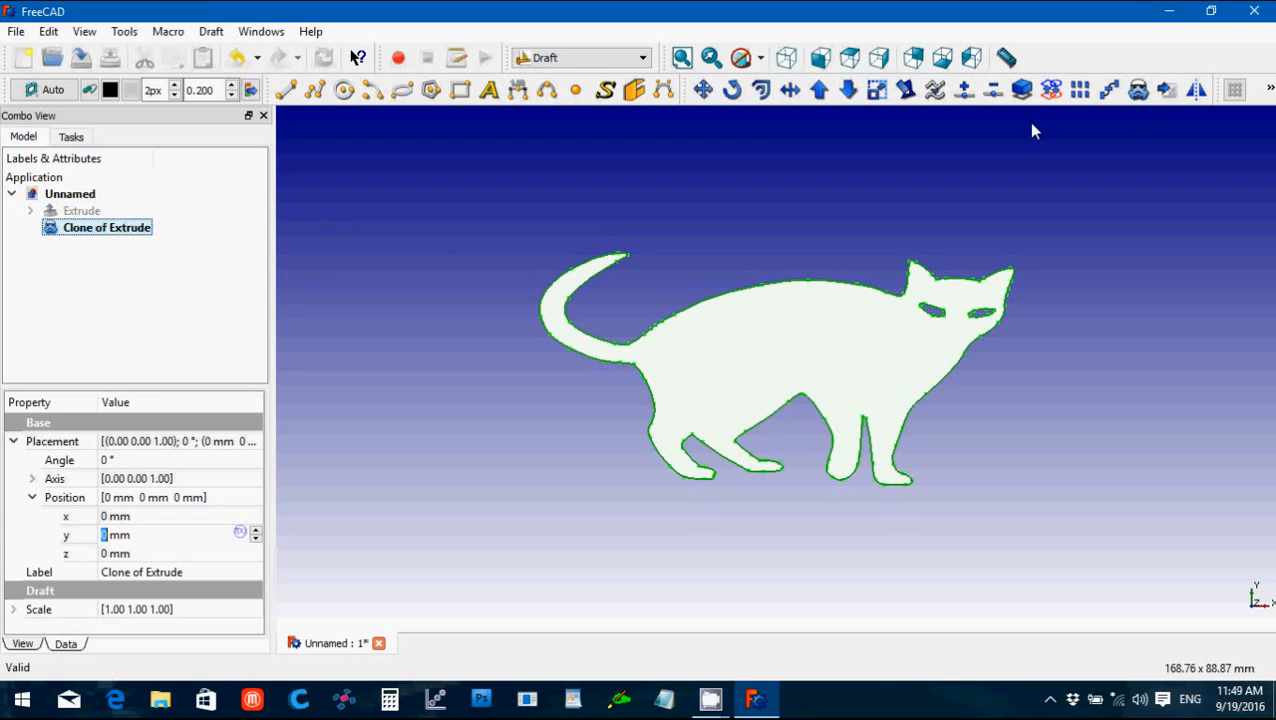
Step: Scale the clone to 0.34 in X and Y and view it from an angle
left_click(14, 608)
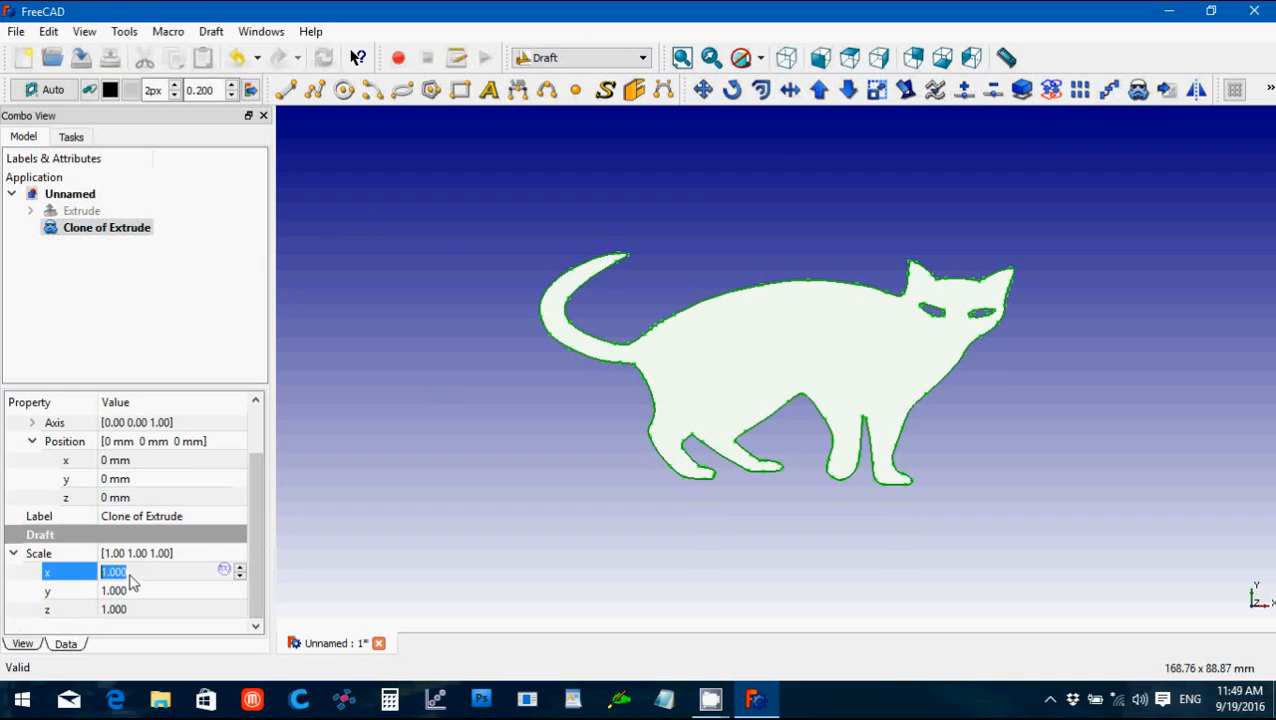
mouse_move(56, 572)
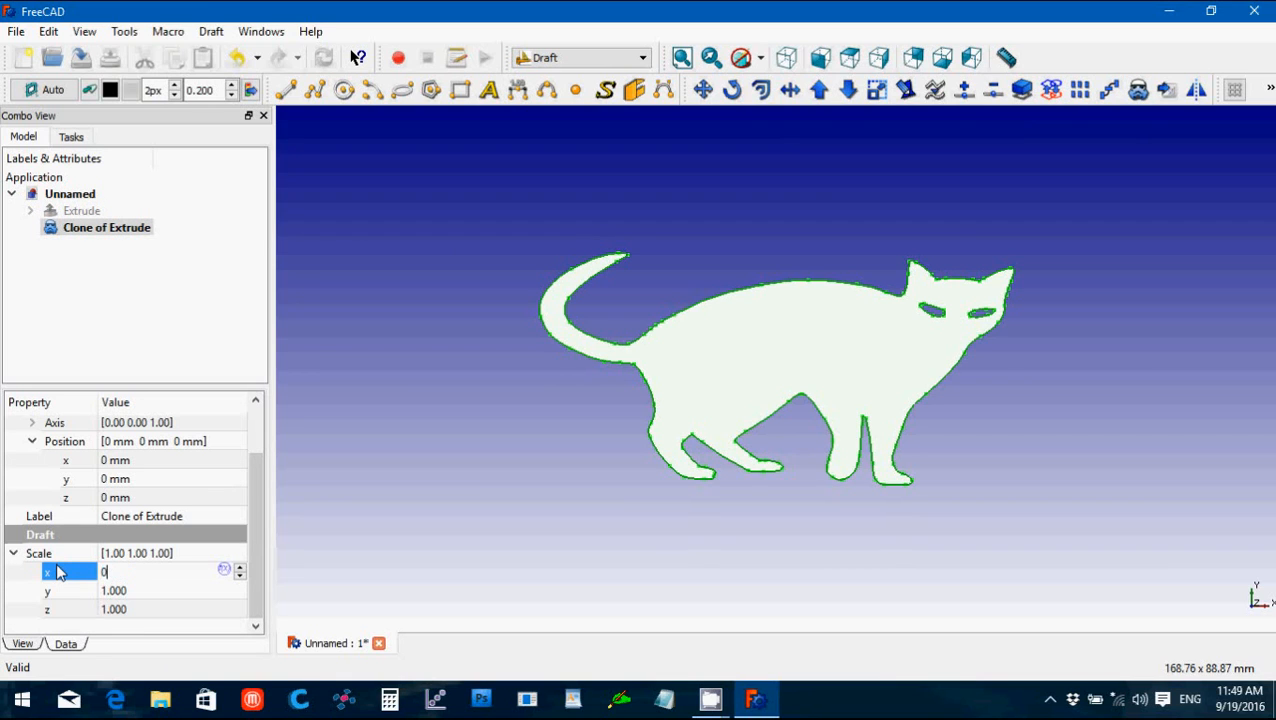
type("0.34")
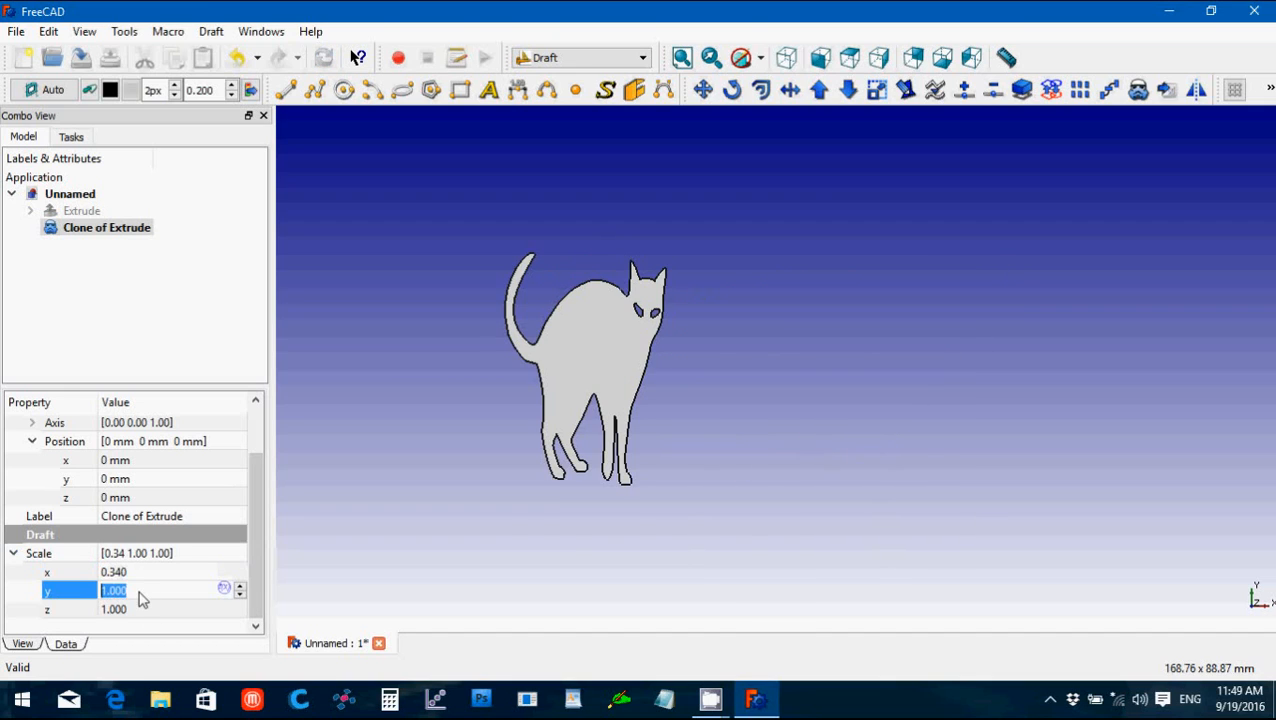
type("0.34")
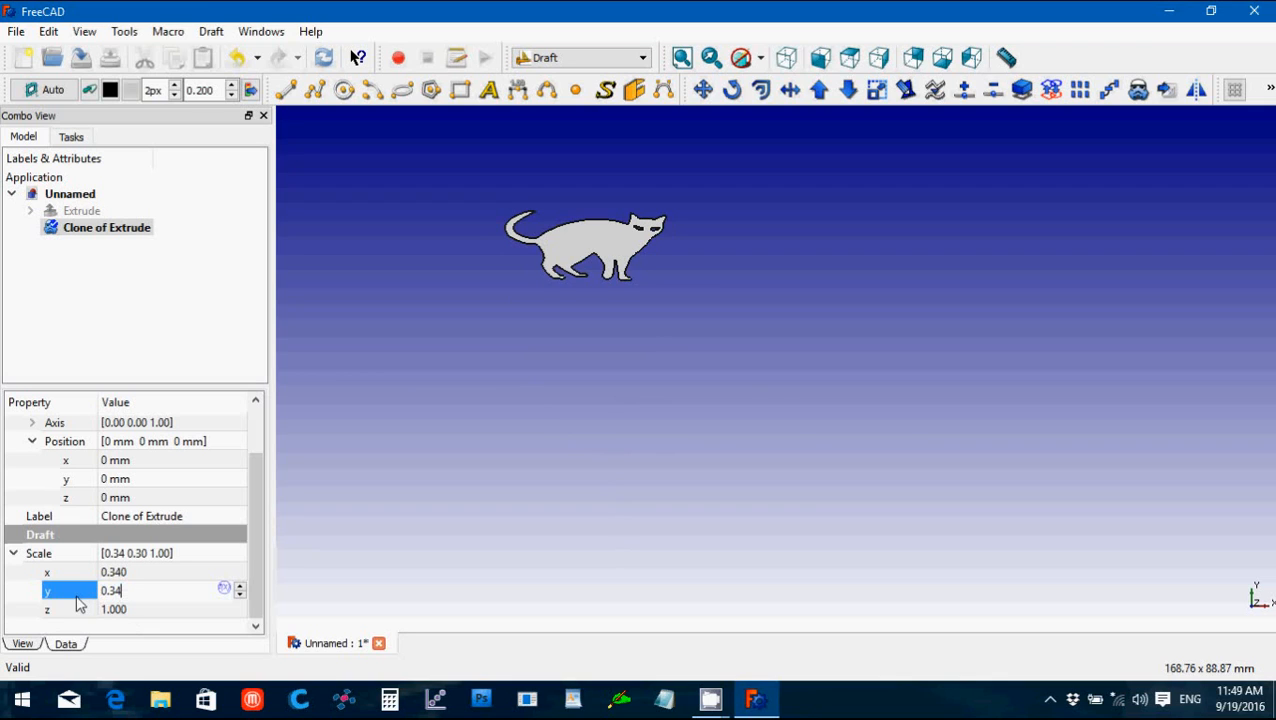
key("Return")
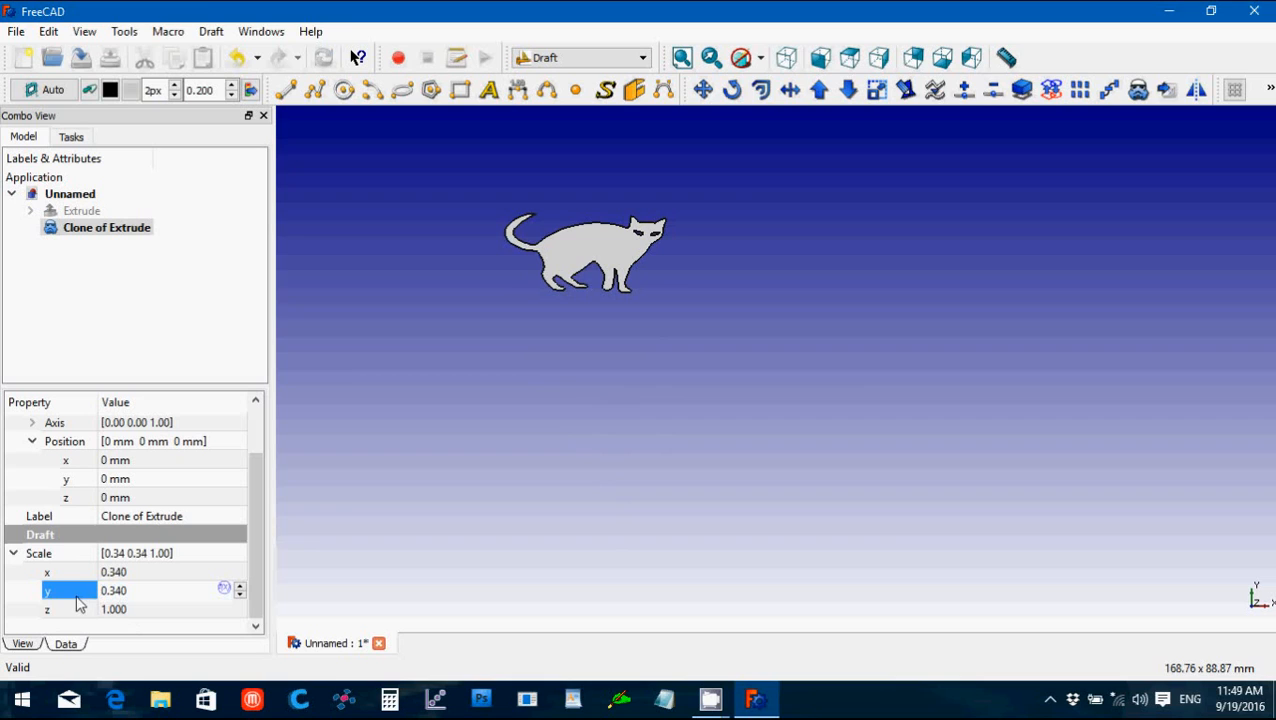
mouse_move(340, 498)
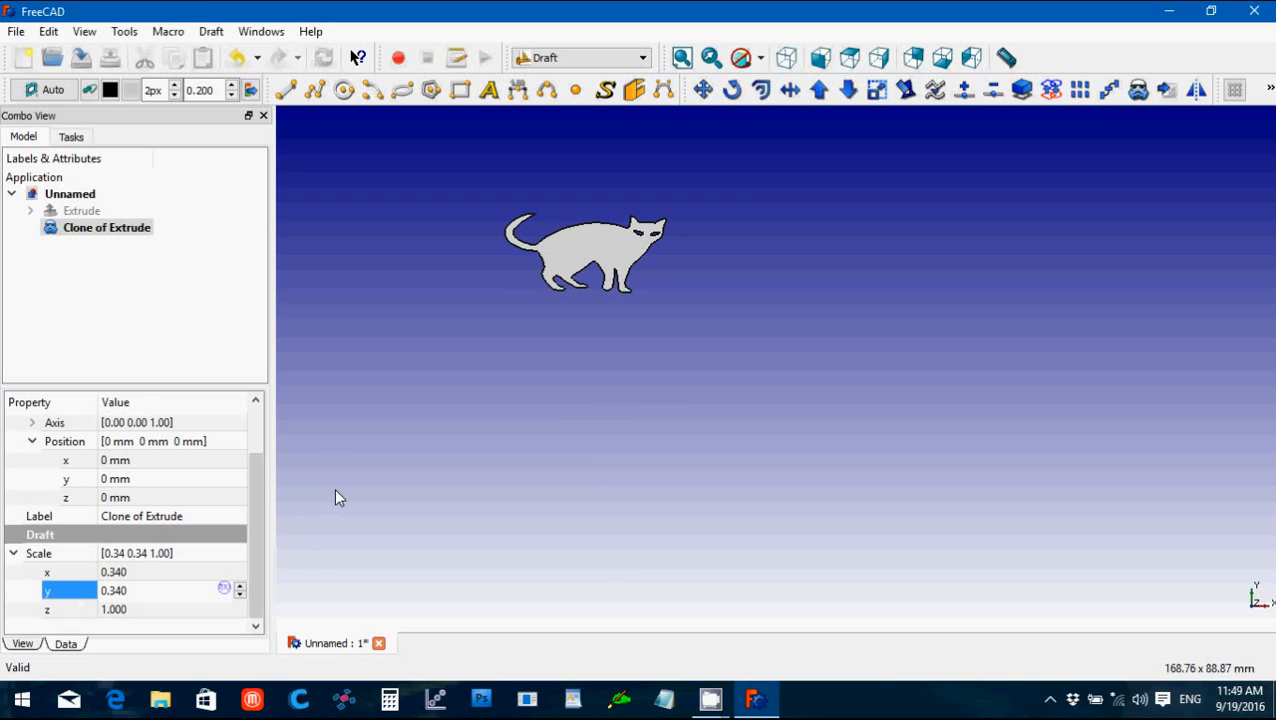
left_click(738, 216)
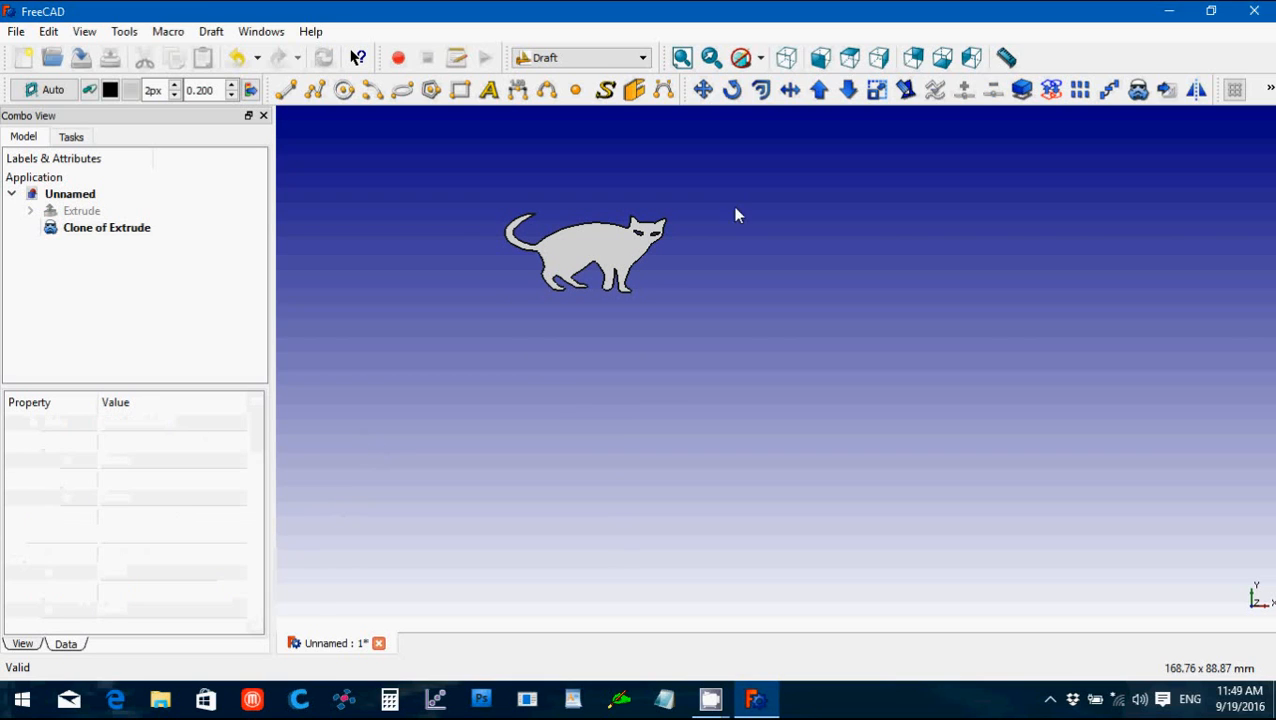
left_click(820, 56)
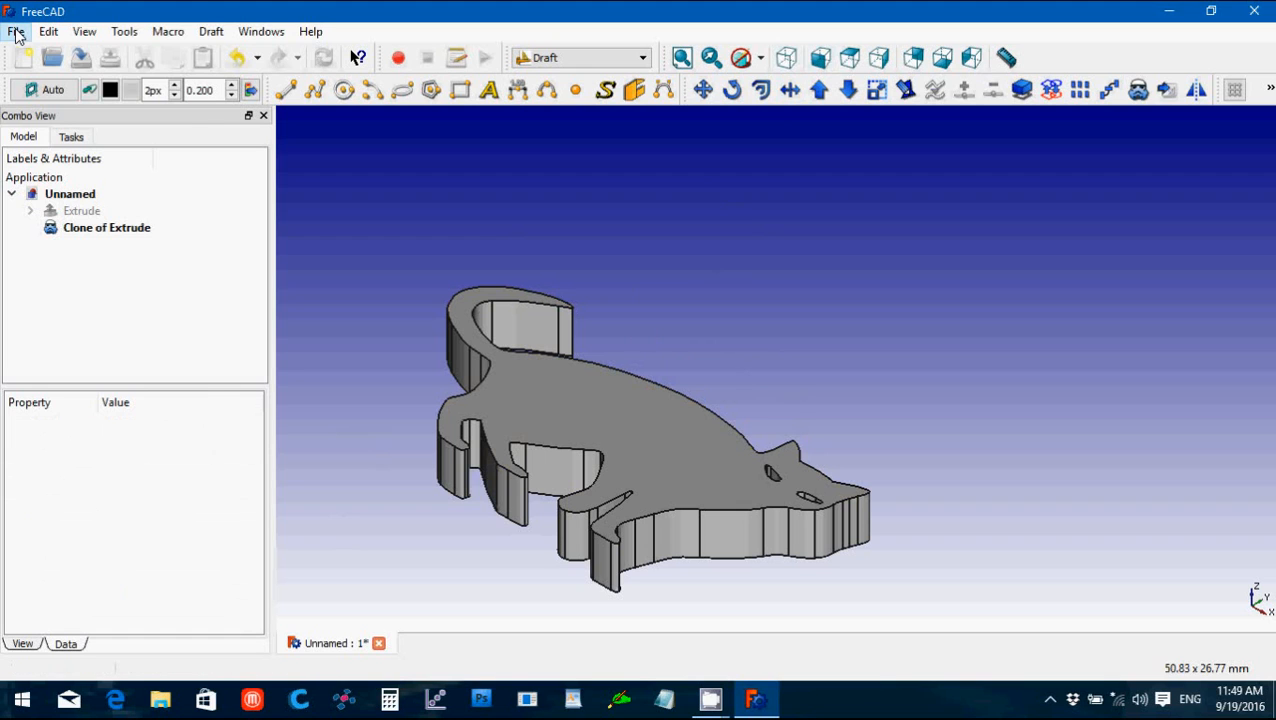
mouse_move(448, 252)
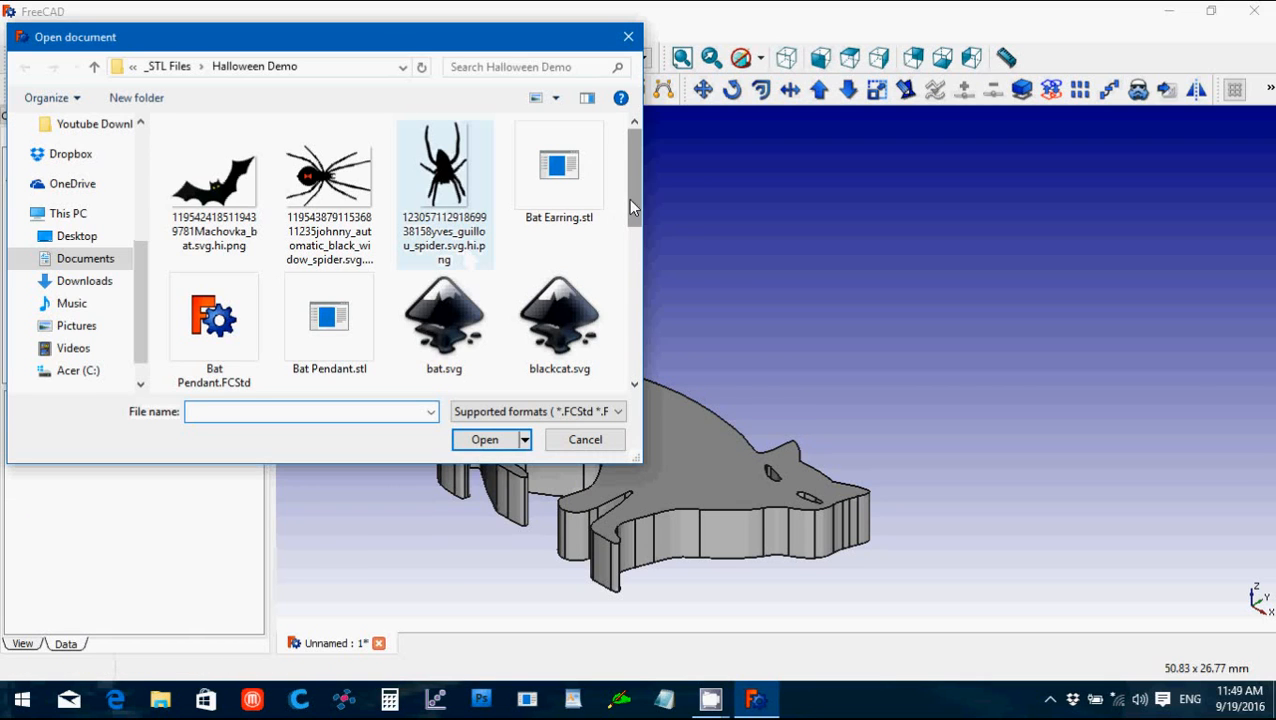
Step: Reopen Bat Pendant.FCStd and copy the Torus from inside its Fusion
left_click(212, 316)
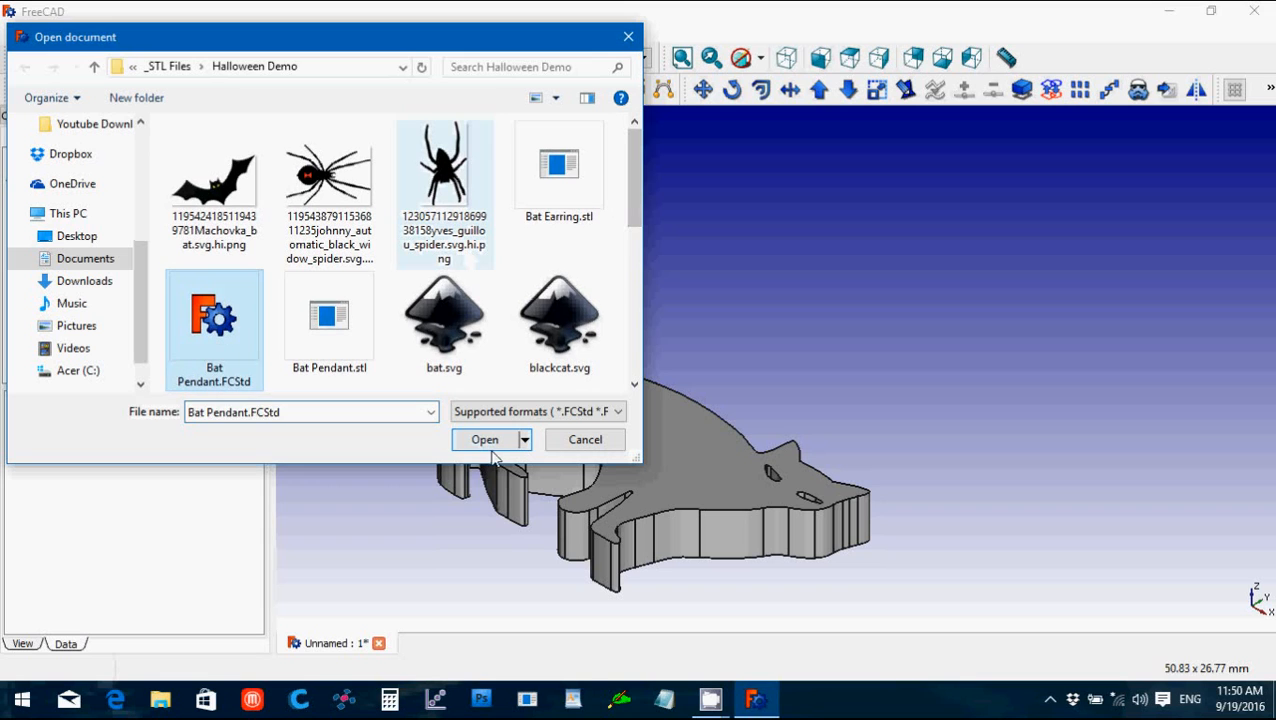
left_click(484, 440)
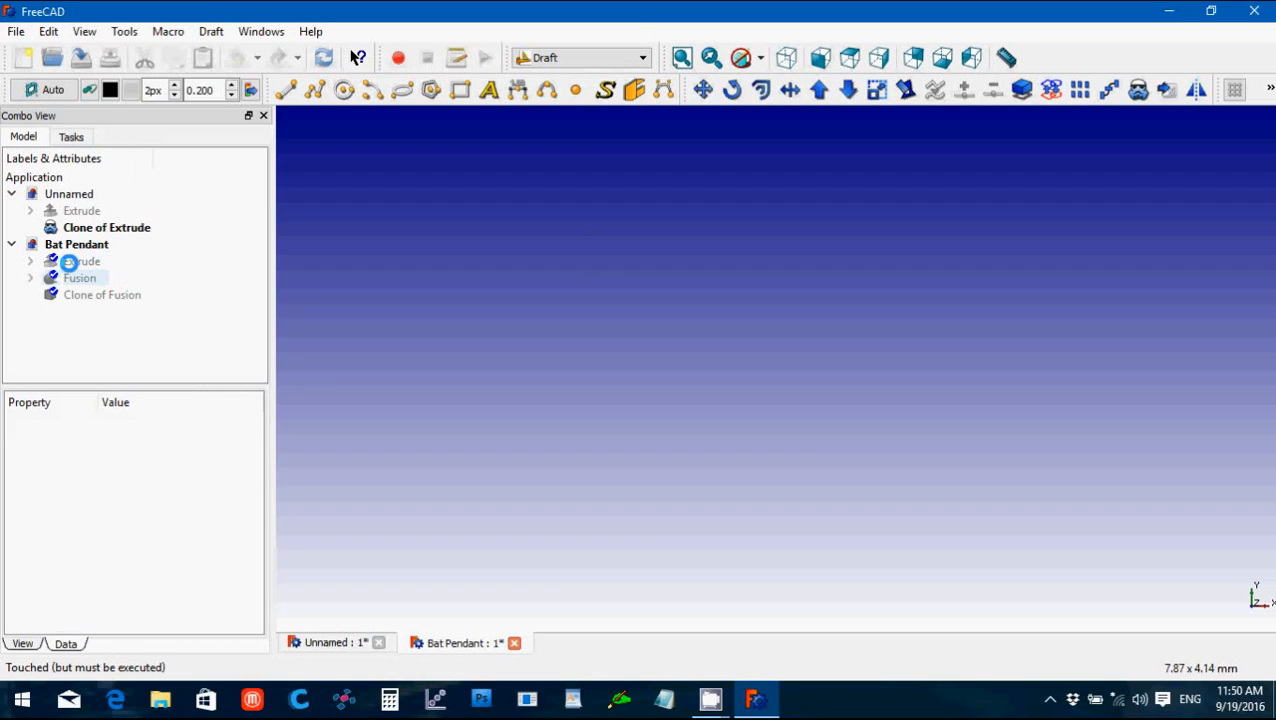
left_click(84, 260)
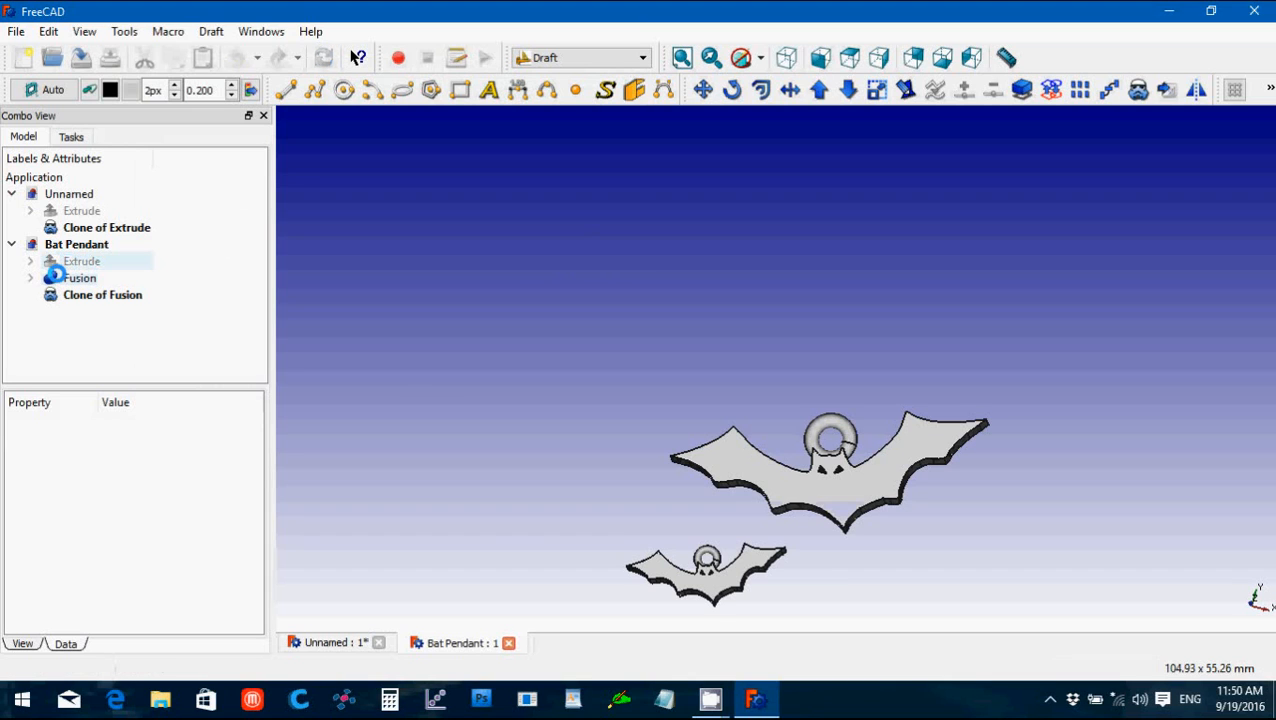
left_click(30, 278)
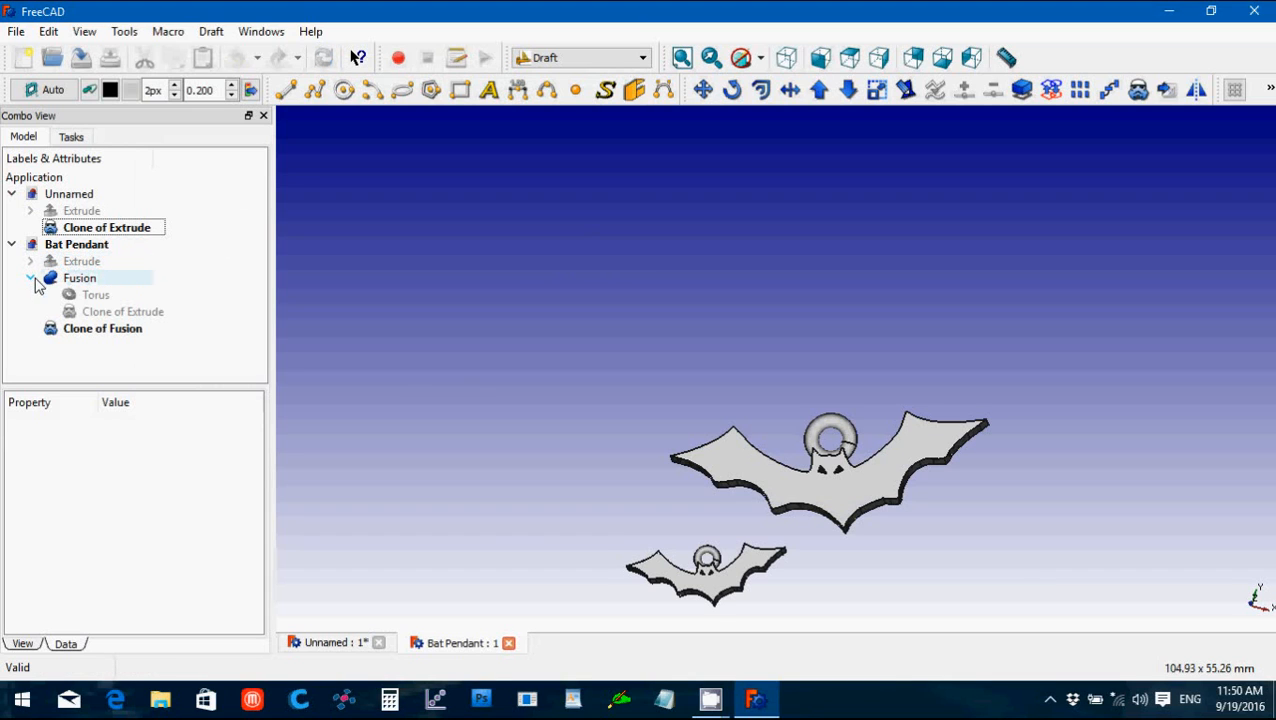
left_click(96, 294)
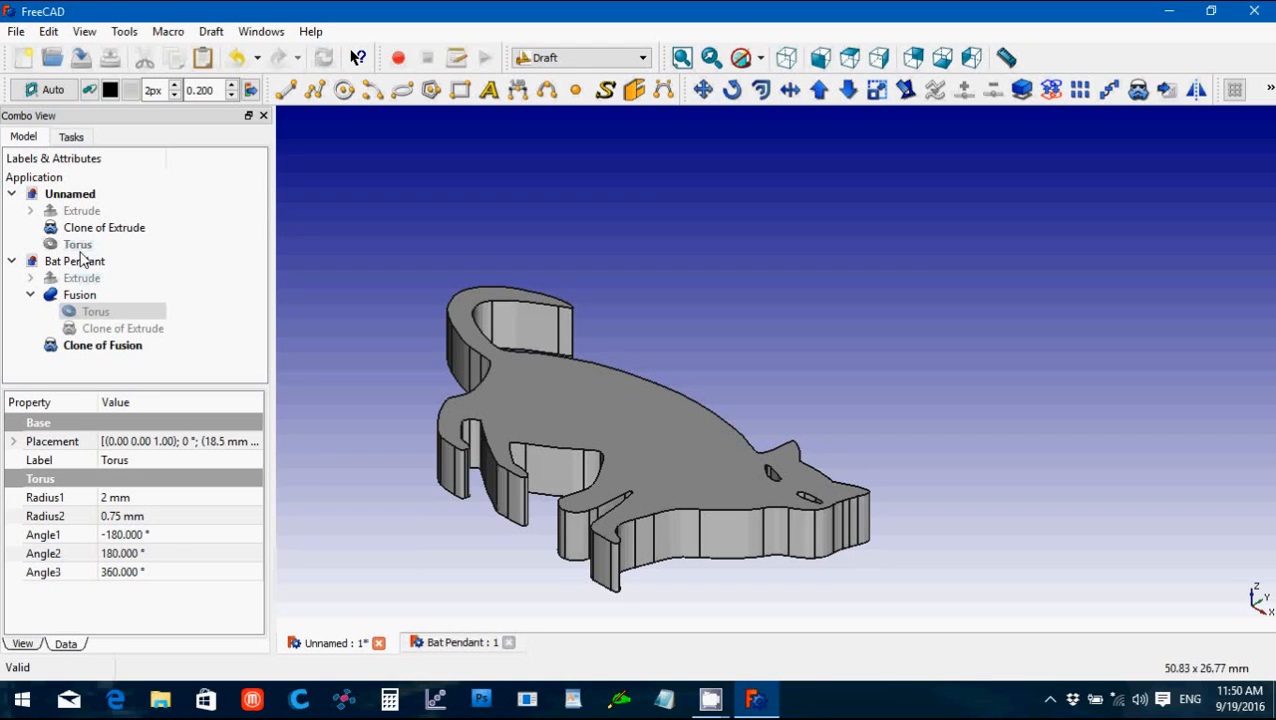
Step: Paste the Torus into the cat document and close the Bat Pendant file
left_click(76, 244)
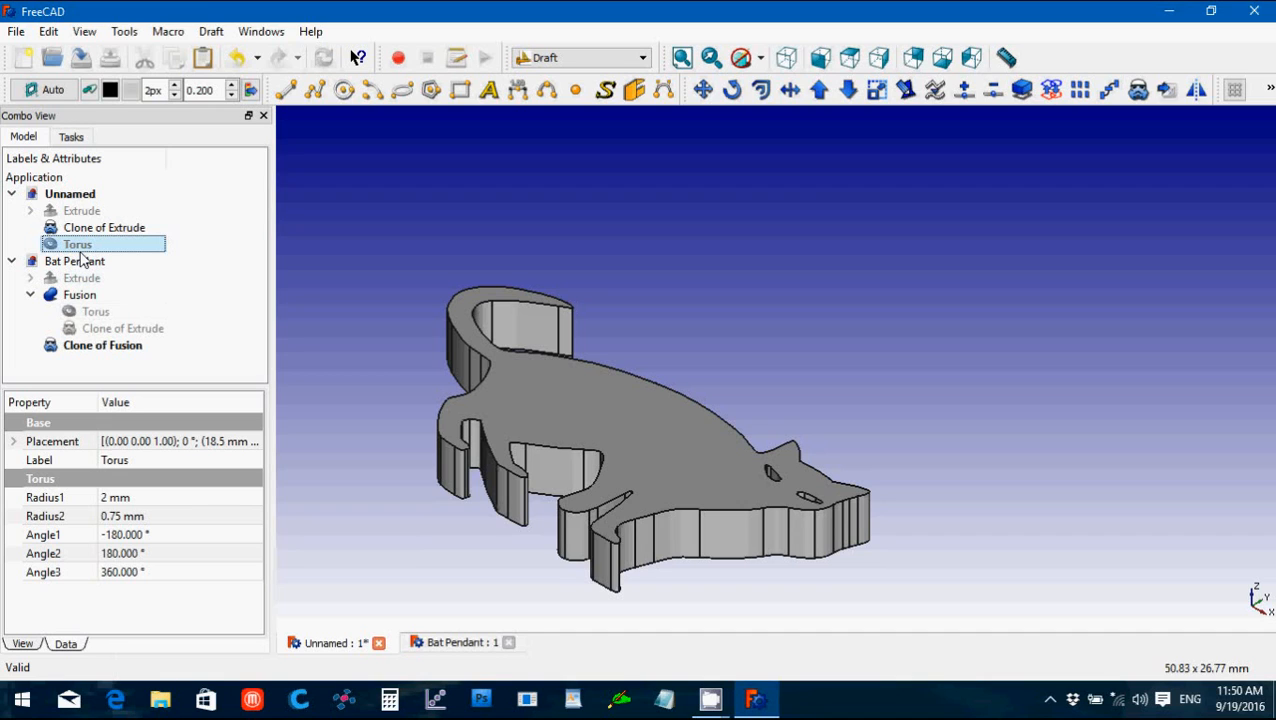
mouse_move(350, 420)
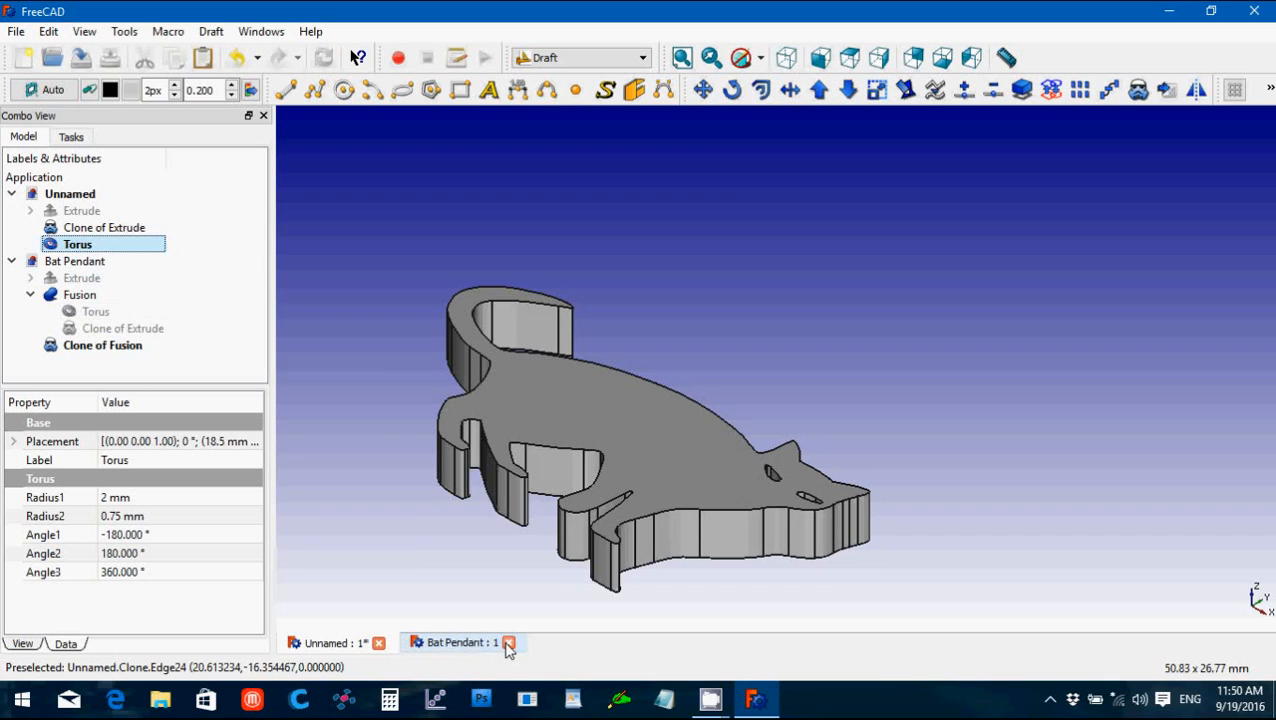
left_click(508, 642)
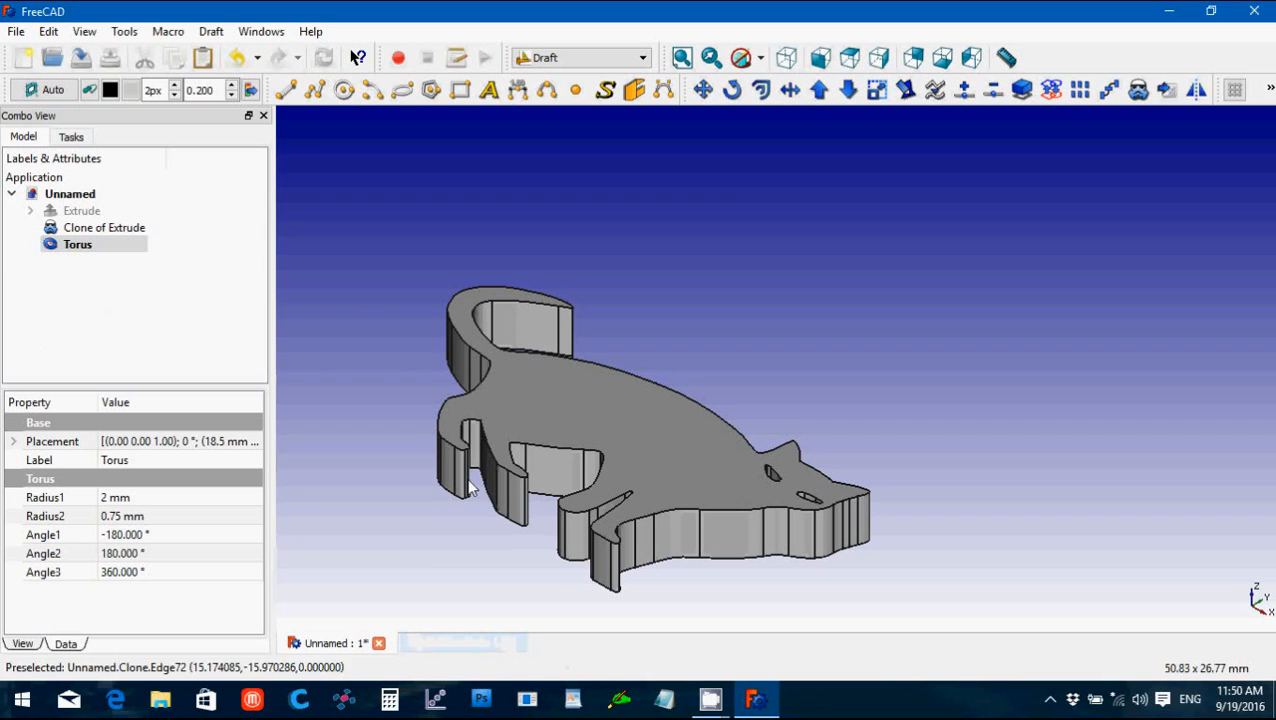
Step: Set the Torus placement position to x 17.5 mm, y -4 mm on the cat's back
left_click(400, 284)
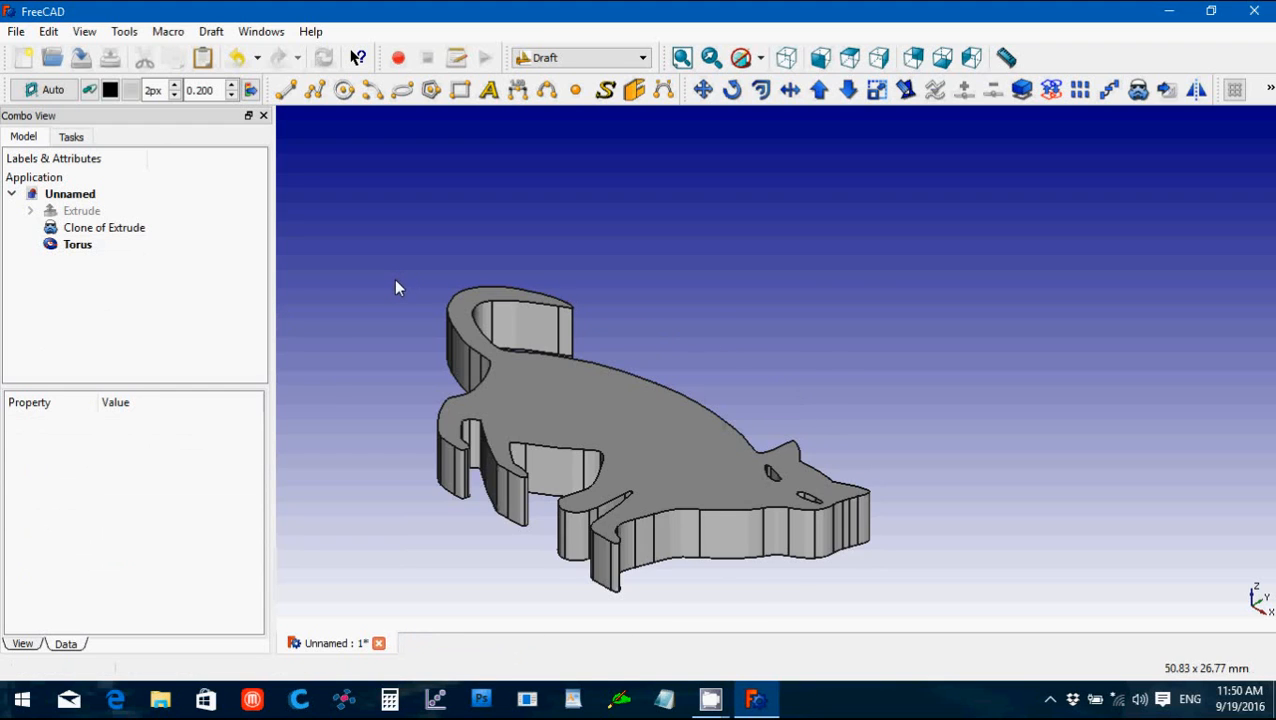
scroll("up", 3)
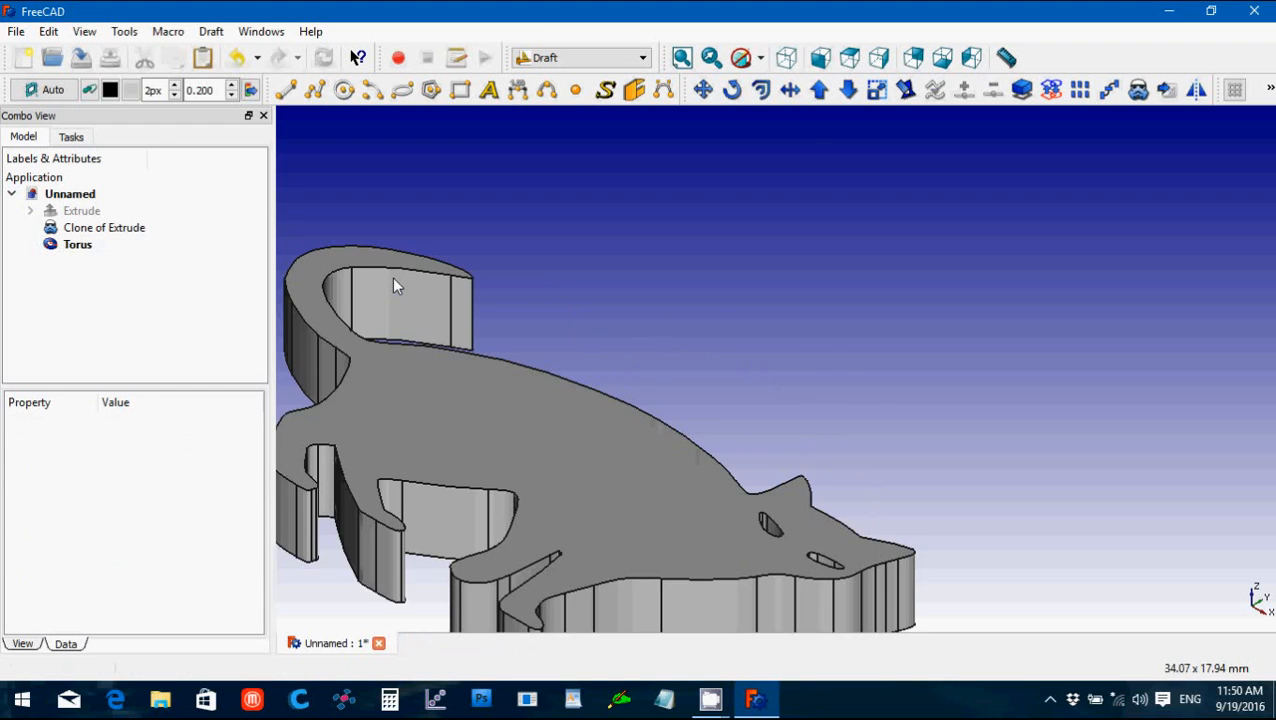
left_click(76, 244)
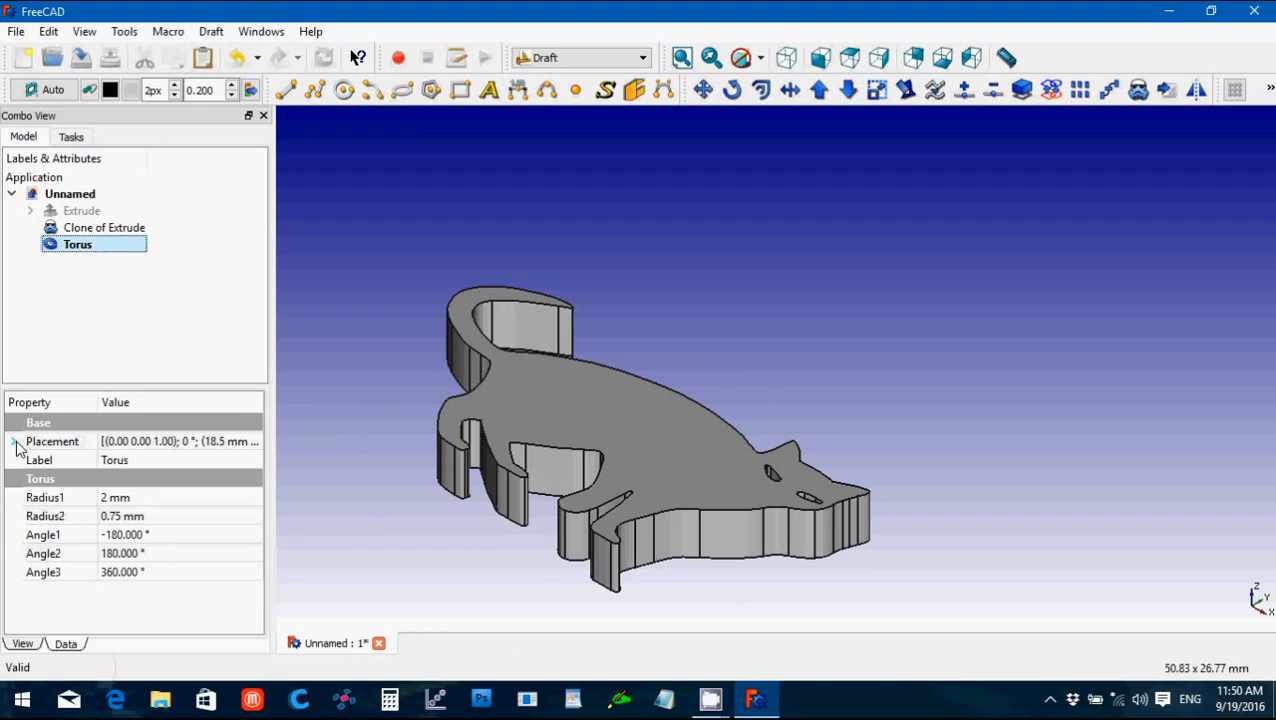
left_click(16, 442)
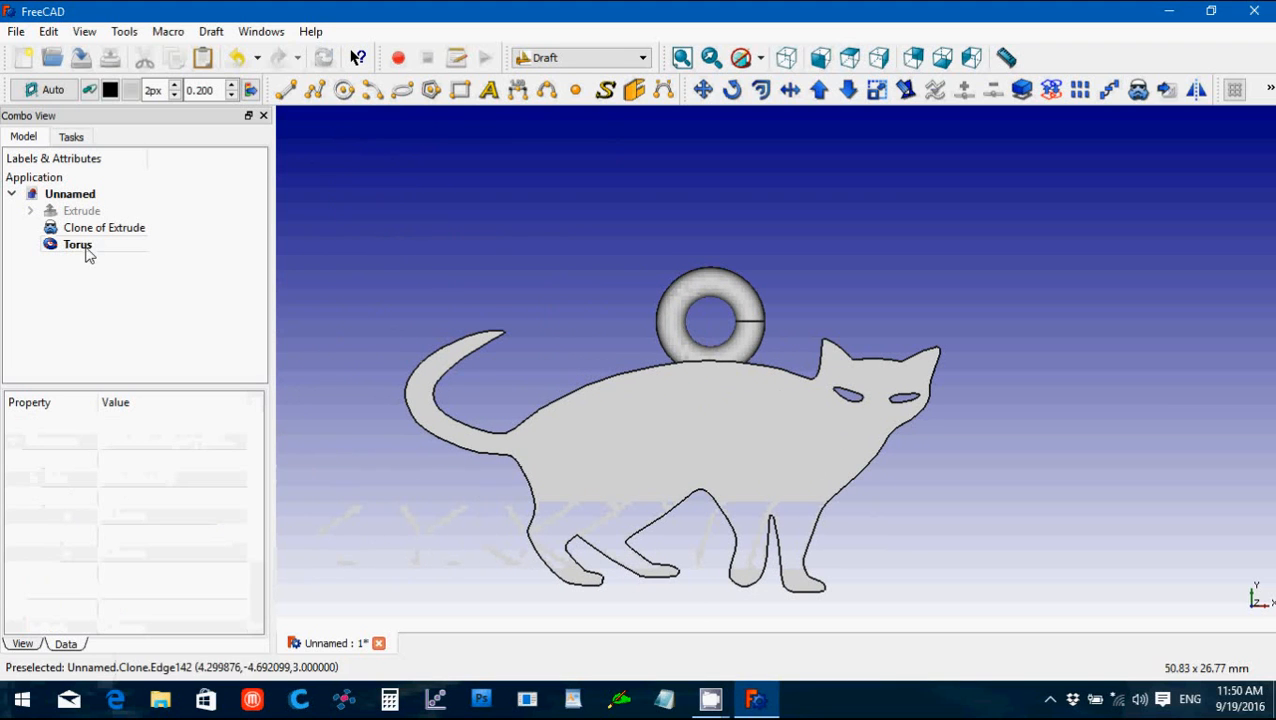
left_click(76, 244)
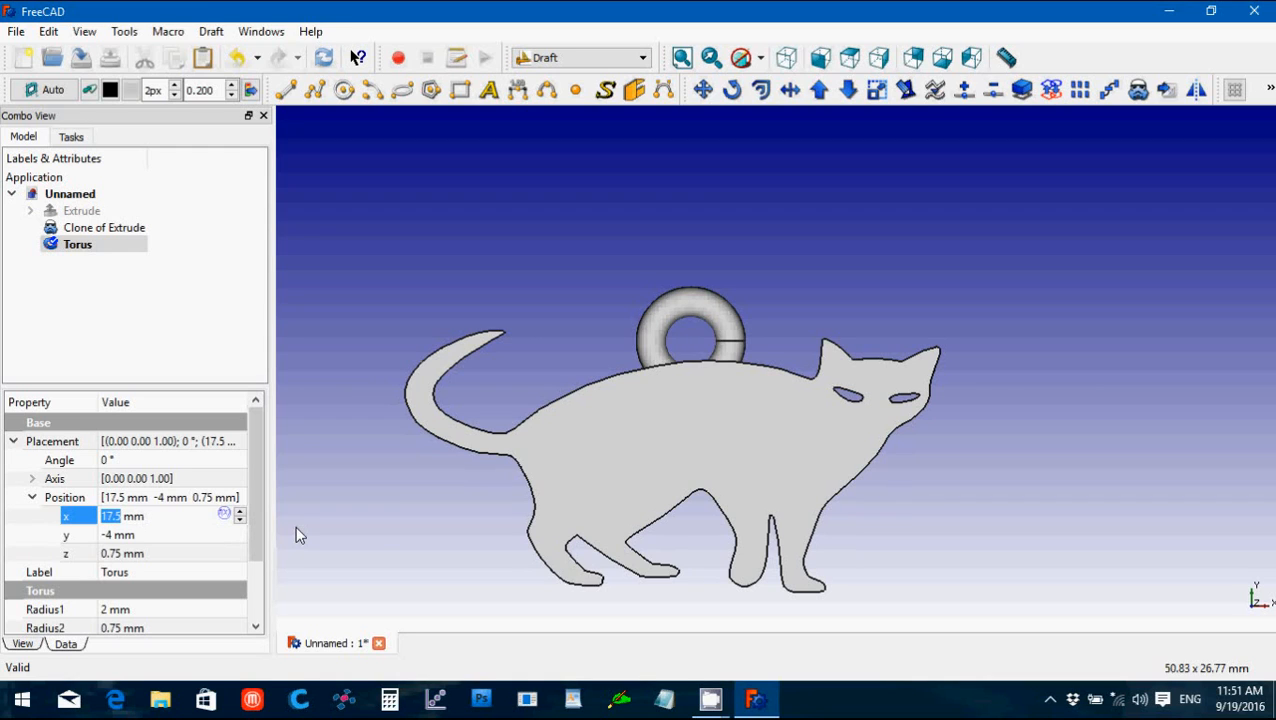
left_click(150, 320)
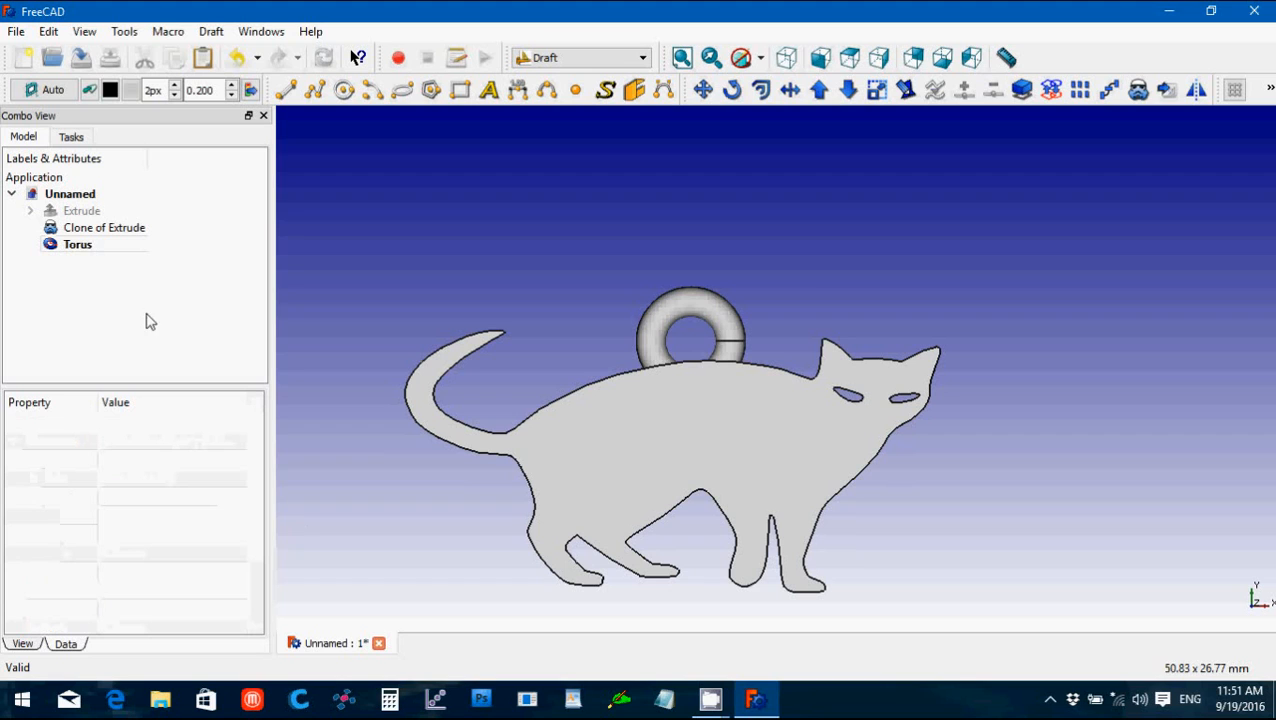
left_click(104, 228)
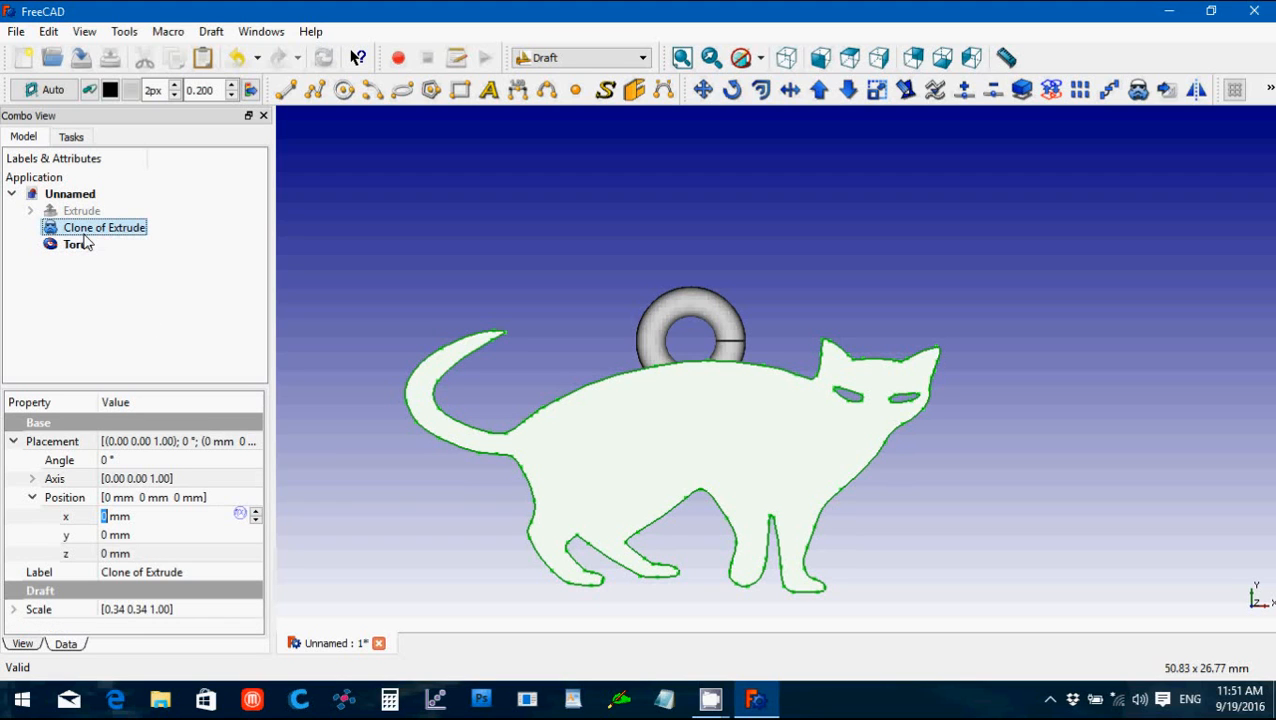
Step: Fuse the cat clone and Torus with Part Union and save the document as 'cat'
left_click(580, 56)
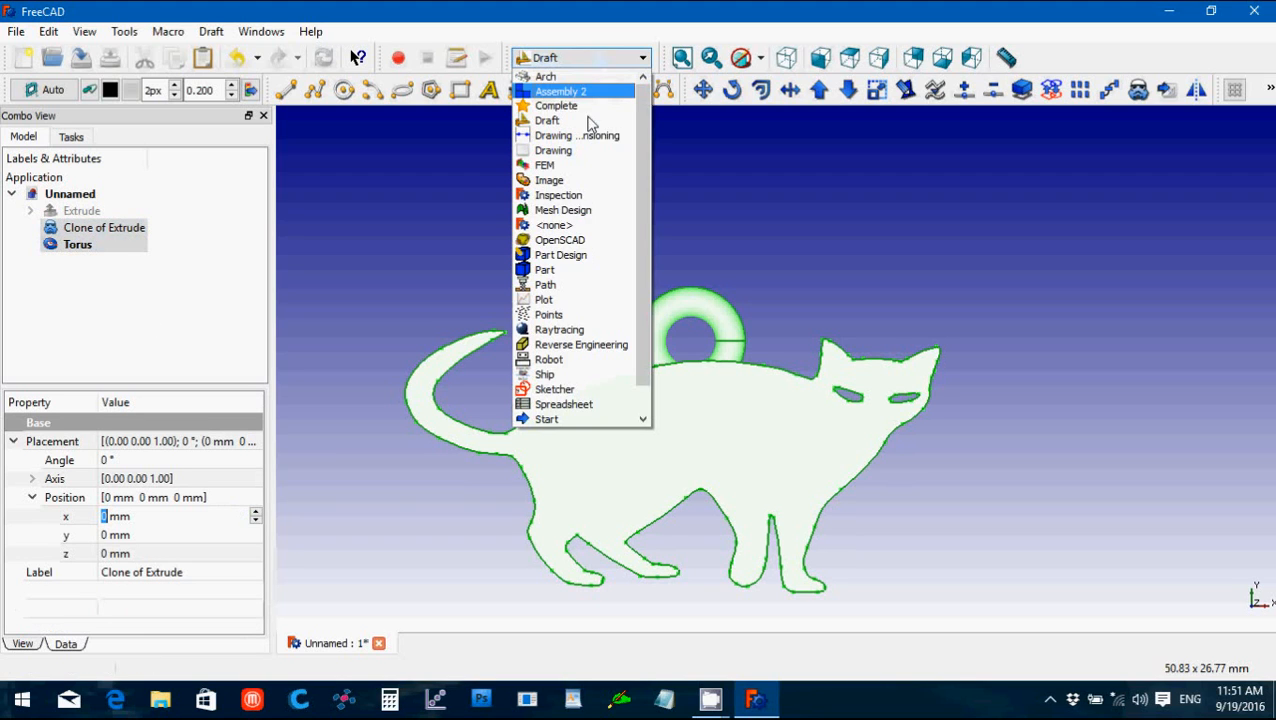
left_click(544, 268)
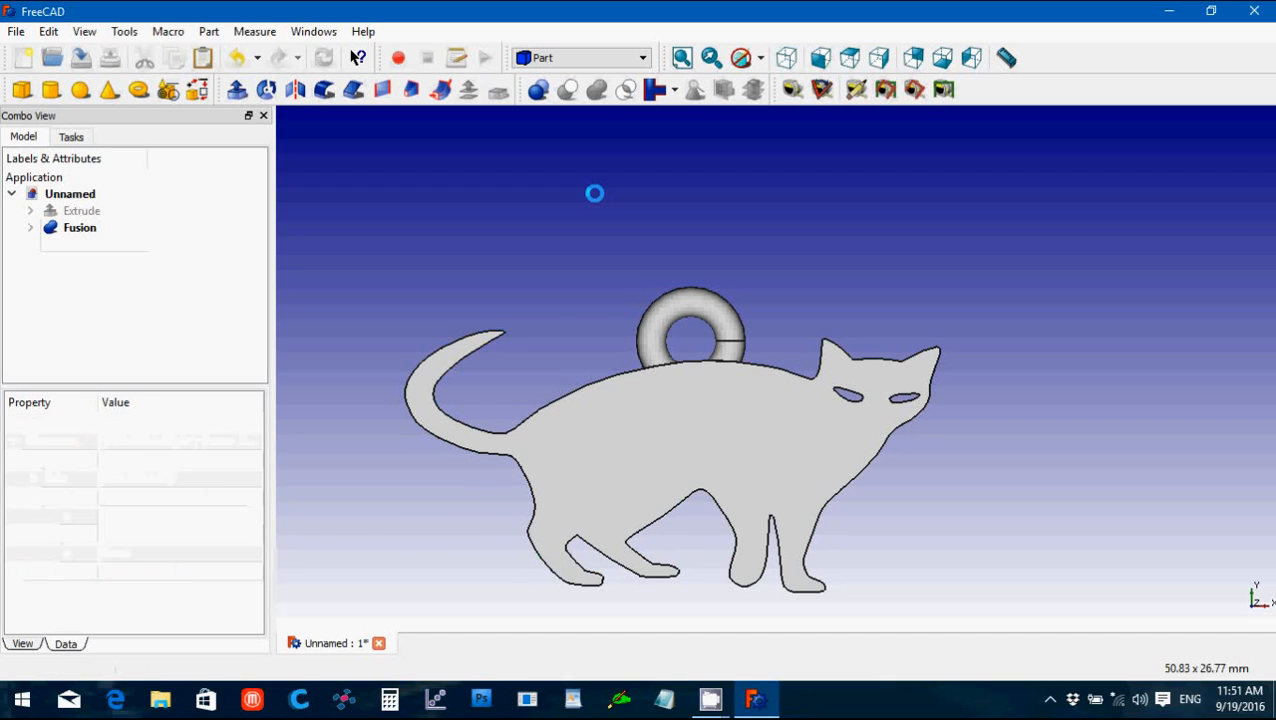
mouse_move(636, 218)
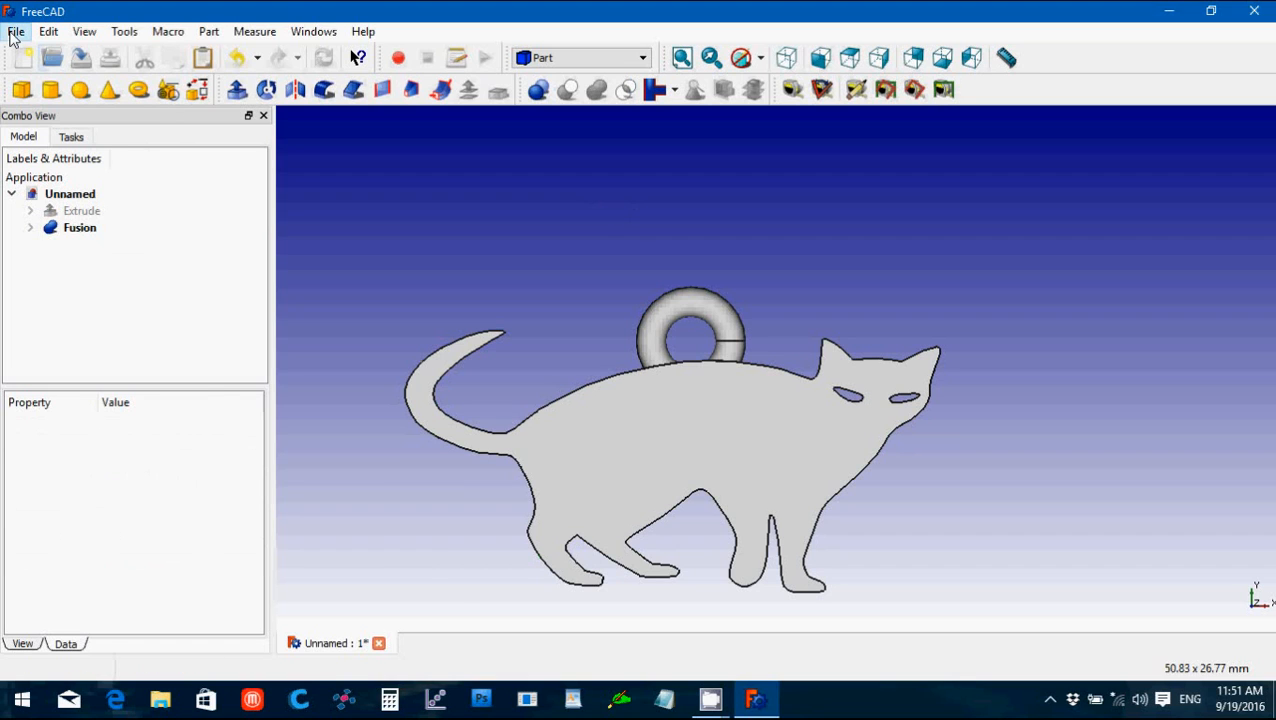
left_click(16, 32)
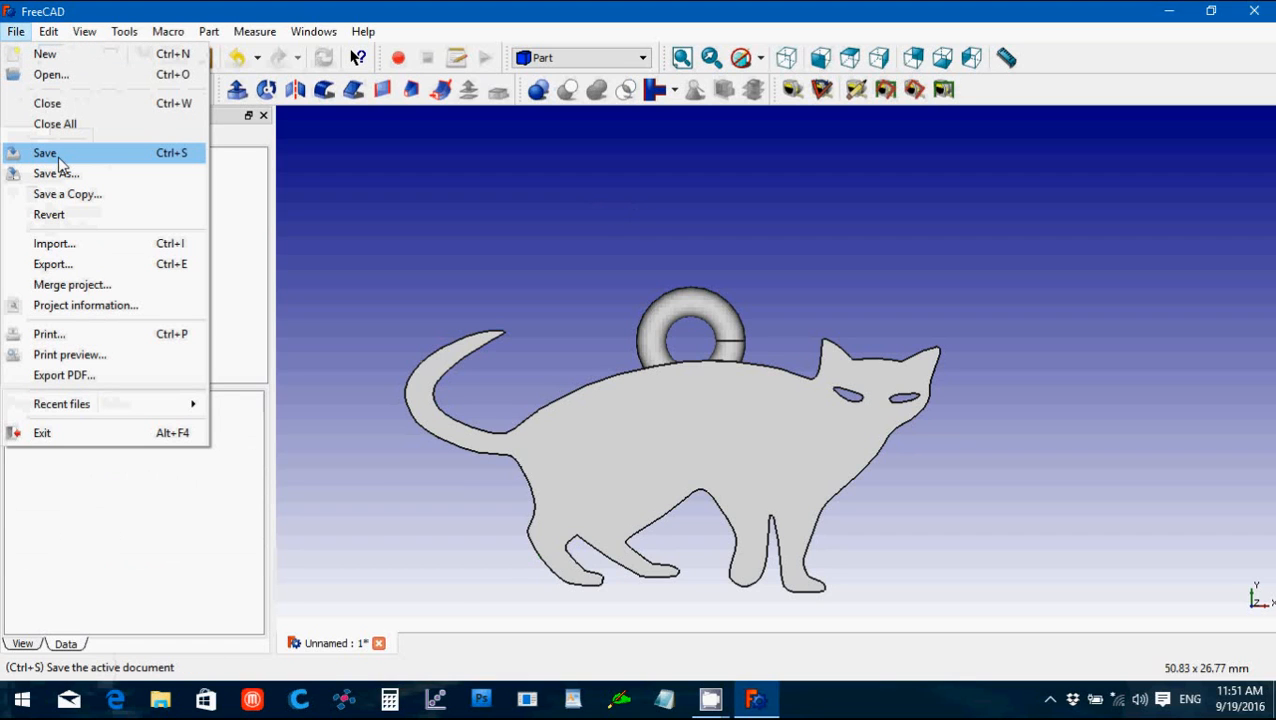
left_click(56, 172)
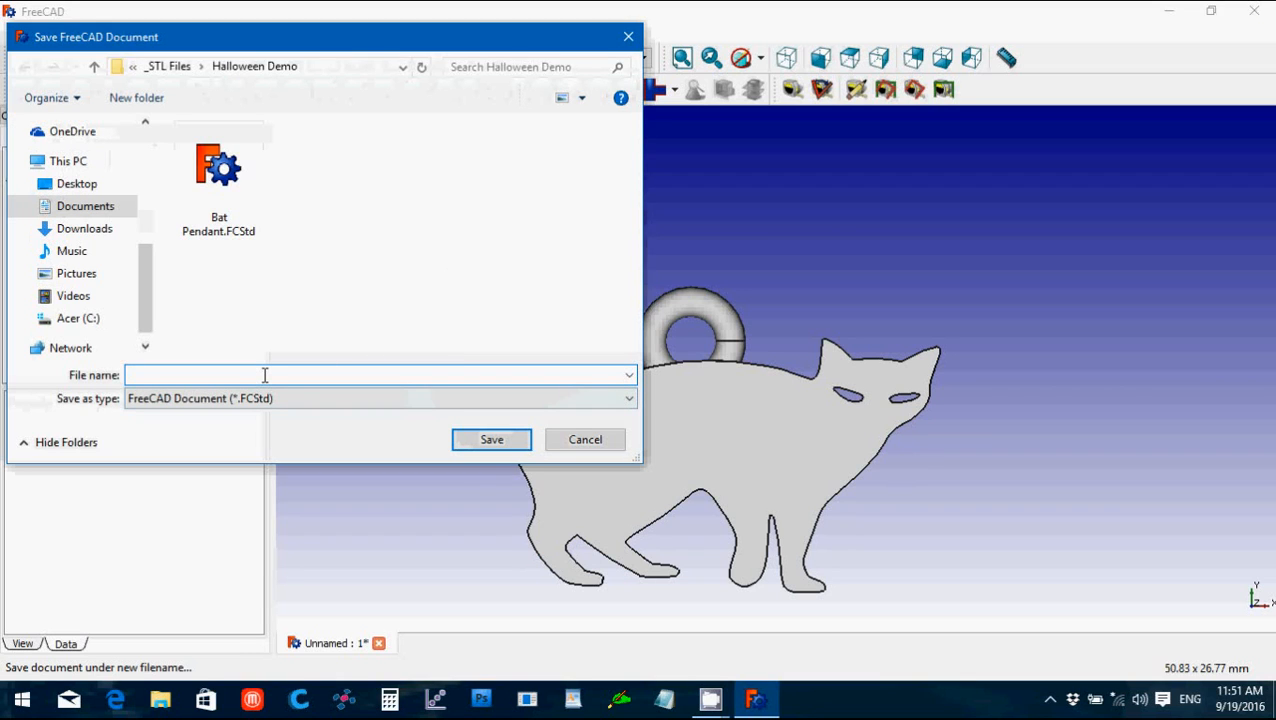
type("cat")
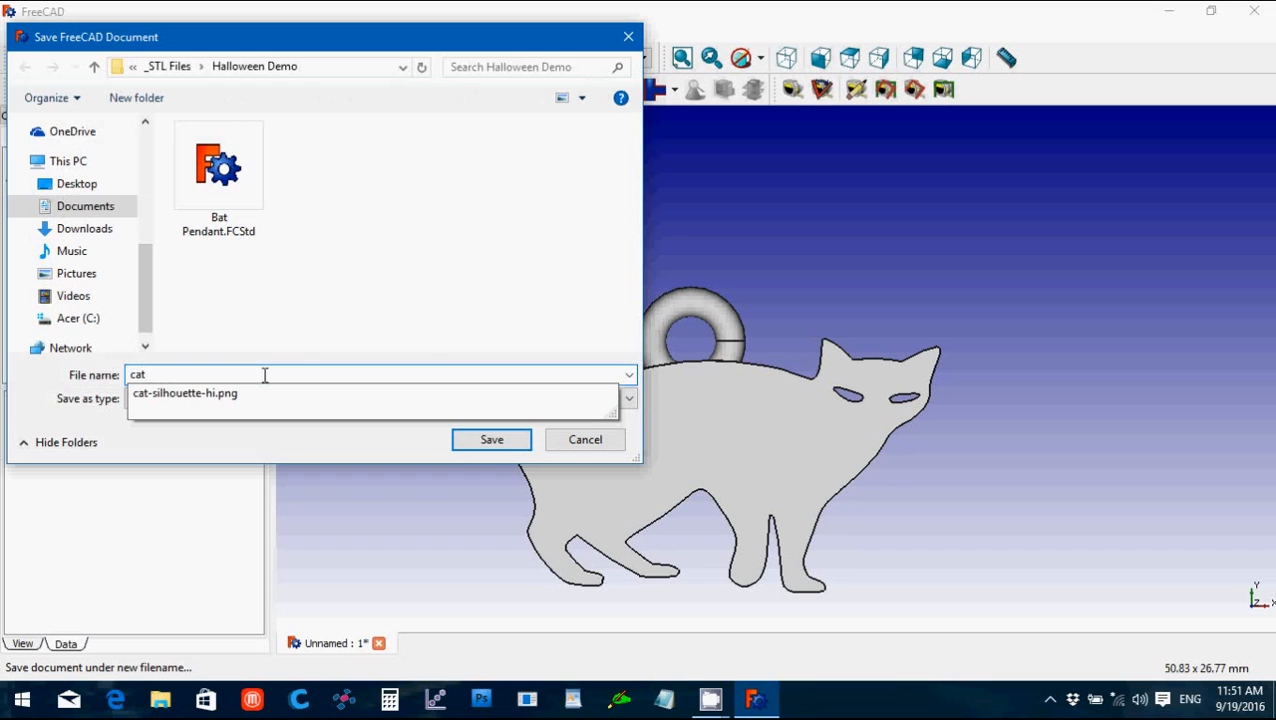
left_click(492, 440)
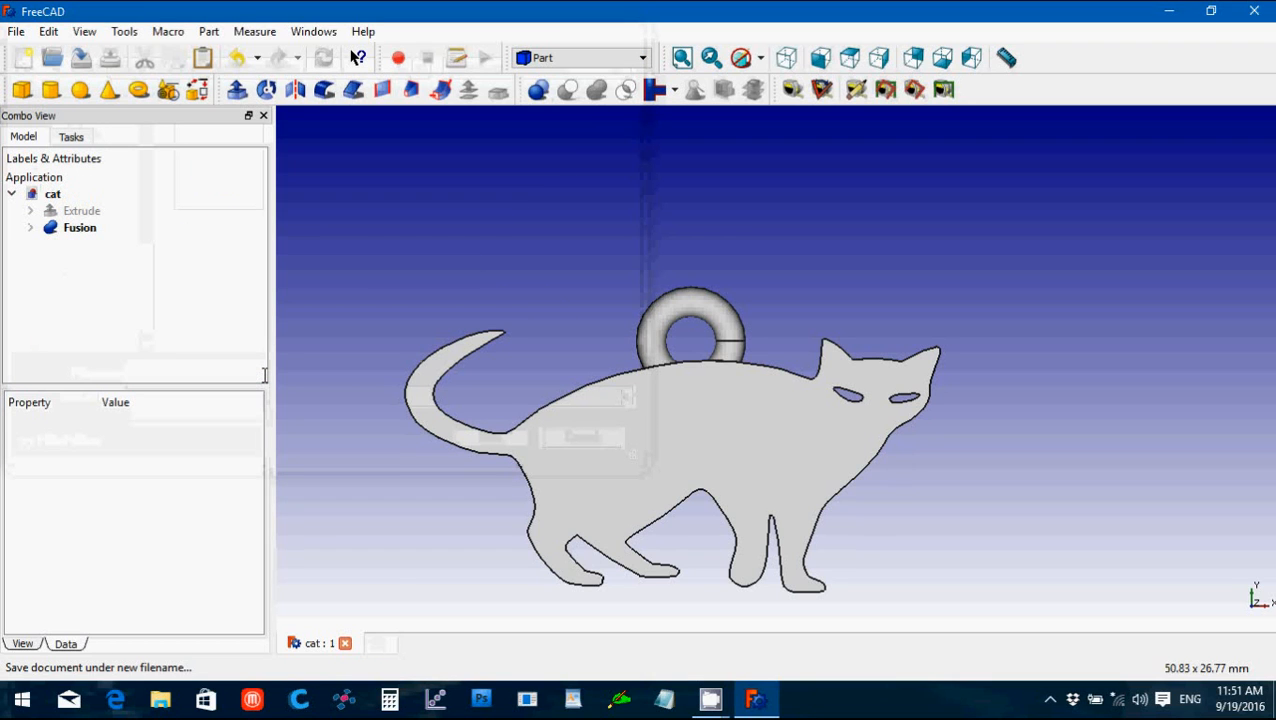
Step: Export the Fusion as an STL mesh named 'cat'
left_click(80, 228)
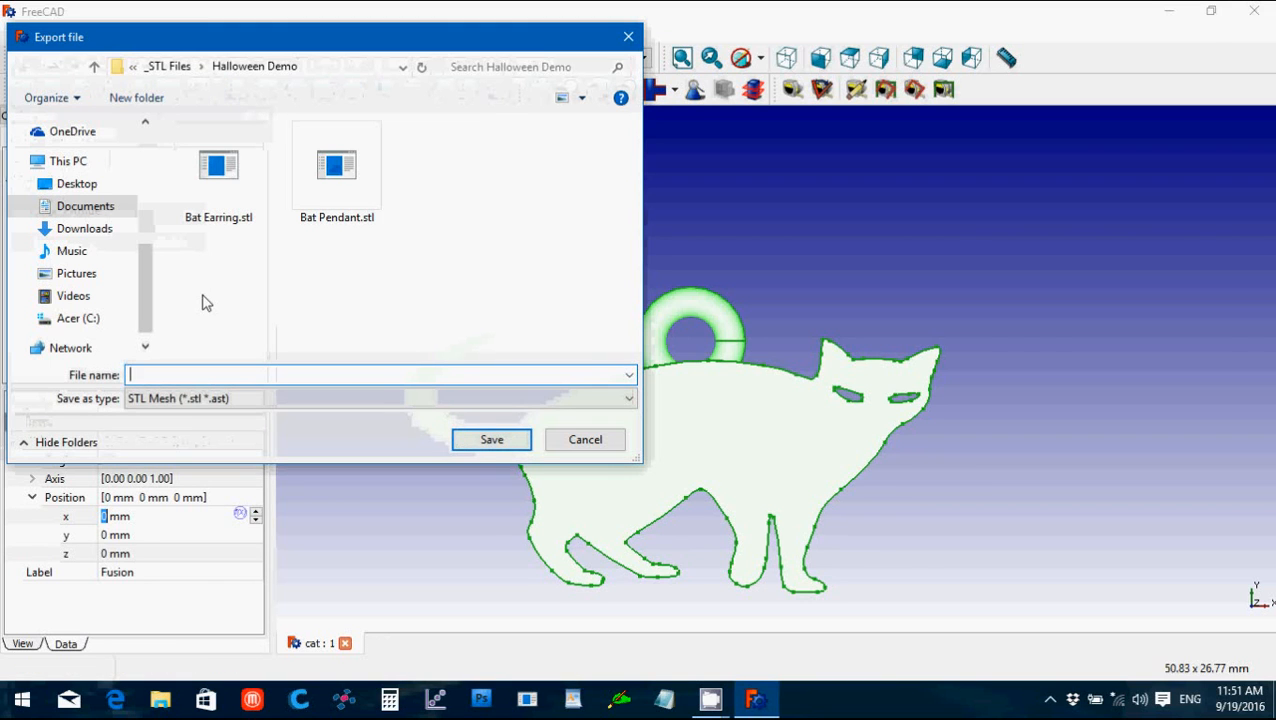
type("cat")
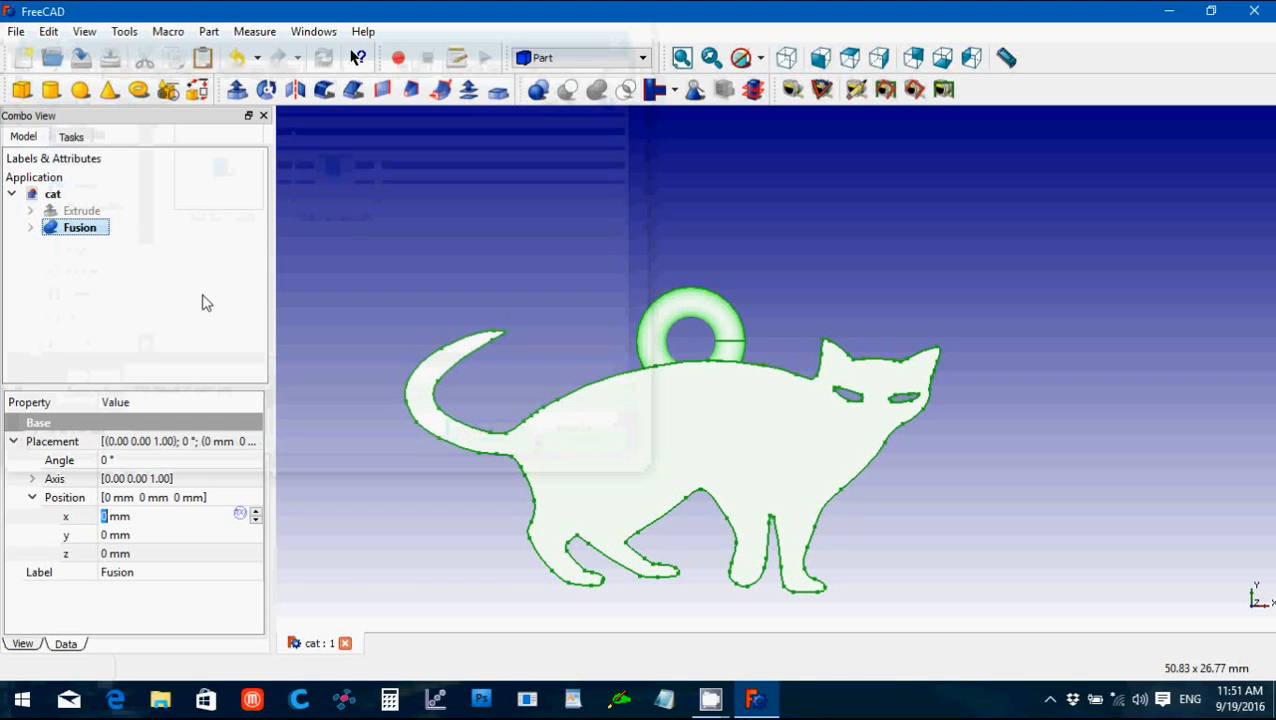
mouse_move(128, 244)
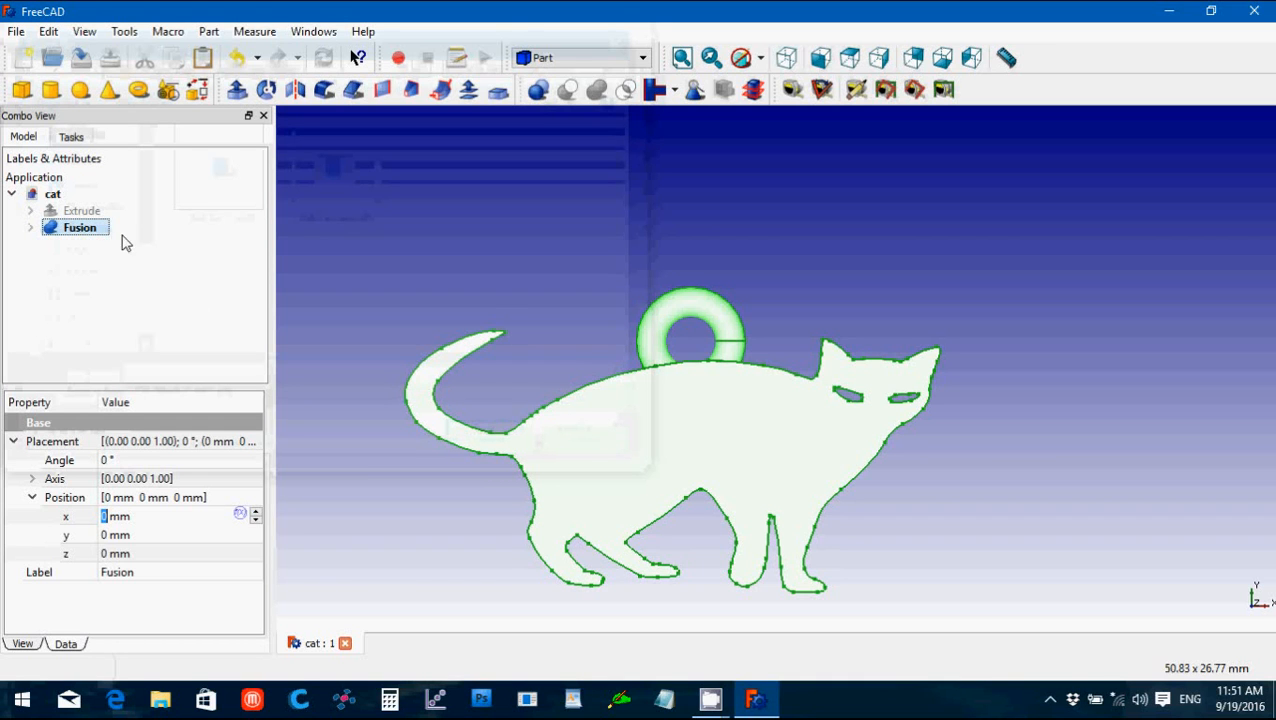
Step: In Draft, set the Clone of Fusion's Scale x and y to 0.5
left_click(580, 56)
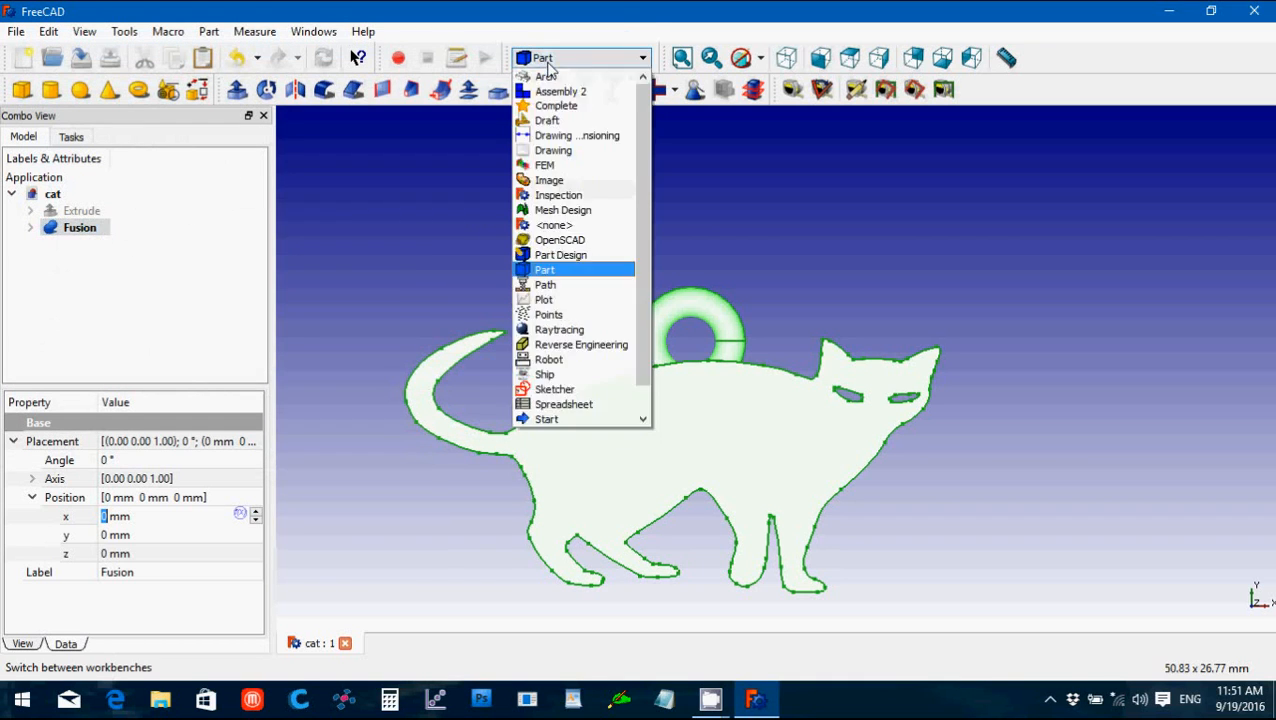
left_click(548, 120)
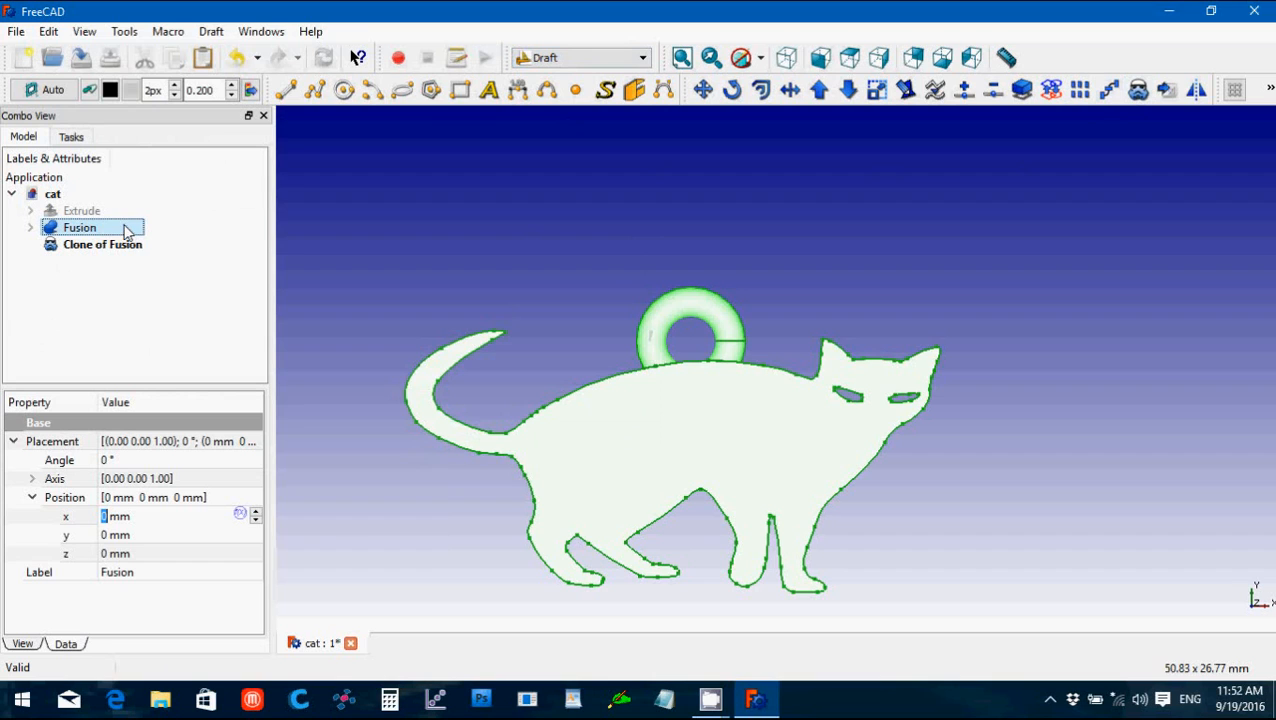
left_click(100, 244)
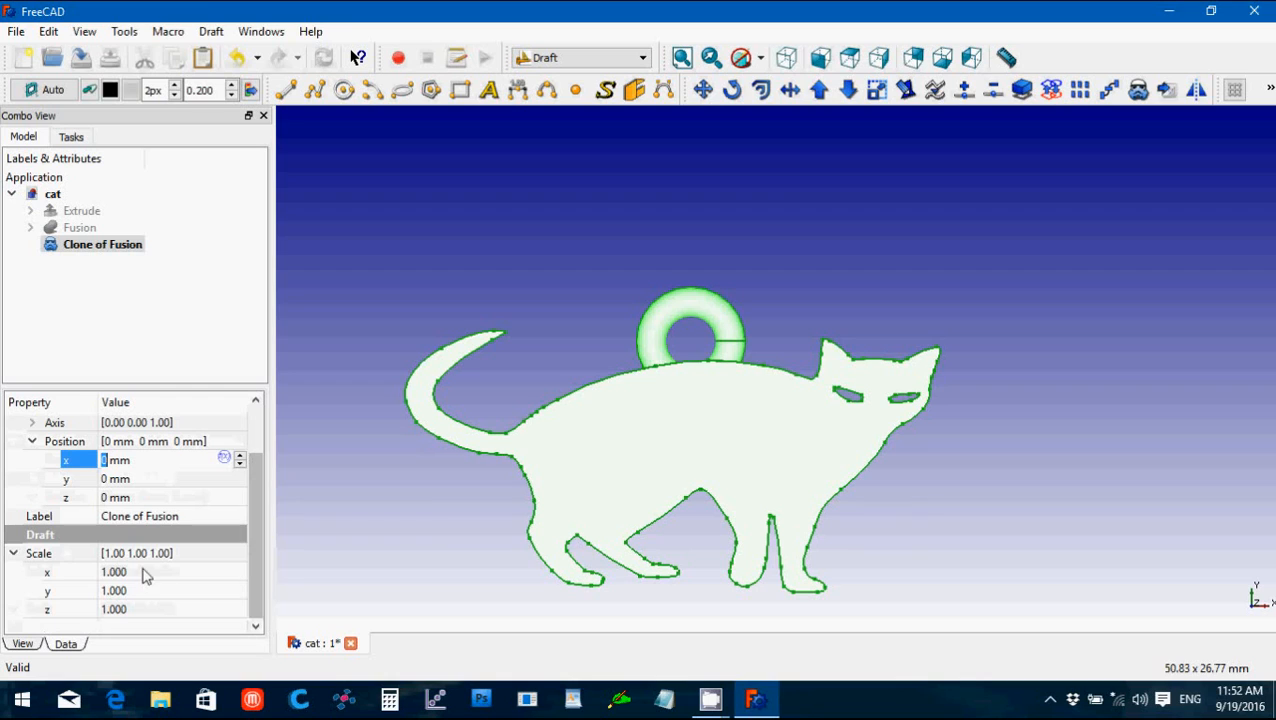
left_click(112, 572)
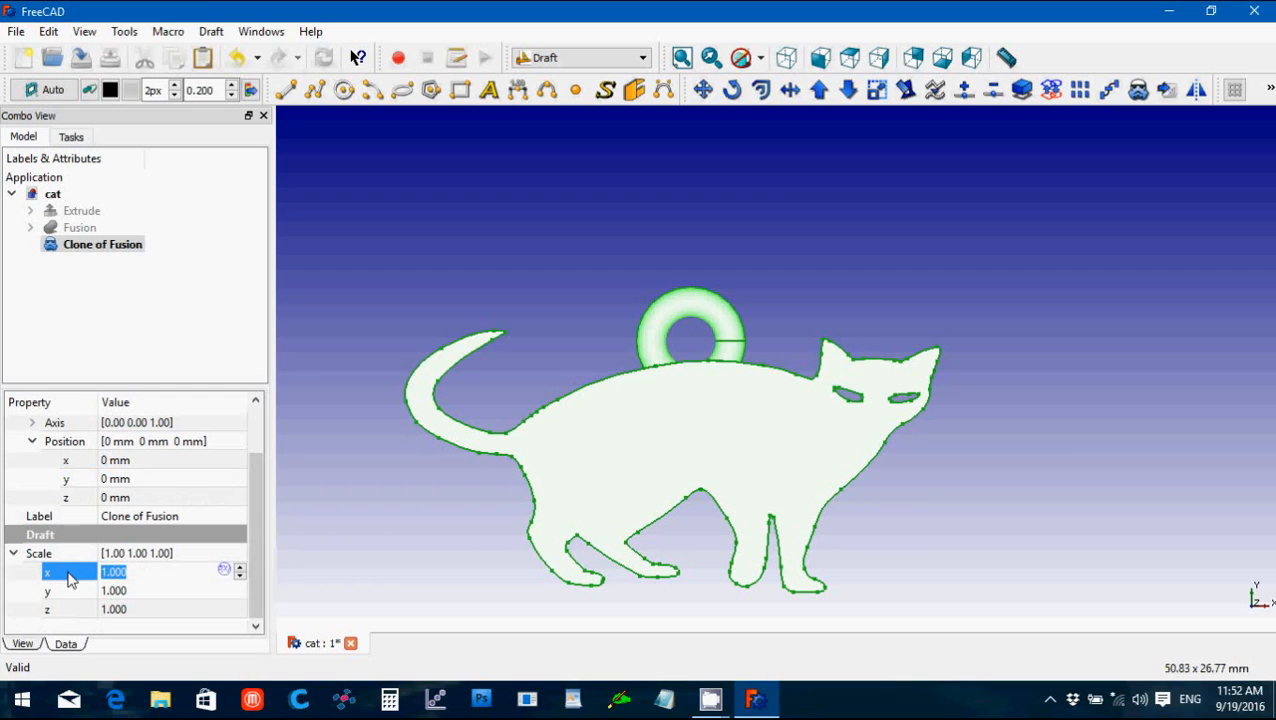
type("0.2")
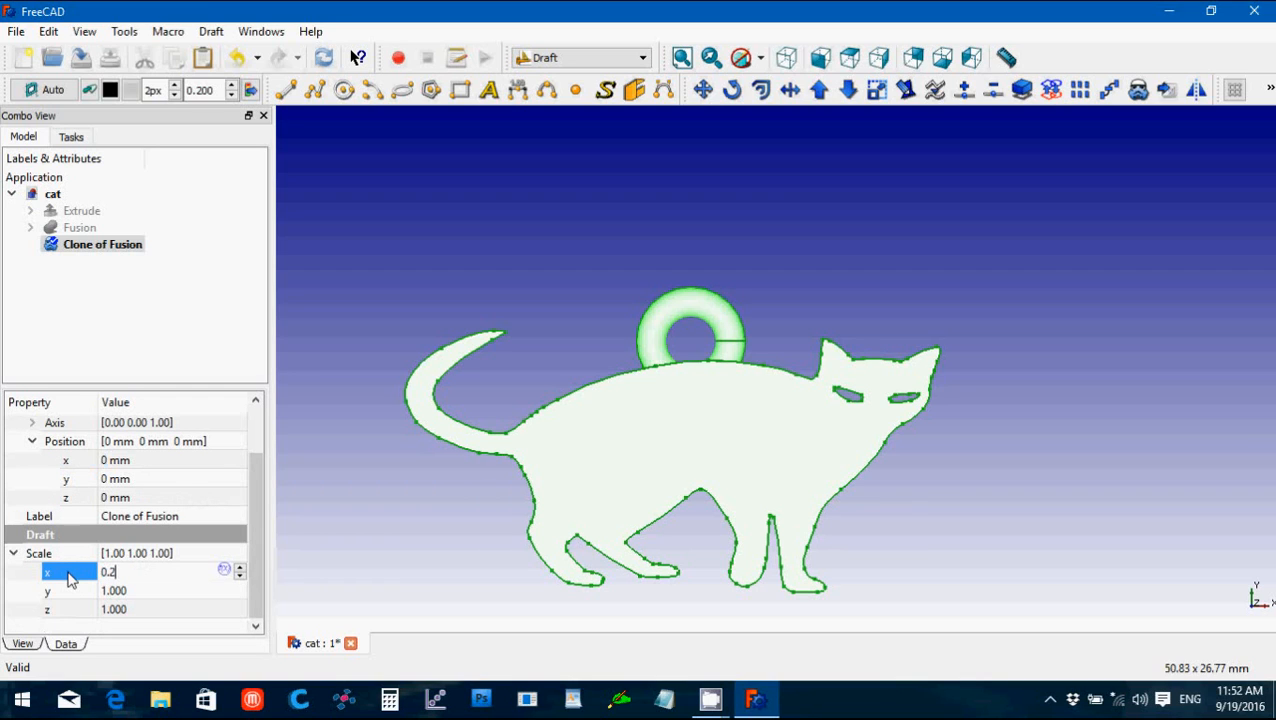
type("0.5")
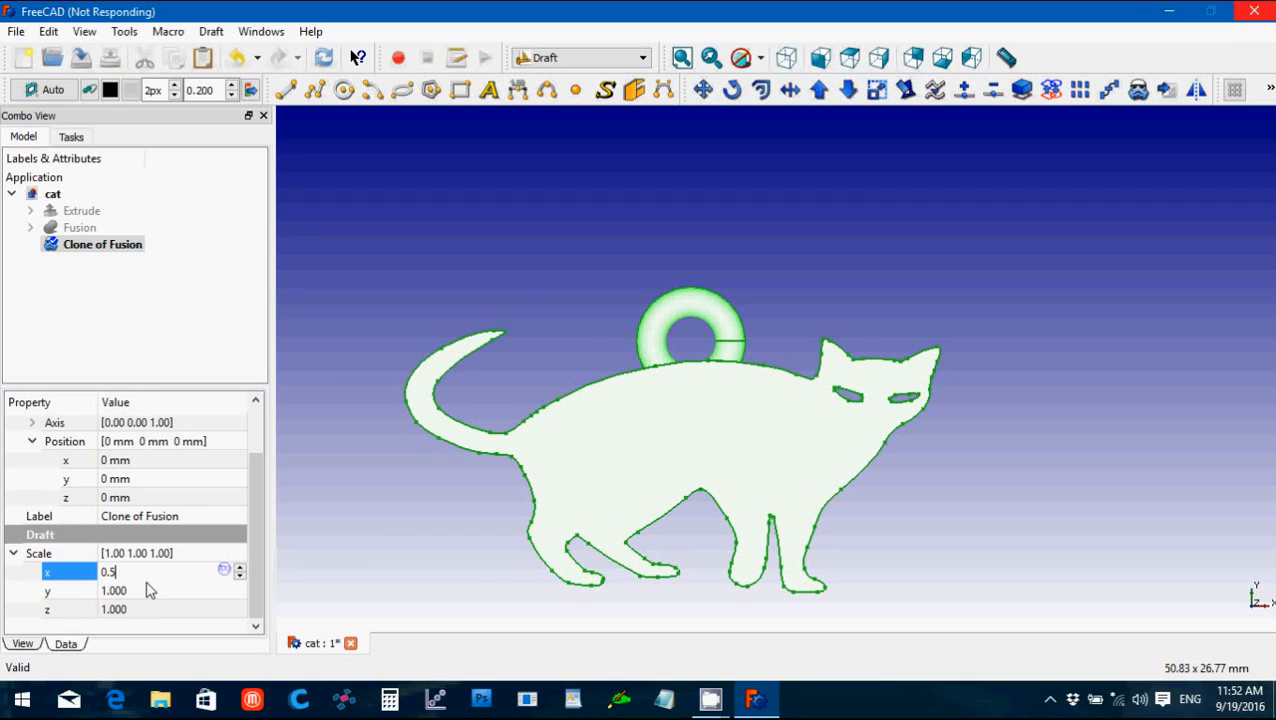
key("Return")
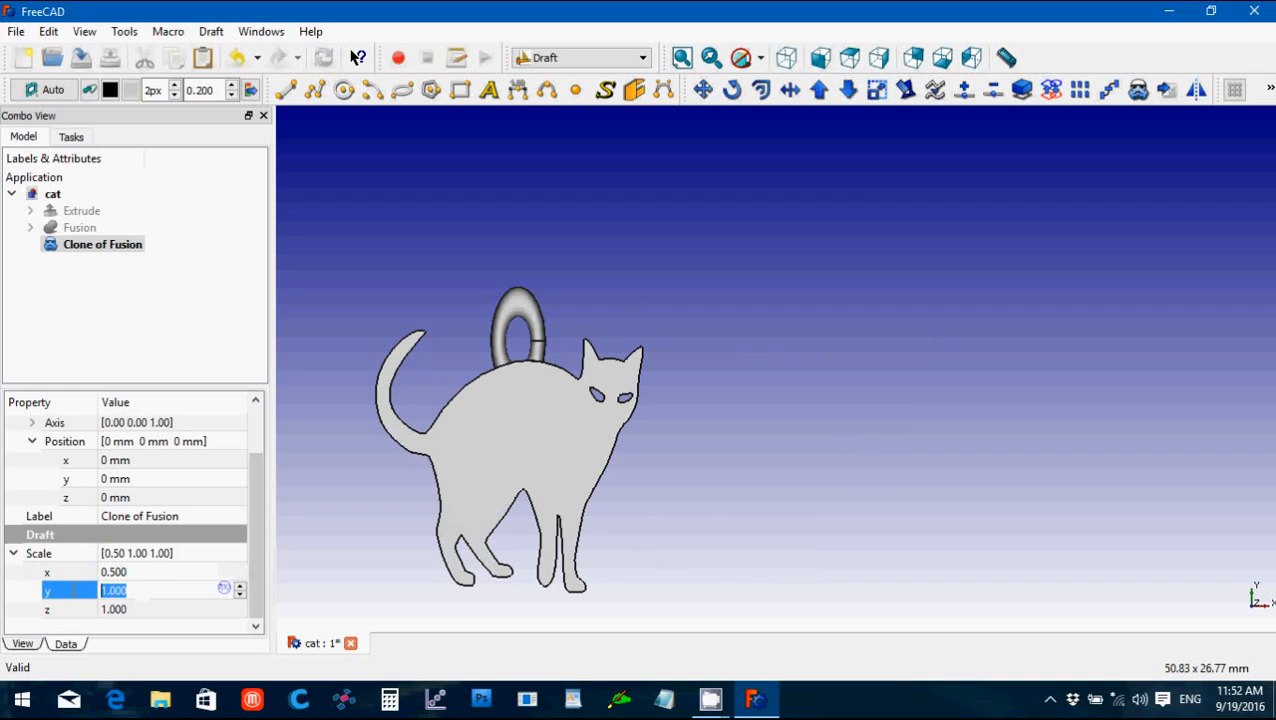
type("0.5")
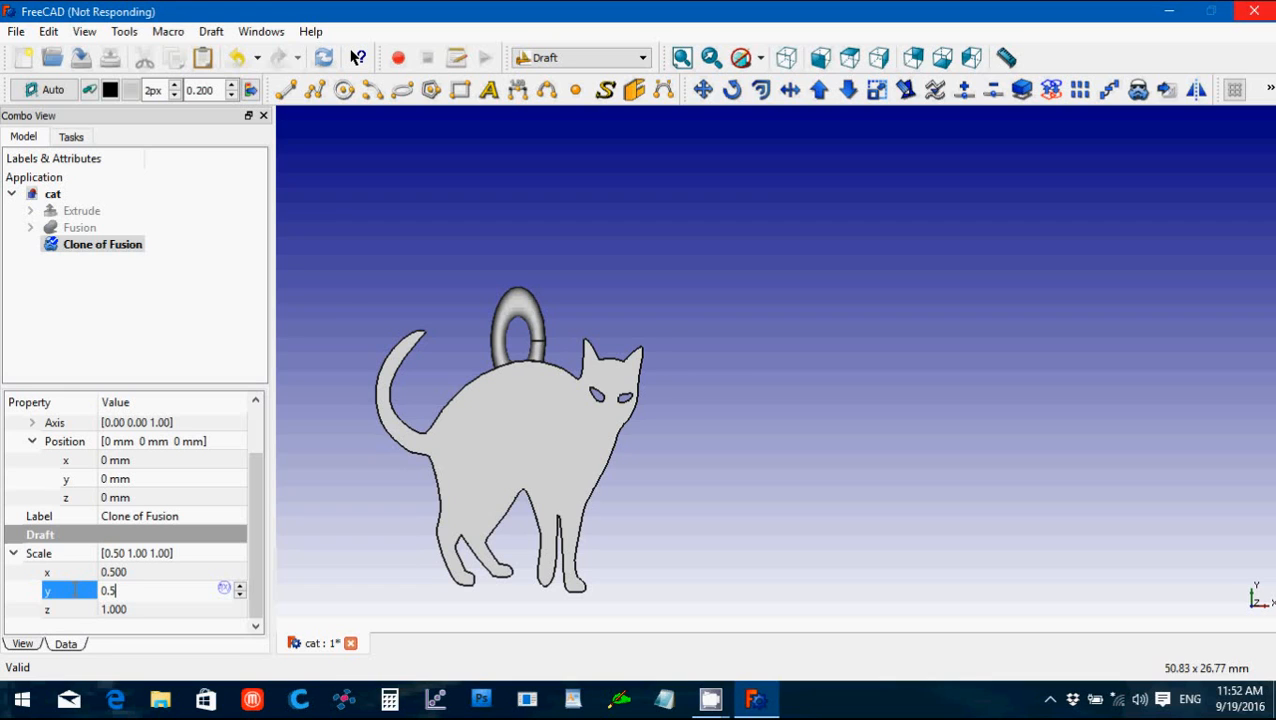
key("Return")
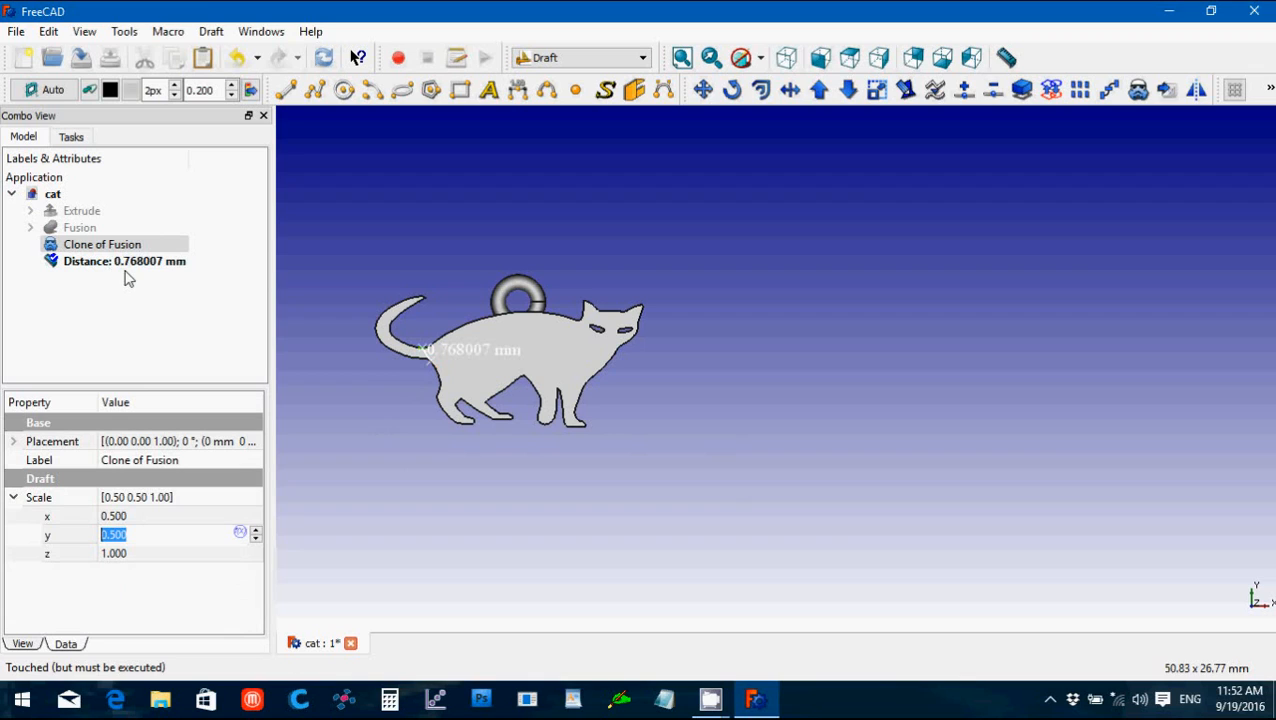
mouse_move(136, 276)
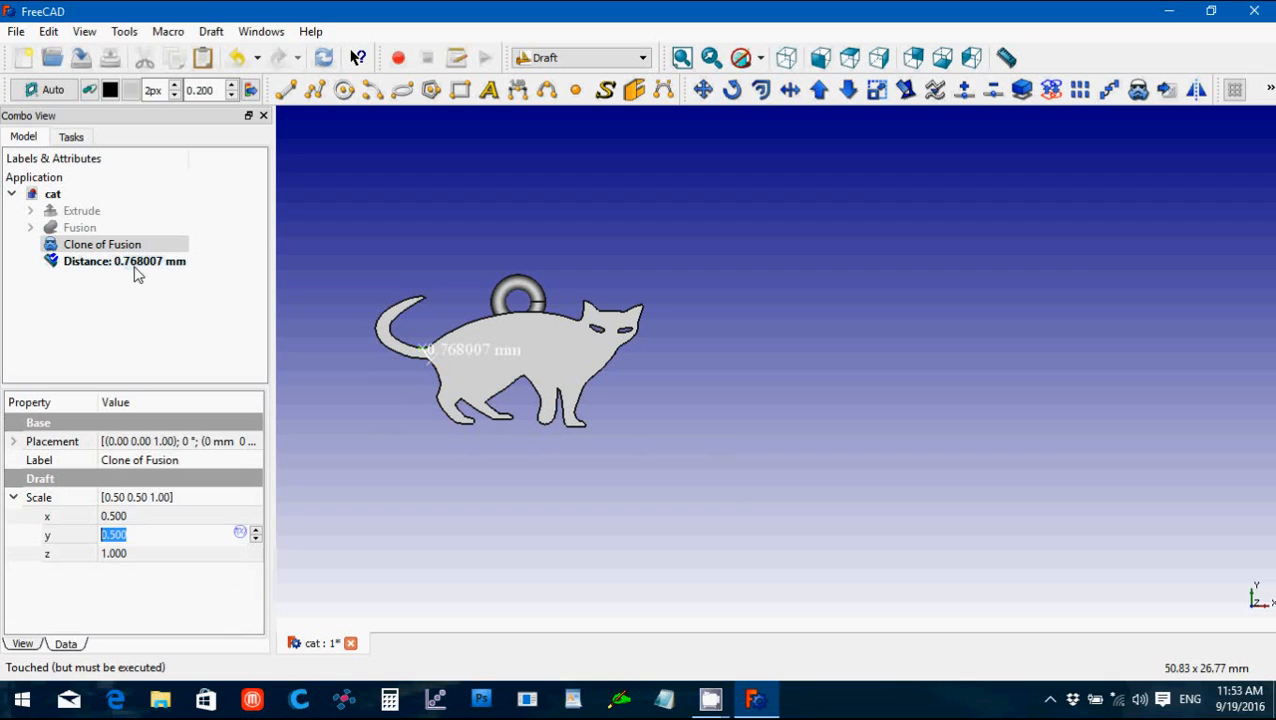
mouse_move(144, 272)
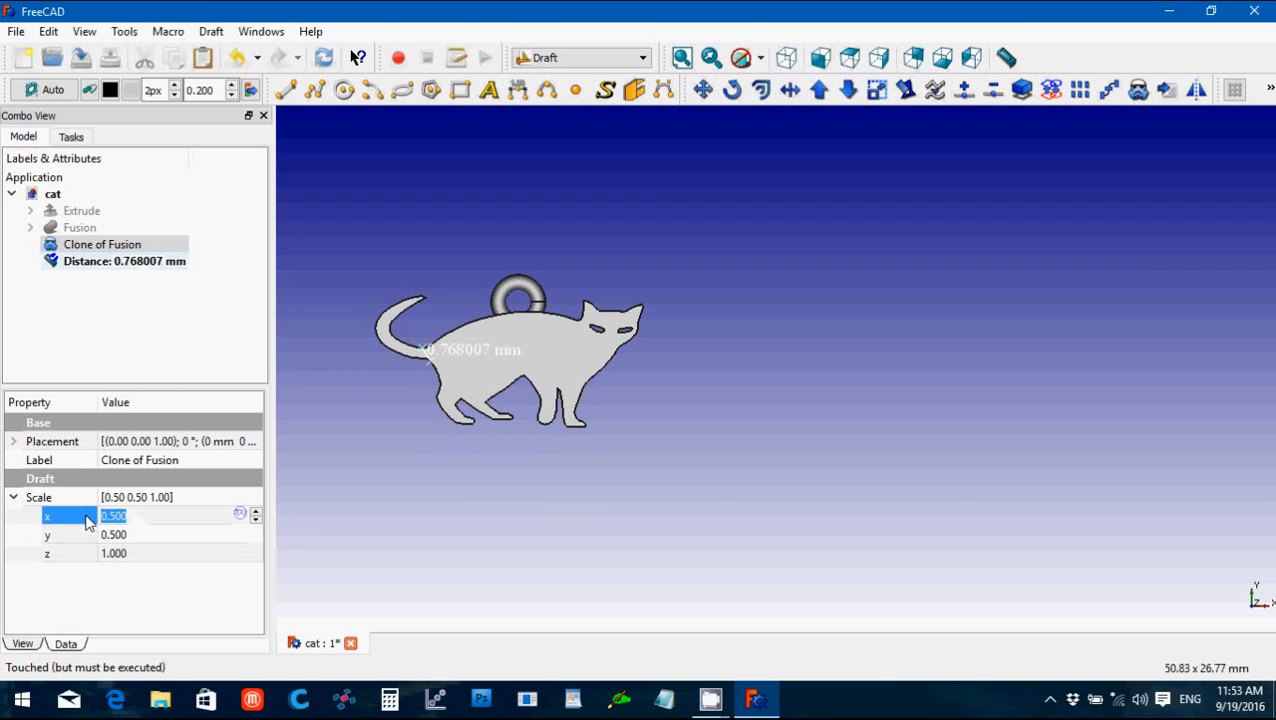
Step: Rescale the cat clone to 0.6 in X and Y and remove the old Distance measurement
type("0.6")
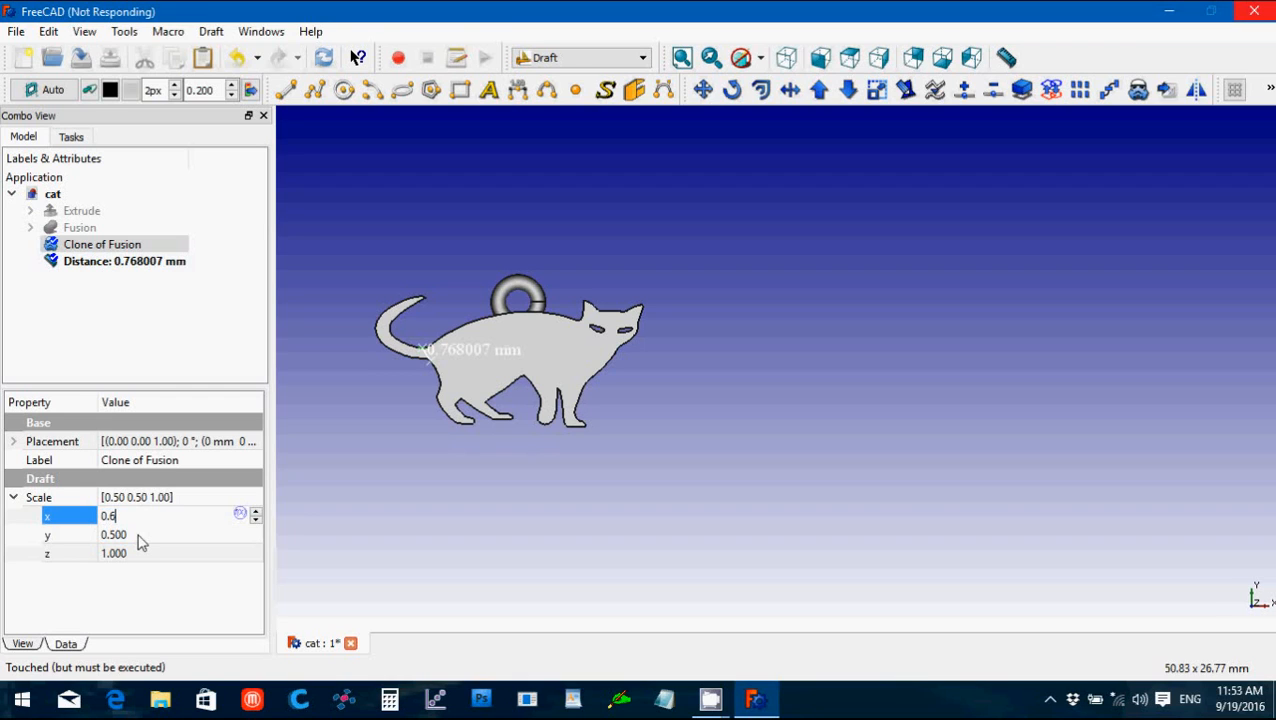
key("Return")
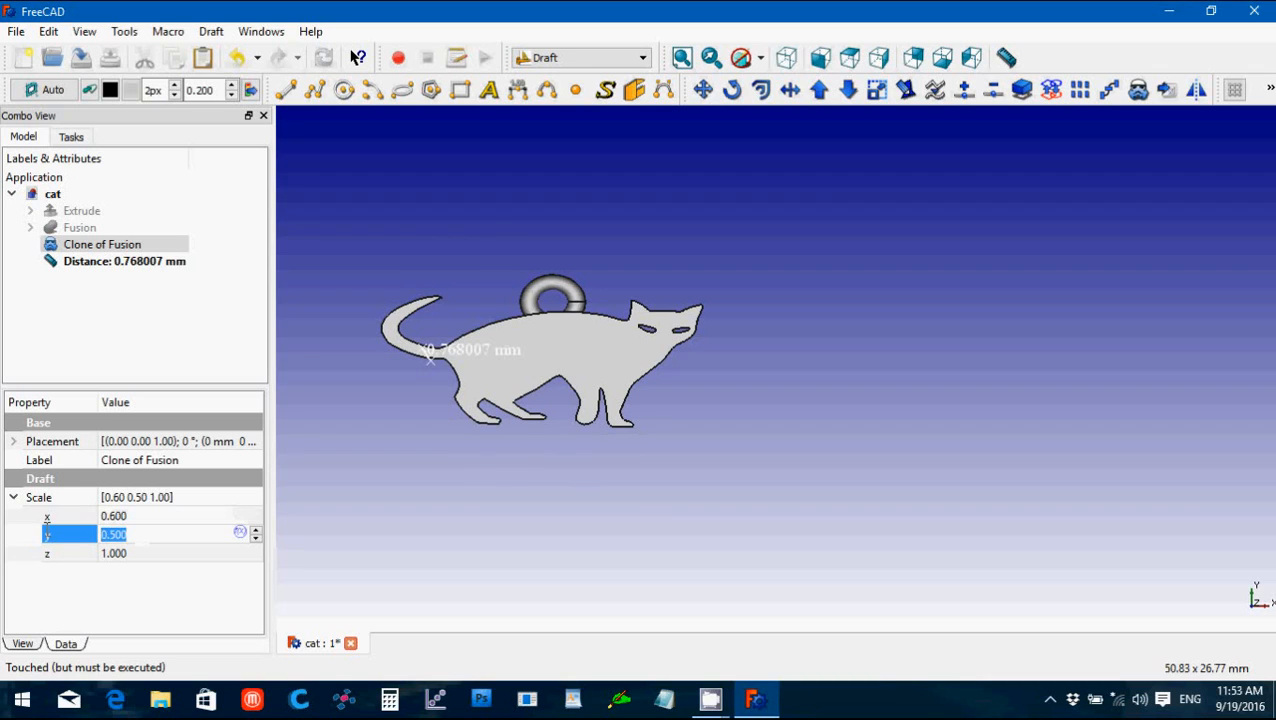
type("0.6")
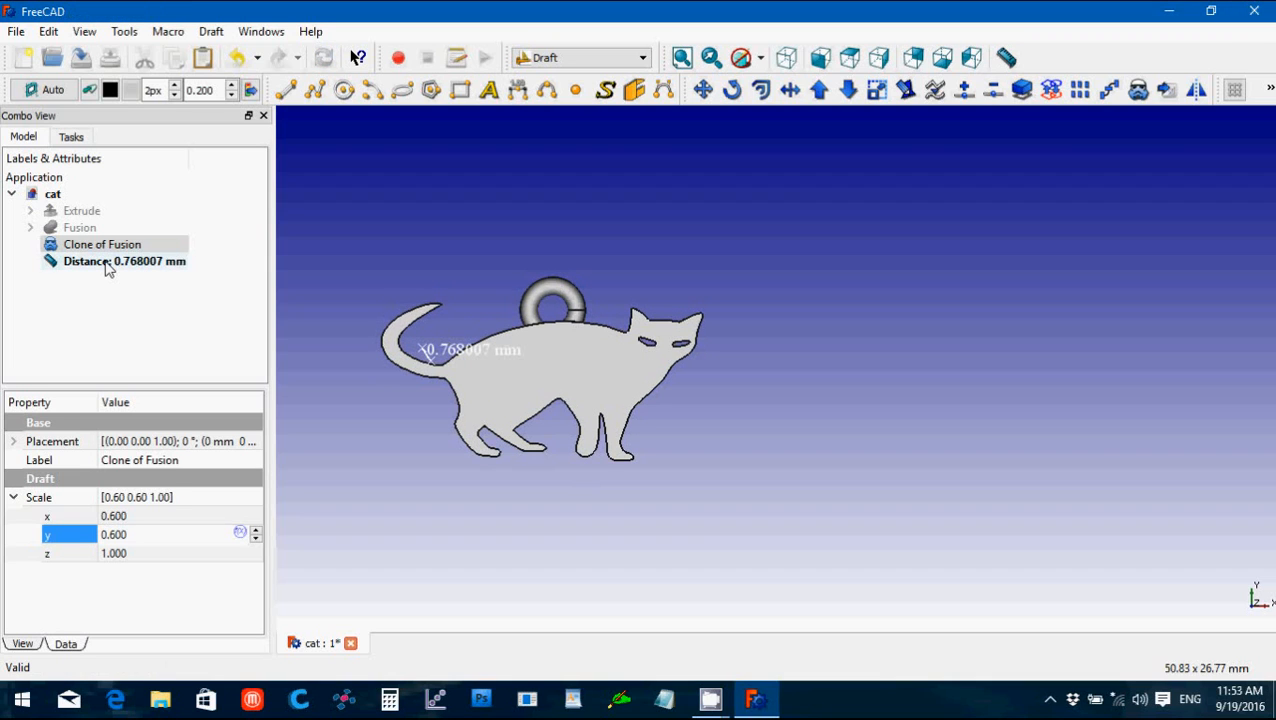
left_click(124, 260)
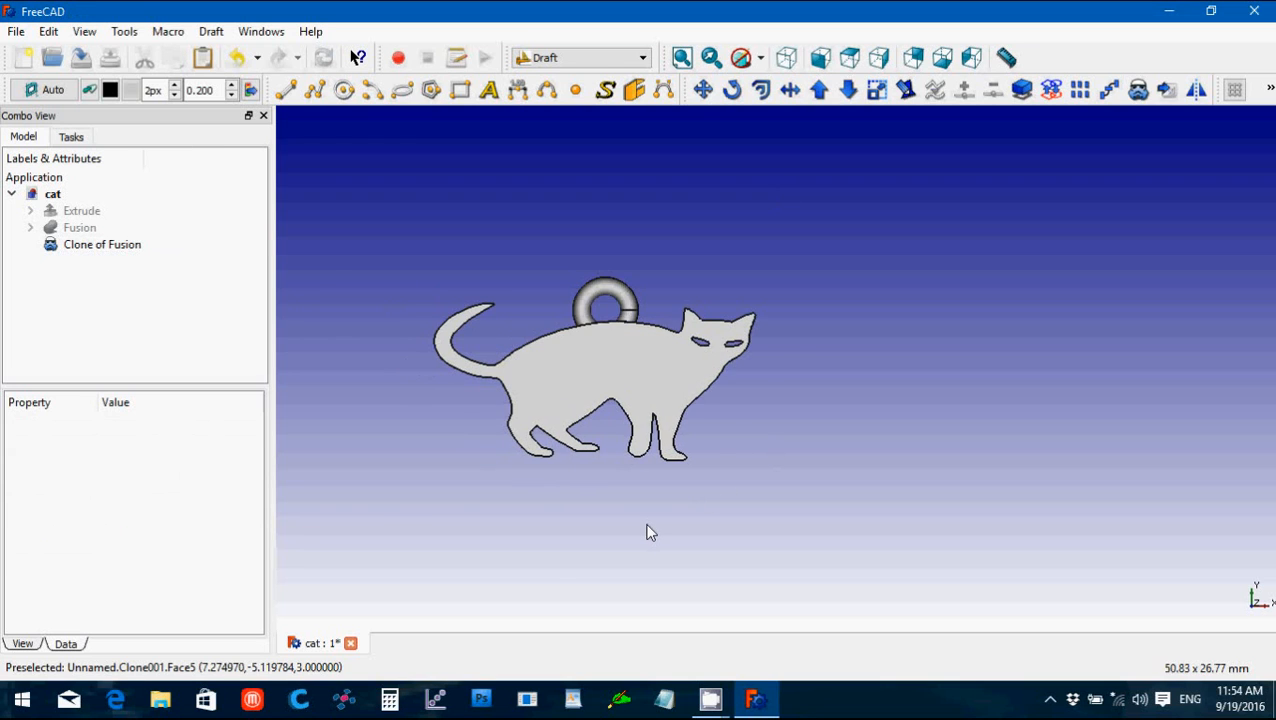
Step: Measure the tail joint width with Draft Dimension, reading about 0.66 mm
scroll("up", 3)
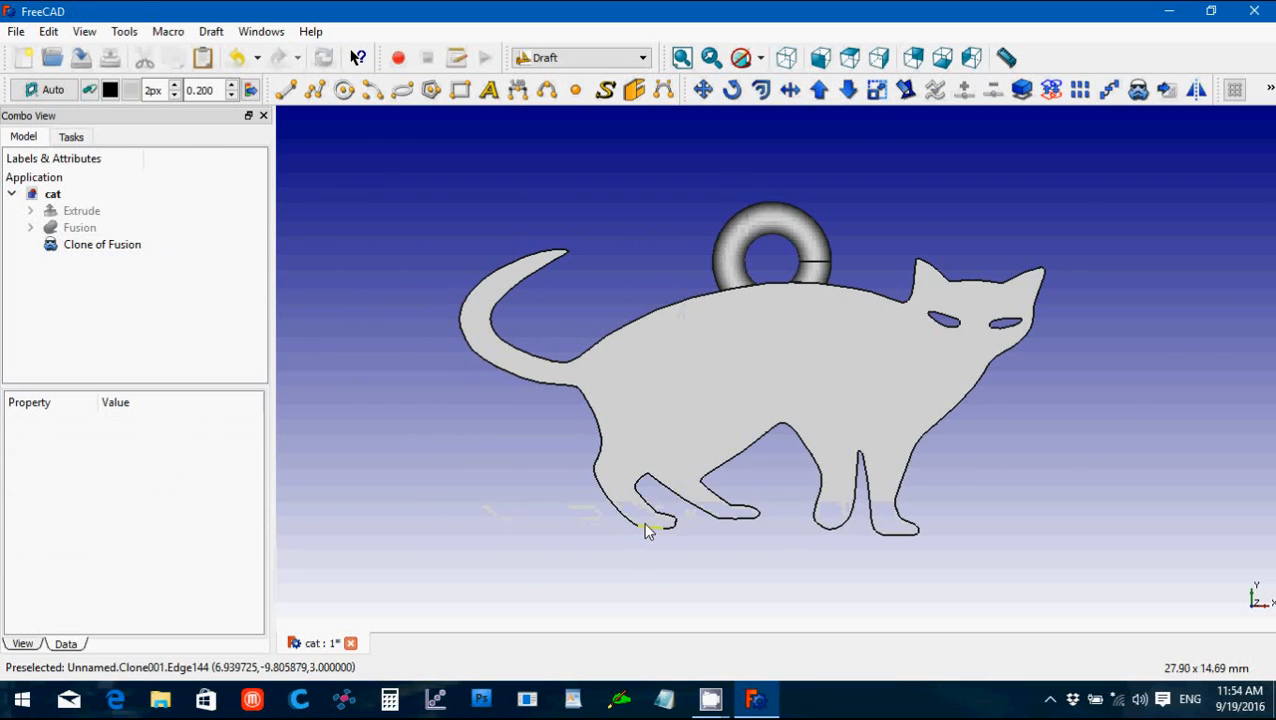
scroll("up", 3)
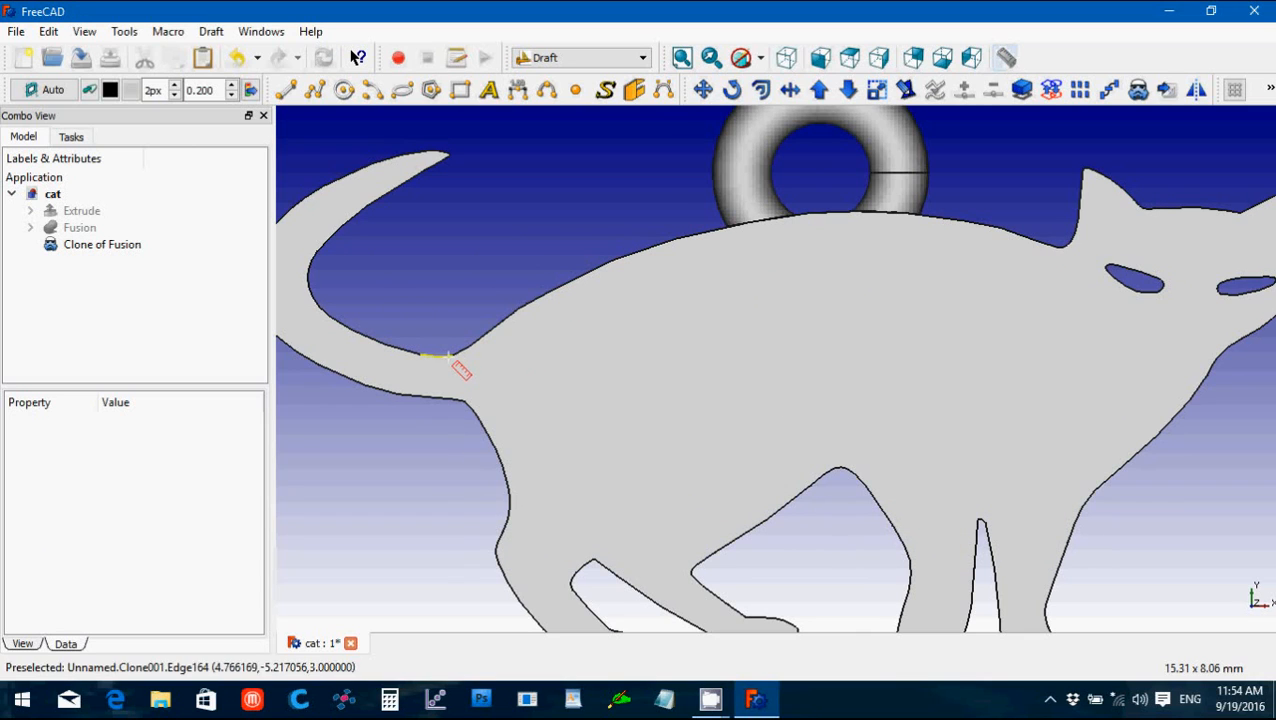
mouse_move(462, 410)
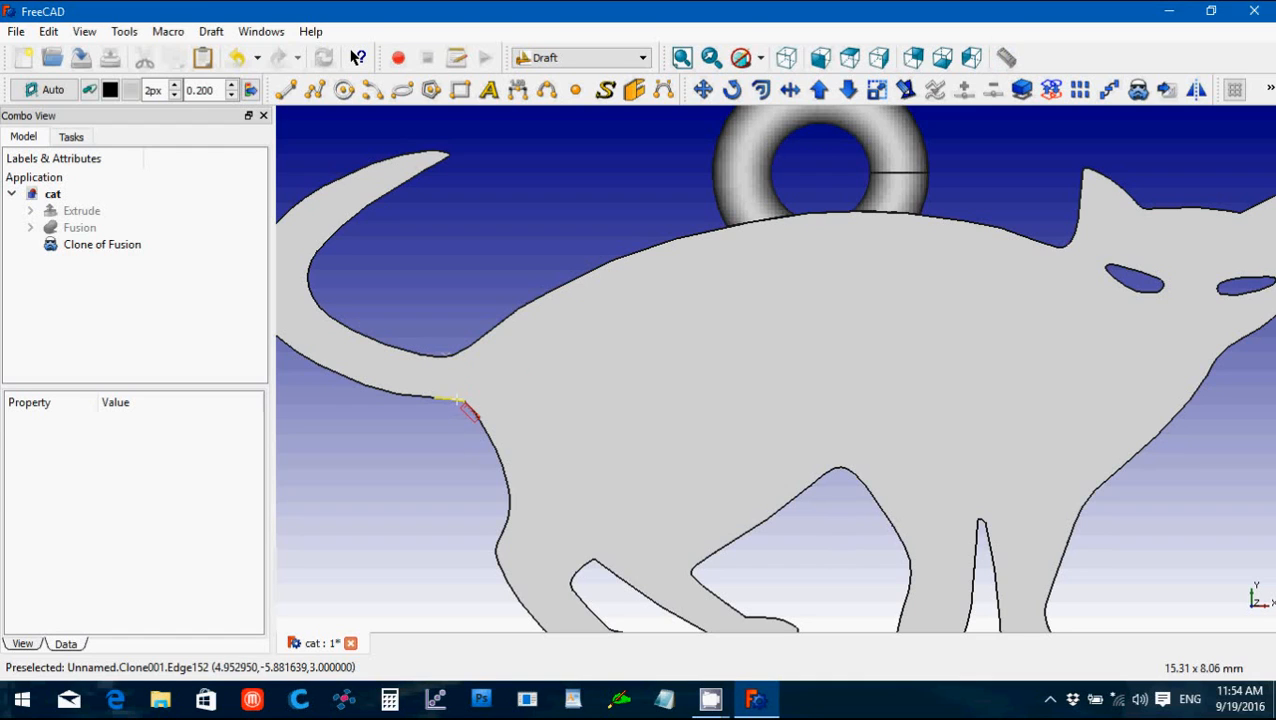
left_click(102, 244)
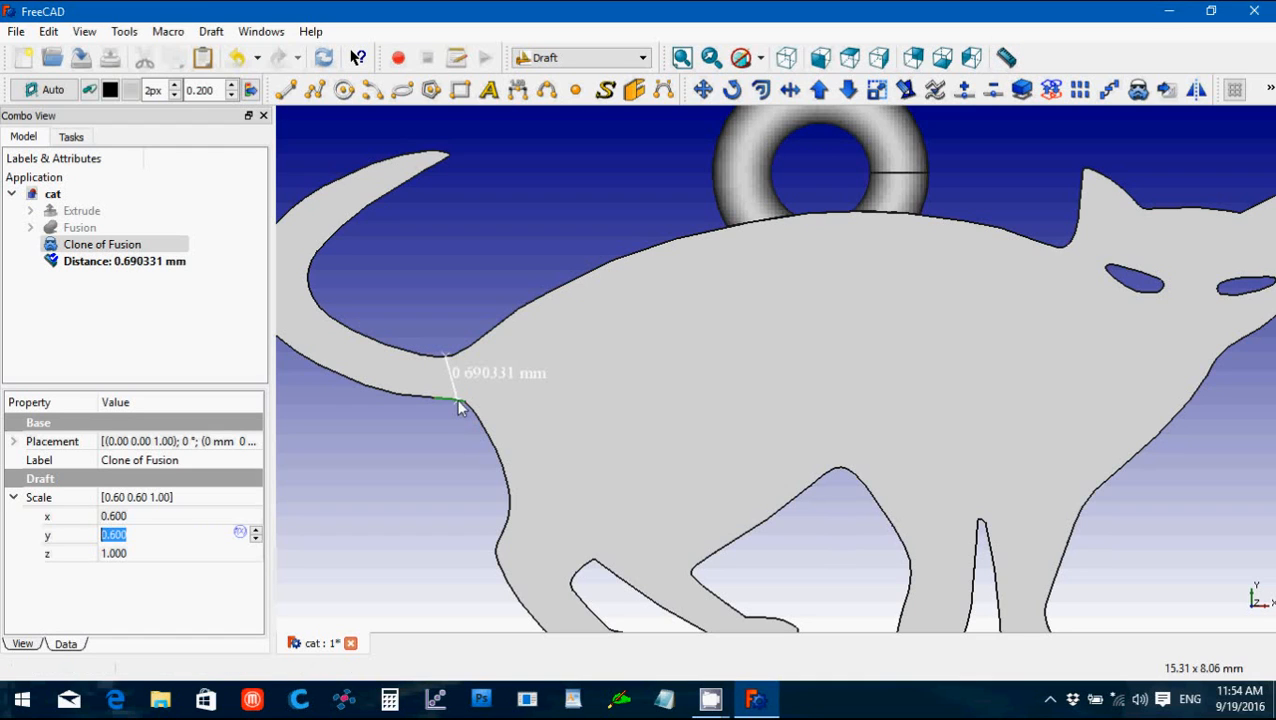
mouse_move(378, 468)
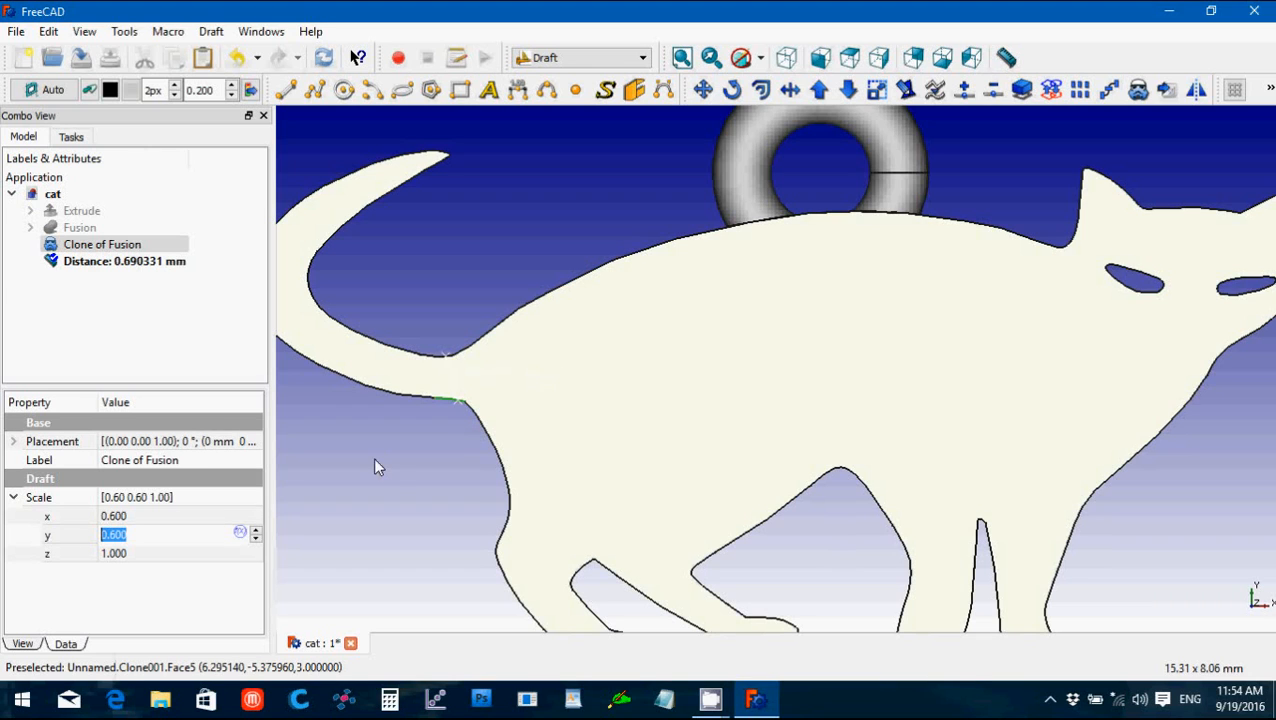
left_click(412, 480)
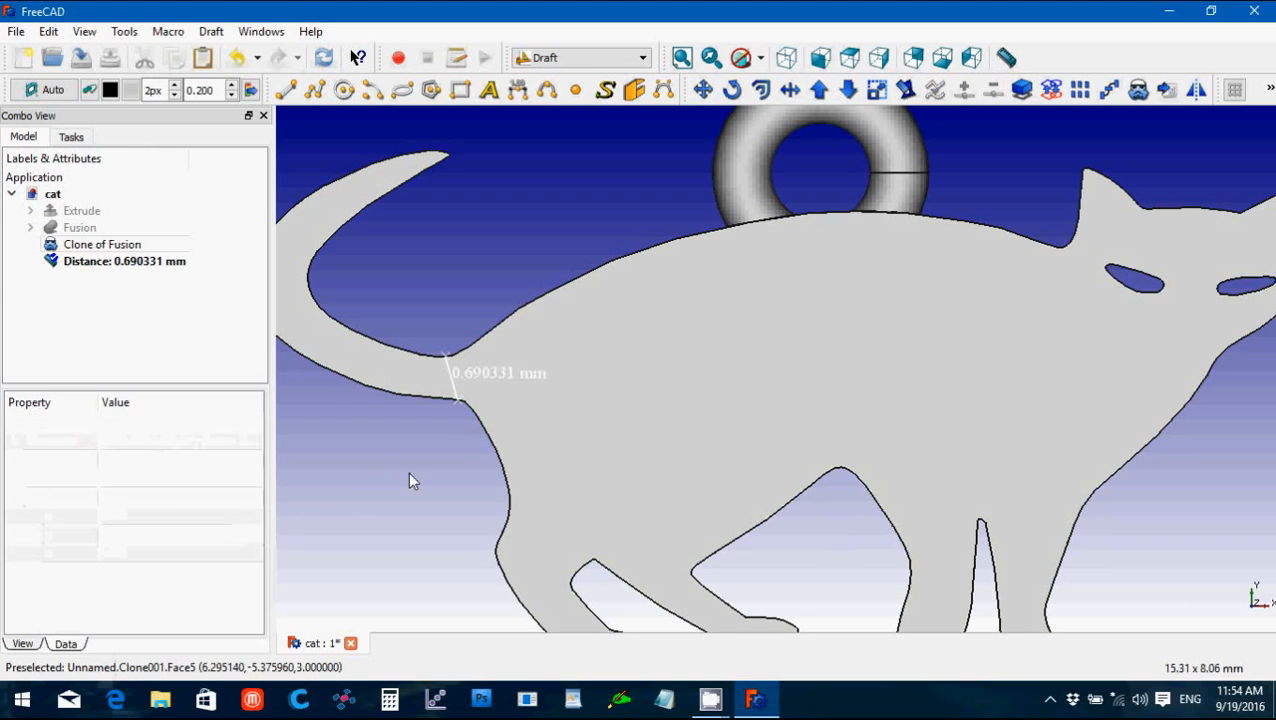
left_click(124, 260)
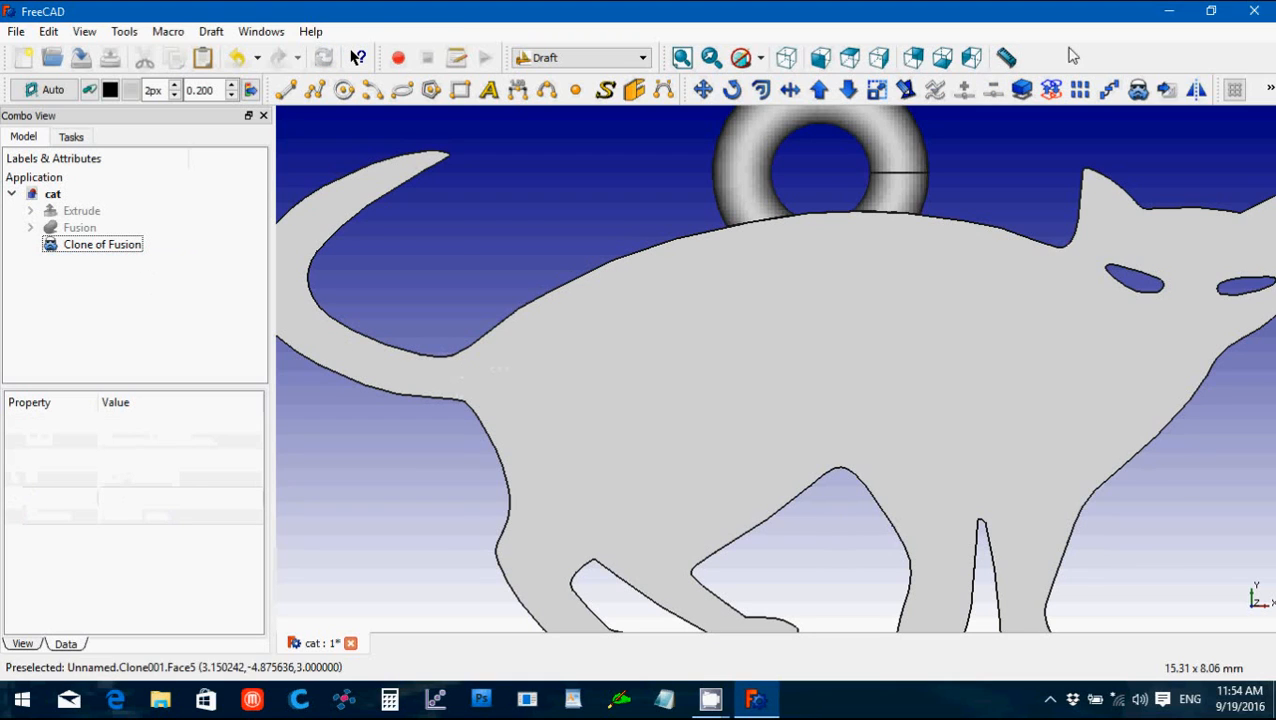
mouse_move(436, 356)
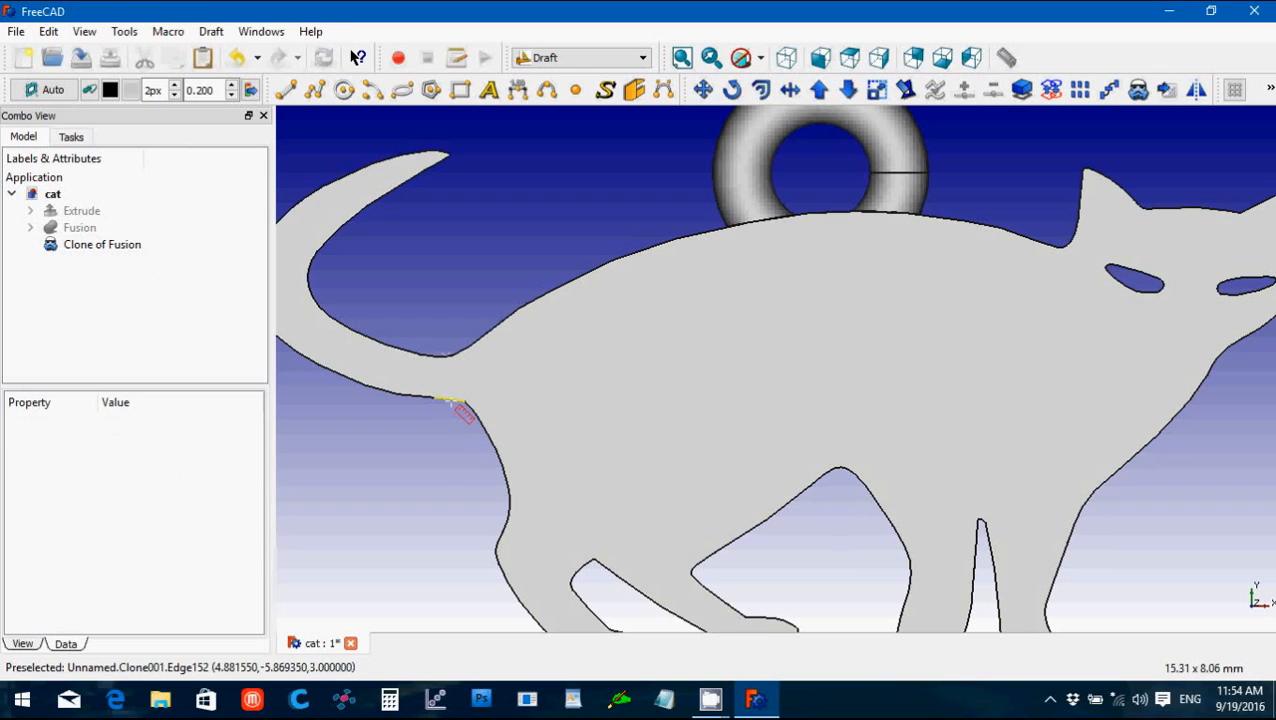
left_click(100, 244)
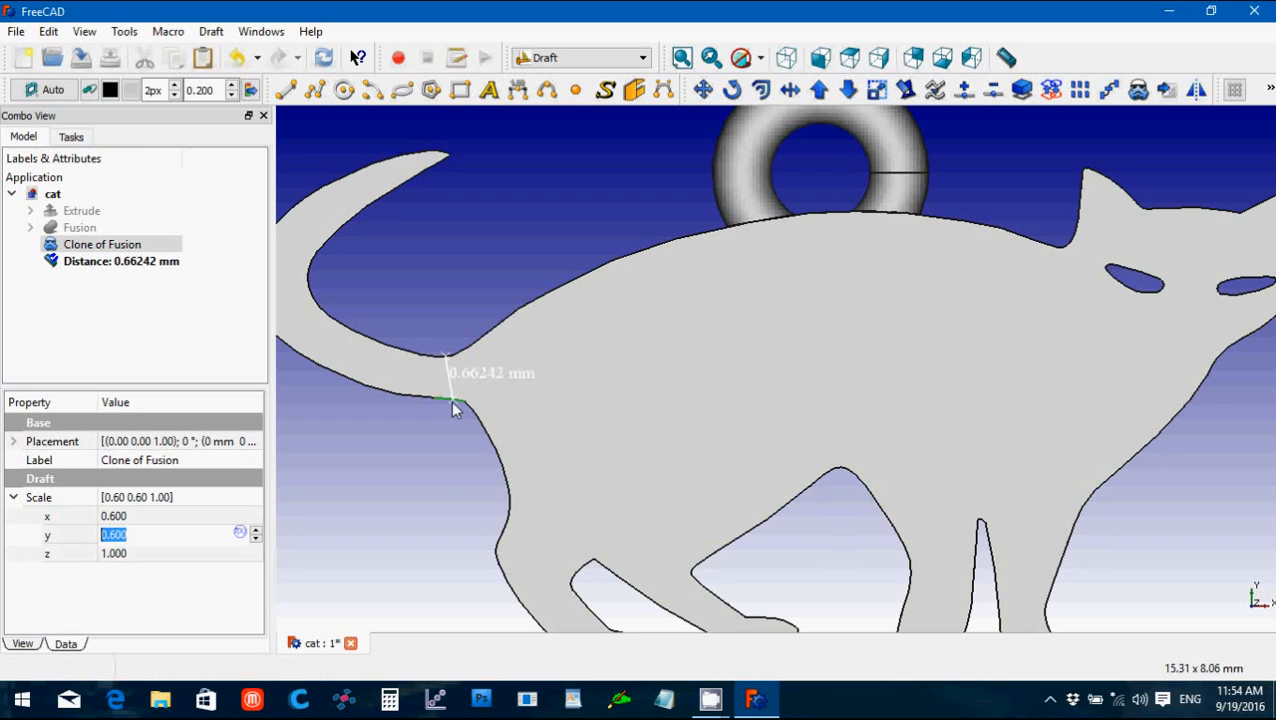
mouse_move(448, 396)
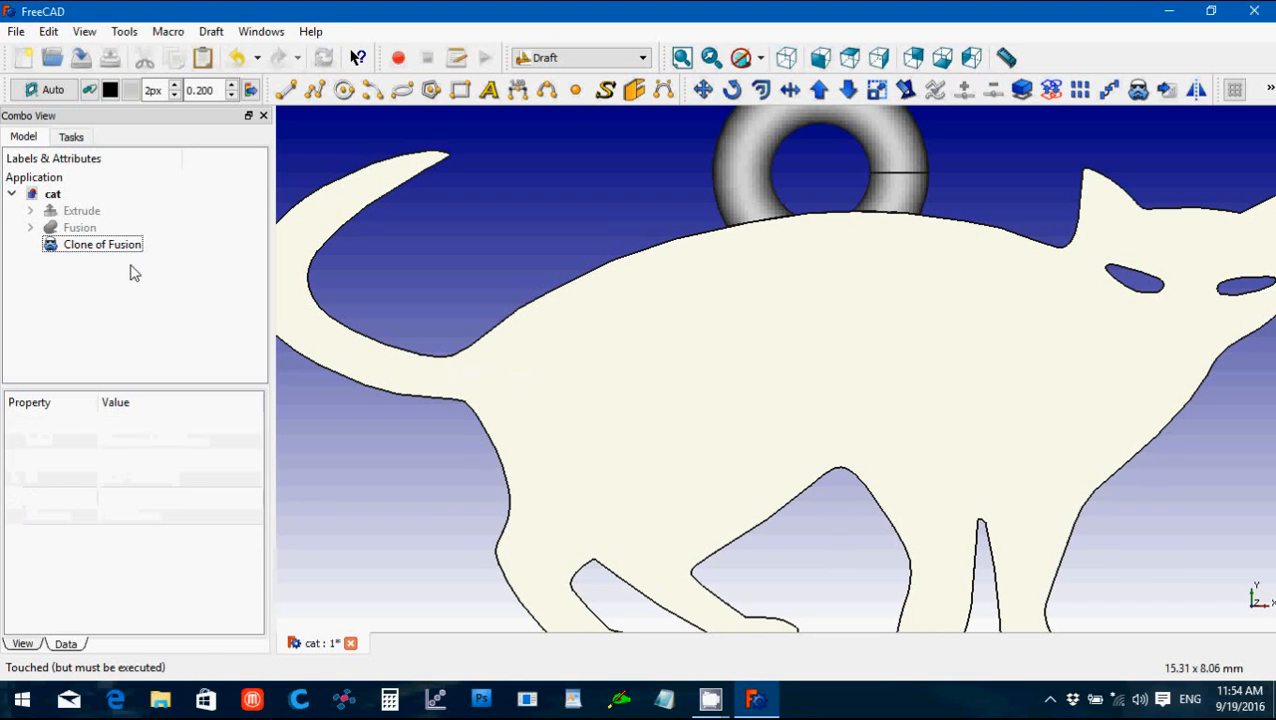
Step: Enlarge the Clone of Fusion to 0.75 in both X and Y
left_click(102, 244)
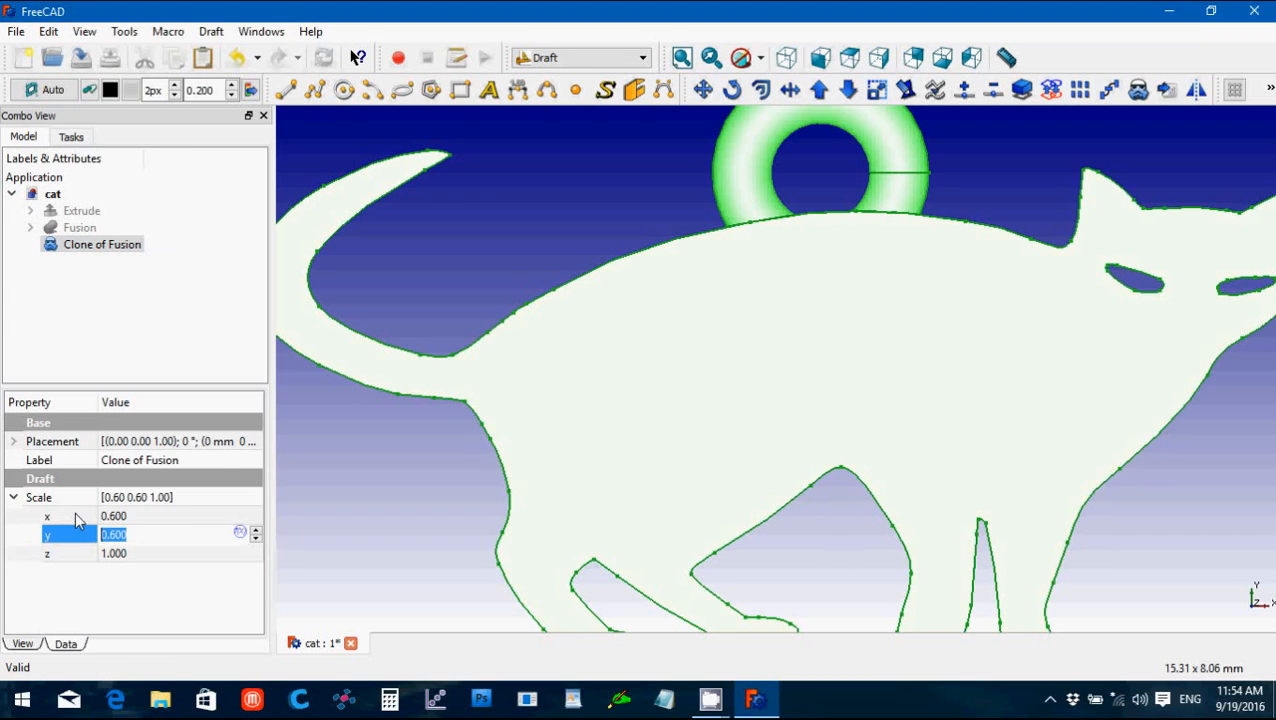
type("0.75")
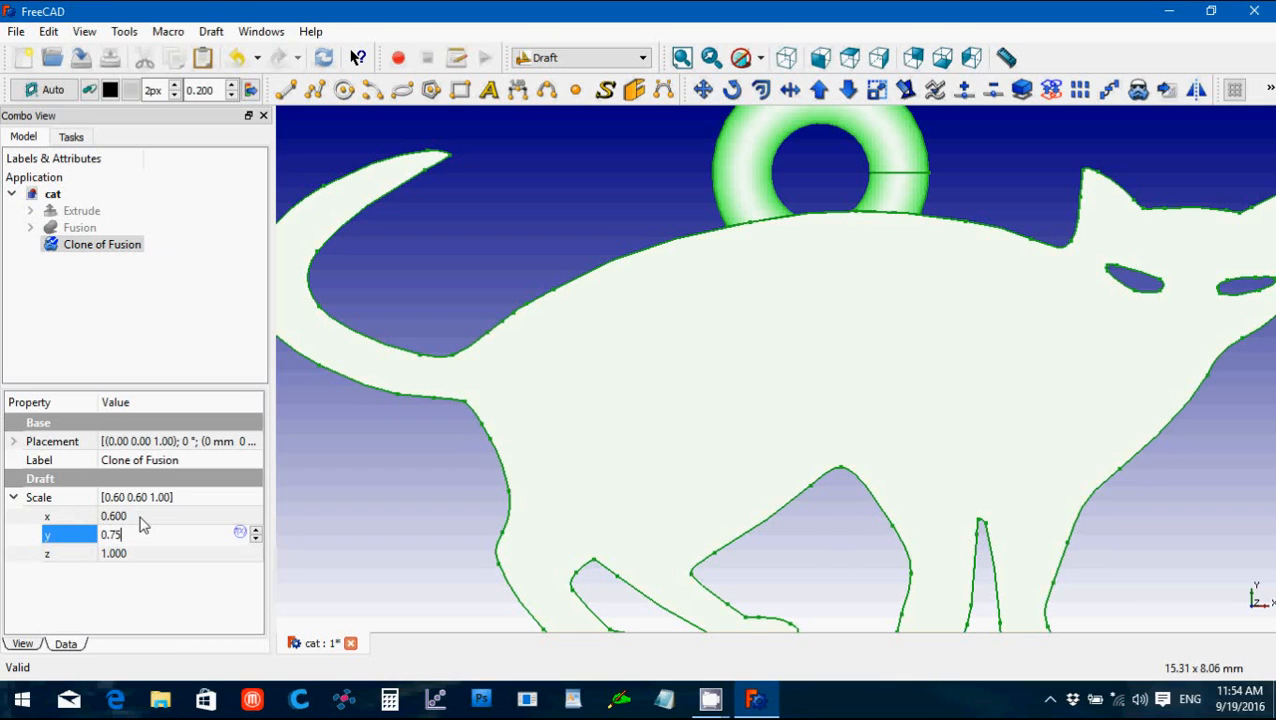
key("Return")
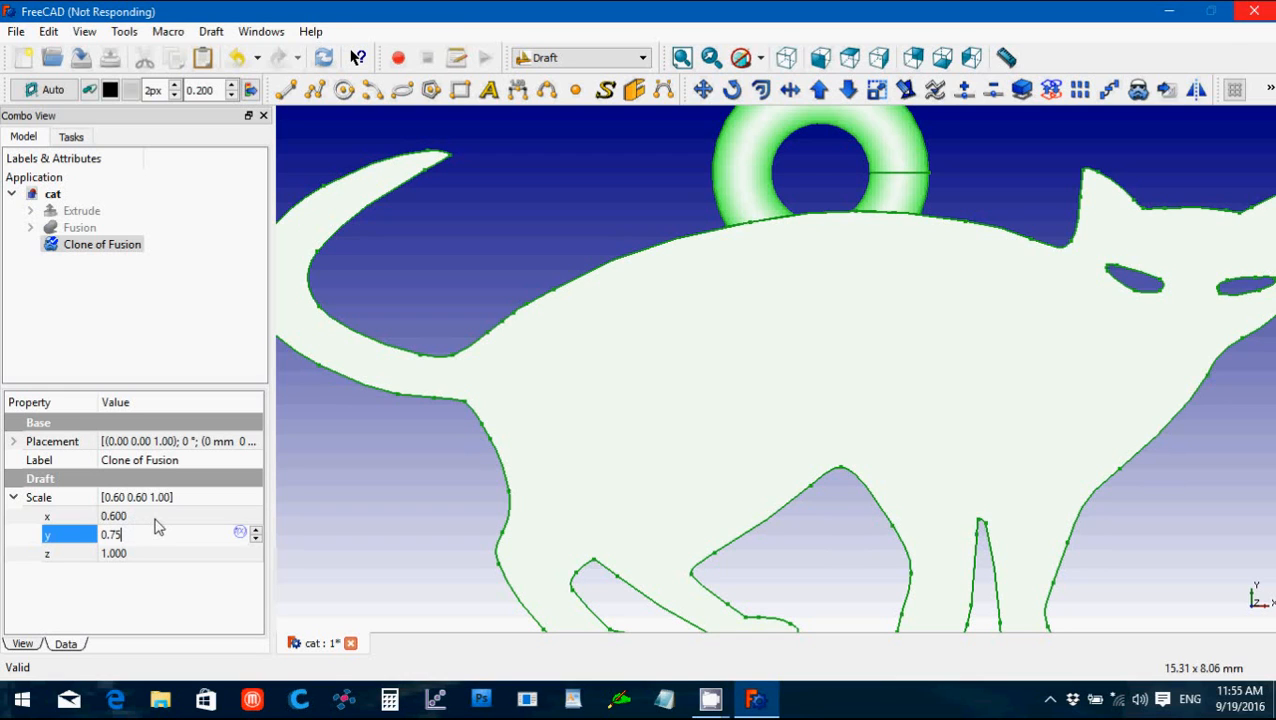
key("Return")
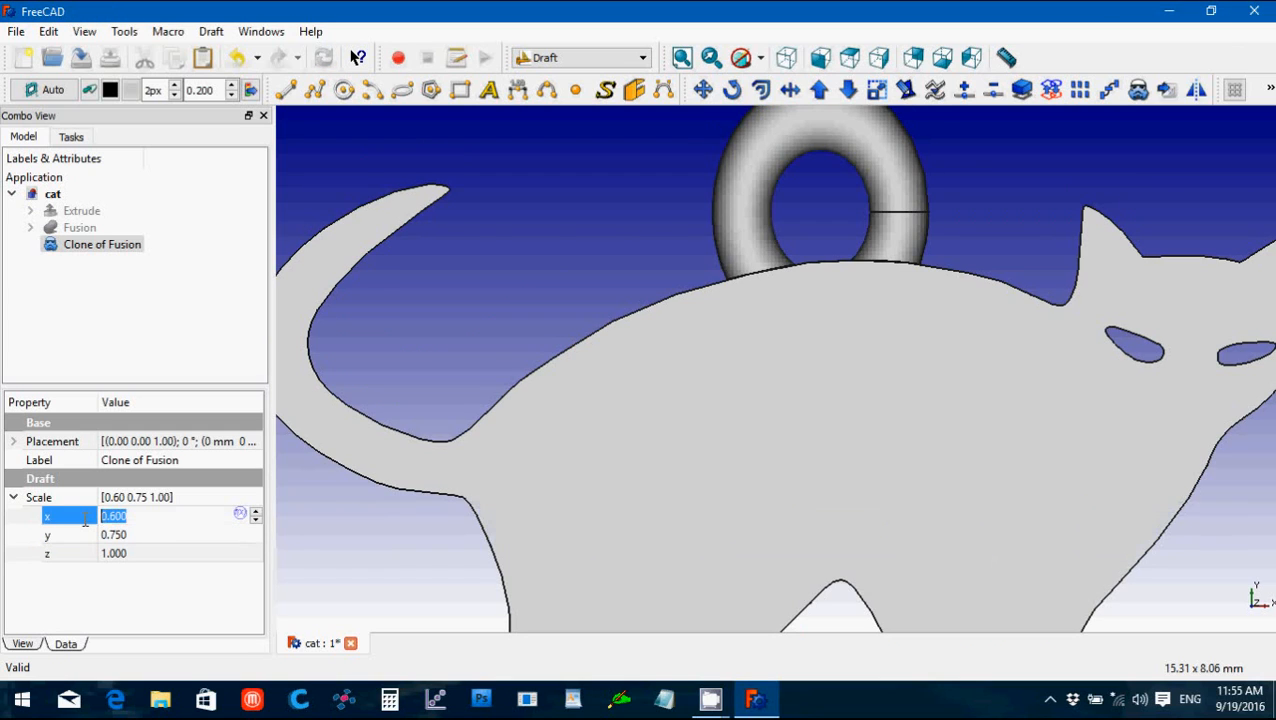
type("0.75")
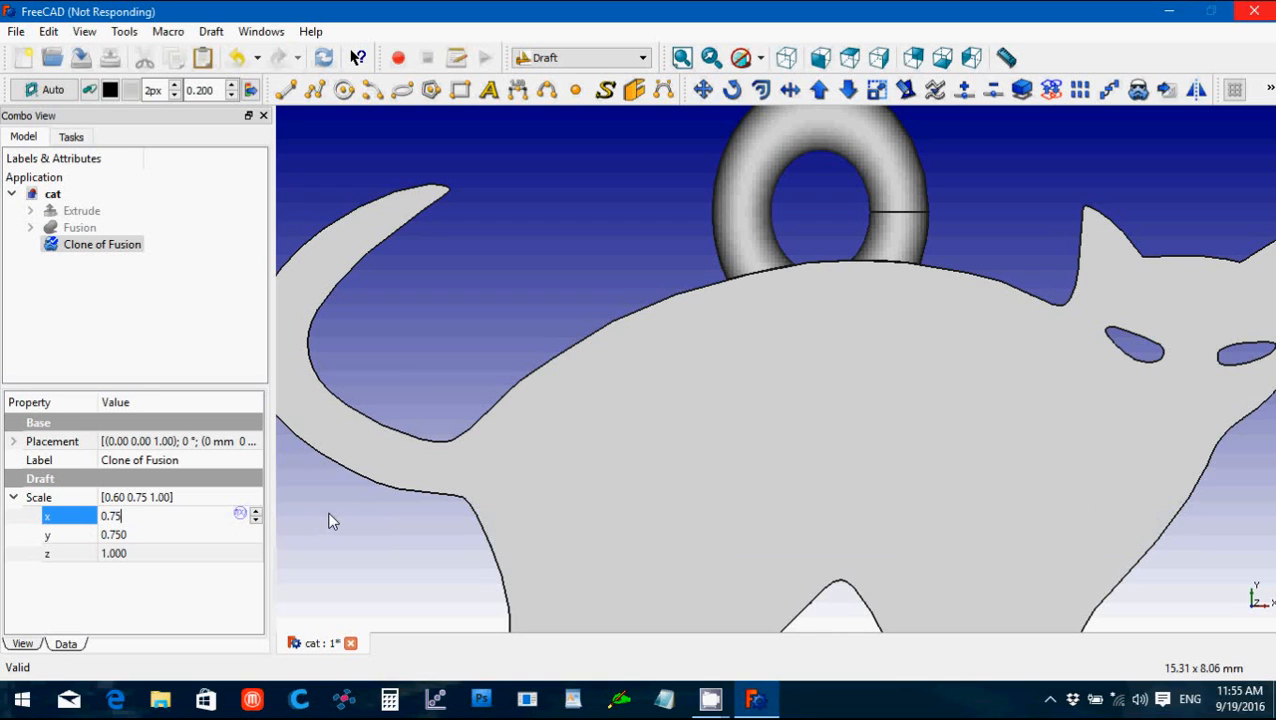
mouse_move(520, 408)
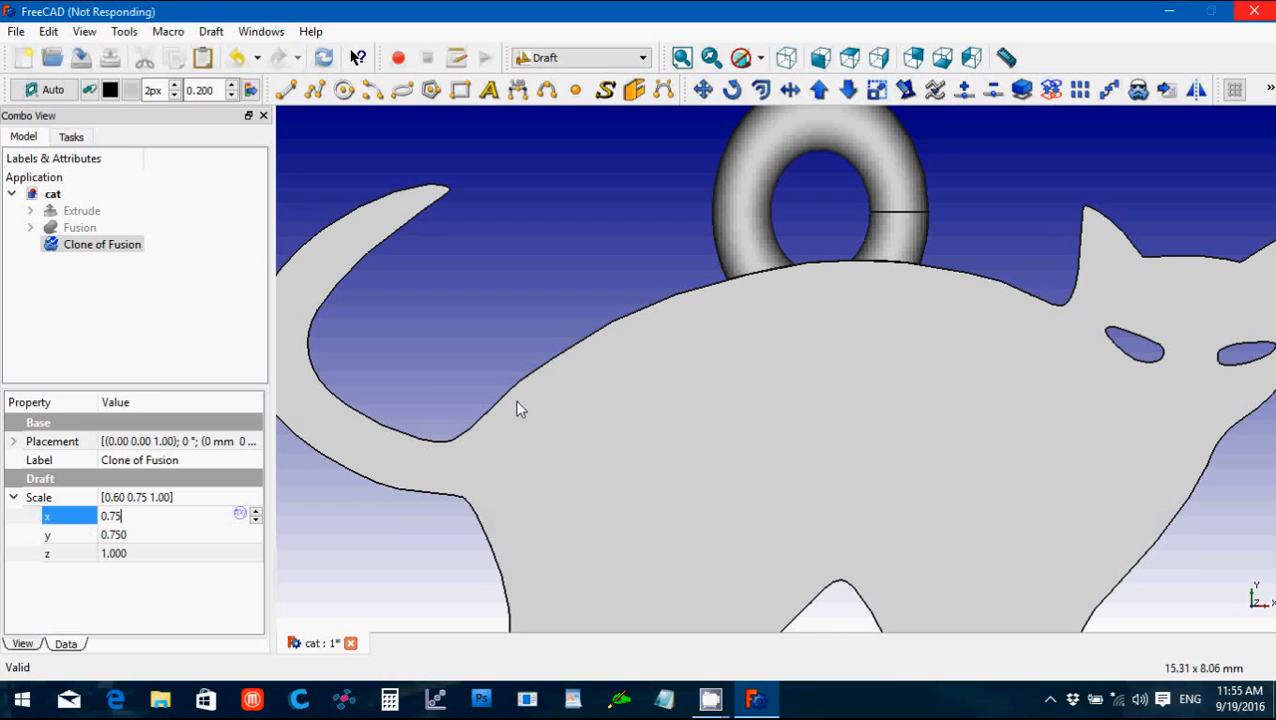
key("Return")
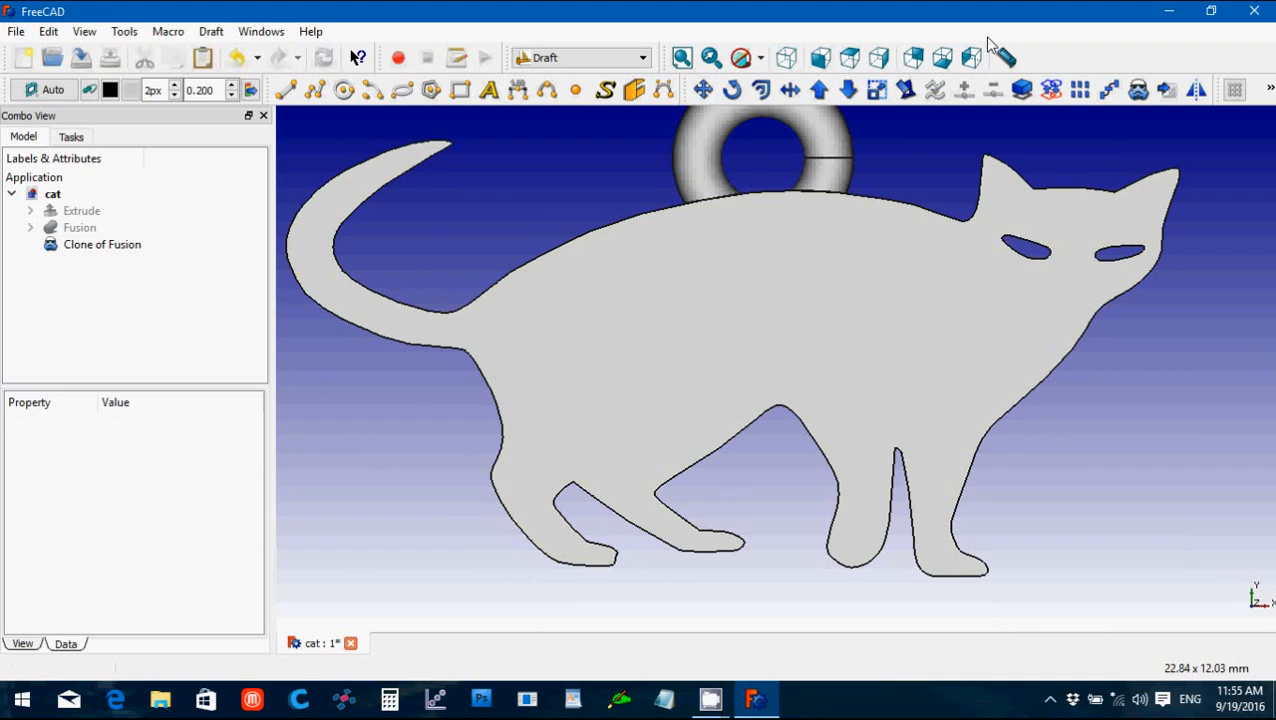
mouse_move(444, 316)
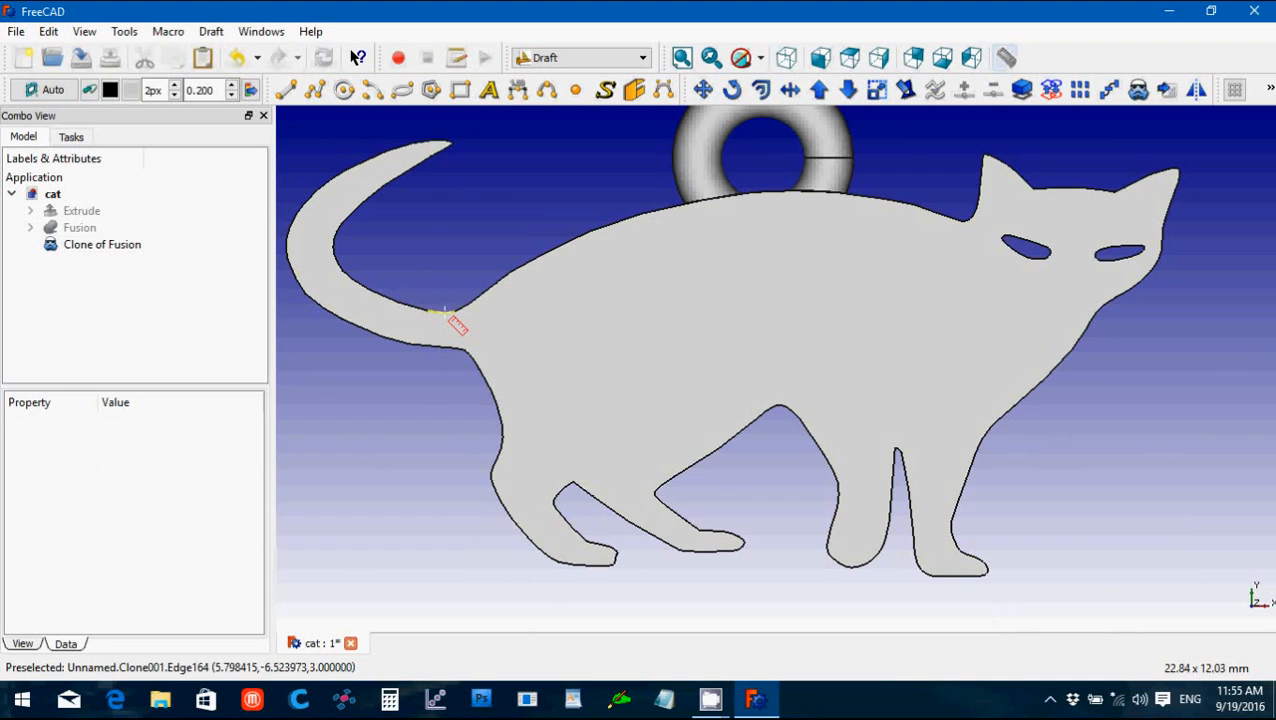
mouse_move(462, 356)
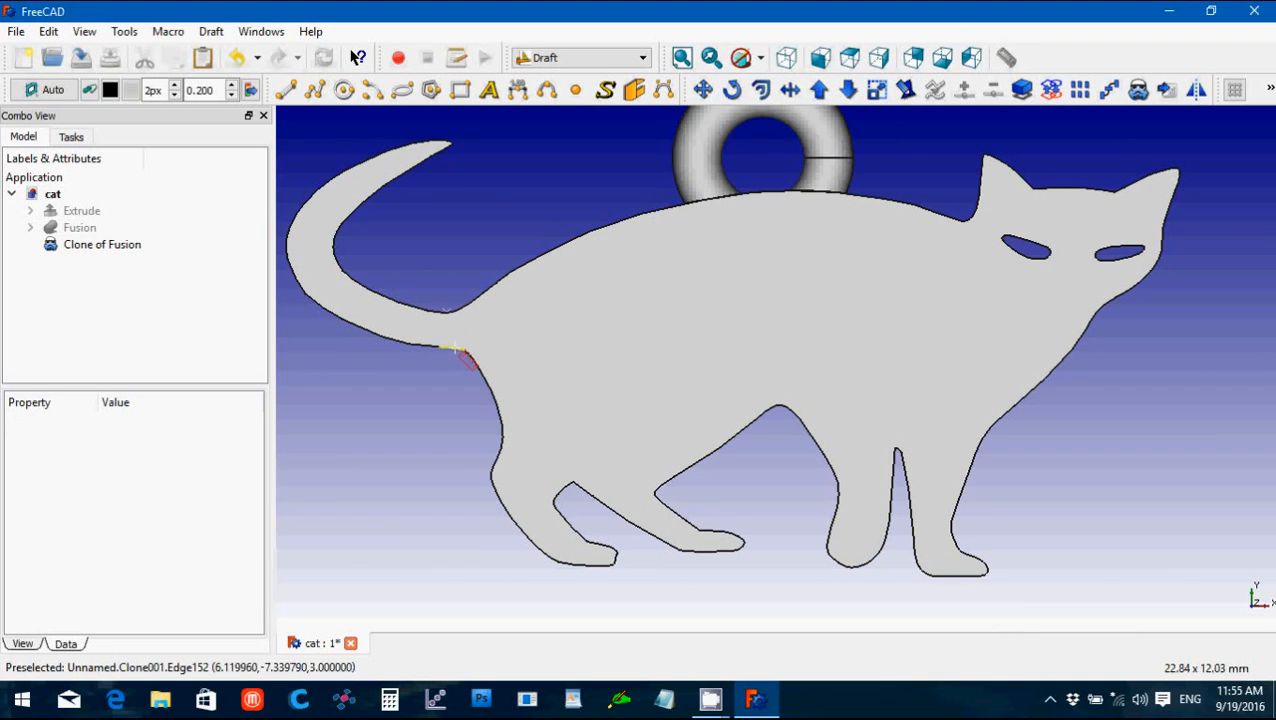
Step: Measure the tail joint at about 0.83 mm and clear the measurement
left_click(102, 244)
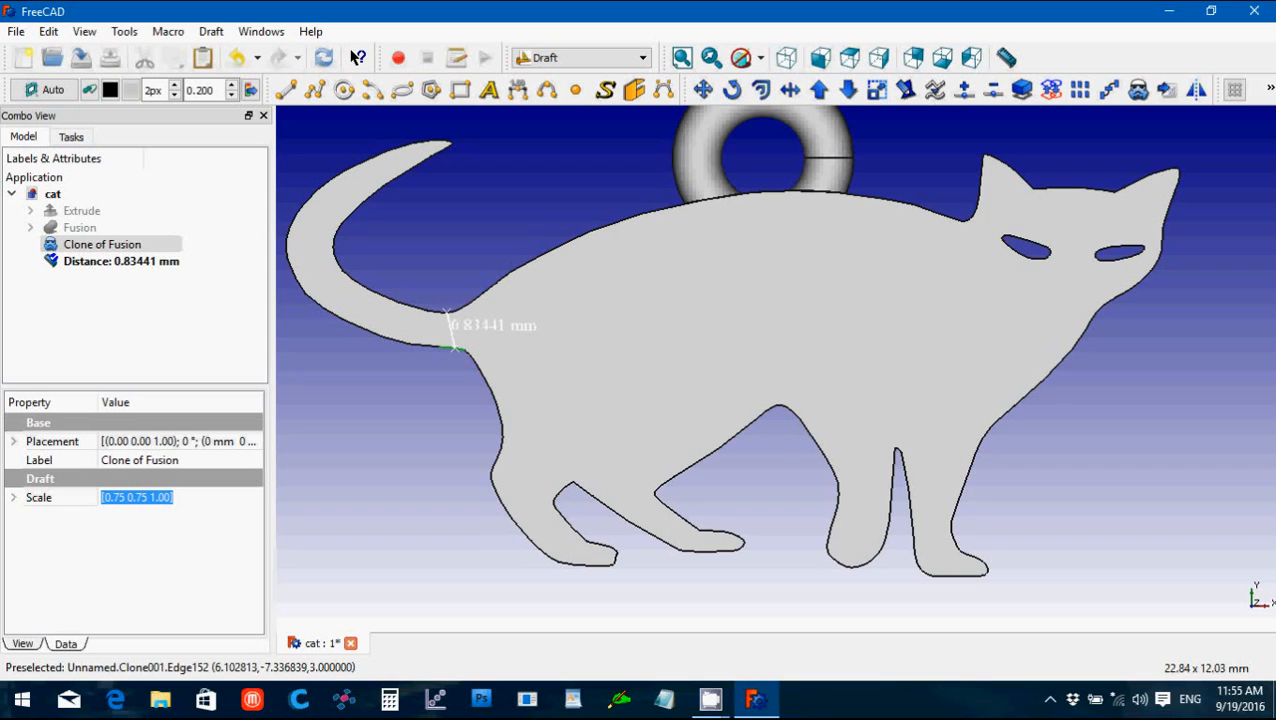
mouse_move(456, 340)
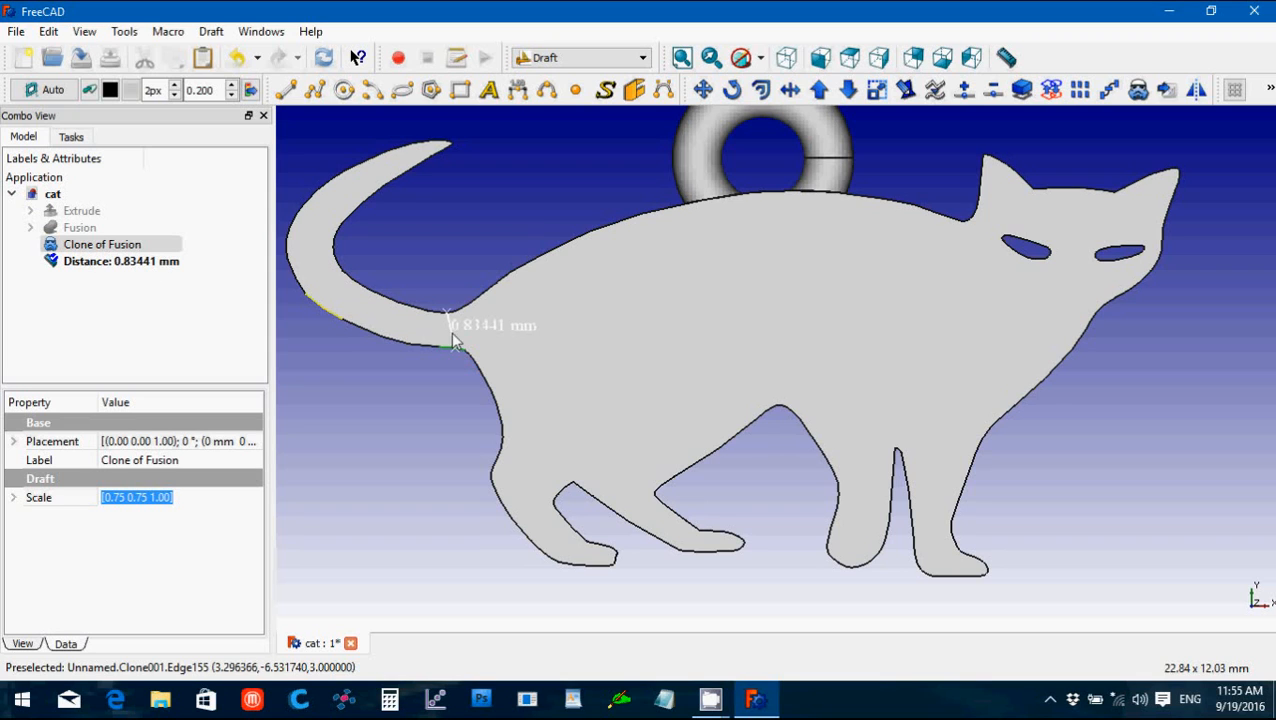
left_click(120, 260)
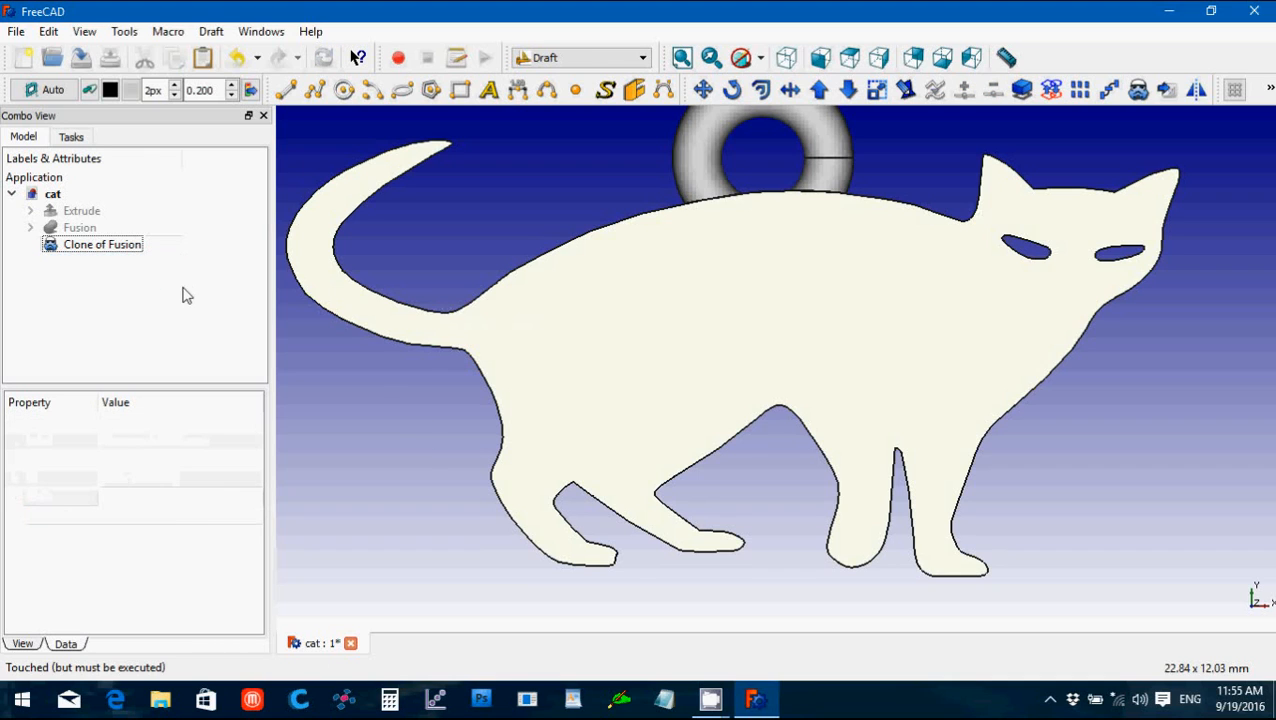
mouse_move(480, 348)
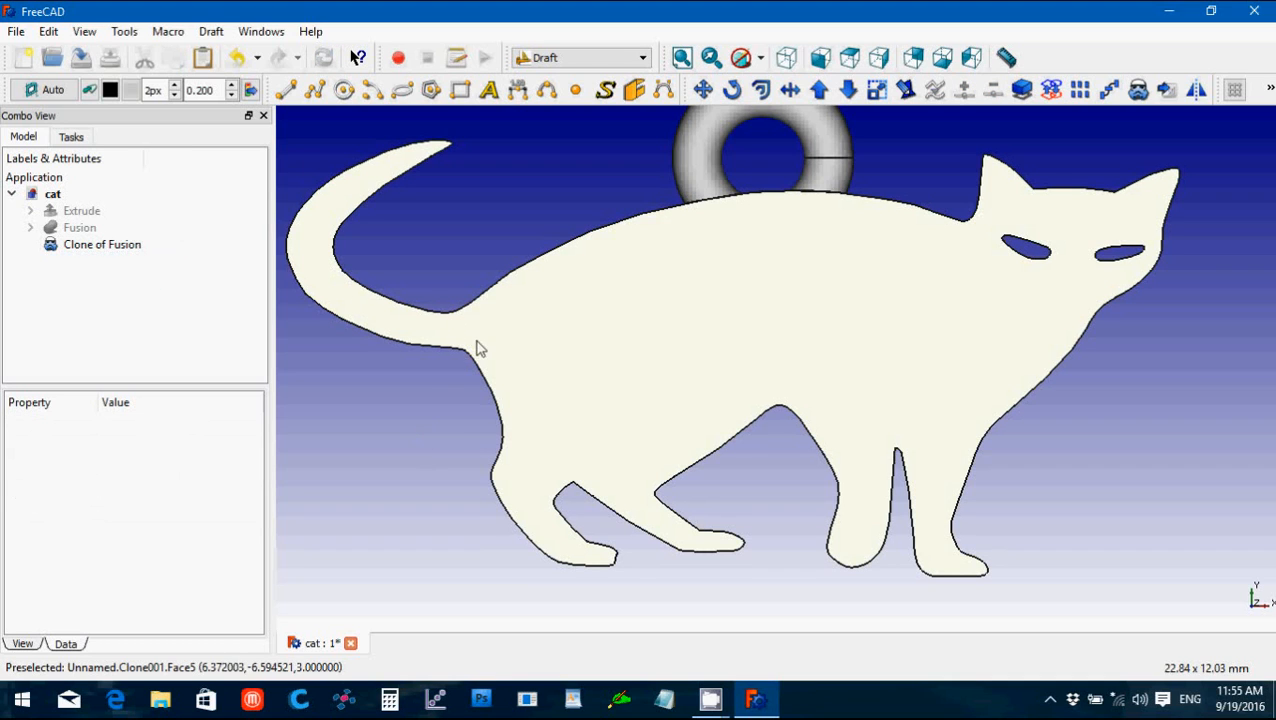
mouse_move(384, 320)
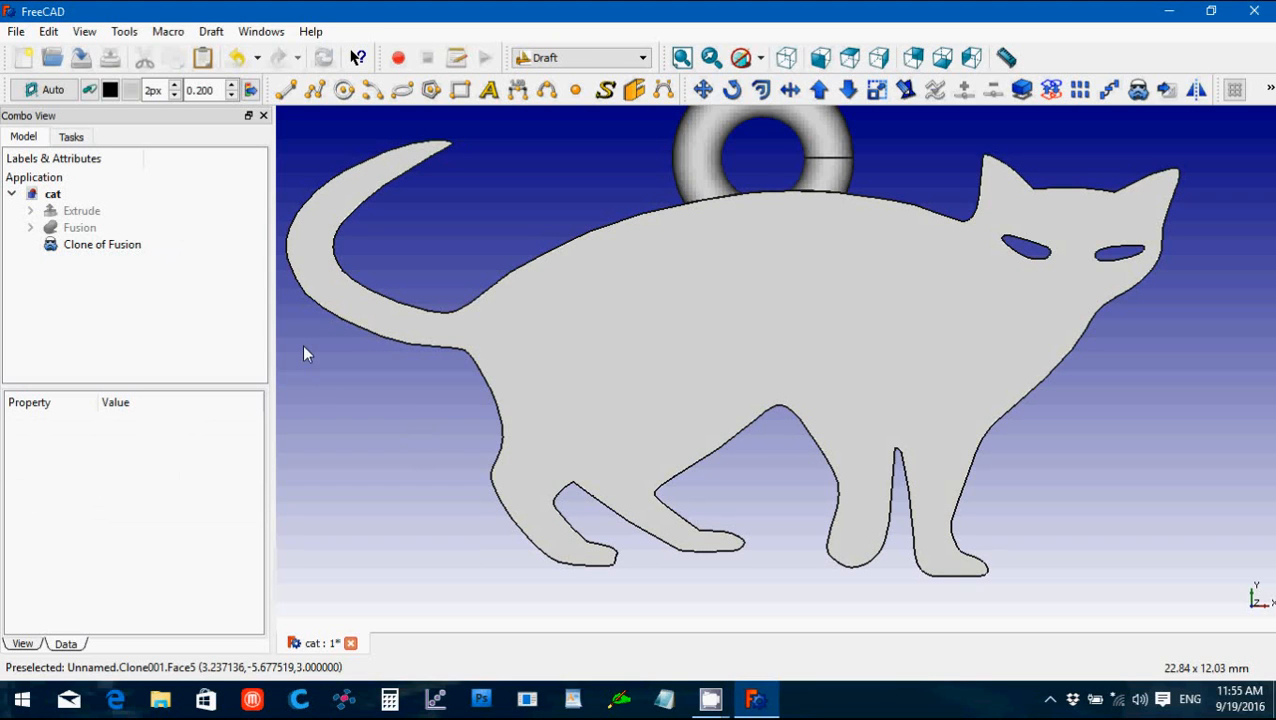
Step: Set the cat clone's Placement position y to -20 mm so it sits below the pendant
left_click(102, 244)
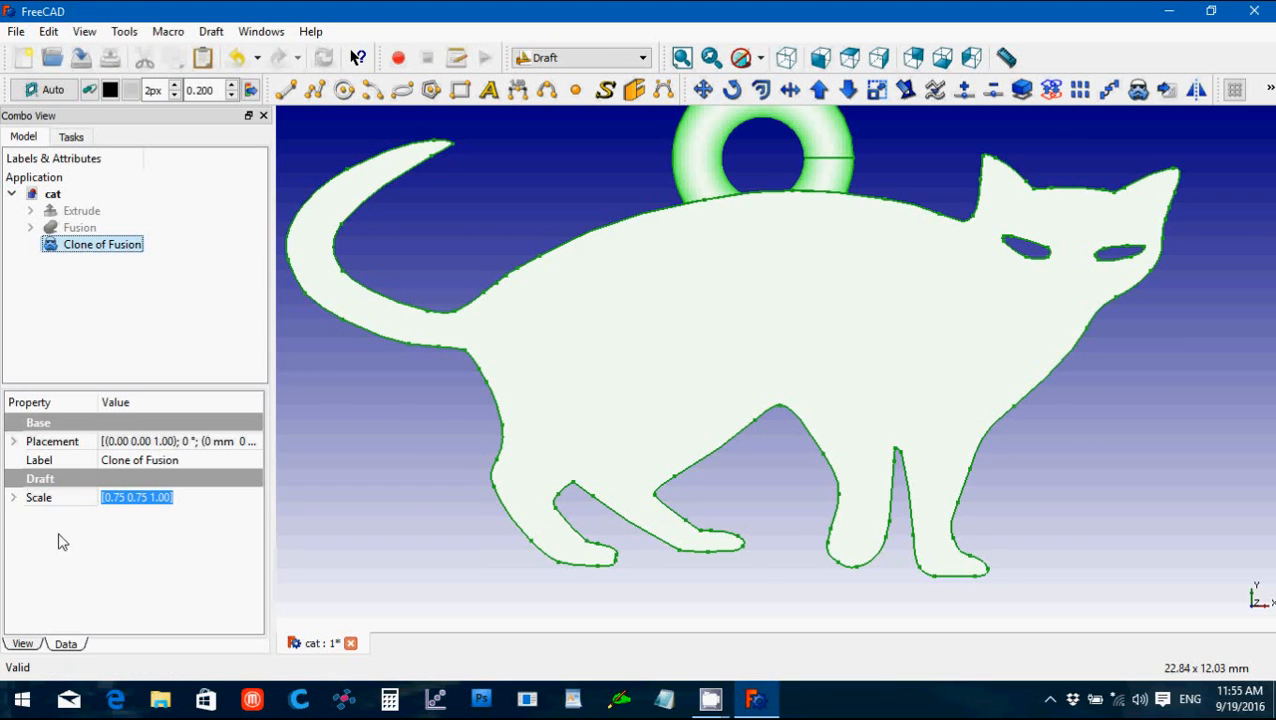
left_click(14, 442)
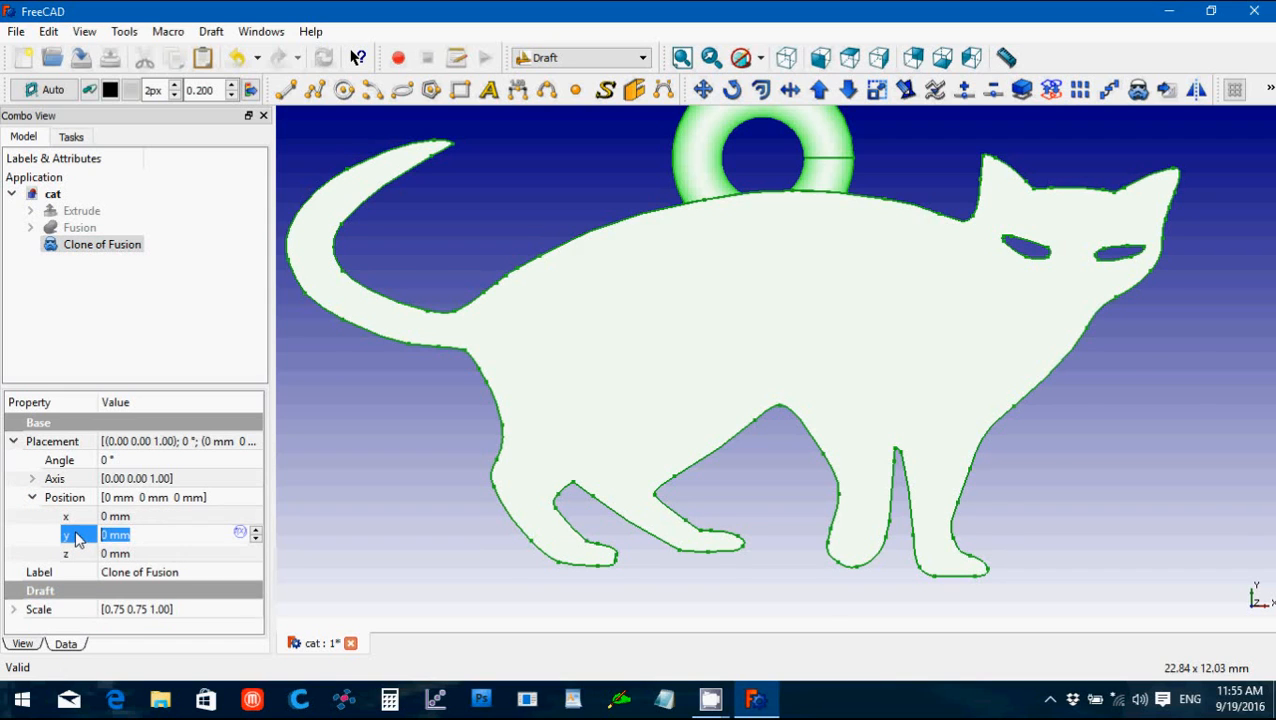
type("-20")
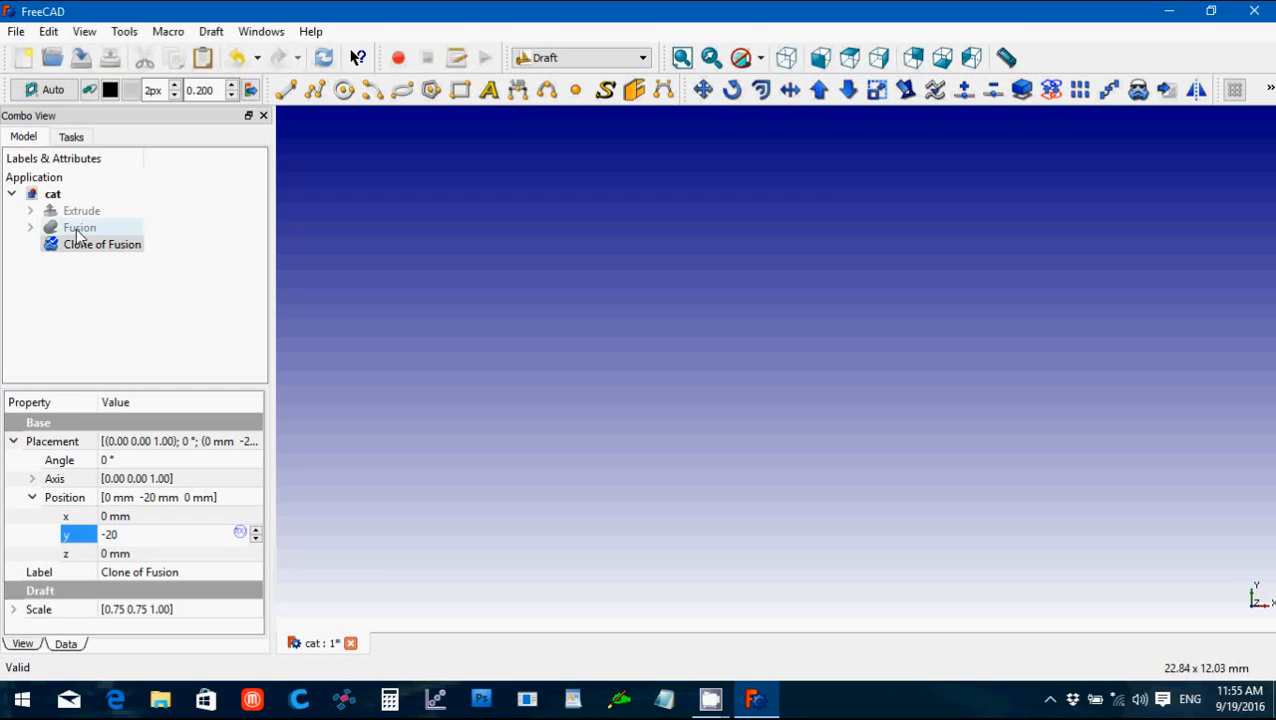
mouse_move(84, 212)
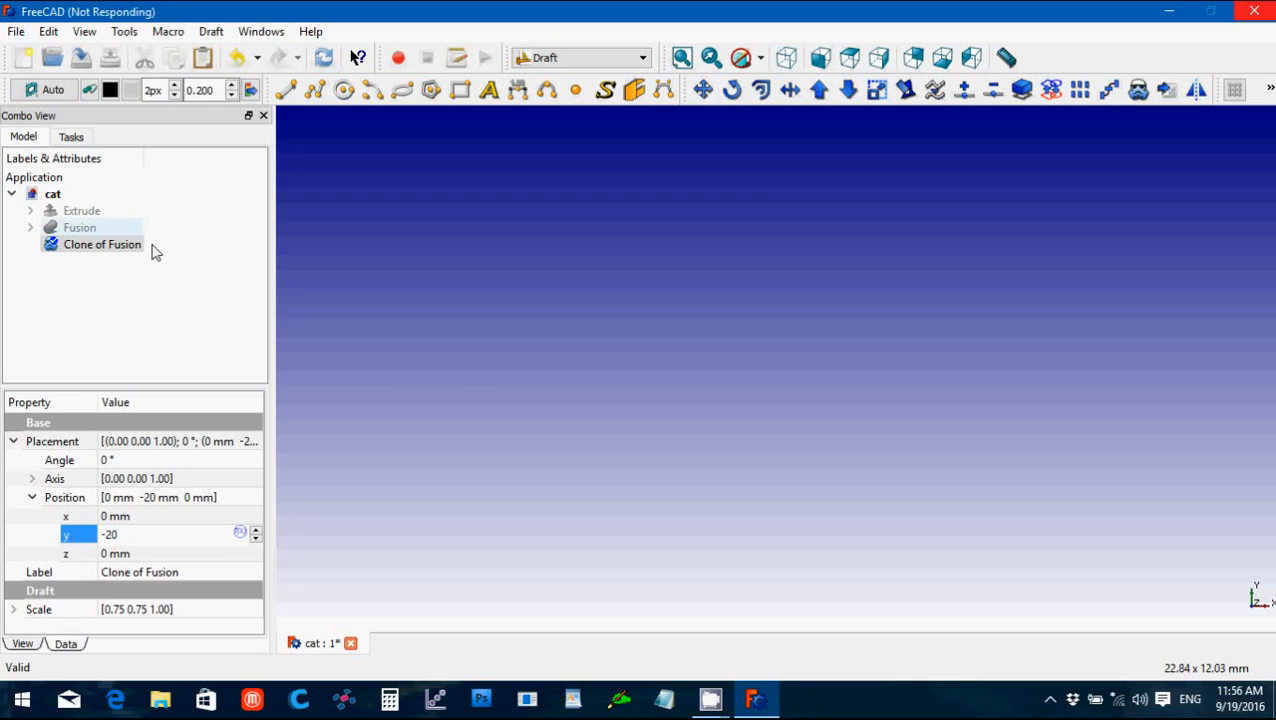
mouse_move(434, 256)
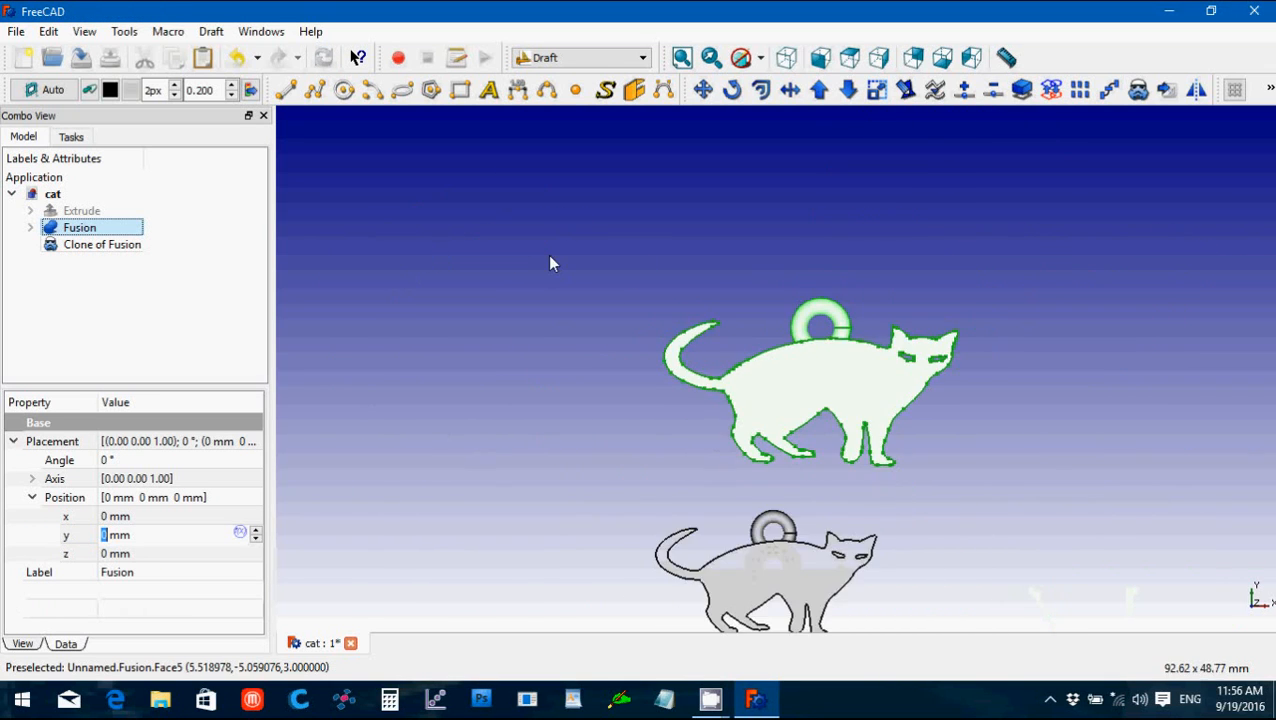
left_click(786, 56)
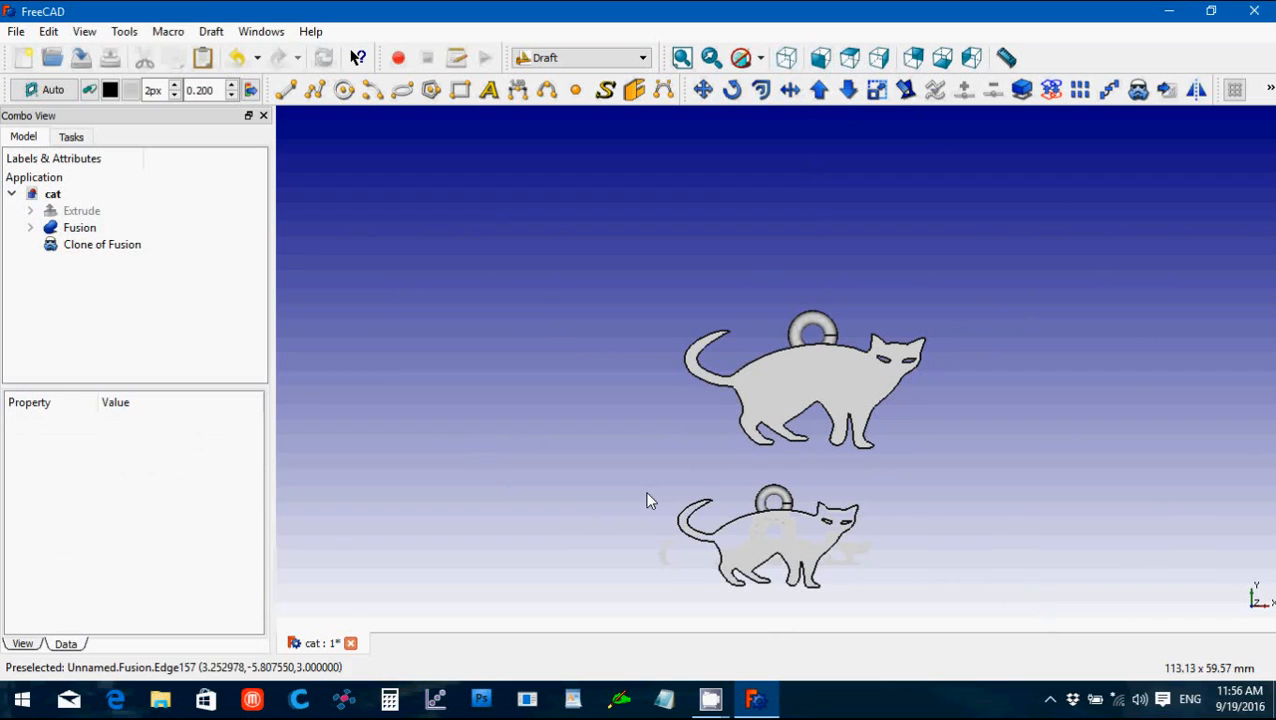
mouse_move(784, 536)
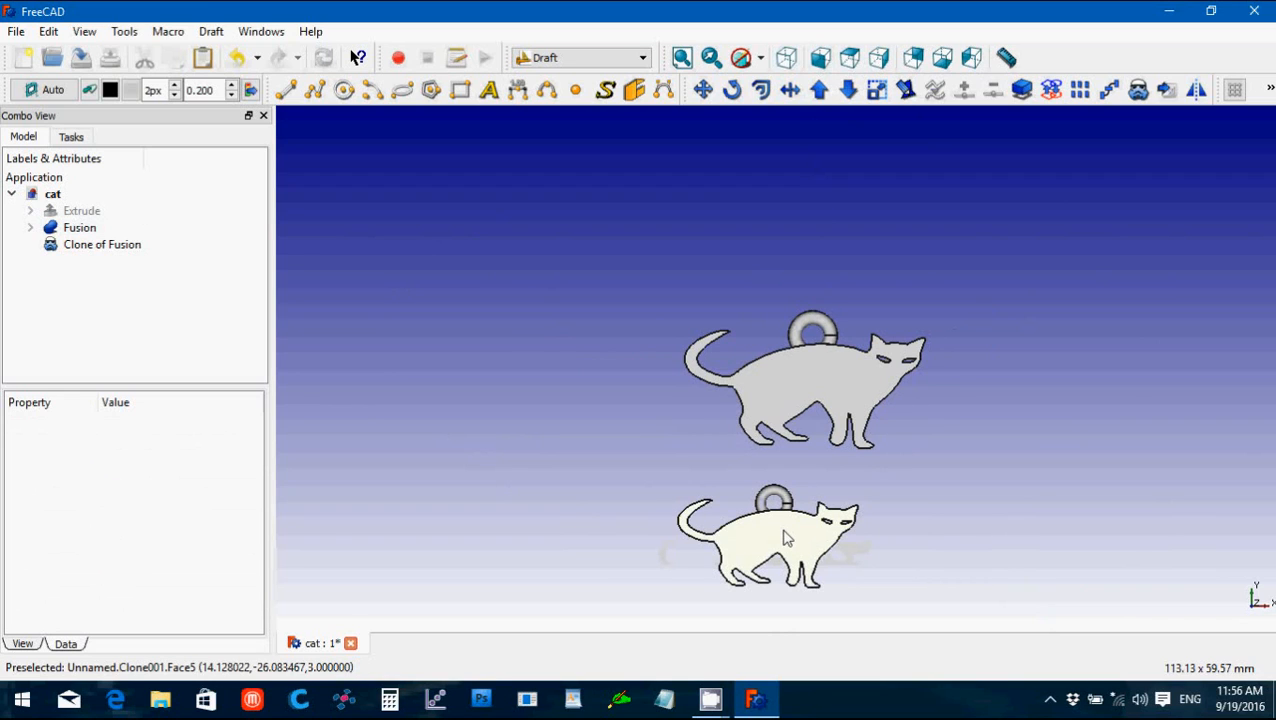
mouse_move(784, 538)
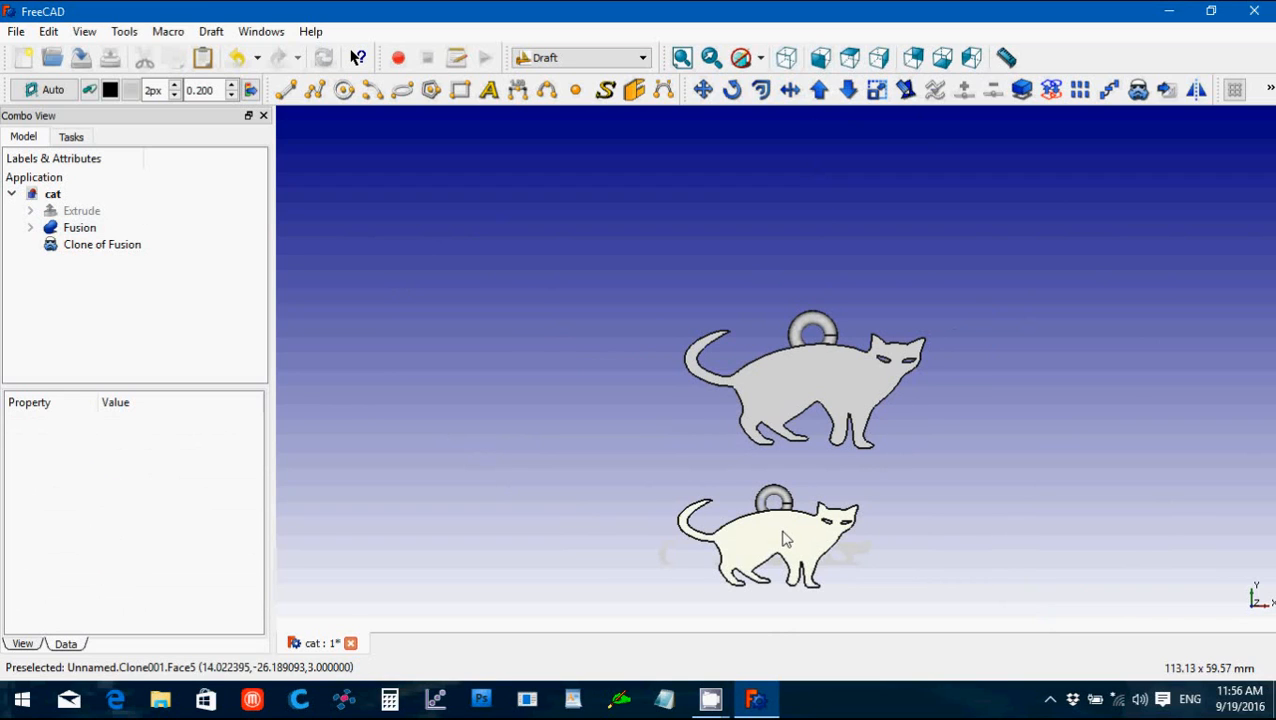
left_click(102, 244)
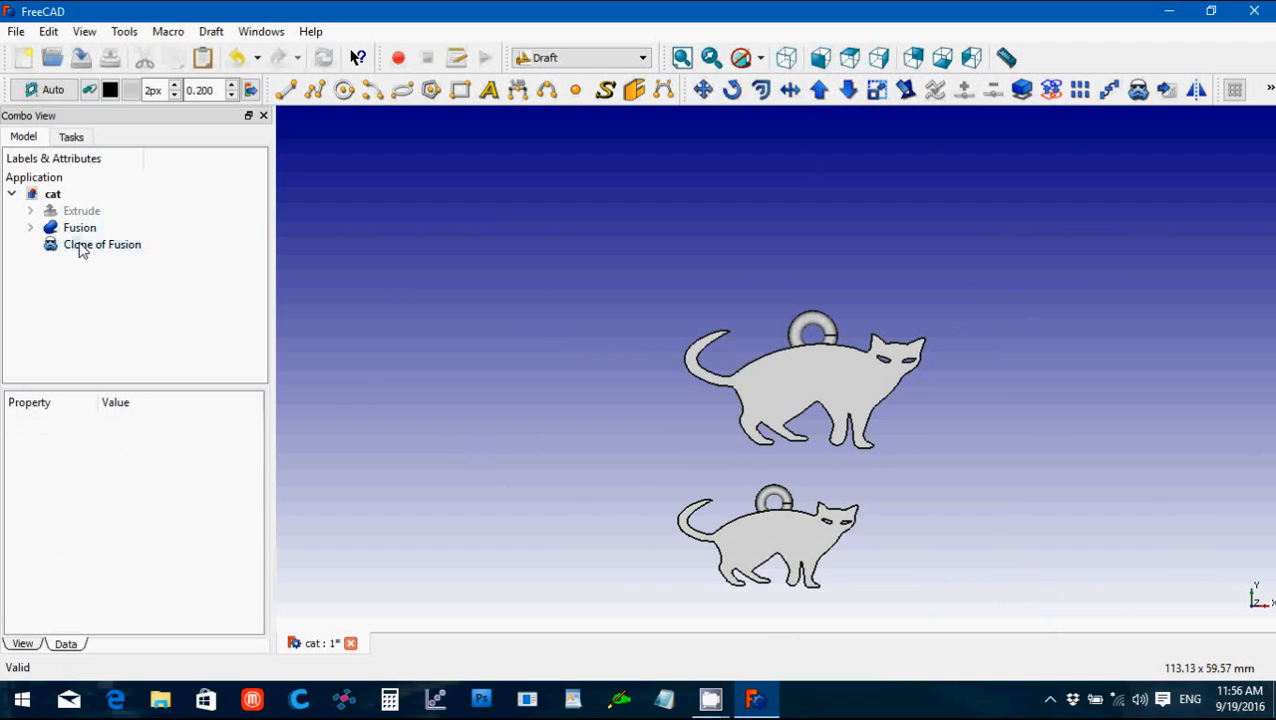
Step: Export the smaller cat clone as 'cat earring' STL mesh into the Halloween Demo folder
left_click(16, 32)
type("cat earring")
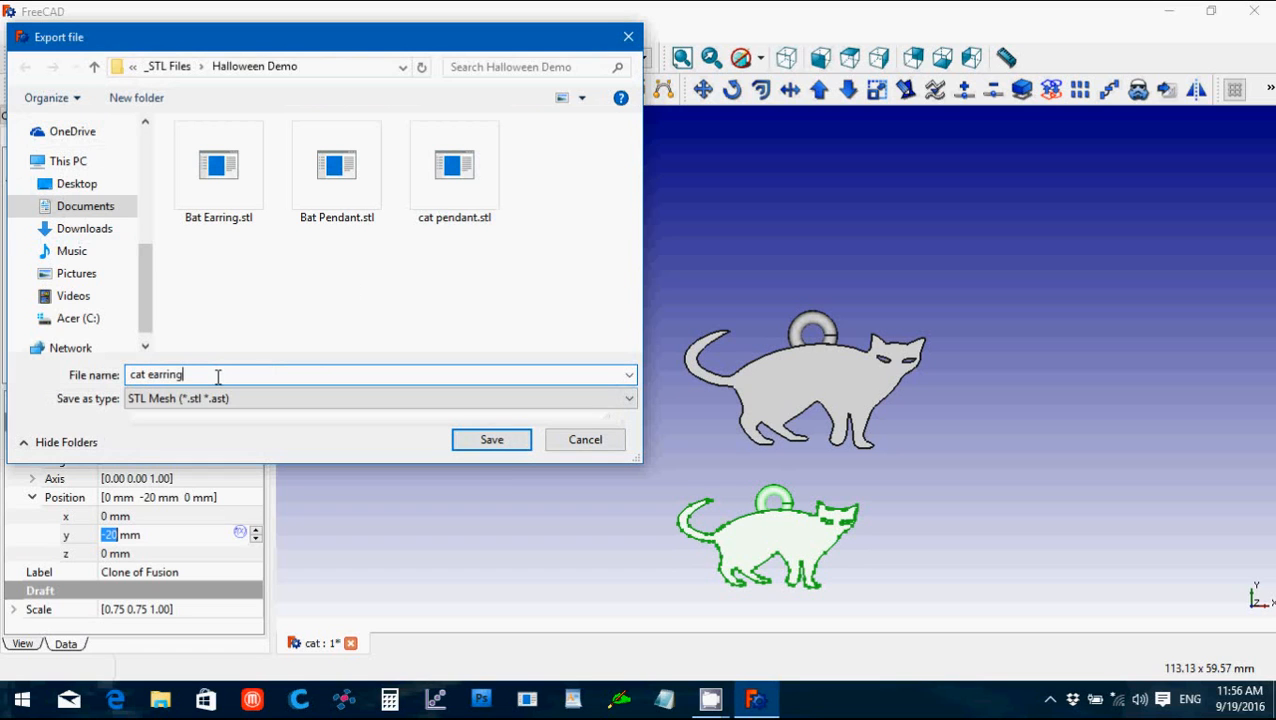
left_click(492, 440)
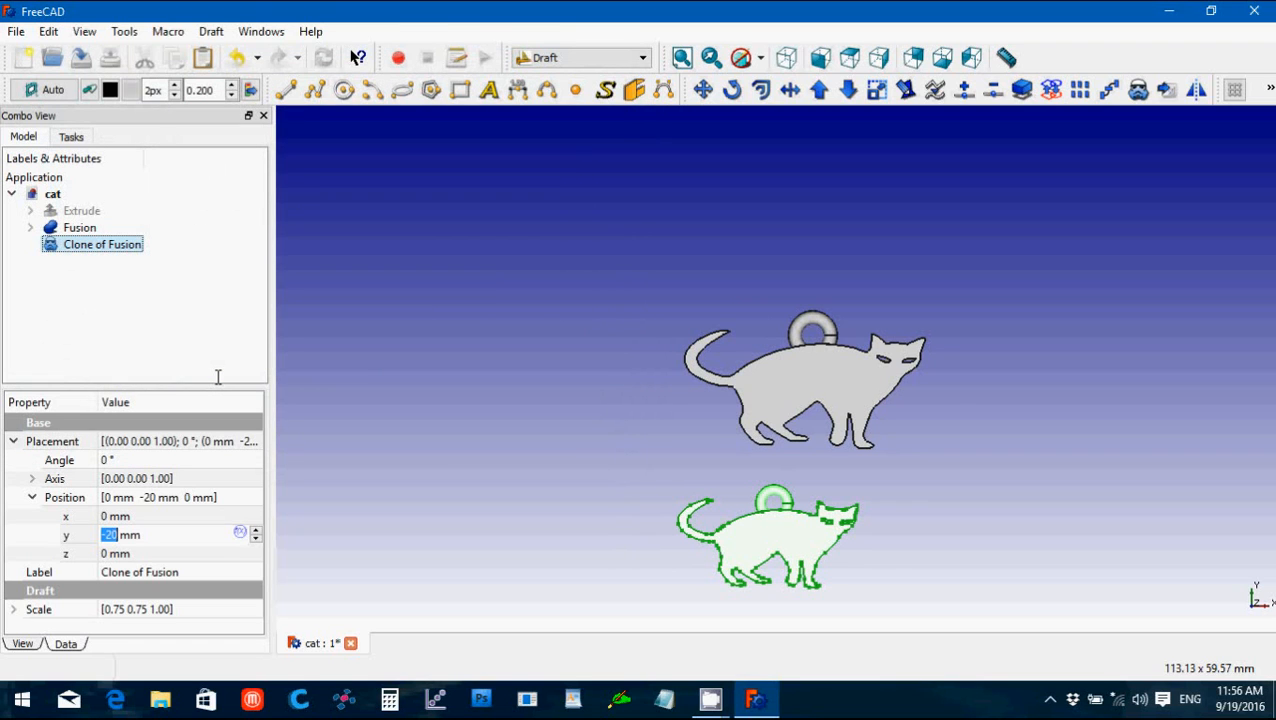
mouse_move(360, 372)
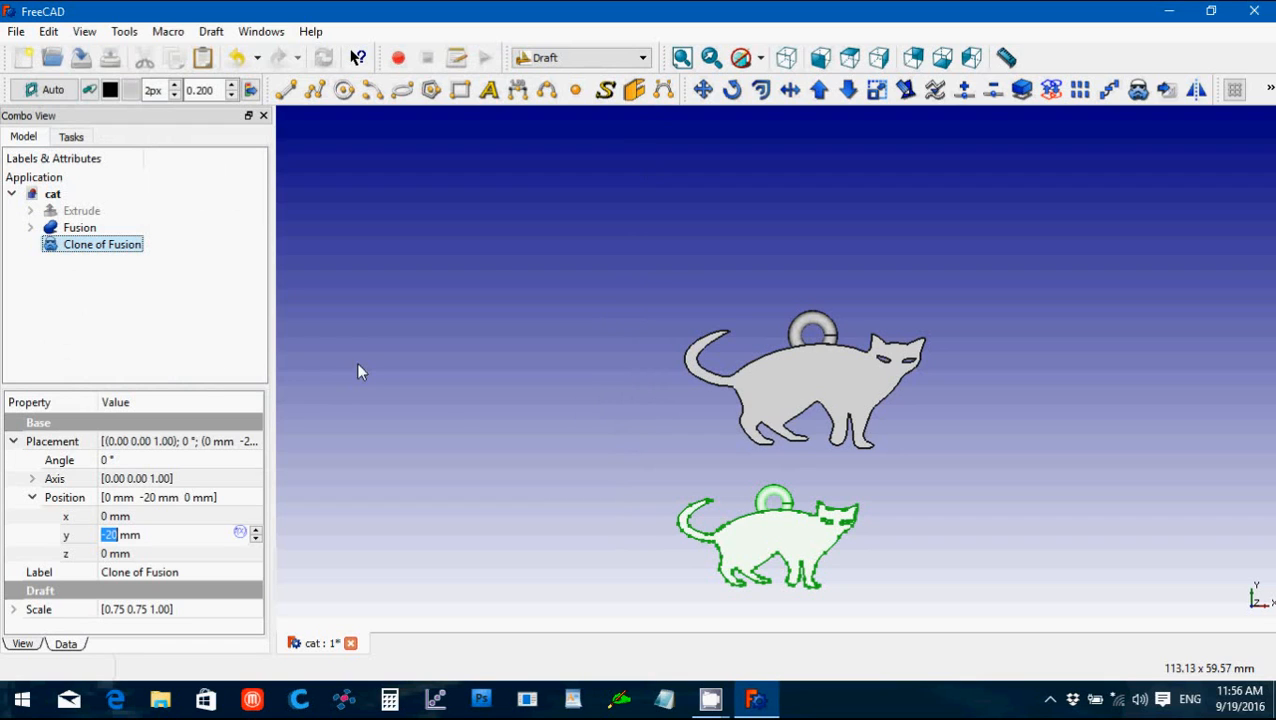
mouse_move(804, 364)
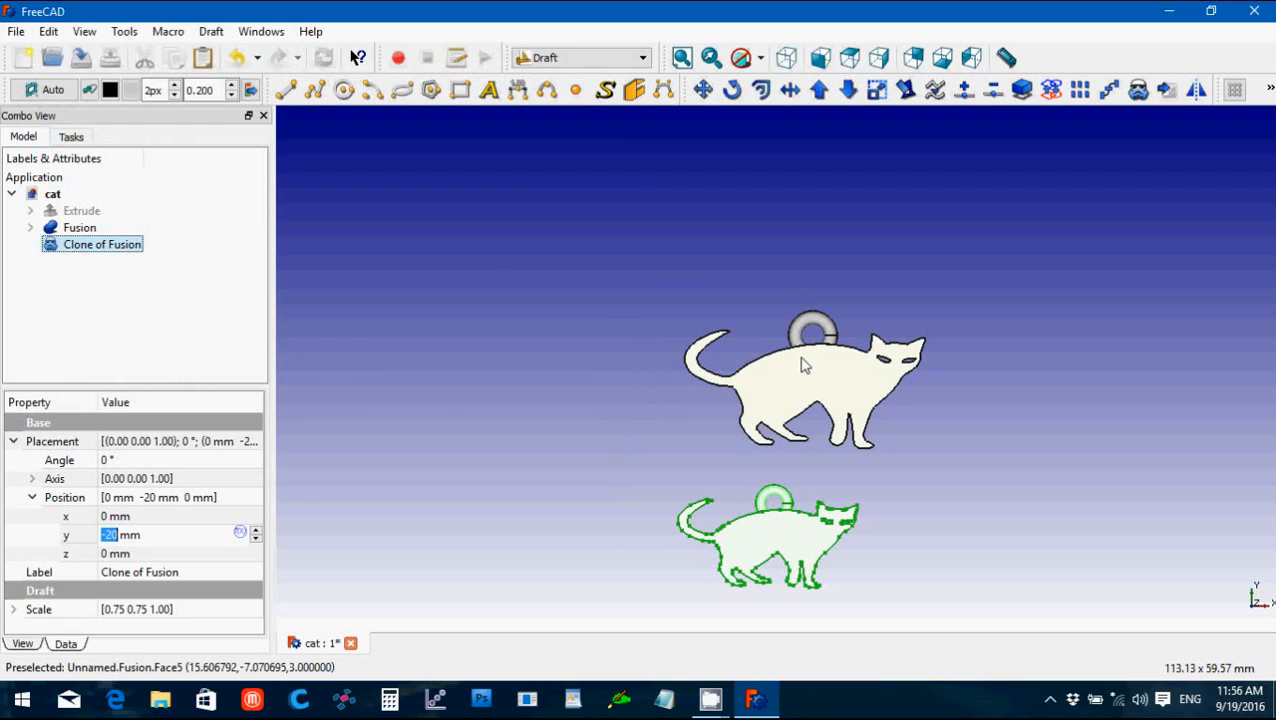
Step: Inspect both cats by zooming, then close the cat document
left_click(528, 374)
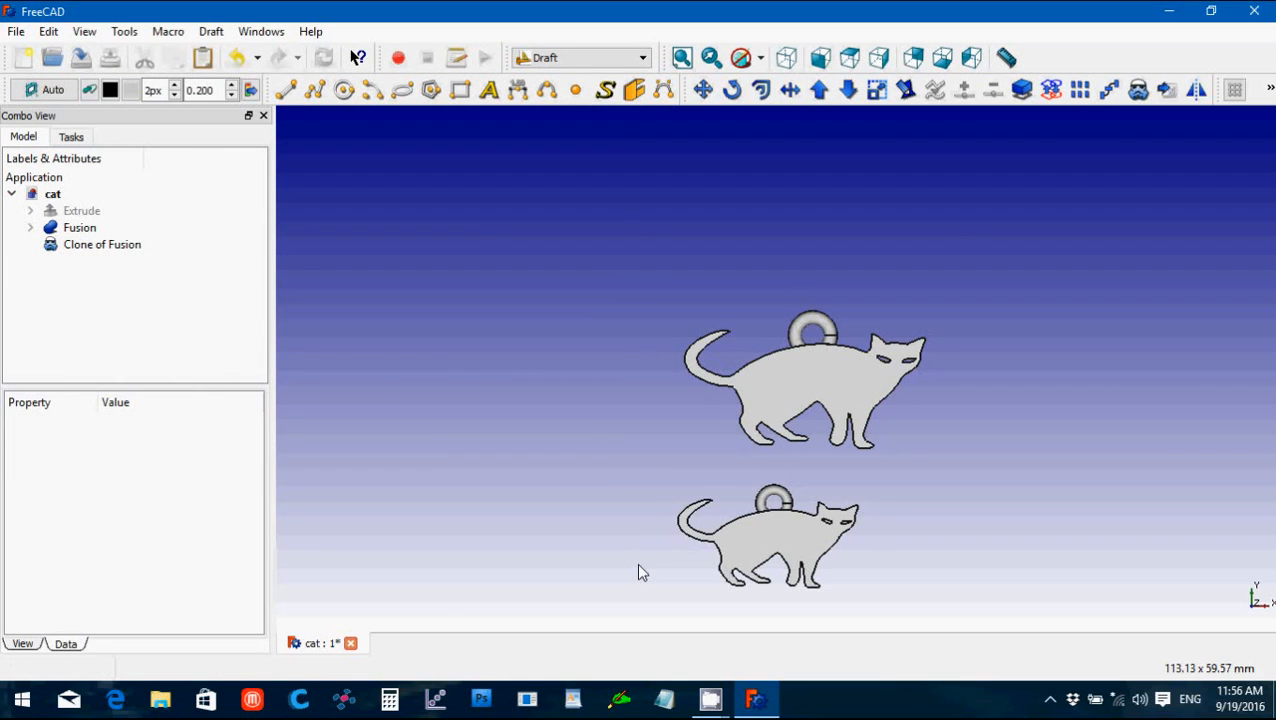
mouse_move(916, 366)
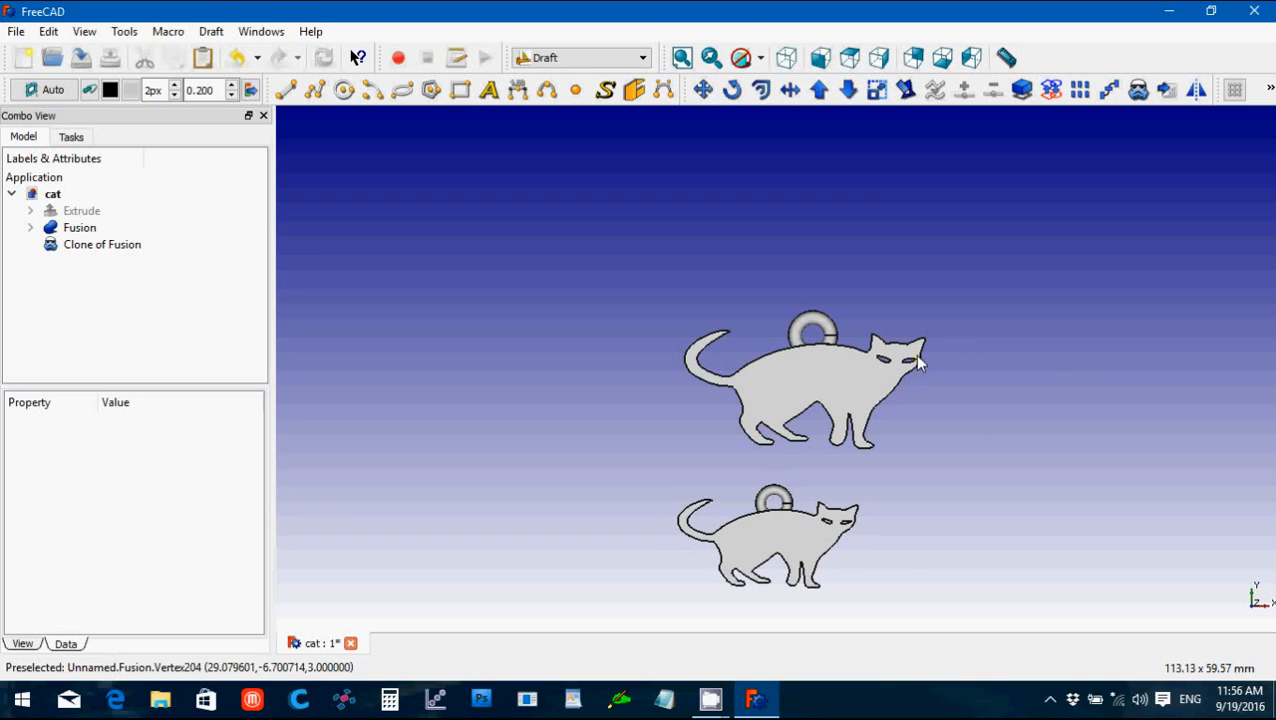
mouse_move(918, 362)
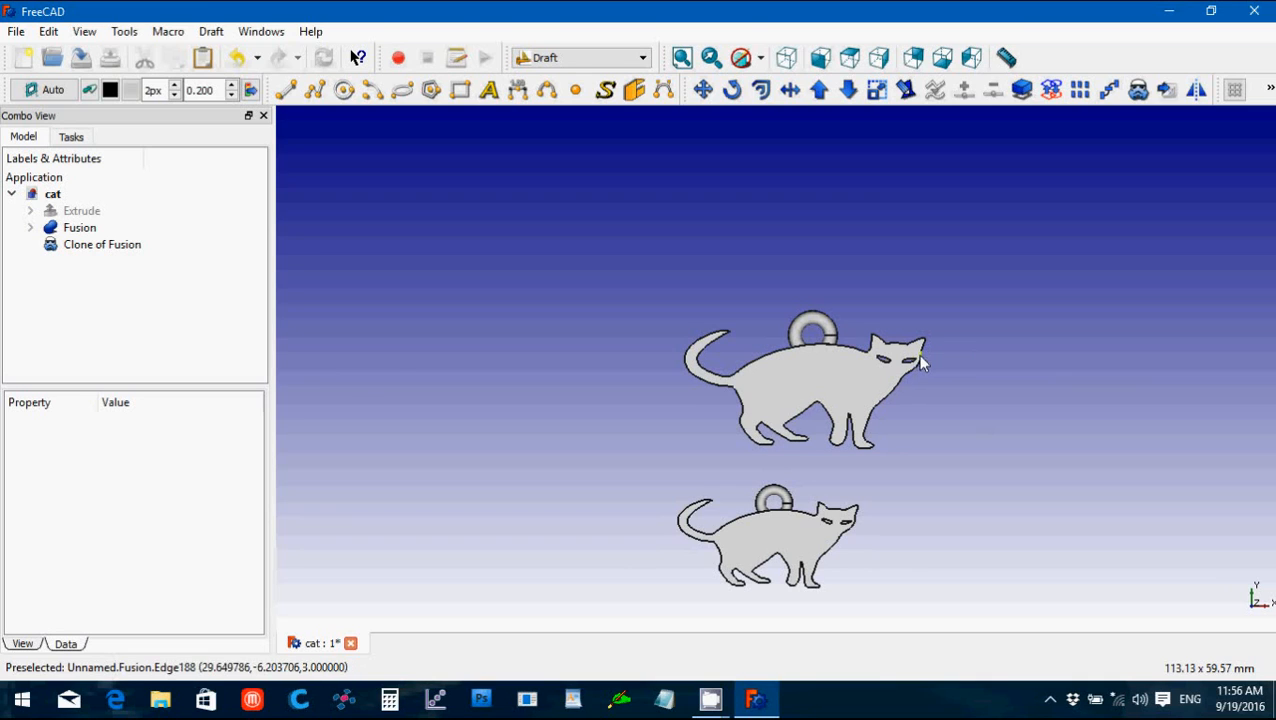
mouse_move(918, 362)
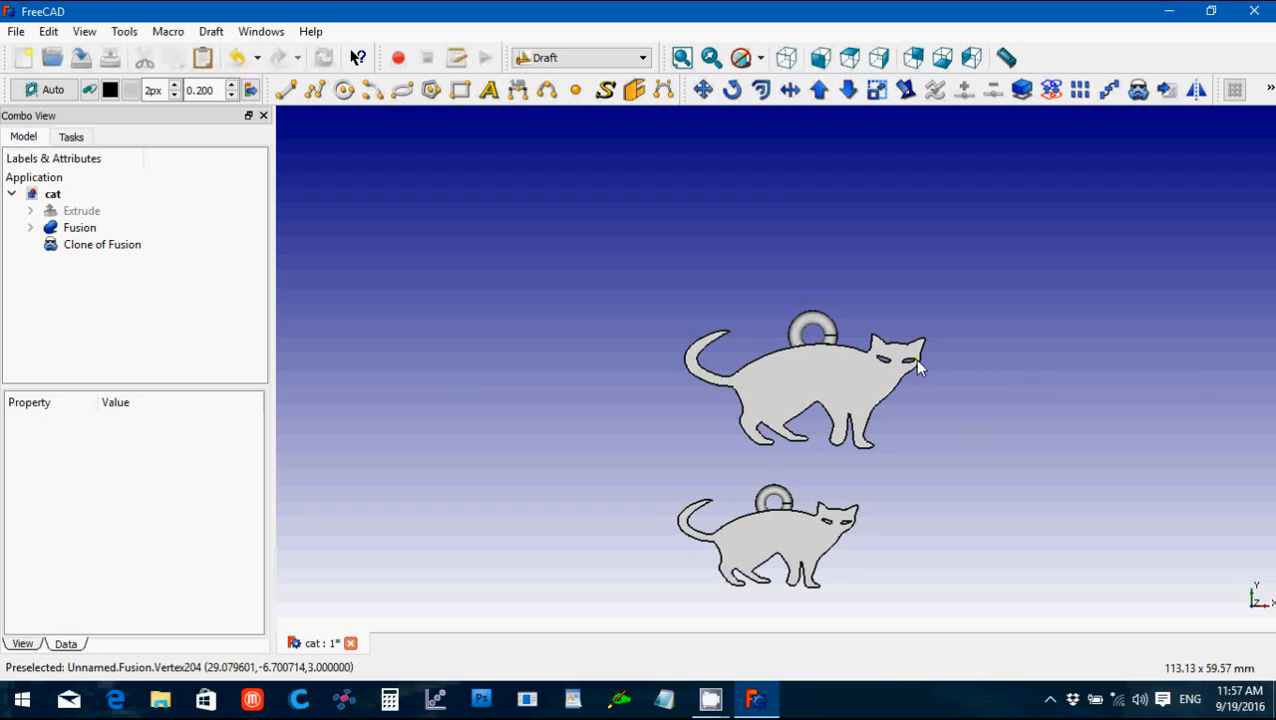
mouse_move(918, 368)
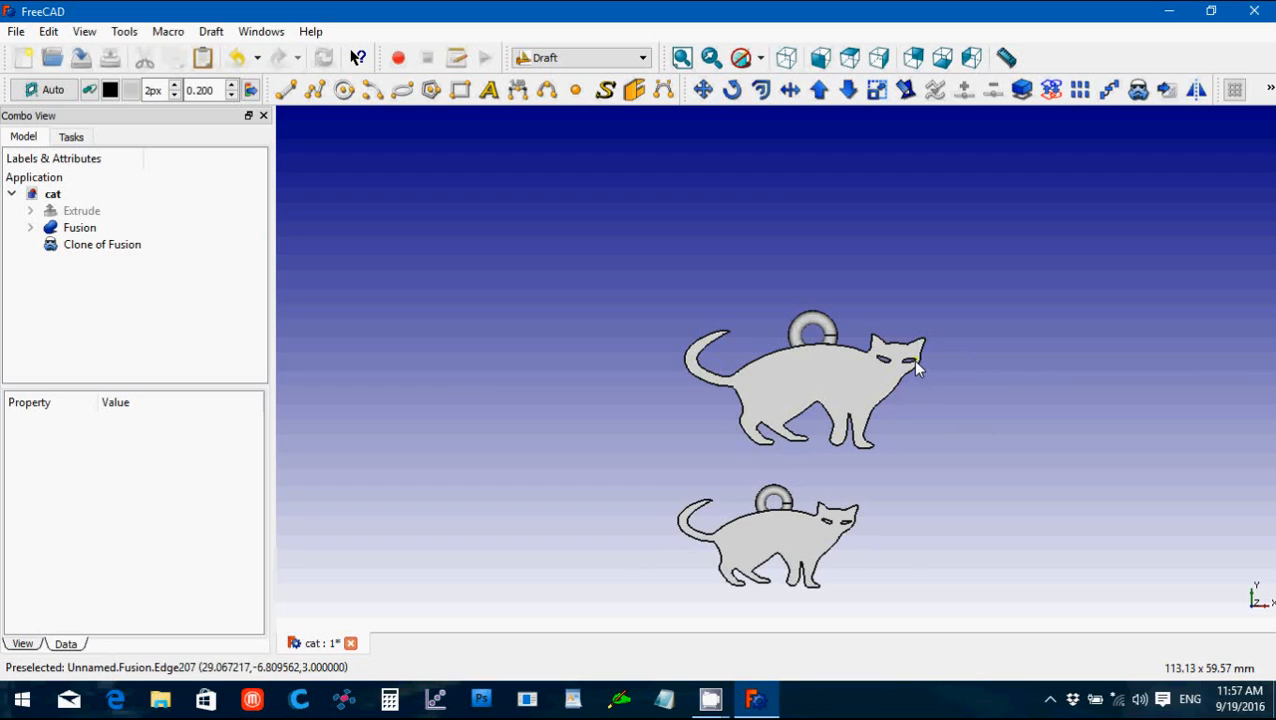
mouse_move(920, 414)
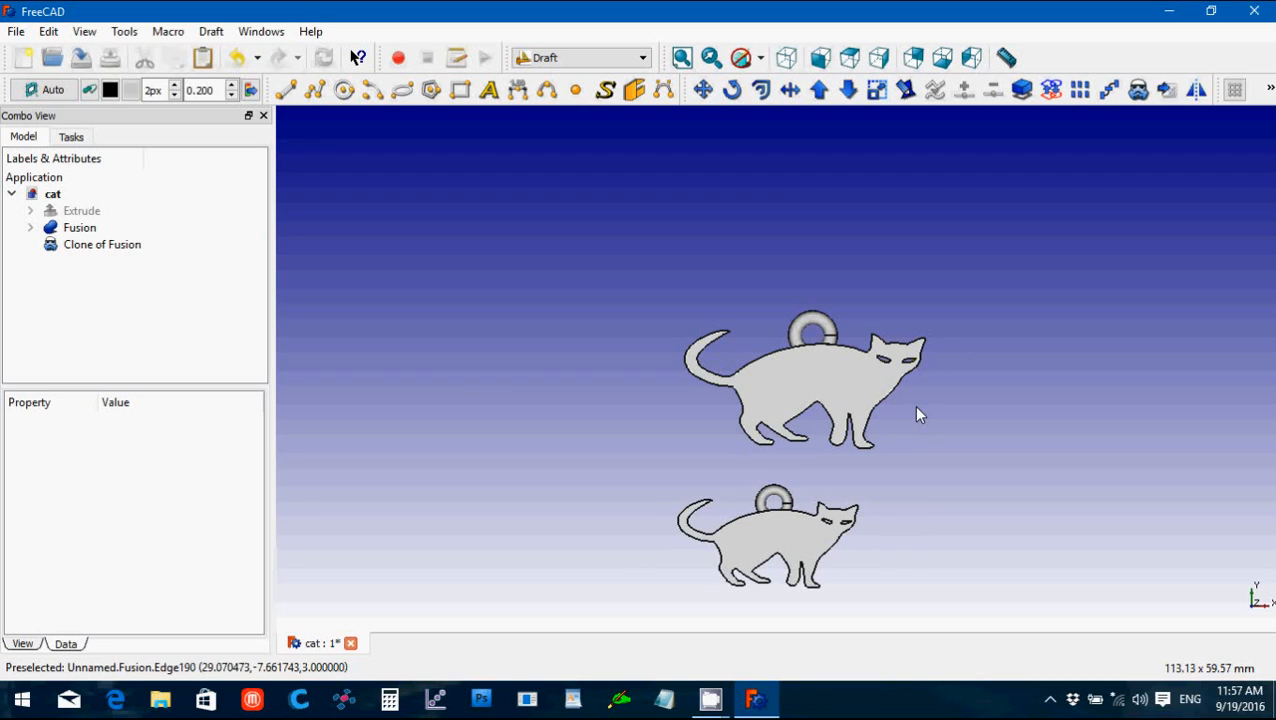
scroll("up", 3)
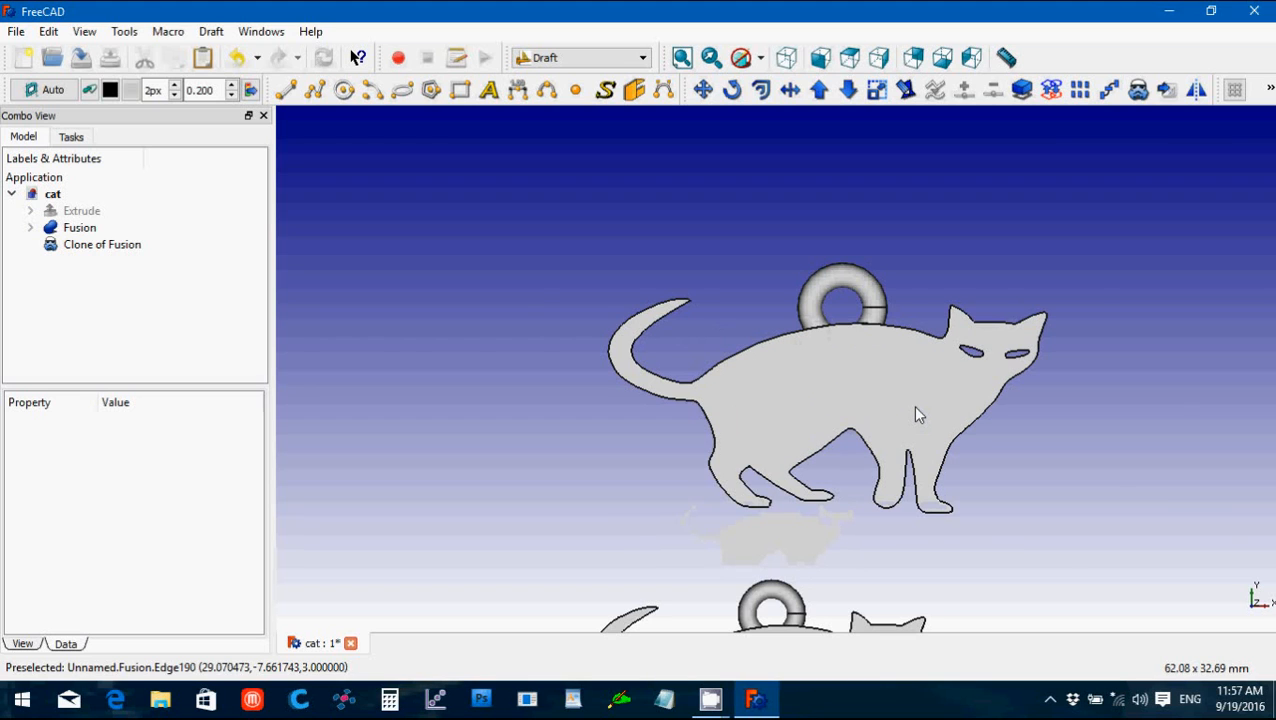
scroll("up", 3)
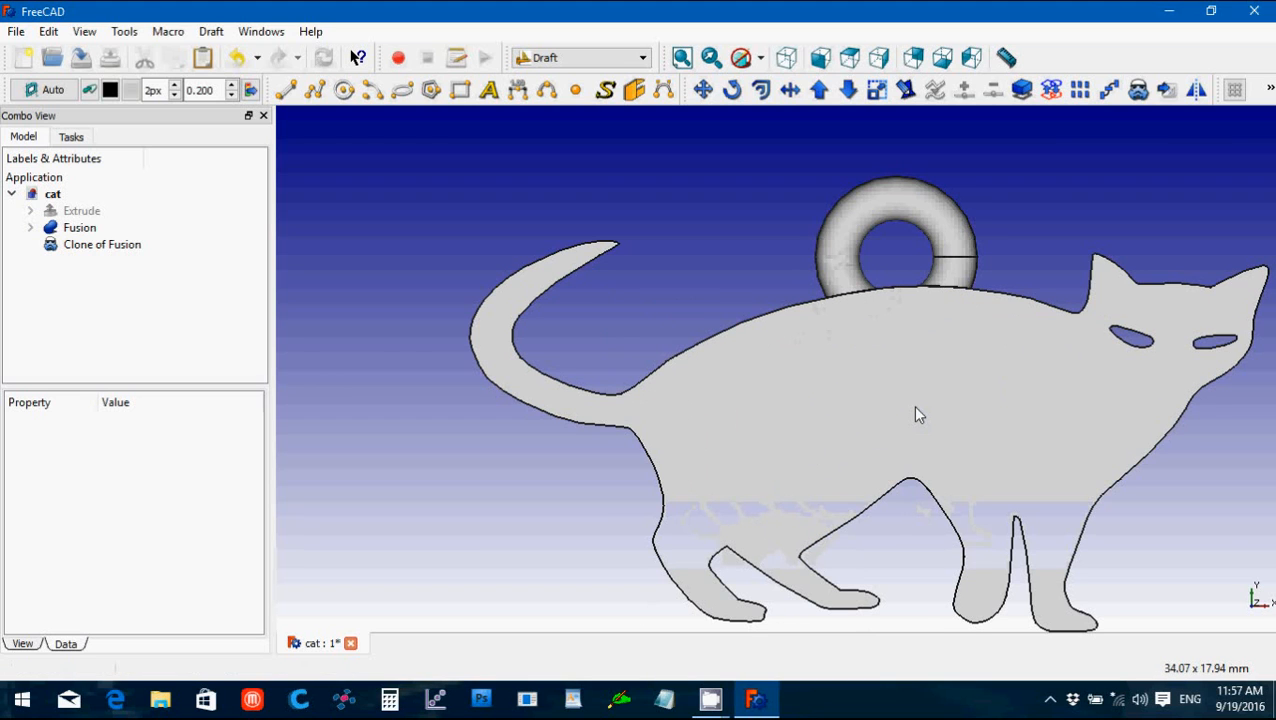
mouse_move(920, 528)
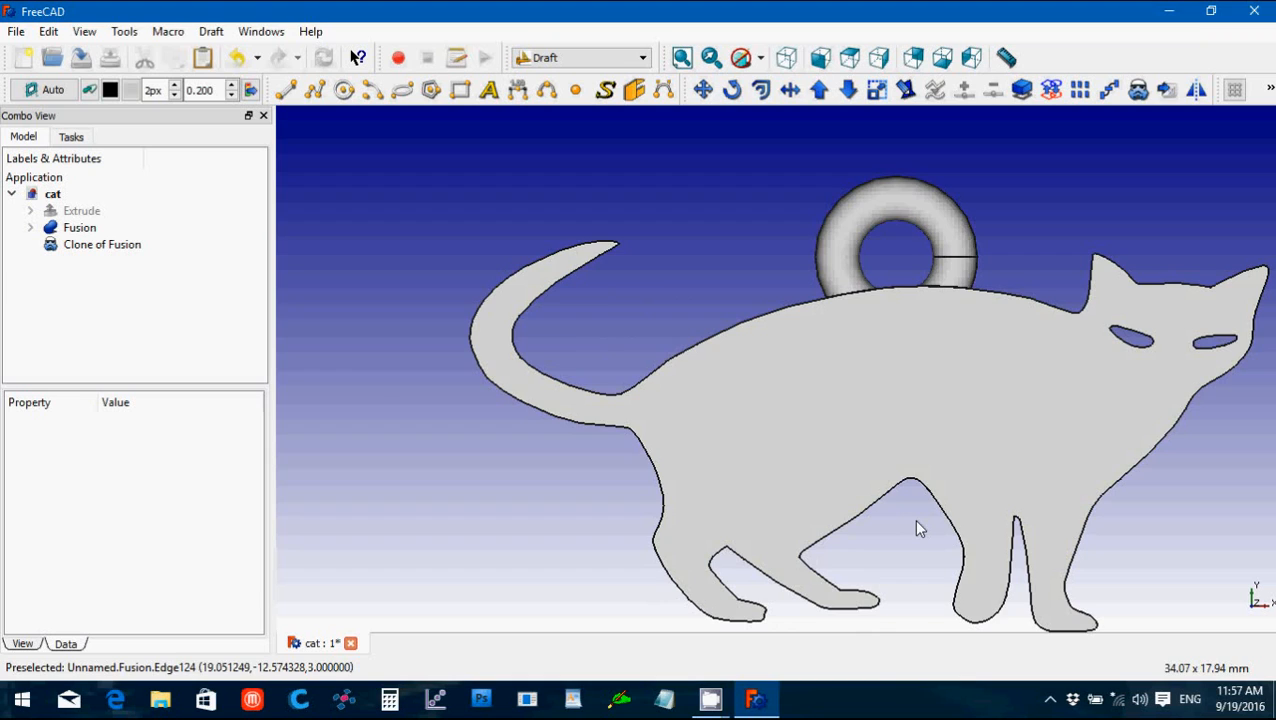
scroll("down", 3)
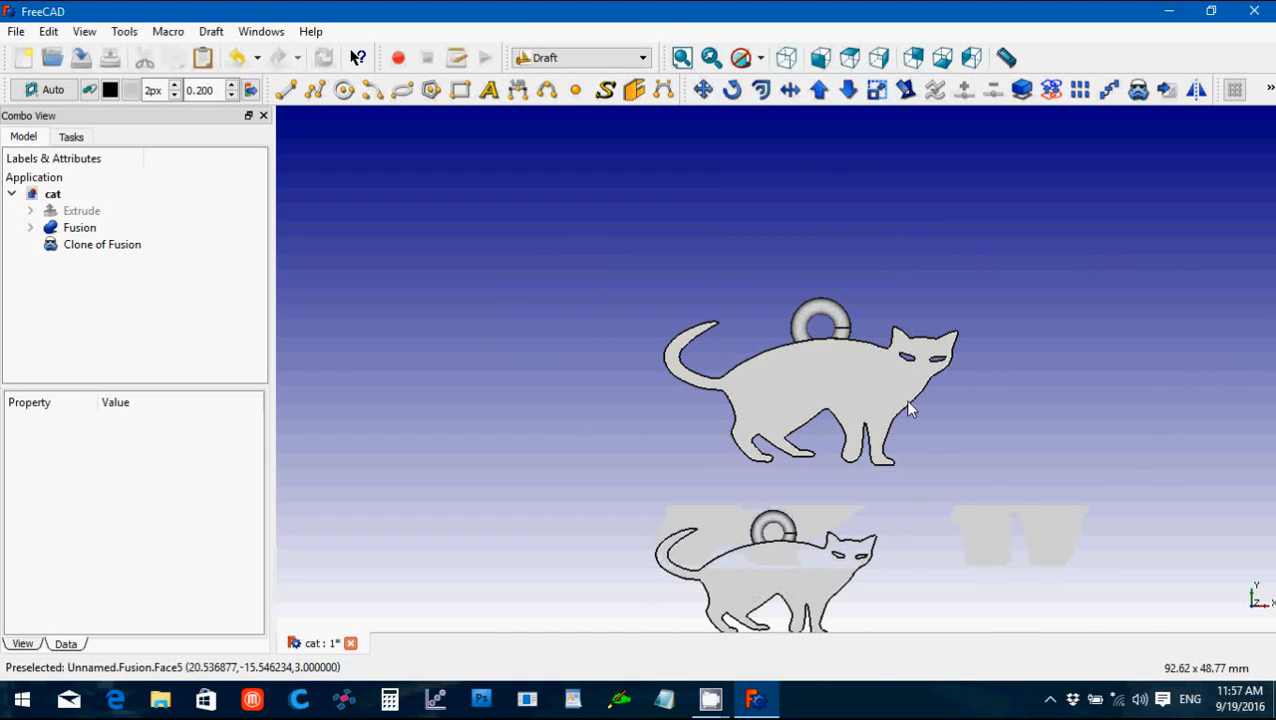
mouse_move(918, 370)
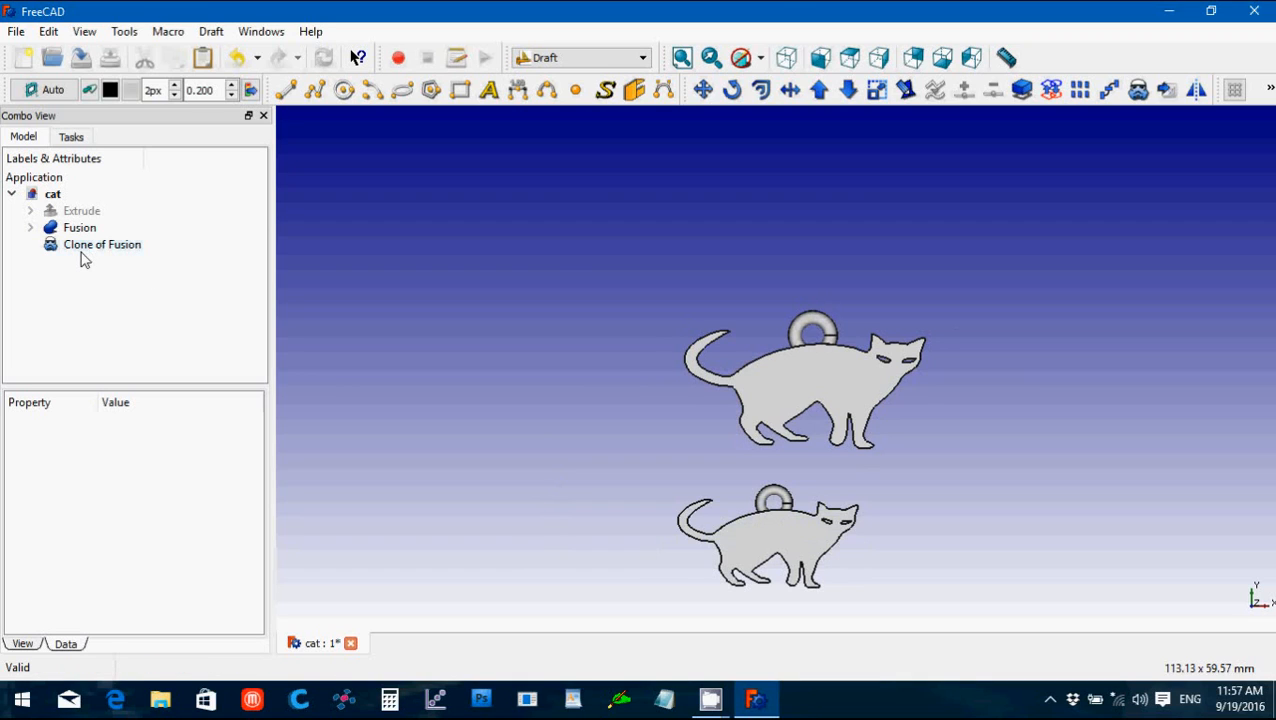
left_click(16, 32)
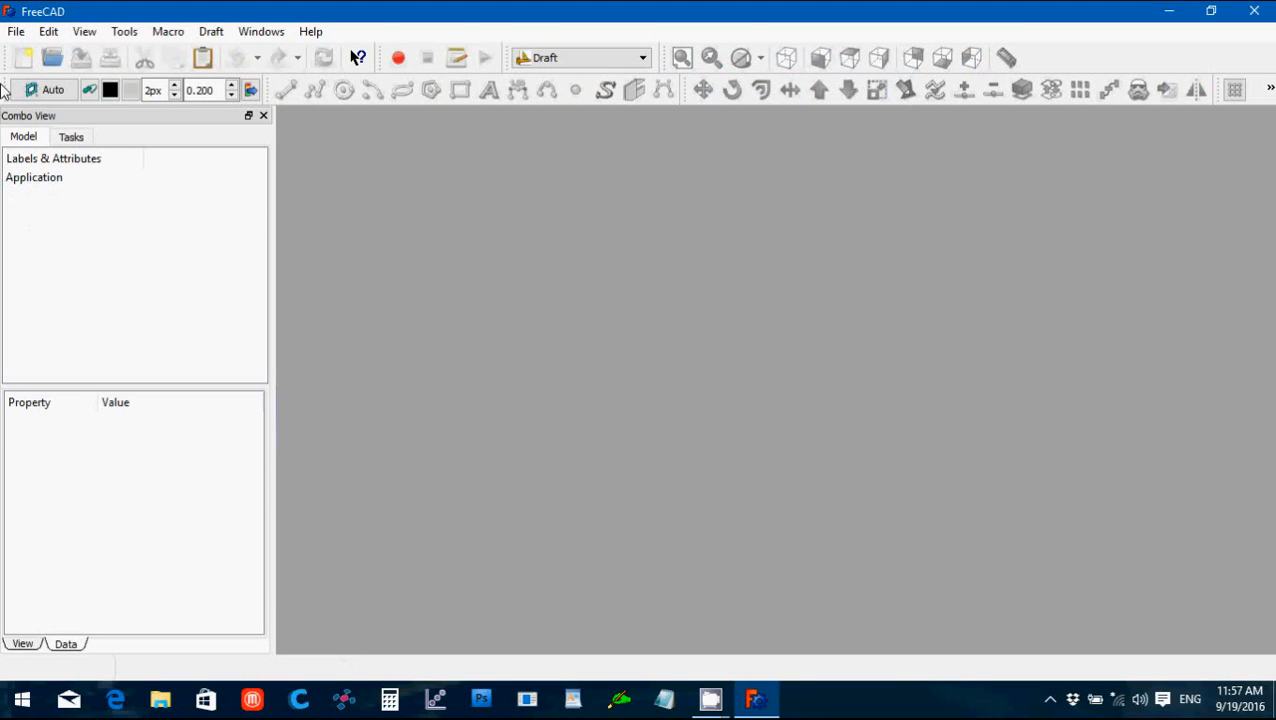
Step: Import frankenstein.svg into a new document as geometry (importSVG)
left_click(16, 32)
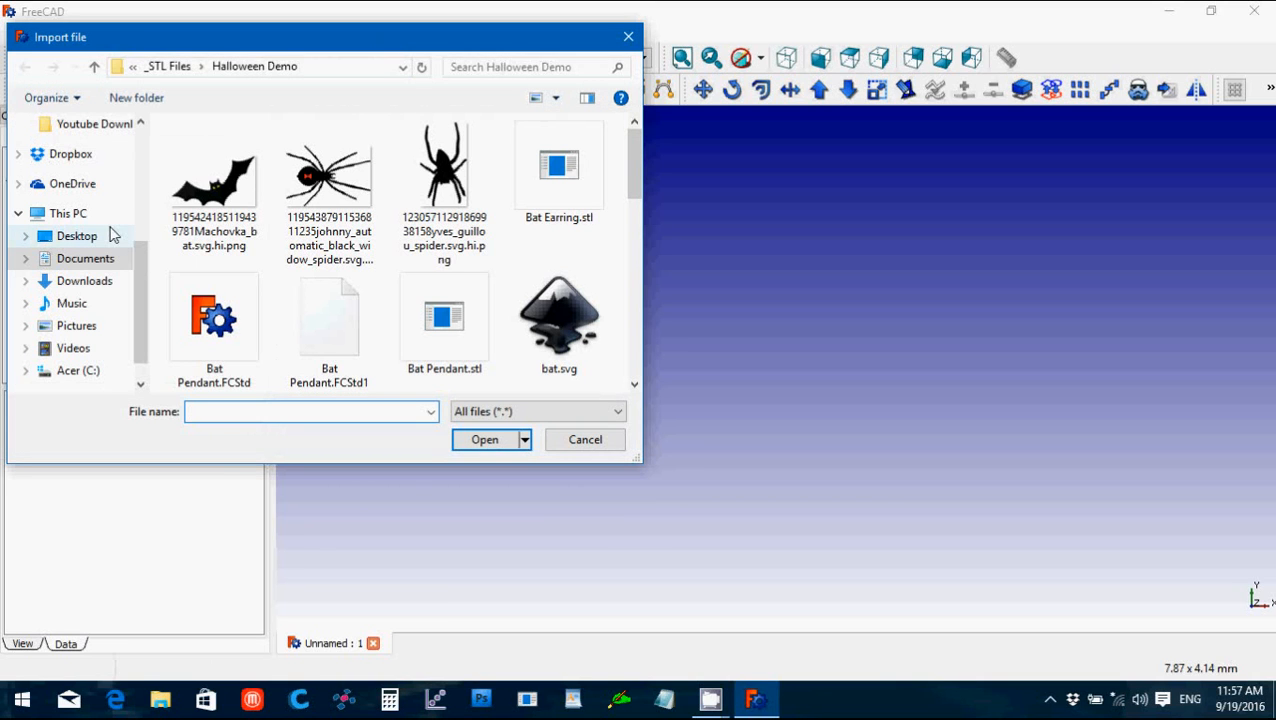
scroll("down", 3)
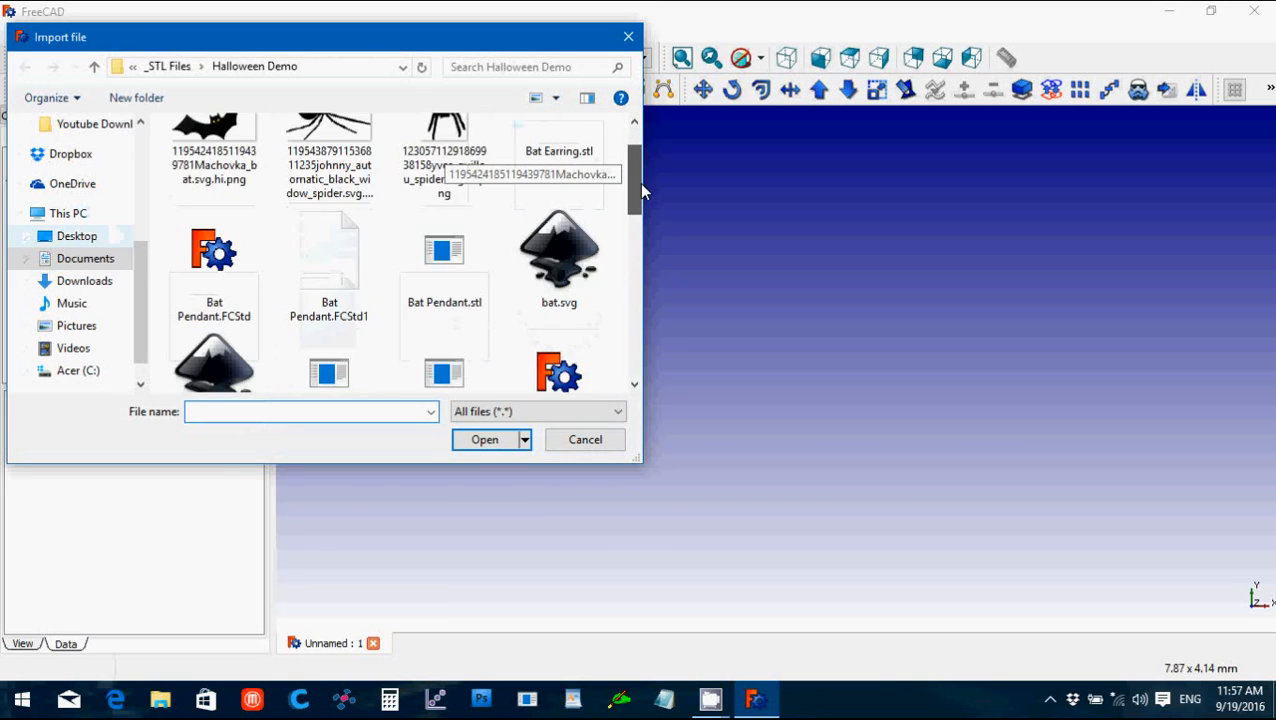
scroll("down", 3)
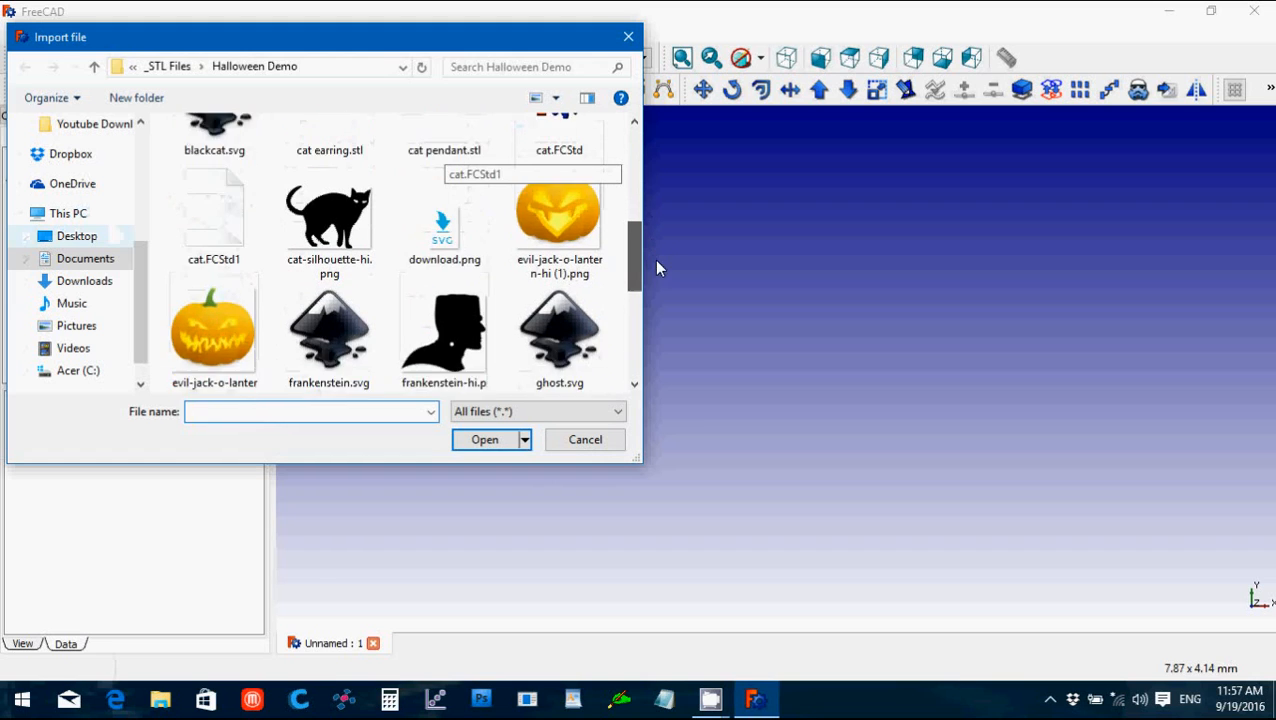
scroll("down", 3)
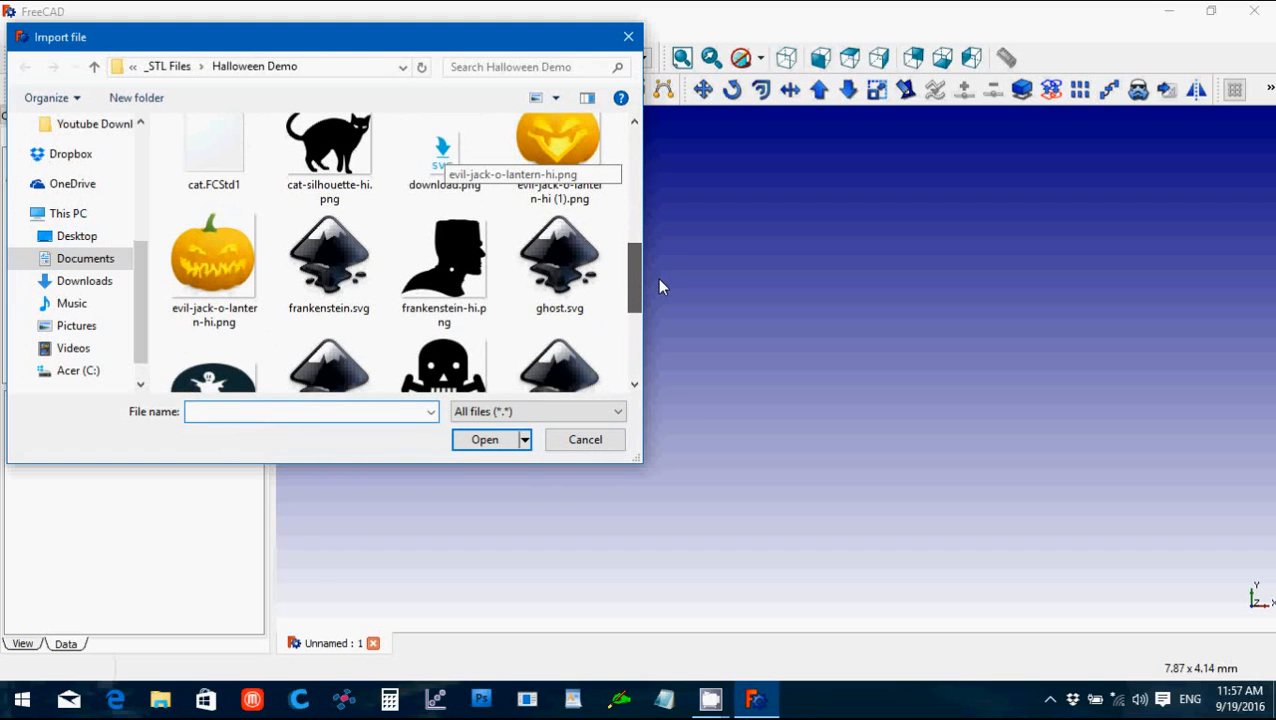
left_click(328, 256)
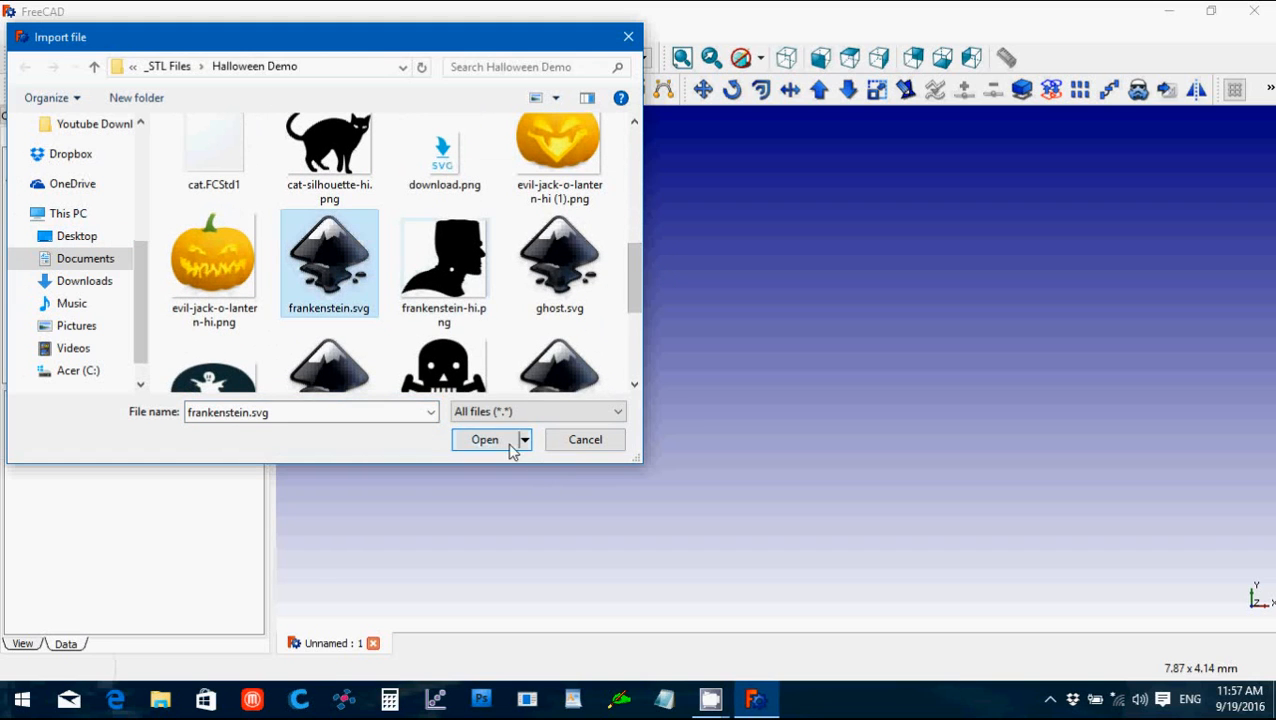
left_click(484, 440)
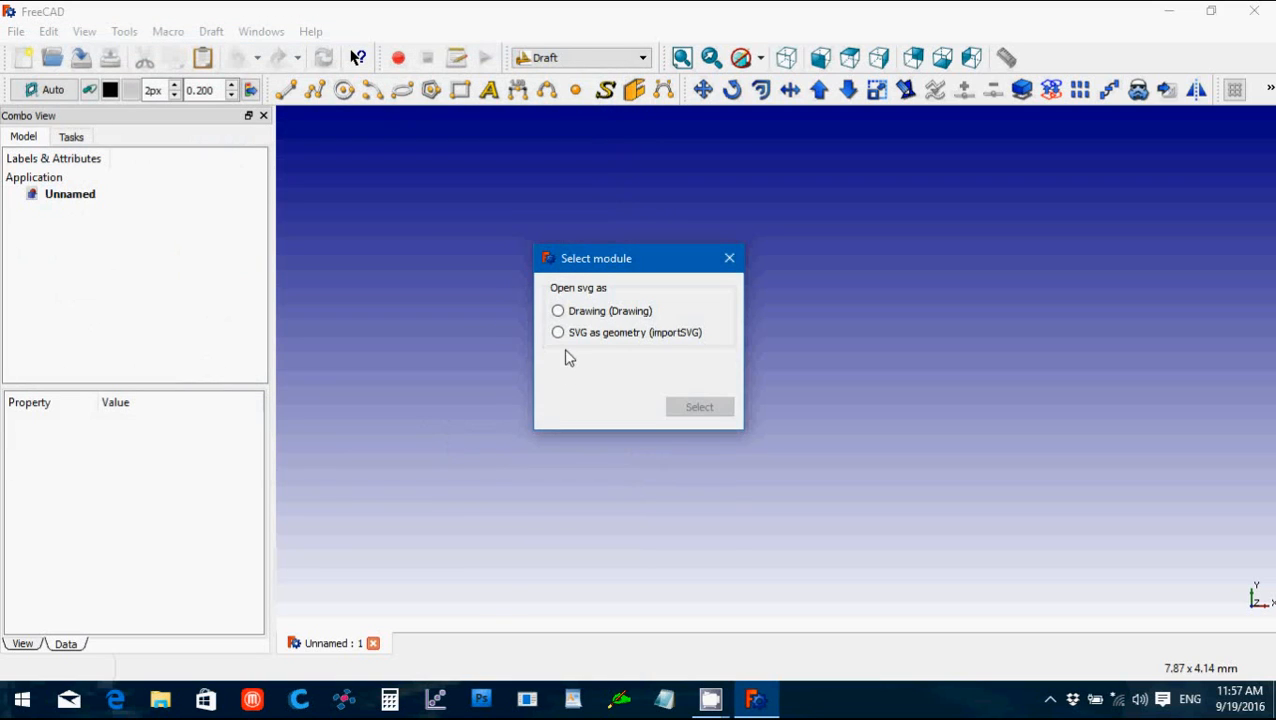
left_click(558, 332)
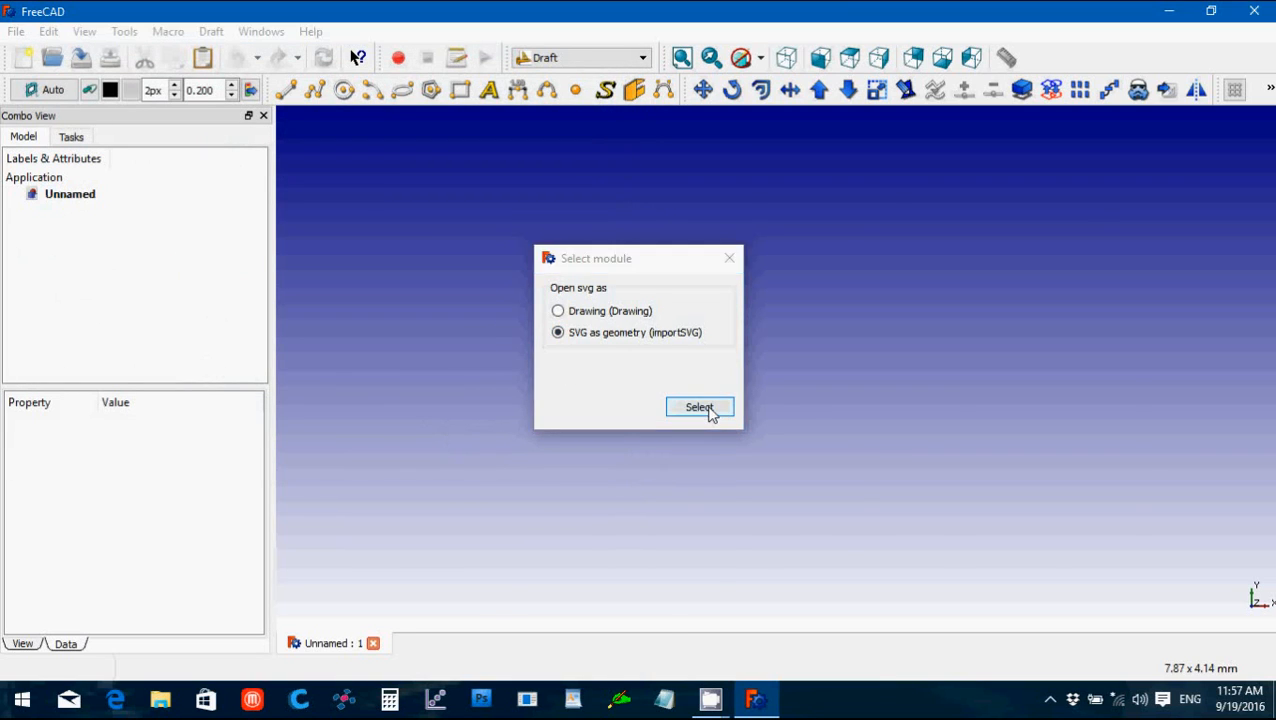
left_click(700, 408)
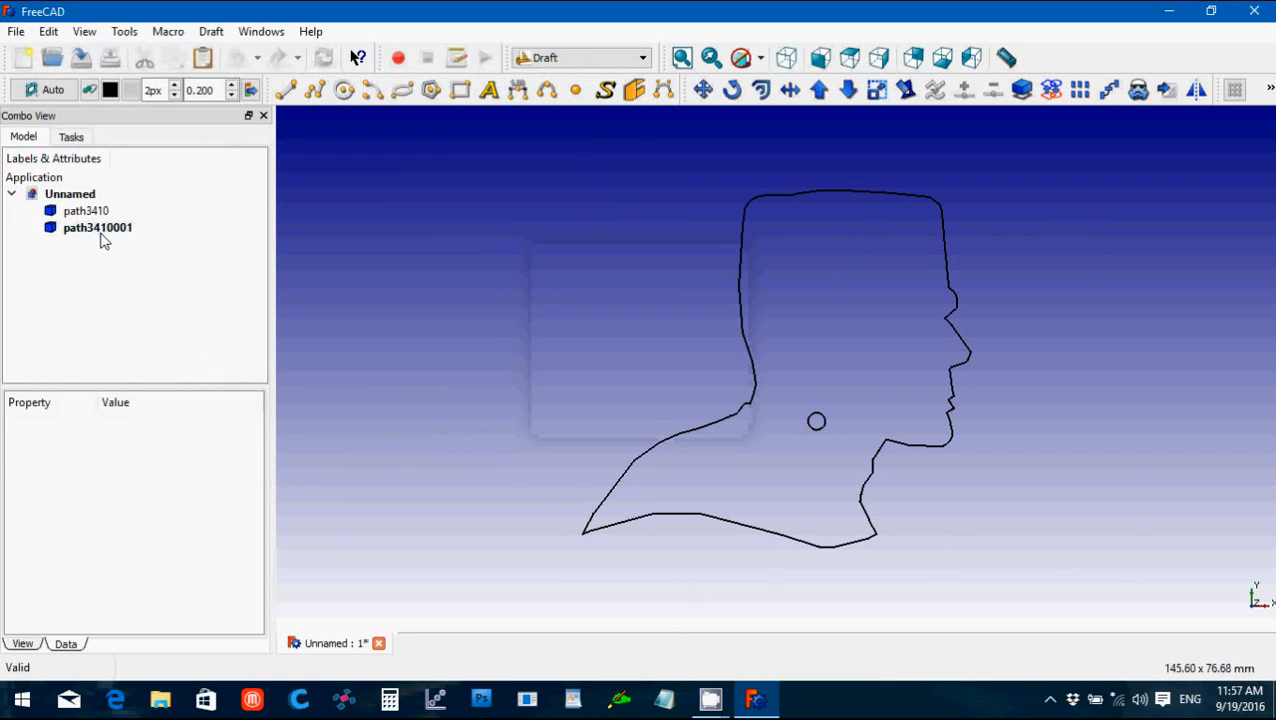
Step: Delete the small circle path3410001 and select the head outline path3410
left_click(96, 228)
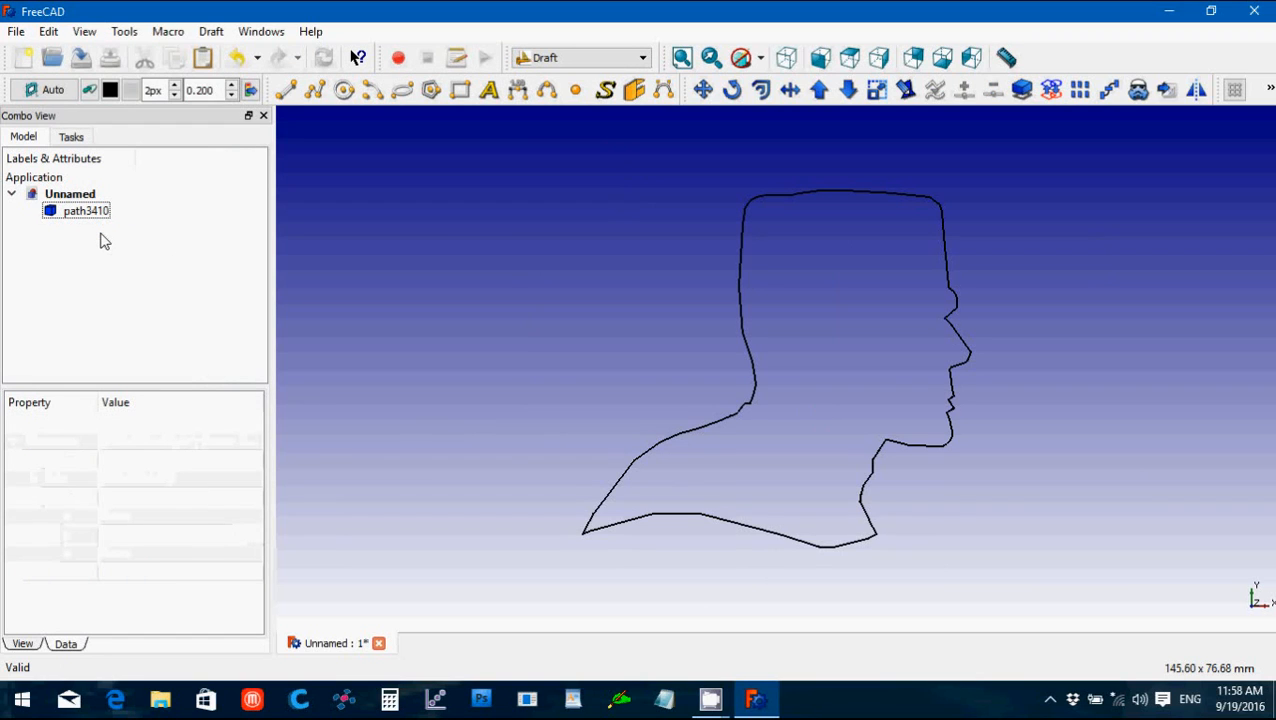
left_click(84, 210)
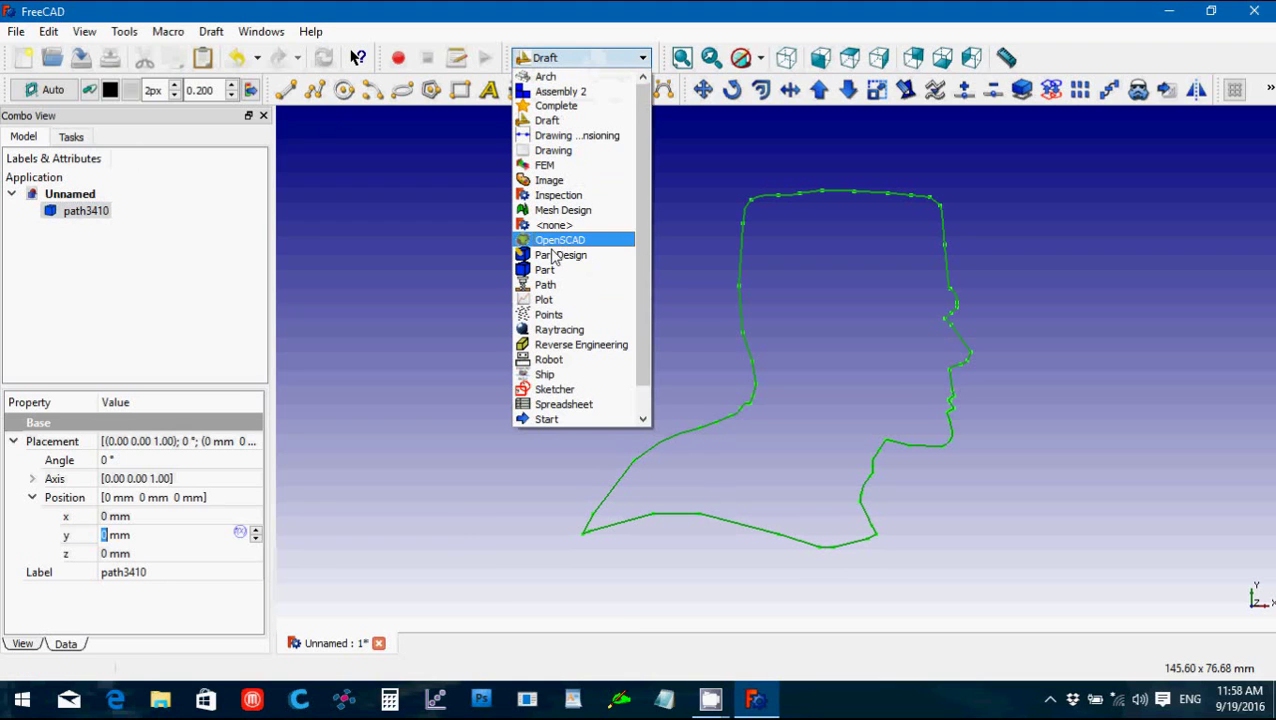
Step: Extrude the head outline in Part workbench as a solid of length 3 mm
left_click(544, 268)
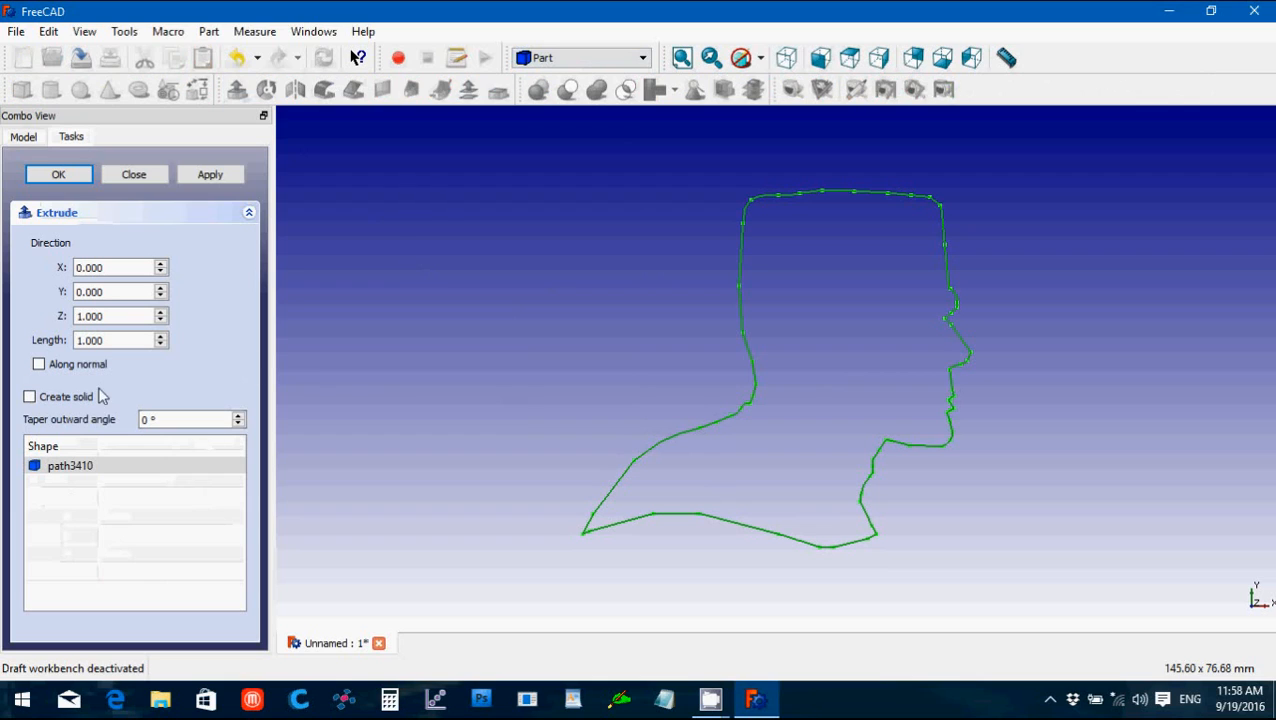
left_click(28, 396)
type("3")
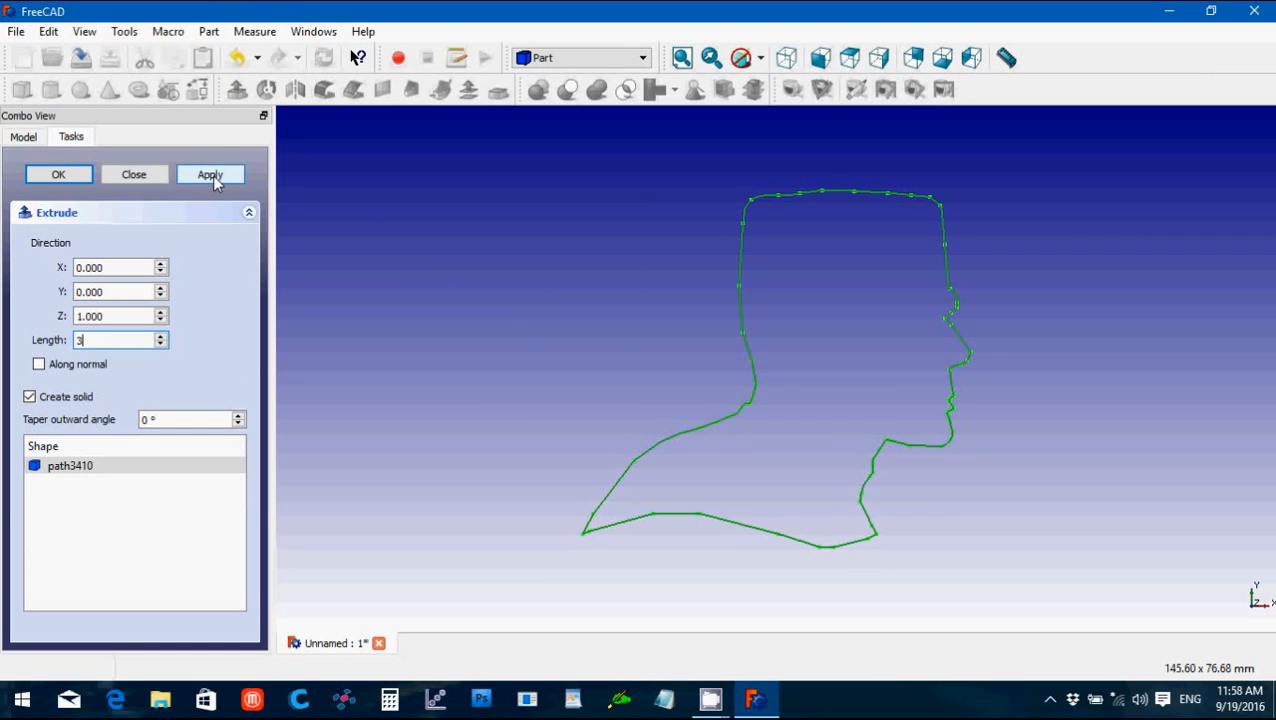
mouse_move(204, 184)
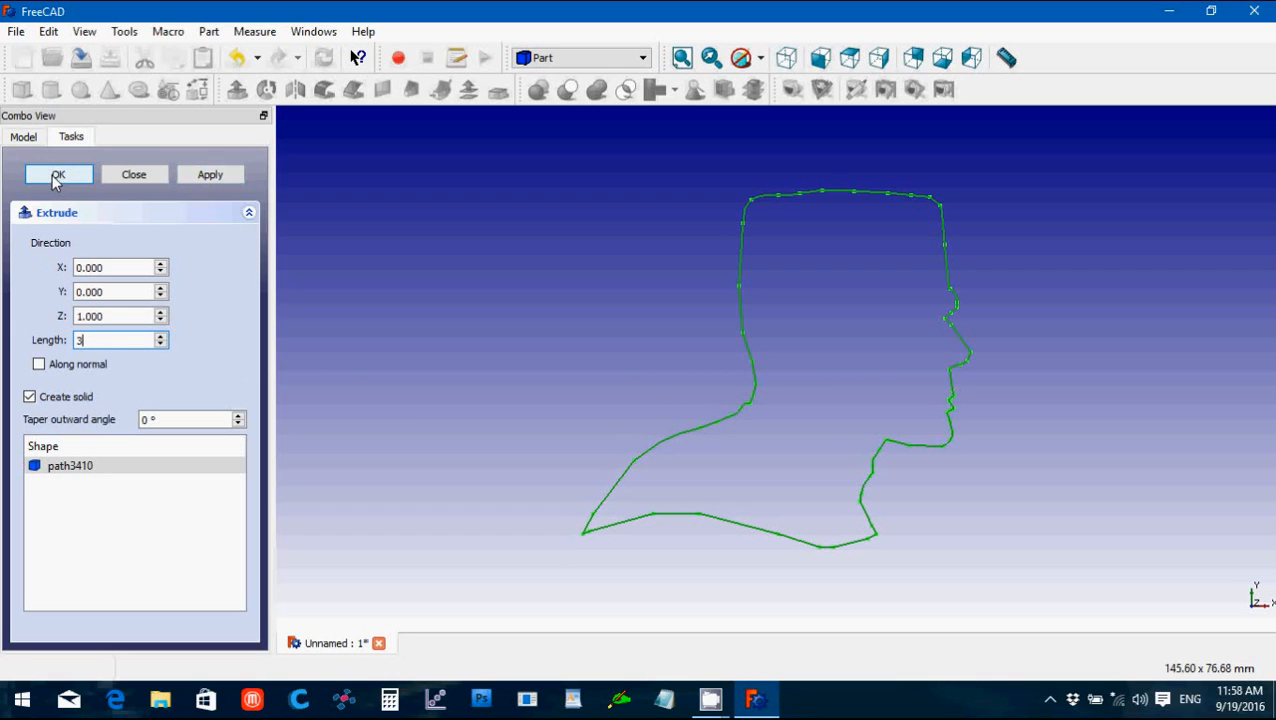
mouse_move(150, 192)
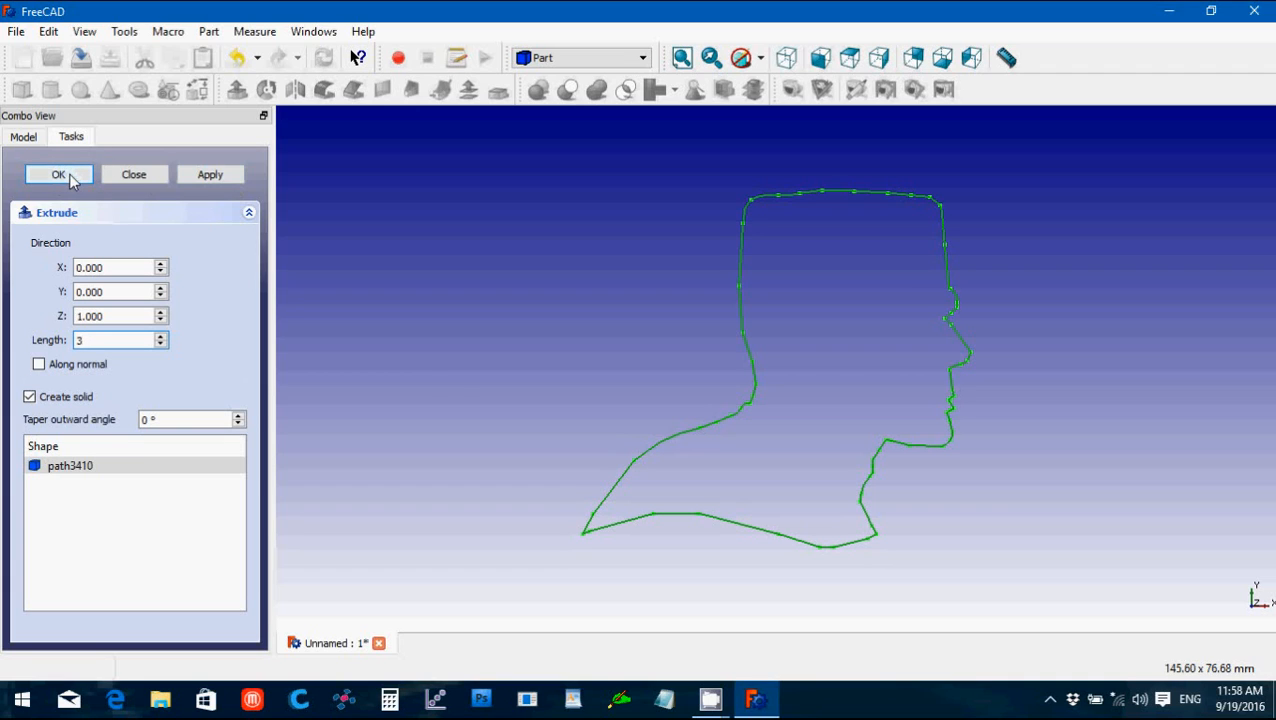
mouse_move(260, 168)
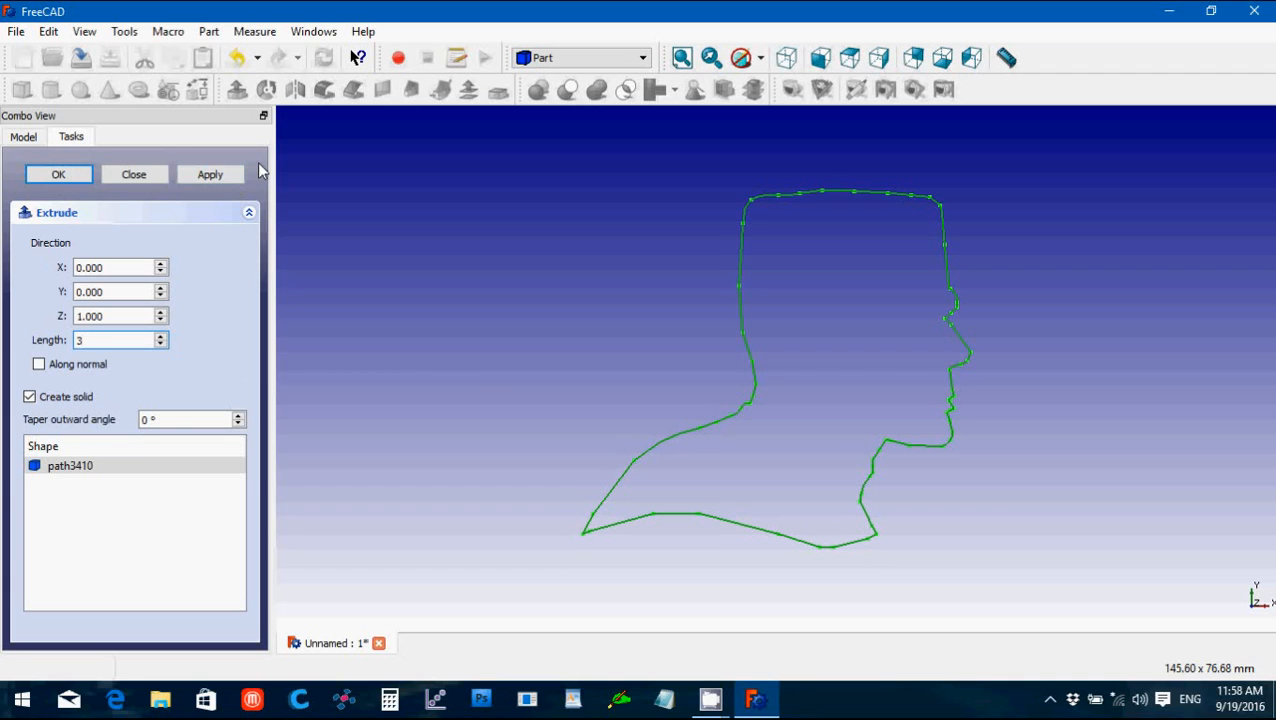
mouse_move(16, 200)
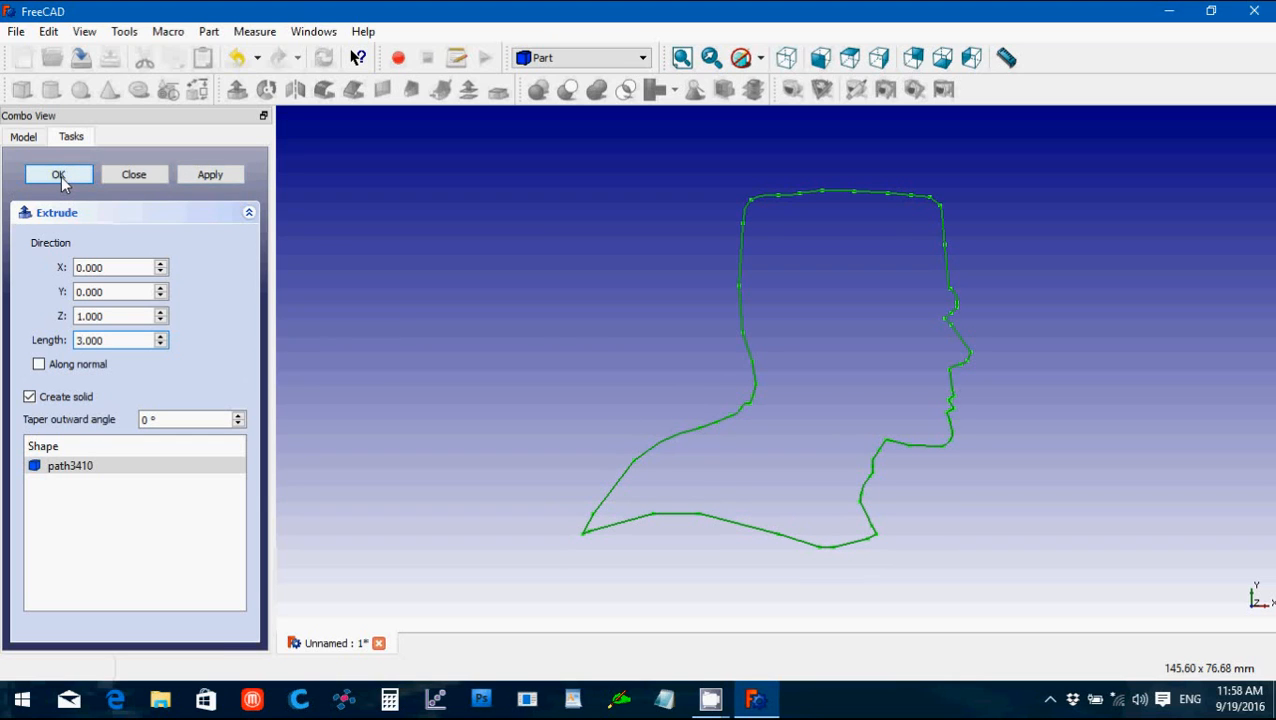
left_click(58, 174)
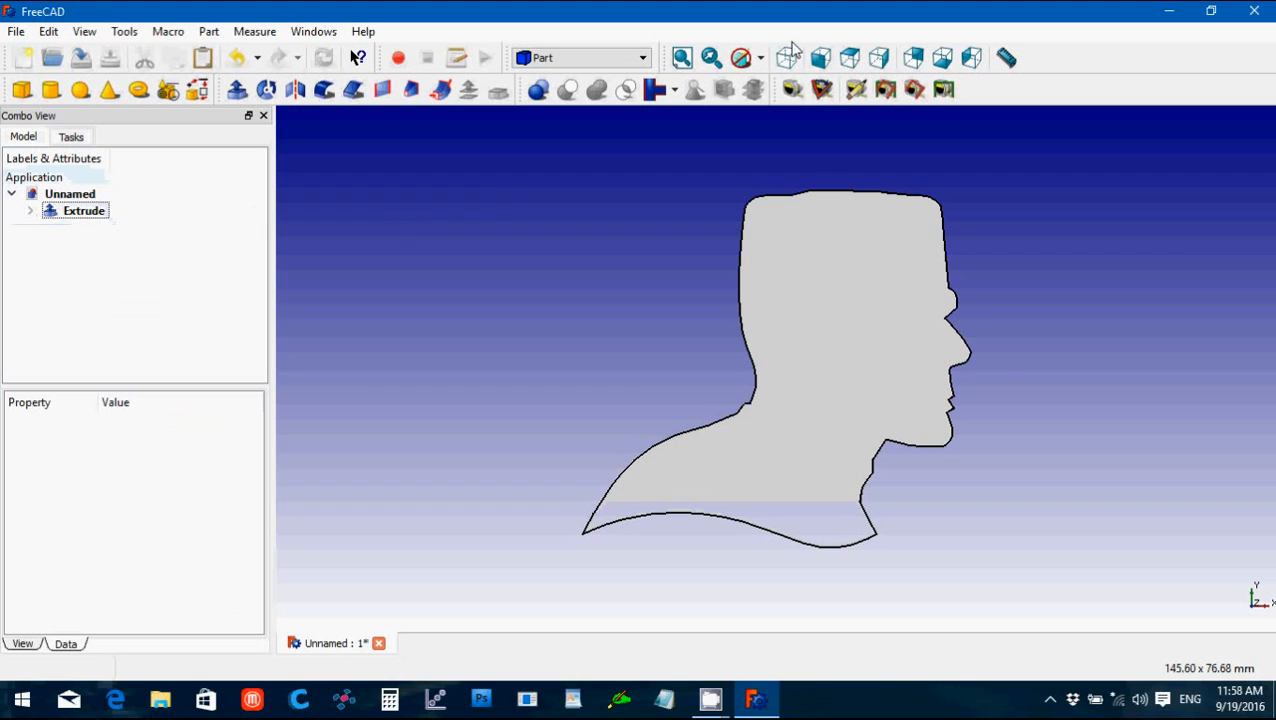
Step: Measure hat top to neck tip in front view, about 63.37 mm, then remove the measurement
left_click(788, 56)
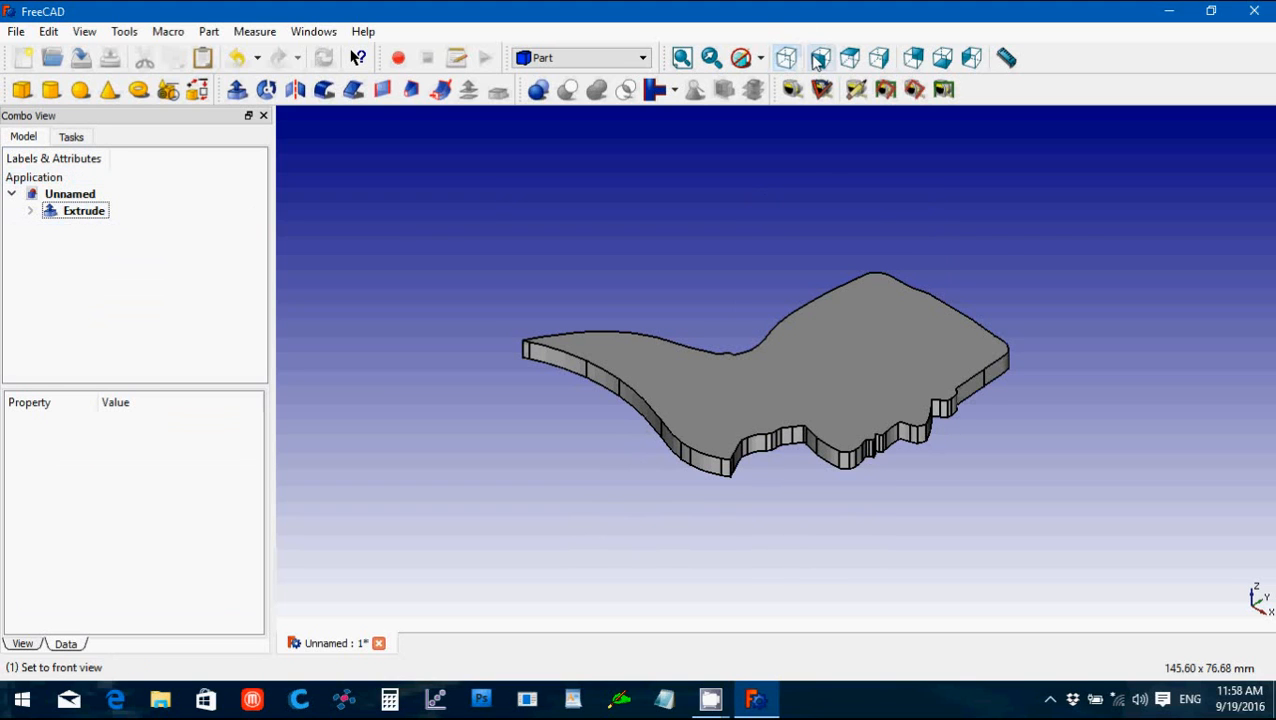
left_click(820, 56)
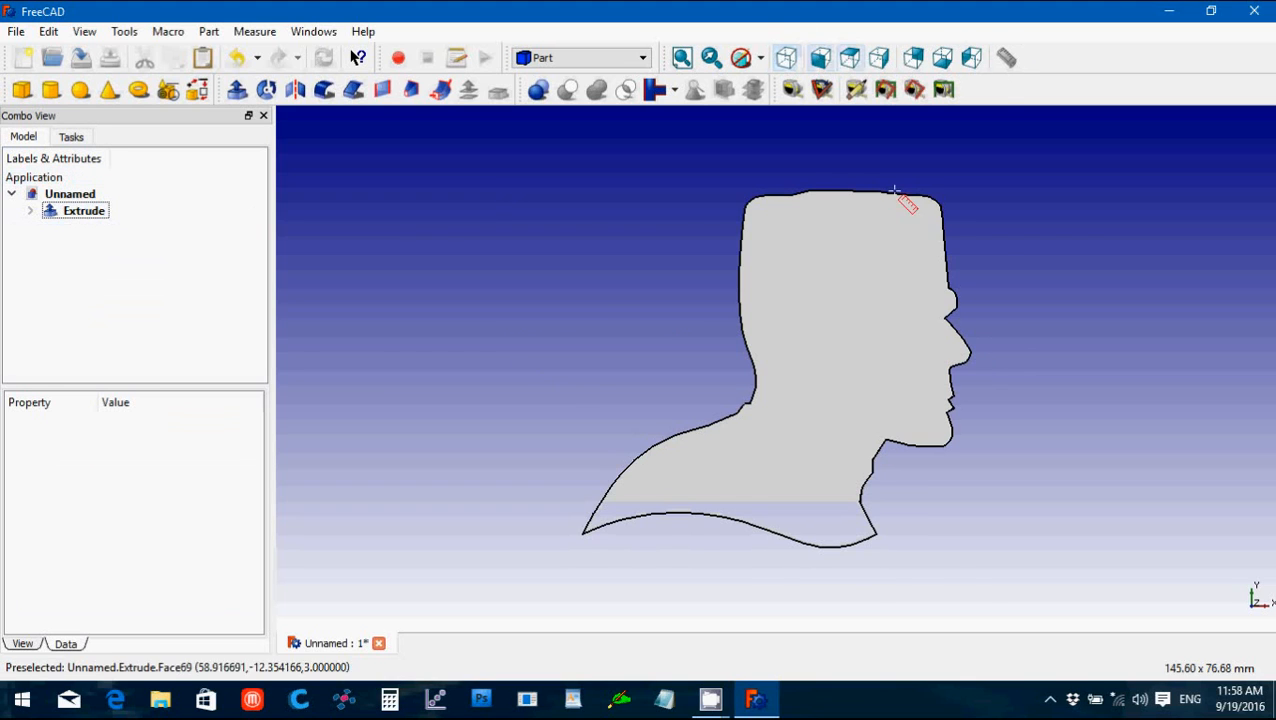
mouse_move(844, 190)
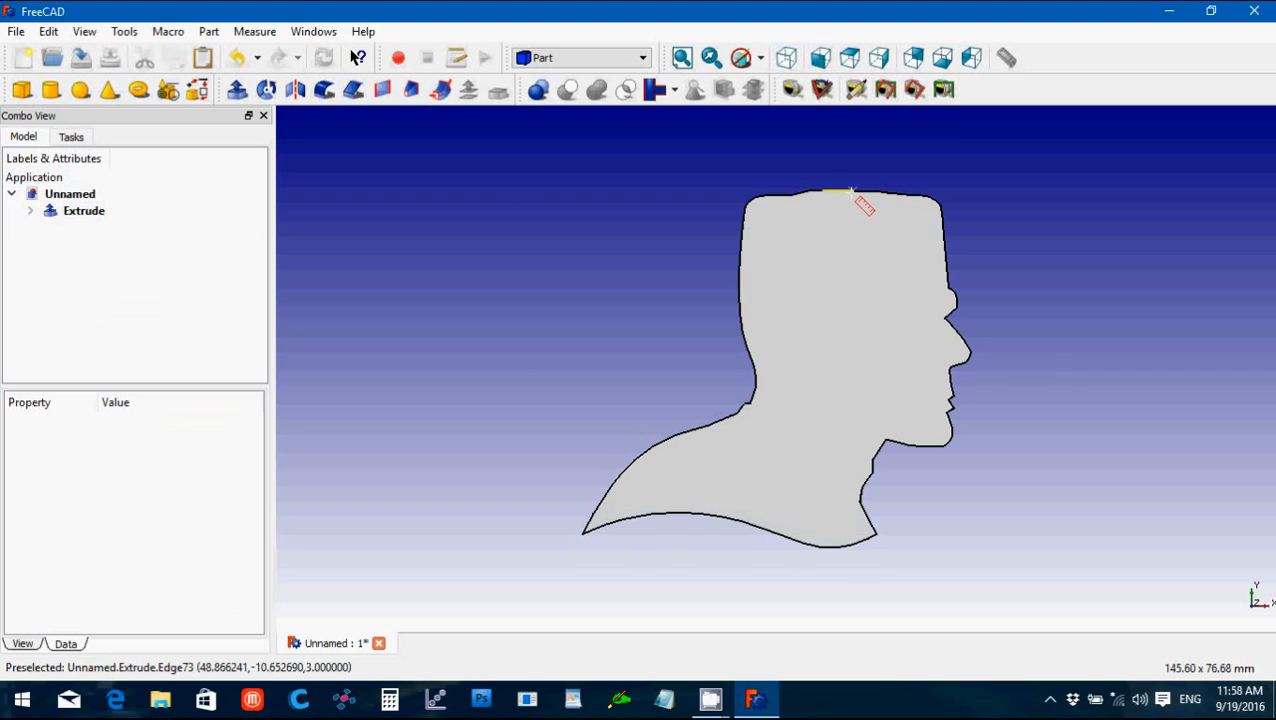
mouse_move(588, 532)
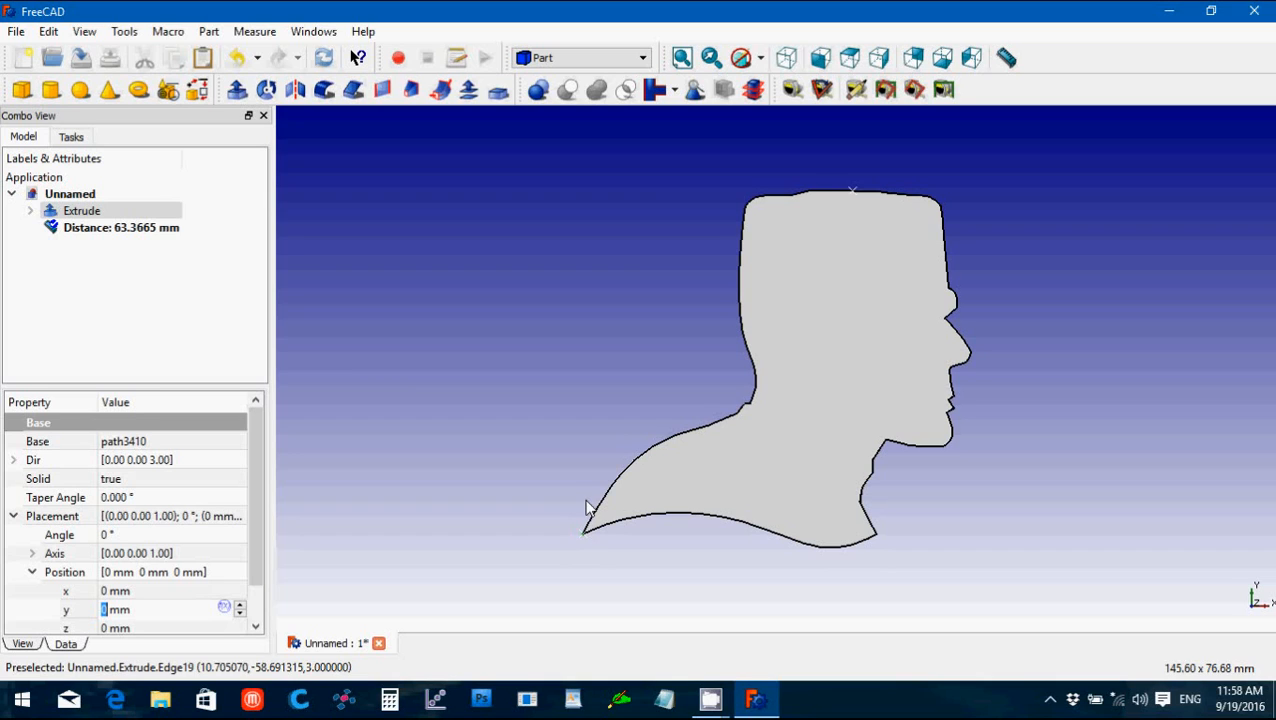
mouse_move(478, 344)
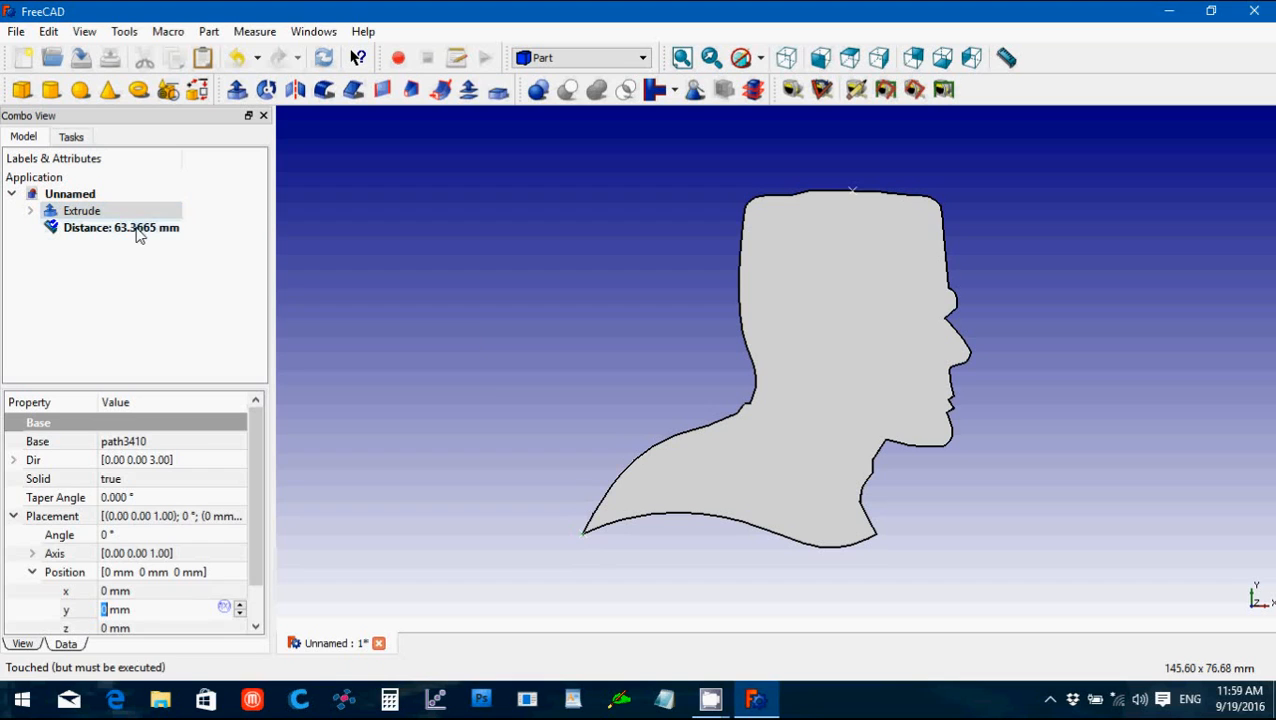
left_click(120, 228)
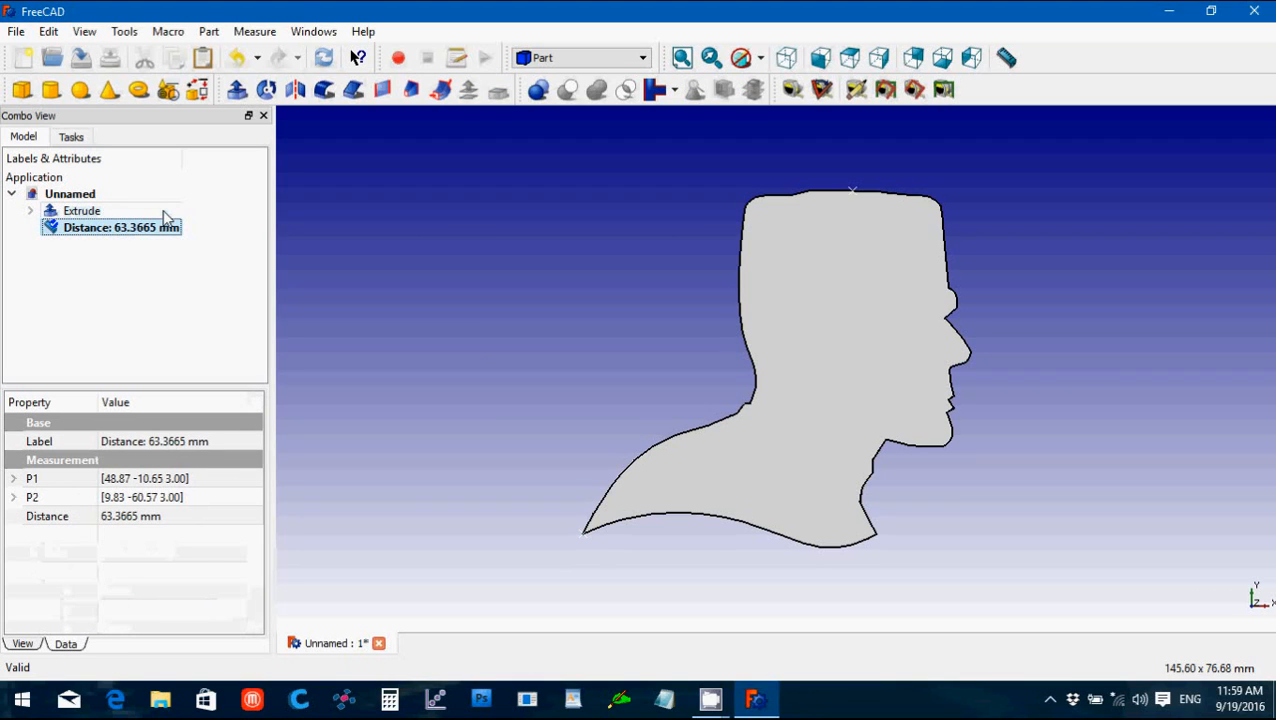
left_click(82, 210)
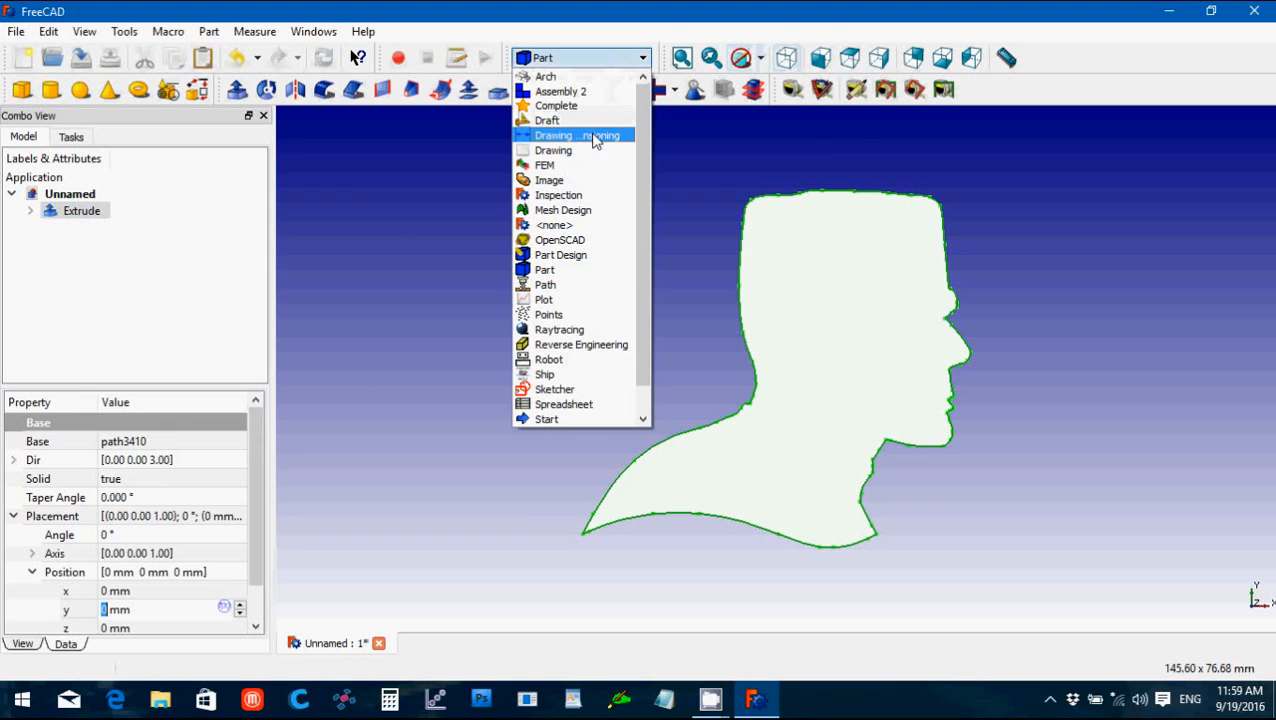
Step: Clone the extruded head in Draft and set its Scale x and y to 0.5
left_click(548, 120)
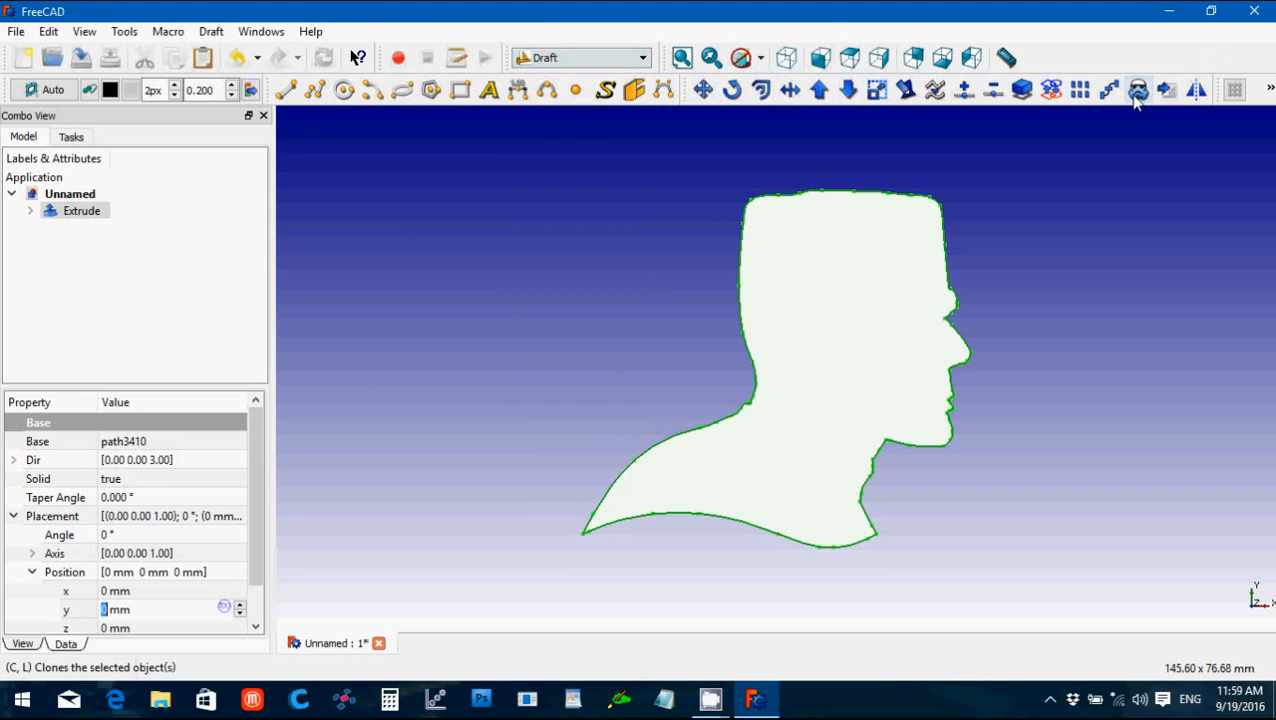
left_click(1138, 90)
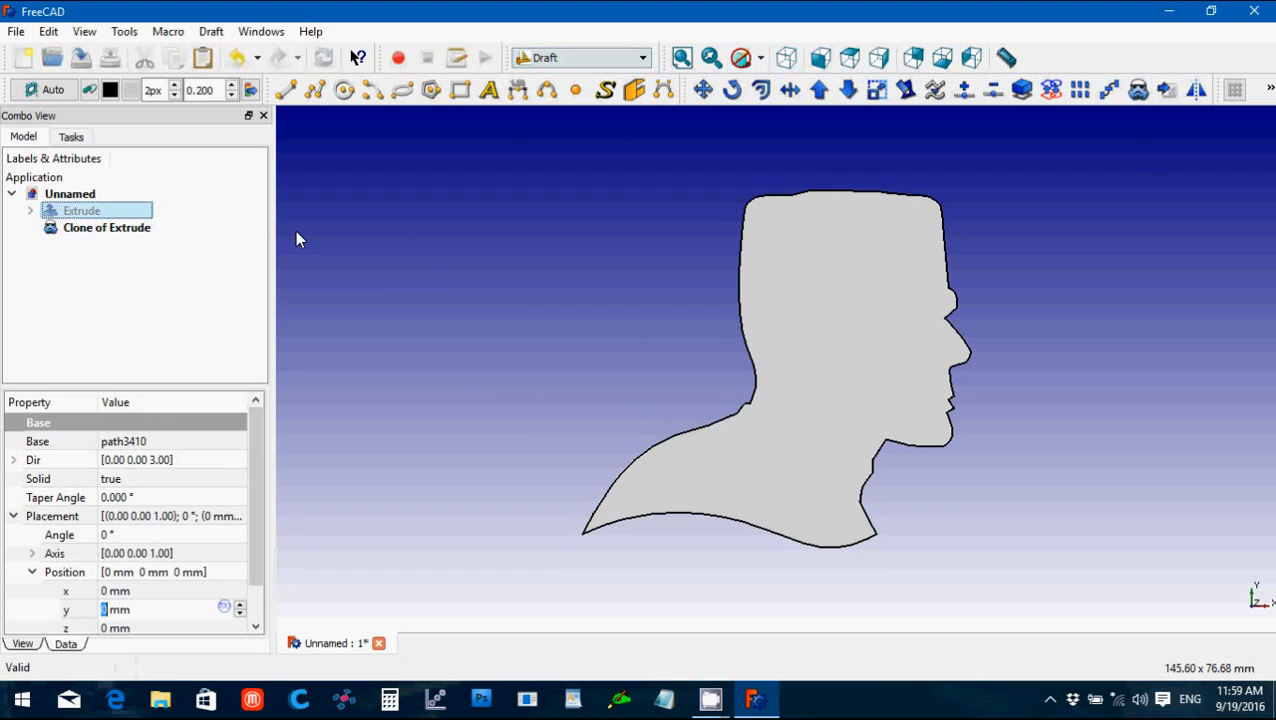
left_click(106, 228)
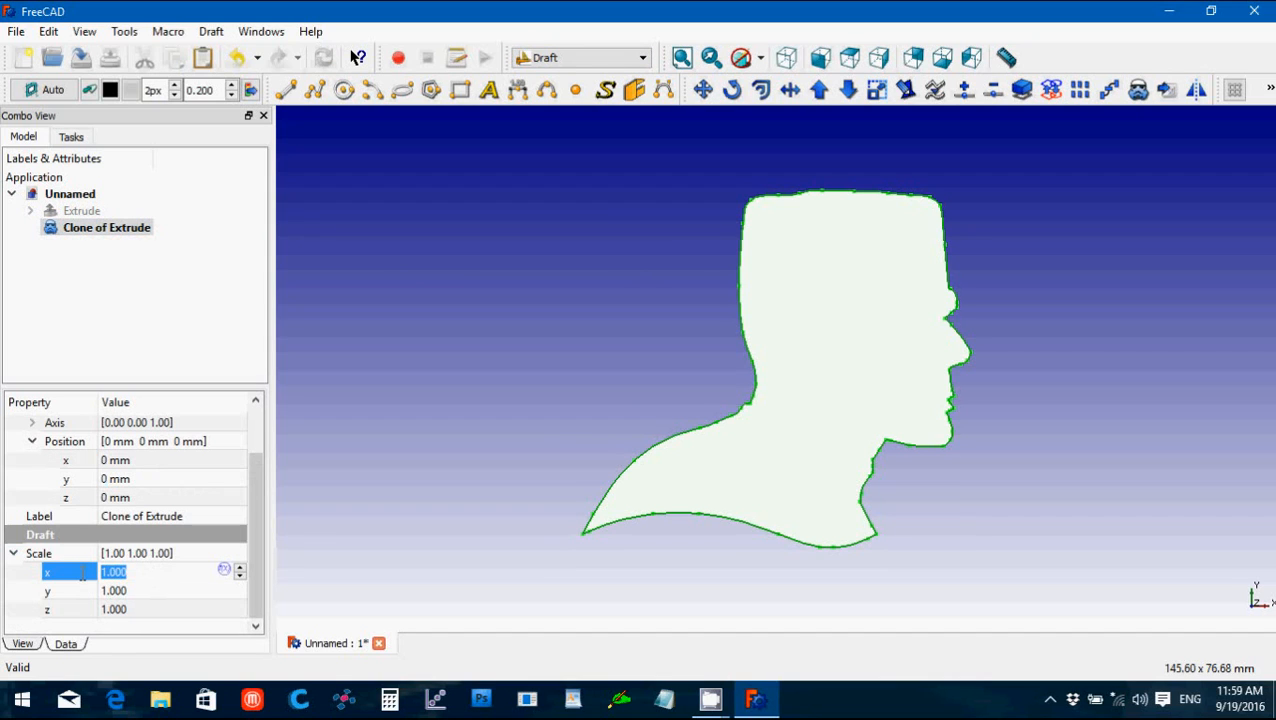
type("0.5")
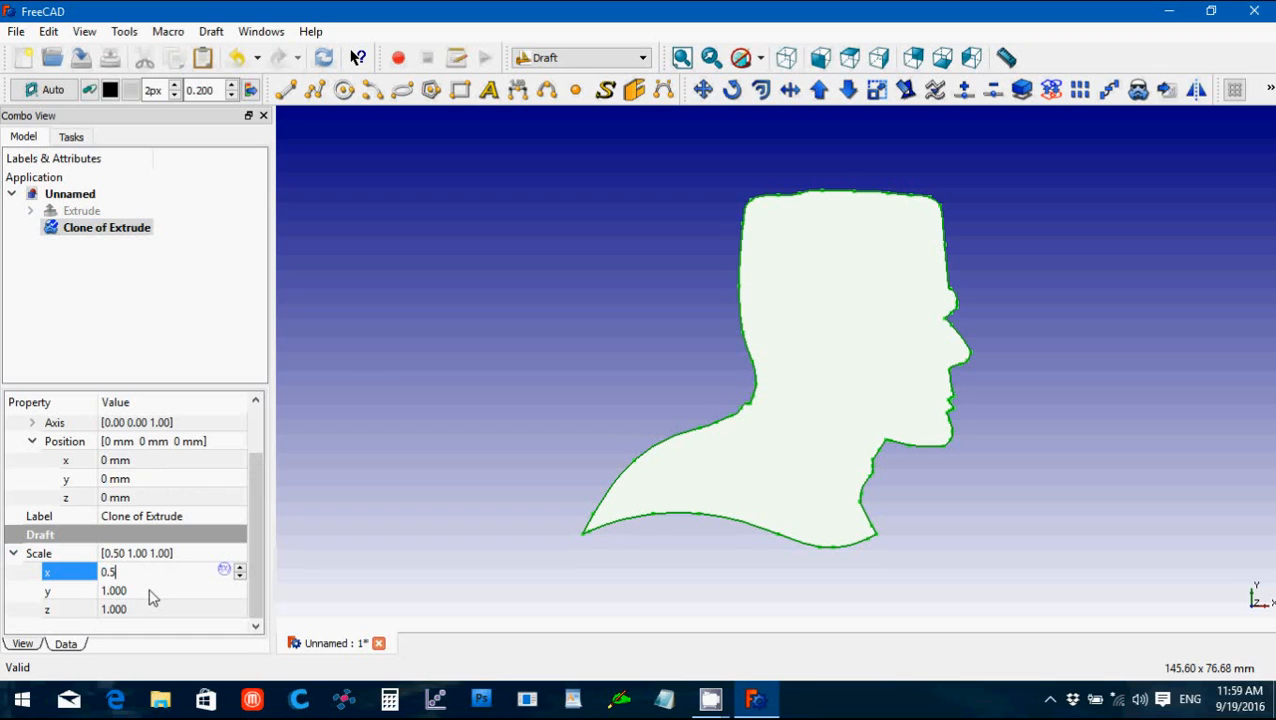
key("Return")
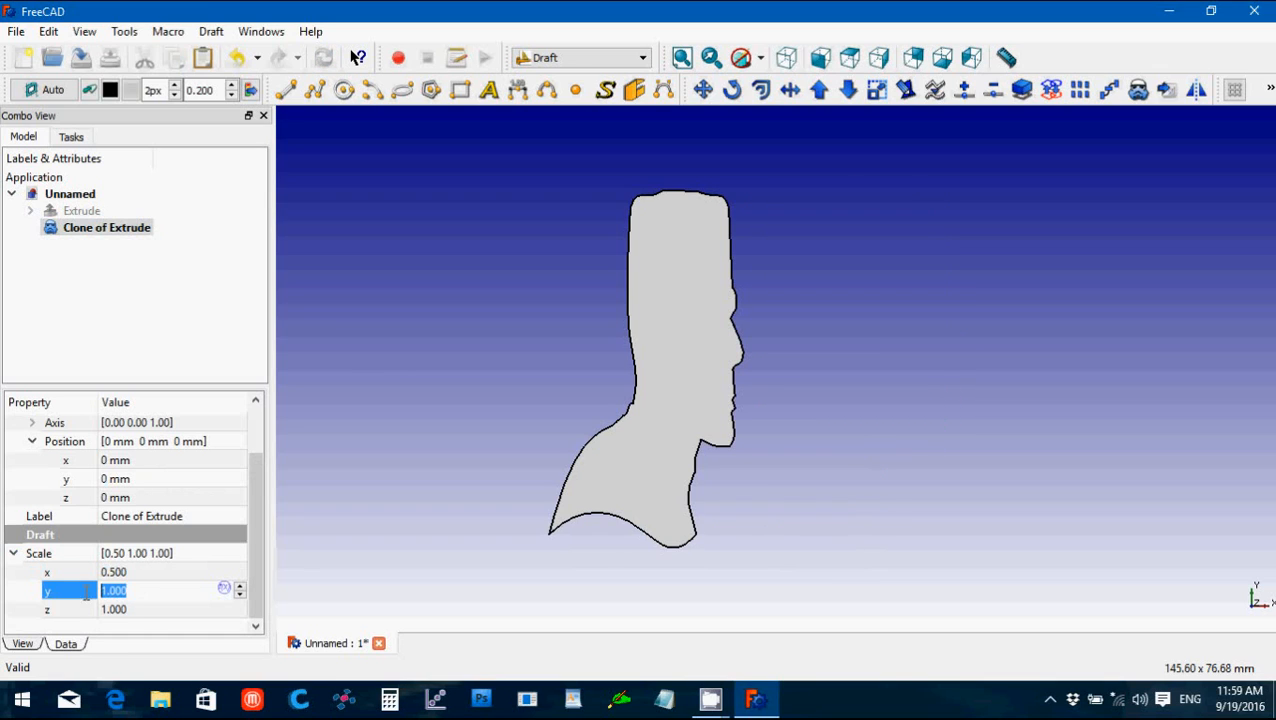
type("0.5")
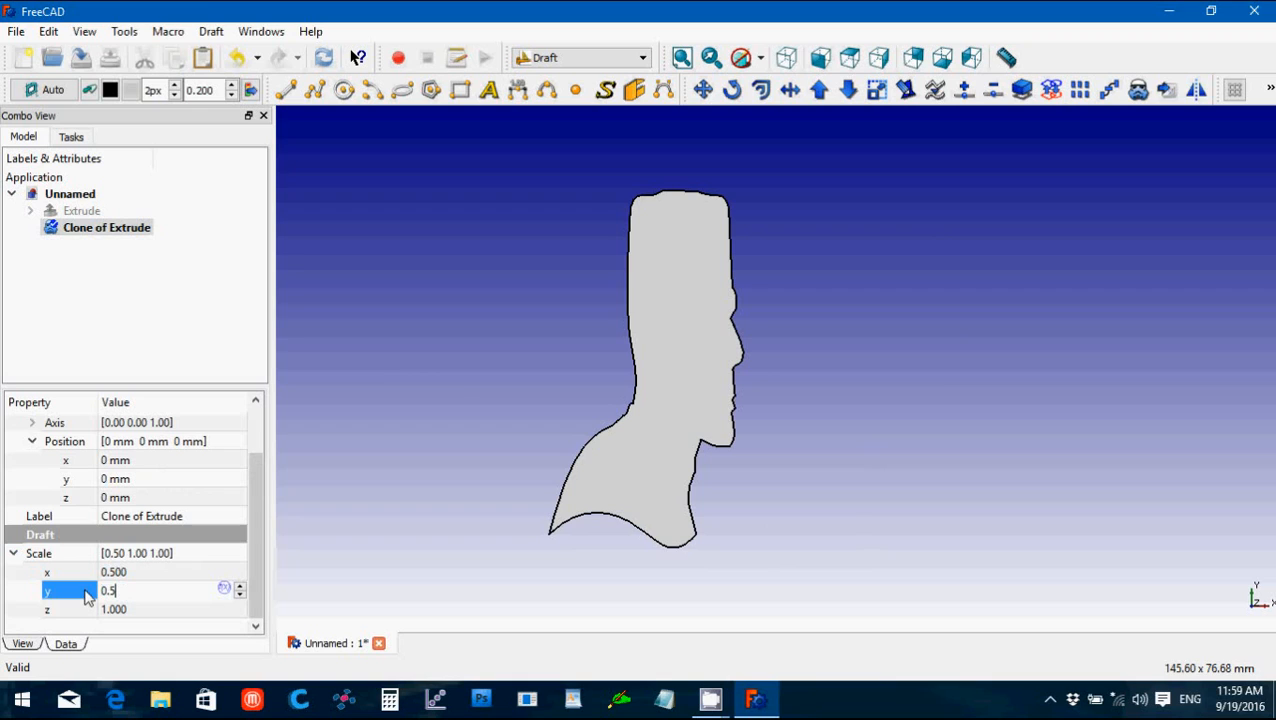
key("Return")
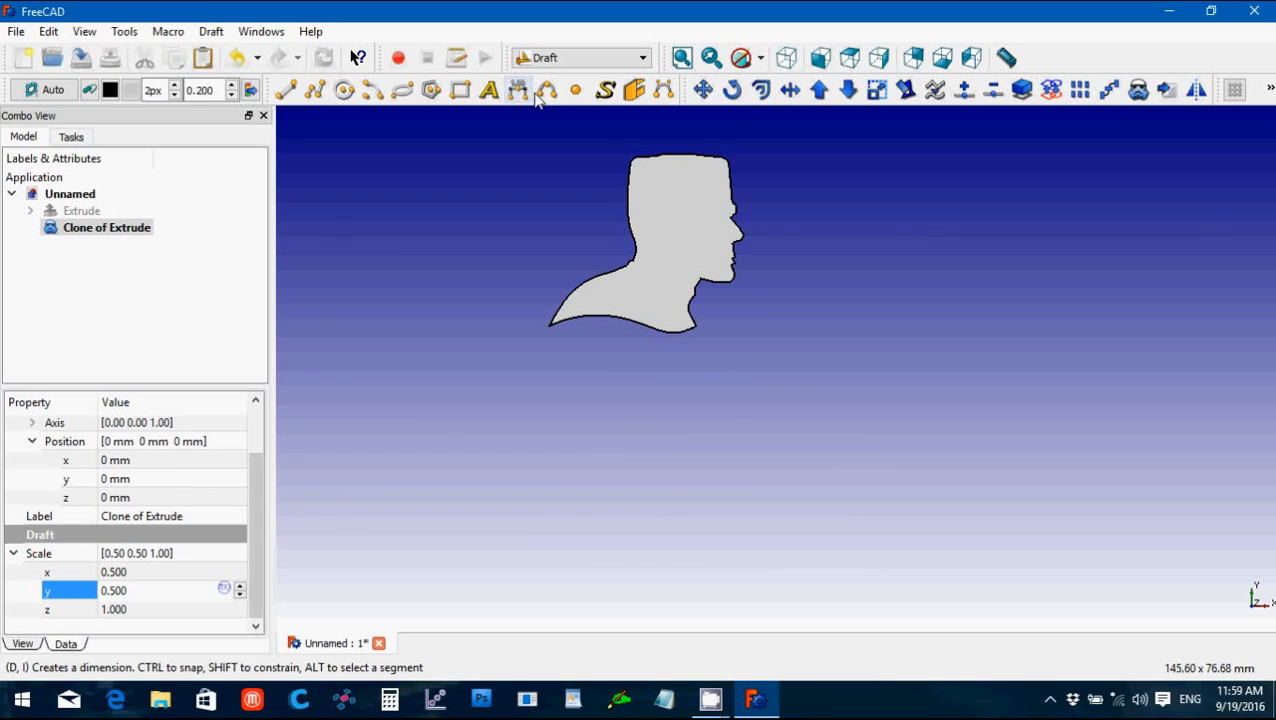
mouse_move(580, 56)
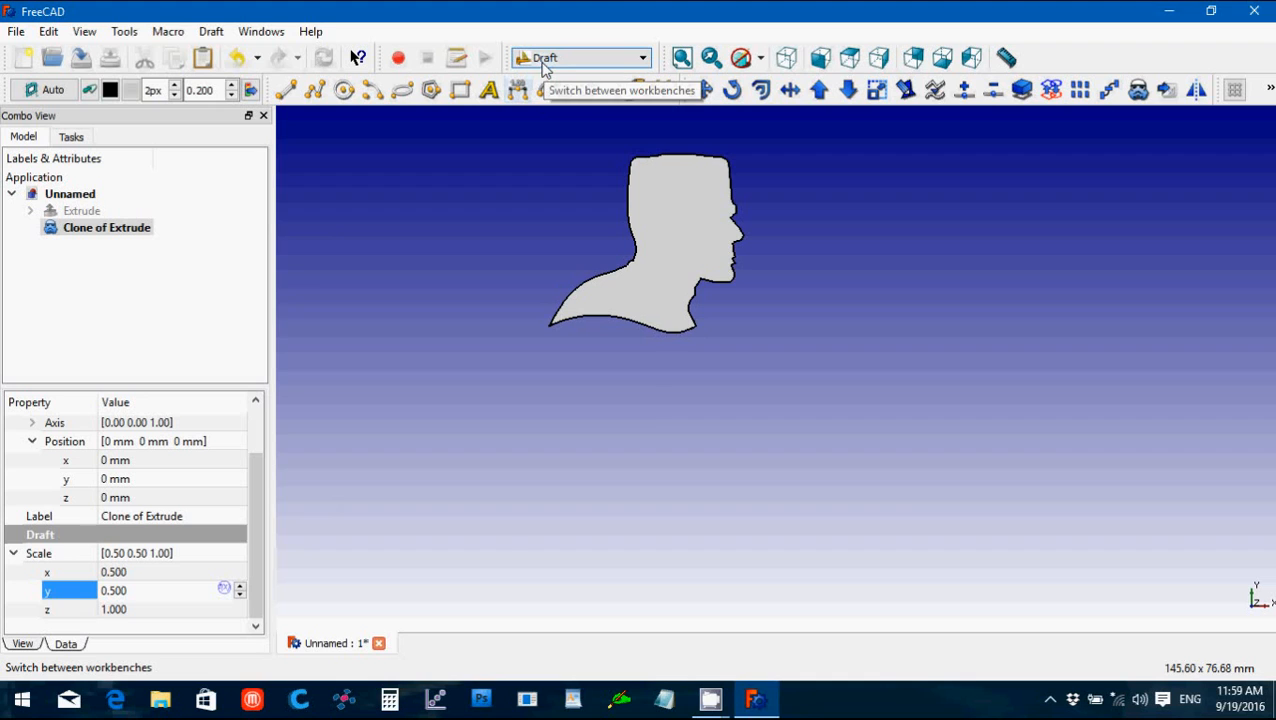
Step: Add a Part cylinder of 1.5 mm radius and edit its placement beside the clone's neck
left_click(640, 56)
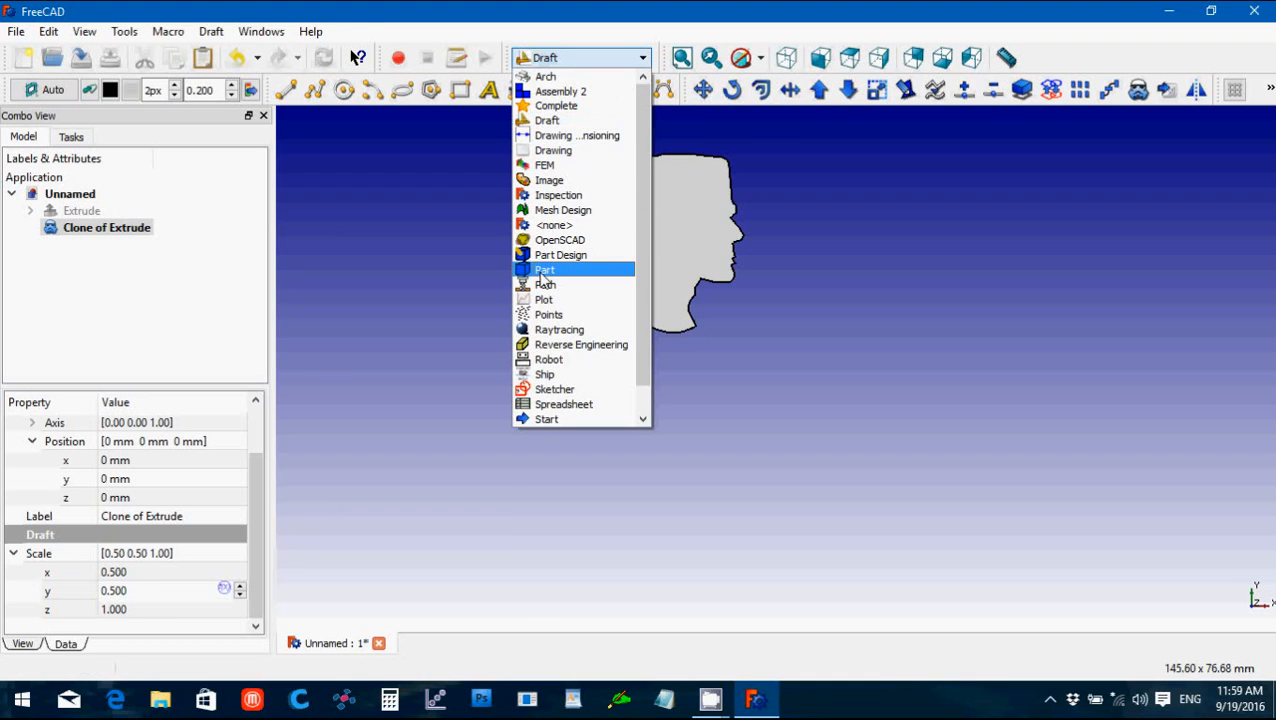
left_click(544, 268)
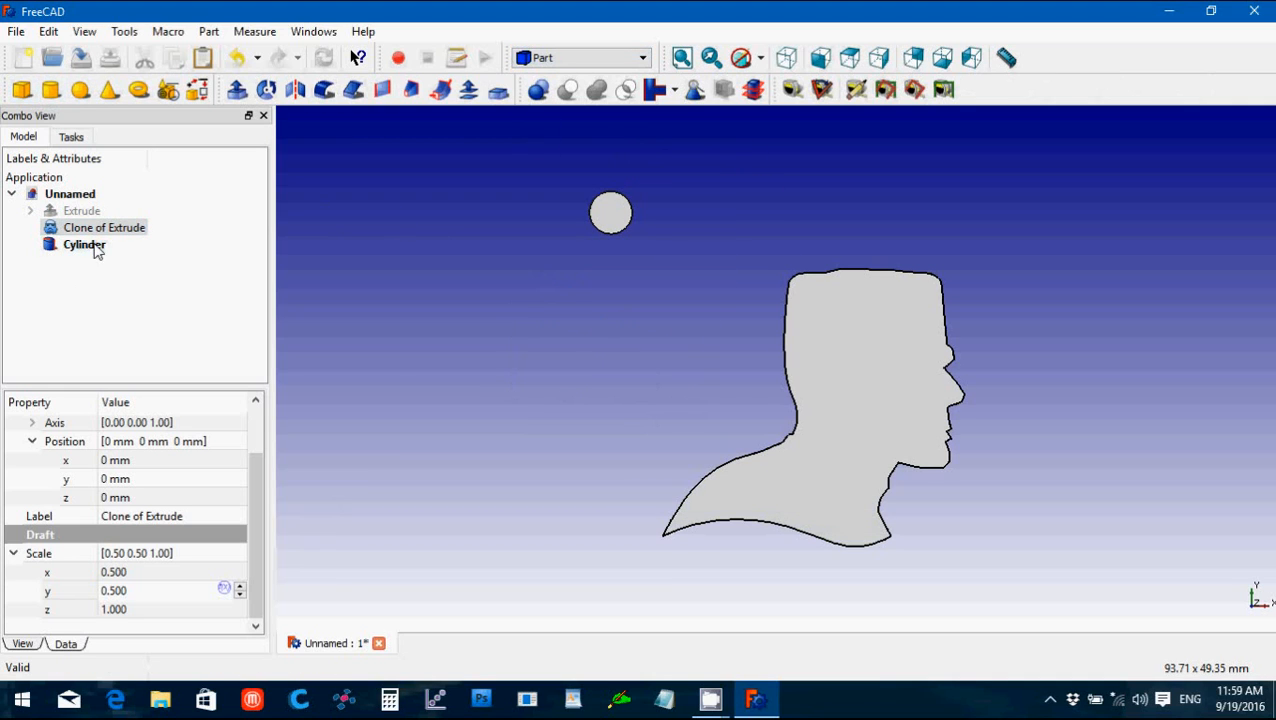
left_click(84, 244)
type("1.5")
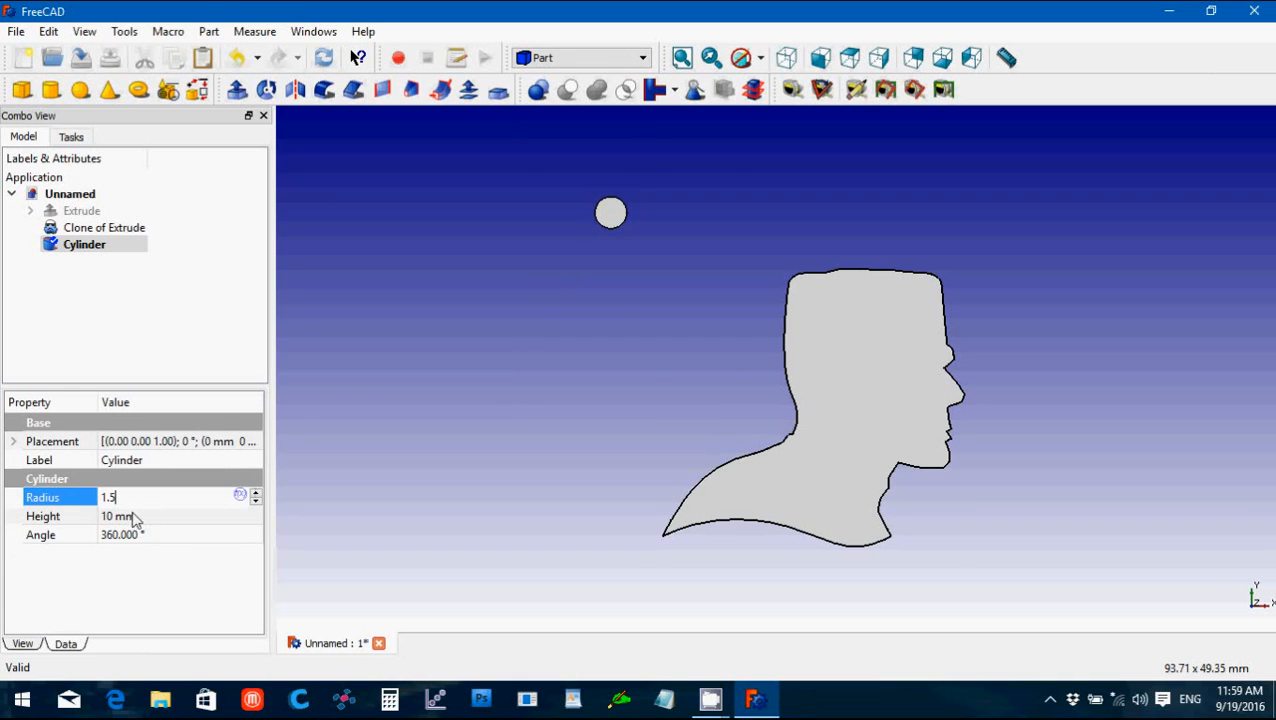
left_click(14, 442)
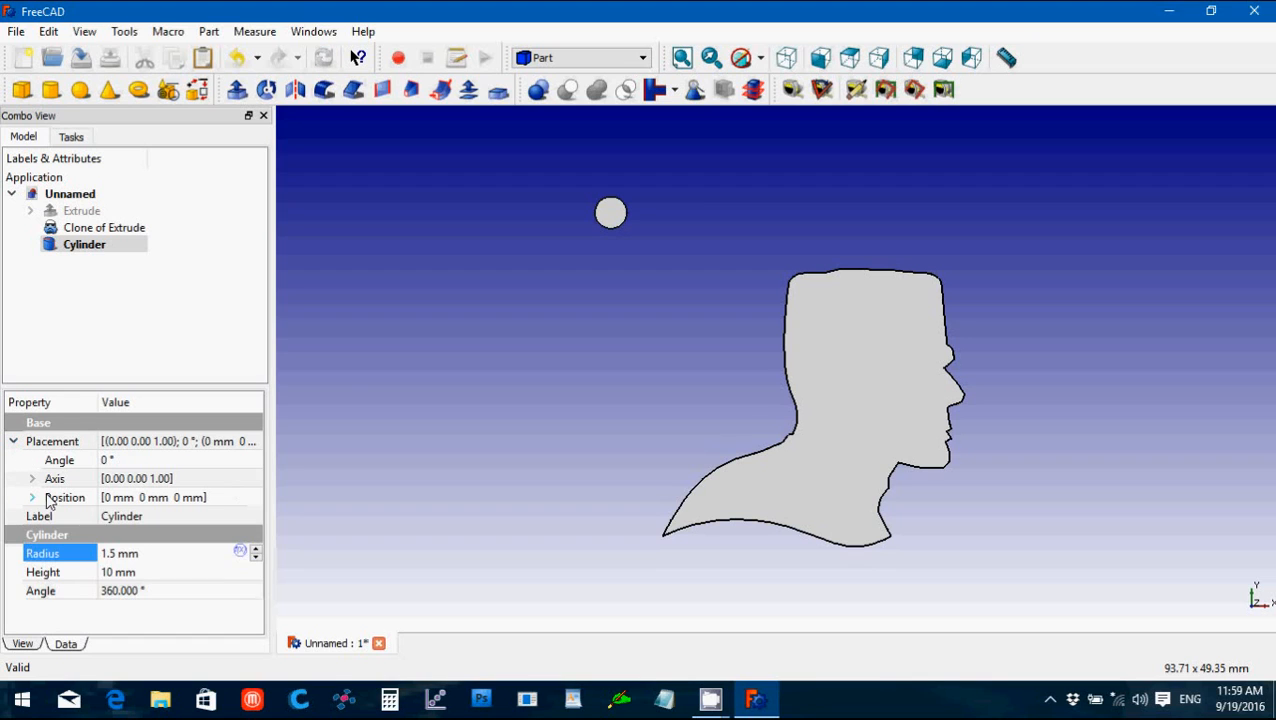
left_click(32, 496)
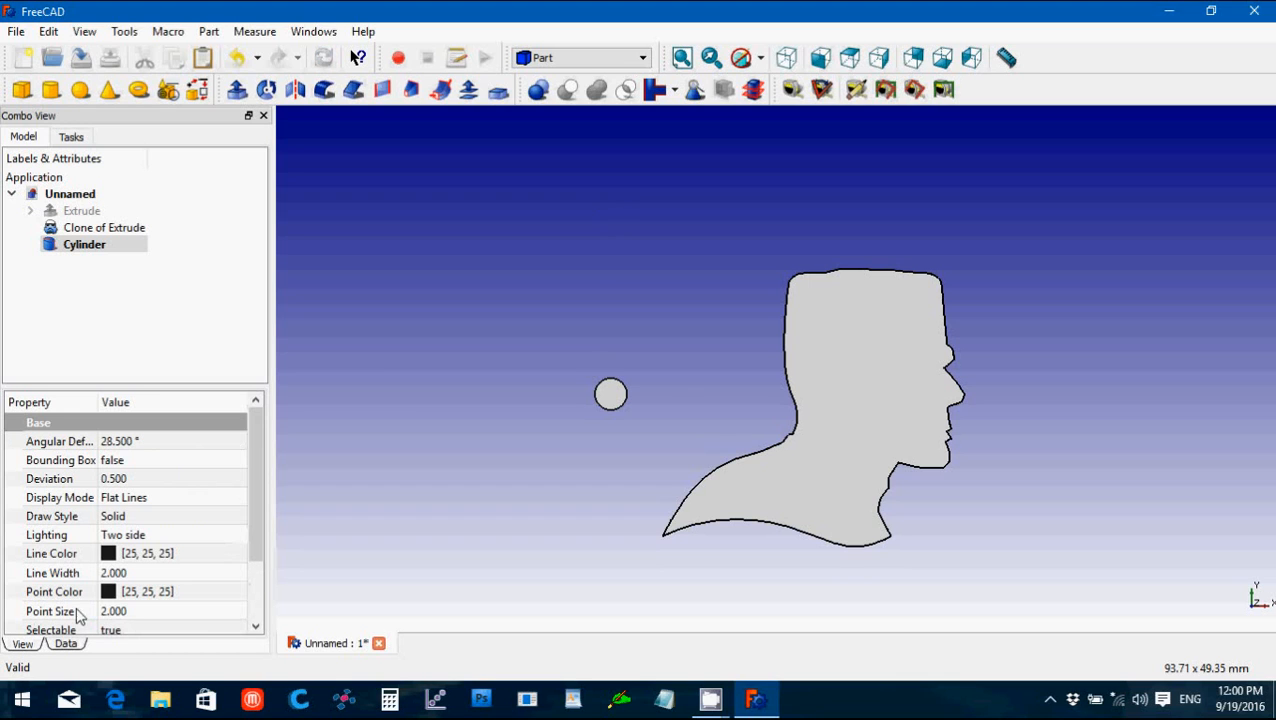
Step: Set the cylinder's Shape Color to black and show its placement properties
scroll("down", 3)
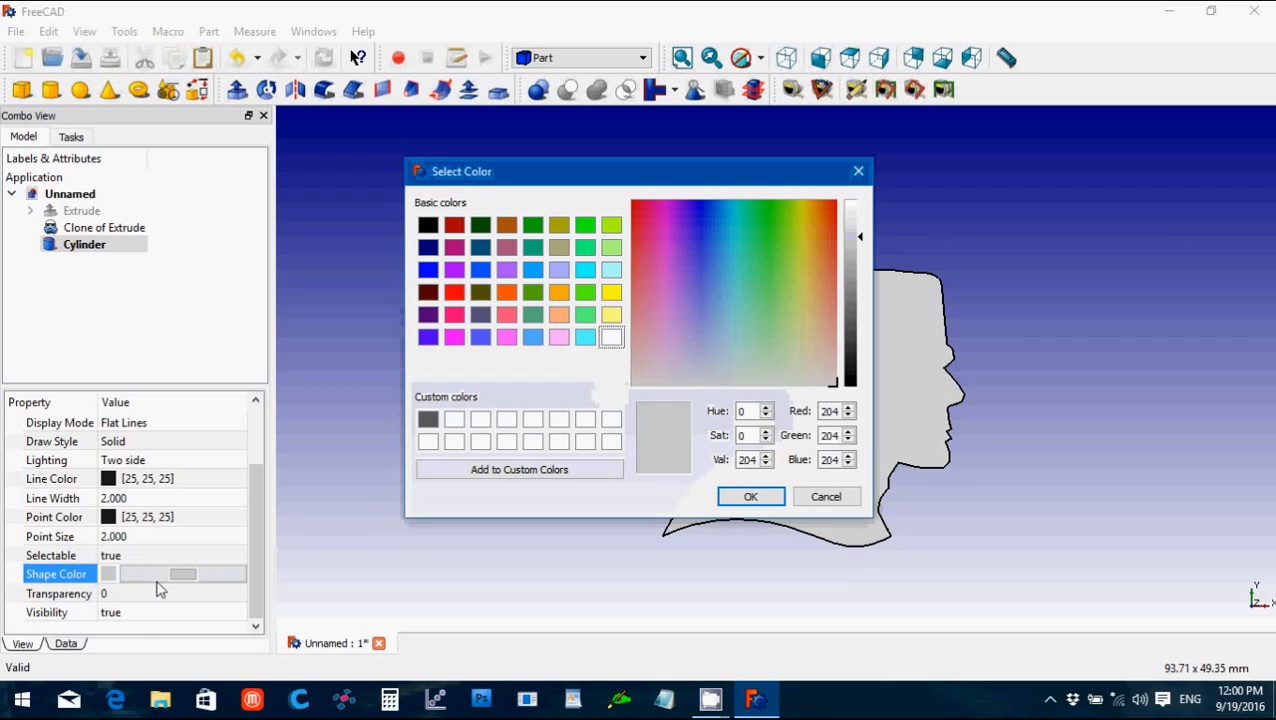
left_click(480, 270)
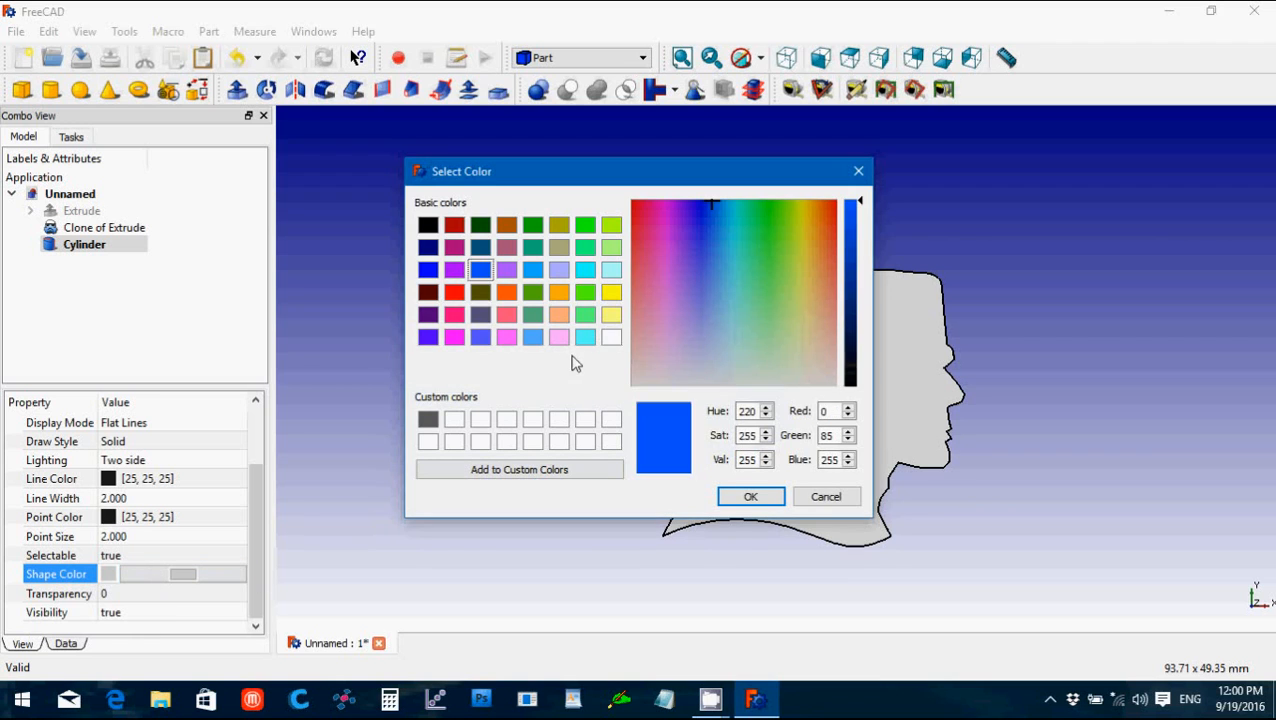
mouse_move(432, 242)
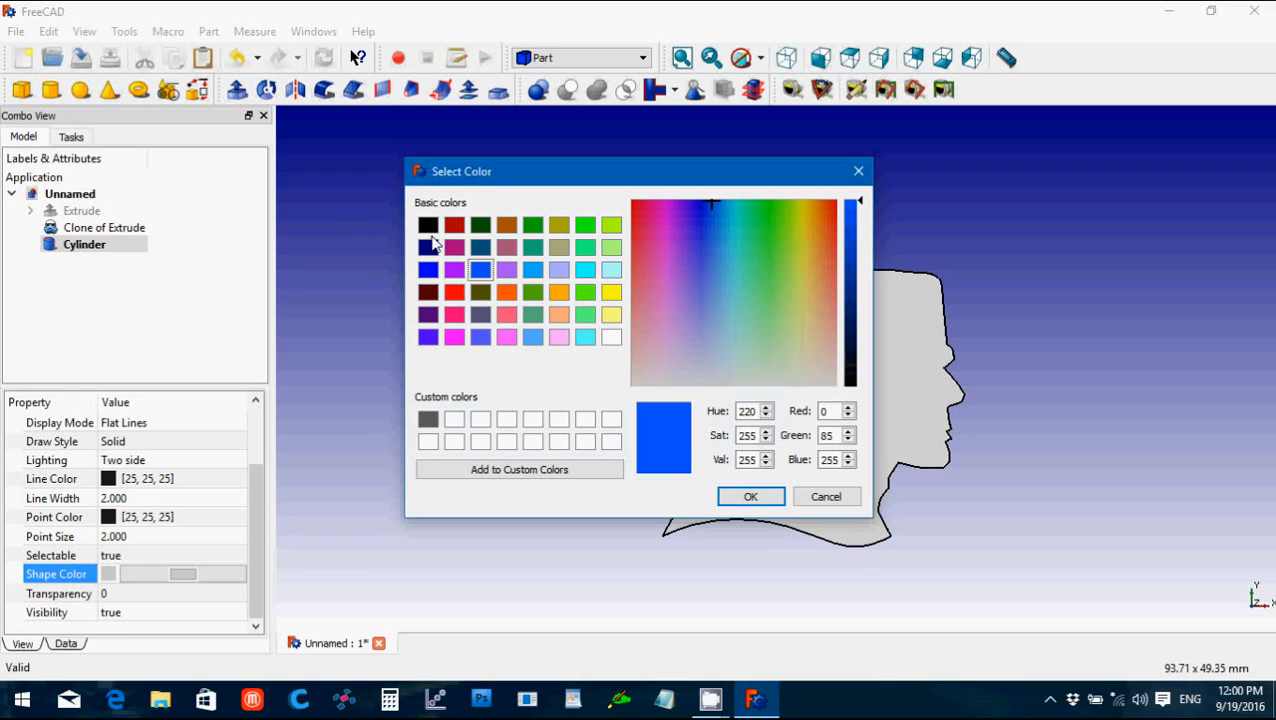
left_click(428, 224)
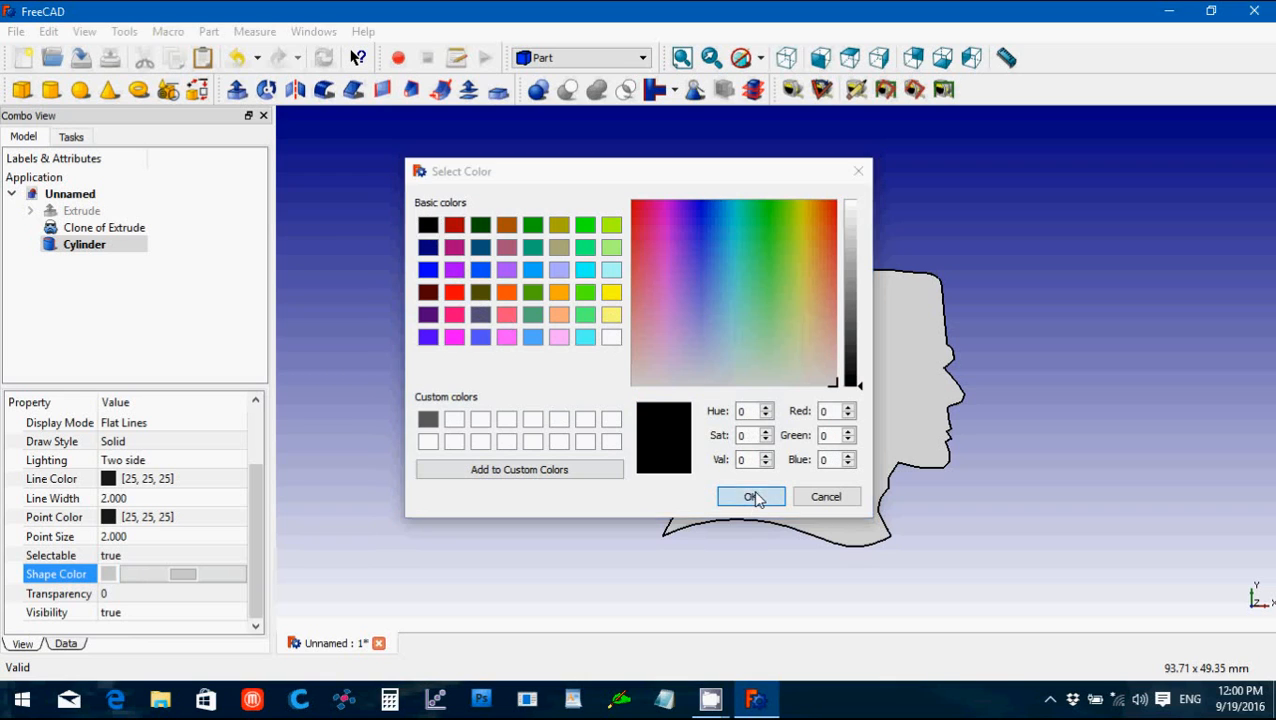
left_click(752, 496)
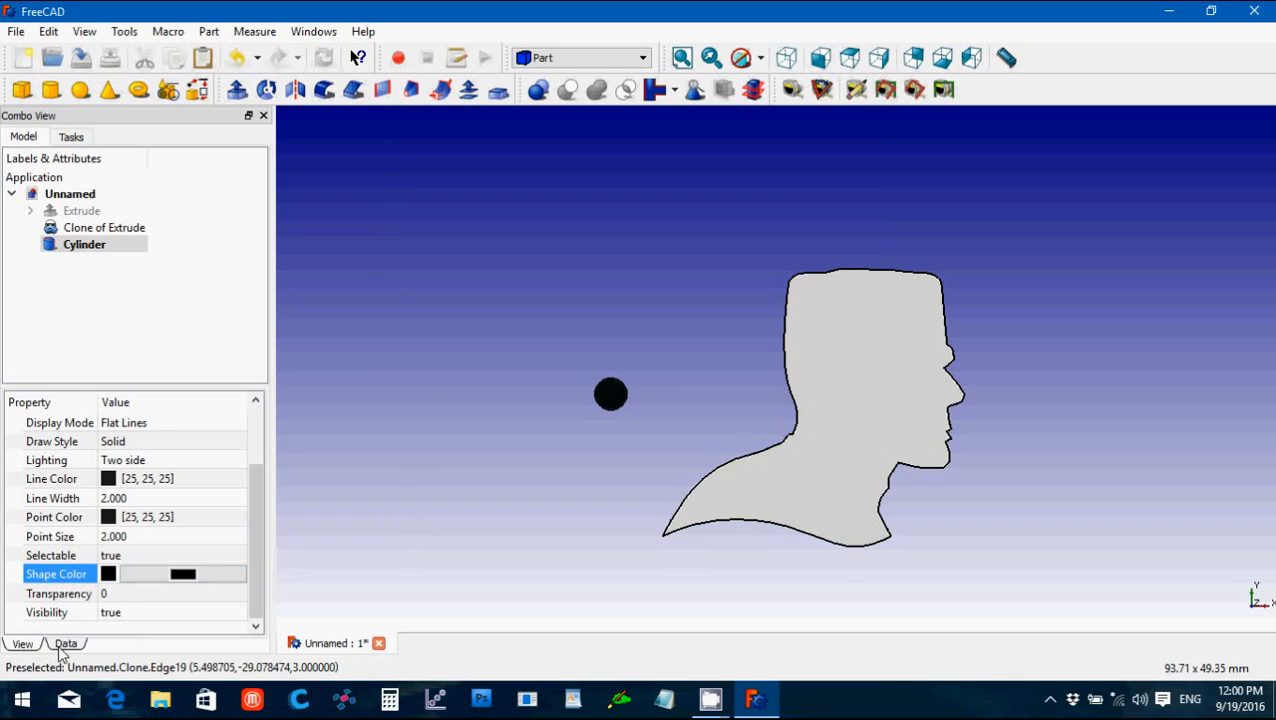
left_click(64, 644)
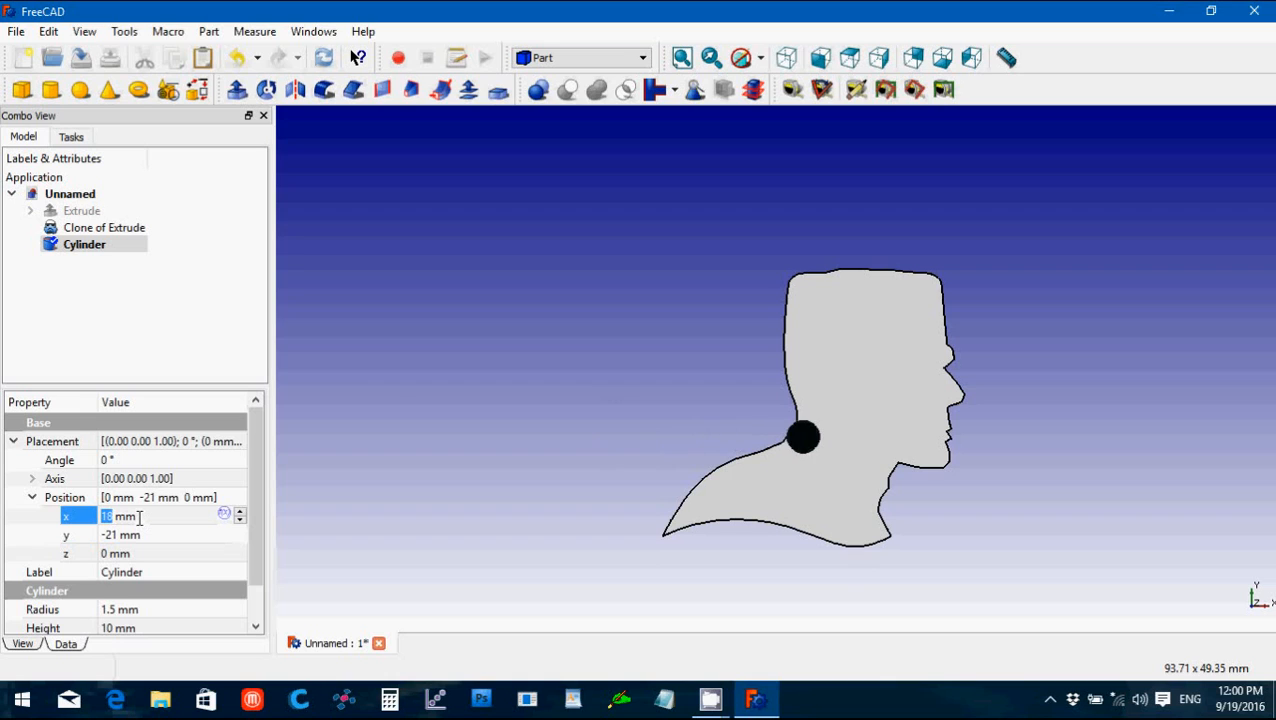
Step: Set the cylinder's position to x 21 mm, y -22 mm inside the head's neck
type("22")
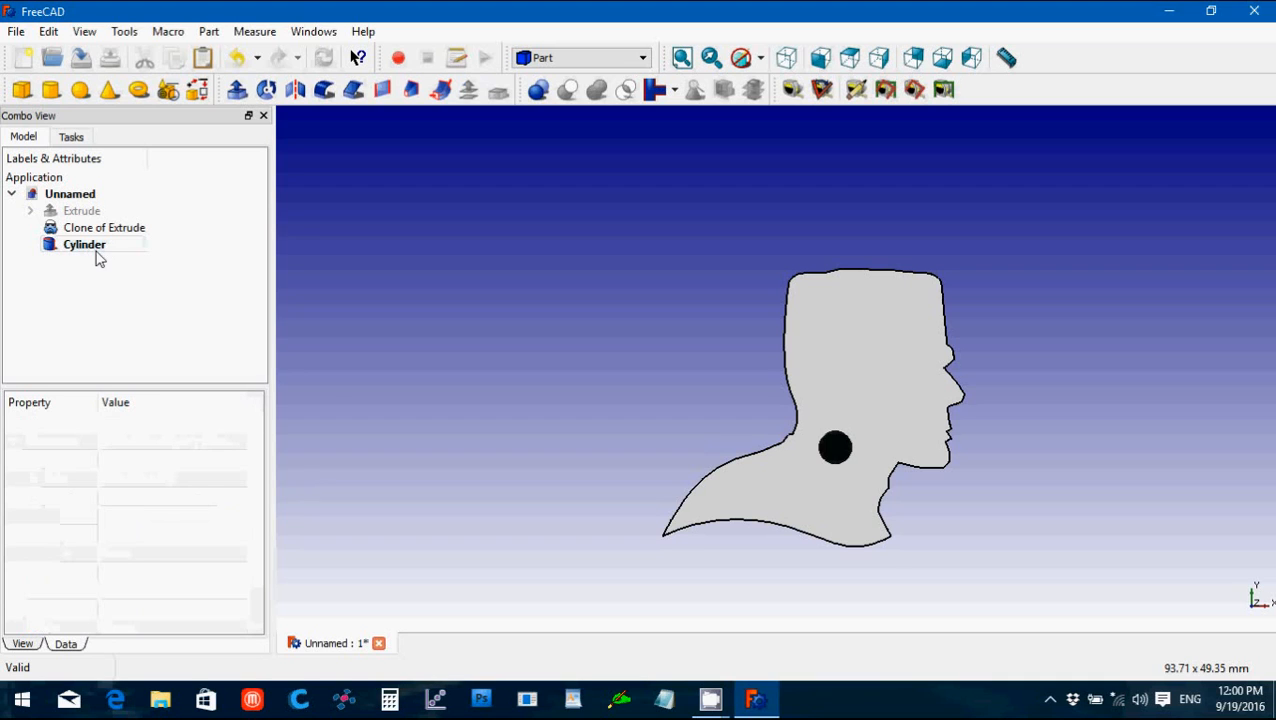
left_click(84, 244)
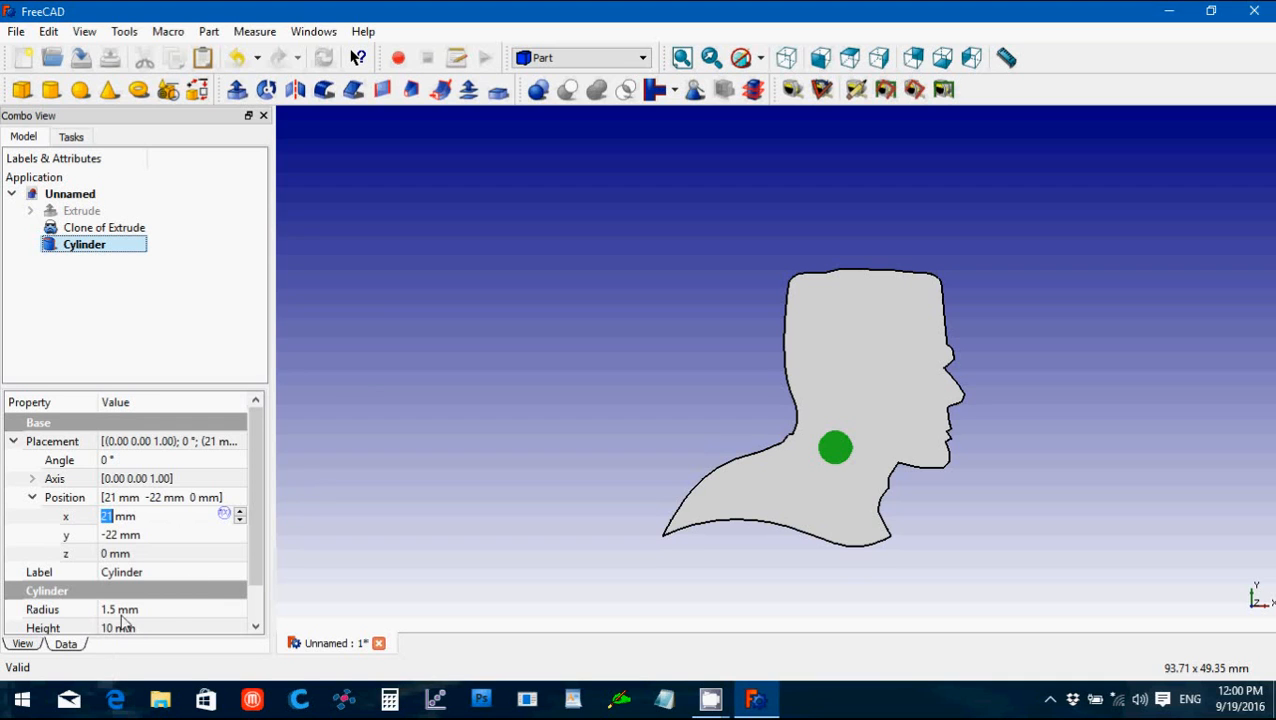
mouse_move(838, 452)
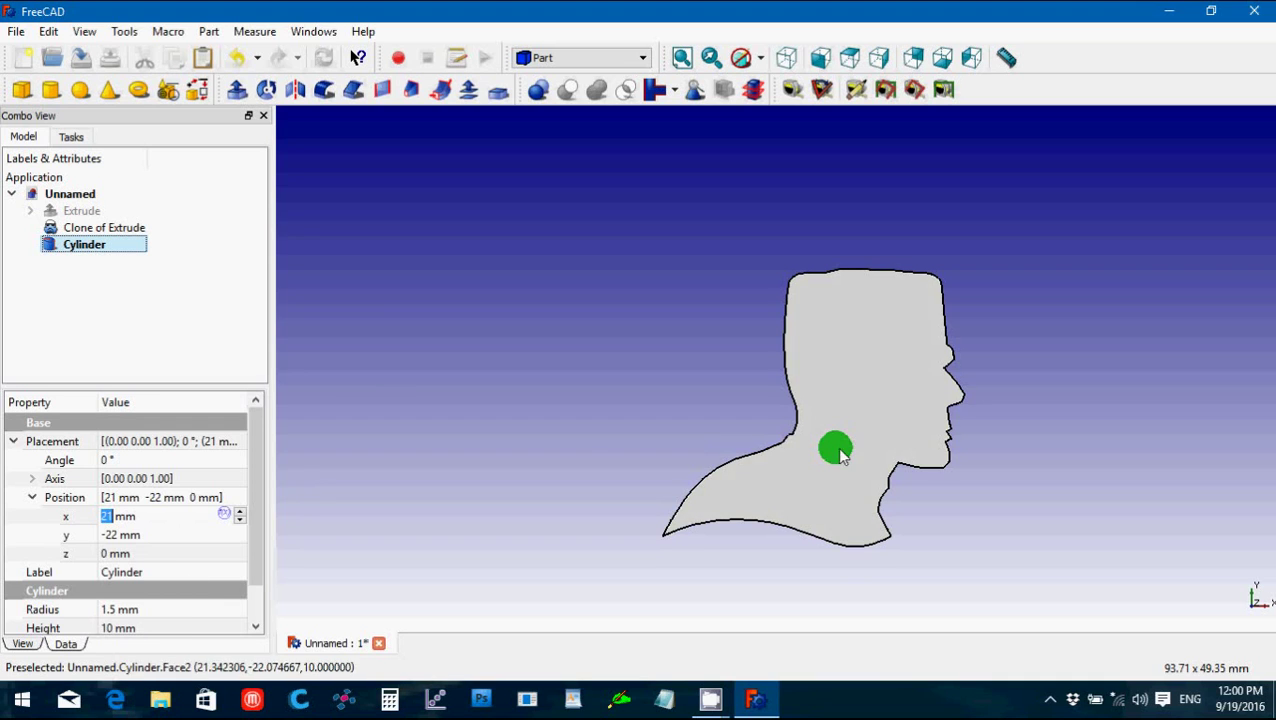
mouse_move(540, 404)
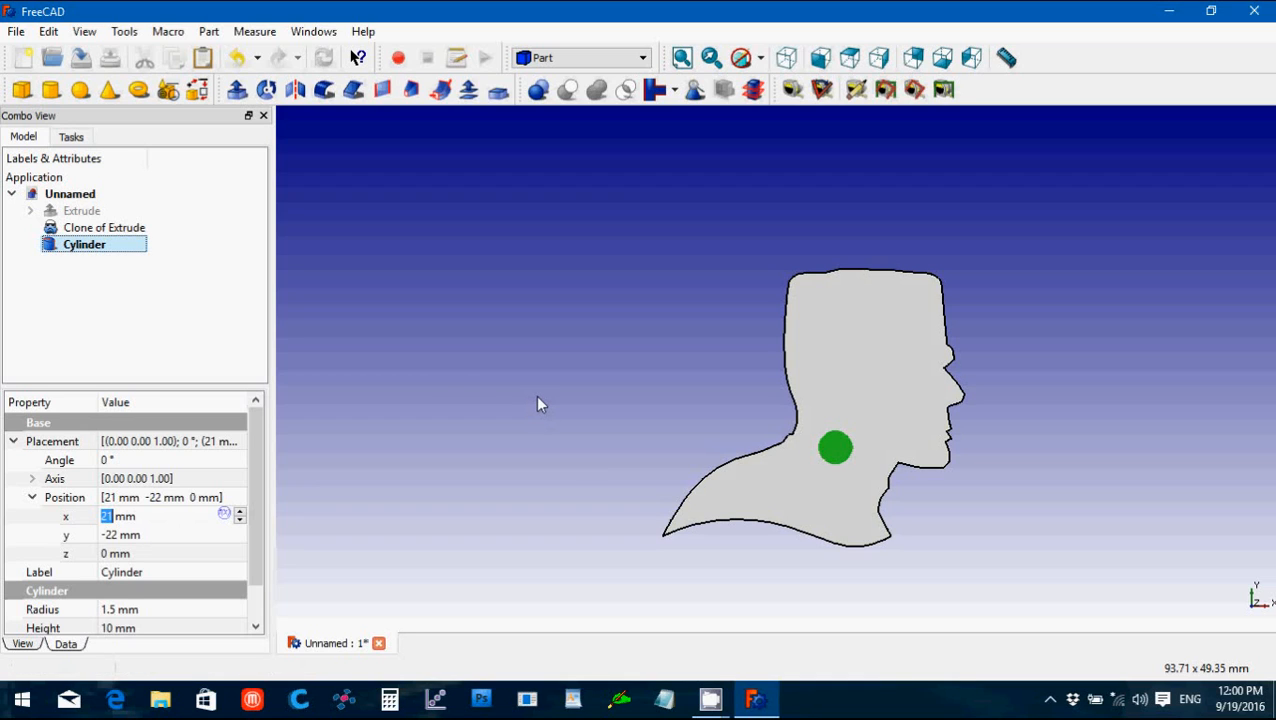
mouse_move(810, 318)
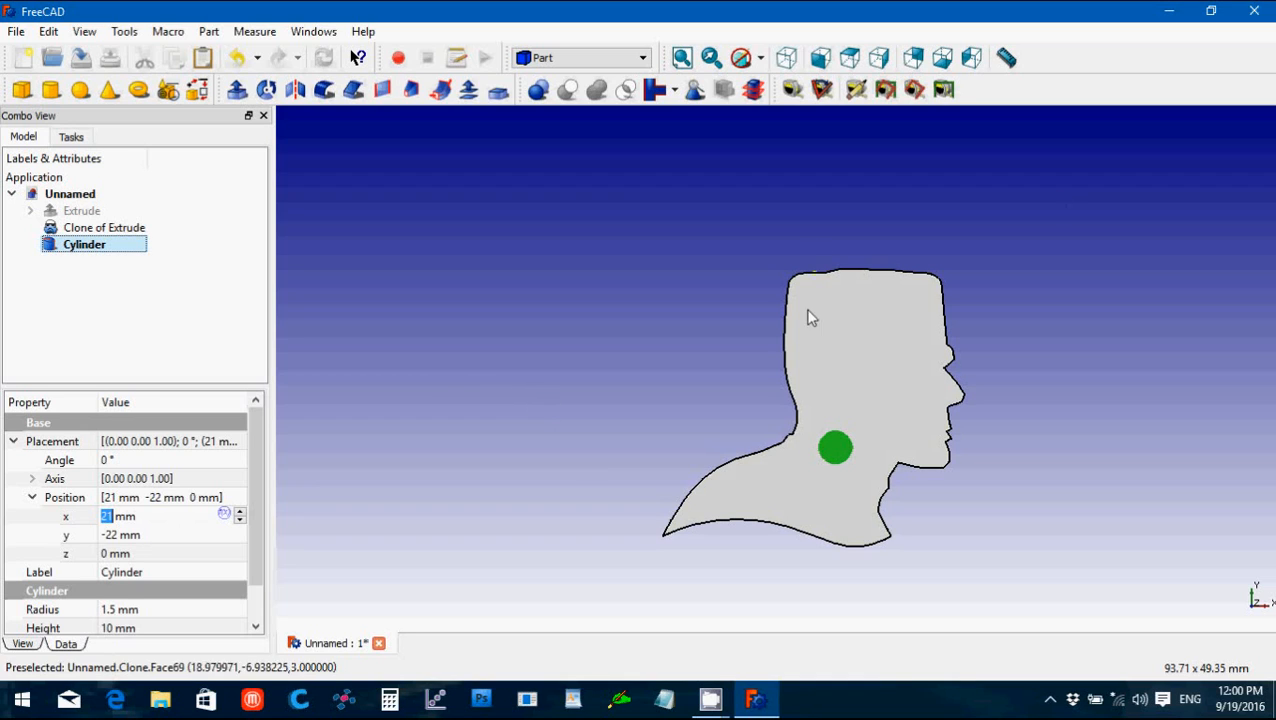
mouse_move(836, 458)
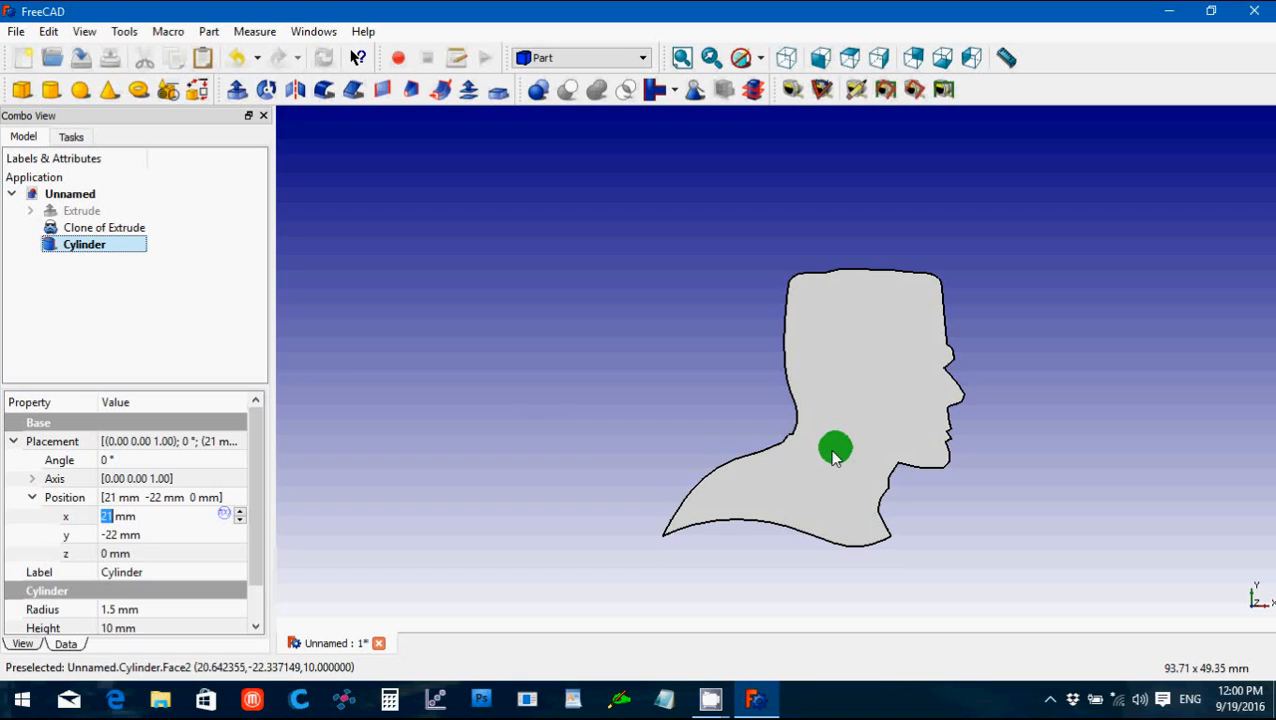
mouse_move(836, 458)
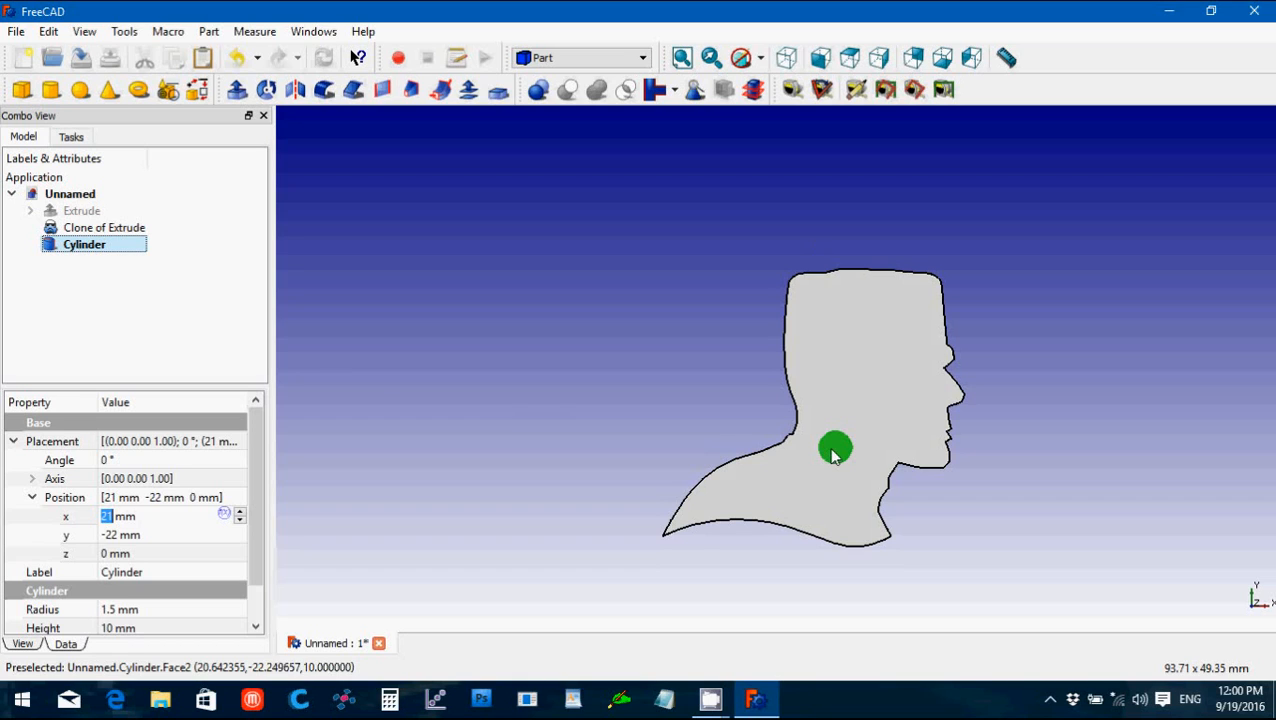
mouse_move(418, 464)
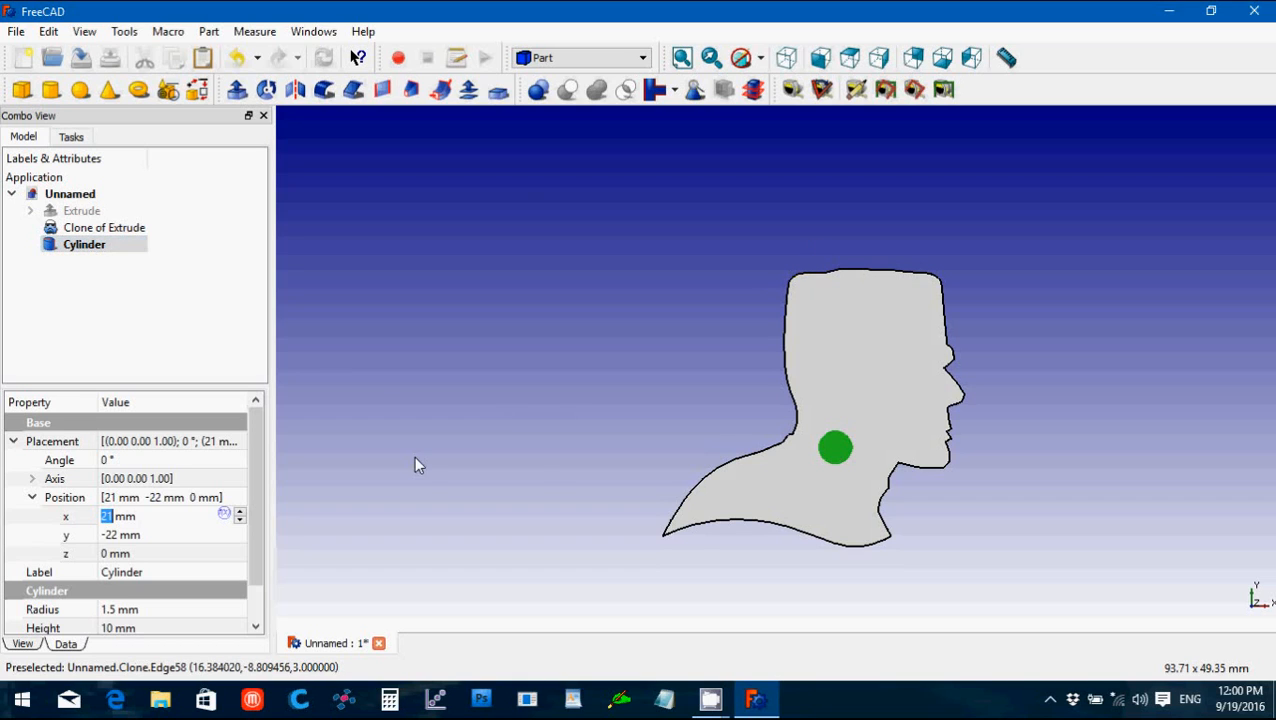
Step: Cut the cylinder from the head clone, leaving a round hole in the neck
left_click(104, 228)
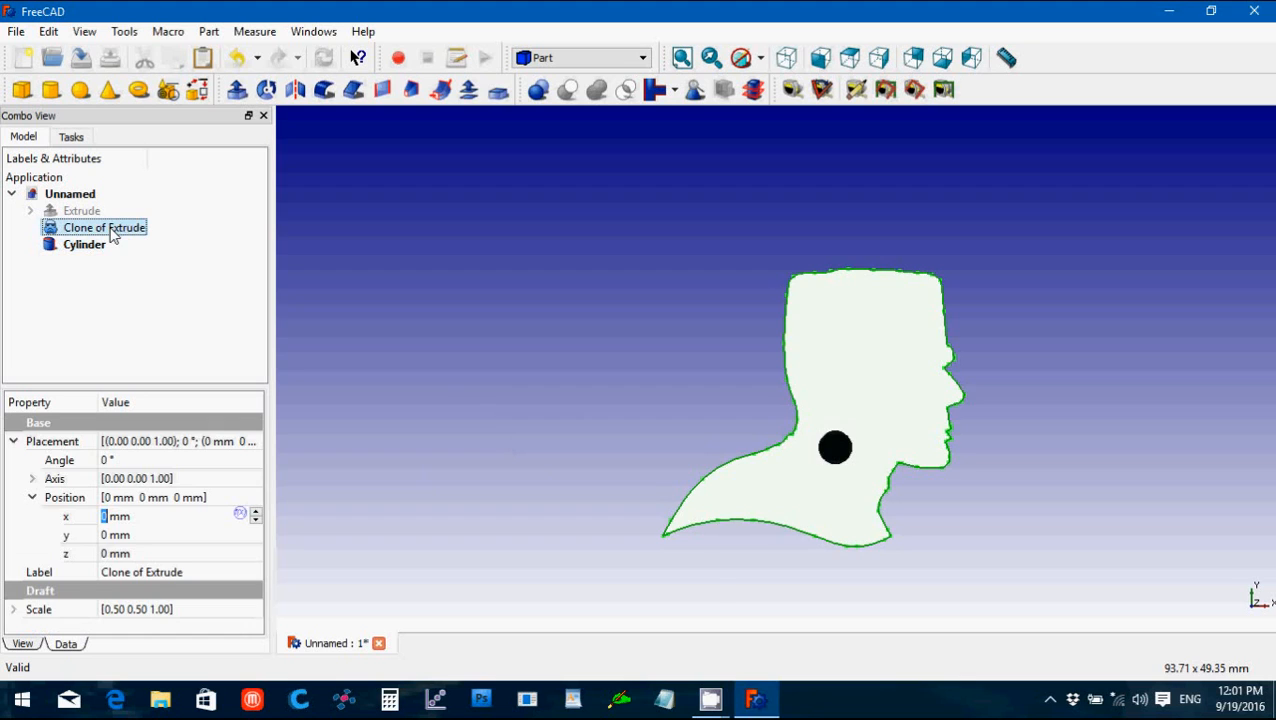
left_click(84, 244)
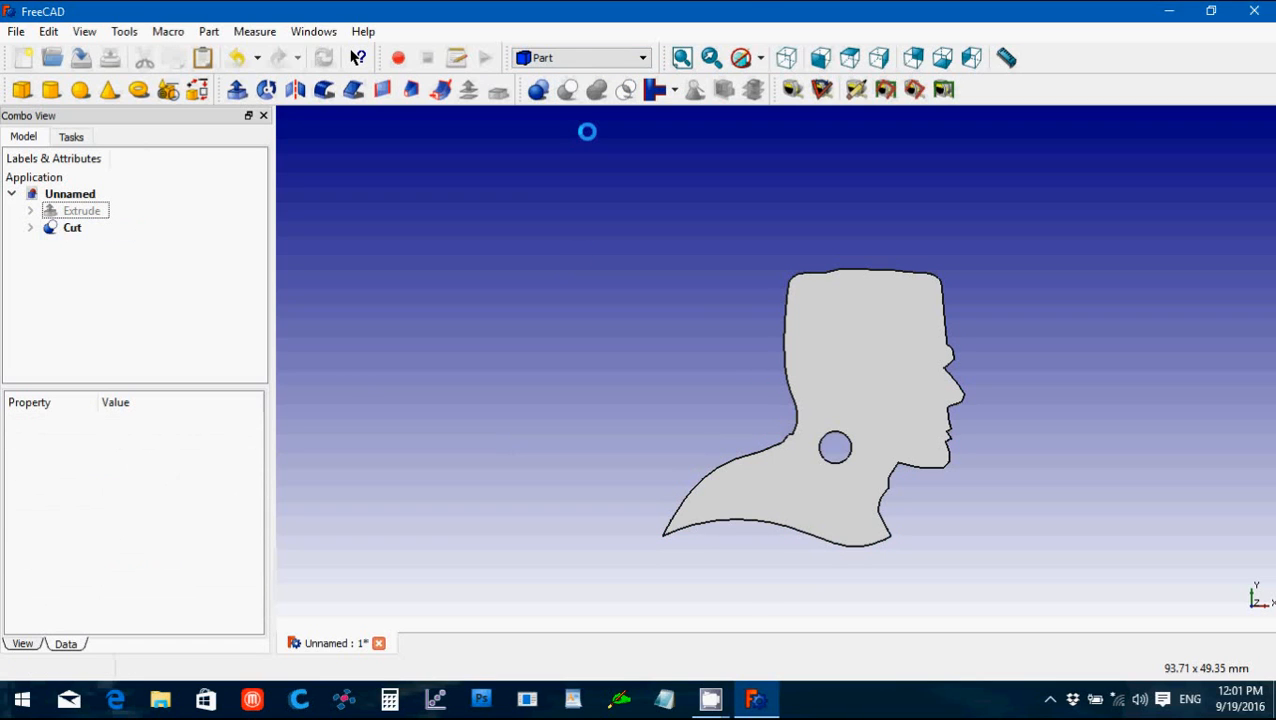
mouse_move(864, 480)
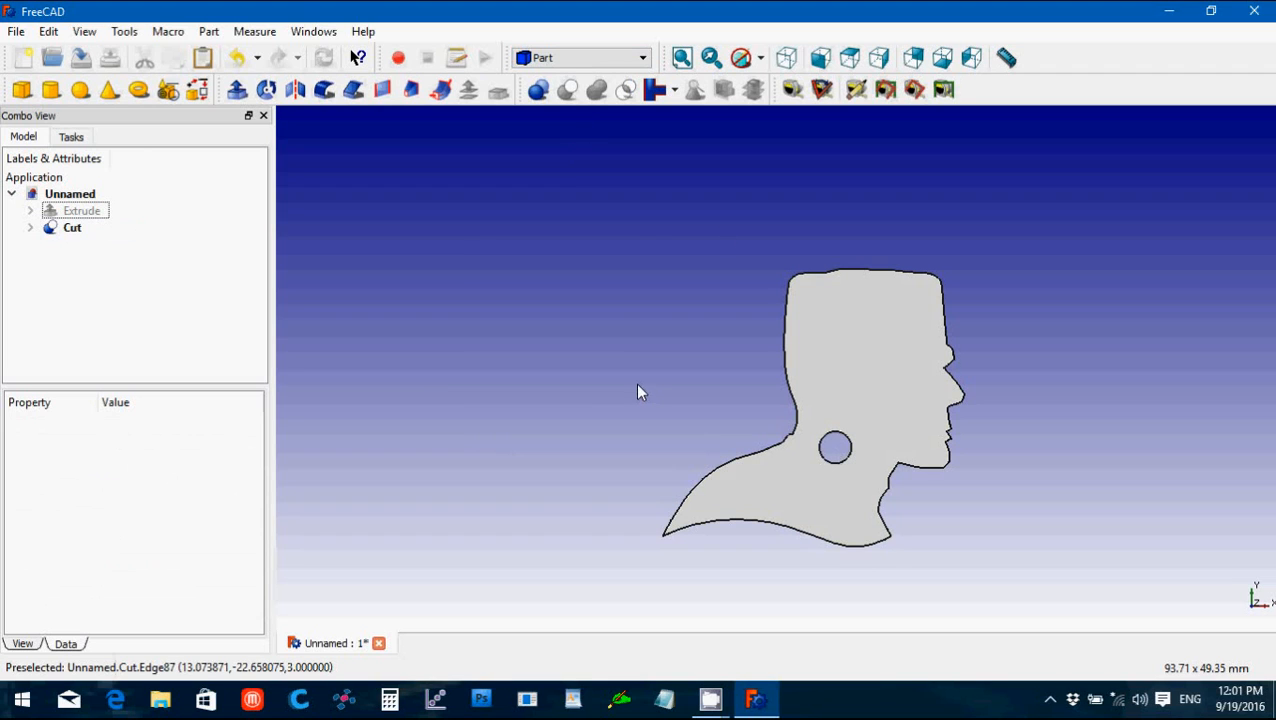
Step: Save the document as 'Frankenstein' in the Halloween Demo folder
left_click(16, 32)
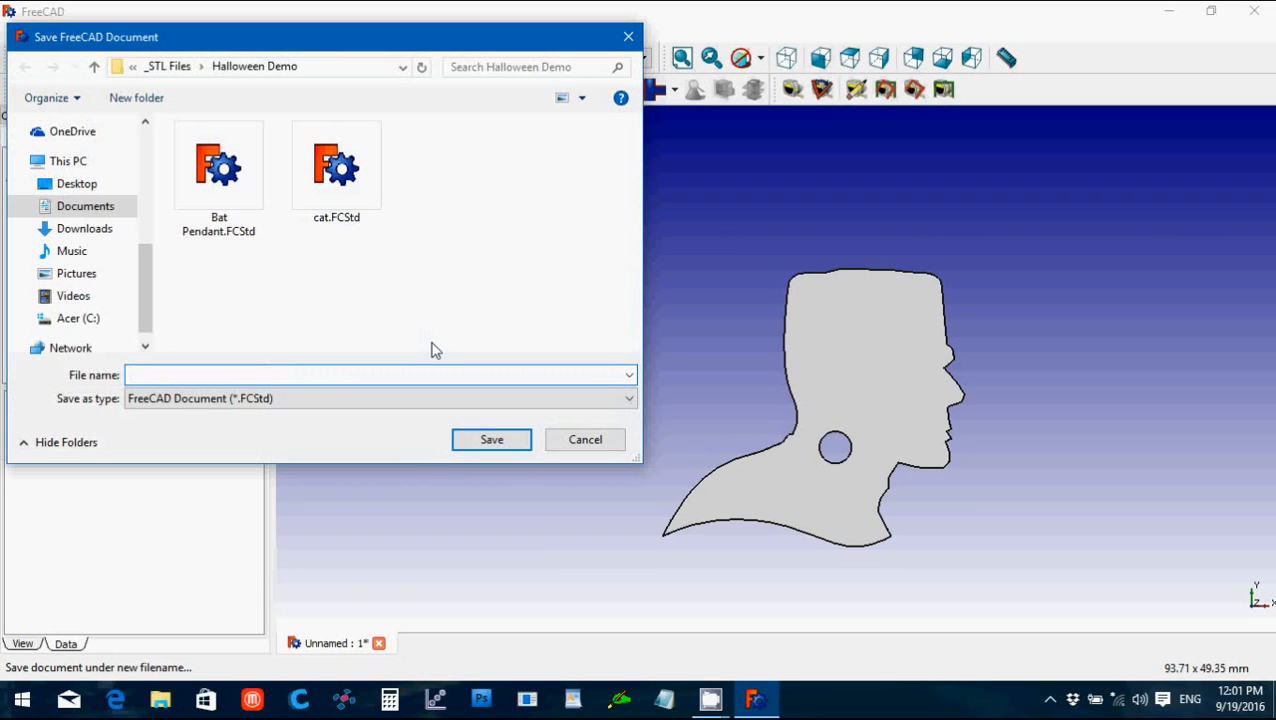
type("Franken")
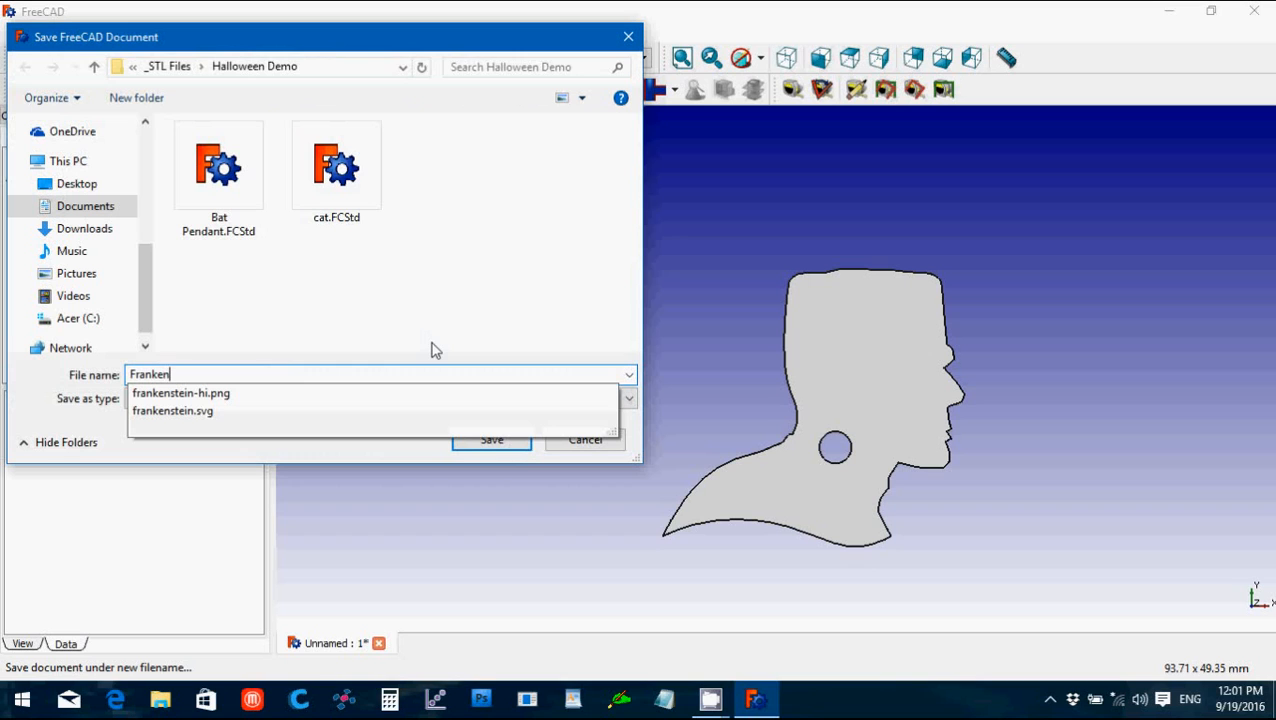
type("ste")
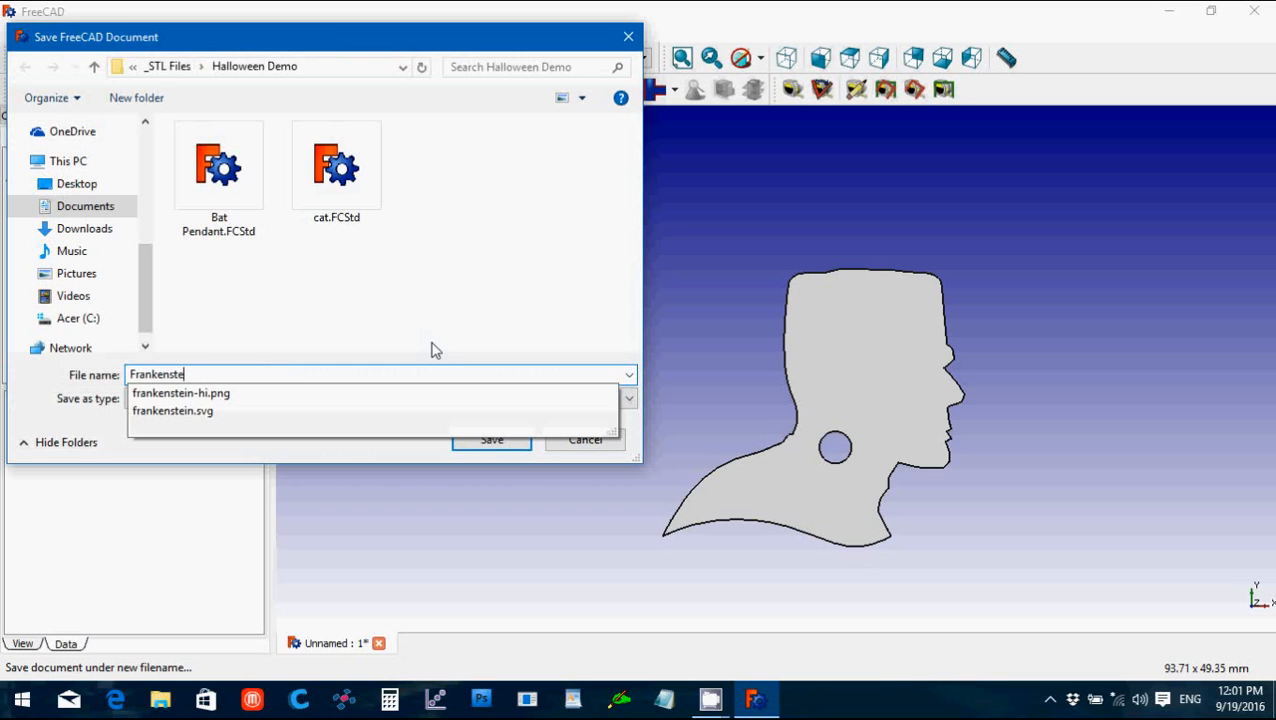
type("in")
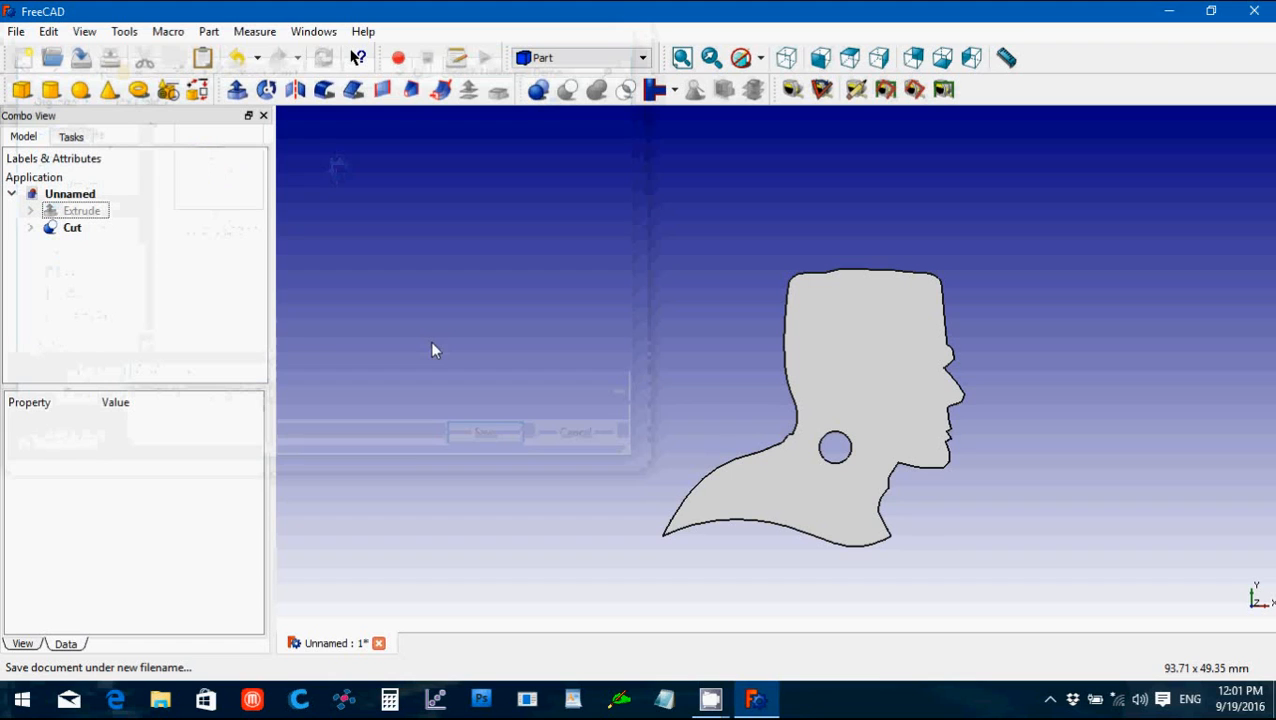
left_click(72, 228)
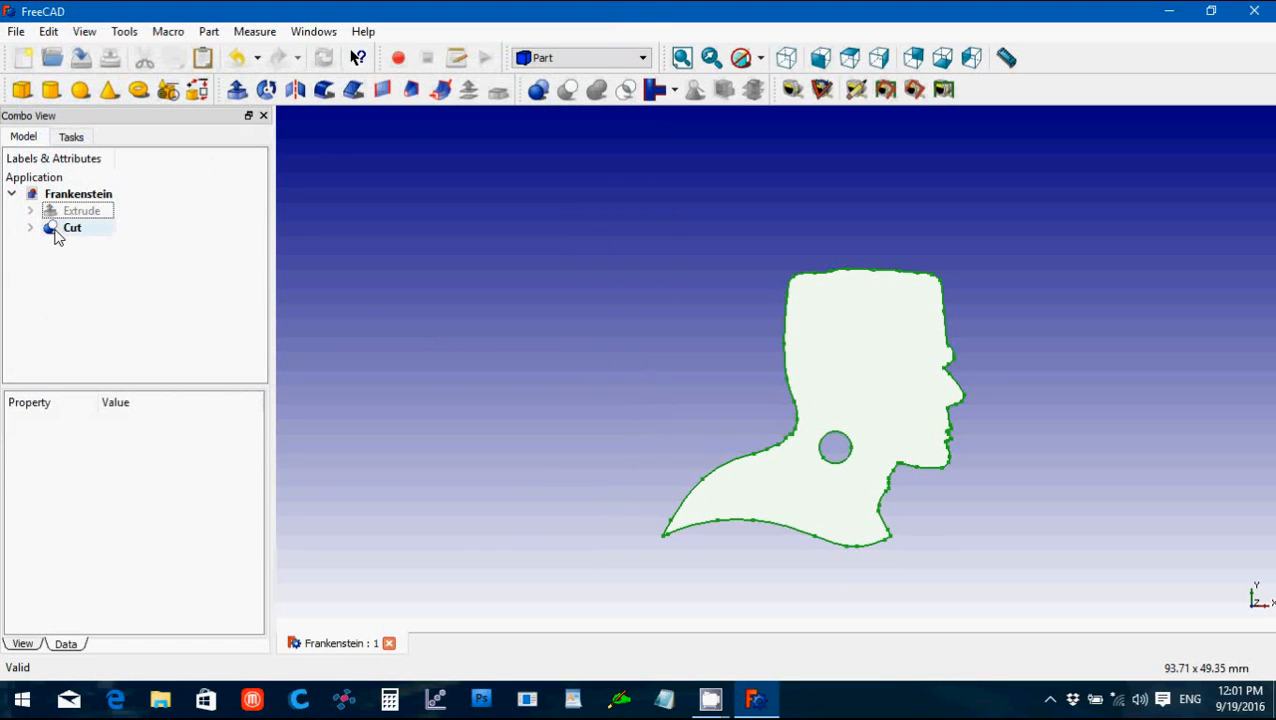
left_click(788, 56)
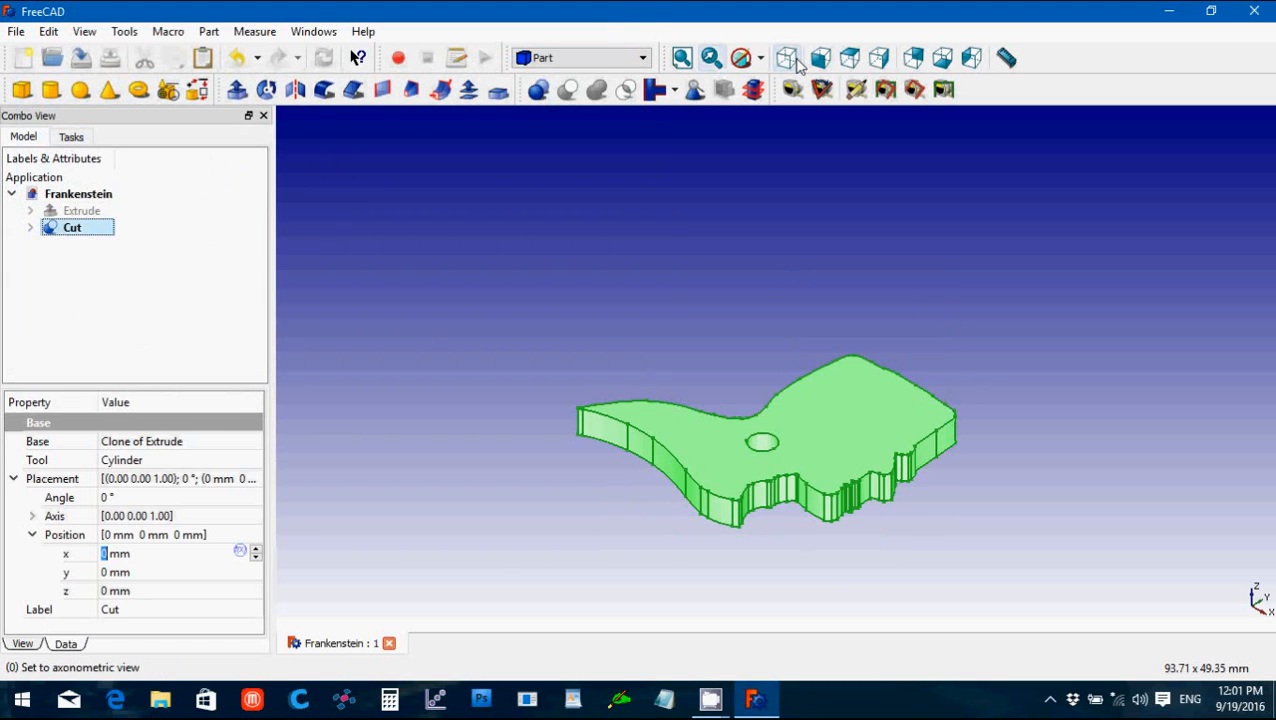
mouse_move(788, 56)
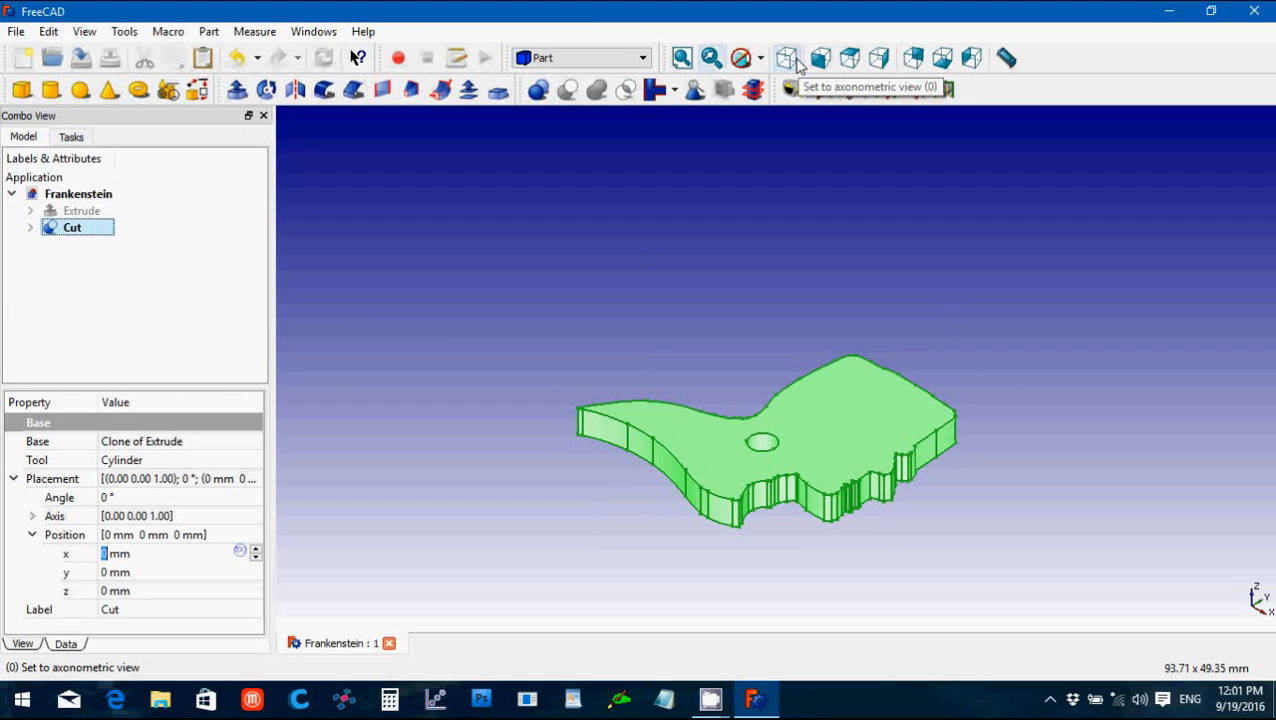
left_click(684, 56)
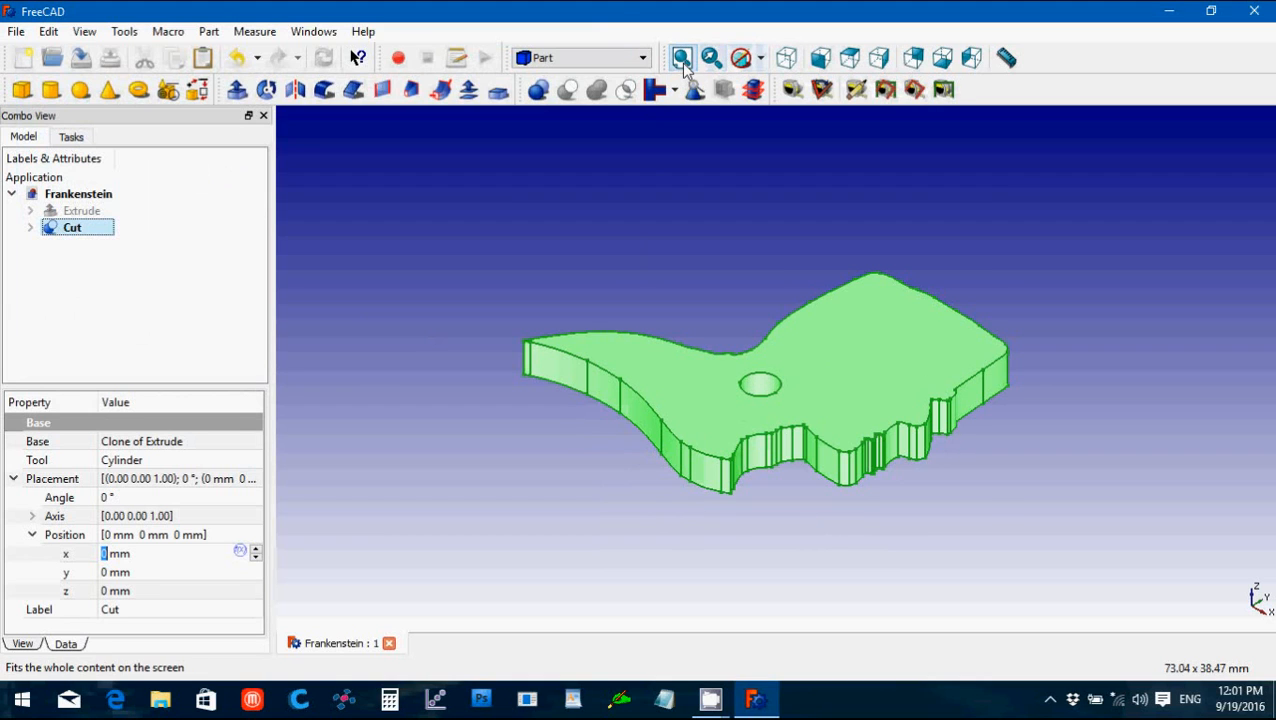
mouse_move(424, 182)
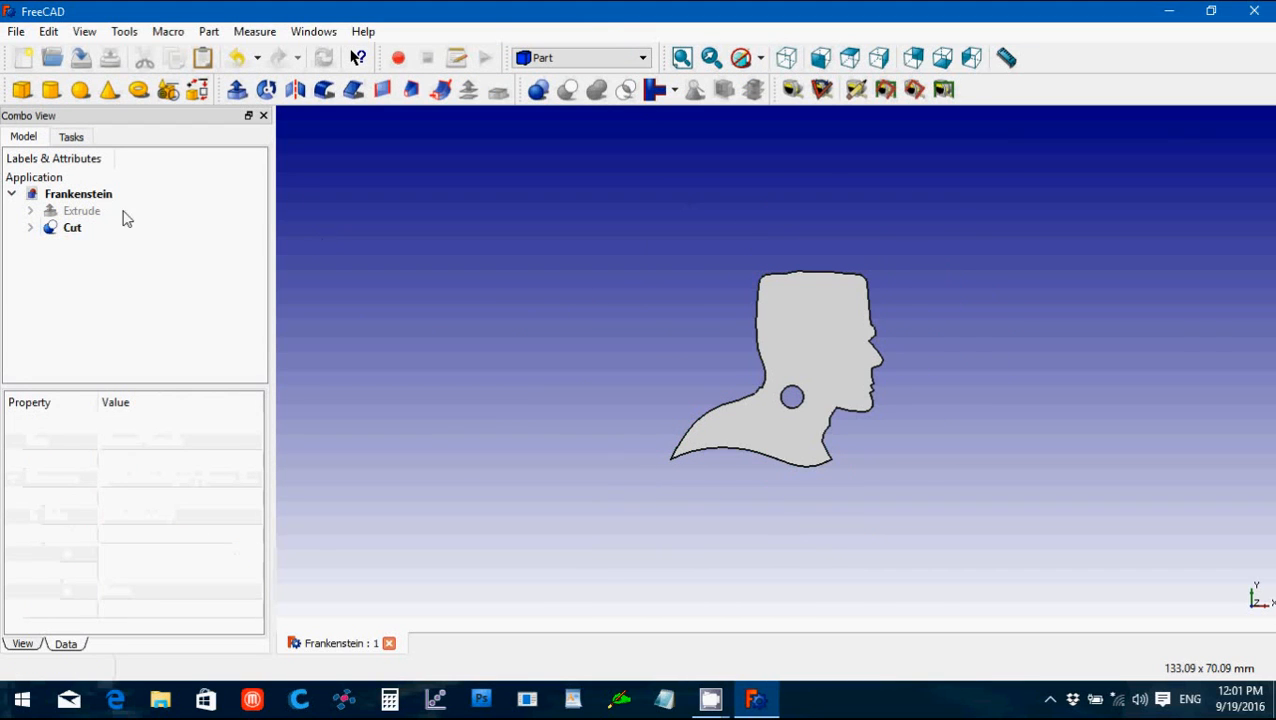
Step: Export the cut head as the STL mesh 'Frankenstein pendant' in Halloween Demo
left_click(16, 32)
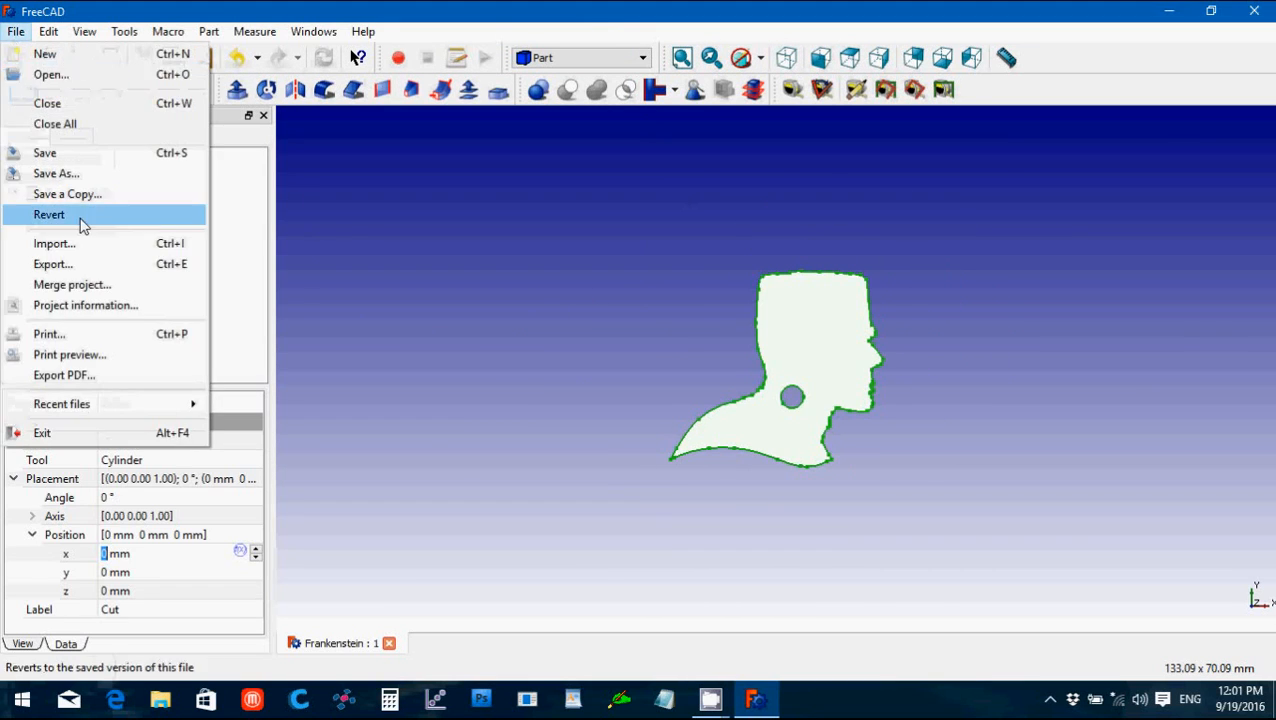
left_click(52, 264)
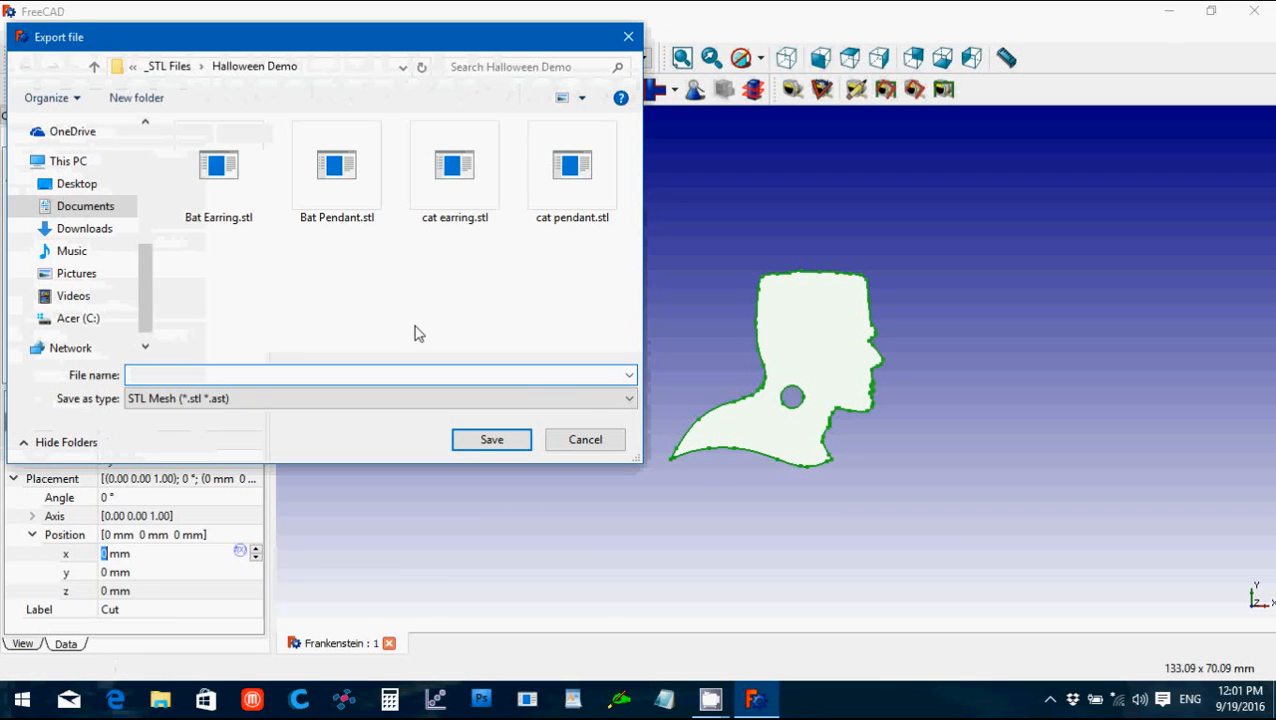
type("Franken")
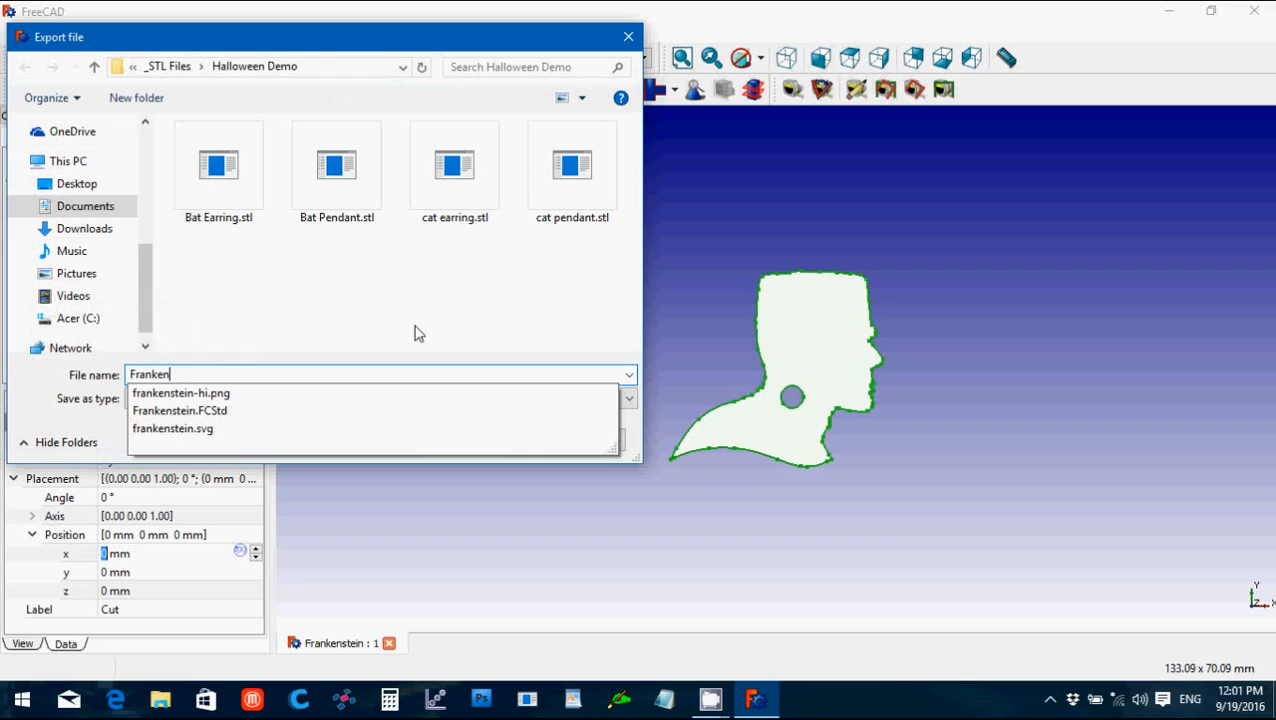
type("stein")
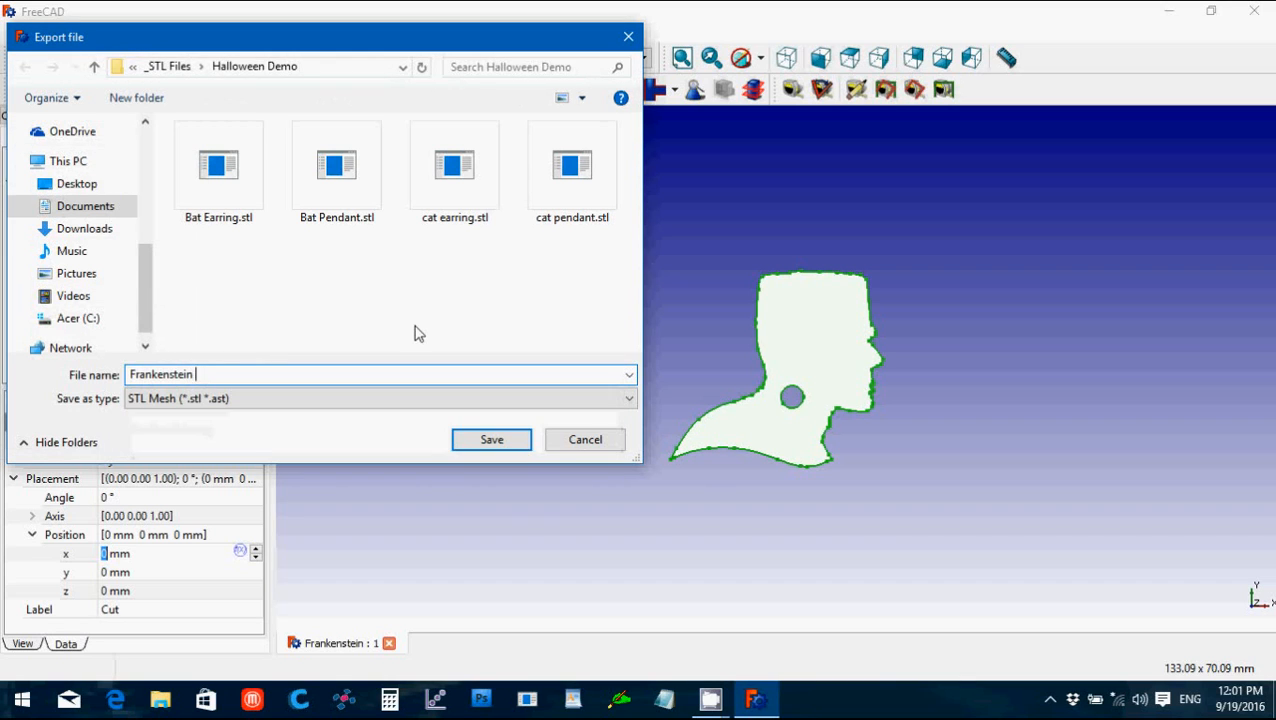
type("pendant")
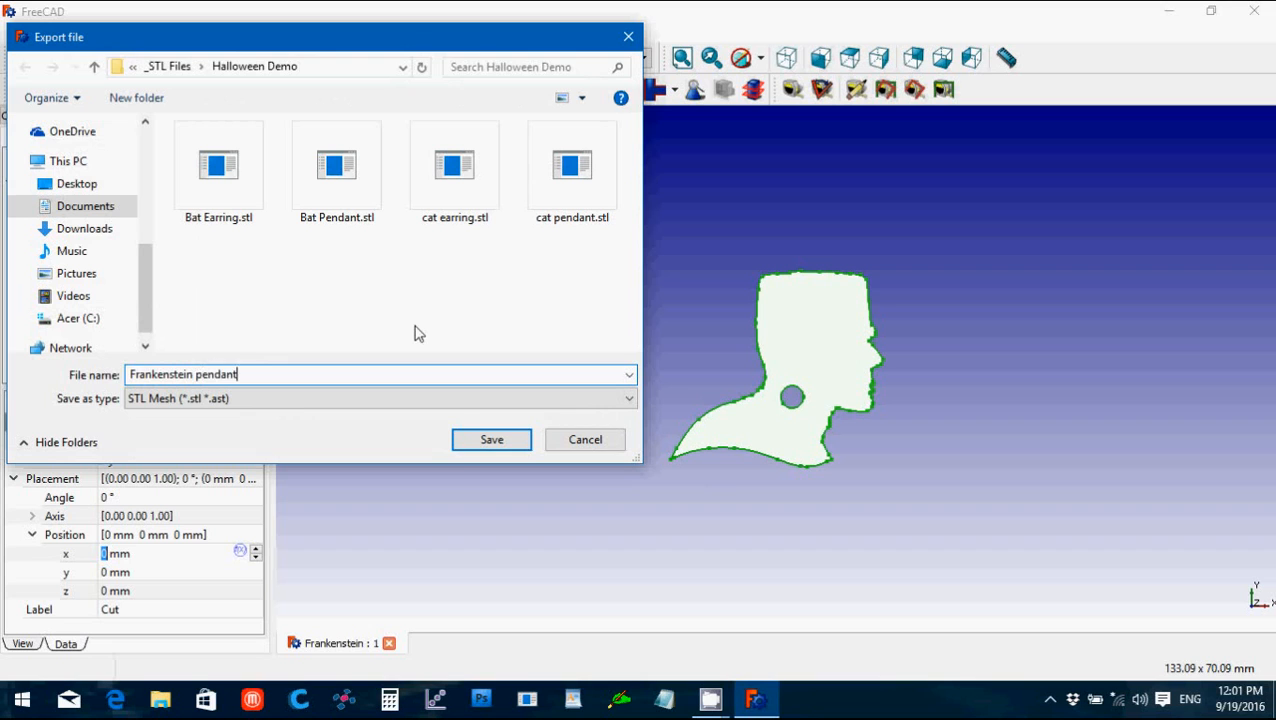
left_click(492, 440)
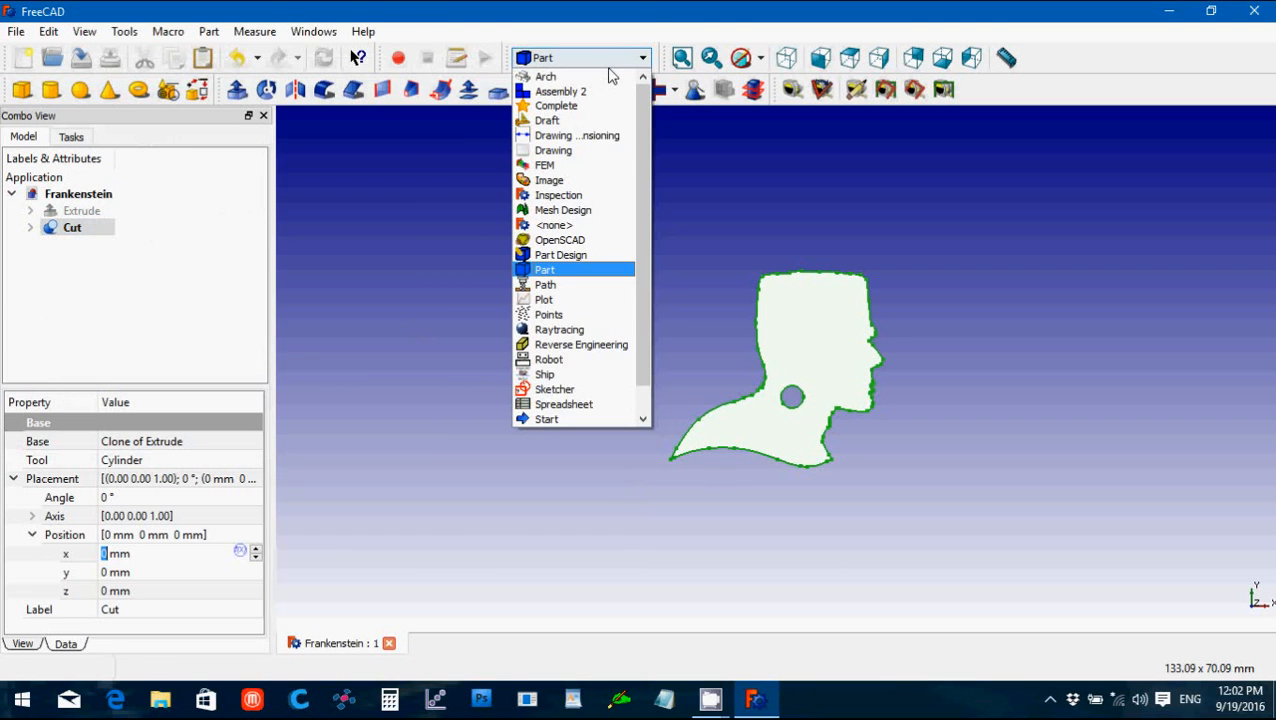
mouse_move(584, 120)
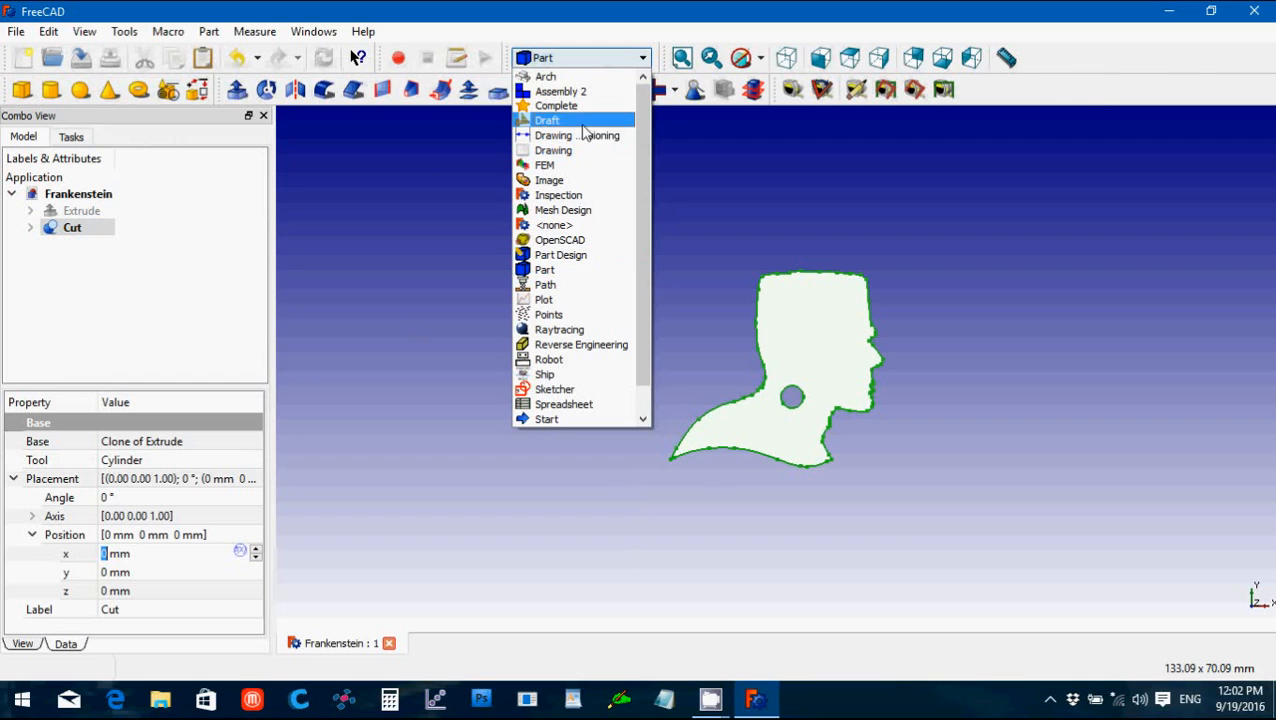
Step: Make a Draft clone of the cut head and reveal its scale values
left_click(548, 120)
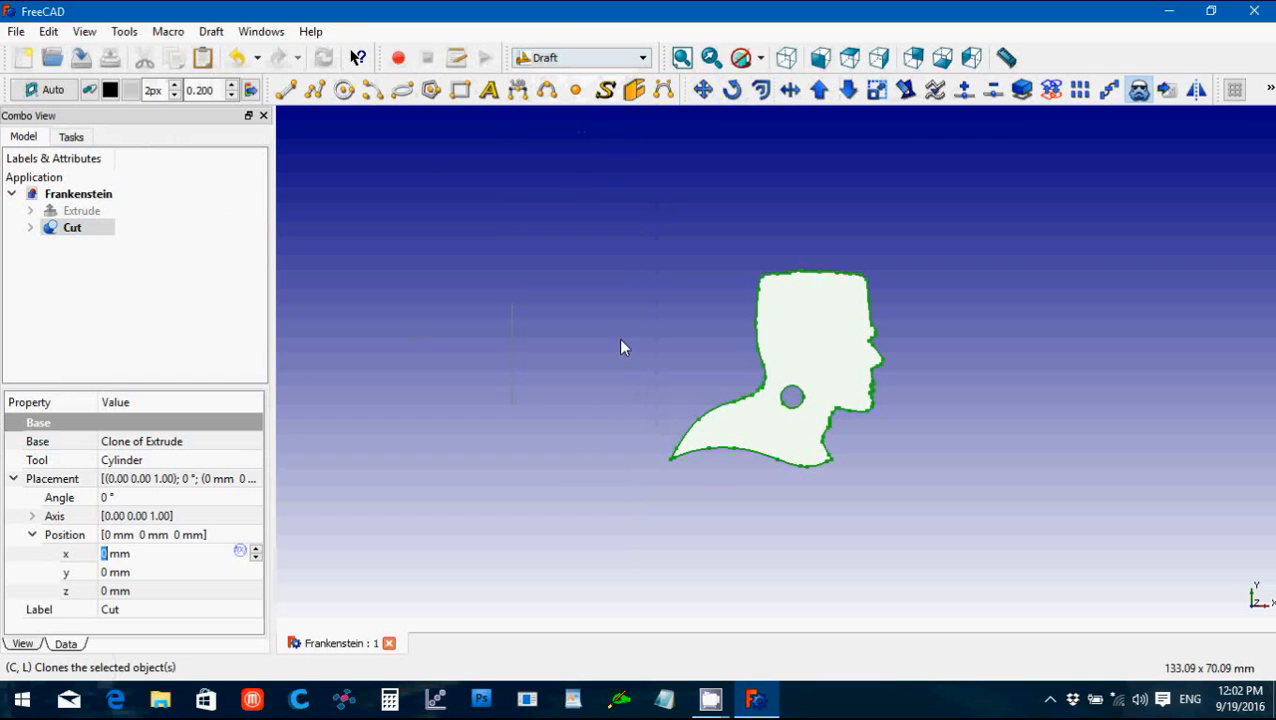
left_click(72, 228)
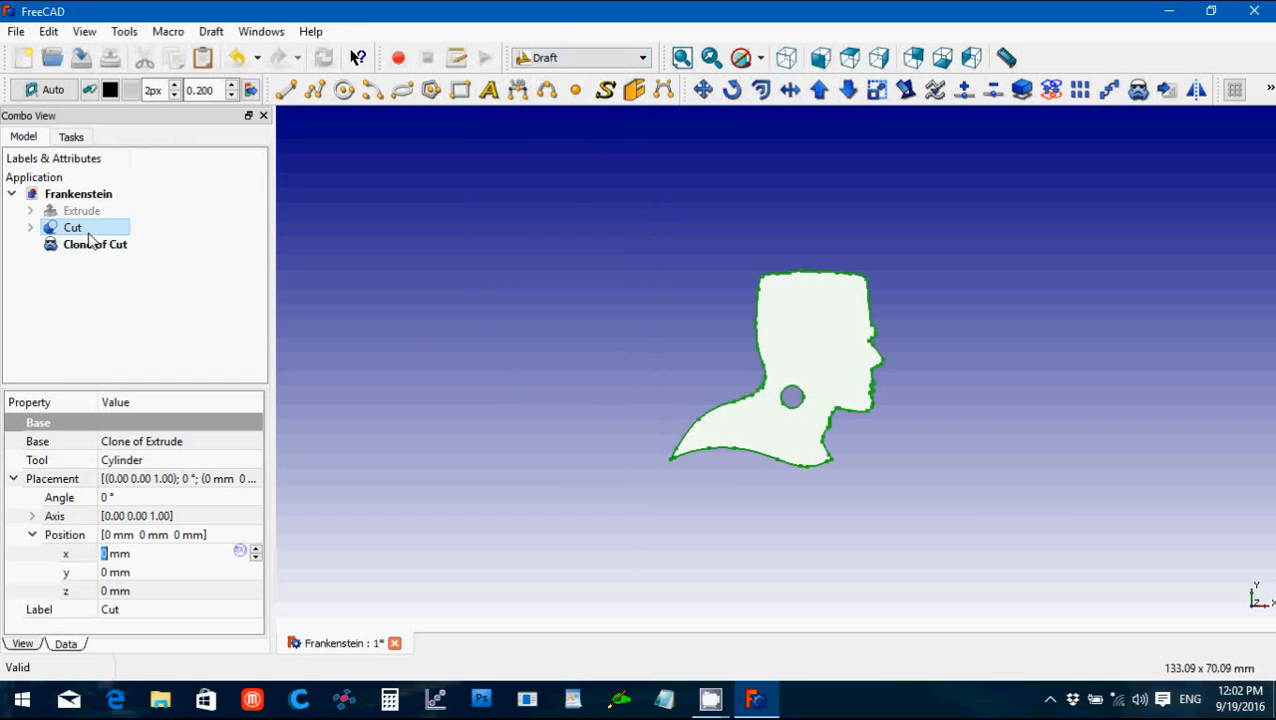
left_click(96, 244)
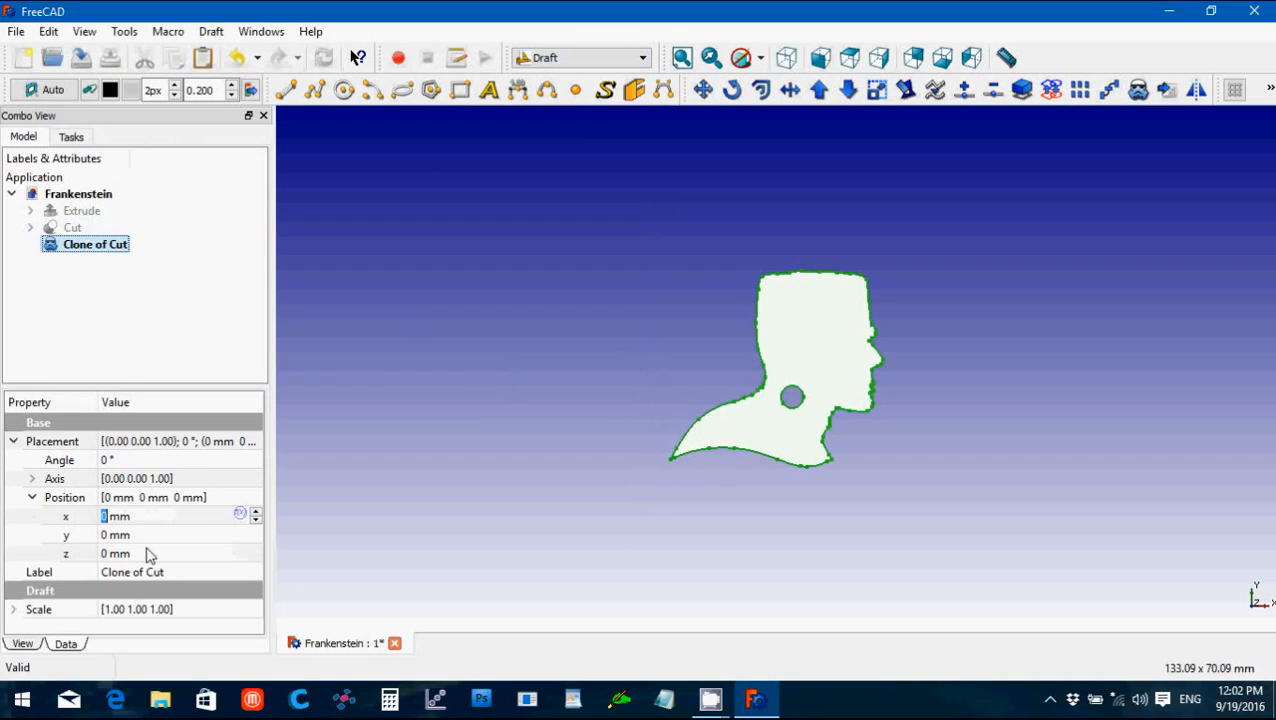
left_click(14, 608)
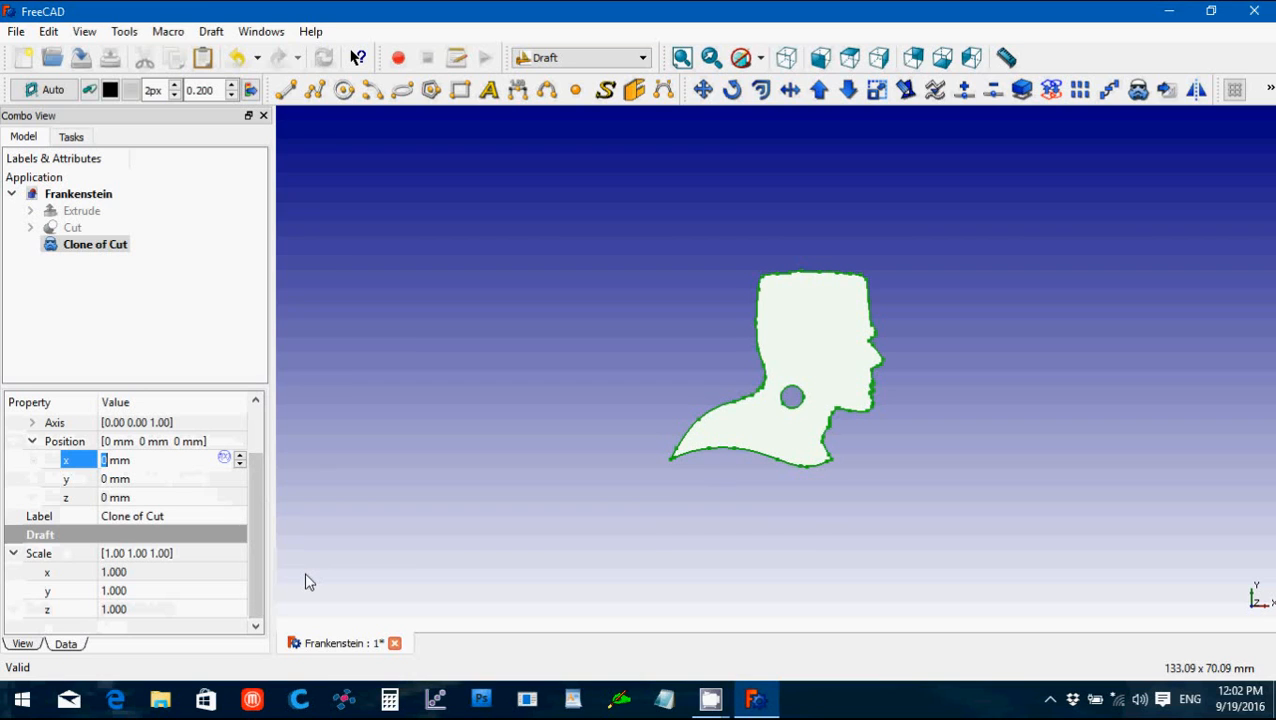
Step: Scale the clone to 0.5 in x and 0.5 in y for a half-size head
left_click(112, 572)
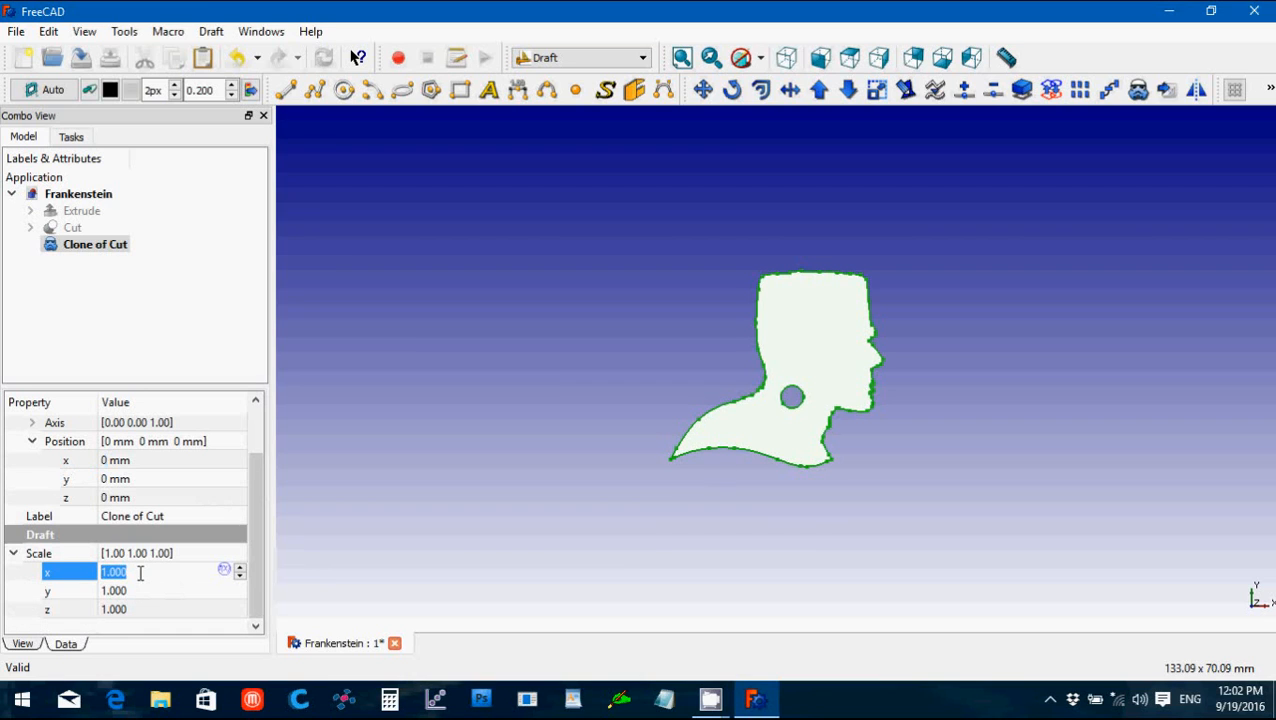
mouse_move(40, 552)
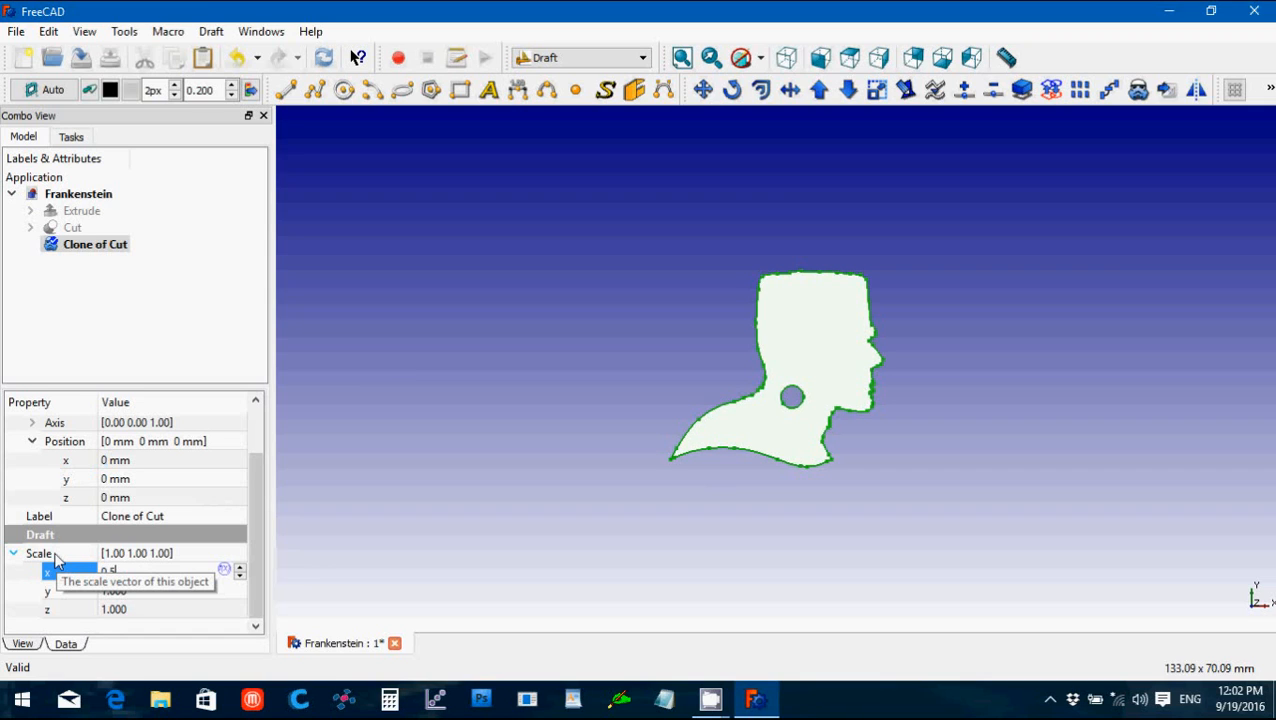
type("0.5")
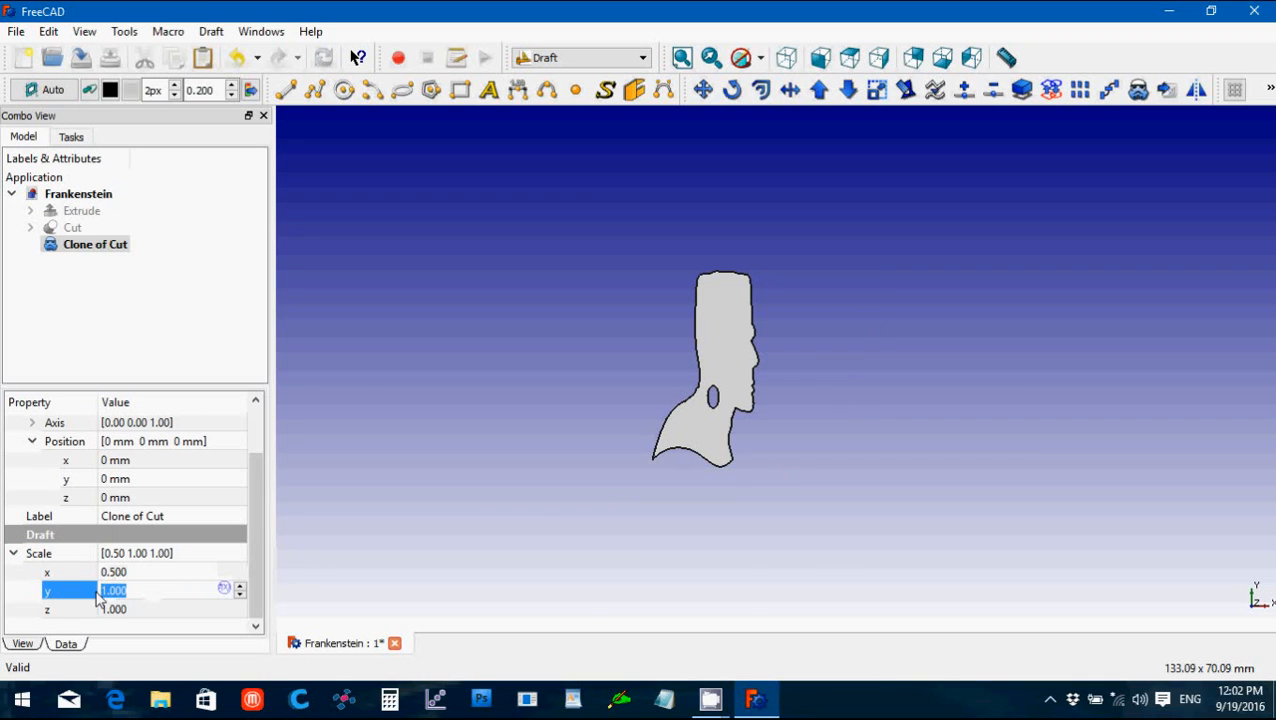
type("0.55")
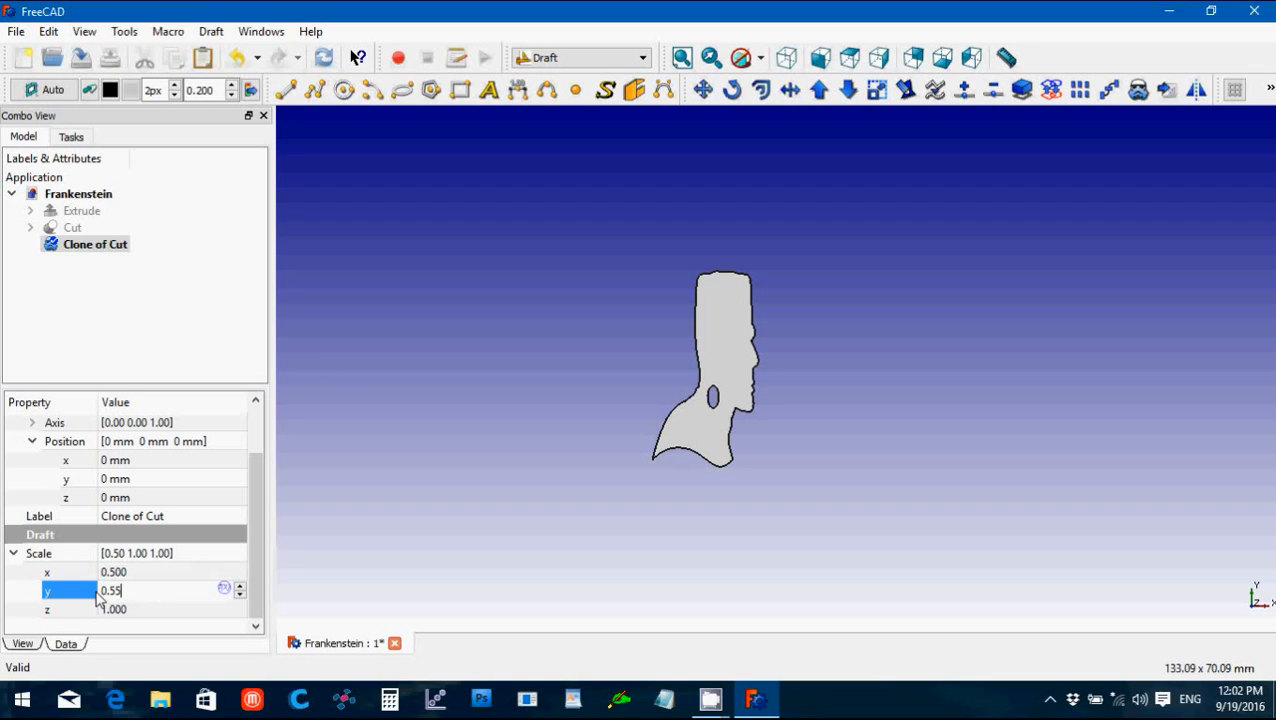
key("Return")
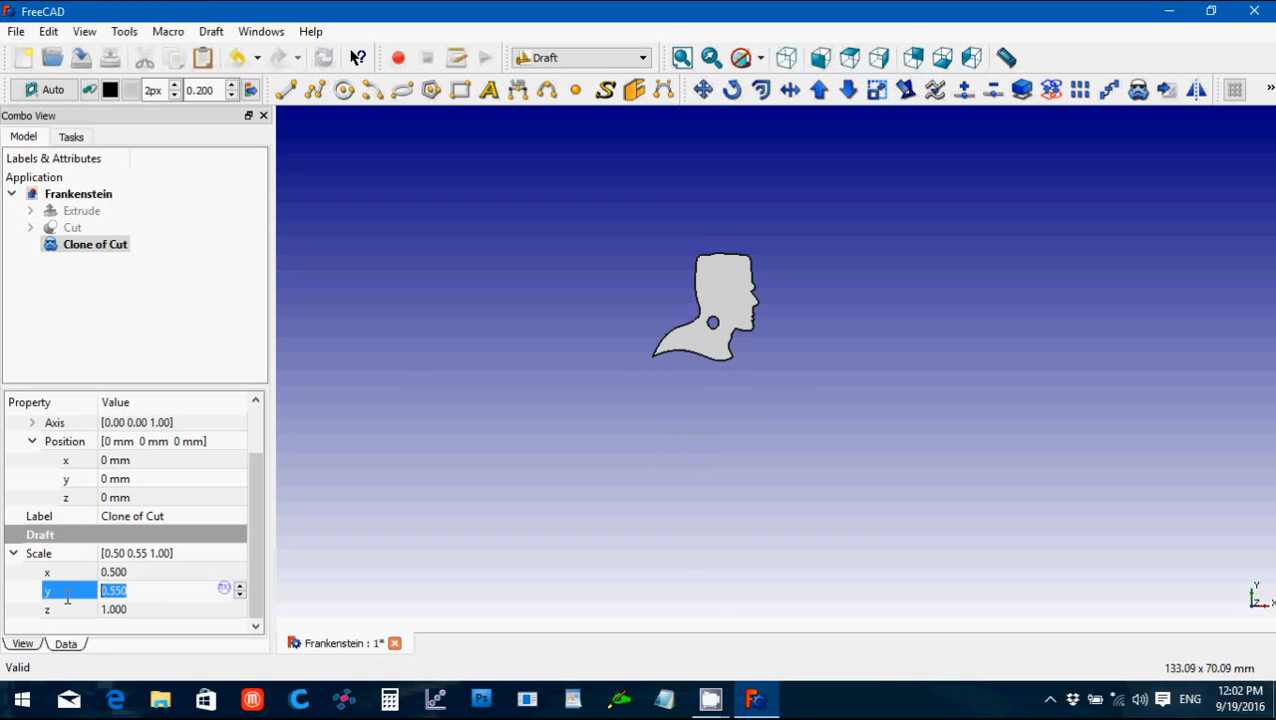
type("0.5")
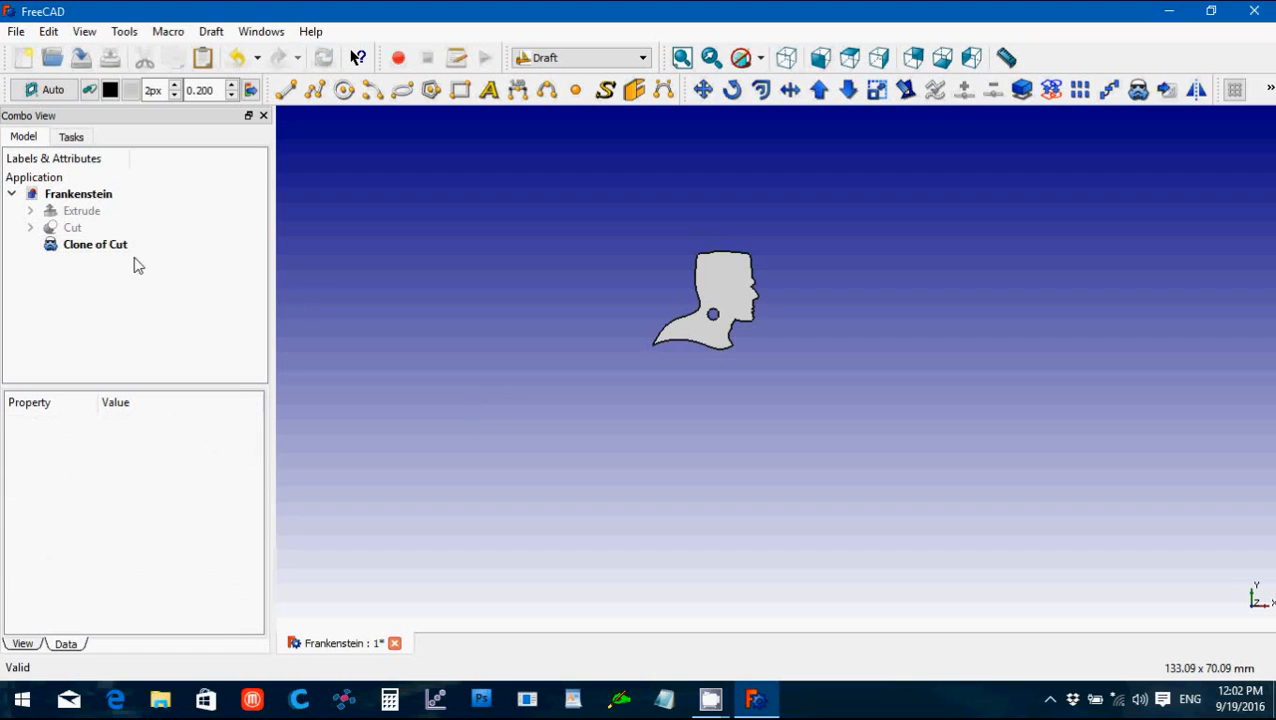
Step: Move the half-size clone down in y below the pendant and show the original head again
left_click(96, 244)
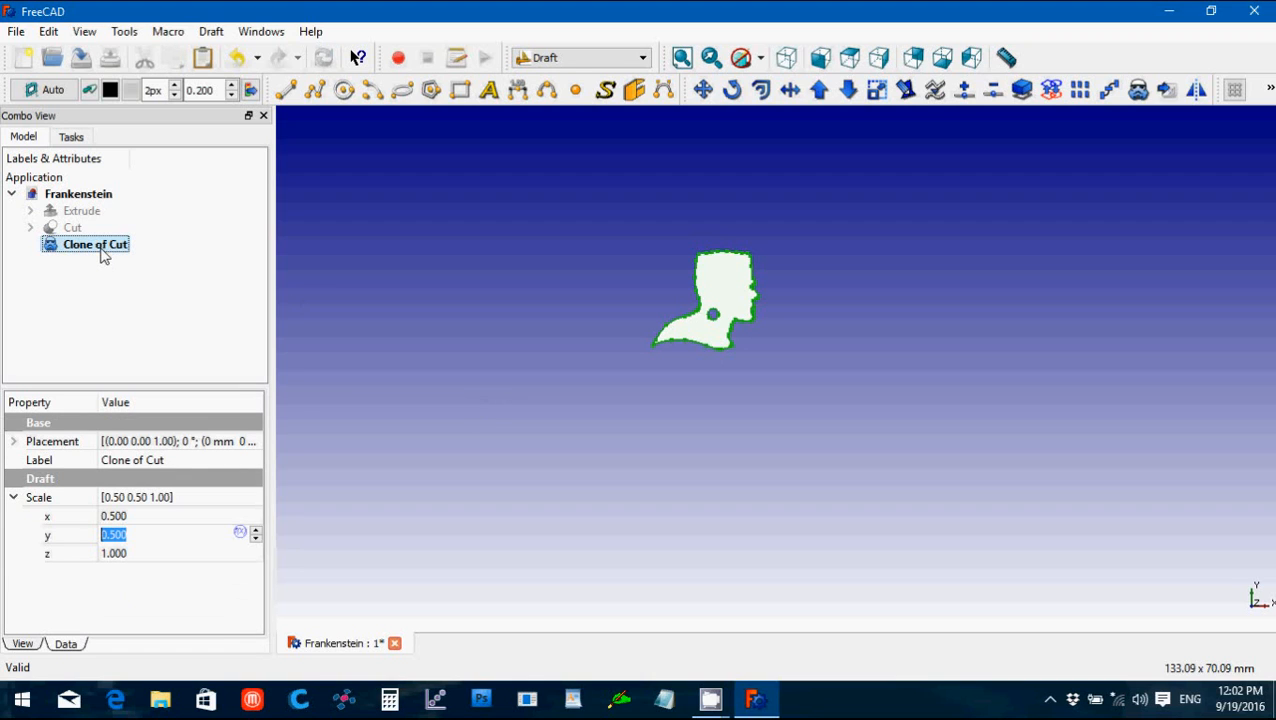
left_click(72, 228)
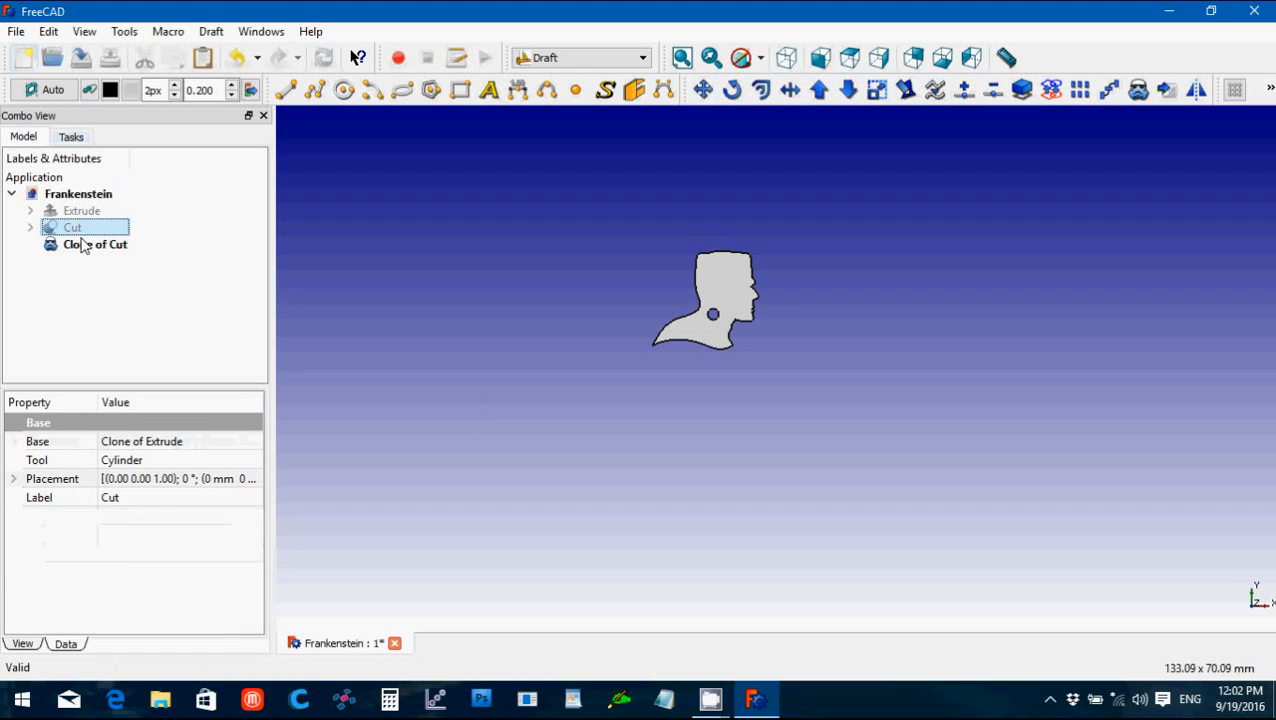
left_click(96, 244)
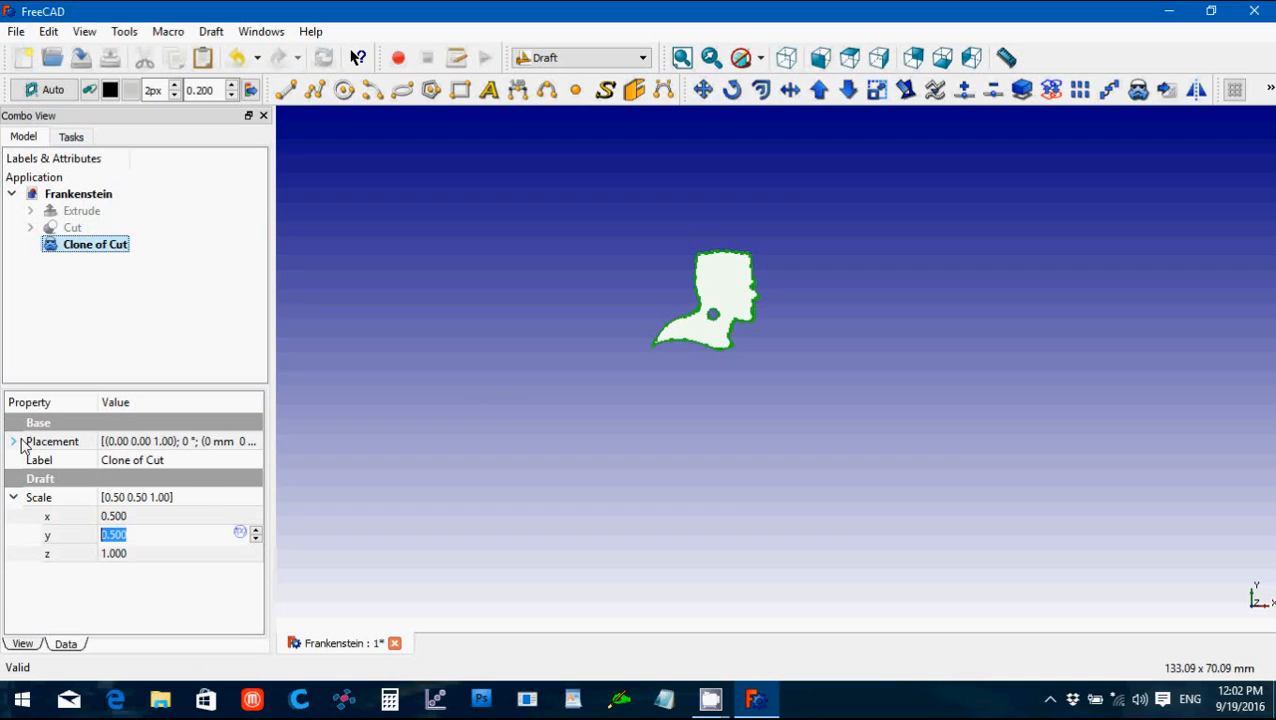
left_click(14, 442)
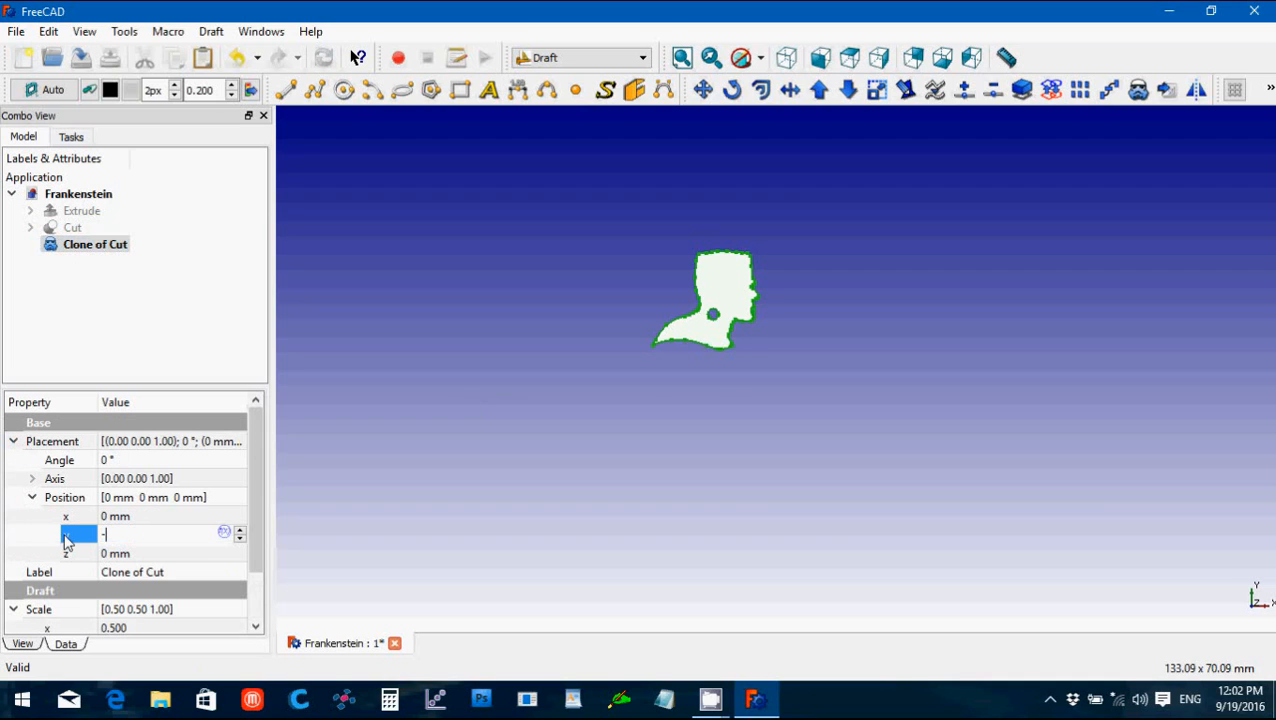
type("-50")
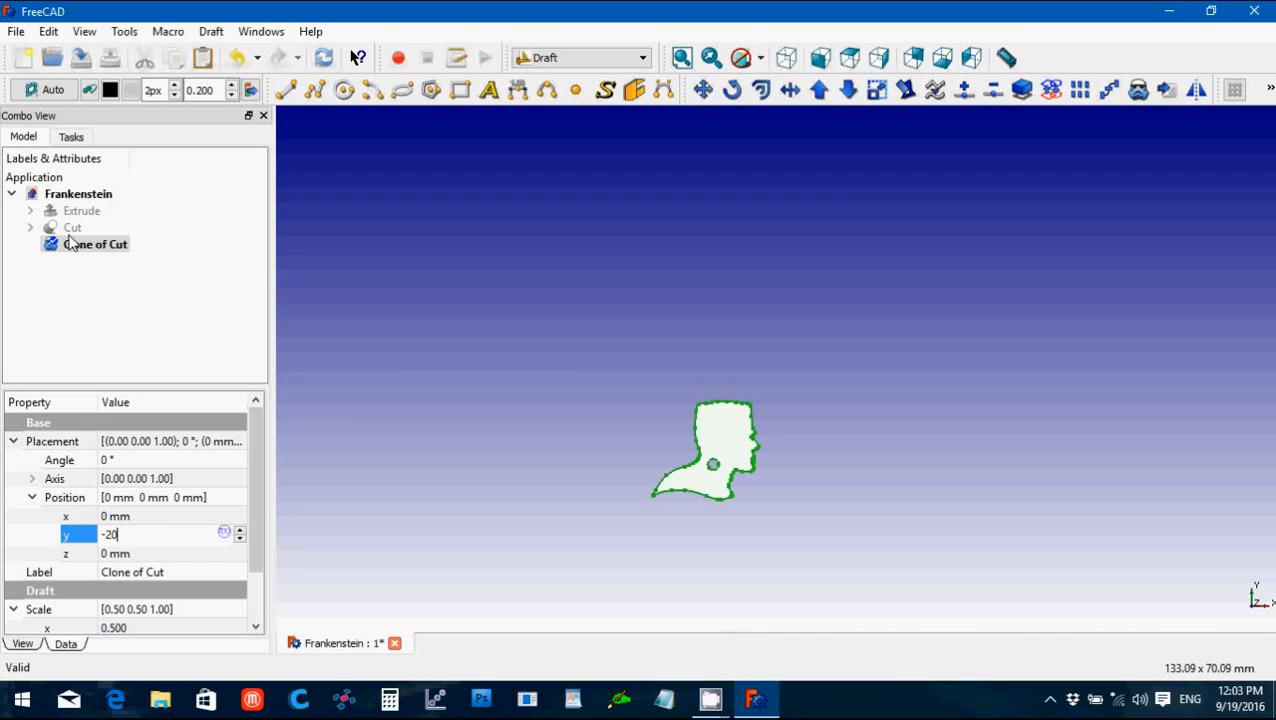
left_click(72, 228)
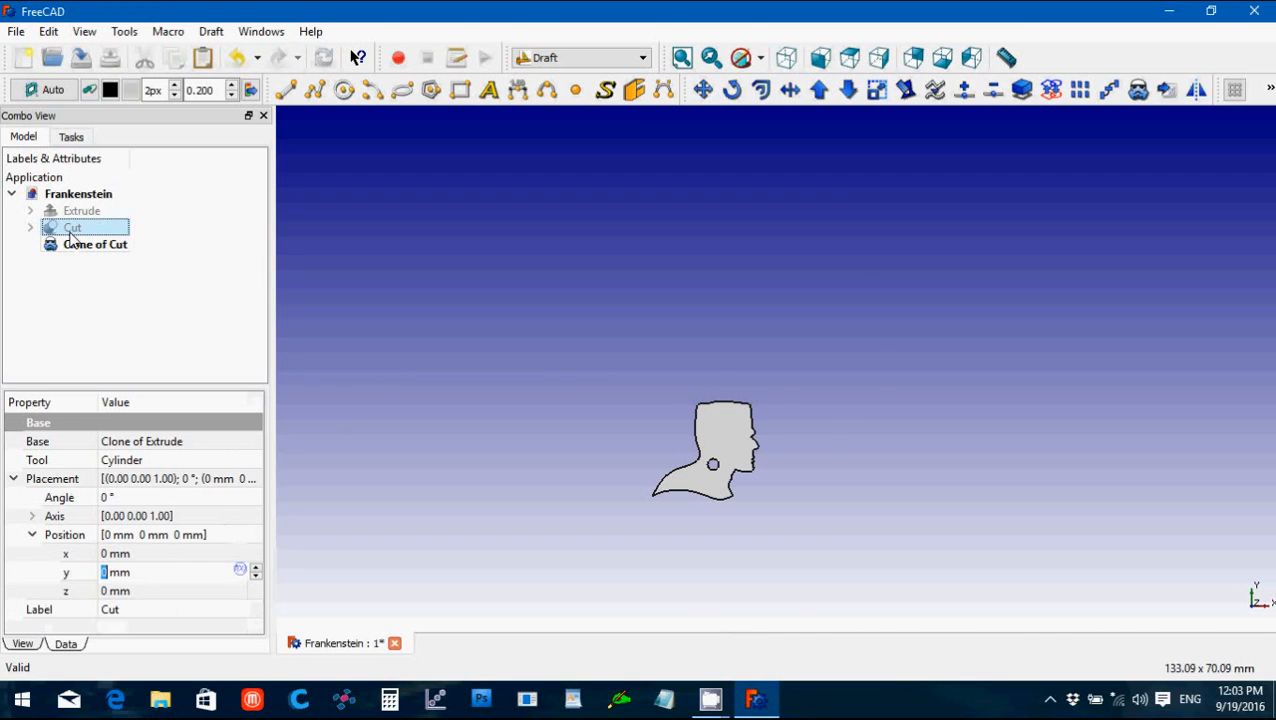
left_click(72, 228)
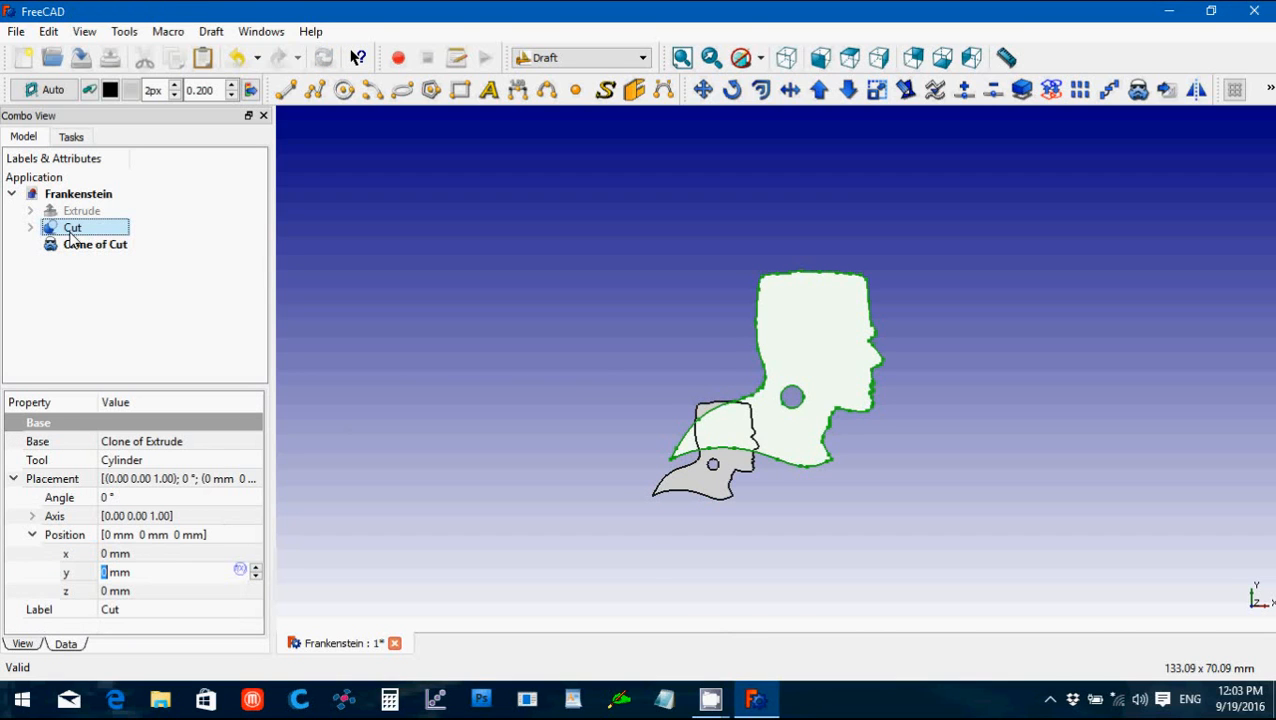
left_click(94, 244)
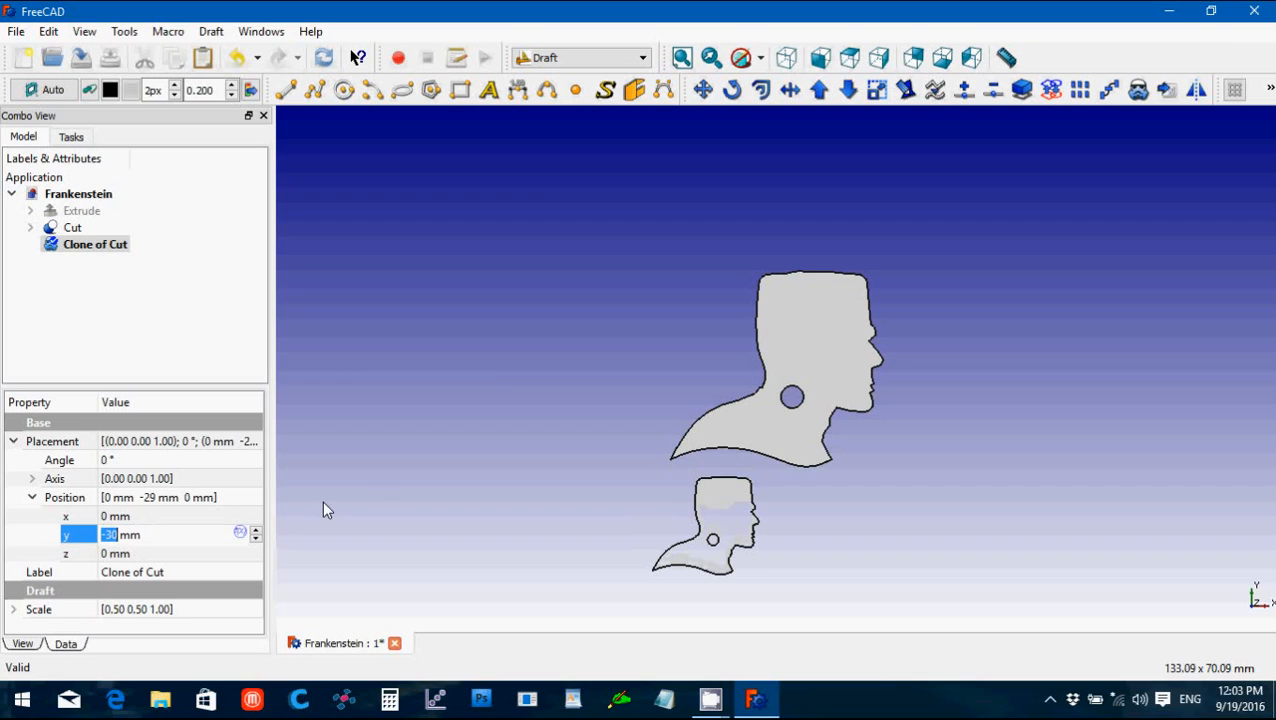
mouse_move(370, 500)
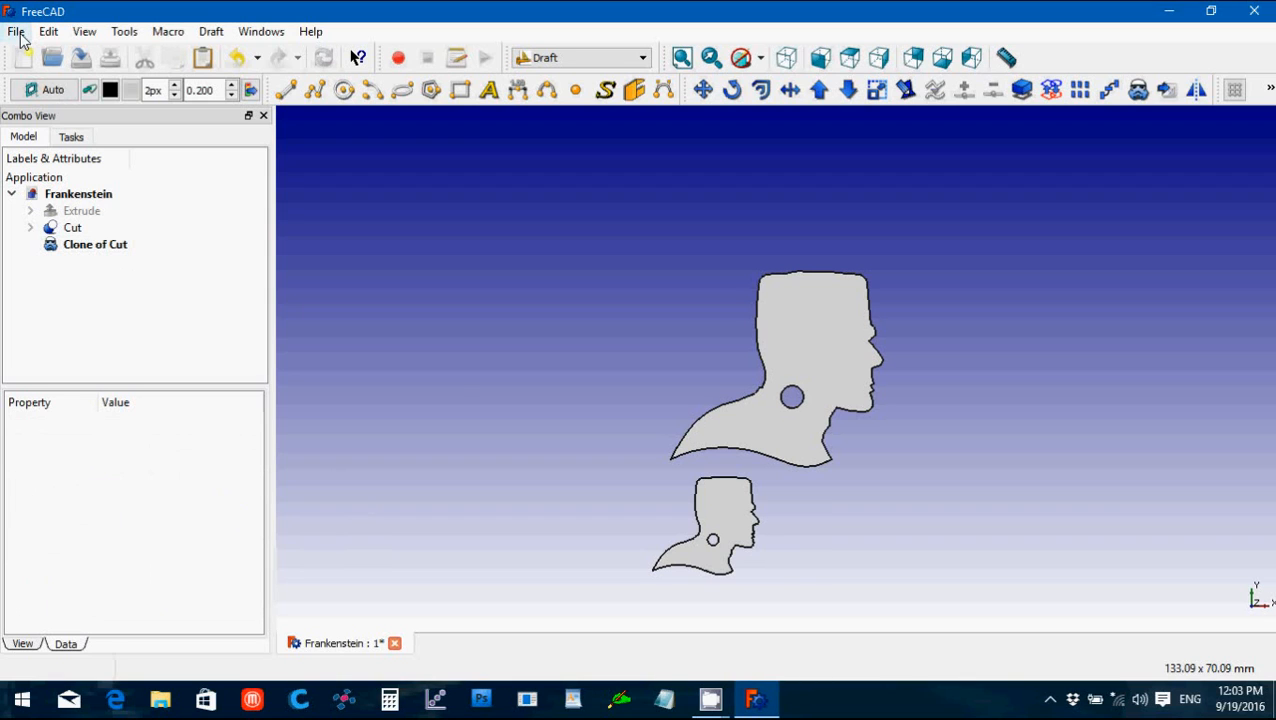
Step: Export the clone as the 'Frankenstein earring' STL mesh
left_click(16, 32)
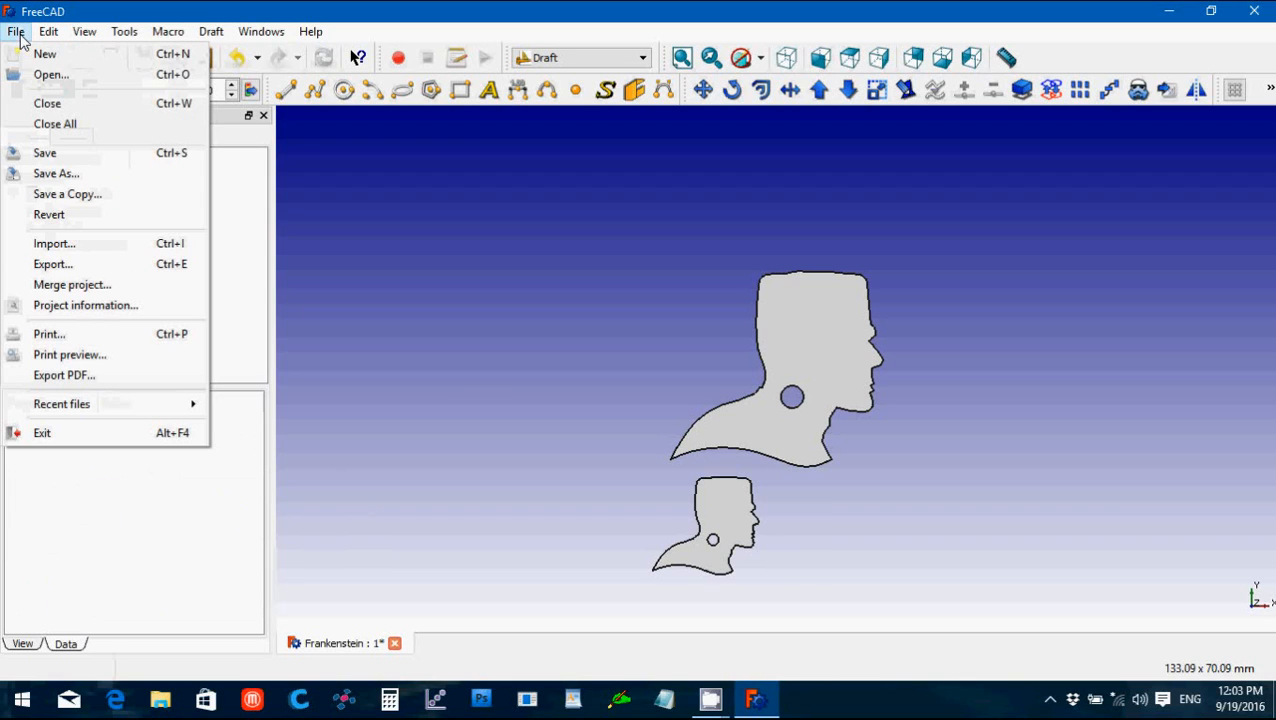
mouse_move(52, 264)
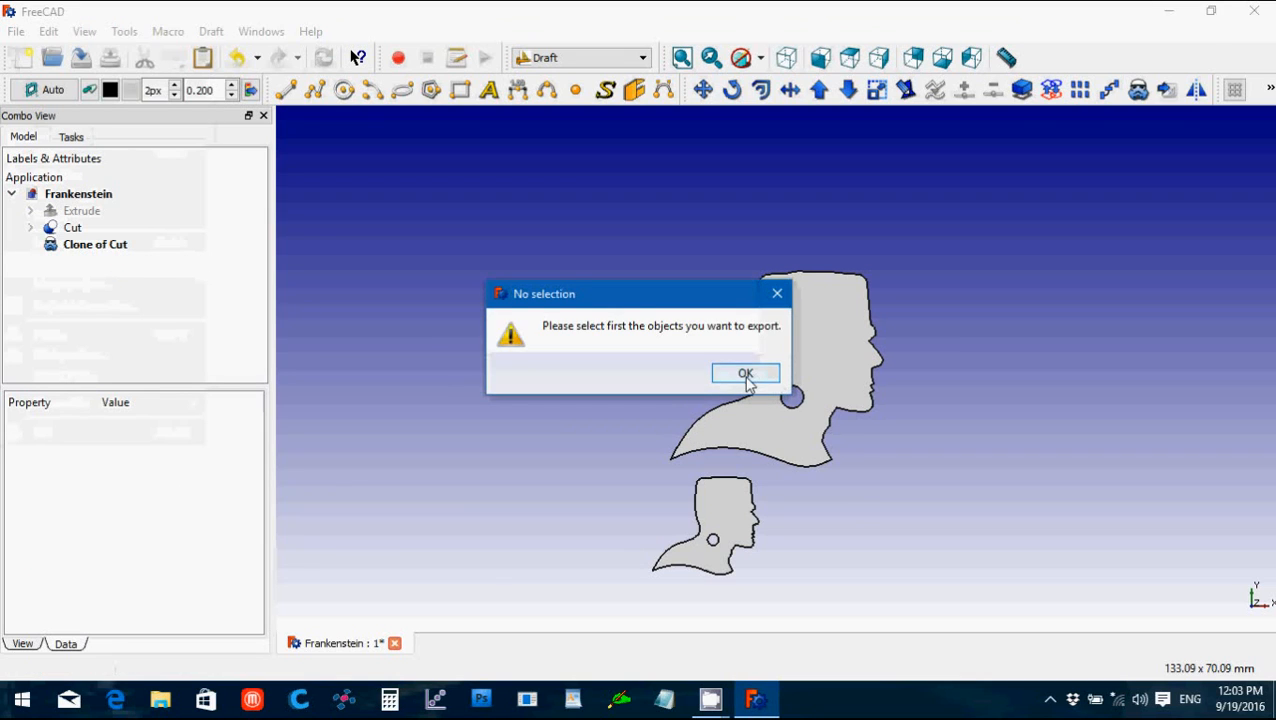
left_click(744, 372)
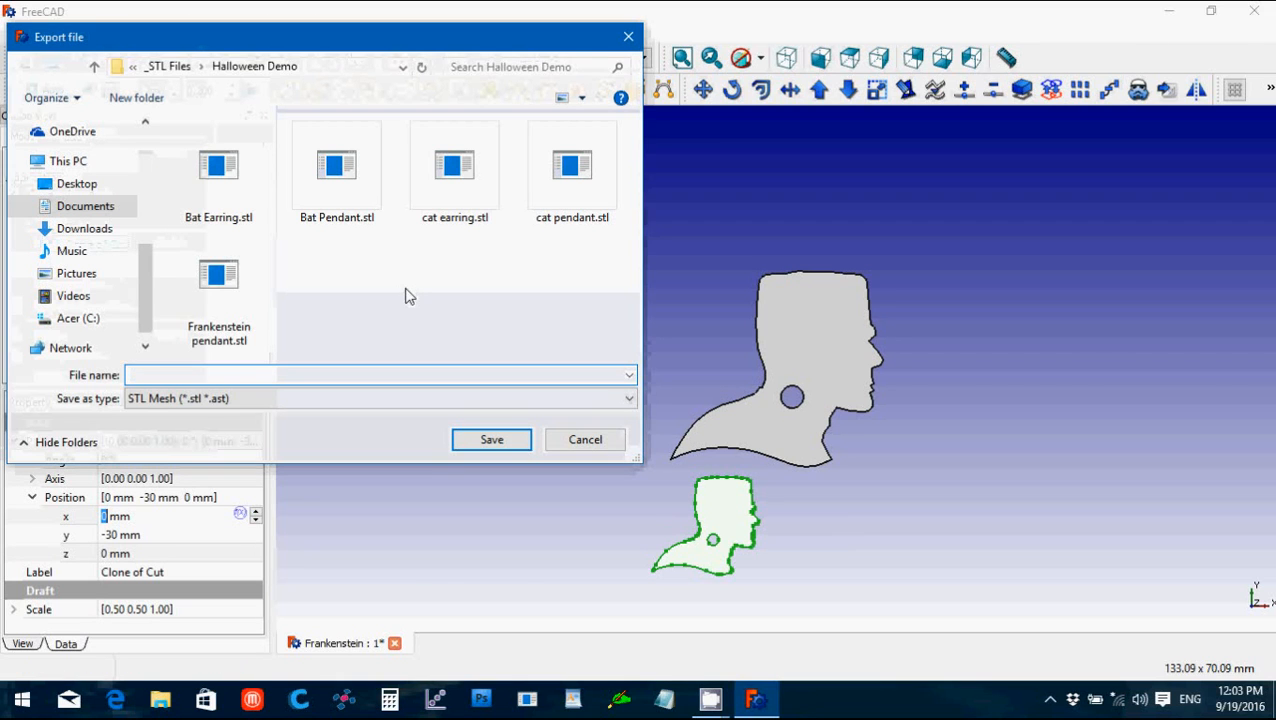
left_click(218, 272)
type("Frankenstein ea")
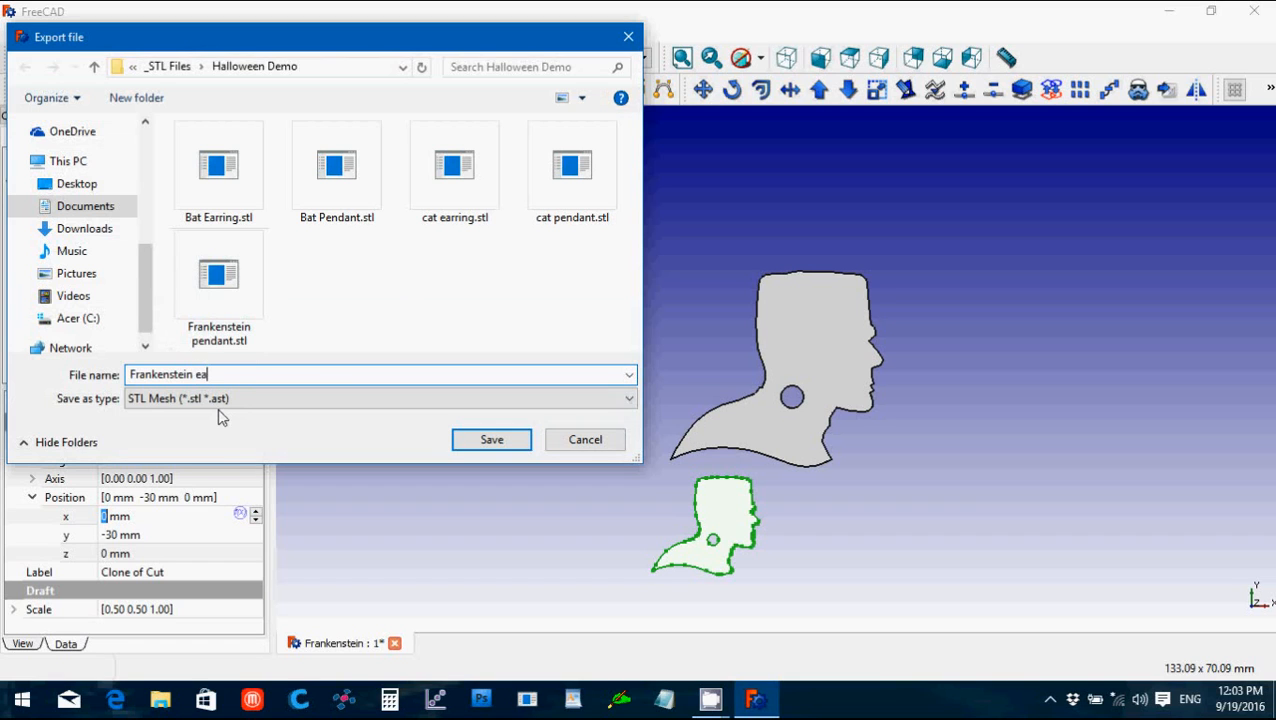
left_click(492, 440)
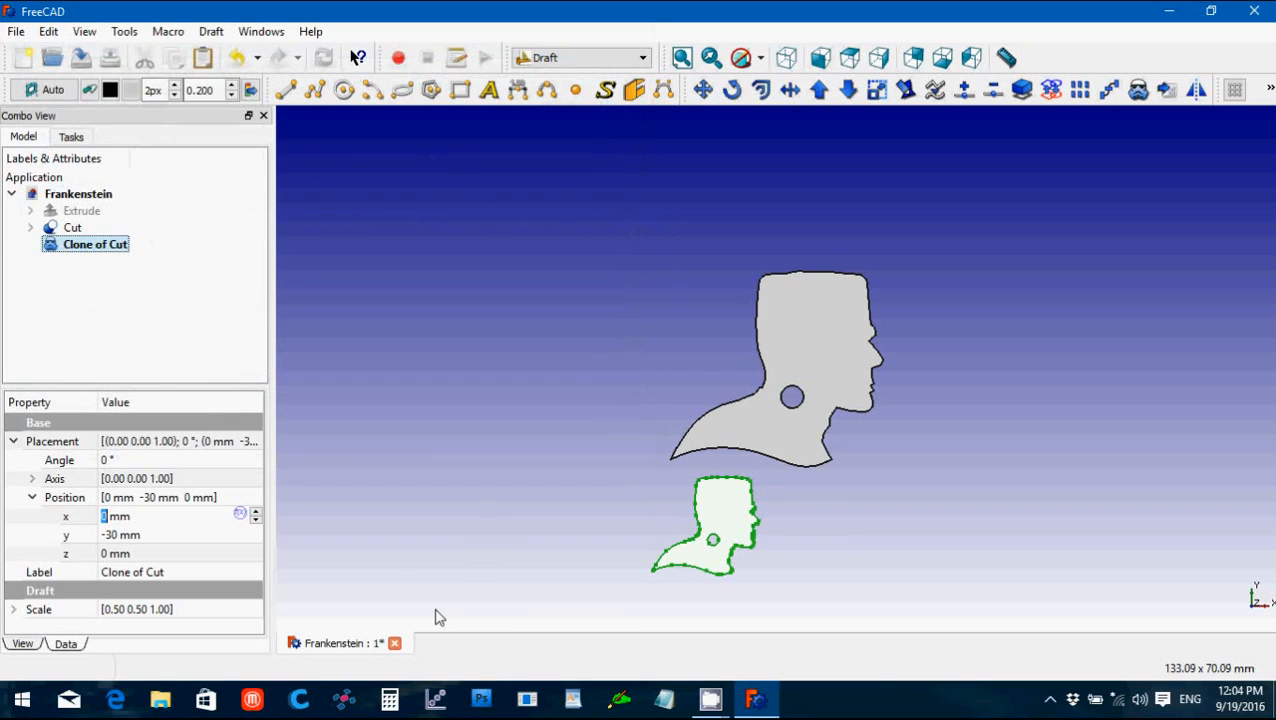
left_click(16, 32)
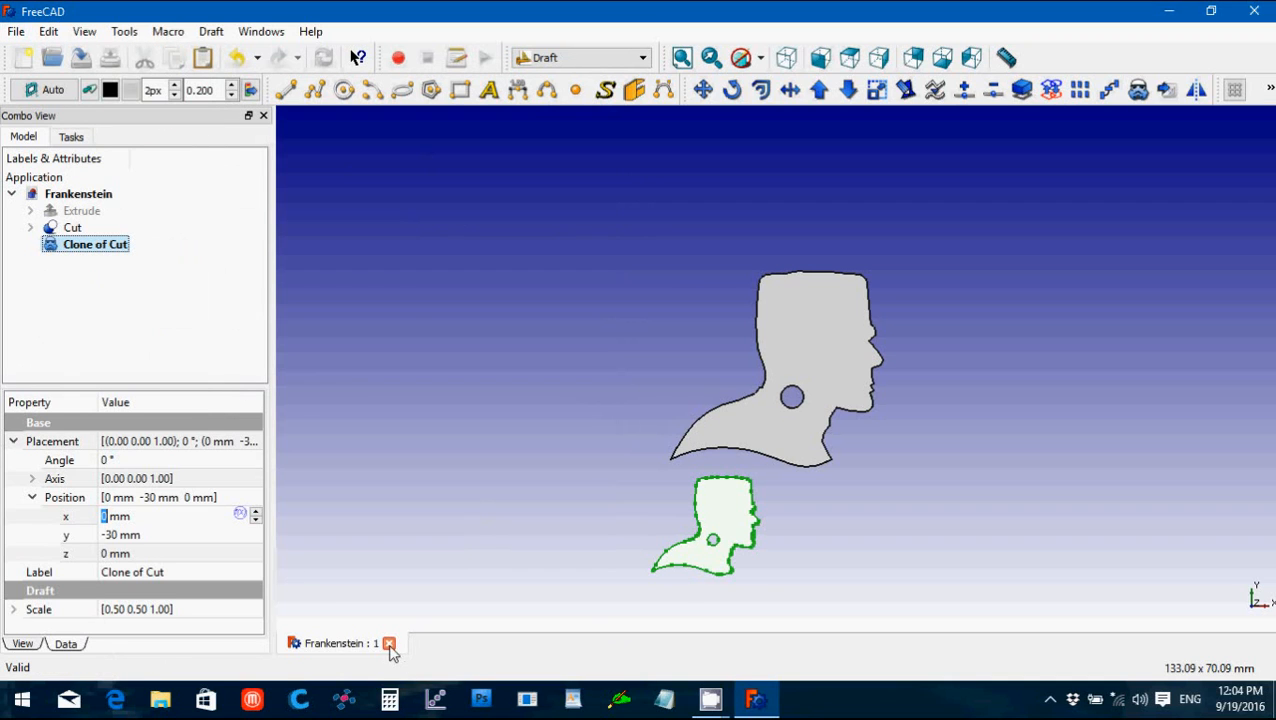
Step: Close the Frankenstein document and start importing into a new empty document
left_click(16, 32)
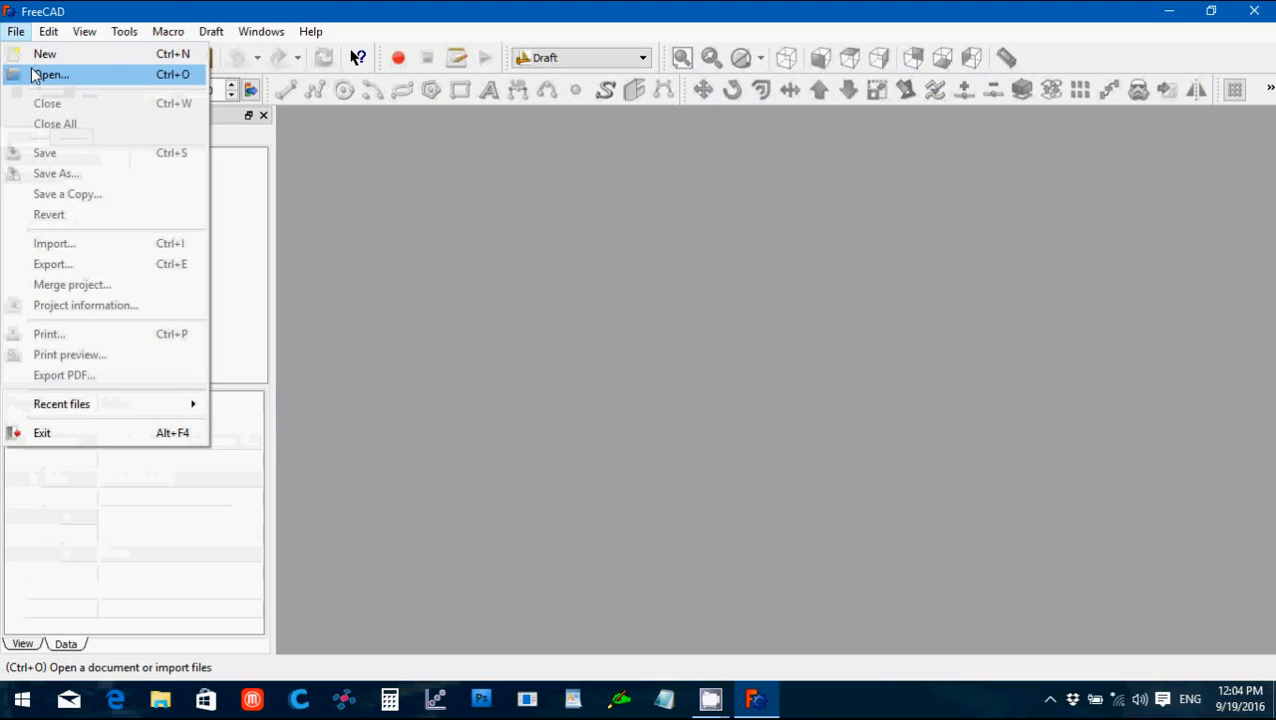
left_click(44, 52)
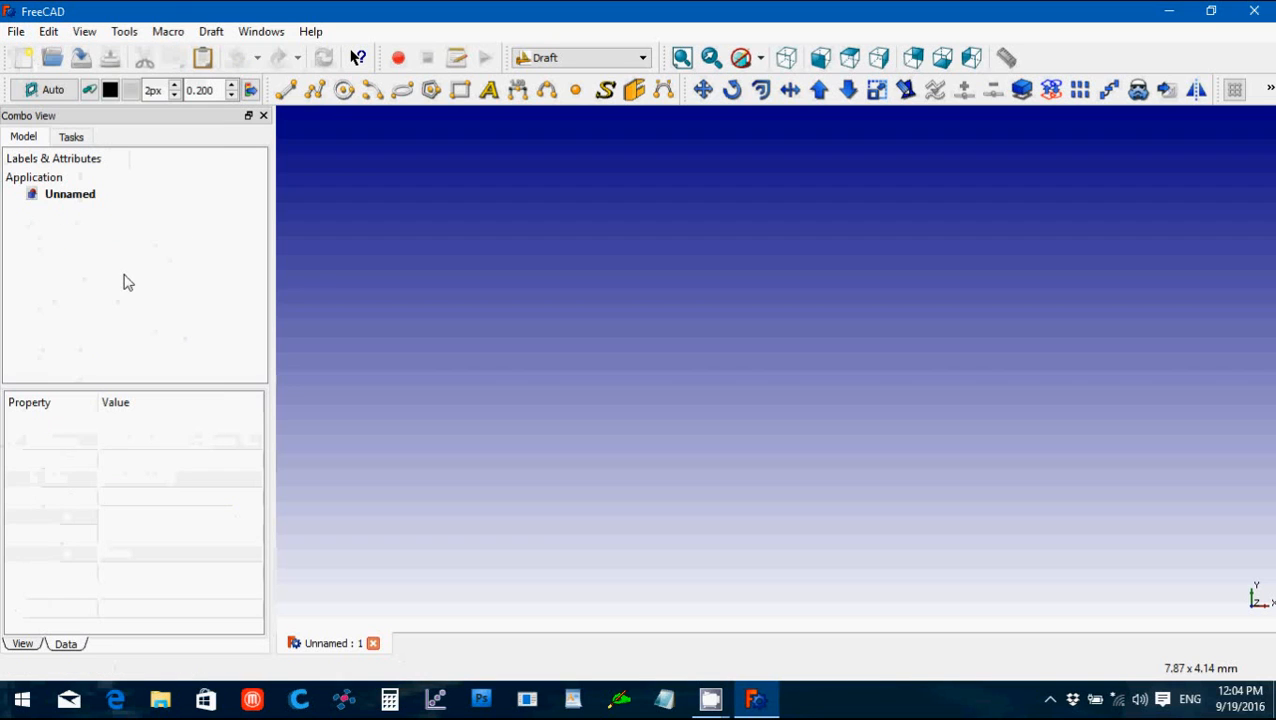
left_click(16, 32)
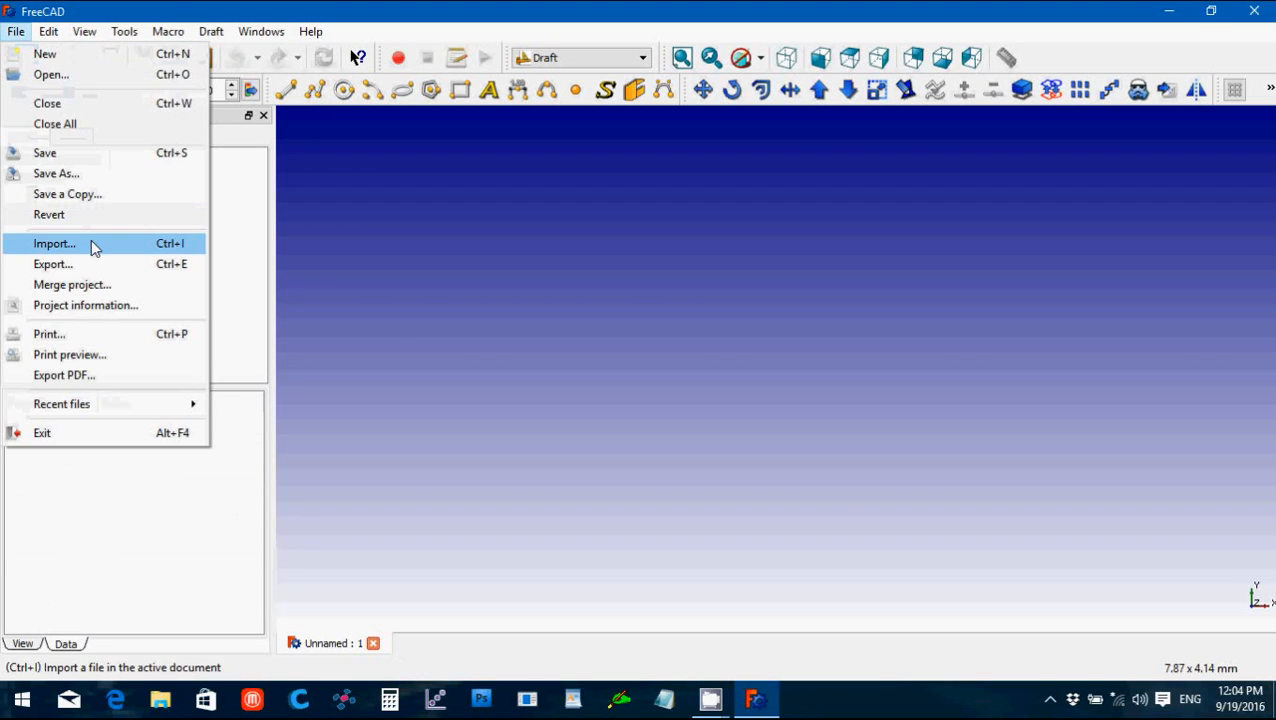
left_click(54, 244)
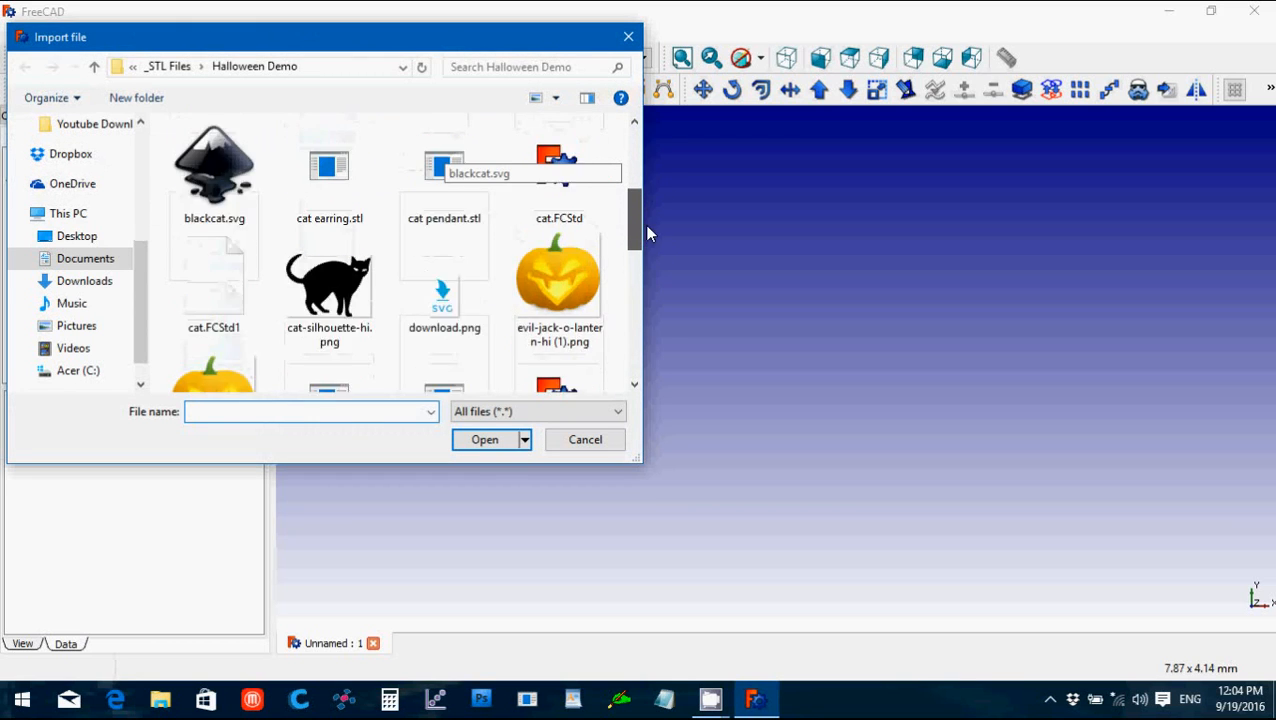
Step: Import ghost.svg as geometry (importSVG), bringing in the circle and ghost paths
scroll("down", 3)
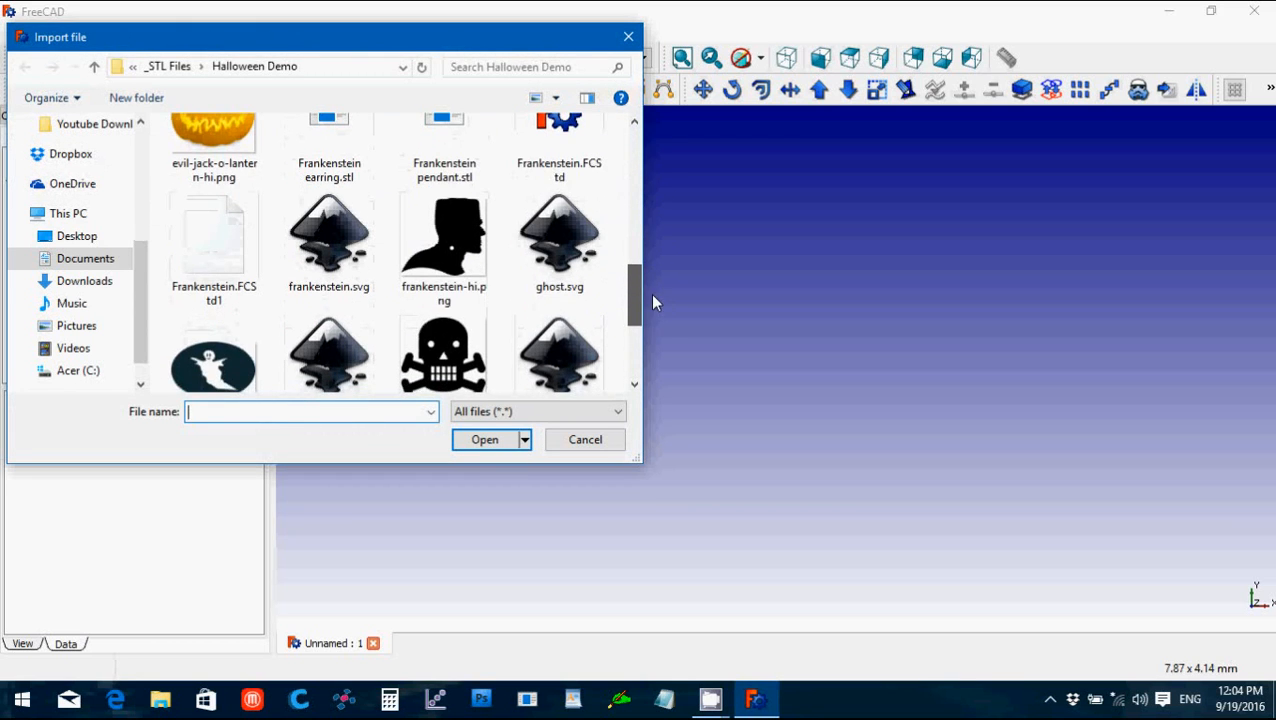
left_click(560, 240)
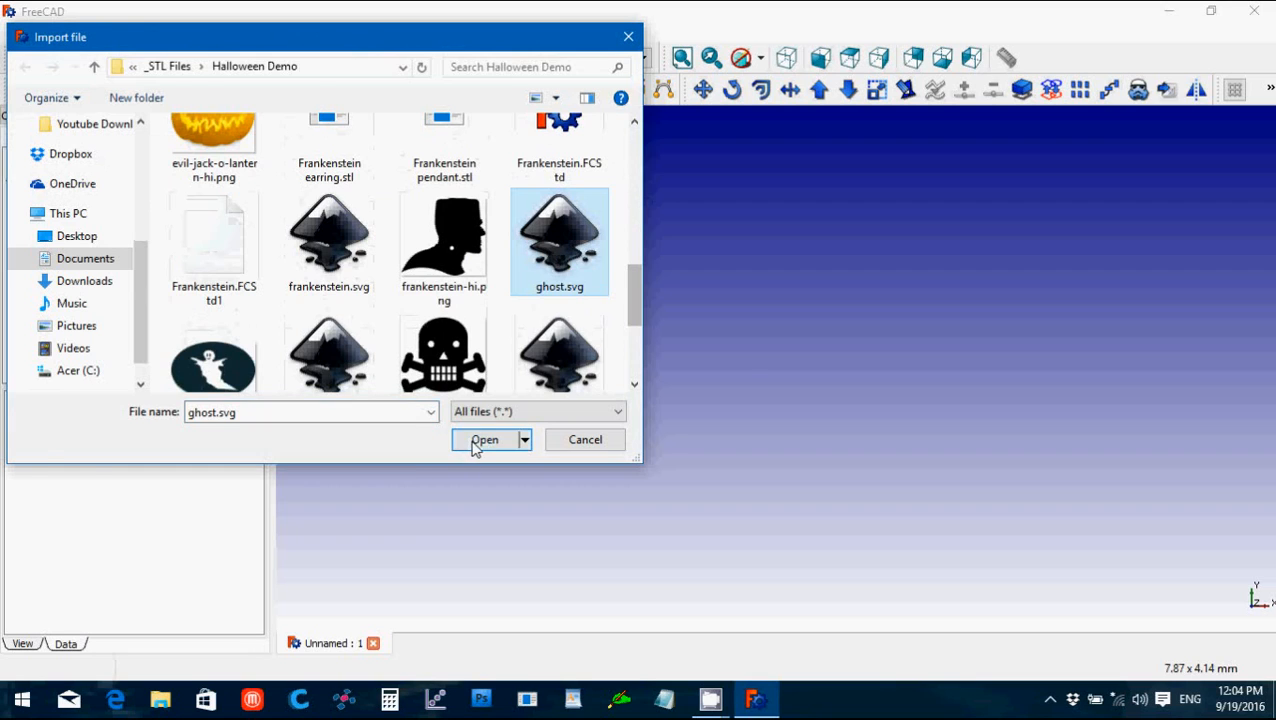
left_click(484, 440)
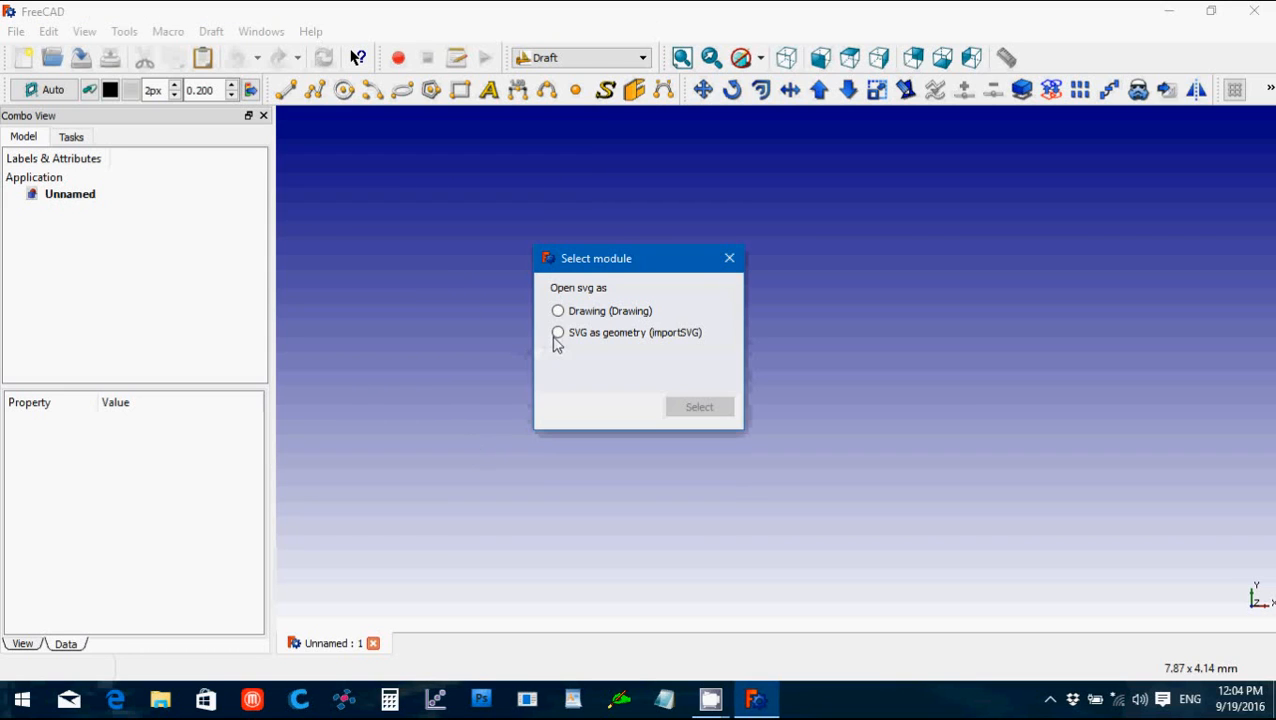
left_click(558, 332)
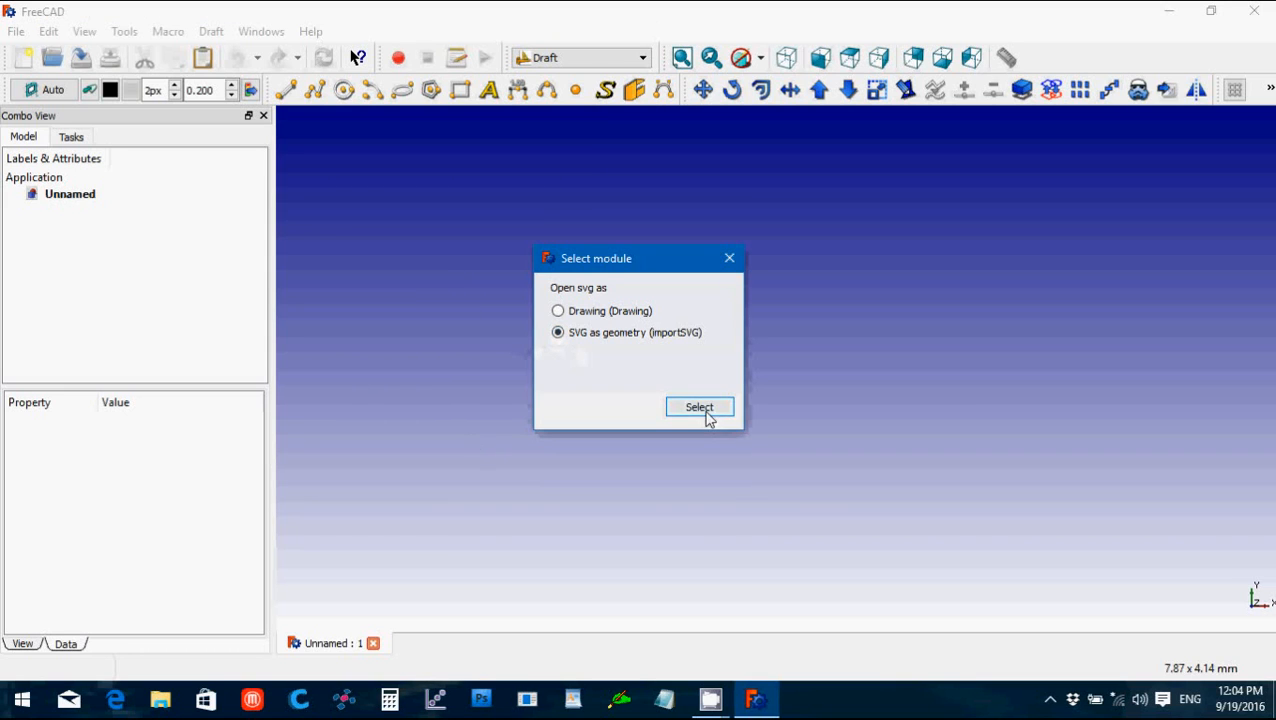
left_click(700, 408)
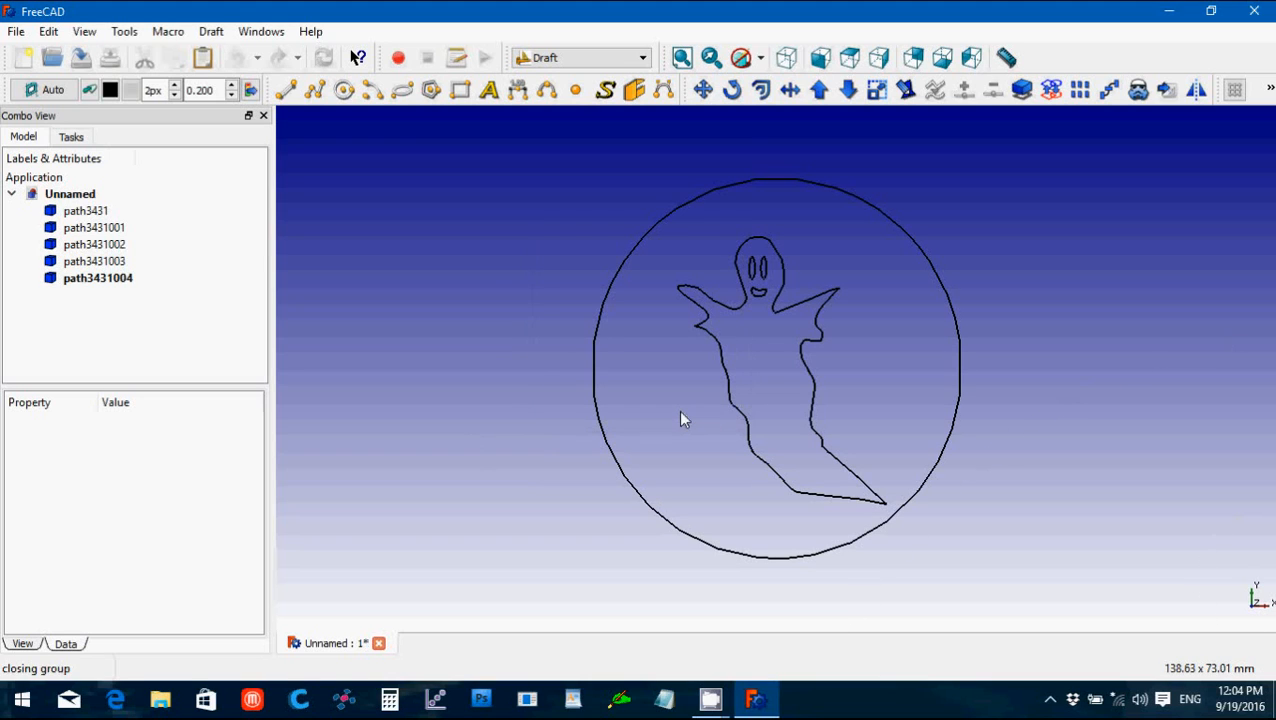
mouse_move(548, 368)
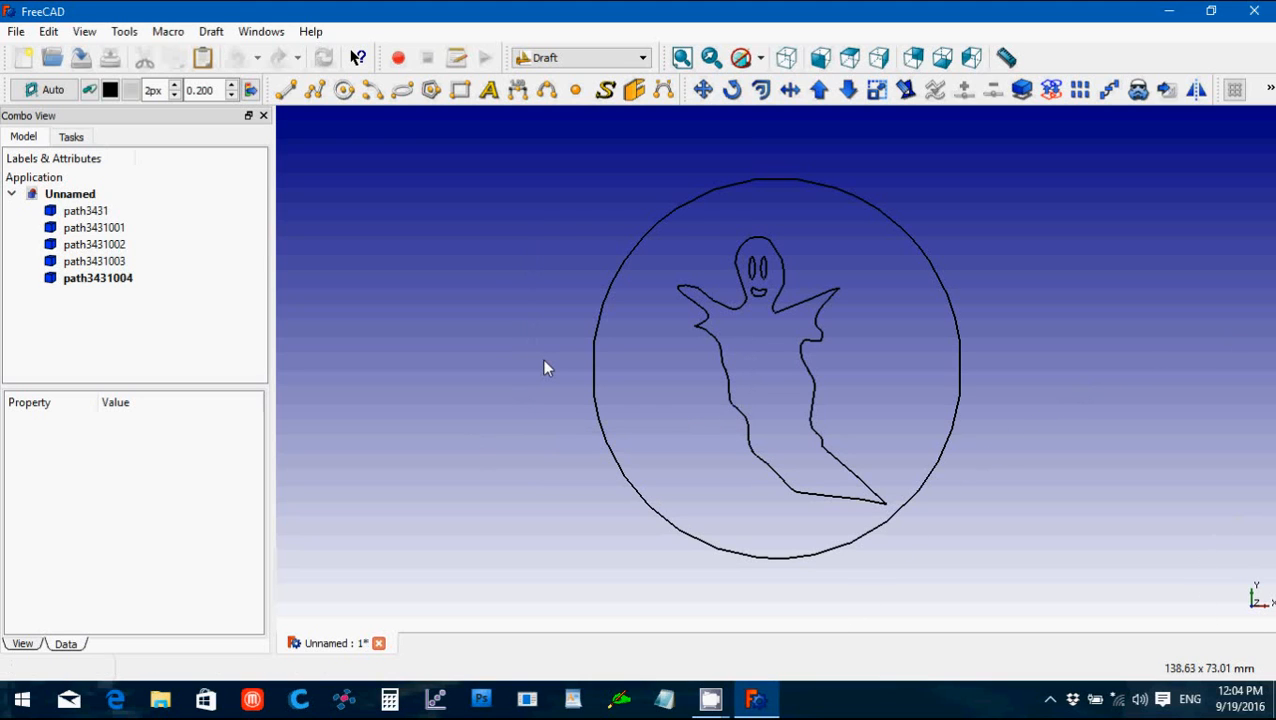
mouse_move(678, 220)
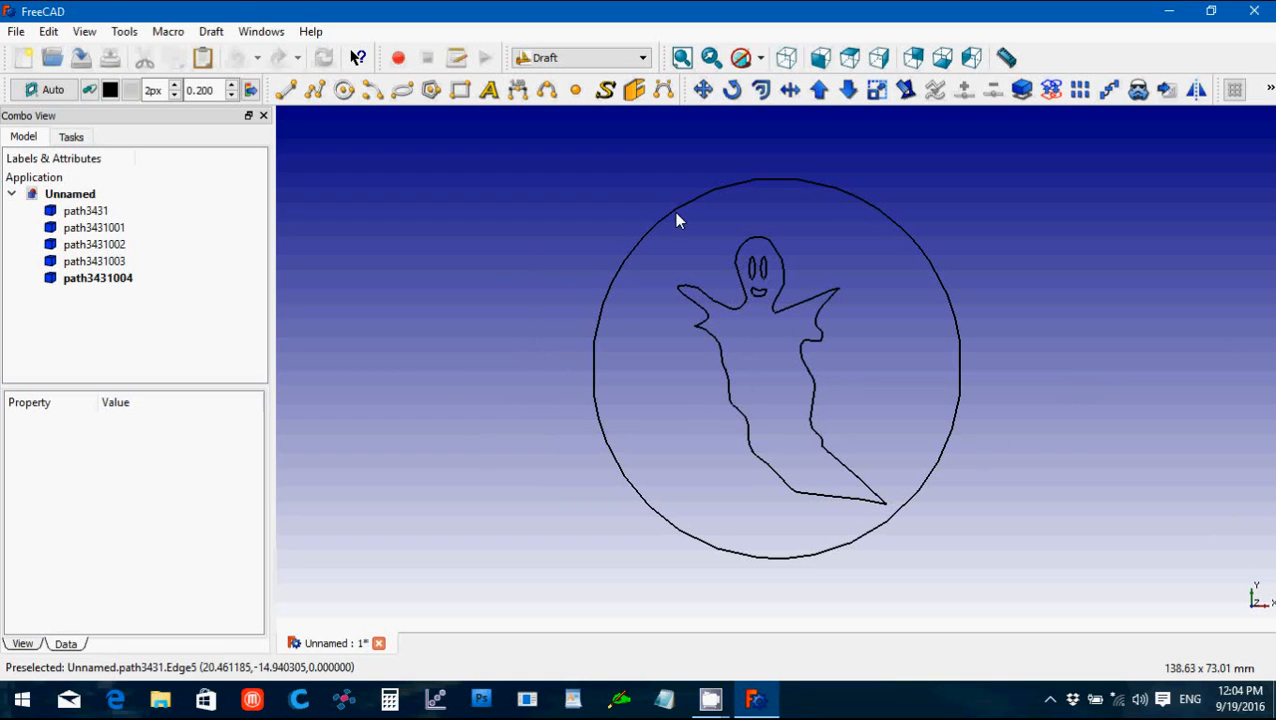
mouse_move(760, 184)
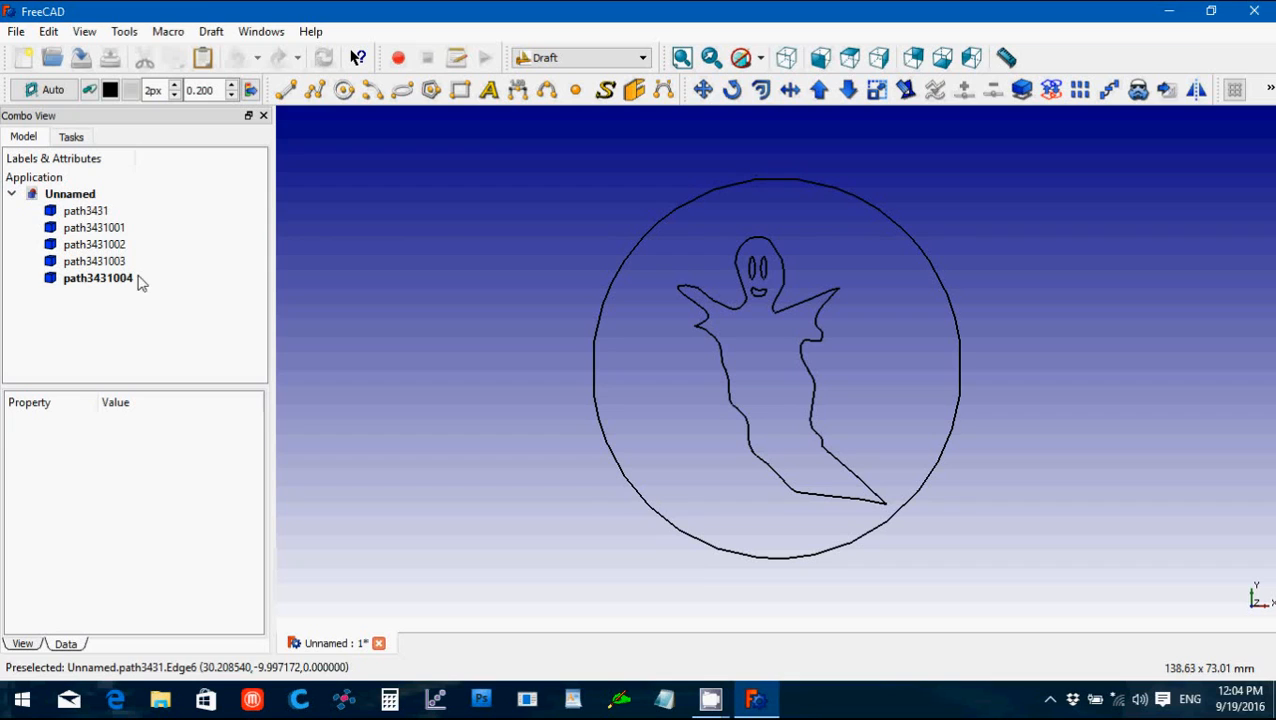
Step: Delete the outer circle path so only the ghost's four outline paths remain
left_click(96, 278)
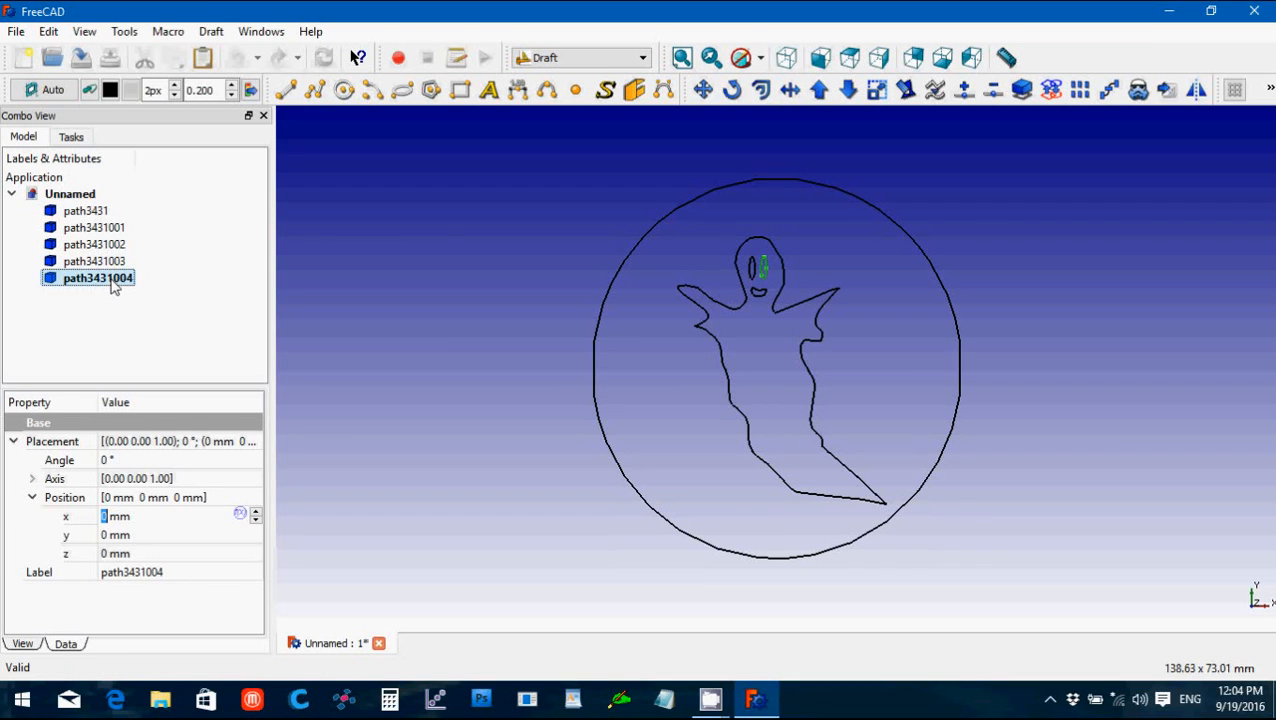
left_click(458, 268)
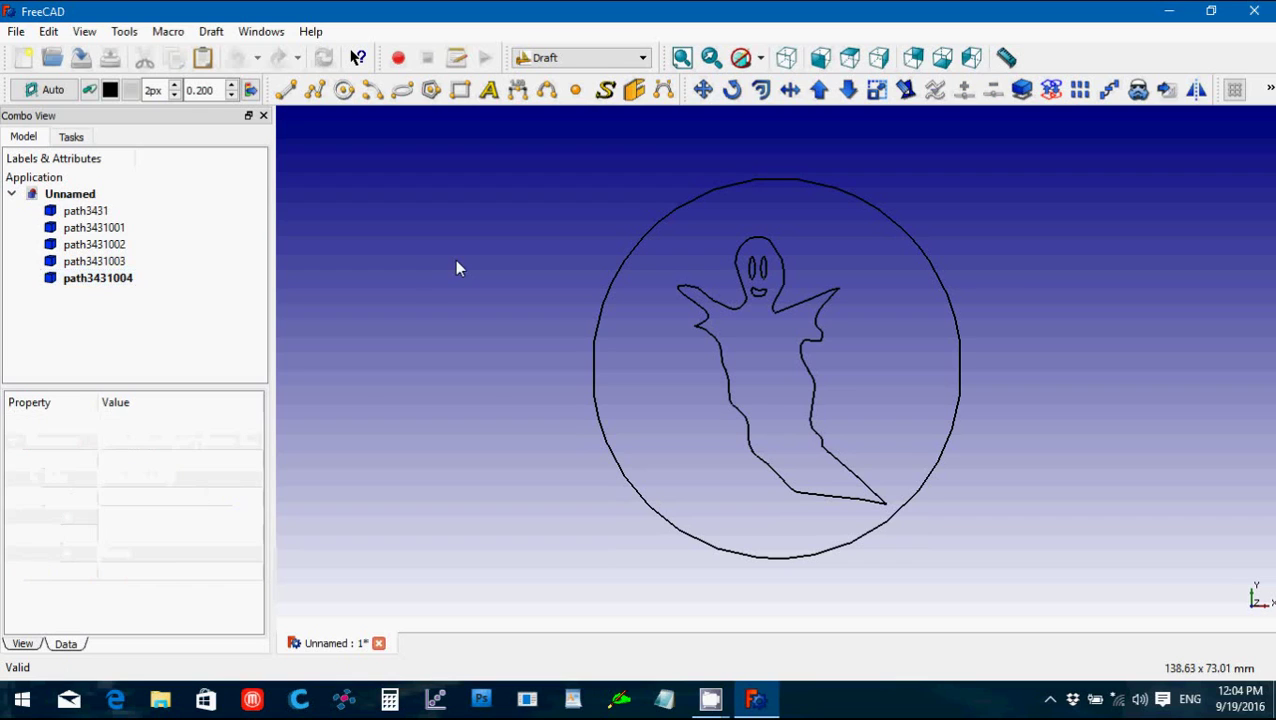
left_click(84, 210)
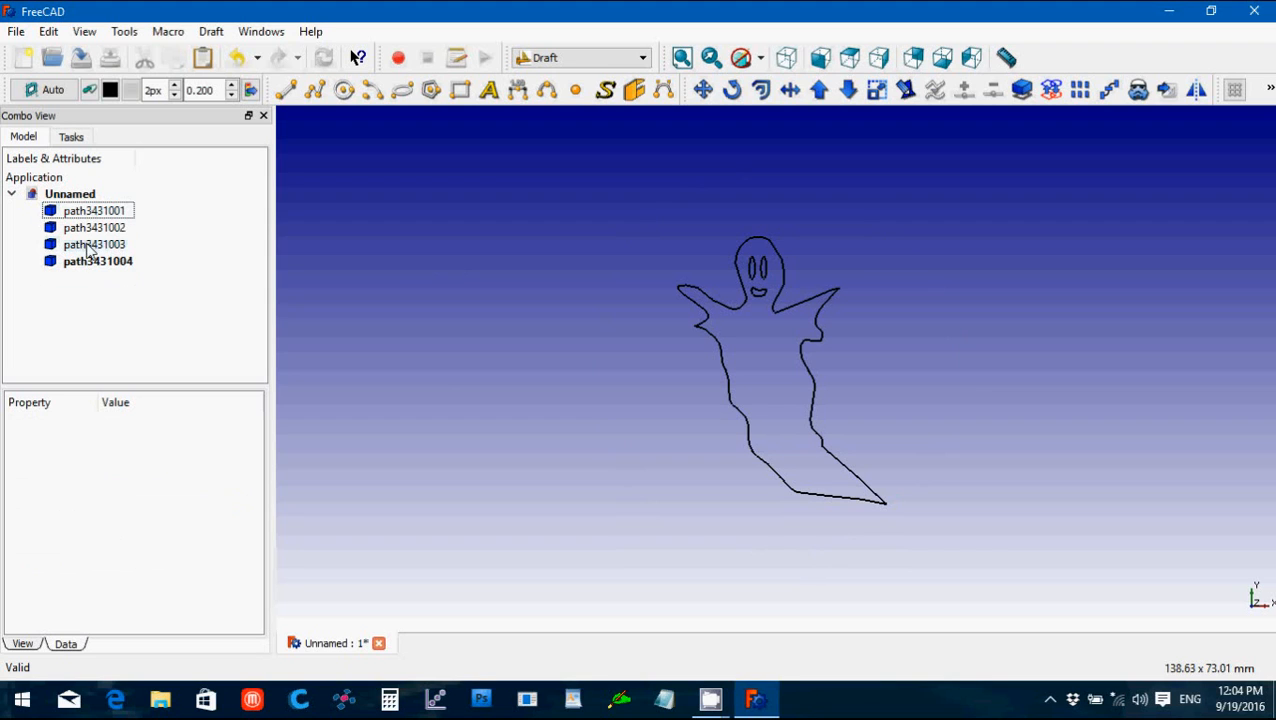
left_click(94, 210)
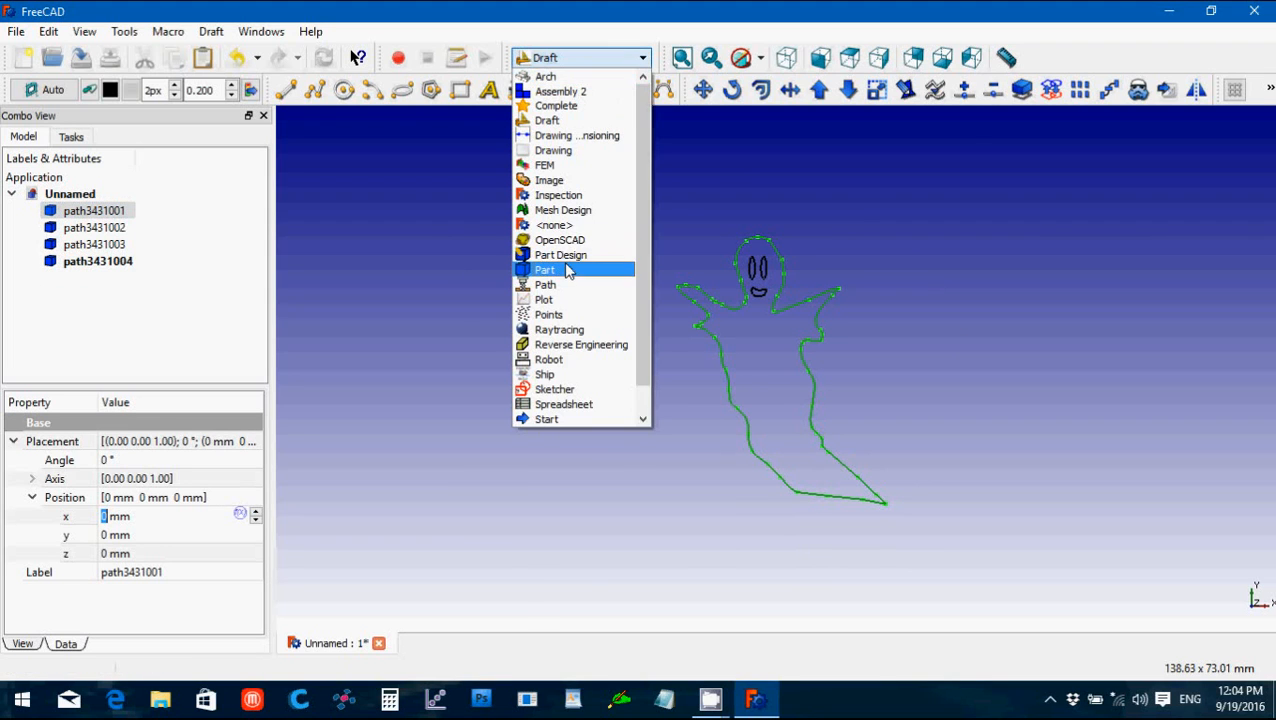
Step: In the Part workbench, compound the four ghost paths and extrude them 3 mm as a solid
left_click(544, 268)
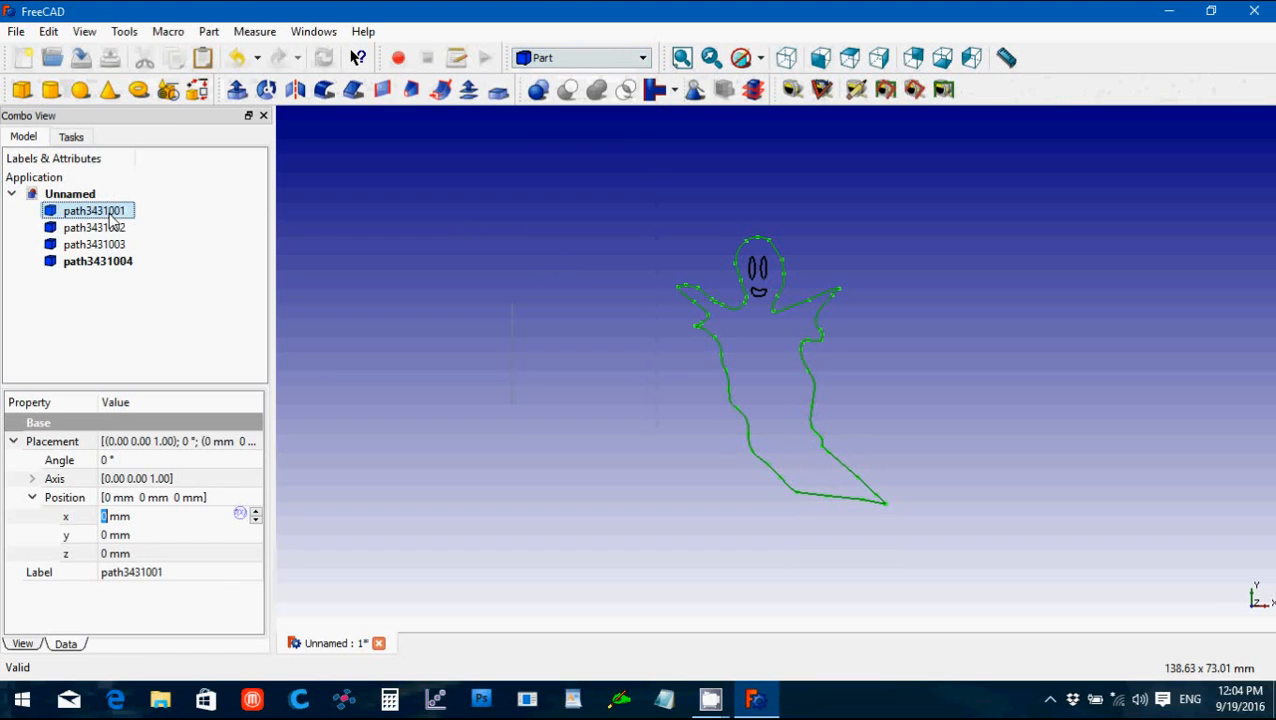
left_click(96, 260)
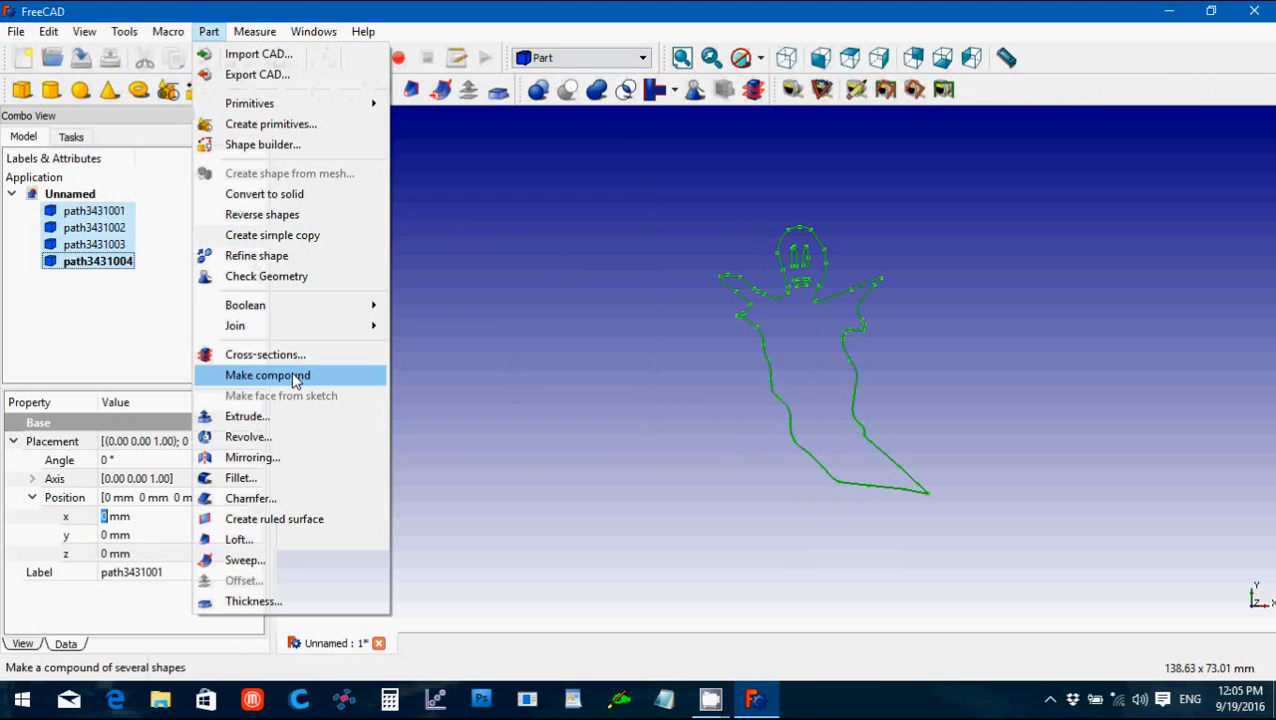
left_click(268, 376)
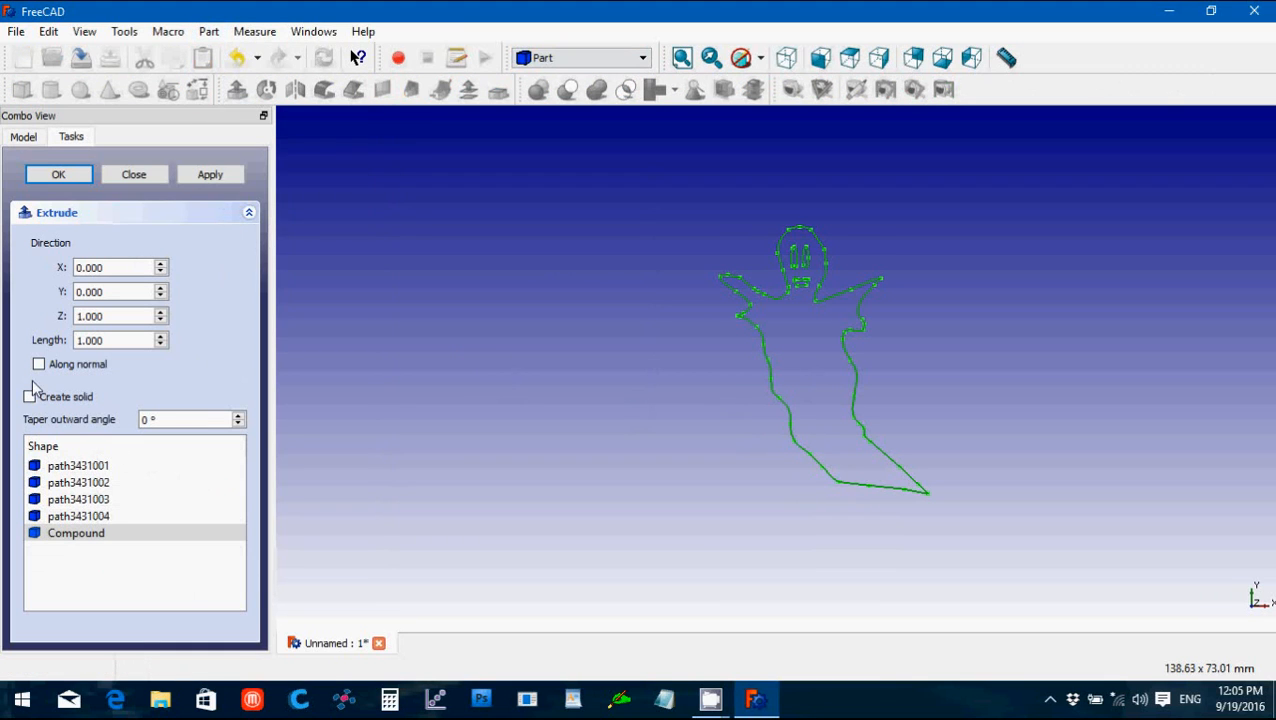
left_click(28, 396)
type("3")
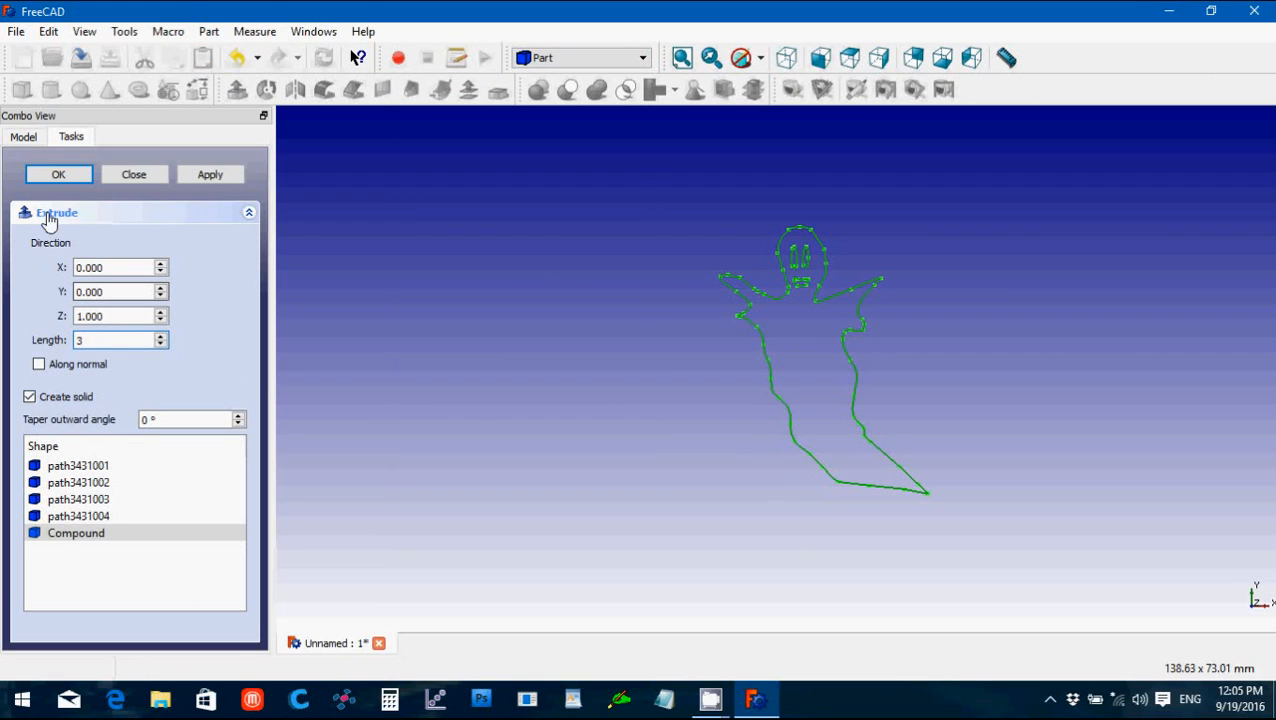
left_click(58, 174)
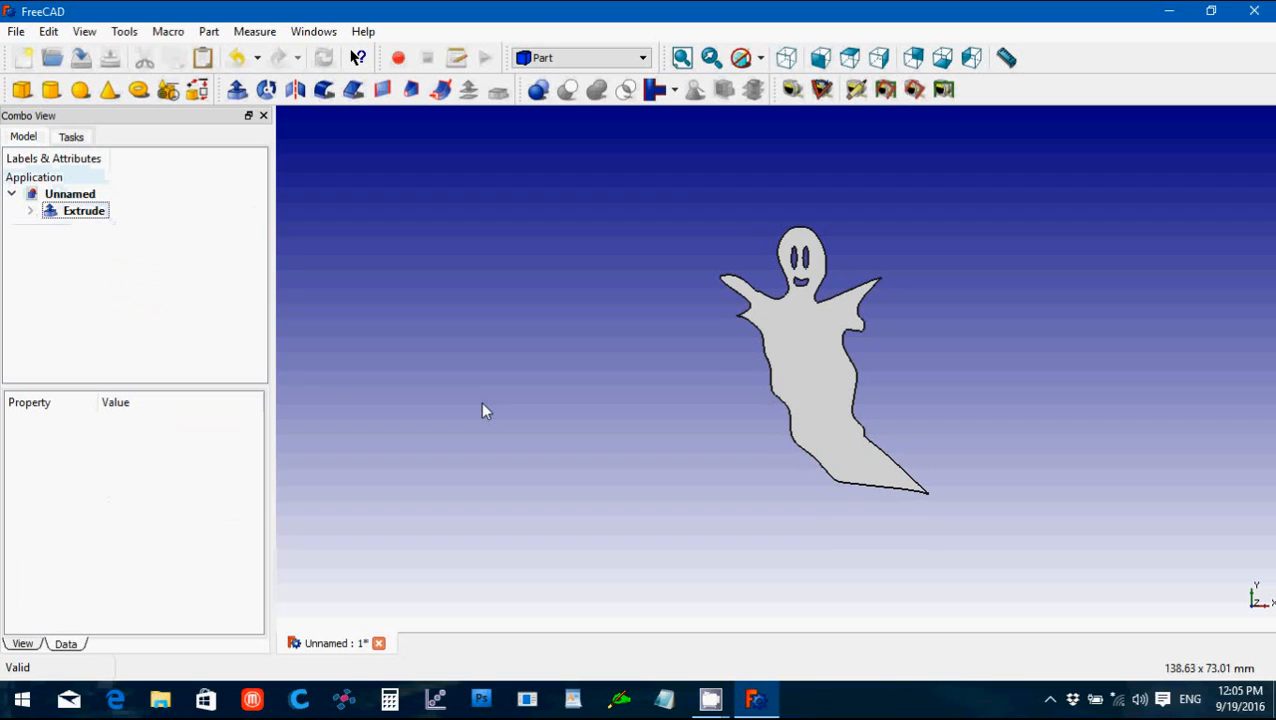
mouse_move(640, 456)
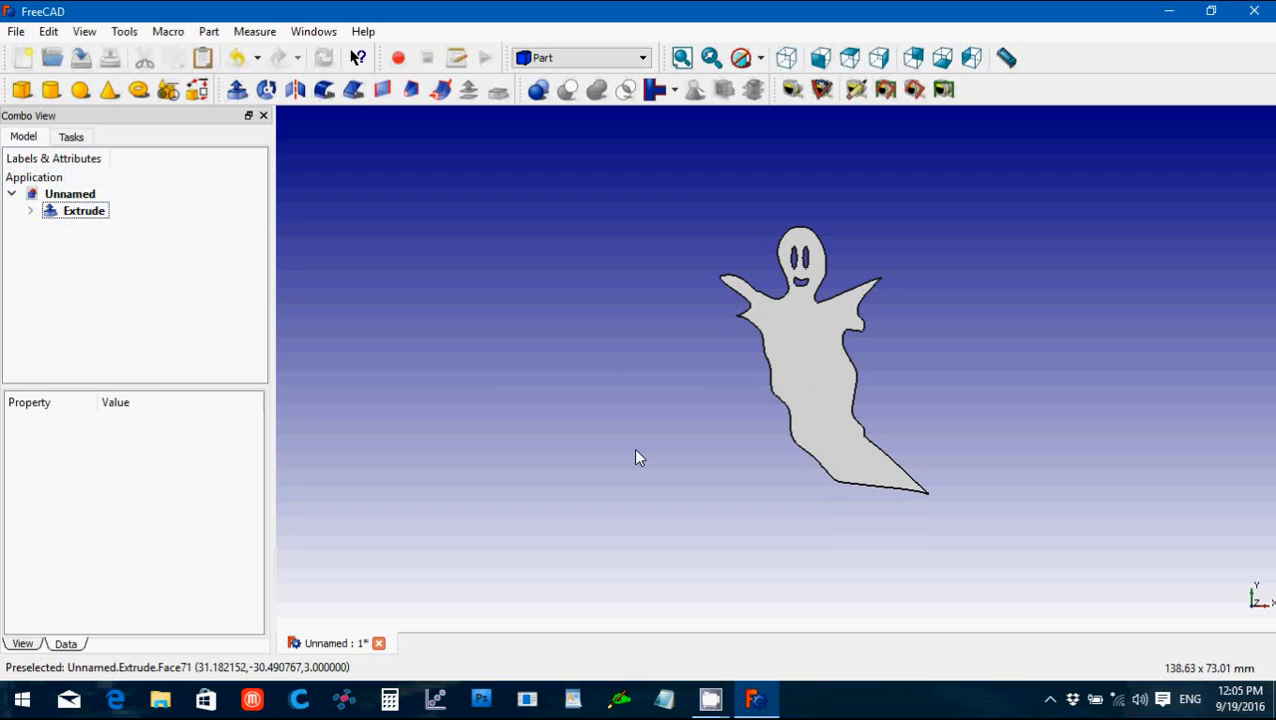
mouse_move(264, 318)
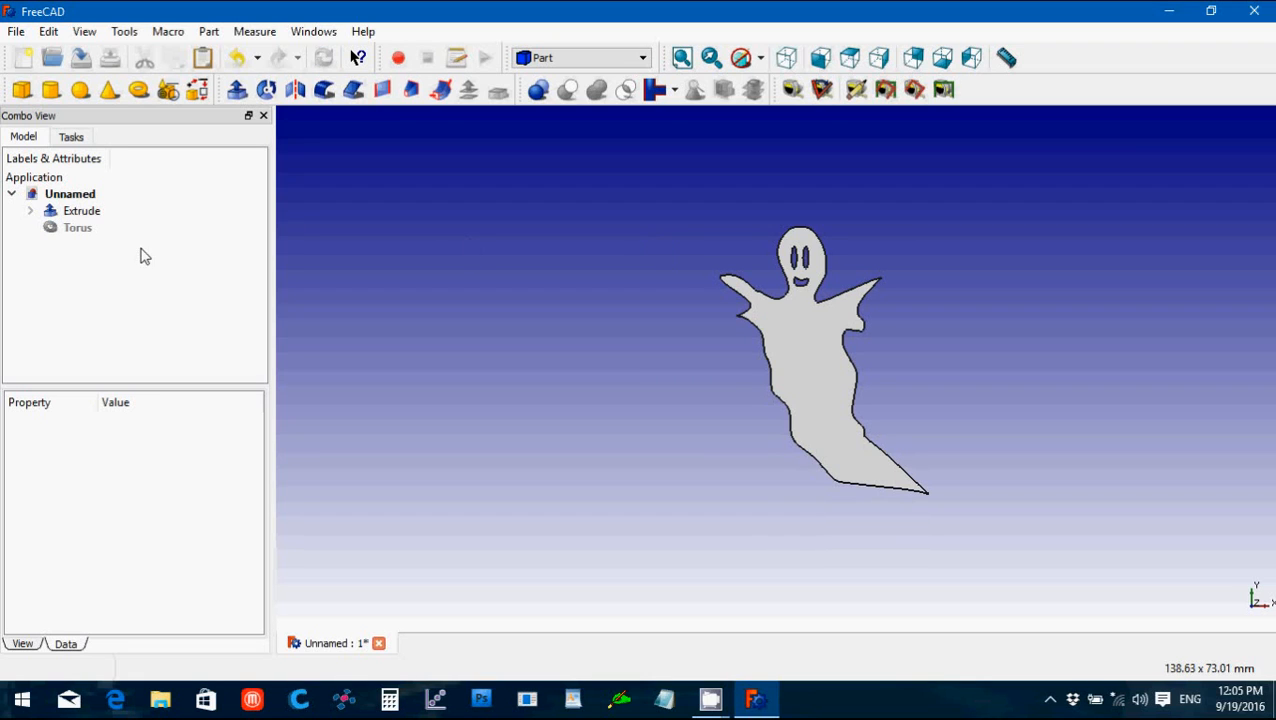
Step: Check the 2 mm torus loop, measure 40.59 mm to the ghost's tail tip, then remove the measurement
left_click(76, 228)
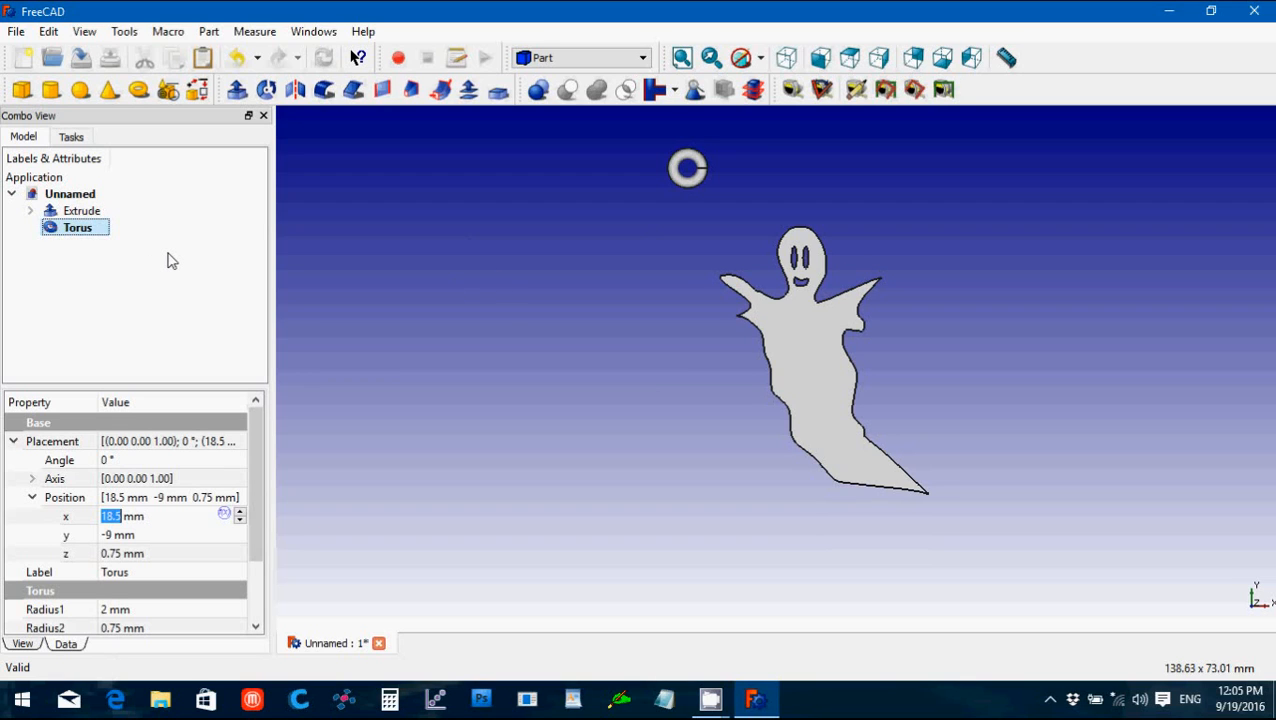
mouse_move(812, 338)
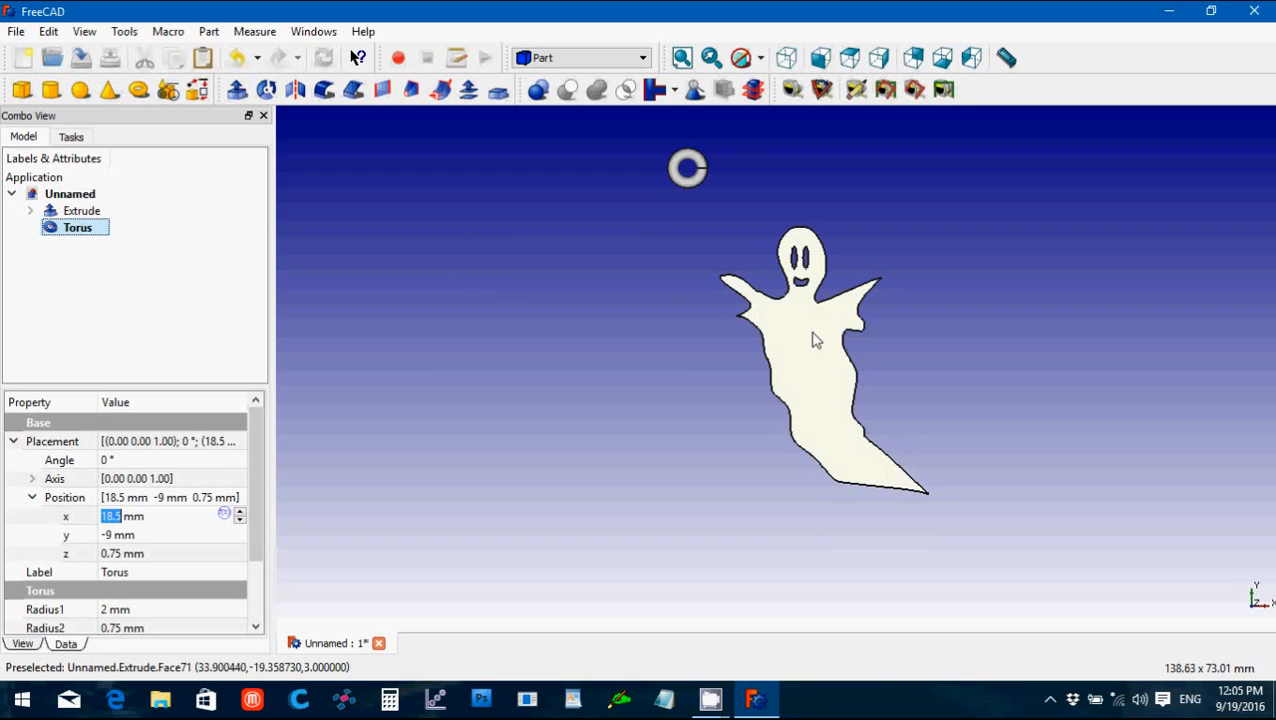
left_click(388, 208)
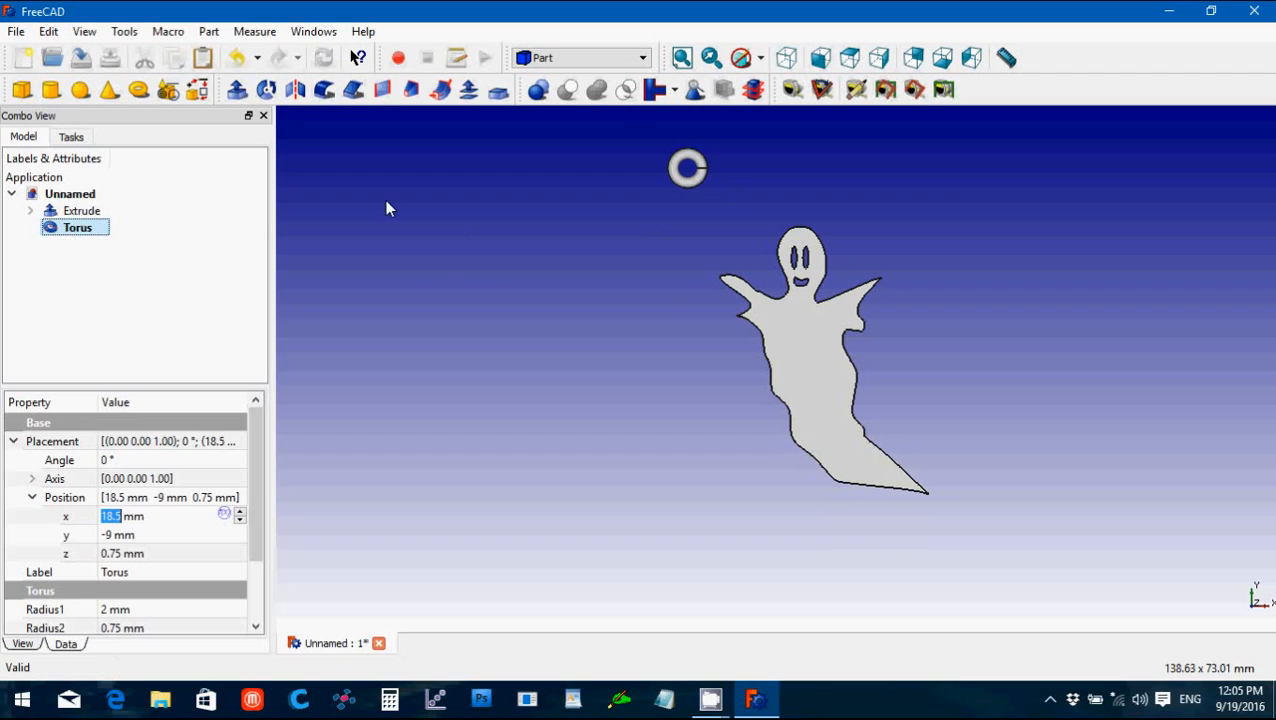
mouse_move(1006, 56)
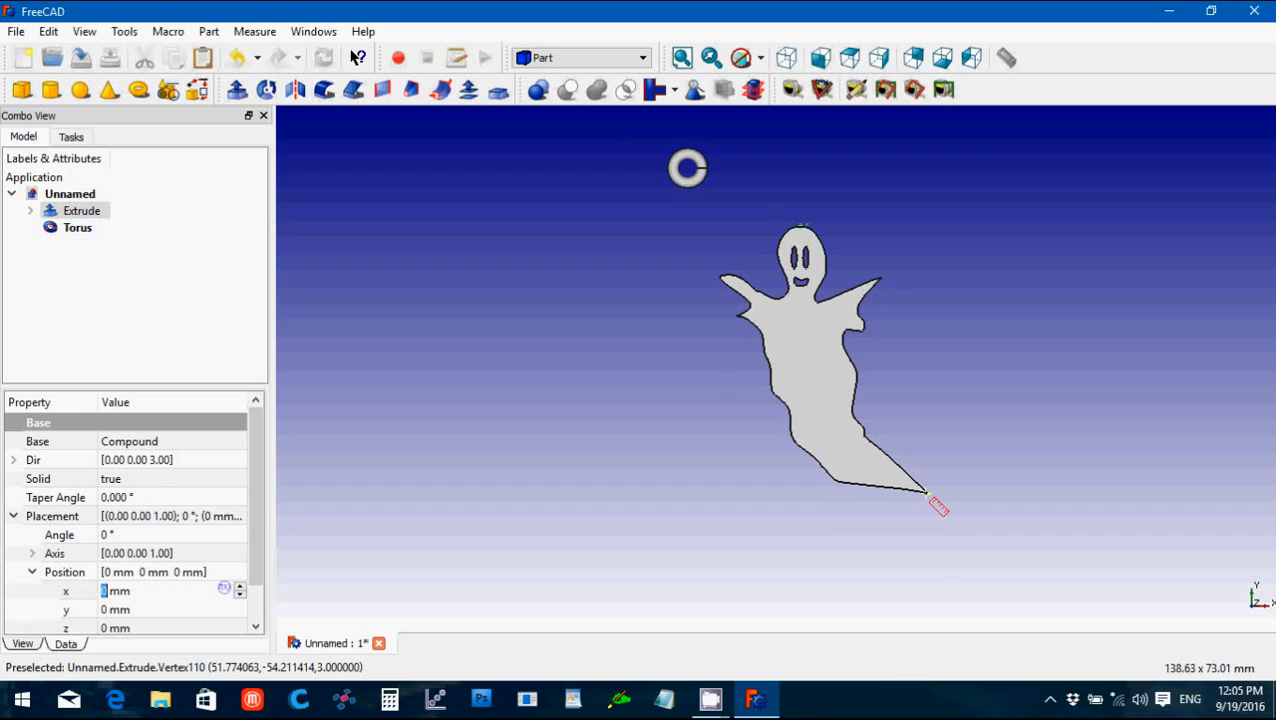
left_click(924, 496)
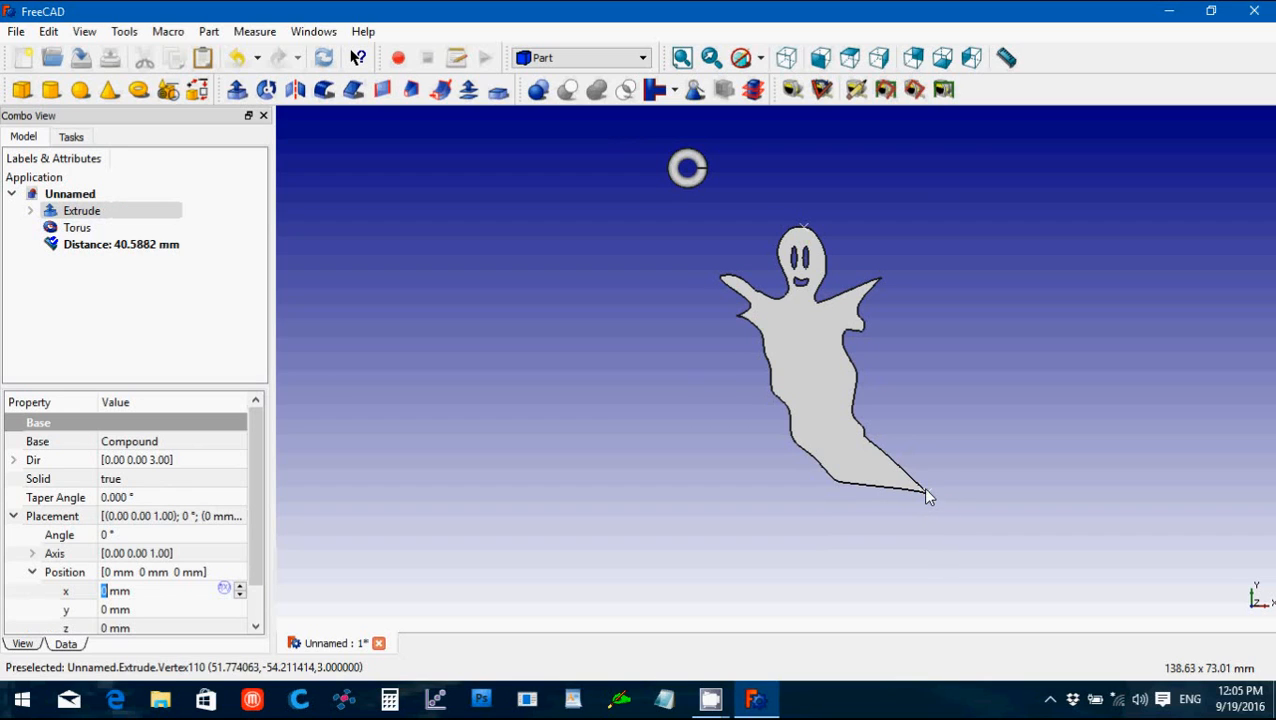
mouse_move(932, 472)
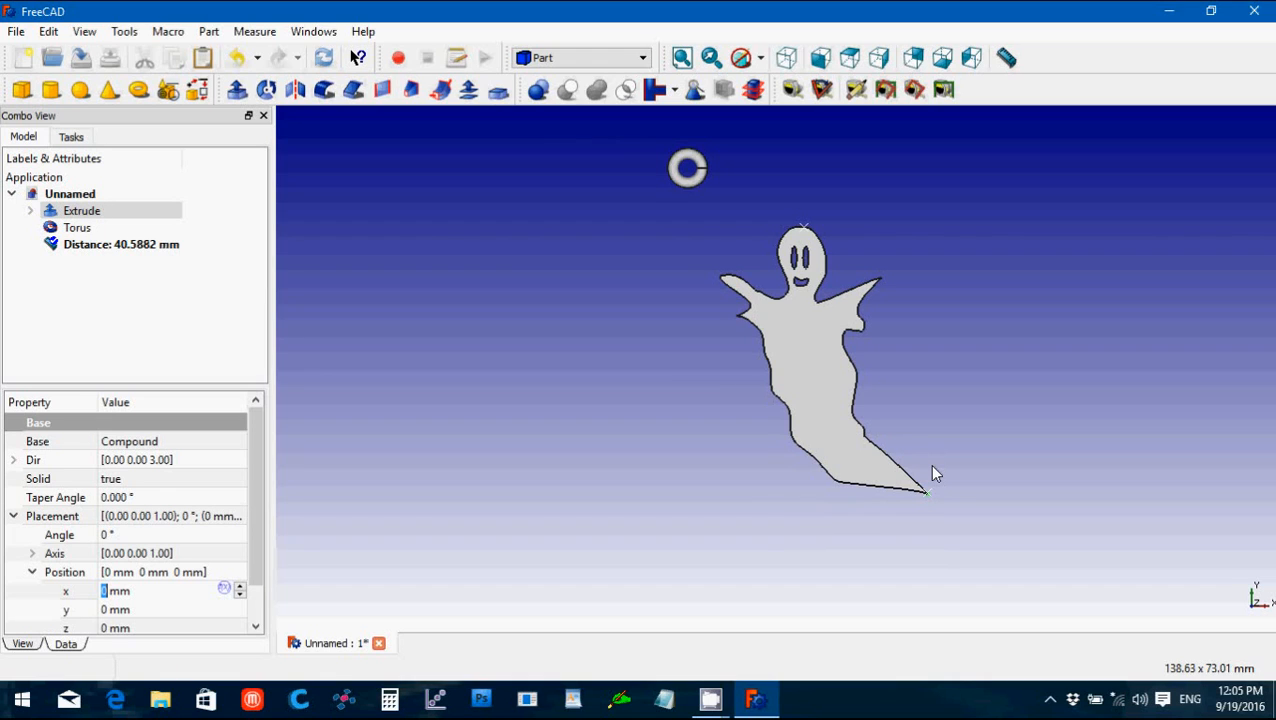
mouse_move(416, 312)
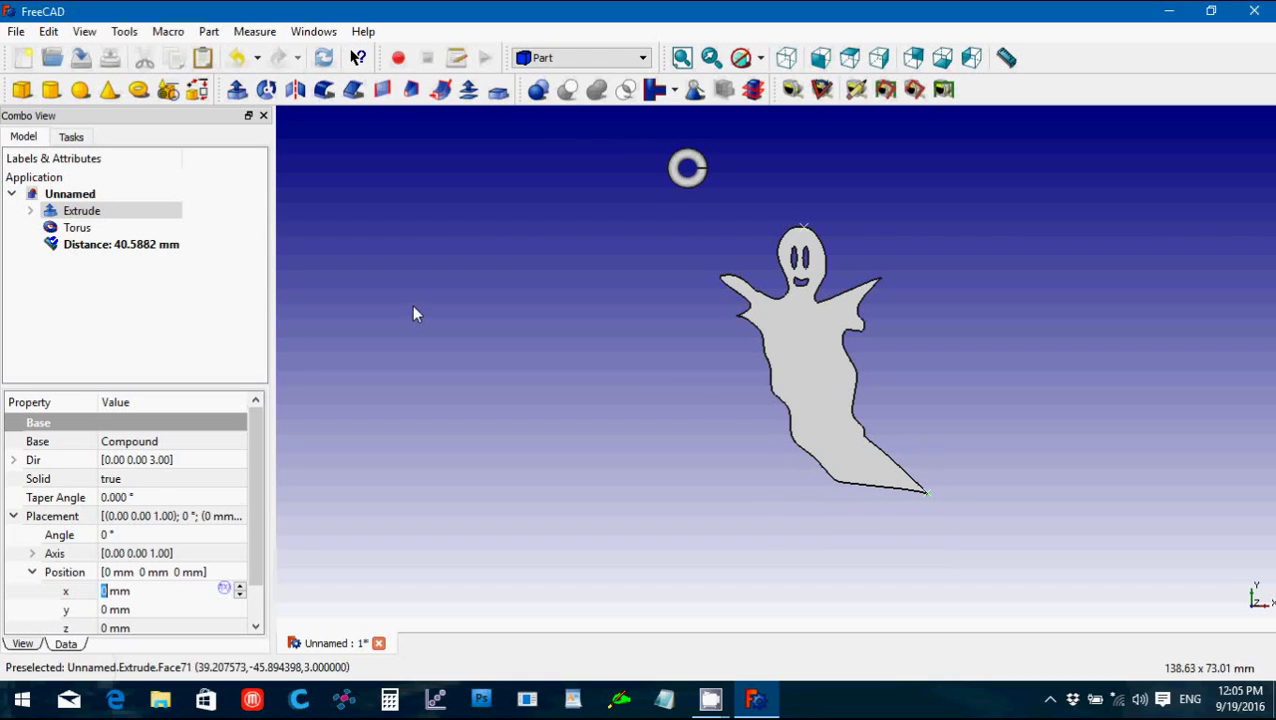
left_click(120, 244)
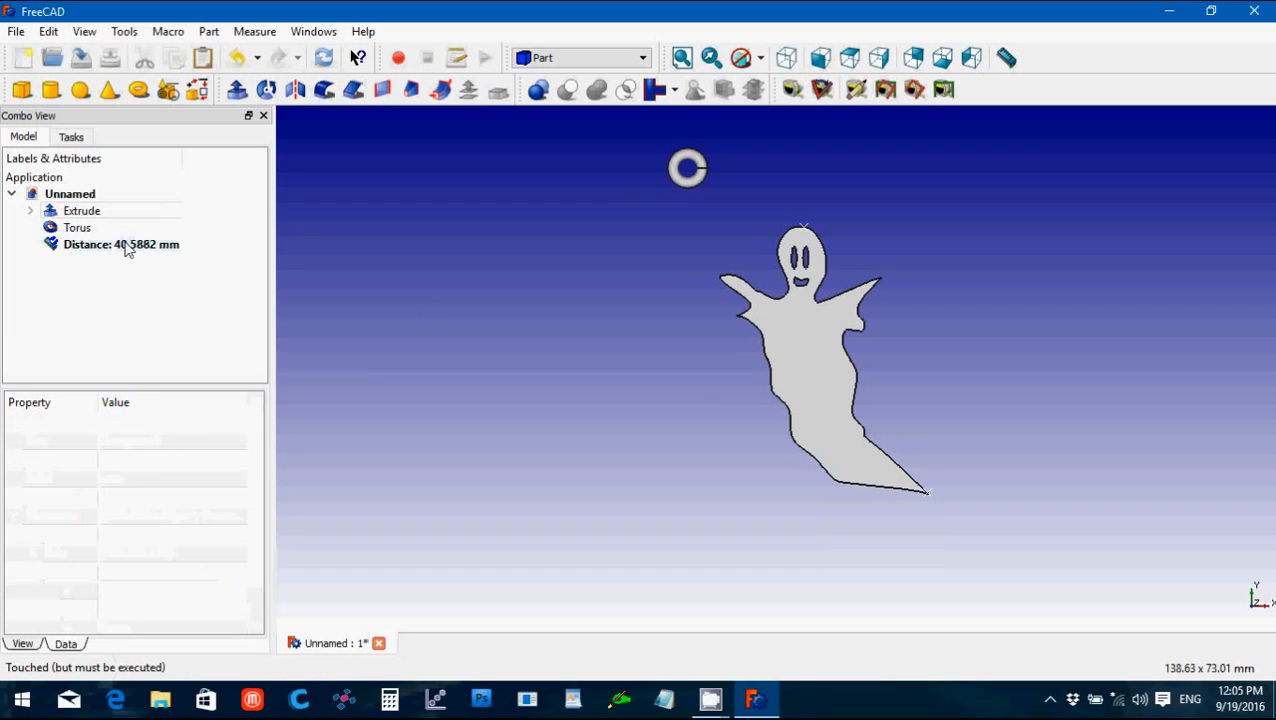
left_click(120, 244)
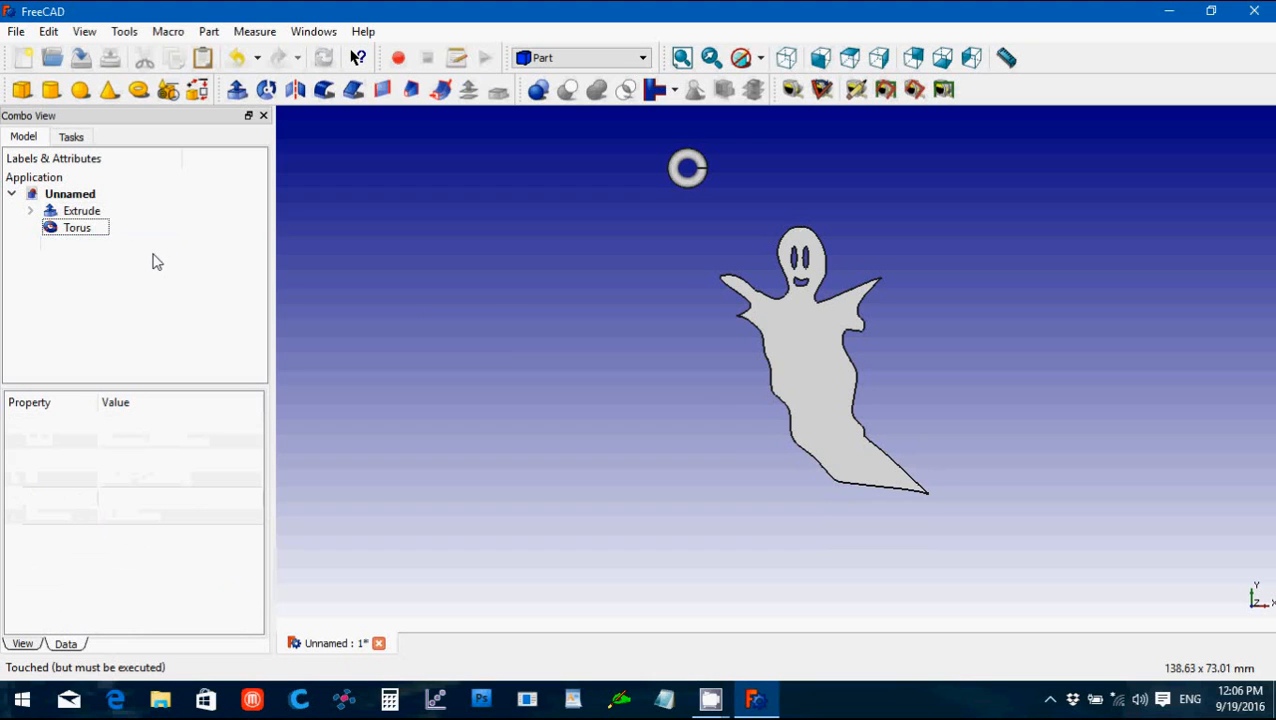
mouse_move(118, 220)
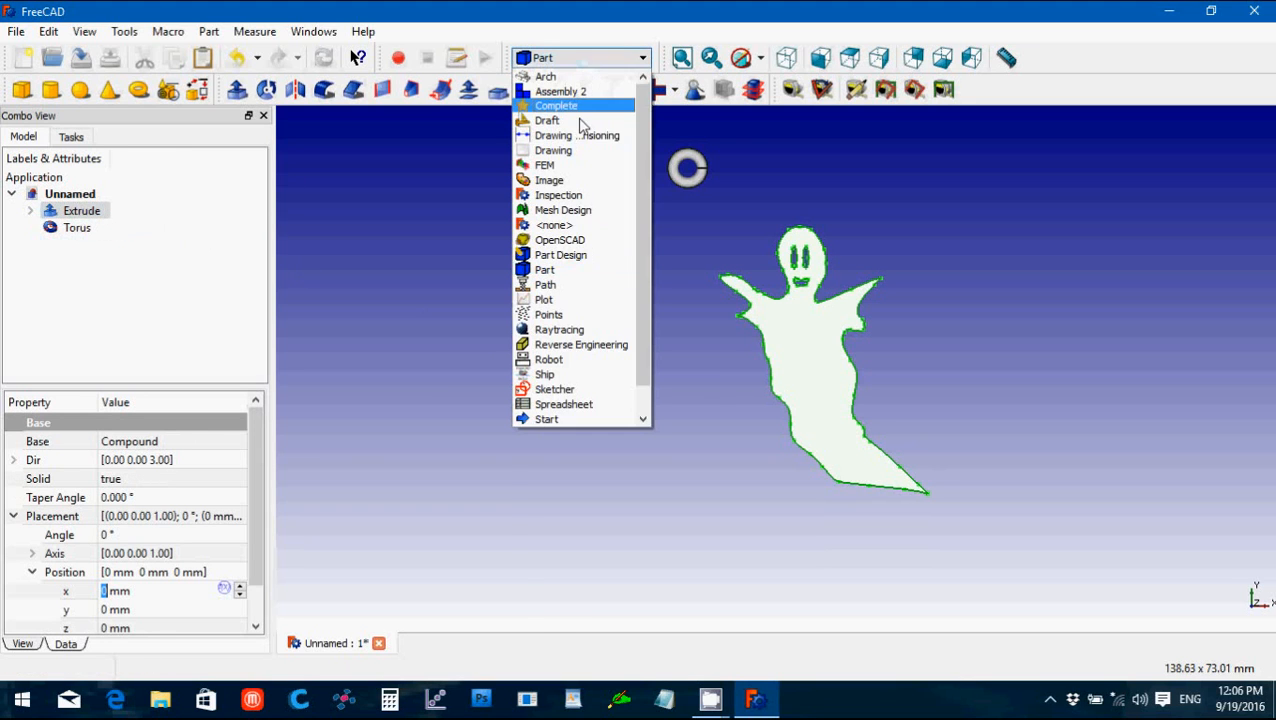
Step: Create a Draft Clone of the extruded ghost and select it for editing
left_click(548, 120)
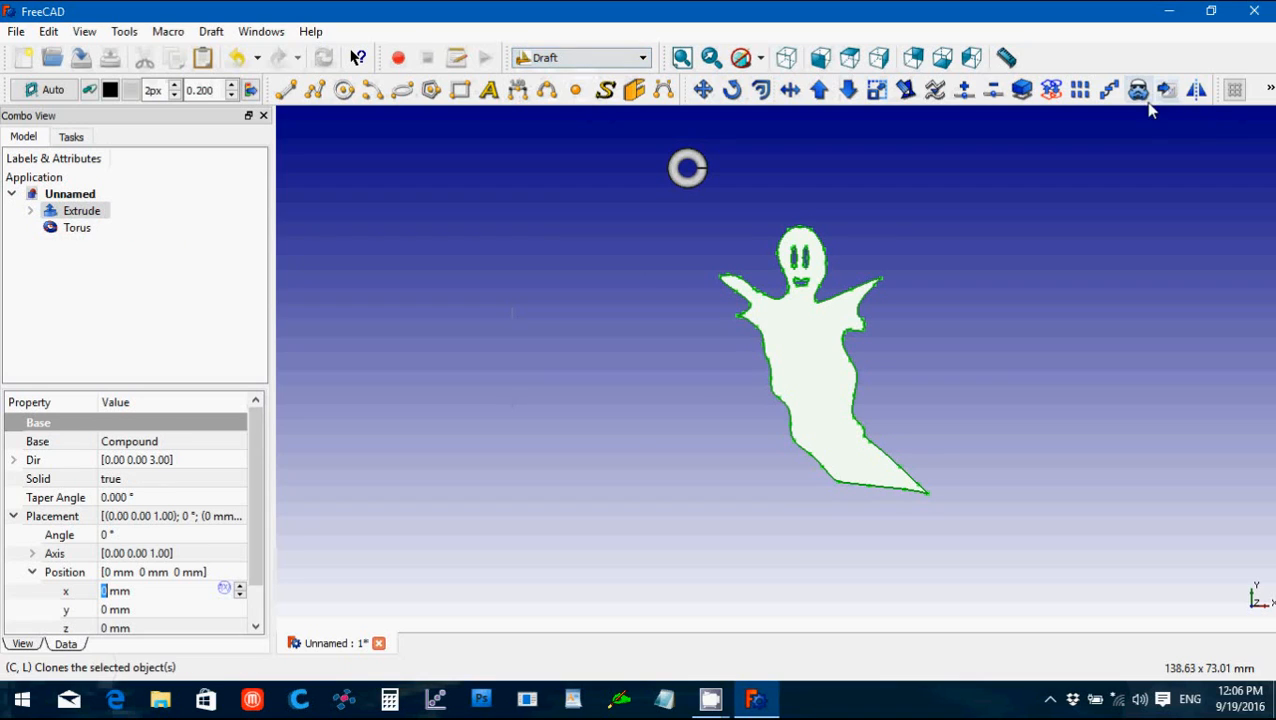
left_click(1136, 90)
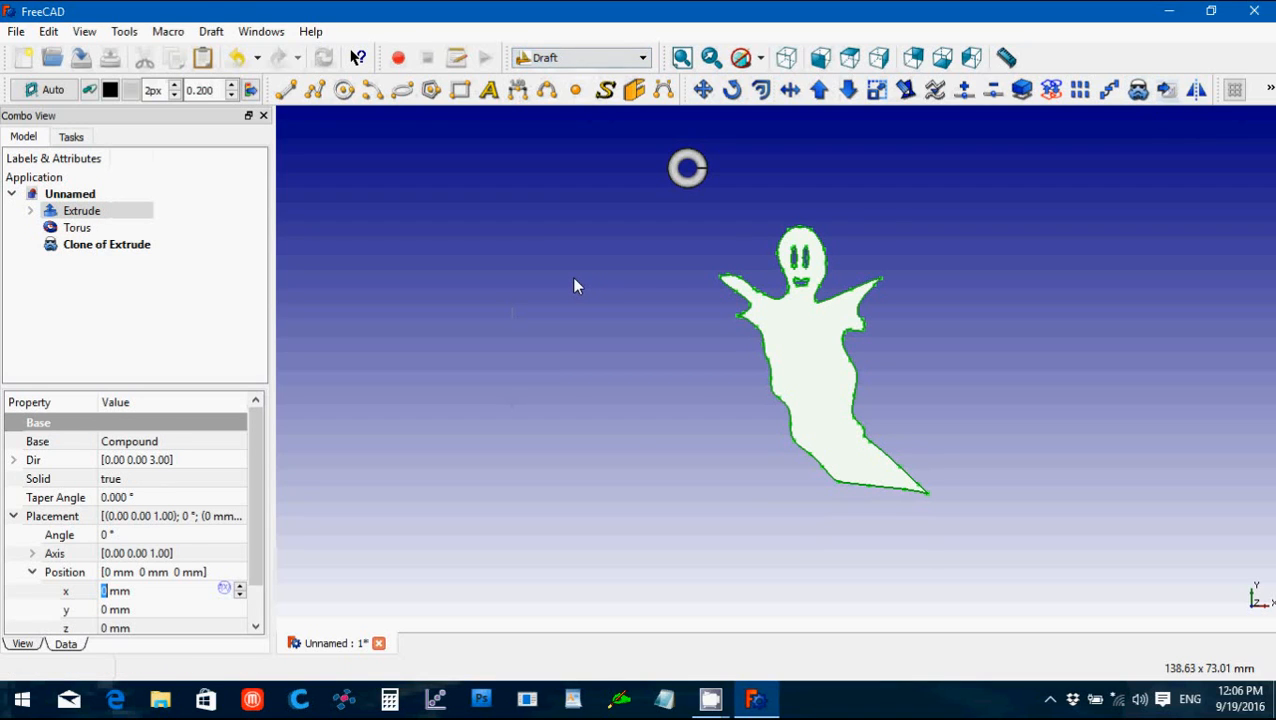
left_click(82, 210)
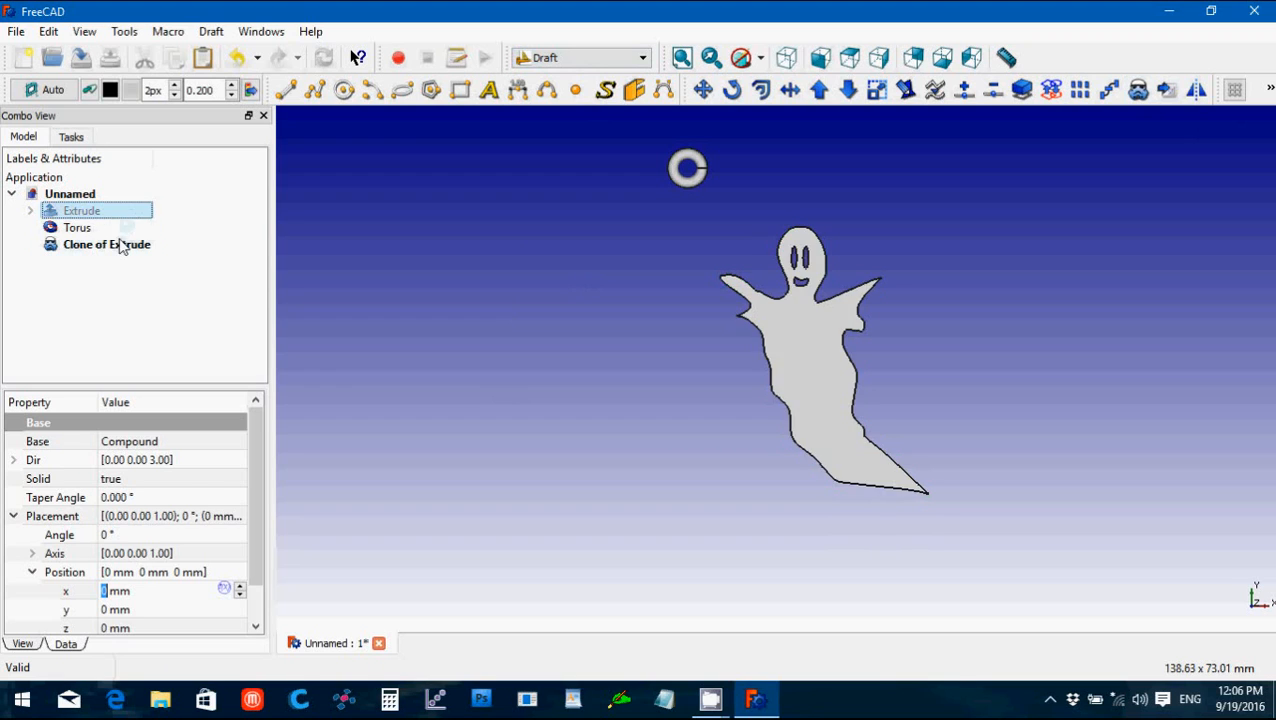
left_click(106, 244)
type("0.90")
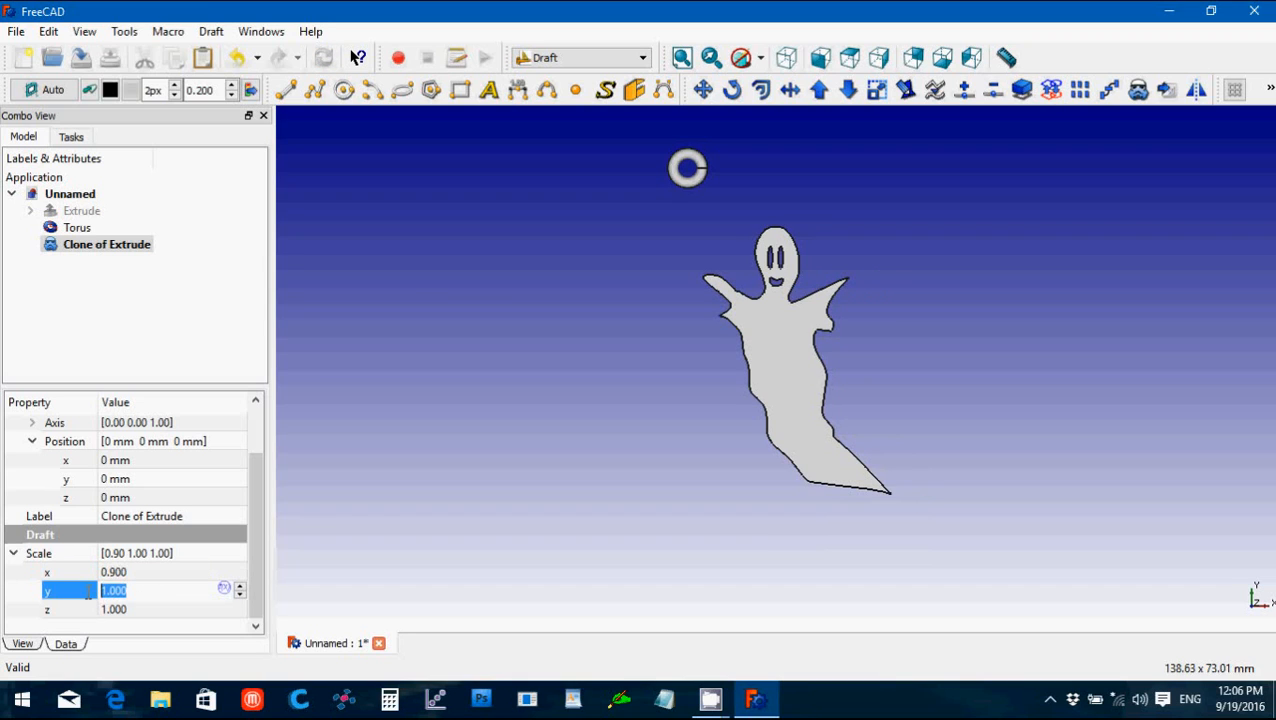
Step: Scale the clone to 0.90 in X and Y, measure it at 36.71 mm, then remove the measurement
type("0")
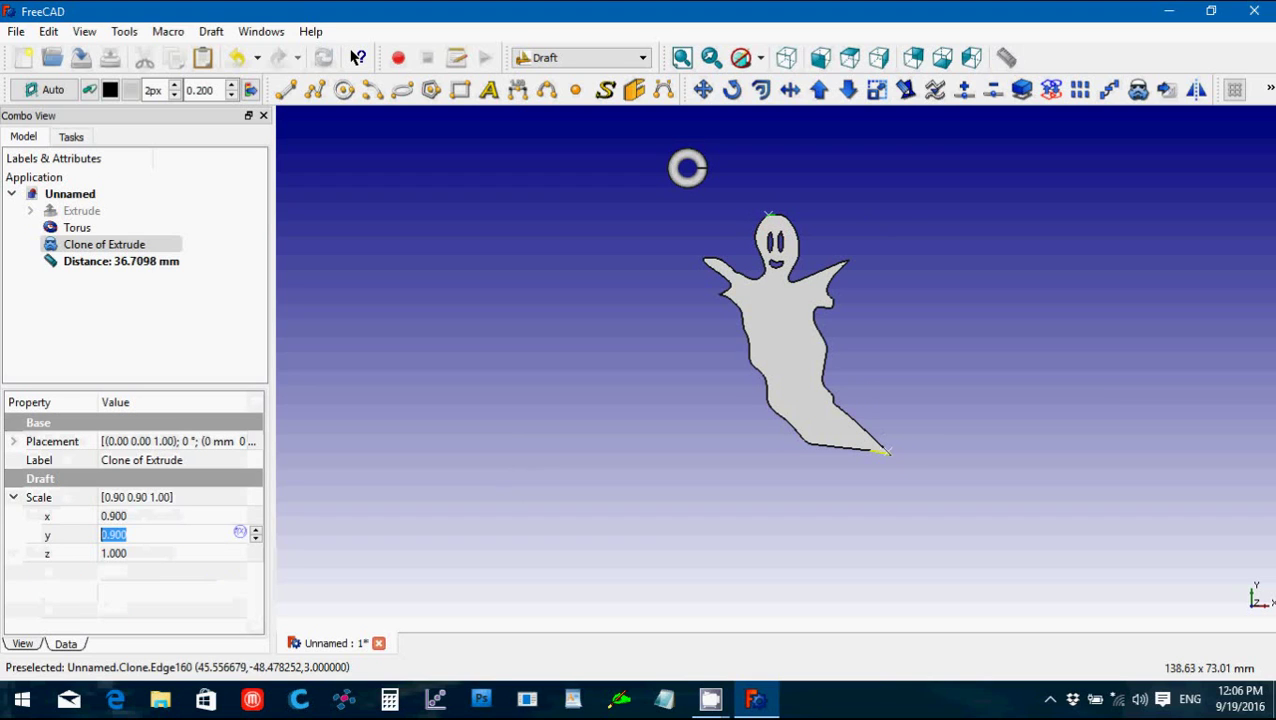
left_click(120, 260)
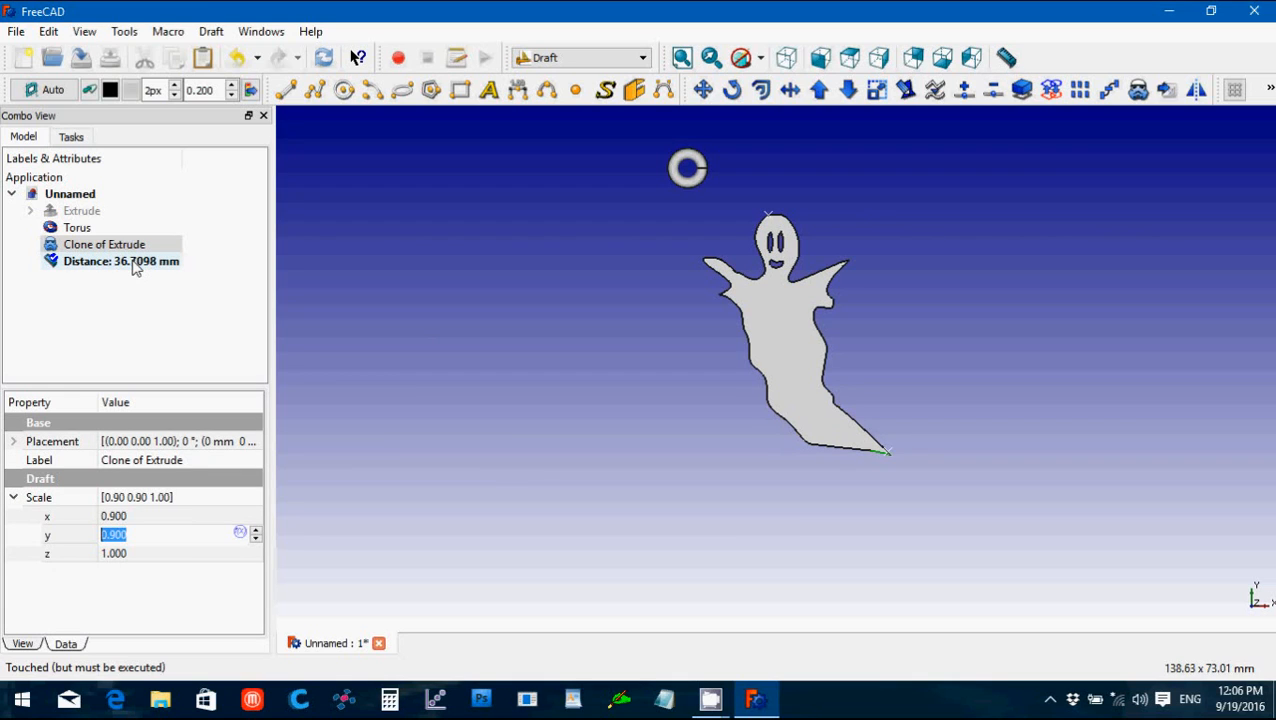
left_click(120, 260)
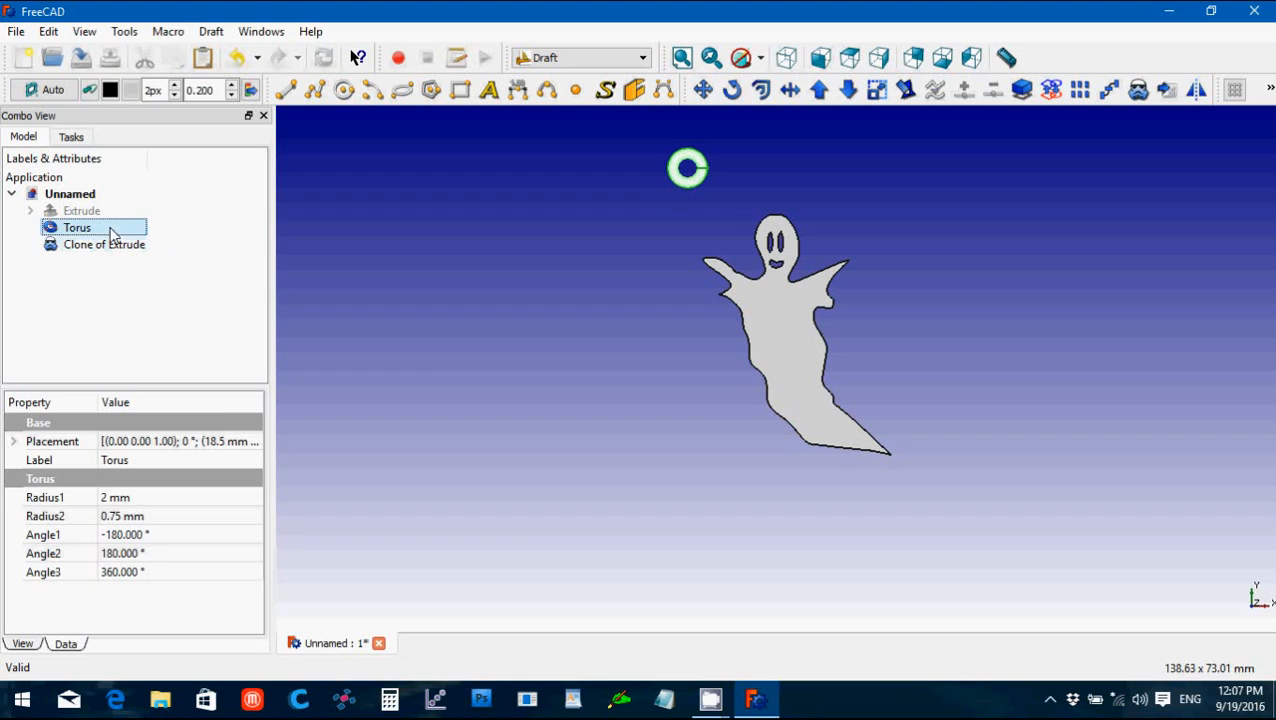
Step: Move the torus ring to about x 30.5 mm, y -13 mm onto the ghost's head
left_click(14, 442)
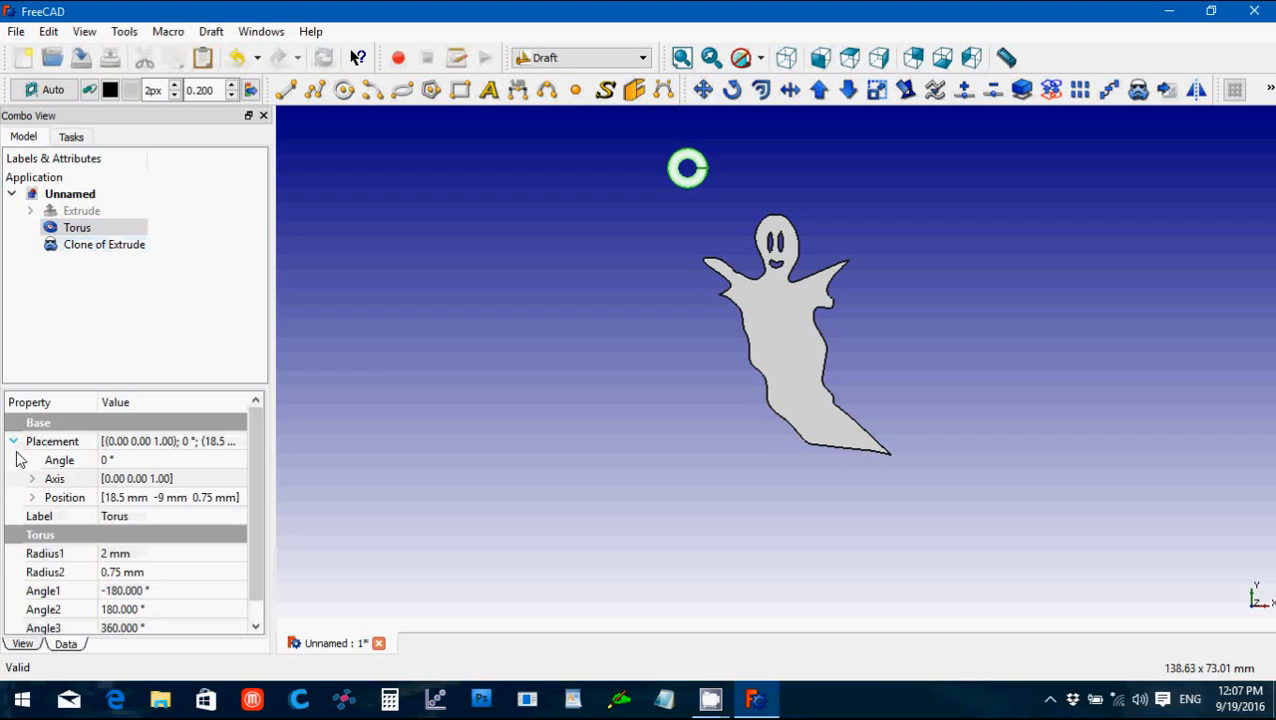
left_click(32, 496)
type("-13")
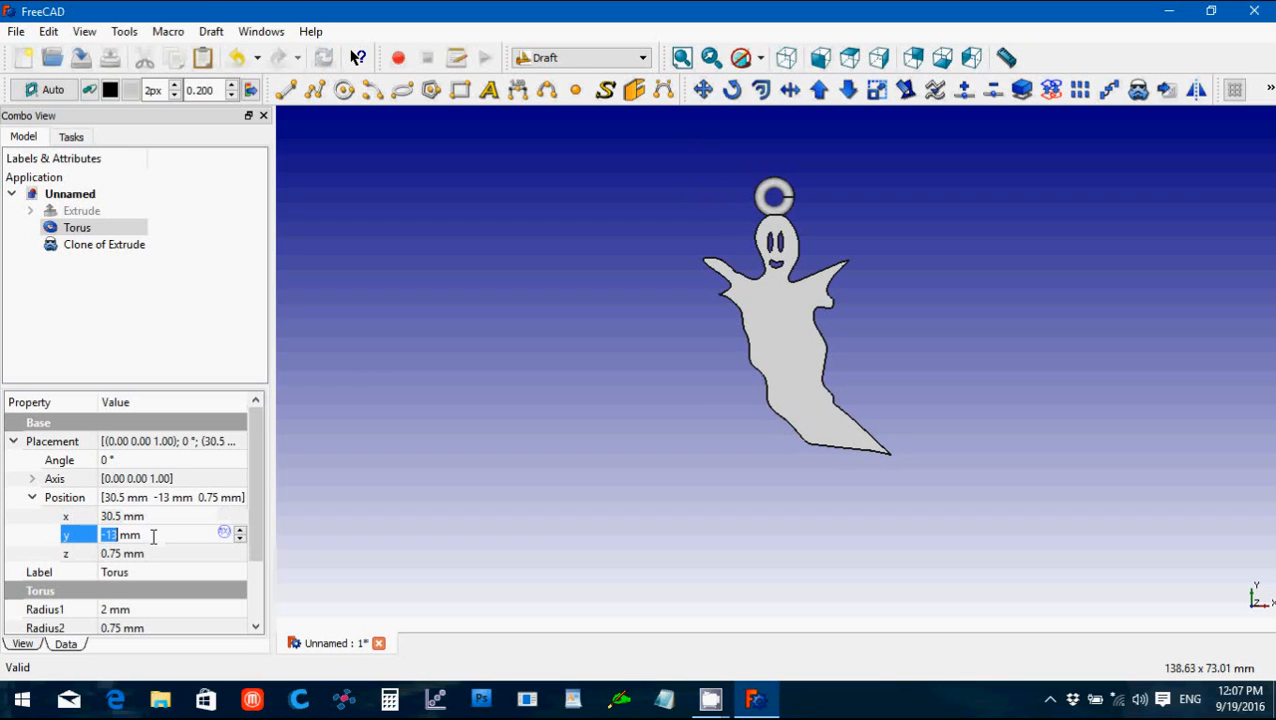
left_click(240, 538)
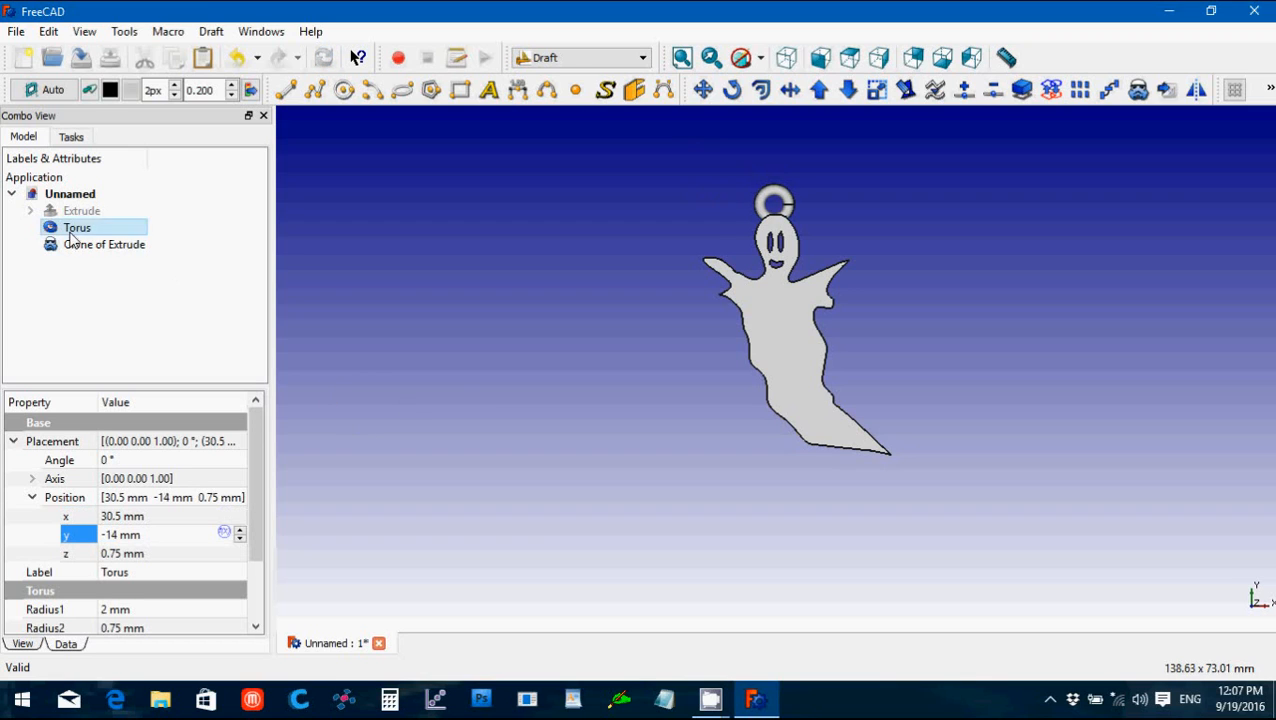
Step: Switch to the Part workbench to fuse the ghost clone and torus into one Fusion
left_click(640, 56)
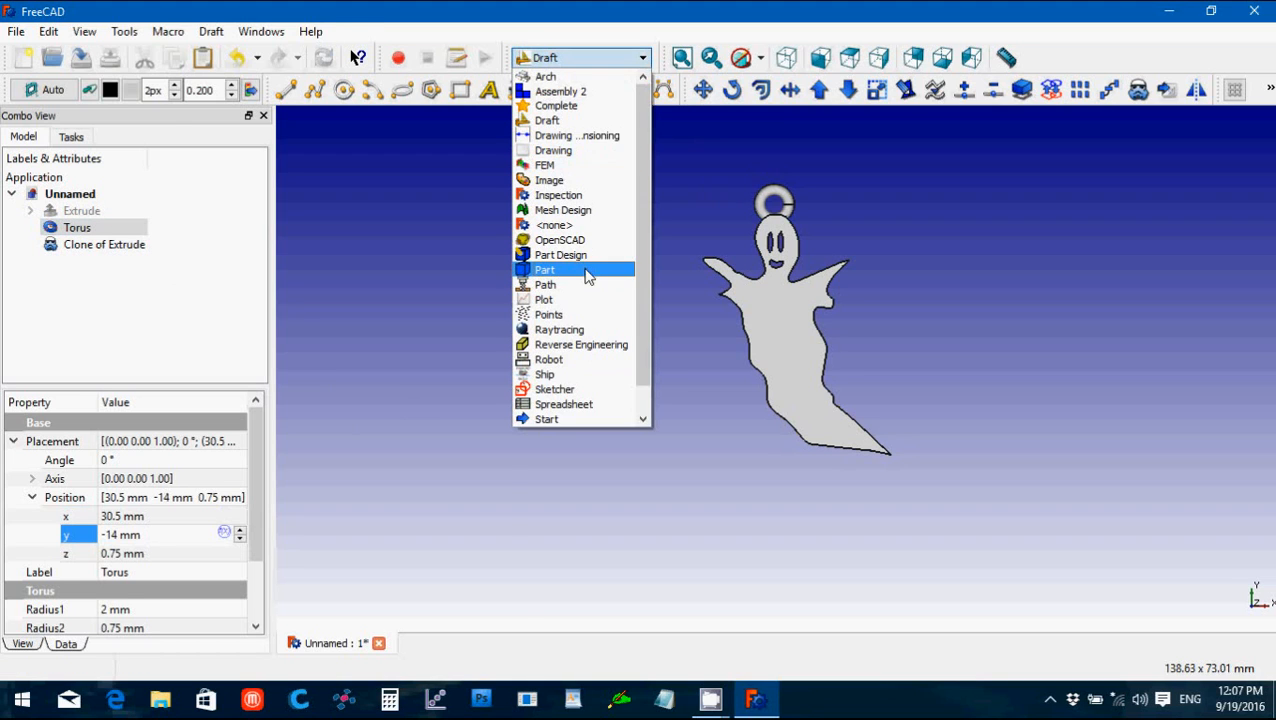
left_click(544, 268)
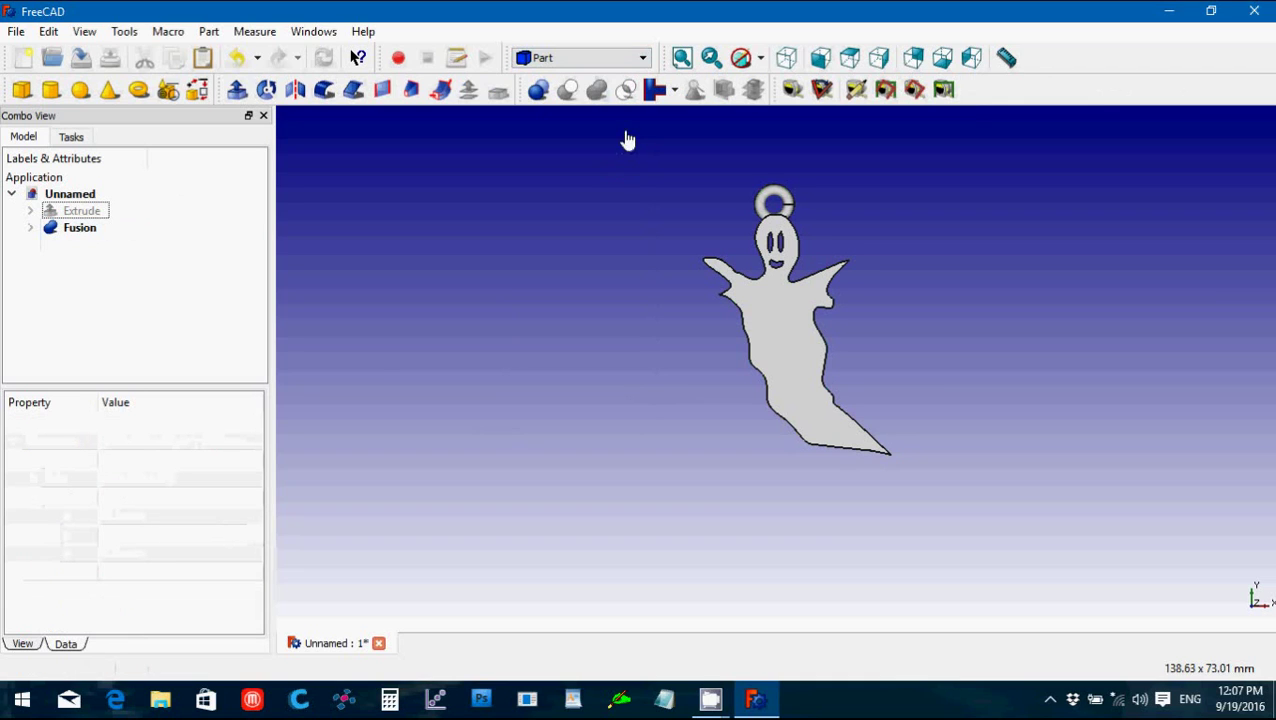
mouse_move(22, 56)
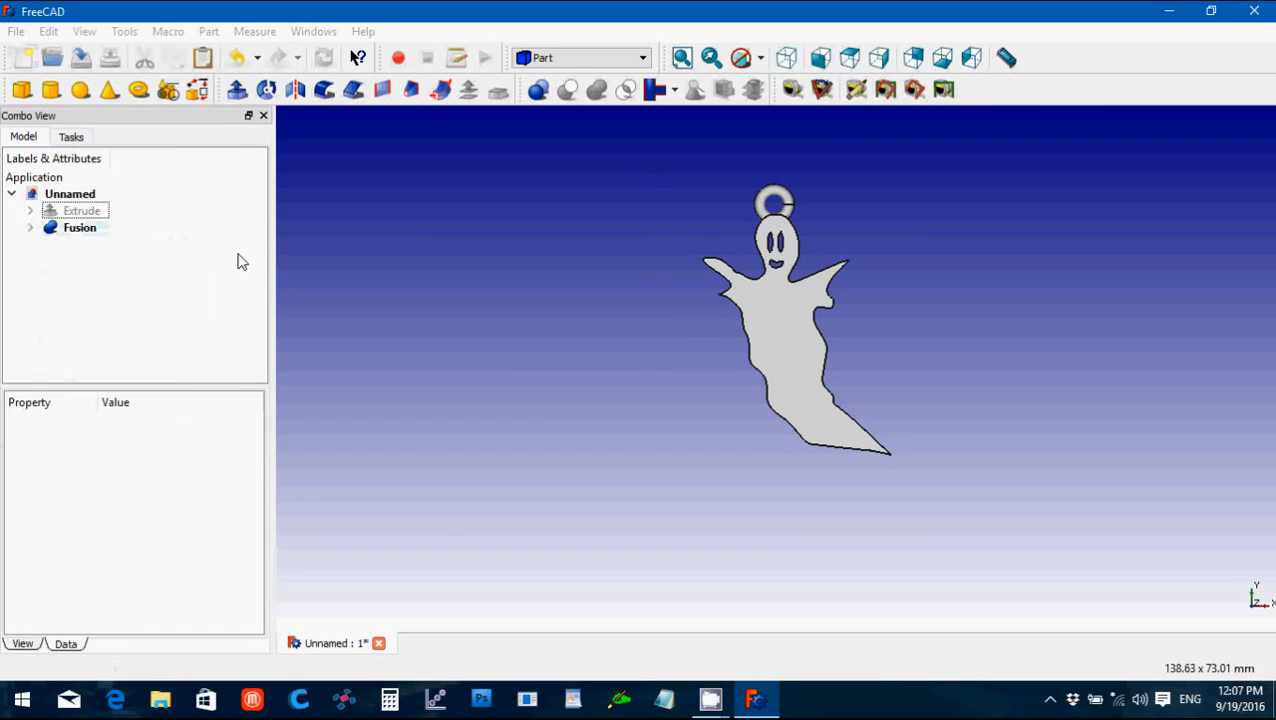
Step: Save the FreeCAD document under the name ghost
left_click(108, 56)
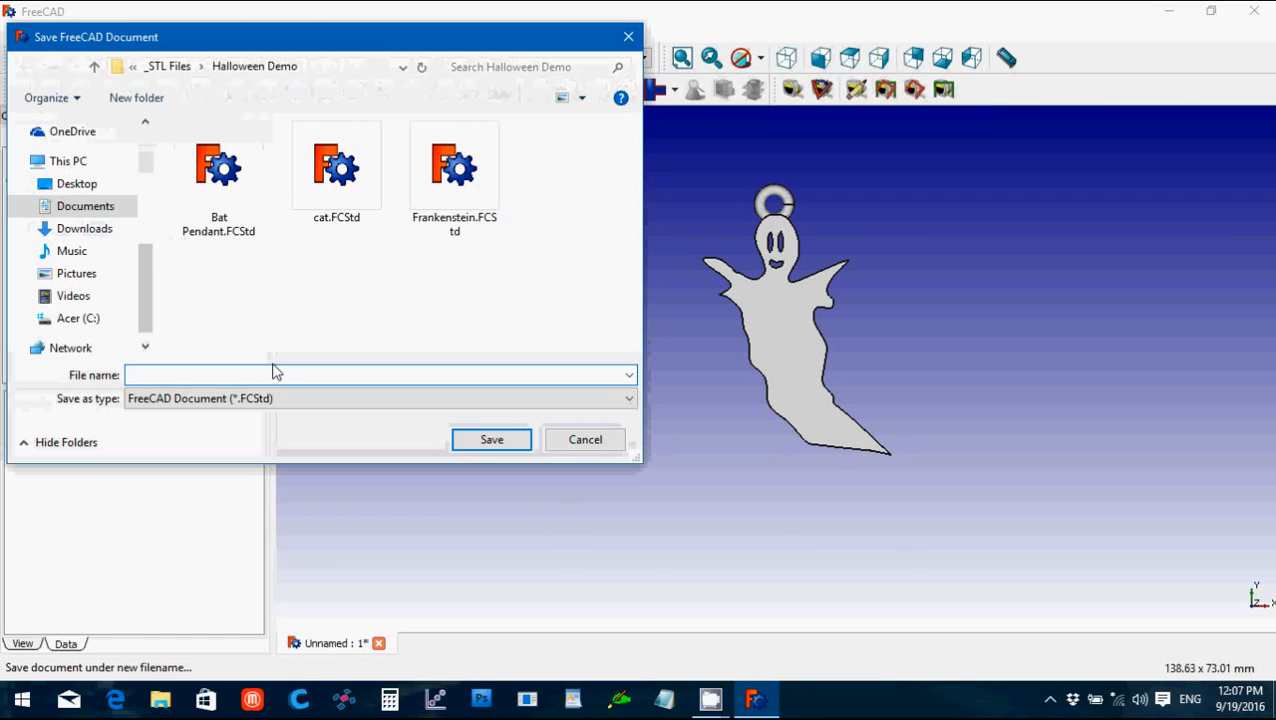
type("ghoost")
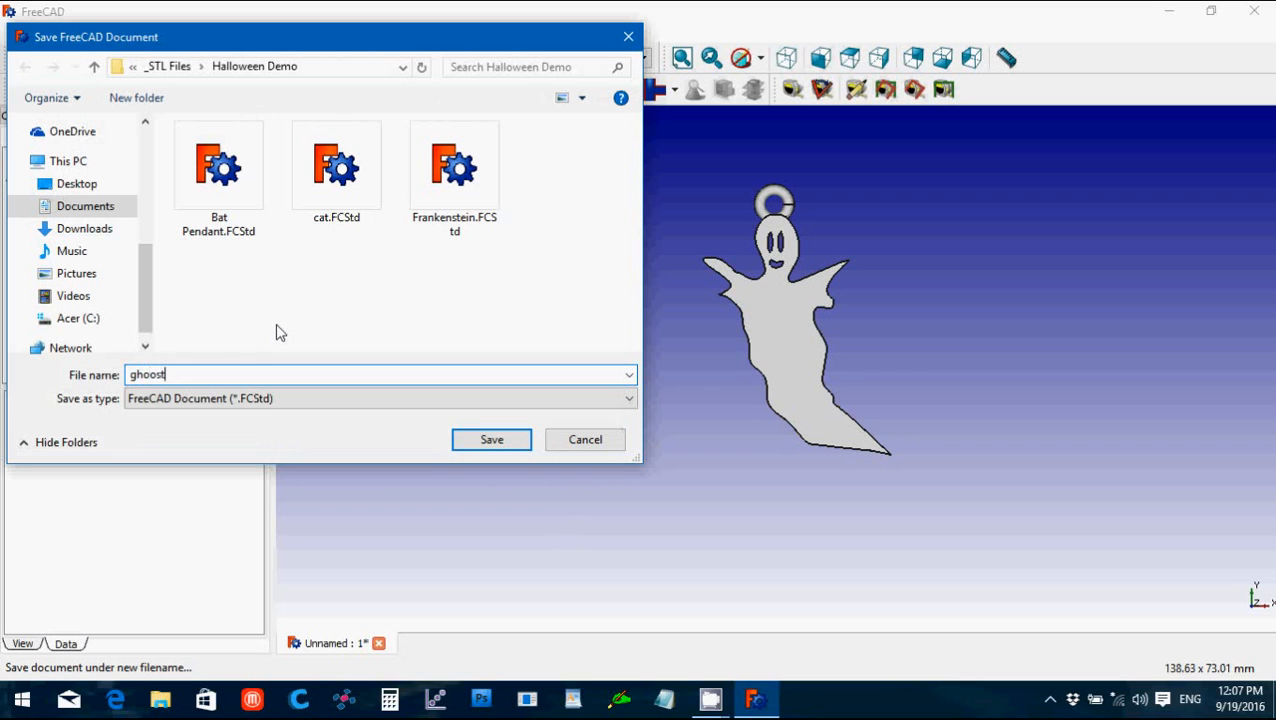
type("ghost")
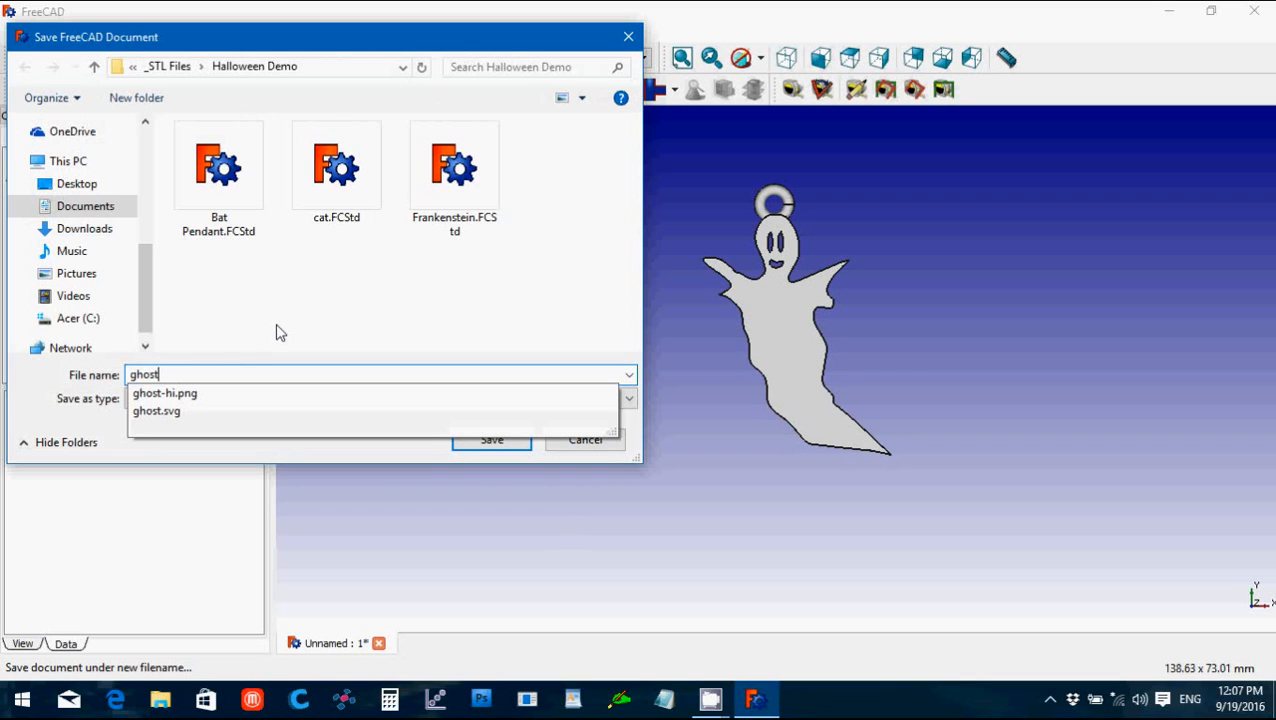
left_click(492, 440)
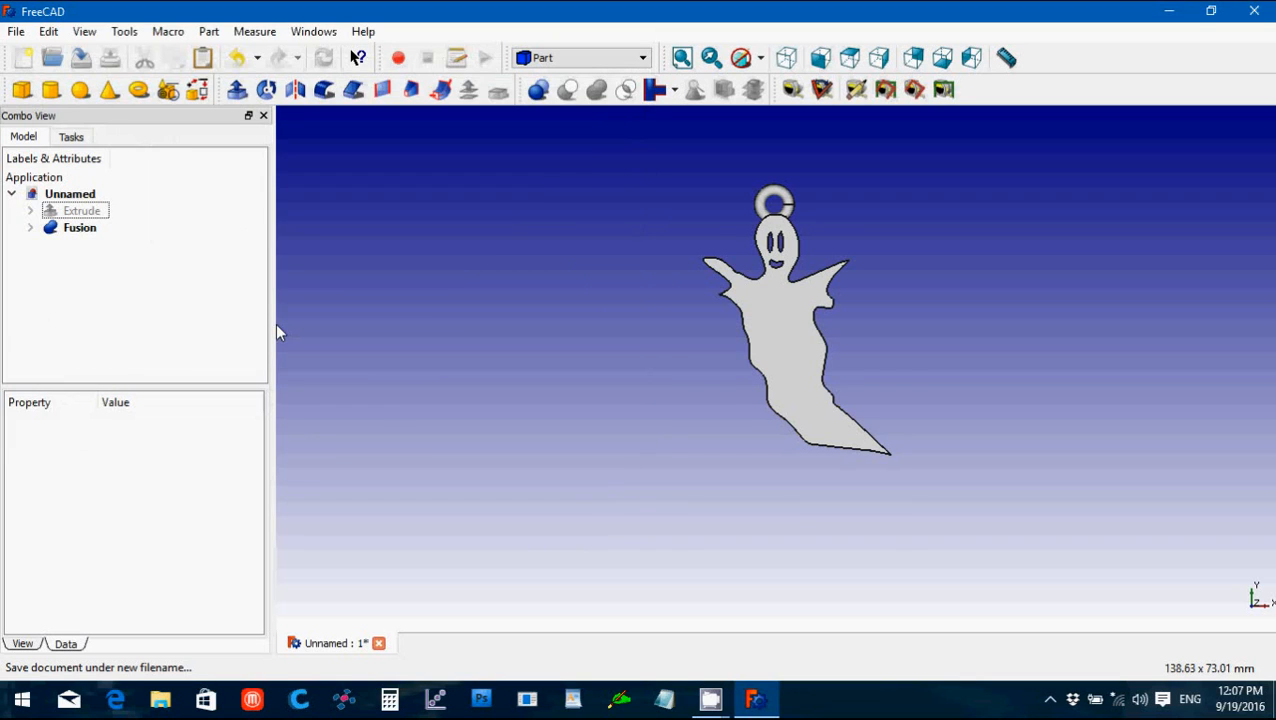
Step: Export the fused ghost as the Ghost pendant STL file
left_click(80, 228)
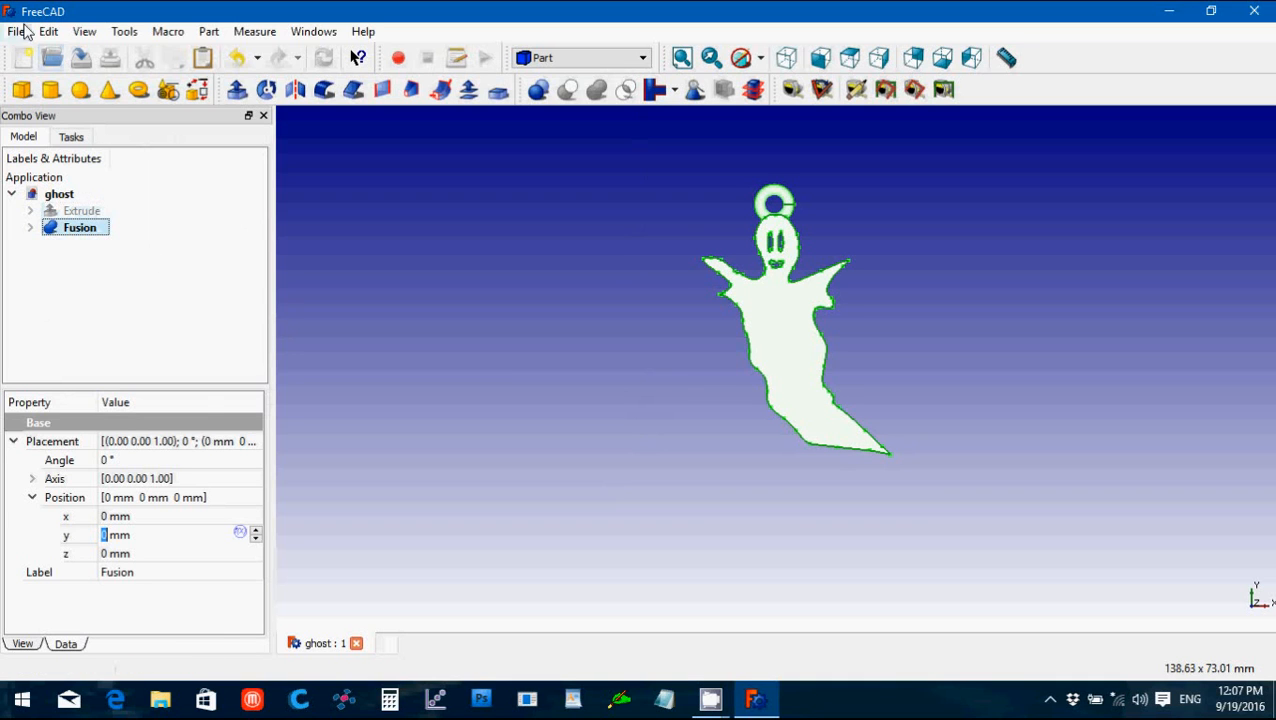
mouse_move(304, 290)
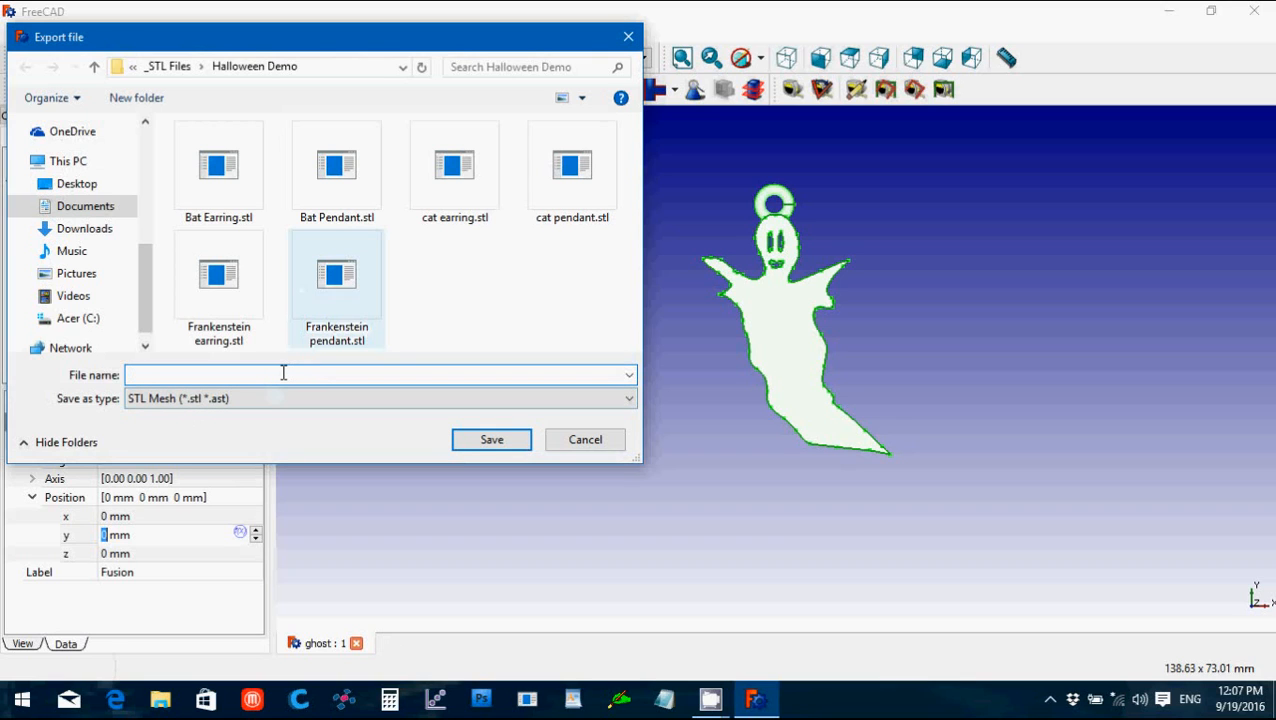
type("Ghost pendant")
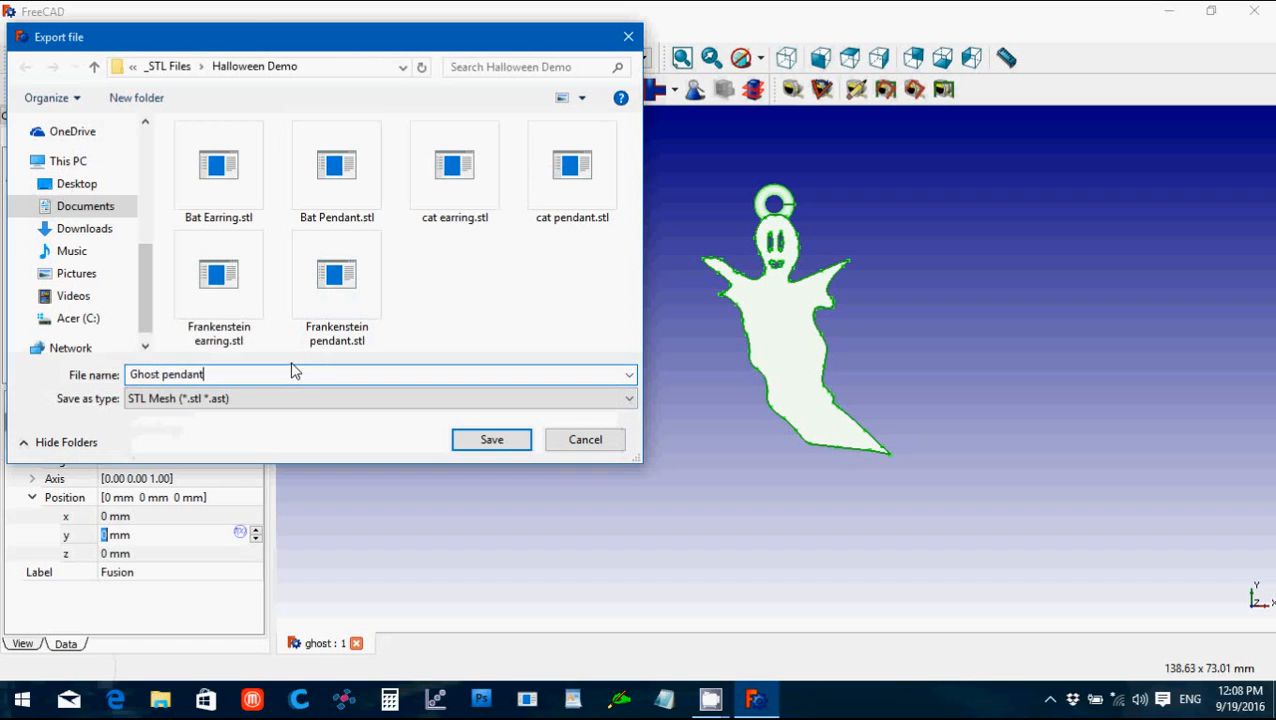
left_click(492, 440)
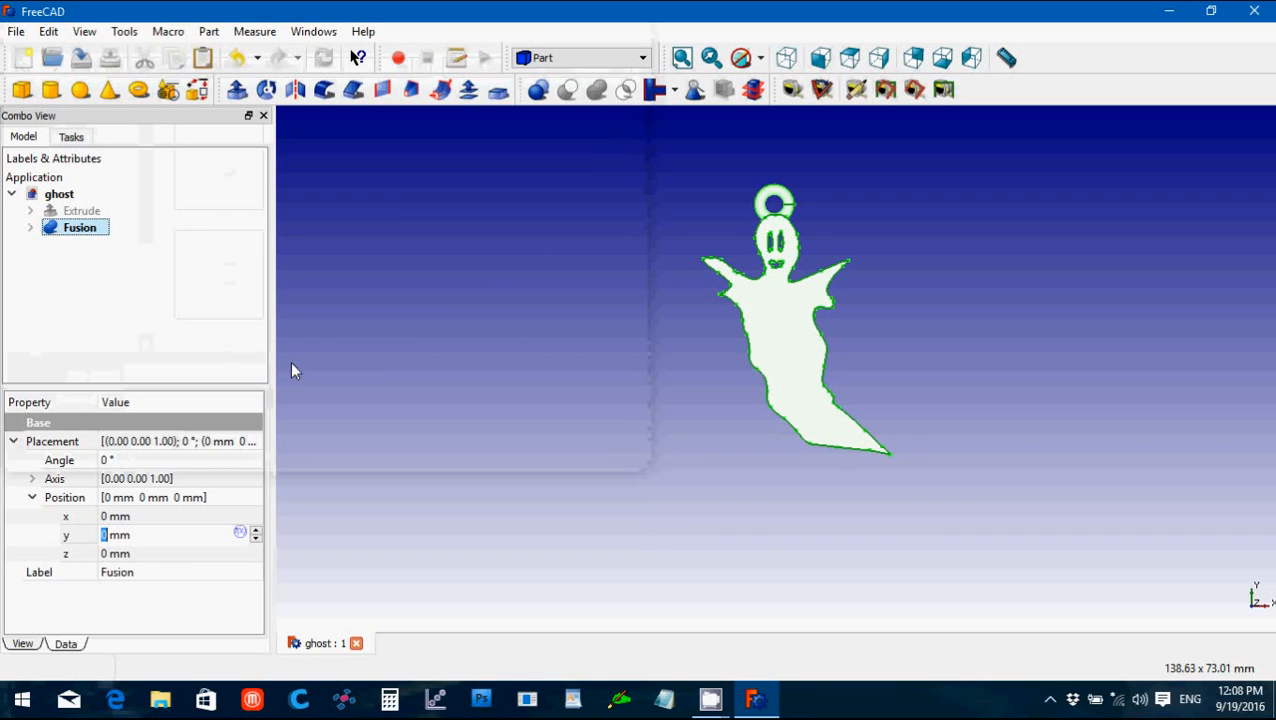
Step: In the Draft workbench, clone the Fusion and select the new clone
left_click(580, 56)
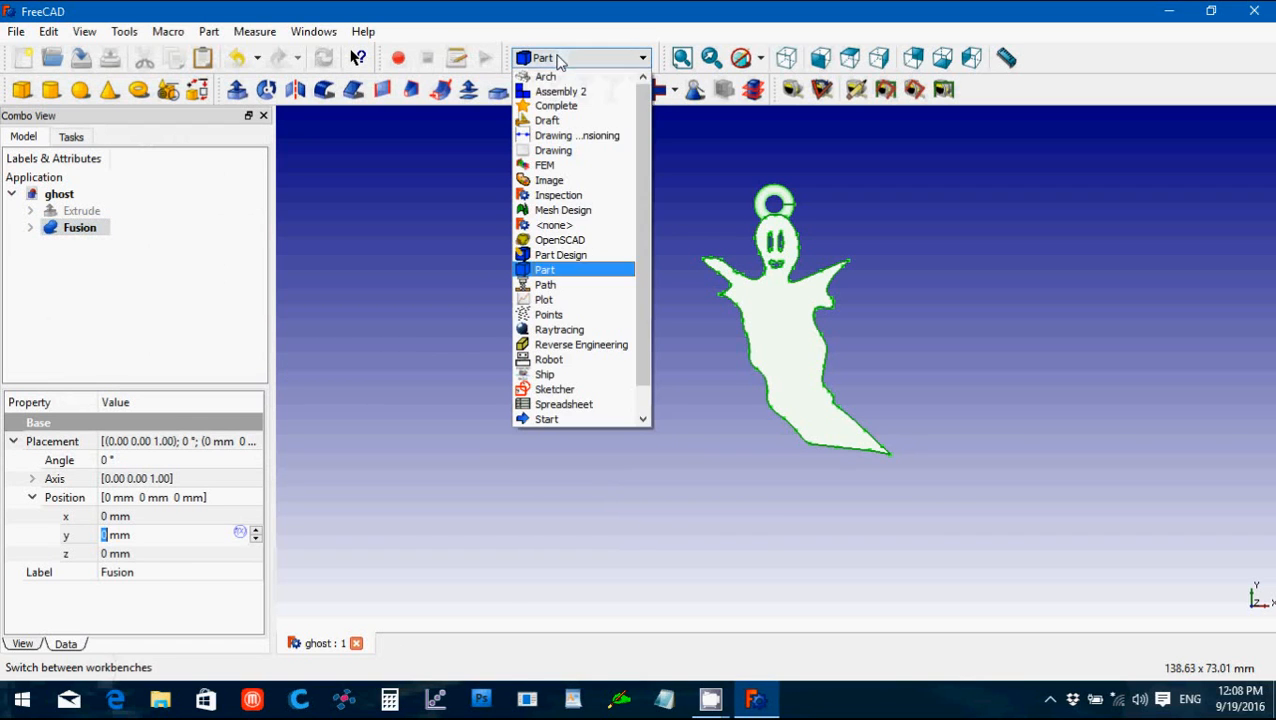
left_click(548, 120)
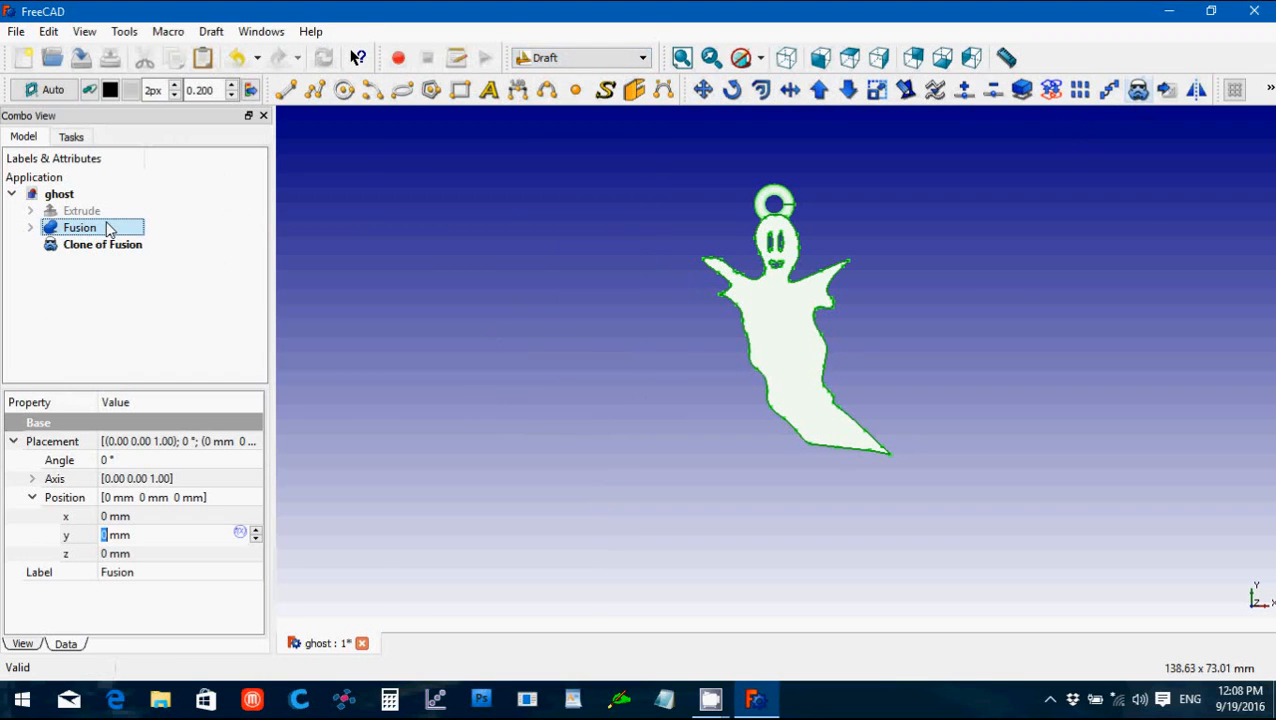
left_click(104, 244)
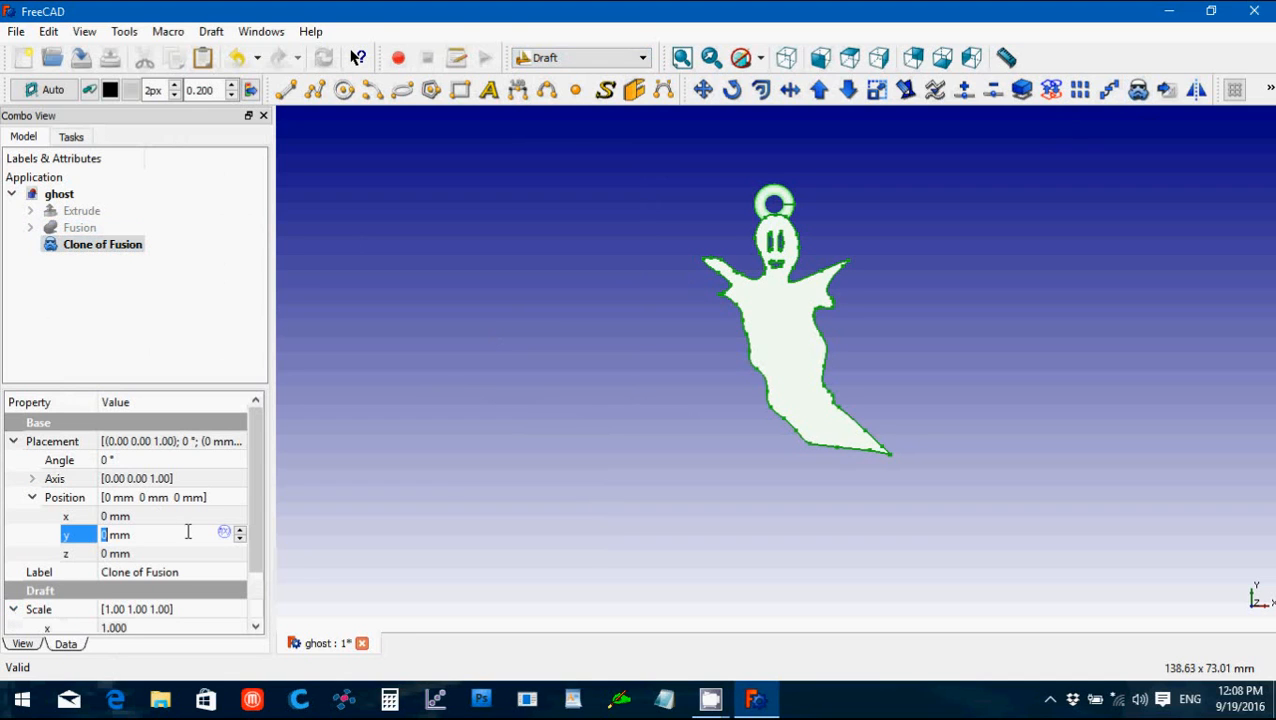
scroll("down", 3)
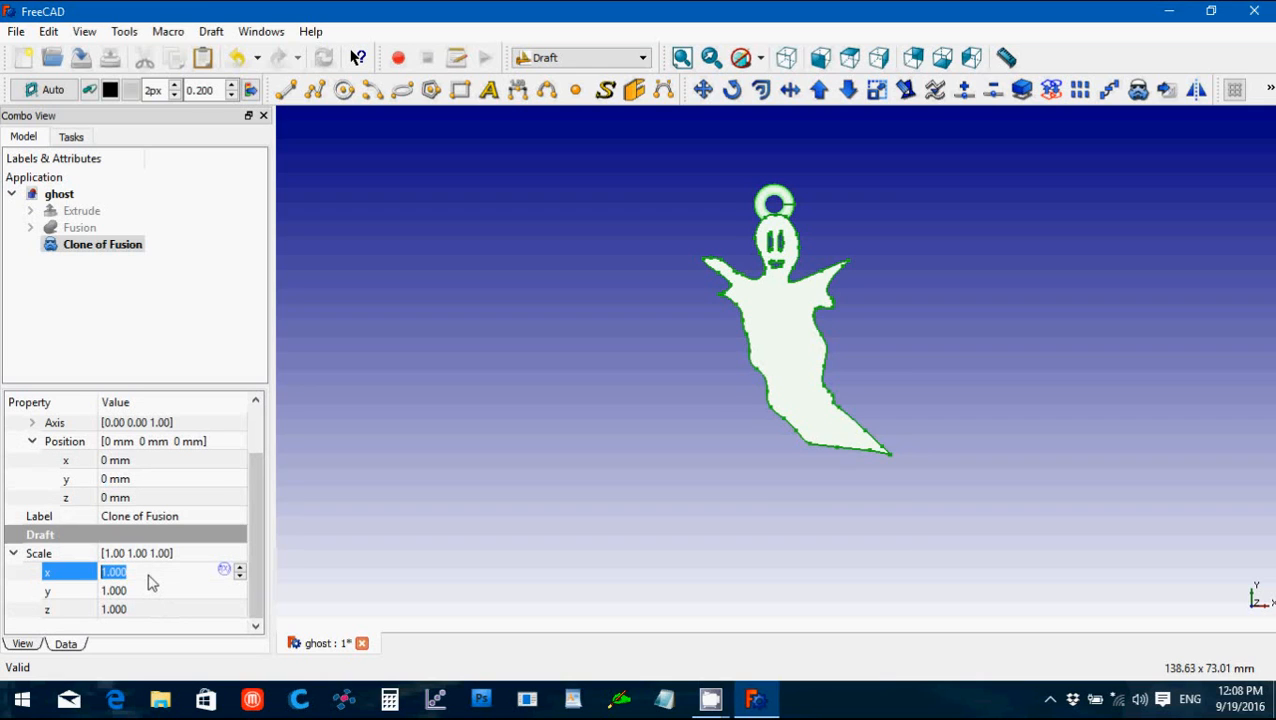
mouse_move(88, 548)
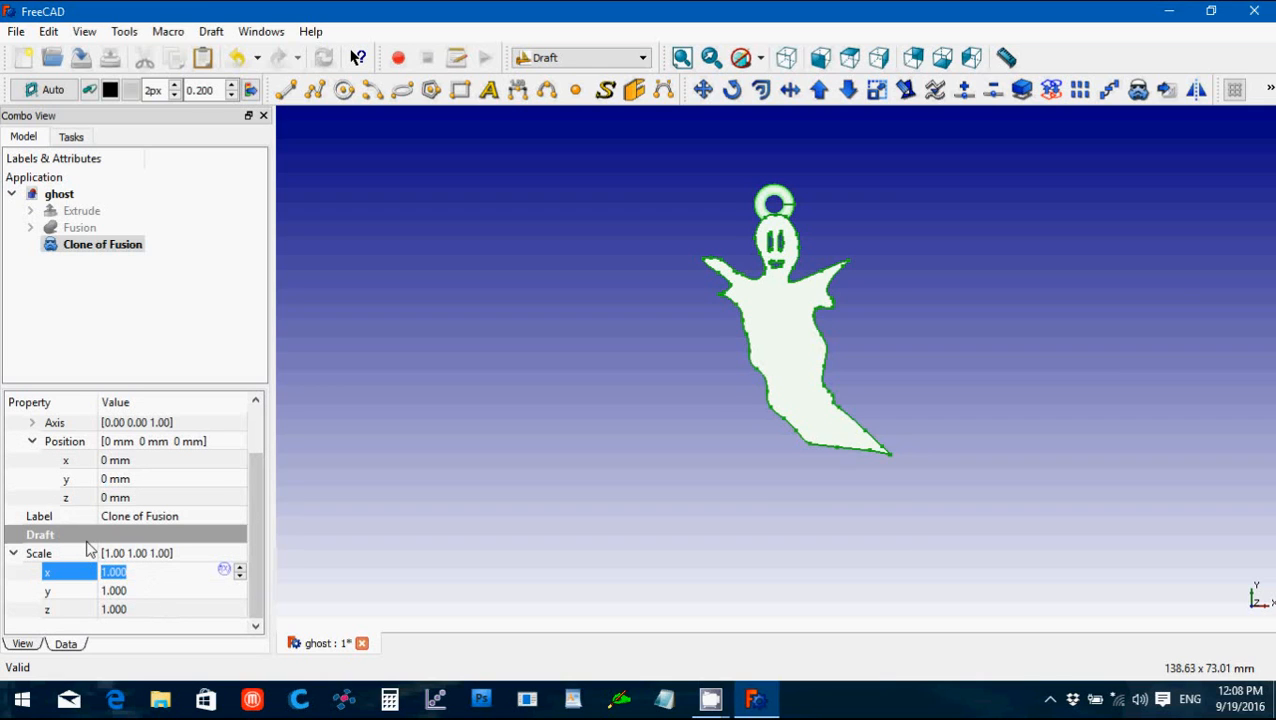
Step: Scale the clone to 0.6 in X and Y and shift its Position x to -20 mm
type("0.6")
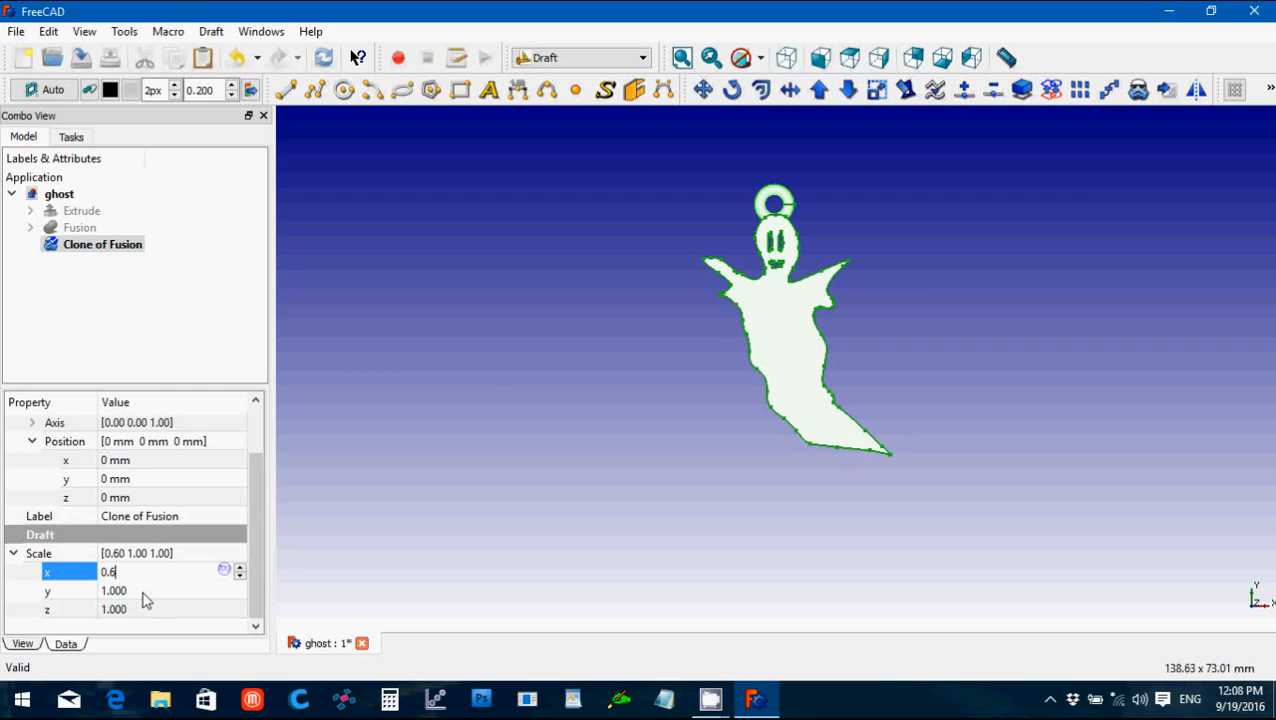
key("Return")
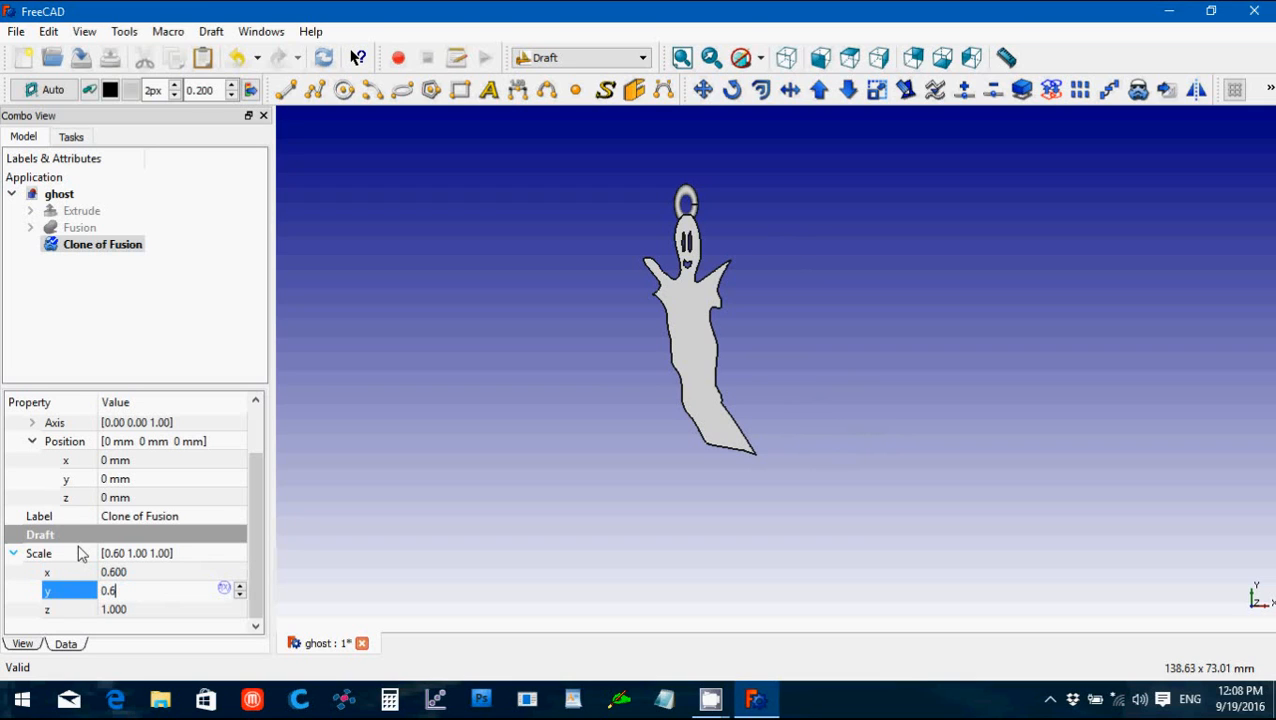
key("Return")
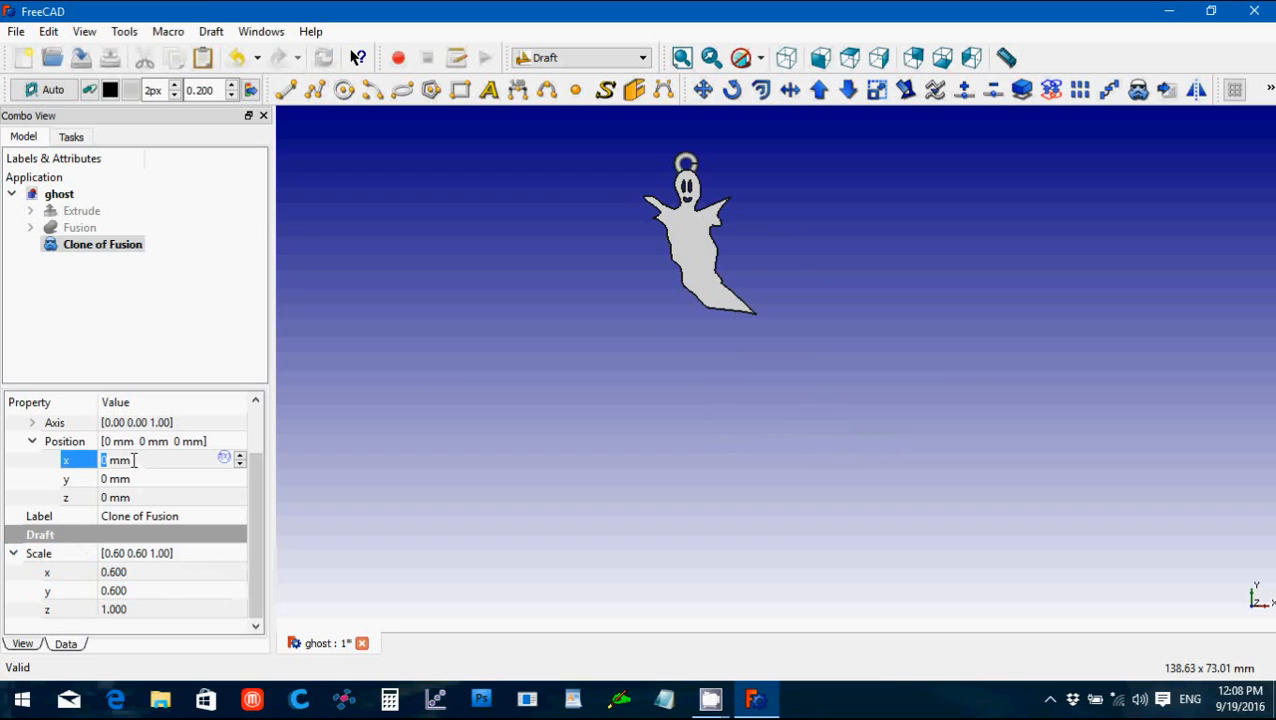
type("-15")
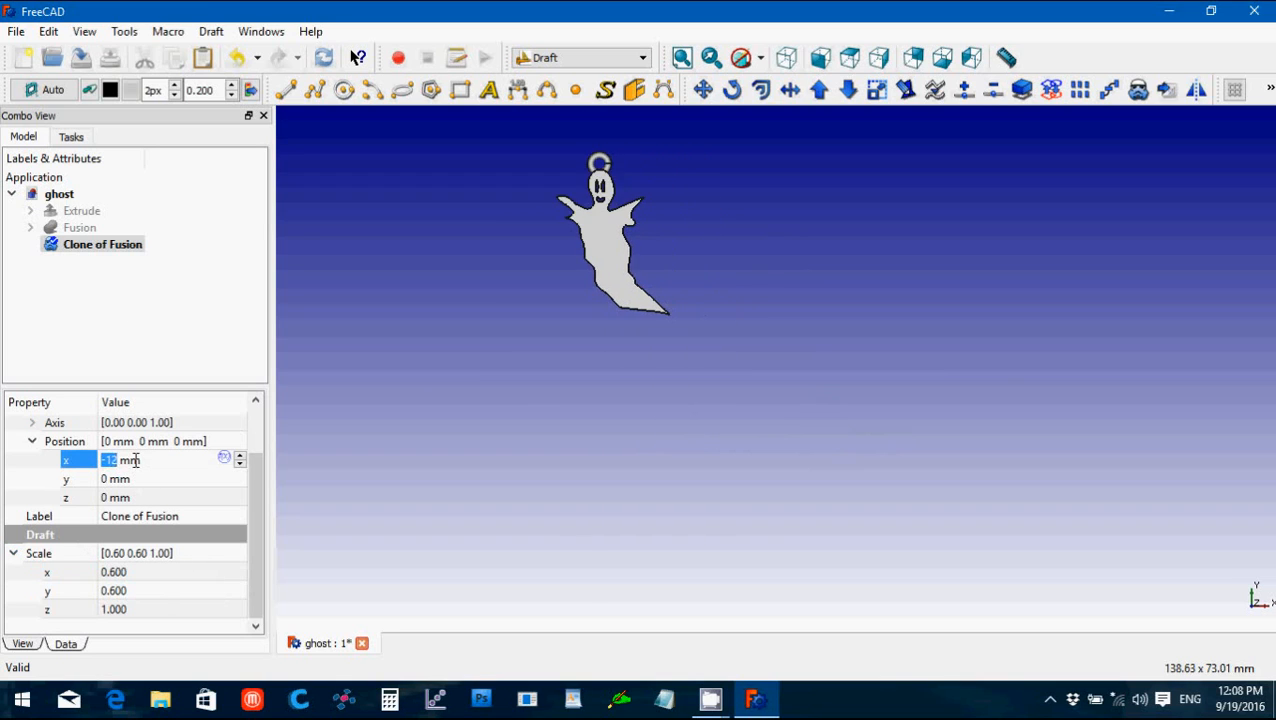
type("-20")
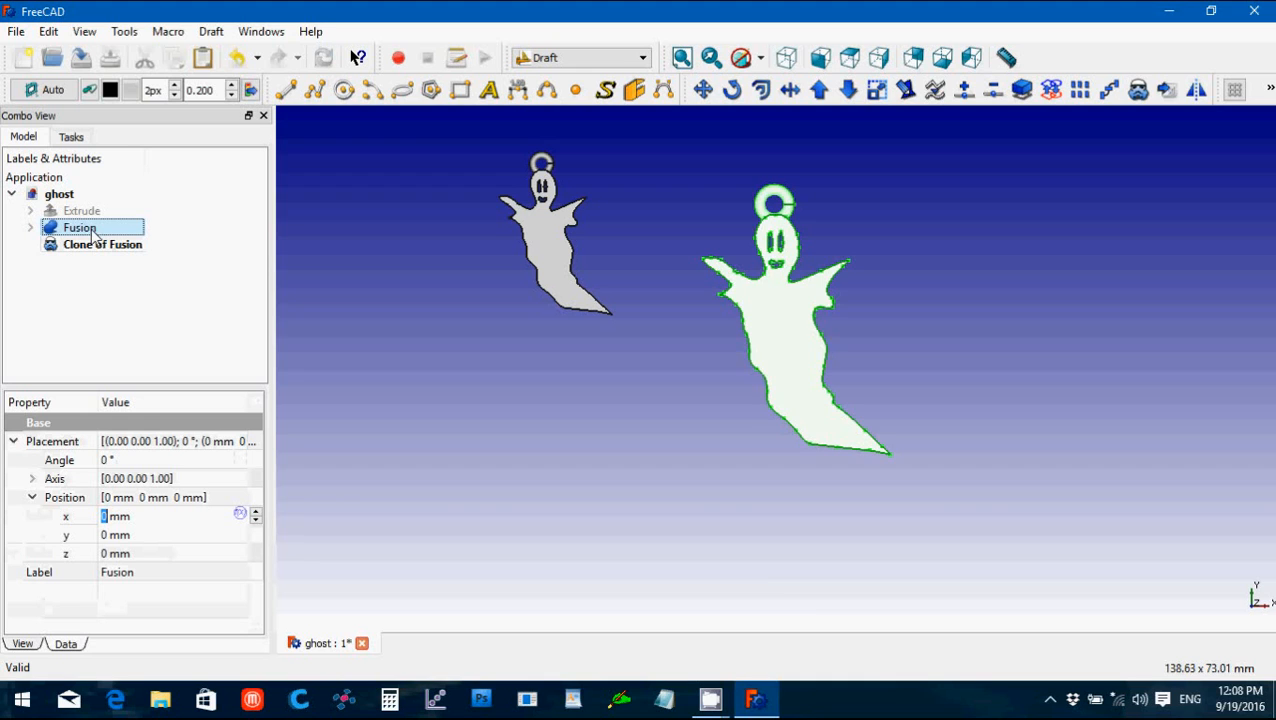
Step: Export the small scaled clone as the Ghost earring STL file
left_click(102, 244)
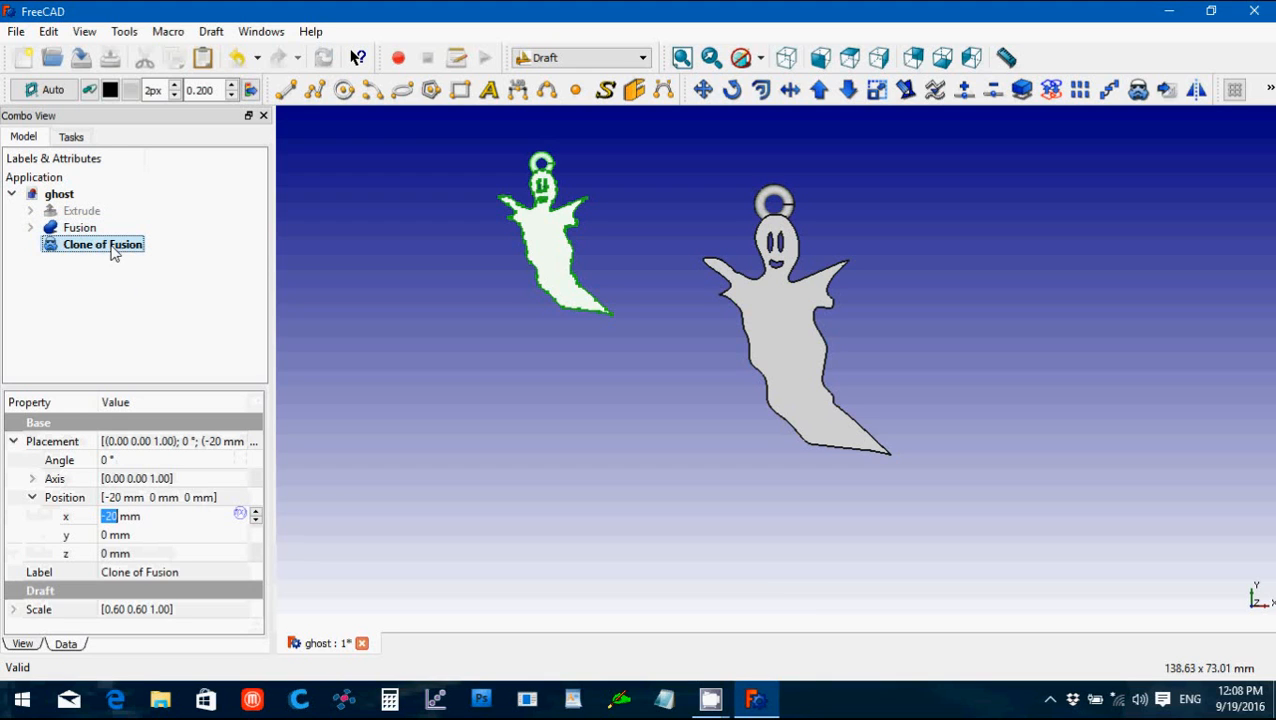
left_click(16, 32)
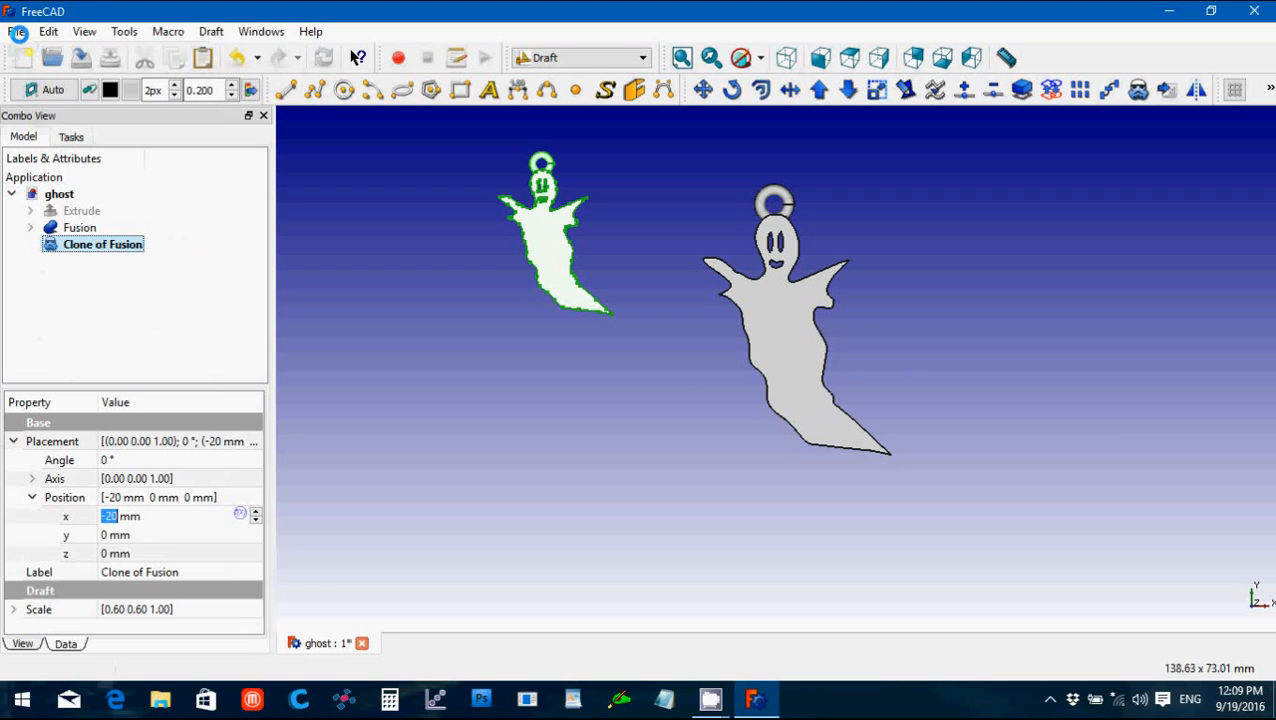
left_click(16, 32)
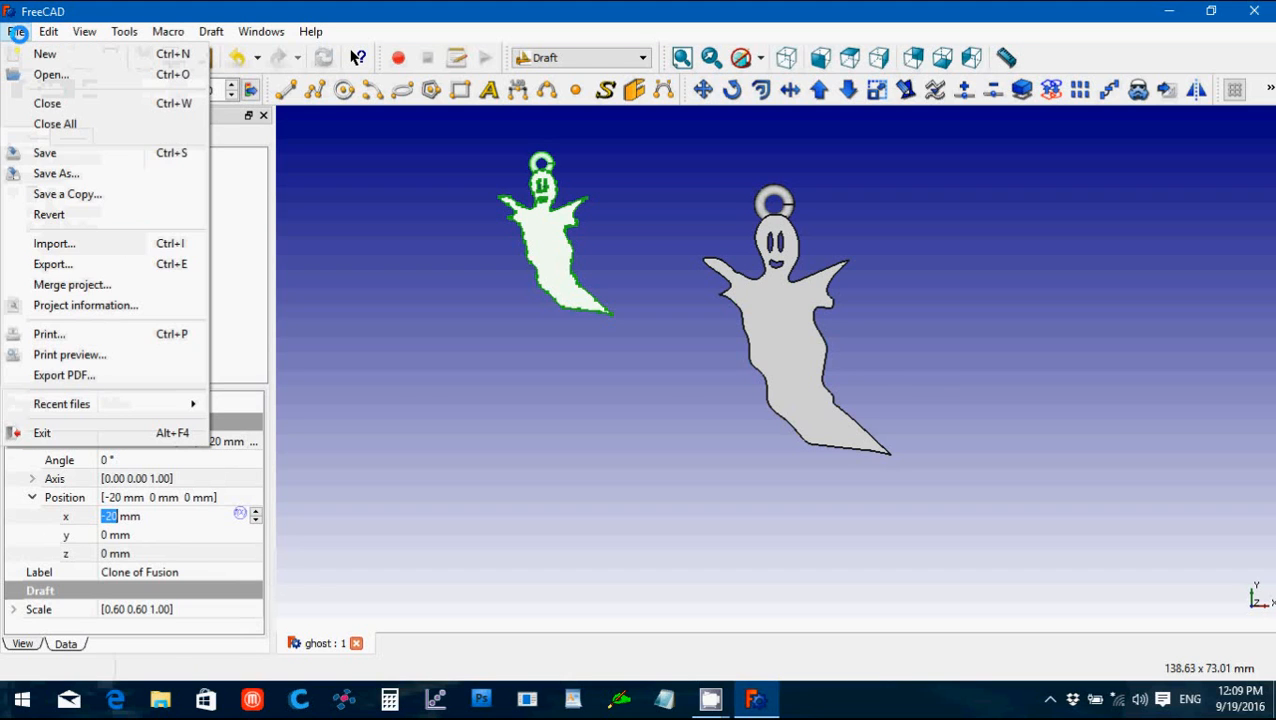
left_click(344, 280)
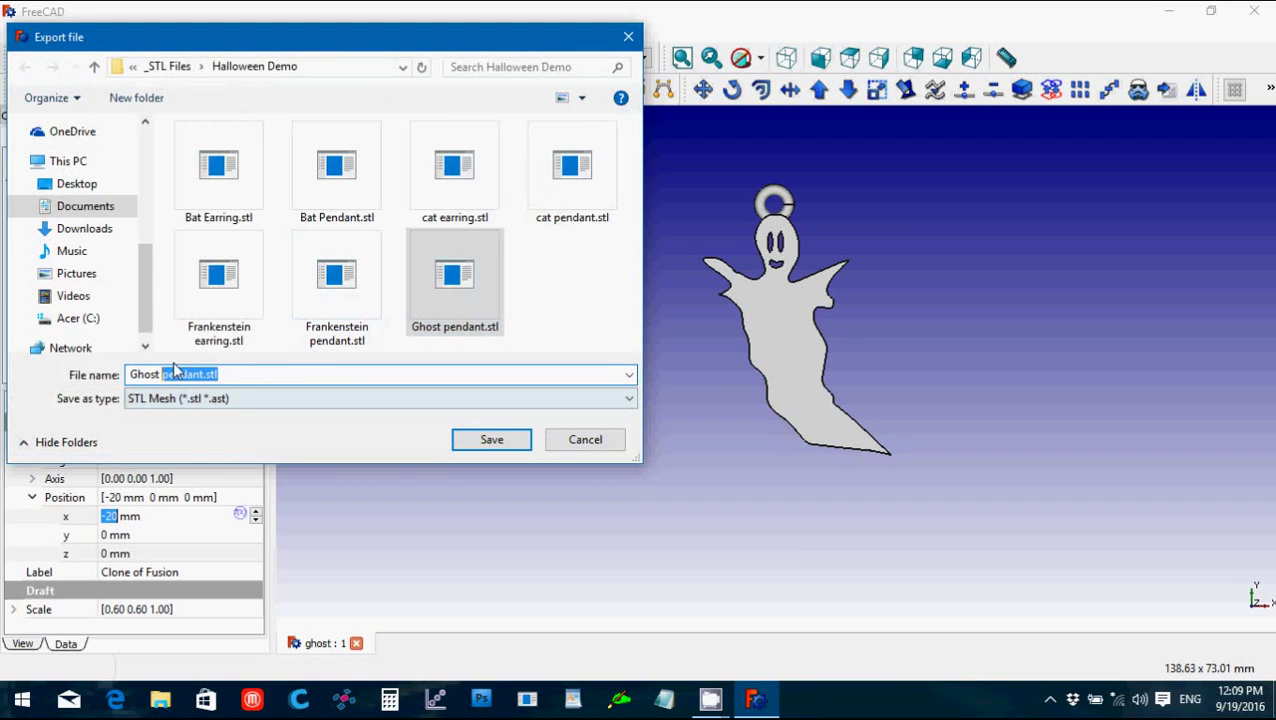
type("Ghost ea")
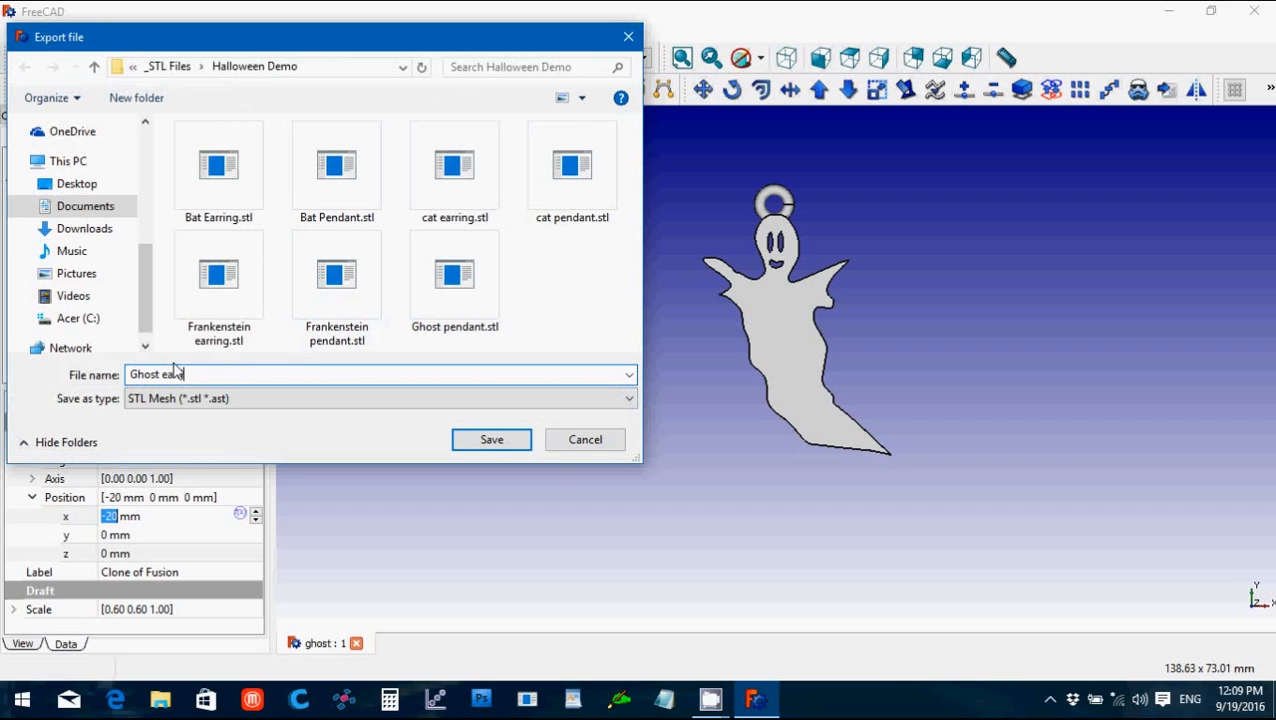
type("rrig")
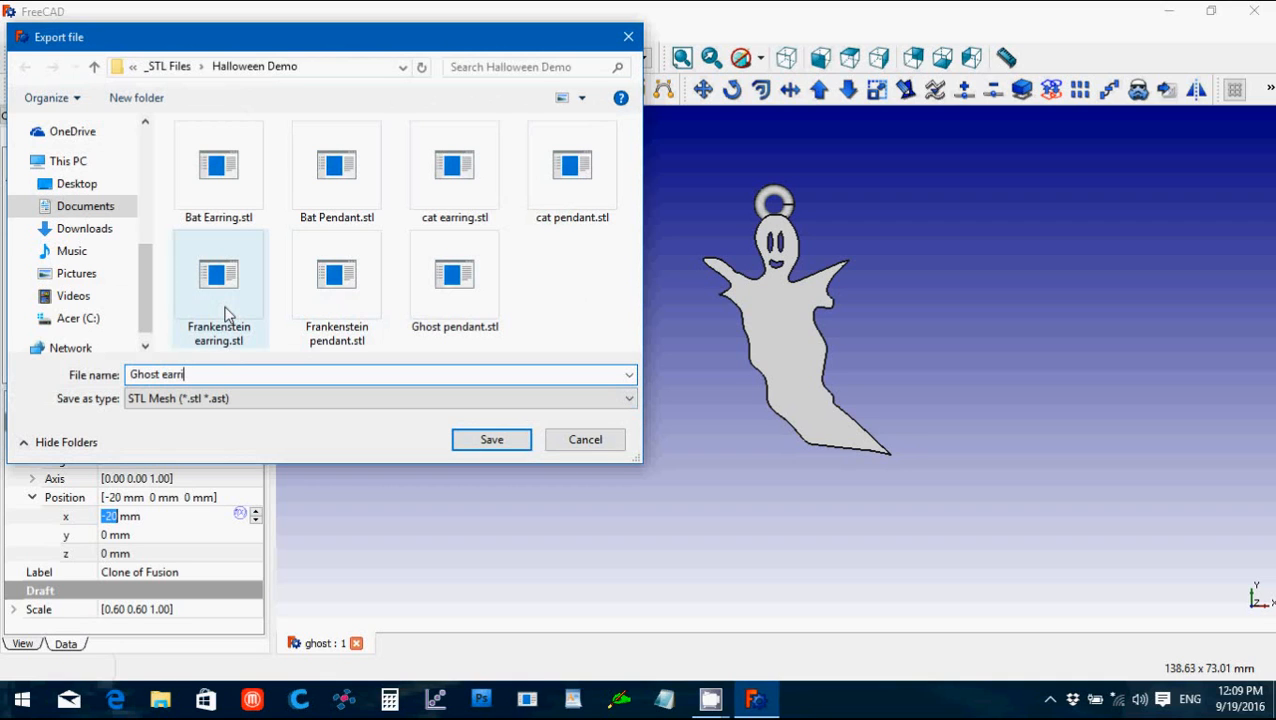
type("ng")
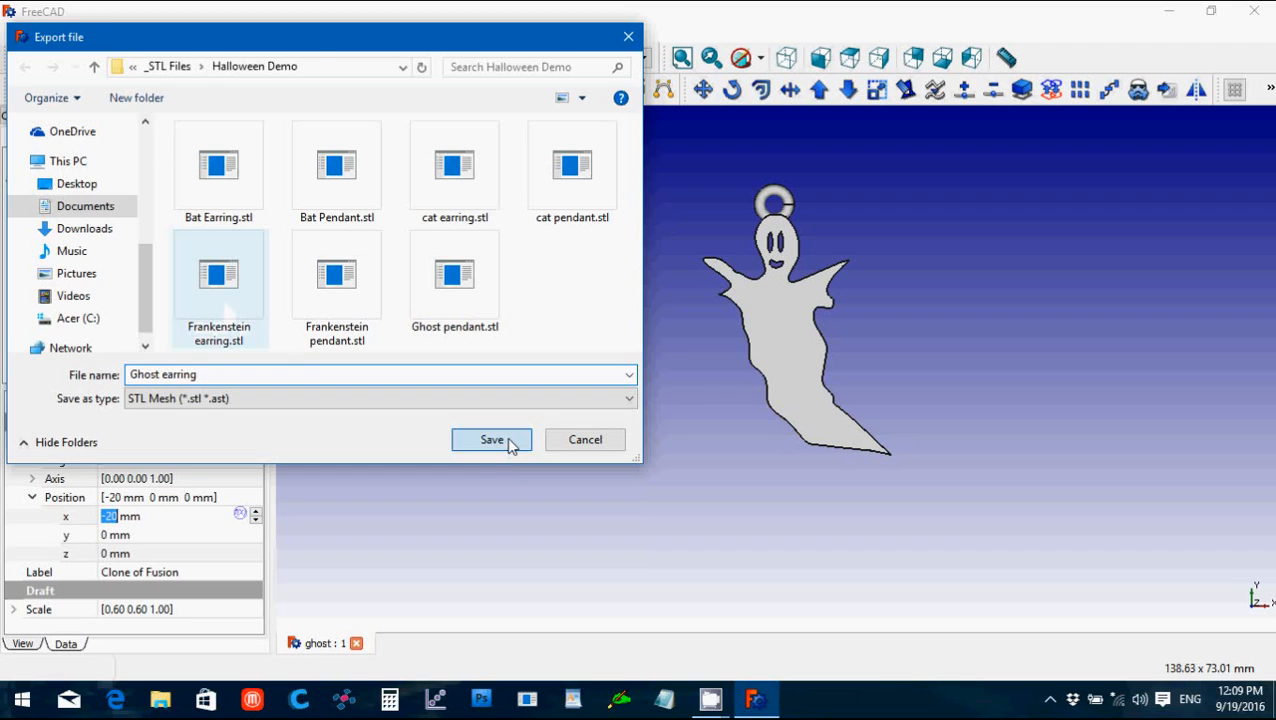
left_click(492, 440)
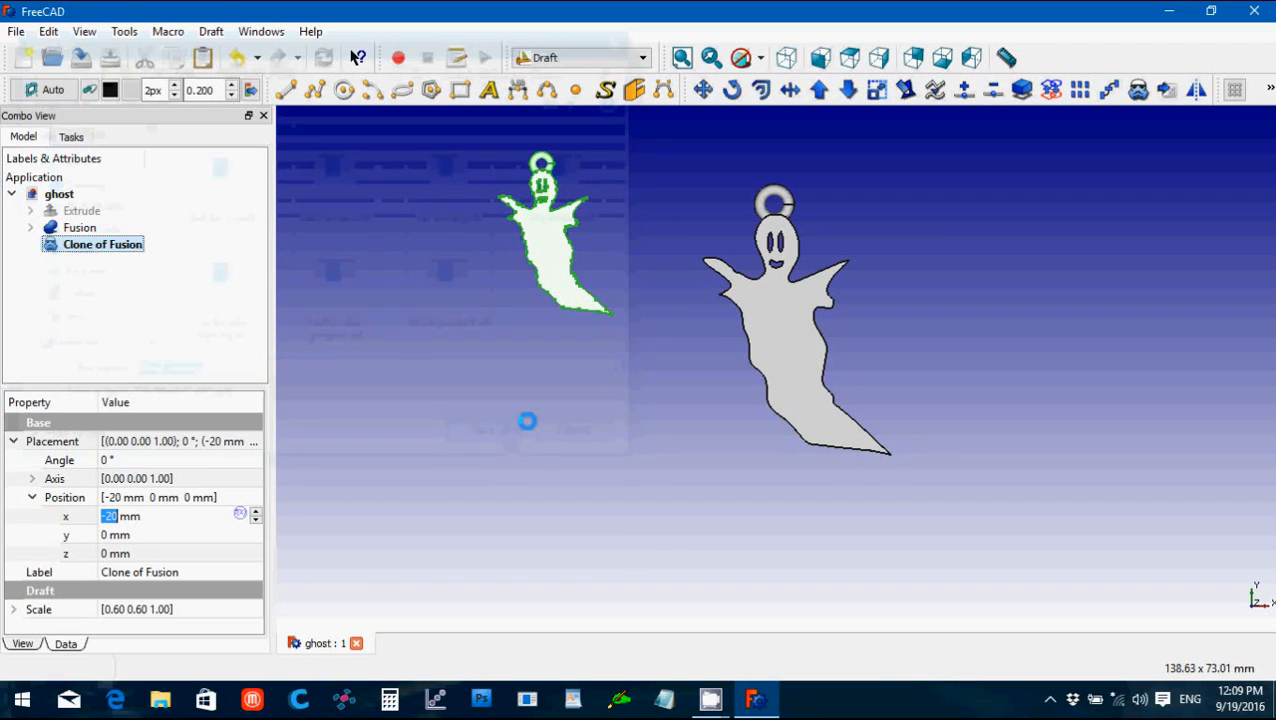
mouse_move(660, 384)
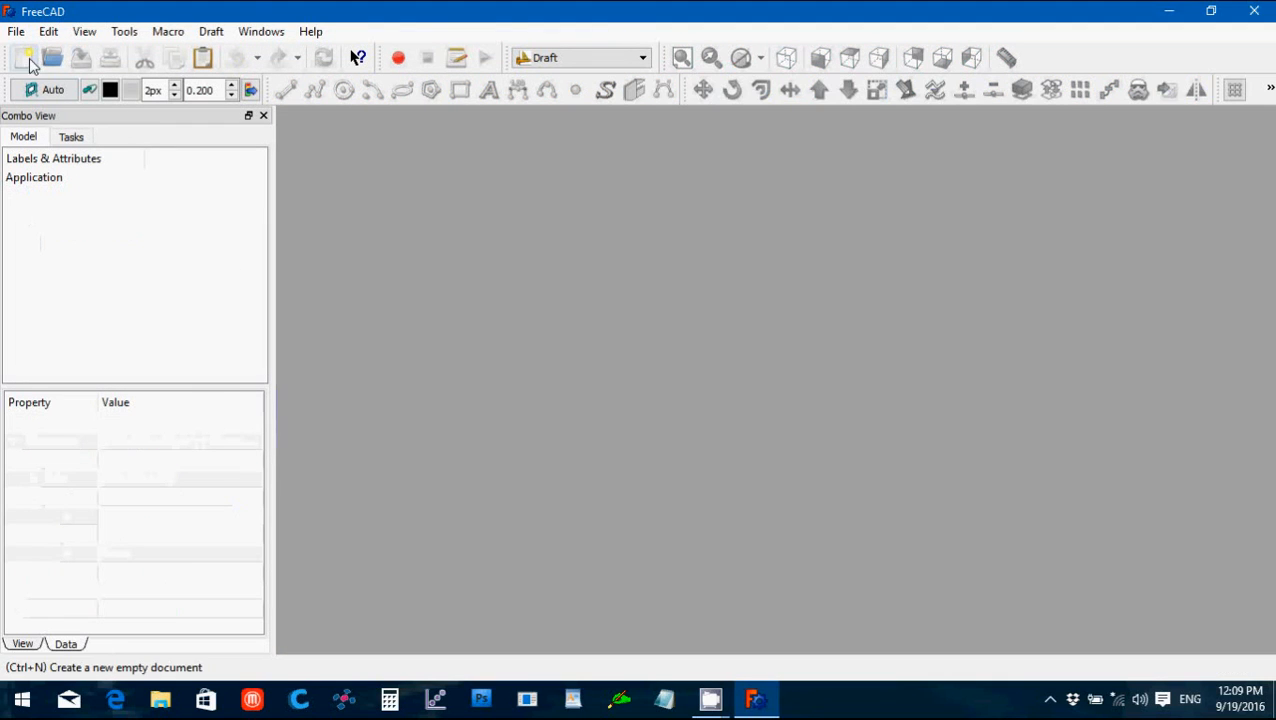
Step: Start a new empty document in the Part workbench and browse to skull.svg
left_click(24, 56)
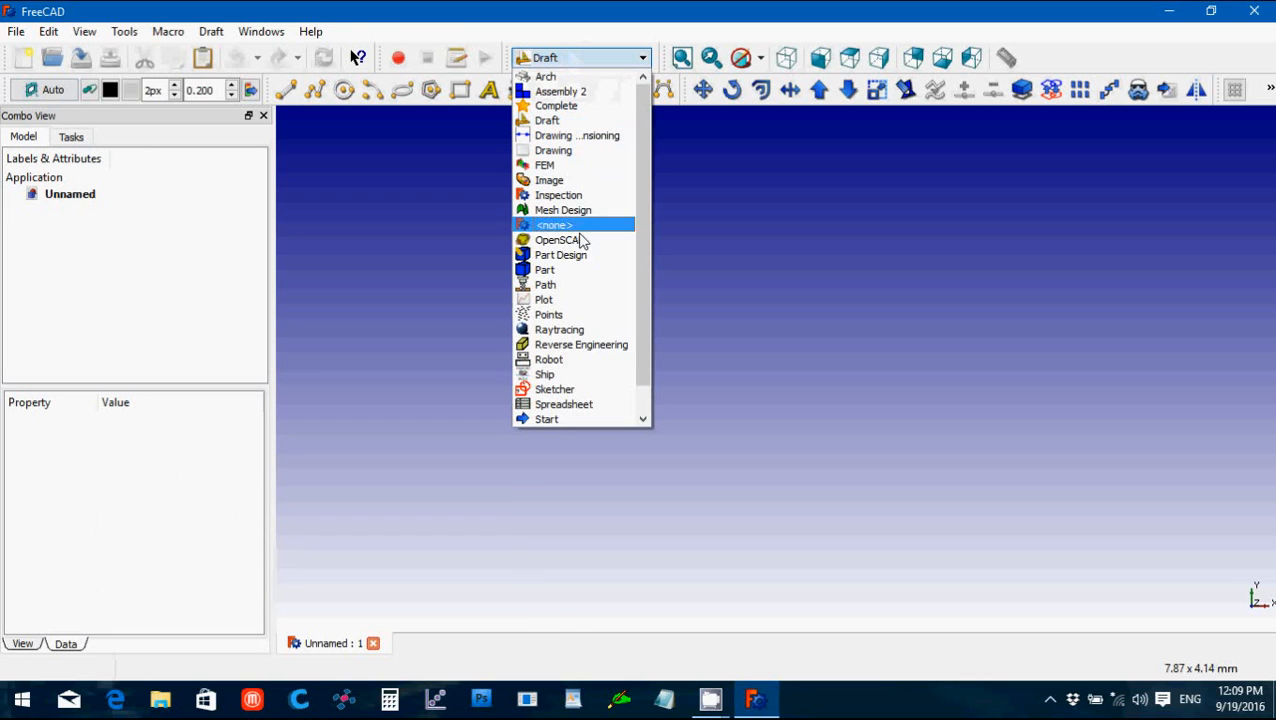
left_click(544, 268)
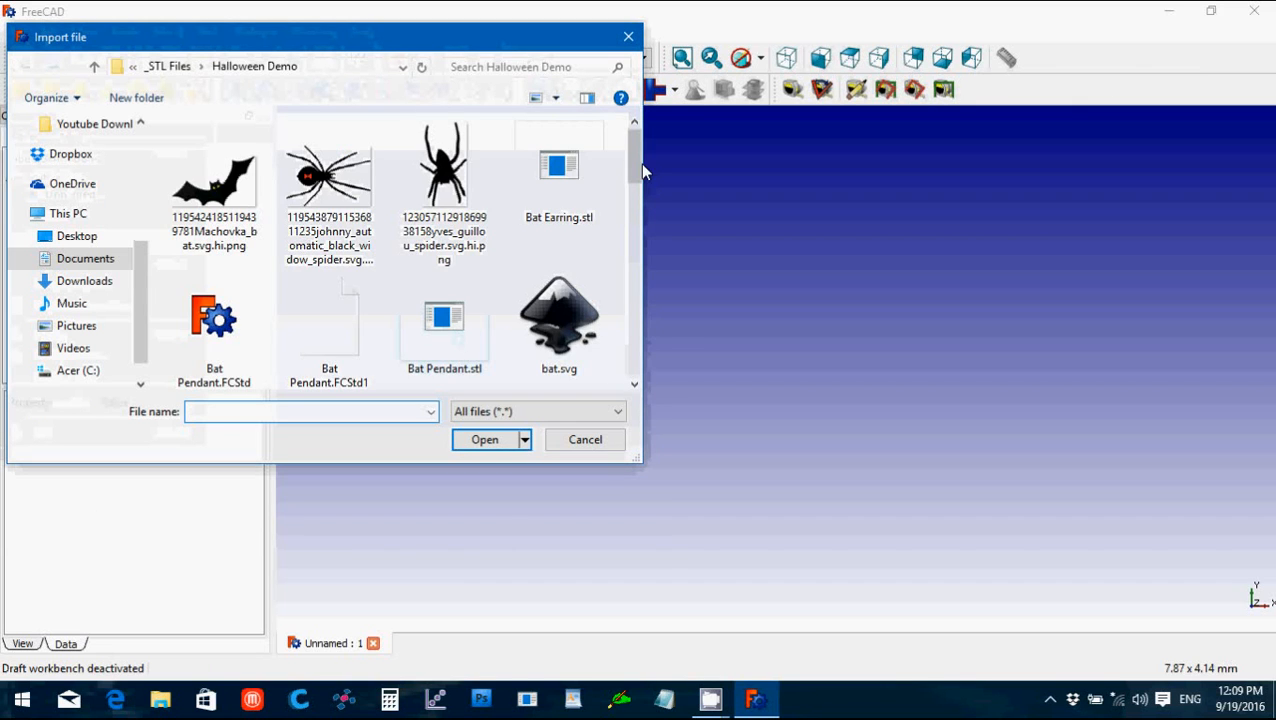
scroll("down", 3)
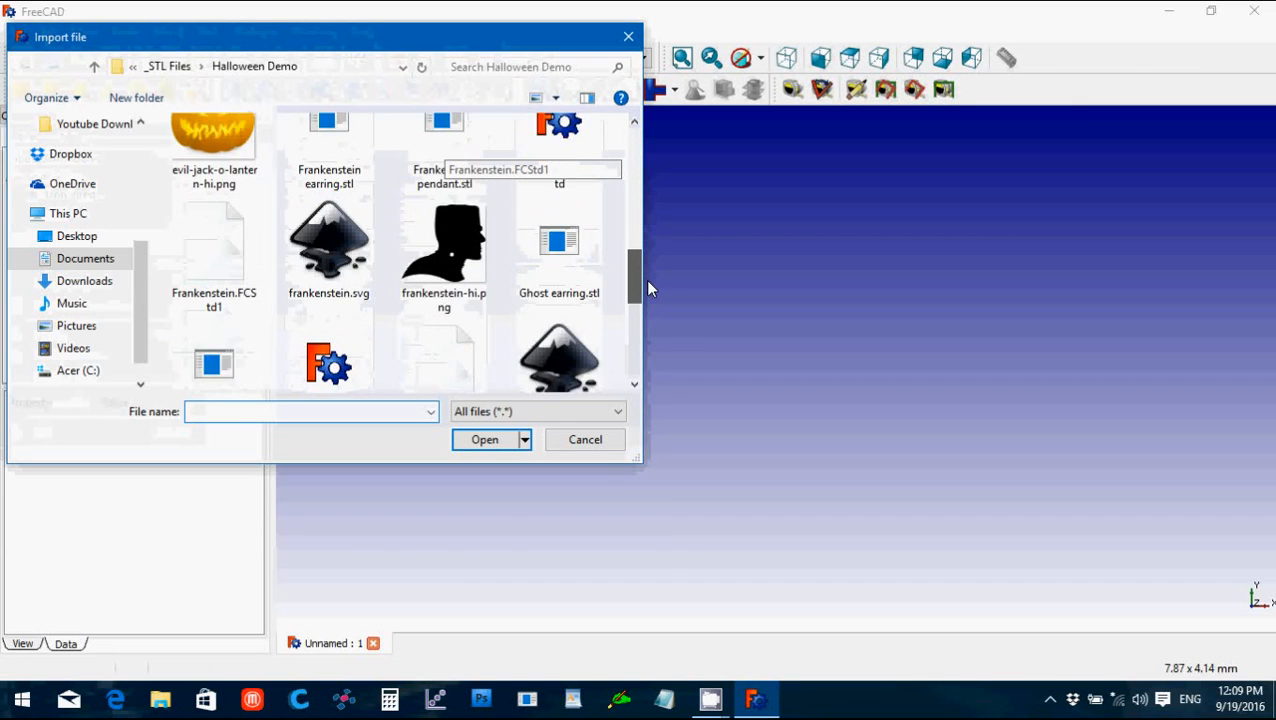
scroll("down", 3)
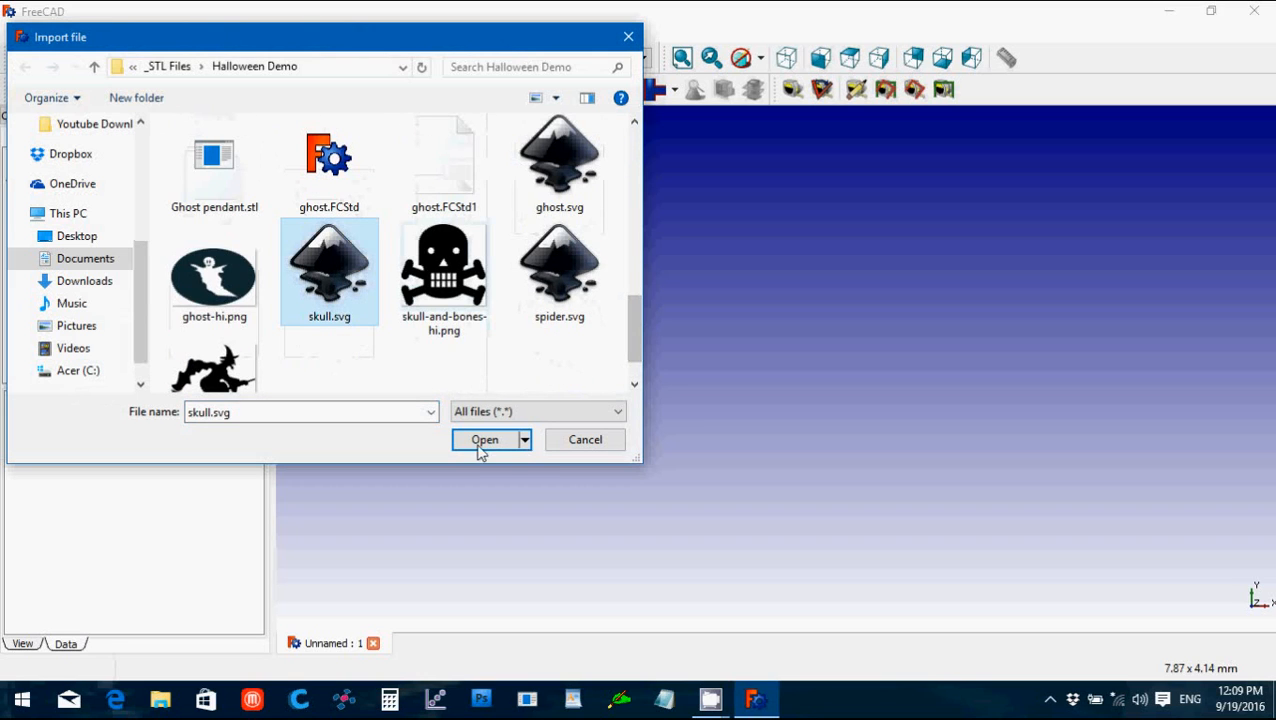
Step: Import skull.svg using the 'SVG as geometry (importSVG)' method
left_click(484, 440)
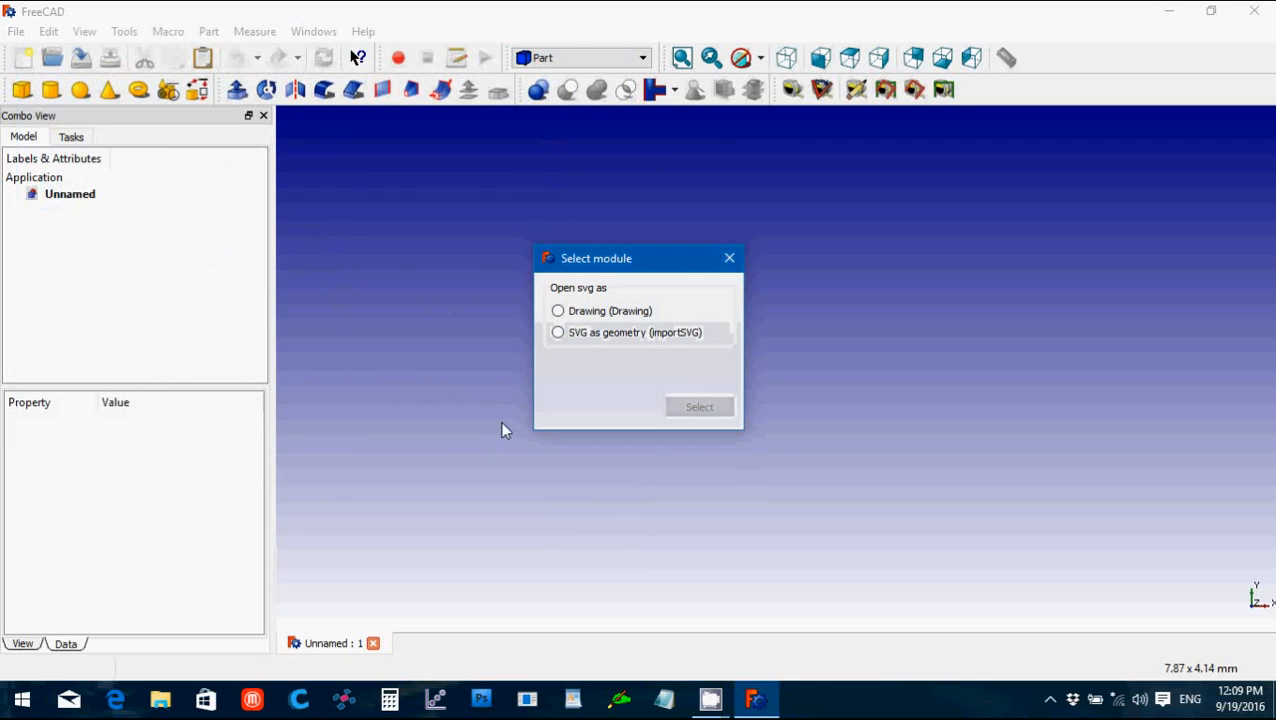
left_click(558, 332)
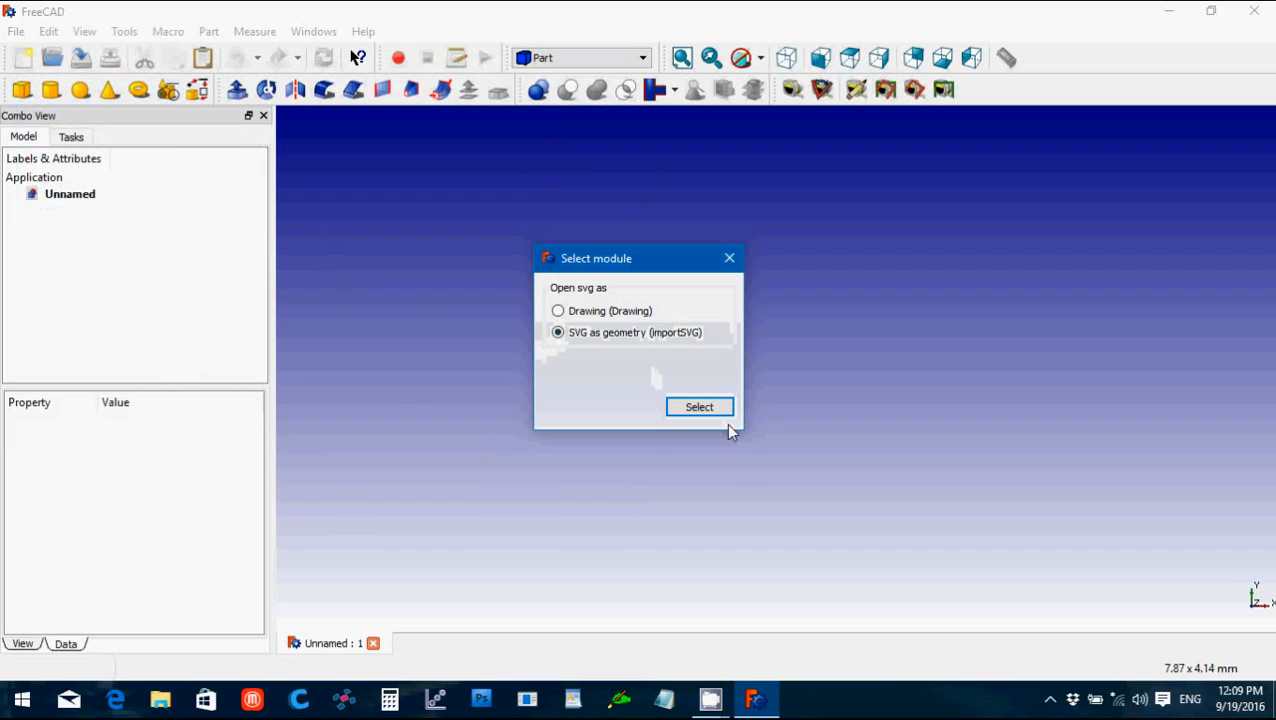
left_click(700, 406)
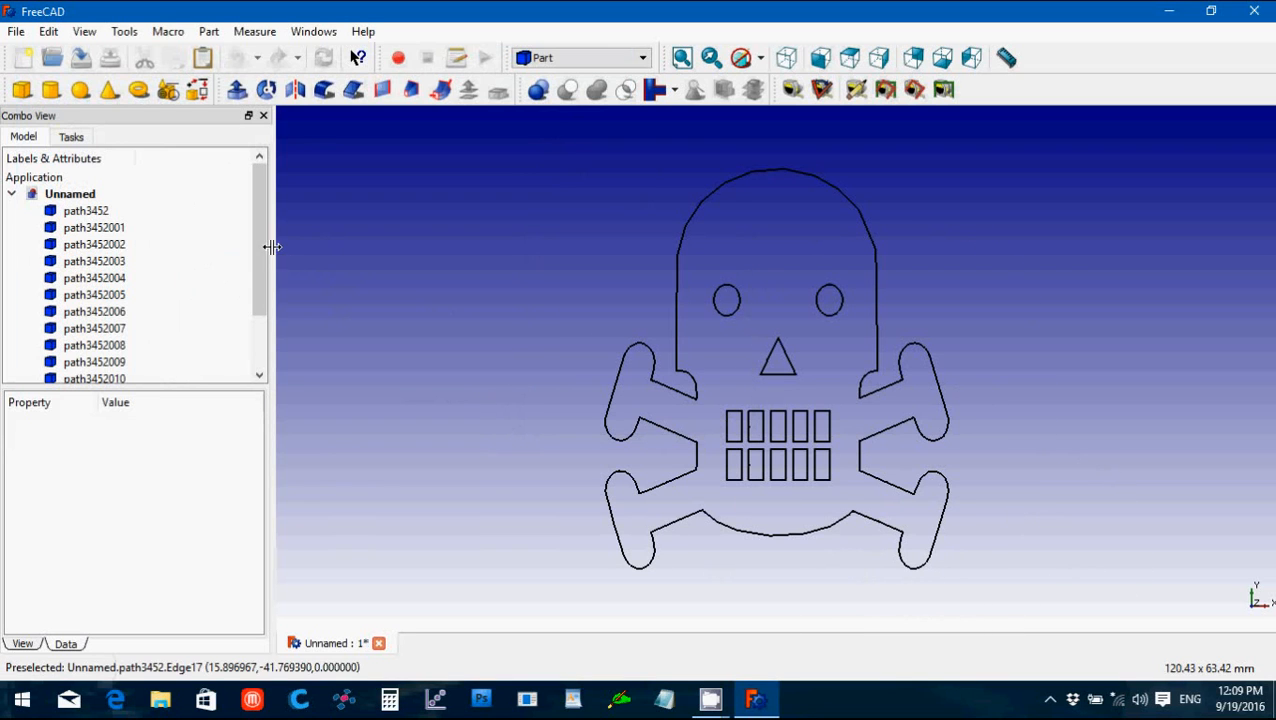
Step: Select all imported skull paths, make them one Compound and select it
left_click(84, 210)
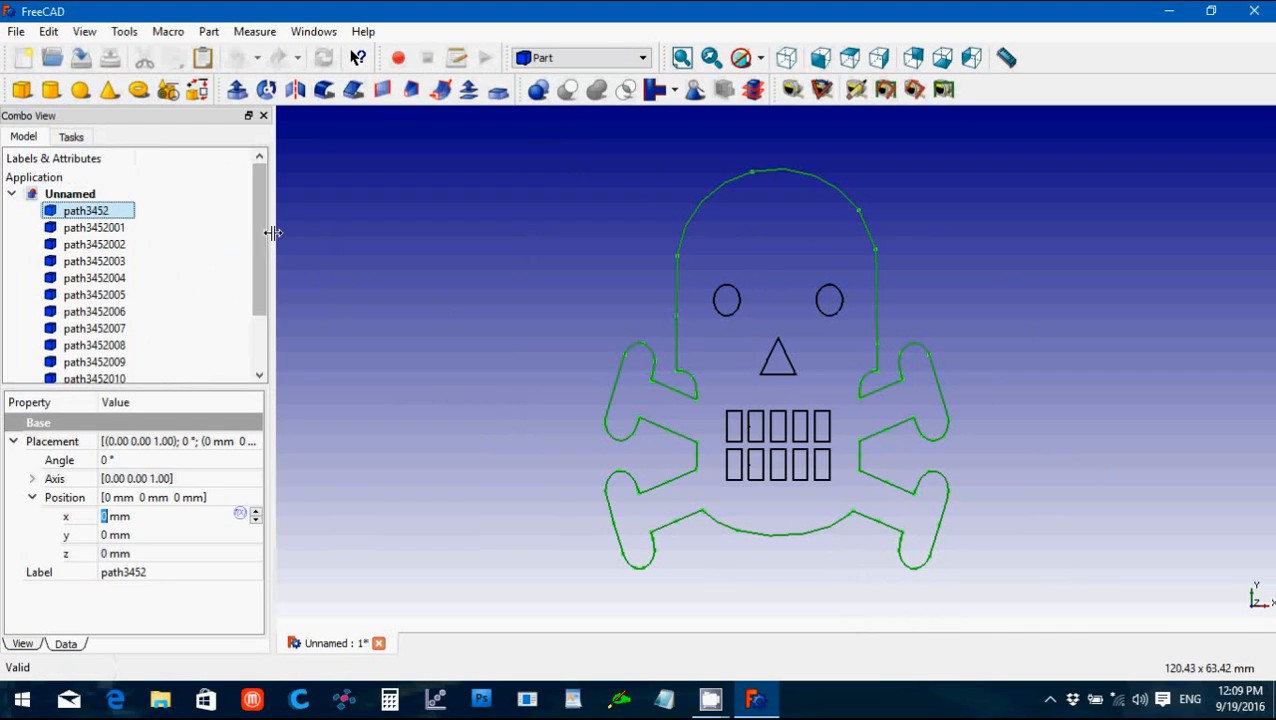
scroll("down", 3)
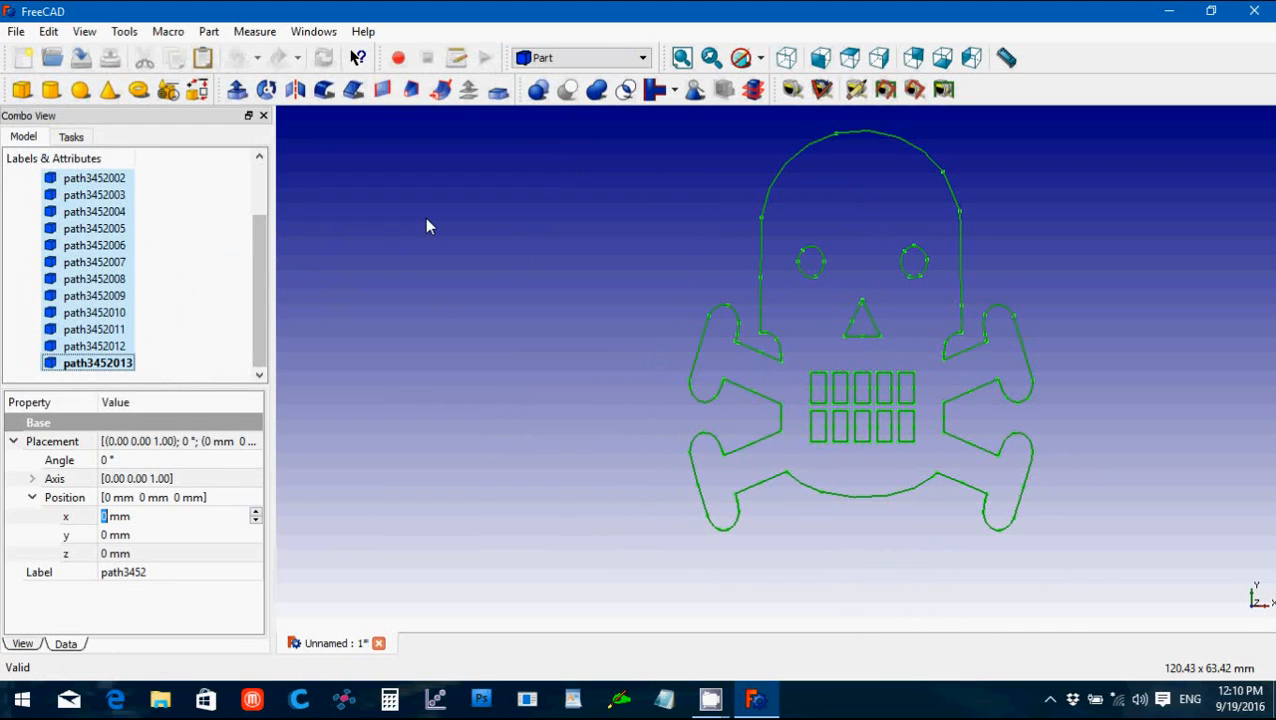
left_click(208, 32)
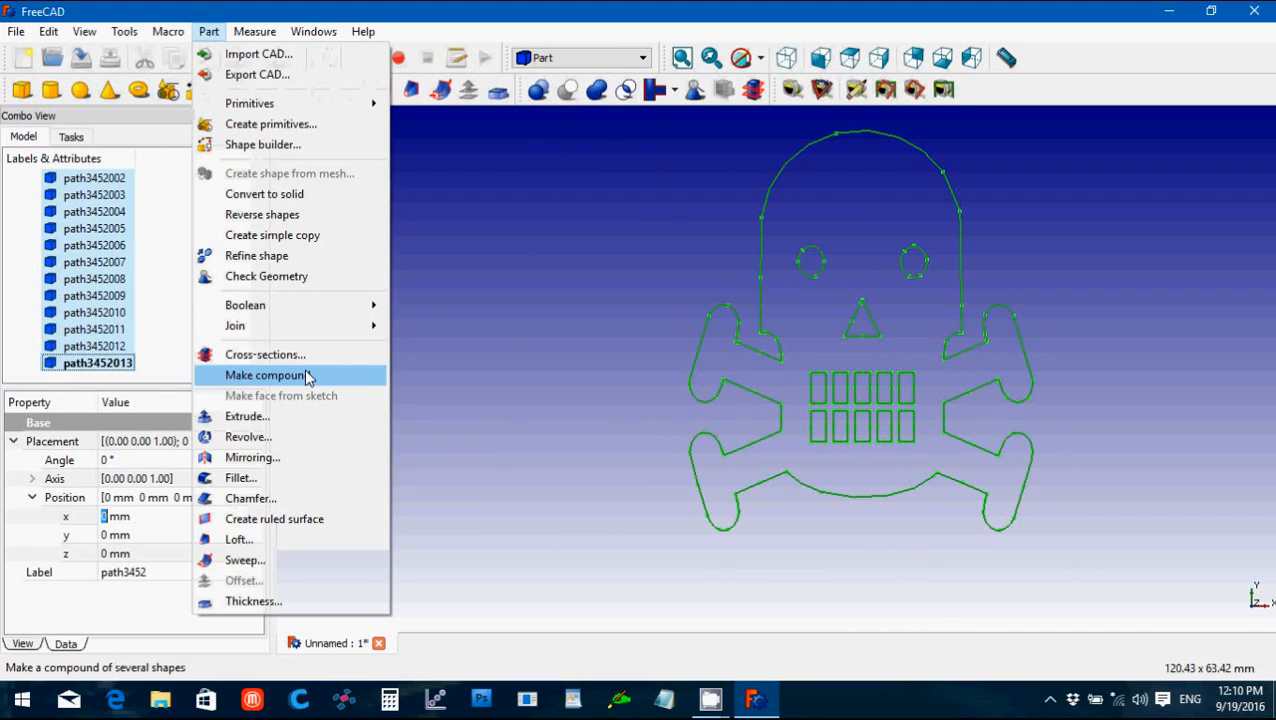
left_click(264, 376)
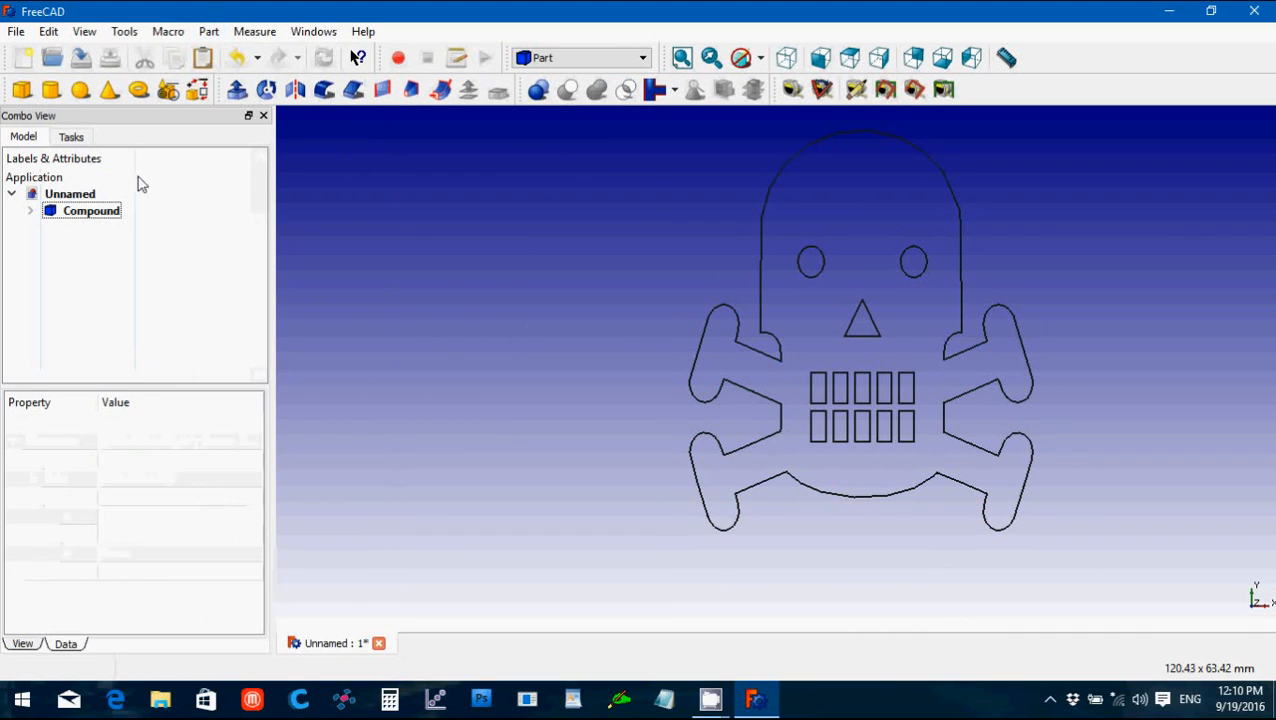
mouse_move(792, 192)
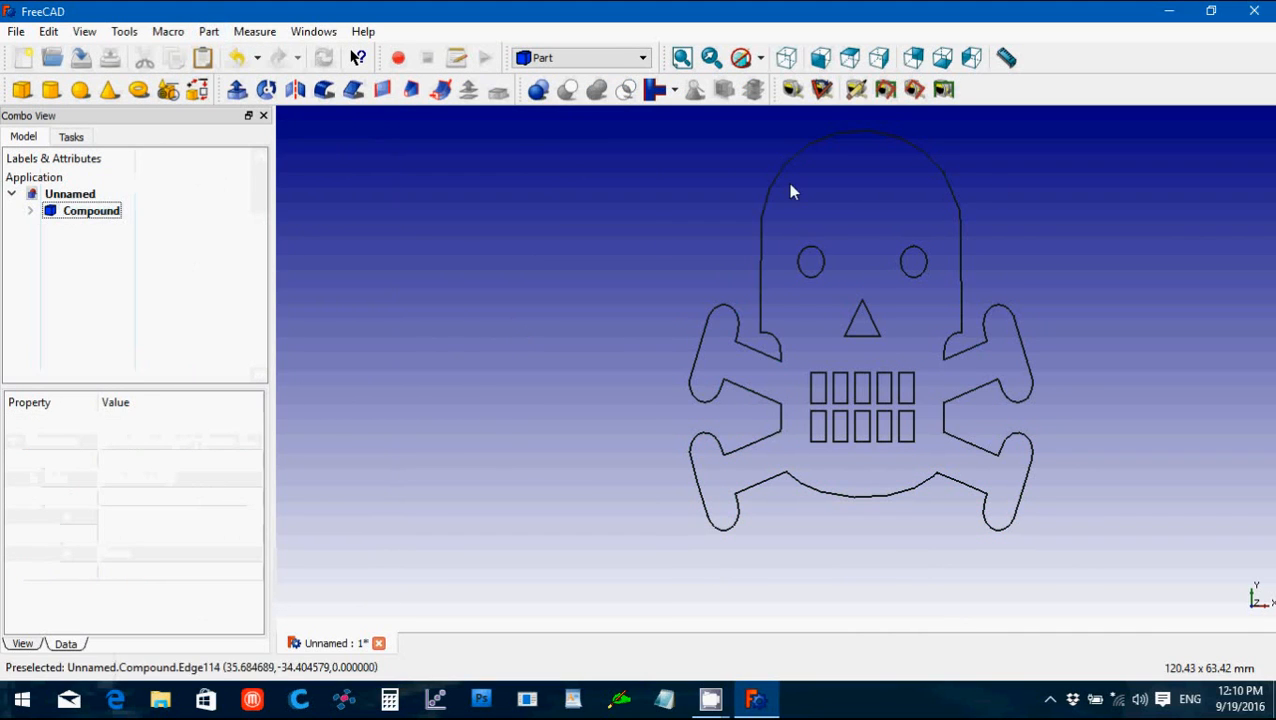
left_click(90, 210)
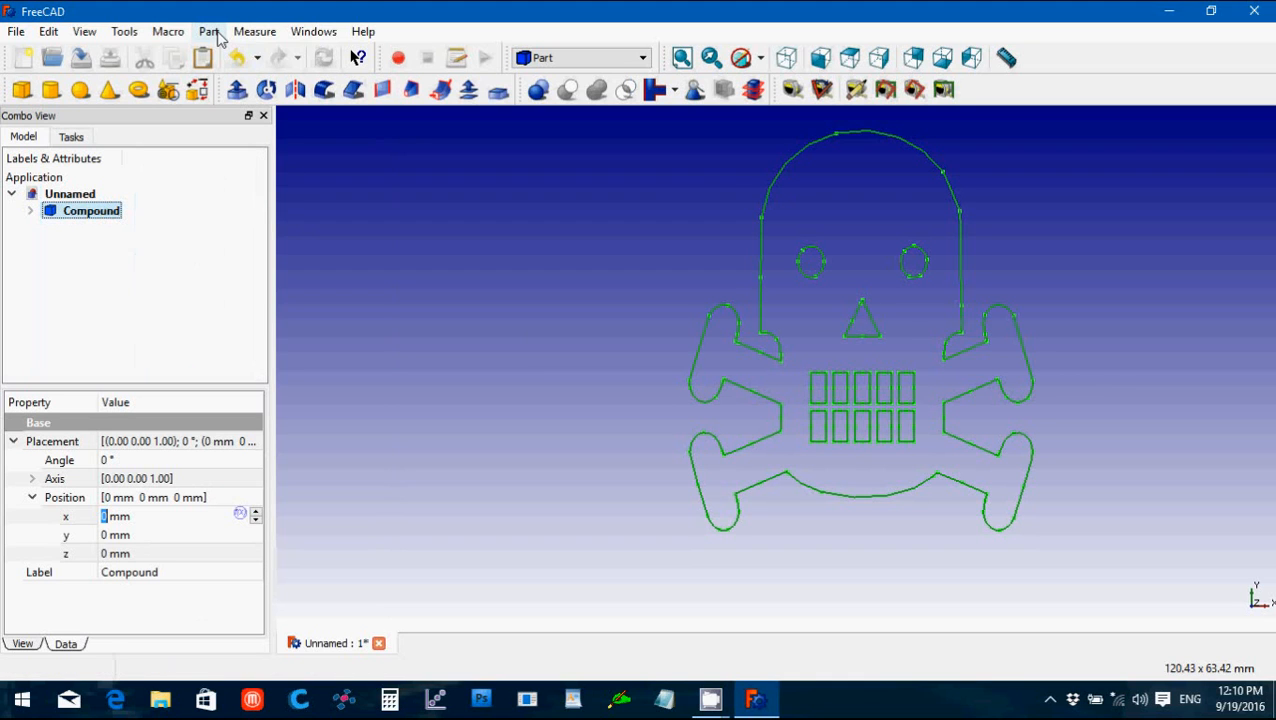
Step: Extrude the skull compound 3 mm with Create solid enabled
left_click(236, 90)
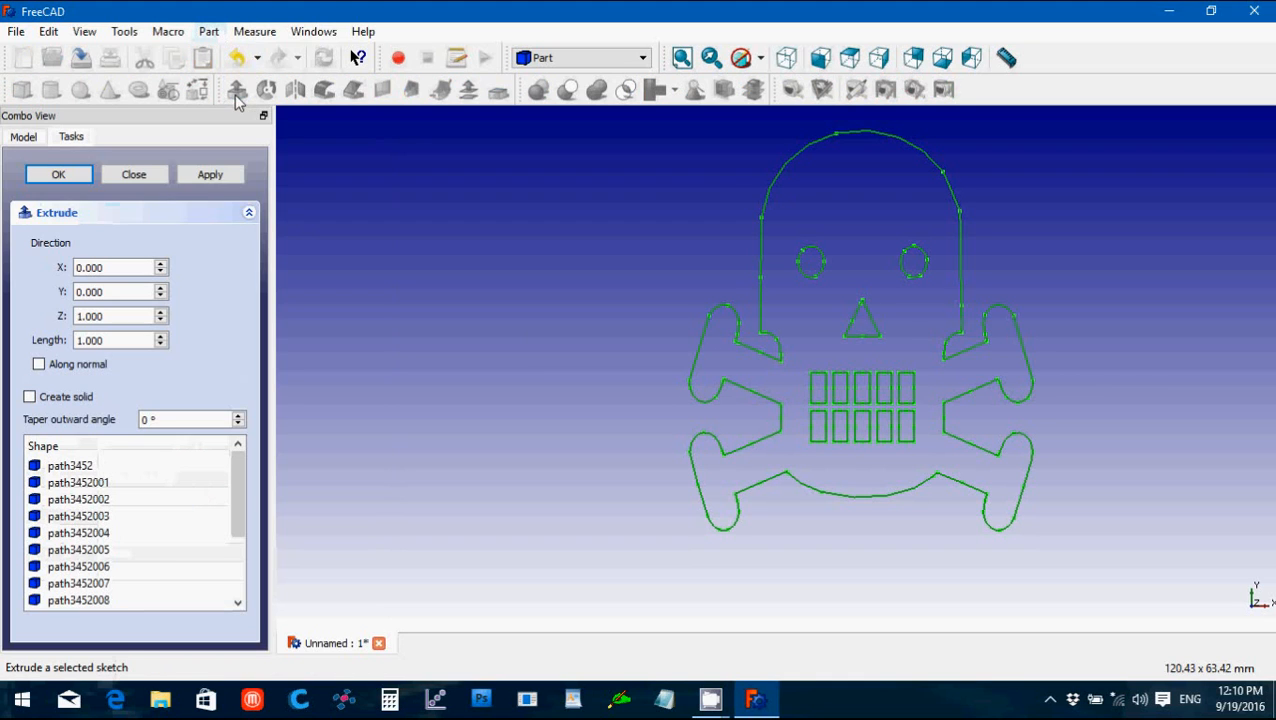
left_click(28, 396)
type("3.000")
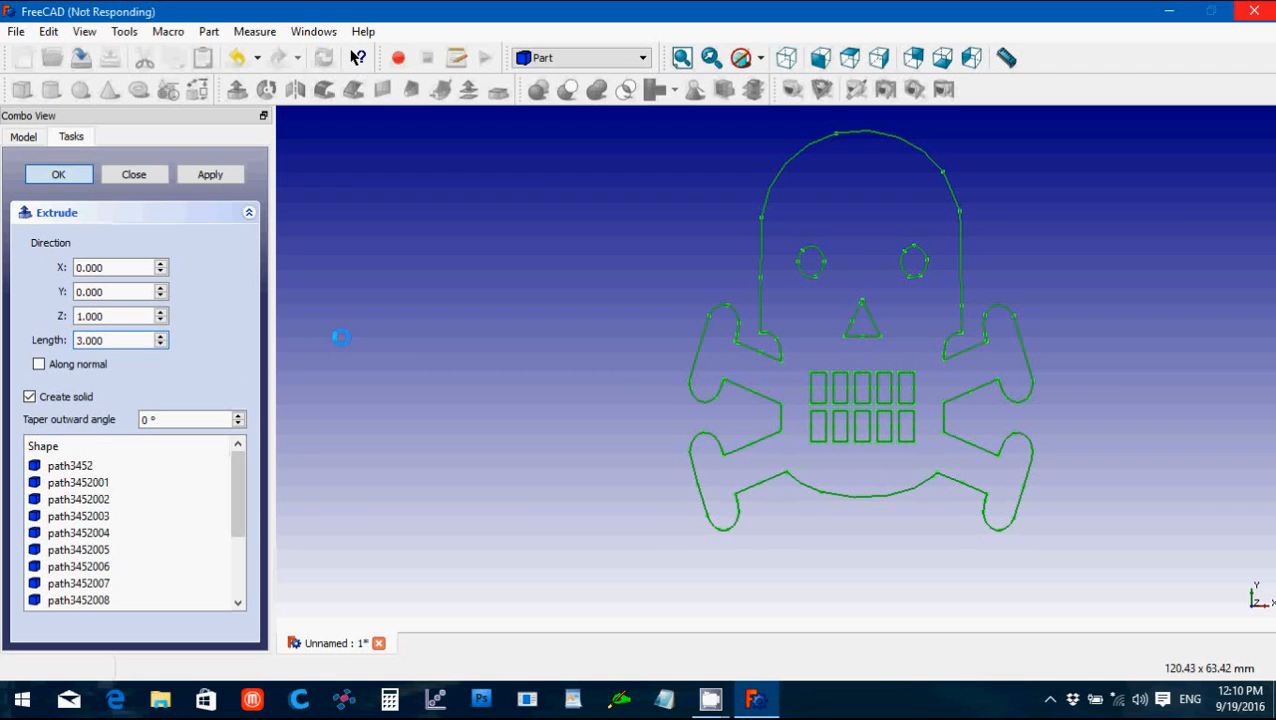
left_click(58, 174)
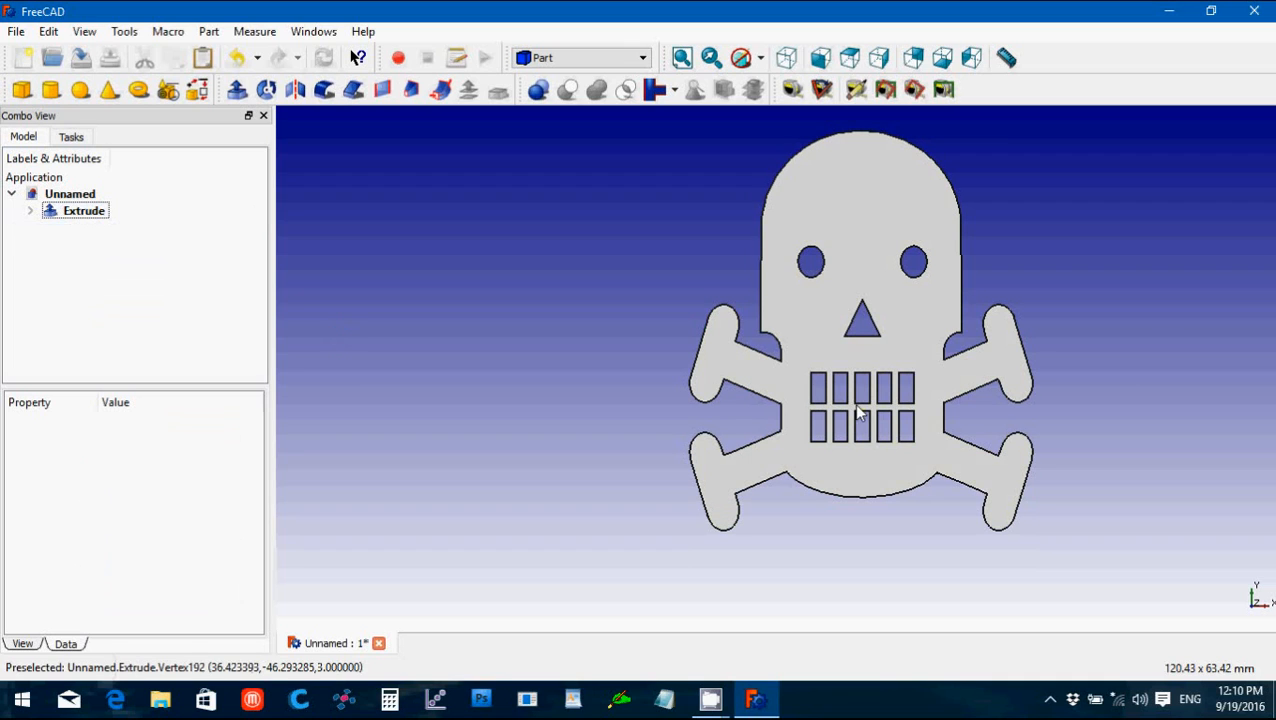
mouse_move(830, 428)
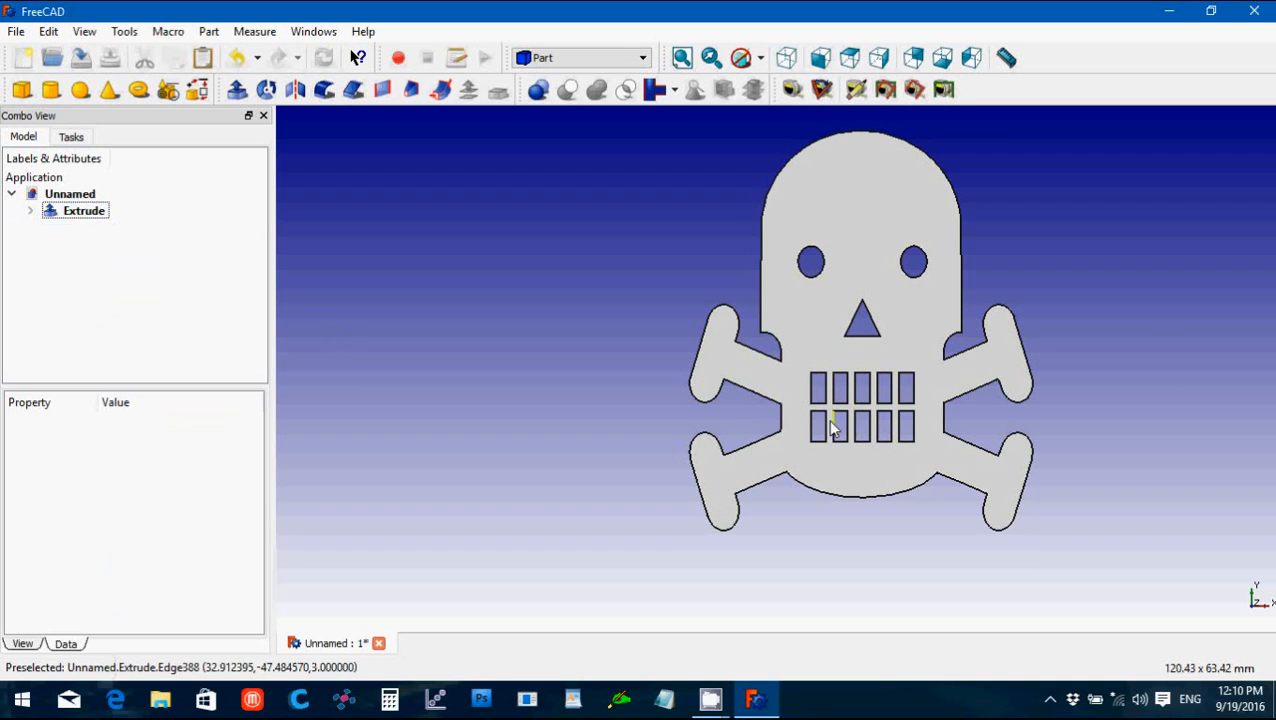
mouse_move(724, 428)
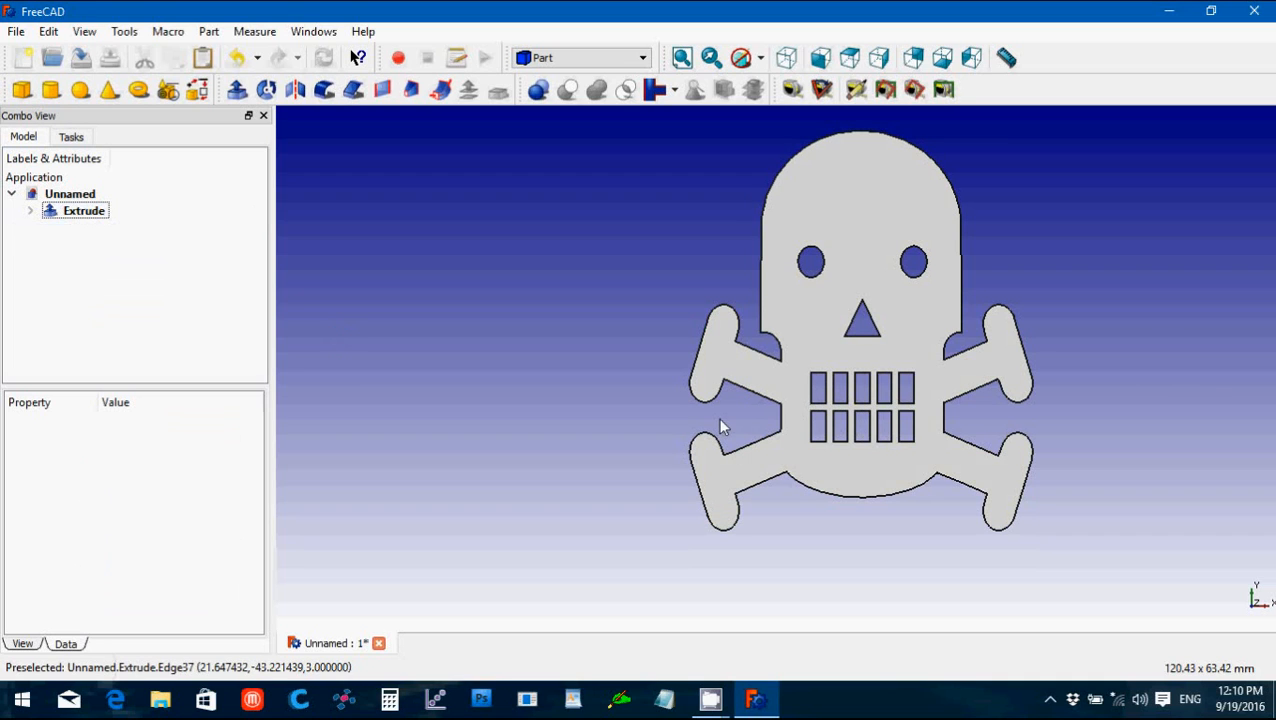
mouse_move(888, 430)
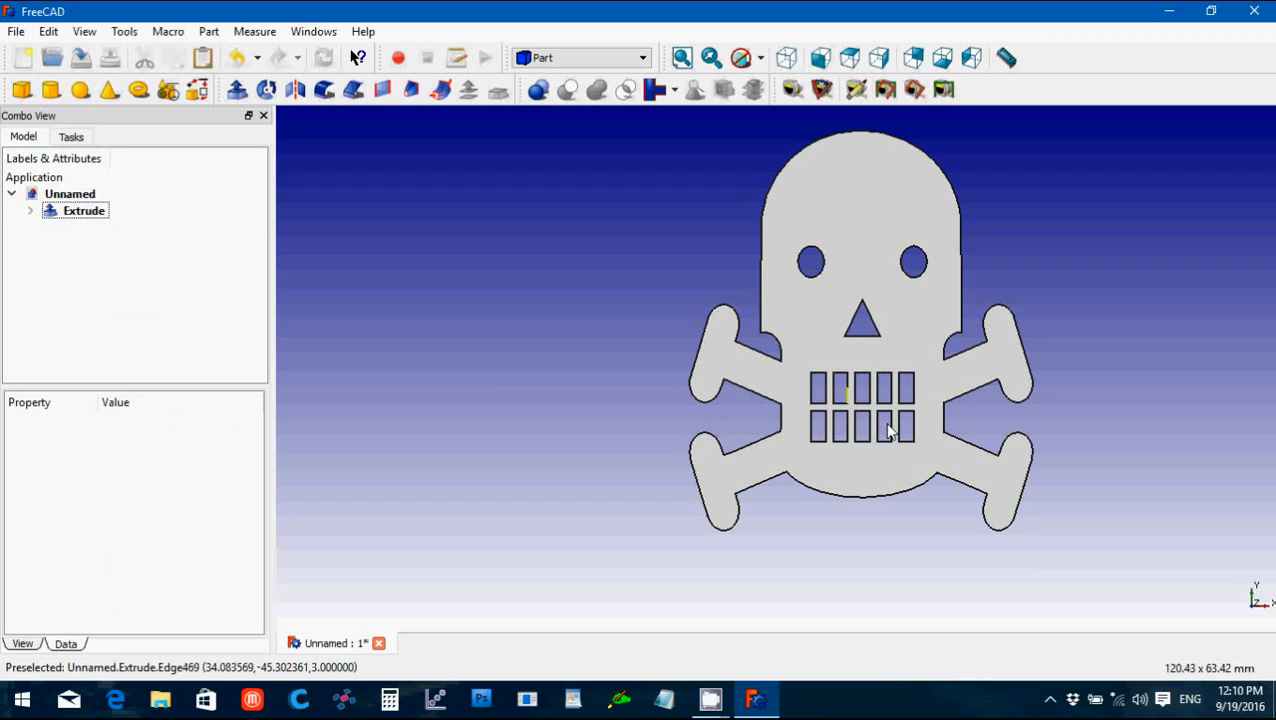
mouse_move(896, 380)
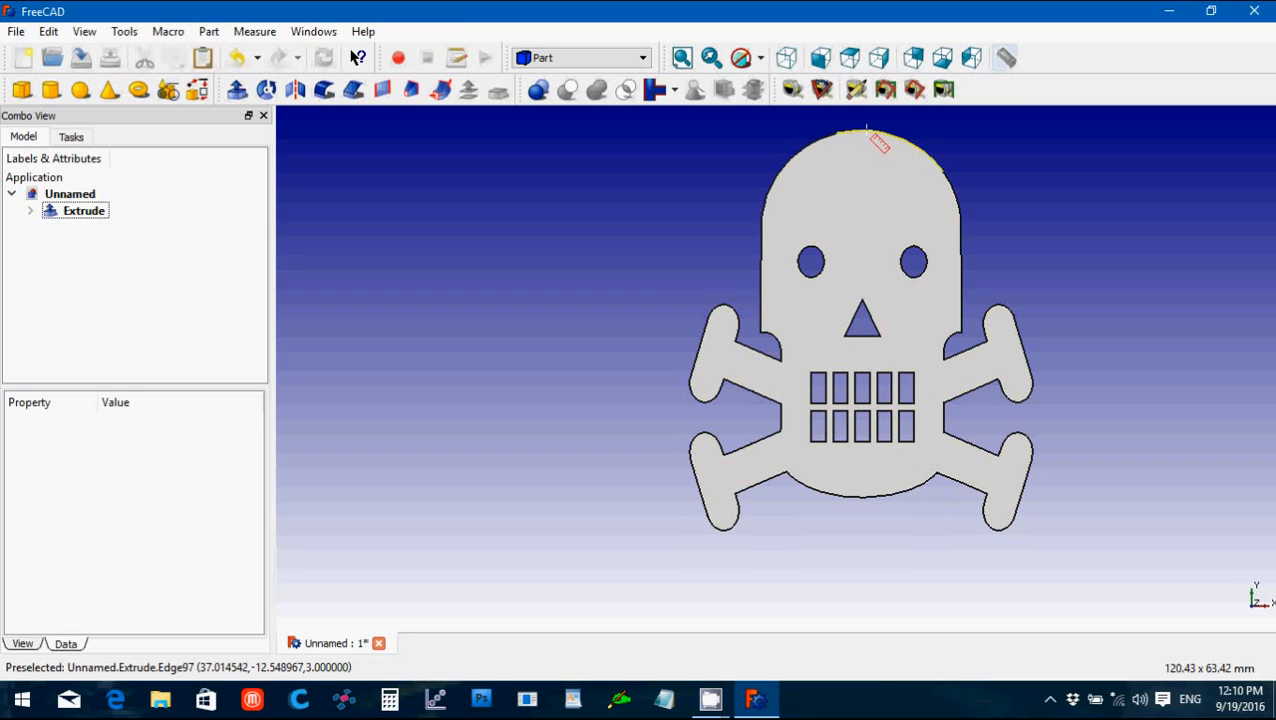
mouse_move(876, 508)
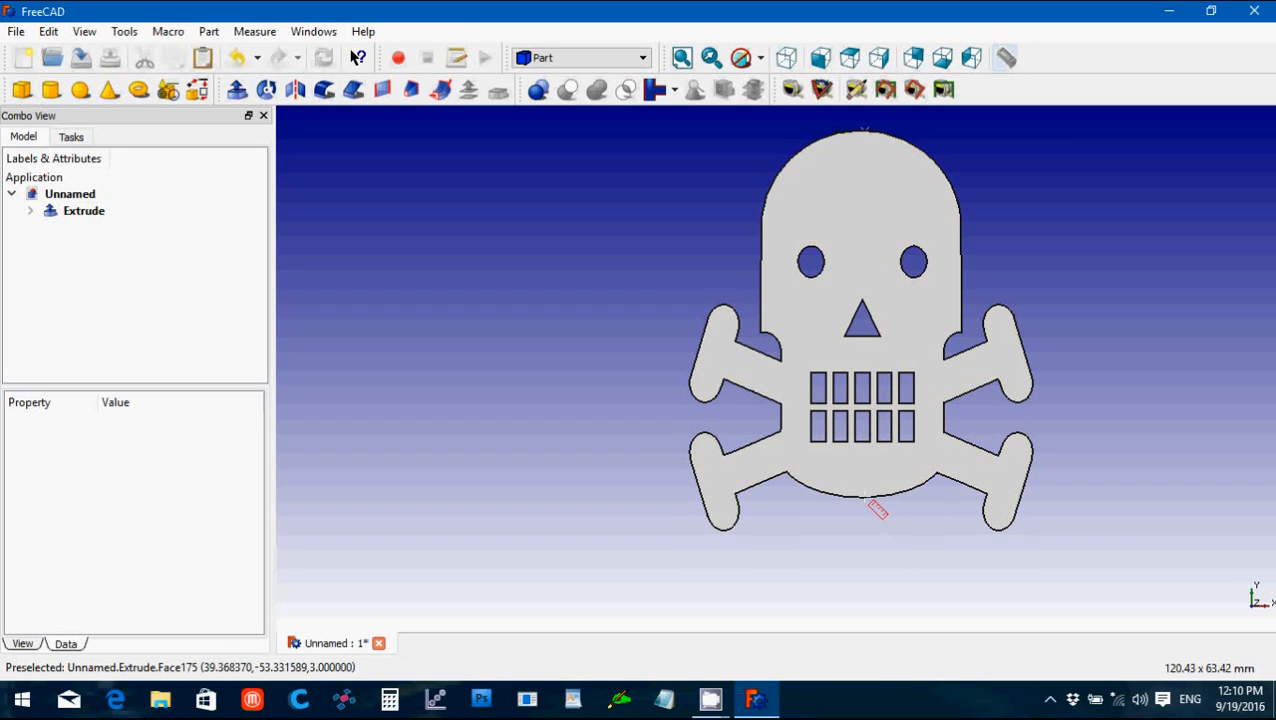
mouse_move(730, 536)
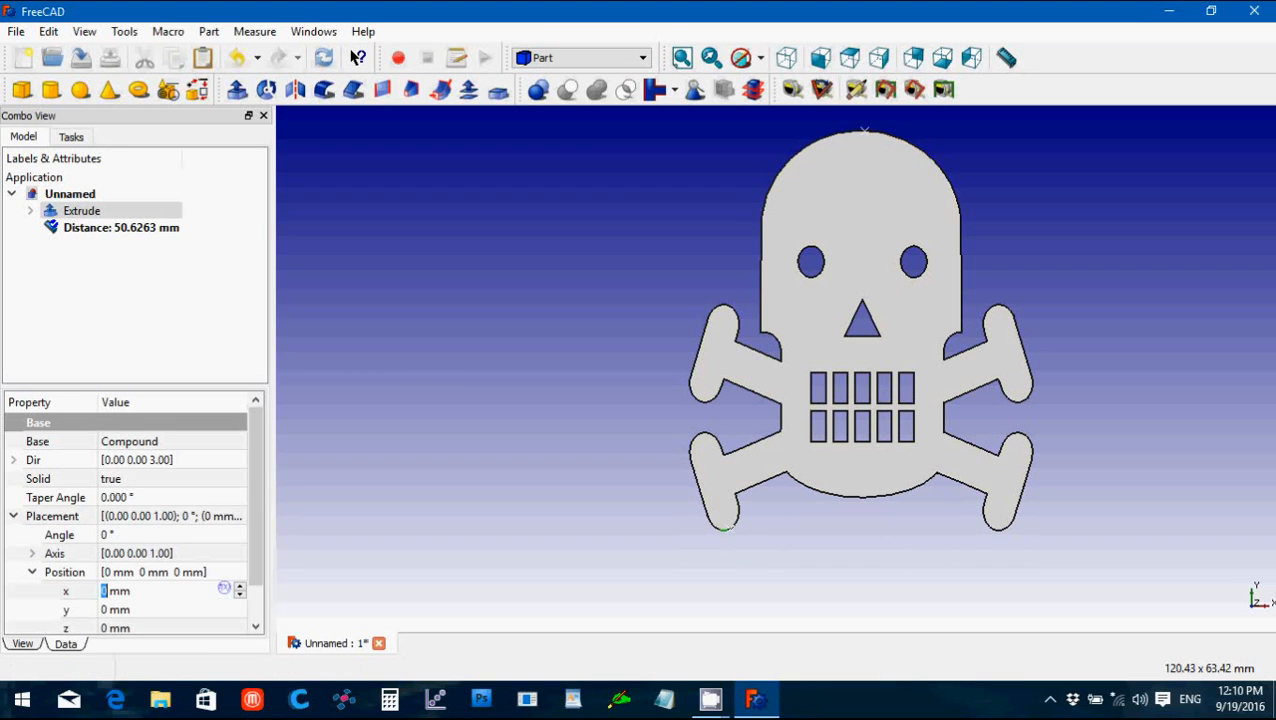
mouse_move(728, 532)
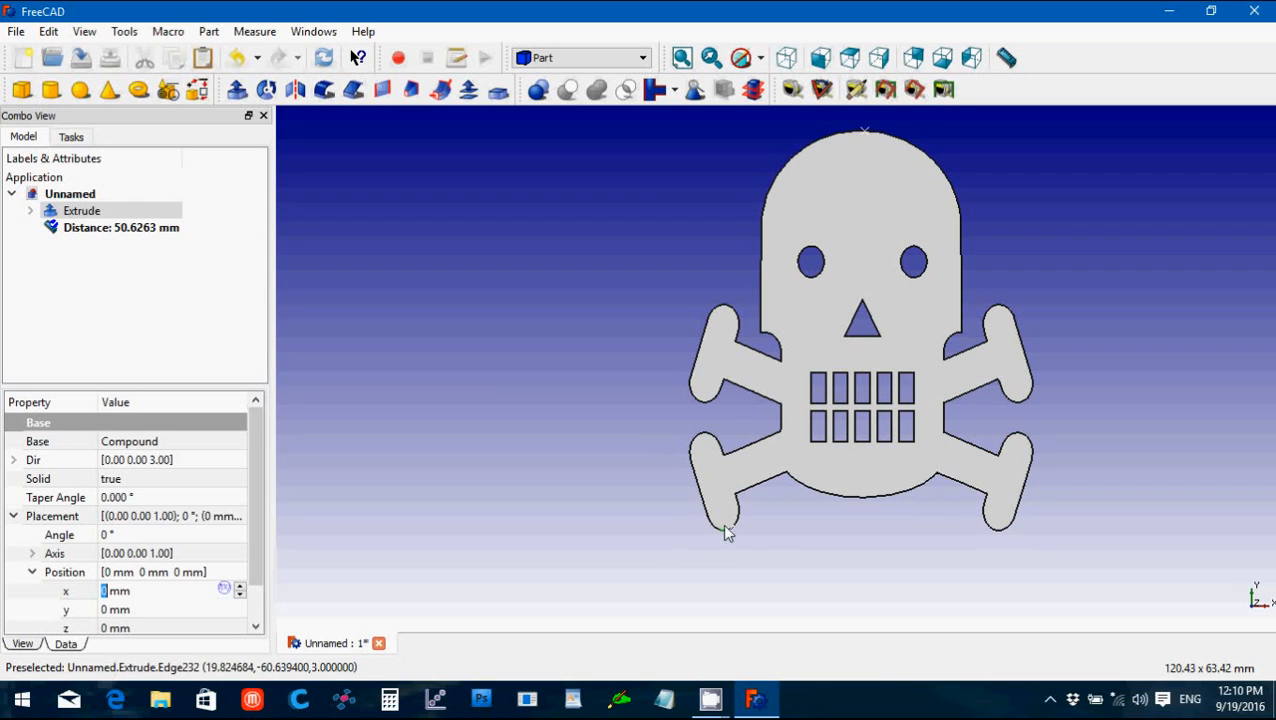
mouse_move(726, 532)
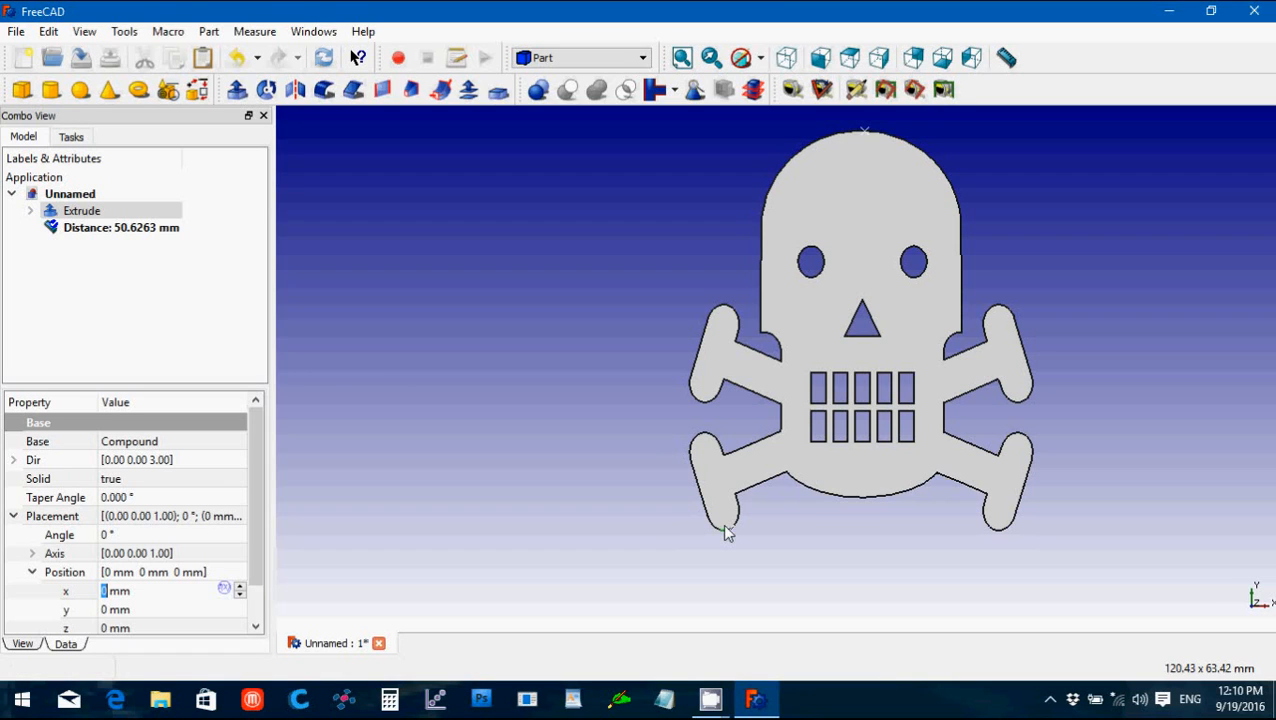
mouse_move(726, 530)
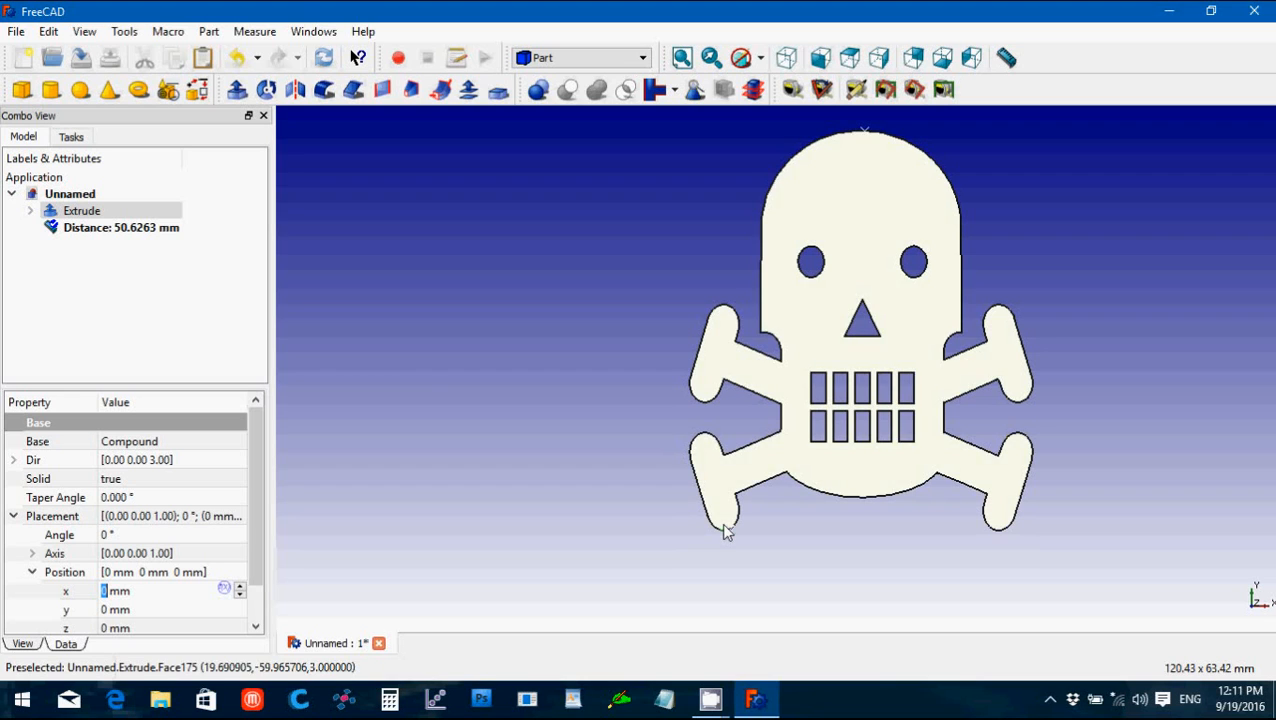
Step: Remove the 50.63 mm distance measurement and reselect the extruded skull
left_click(120, 228)
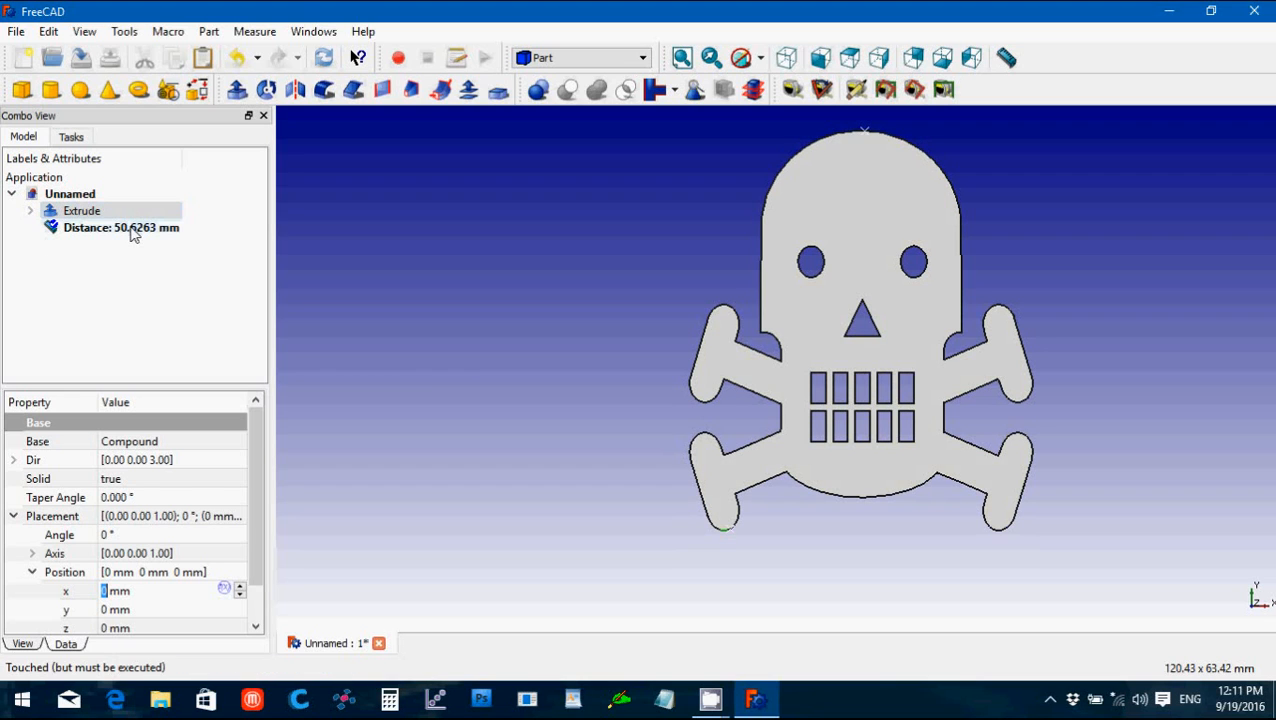
left_click(120, 228)
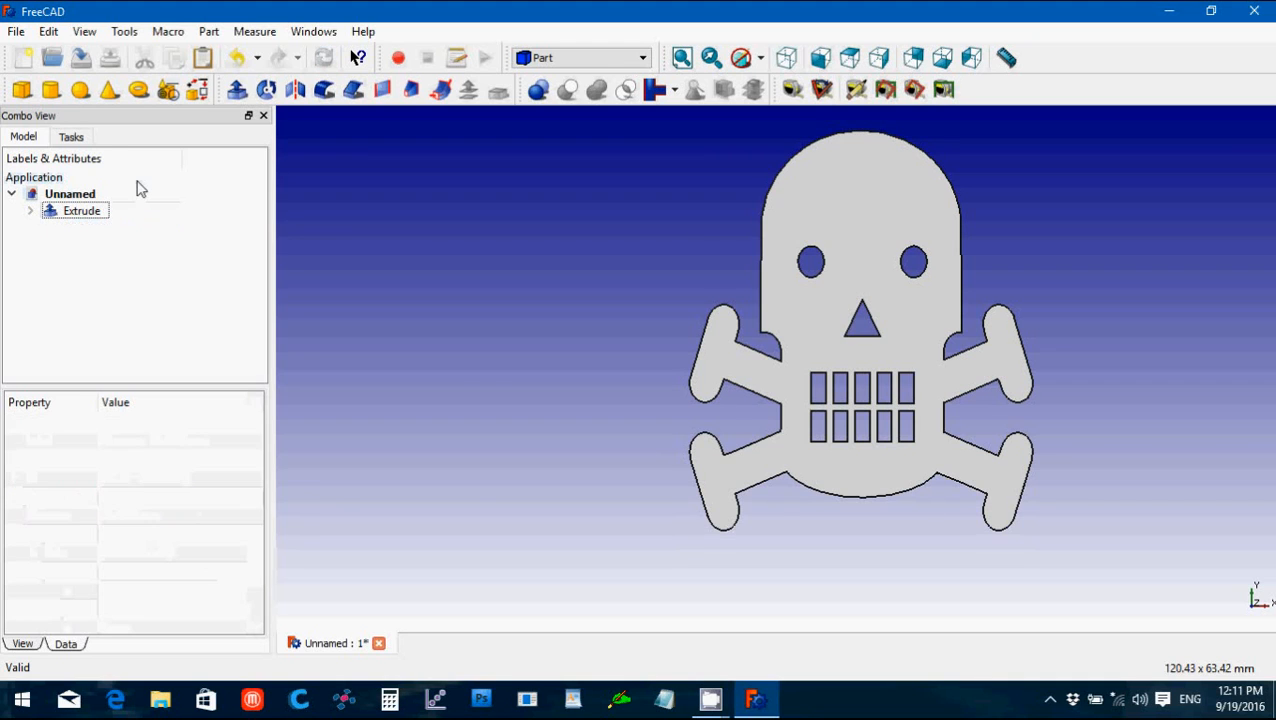
left_click(82, 210)
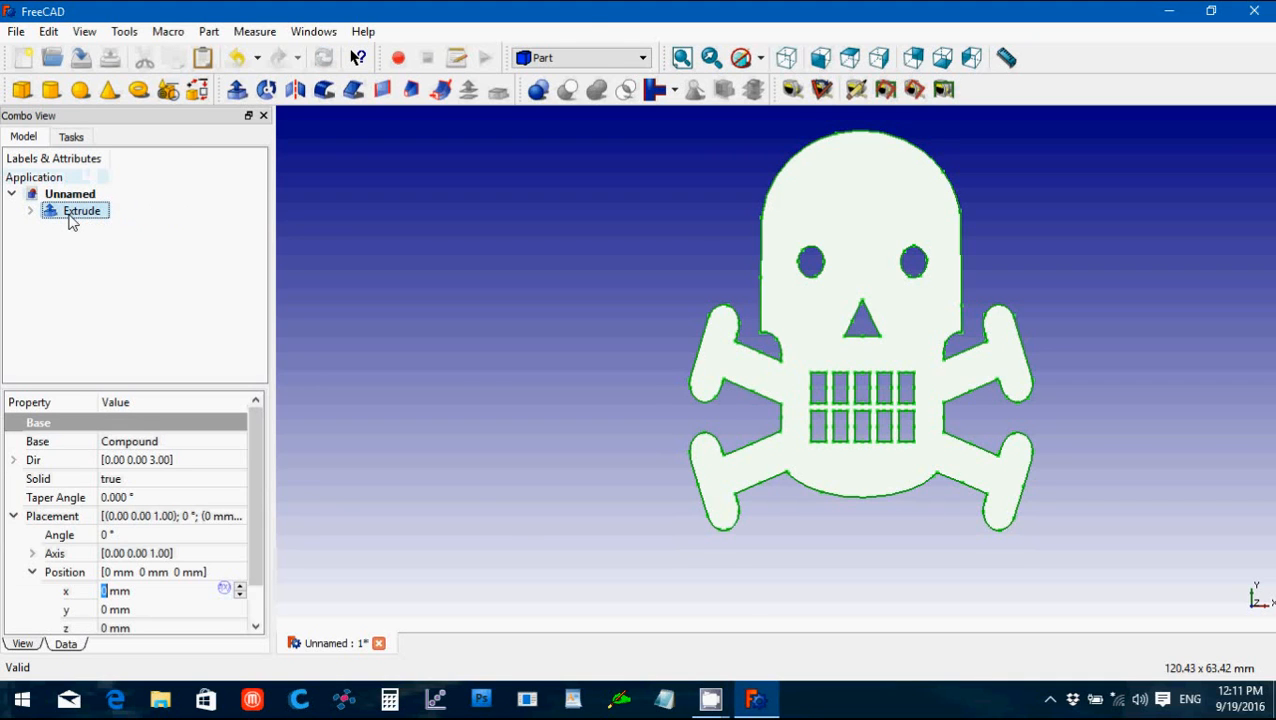
Step: Switch to the Draft workbench and select the skull clone's Scale x property
left_click(640, 56)
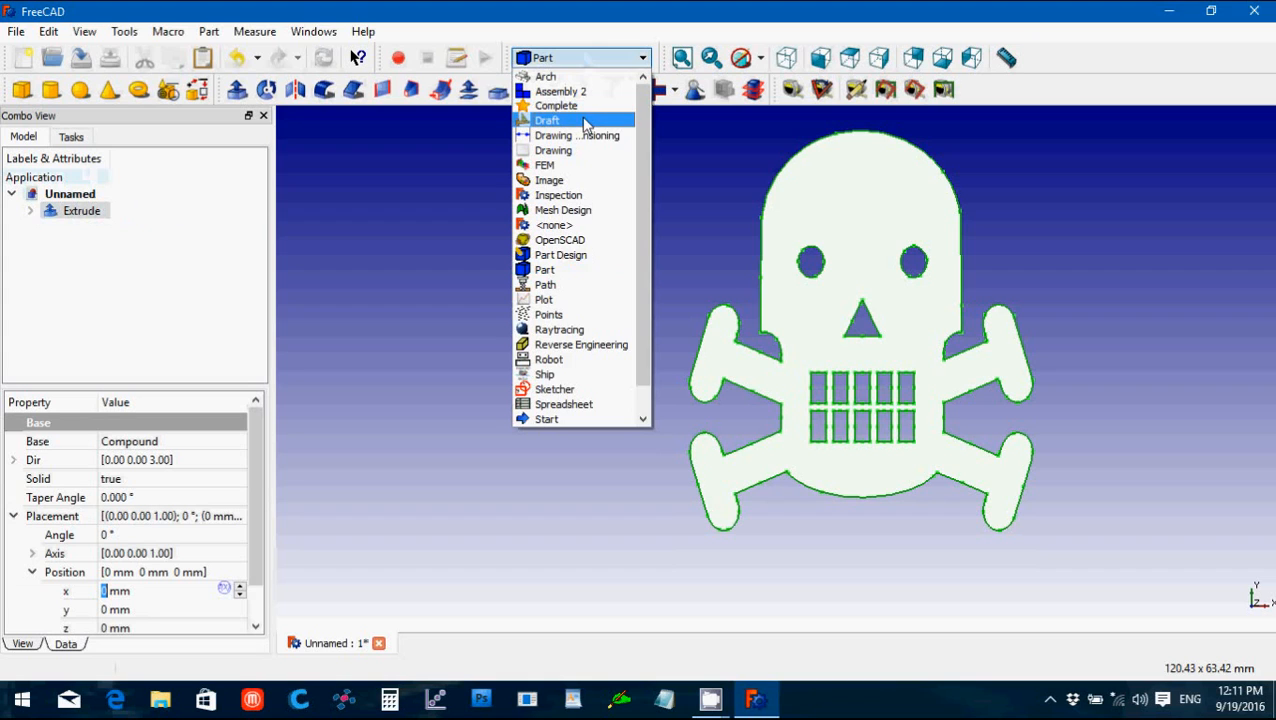
left_click(548, 120)
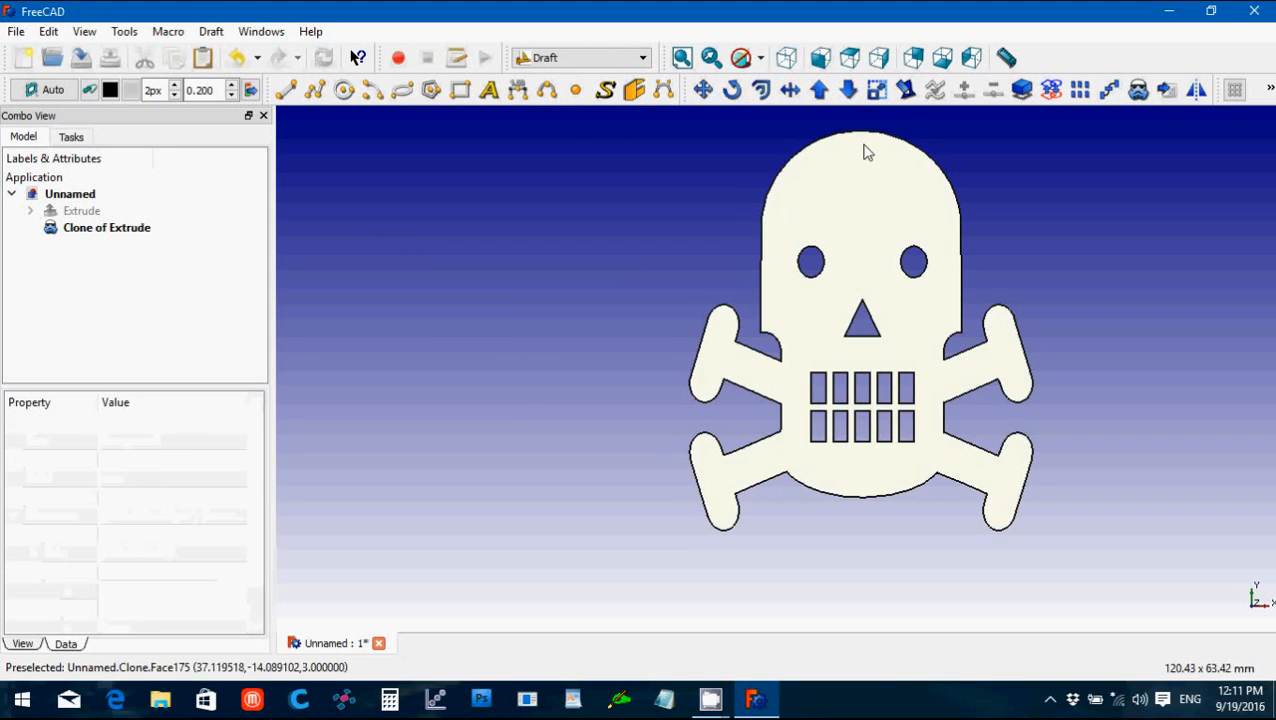
mouse_move(856, 178)
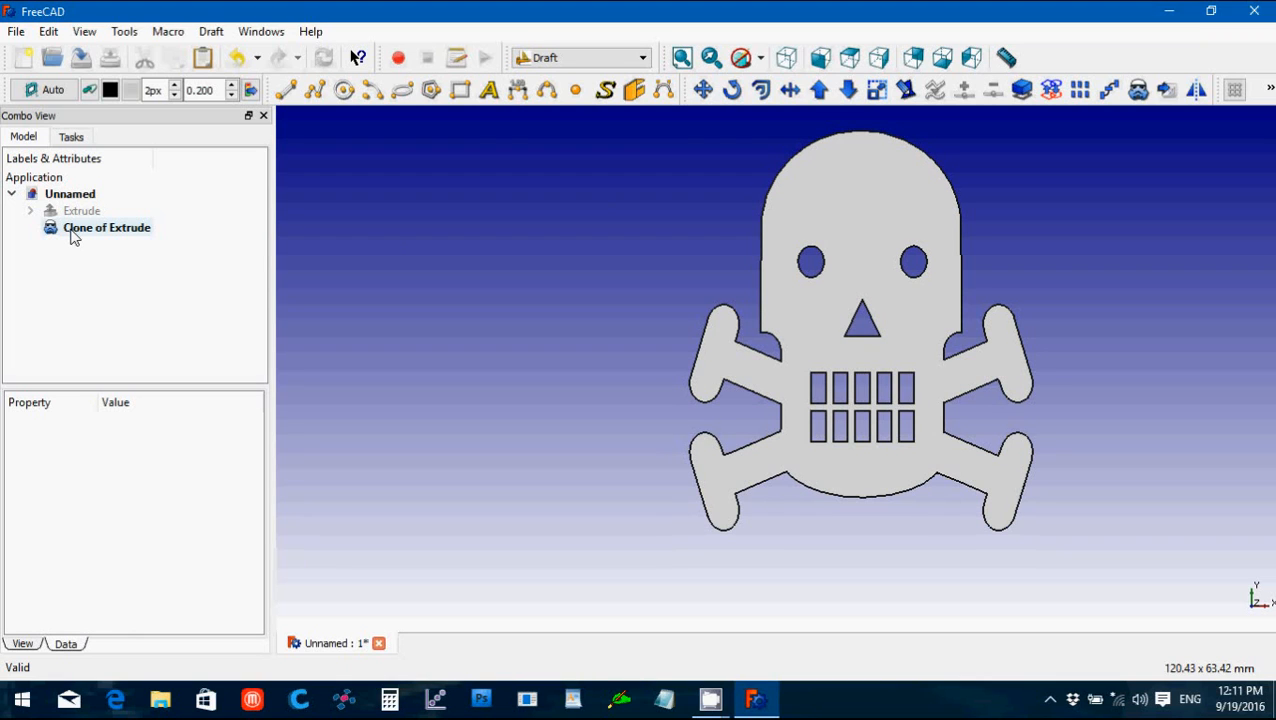
left_click(106, 228)
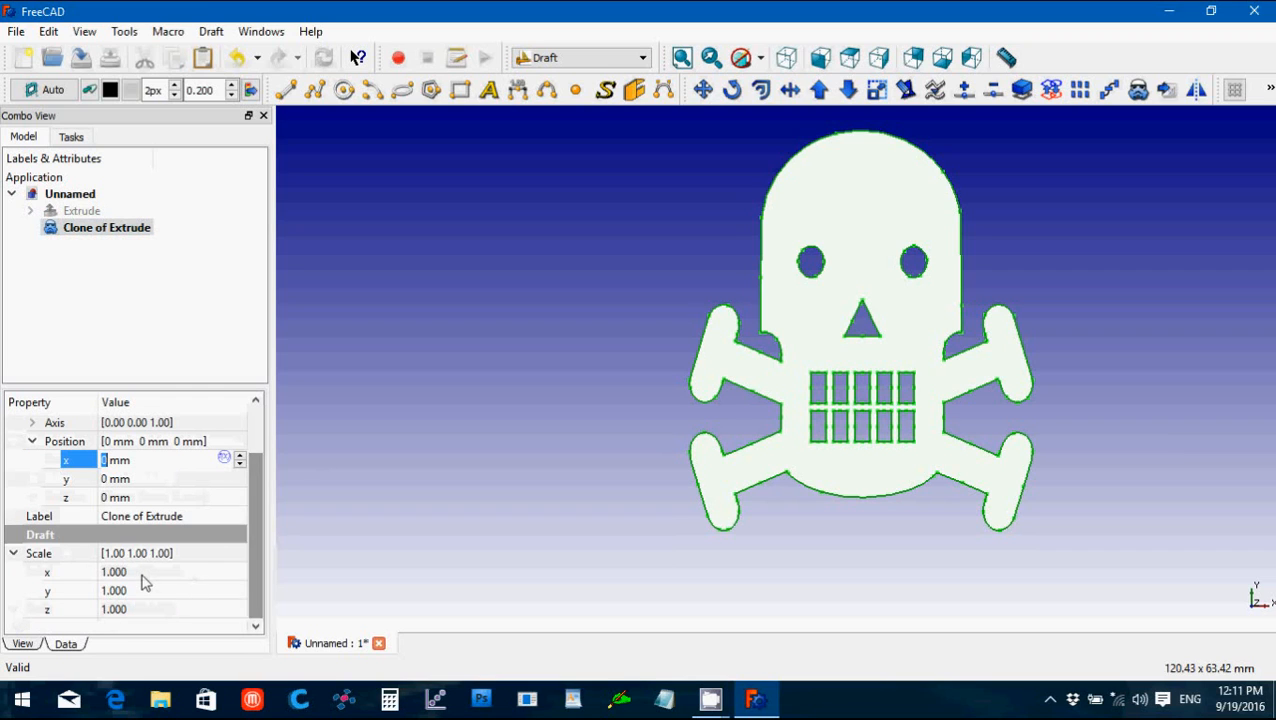
left_click(114, 572)
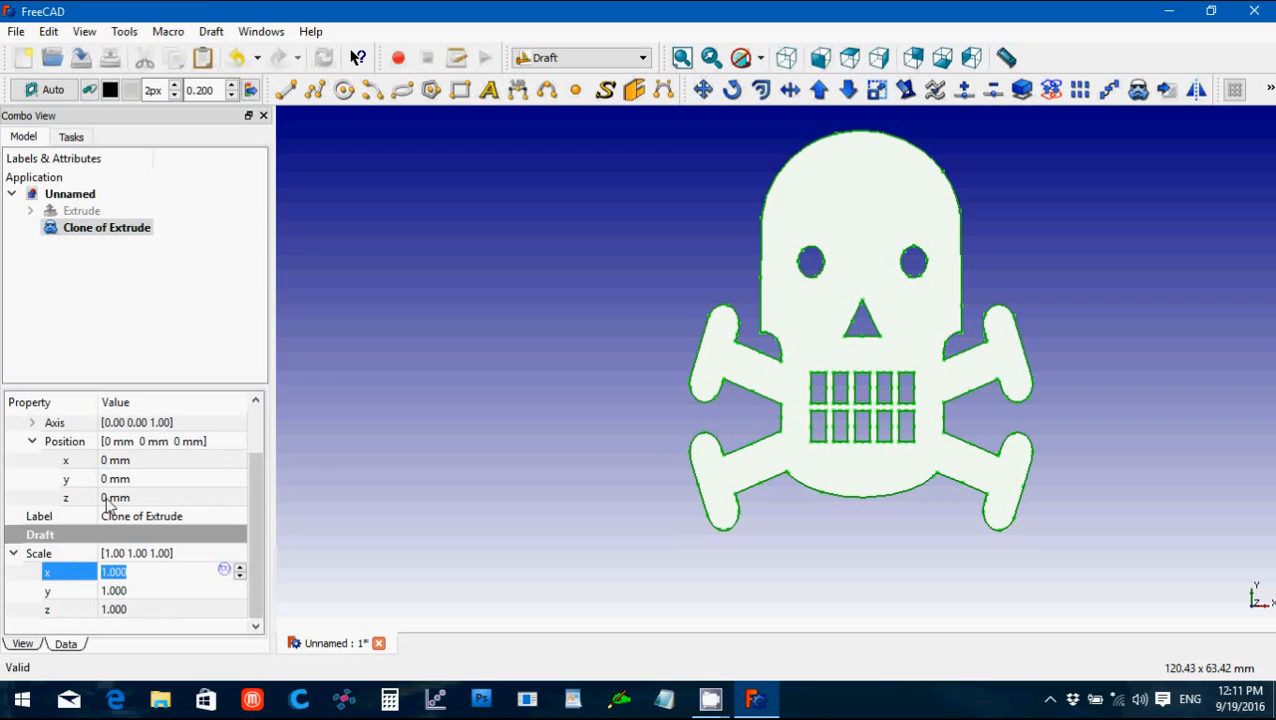
Step: Set the skull clone's Scale x and y to 0.95 and deselect it
type("0.95")
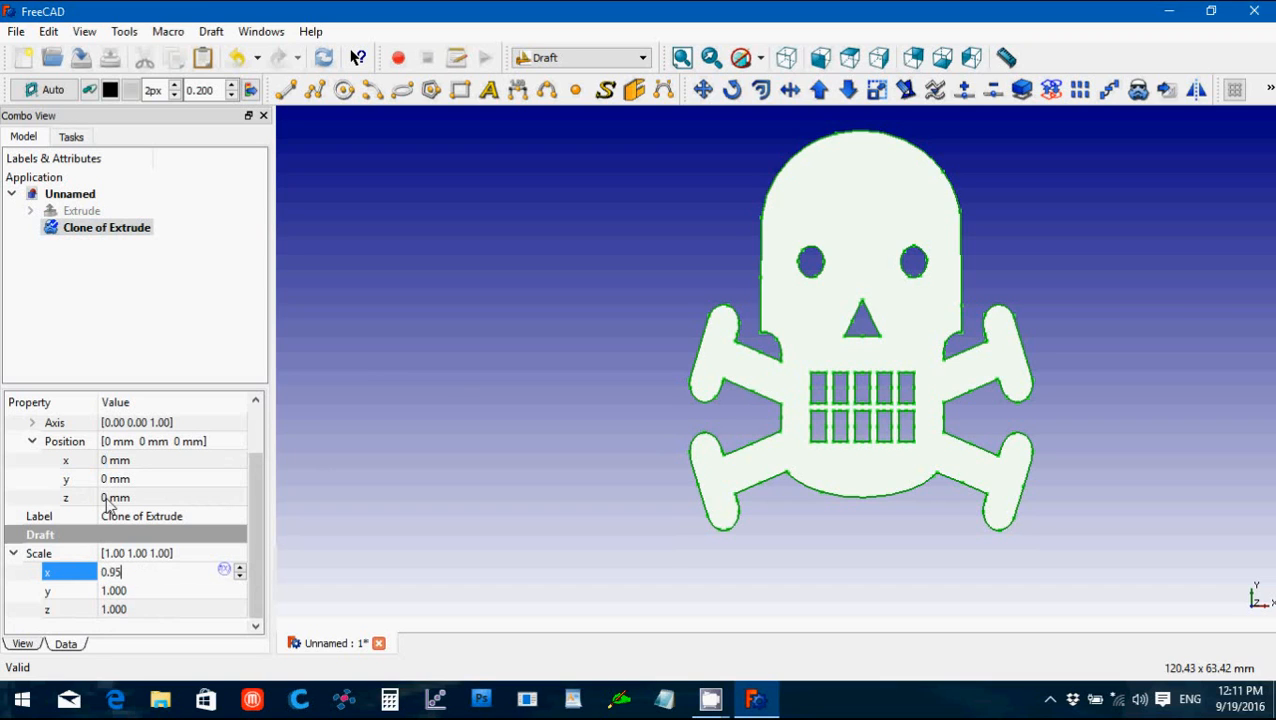
key("Return")
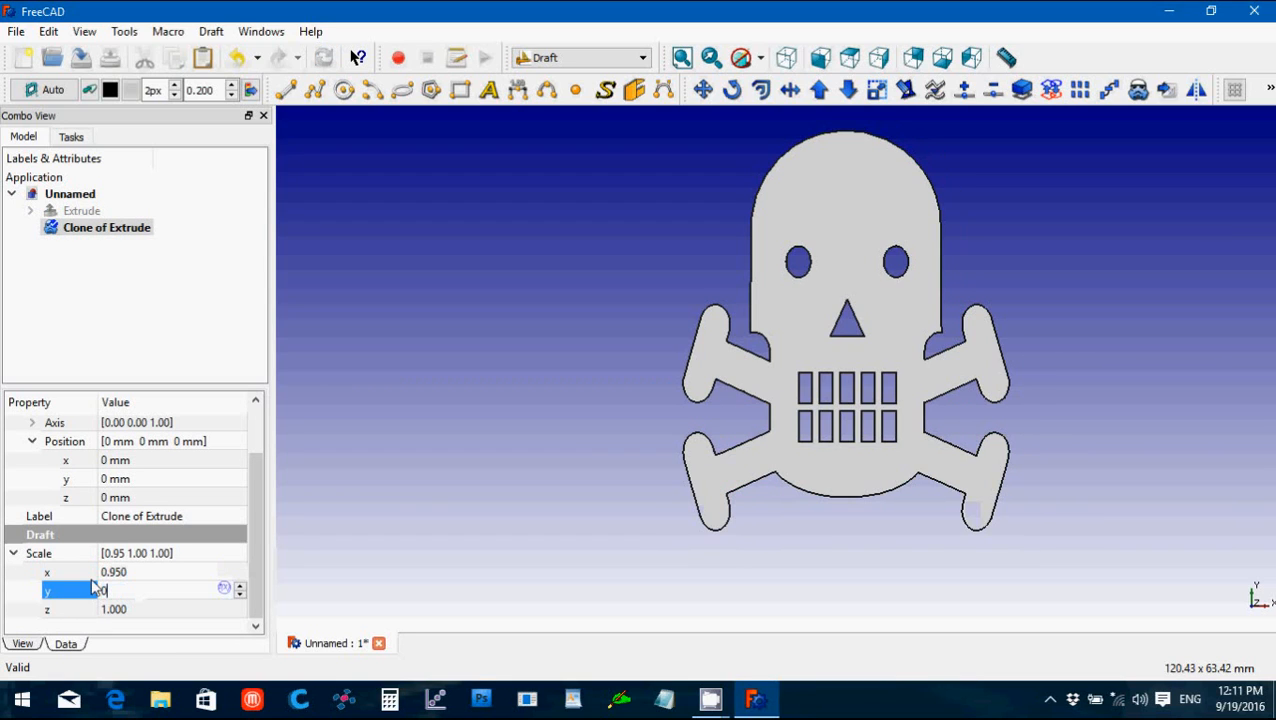
type("0.950")
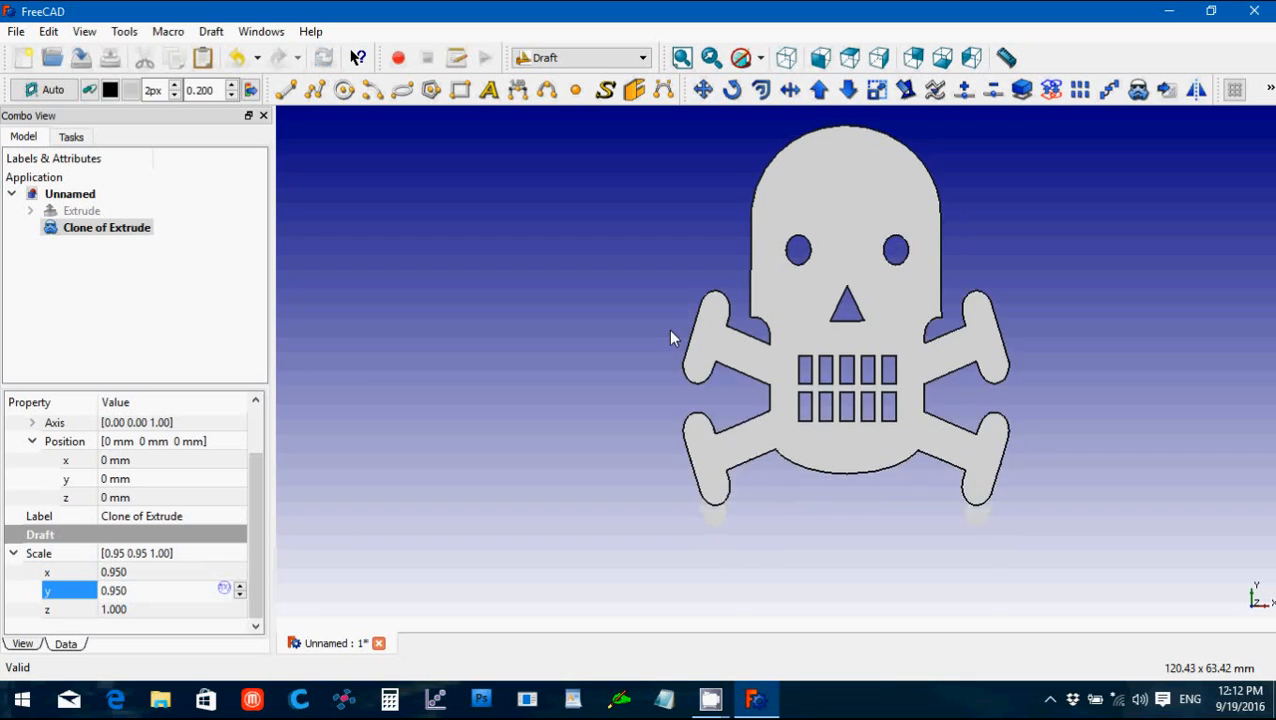
mouse_move(536, 344)
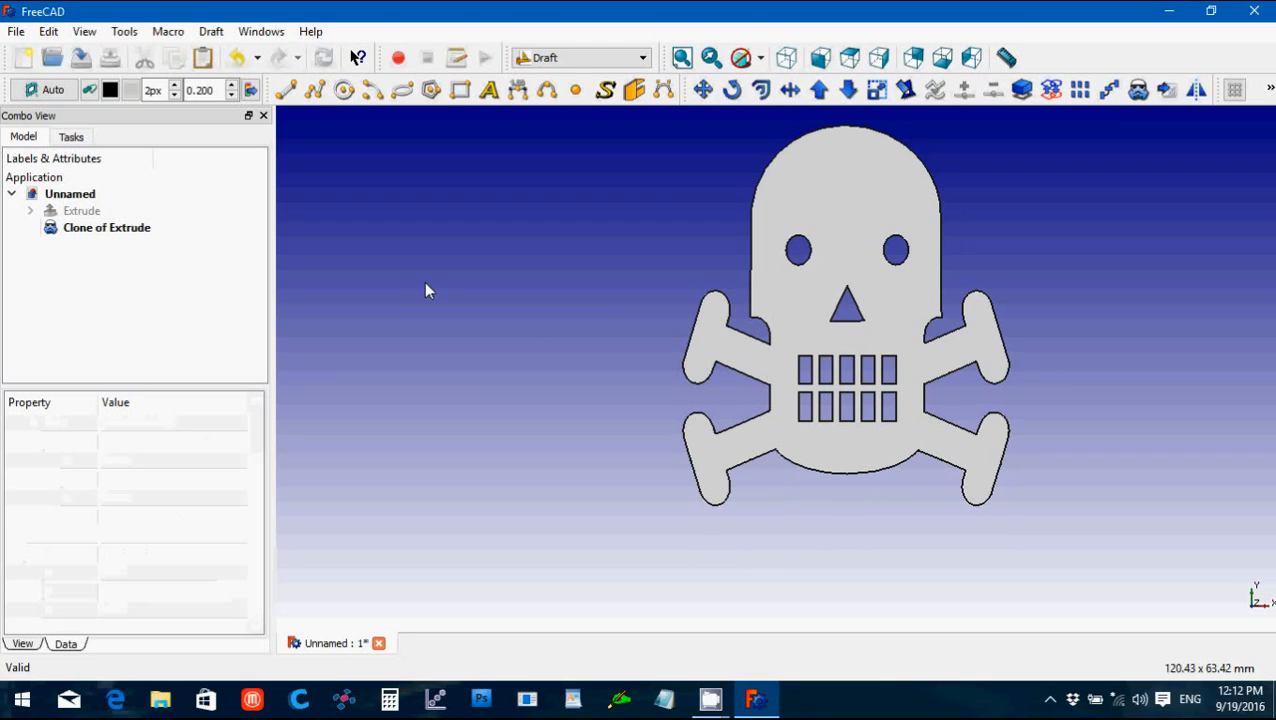
left_click(76, 244)
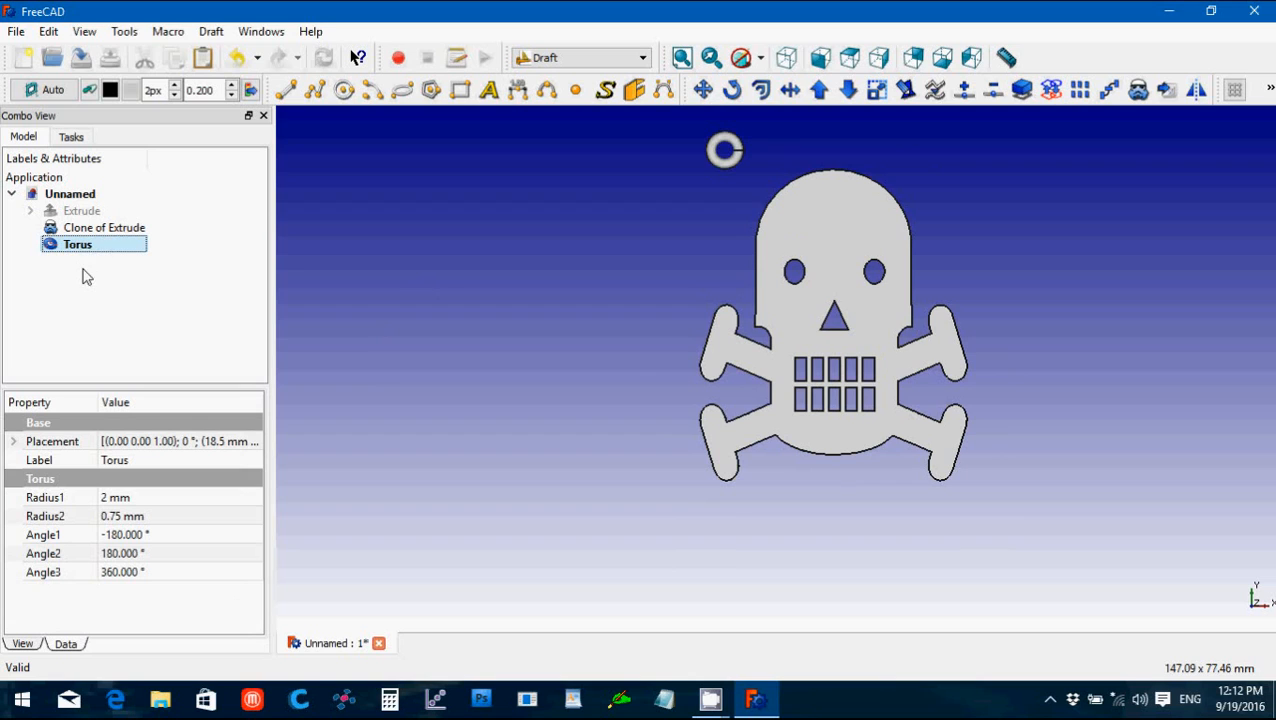
Step: Position the Torus ring near x 32 mm, y -10 mm at the top of the skull
left_click(14, 442)
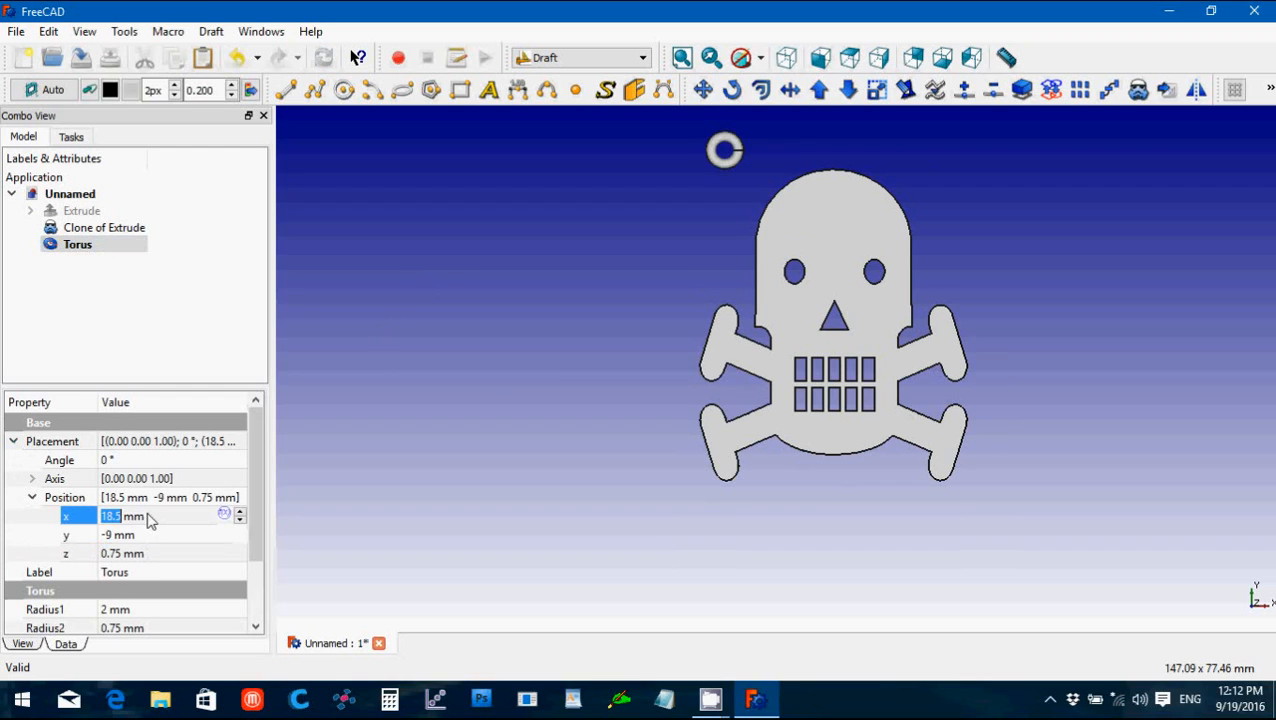
type("31.5")
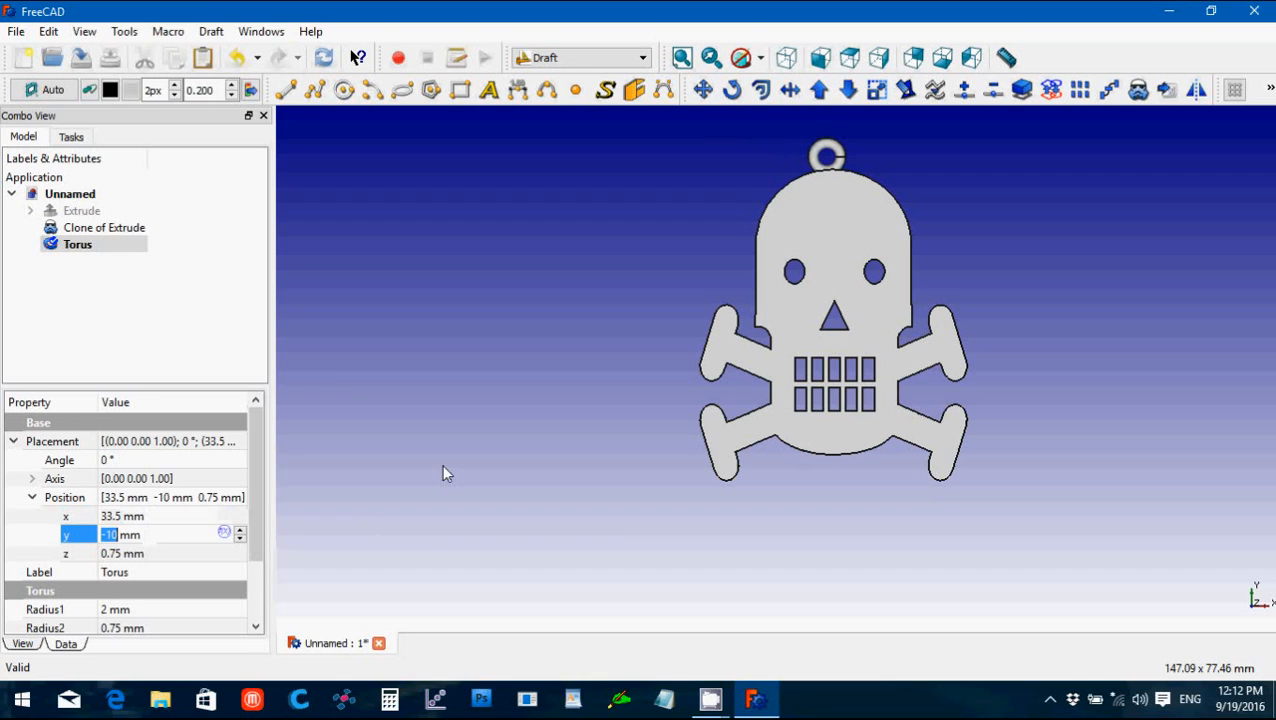
left_click(104, 228)
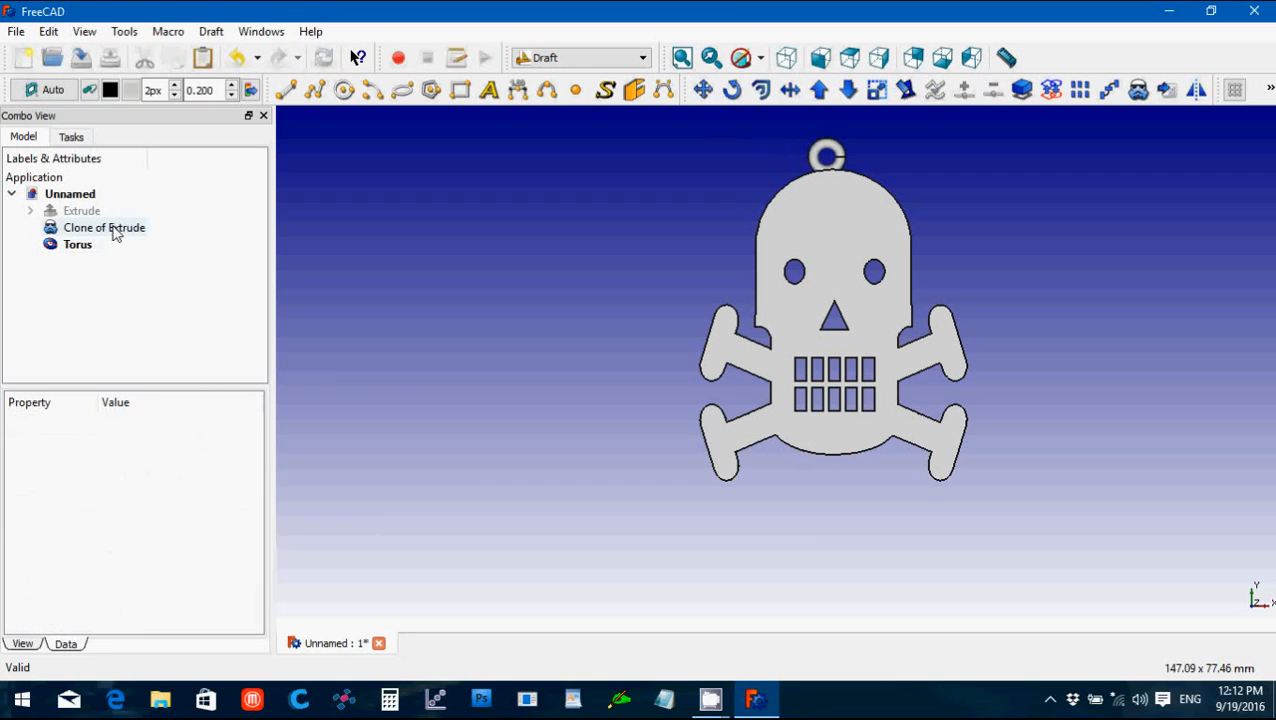
Step: Scale the skull clone to 0.9 in X and Y, then review the ring's placement
left_click(104, 228)
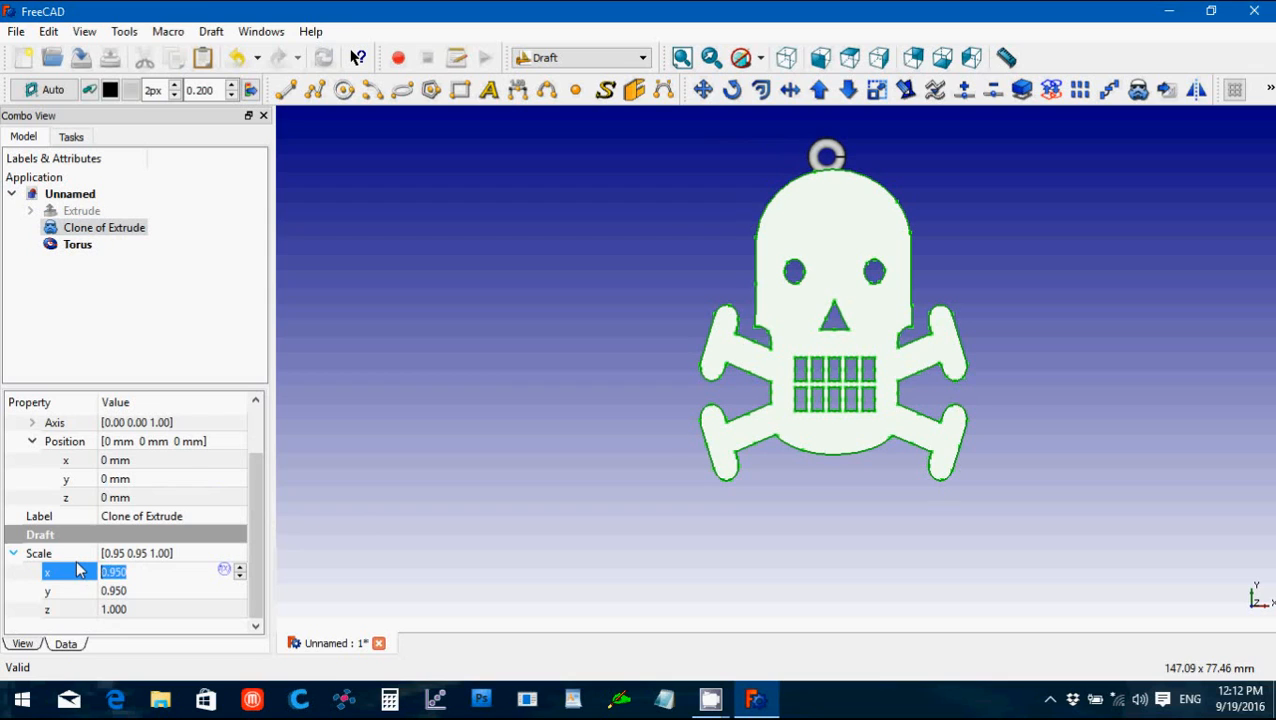
type("0.9")
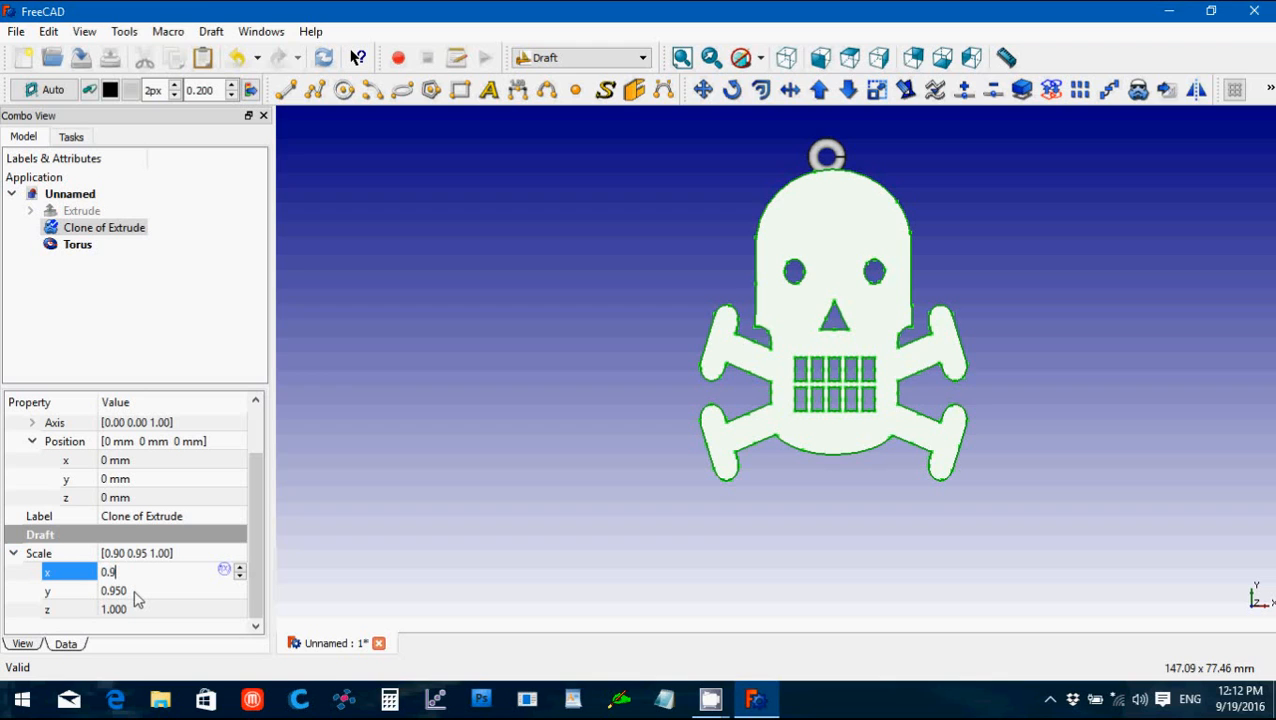
key("Return")
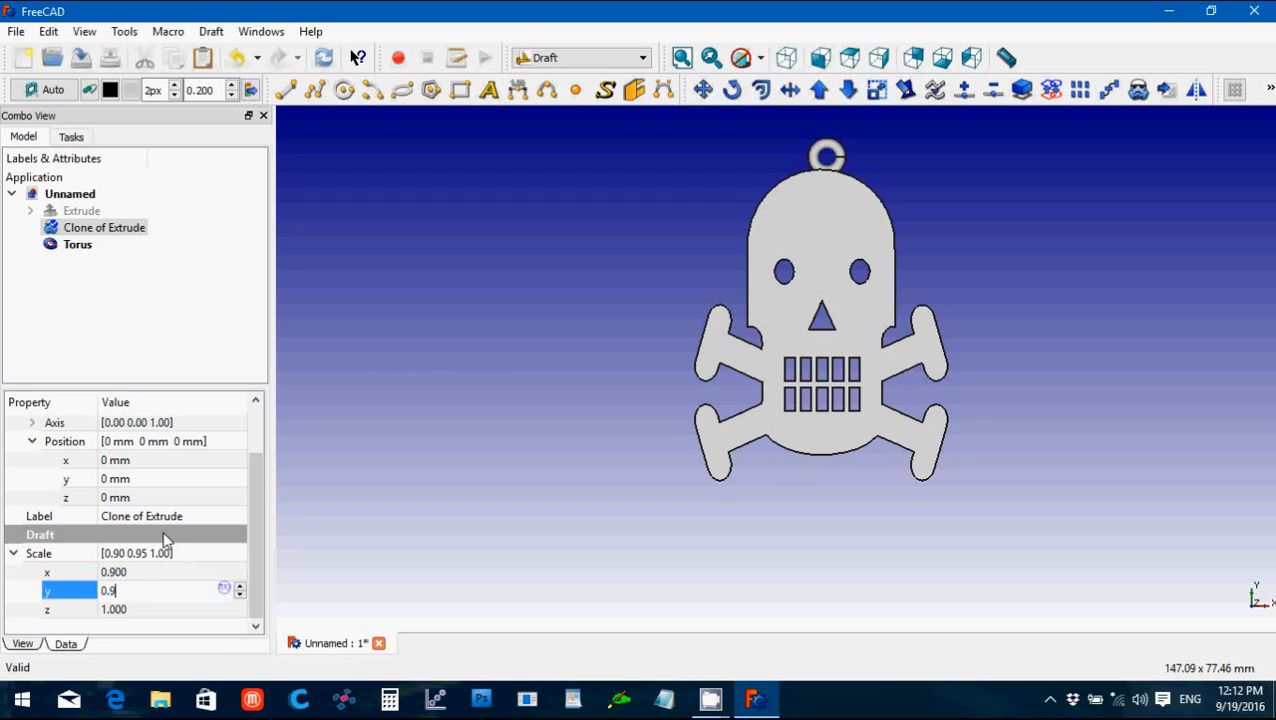
key("Return")
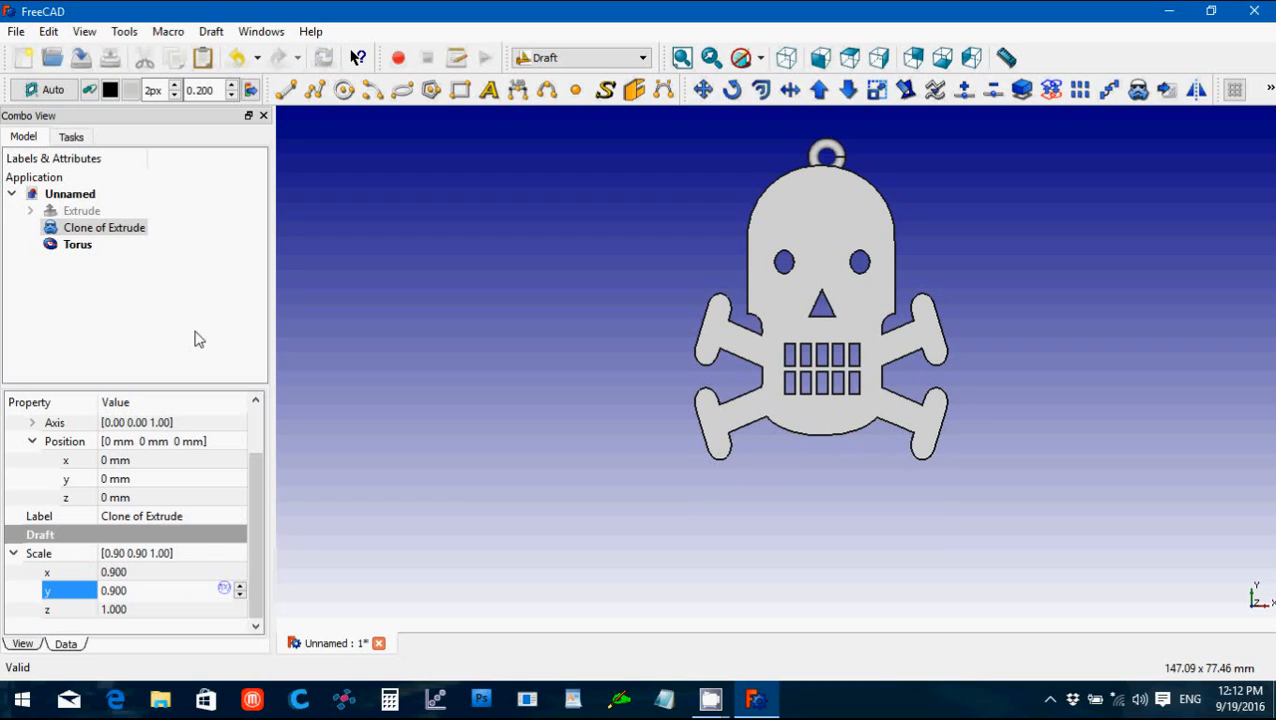
left_click(76, 244)
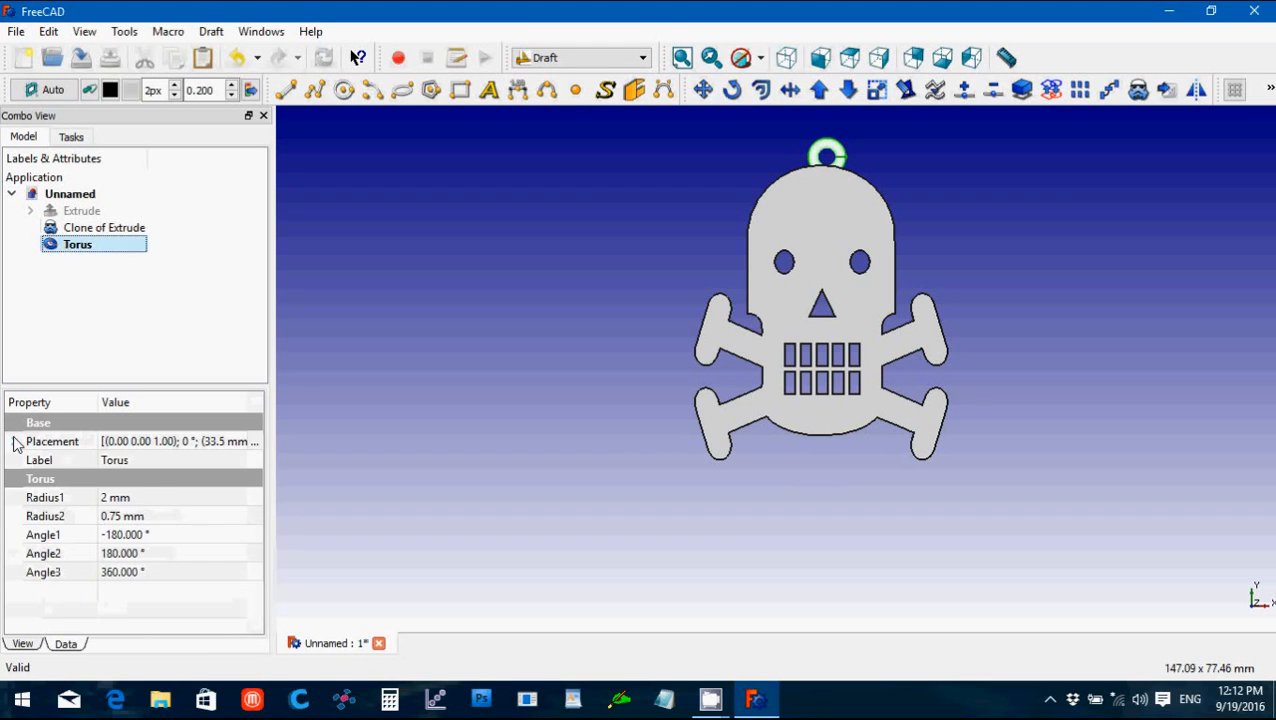
left_click(14, 442)
type("32.5")
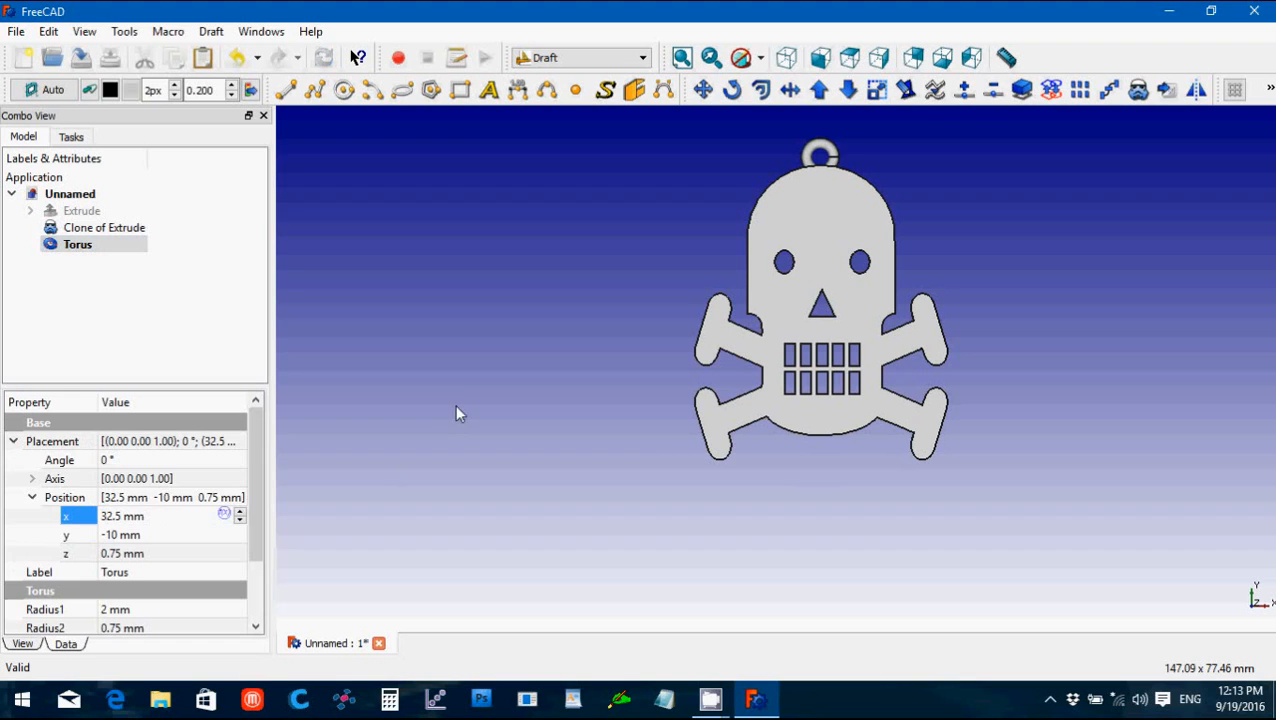
left_click(104, 228)
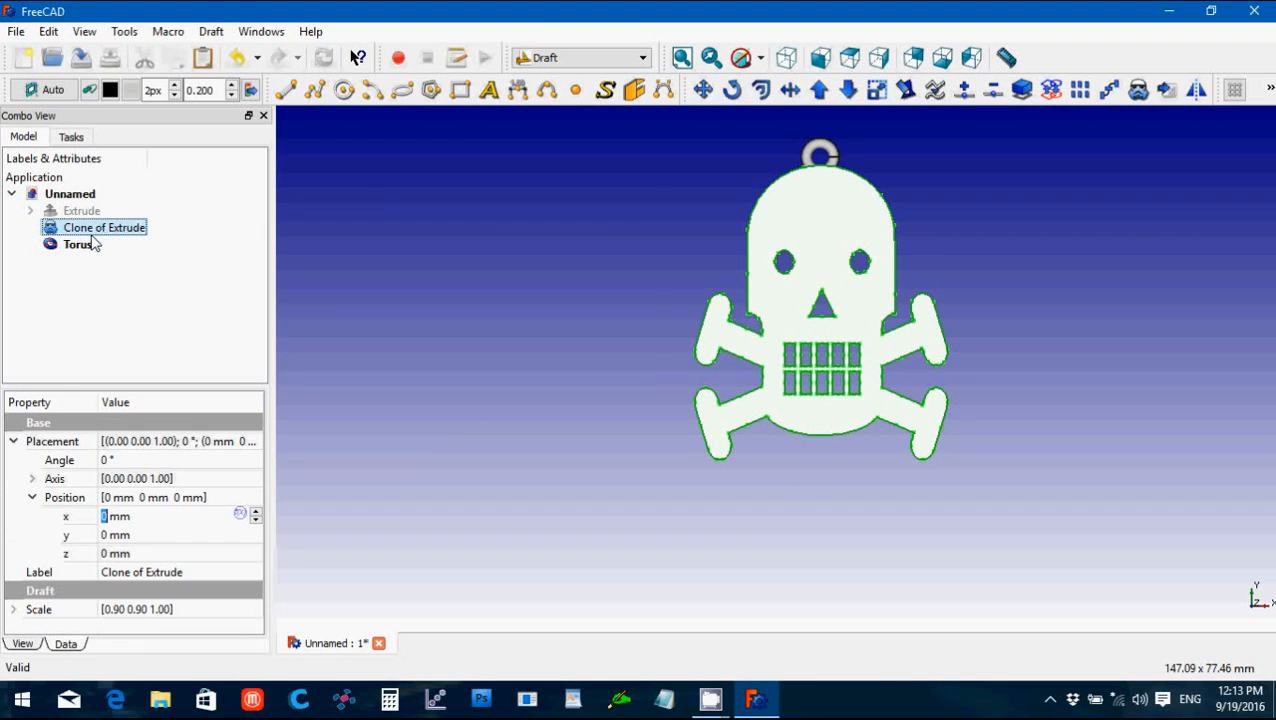
Step: Union the skull clone and Torus into a single Fusion in the Part workbench
left_click(580, 56)
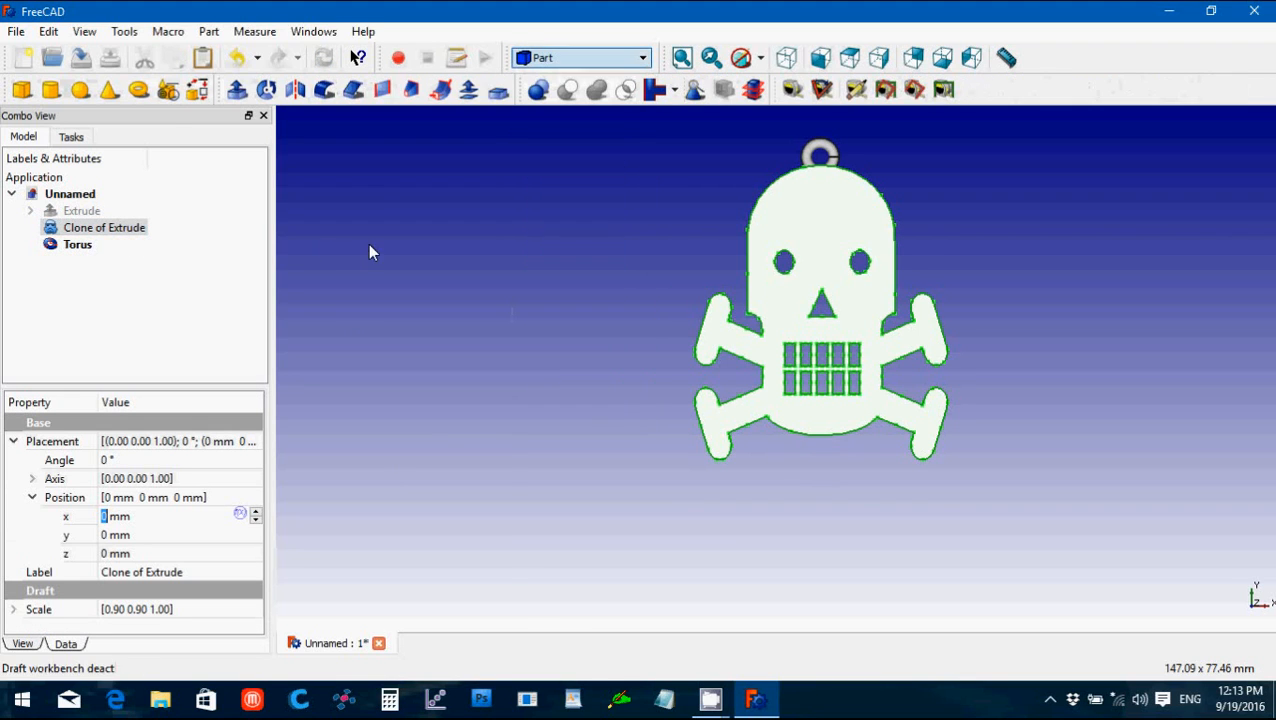
left_click(76, 244)
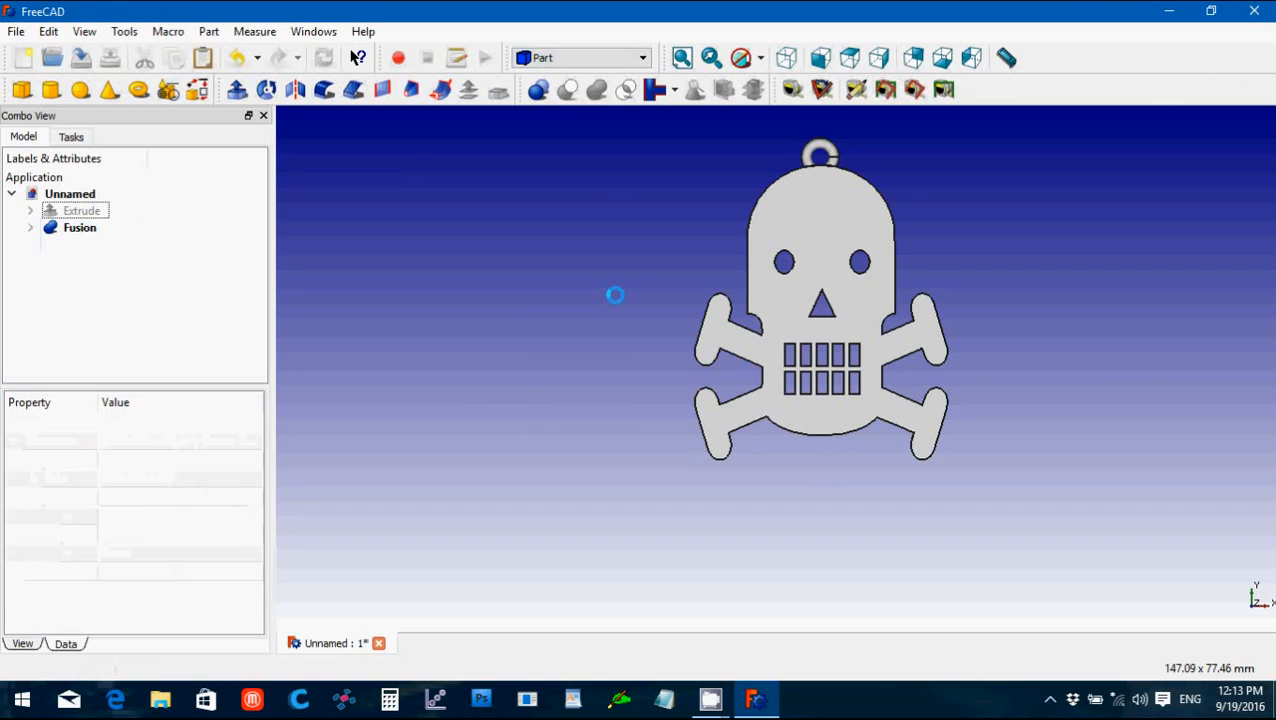
left_click(16, 32)
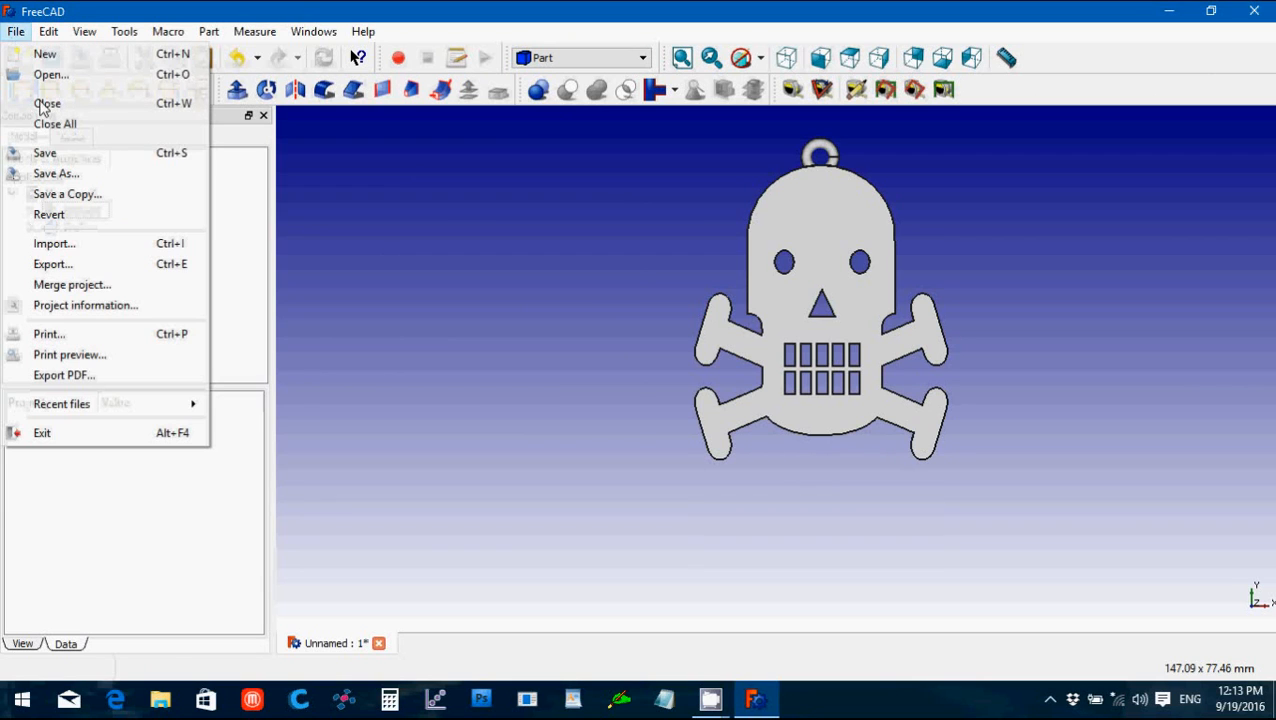
Step: Save the FreeCAD document under the new name Skull
left_click(56, 172)
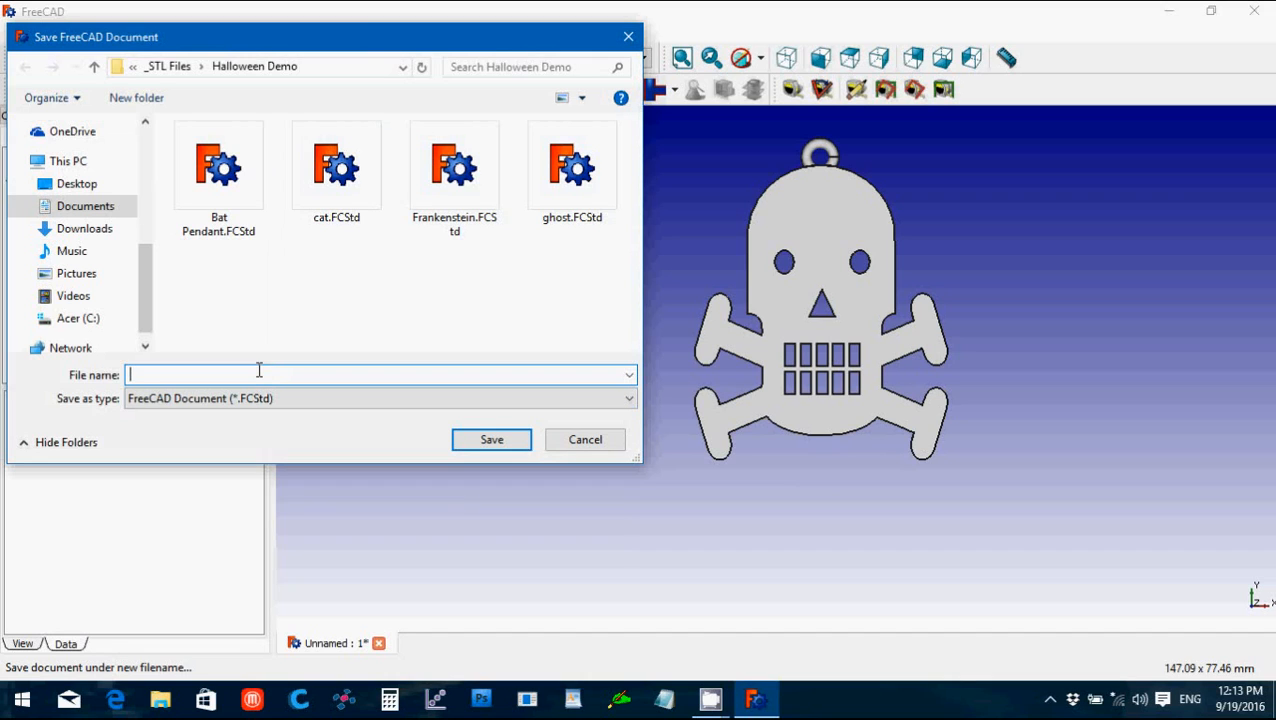
type("Skull")
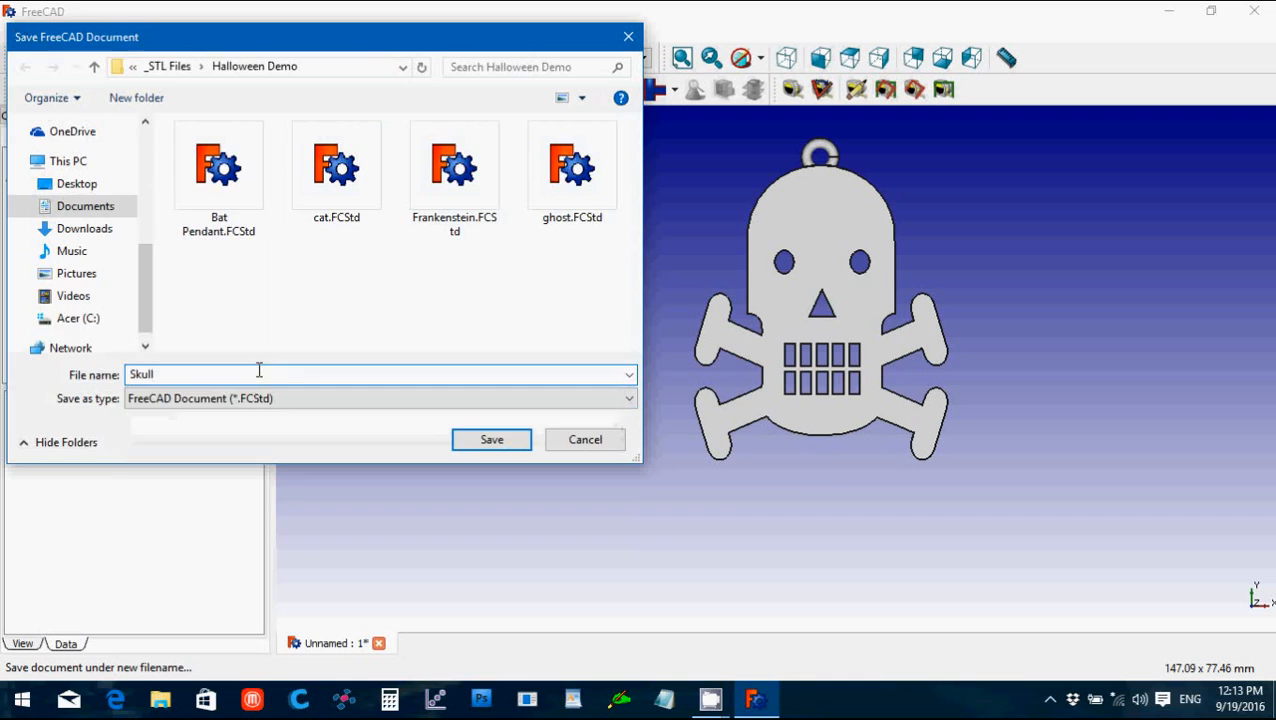
left_click(492, 440)
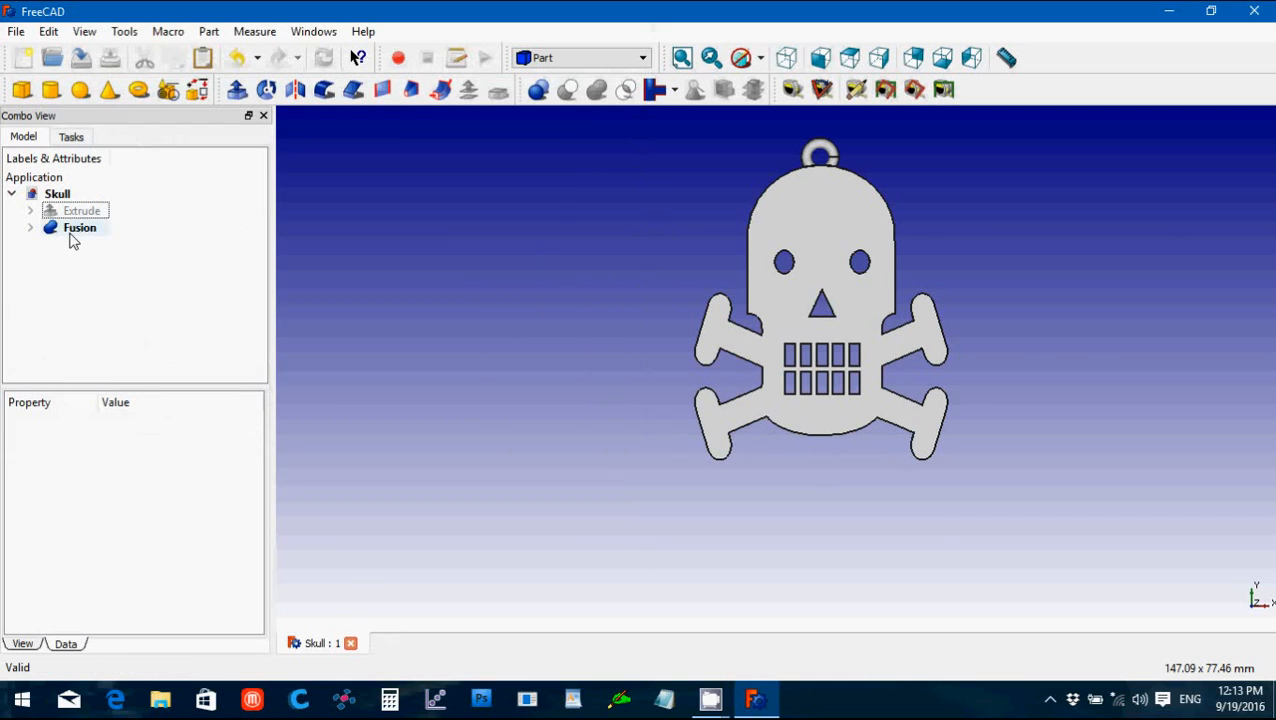
Step: Export the Fusion pendant as an STL mesh named Sku
left_click(80, 228)
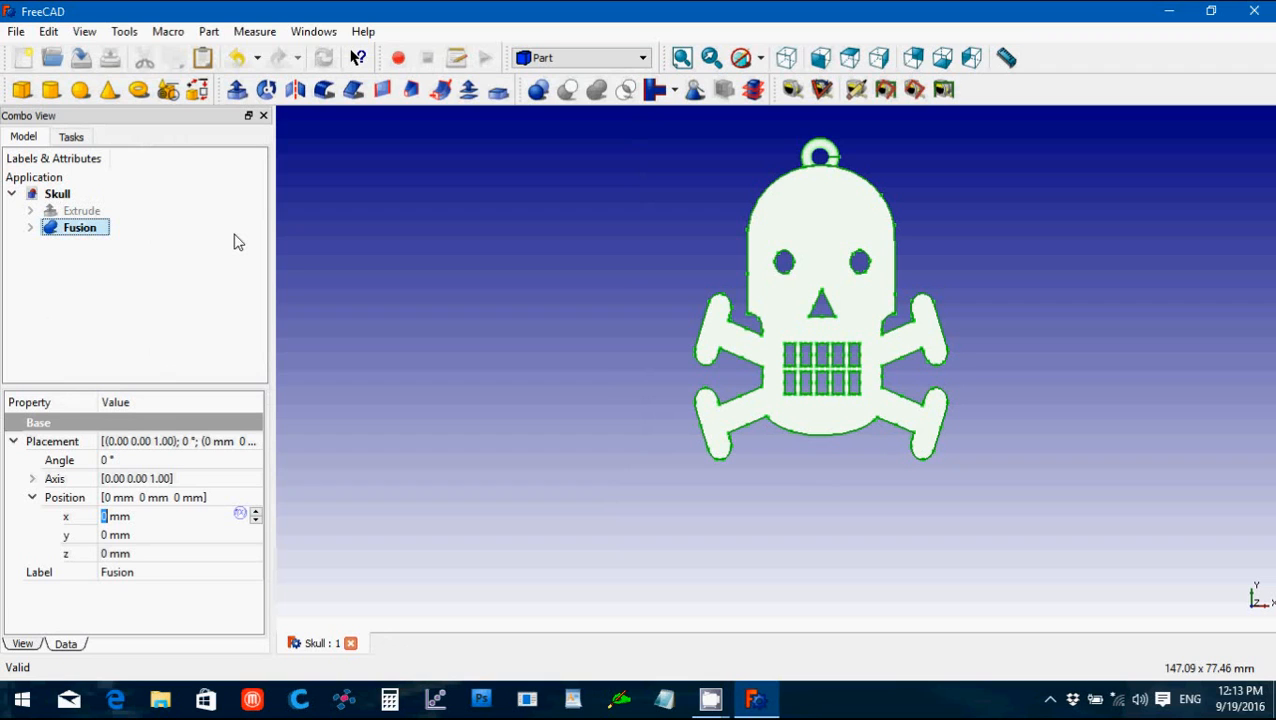
mouse_move(160, 290)
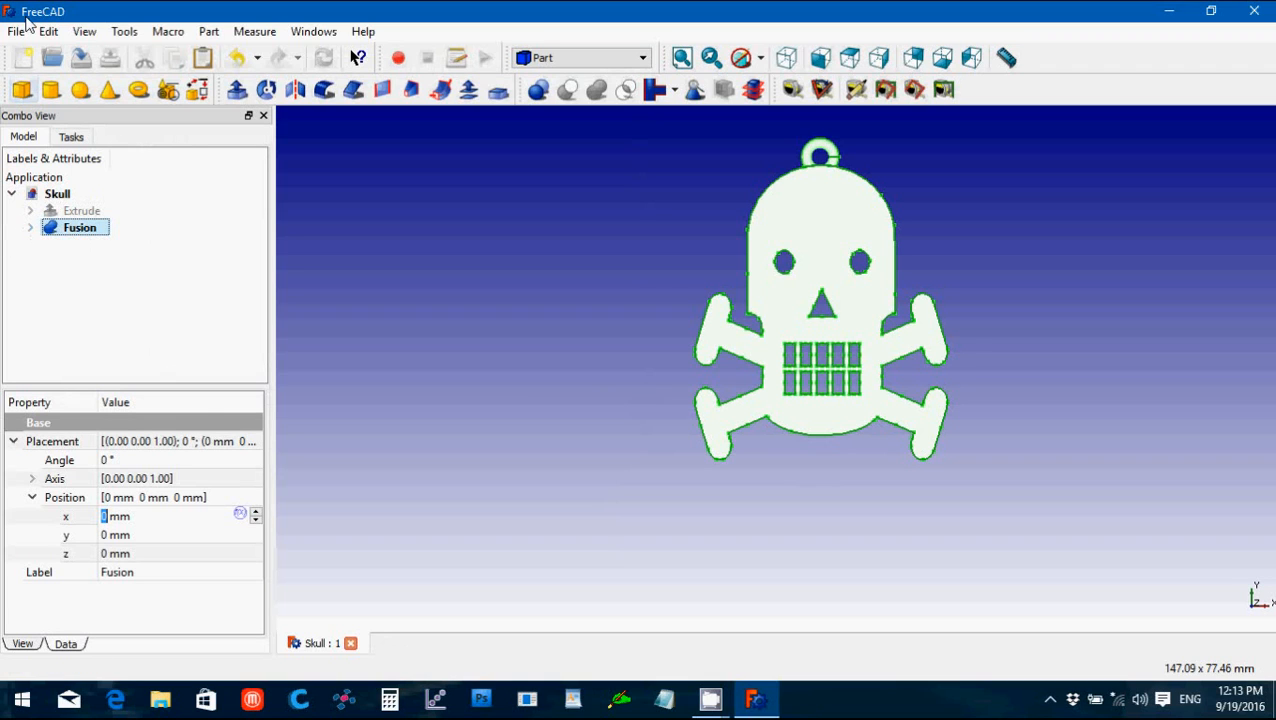
mouse_move(270, 282)
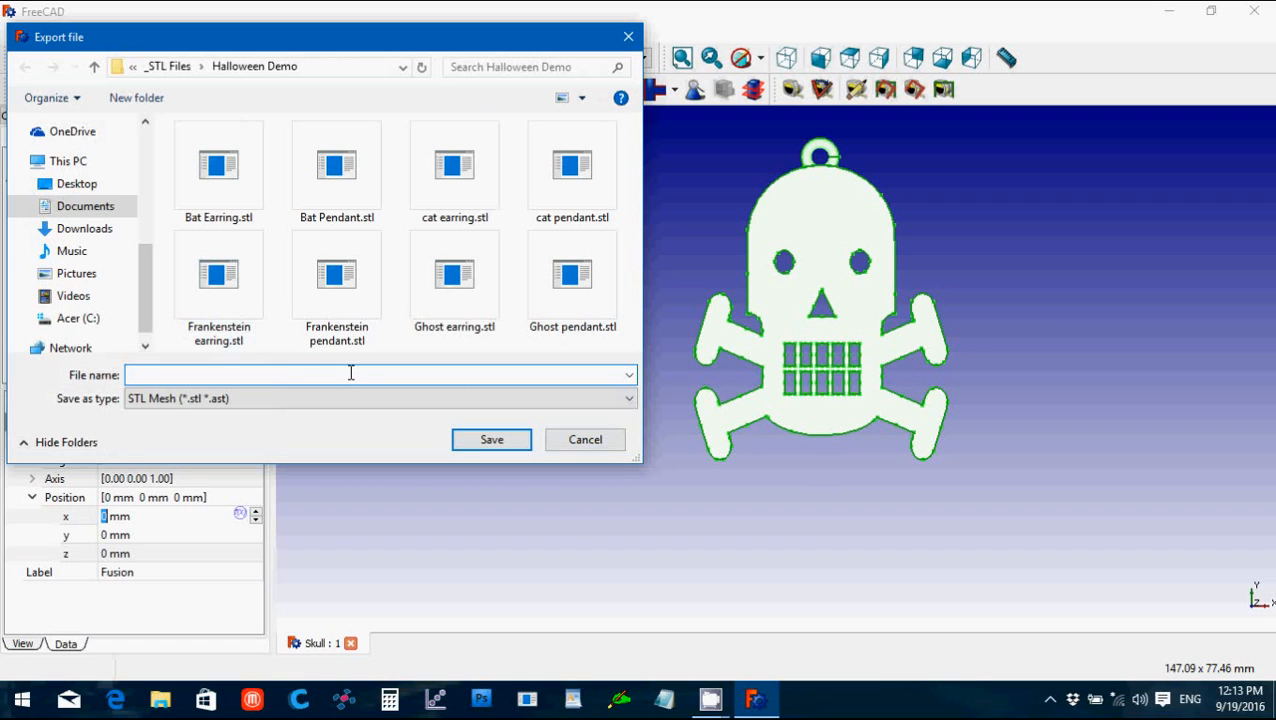
type("Sku")
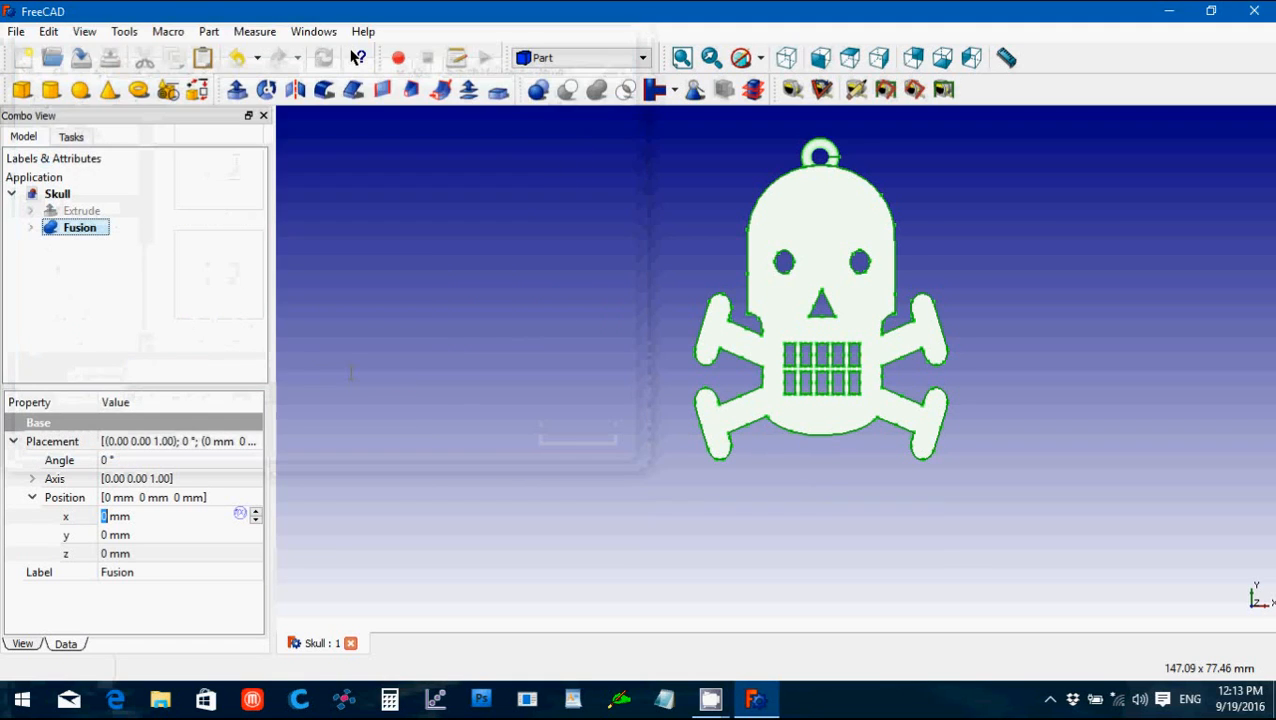
mouse_move(334, 244)
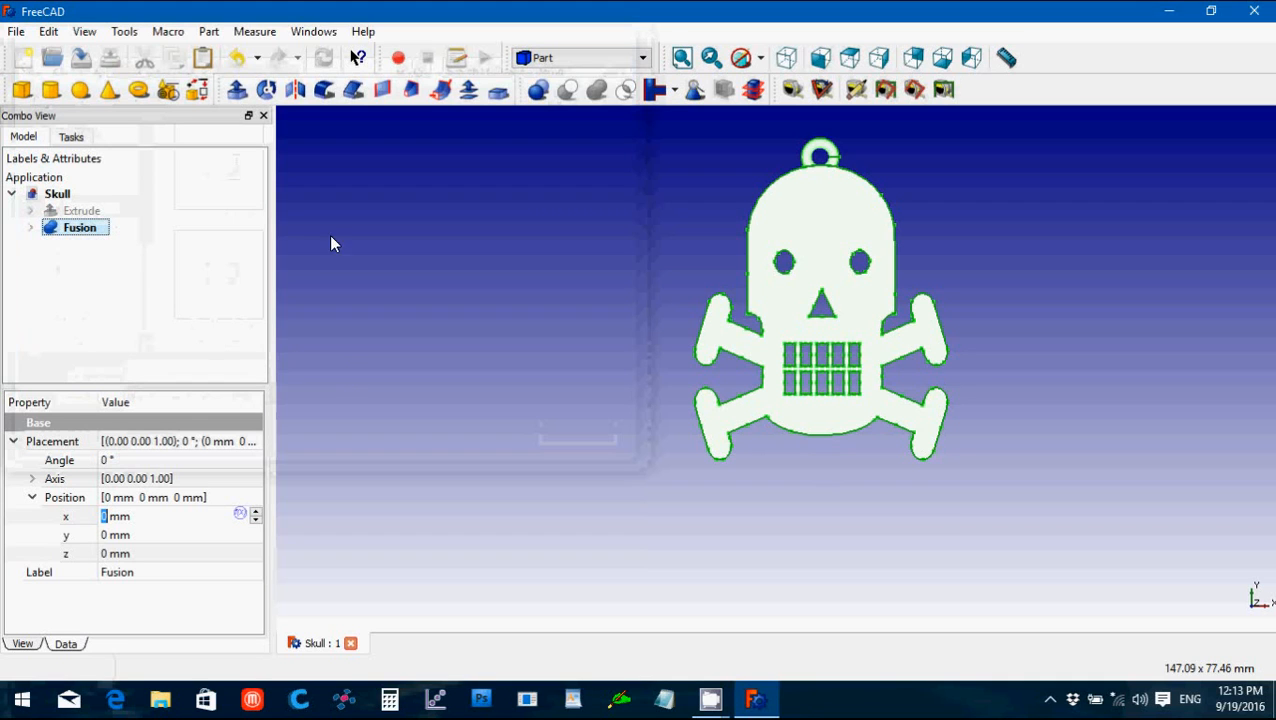
left_click(580, 56)
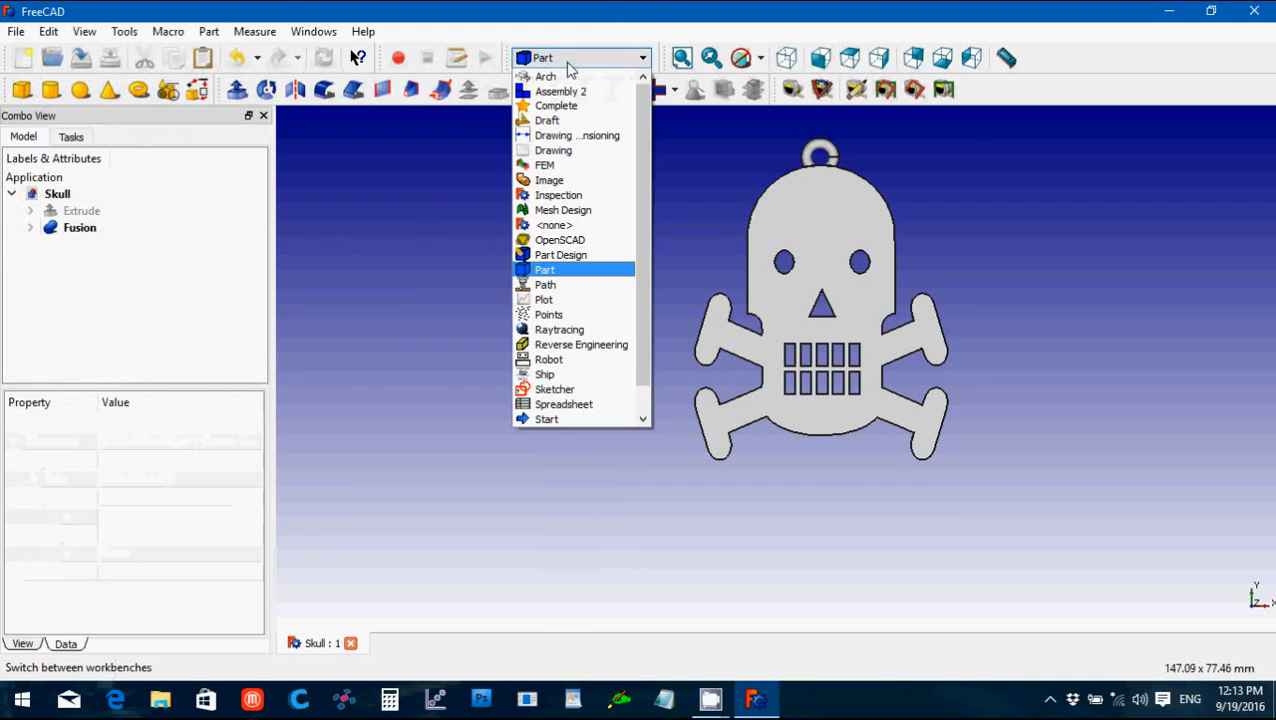
Step: In Draft, set Clone of Fusion's Scale x to 0.6 and enter 0.6 for Scale y
left_click(548, 120)
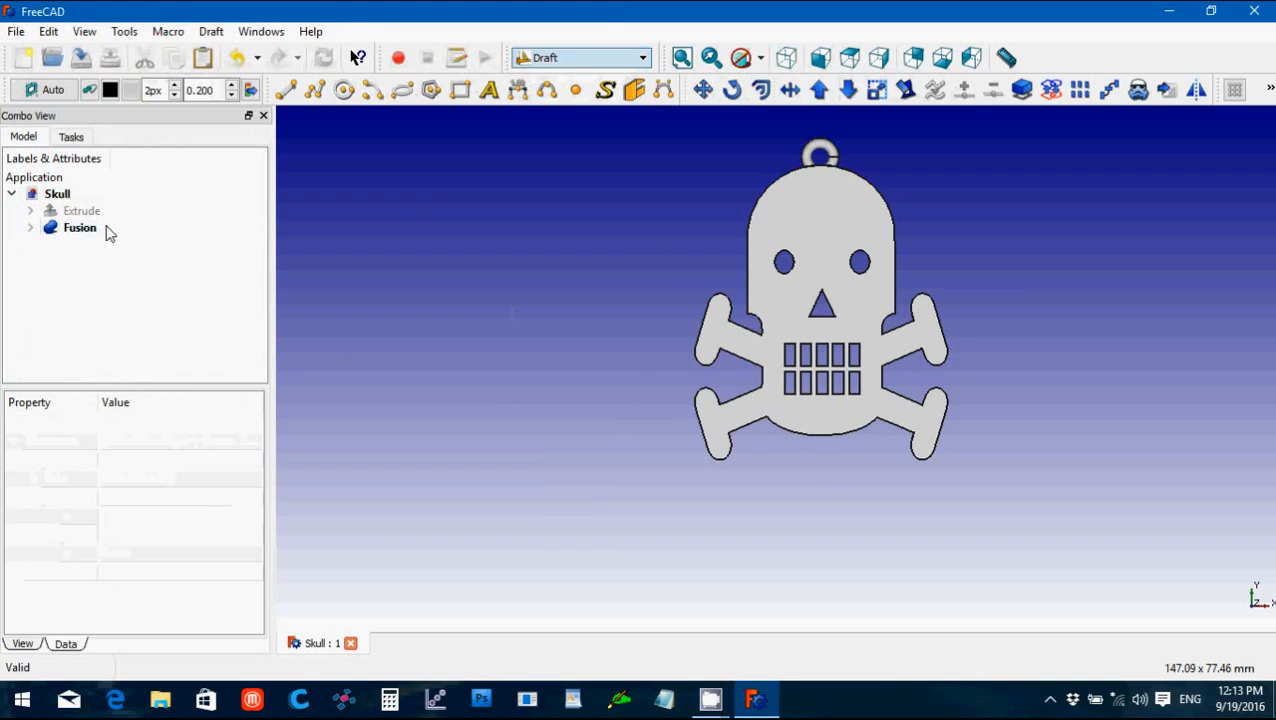
left_click(80, 228)
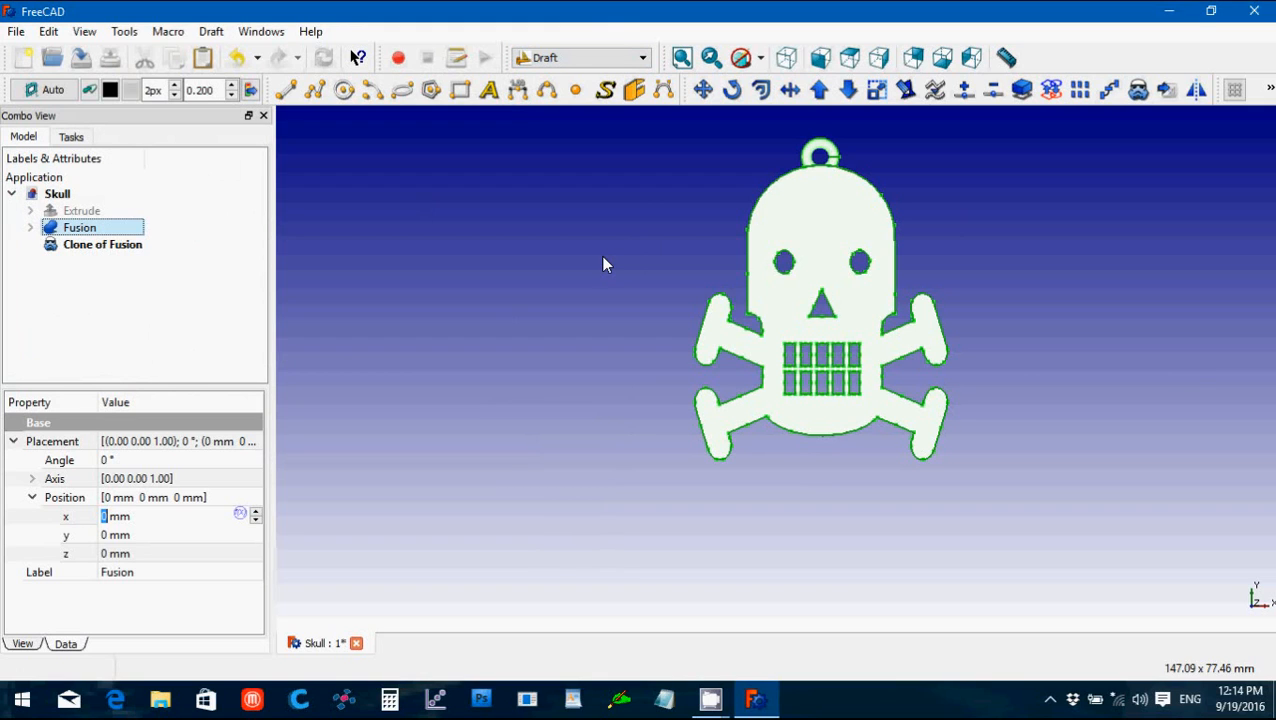
mouse_move(240, 240)
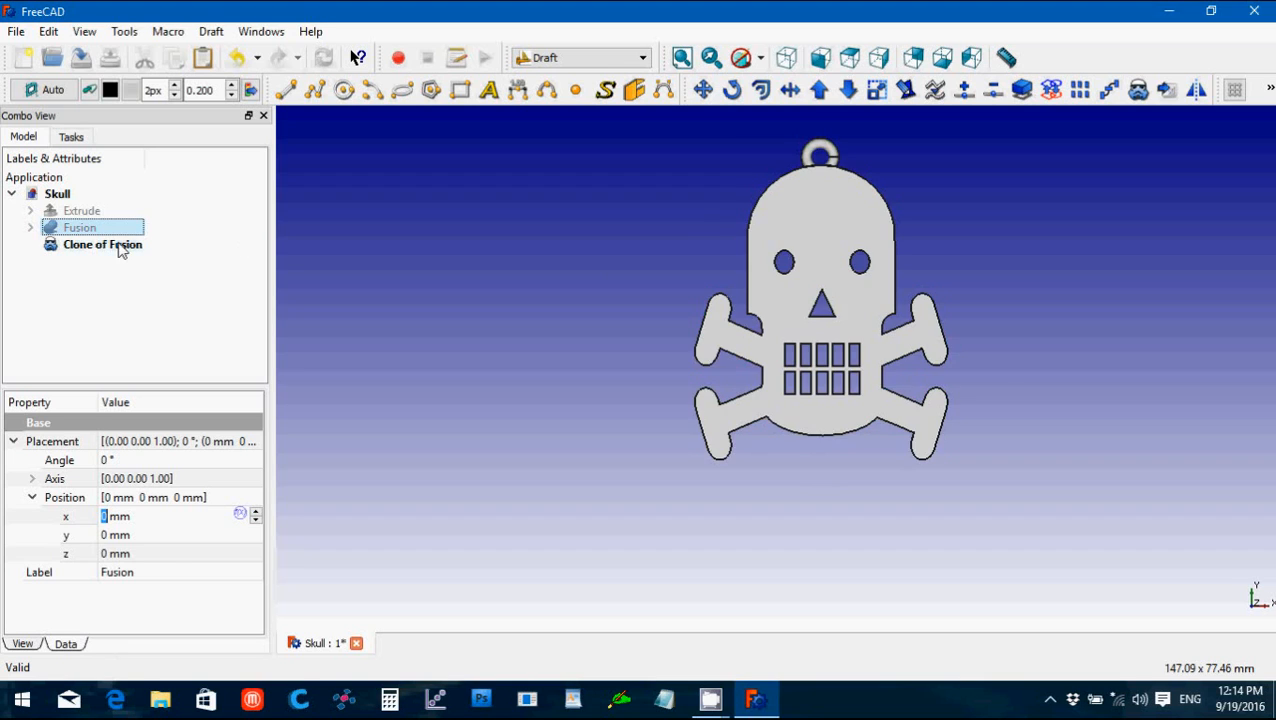
left_click(102, 244)
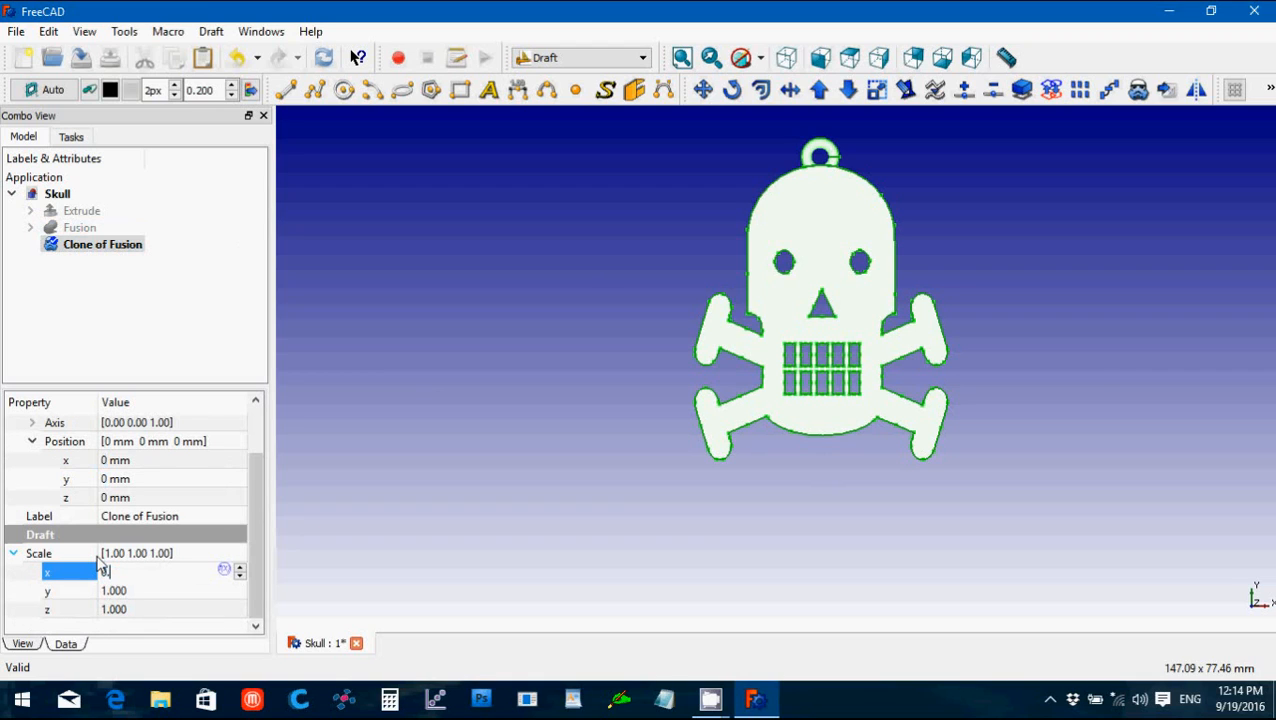
type("0.6")
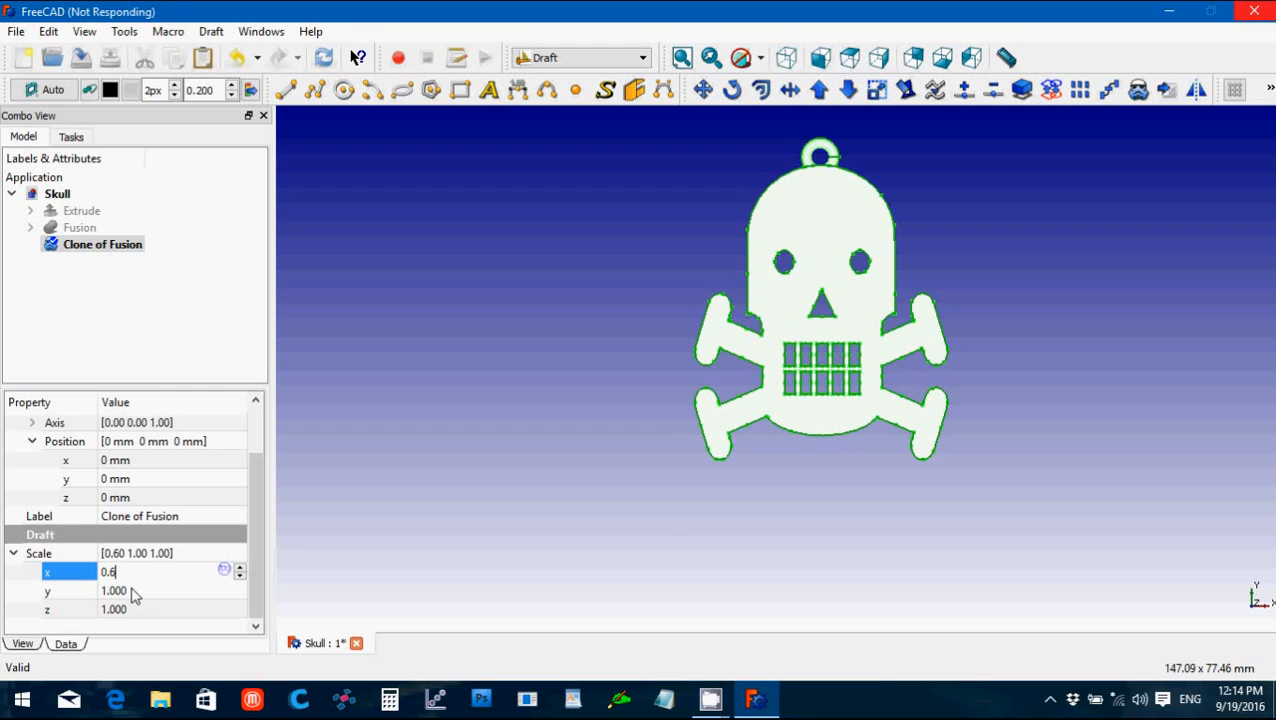
key("Return")
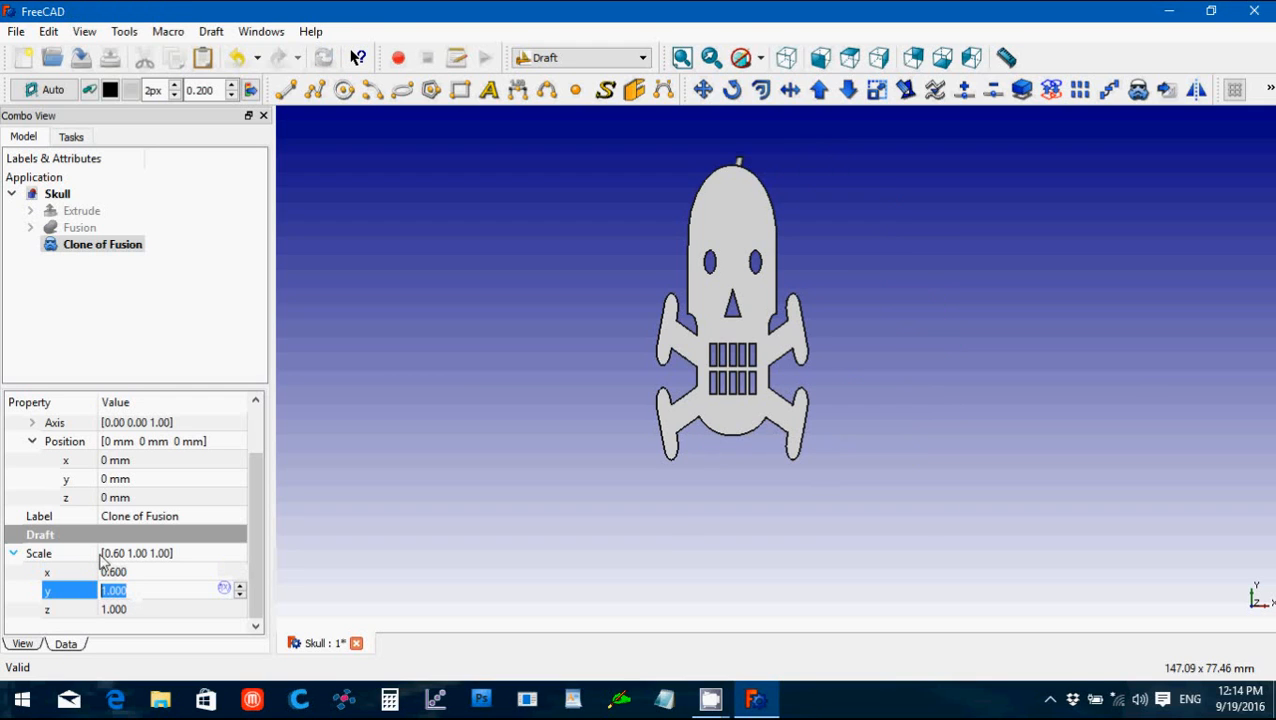
type("0.6")
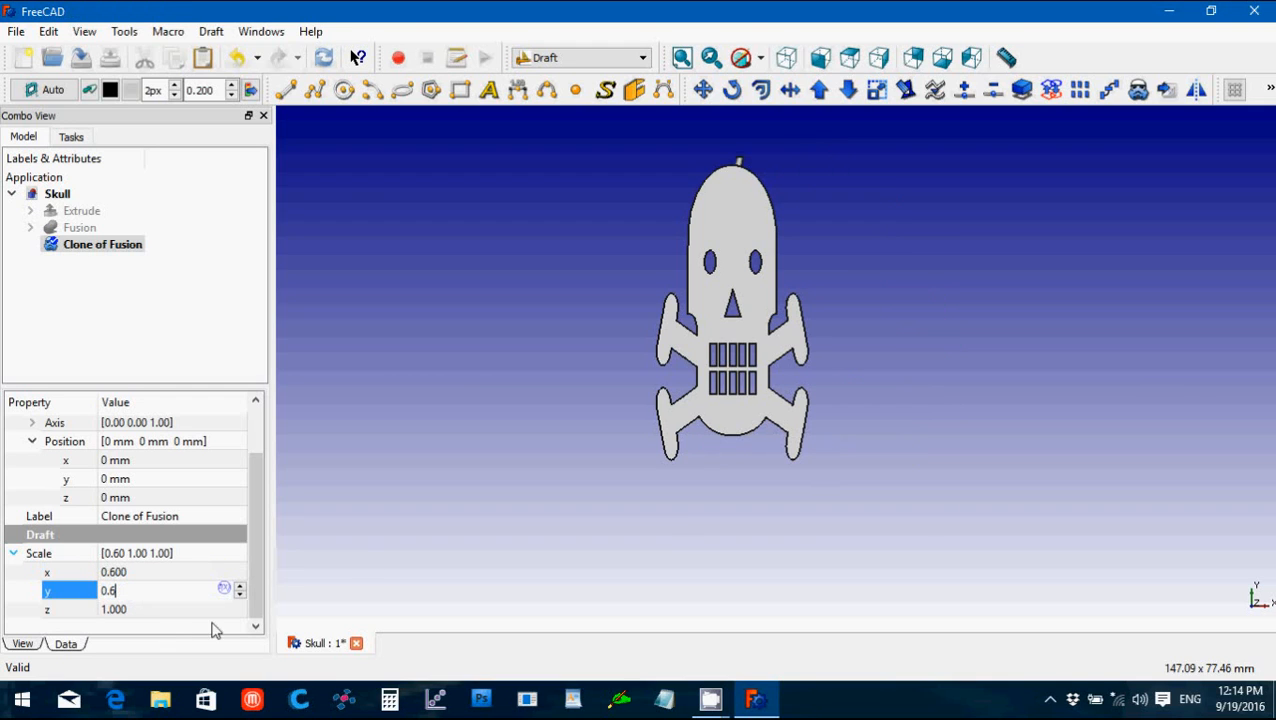
mouse_move(480, 504)
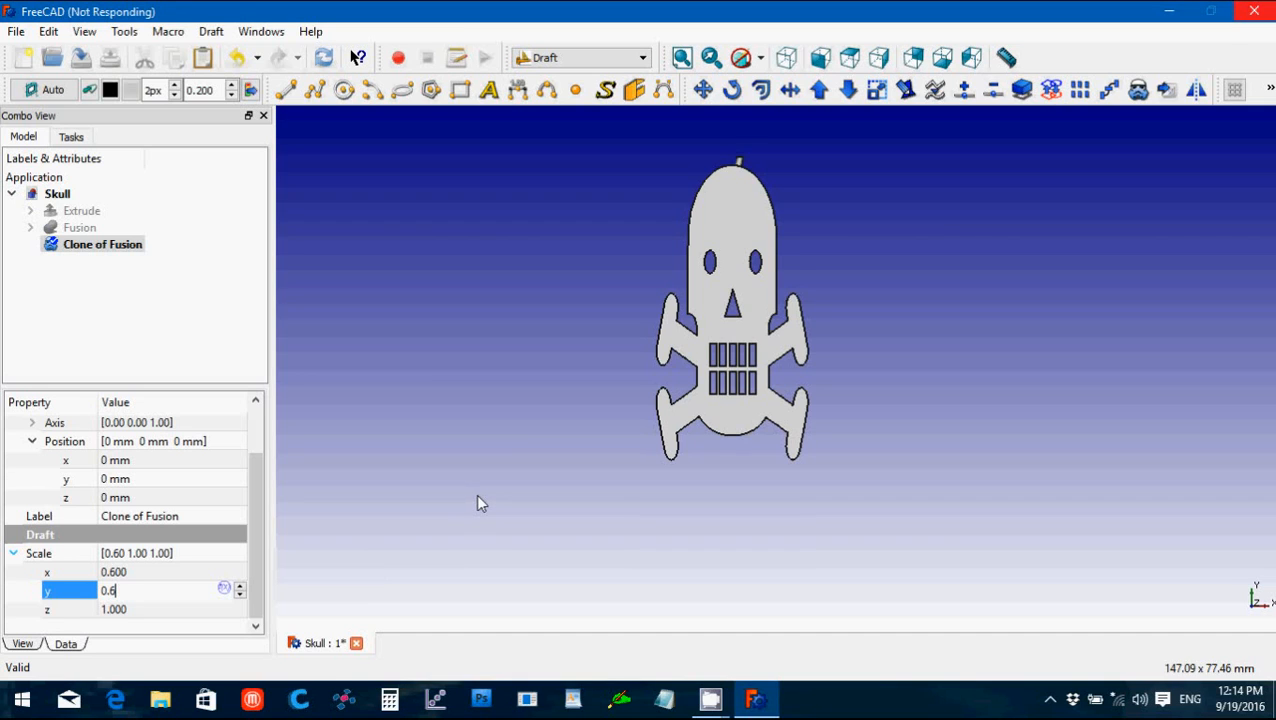
key("Return")
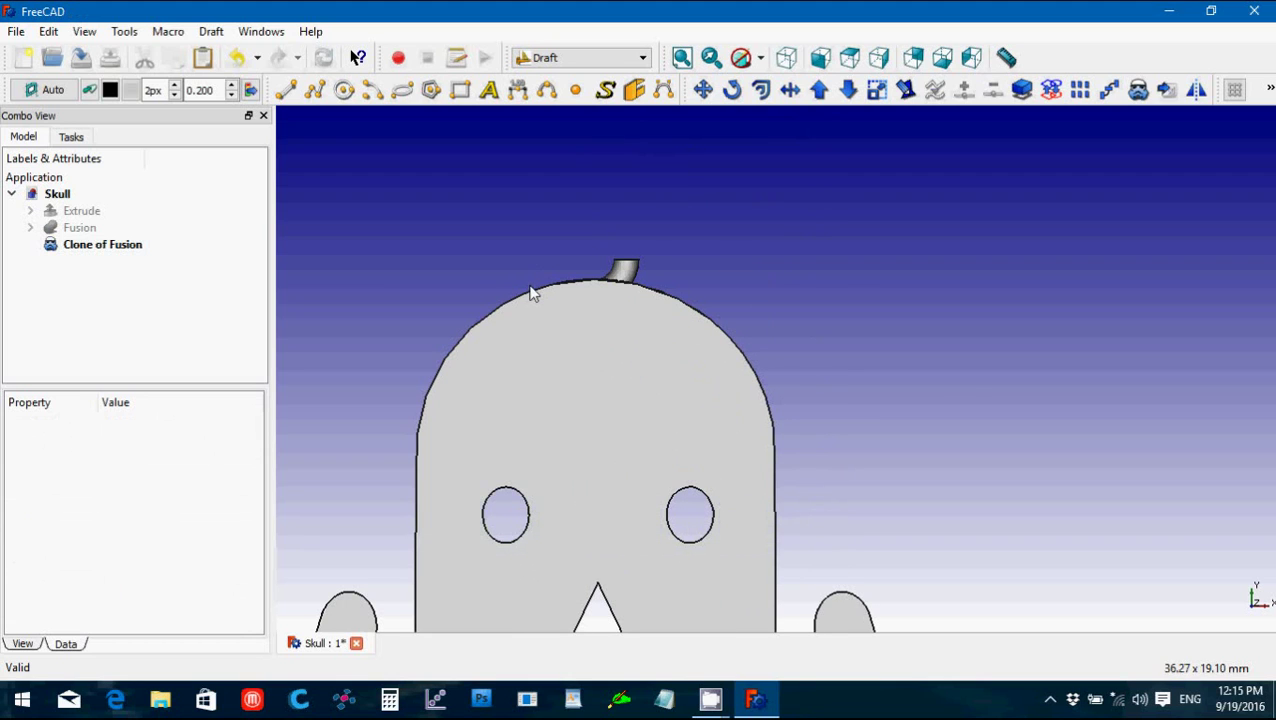
mouse_move(428, 276)
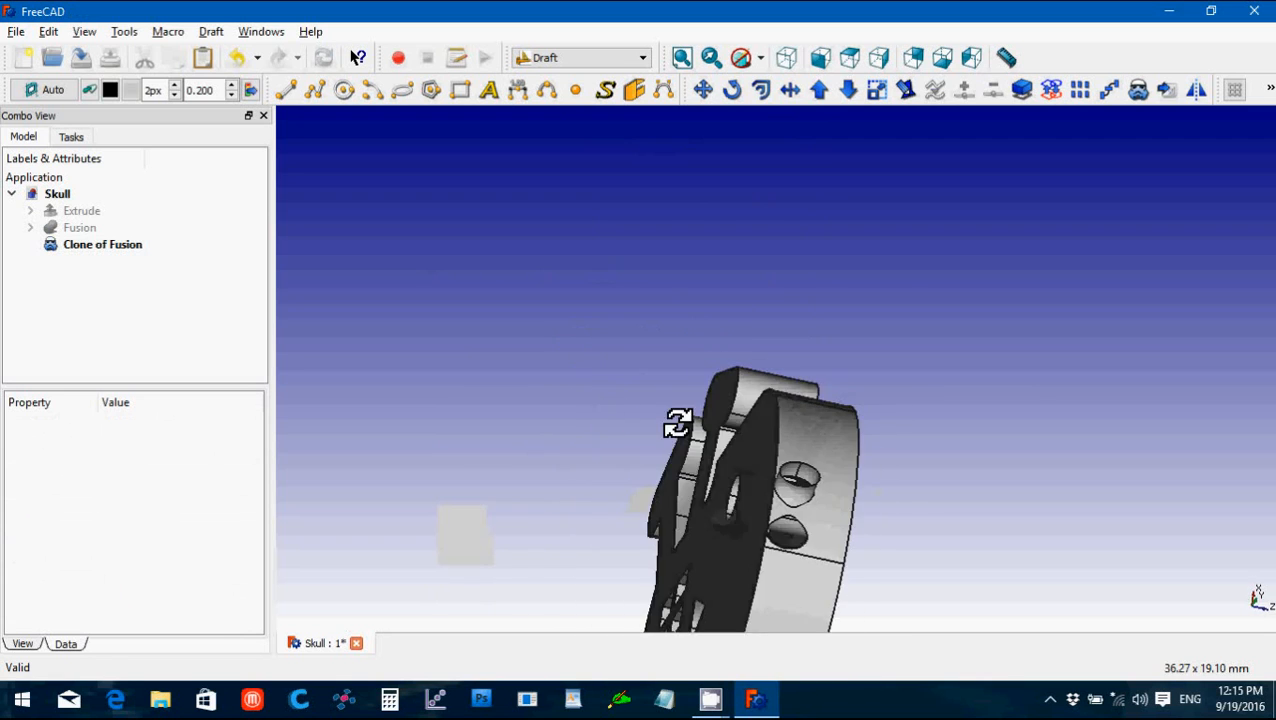
Step: Delete the scaled Clone of Fusion and create a fresh Draft clone of Fusion
left_click_drag(676, 422, 616, 478)
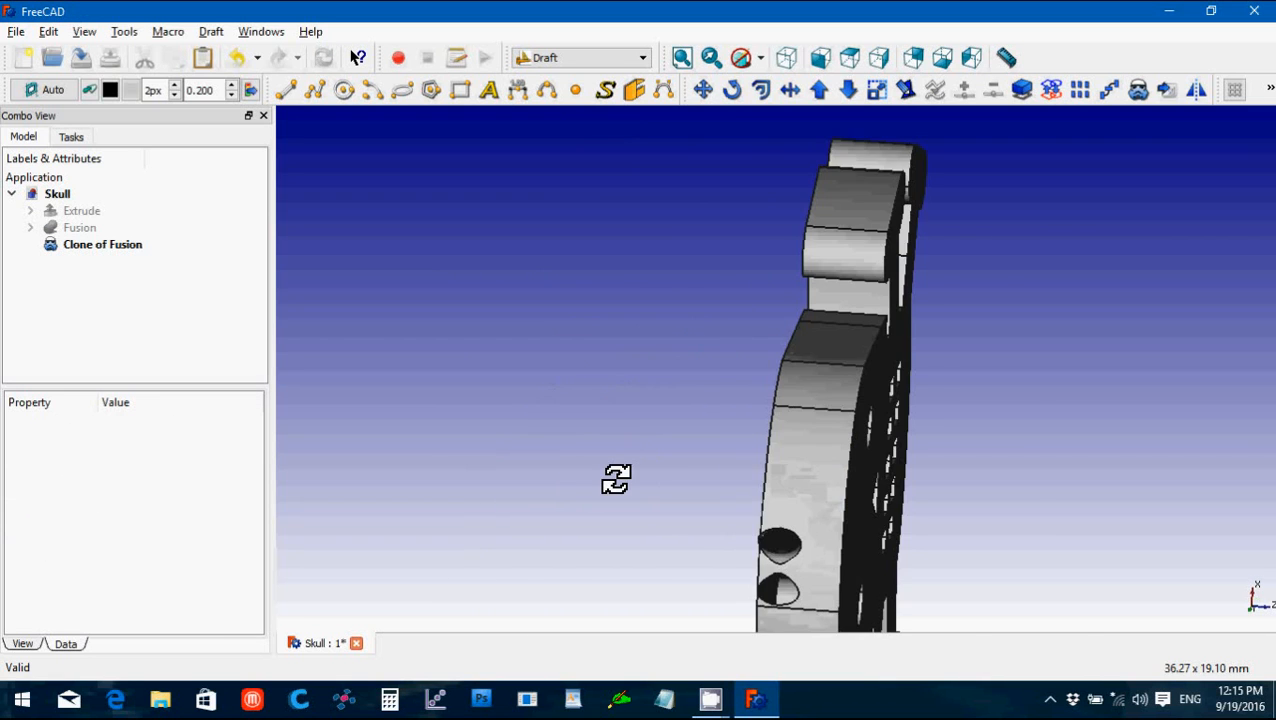
left_click_drag(616, 480, 496, 284)
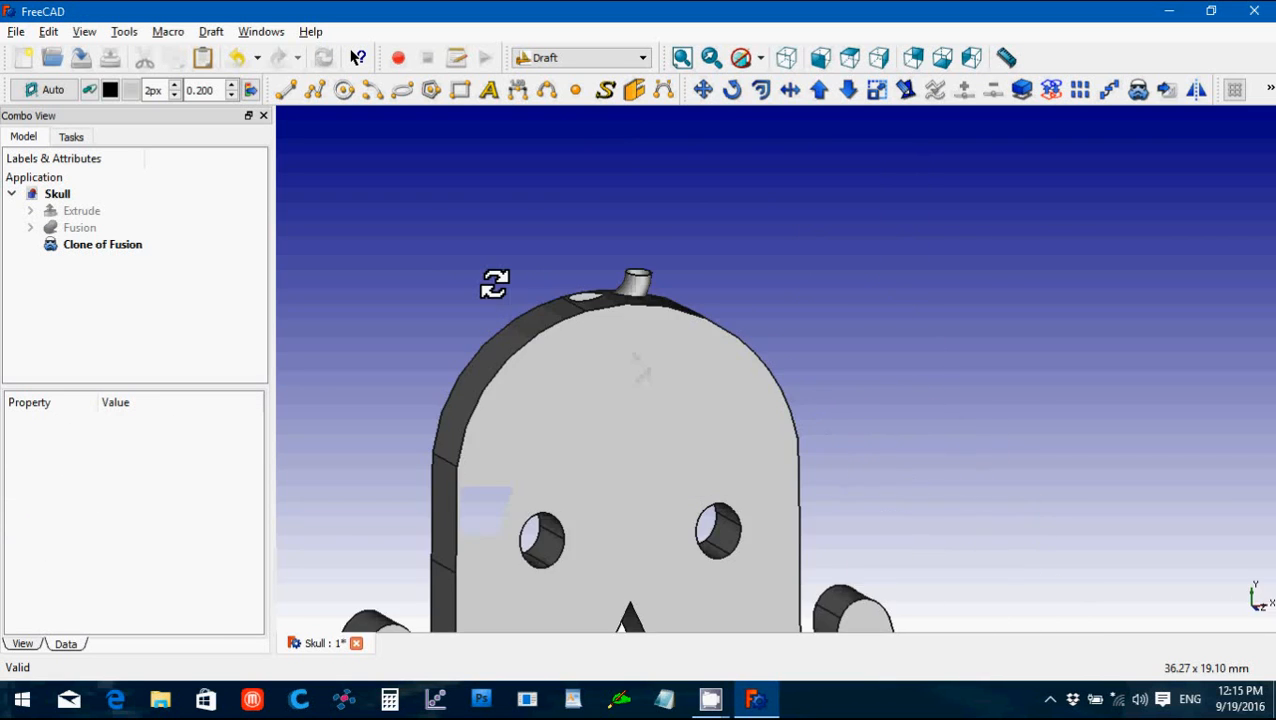
left_click_drag(496, 284, 614, 364)
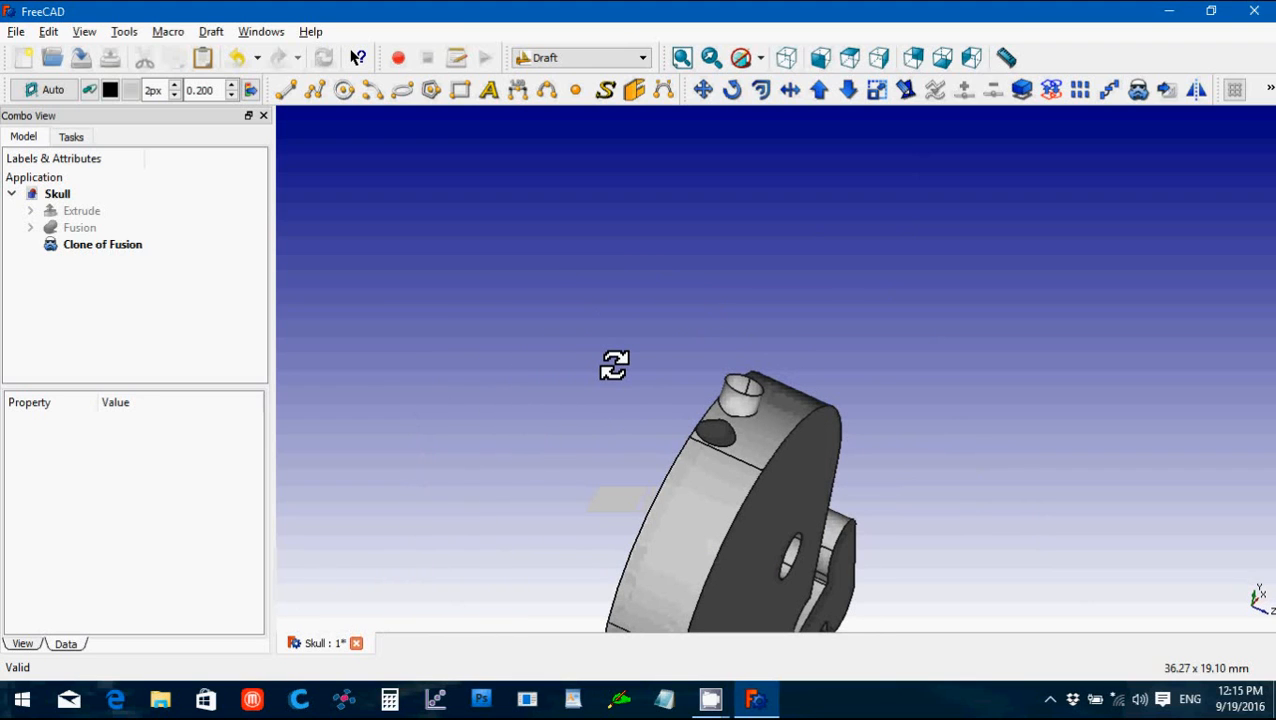
left_click(102, 244)
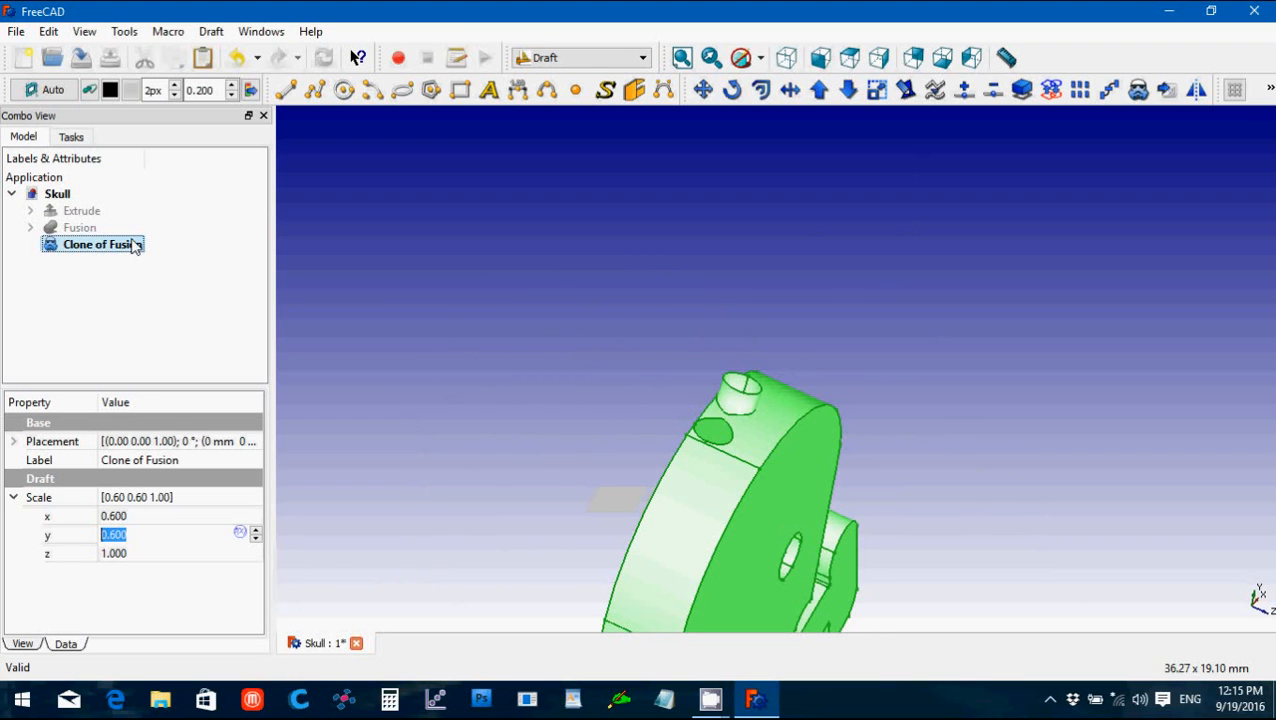
left_click(80, 228)
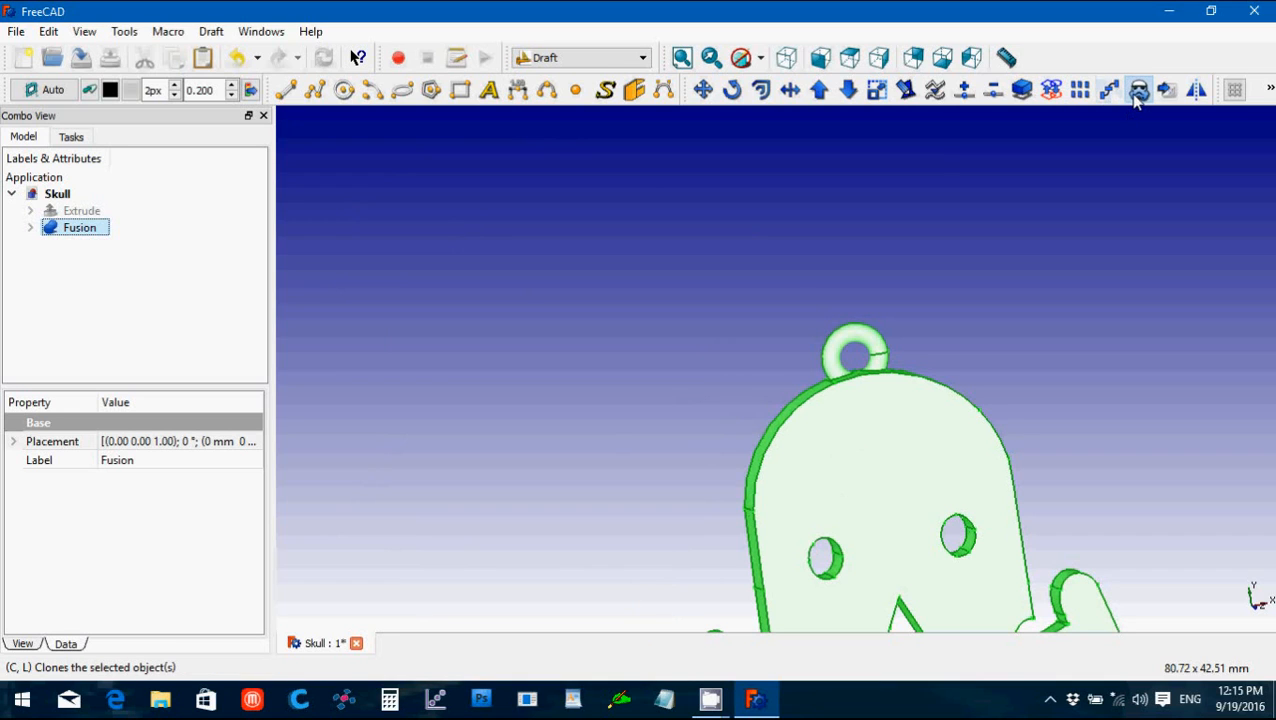
left_click(1138, 90)
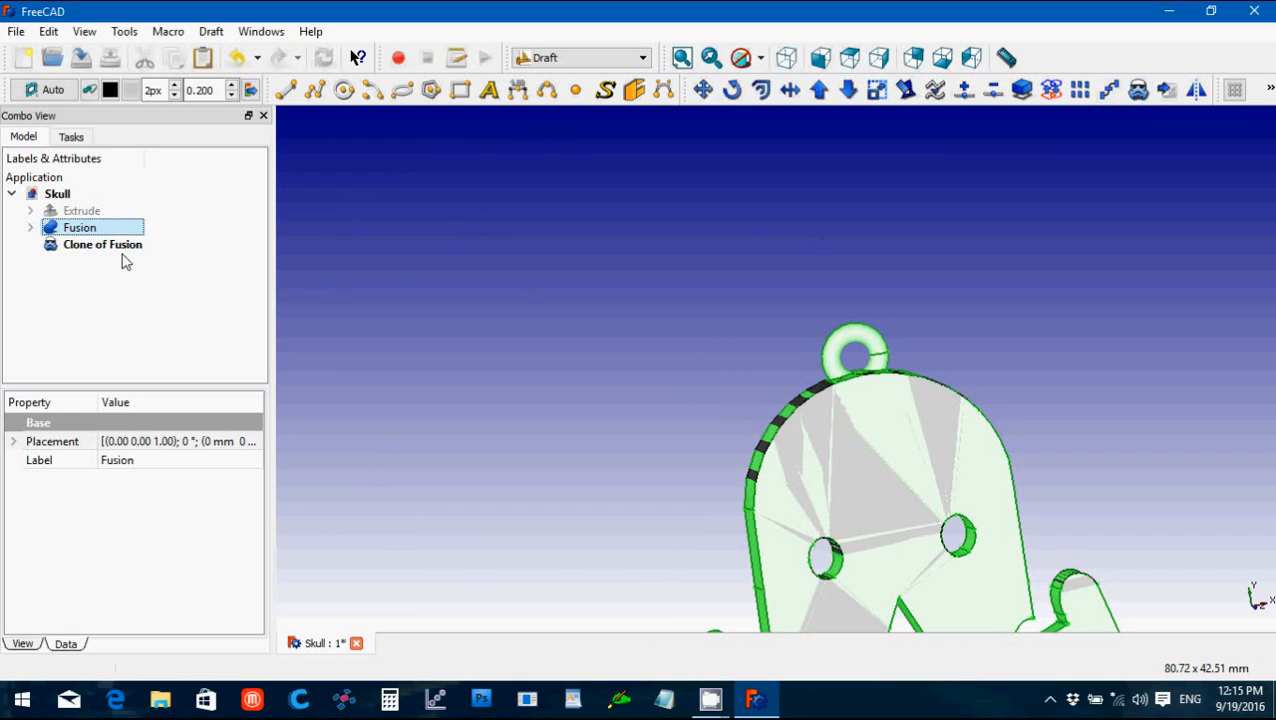
left_click(80, 228)
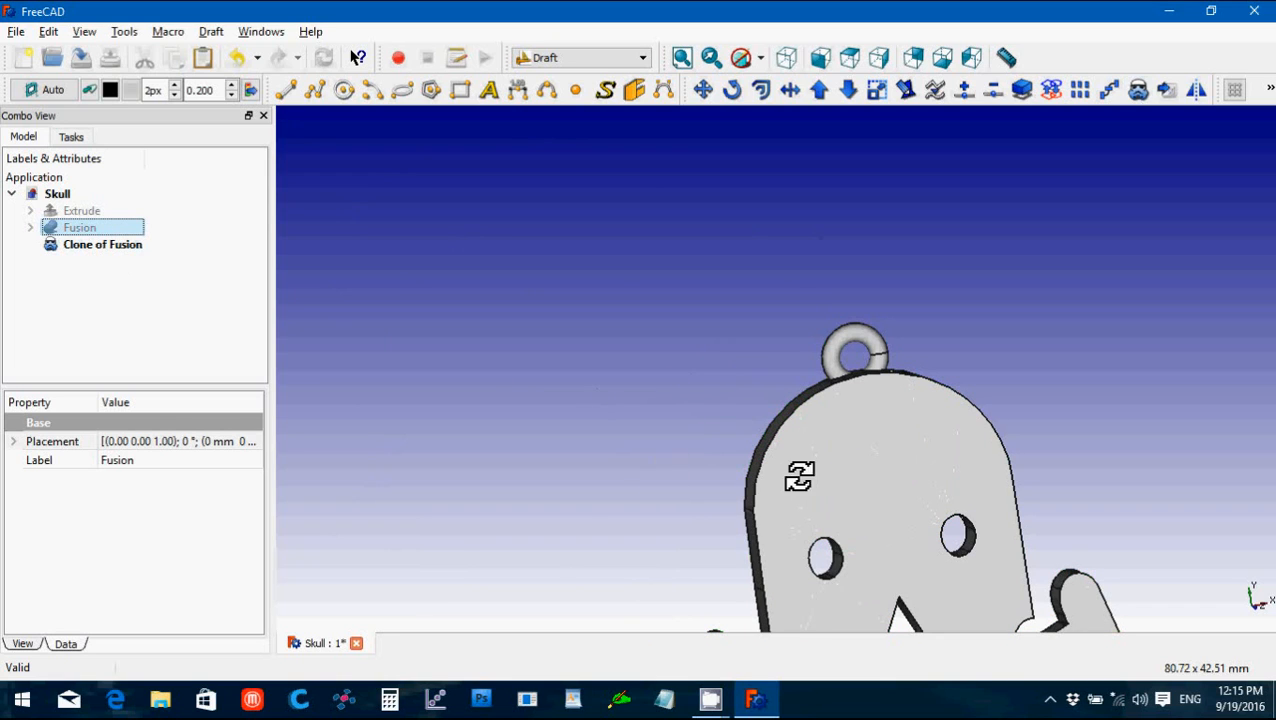
mouse_move(720, 442)
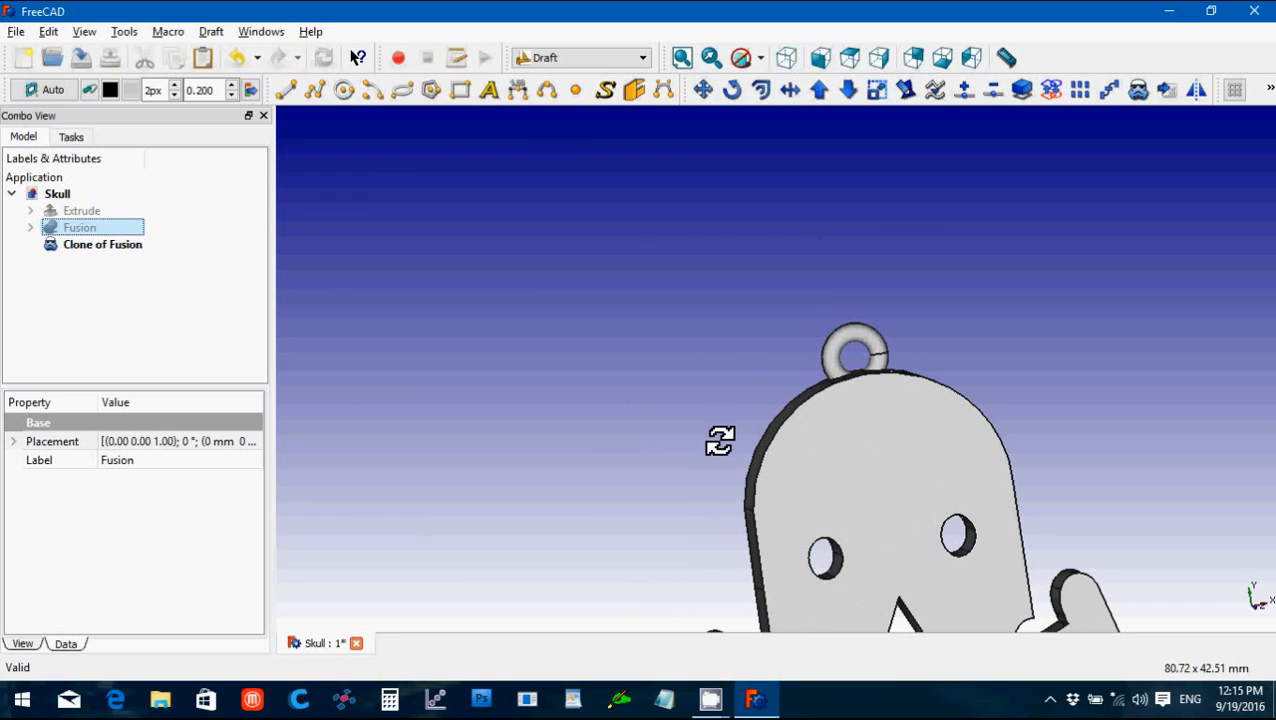
mouse_move(564, 288)
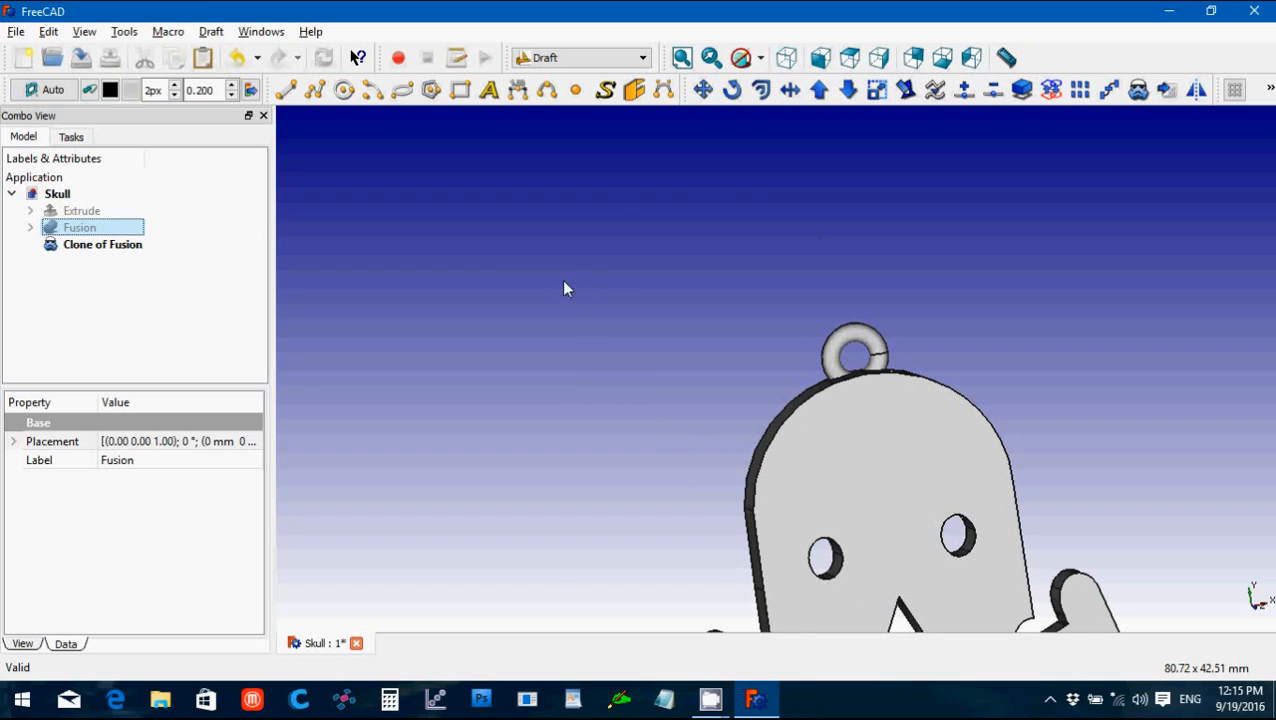
mouse_move(920, 456)
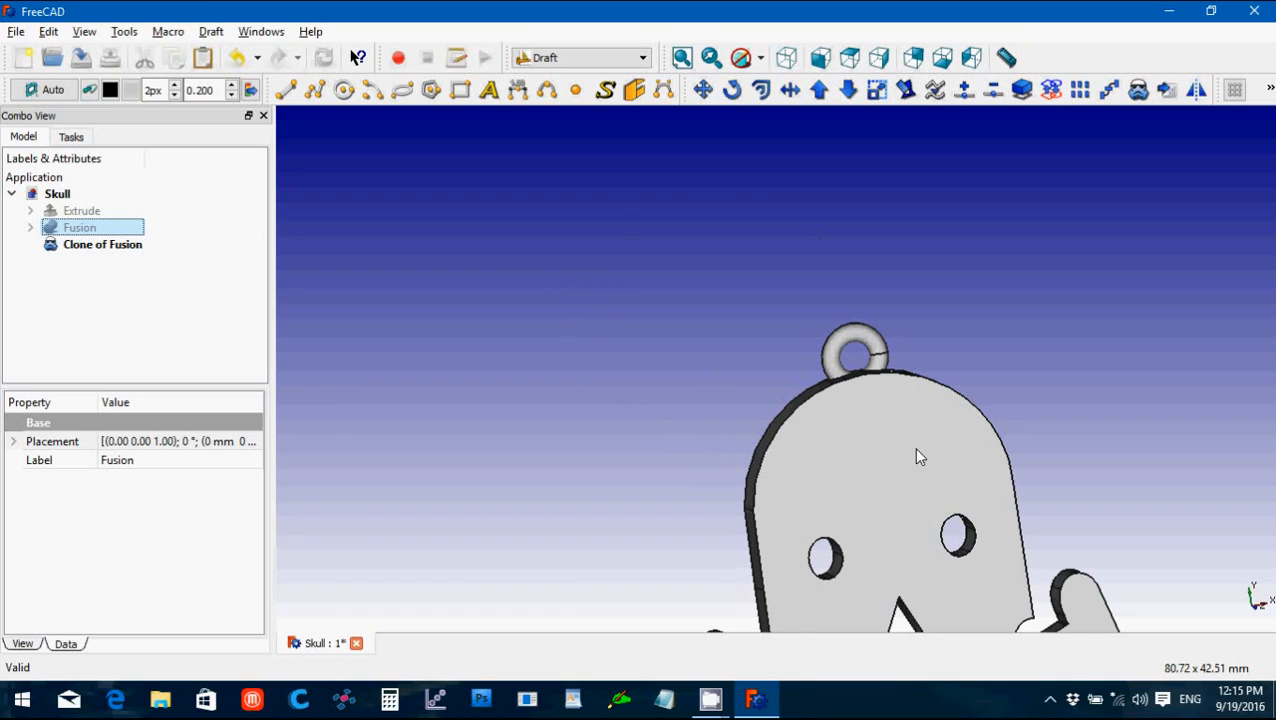
mouse_move(844, 434)
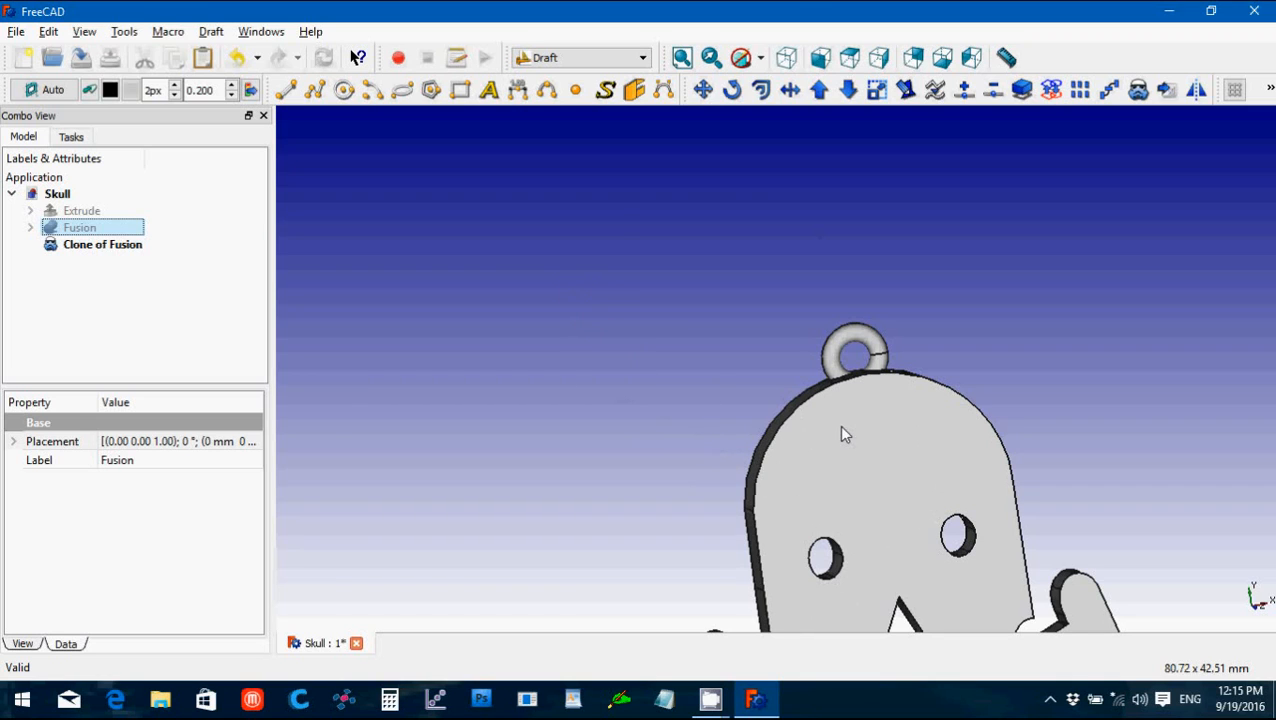
mouse_move(844, 428)
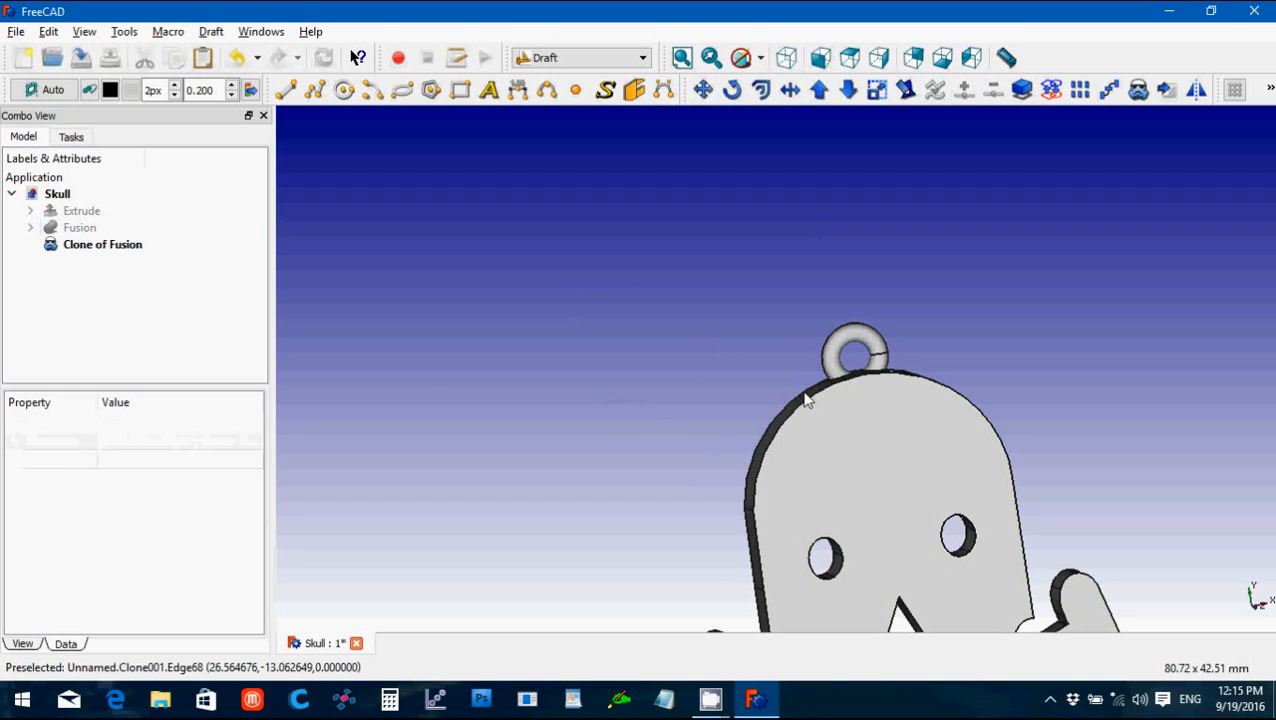
left_click_drag(804, 400, 948, 472)
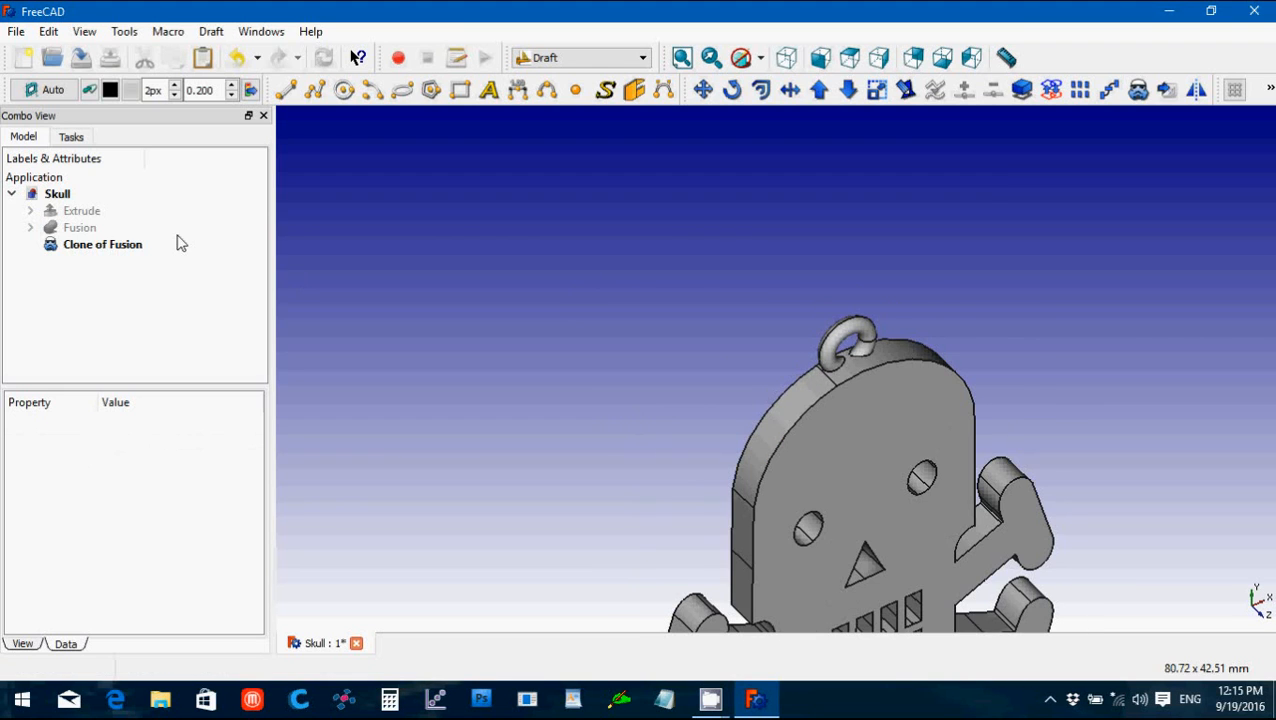
Step: Set the new Clone of Fusion's Scale x and y to 0.6, keeping its thickness
left_click(102, 244)
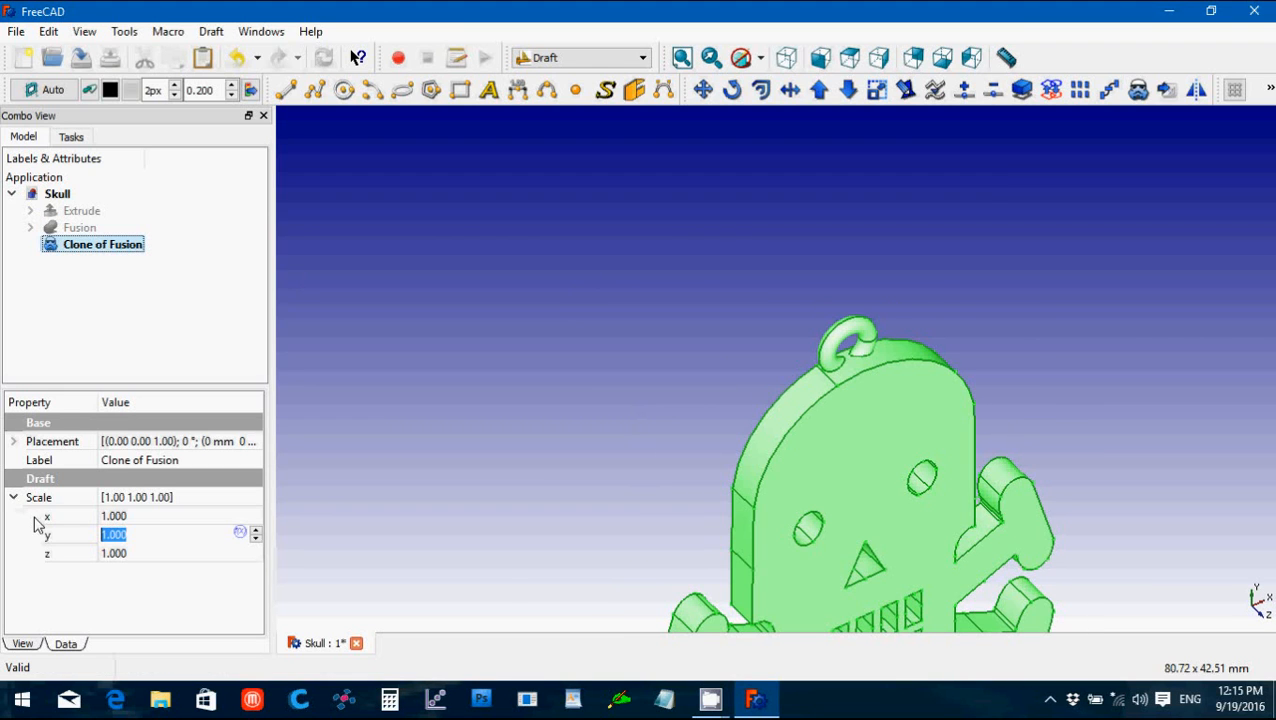
left_click(48, 516)
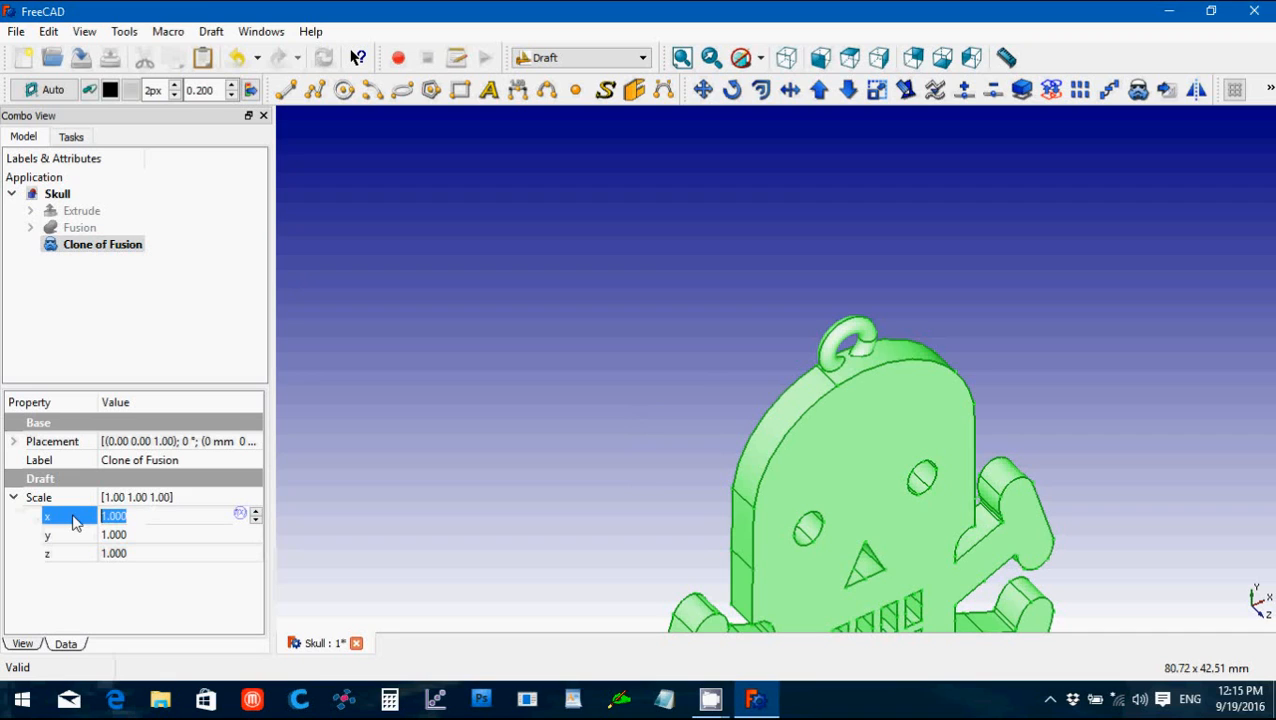
mouse_move(80, 500)
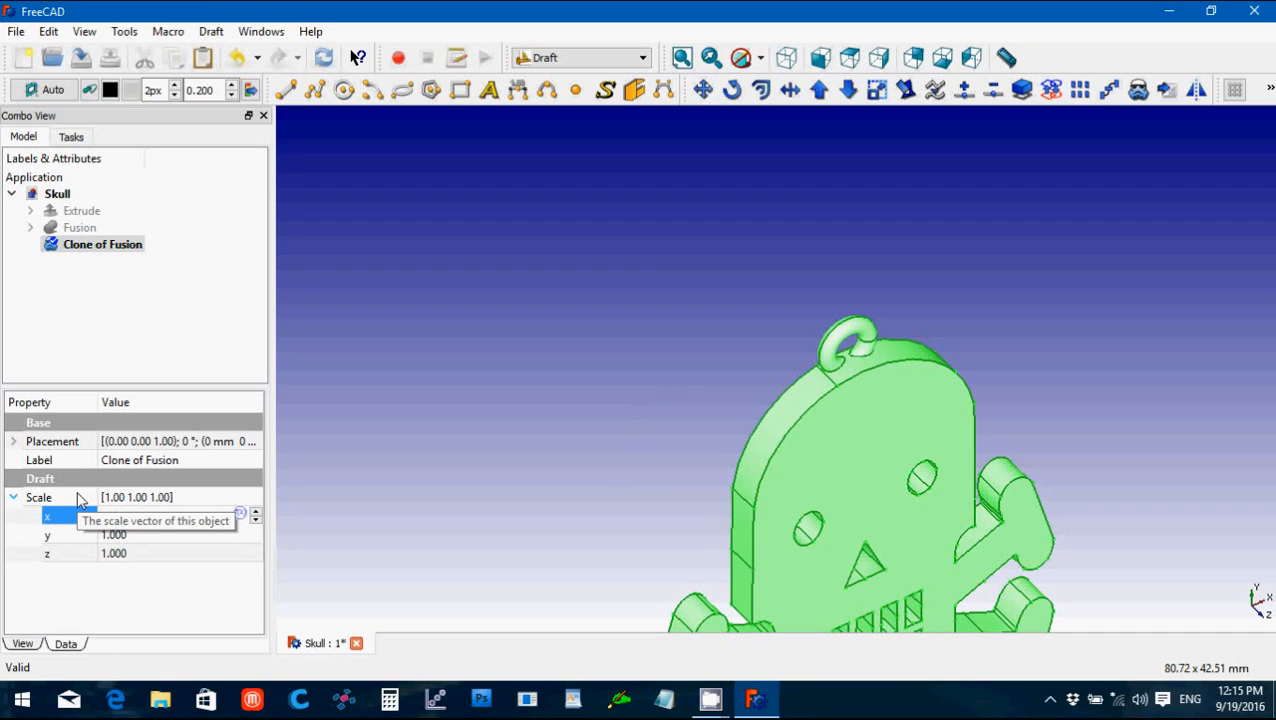
type("0.6")
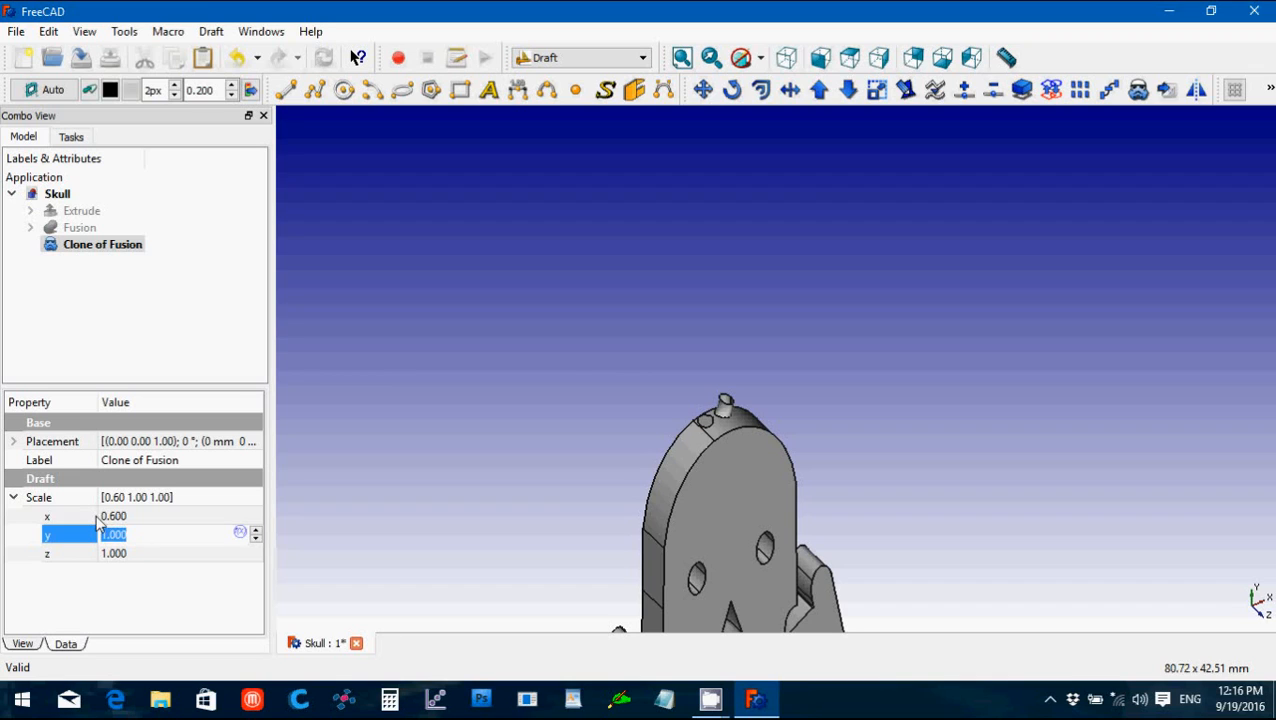
type("0.6")
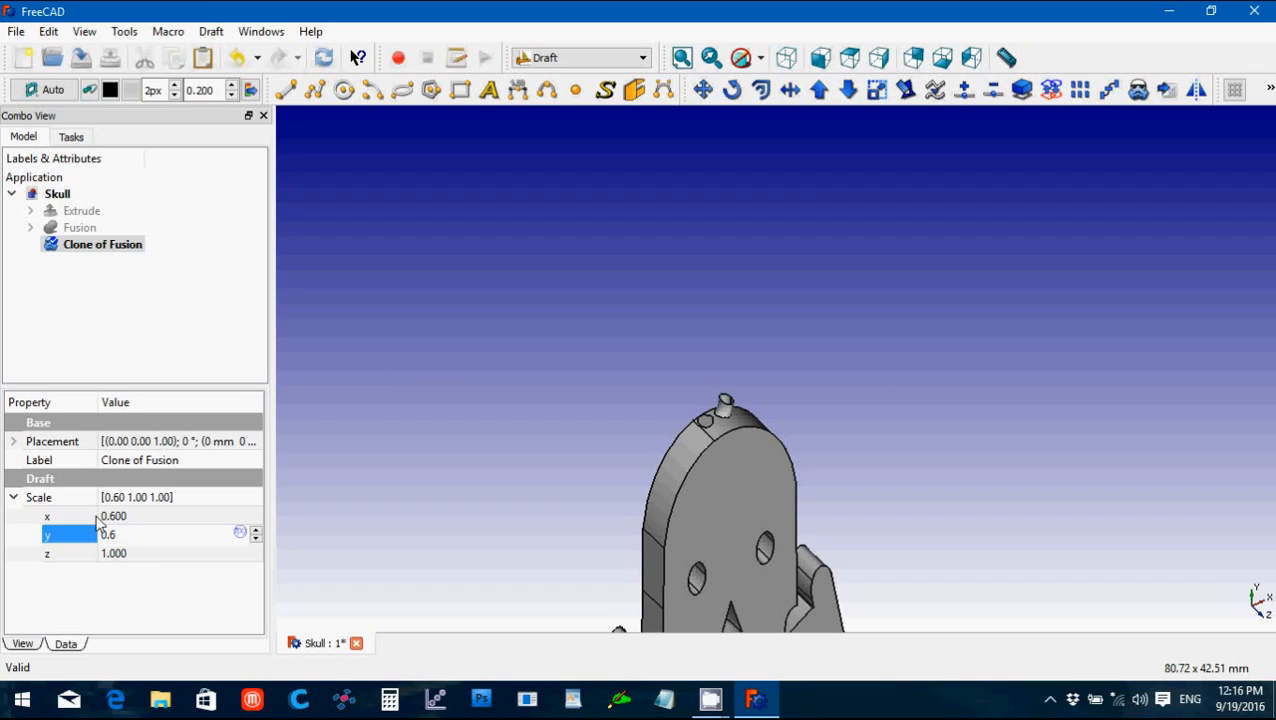
mouse_move(332, 412)
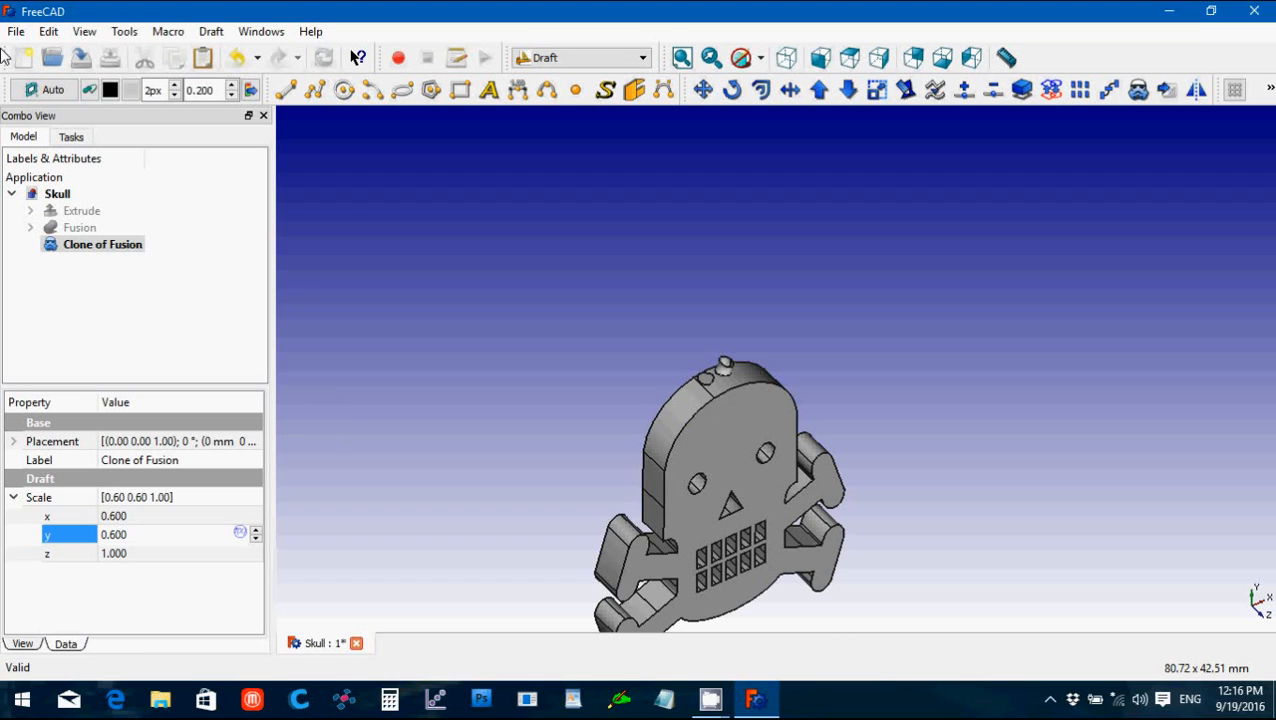
left_click(16, 32)
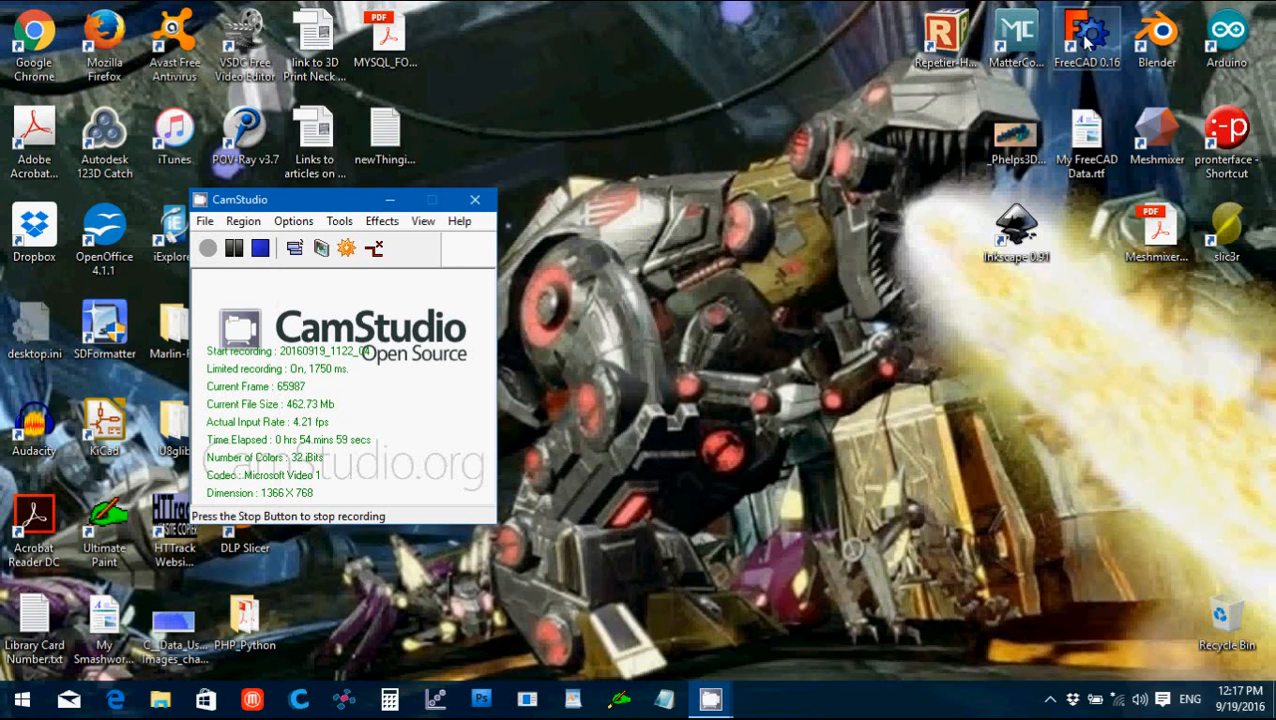
mouse_move(900, 344)
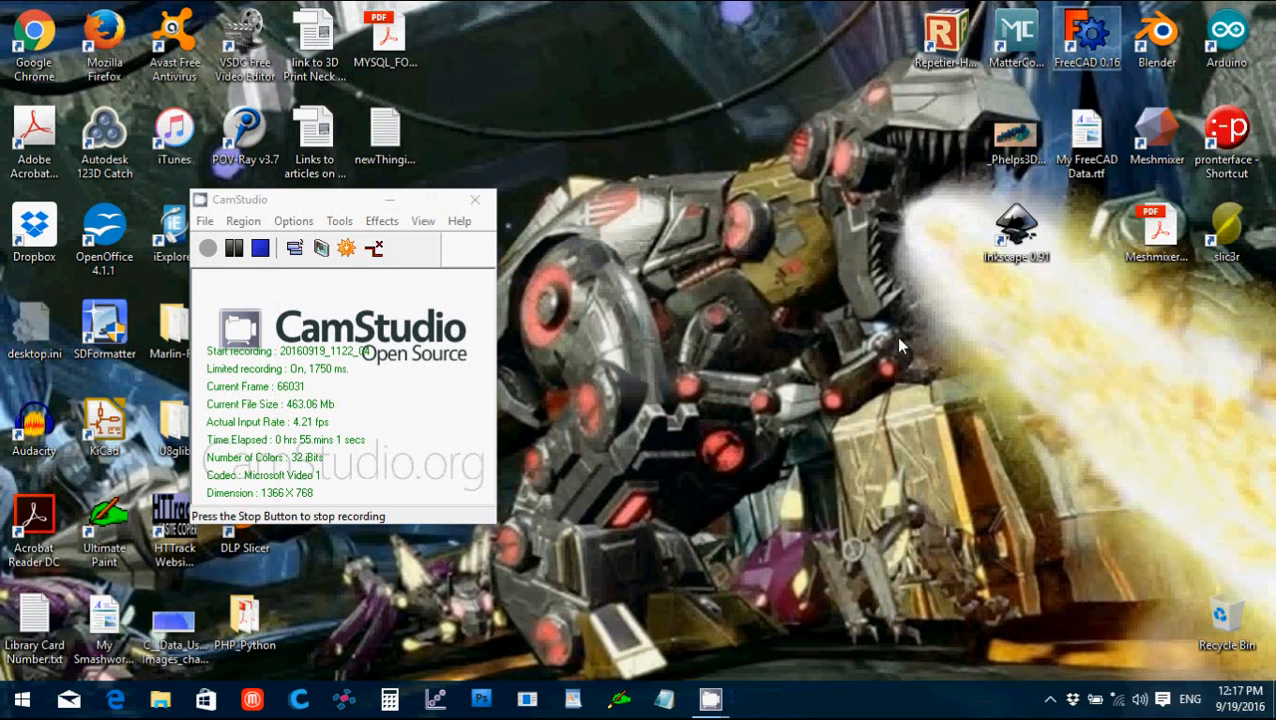
Step: Relaunch FreeCAD from the desktop and reopen the saved Skull document
double_click(1086, 36)
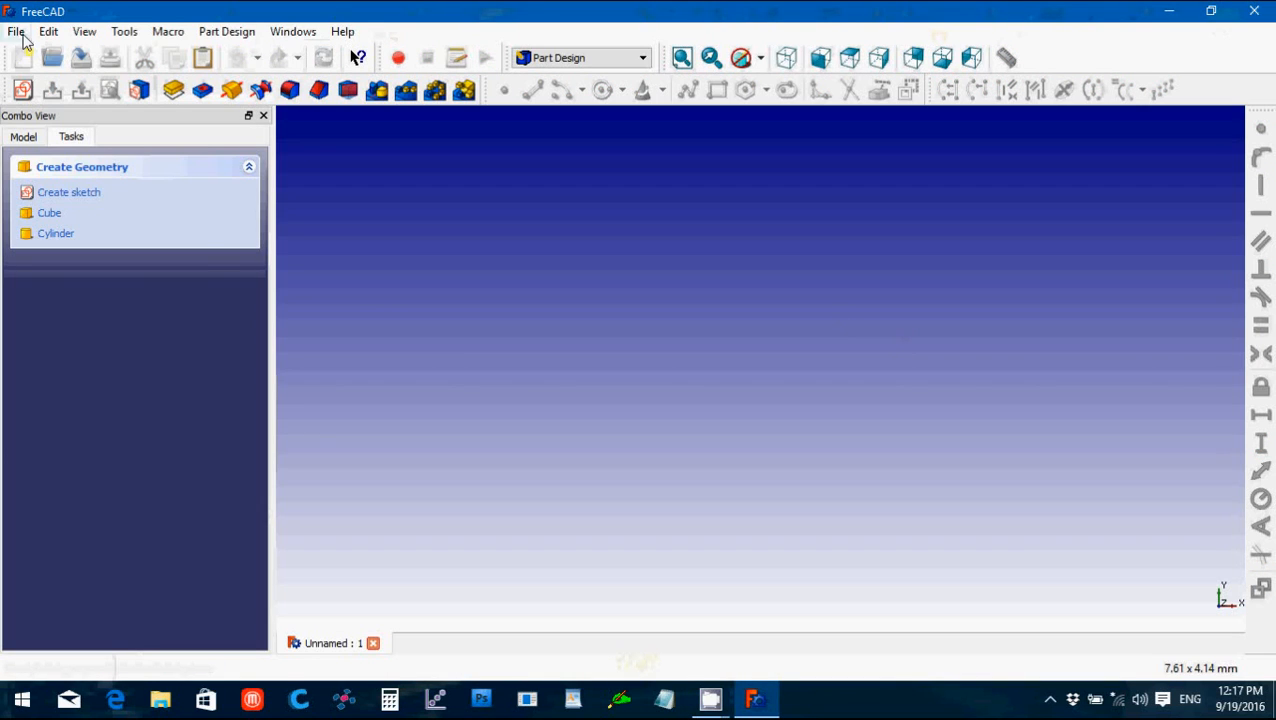
left_click(16, 32)
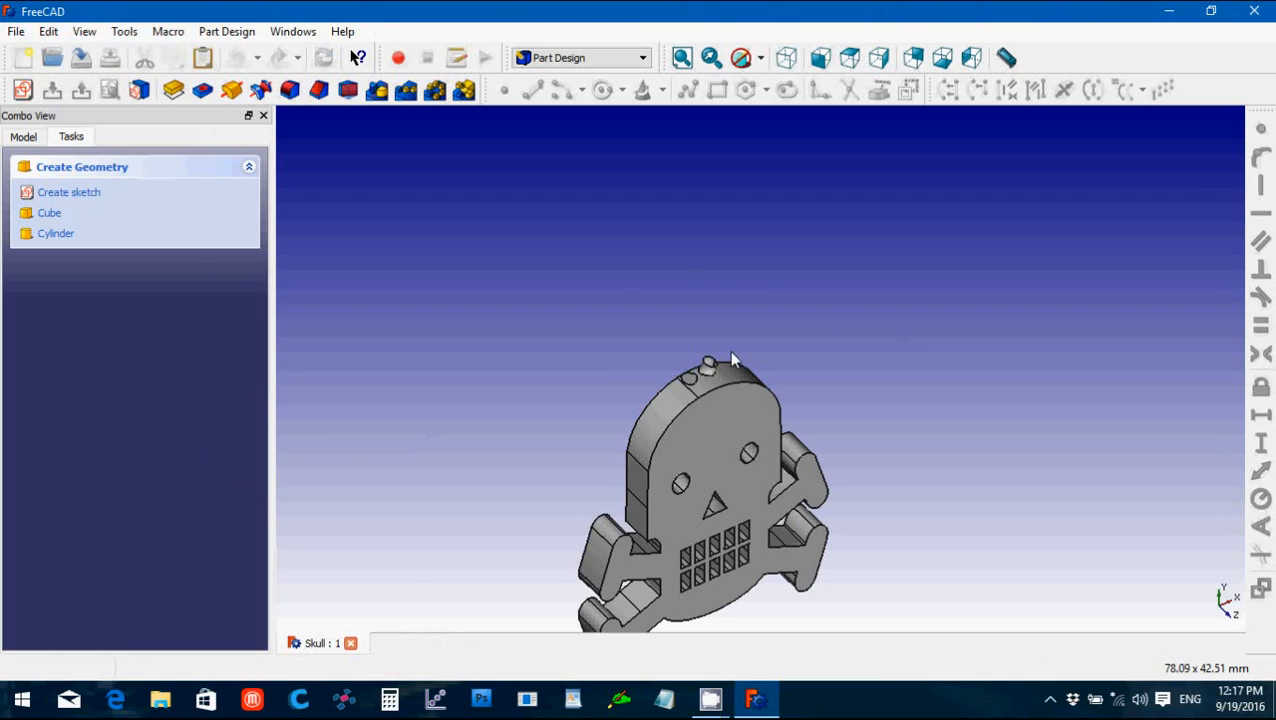
Step: Delete Clone of Fusion from the Skull document's model tree
left_click(24, 136)
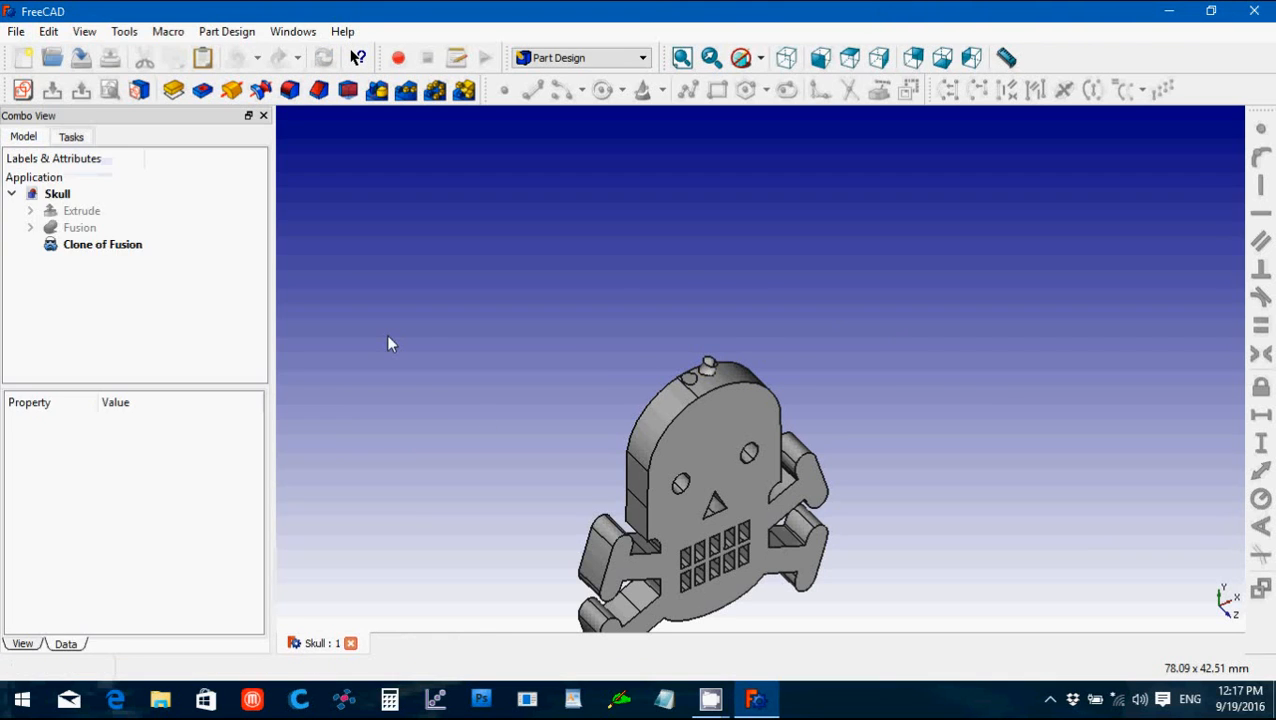
left_click(102, 244)
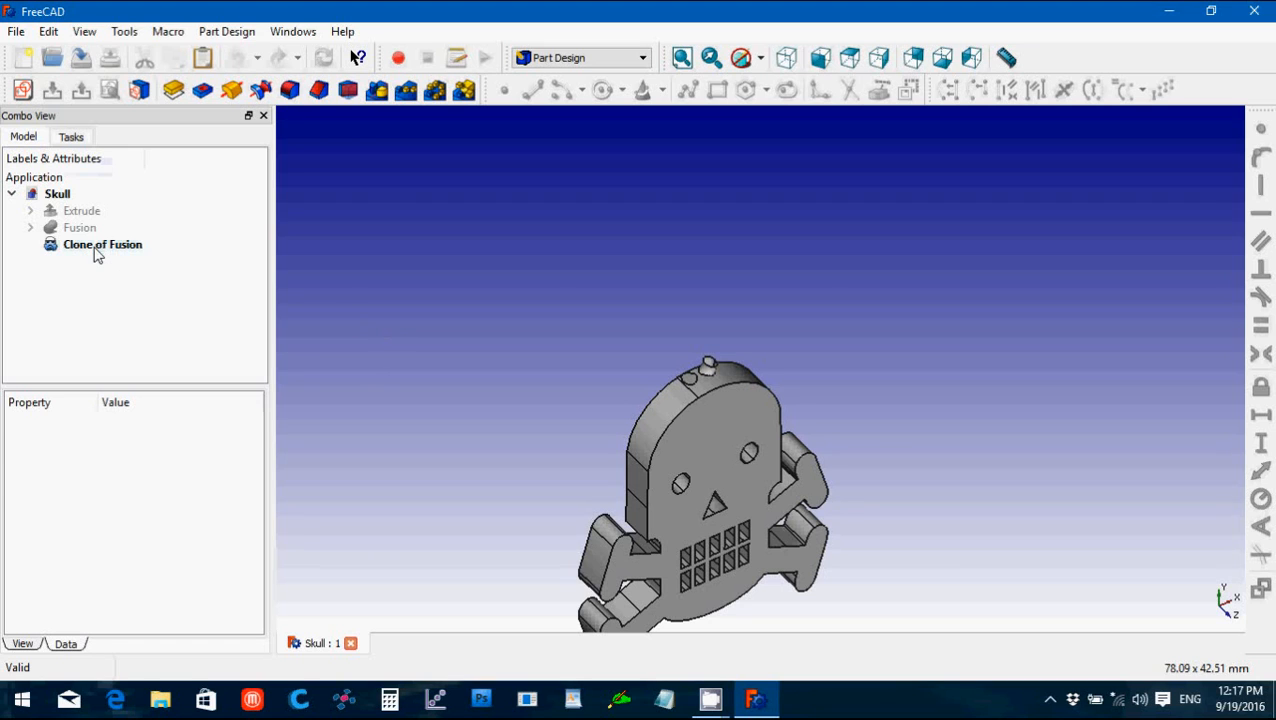
left_click(102, 244)
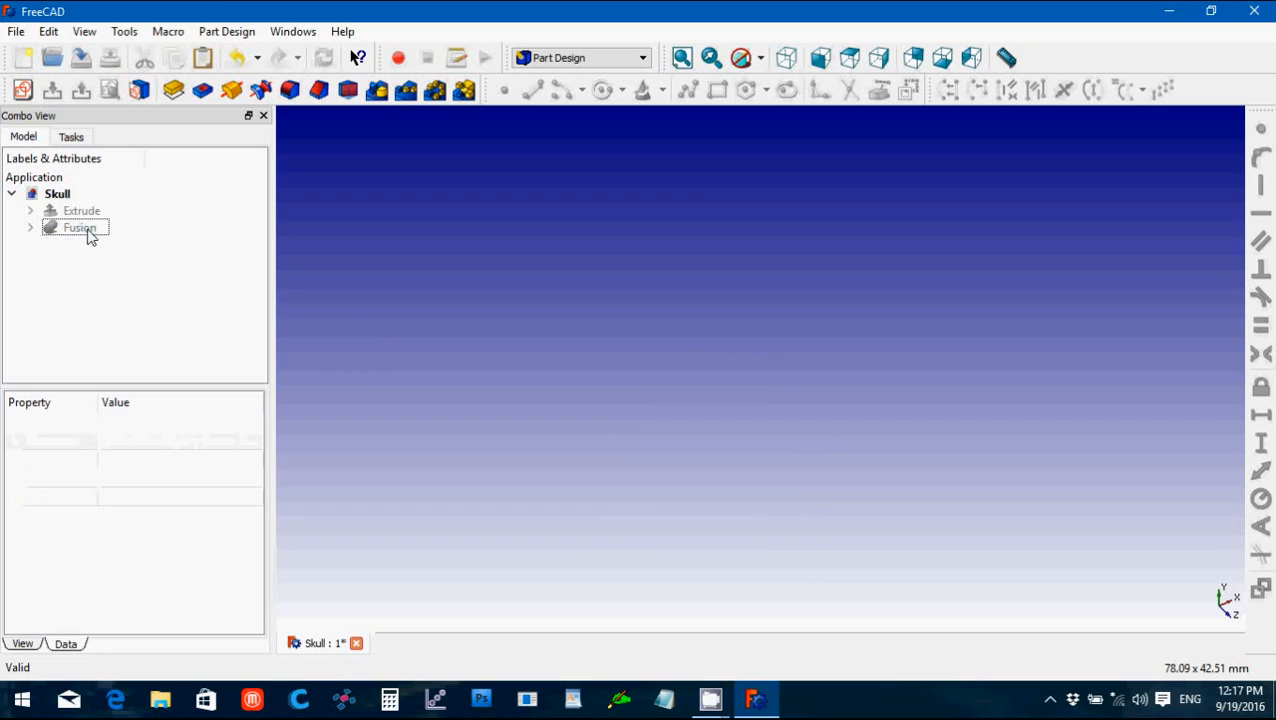
Step: Copy Clone of Extrude and Torus with dependencies, pasting Extrude001, Clone of Extrude001 and Torus001
left_click(30, 228)
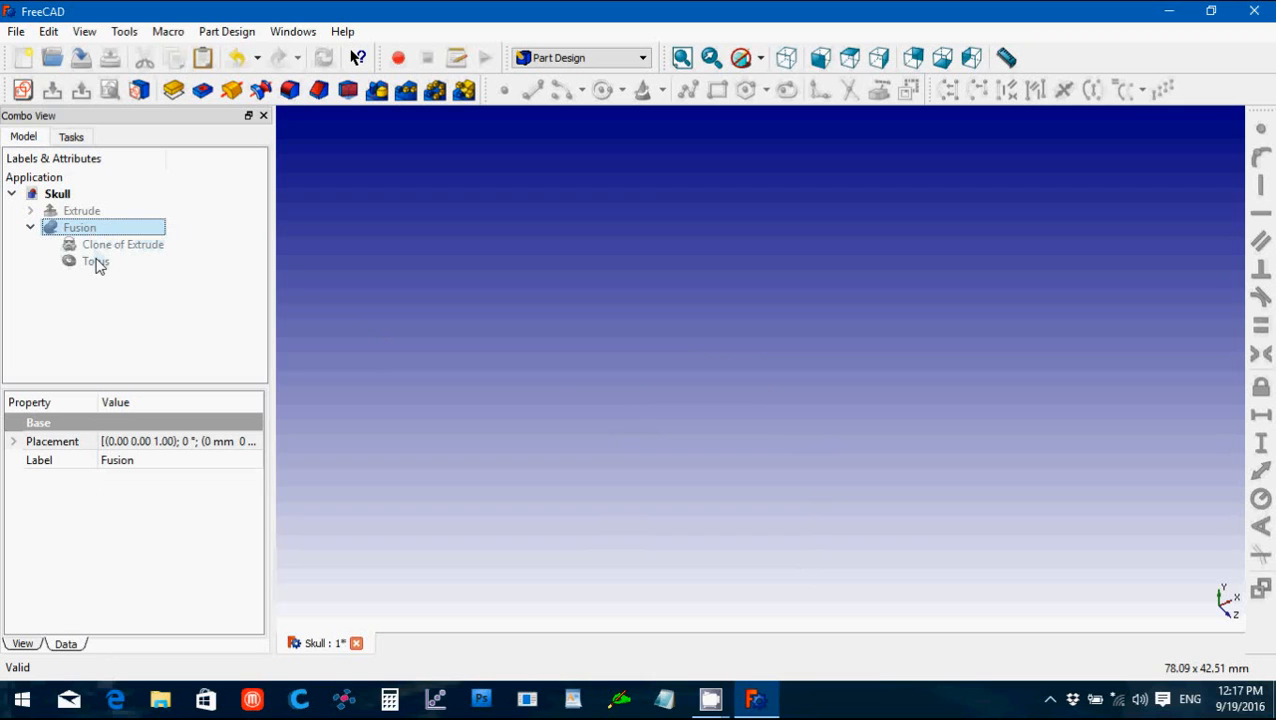
left_click(124, 244)
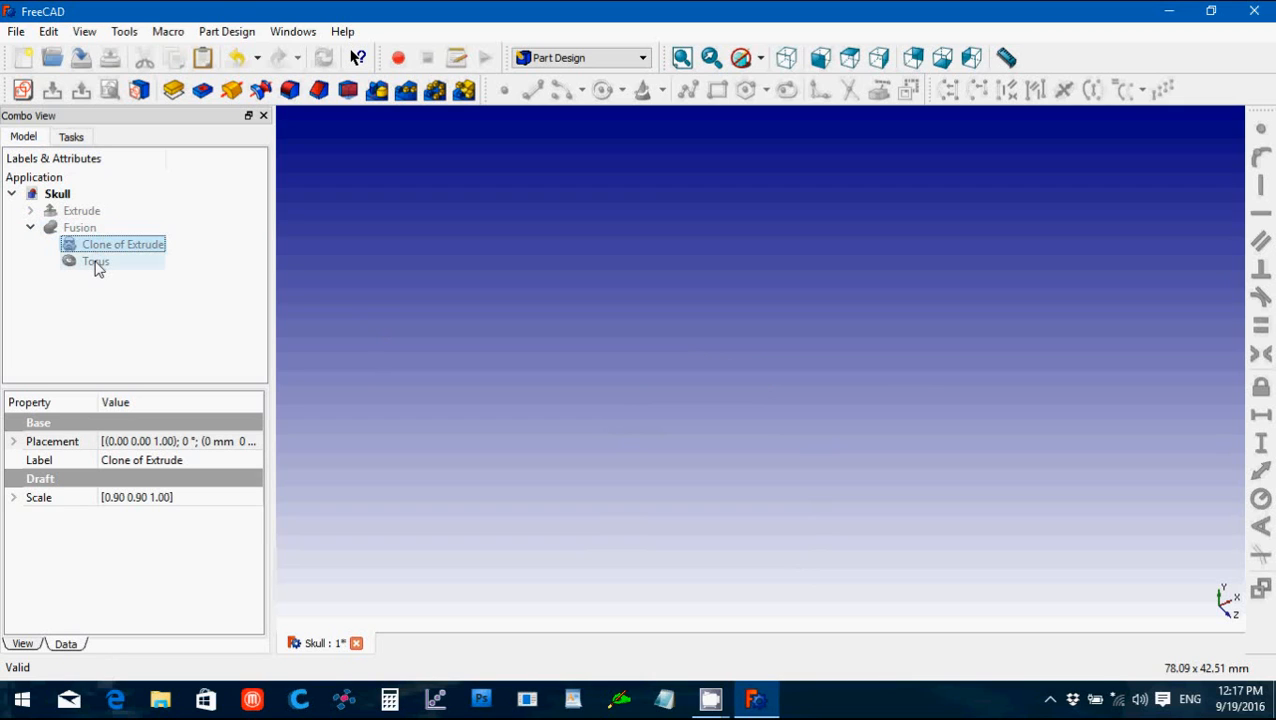
left_click(96, 260)
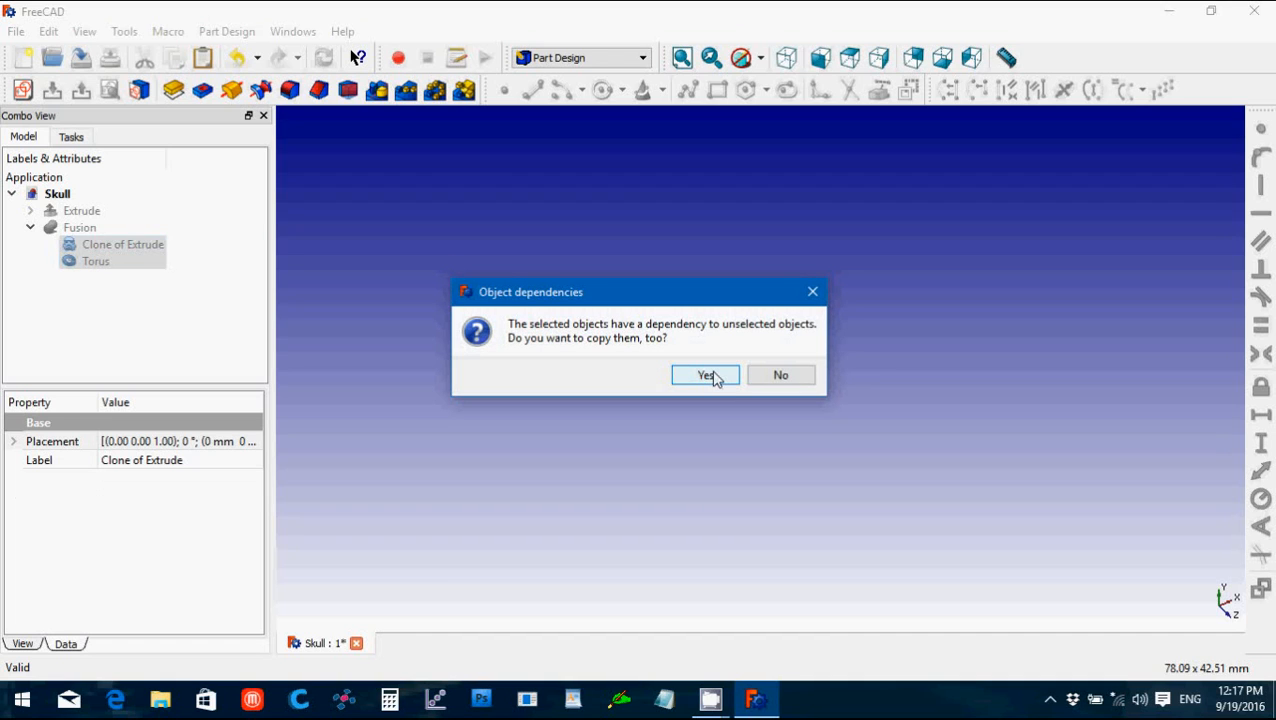
left_click(704, 374)
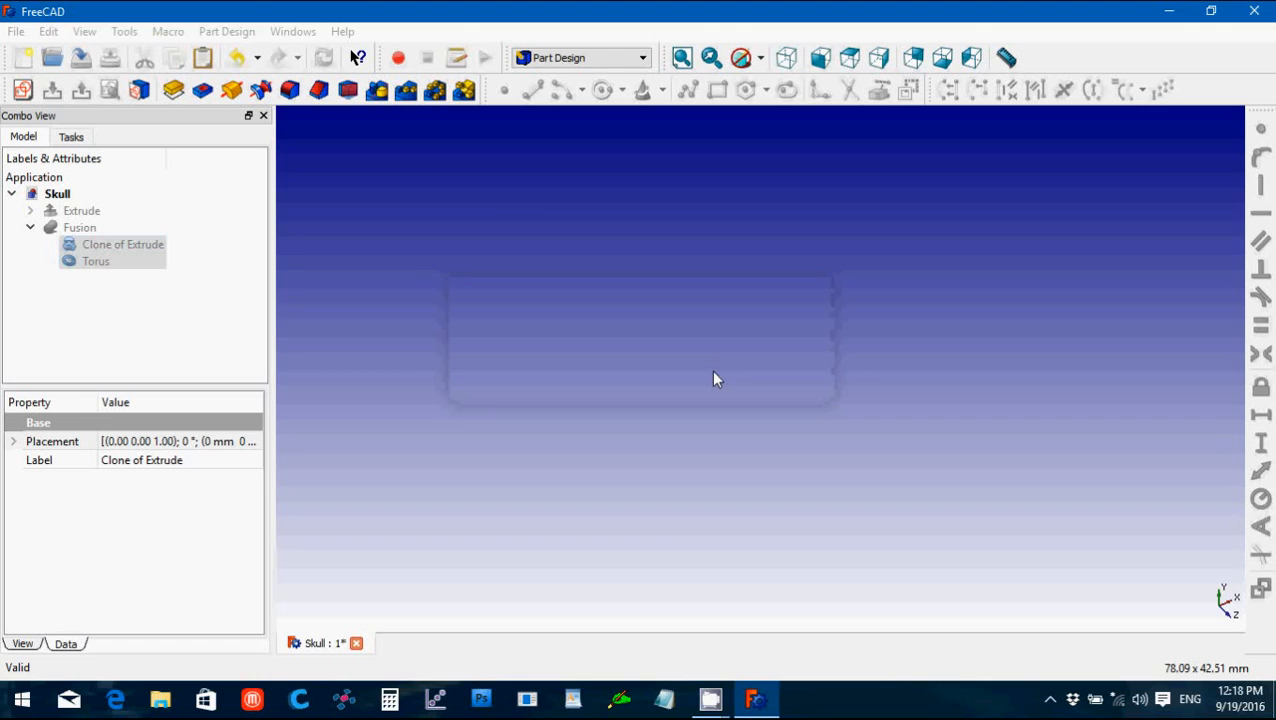
left_click(96, 260)
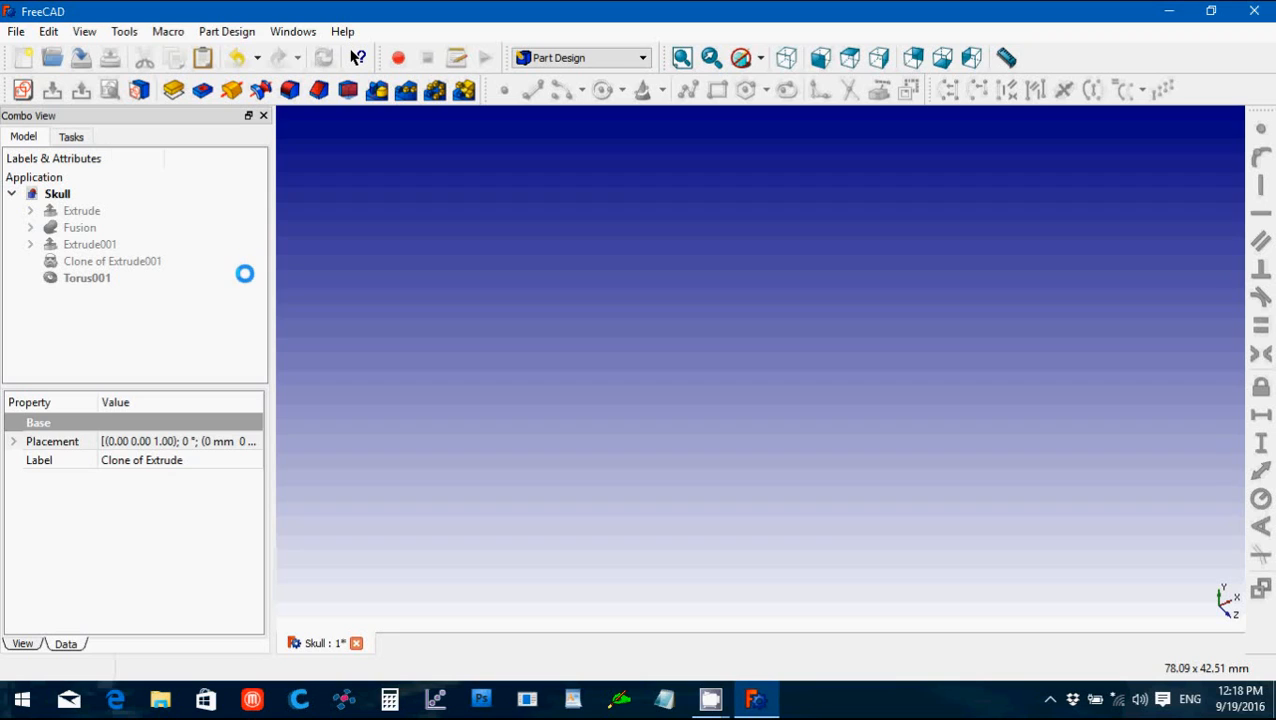
left_click(112, 260)
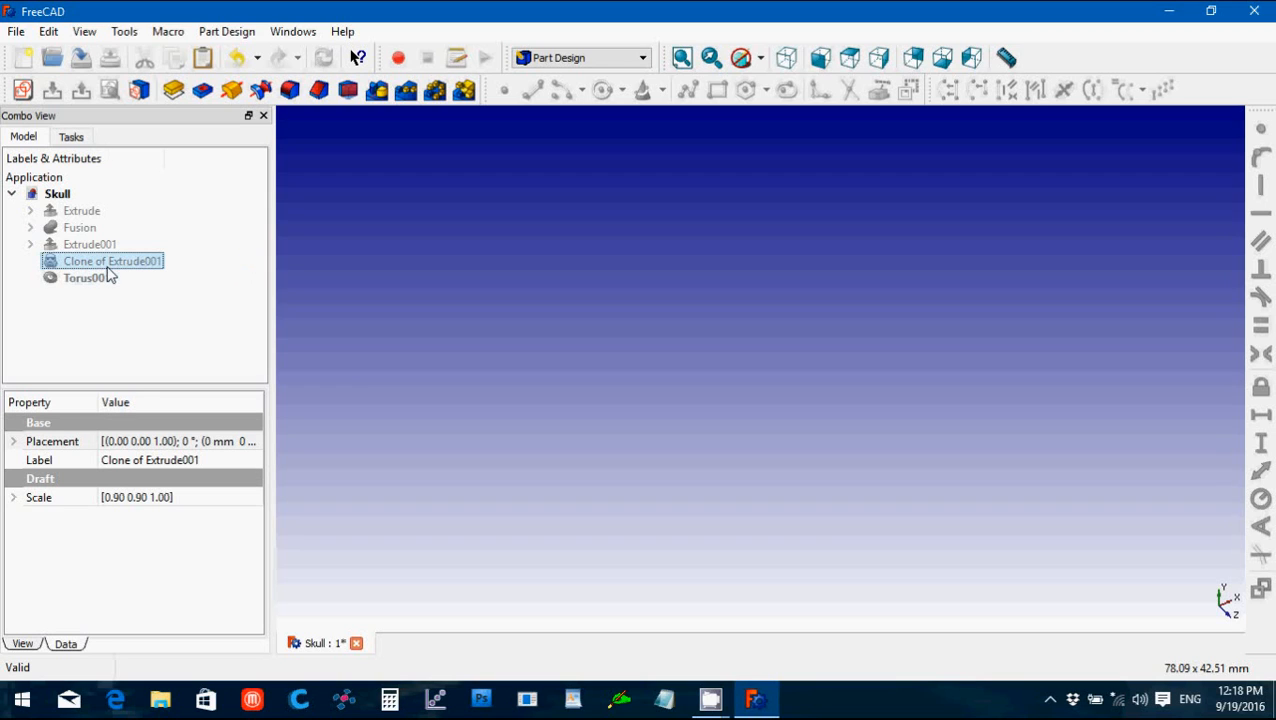
mouse_move(108, 272)
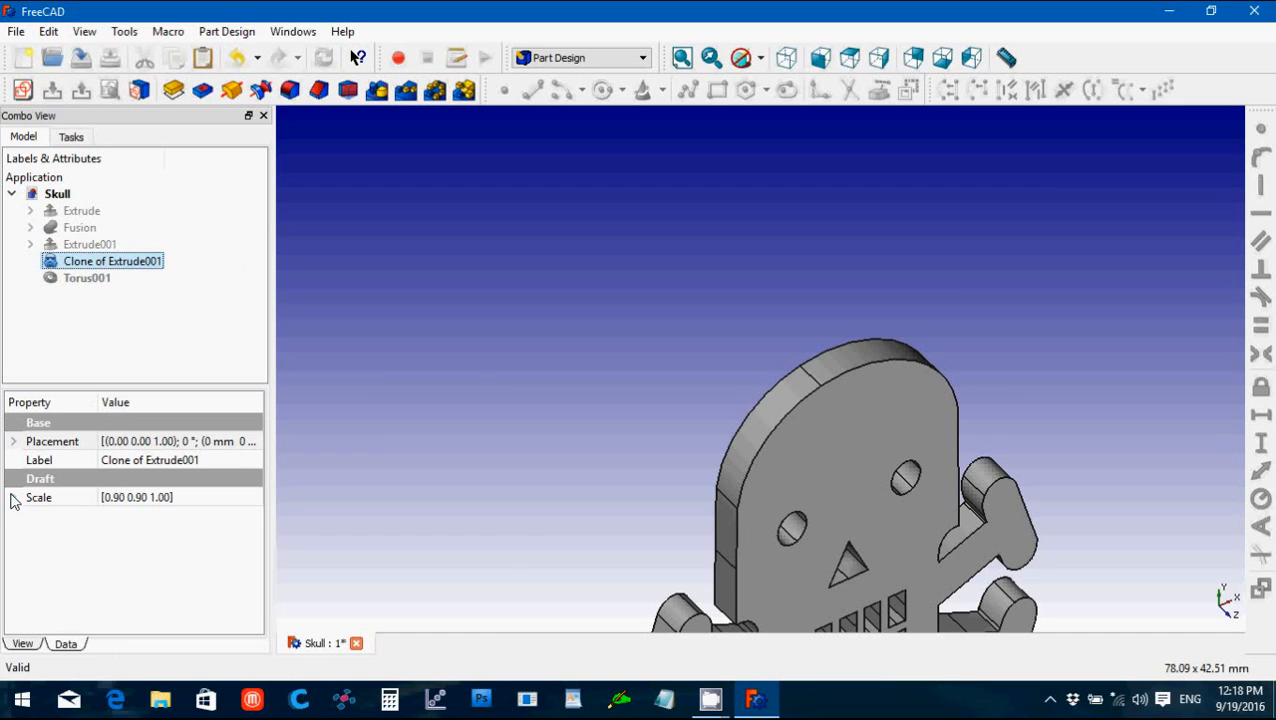
Step: Scale Clone of Extrude001 to 0.6 in X and Y
left_click(14, 496)
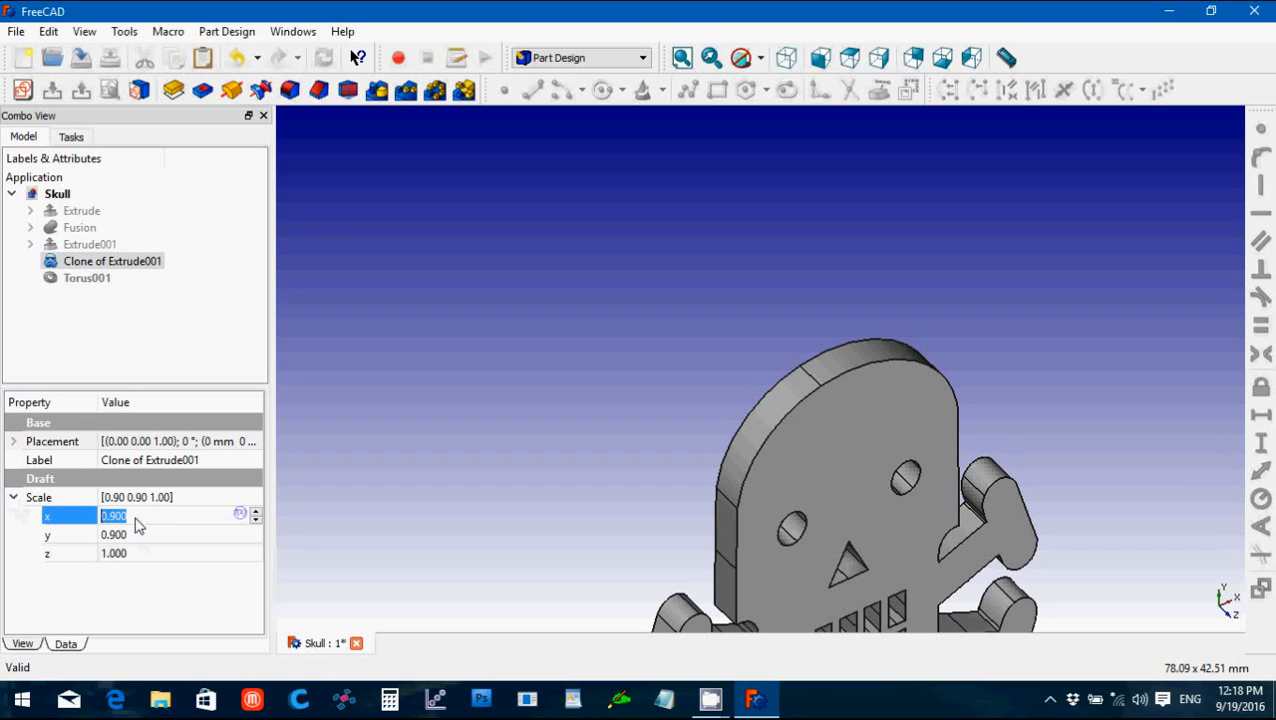
type("0")
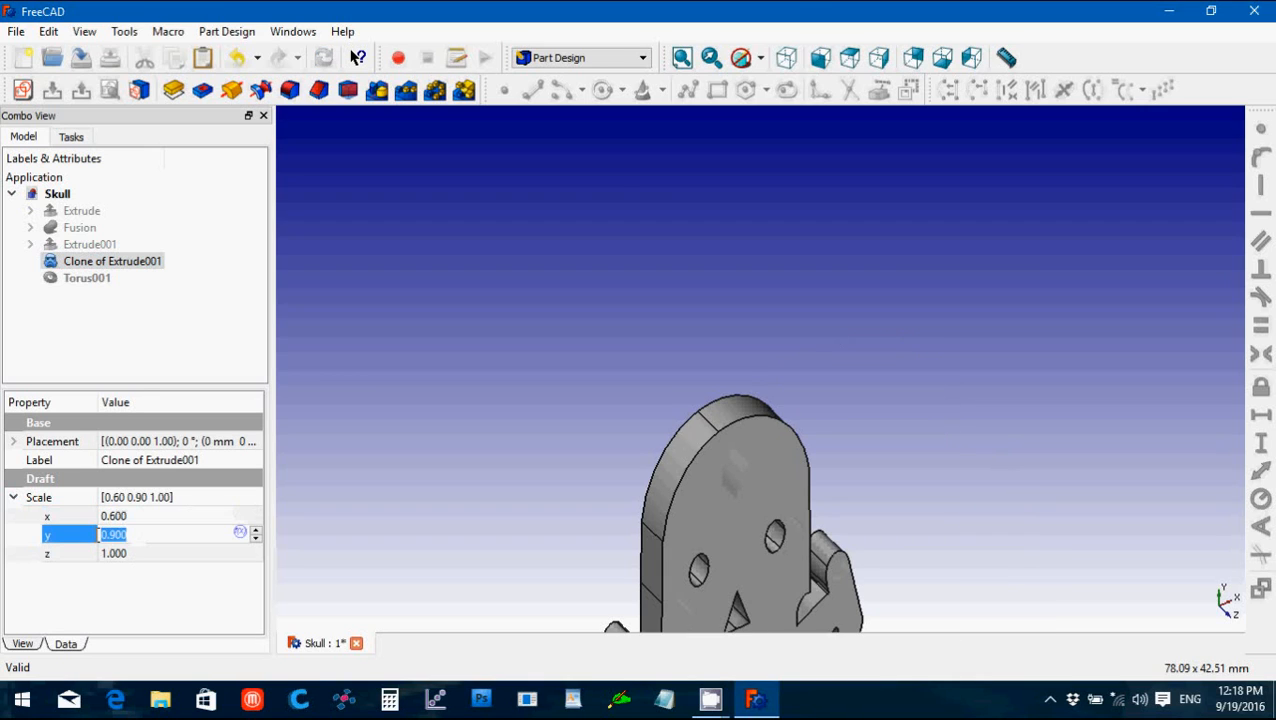
type("0.6")
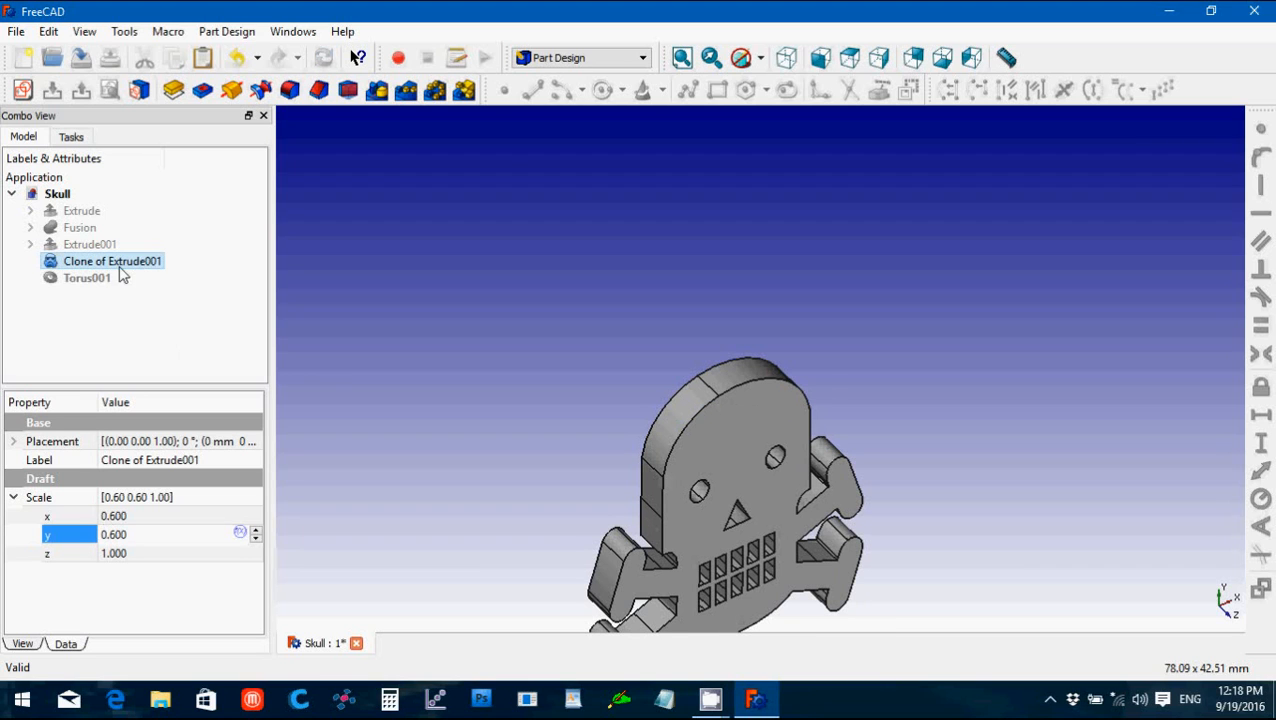
left_click(848, 56)
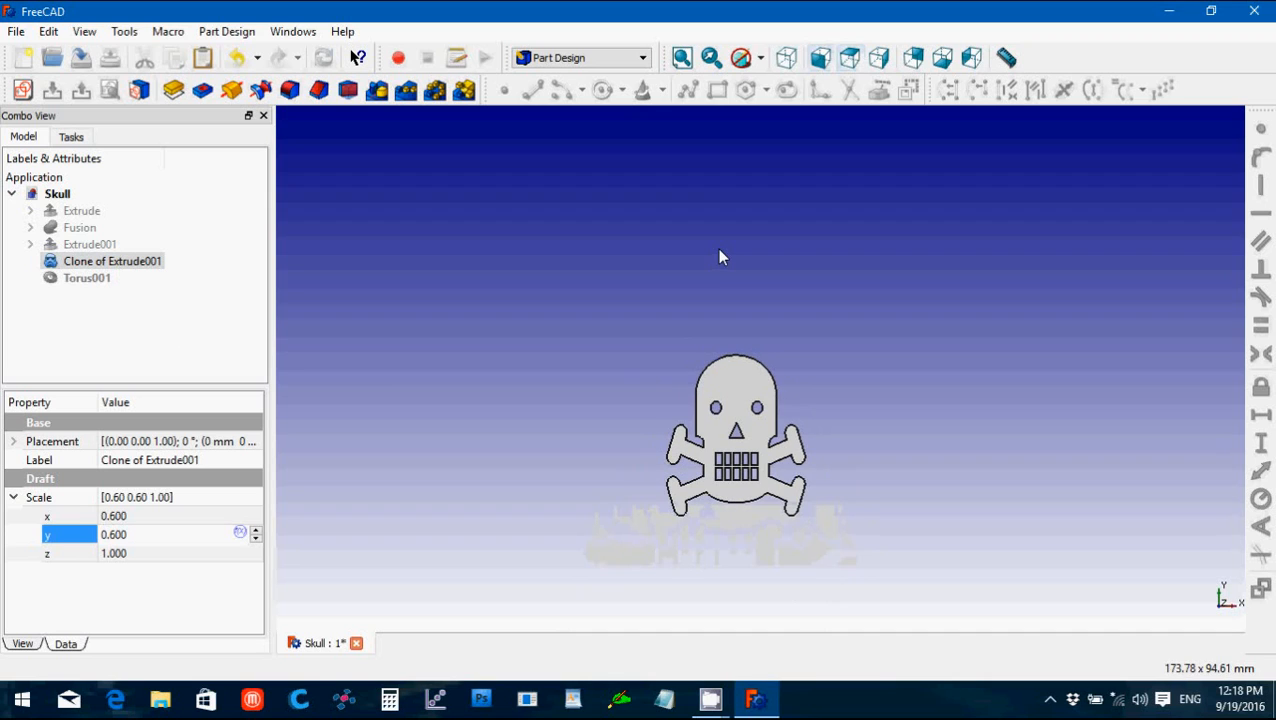
Step: Move Clone of Extrude001 to Position x -30 mm
left_click(16, 442)
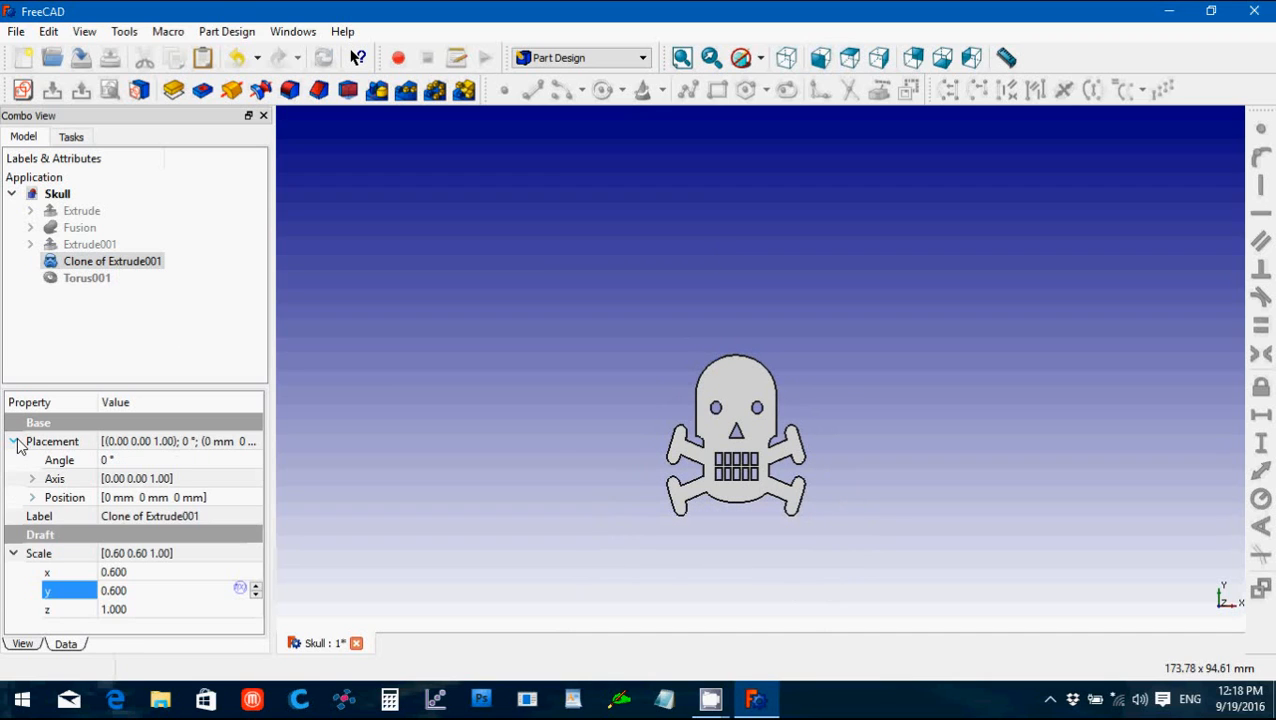
left_click(32, 496)
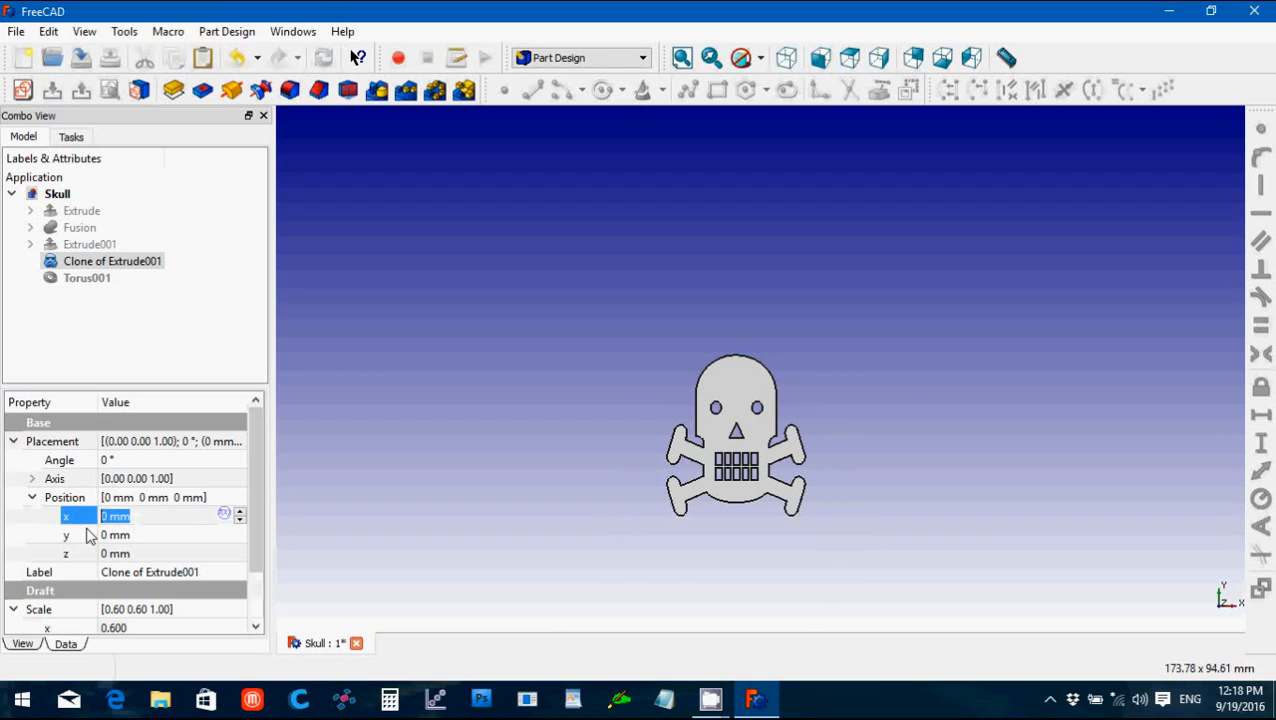
type("-30")
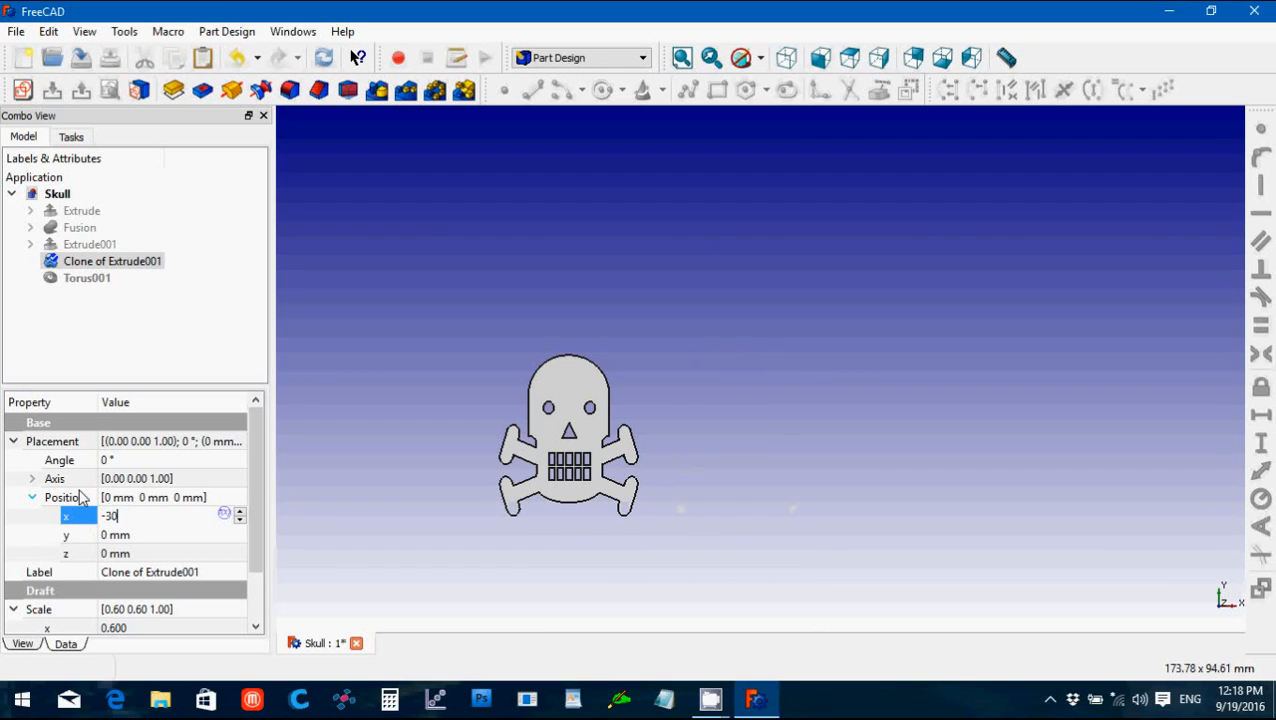
key("Return")
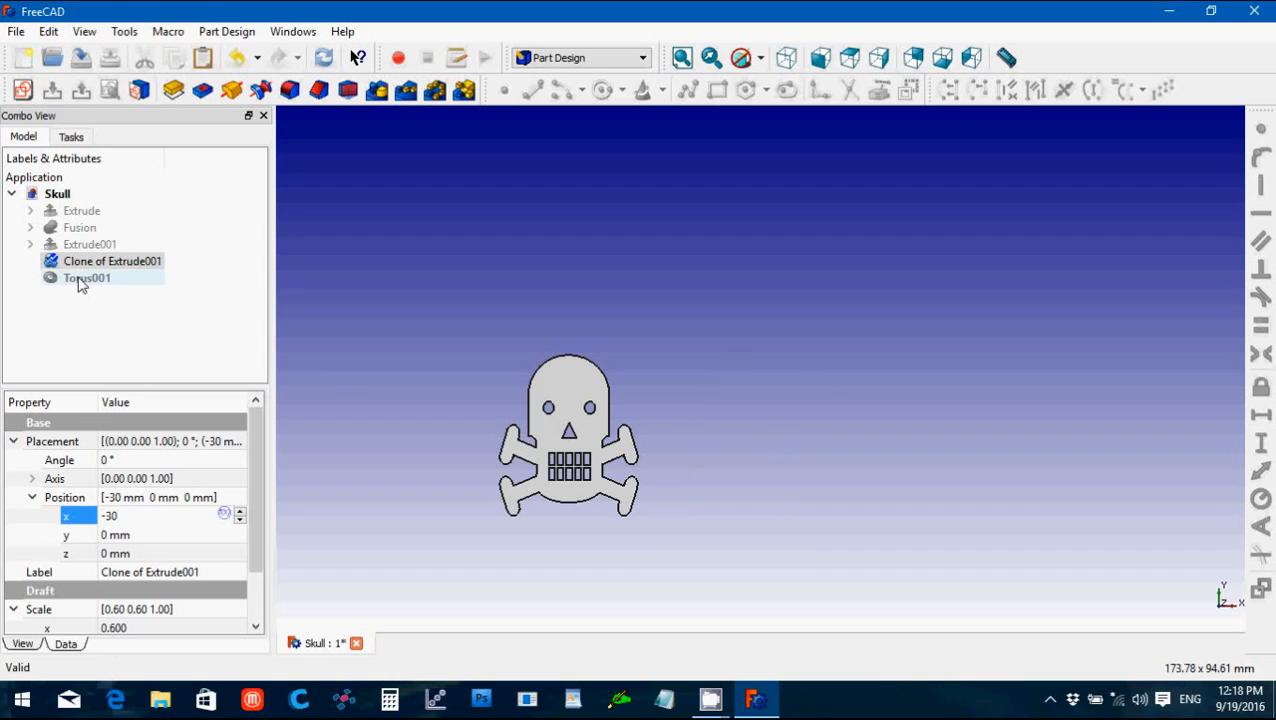
Step: Move Torus001 to about x -8 mm, y -10 mm atop the smaller skull
left_click(86, 278)
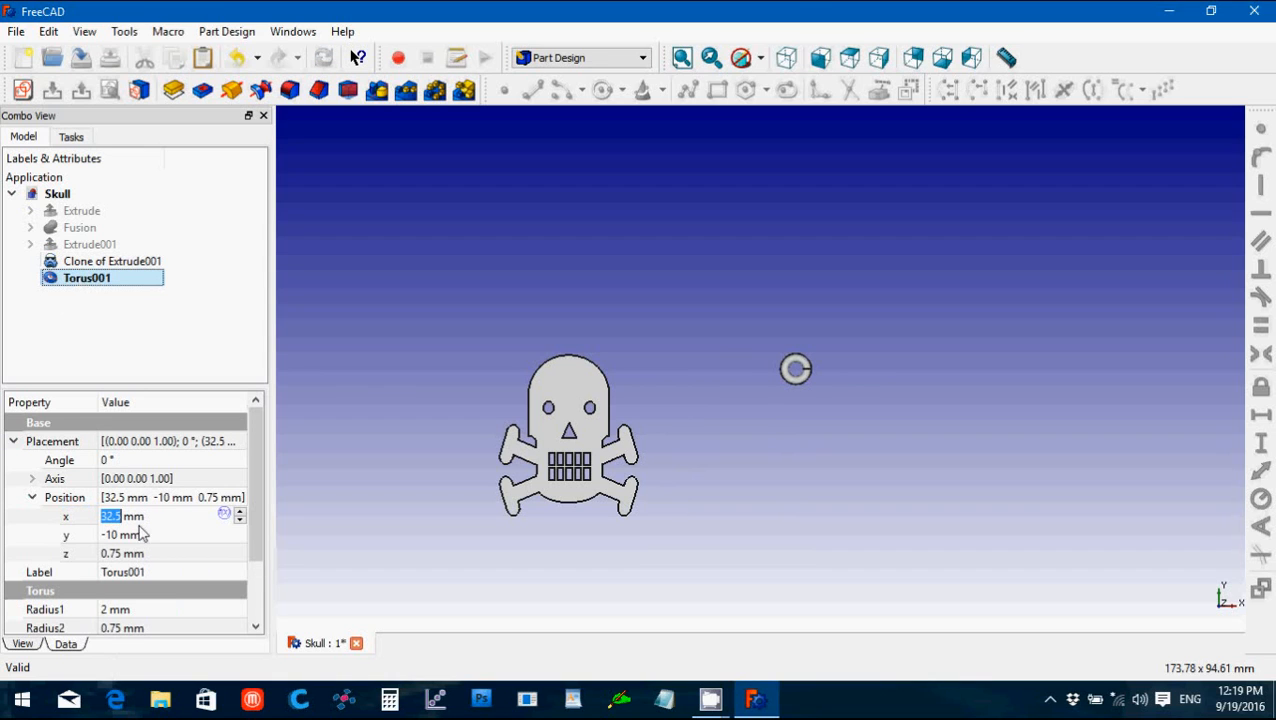
triple_click(122, 516)
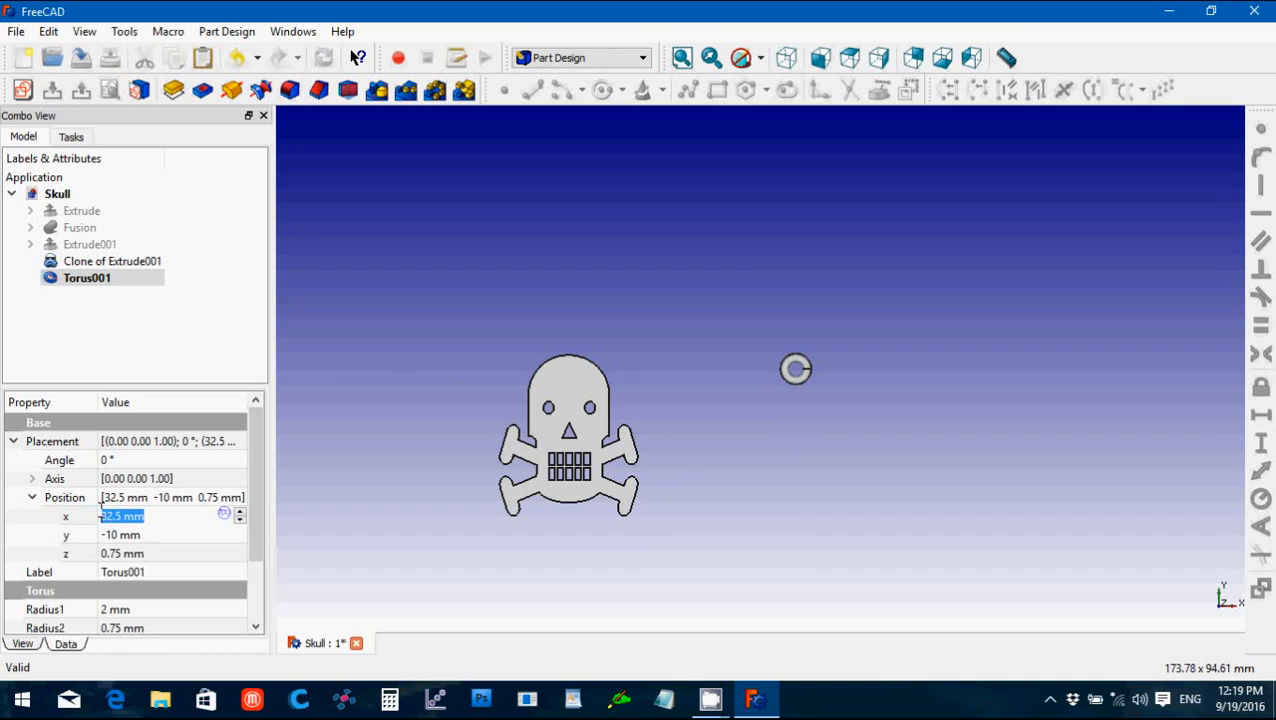
type("-30")
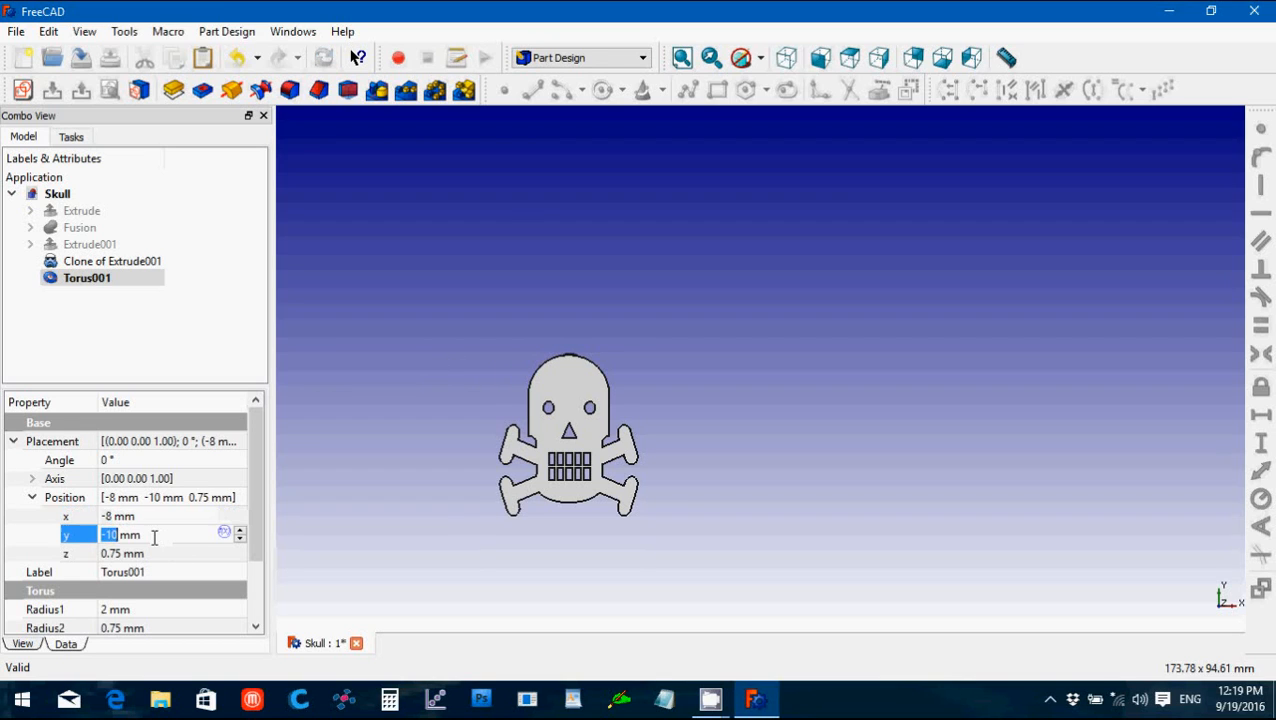
type("-8")
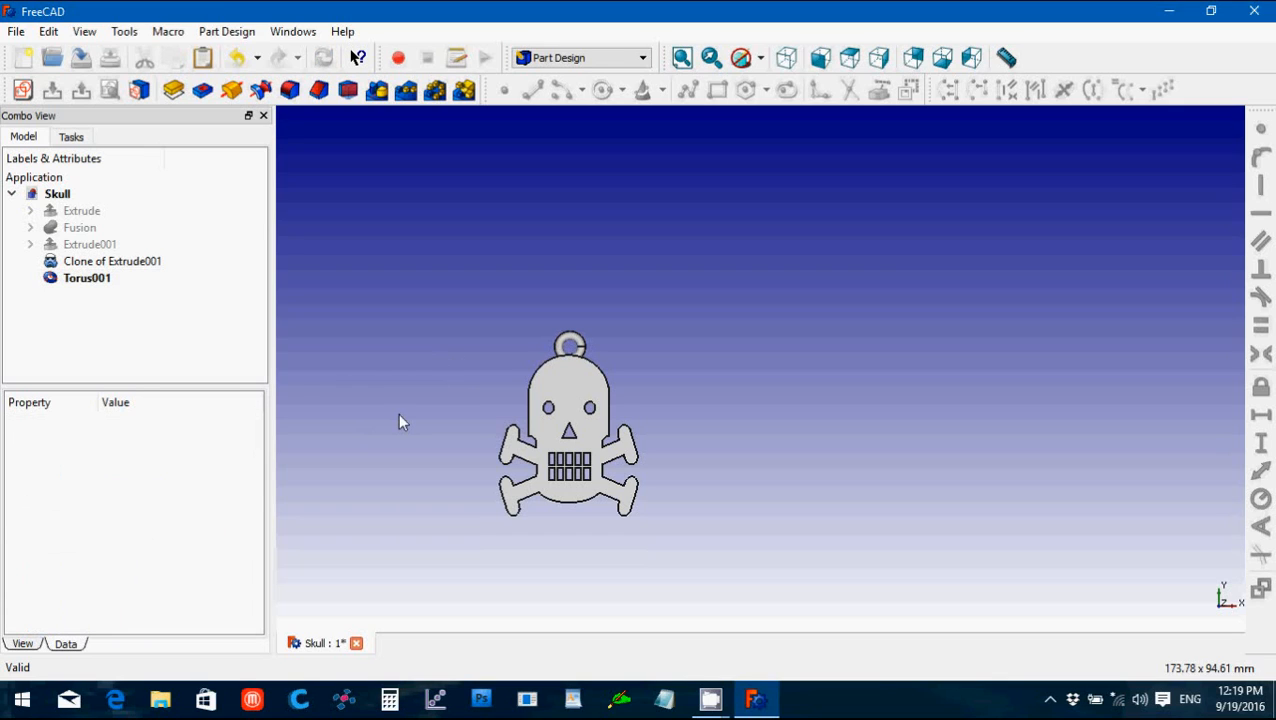
left_click(580, 56)
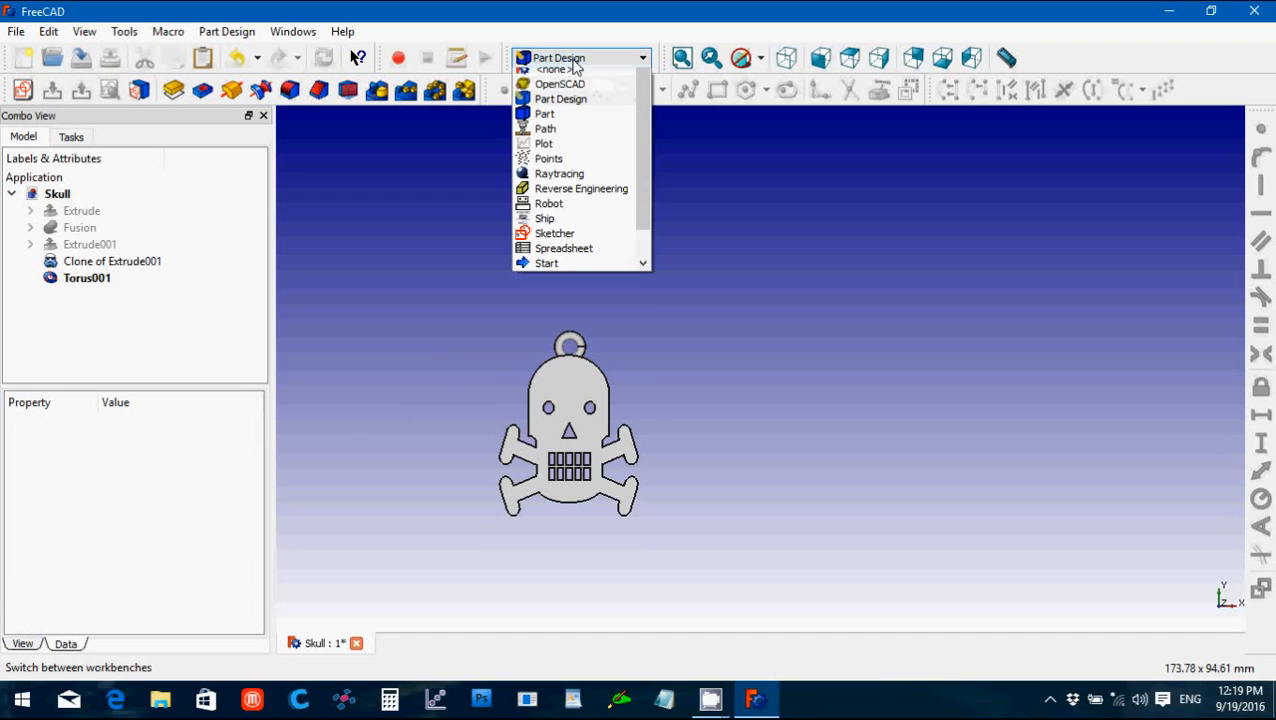
Step: Show the original large skull beside Fusion001 and adjust the ring Torus001's position inside it
left_click(560, 98)
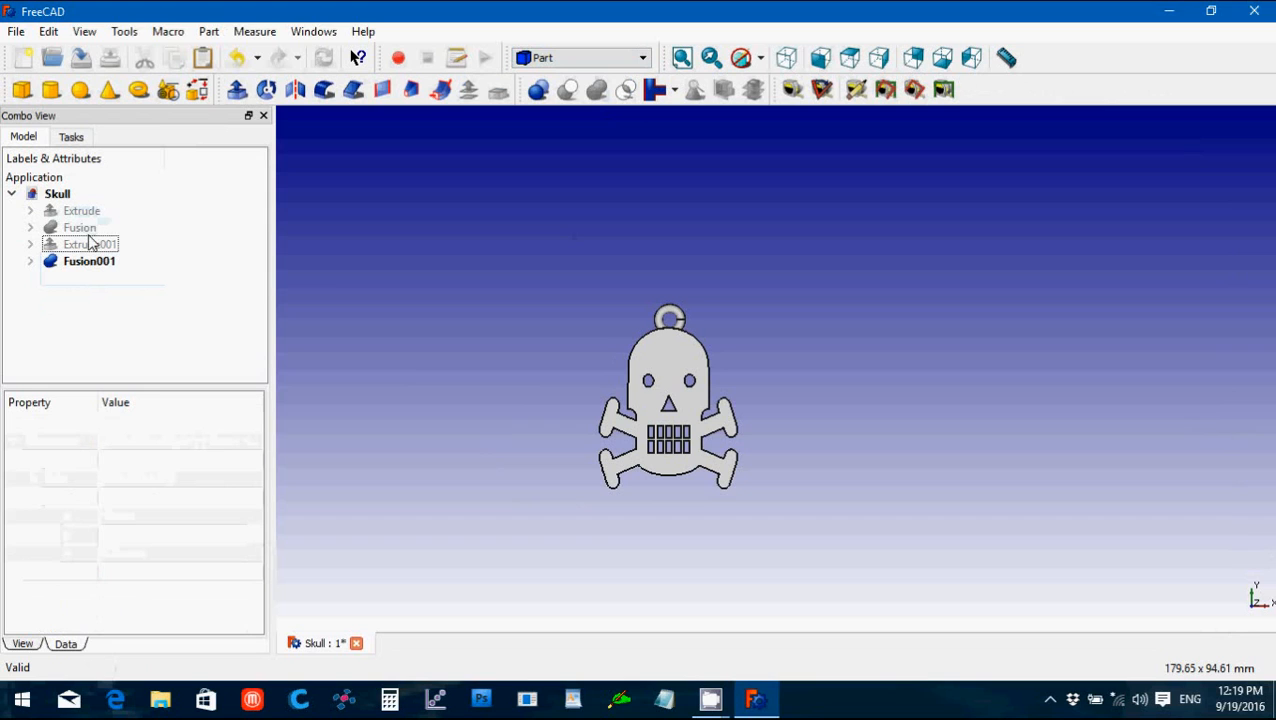
left_click(80, 228)
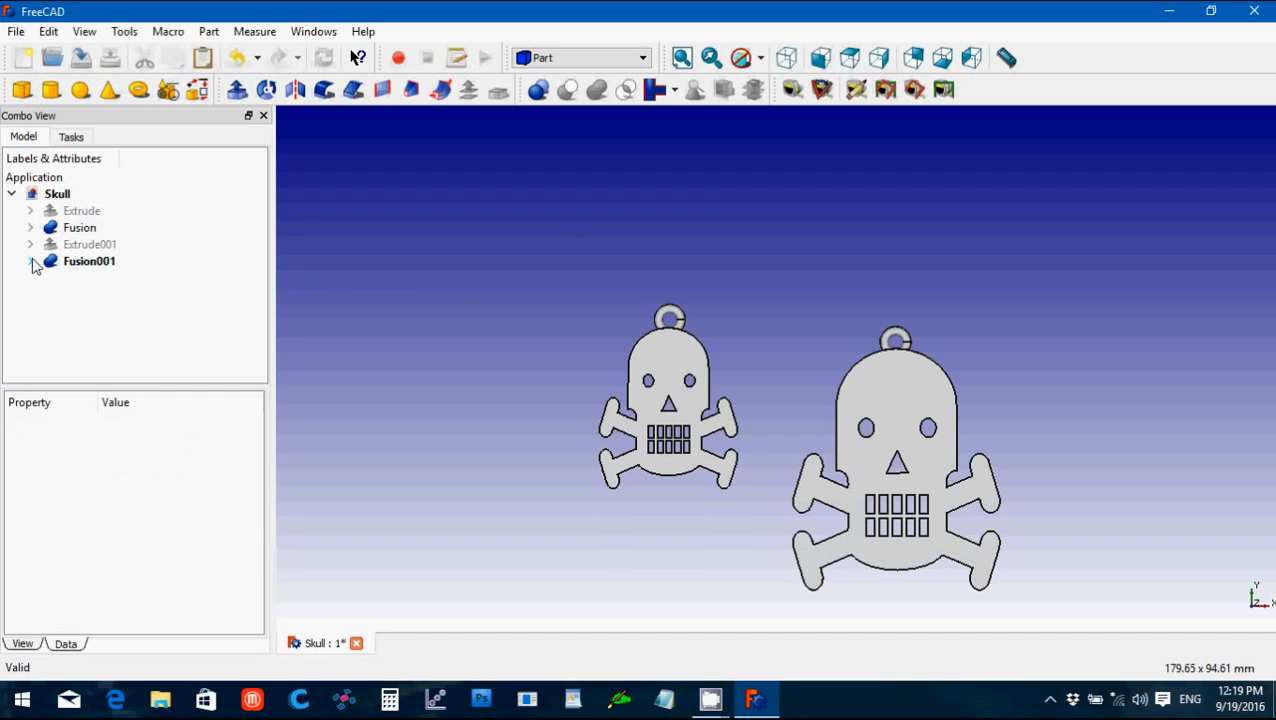
left_click(30, 260)
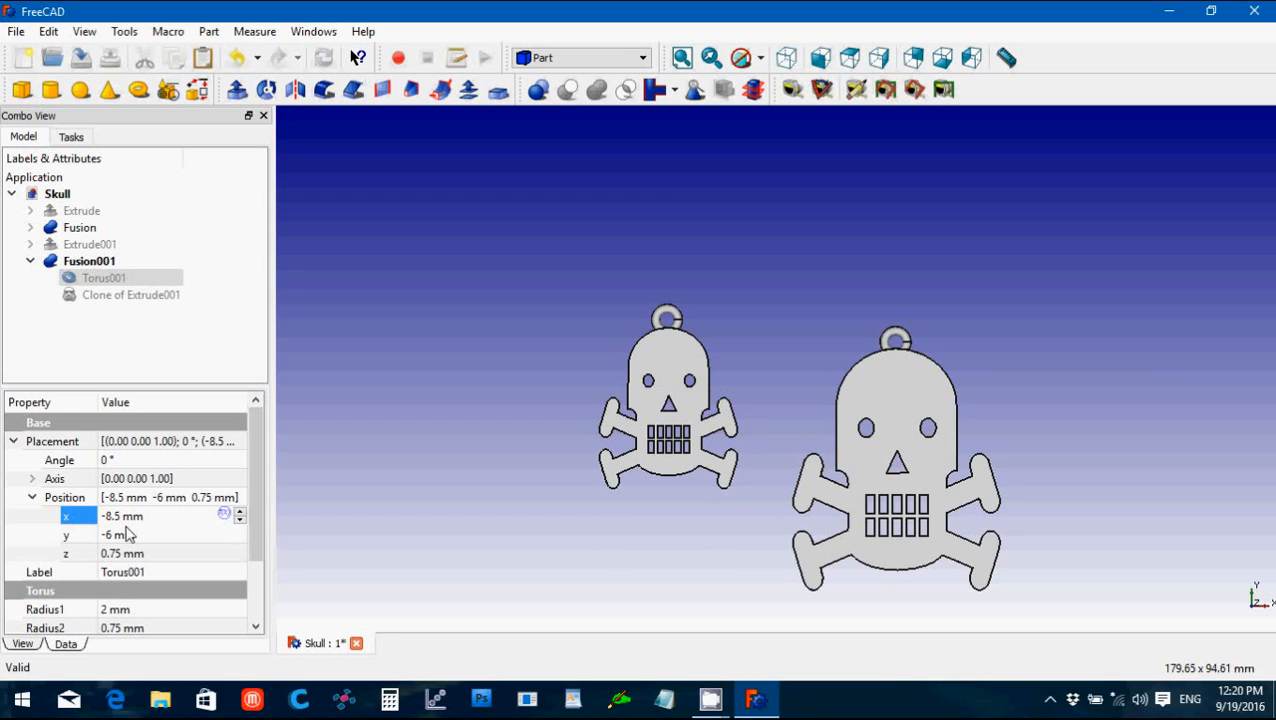
left_click(296, 344)
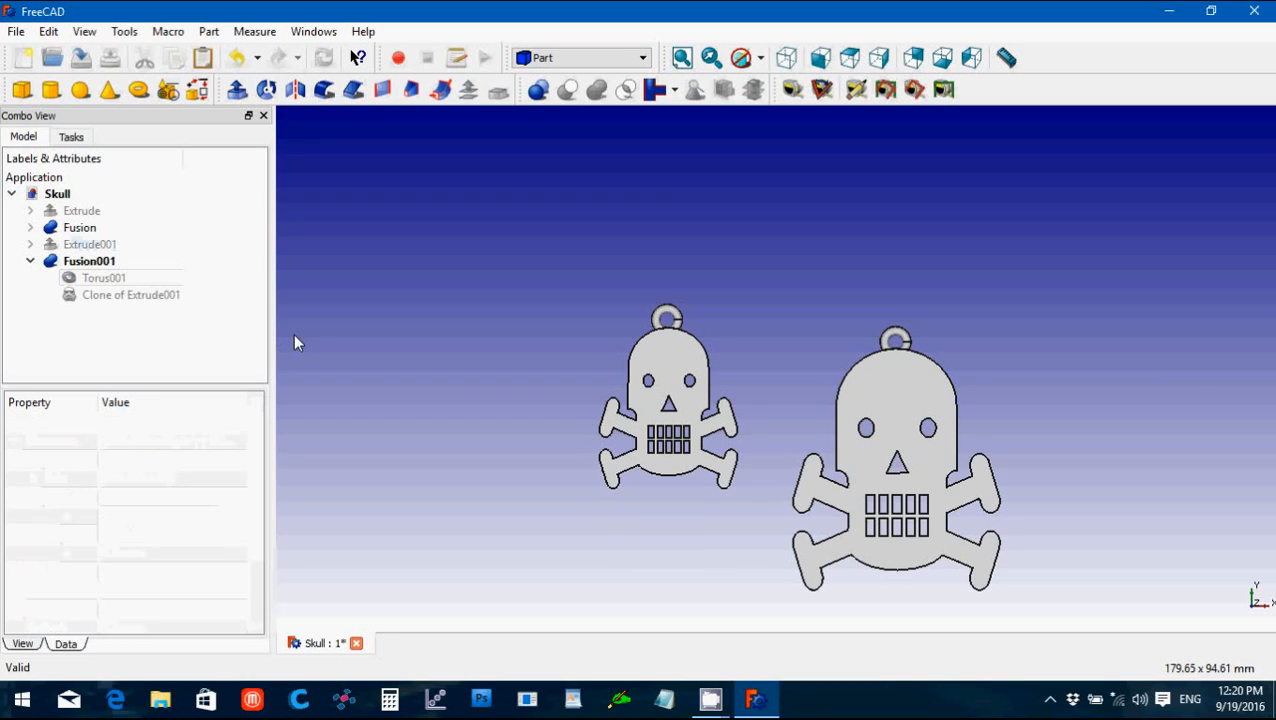
left_click(30, 260)
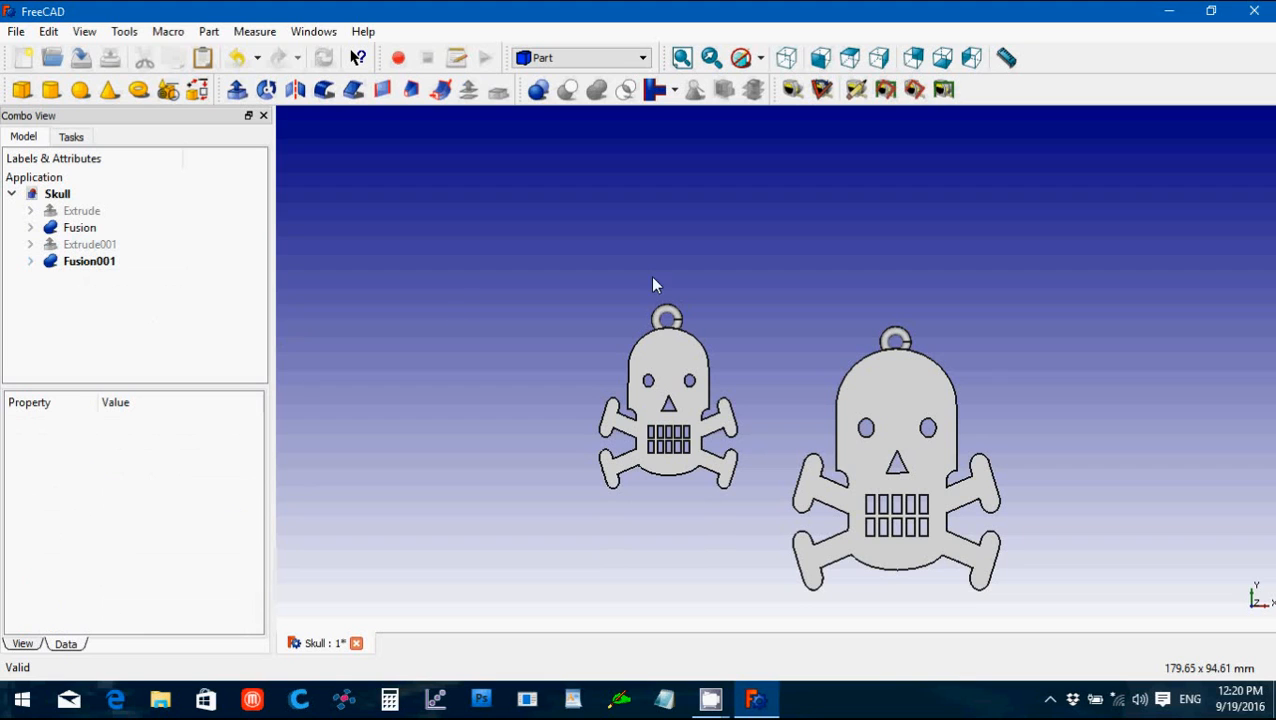
mouse_move(564, 370)
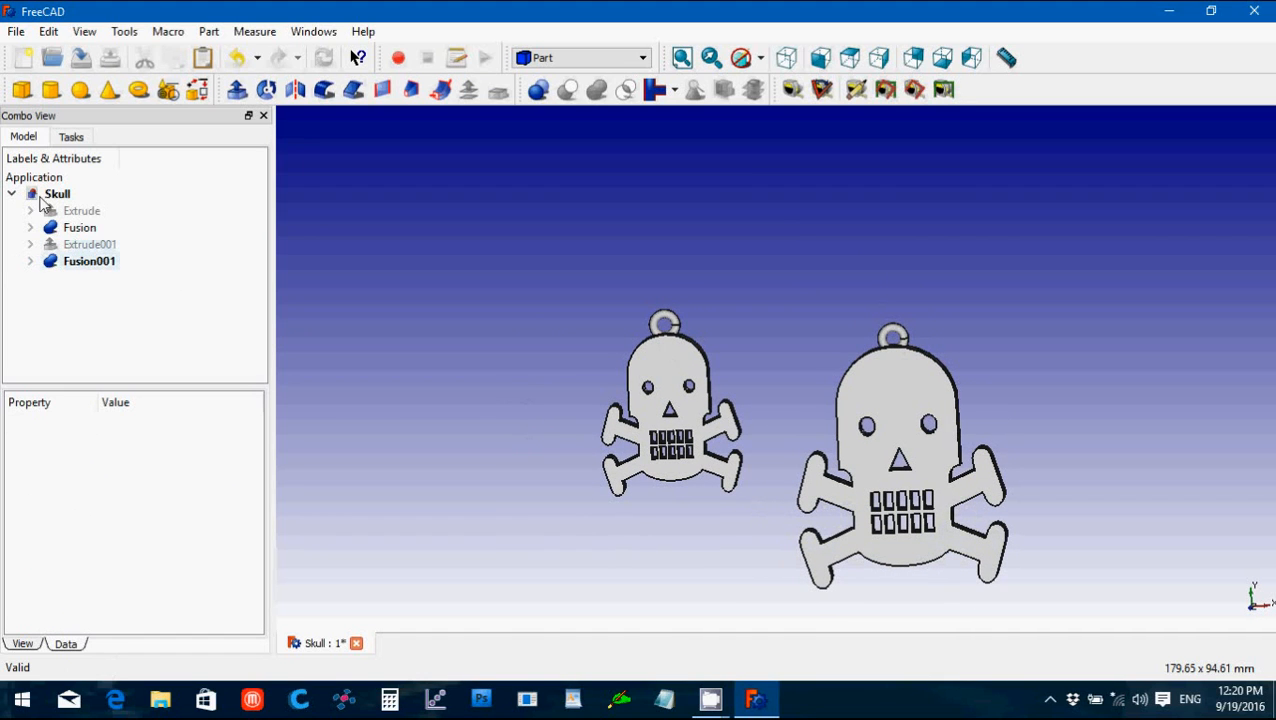
Step: Save the Skull document and select the combined small skull Fusion001
left_click(16, 32)
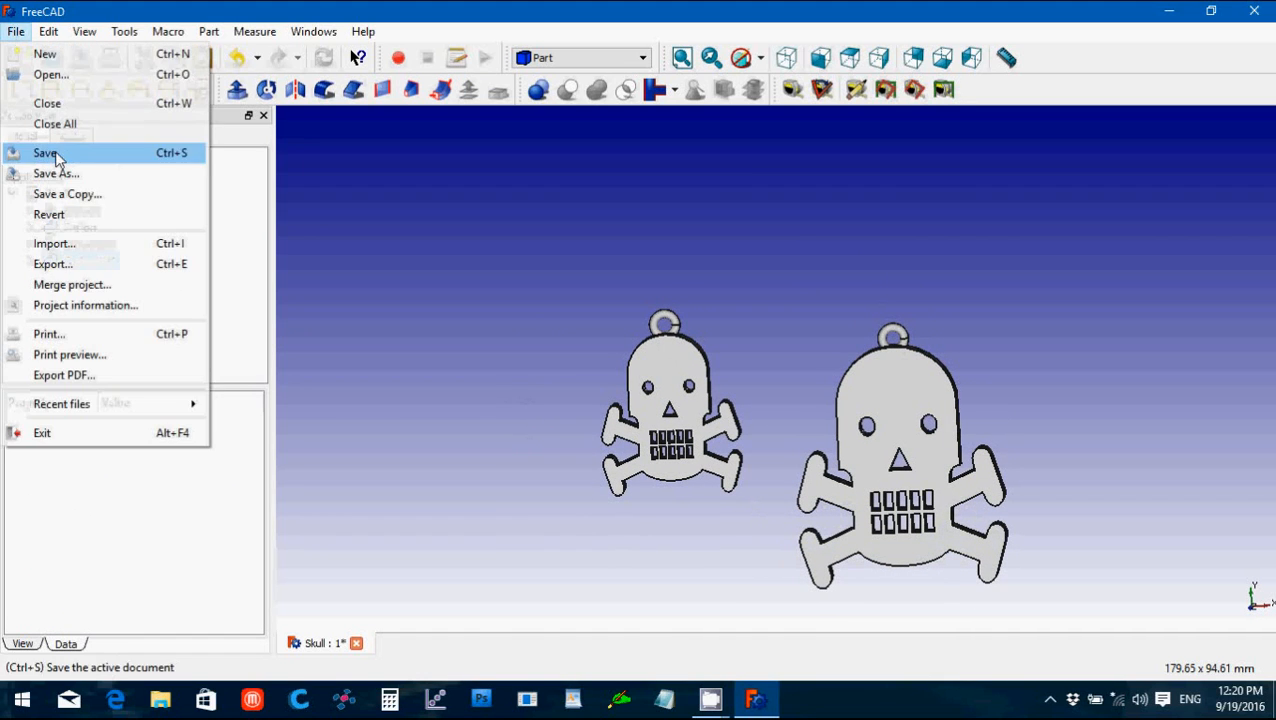
left_click(46, 152)
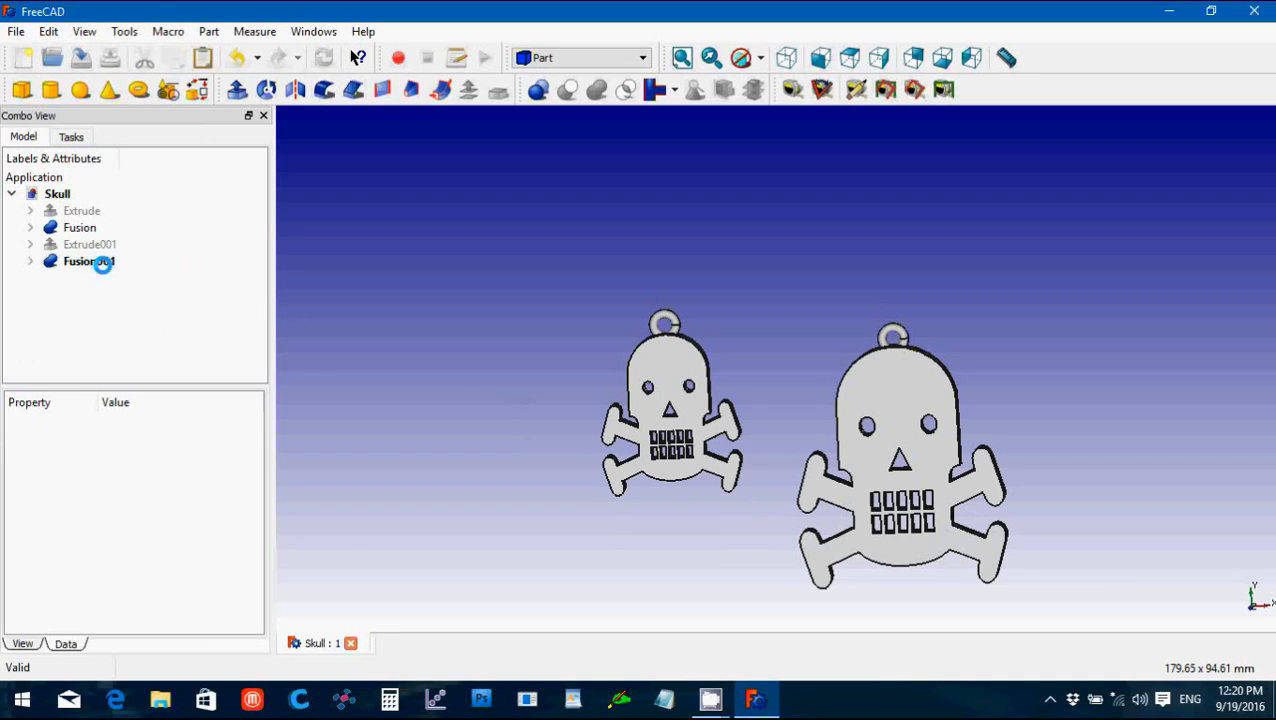
left_click(16, 32)
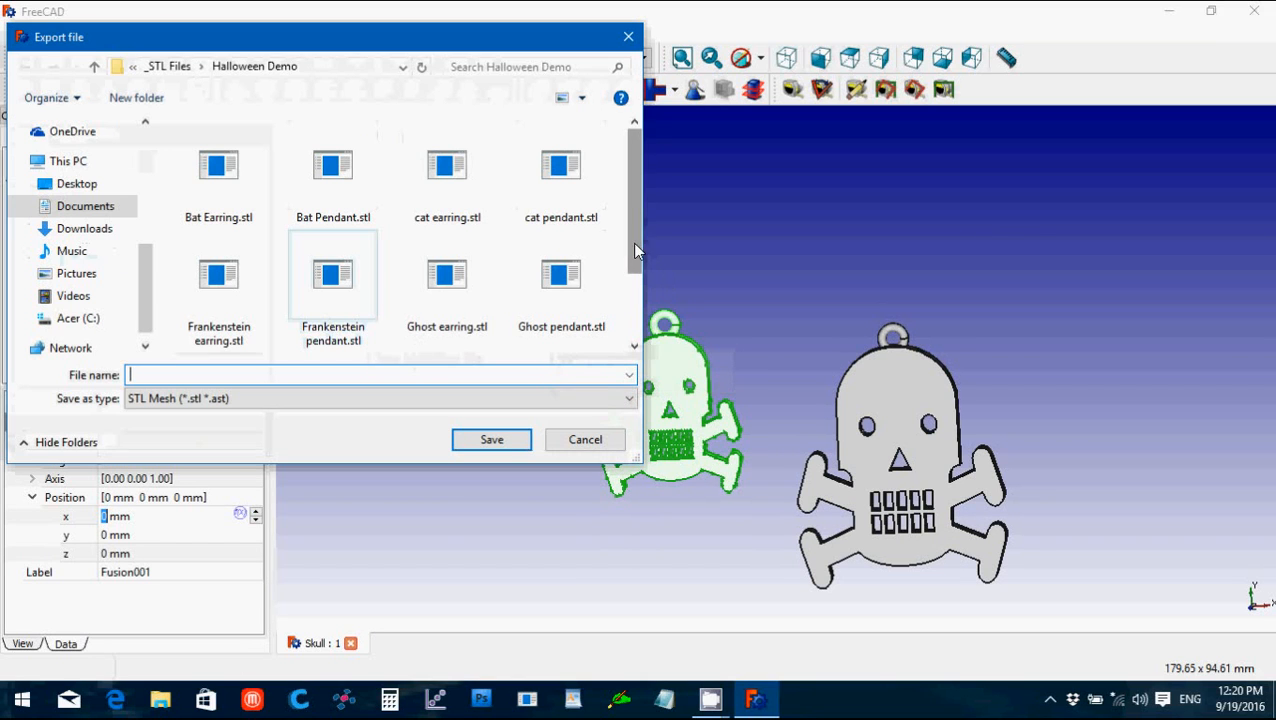
Step: Export Fusion001 as the Skull earring STL, then close the Skull document
left_click(218, 300)
type("Skull earring")
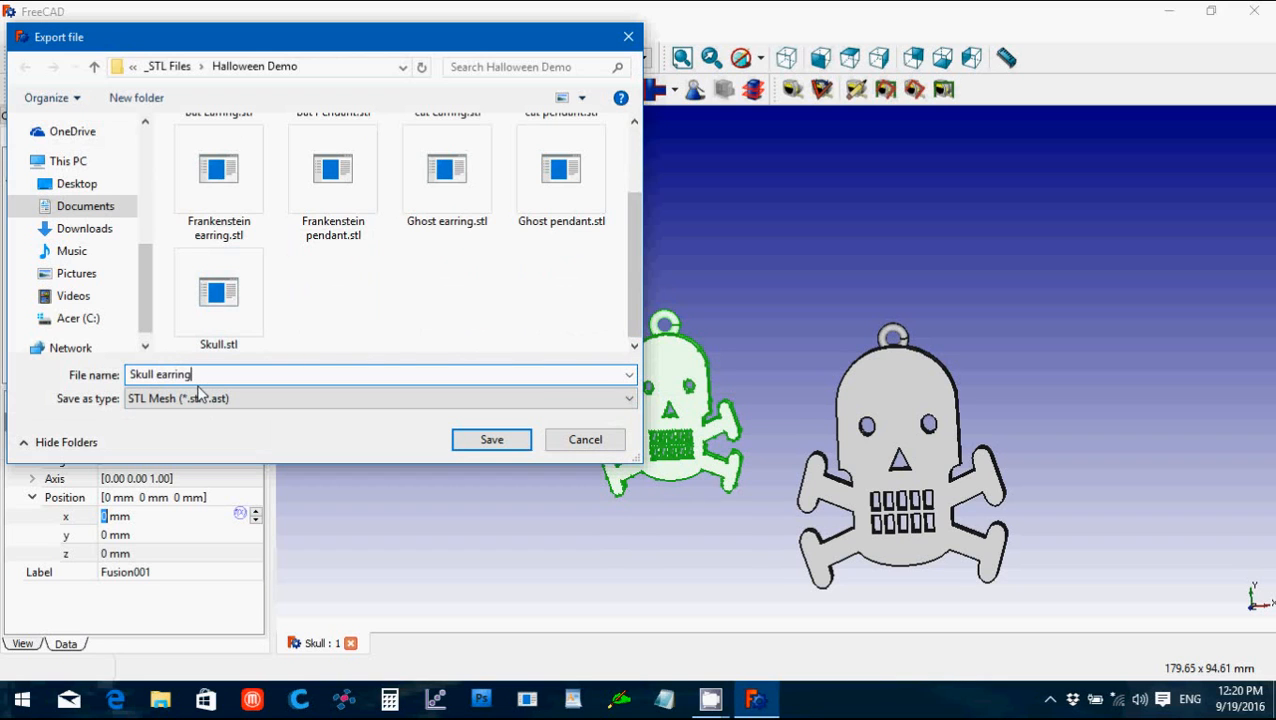
left_click(492, 440)
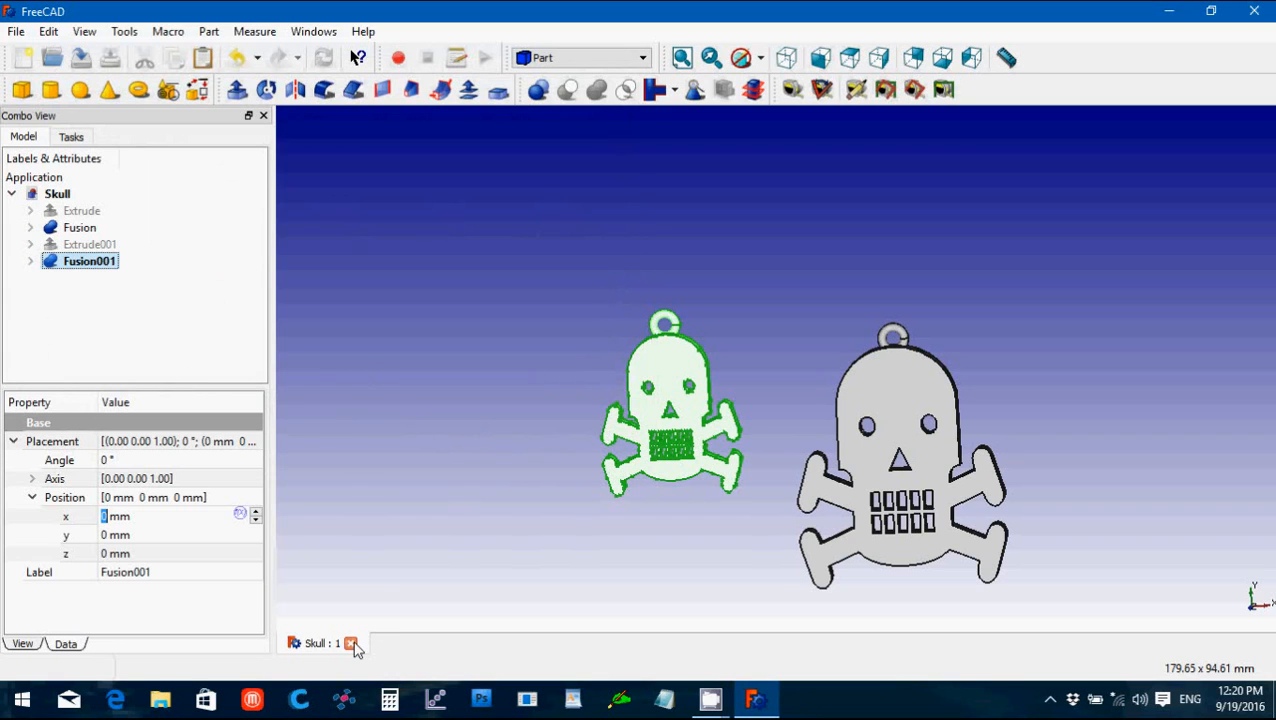
left_click(352, 644)
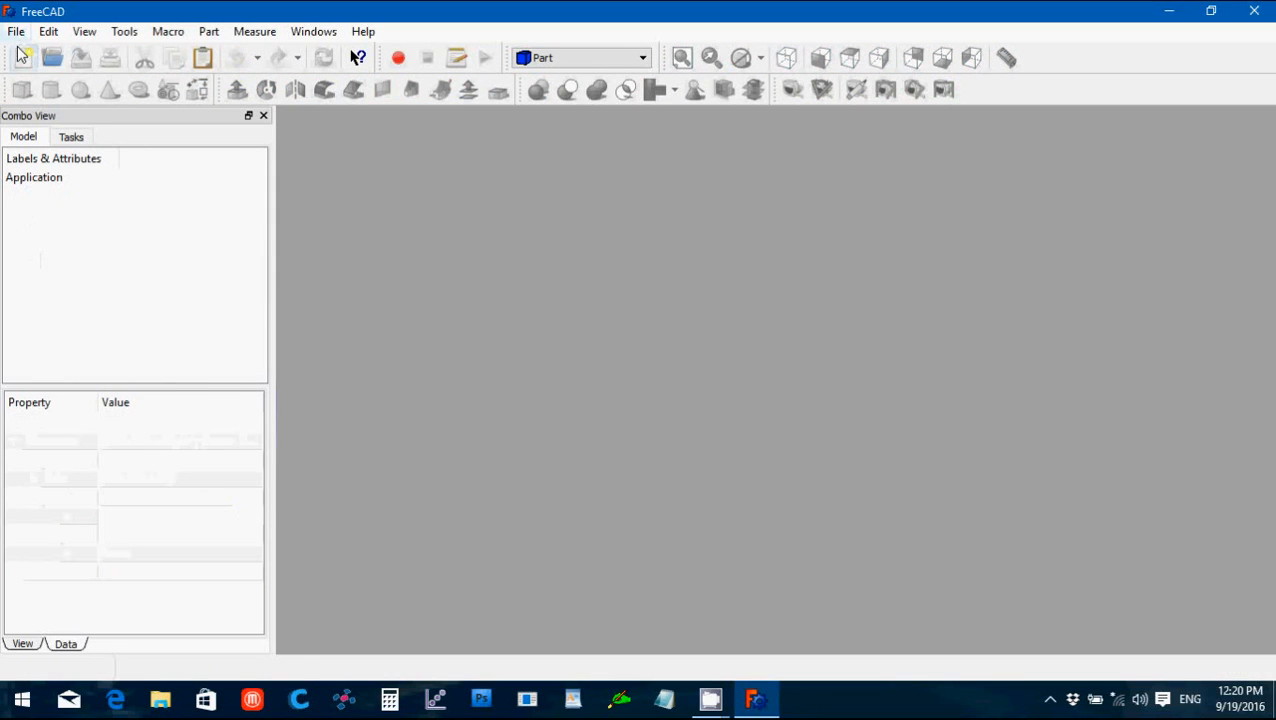
Step: Start a new empty document and pick spider.svg for import
left_click(22, 56)
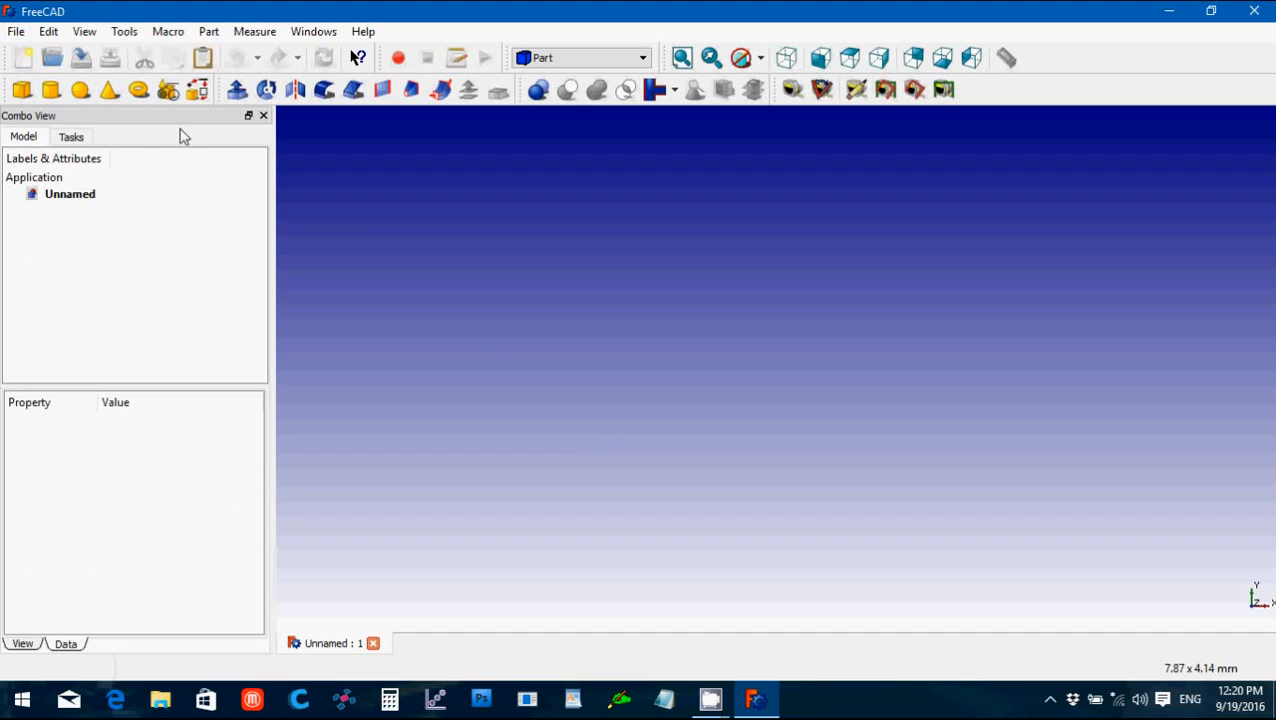
mouse_move(378, 218)
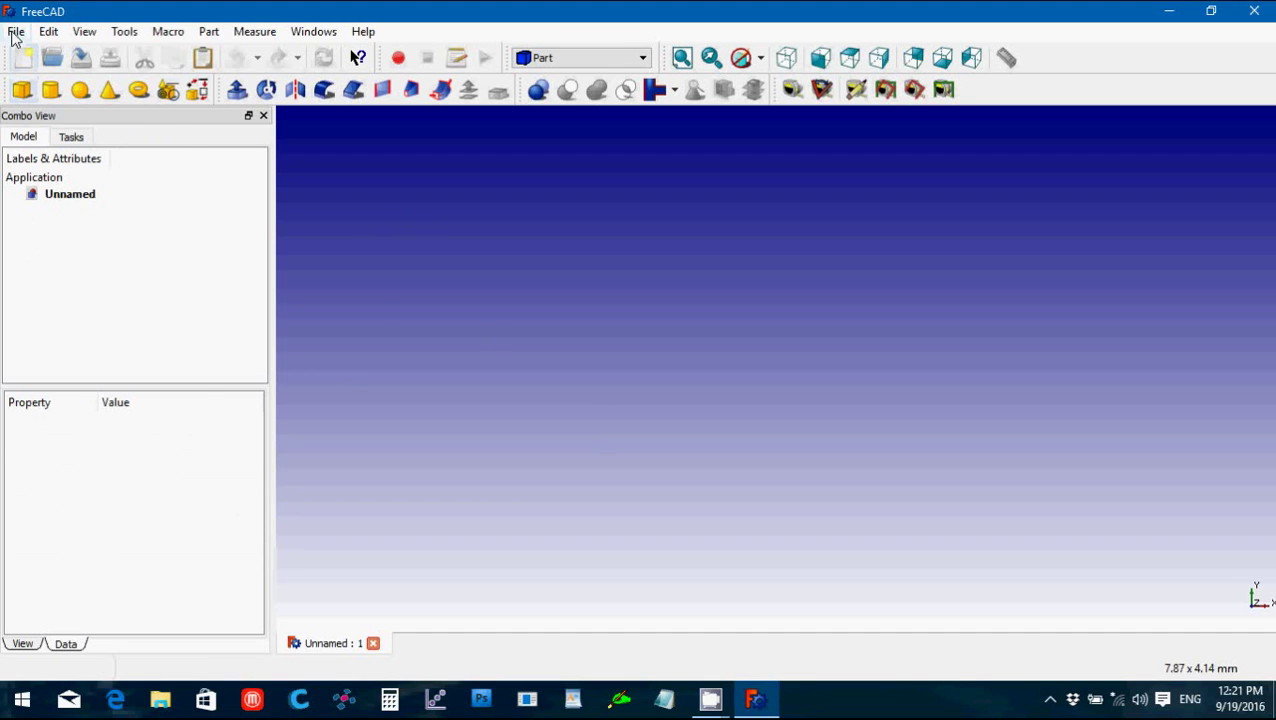
mouse_move(444, 292)
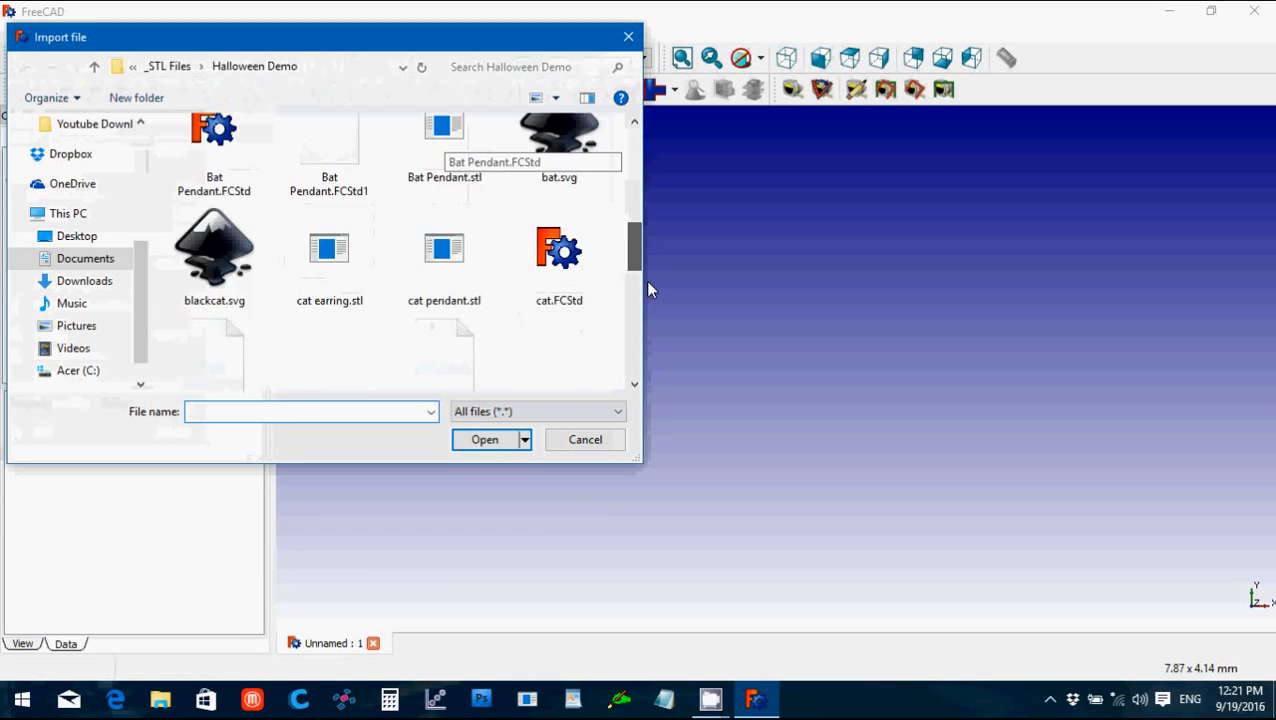
scroll("down", 3)
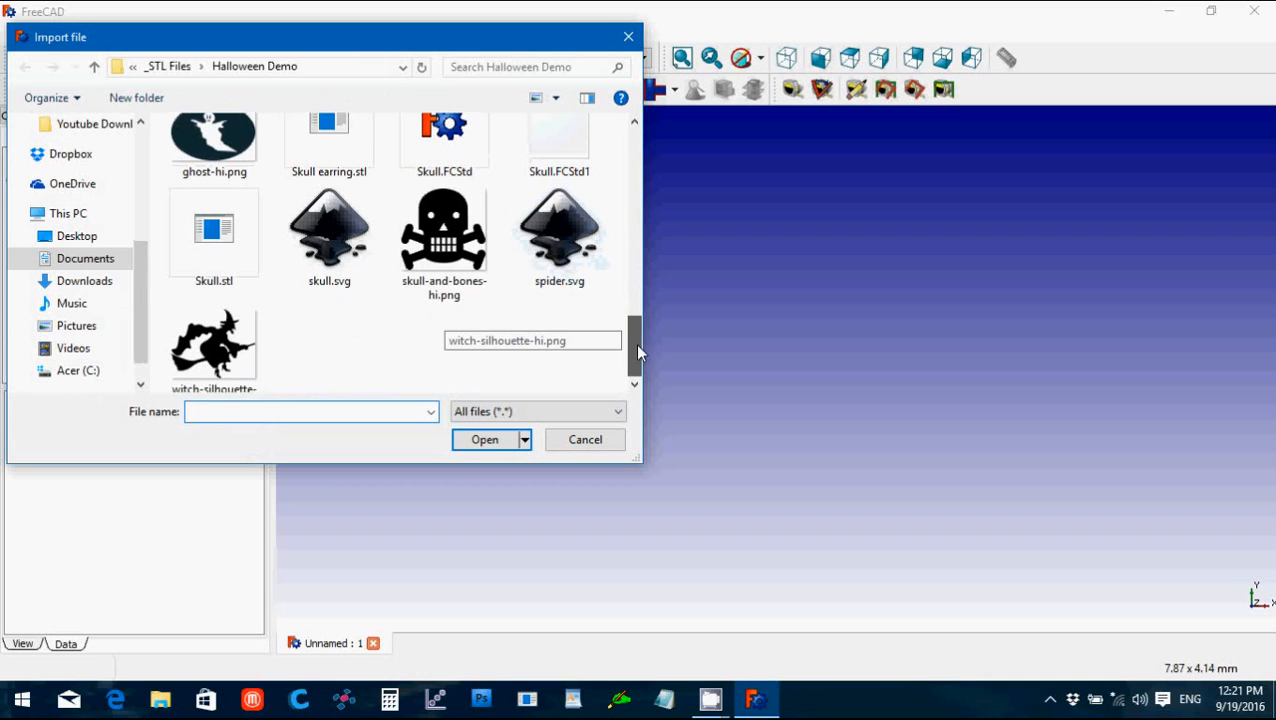
scroll("down", 3)
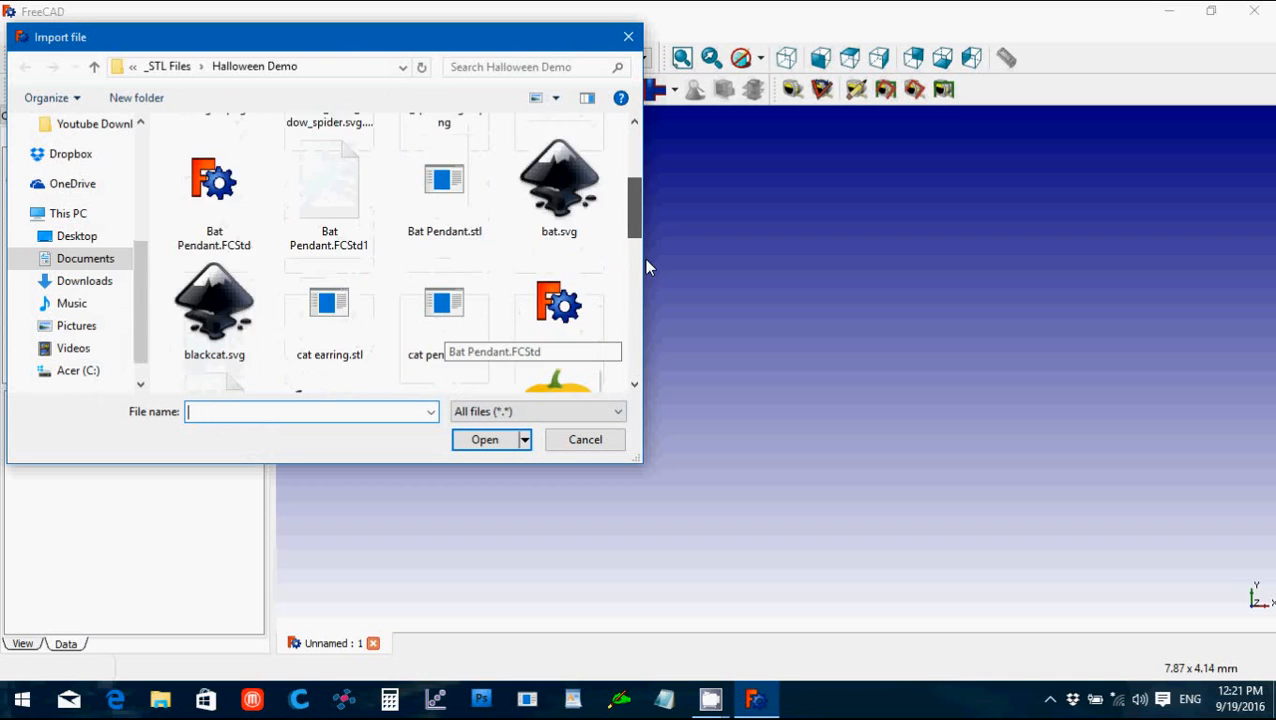
left_click(560, 210)
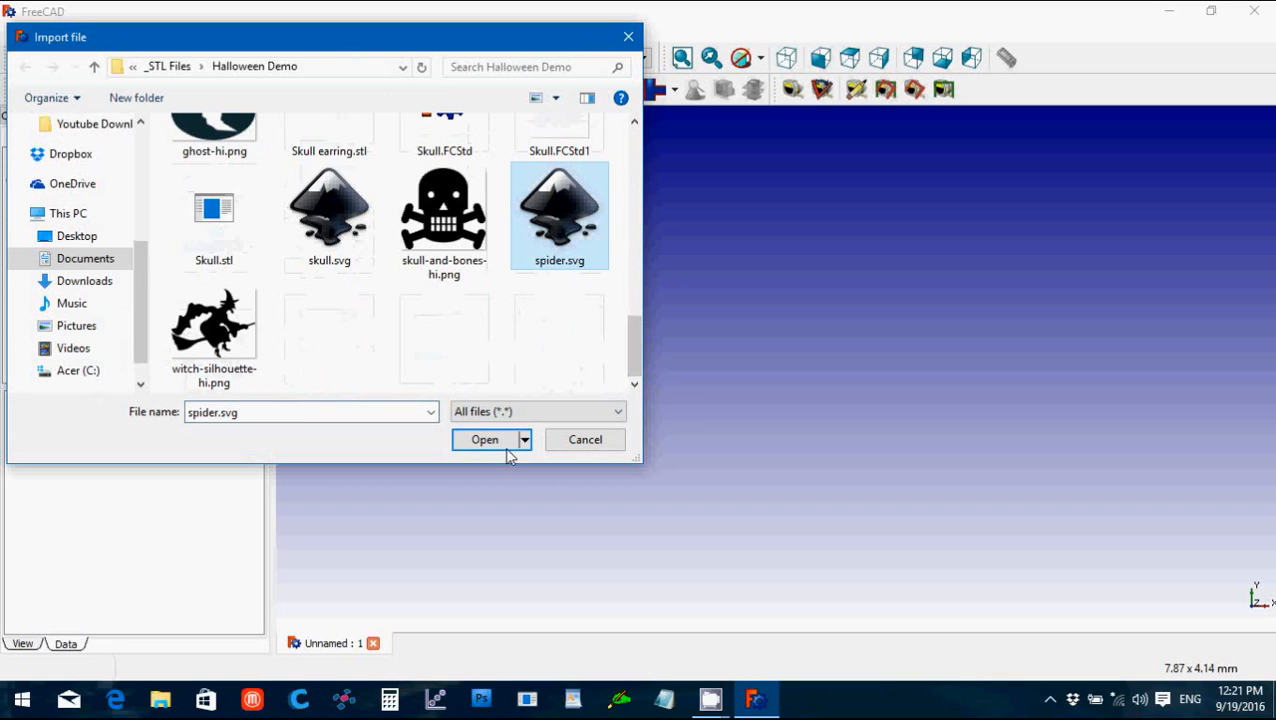
left_click(484, 440)
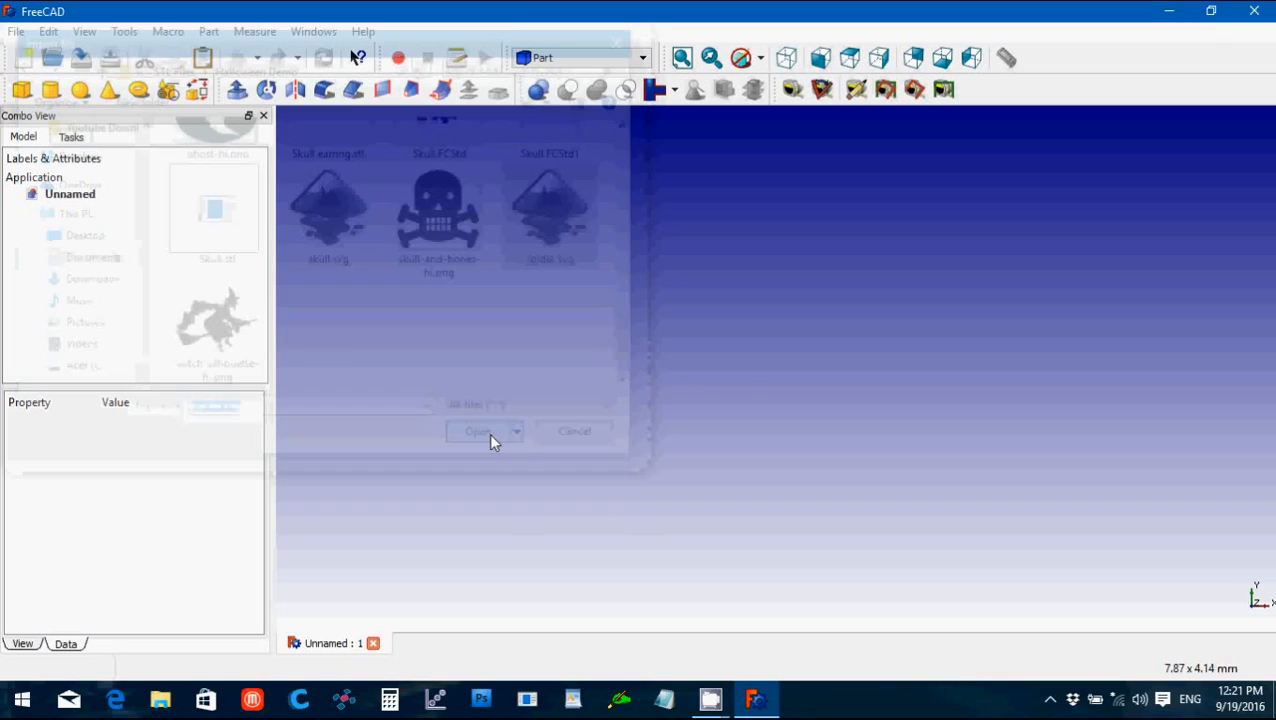
Step: Import spider.svg as geometry (importSVG), giving the outline path3389
left_click(478, 432)
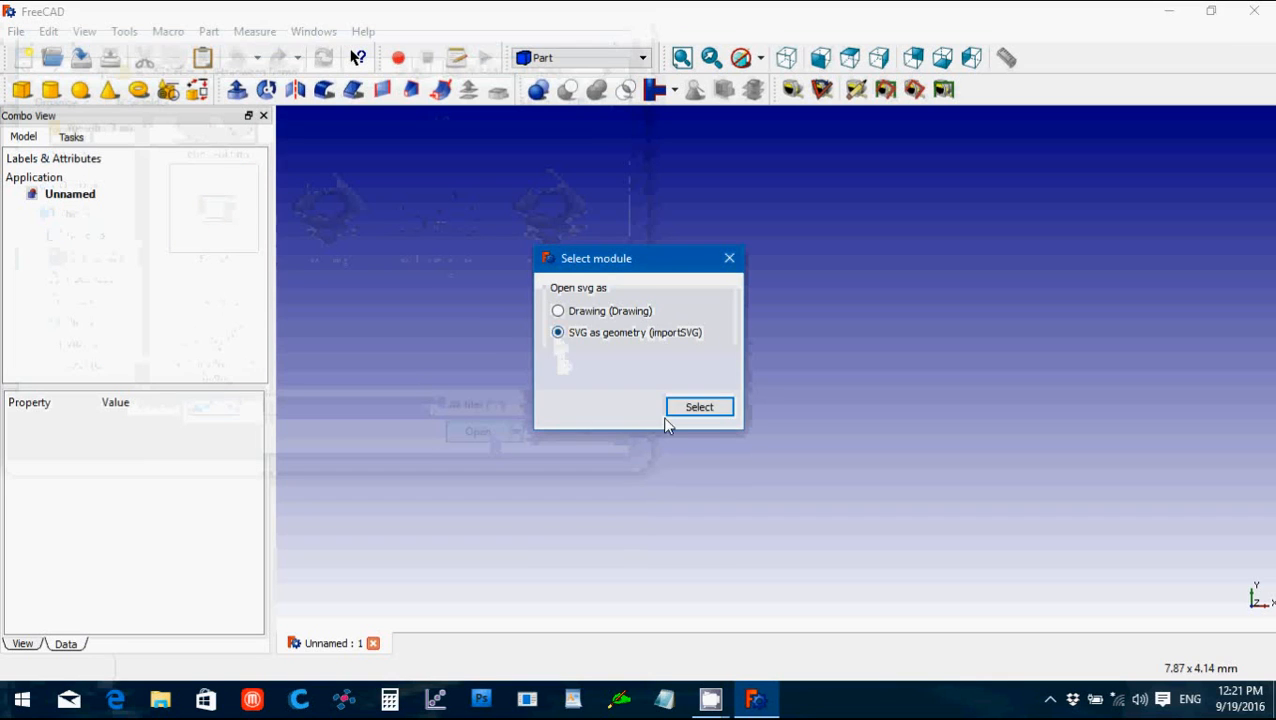
left_click(700, 406)
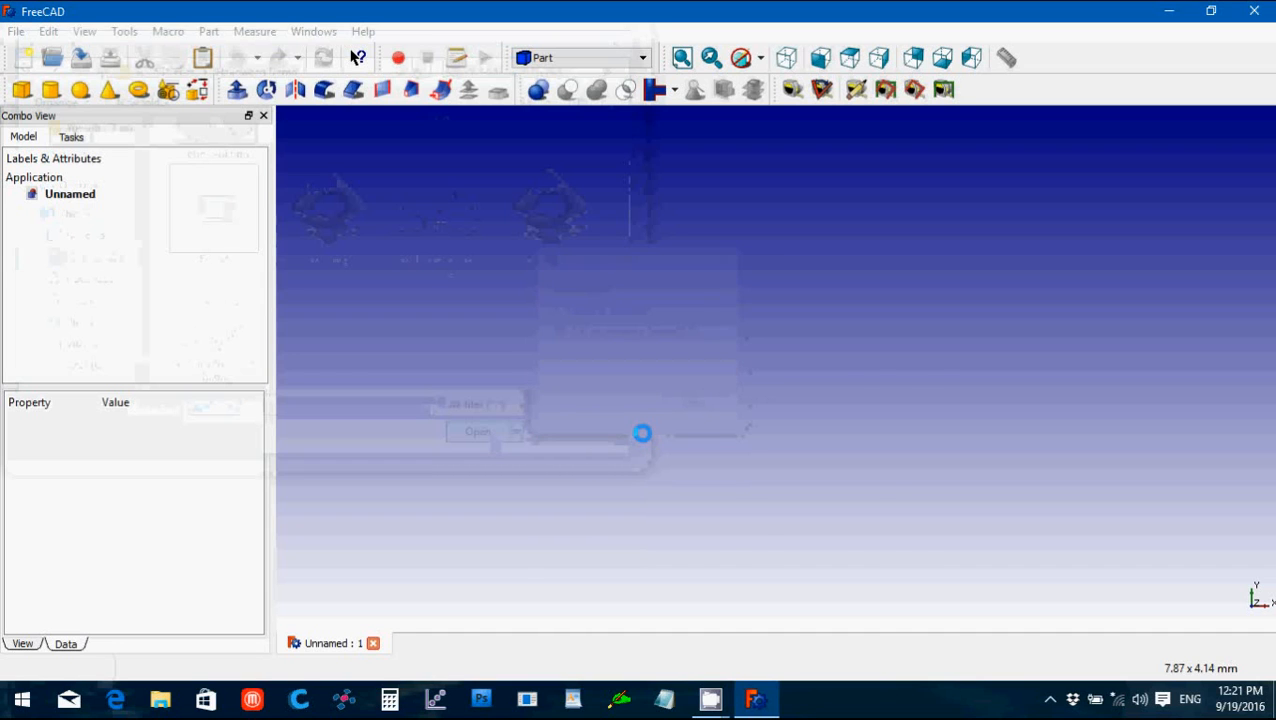
left_click(476, 432)
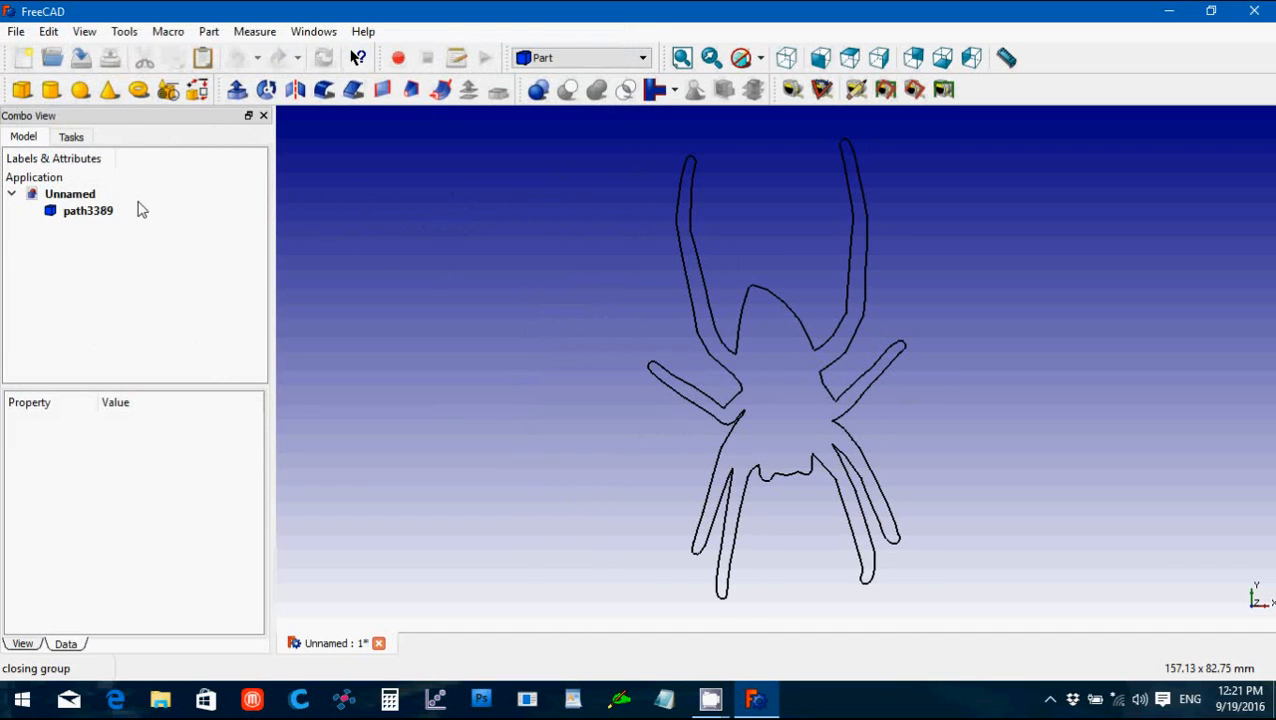
Step: Extrude the spider outline path3389 into a 3 mm solid with Create solid ticked
left_click(88, 210)
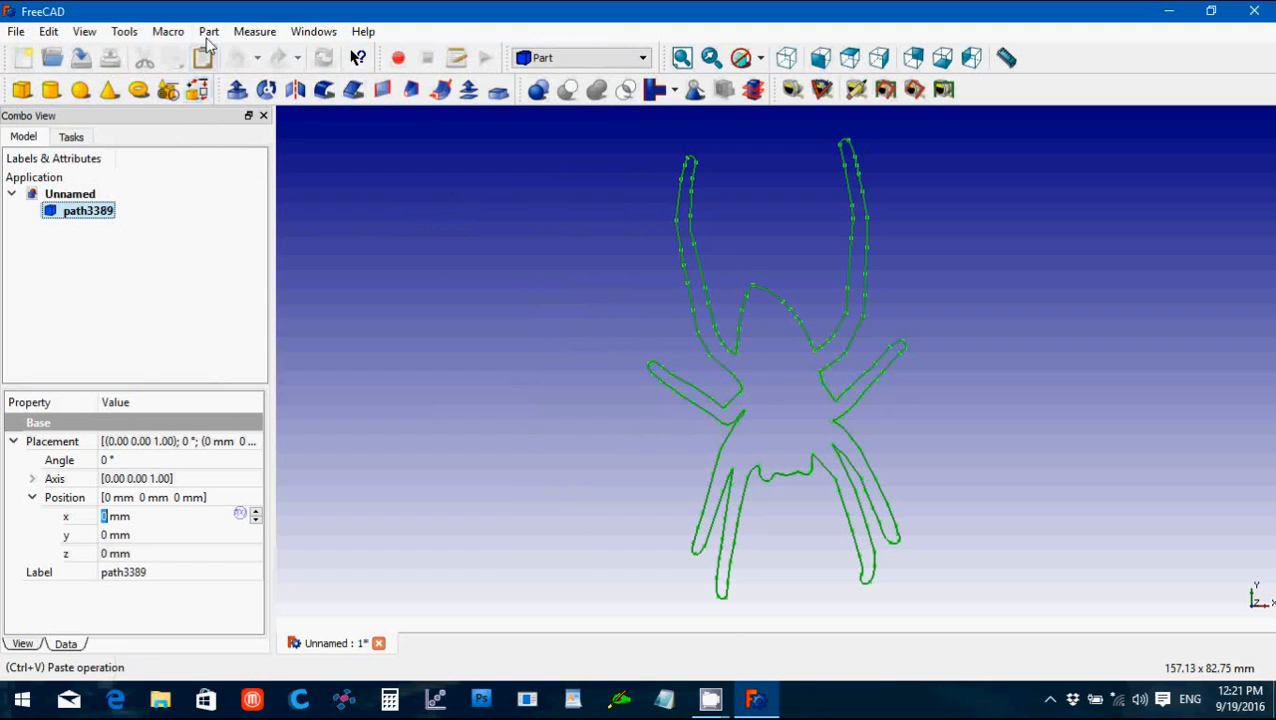
mouse_move(252, 90)
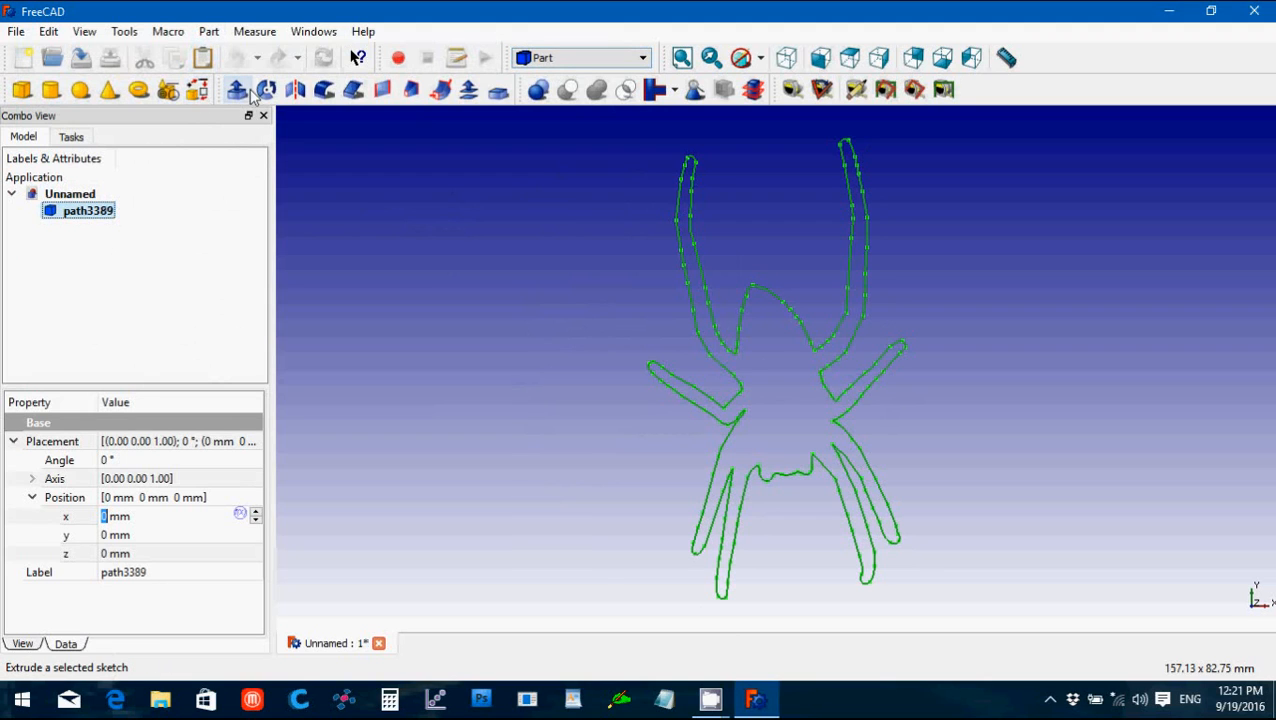
left_click(238, 90)
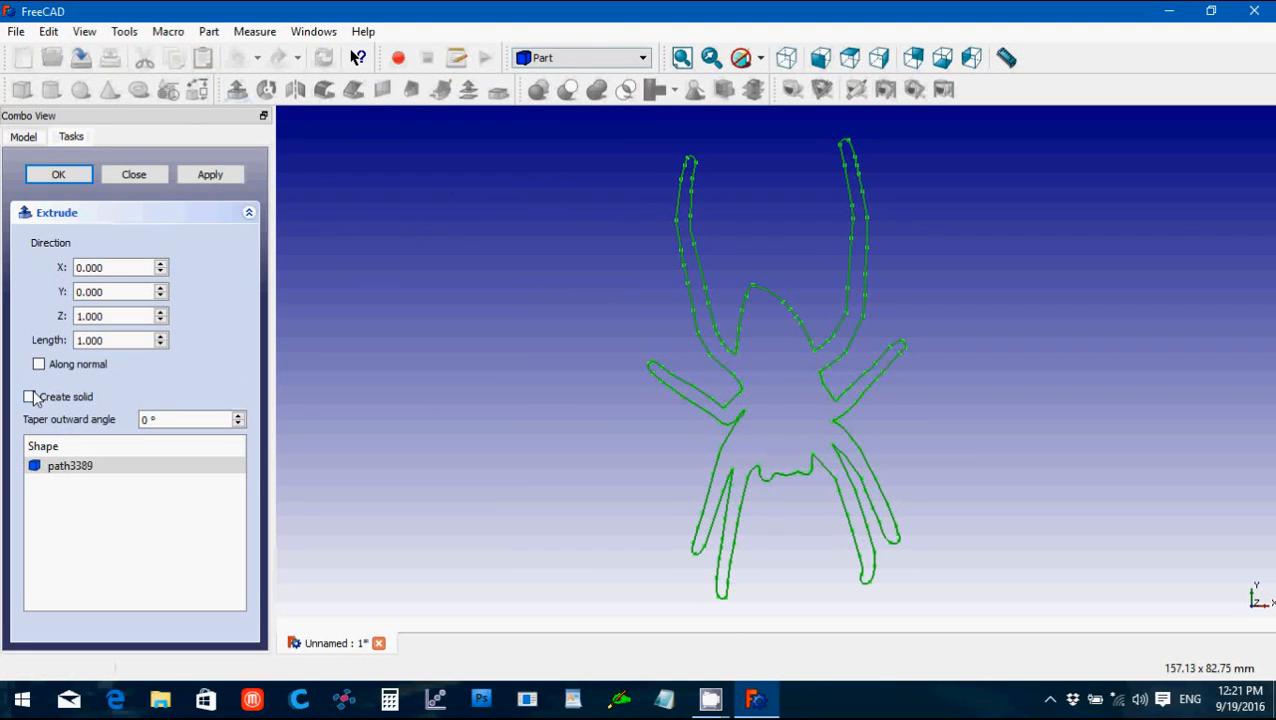
left_click(28, 396)
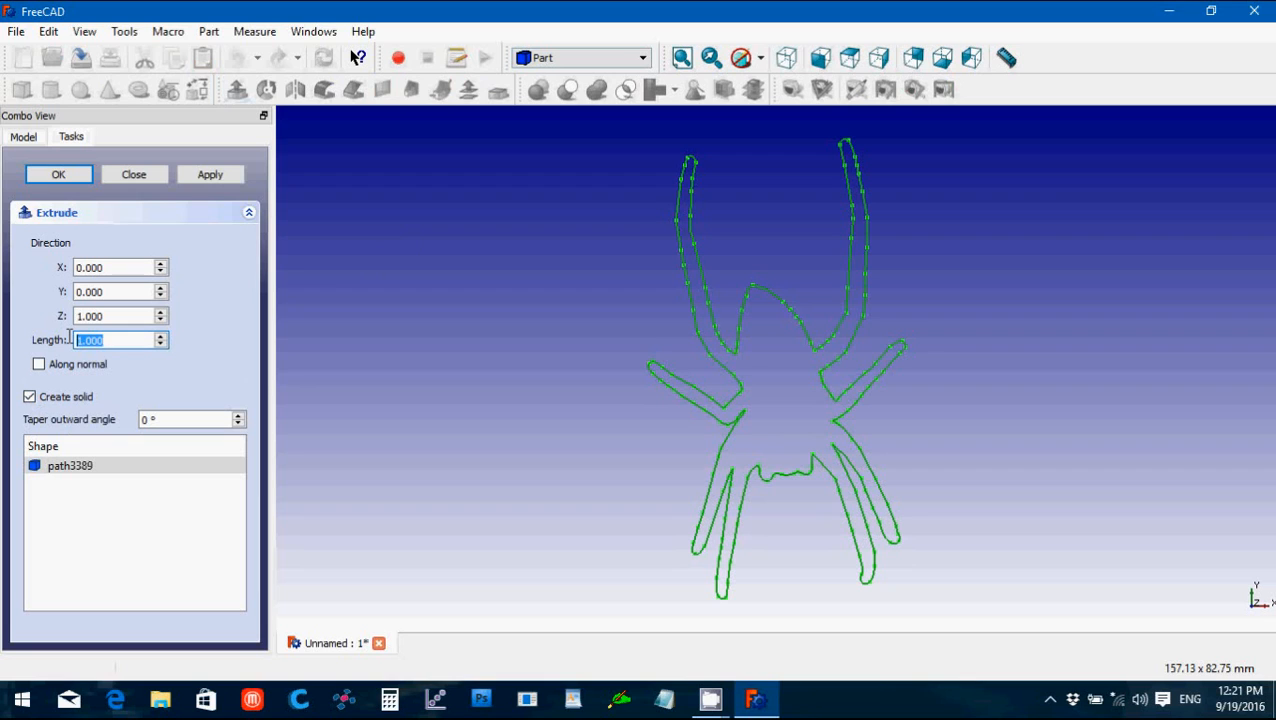
type("3")
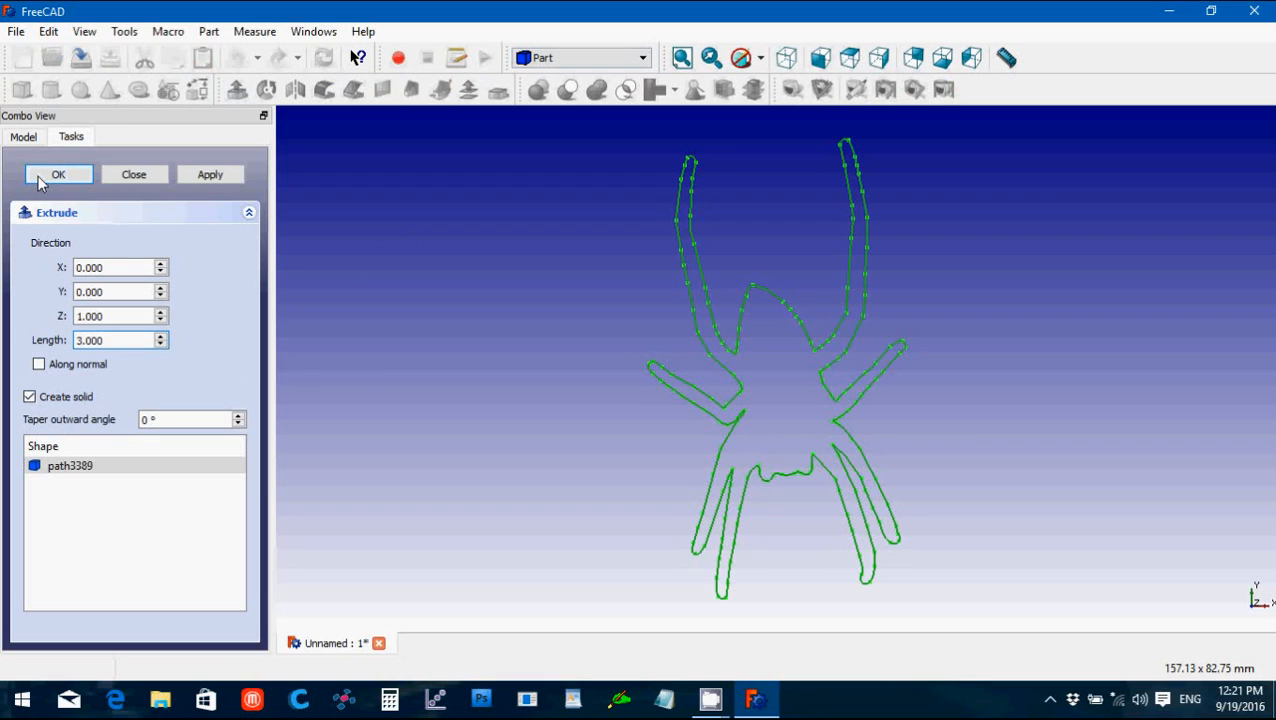
left_click(58, 174)
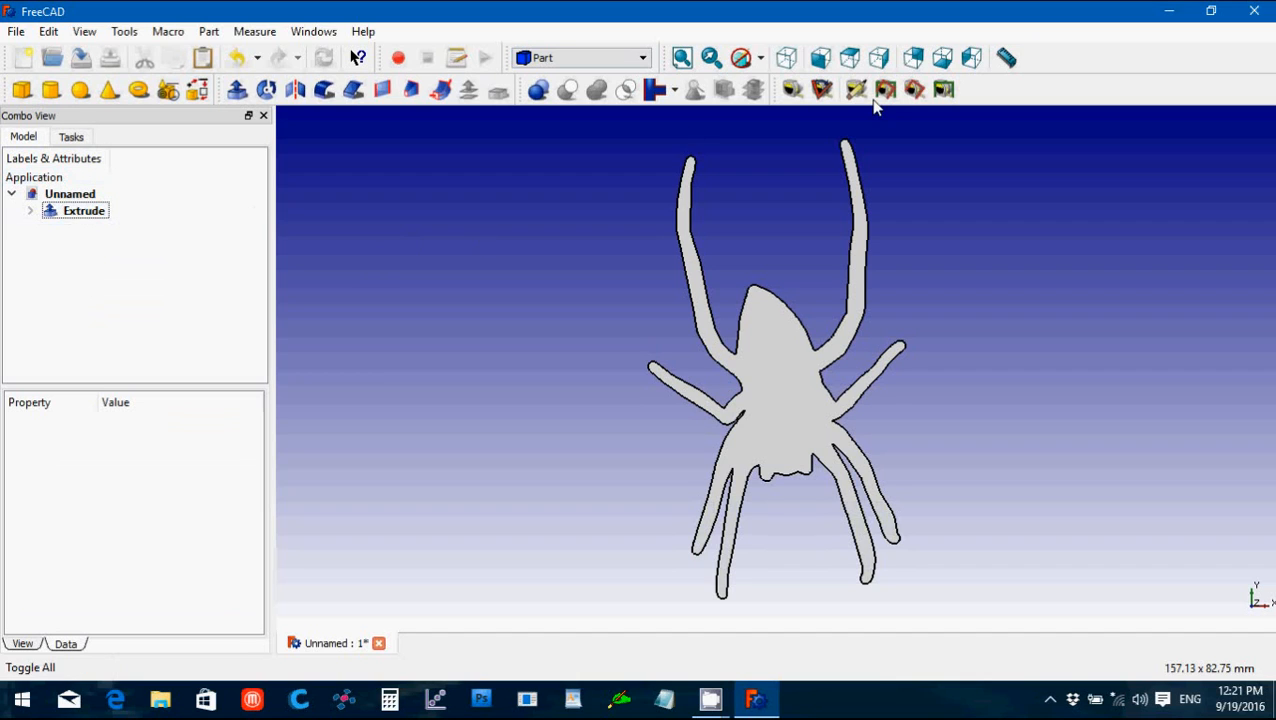
mouse_move(848, 56)
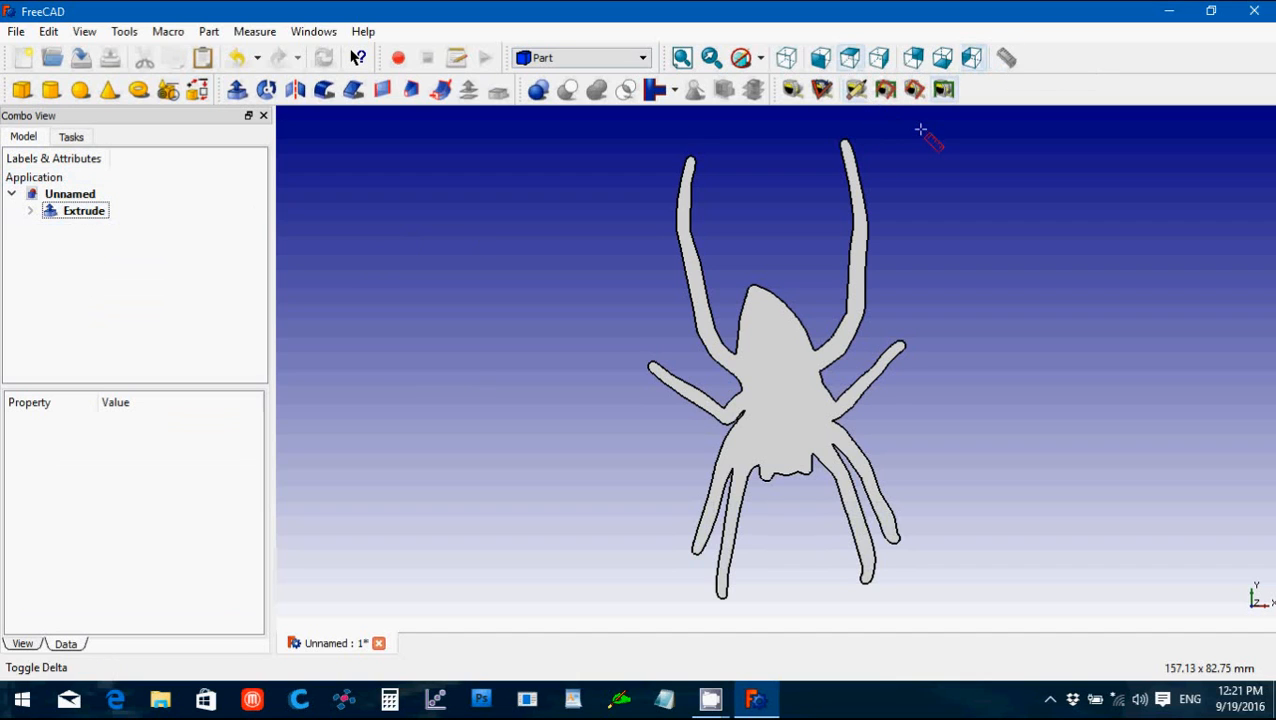
left_click(84, 210)
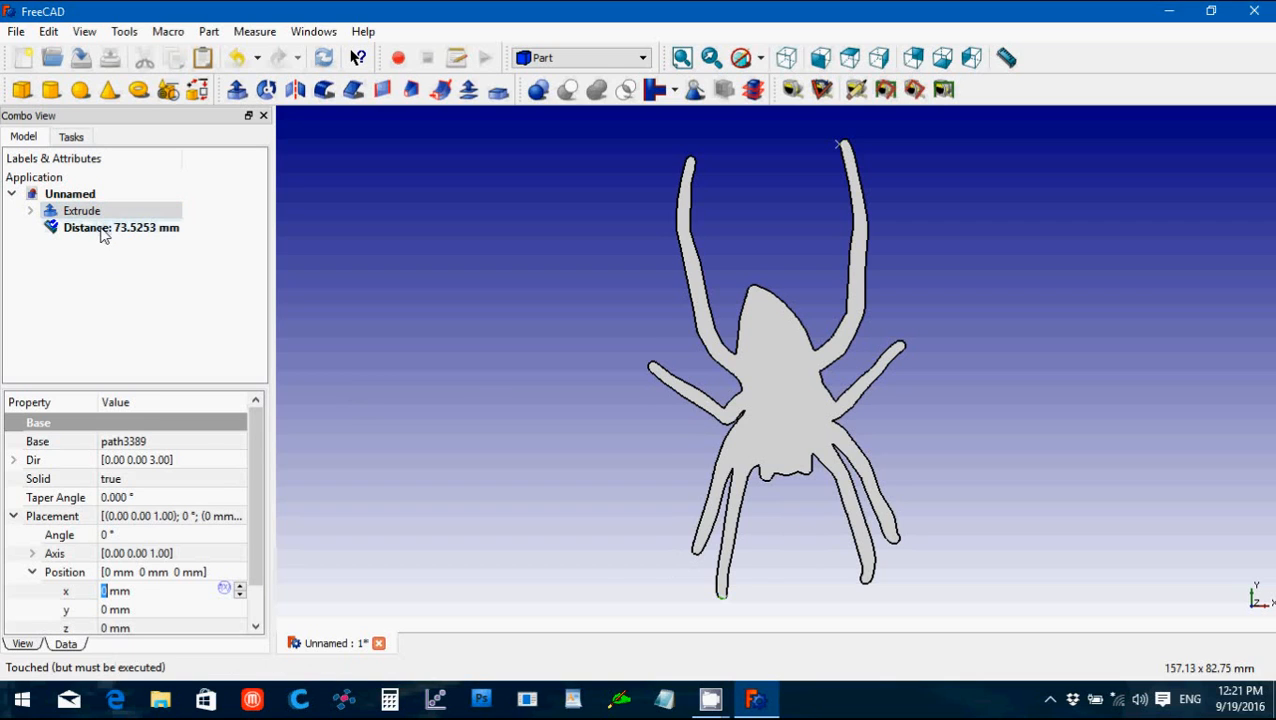
left_click(120, 228)
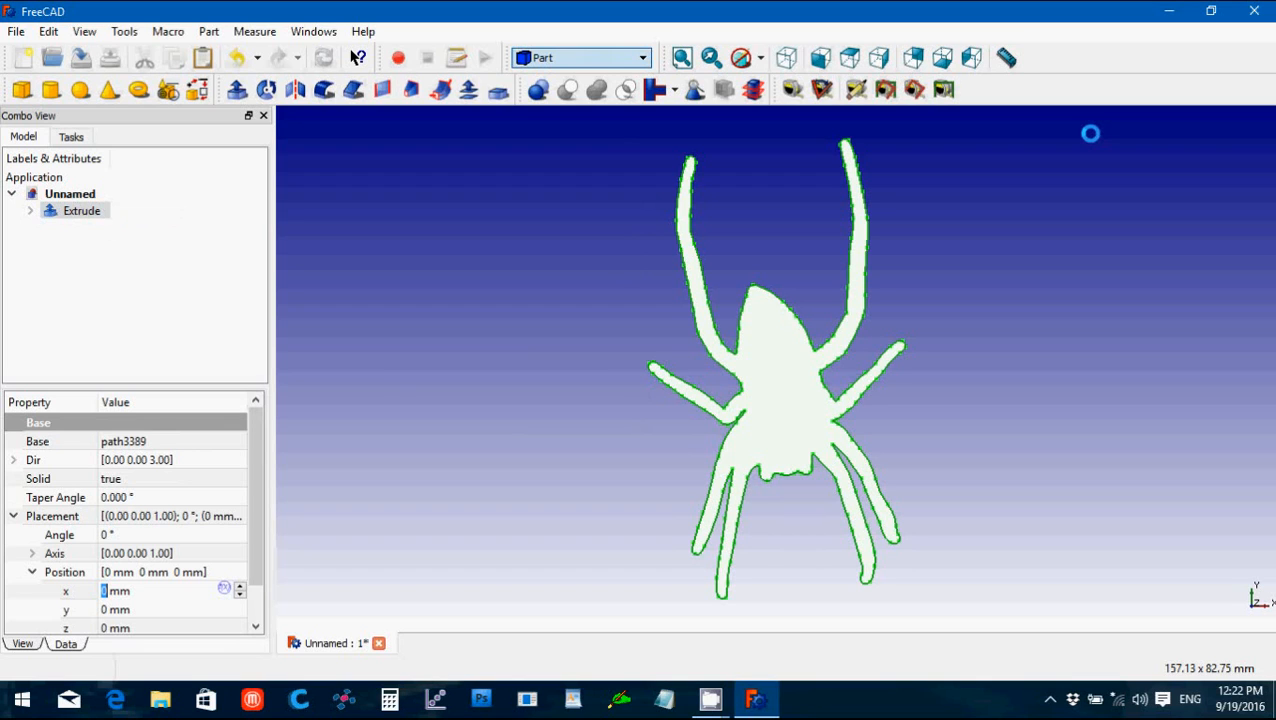
left_click(580, 56)
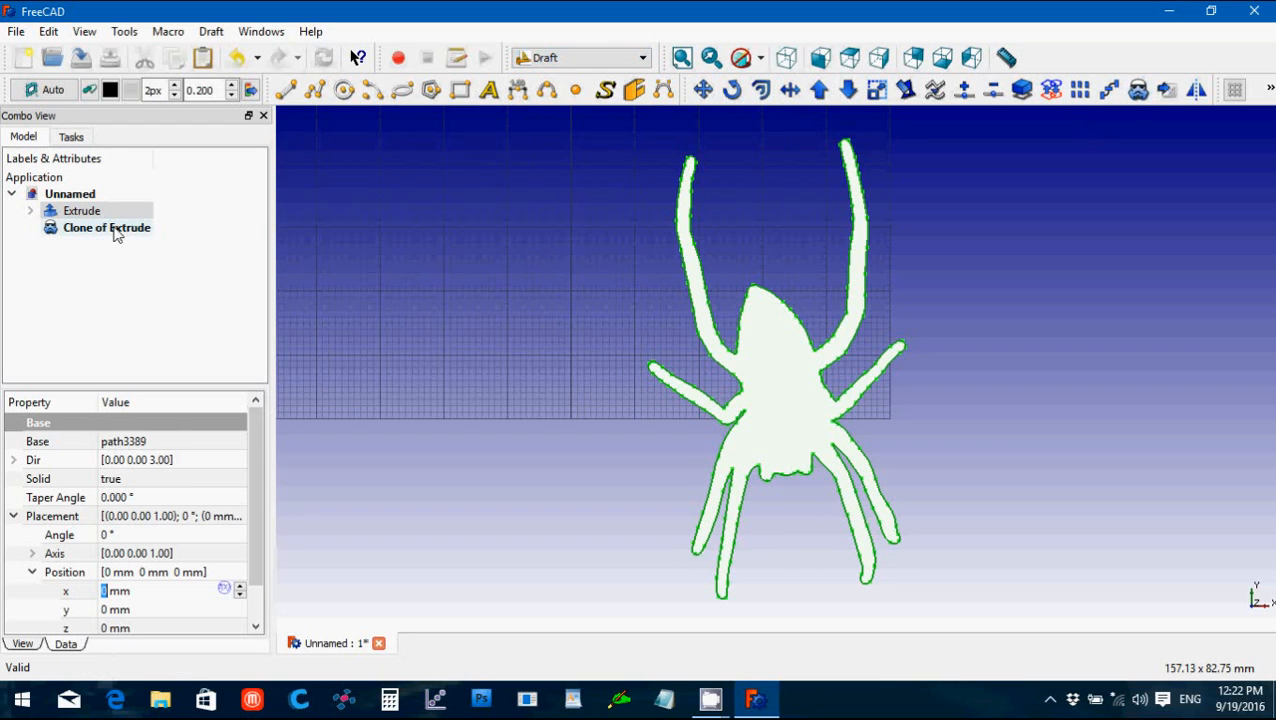
Step: Hide the original spider and scale Clone of Extrude to 0.75 in x and y
left_click(82, 210)
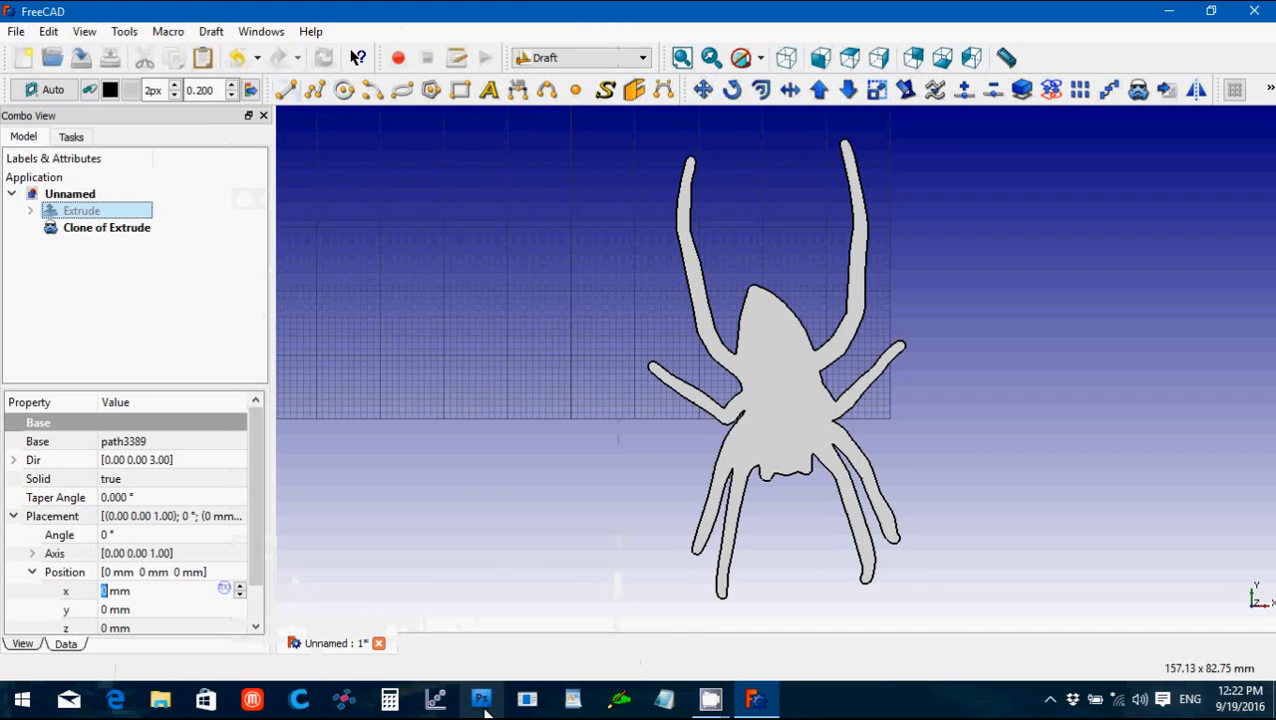
left_click(106, 228)
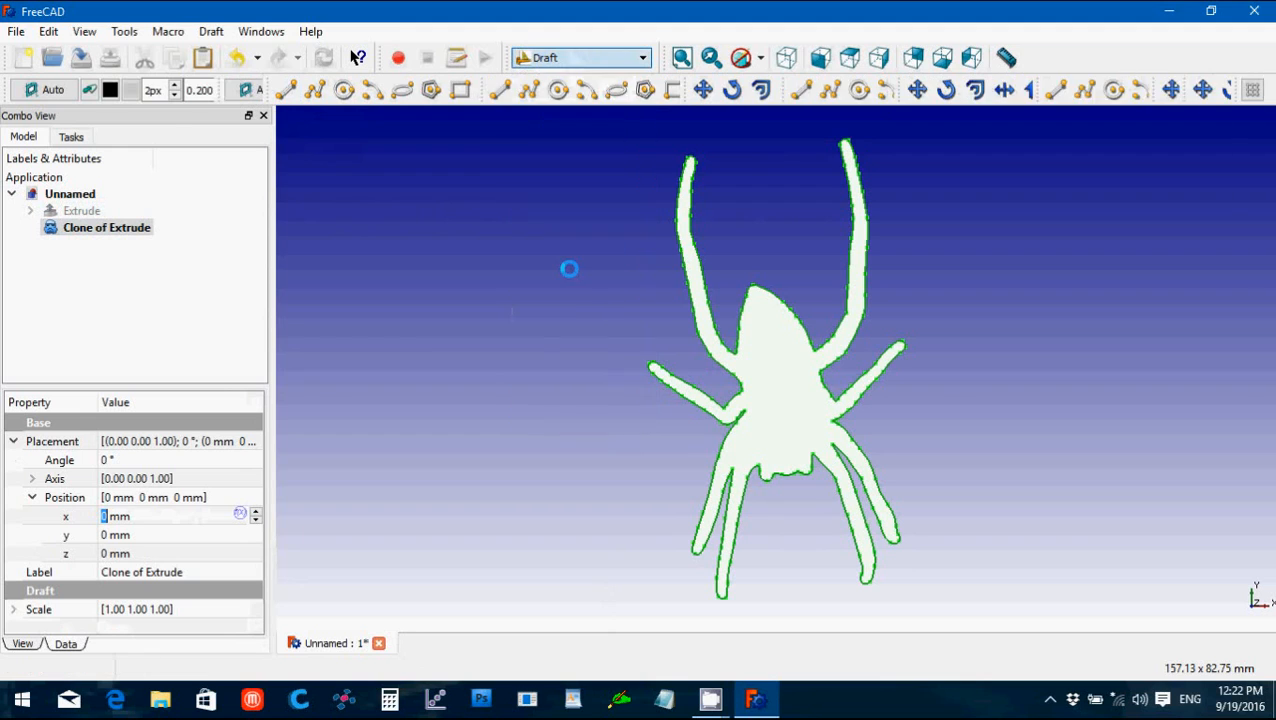
left_click(580, 56)
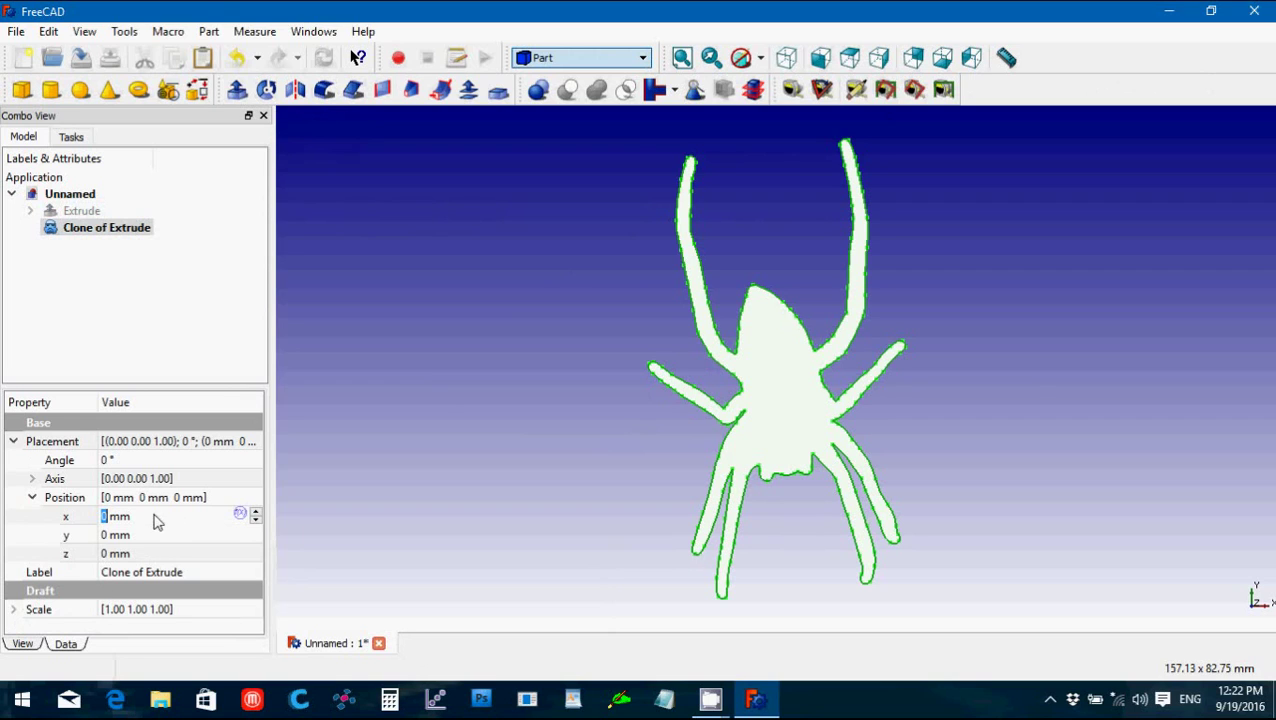
mouse_move(398, 486)
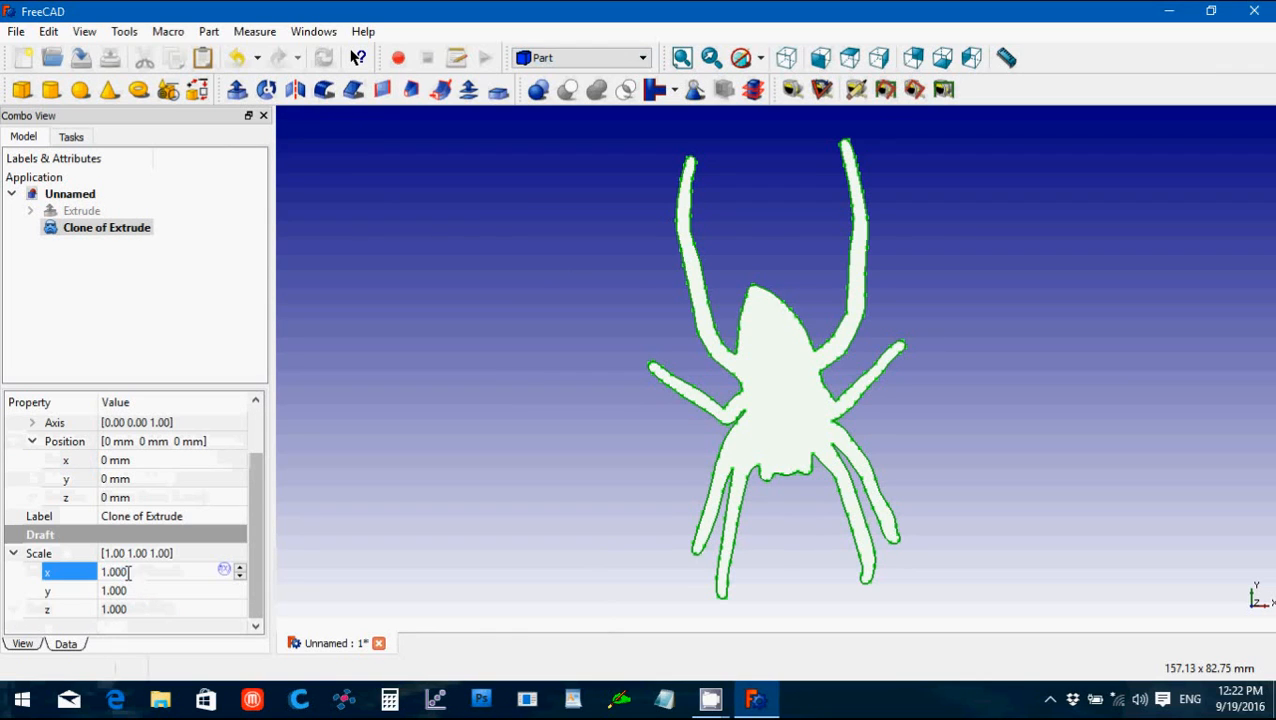
type("0.75")
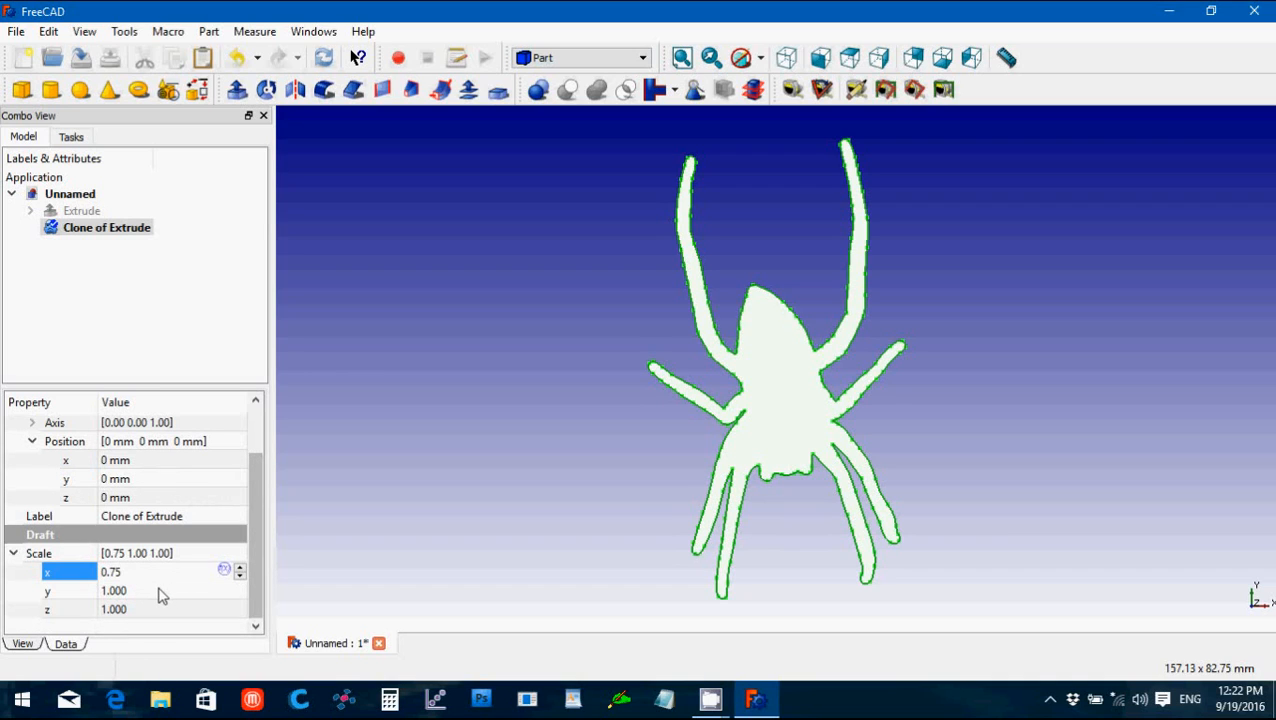
mouse_move(150, 598)
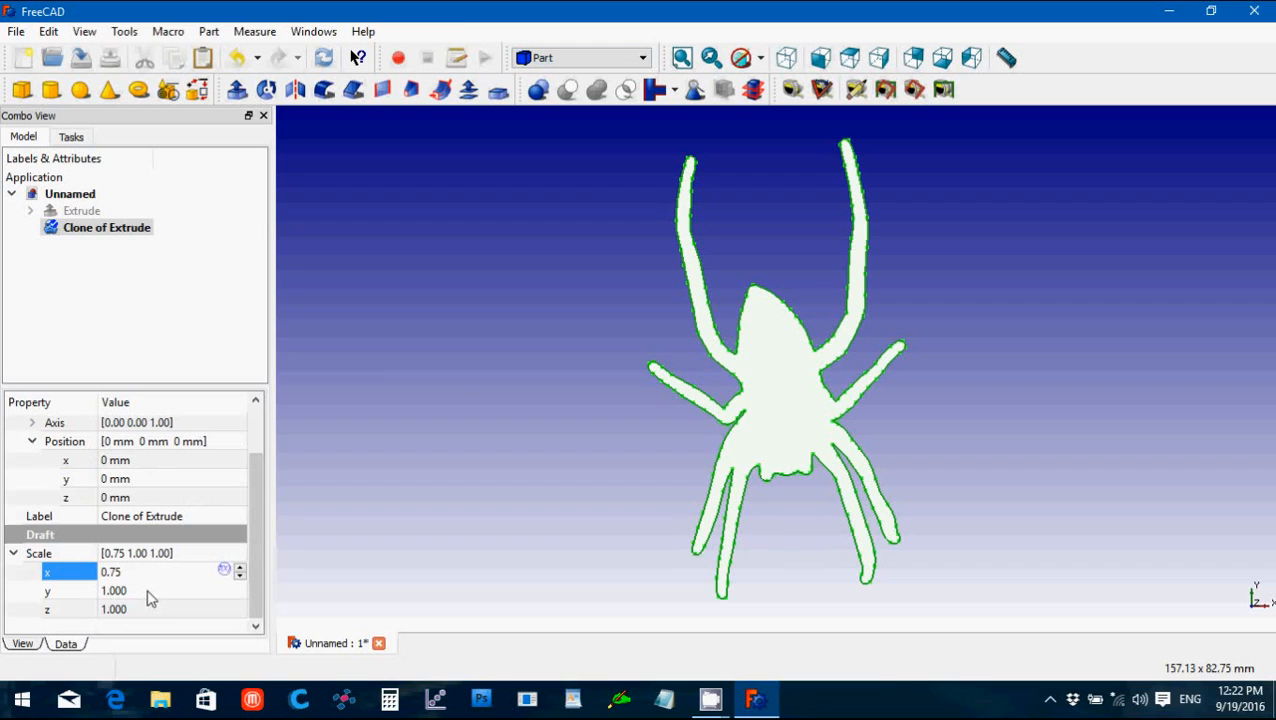
left_click(112, 590)
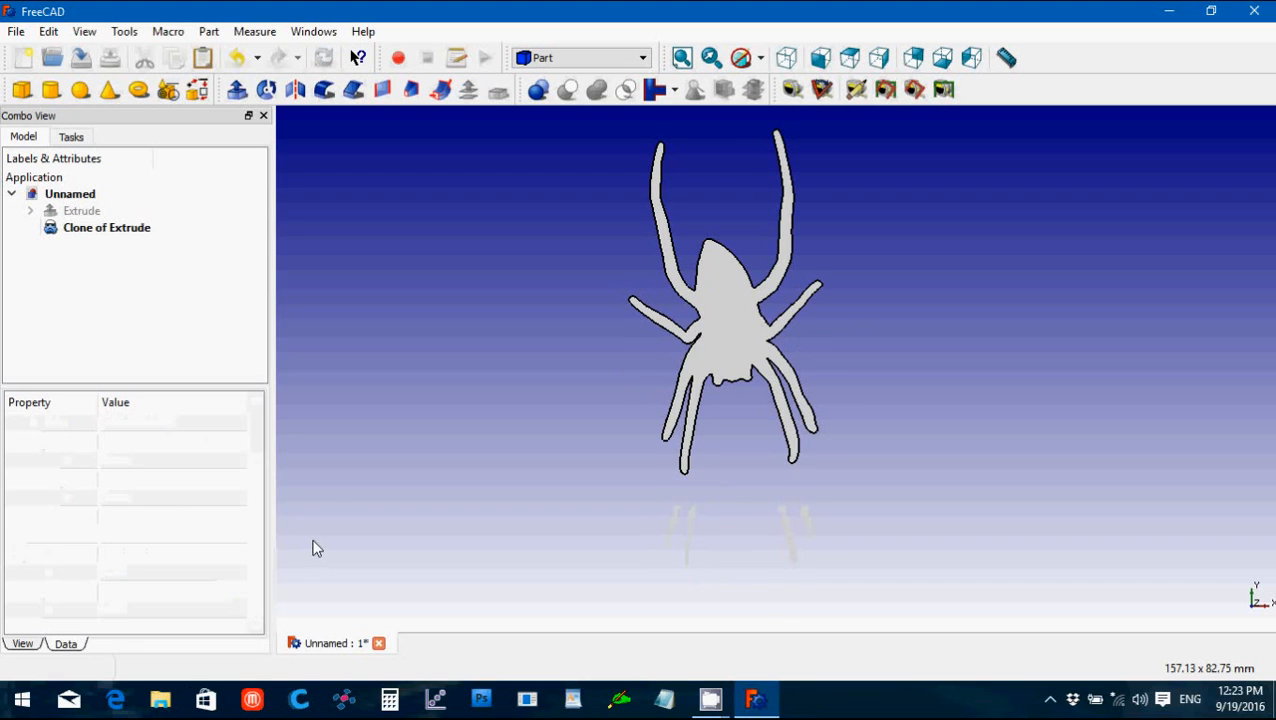
left_click(106, 228)
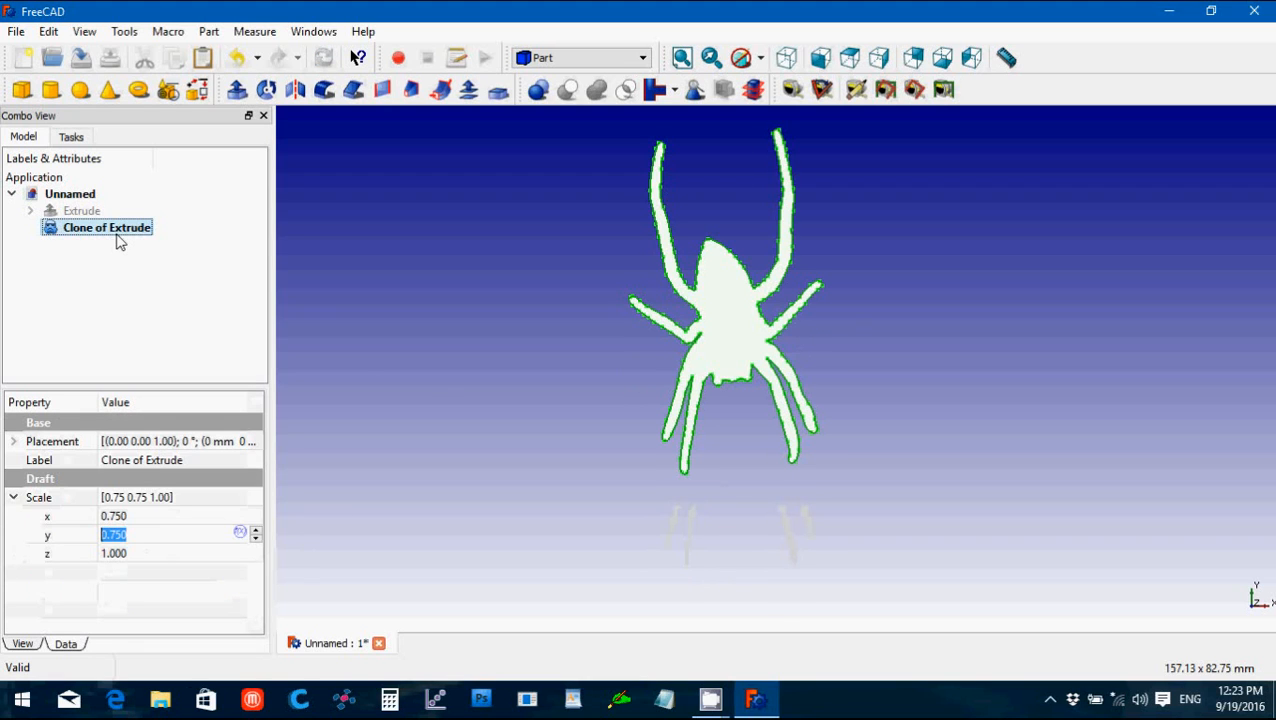
left_click(364, 370)
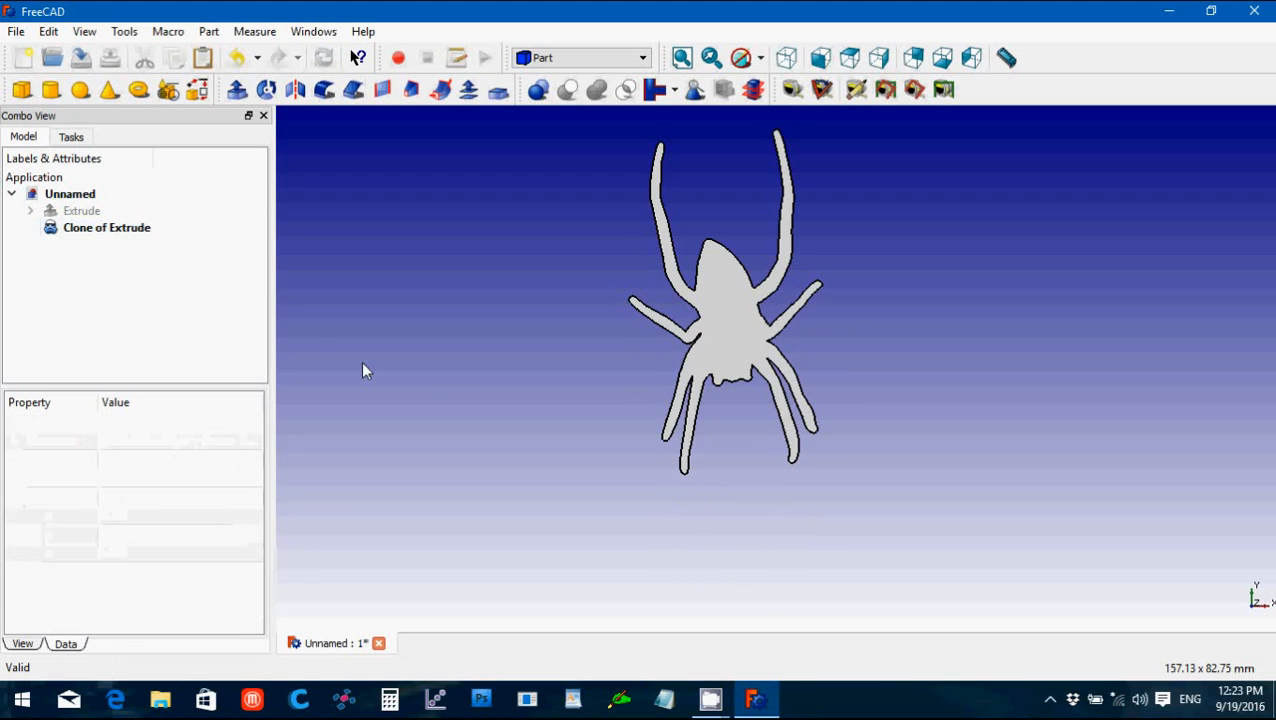
mouse_move(344, 350)
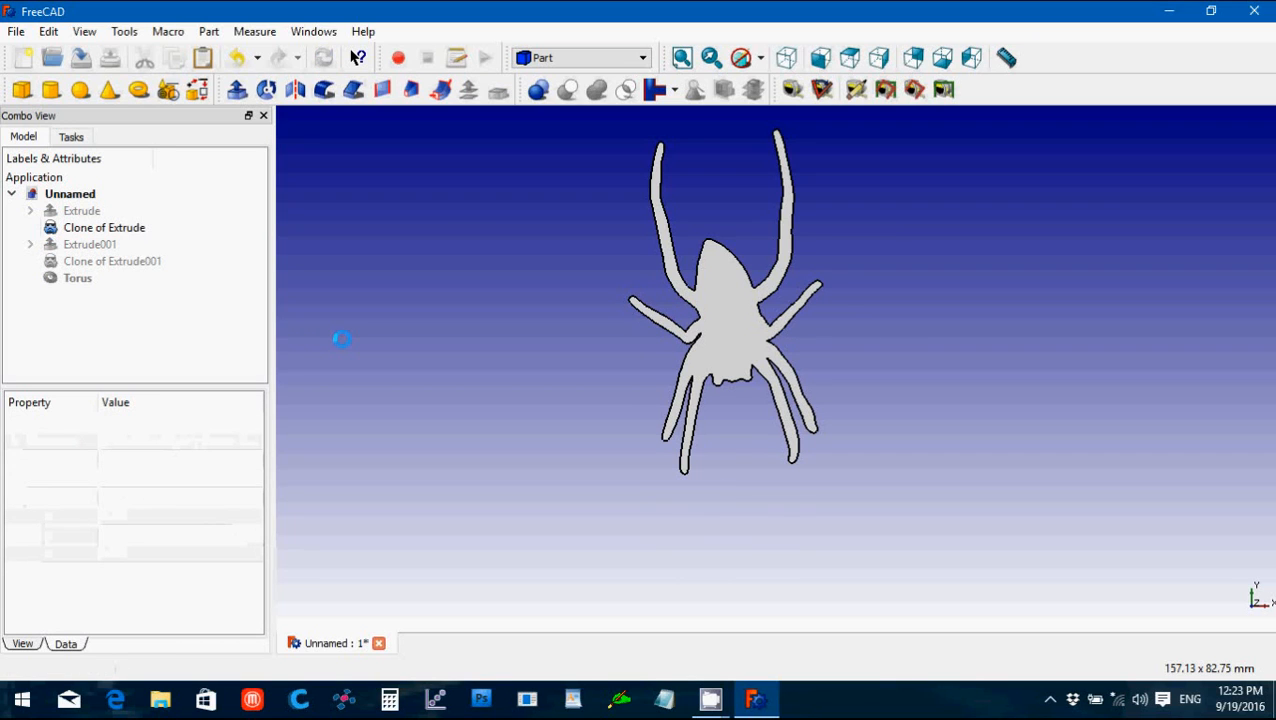
Step: Delete Extrude001, its clone and the skull-and-crossbones Compound, keeping the torus ring
left_click(88, 244)
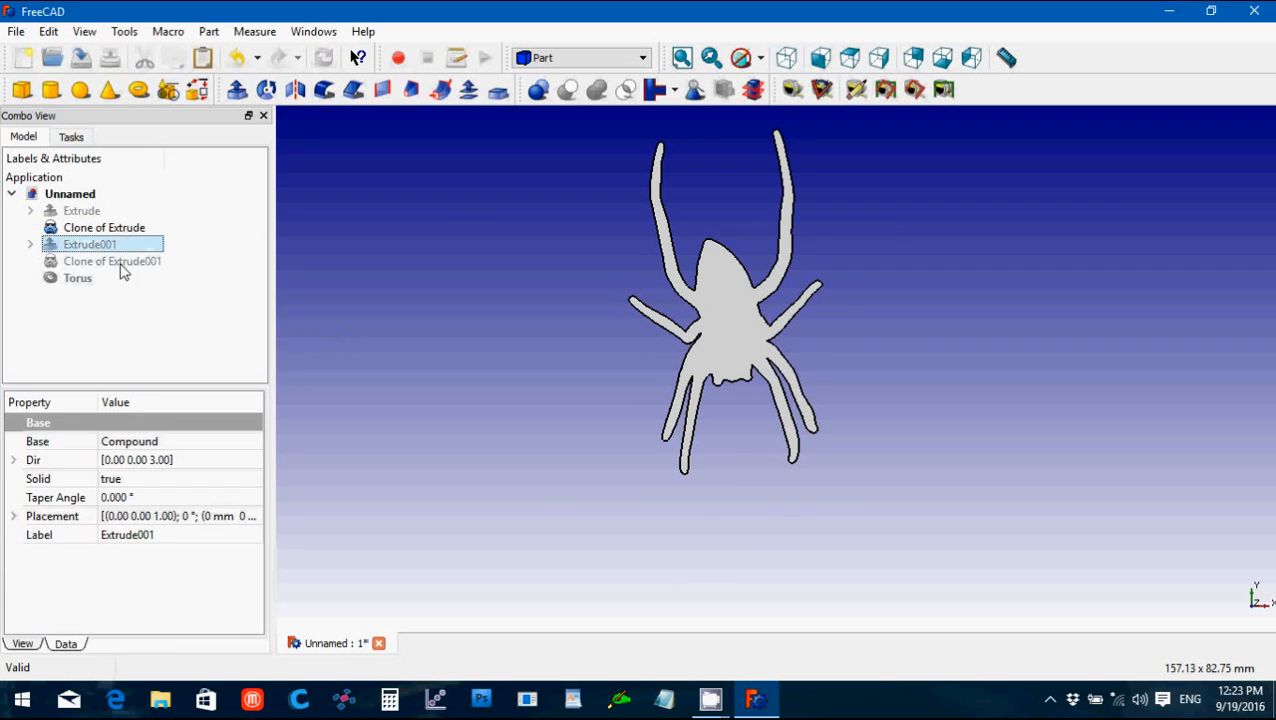
left_click(112, 260)
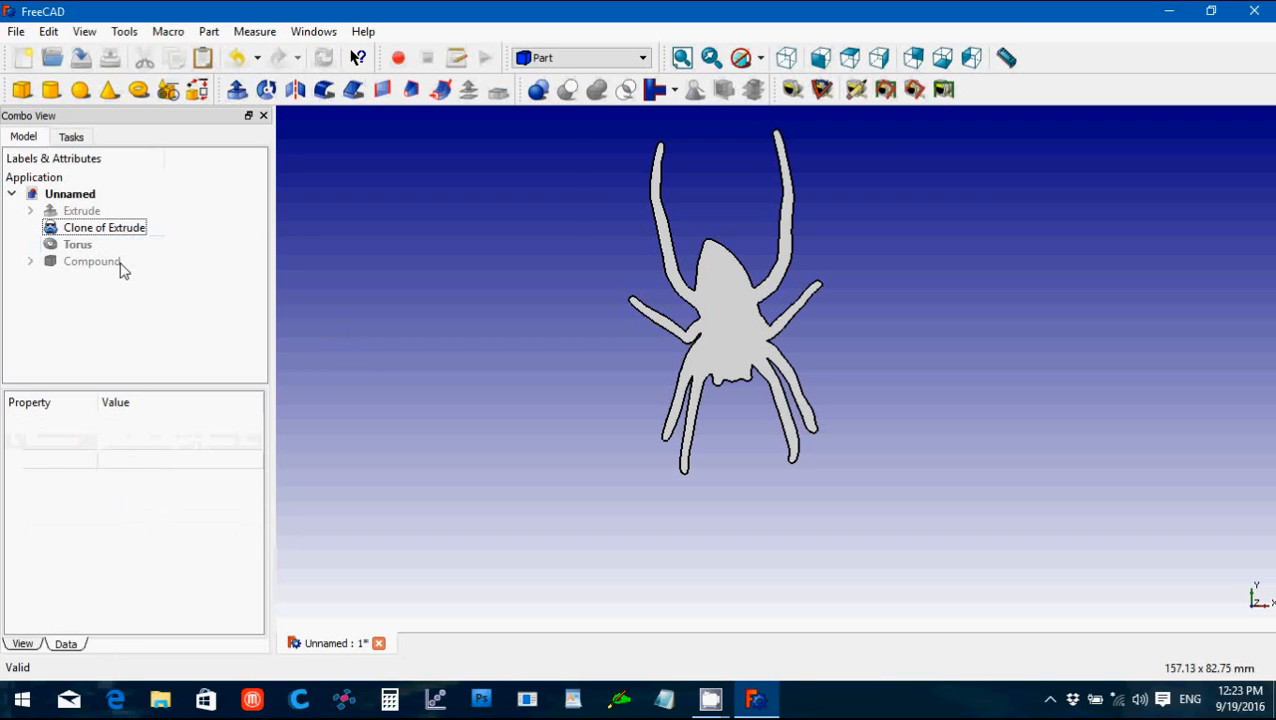
left_click(92, 260)
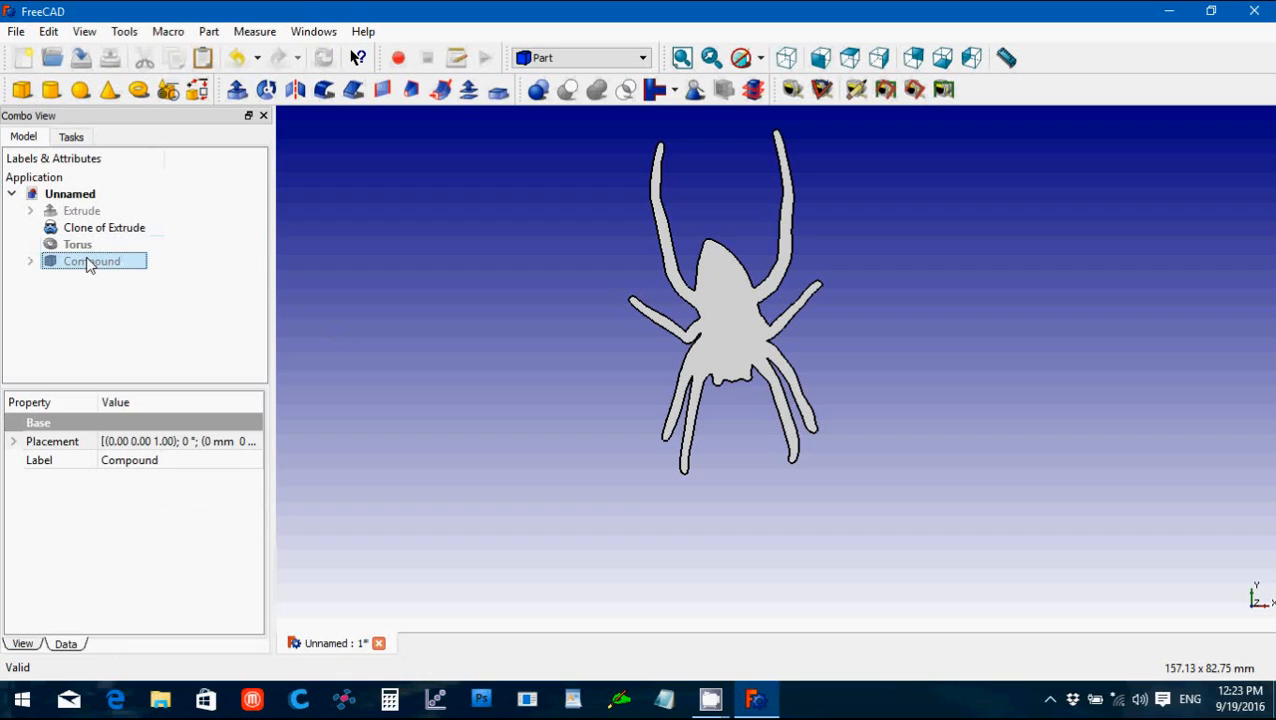
mouse_move(100, 268)
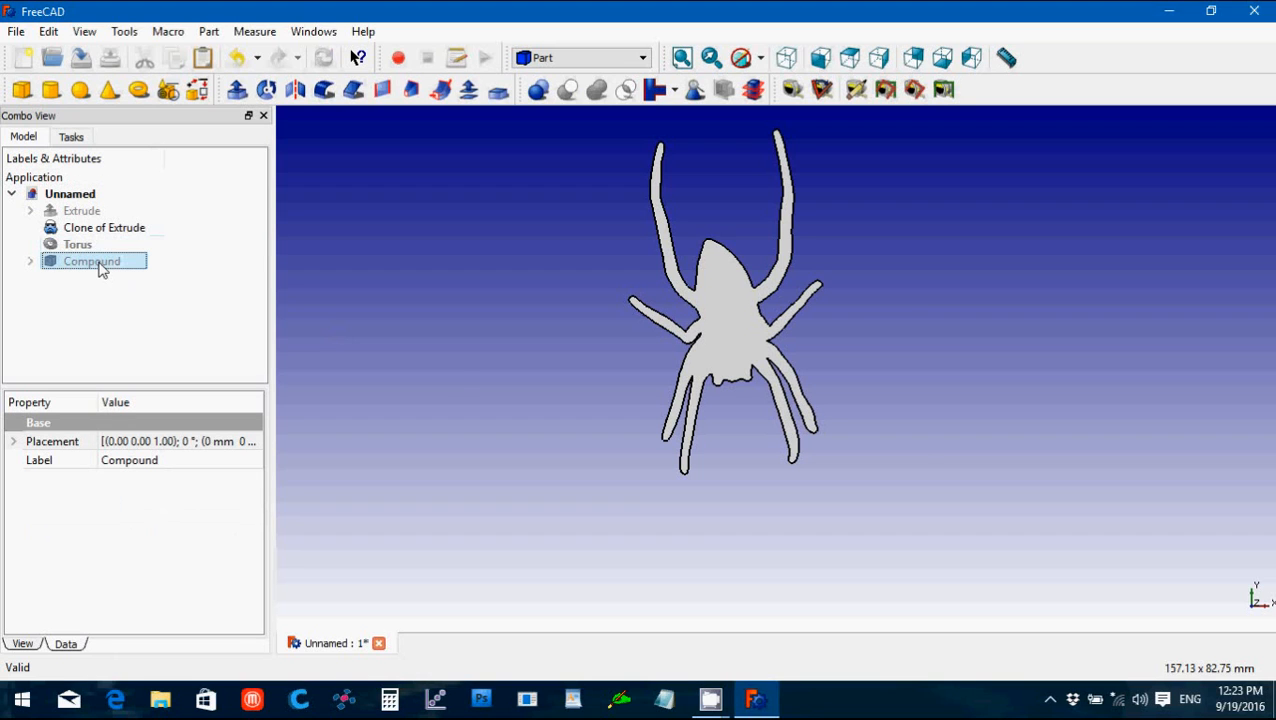
left_click(30, 260)
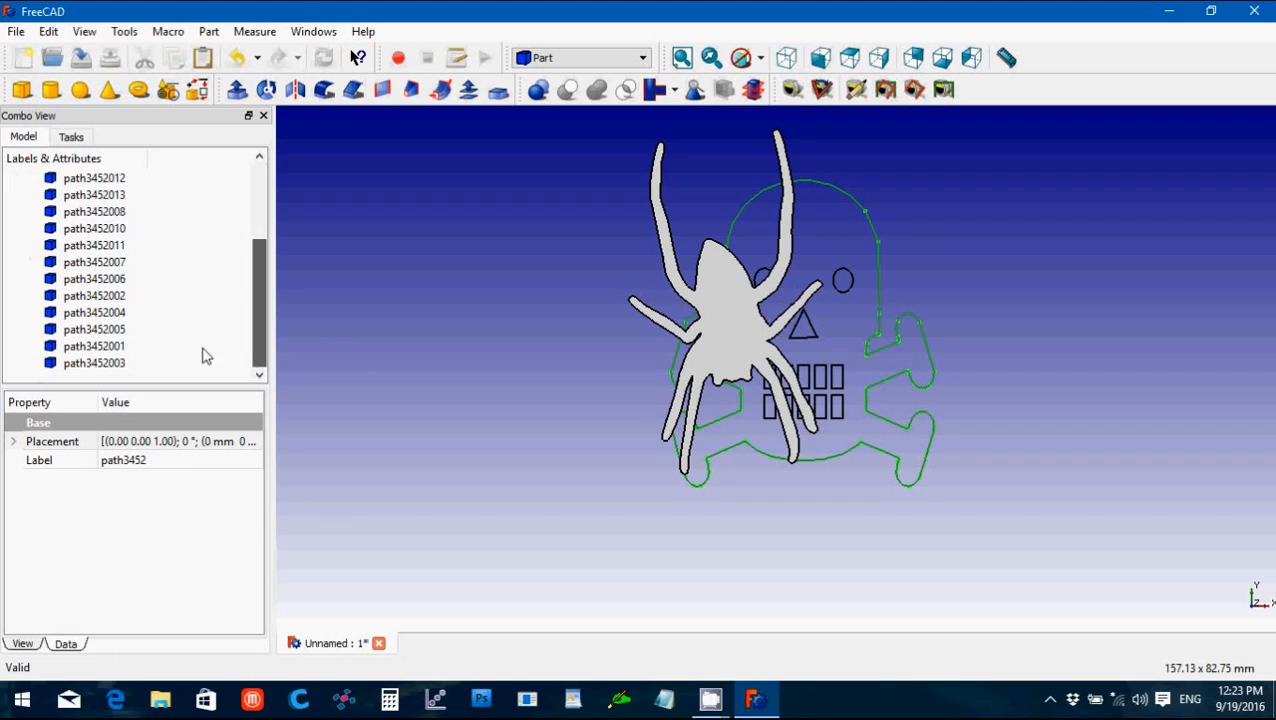
left_click(94, 364)
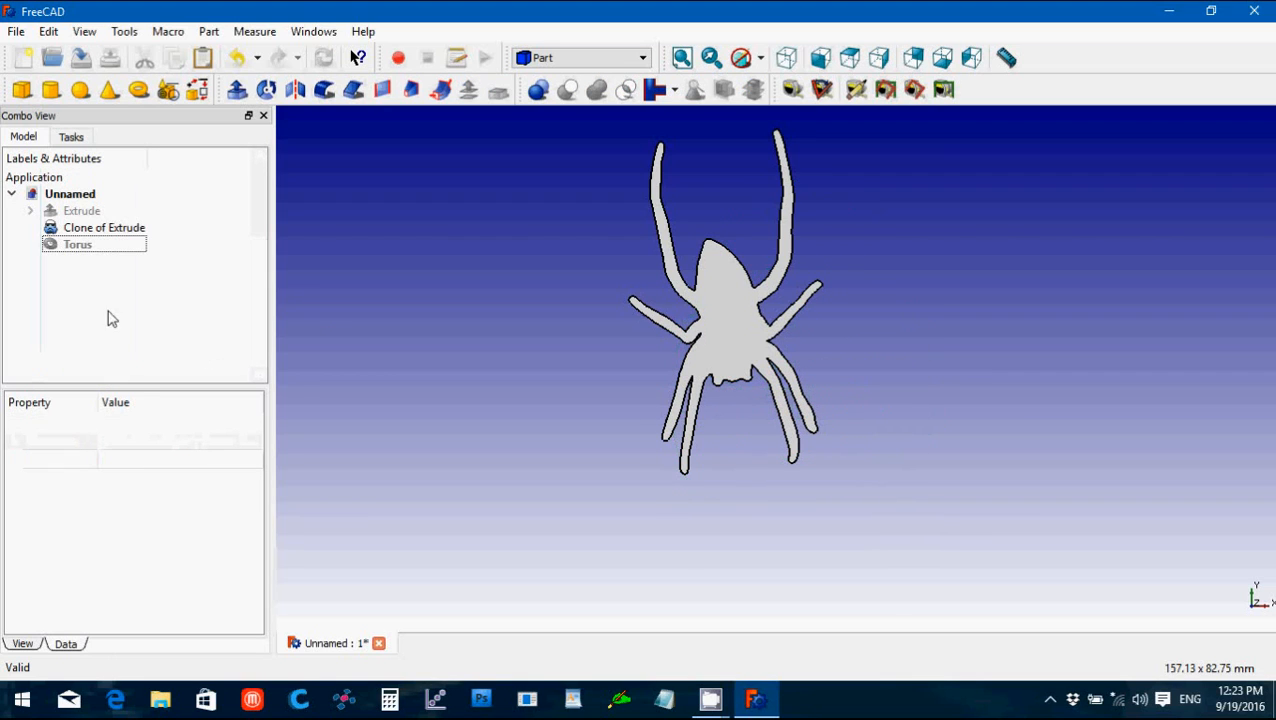
left_click(76, 244)
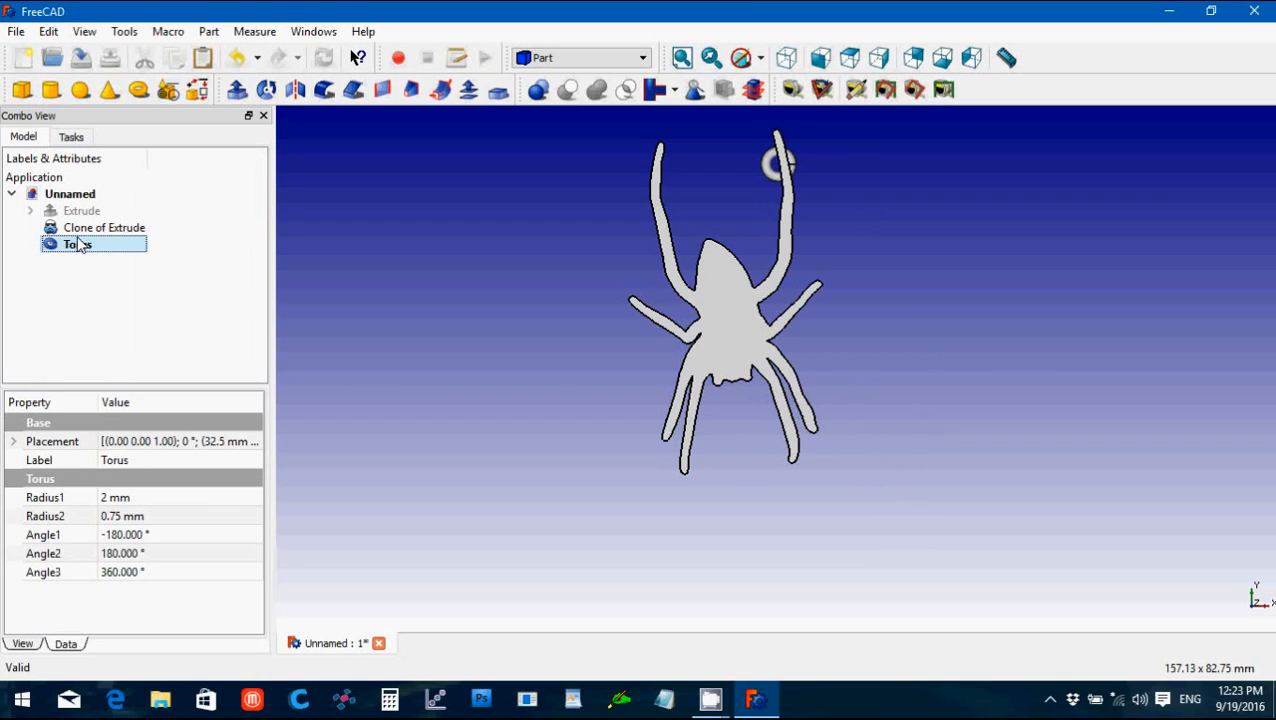
Step: Set the Torus placement to x 23.5 mm, y -18 mm so the ring sits atop the spider's head
left_click(14, 442)
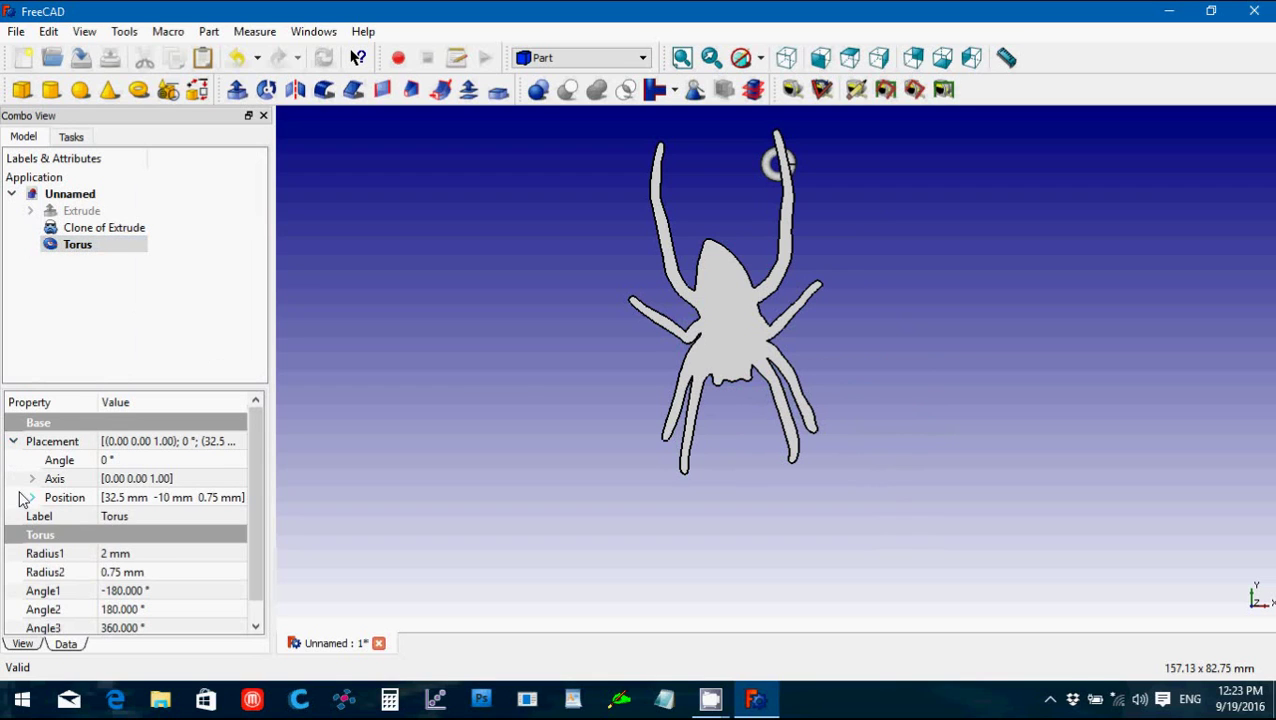
left_click(32, 496)
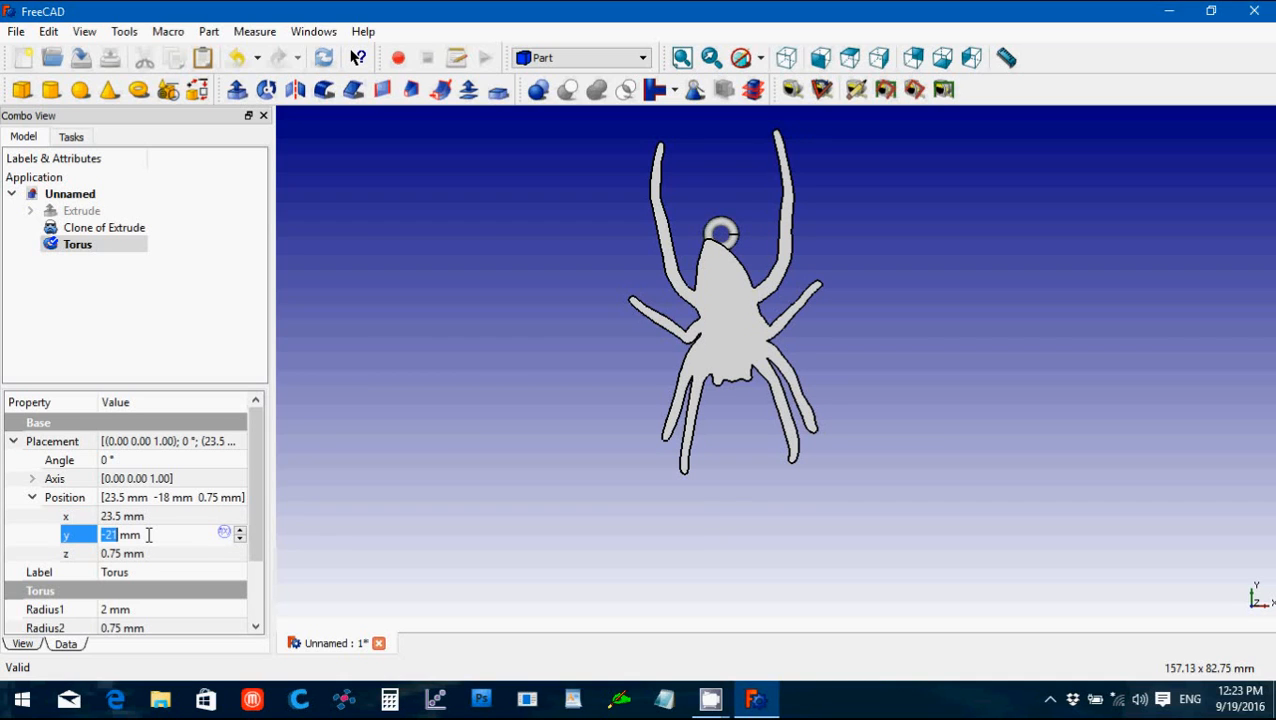
left_click(434, 396)
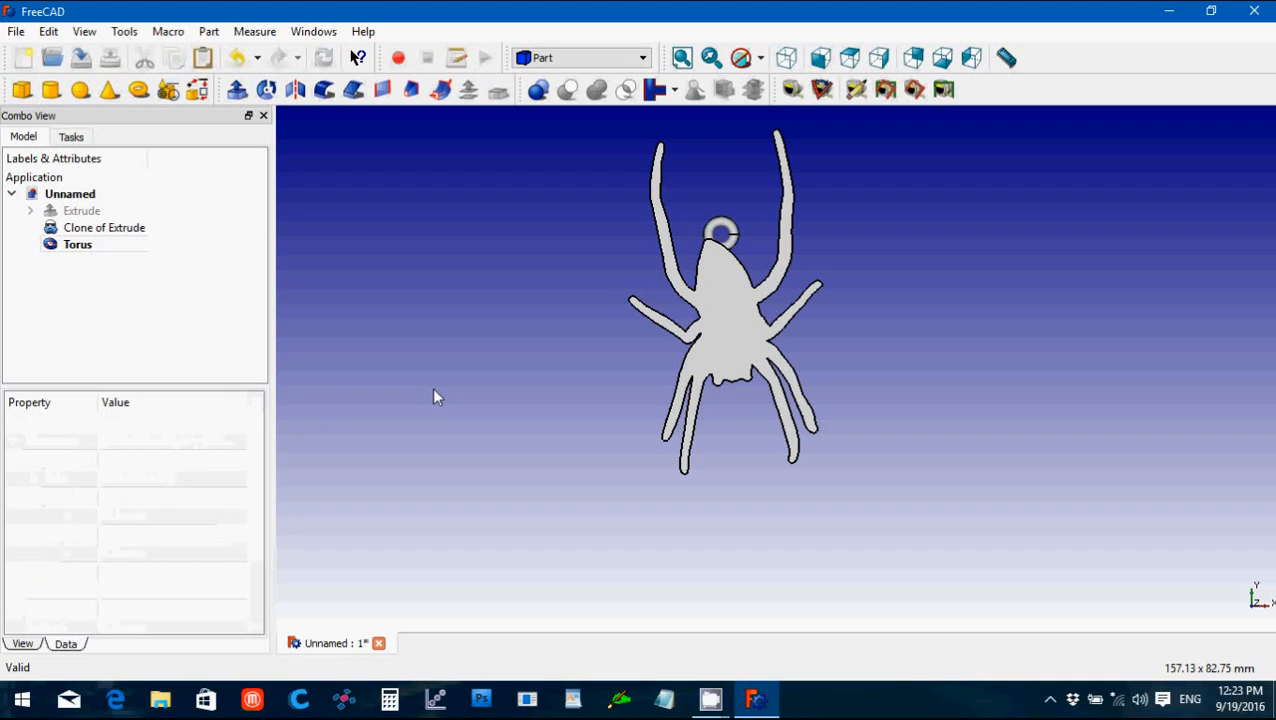
mouse_move(446, 328)
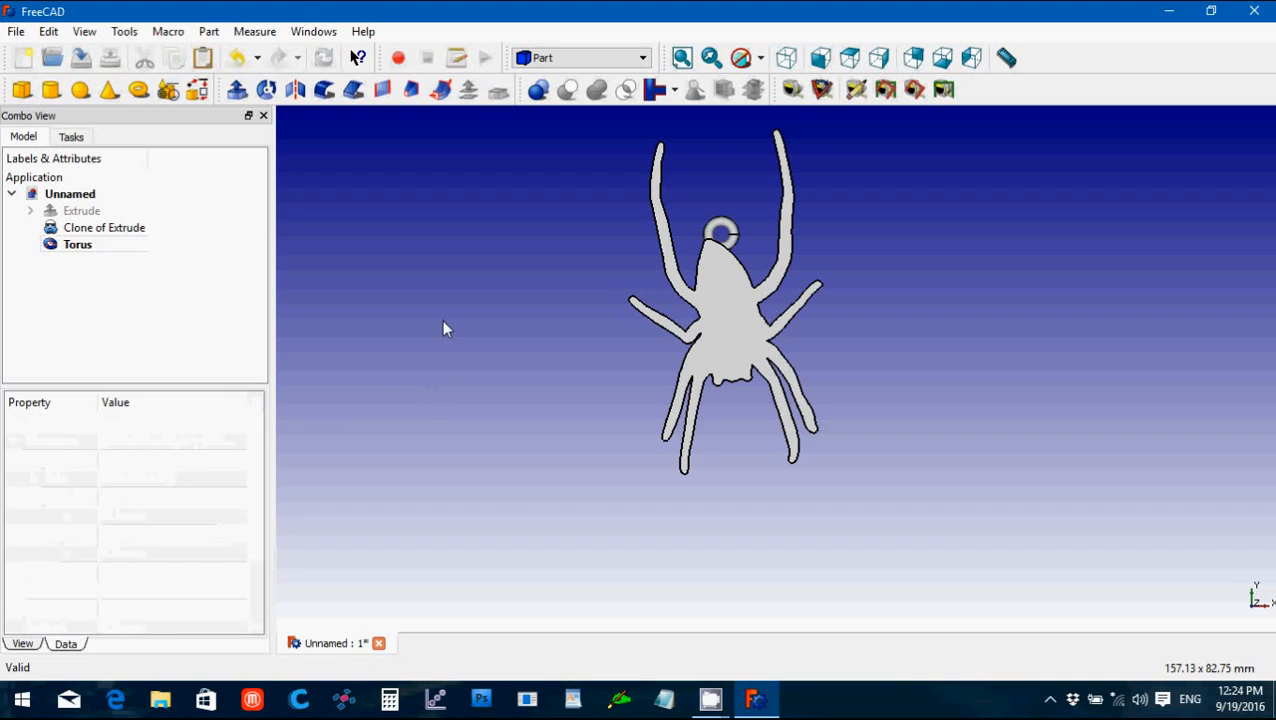
left_click(104, 228)
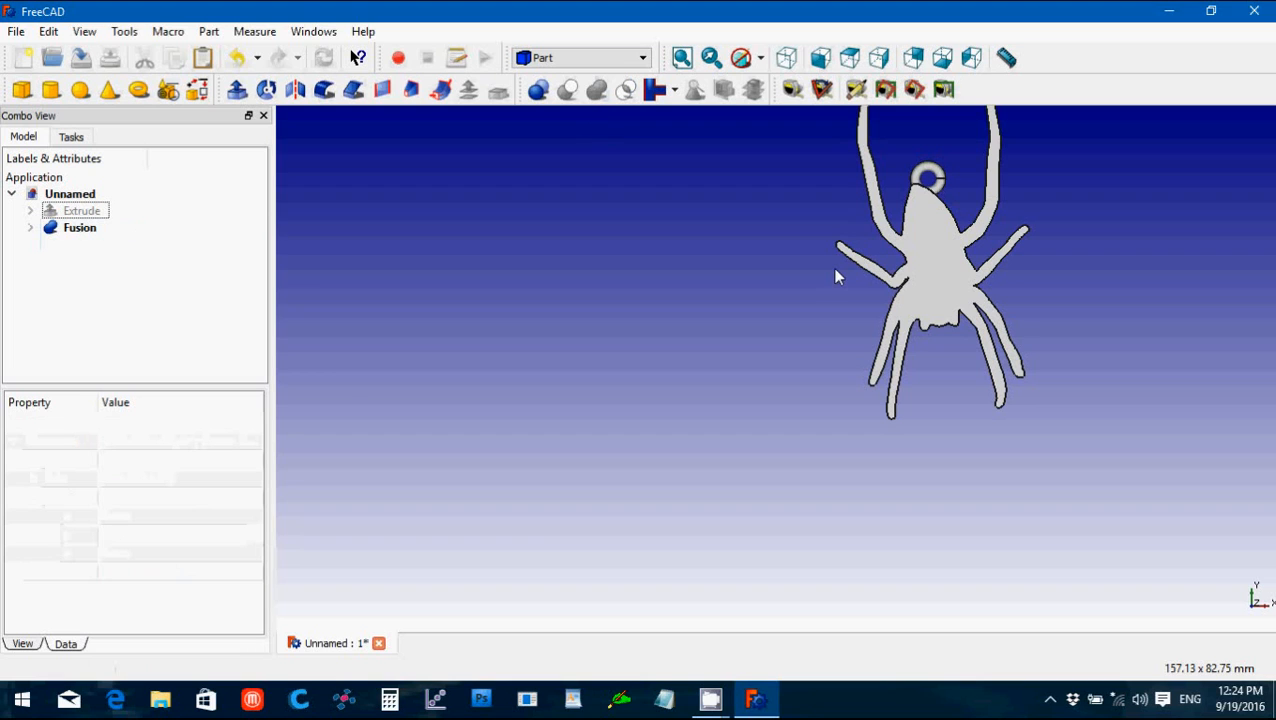
mouse_move(836, 288)
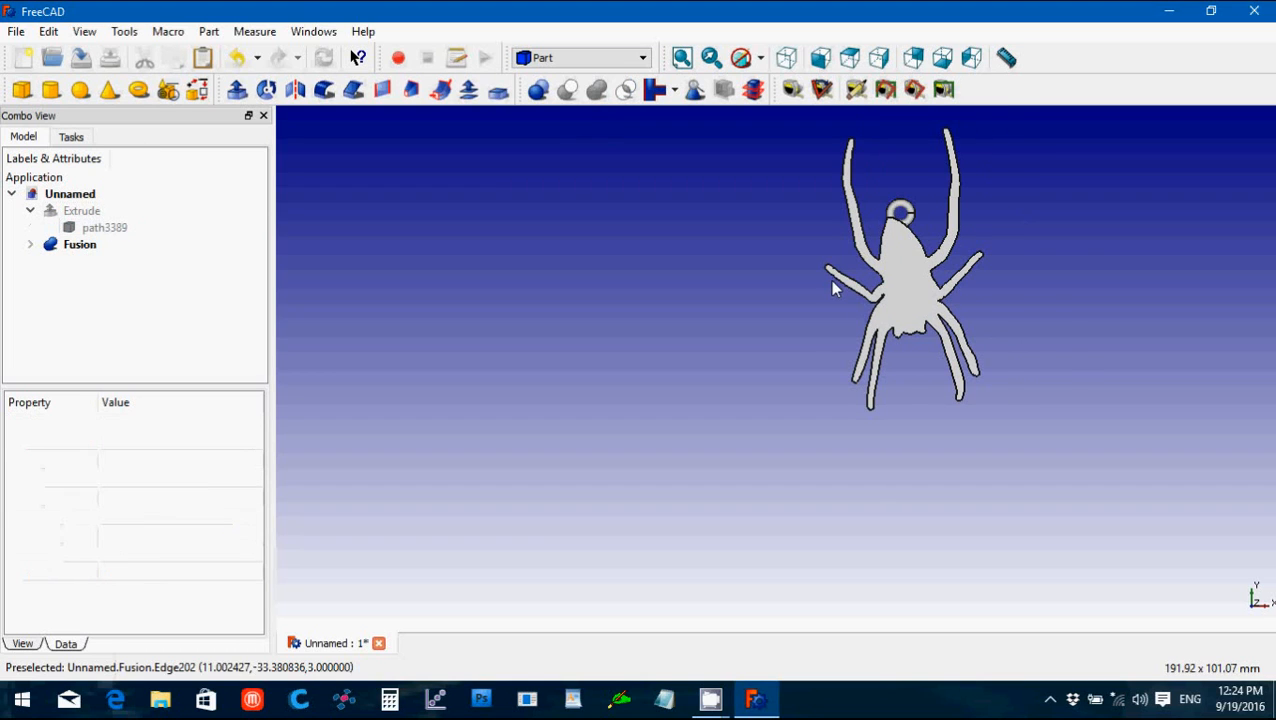
Step: Fuse the spider clone and Torus into one Fusion and orbit to inspect it
left_click_drag(910, 270, 750, 270)
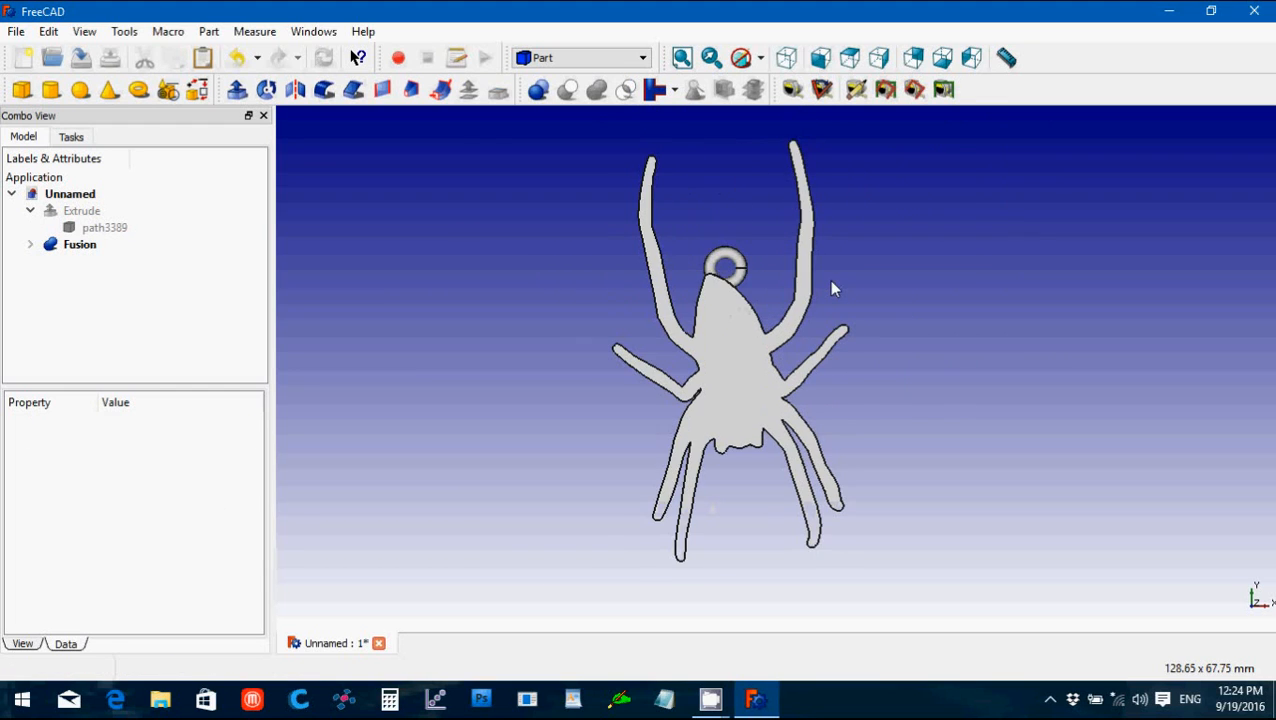
mouse_move(480, 312)
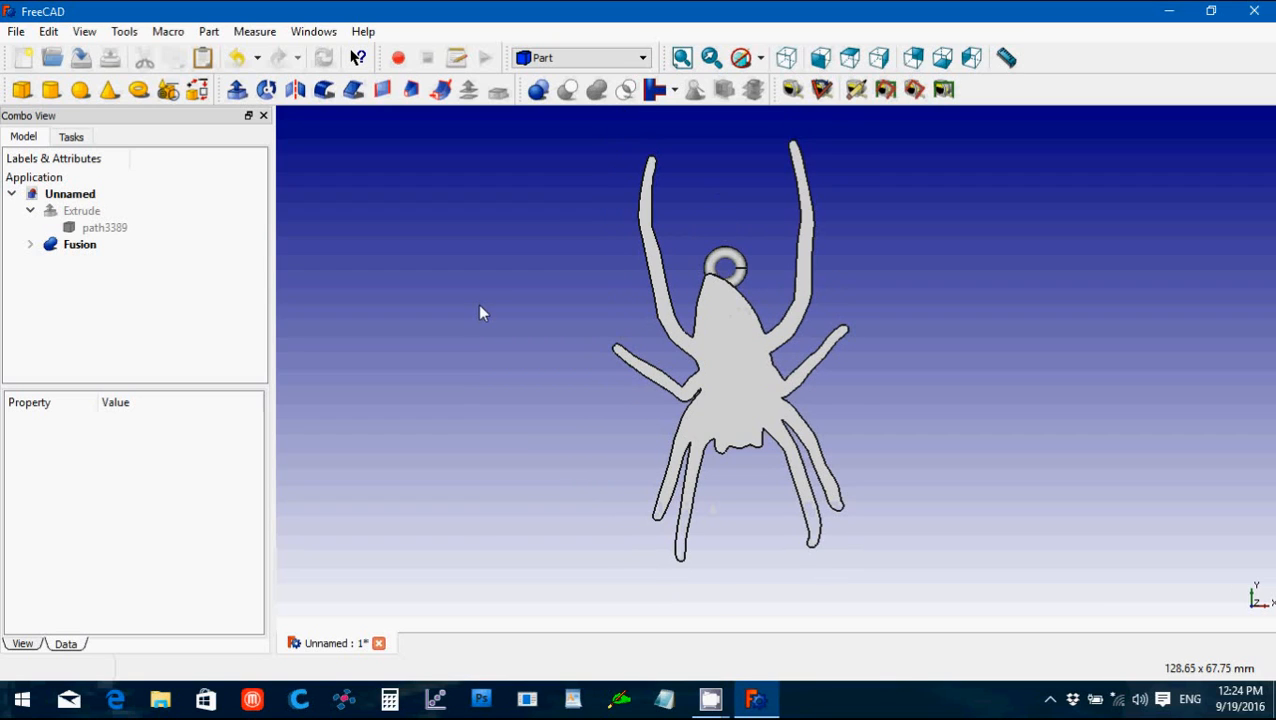
left_click(30, 210)
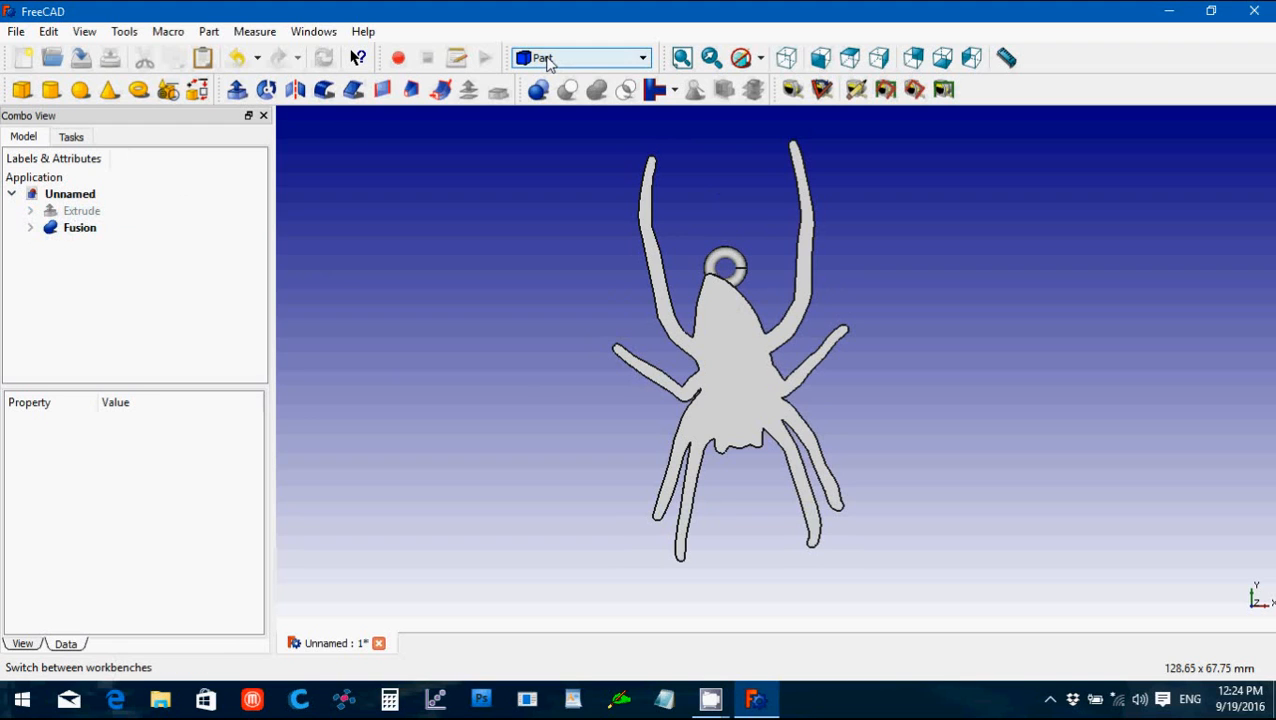
left_click(80, 228)
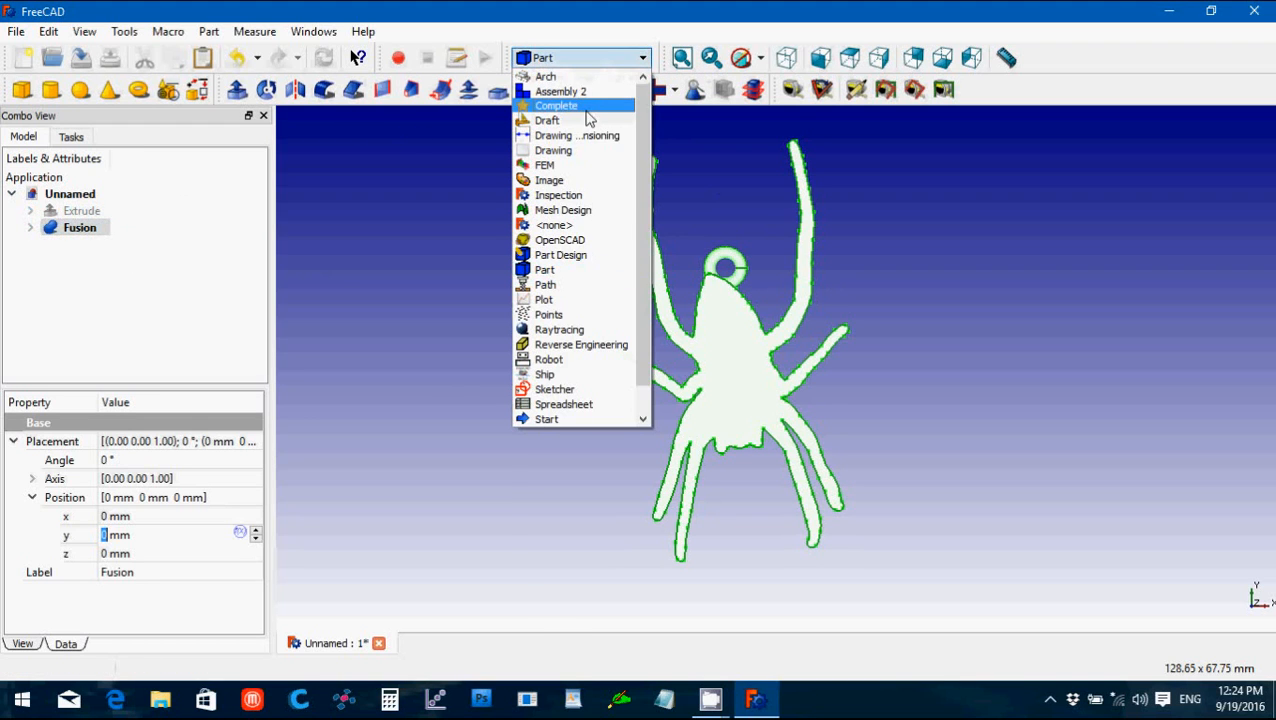
Step: In Draft, make a Clone of Fusion and show its scale properties
left_click(548, 120)
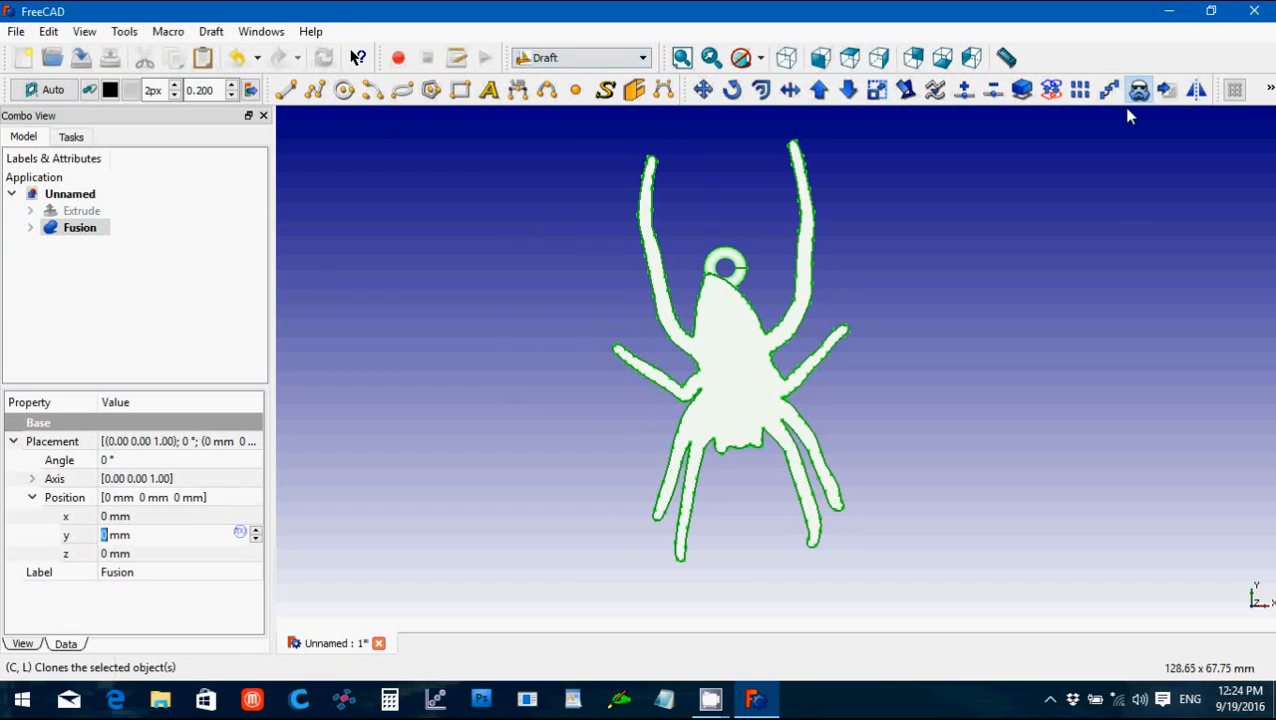
left_click(1138, 90)
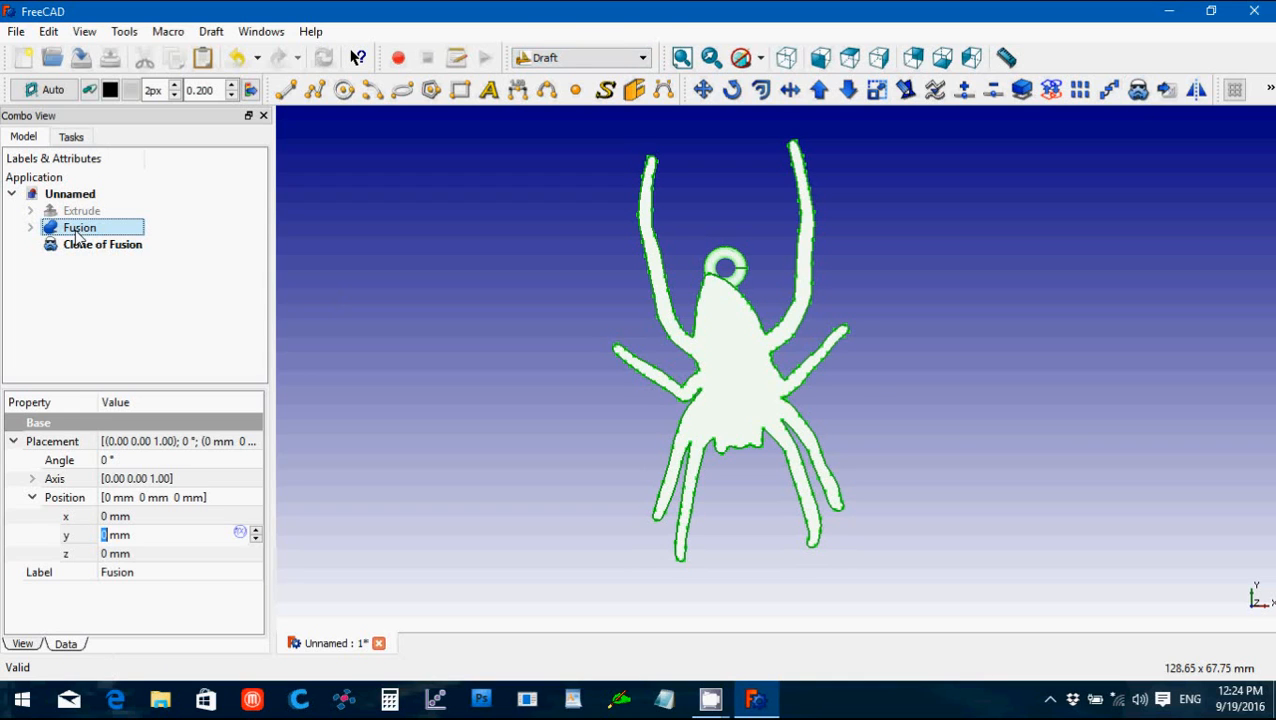
left_click(102, 244)
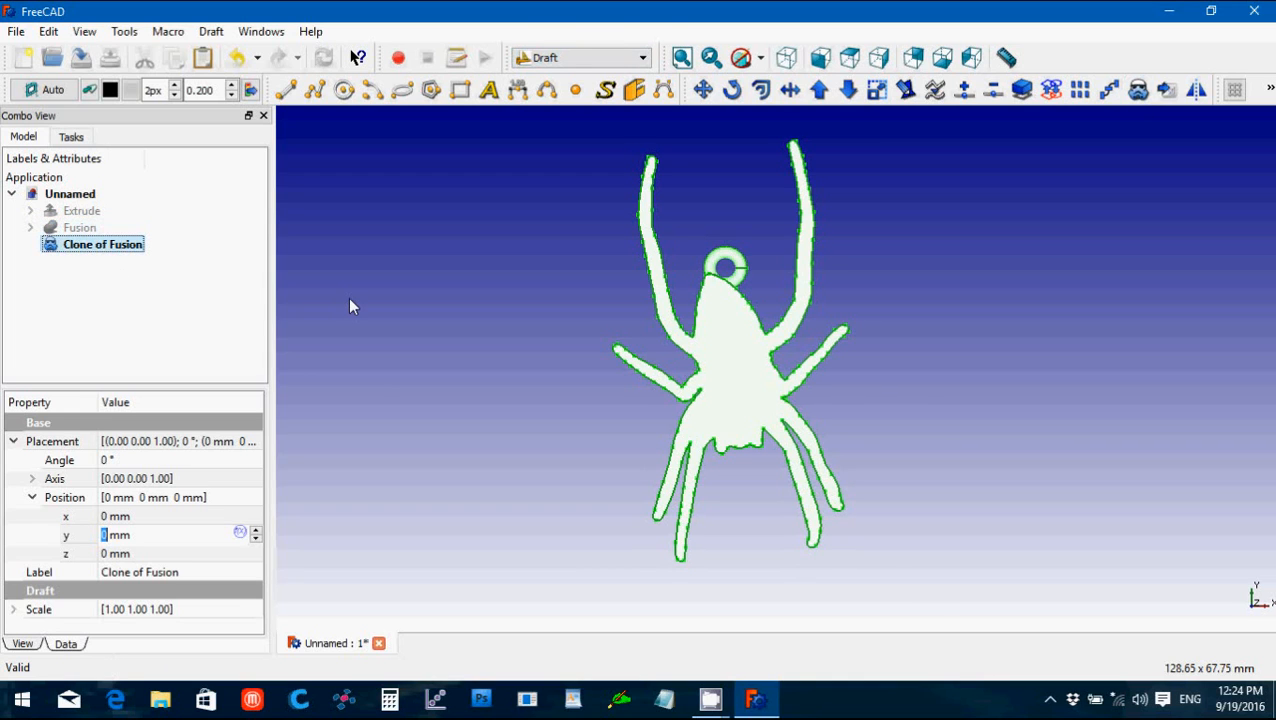
left_click(14, 608)
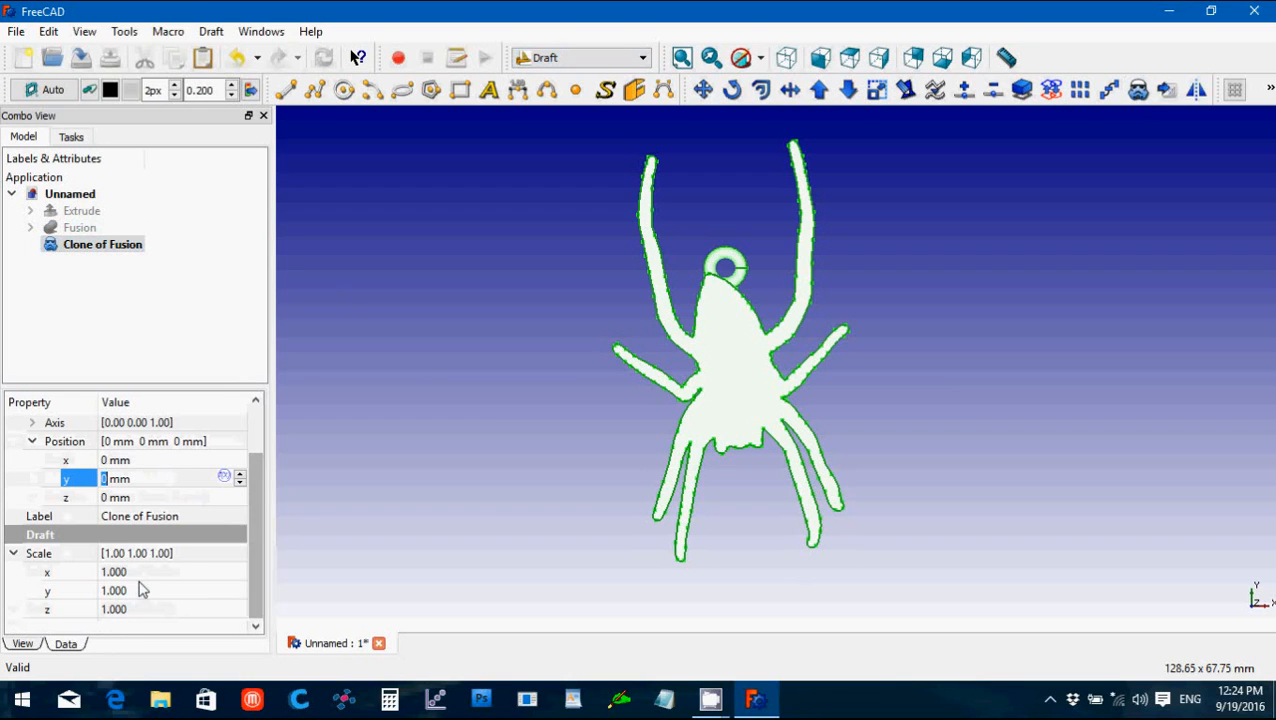
mouse_move(140, 582)
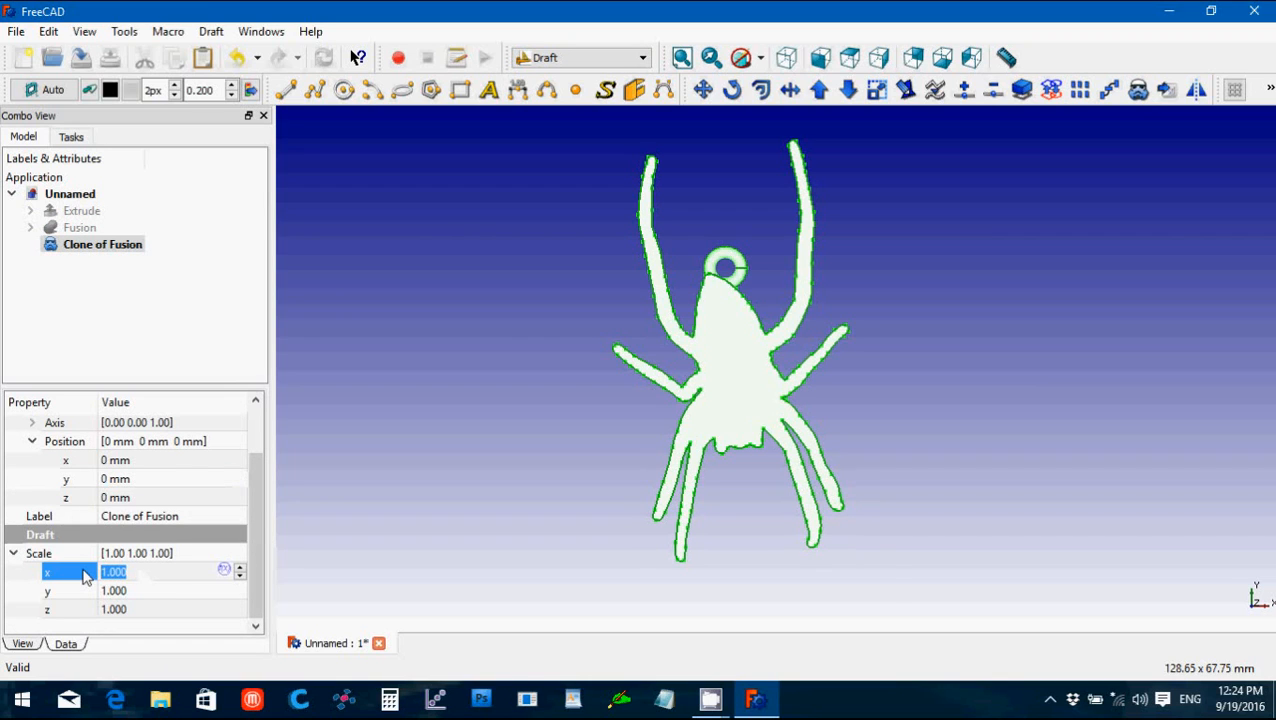
Step: Scale the clone to 0.75 in x and y and move it to x -30 mm
type("0.")
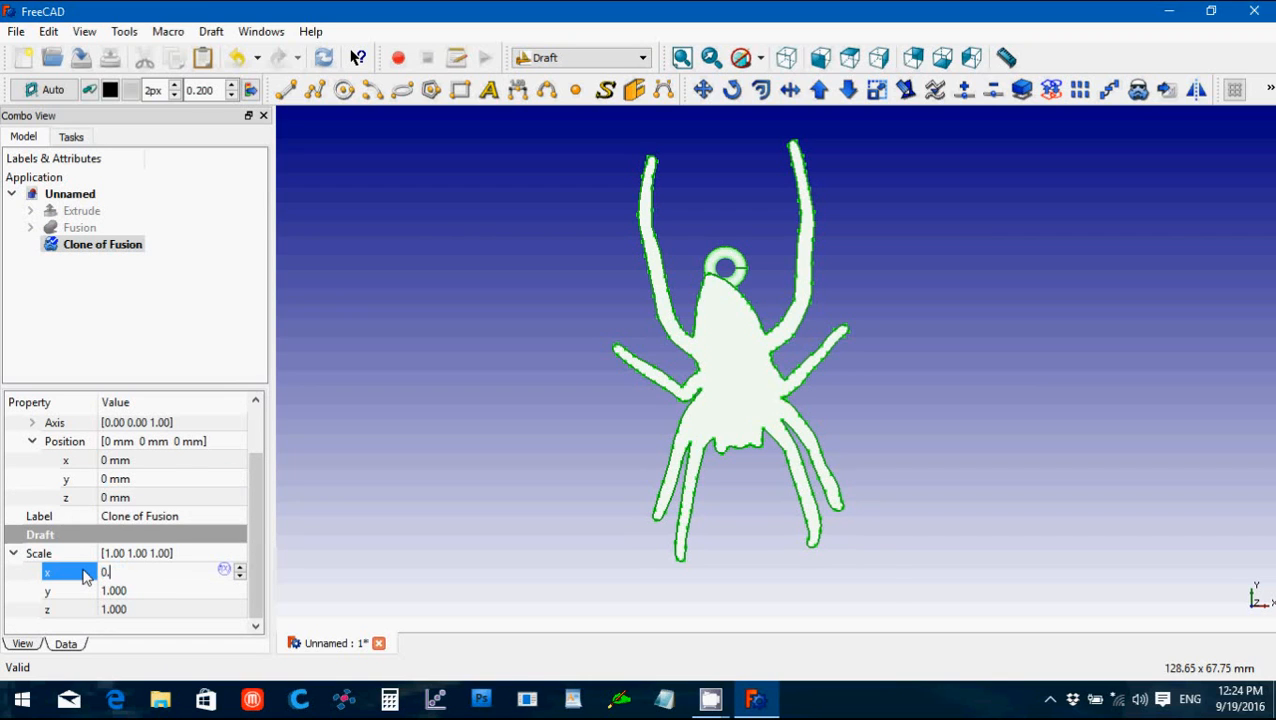
type("0.750")
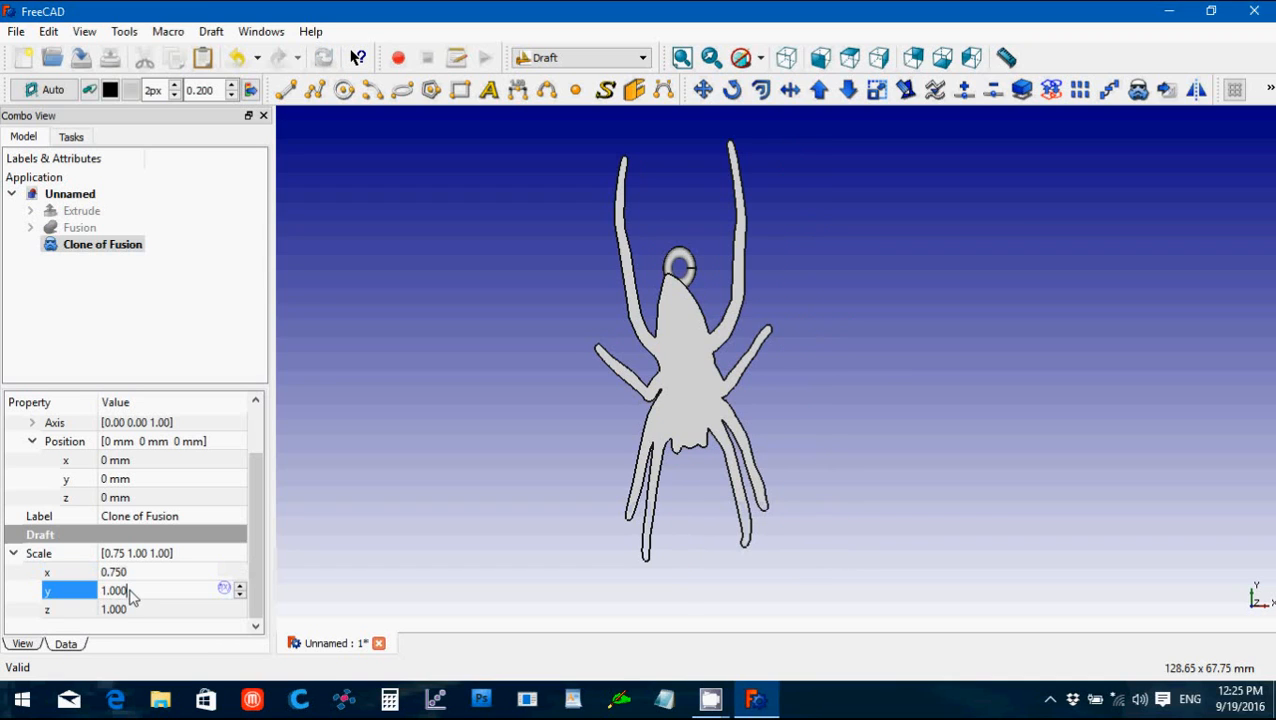
triple_click(112, 590)
type("0.75")
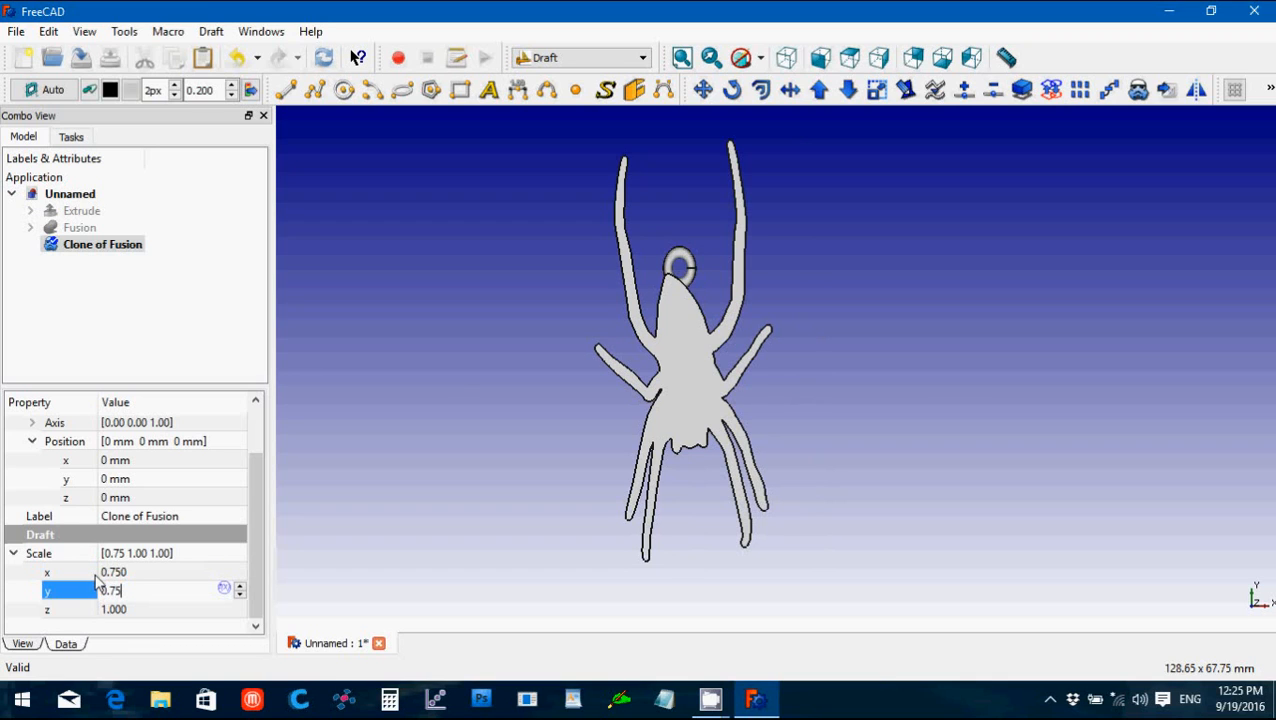
mouse_move(132, 470)
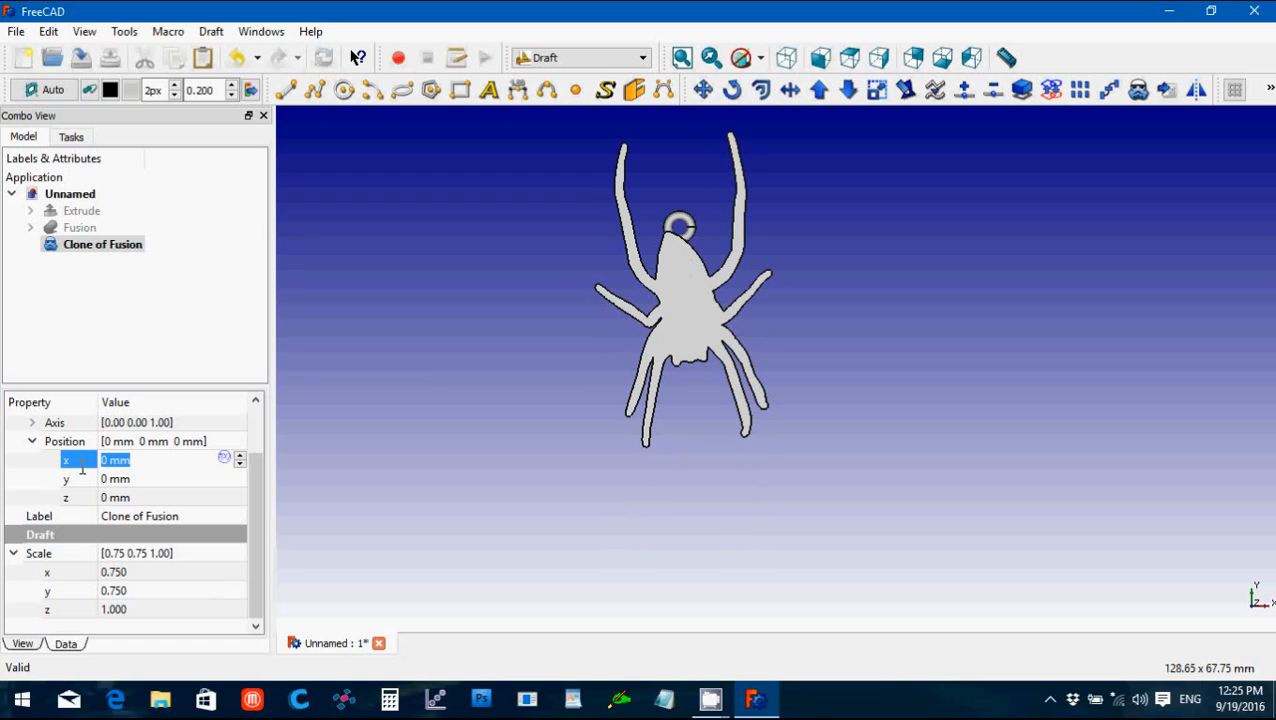
type("-30")
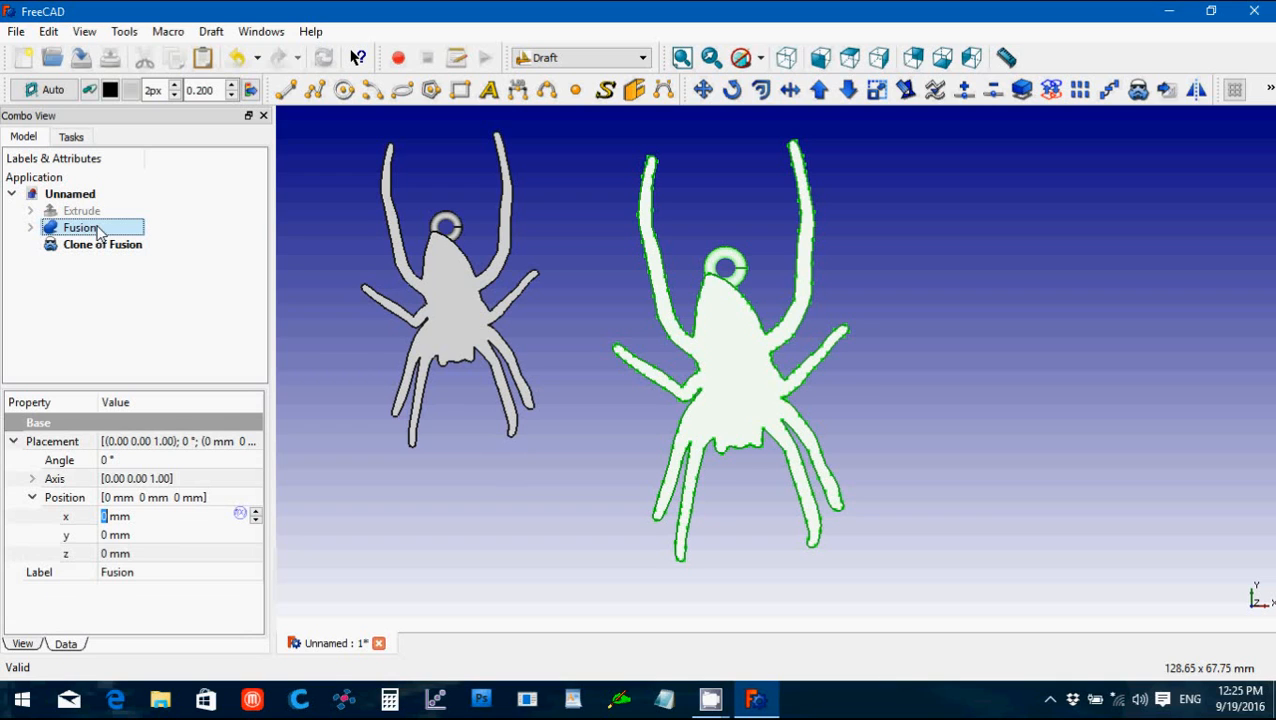
mouse_move(164, 264)
type("sp")
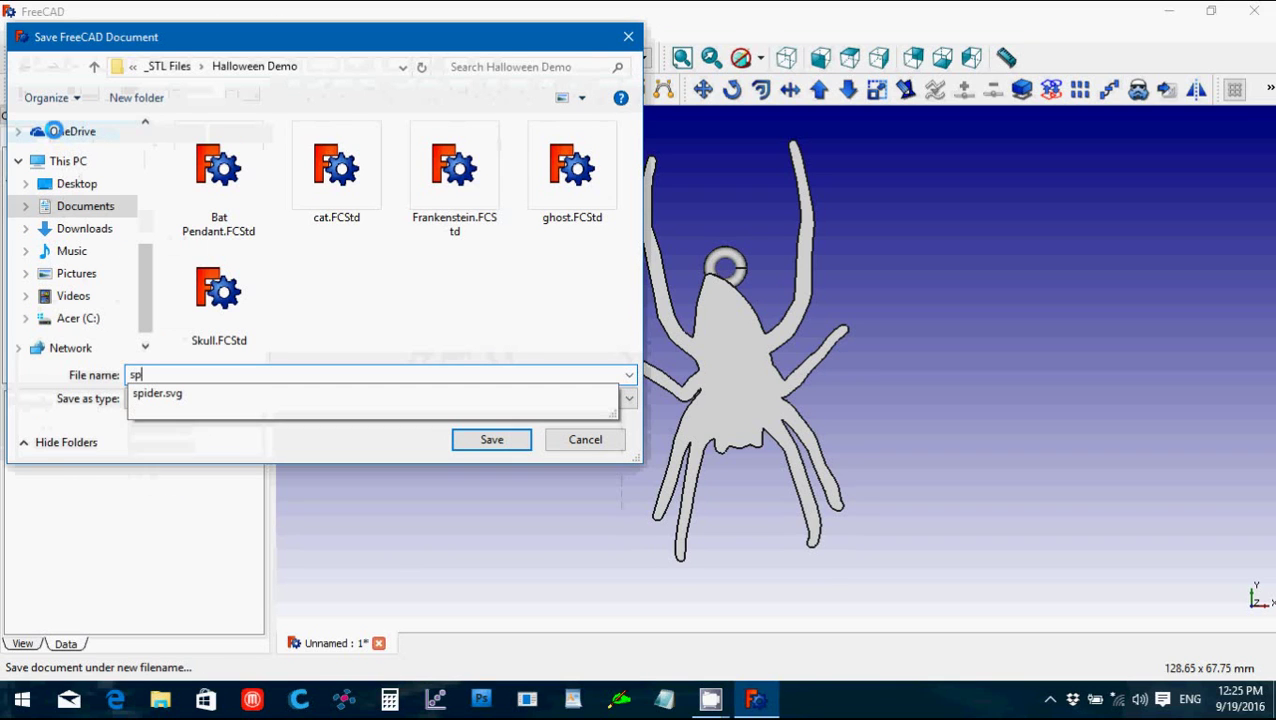
Step: Save the document as spider in the Halloween Demo folder
left_click(492, 440)
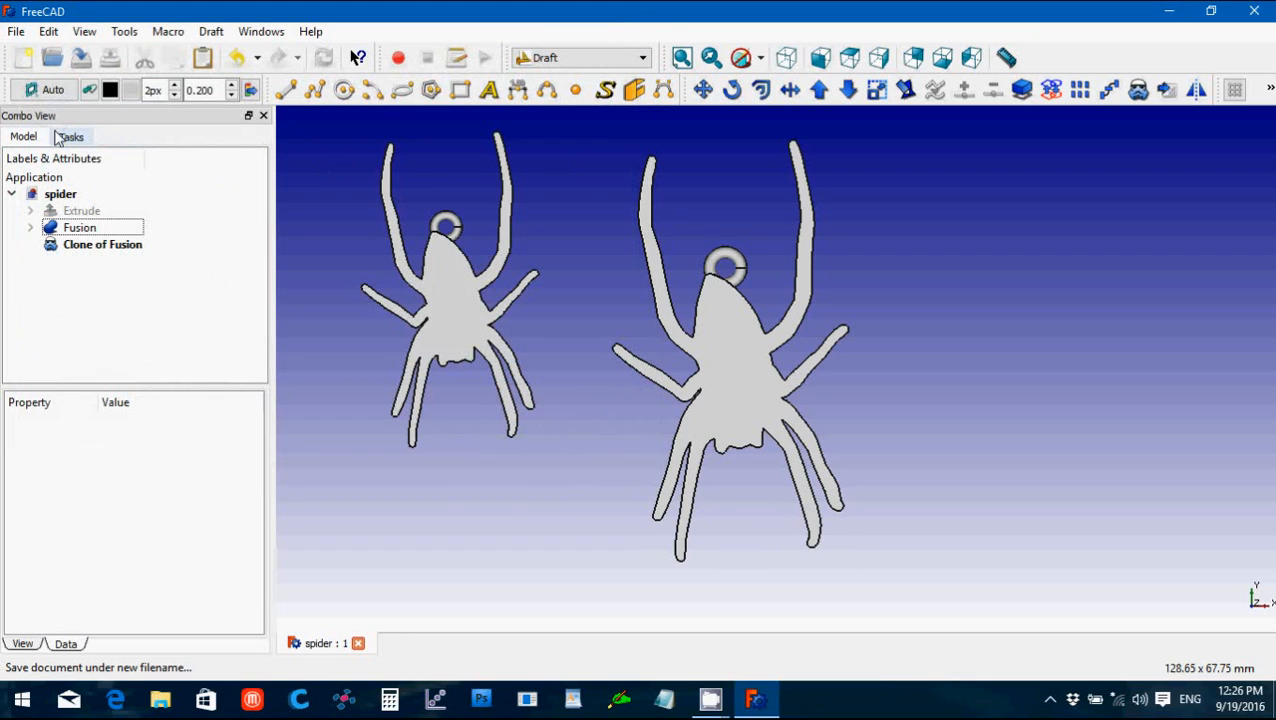
left_click(80, 228)
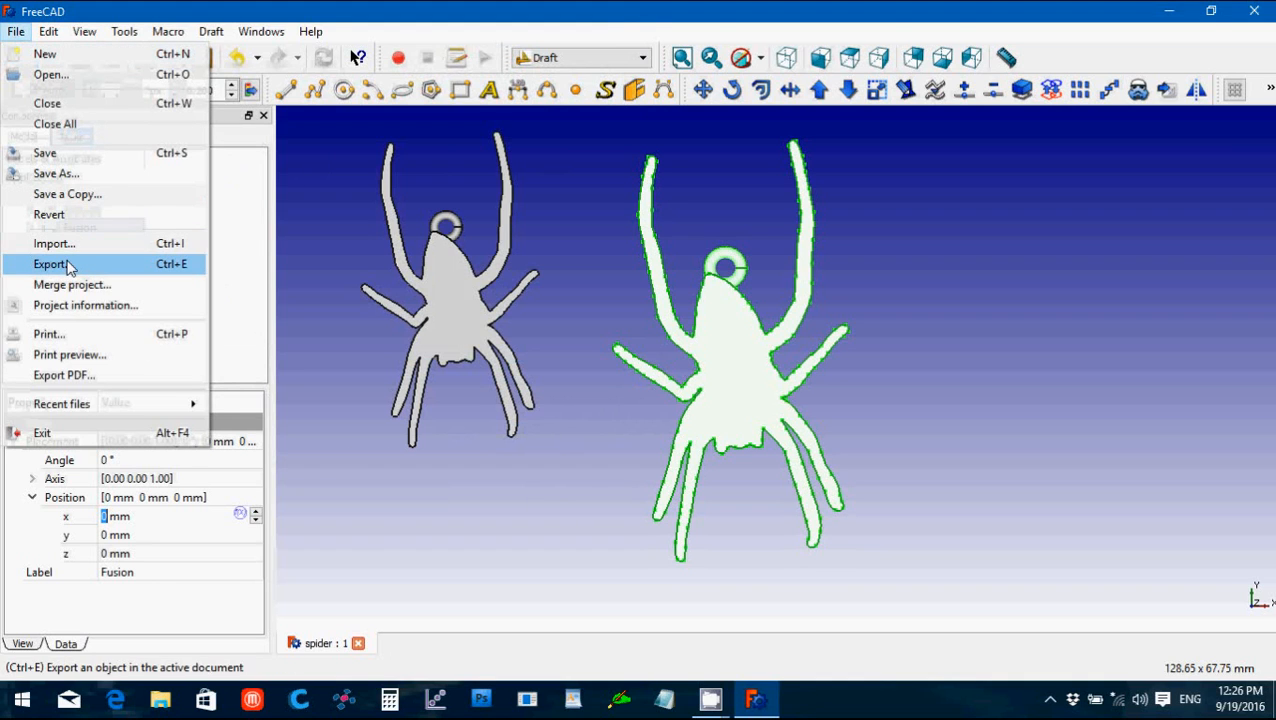
Step: Export the fused spider from FreeCAD as the 'Spider pendant' STL file
left_click(50, 264)
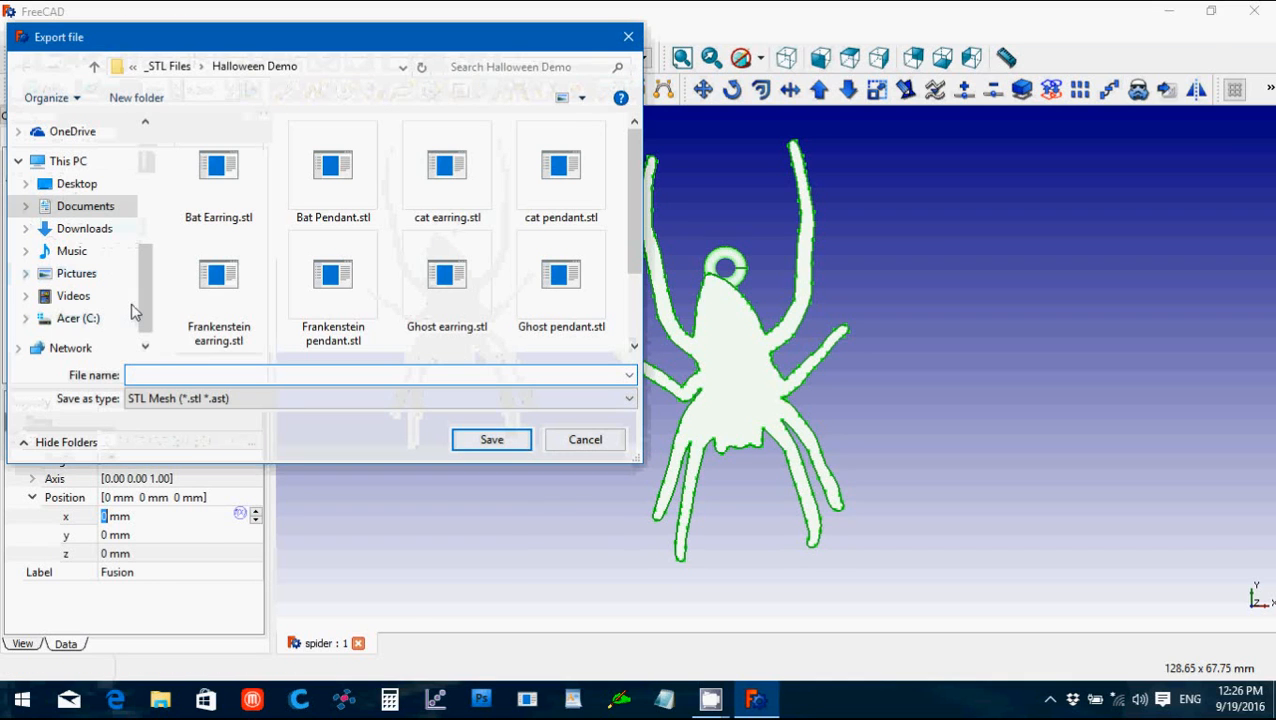
type("S")
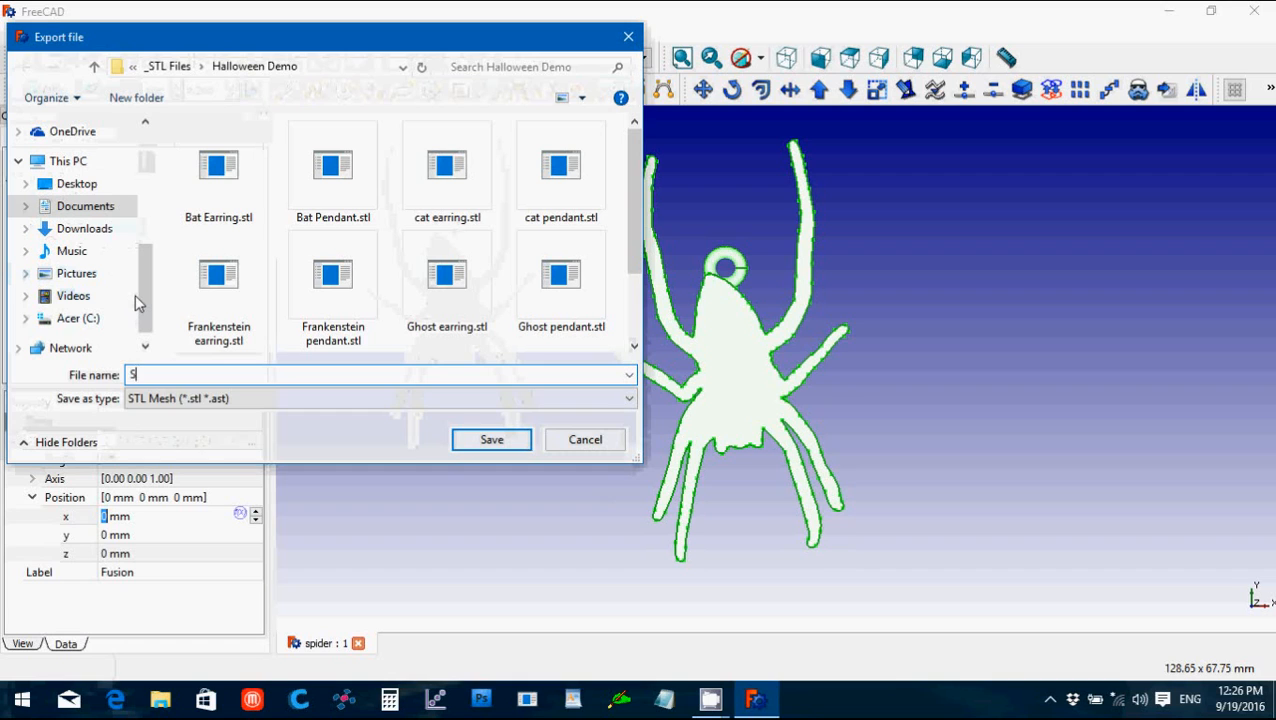
type("piderpe")
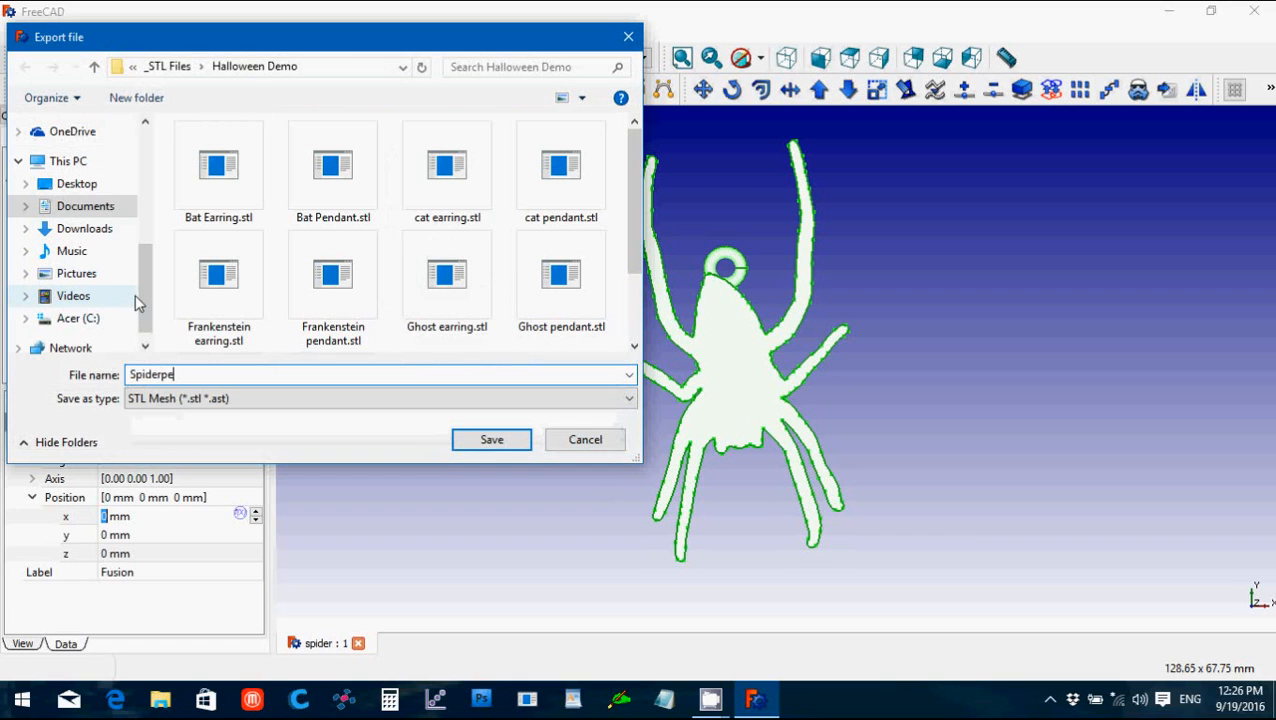
type("ndant")
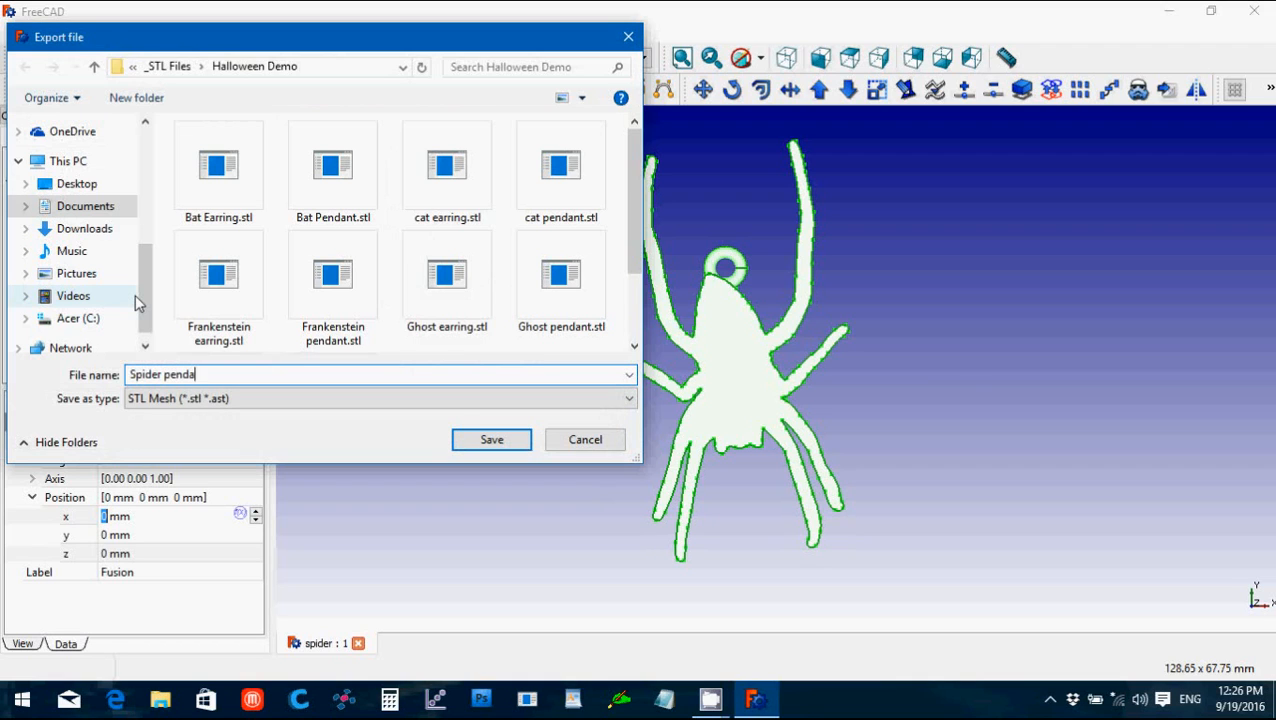
type("n")
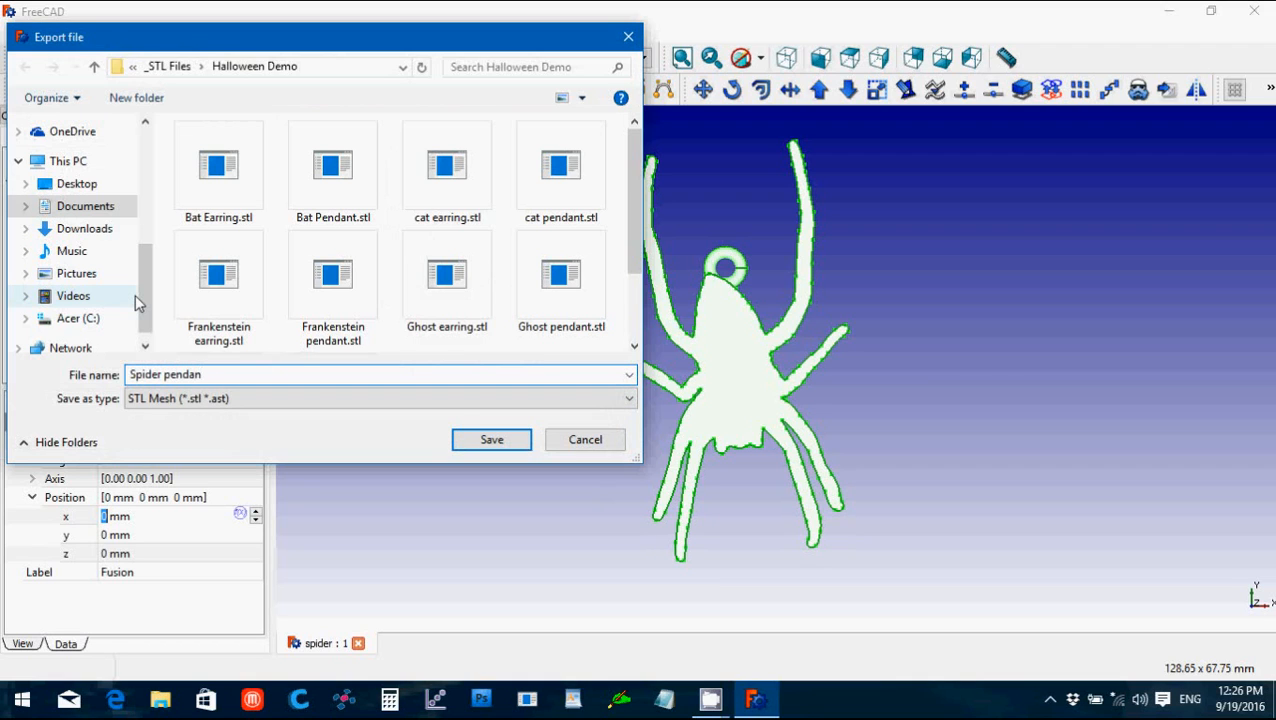
left_click(492, 440)
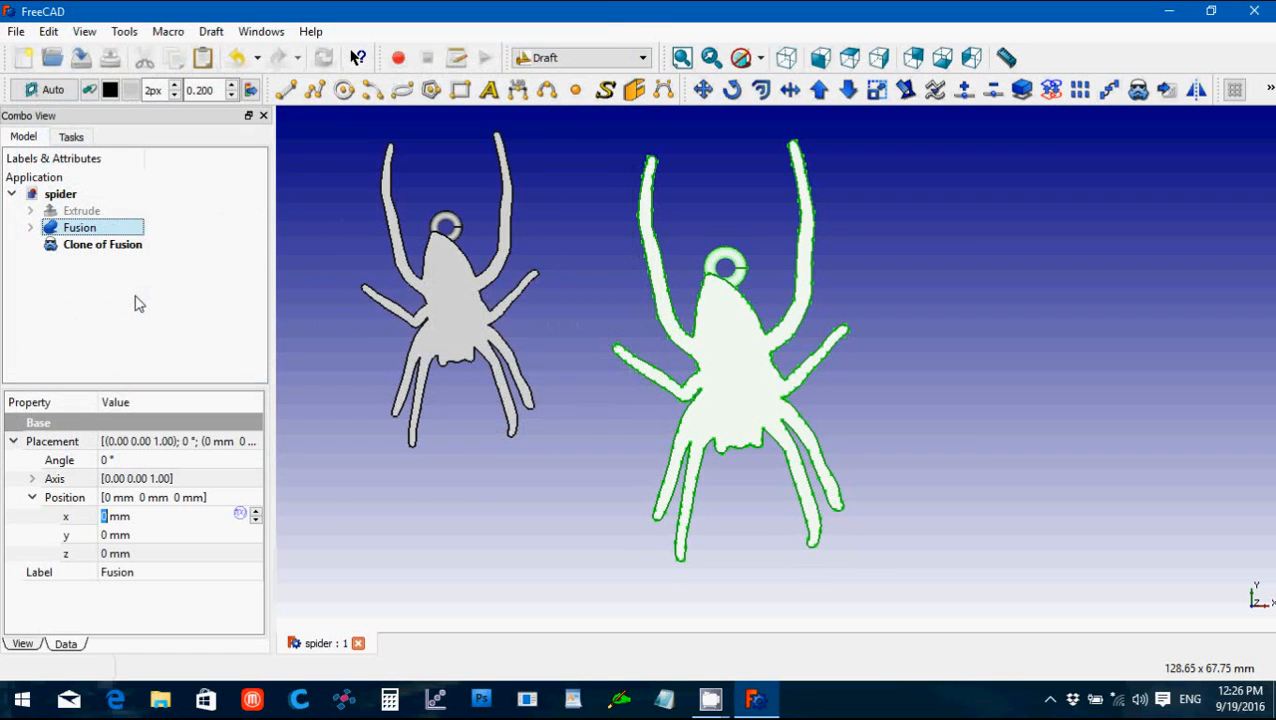
Step: Export the smaller spider clone as the 'Spider earring' STL file
left_click(104, 244)
type("Spider earring")
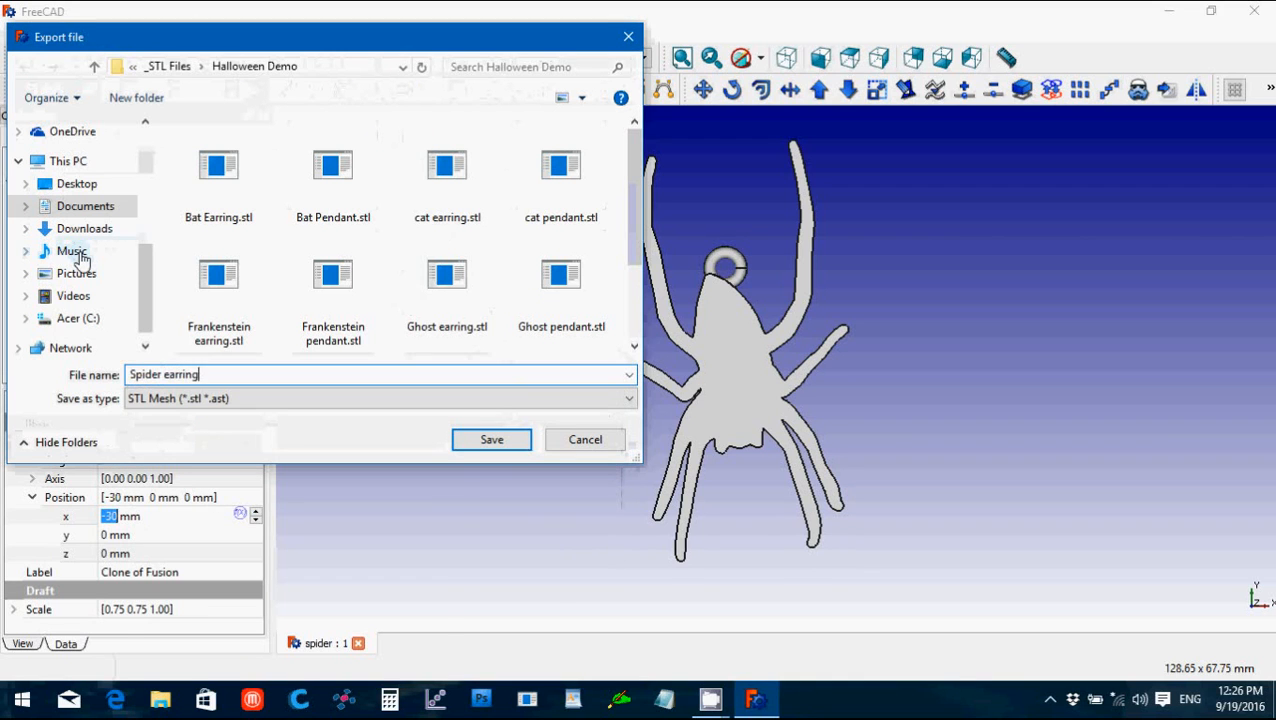
left_click(492, 440)
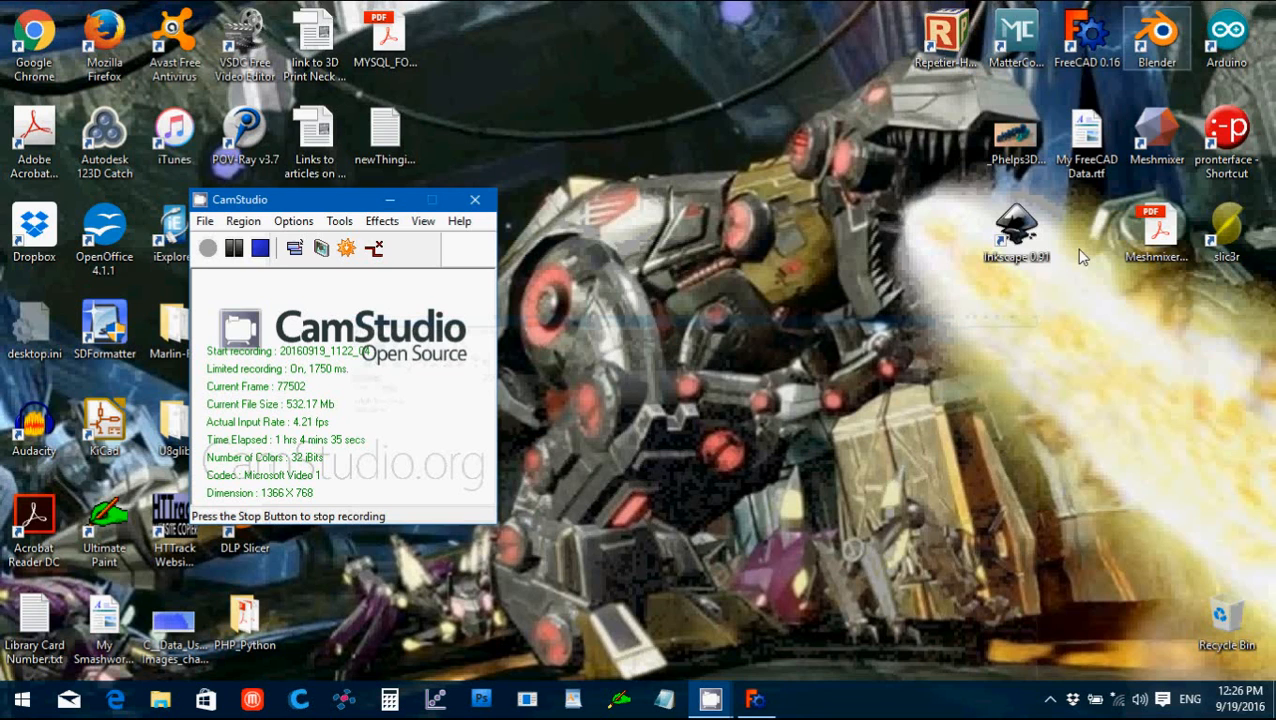
mouse_move(1016, 232)
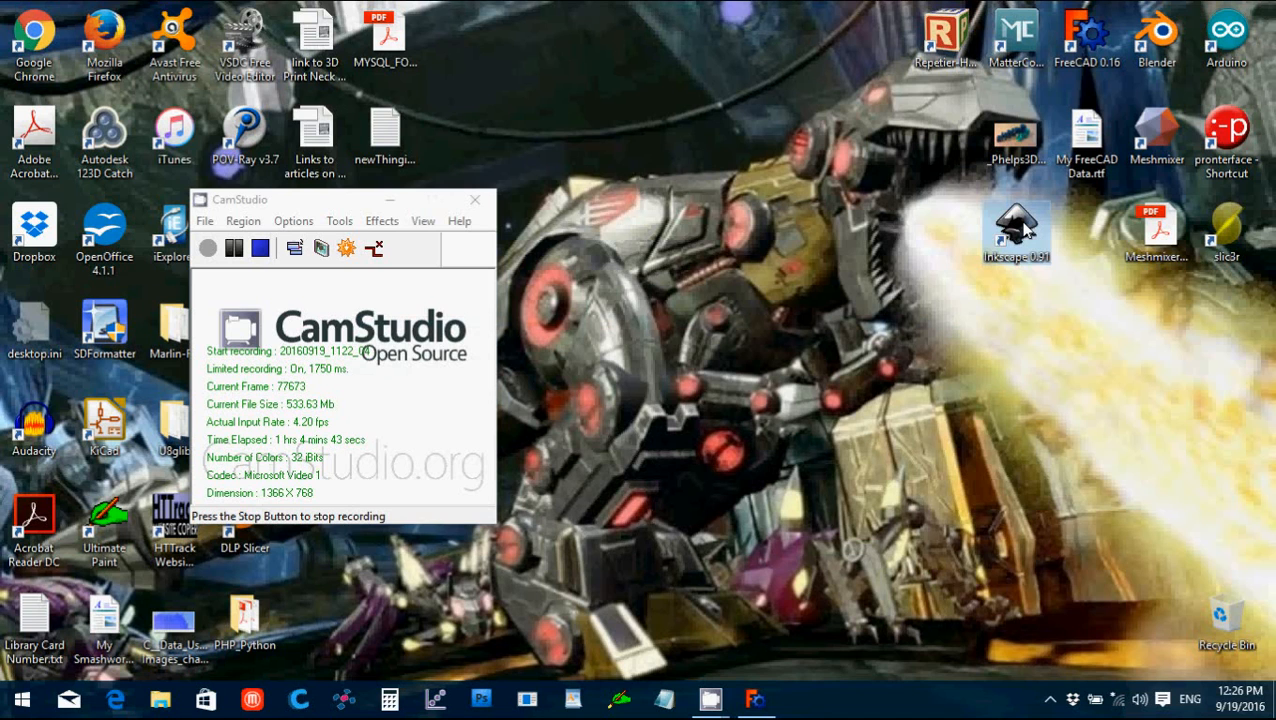
mouse_move(1004, 334)
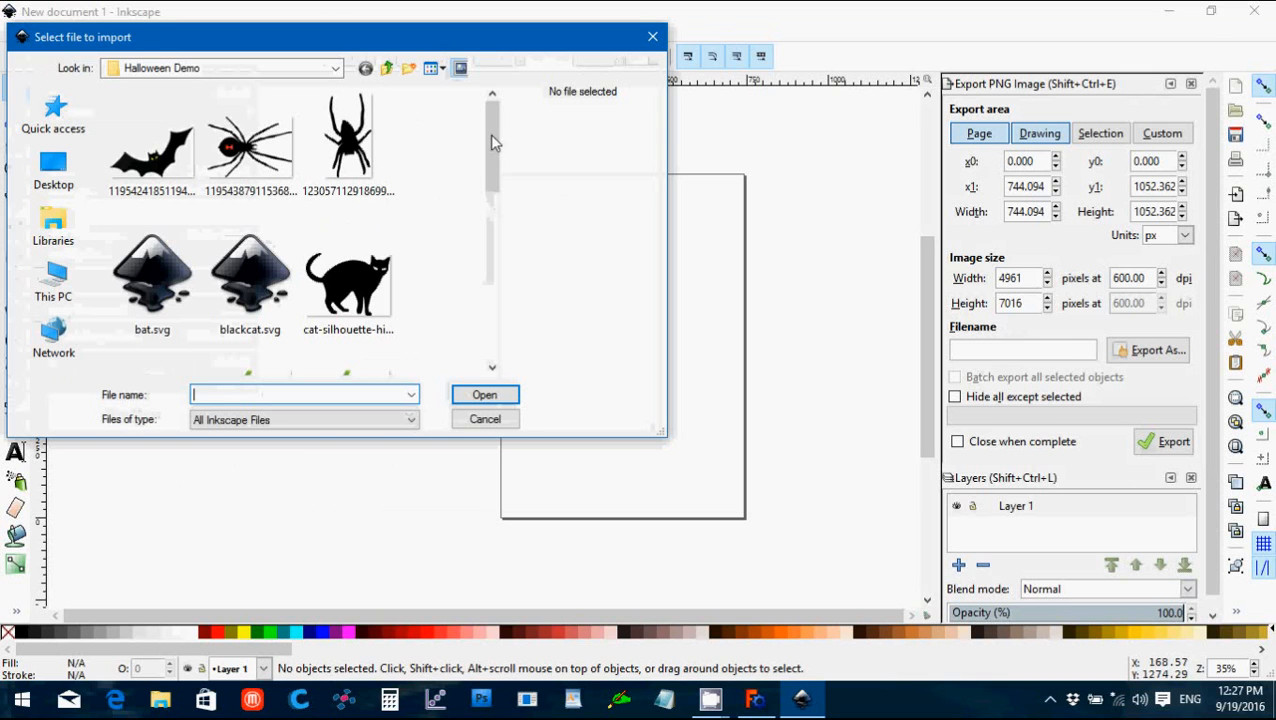
Step: Import witch-silhouette-hi.png into the Inkscape document as an embedded bitmap
left_click(250, 300)
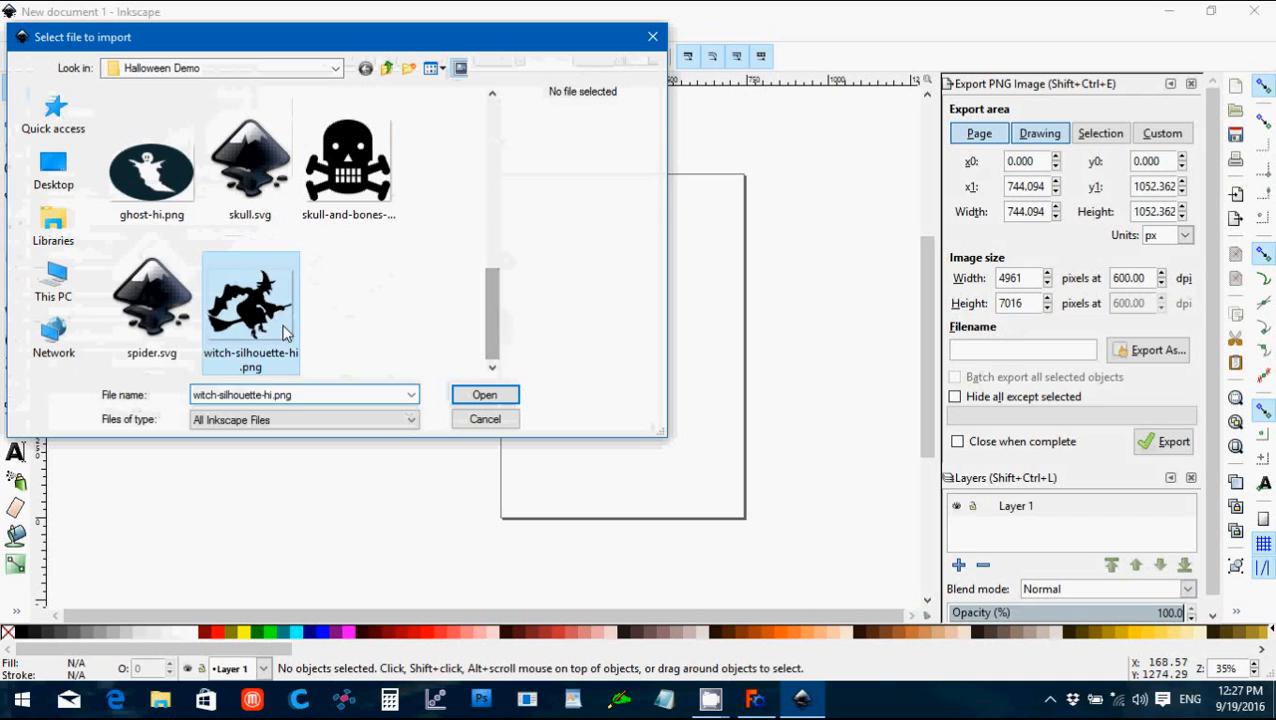
left_click(484, 394)
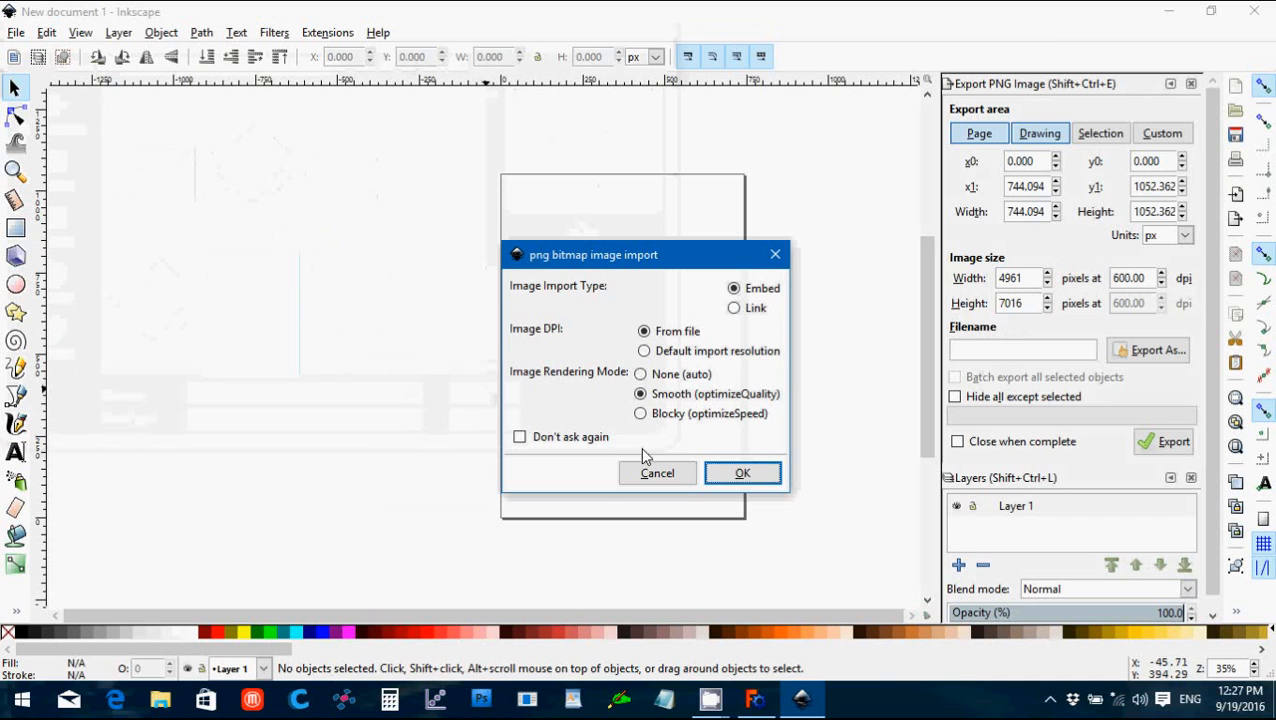
left_click(742, 472)
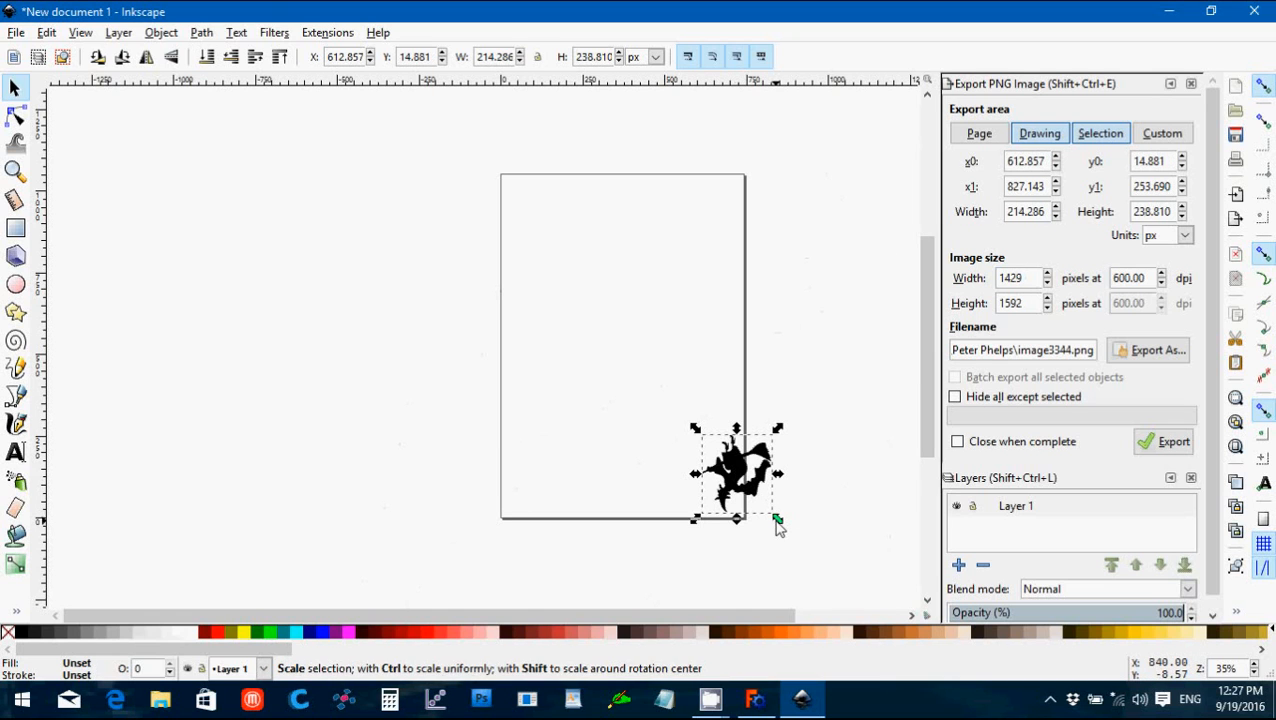
Step: Shrink the witch image, move it to the page's top-left and bring up Trace Bitmap
left_click_drag(778, 518, 676, 414)
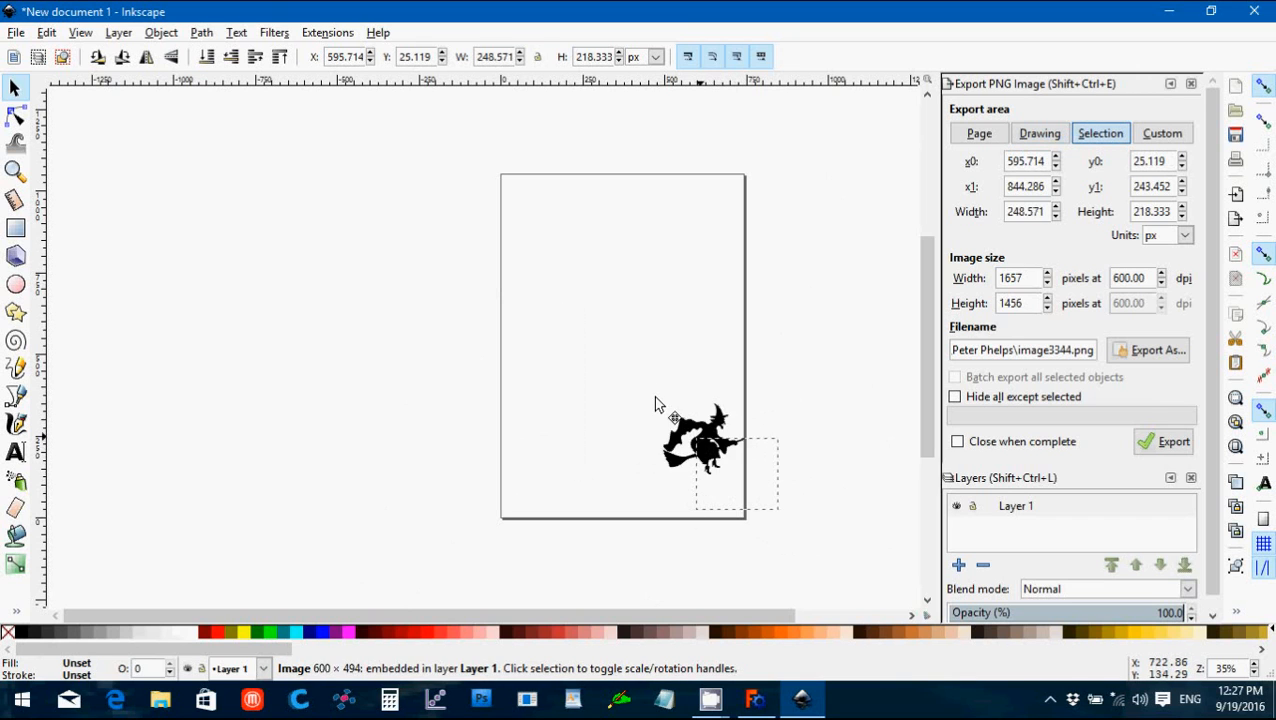
left_click_drag(700, 444, 556, 218)
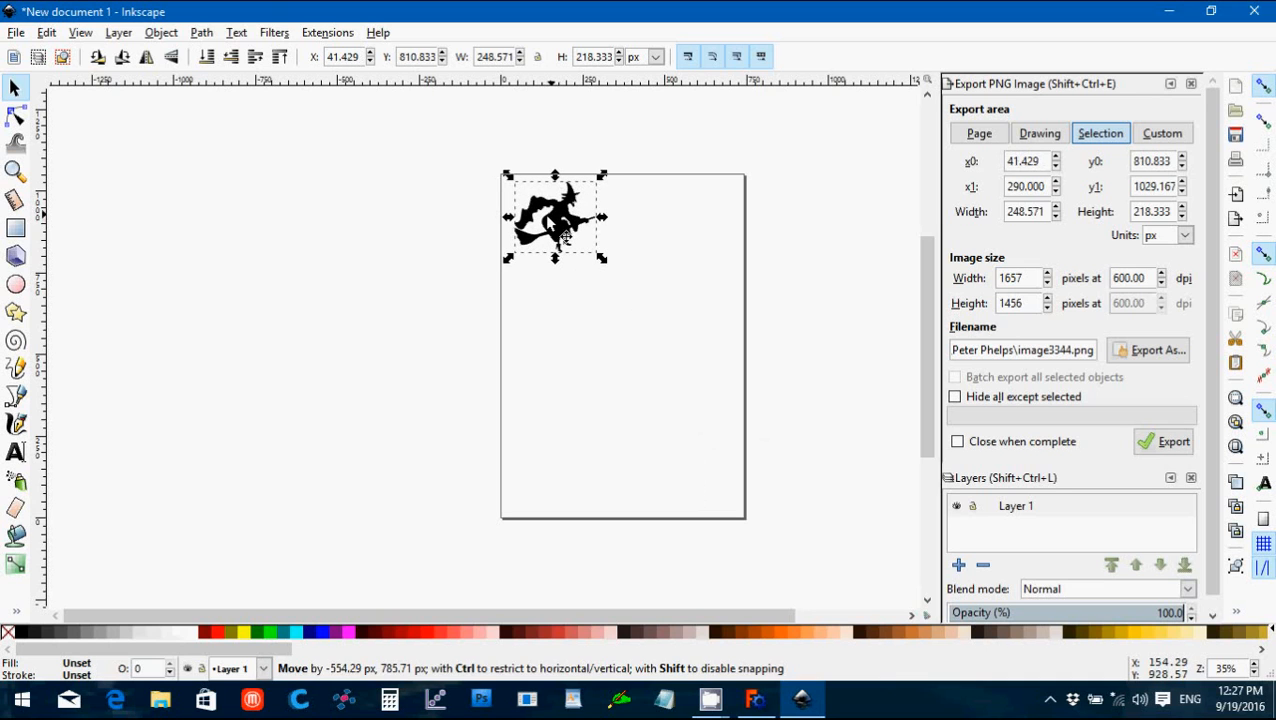
left_click(200, 32)
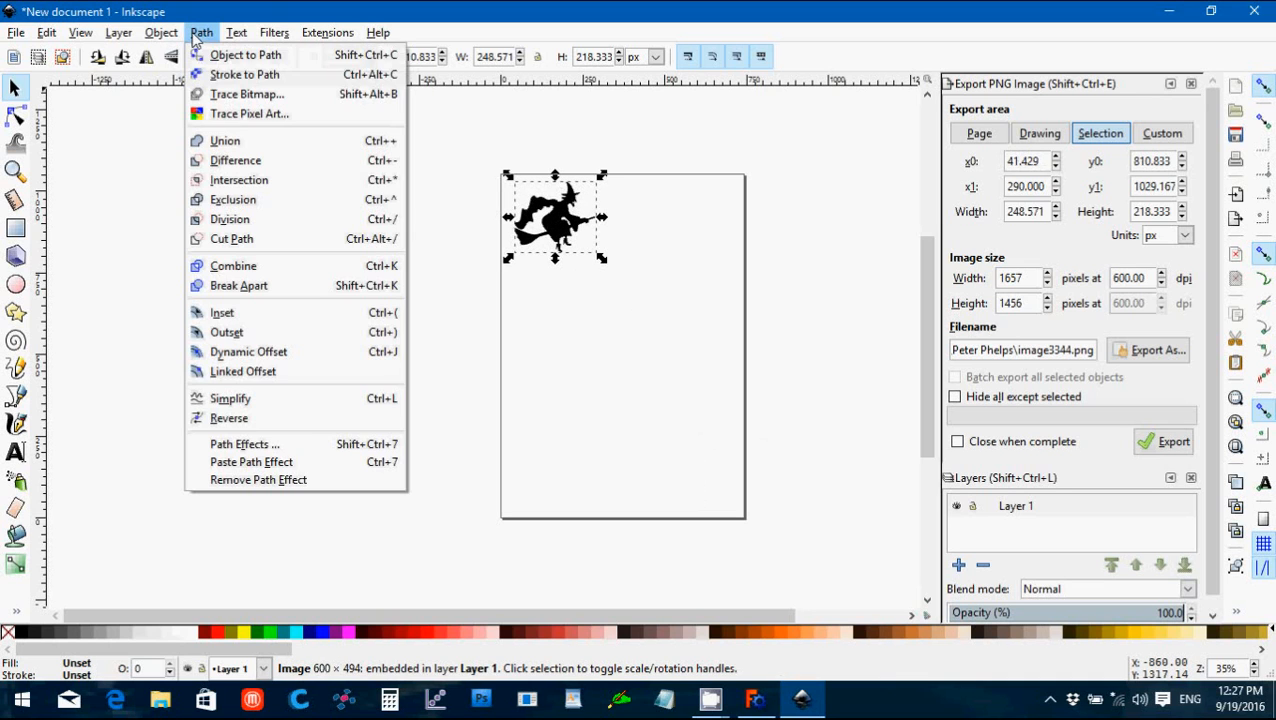
left_click(248, 94)
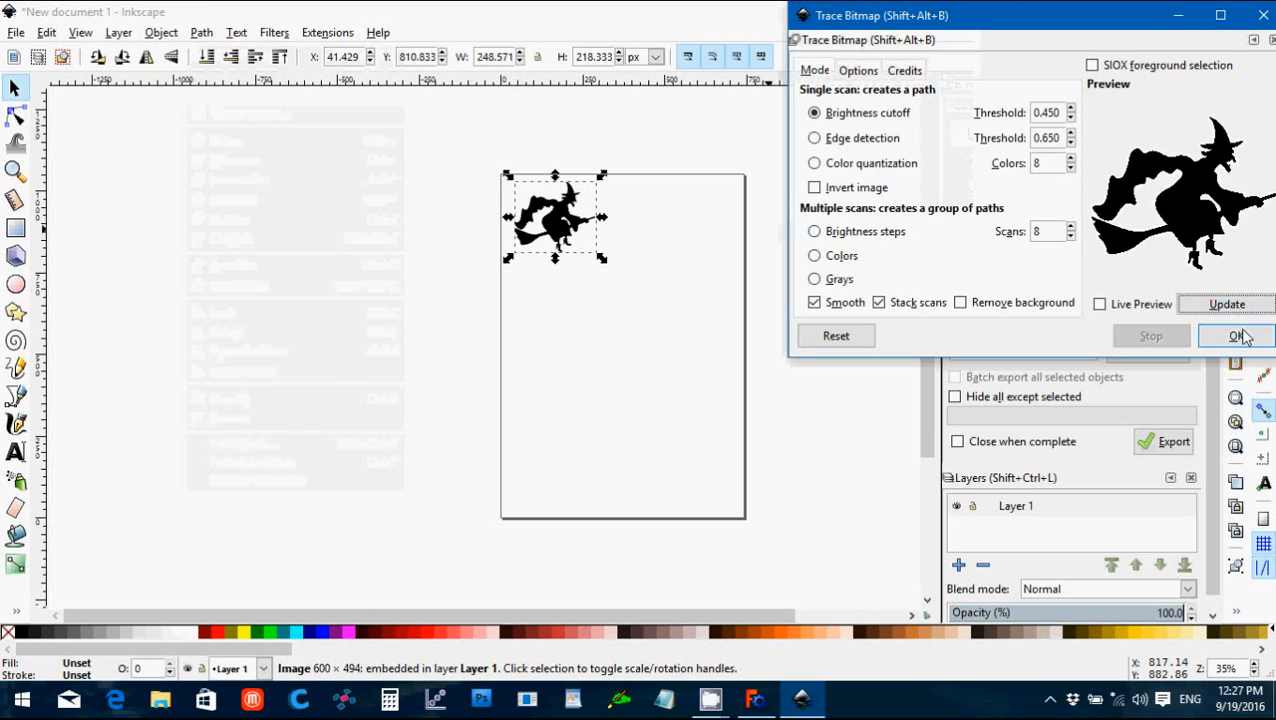
Step: Trace the witch image into a black vector path and select the traced path
left_click(1236, 336)
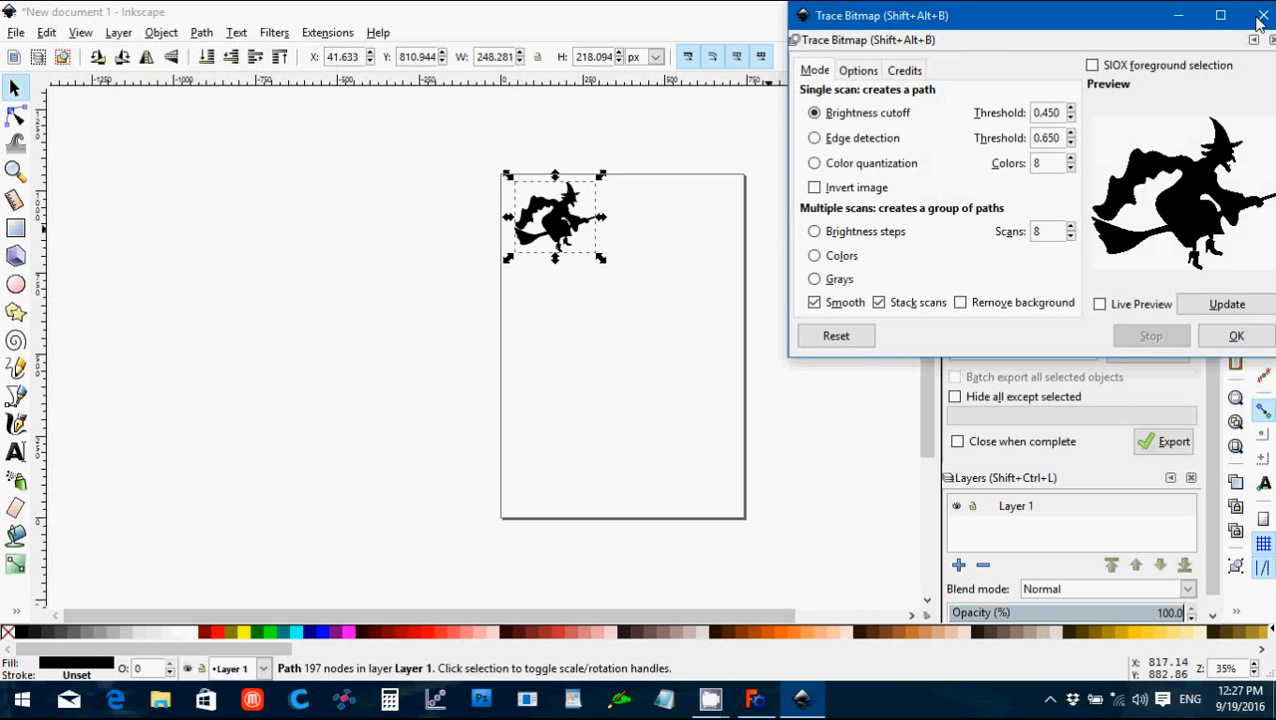
left_click(1264, 16)
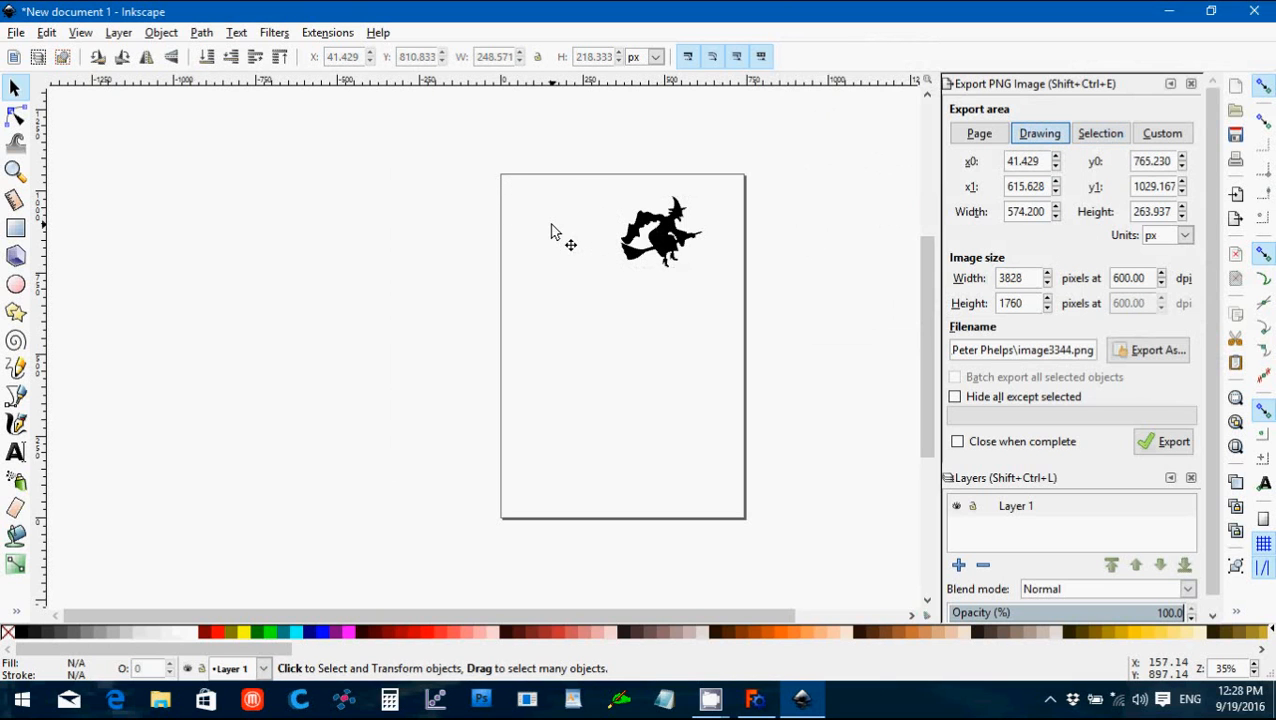
left_click(660, 232)
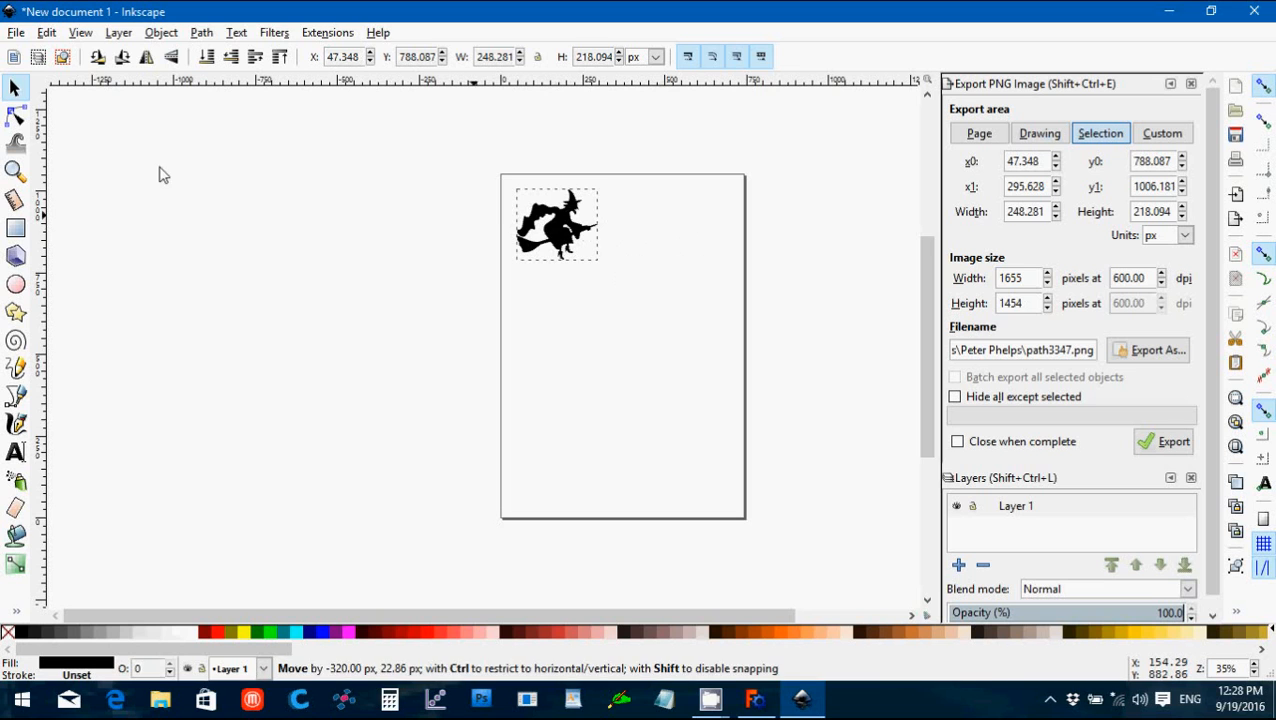
left_click(16, 32)
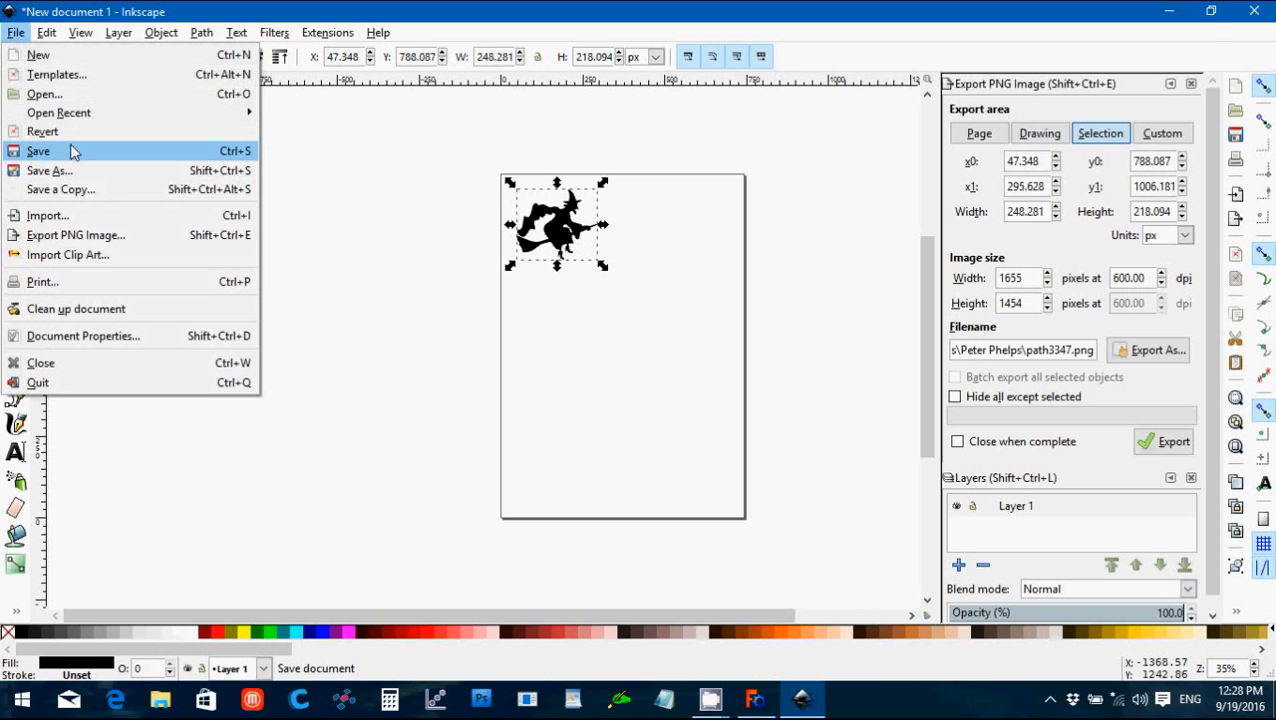
Step: Save the traced drawing as witch.svg in the _STL Files > Halloween Demo folder
left_click(38, 152)
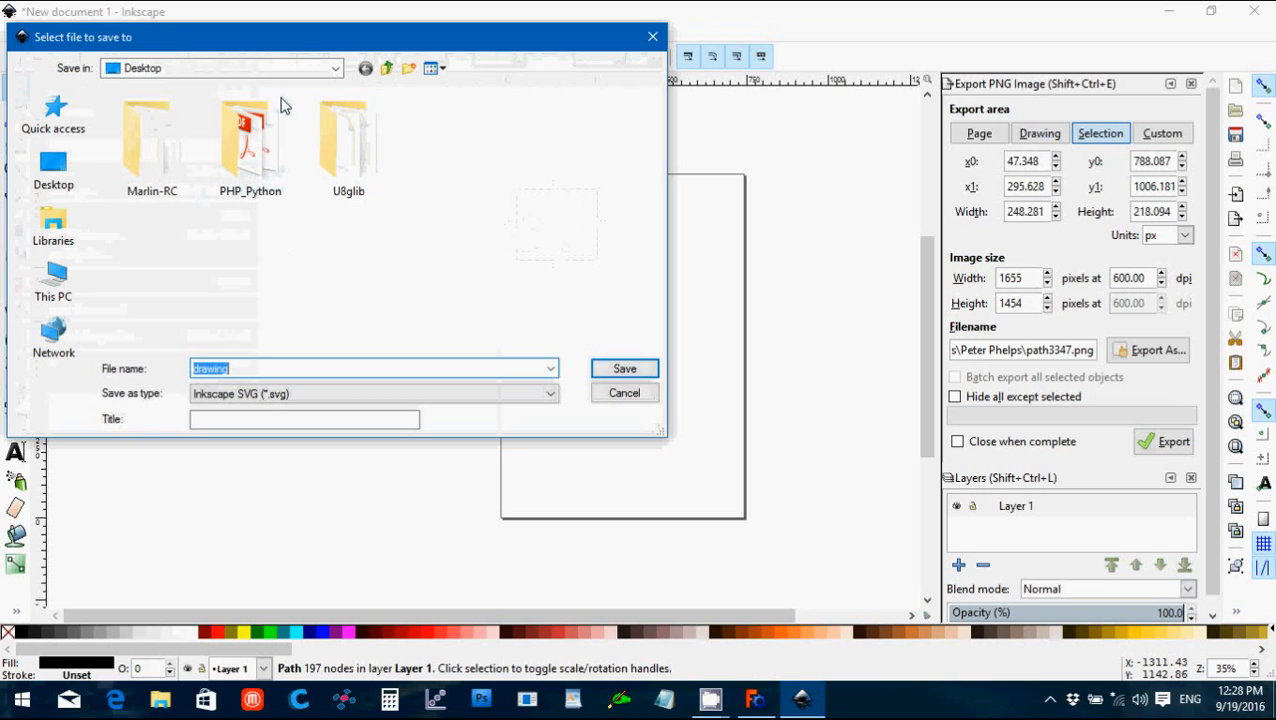
left_click(336, 68)
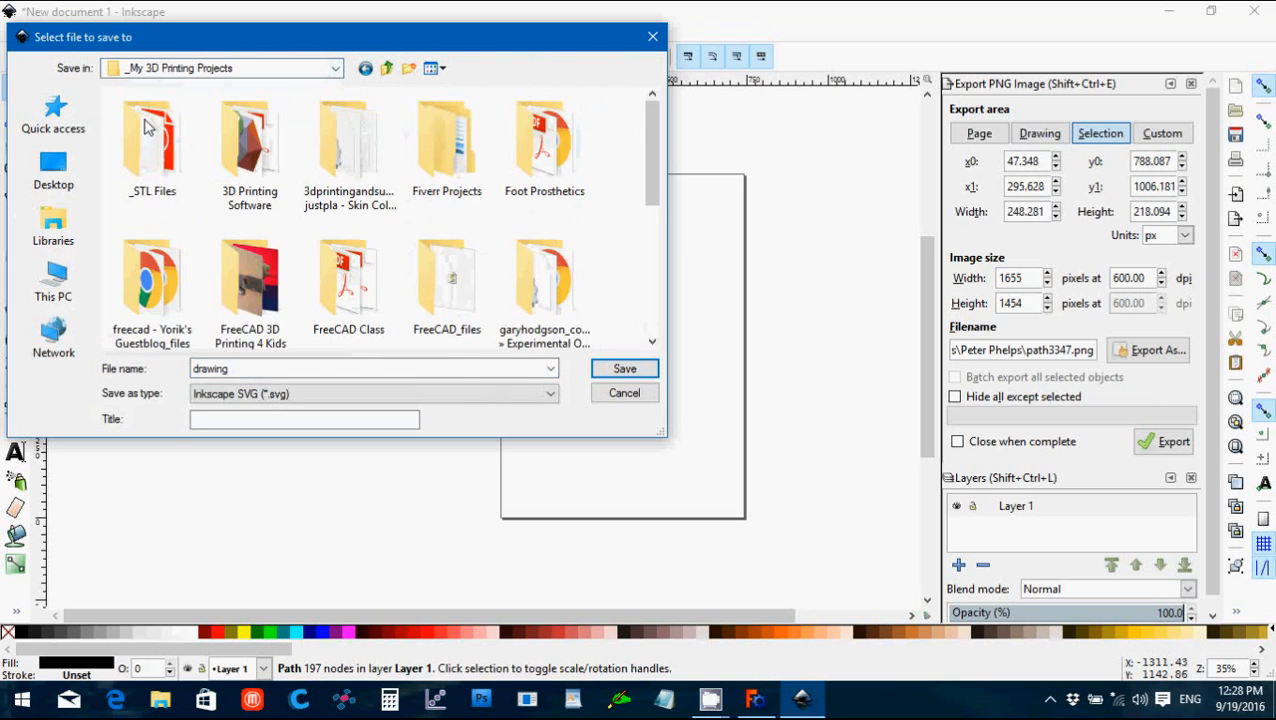
double_click(152, 140)
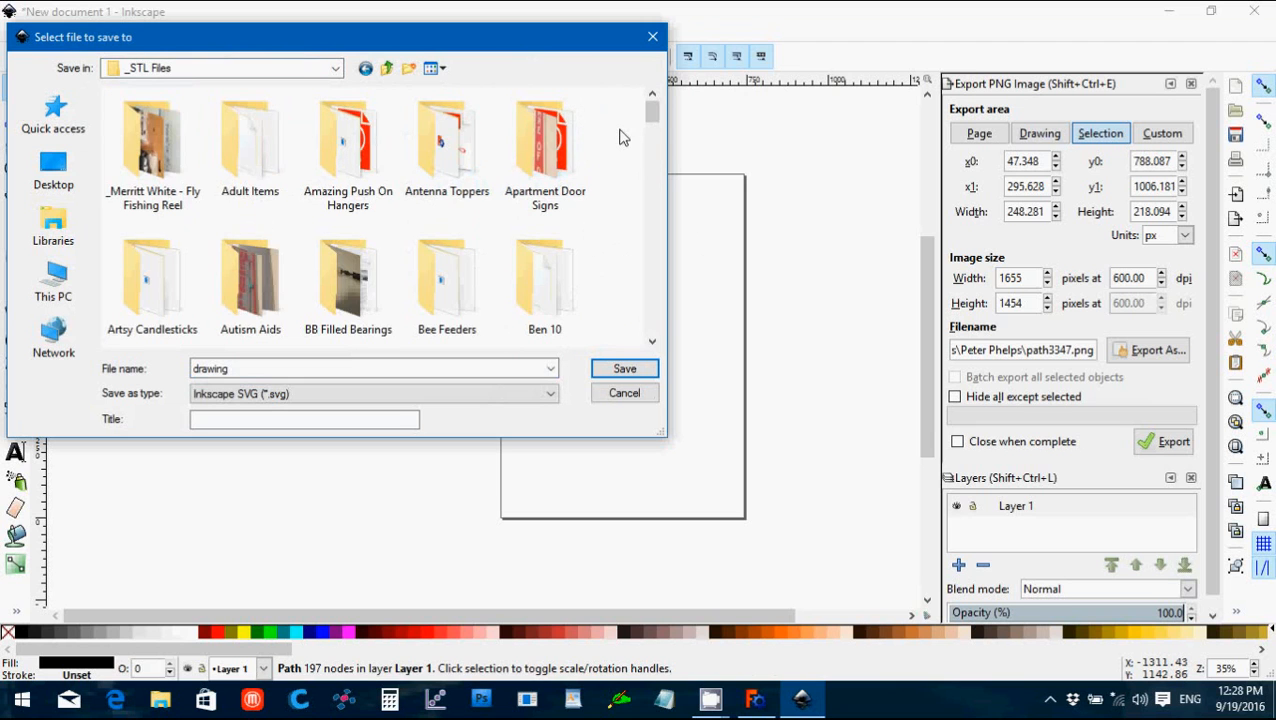
scroll("down", 3)
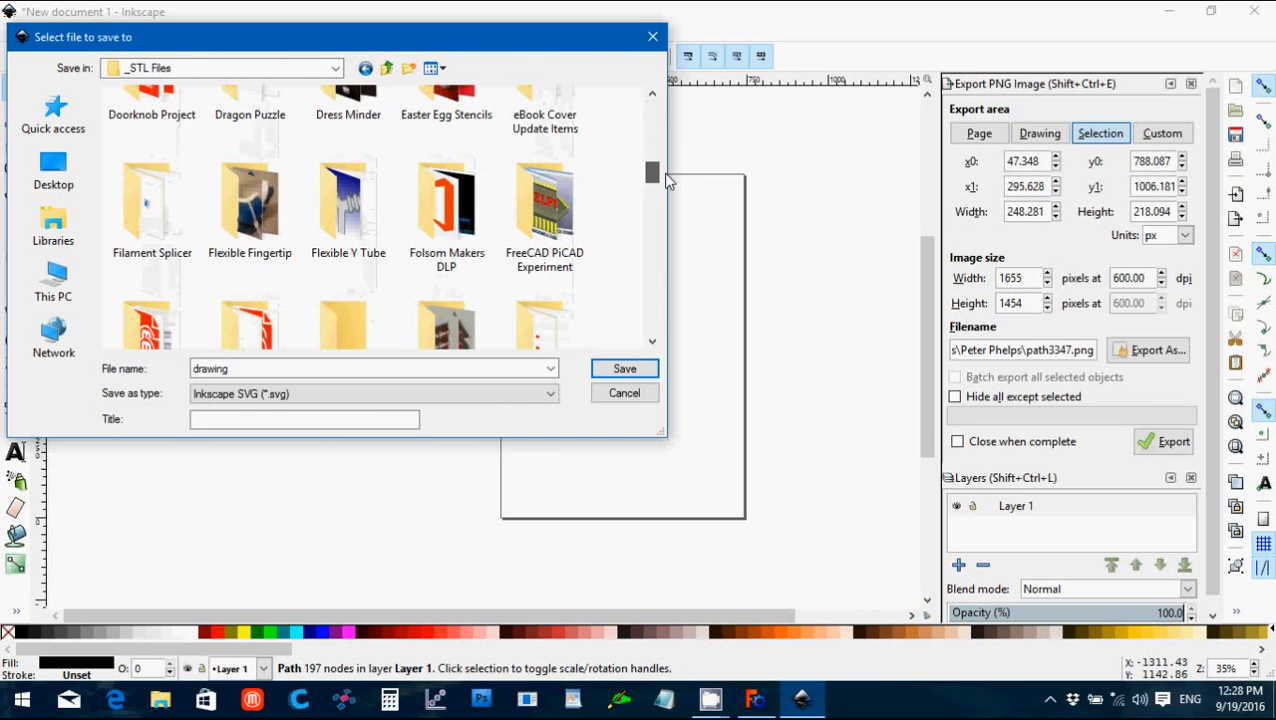
scroll("down", 3)
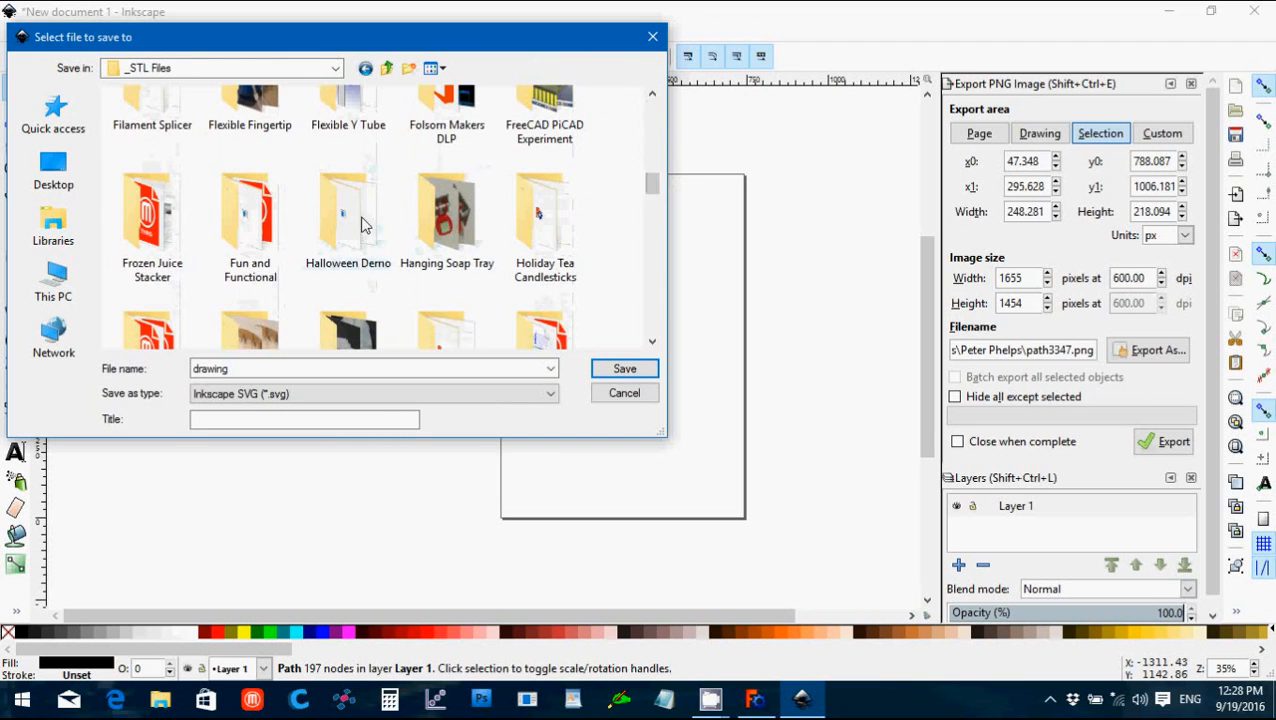
double_click(348, 216)
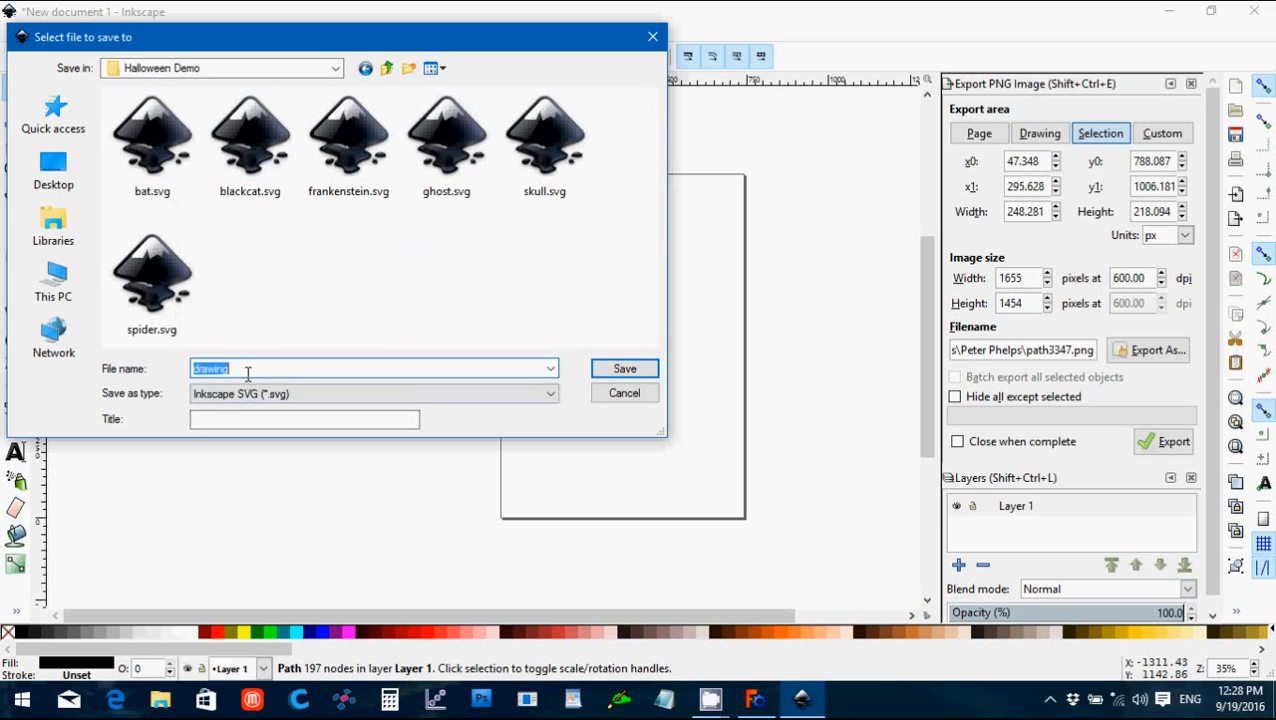
type("wit")
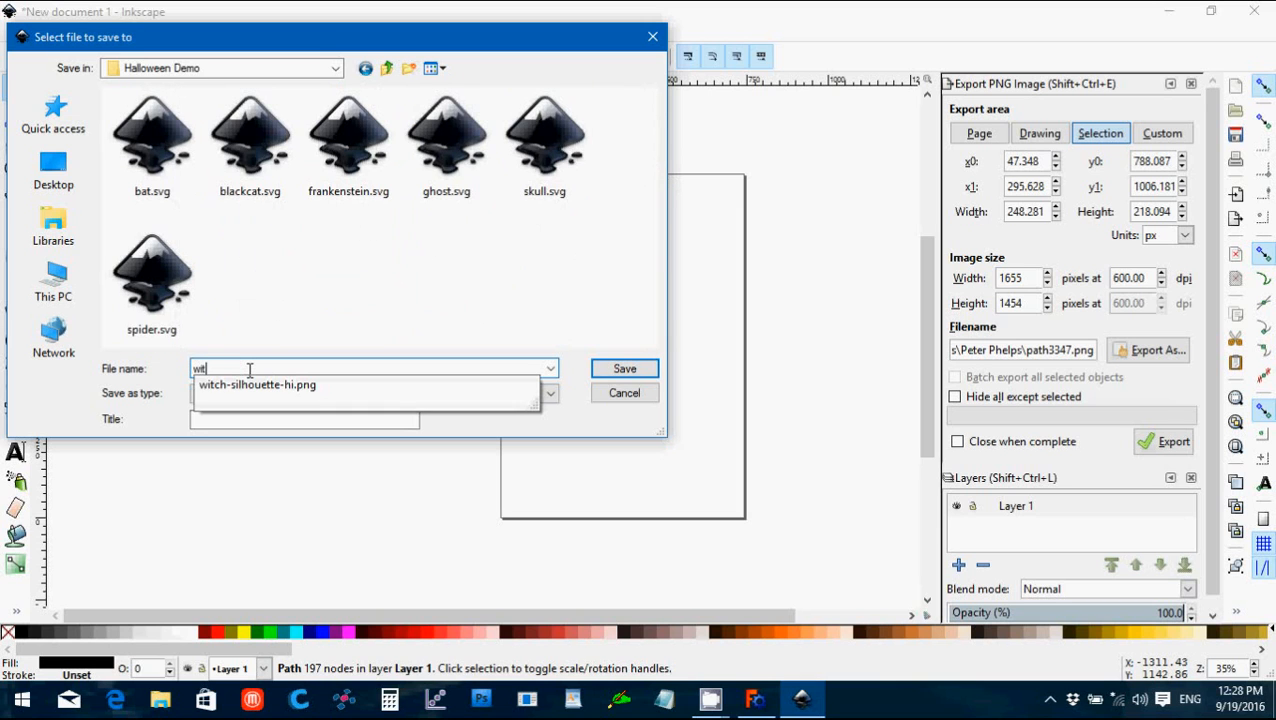
left_click(624, 368)
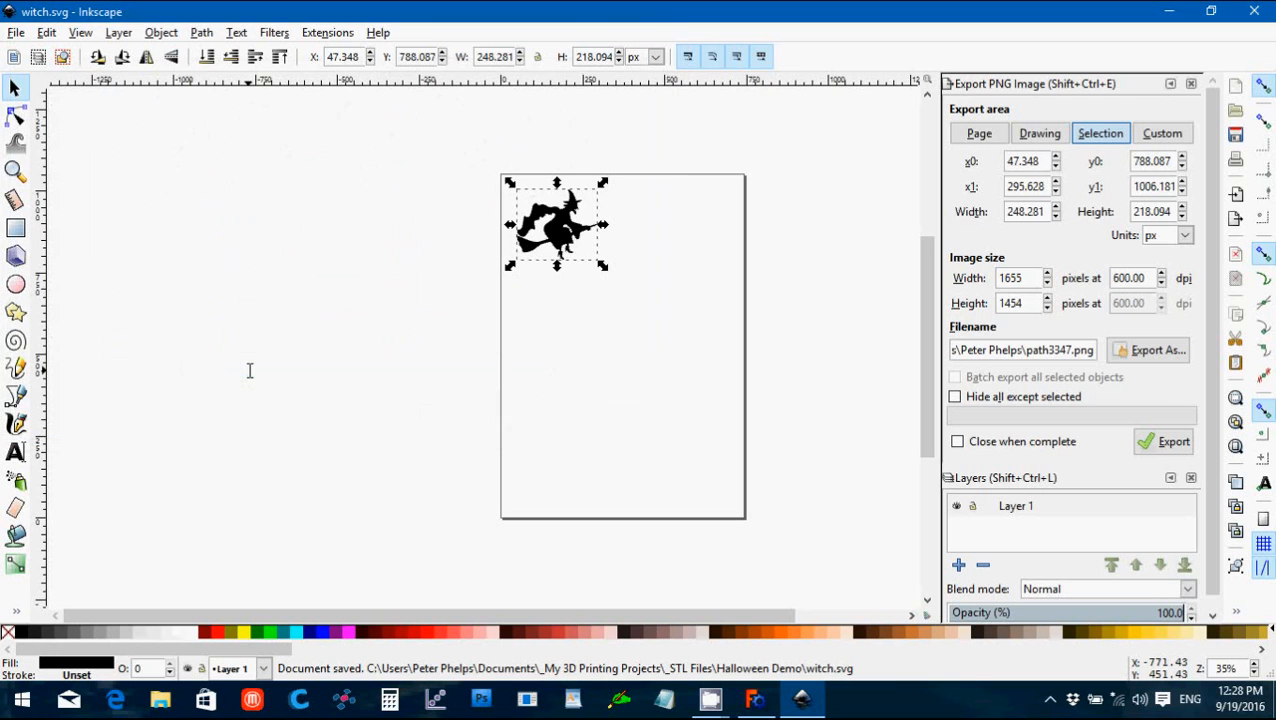
mouse_move(544, 196)
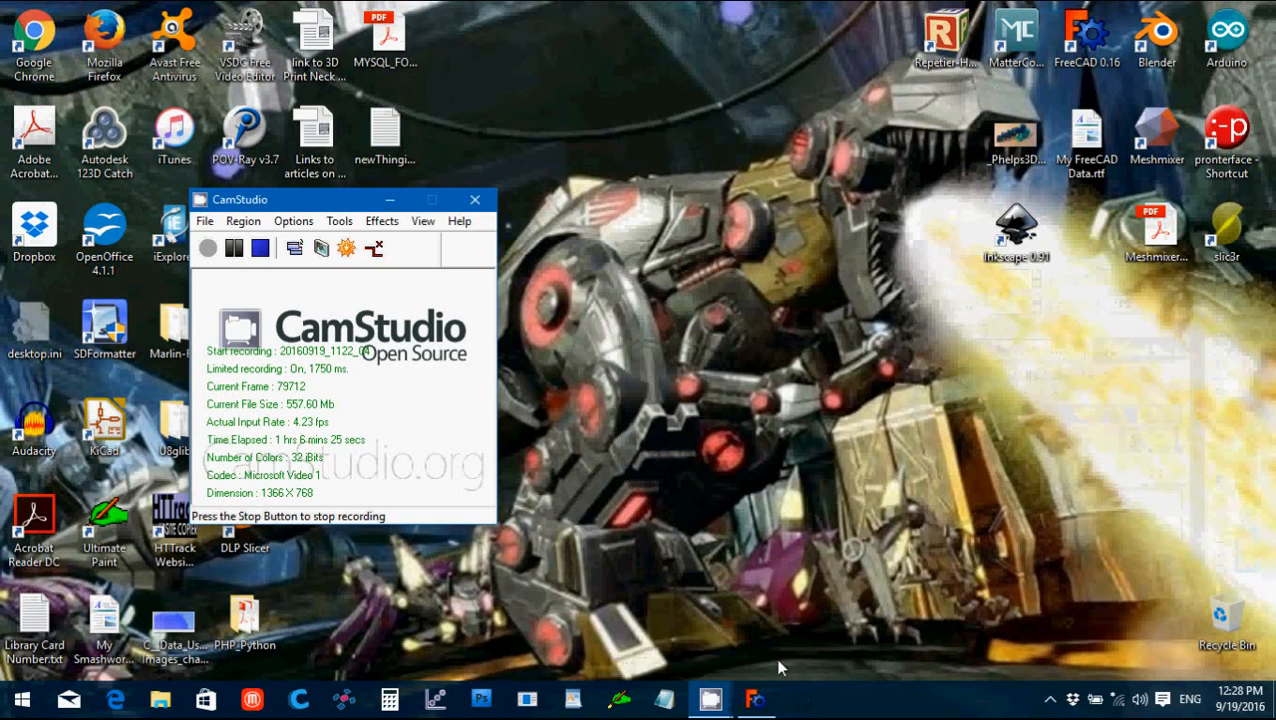
Step: Return to FreeCAD, start a new document in the Part workbench and begin a file import
left_click(756, 698)
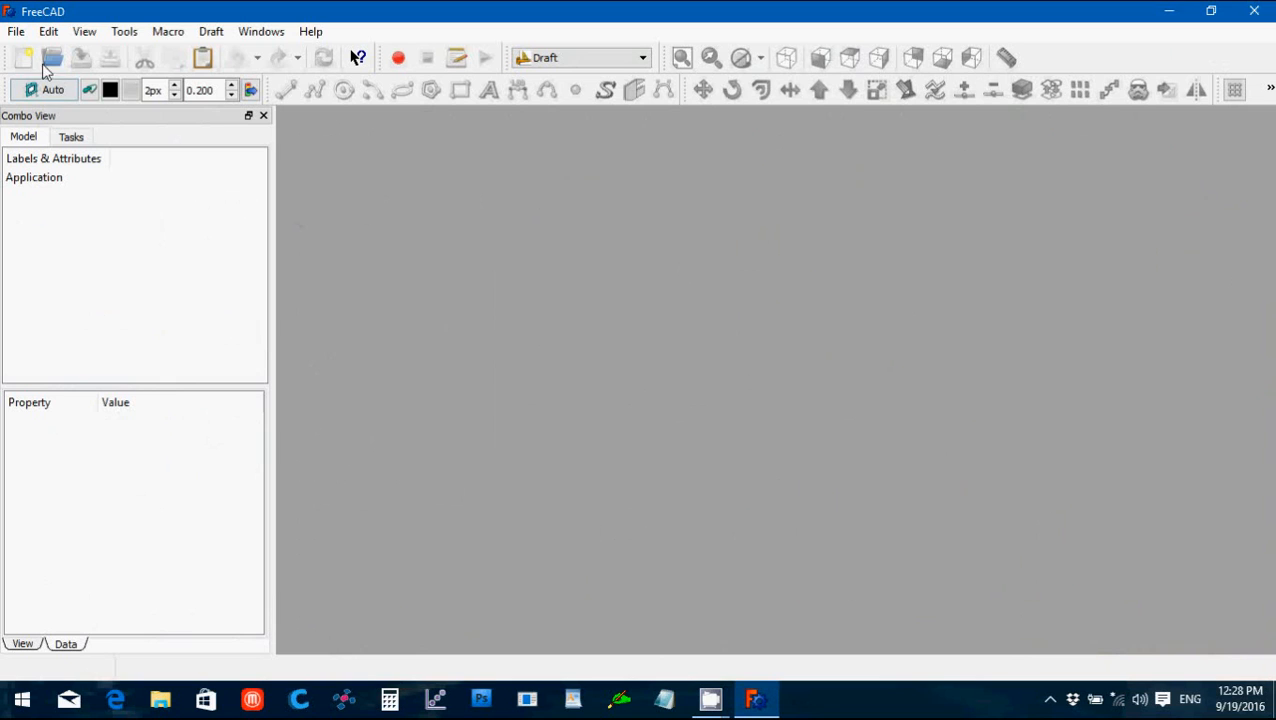
left_click(640, 56)
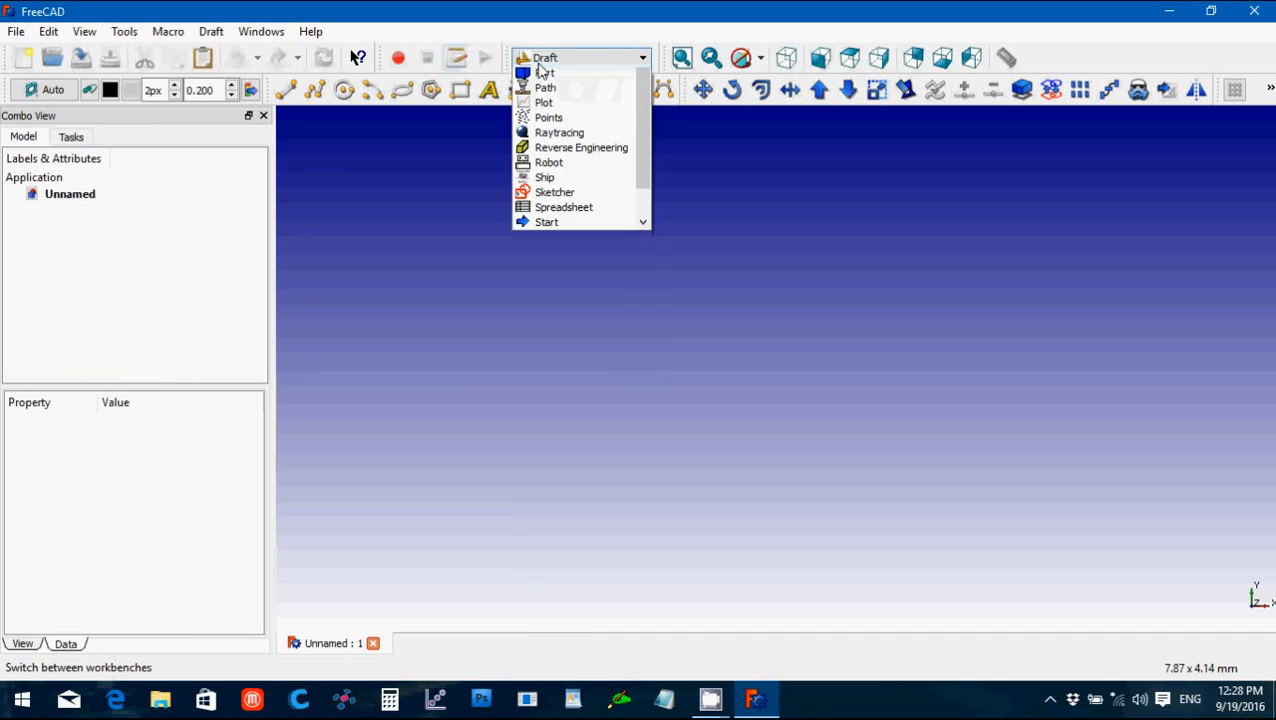
left_click(552, 88)
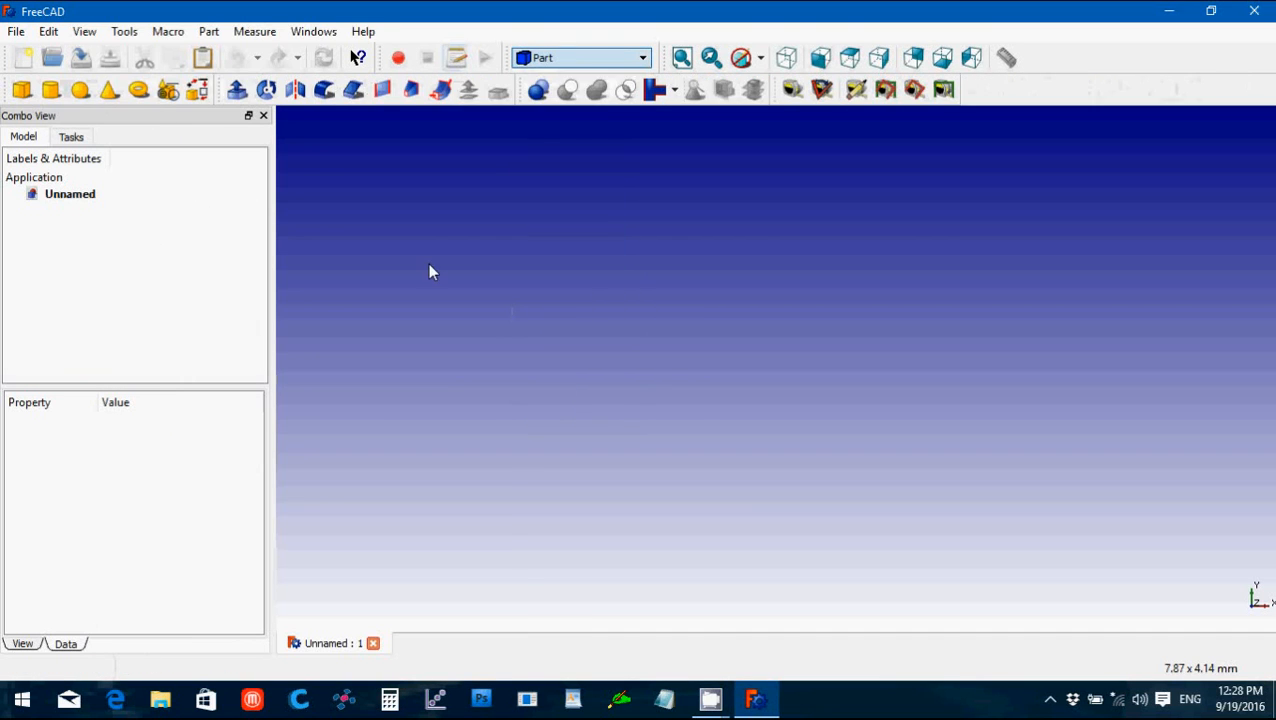
mouse_move(52, 58)
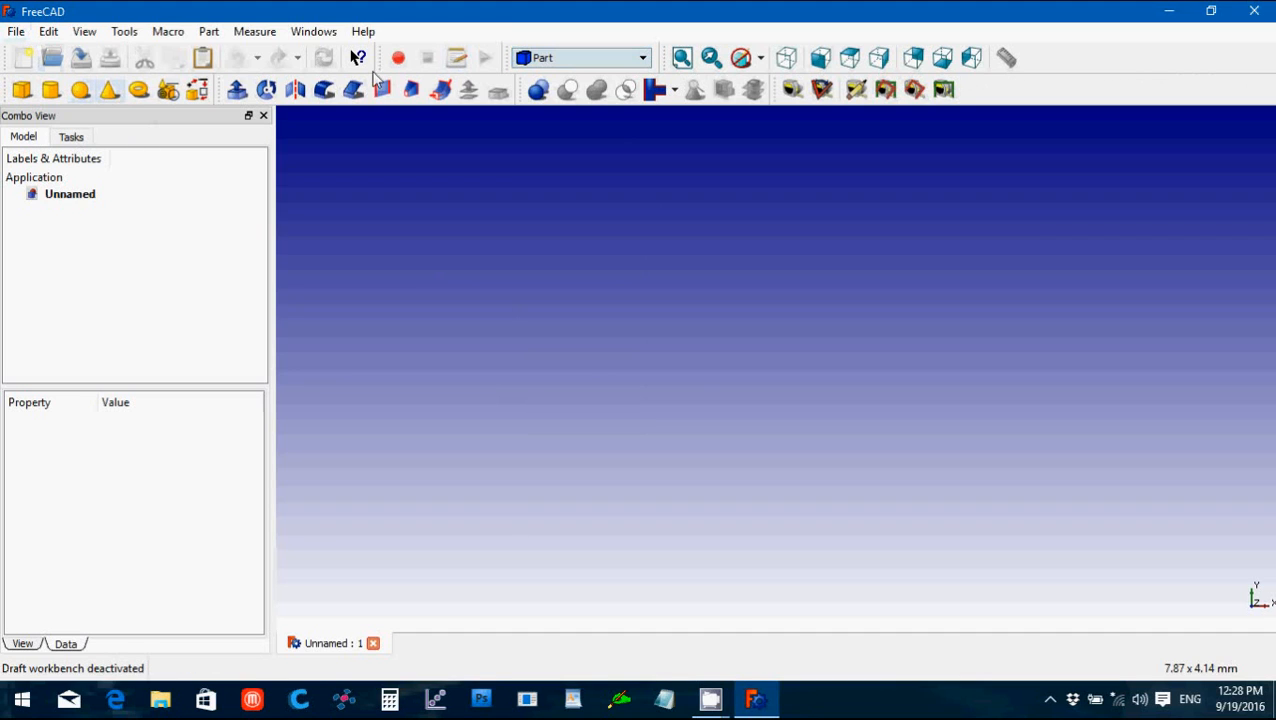
left_click(16, 32)
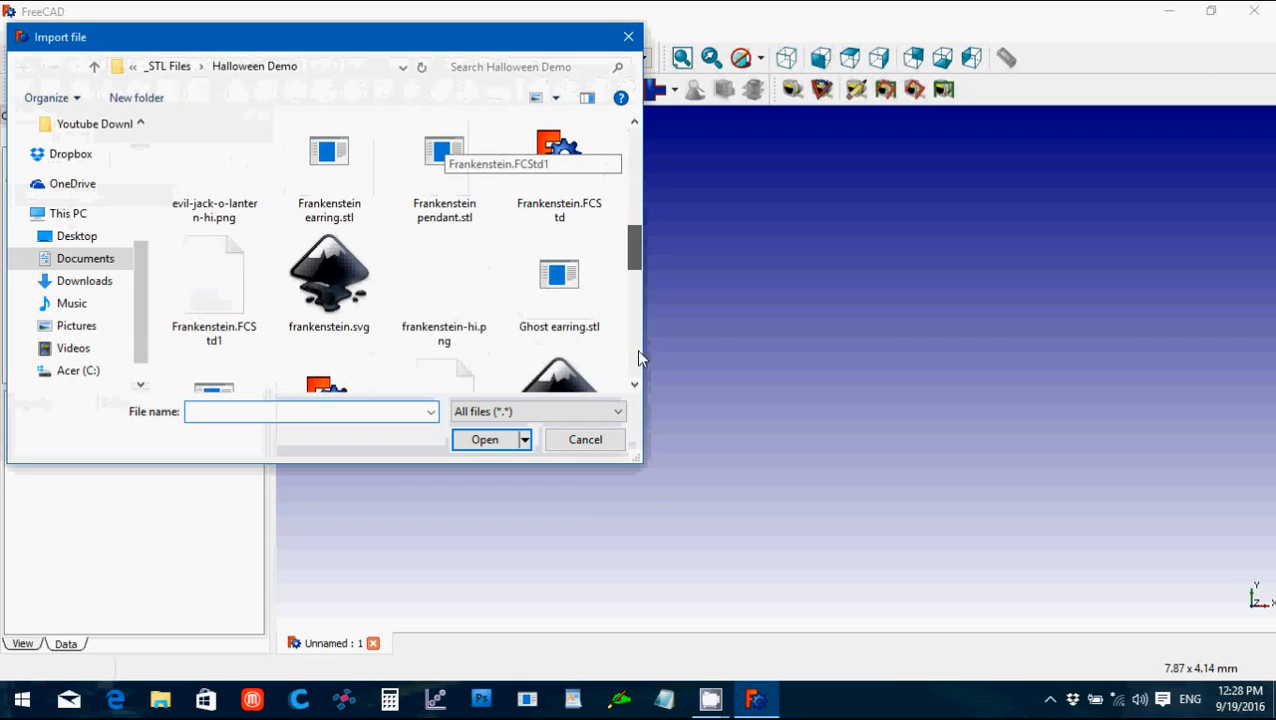
Step: Import witch.svg using the 'SVG as geometry (importSVG)' option
left_click(560, 216)
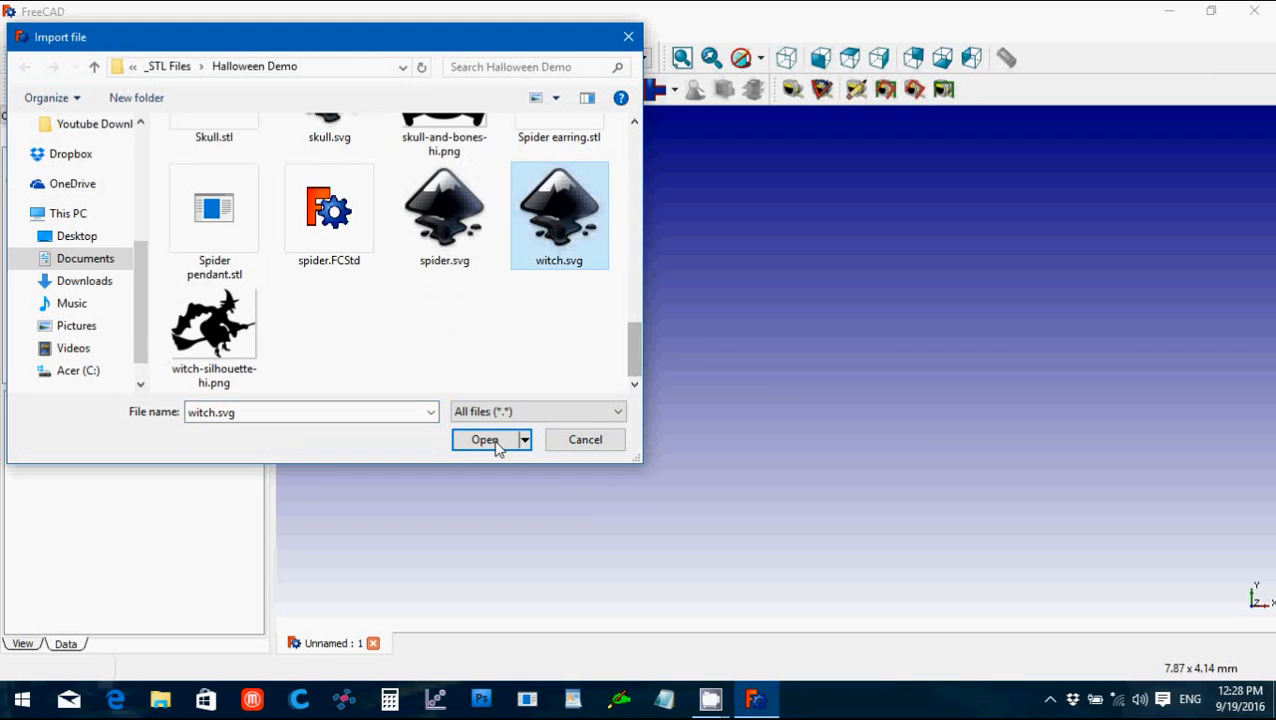
left_click(484, 440)
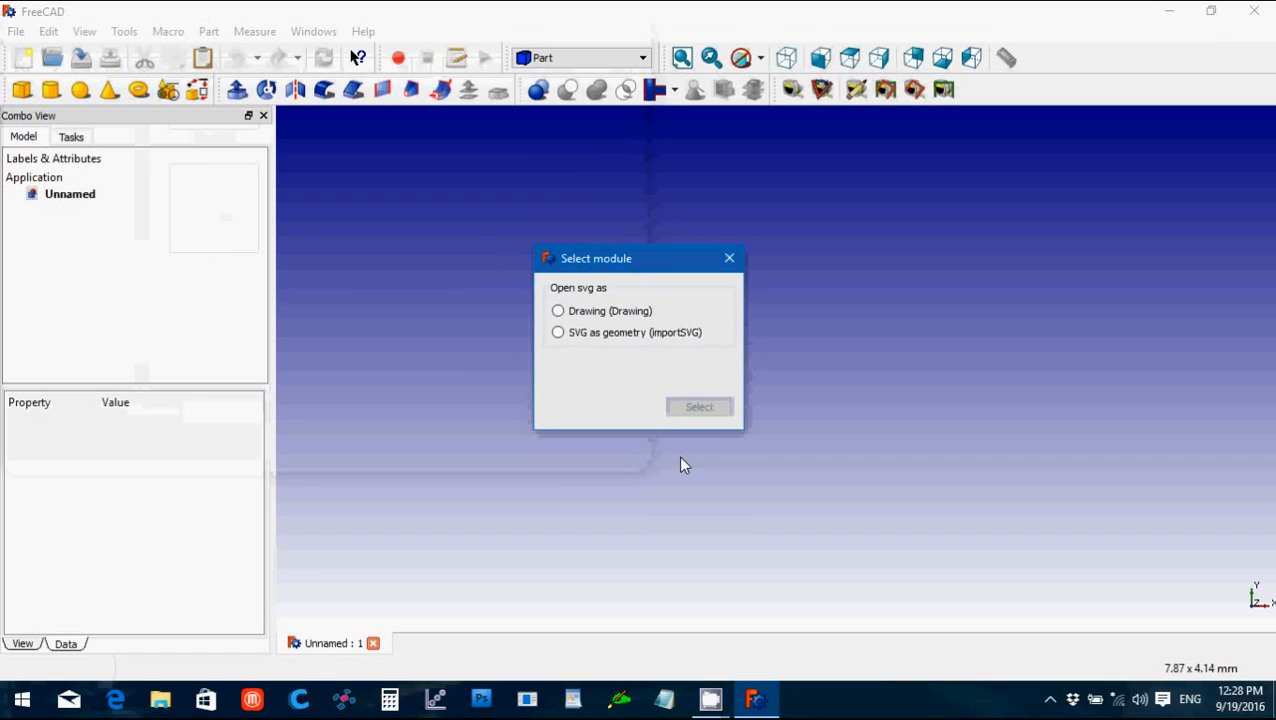
left_click(558, 332)
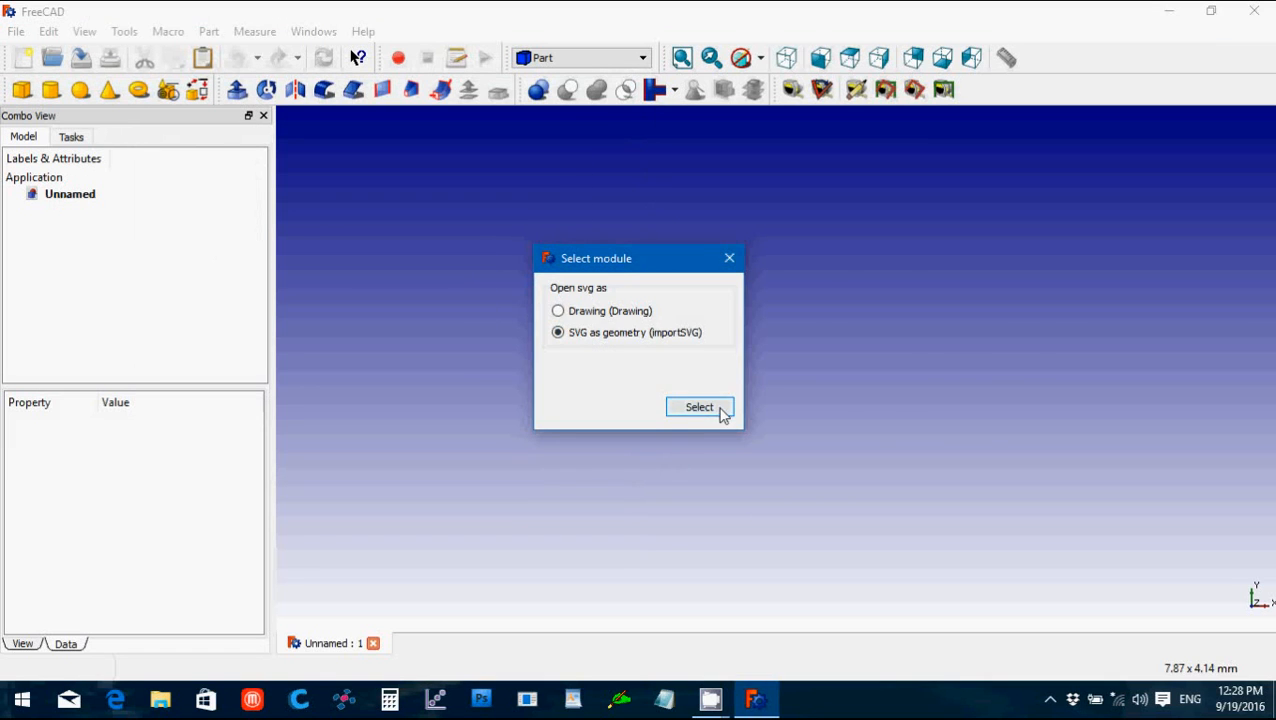
left_click(700, 408)
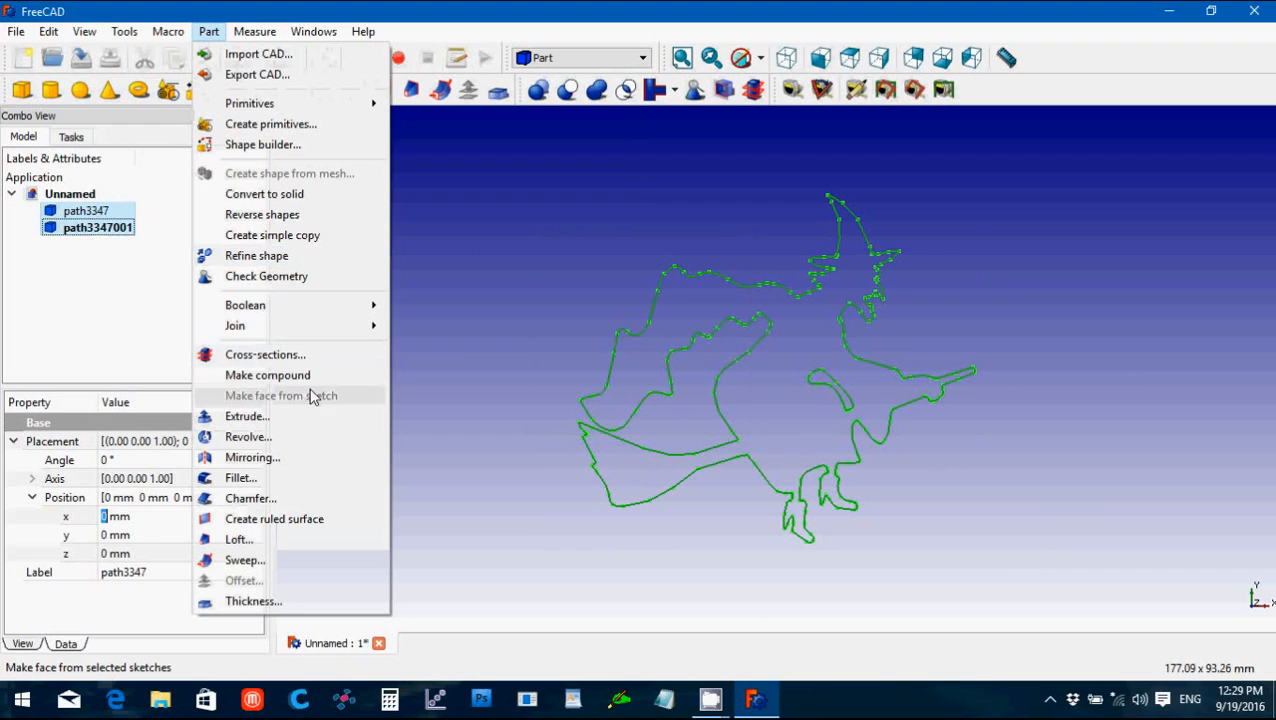
Step: Make a compound of the witch paths and extrude it 3 mm as a solid
left_click(268, 376)
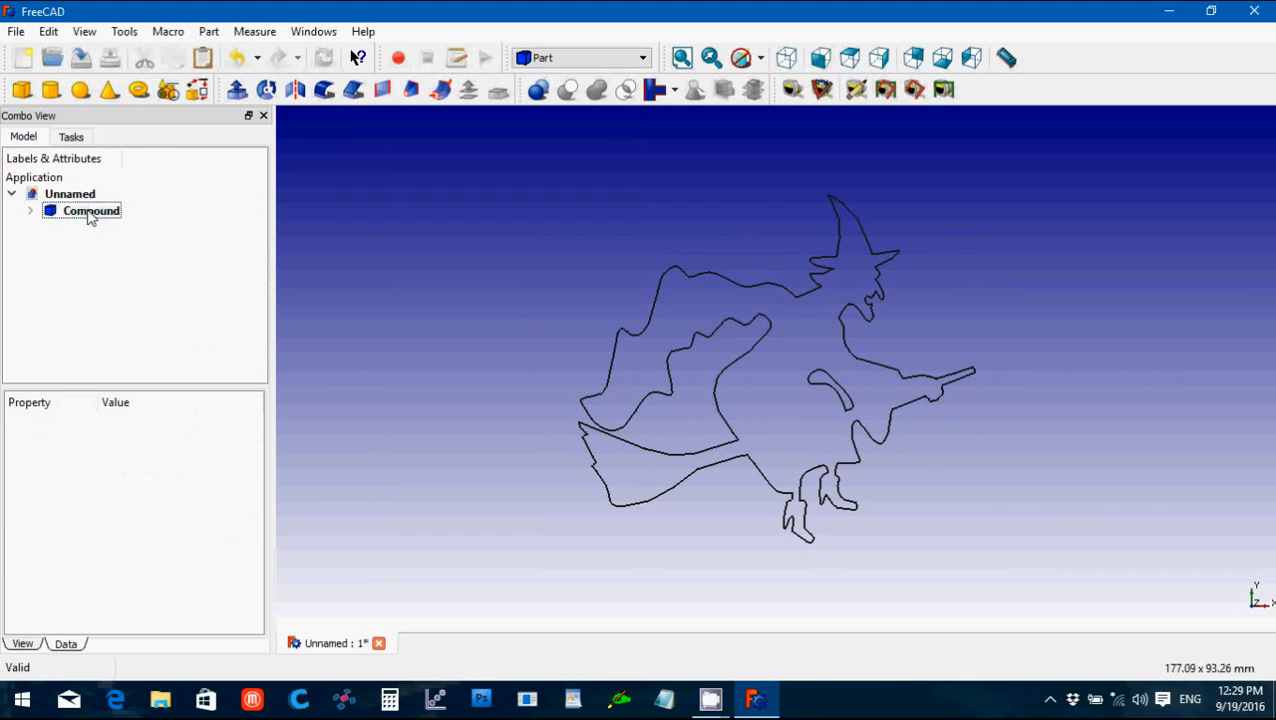
left_click(208, 32)
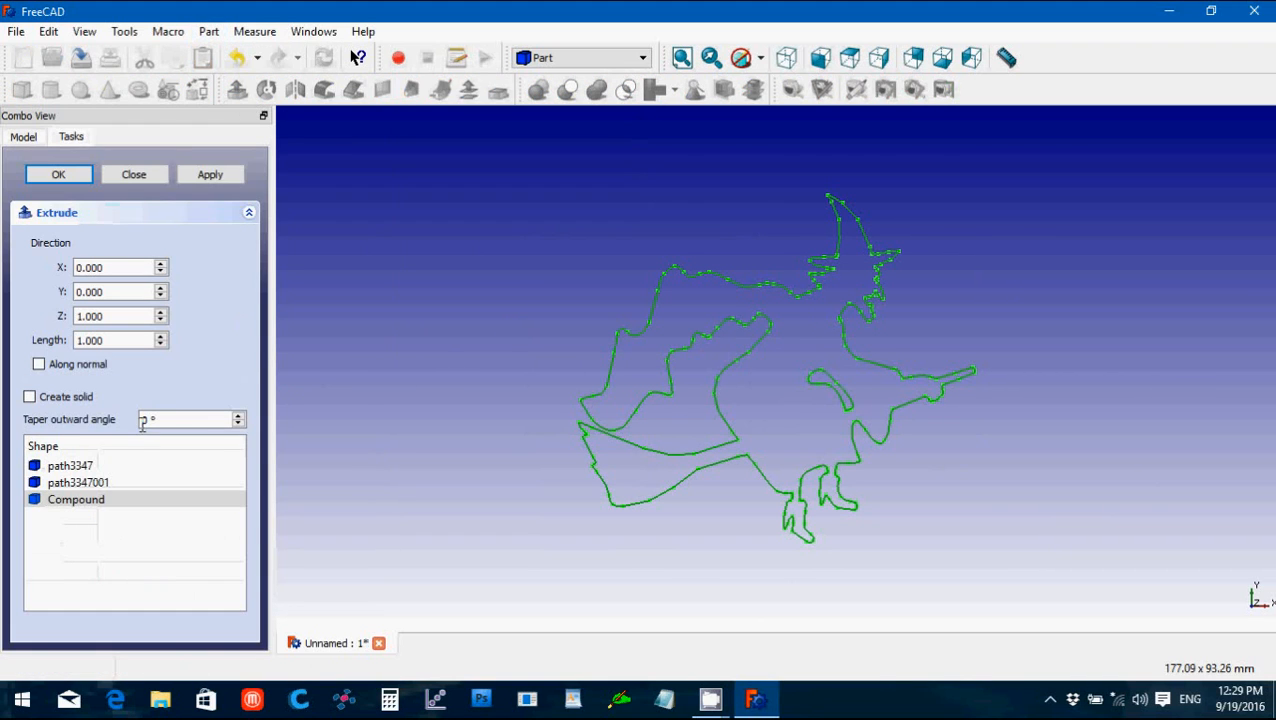
left_click(28, 396)
type("3.000")
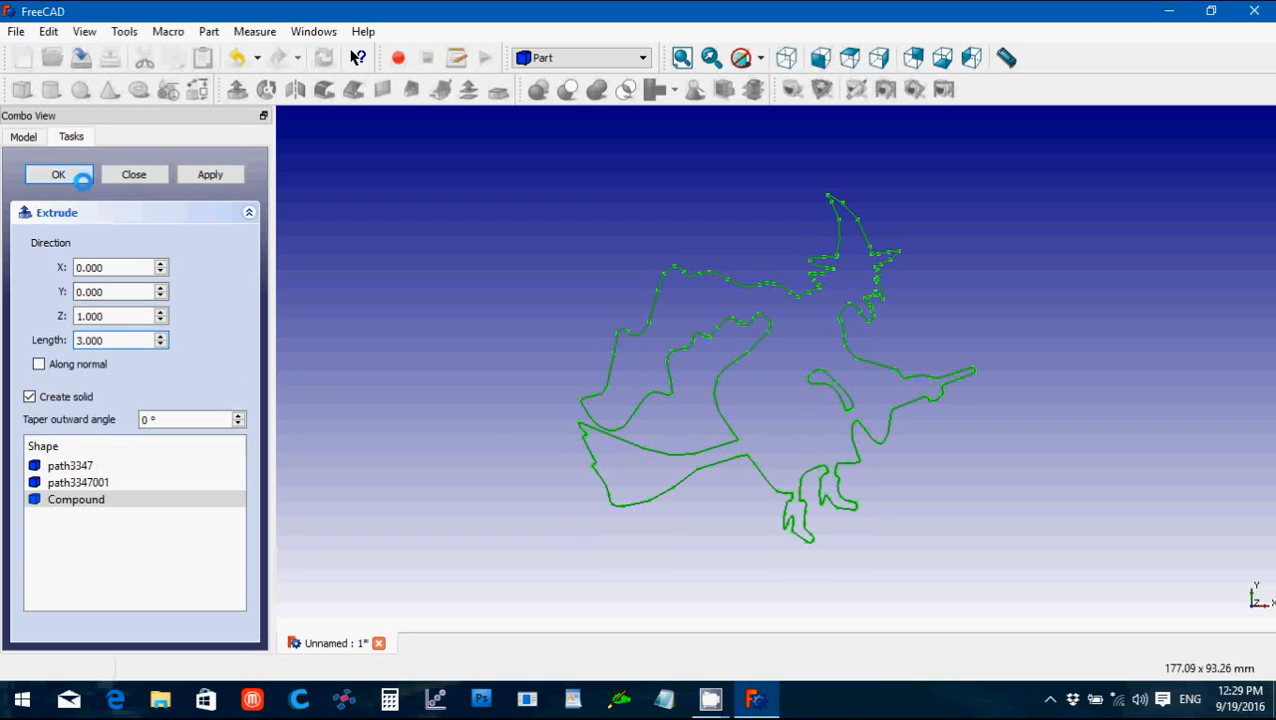
left_click(58, 174)
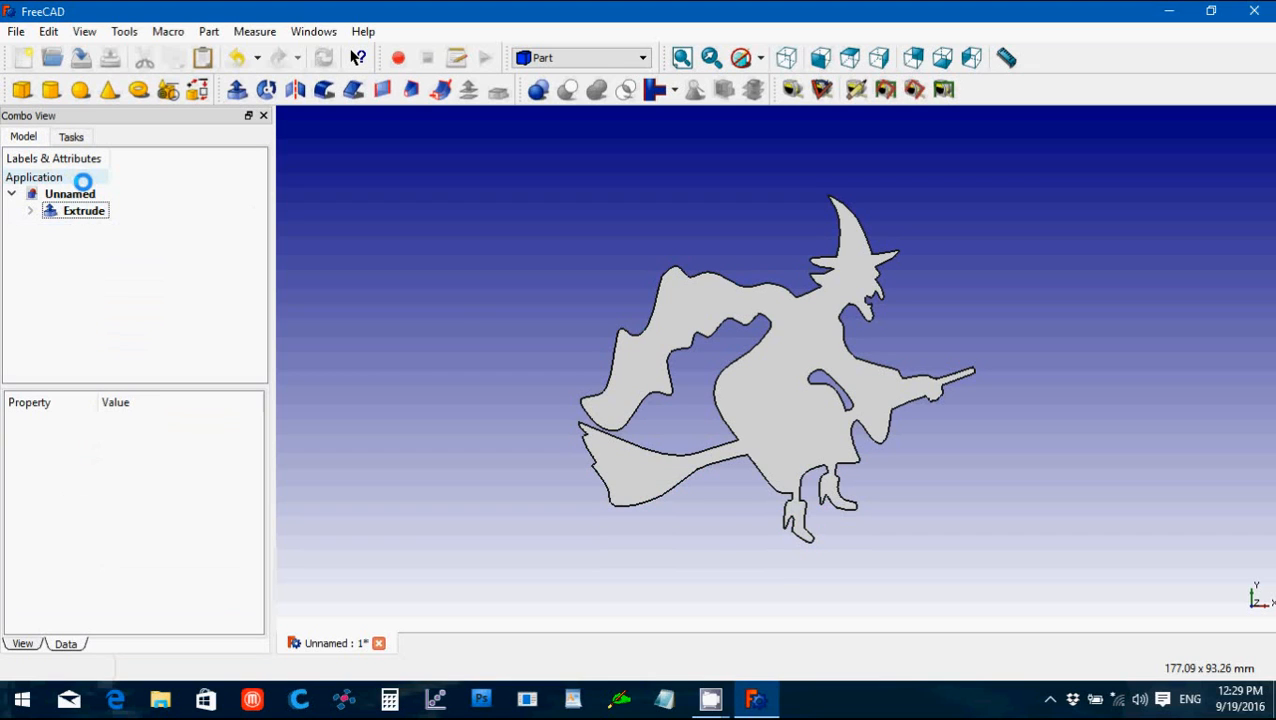
mouse_move(1008, 56)
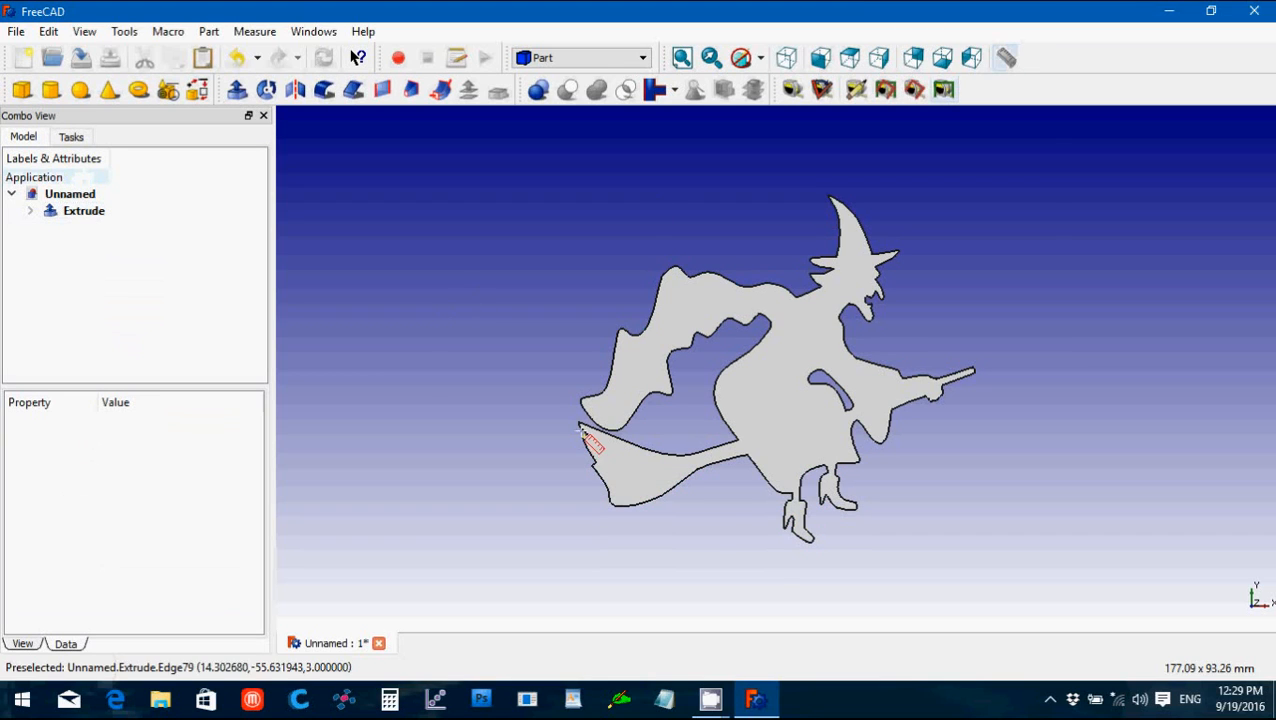
mouse_move(588, 436)
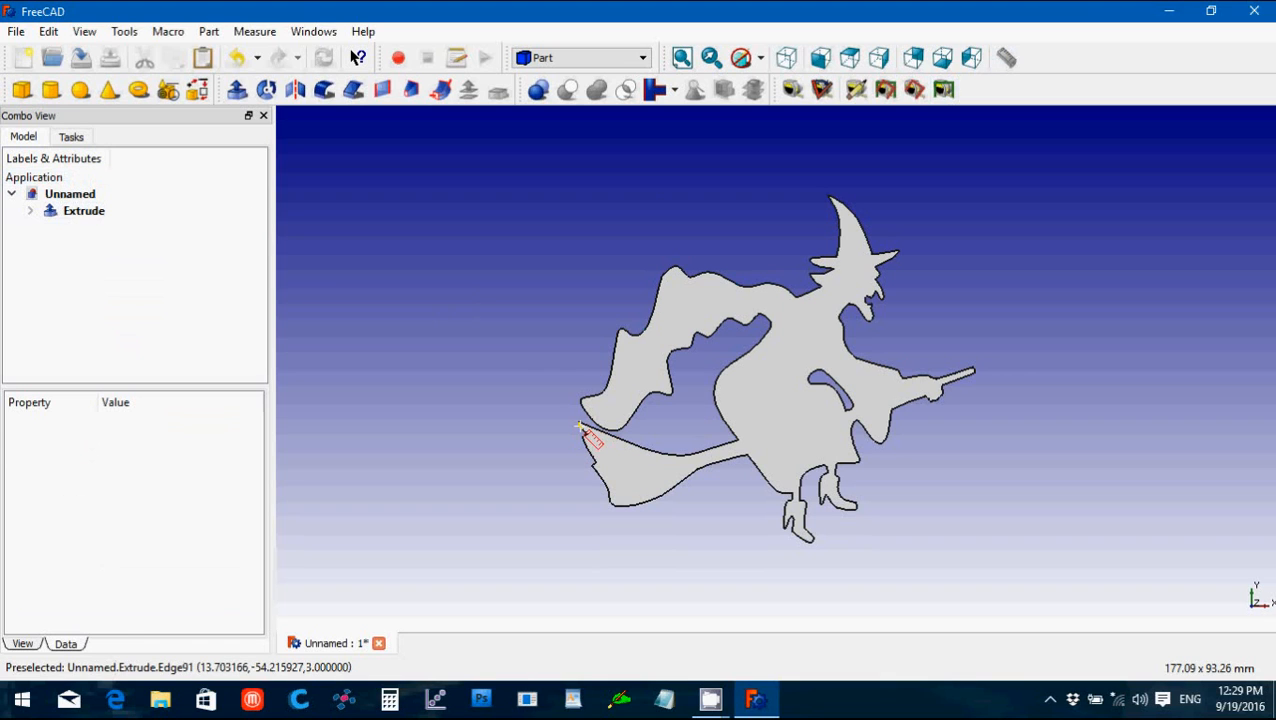
Step: Check the witch's width measurement, select the Extrude object and open the workbench list
left_click(84, 210)
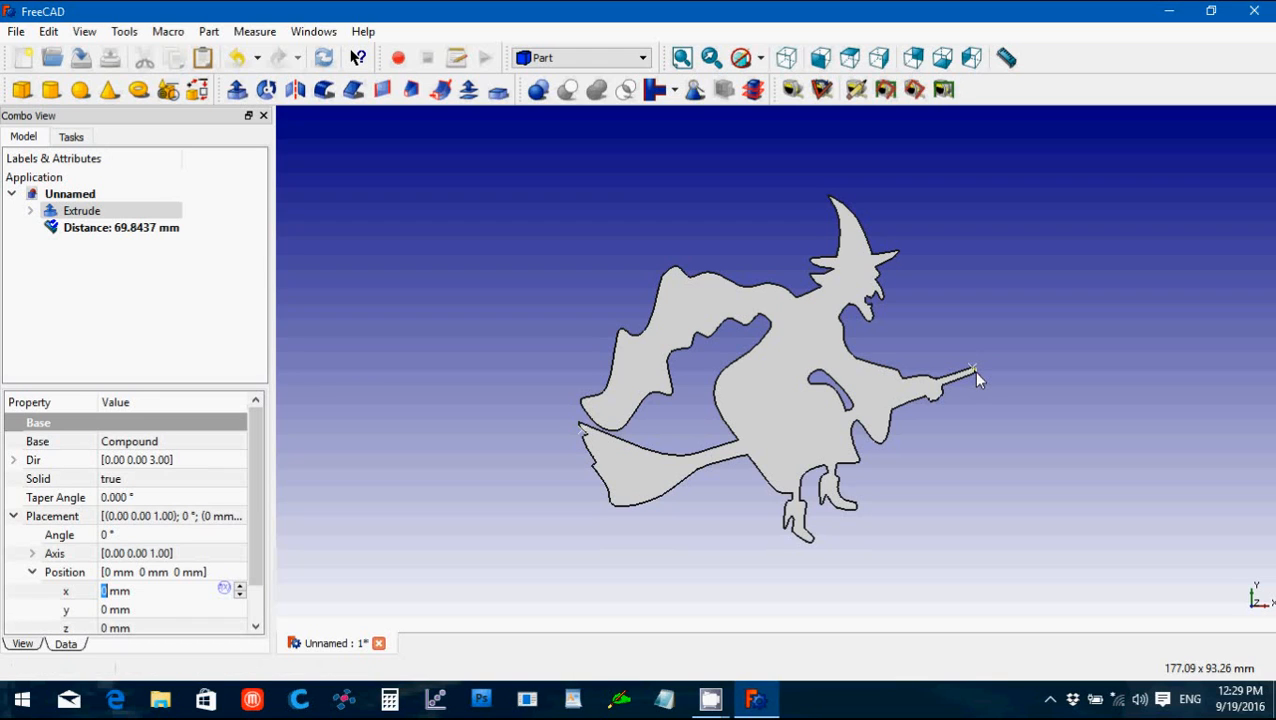
mouse_move(976, 378)
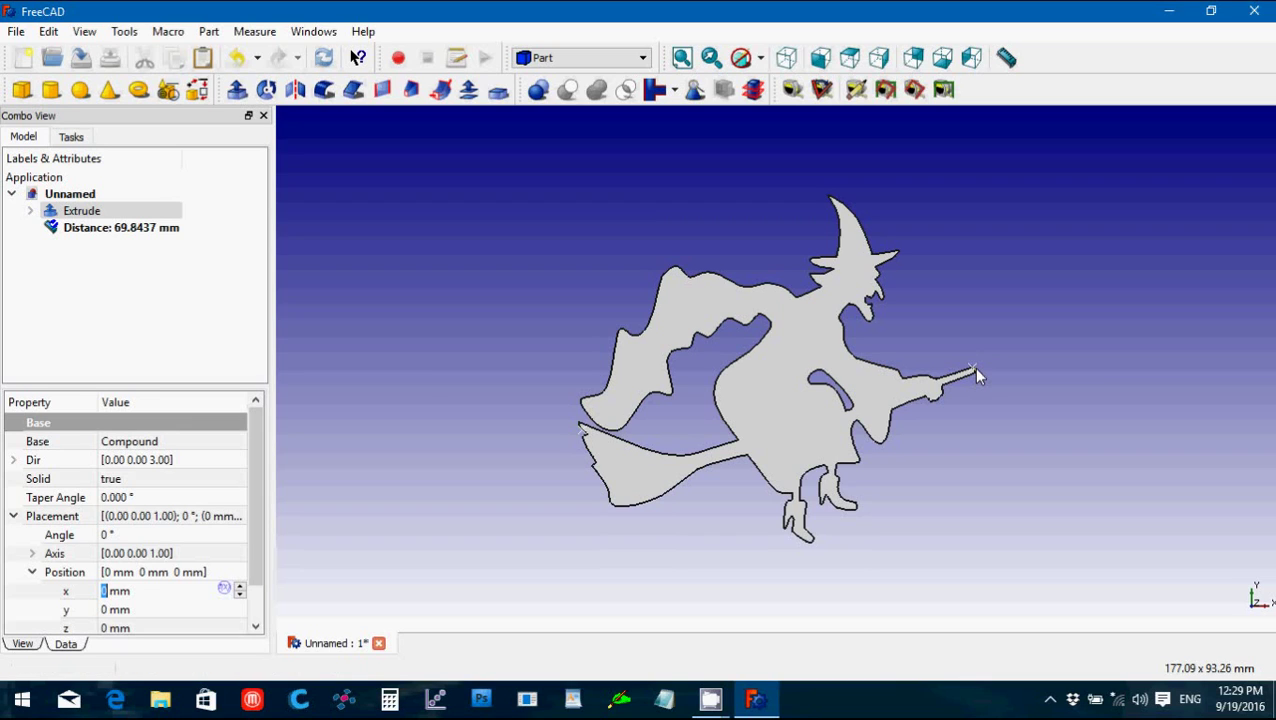
mouse_move(508, 304)
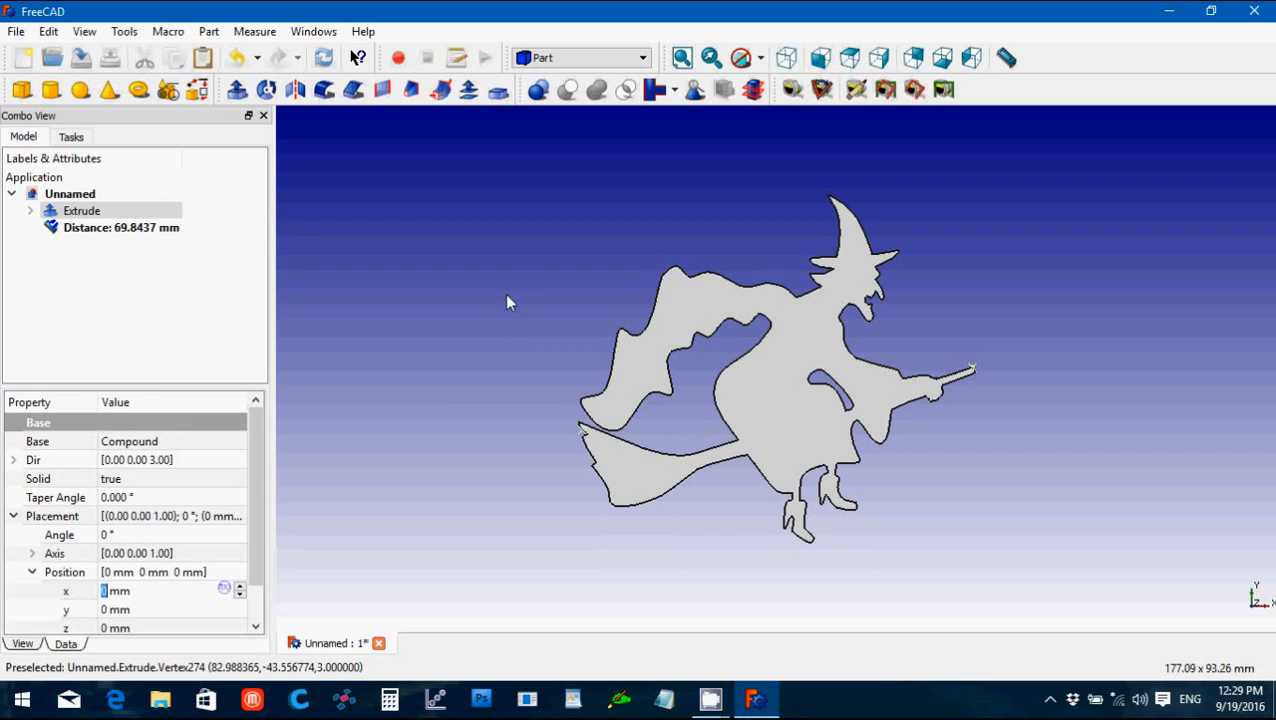
mouse_move(964, 376)
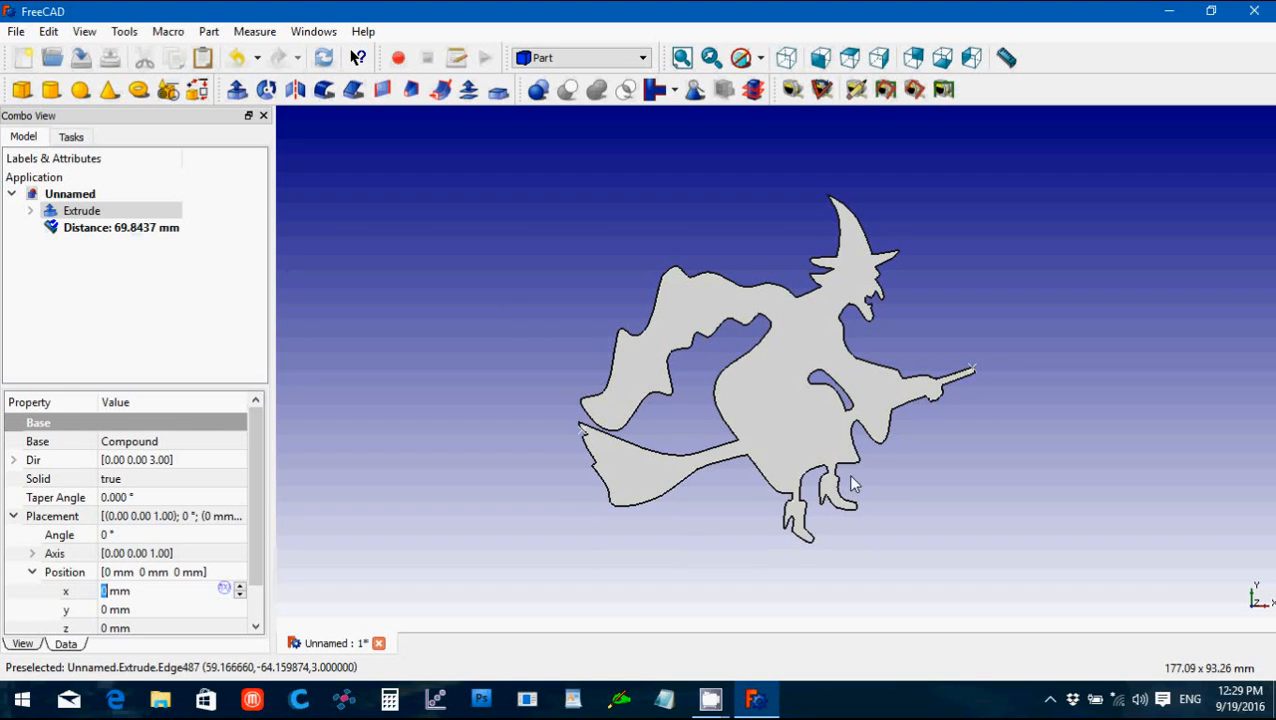
mouse_move(794, 504)
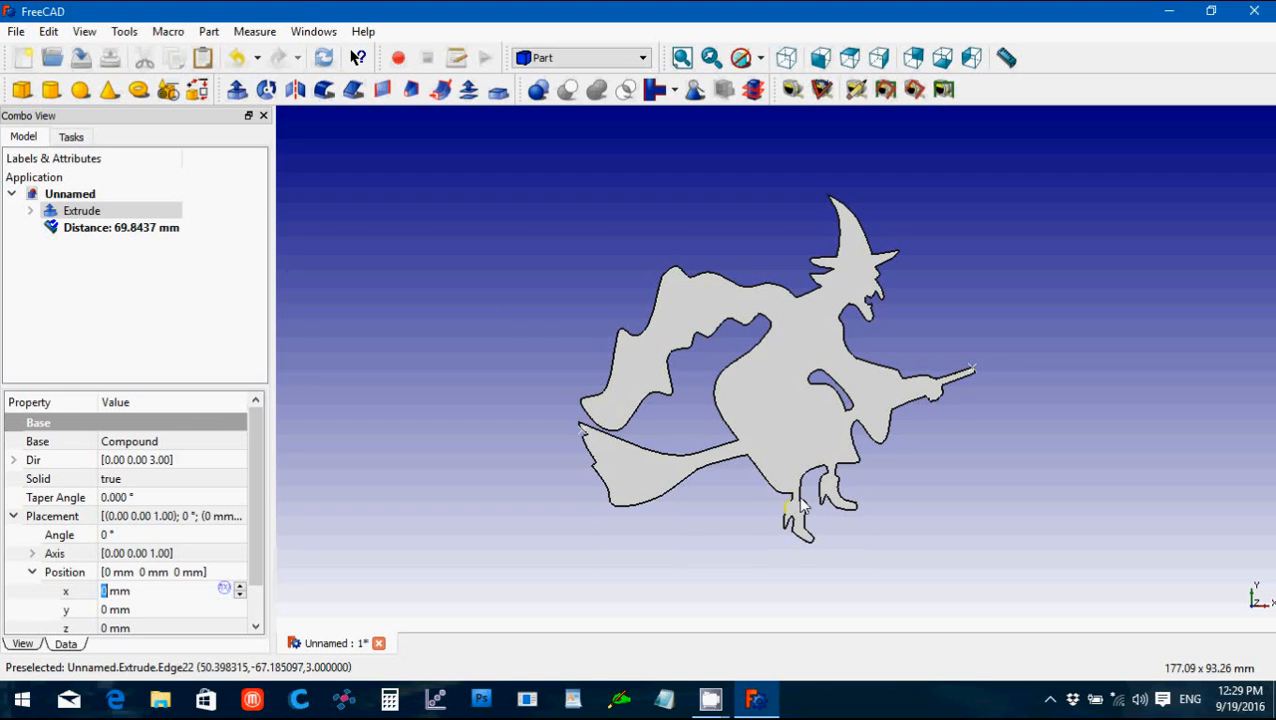
mouse_move(956, 390)
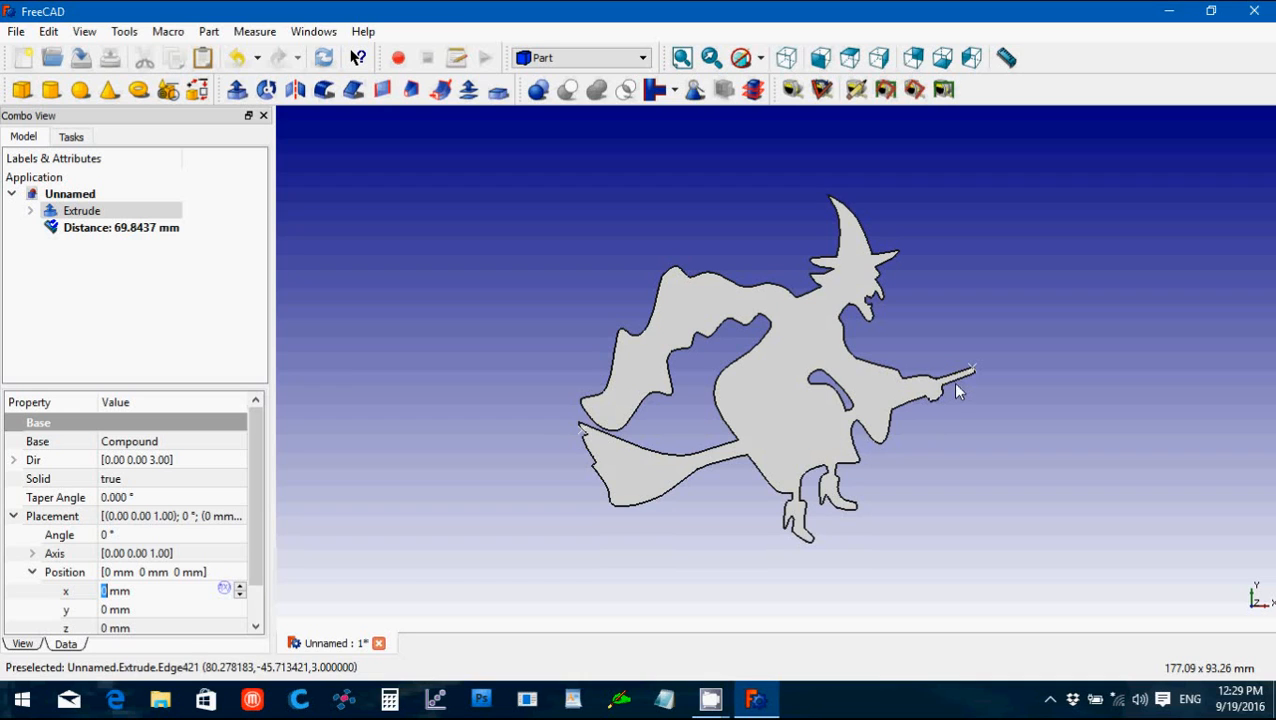
mouse_move(876, 308)
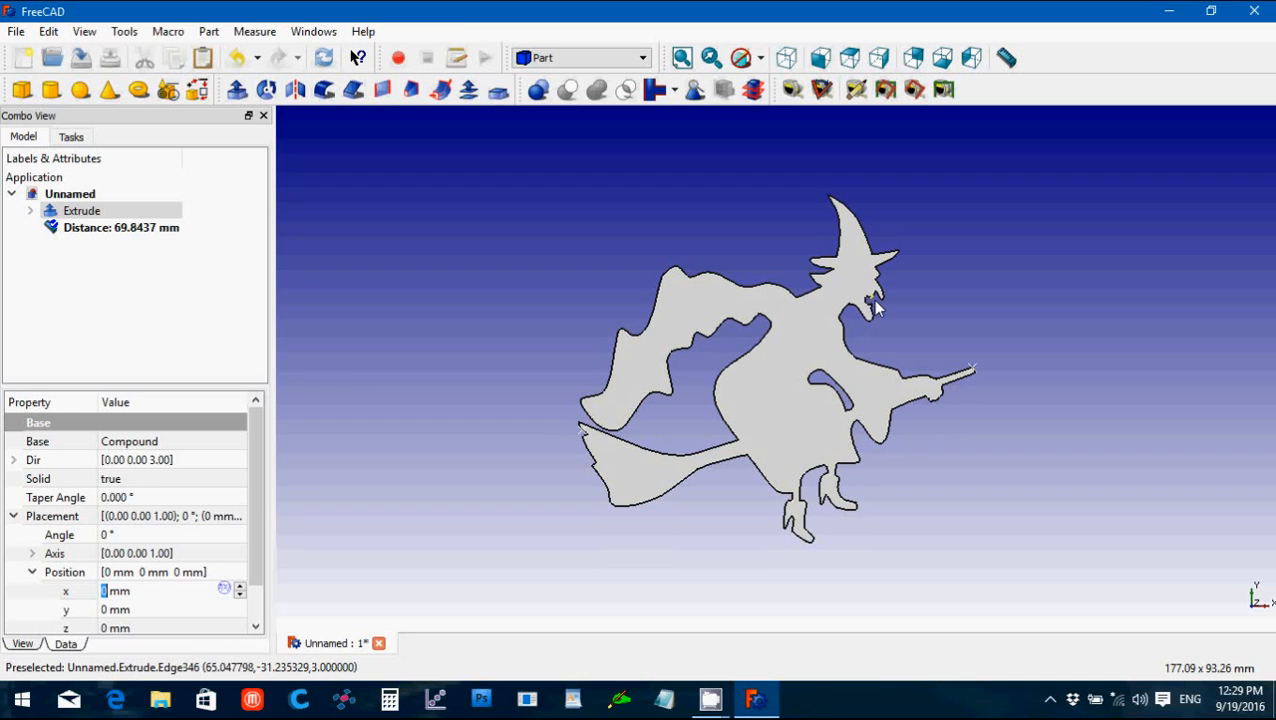
mouse_move(872, 304)
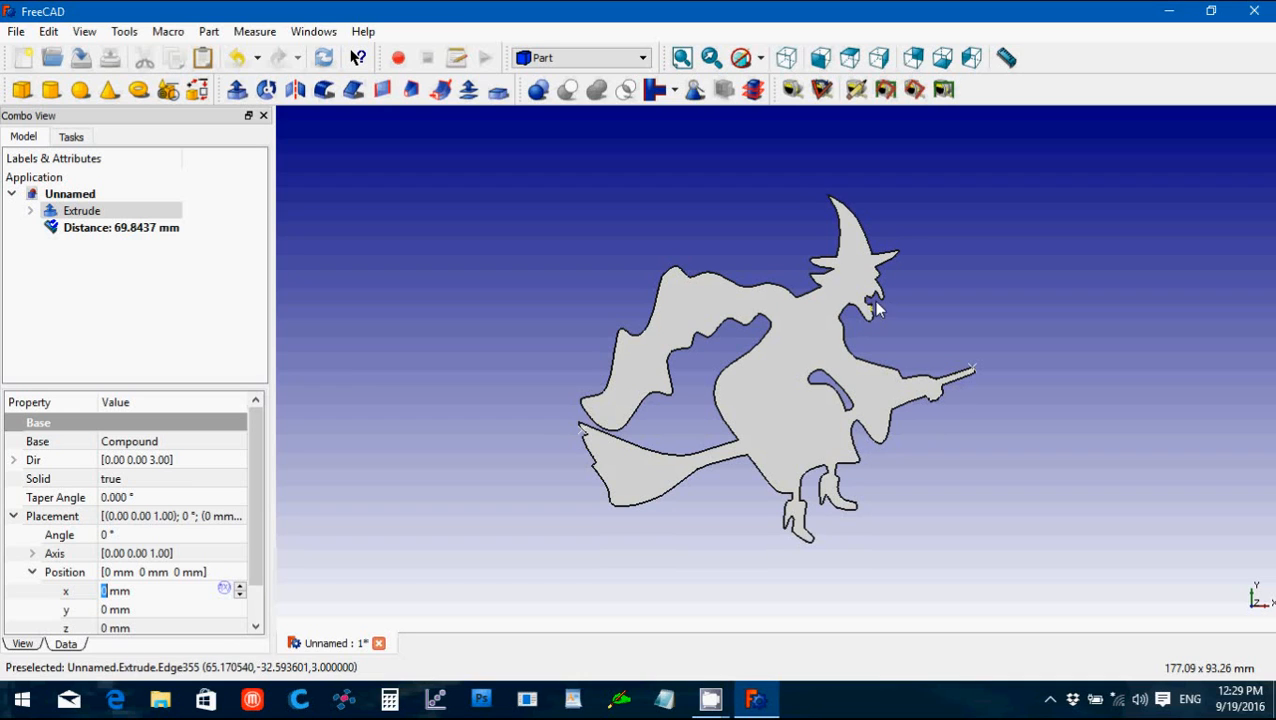
mouse_move(888, 304)
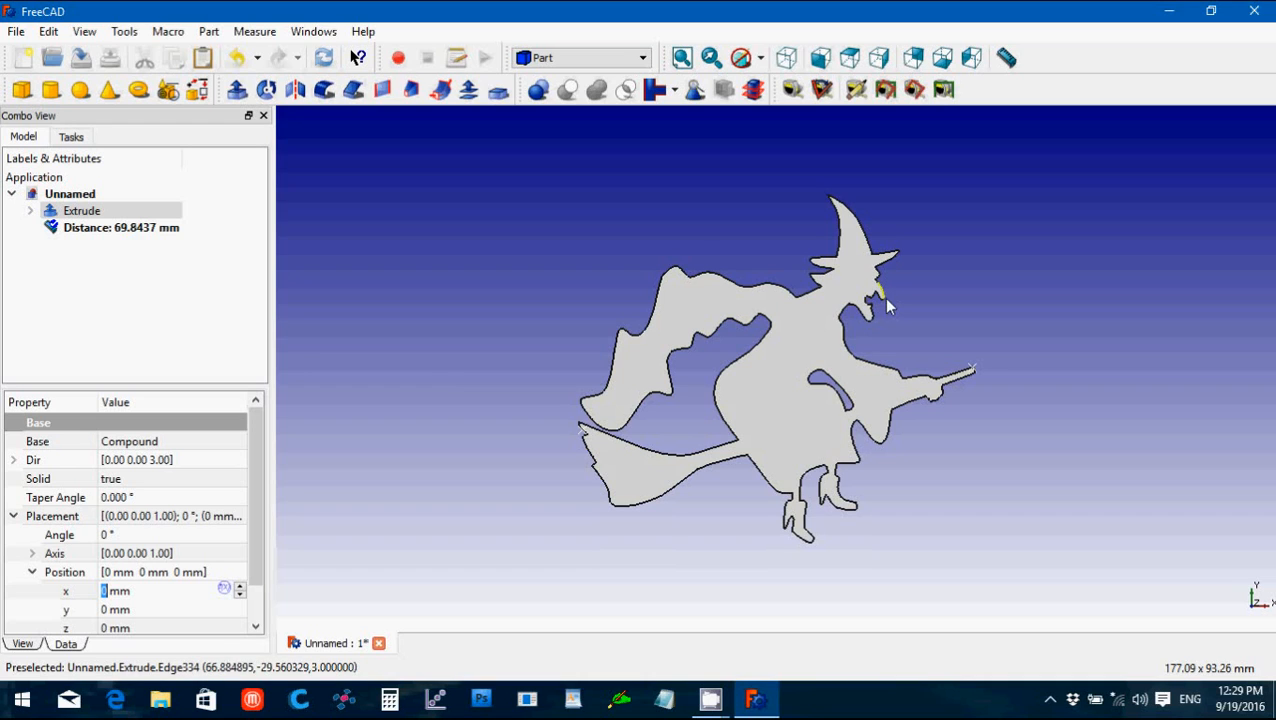
mouse_move(878, 304)
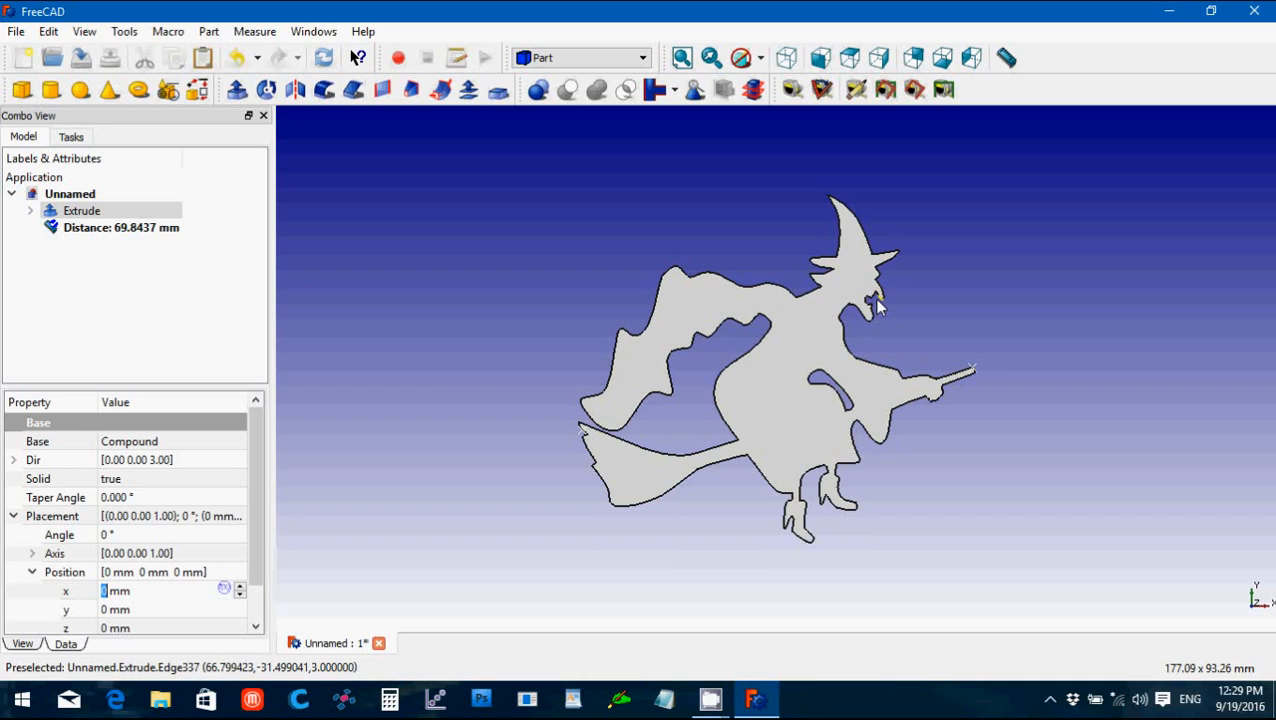
mouse_move(900, 296)
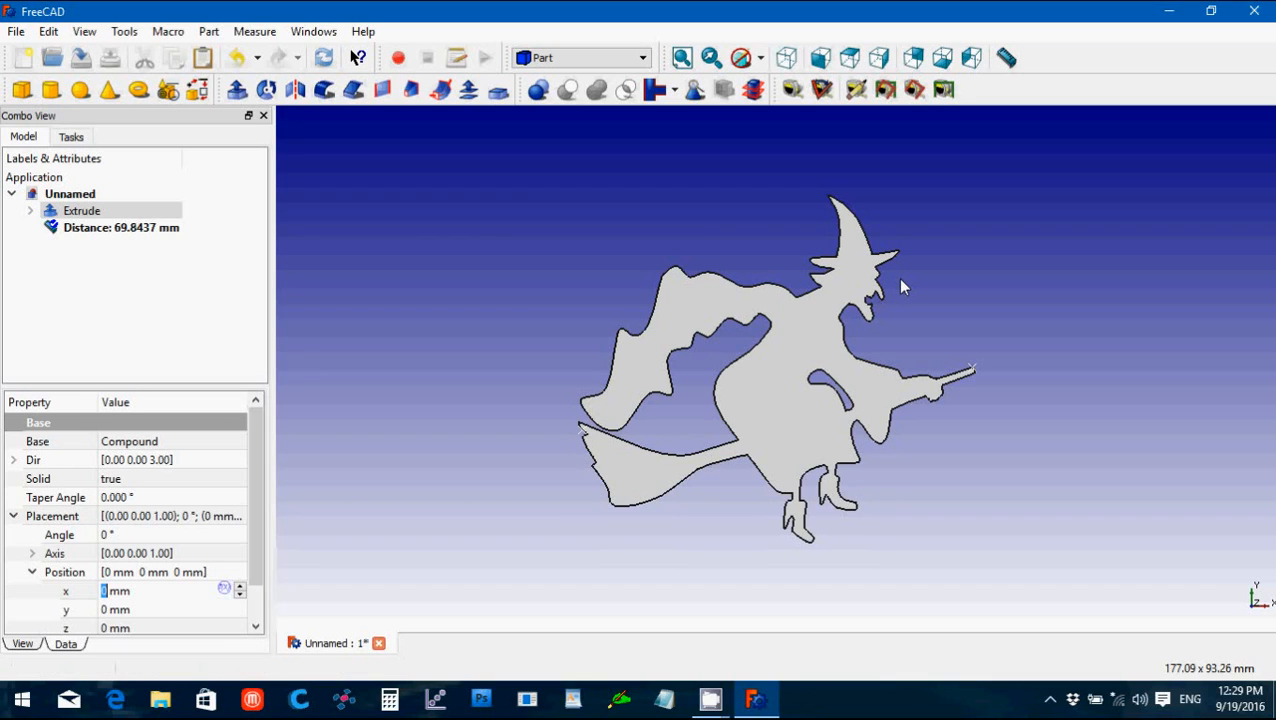
mouse_move(848, 424)
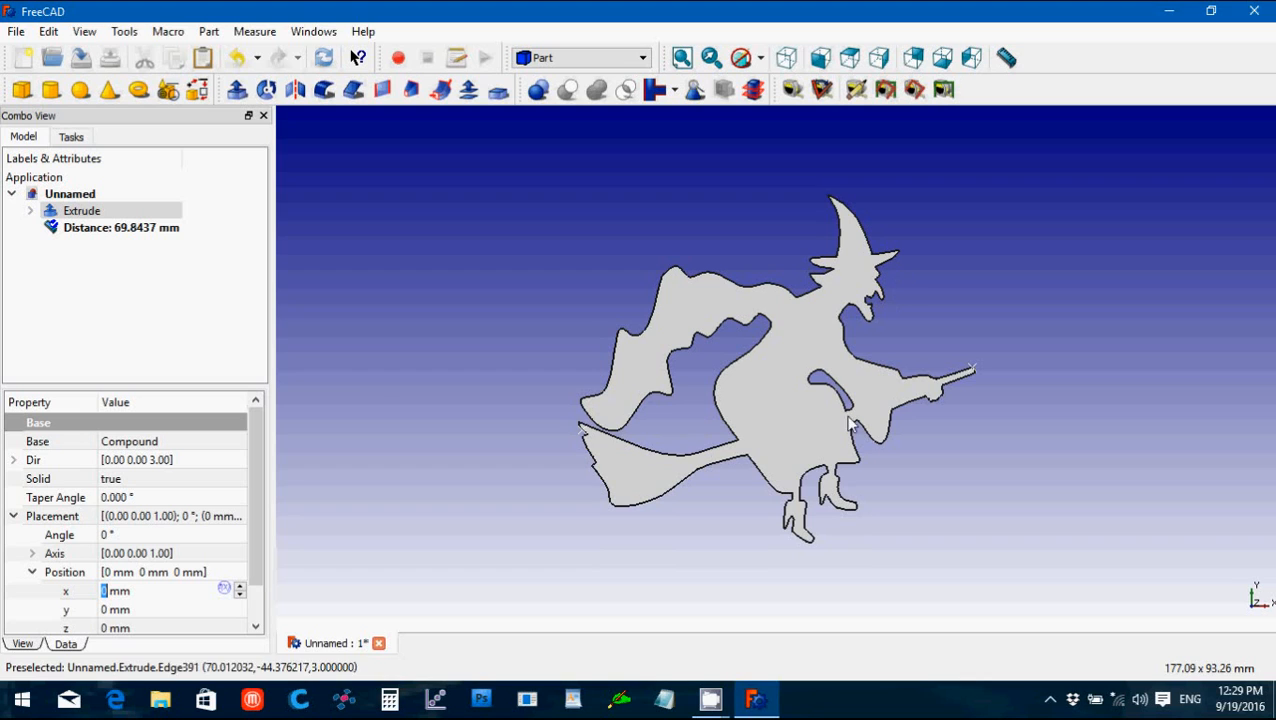
mouse_move(850, 424)
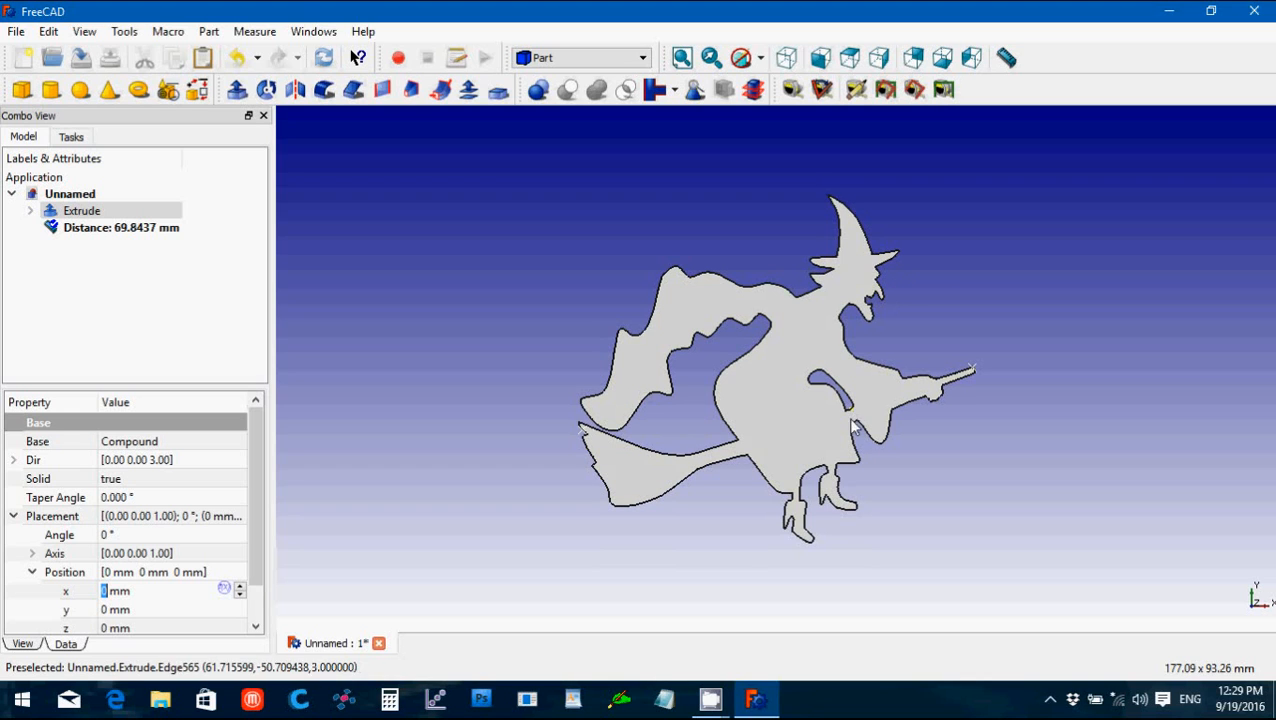
mouse_move(684, 464)
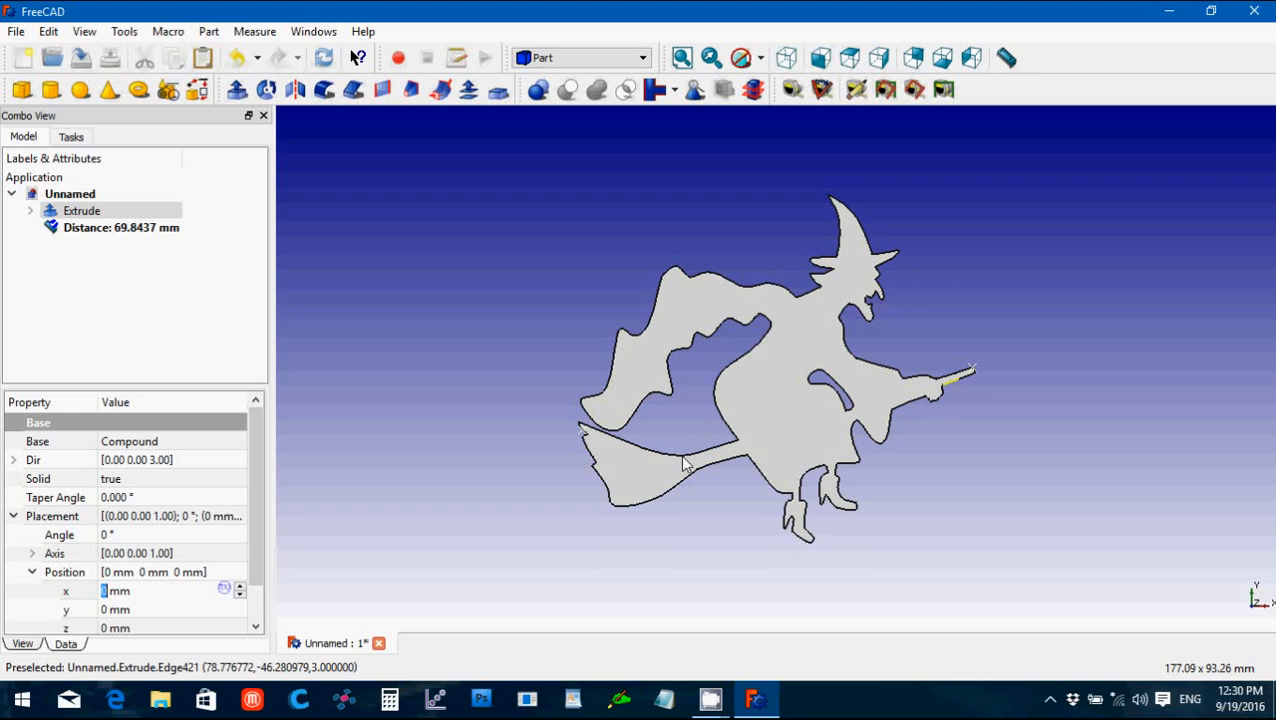
mouse_move(740, 348)
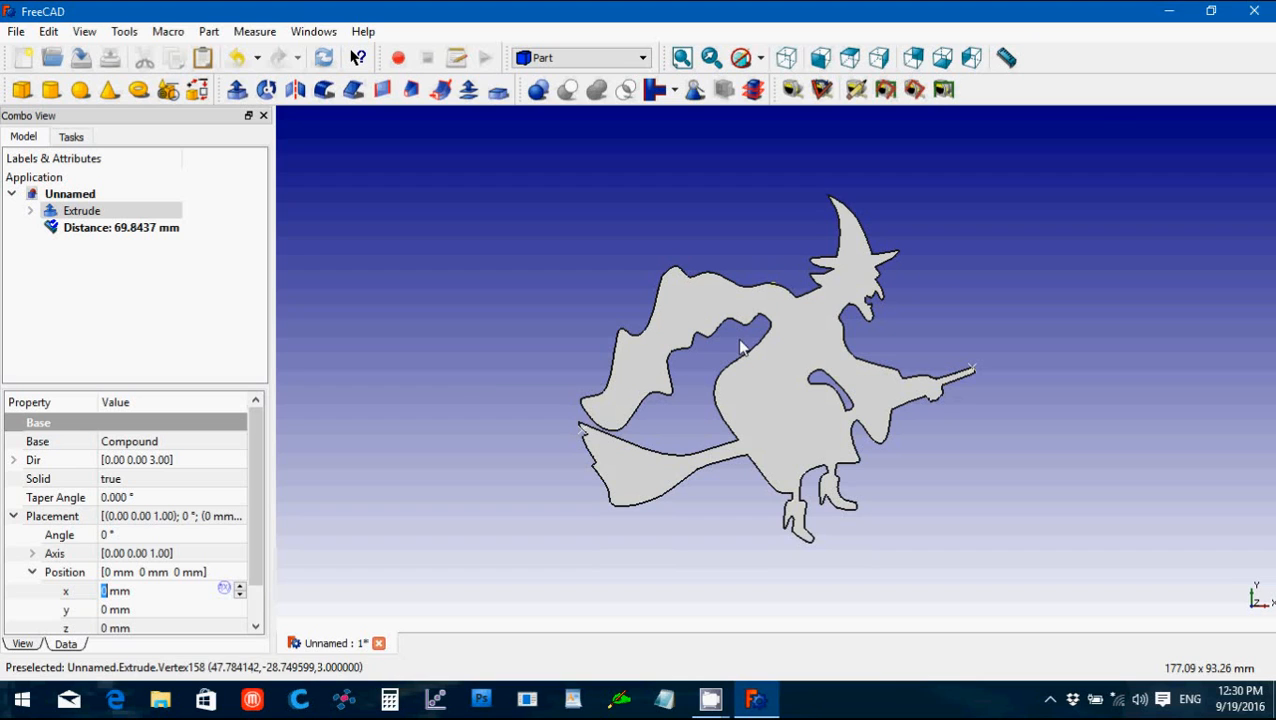
mouse_move(878, 300)
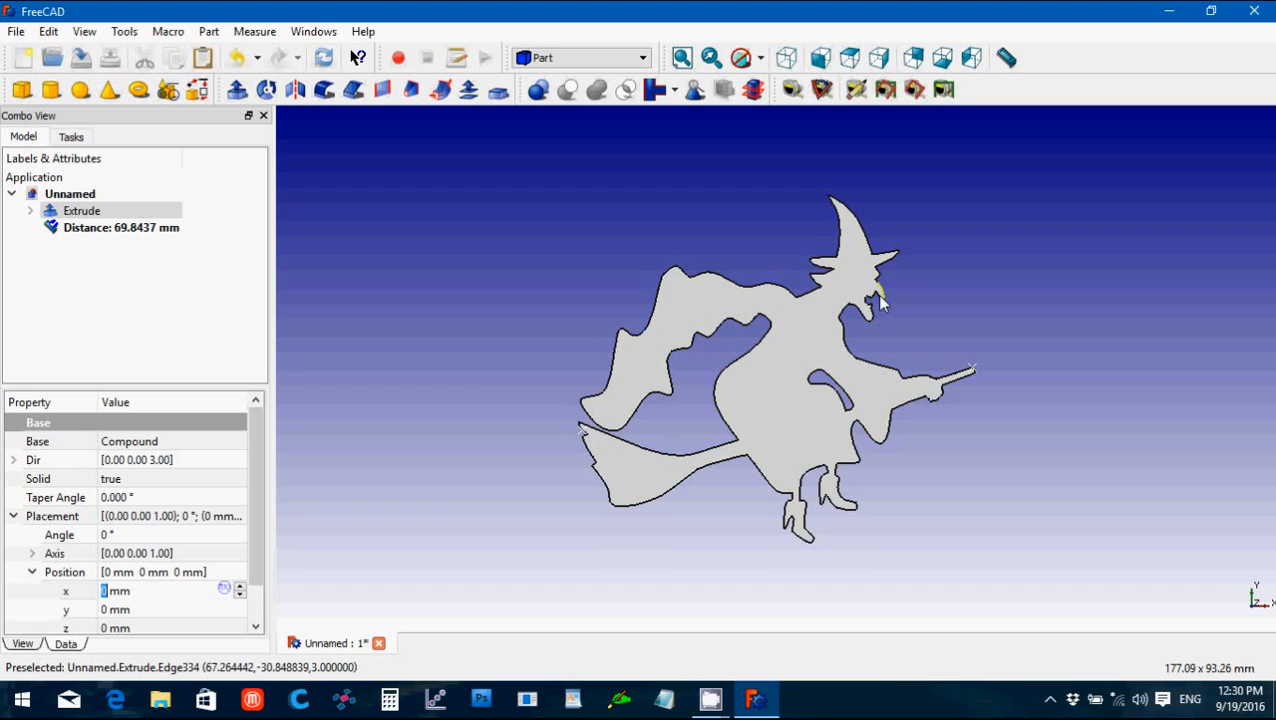
mouse_move(800, 510)
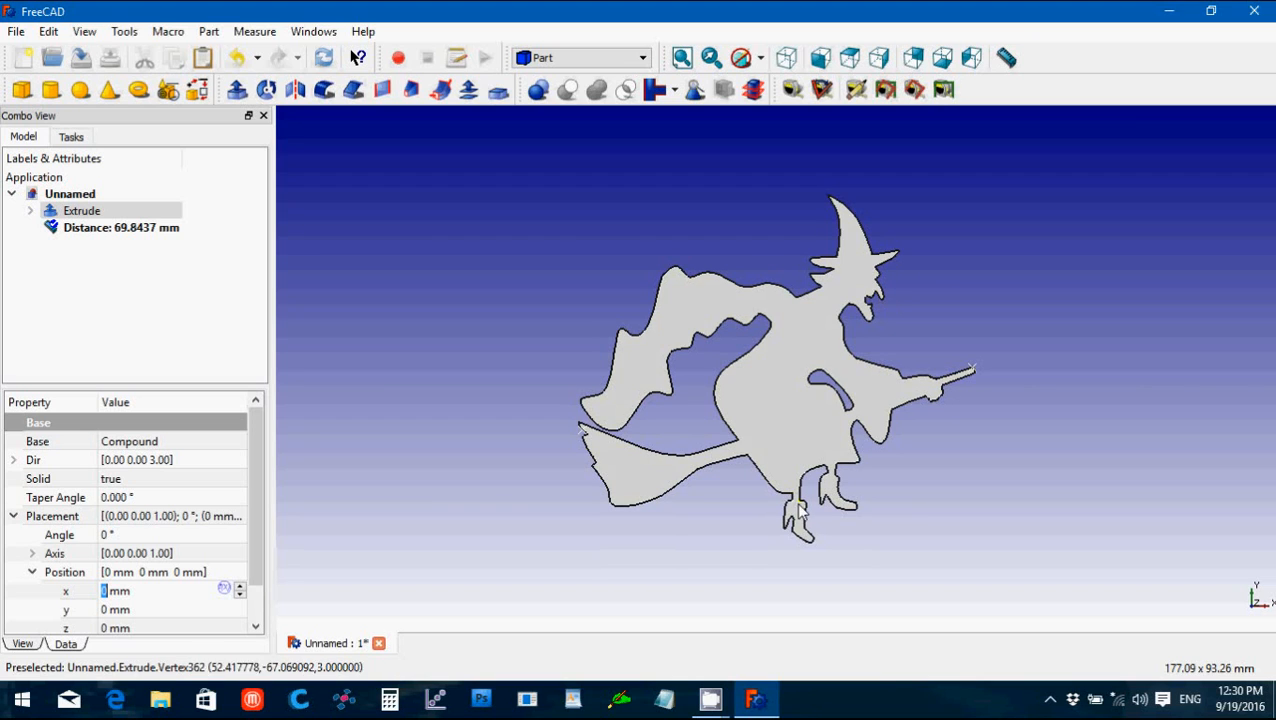
mouse_move(836, 548)
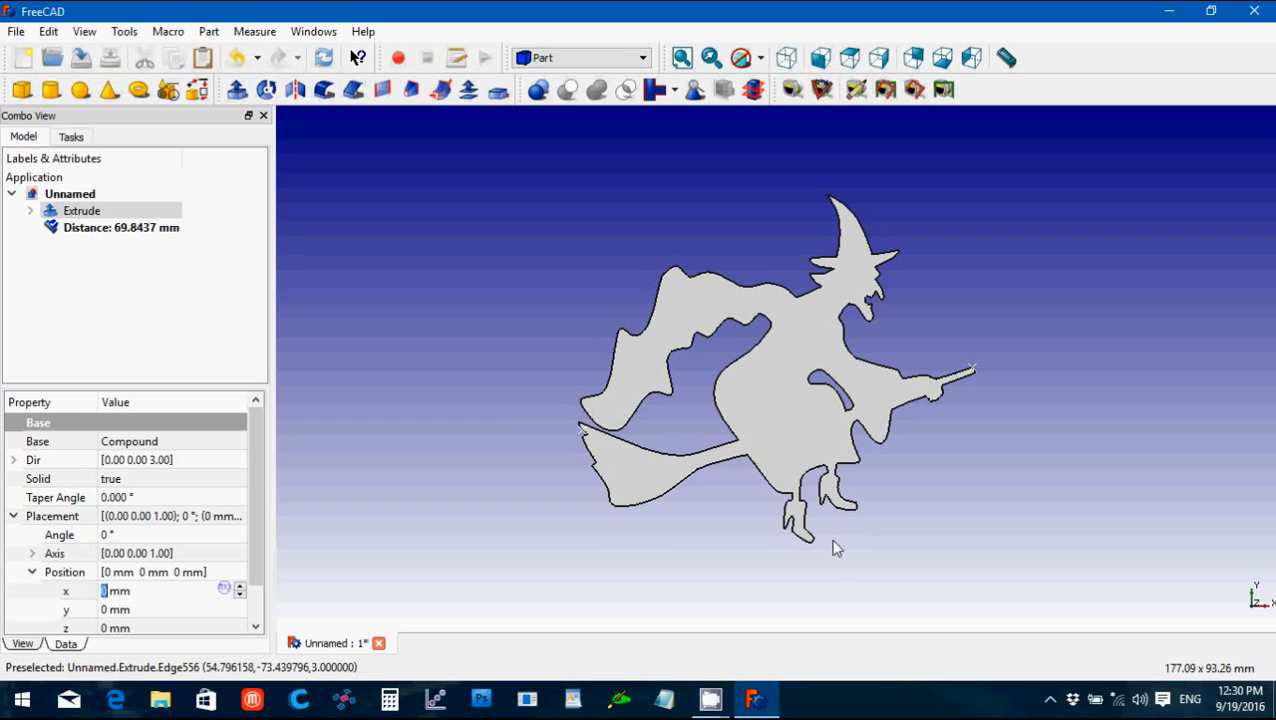
mouse_move(822, 508)
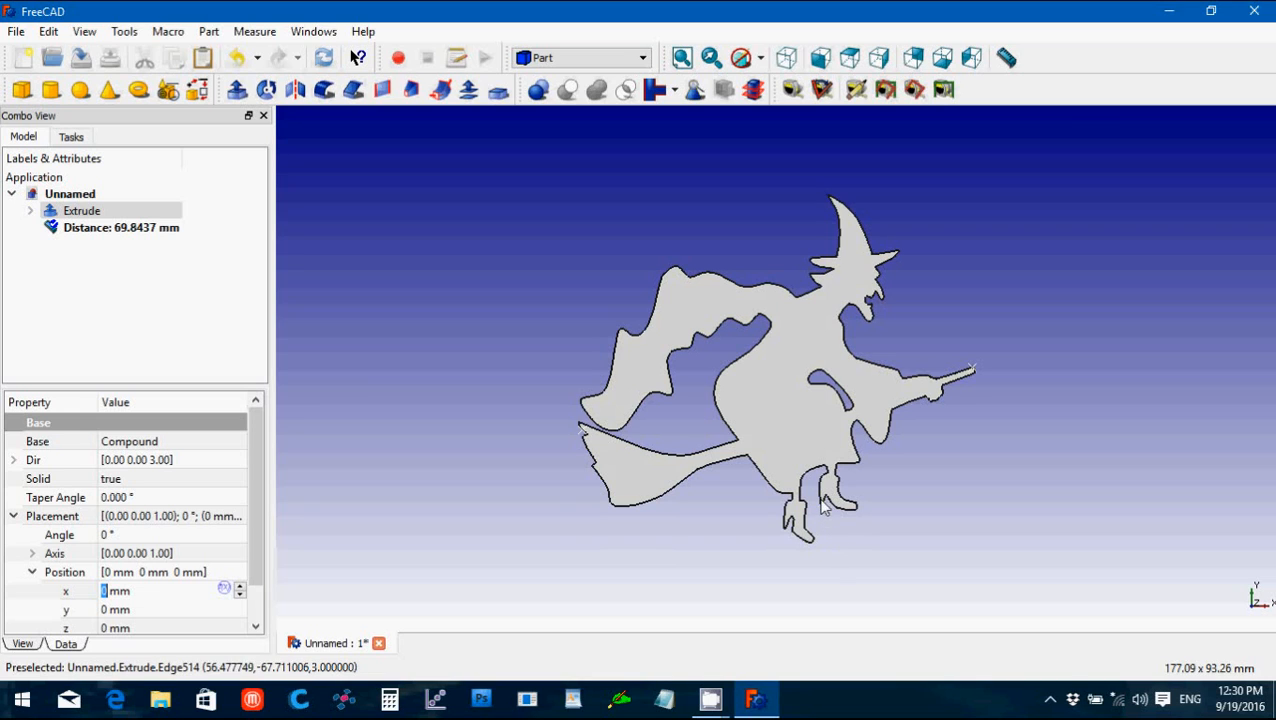
mouse_move(742, 524)
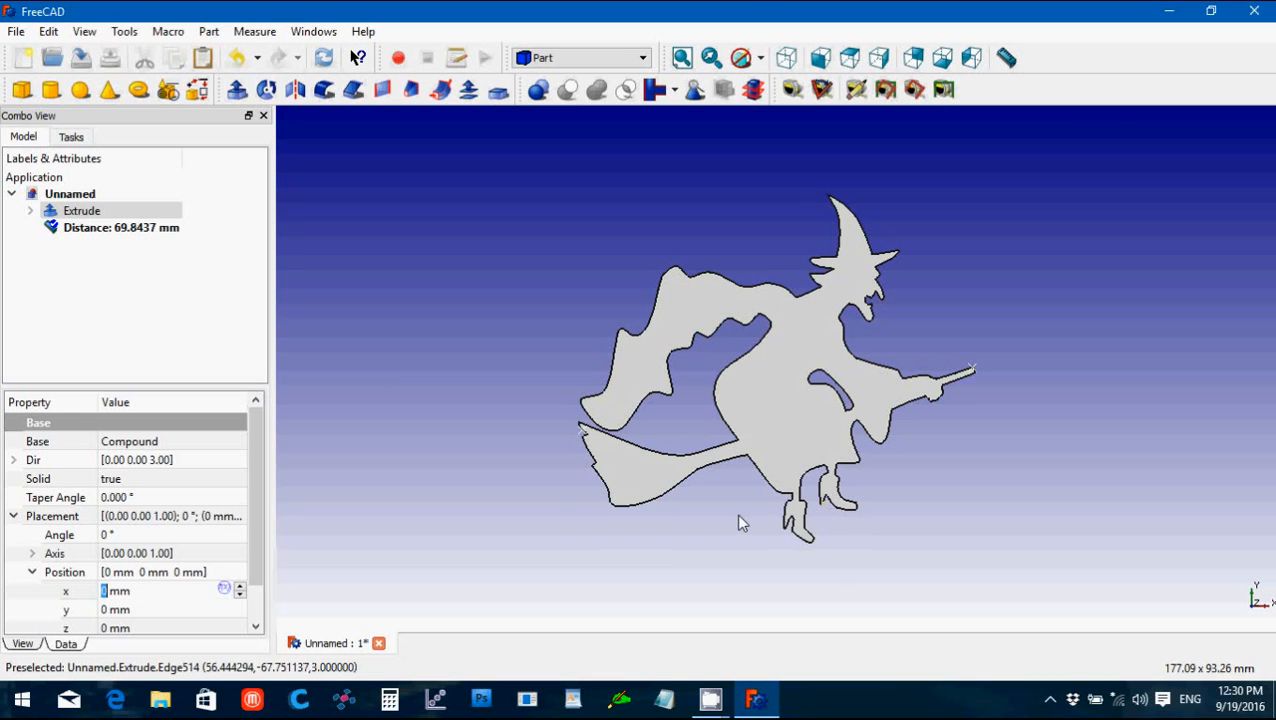
left_click(82, 228)
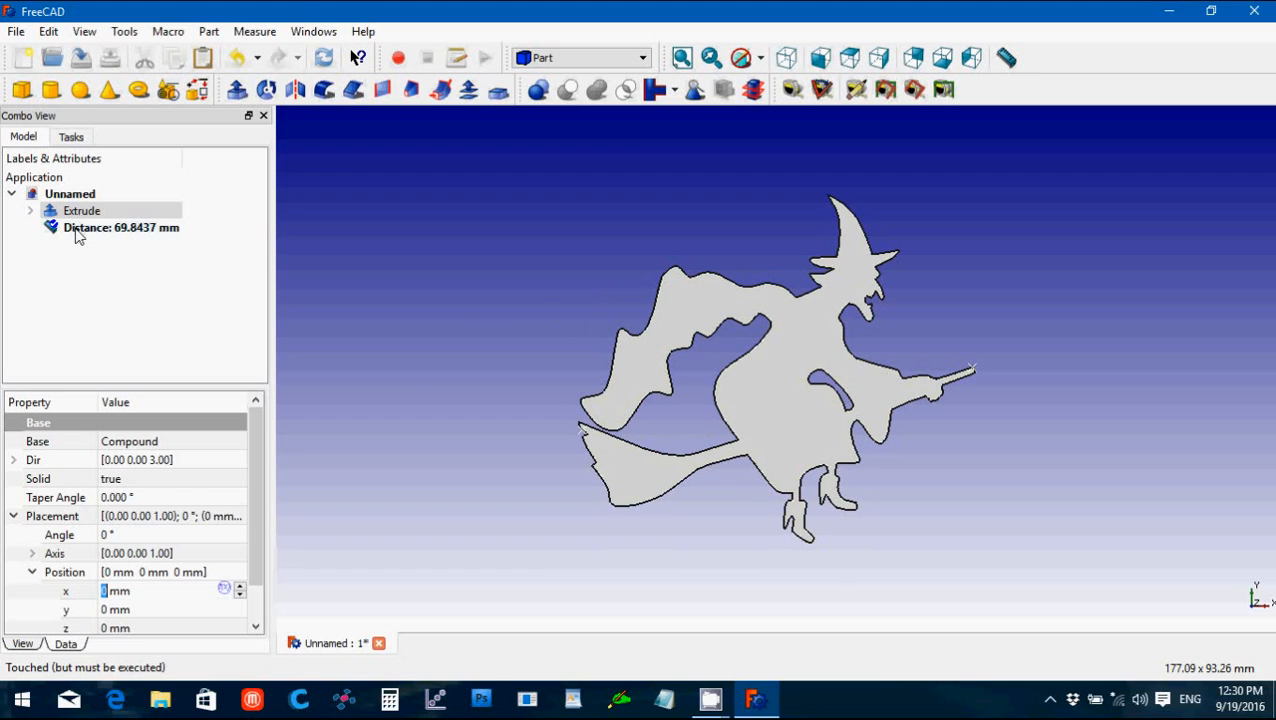
left_click(120, 228)
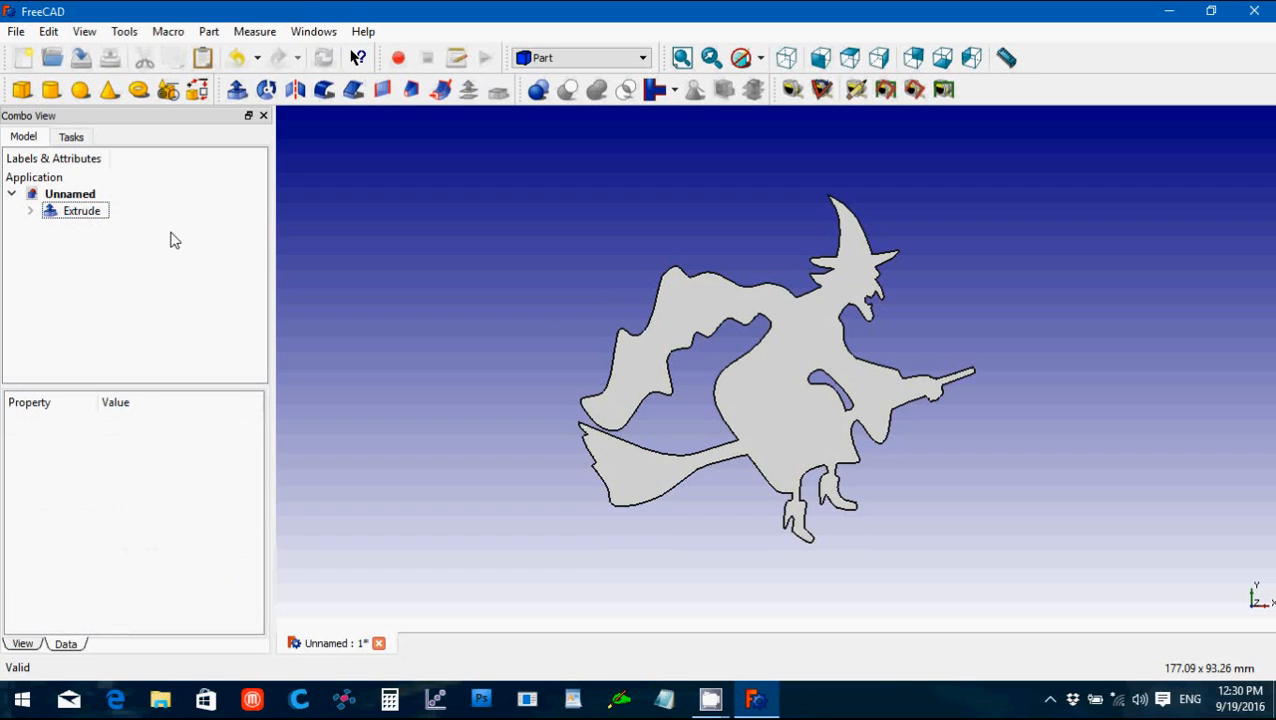
left_click(80, 210)
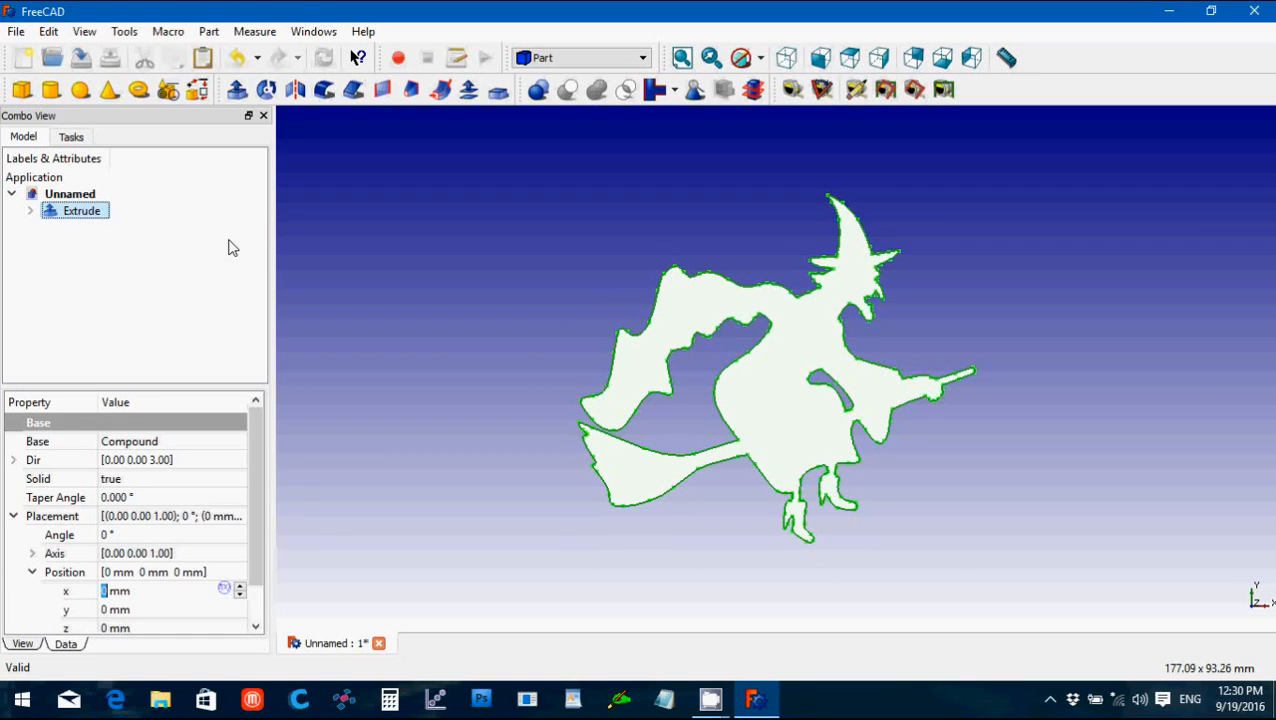
mouse_move(850, 198)
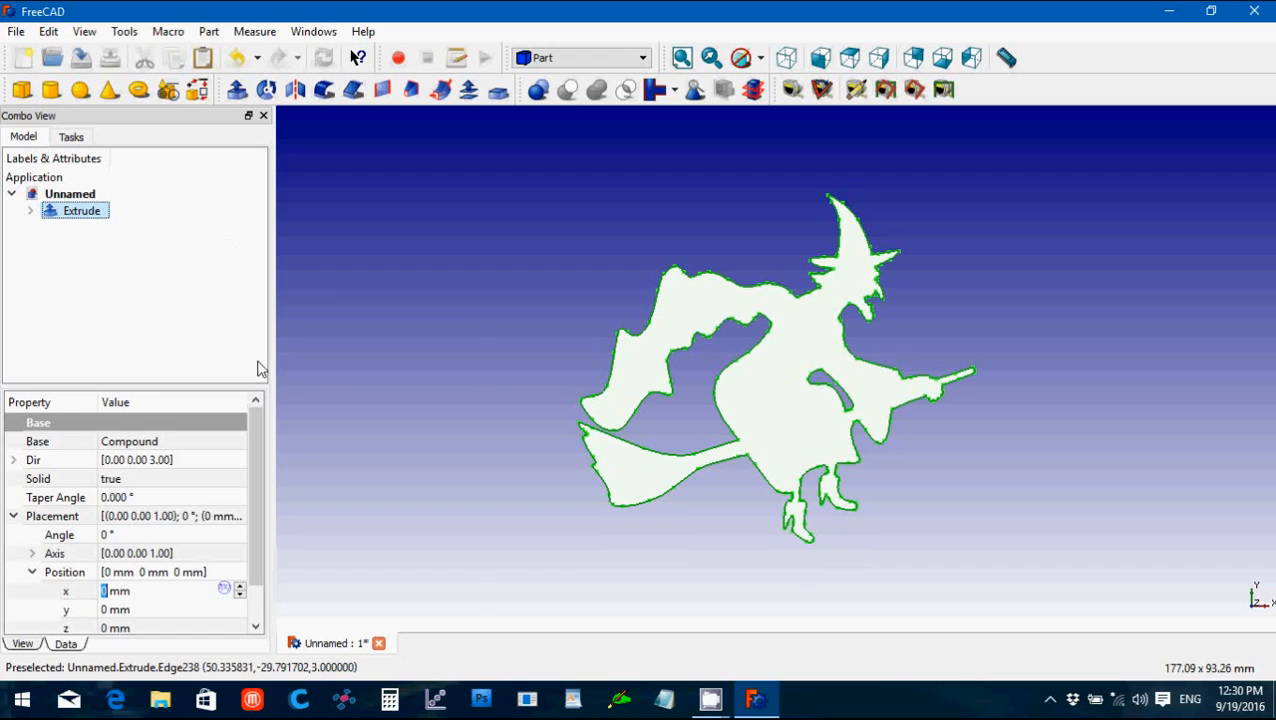
mouse_move(676, 332)
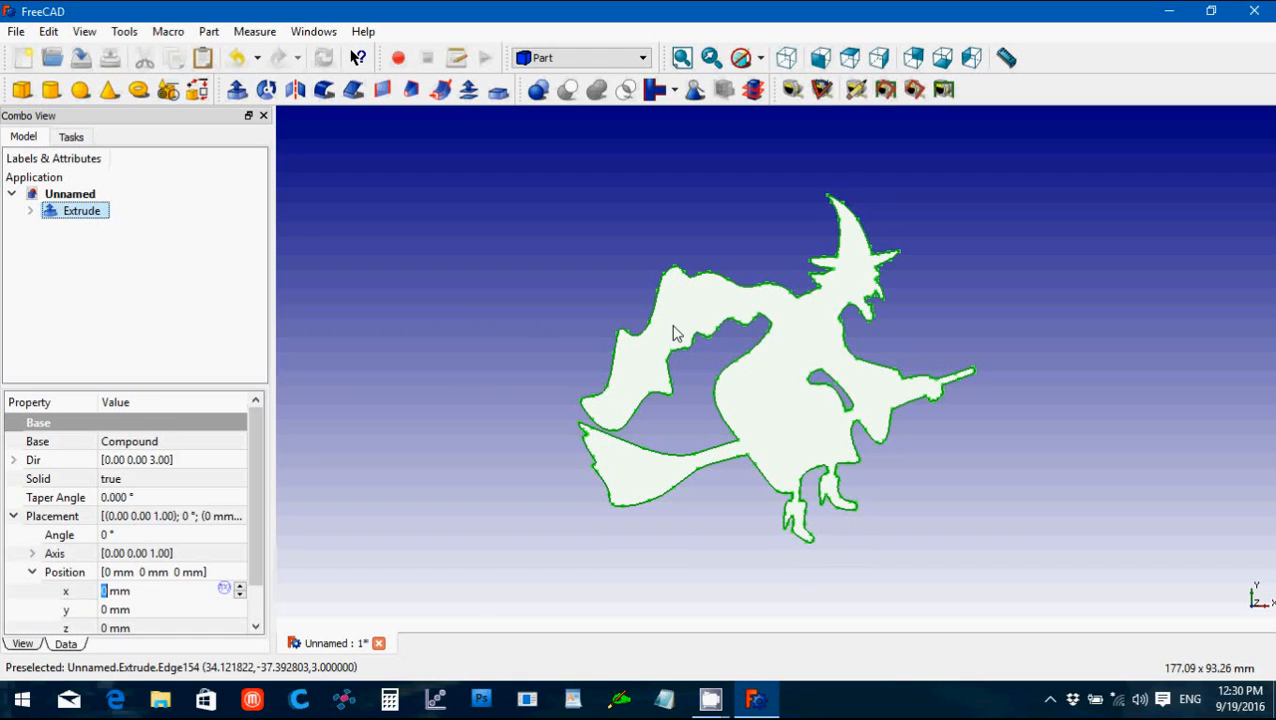
mouse_move(764, 308)
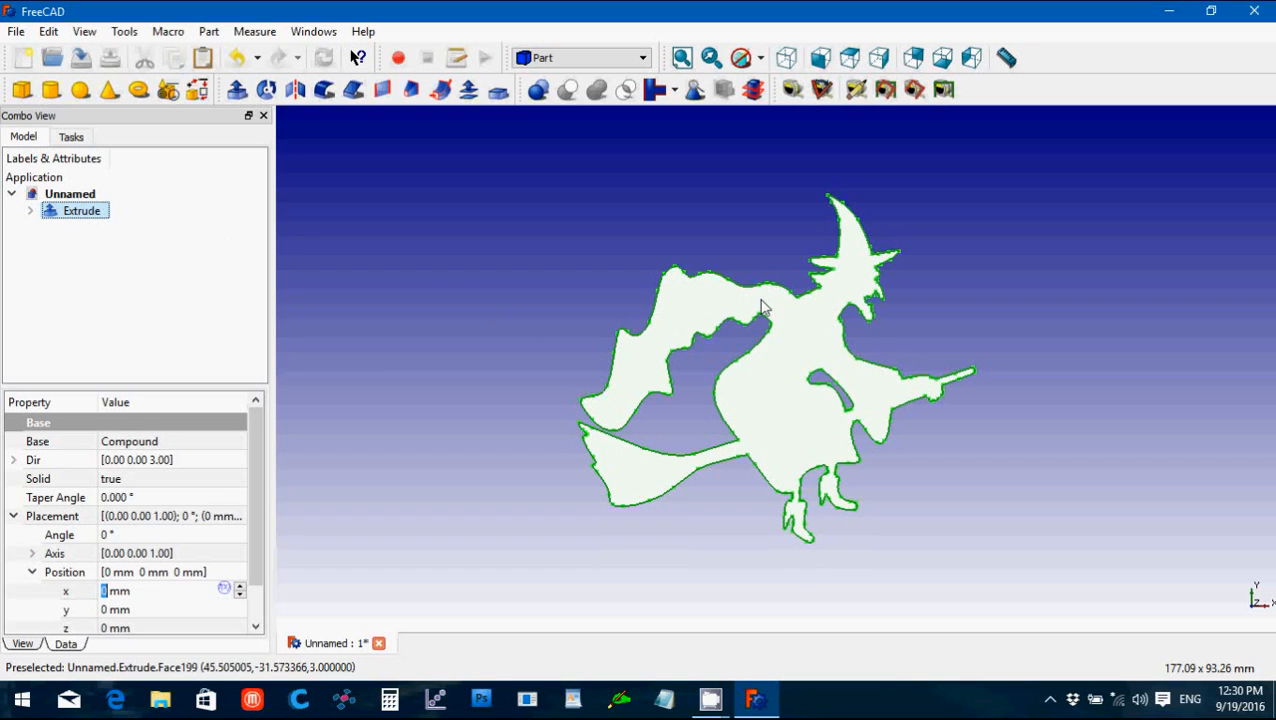
mouse_move(708, 294)
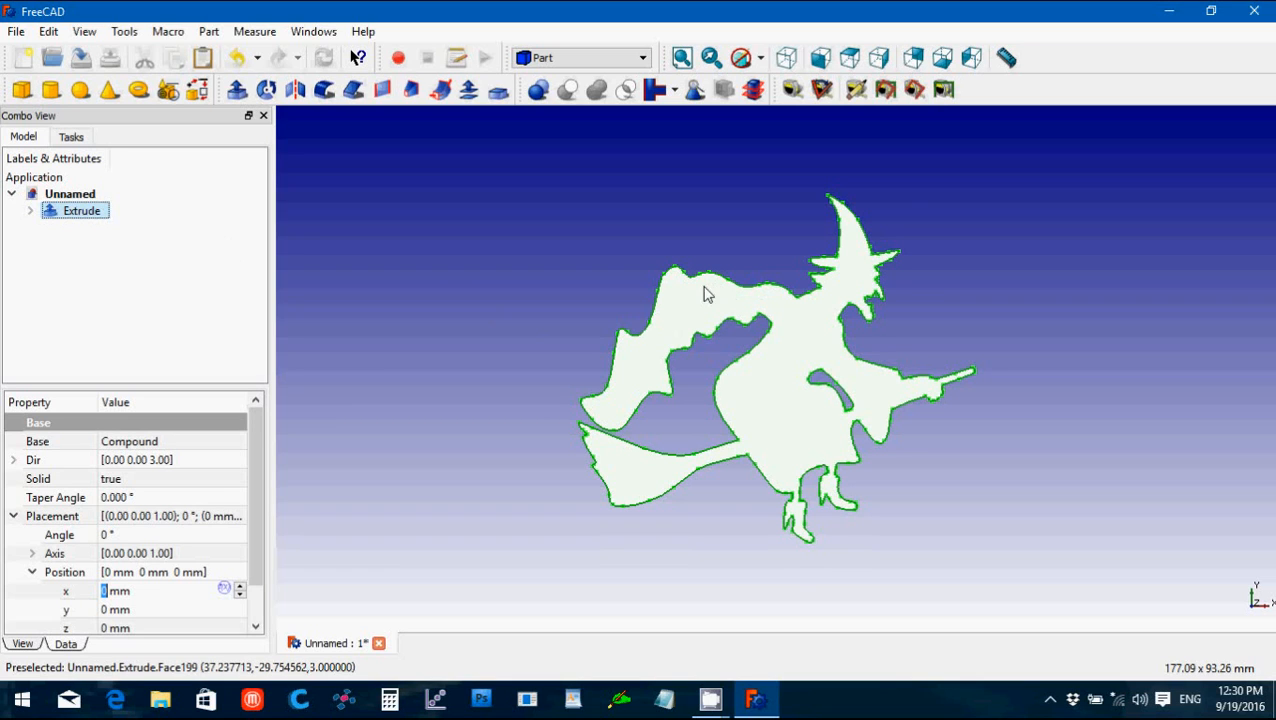
mouse_move(756, 304)
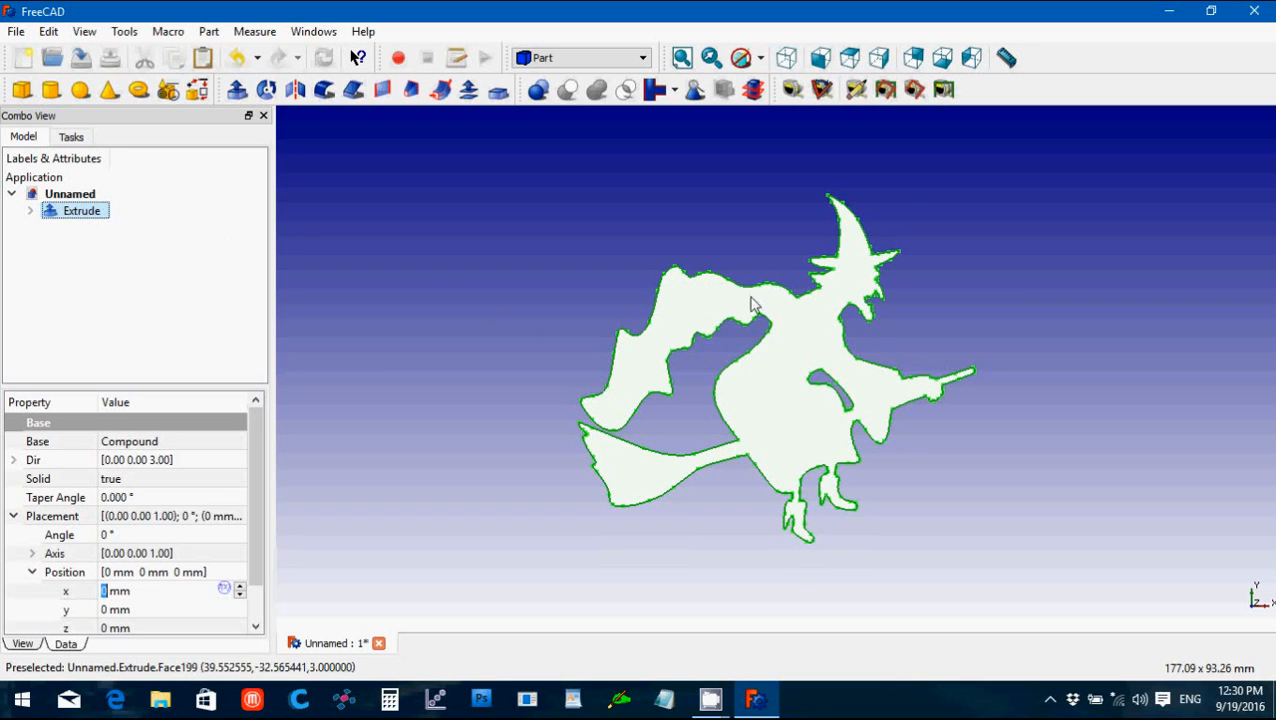
mouse_move(698, 312)
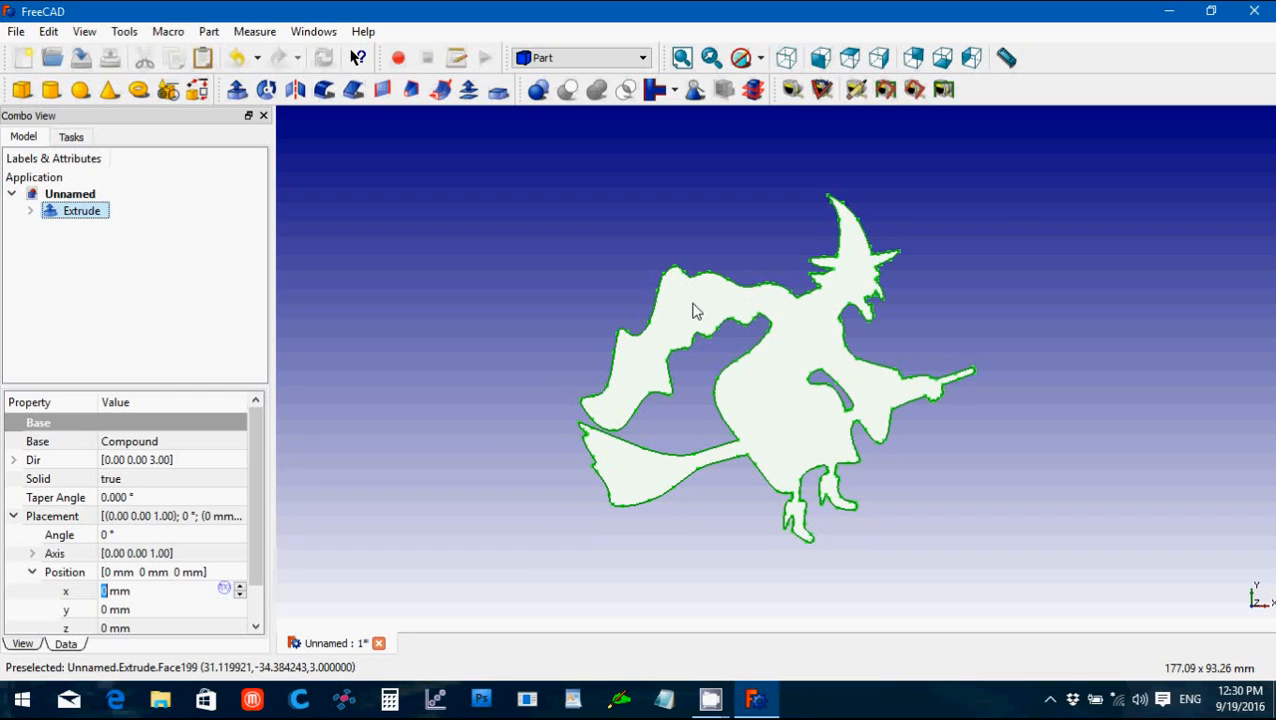
mouse_move(658, 398)
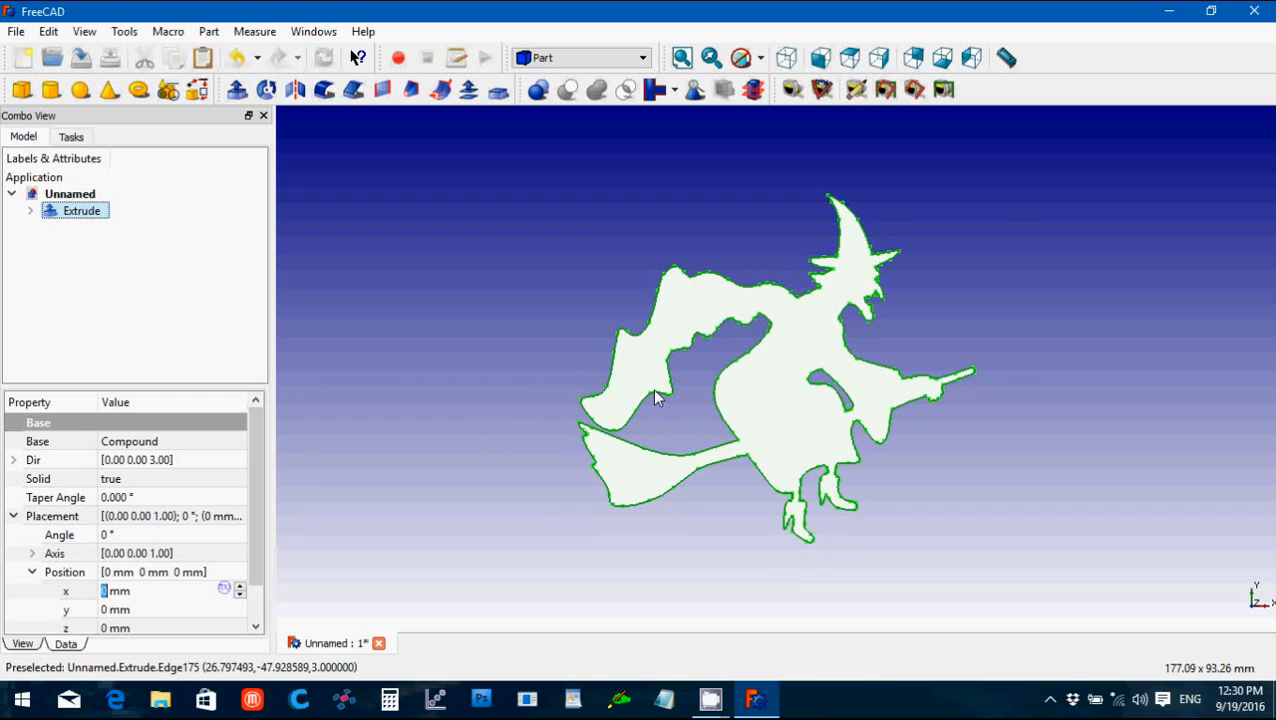
mouse_move(806, 248)
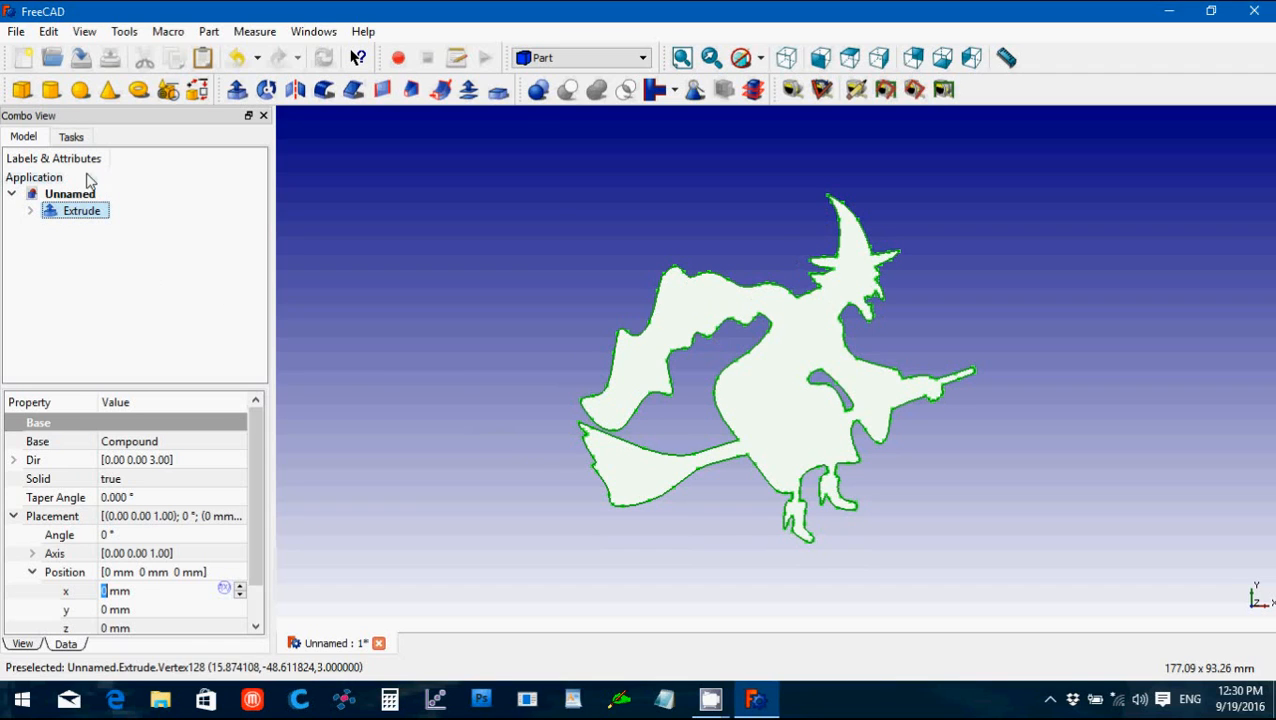
left_click(82, 210)
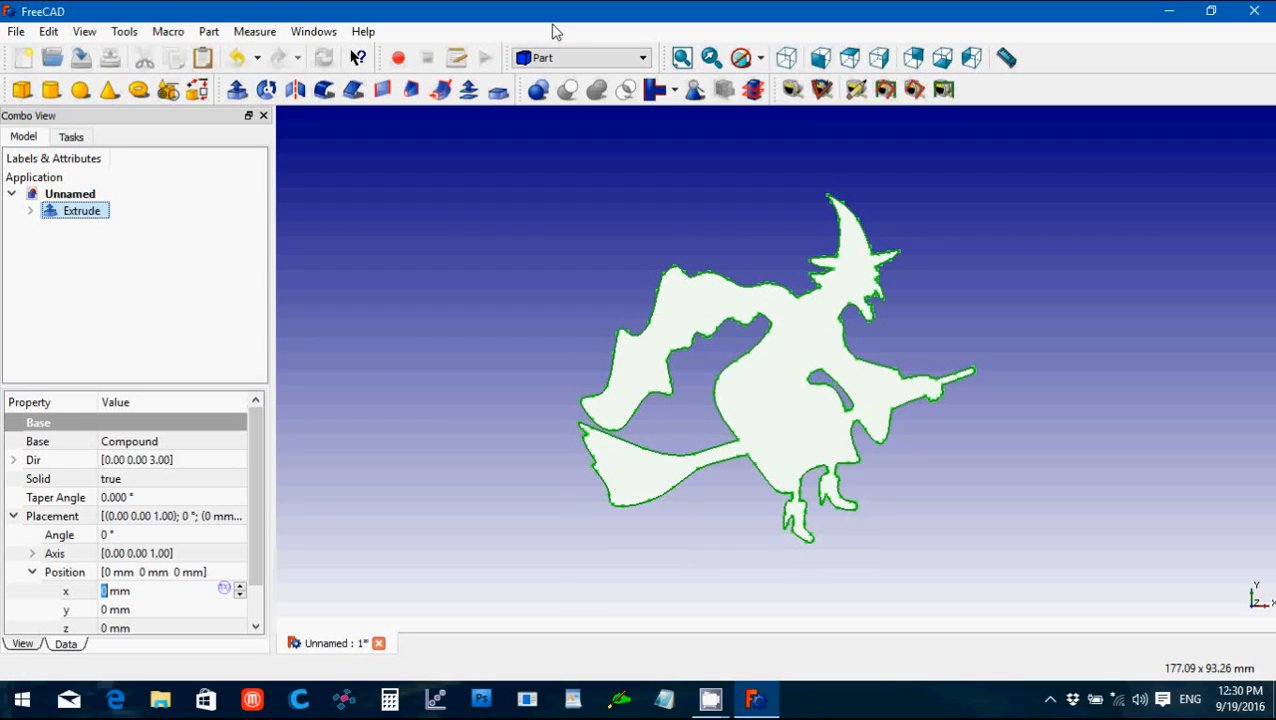
left_click(580, 56)
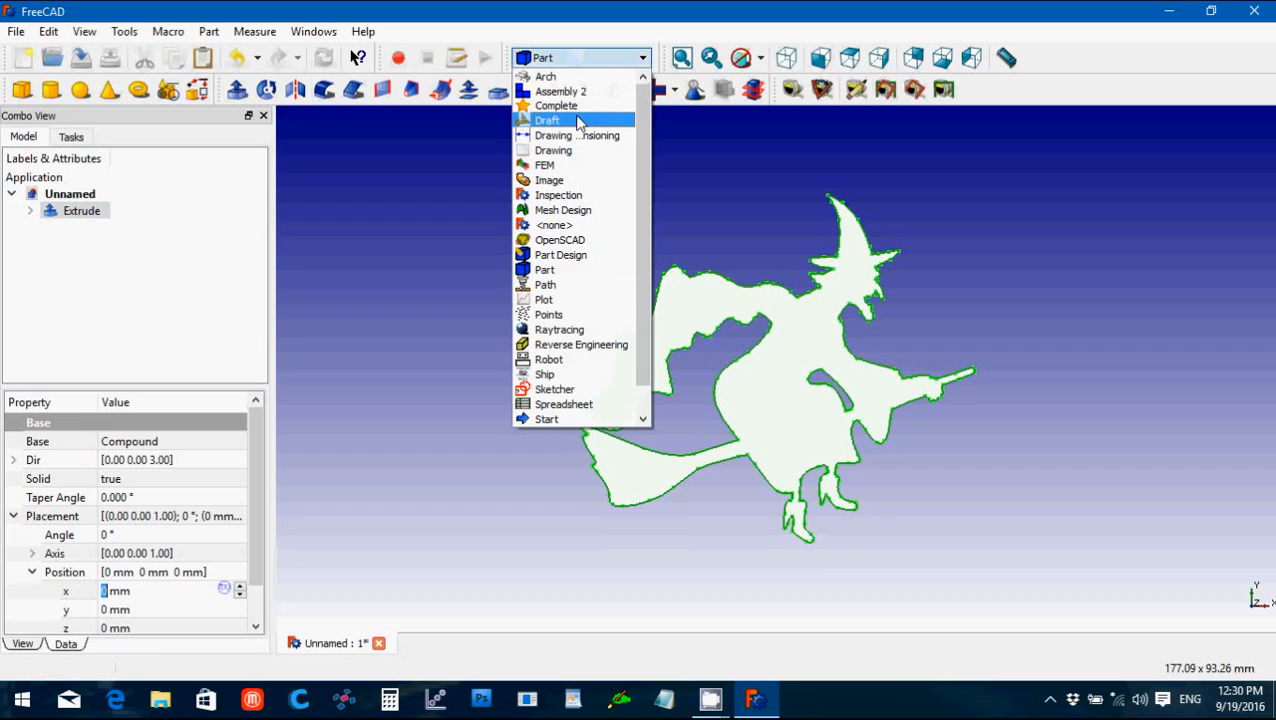
Step: Clone the extruded witch in the Draft workbench and select the Clone of Extrude
left_click(548, 120)
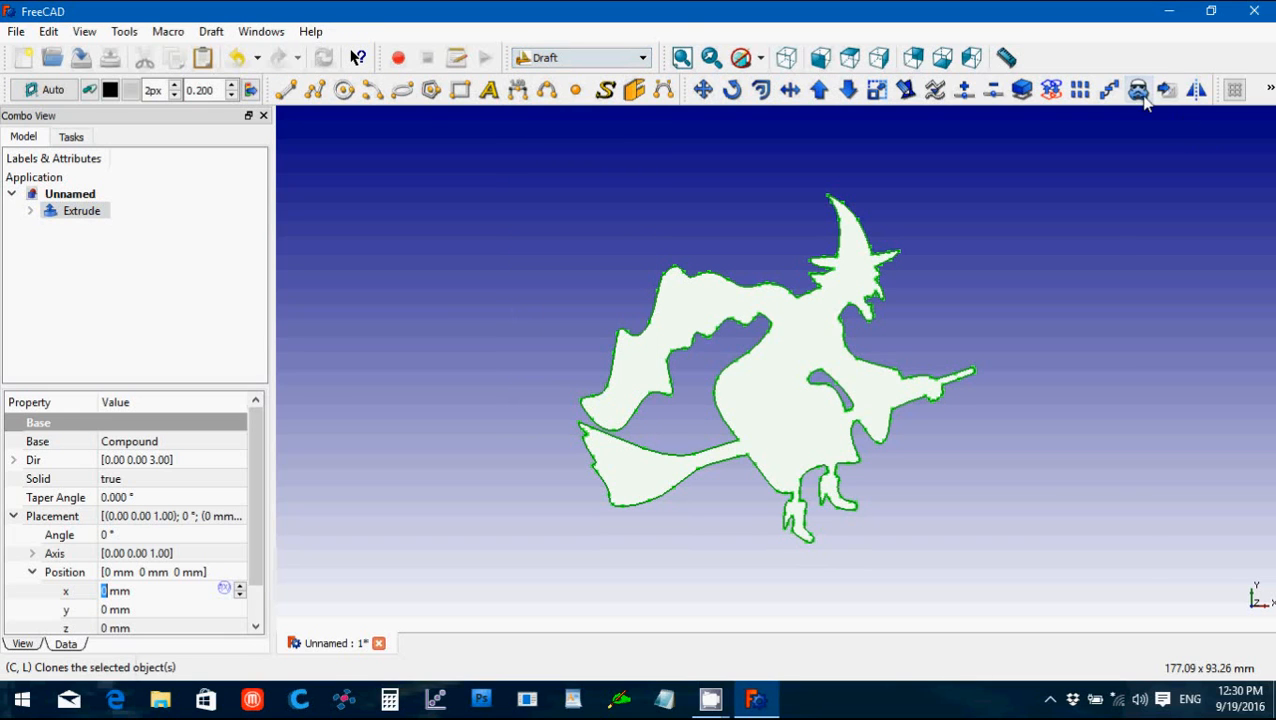
left_click(1138, 90)
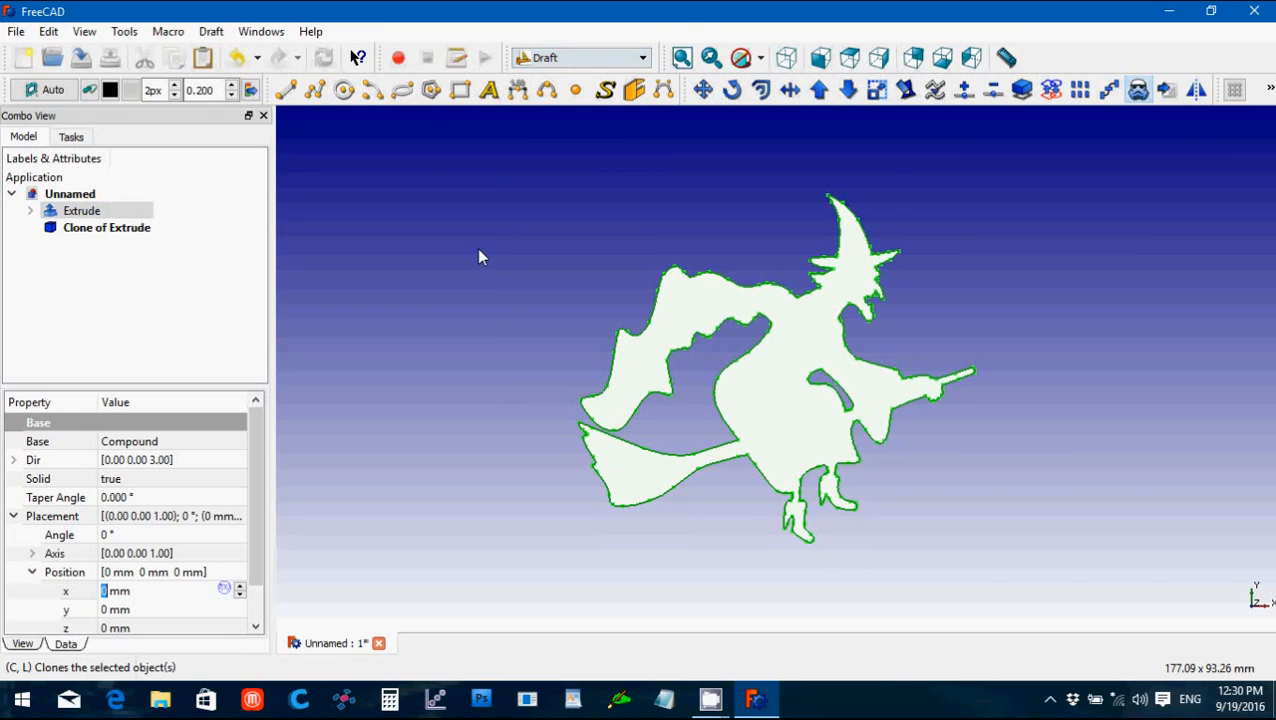
left_click(82, 210)
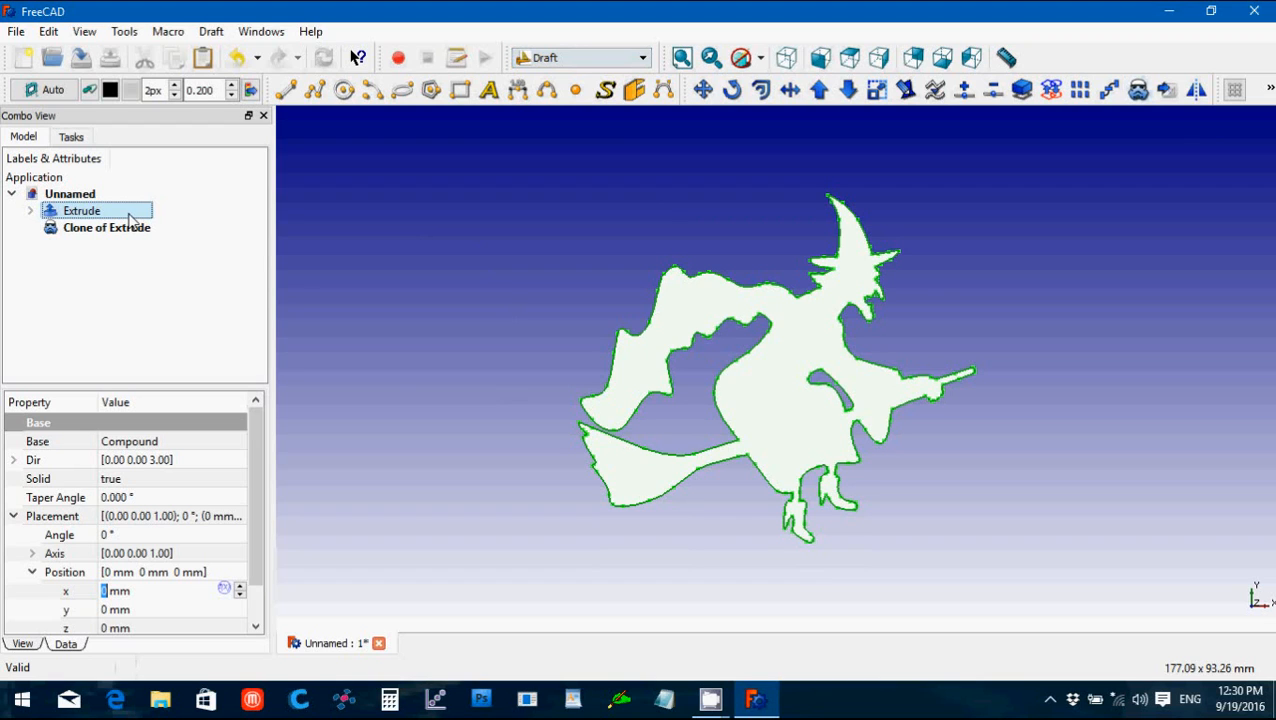
left_click(106, 228)
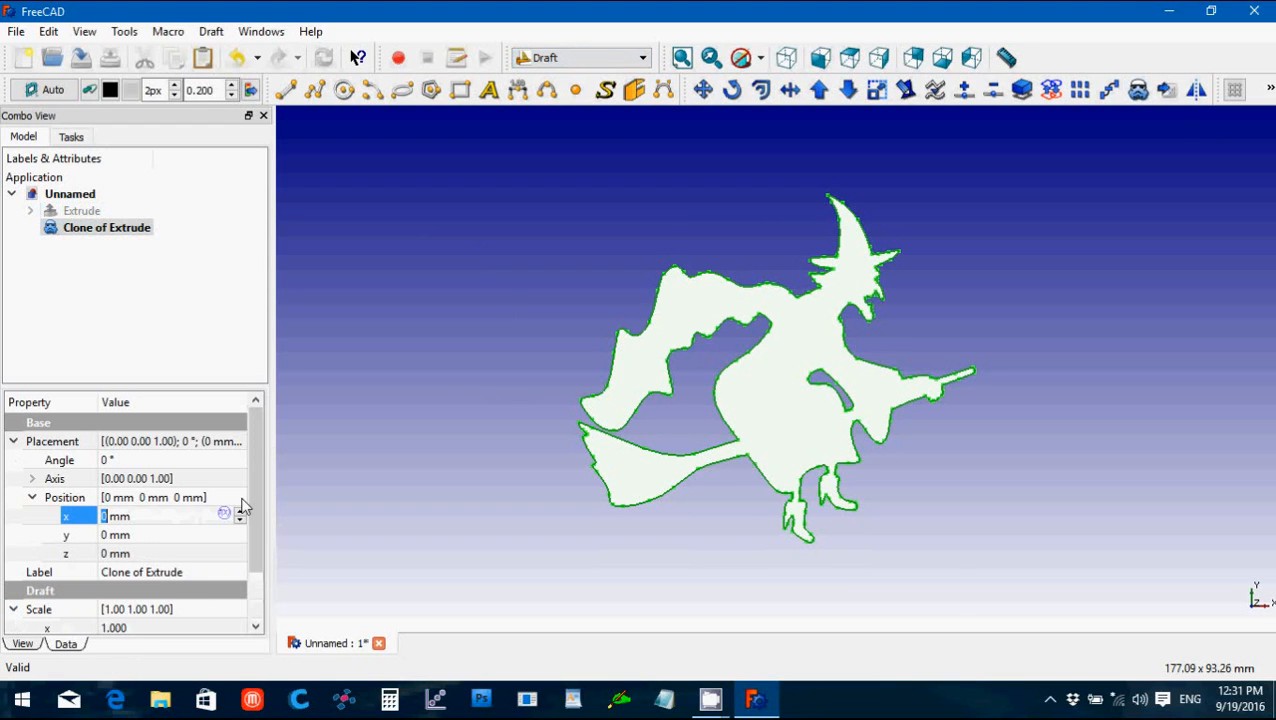
Step: Set the clone's Scale x and y to 0.8 in the Data properties
scroll("down", 3)
type("0")
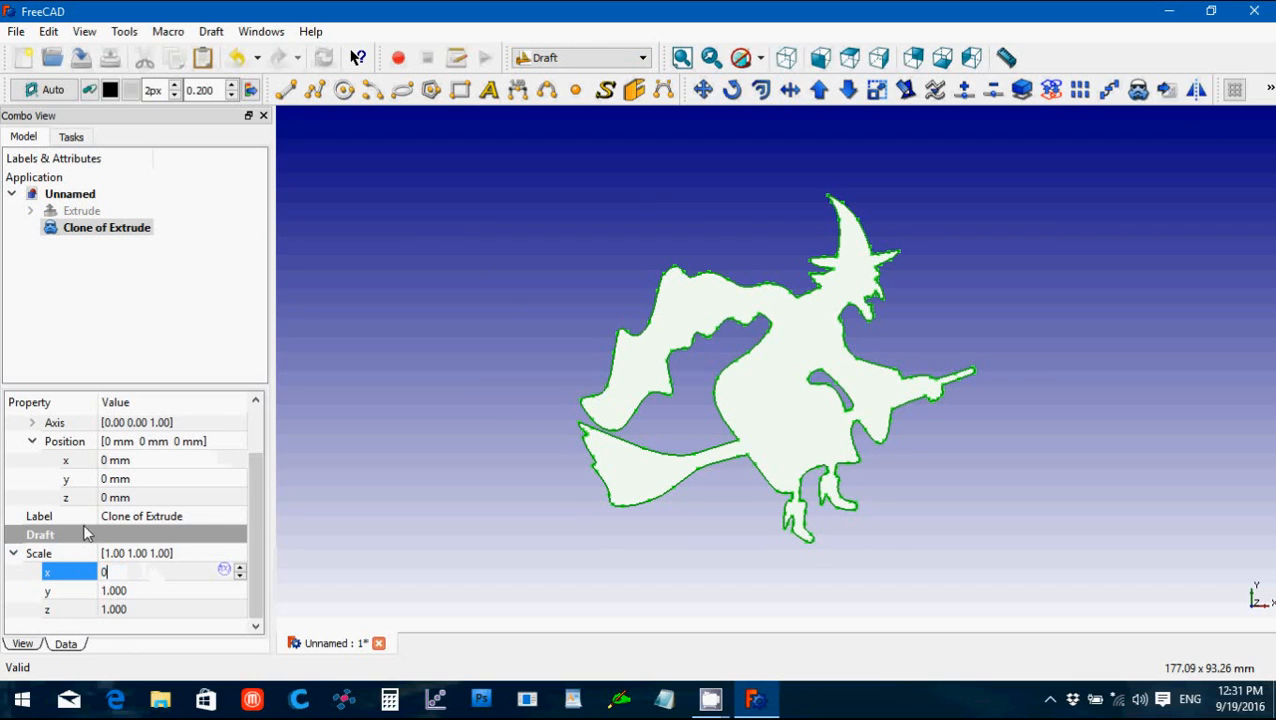
type(".8")
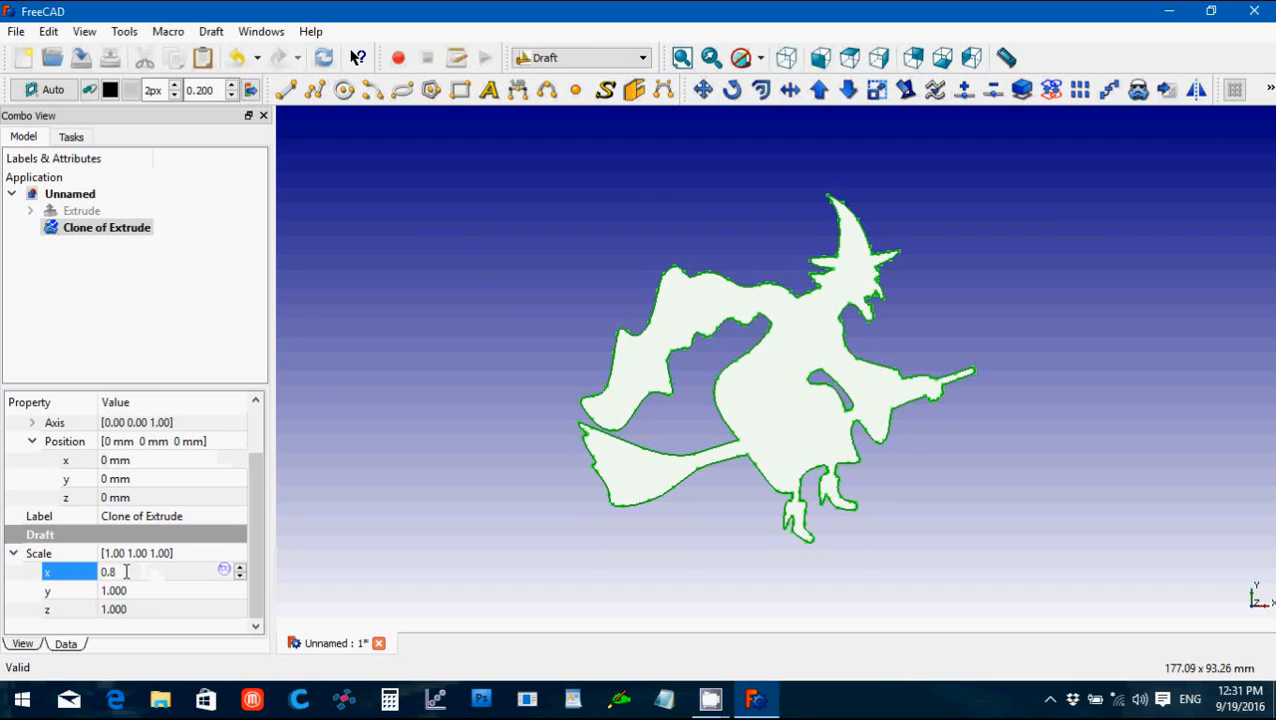
key("Return")
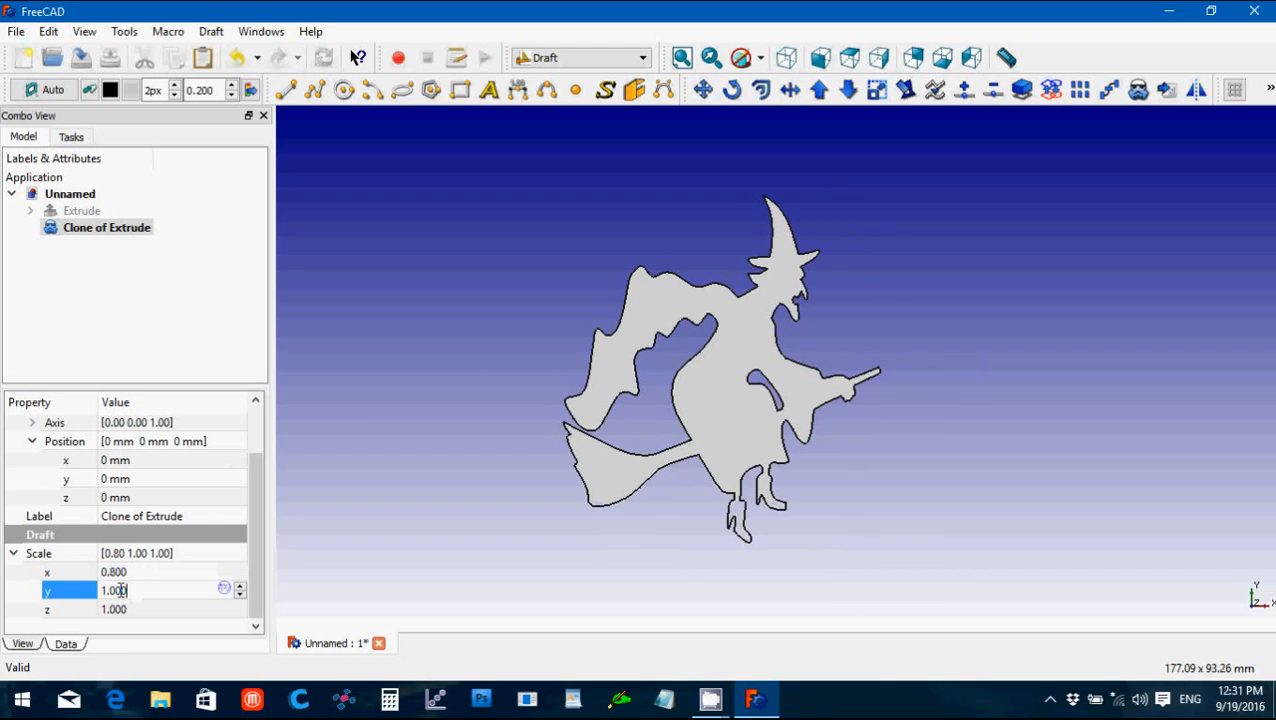
type("0.8")
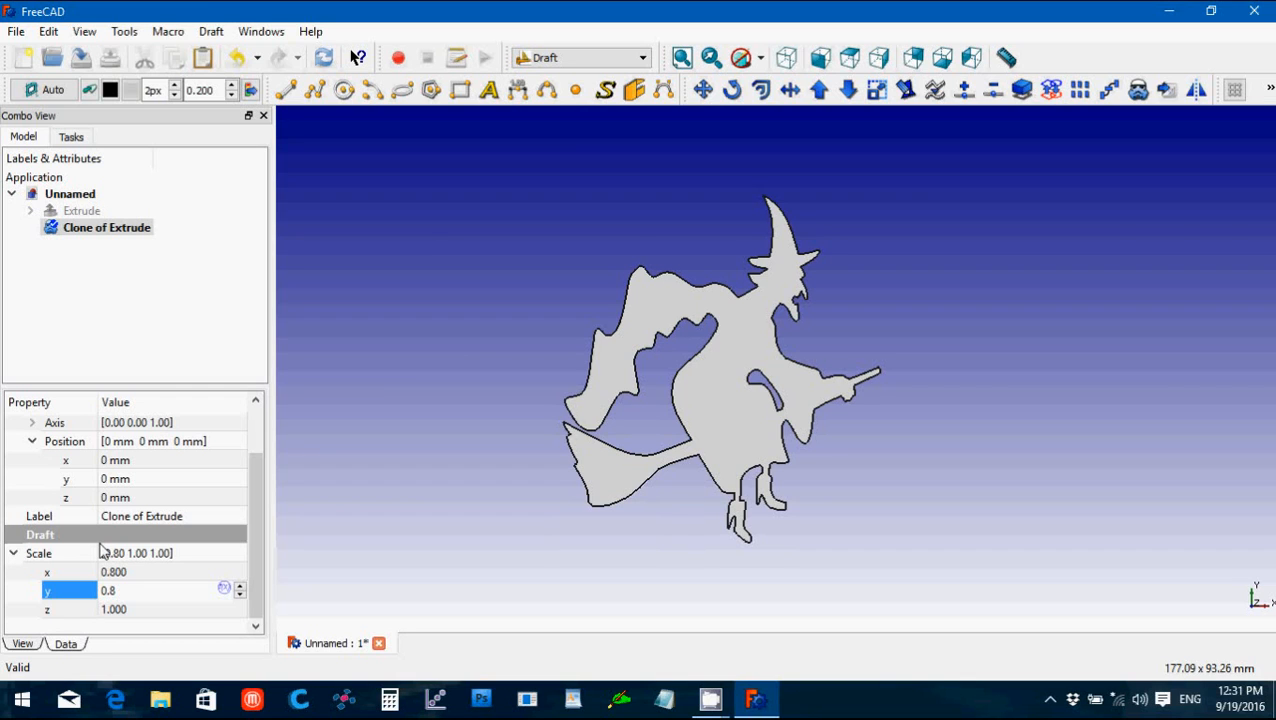
key("Return")
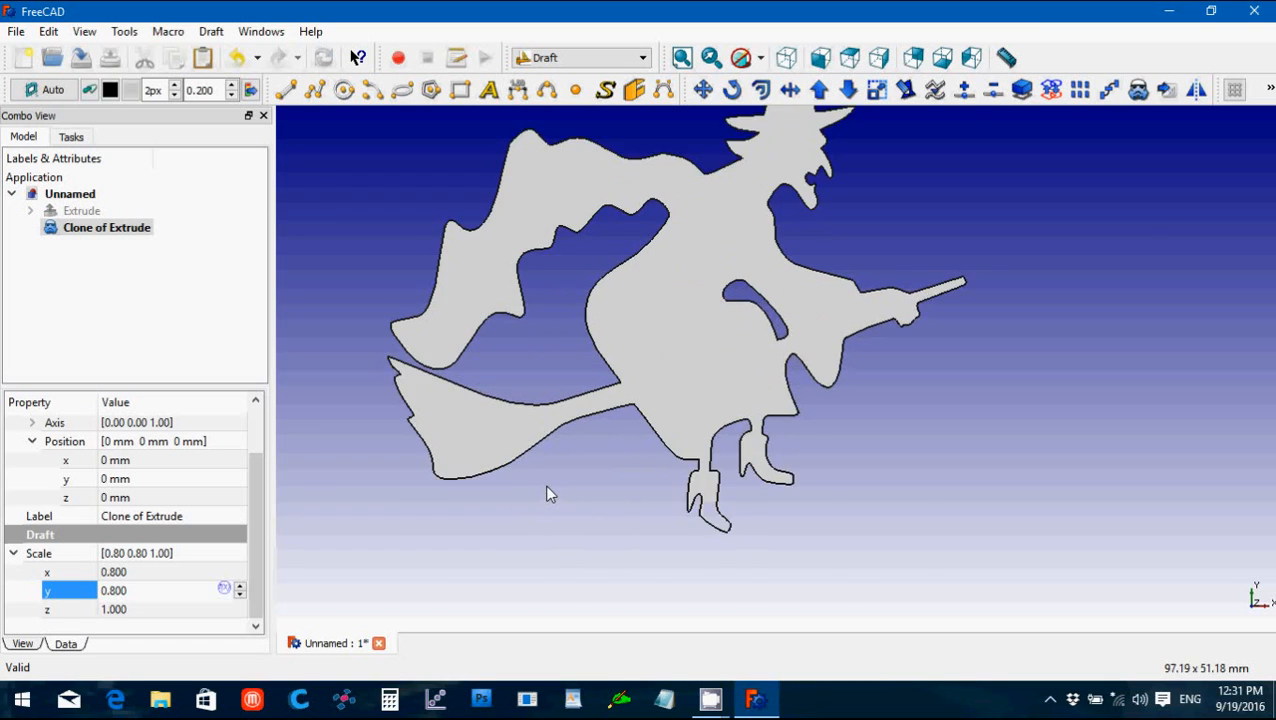
scroll("up", 3)
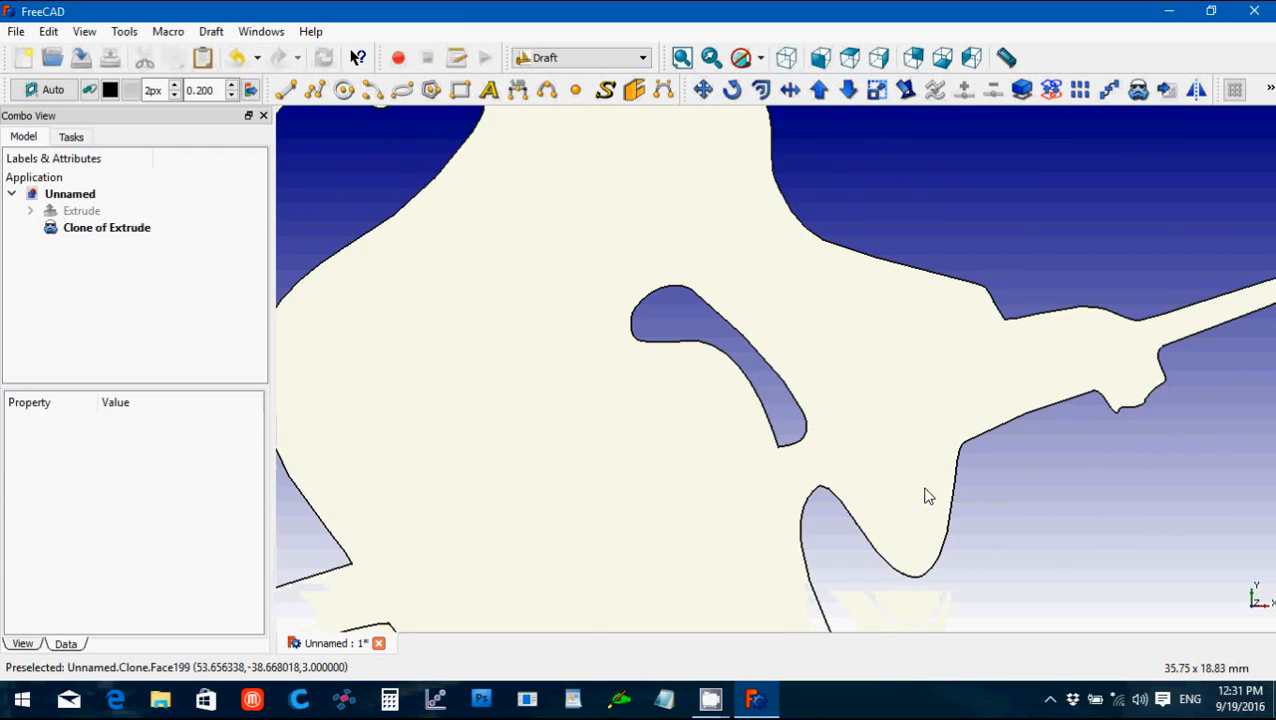
Step: Measure the clone's thin leg joints at about 1.20 mm and 1.17 mm, then bring up a calculator
left_click(1008, 56)
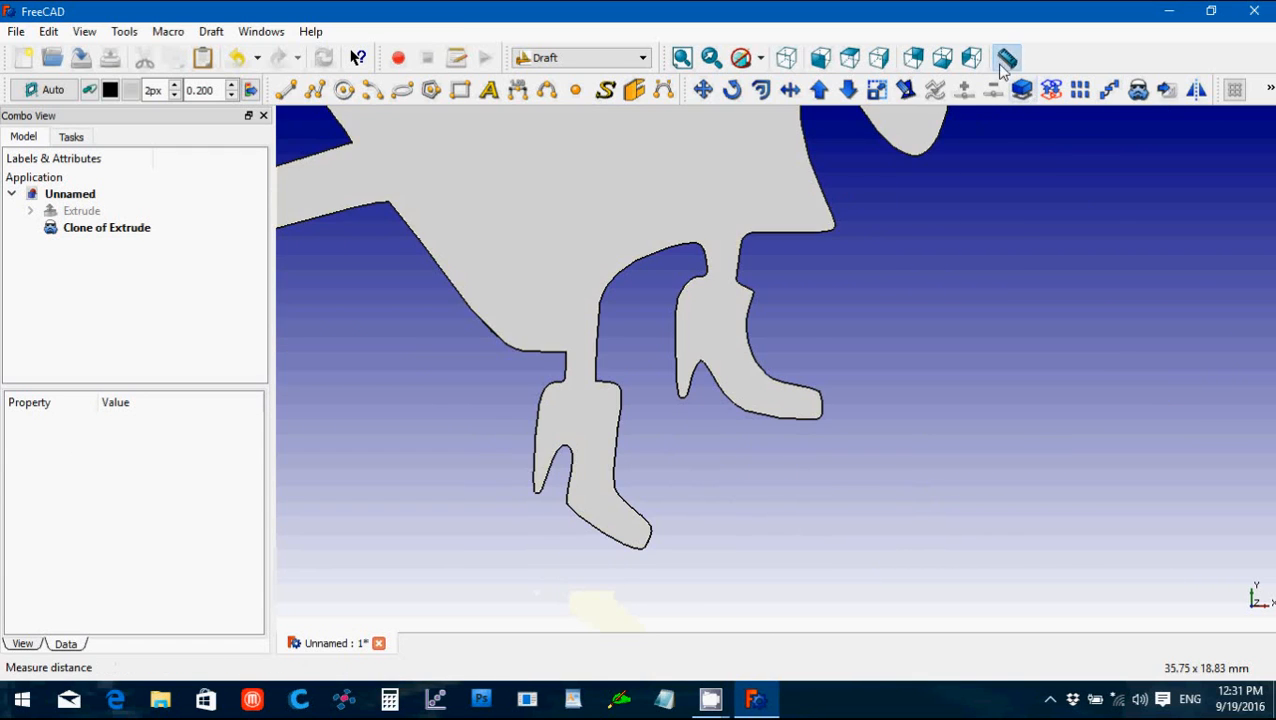
mouse_move(576, 368)
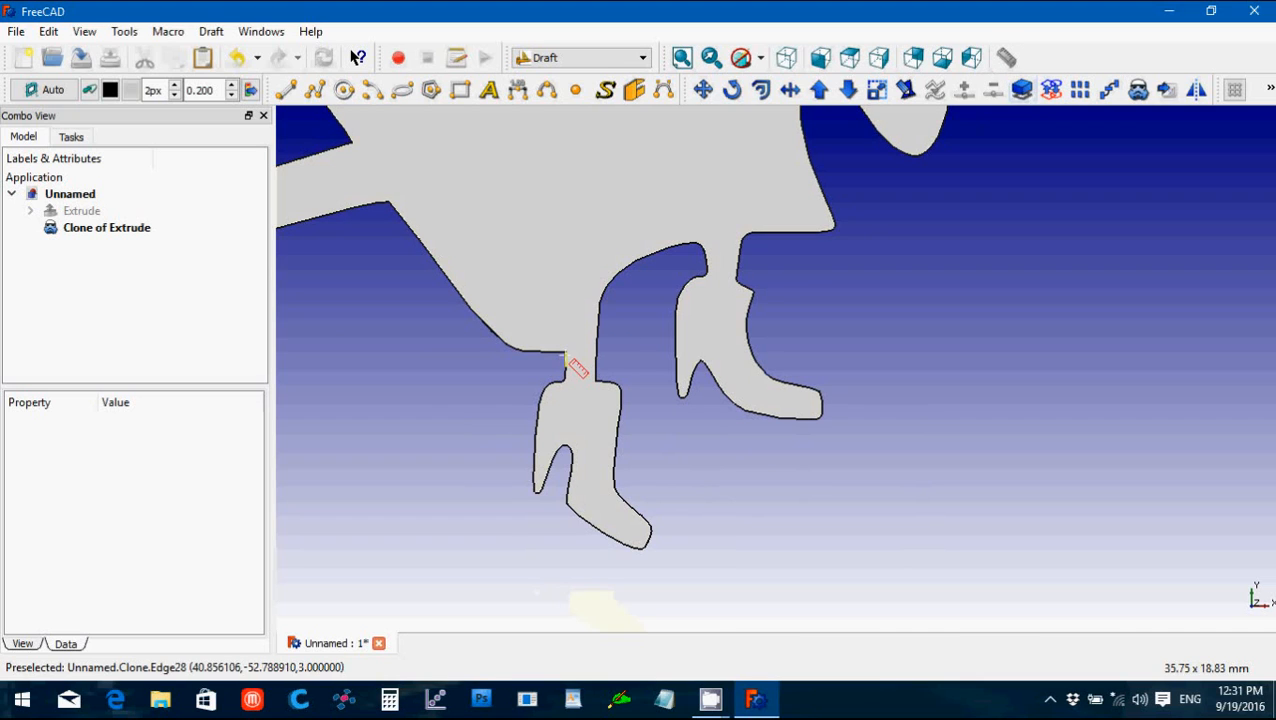
mouse_move(576, 362)
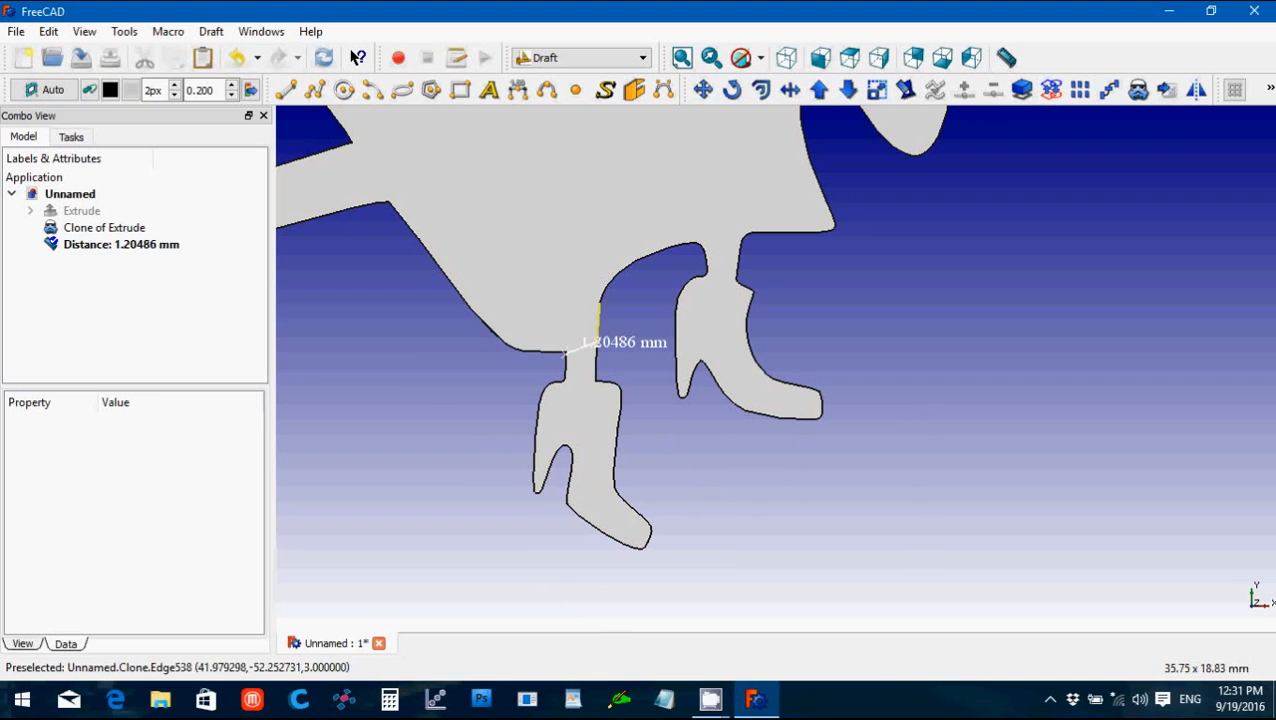
left_click(120, 244)
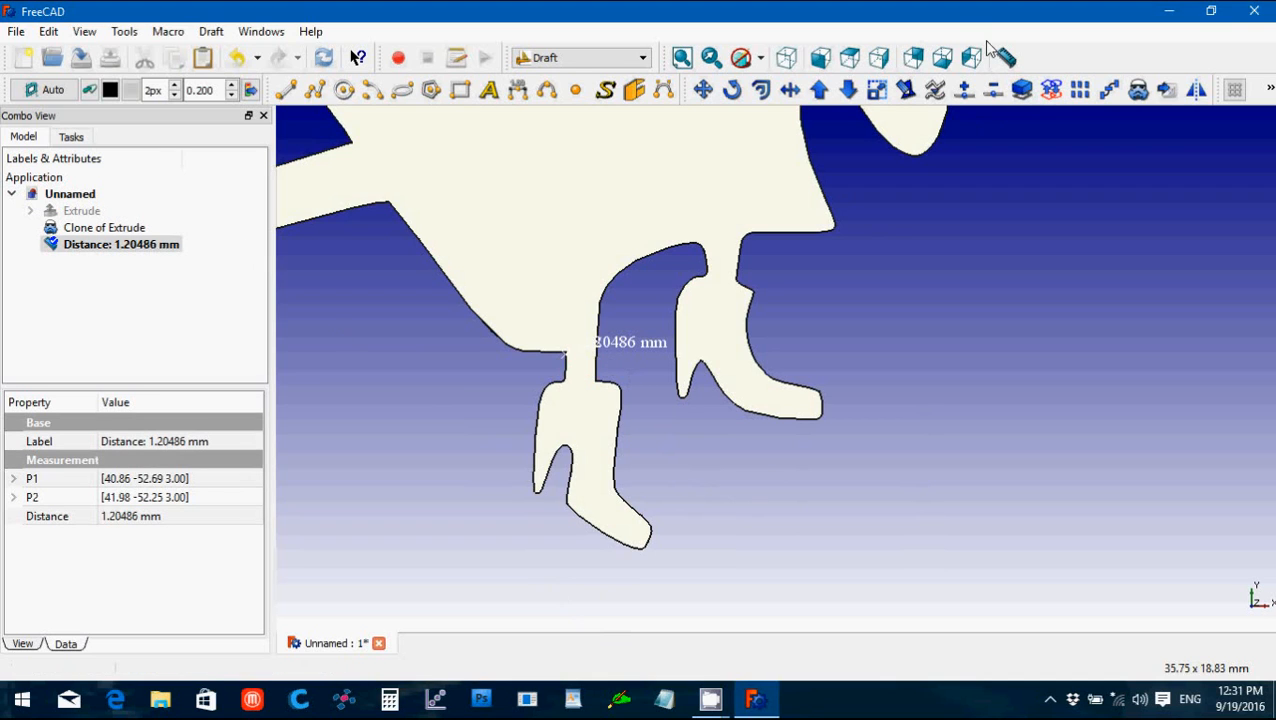
mouse_move(704, 276)
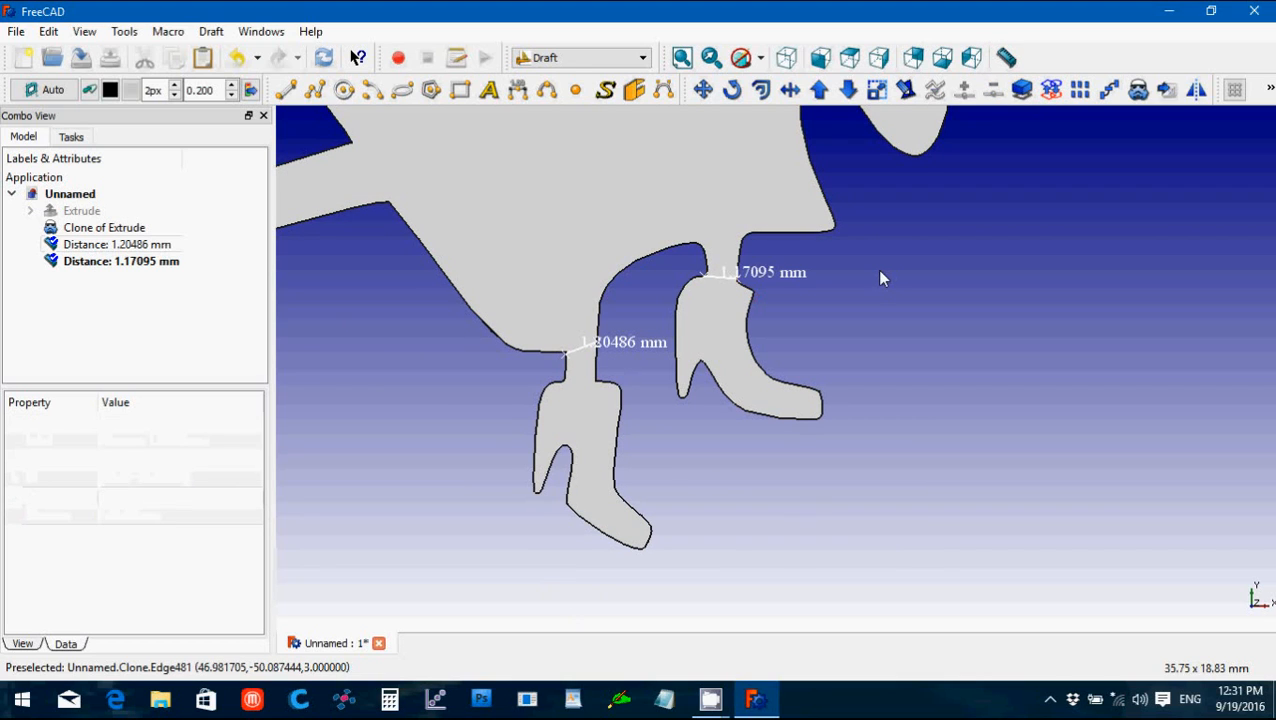
left_click(120, 260)
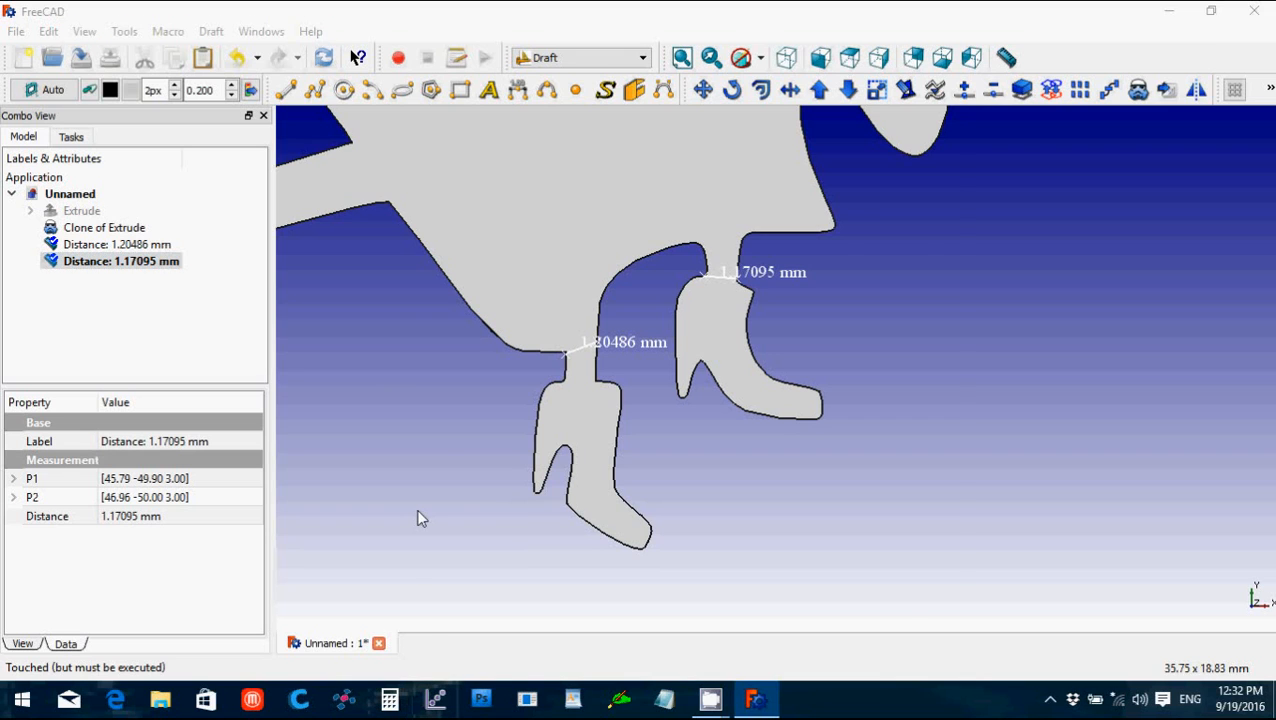
left_click(388, 698)
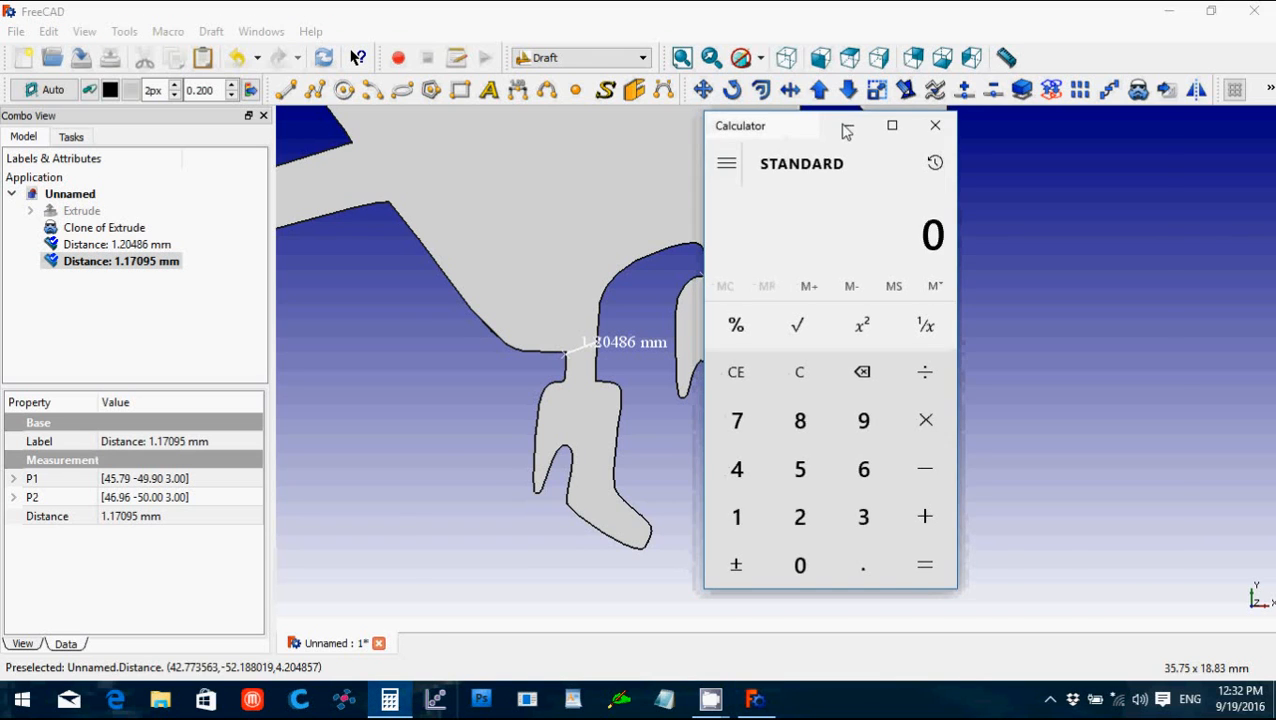
Step: Compute 0.8 ÷ 1.1 ≈ 0.727 in Calculator, close it, and select a distance measurement in FreeCAD
left_click_drag(800, 124, 1004, 124)
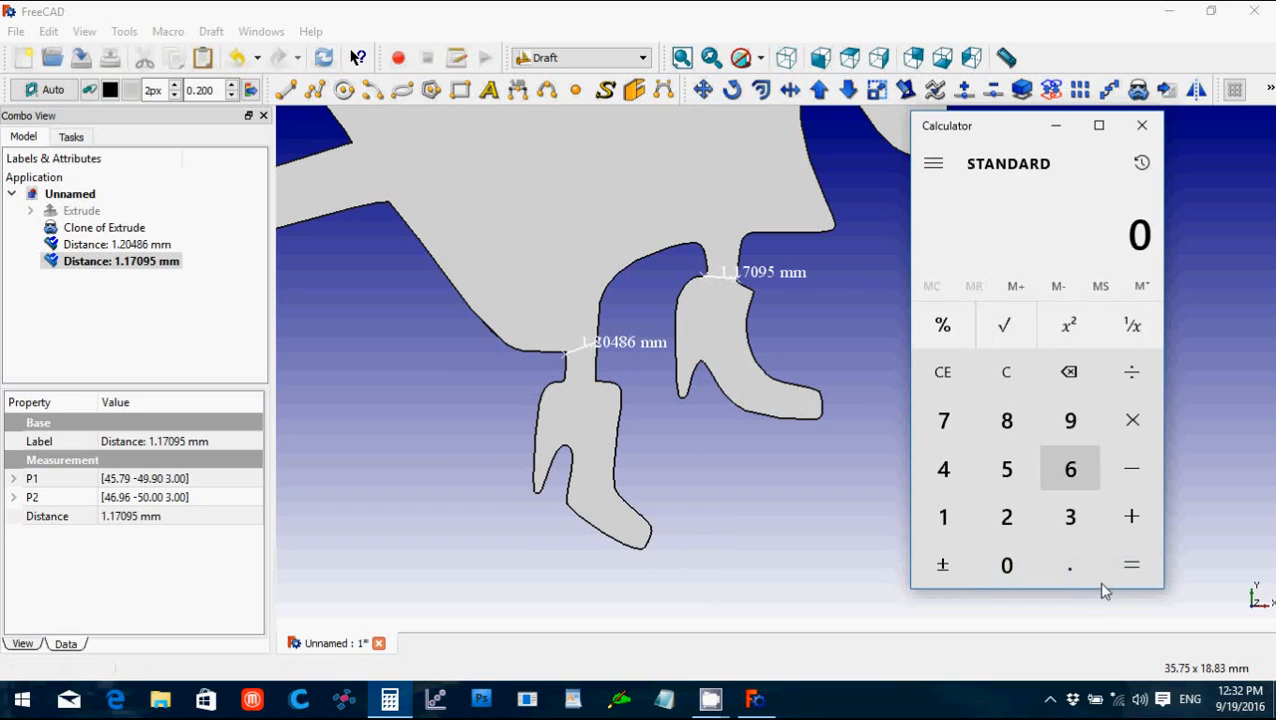
left_click(1068, 564)
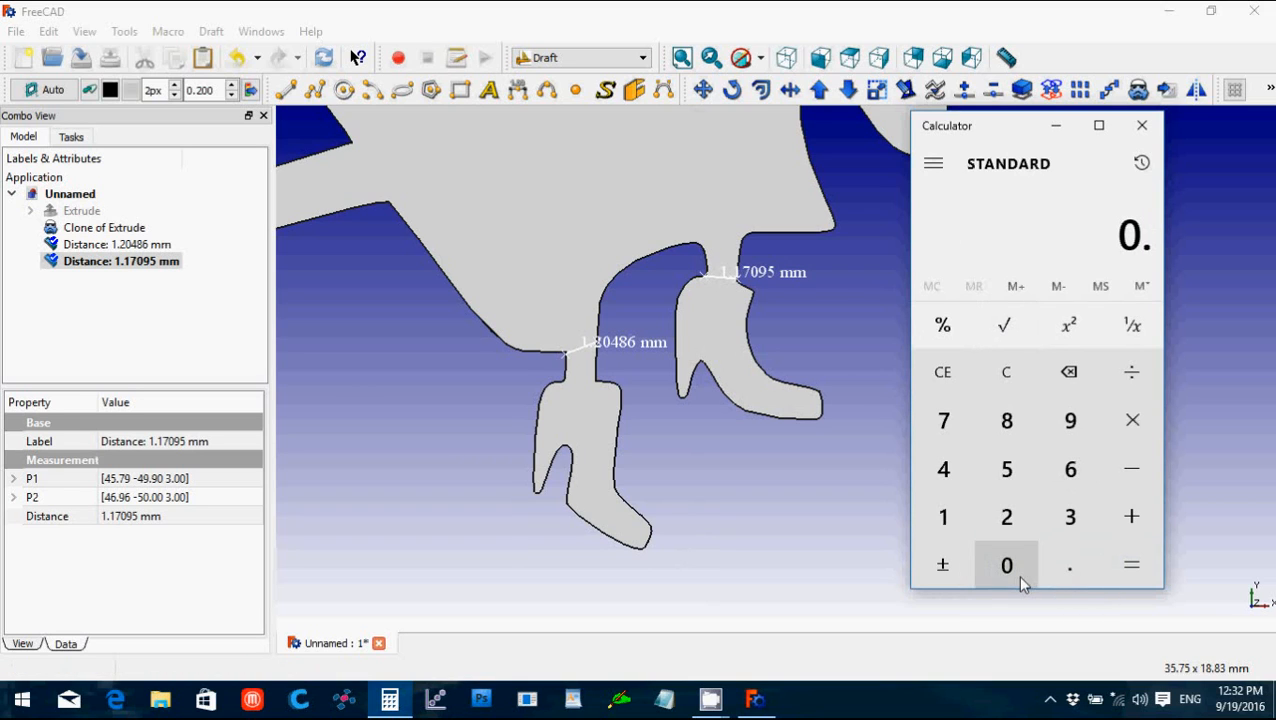
left_click(1006, 420)
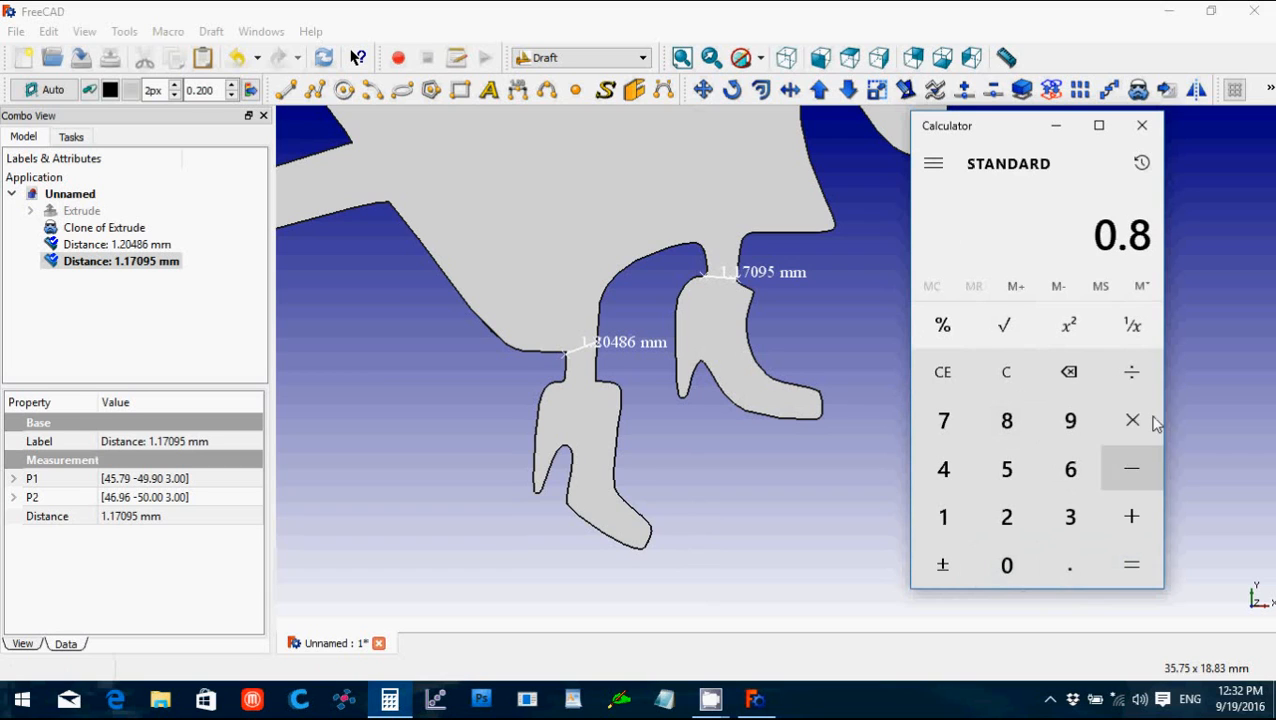
mouse_move(1132, 370)
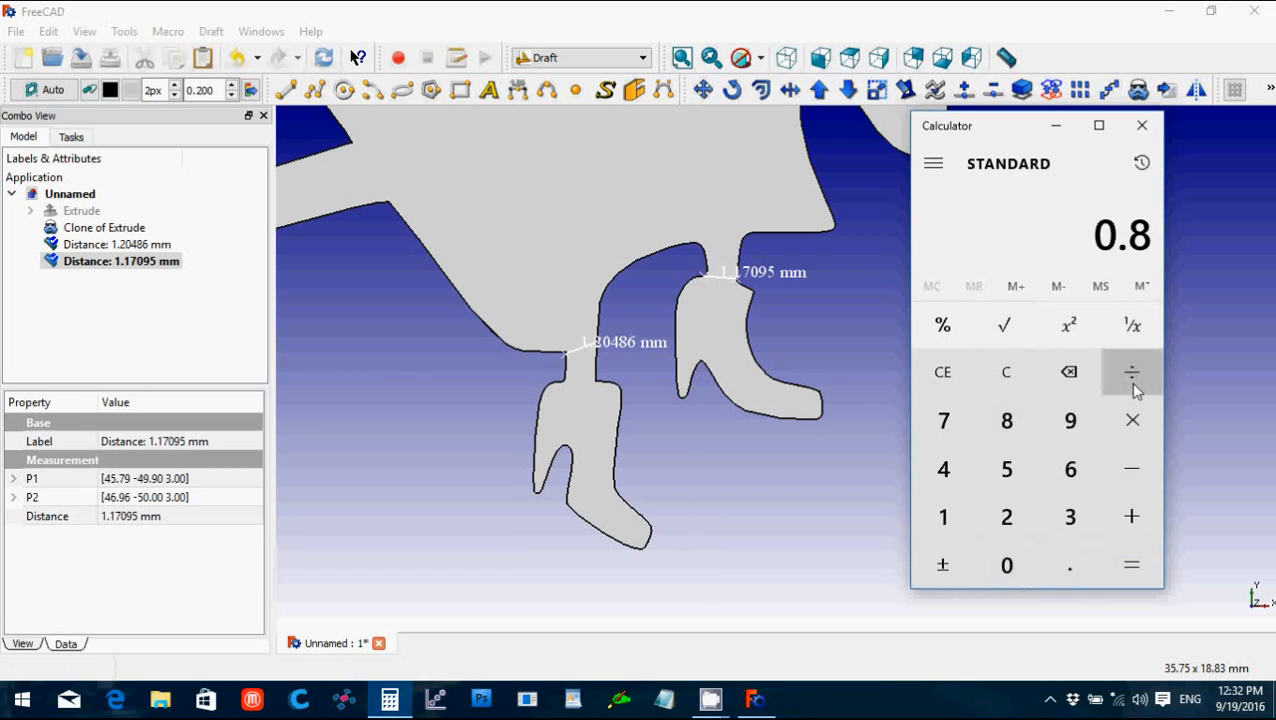
left_click(1132, 370)
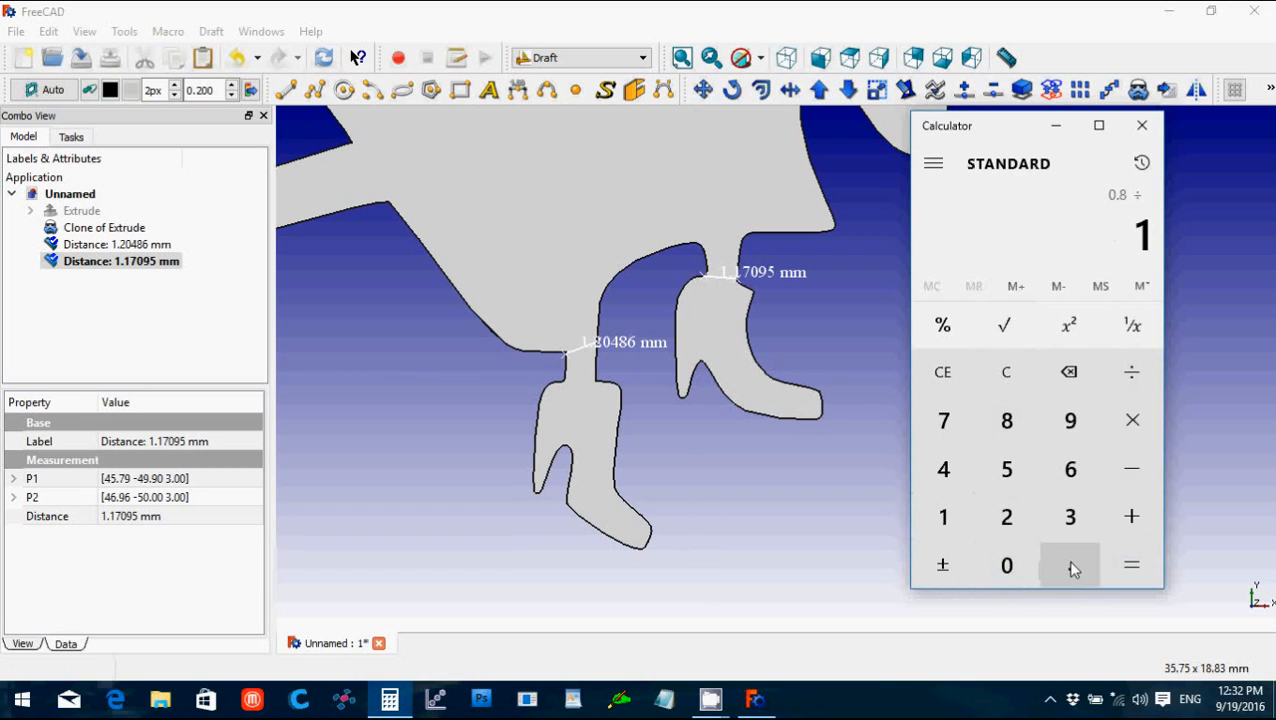
left_click(1070, 564)
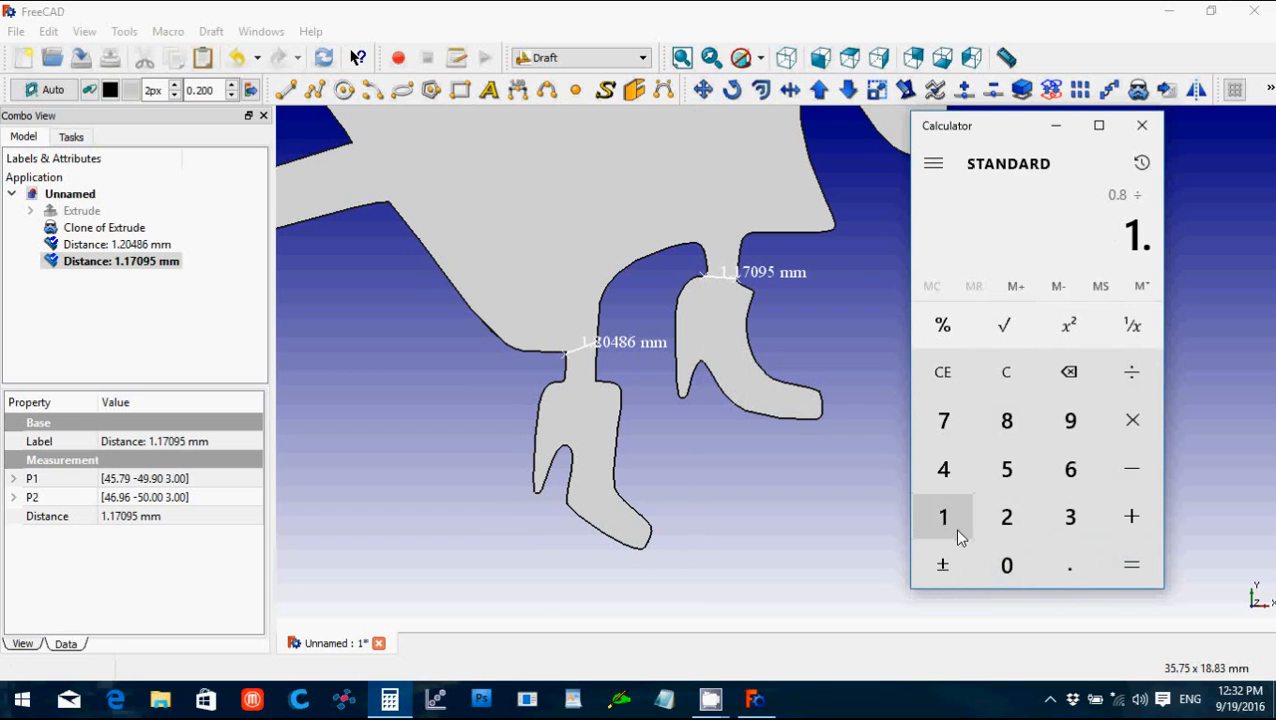
left_click(1132, 564)
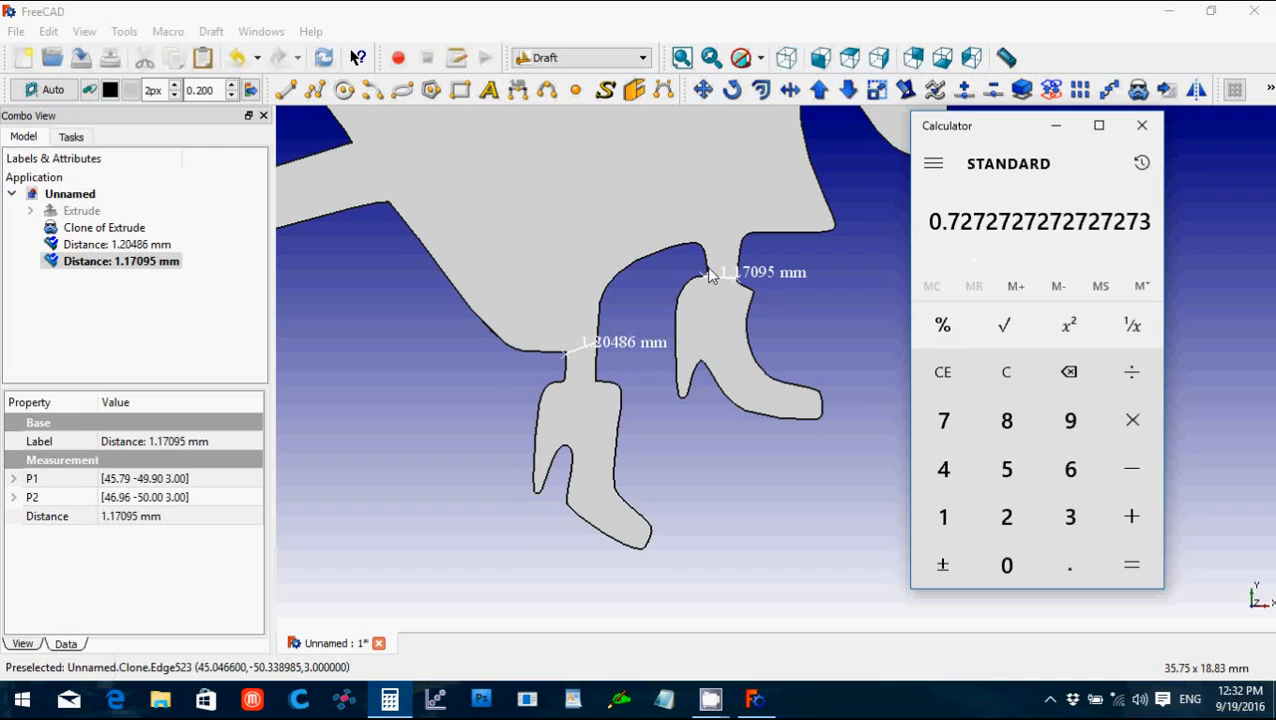
mouse_move(1140, 124)
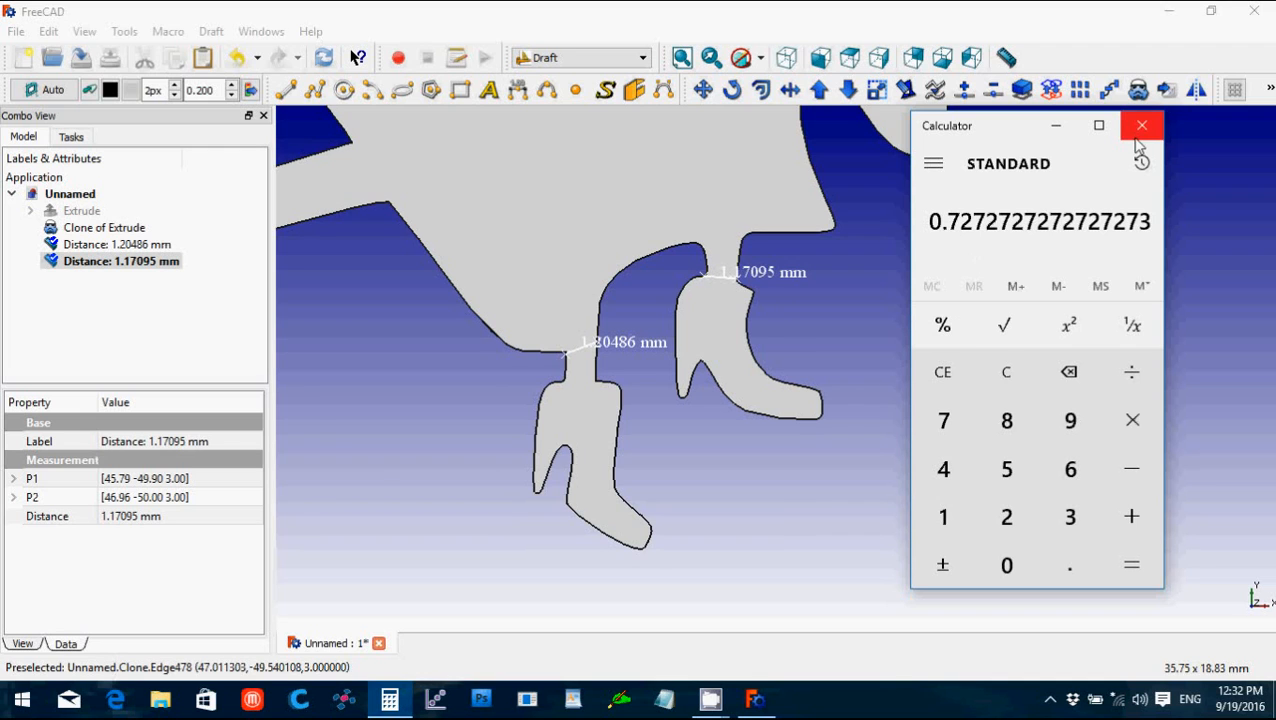
left_click(1142, 124)
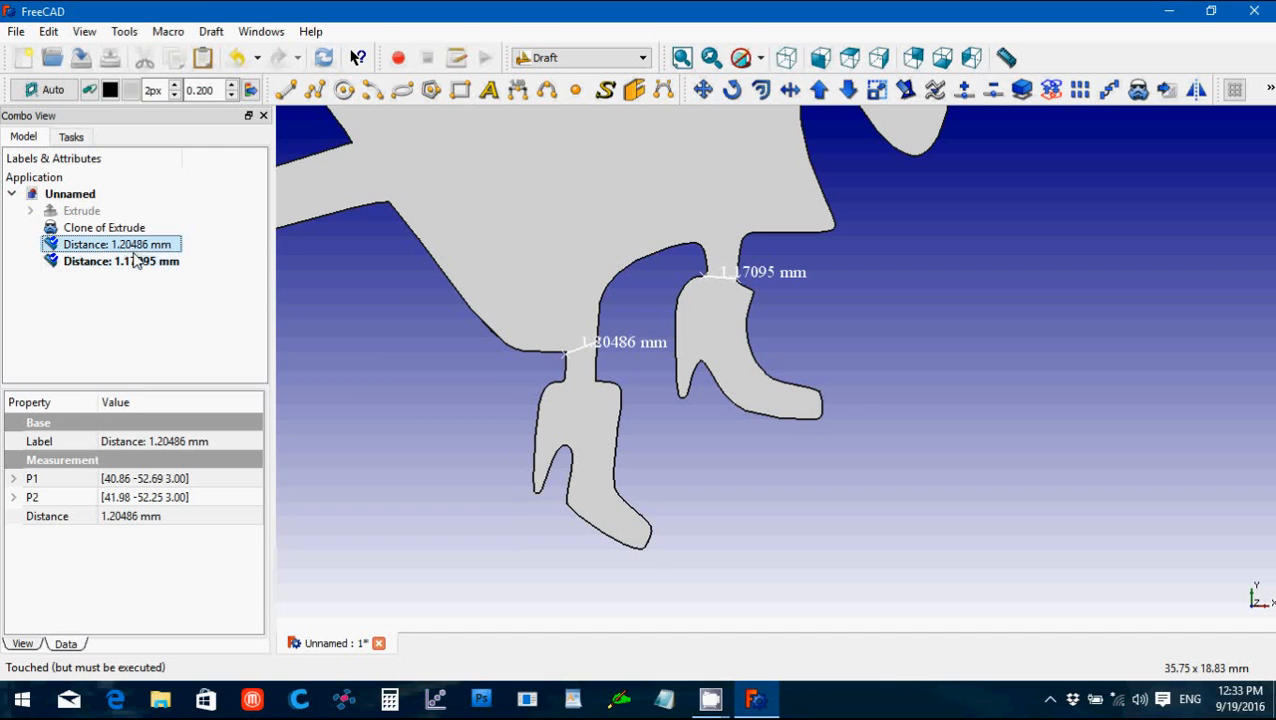
left_click(120, 260)
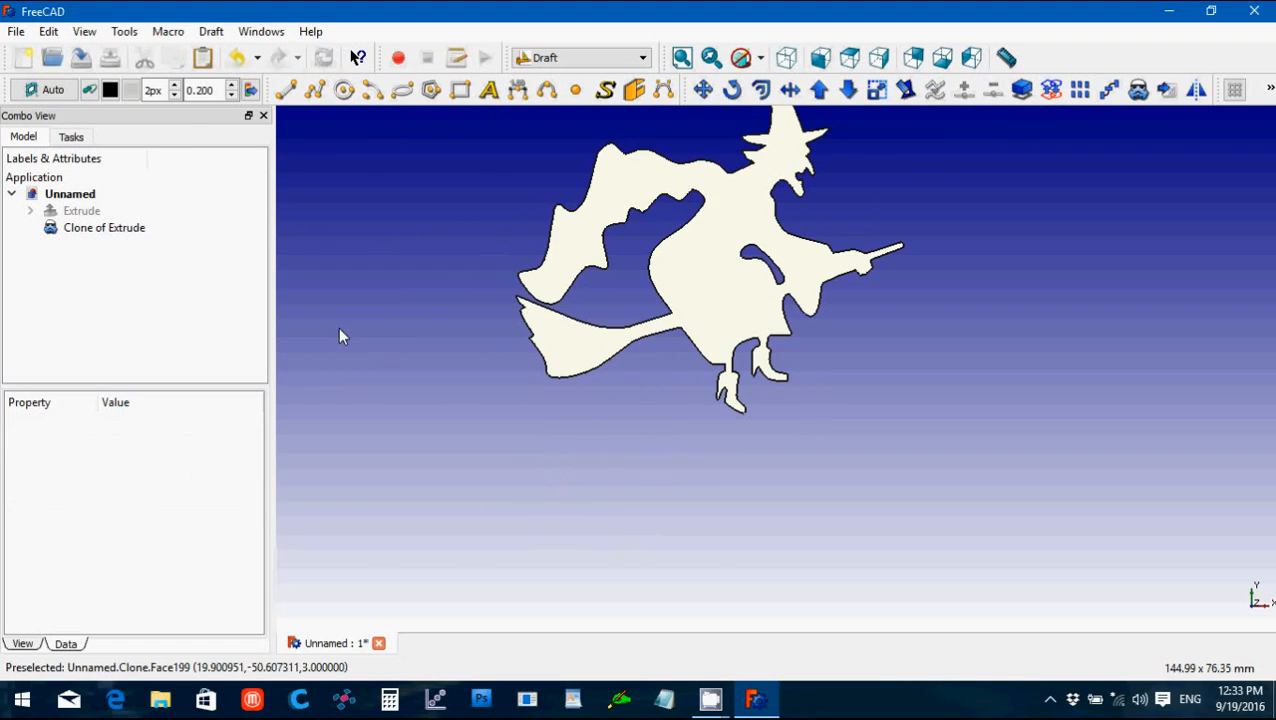
Step: Delete the distance measurements and switch to the Part workbench
left_click(104, 228)
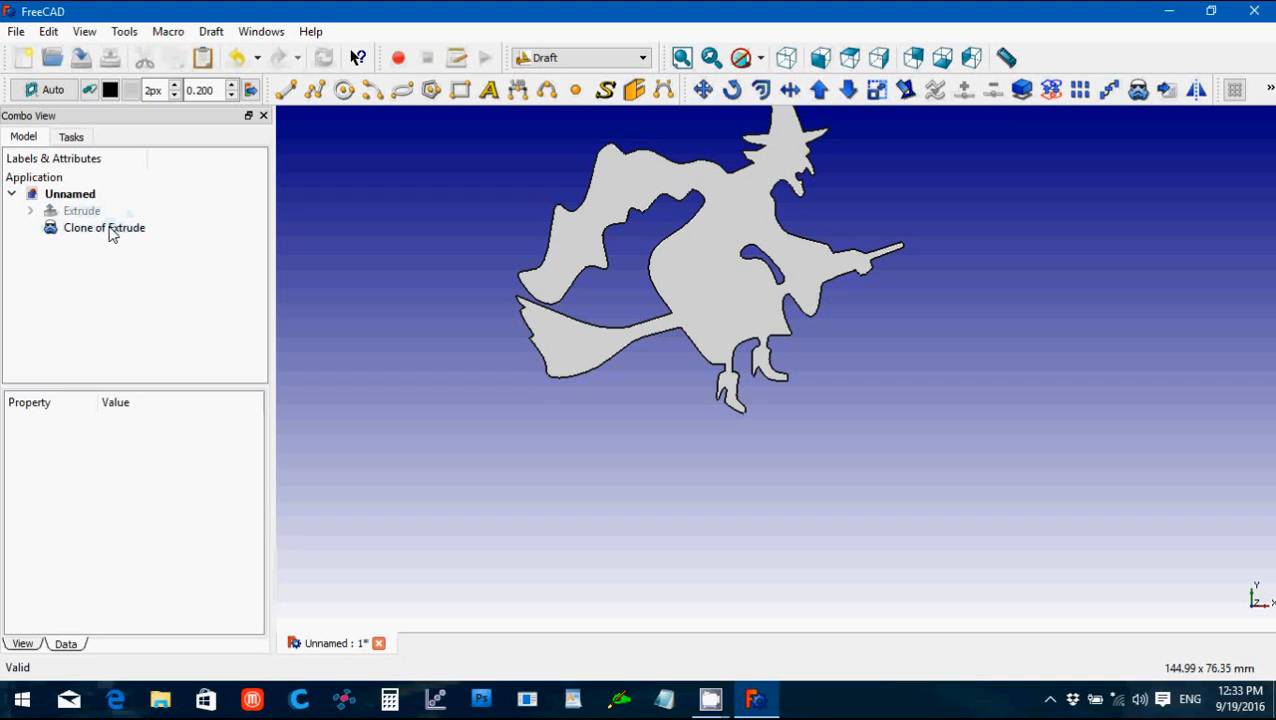
left_click(104, 228)
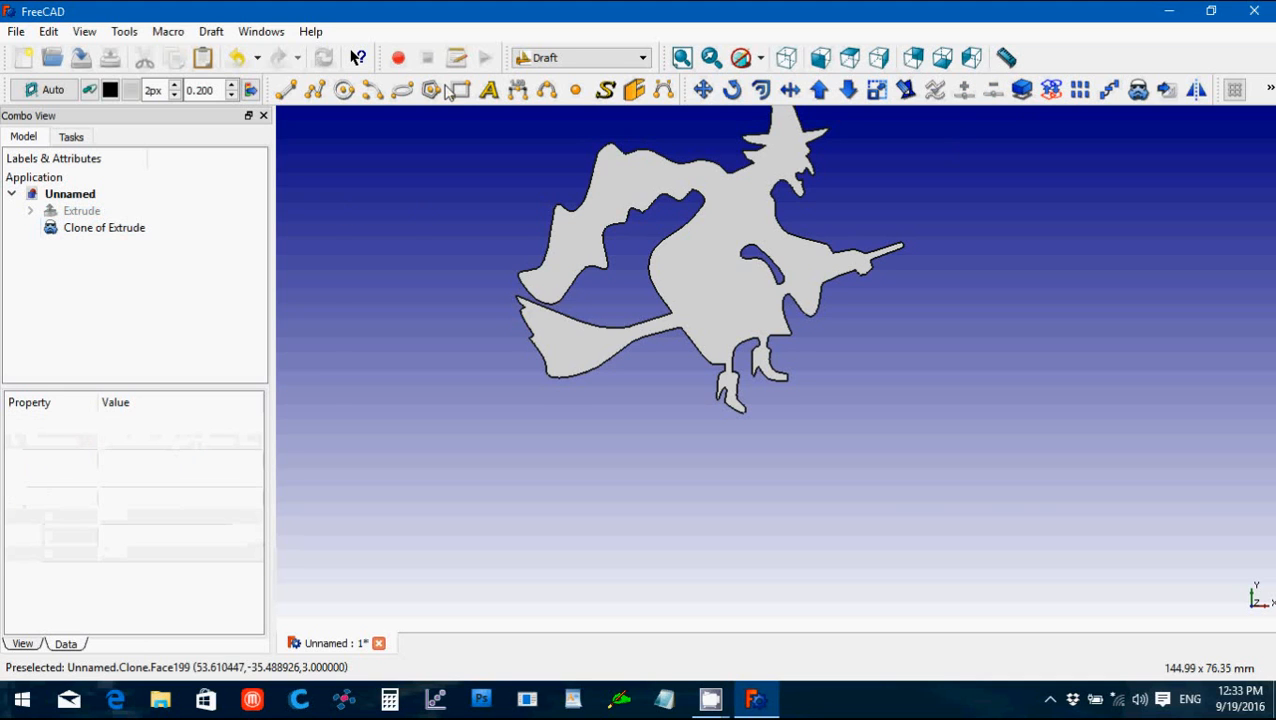
left_click(580, 56)
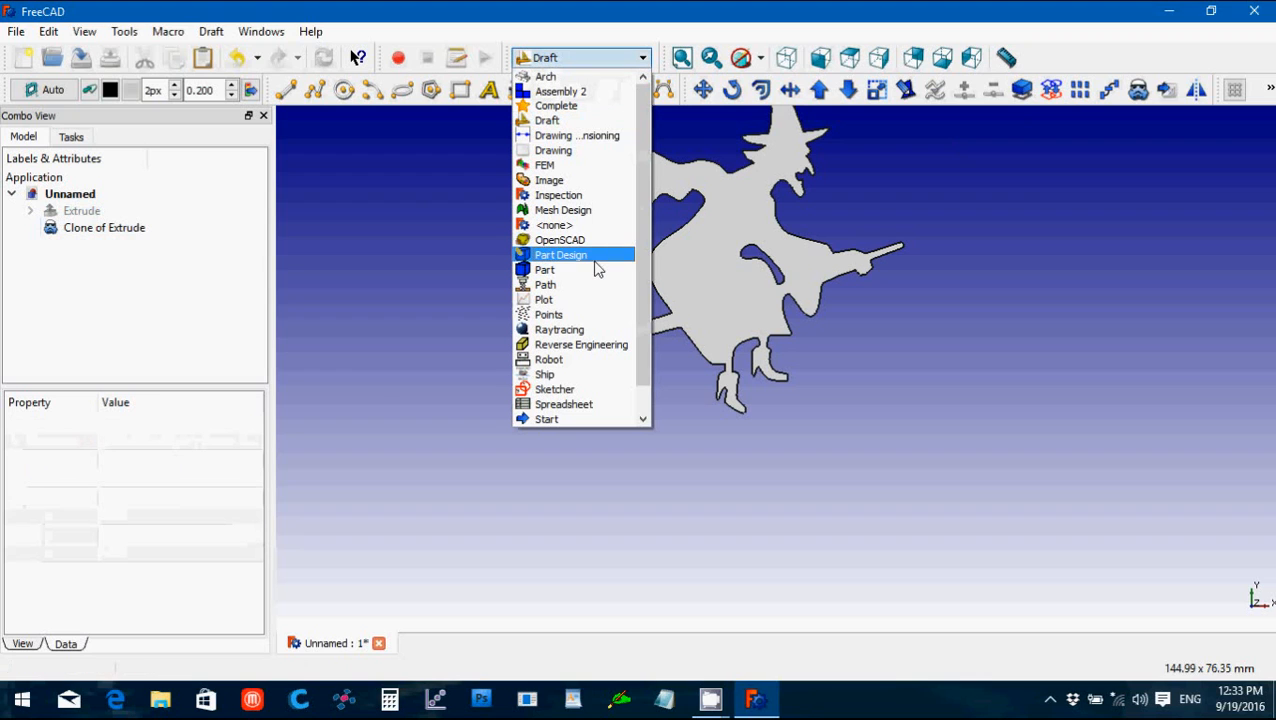
left_click(544, 268)
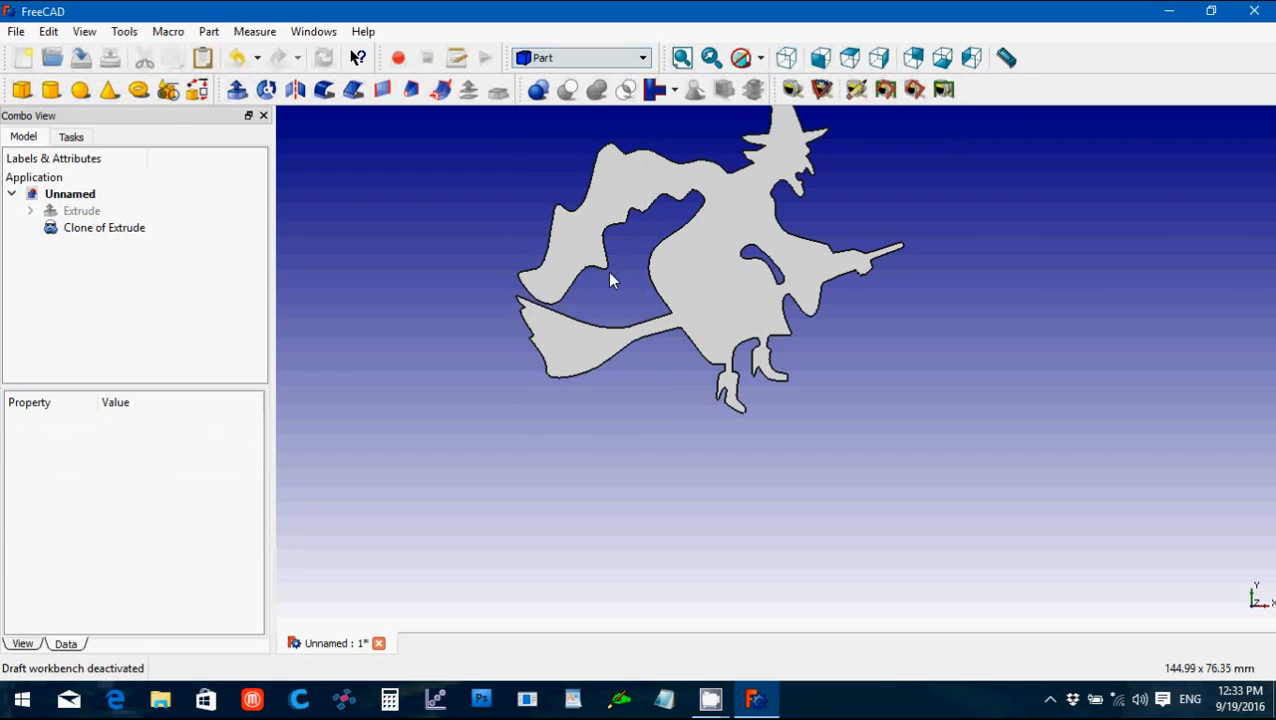
mouse_move(744, 428)
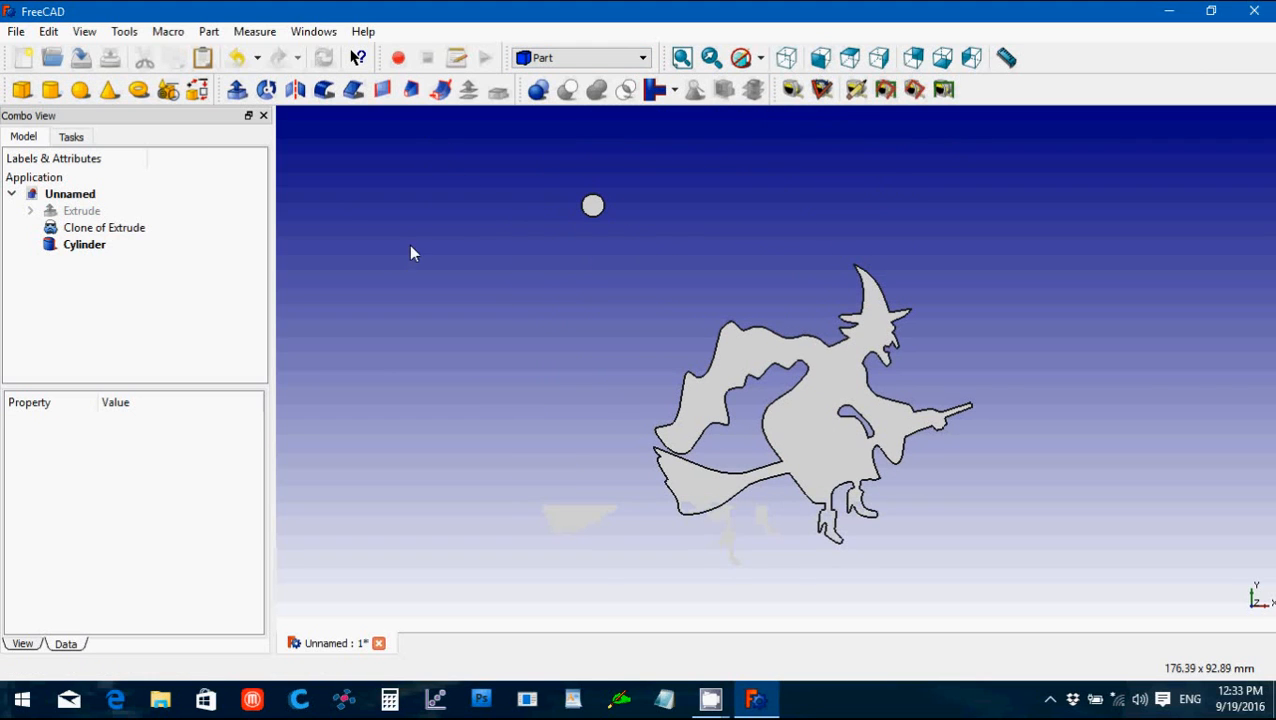
Step: Add a Cylinder with radius 1.5 mm positioned at x -10, y 19 over the witch's head
left_click(84, 244)
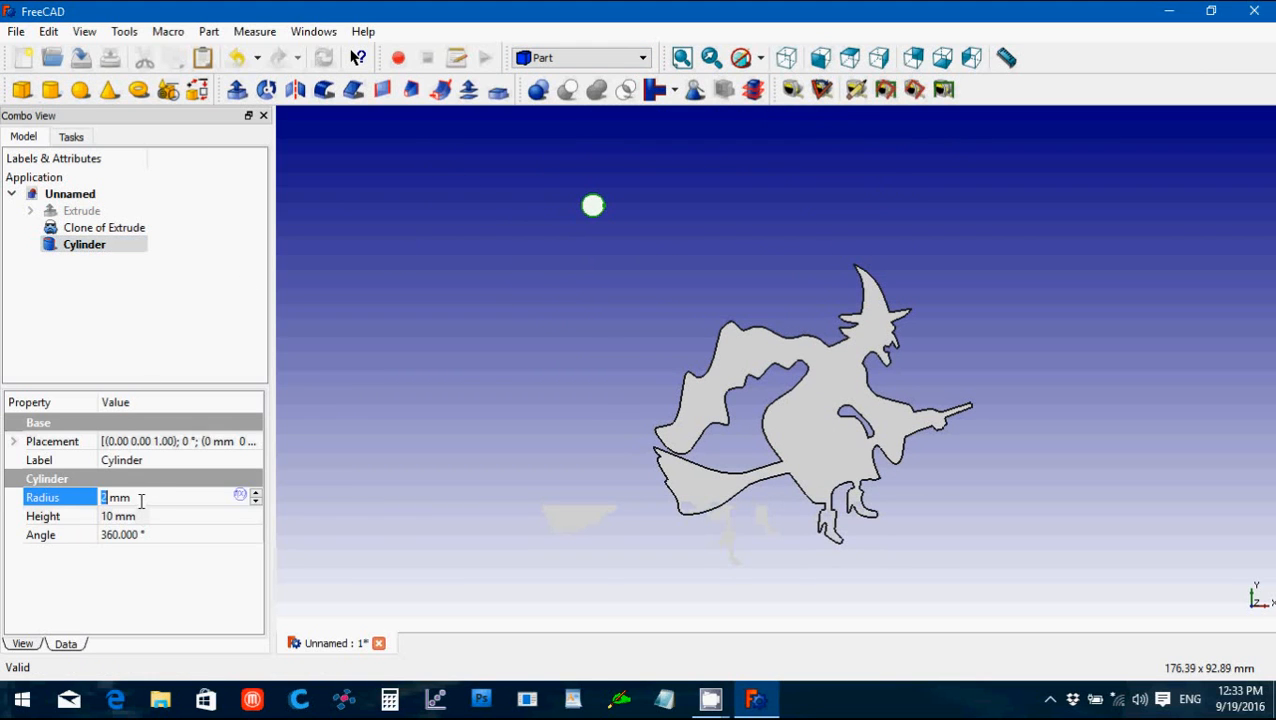
type("1.5")
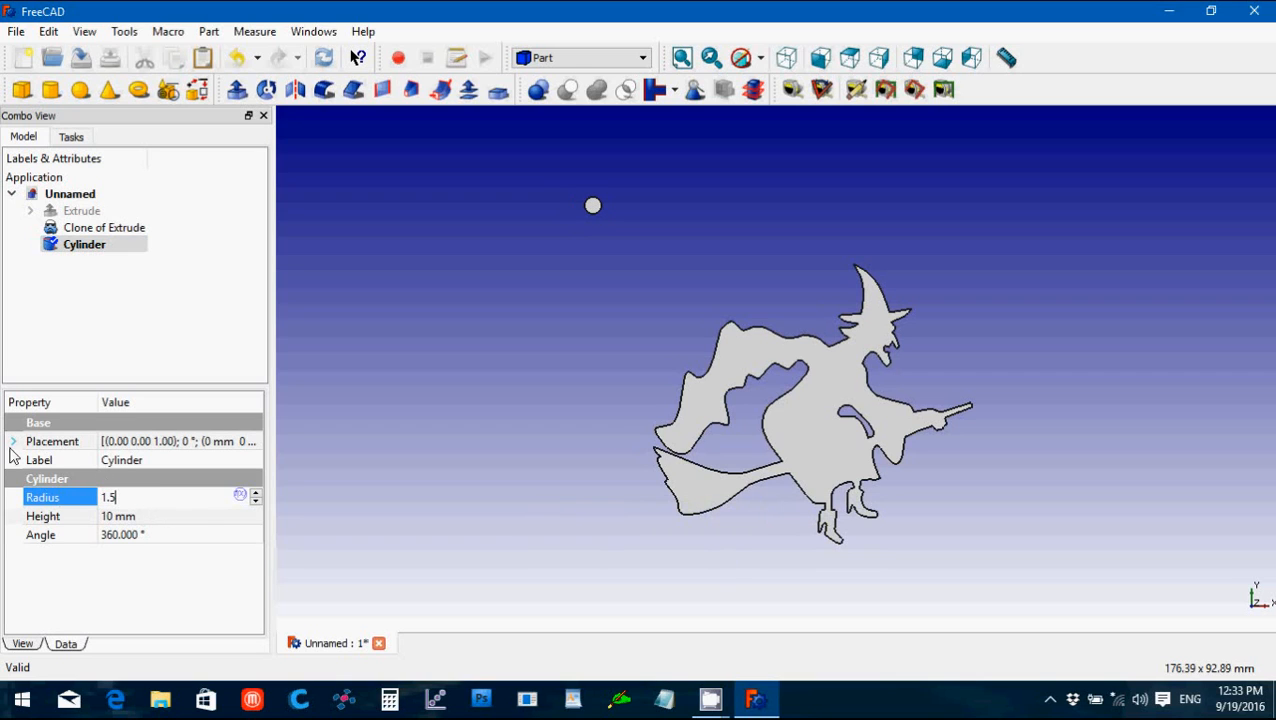
left_click(14, 442)
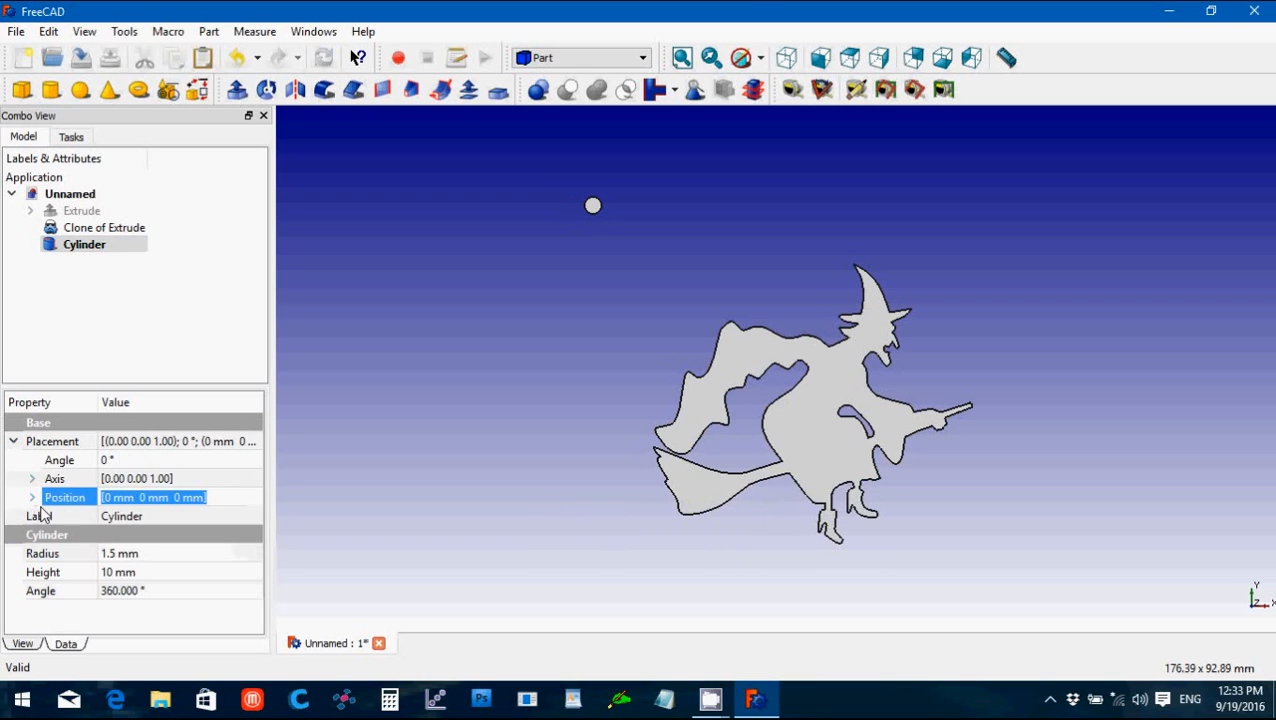
left_click(32, 496)
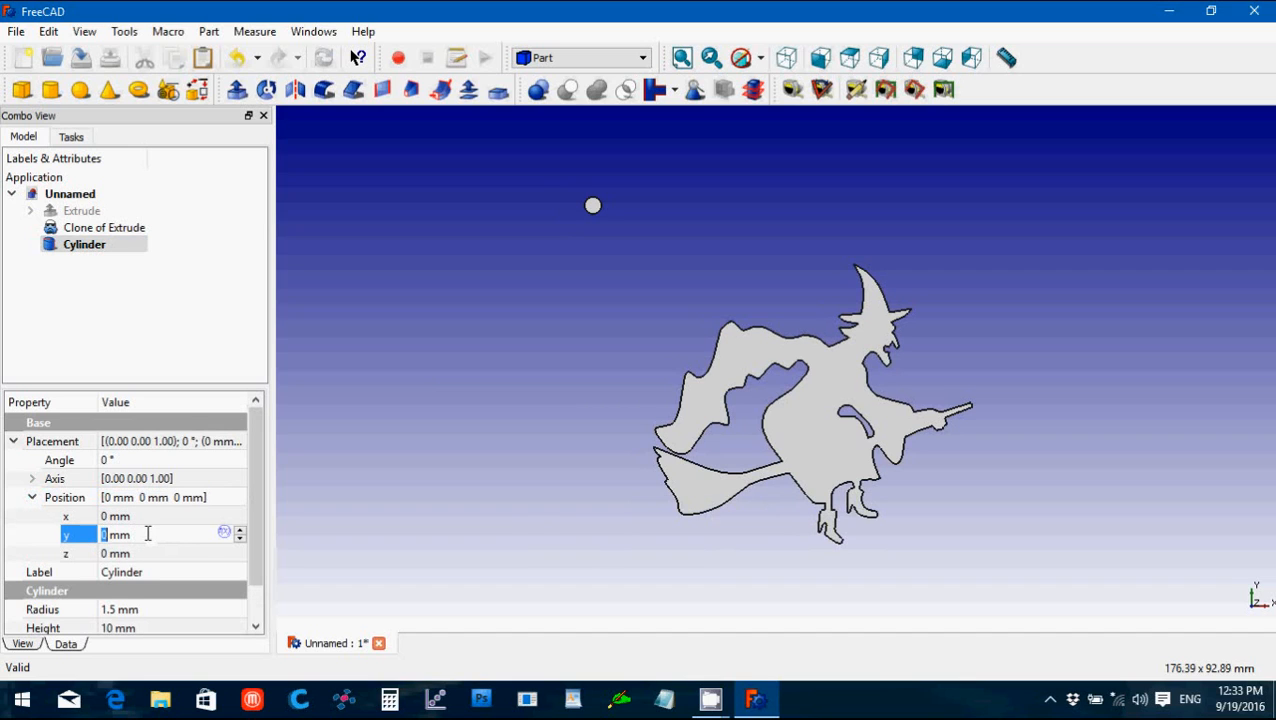
type("-10")
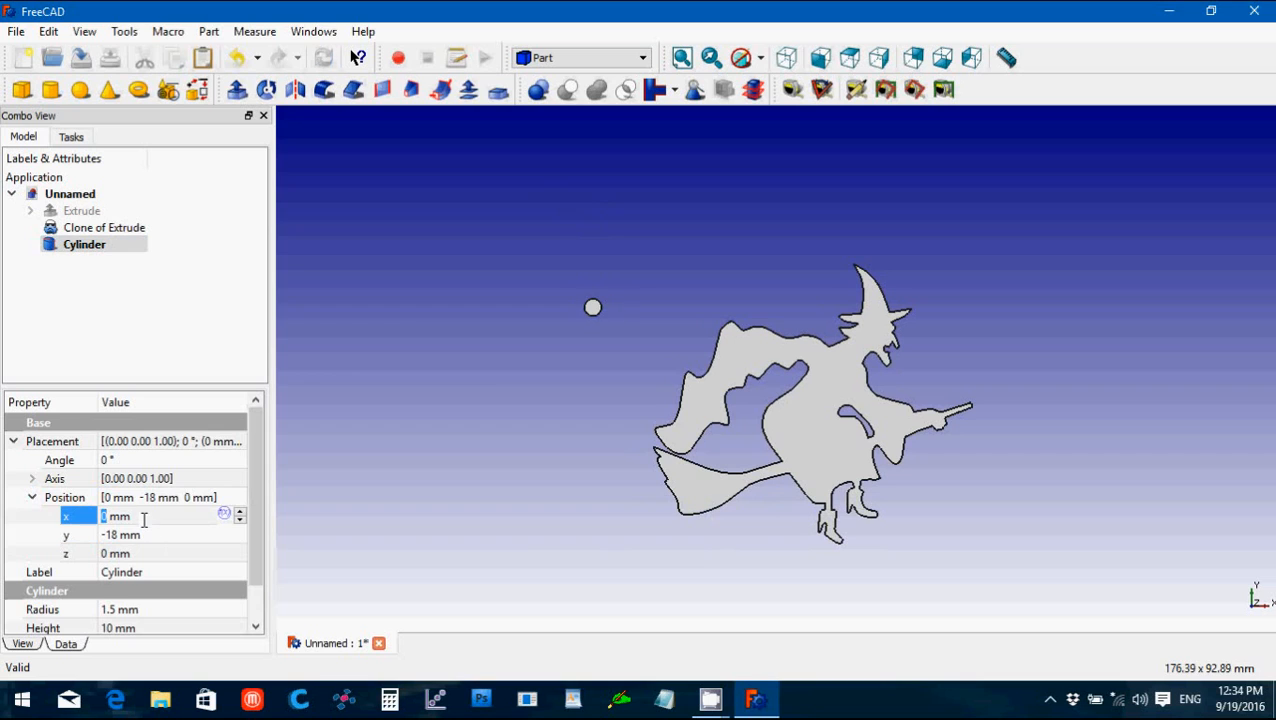
type("19")
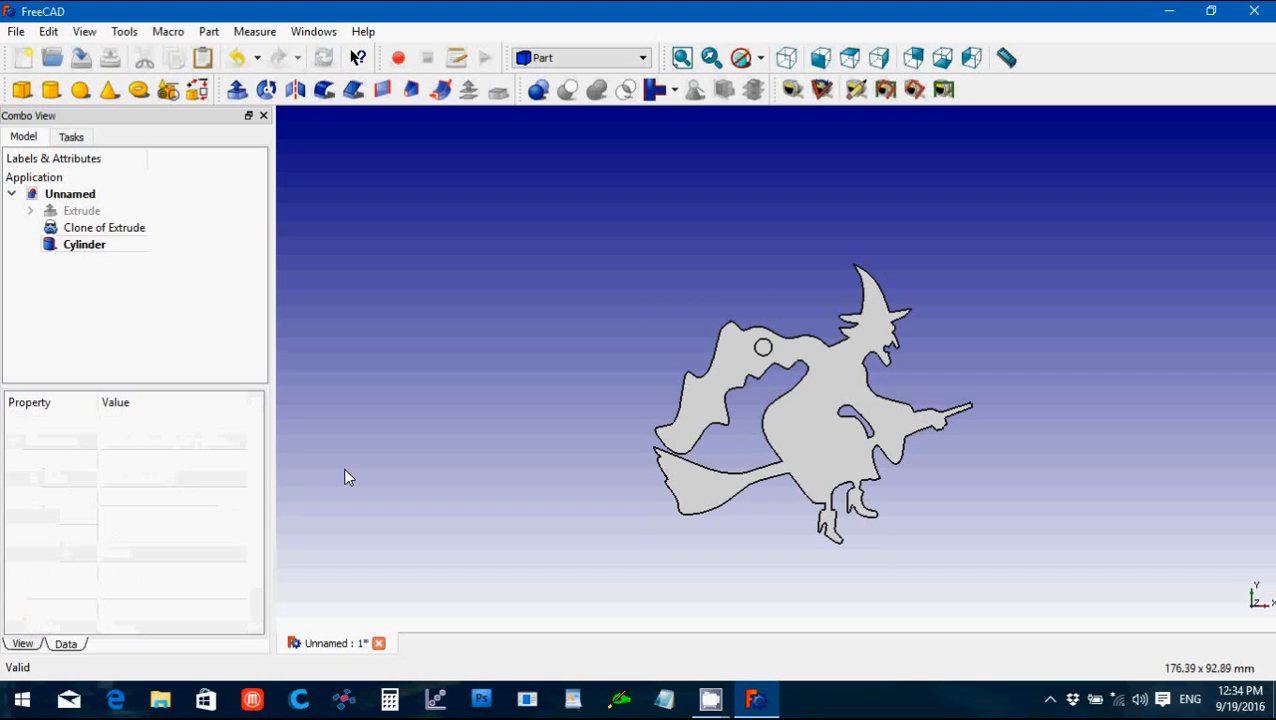
mouse_move(764, 350)
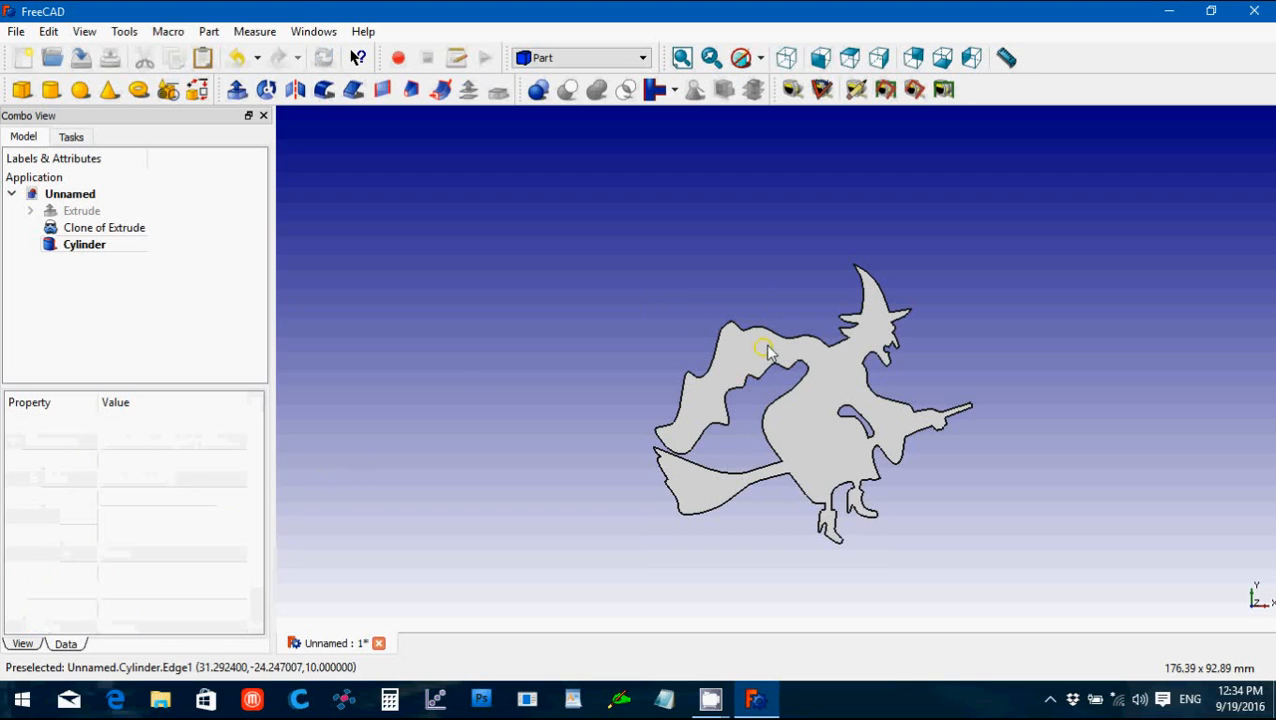
mouse_move(616, 352)
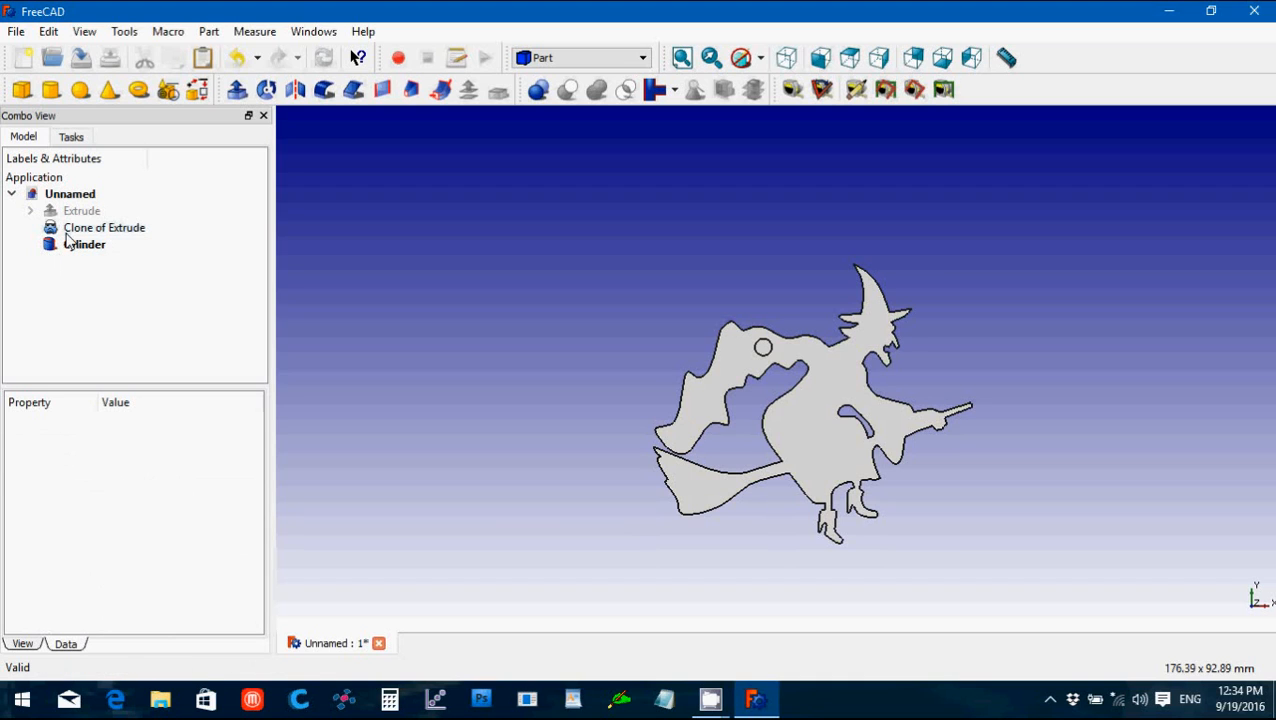
left_click(104, 228)
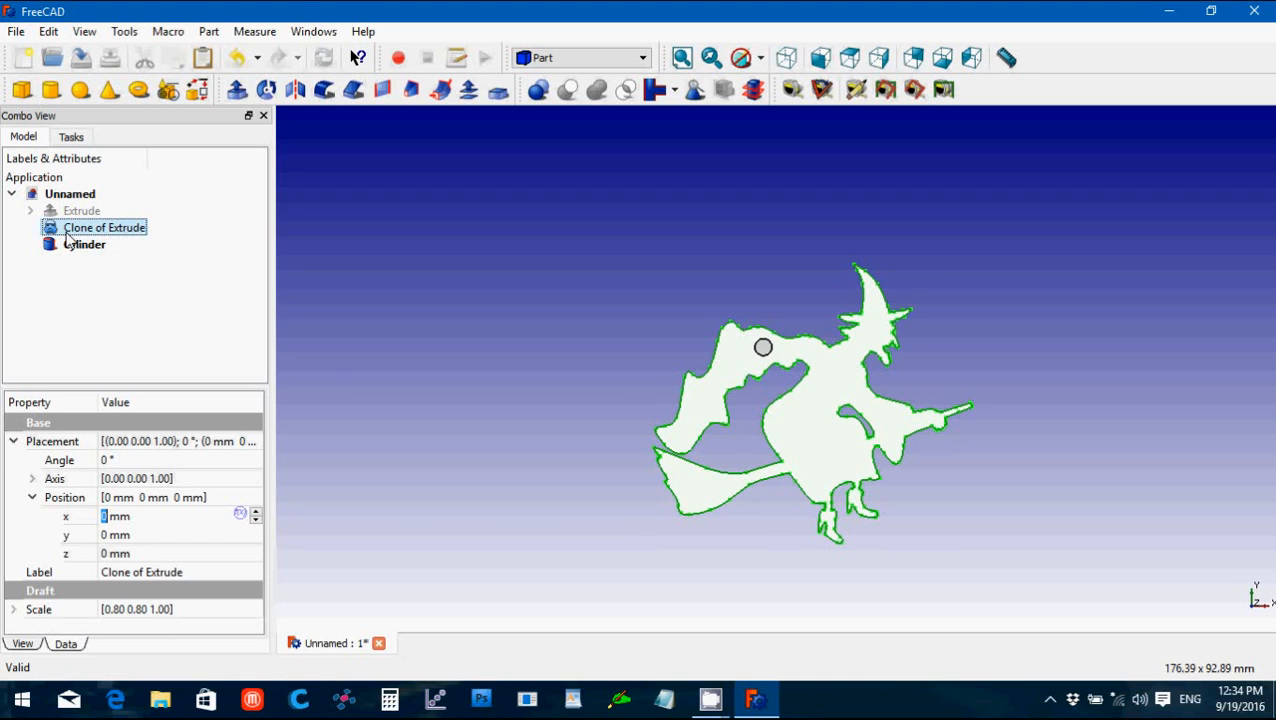
Step: Cut the cylinder from the witch clone to punch a hole through its head
left_click(84, 244)
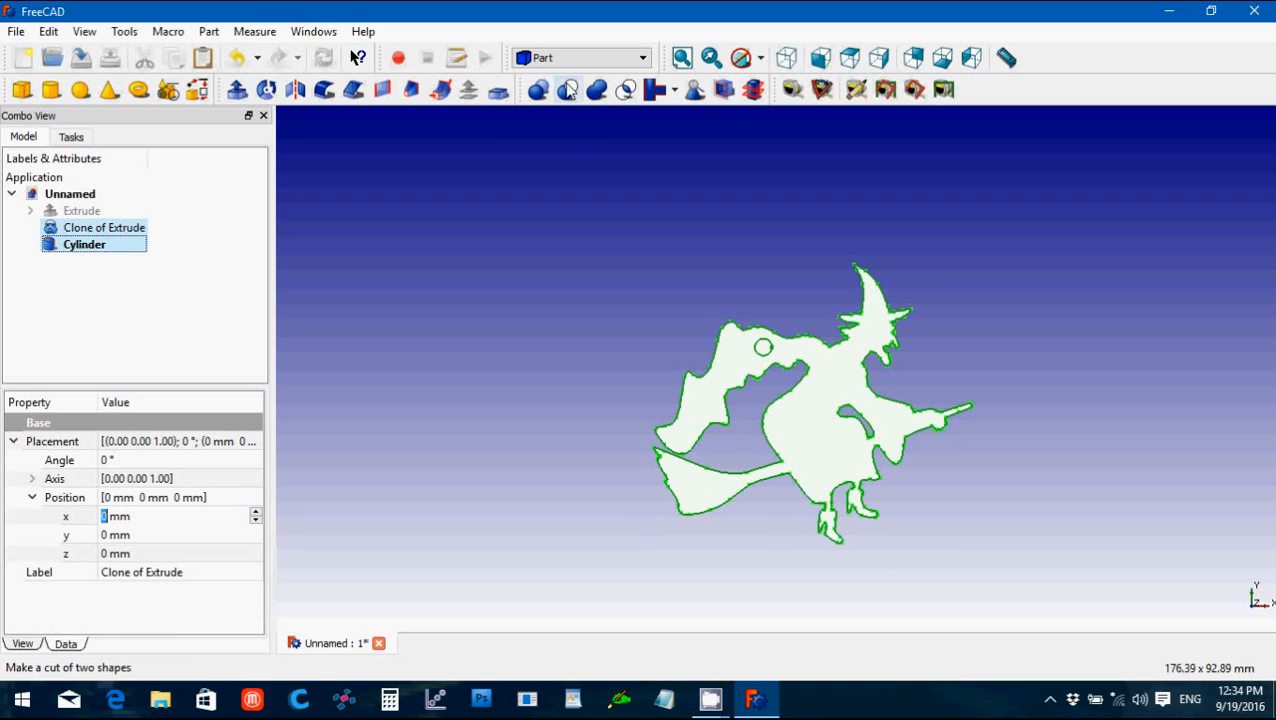
mouse_move(568, 90)
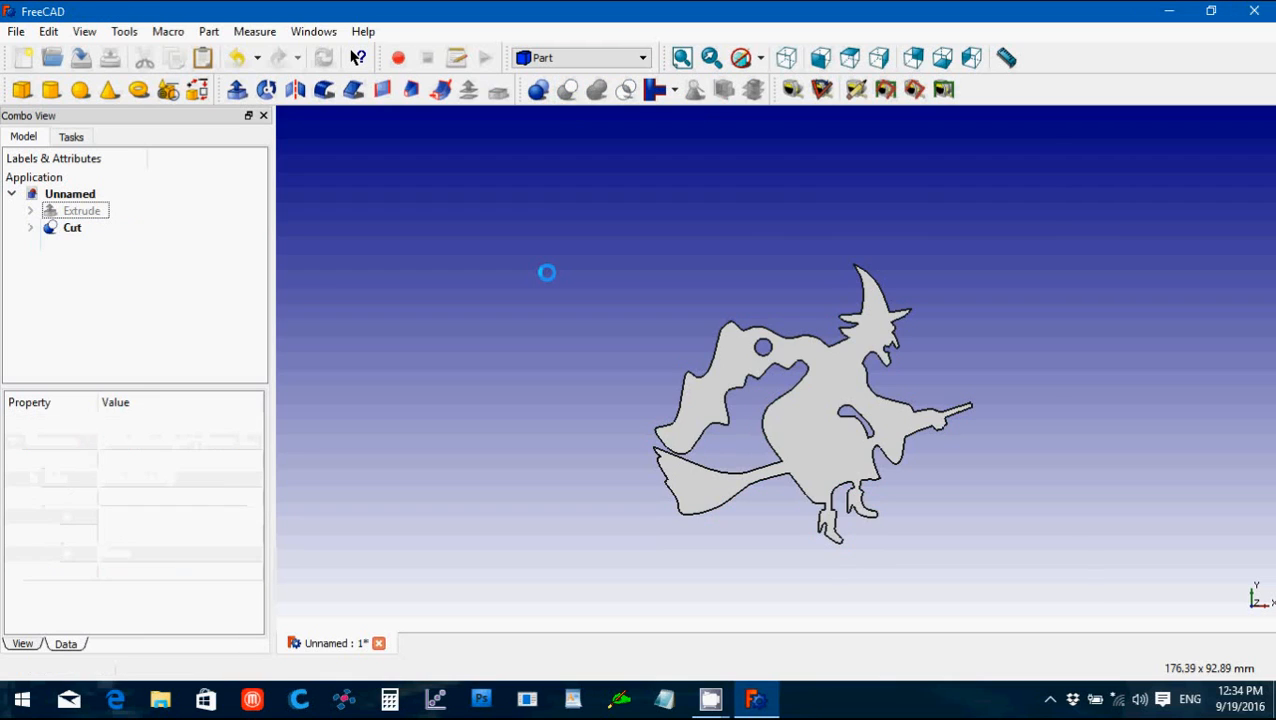
left_click(72, 228)
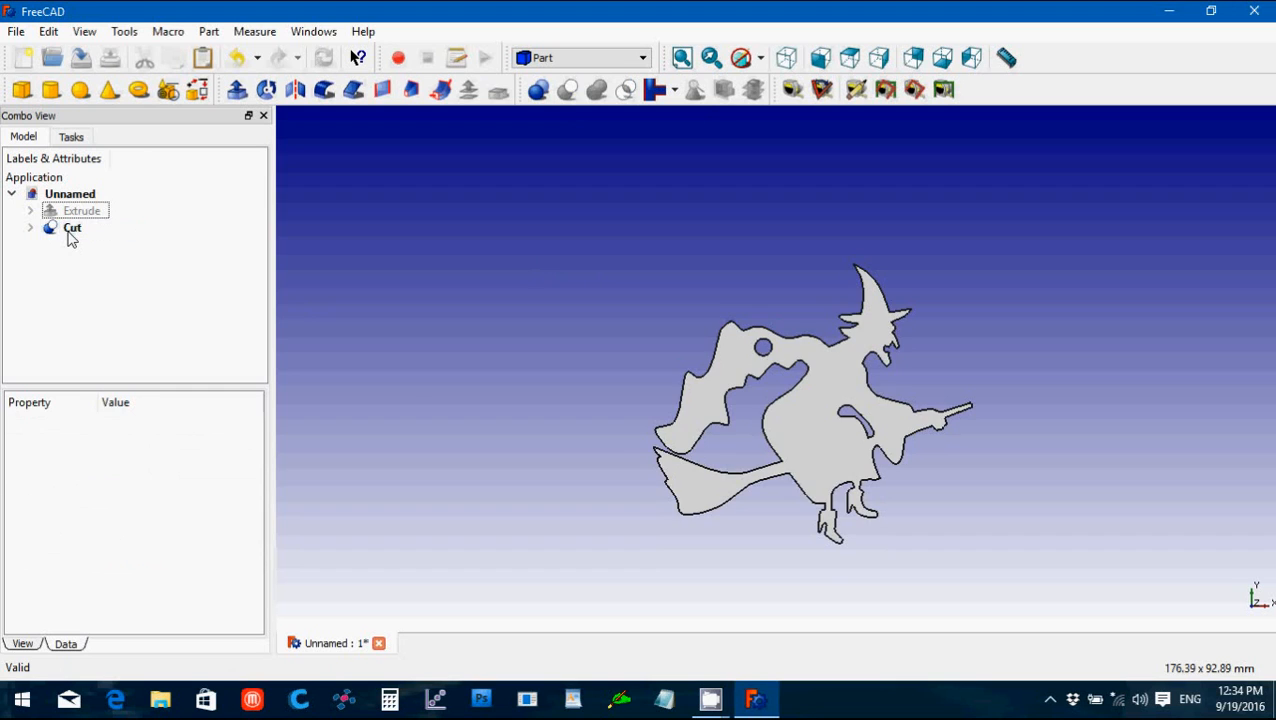
Step: Export the Cut as an STL mesh named 'Witch pendant' in the Halloween Demo folder
left_click(16, 32)
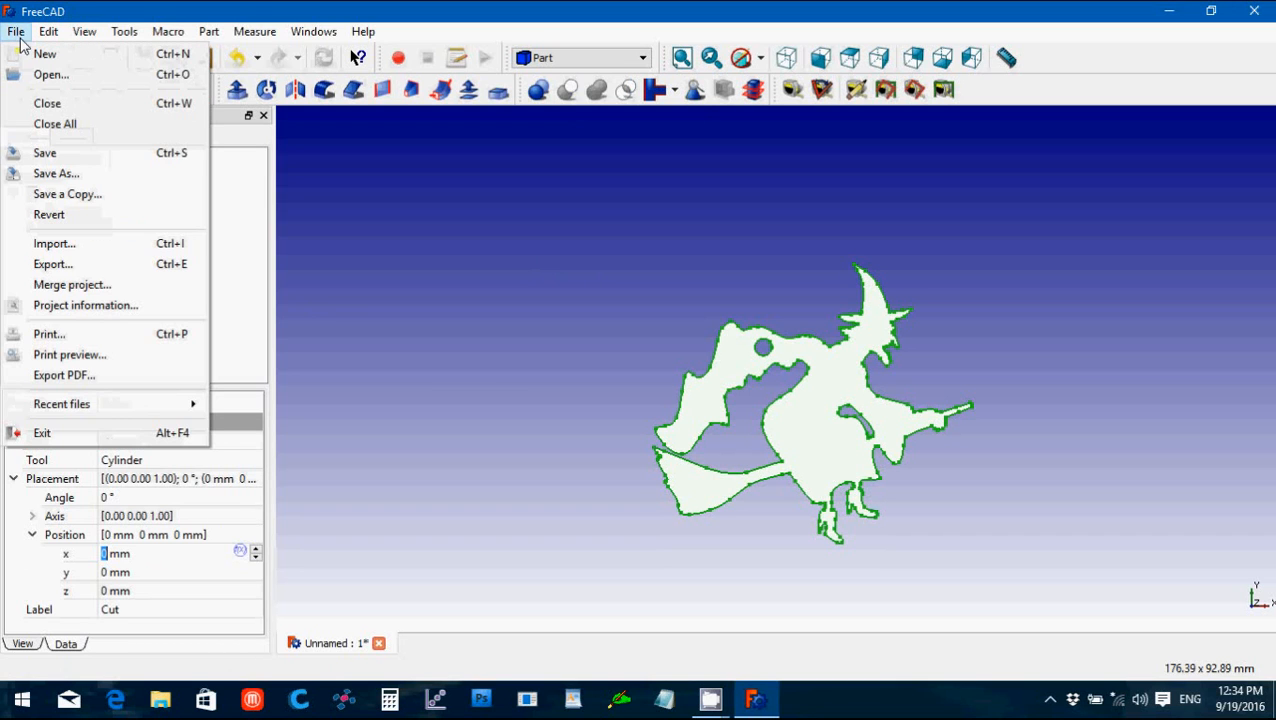
left_click(56, 172)
type("Witch")
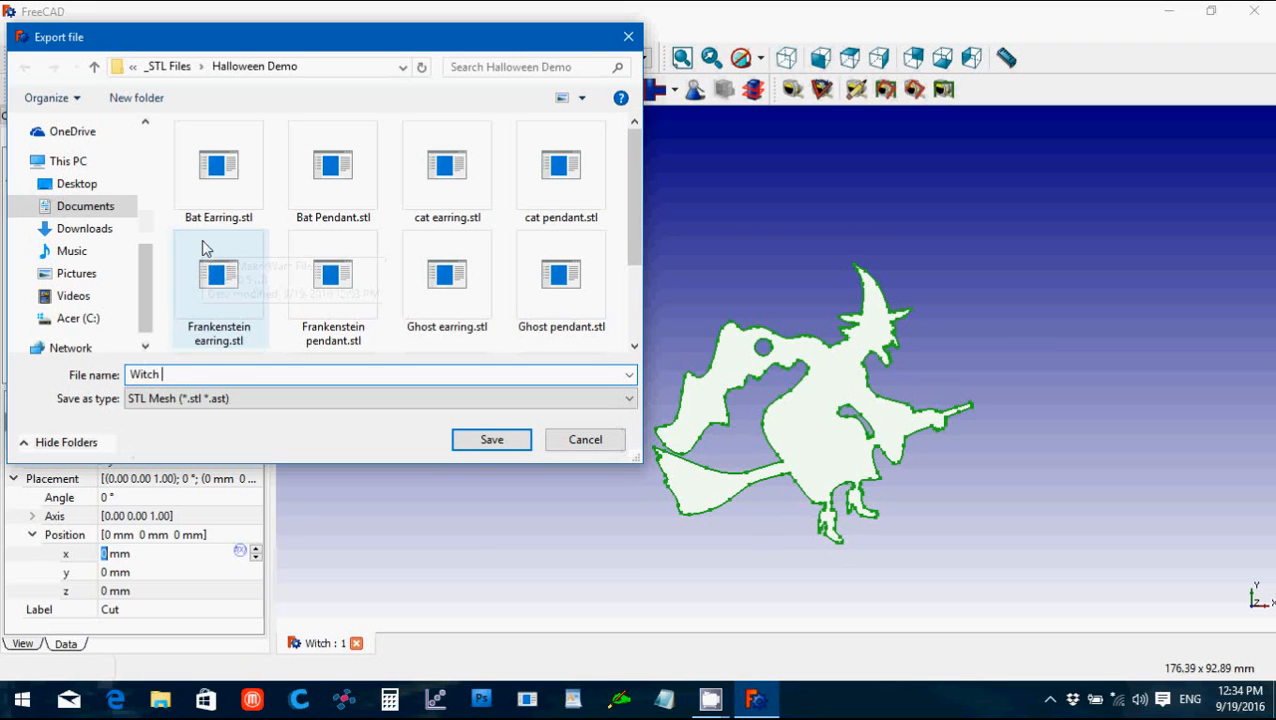
type("pendant")
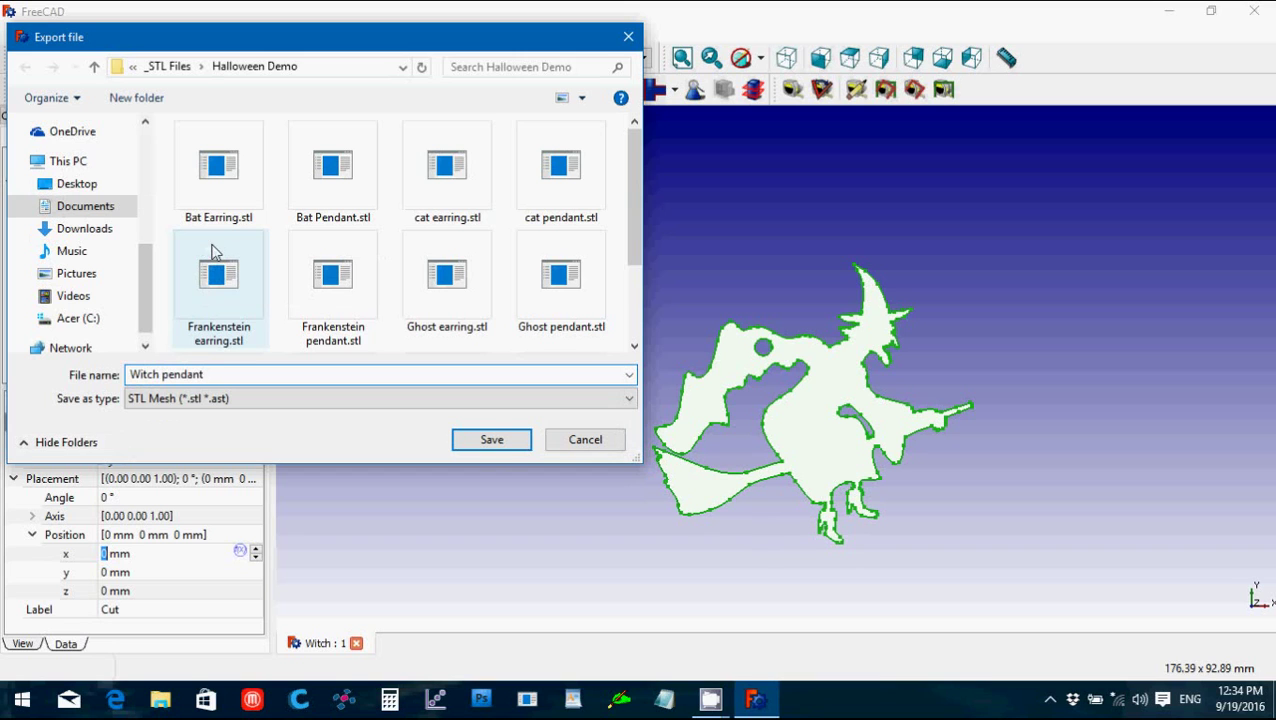
left_click(492, 440)
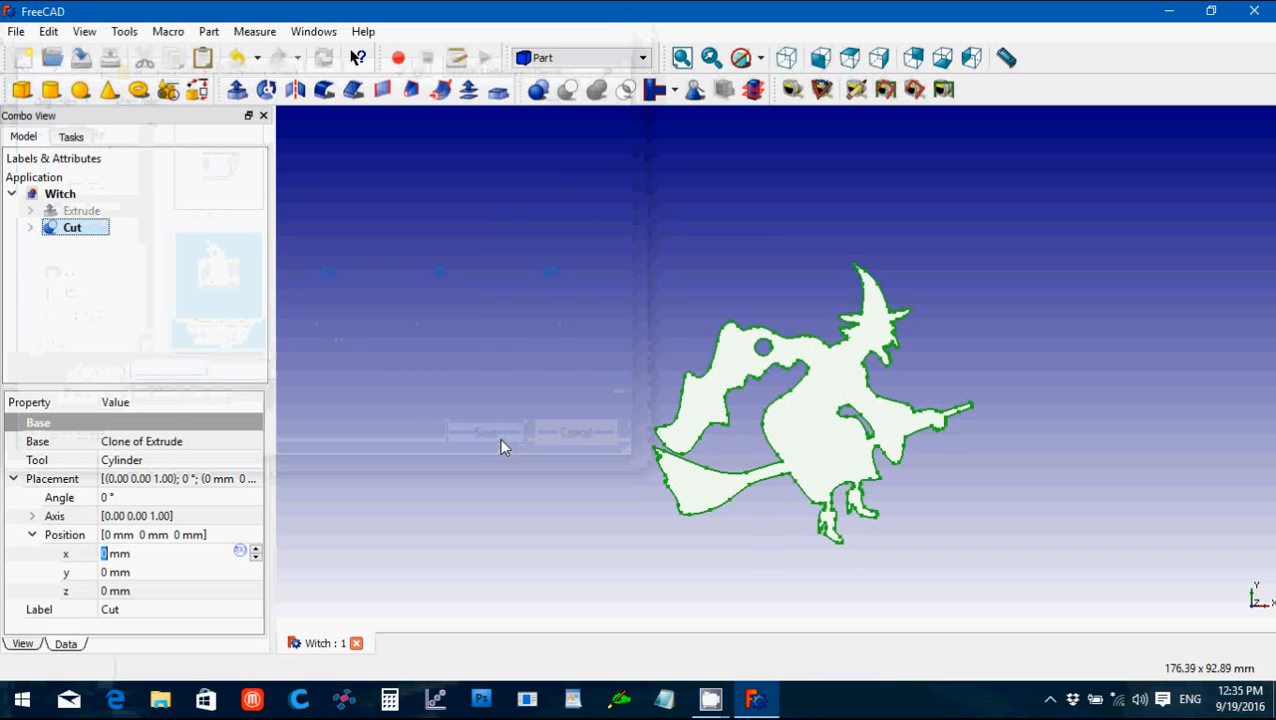
mouse_move(122, 234)
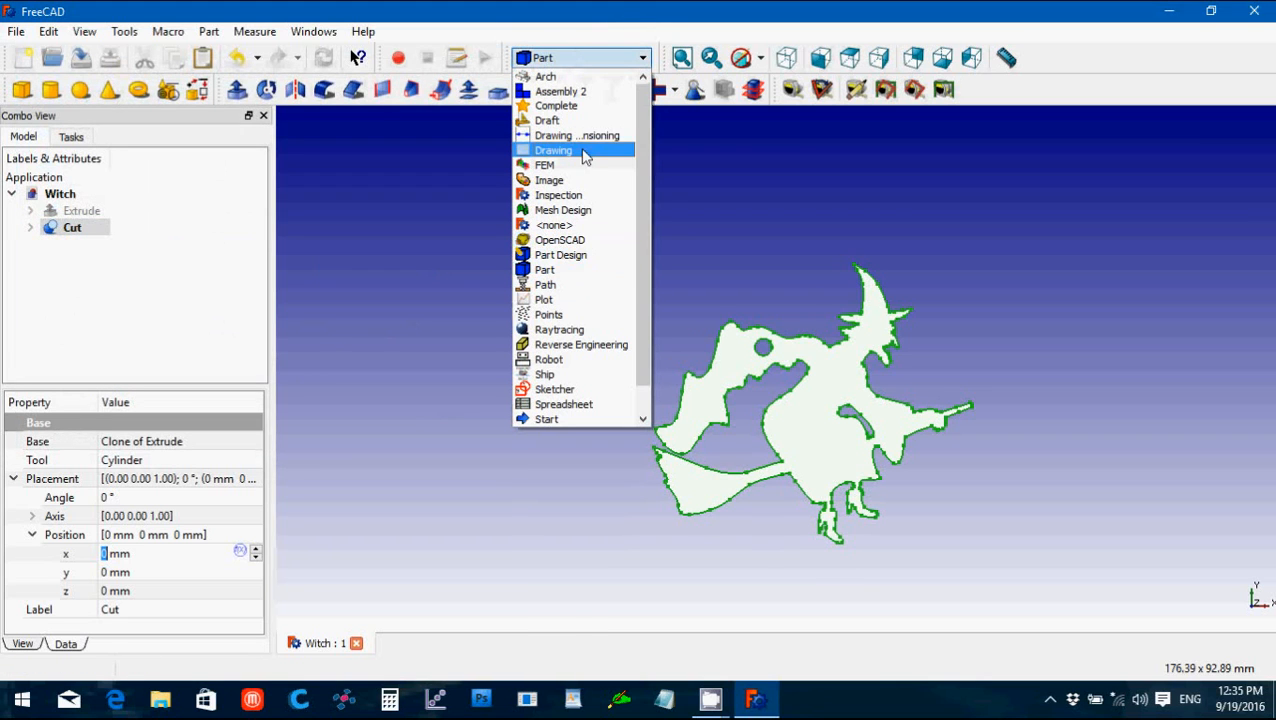
Step: In Draft, clone the Cut and set its Scale x/y to 0.75 and Position y to -30 mm
left_click(548, 120)
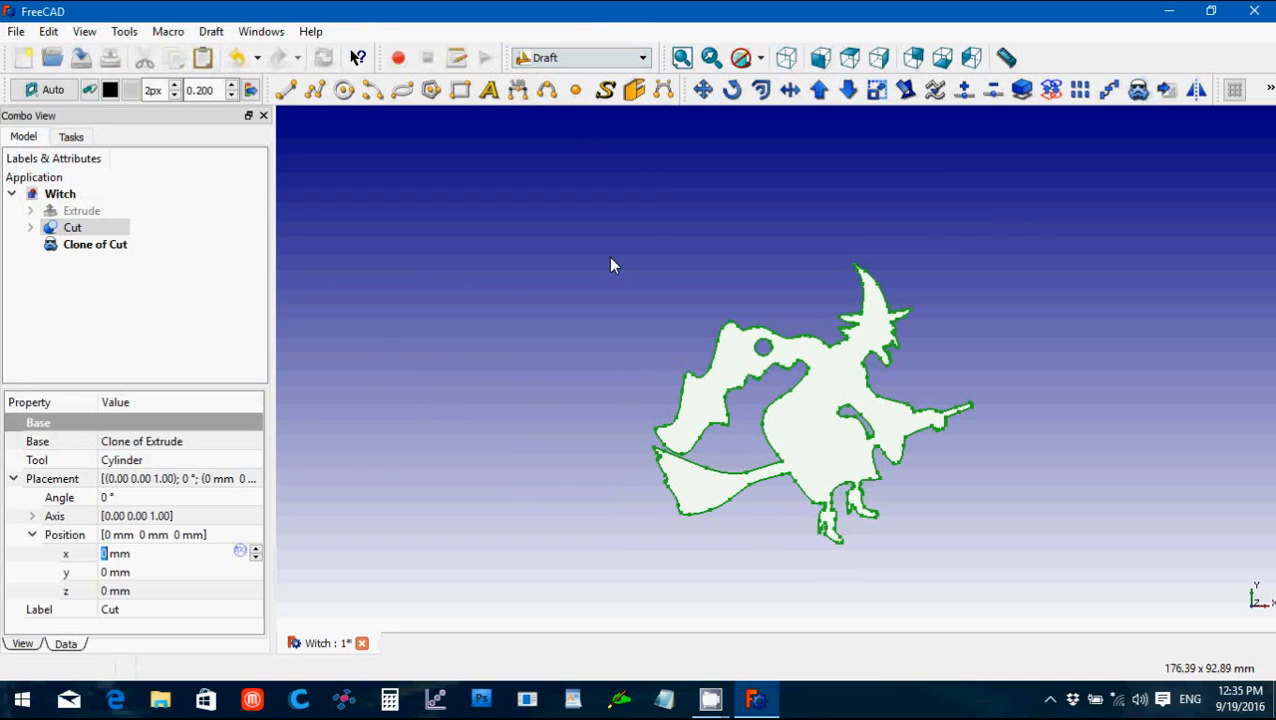
left_click(96, 244)
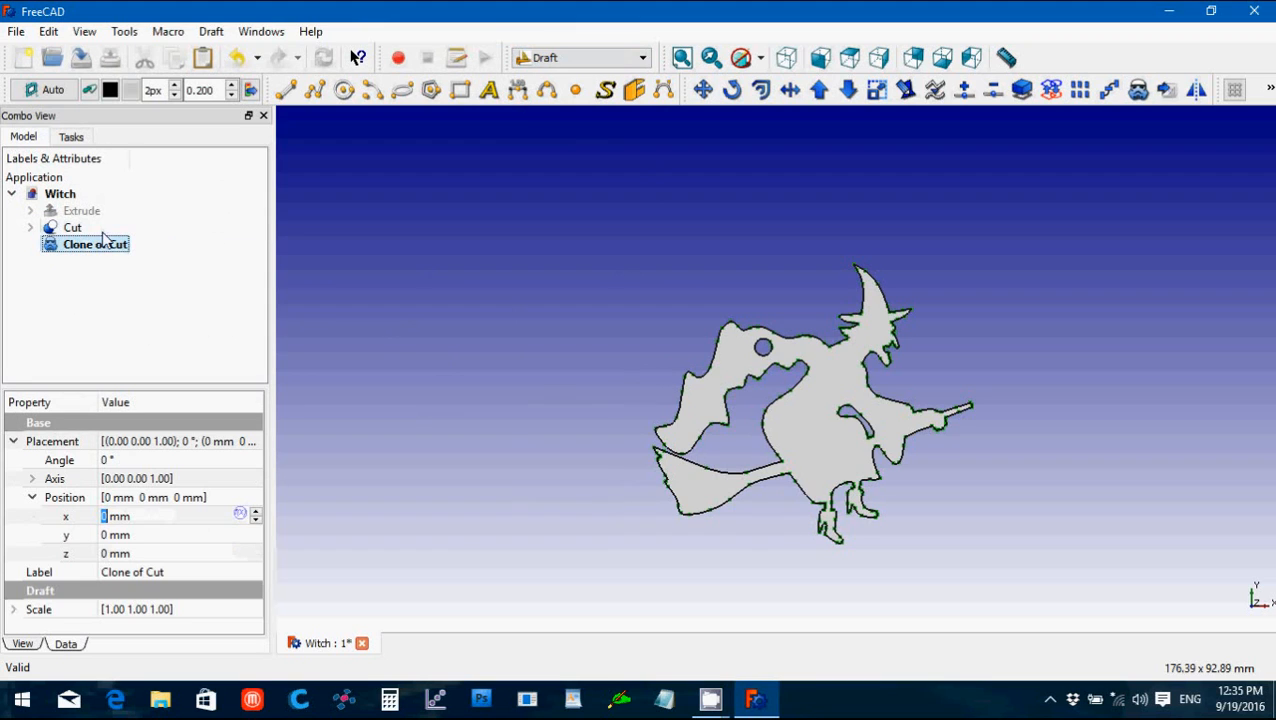
left_click(94, 244)
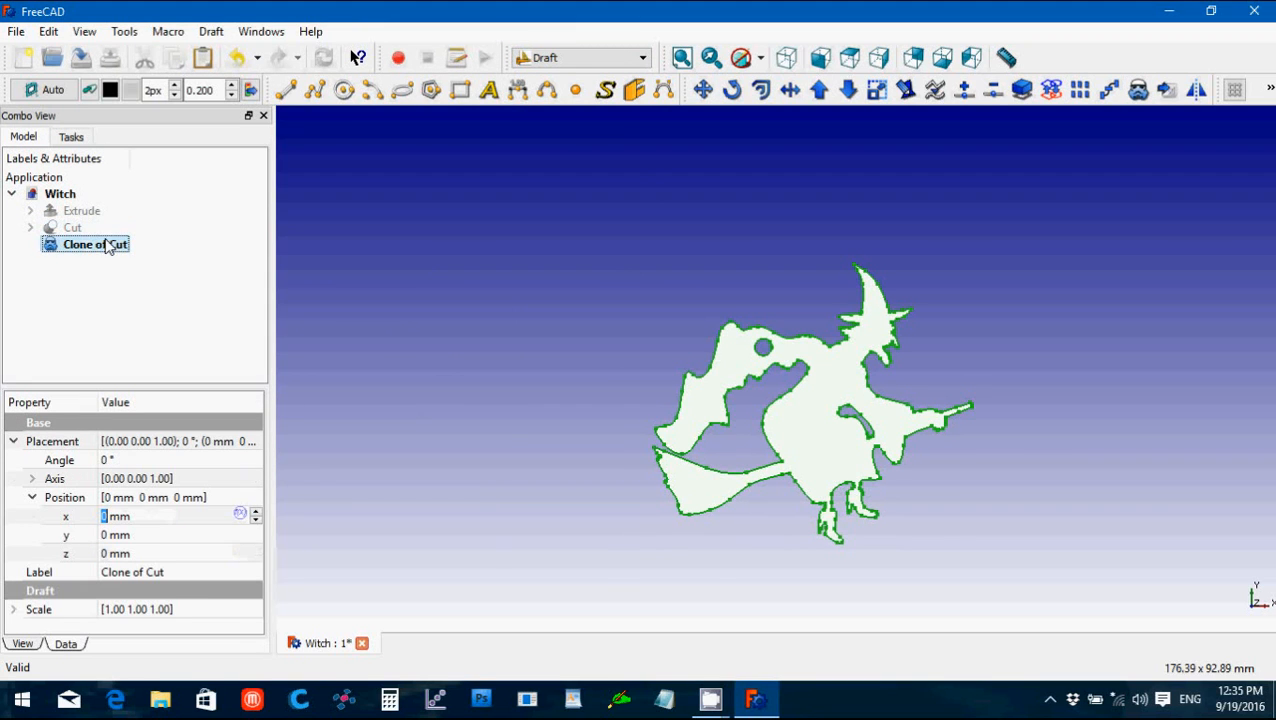
left_click(14, 608)
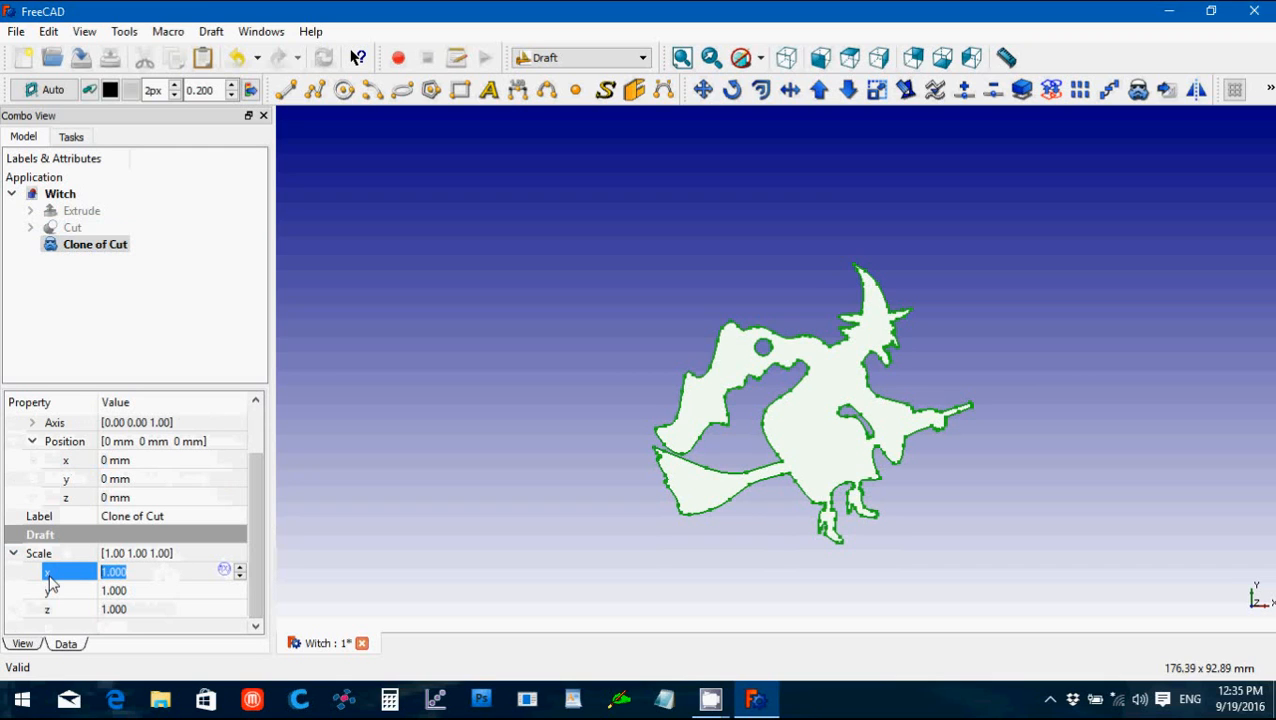
type("0.75")
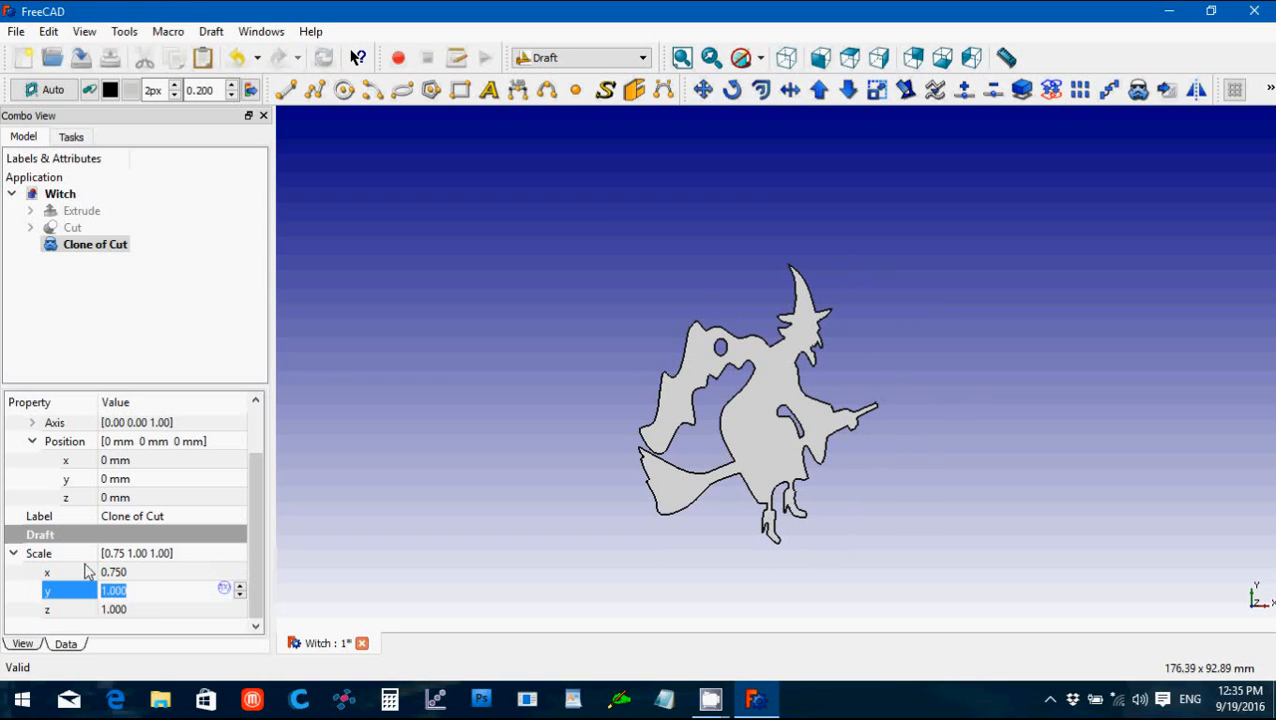
type("0.75")
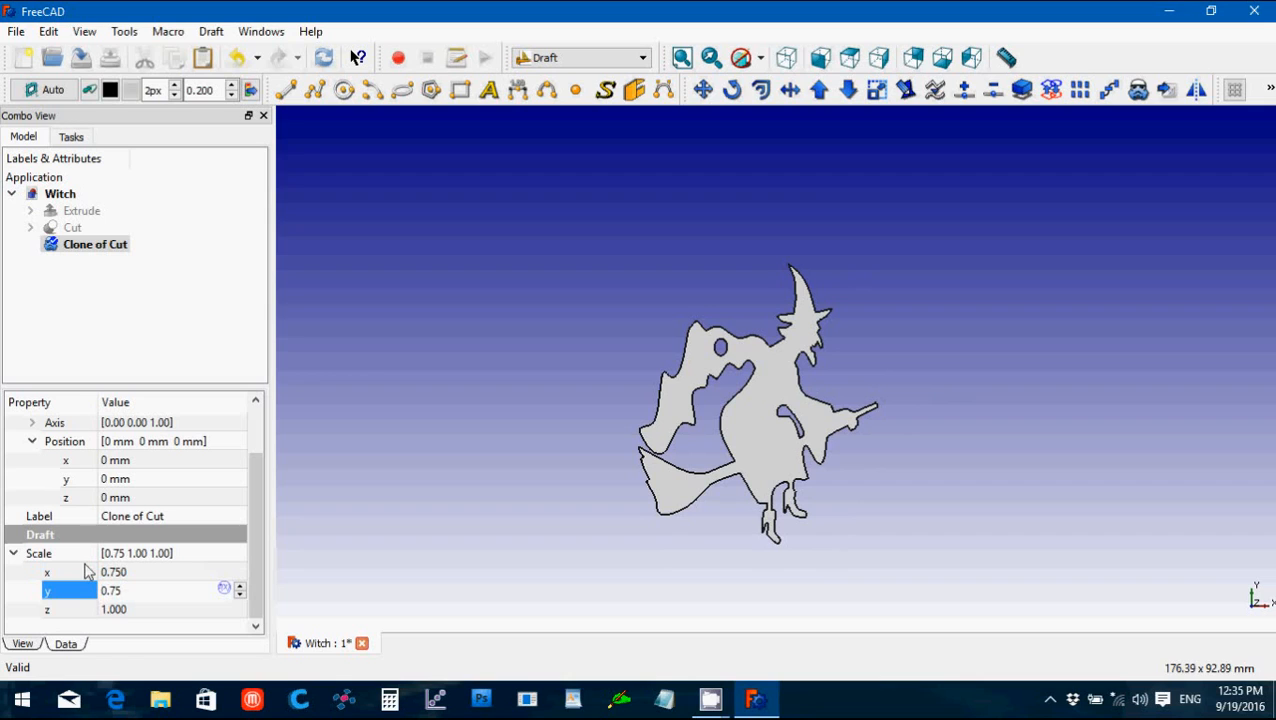
mouse_move(68, 572)
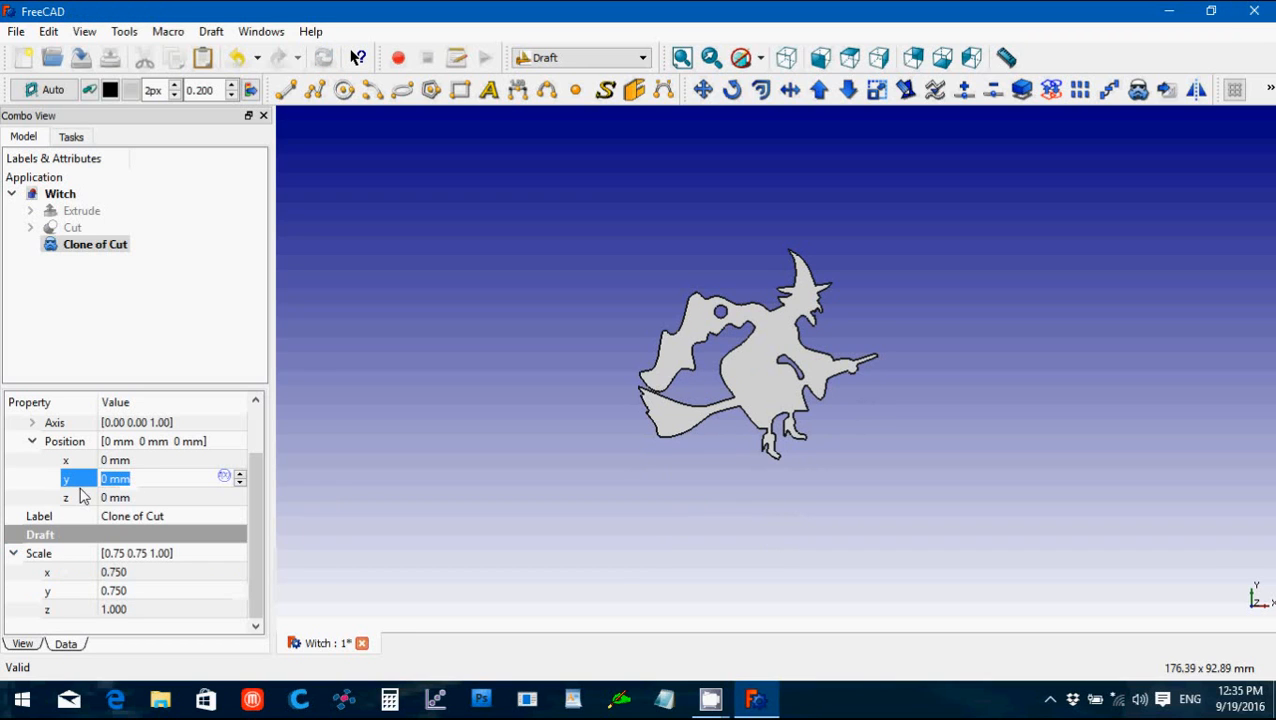
type("-30")
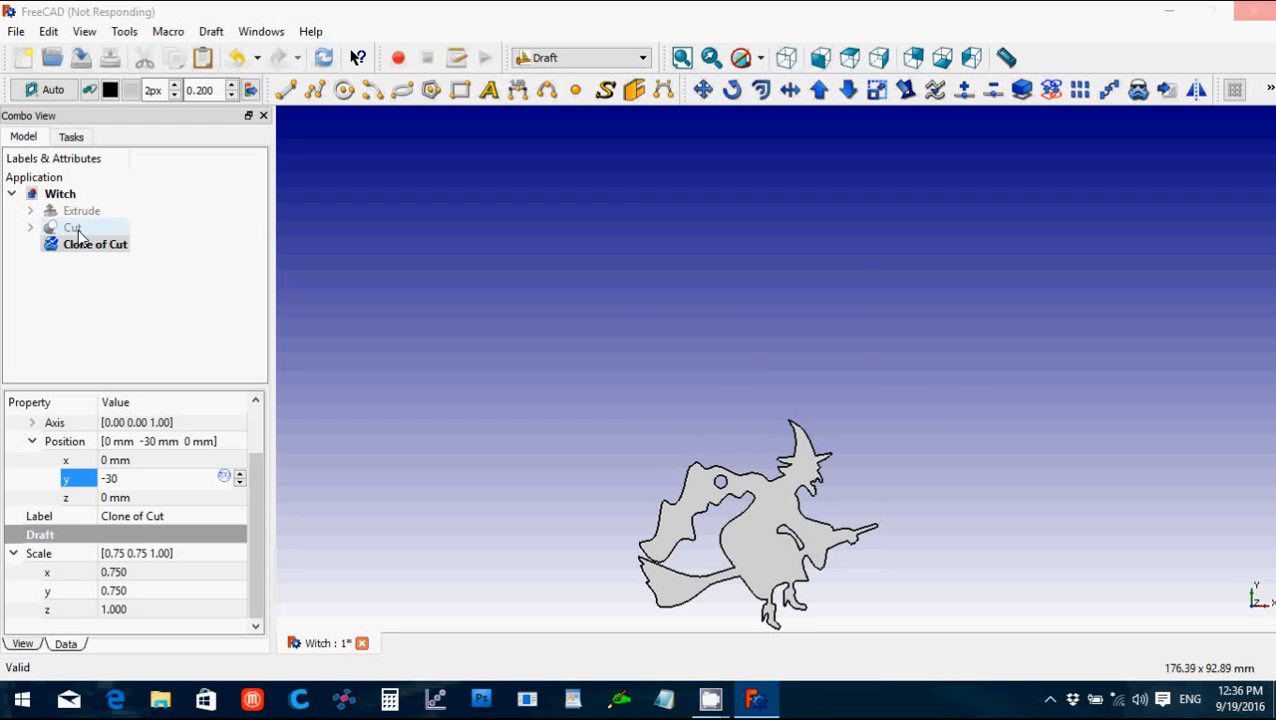
Step: Set the original witch Cut's Position y to 30 mm, above the smaller clone
left_click(72, 228)
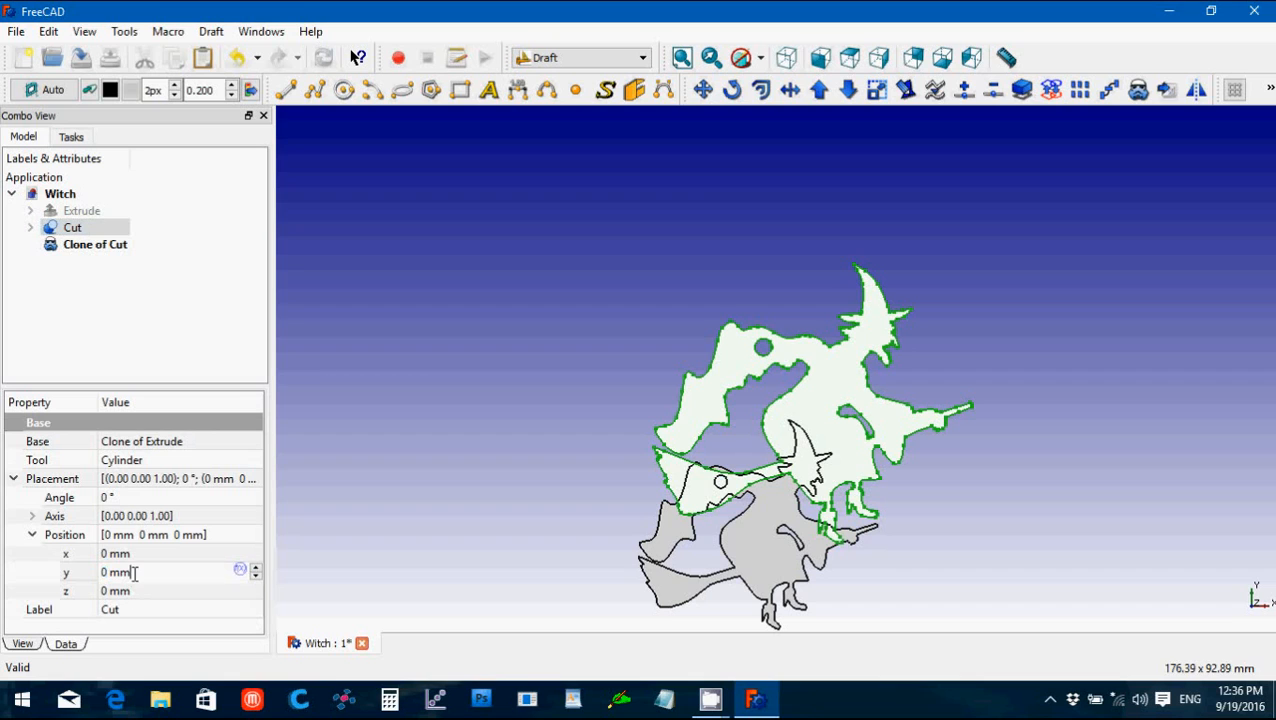
type("30")
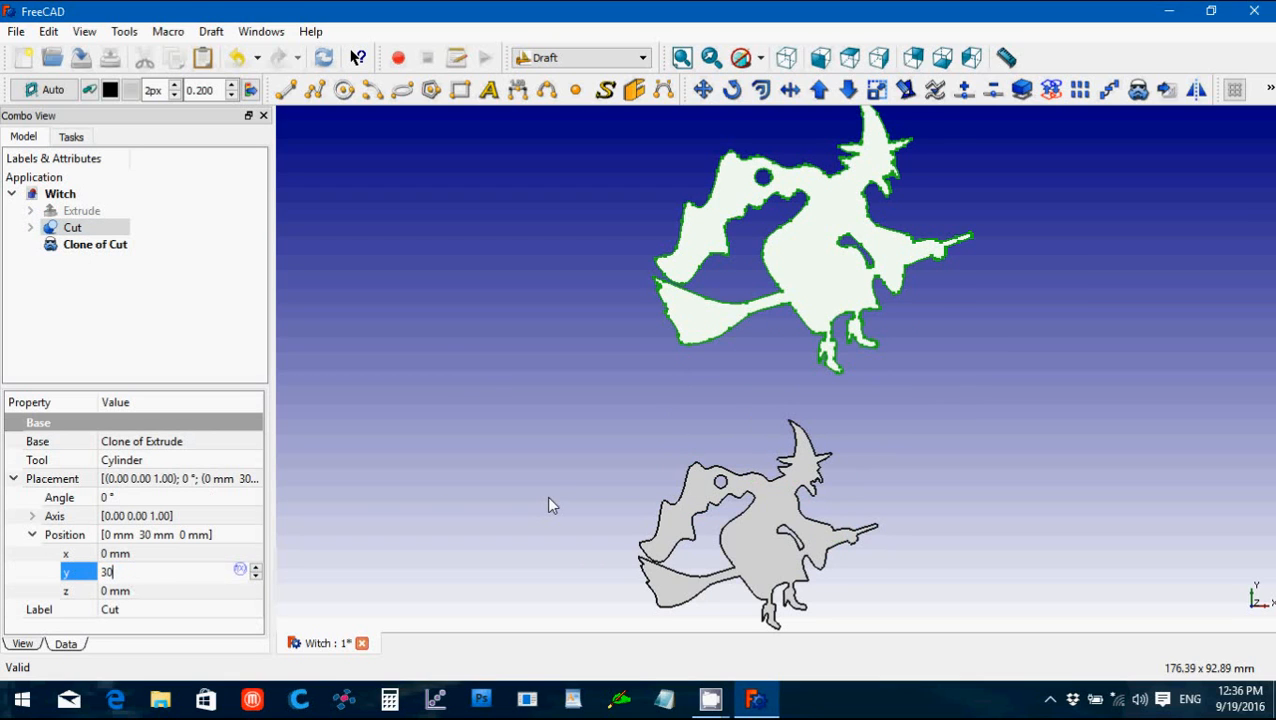
mouse_move(574, 472)
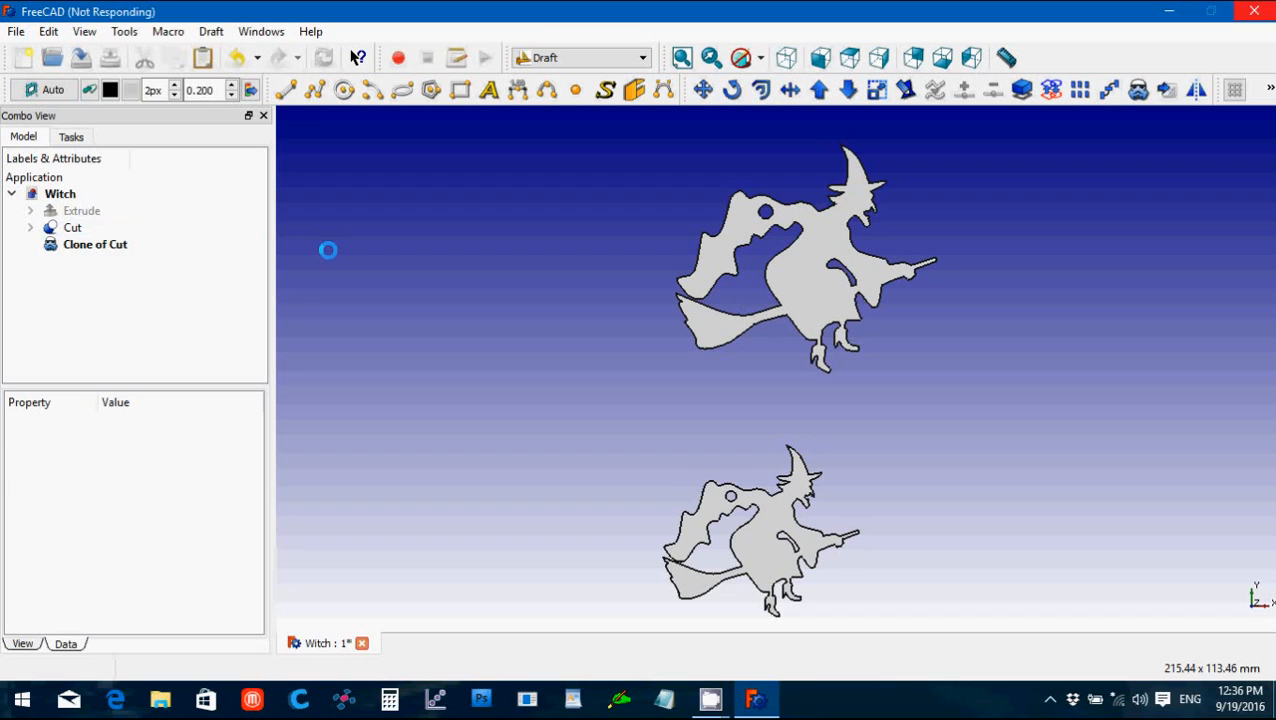
Step: Export the Clone of Cut as an STL named 'Witch earring' in the Halloween Demo folder
left_click(96, 244)
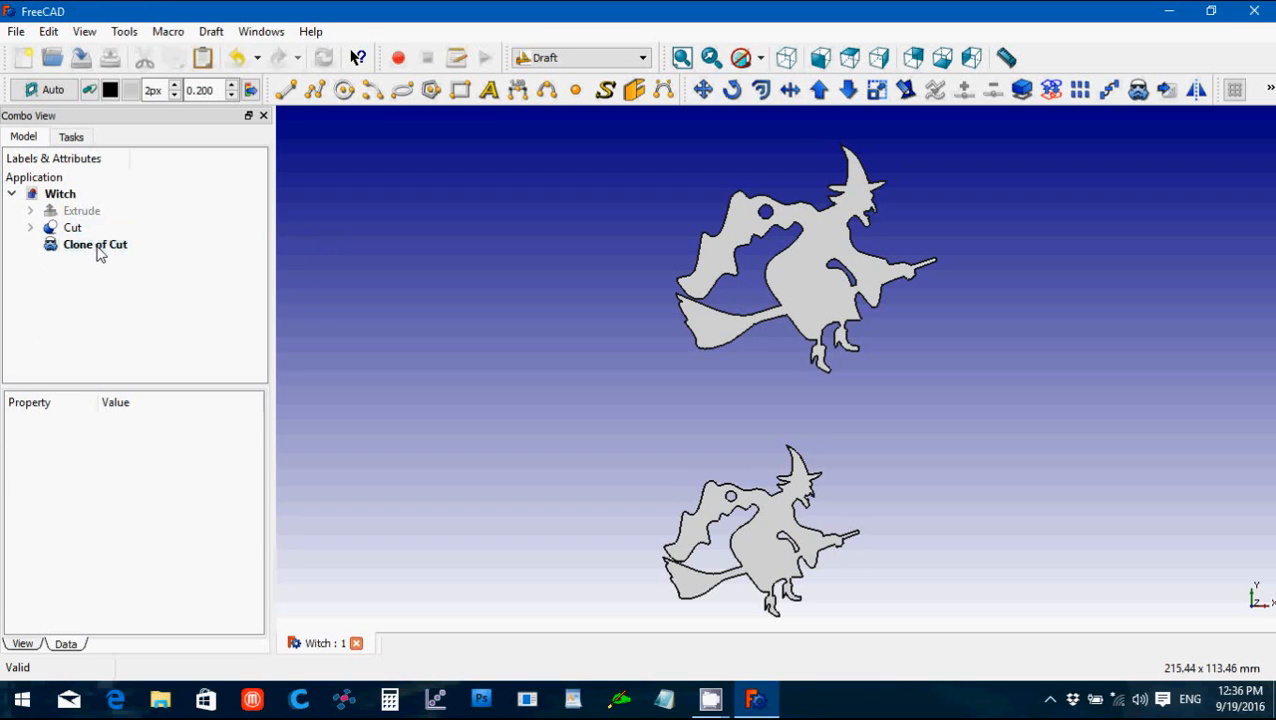
left_click(96, 244)
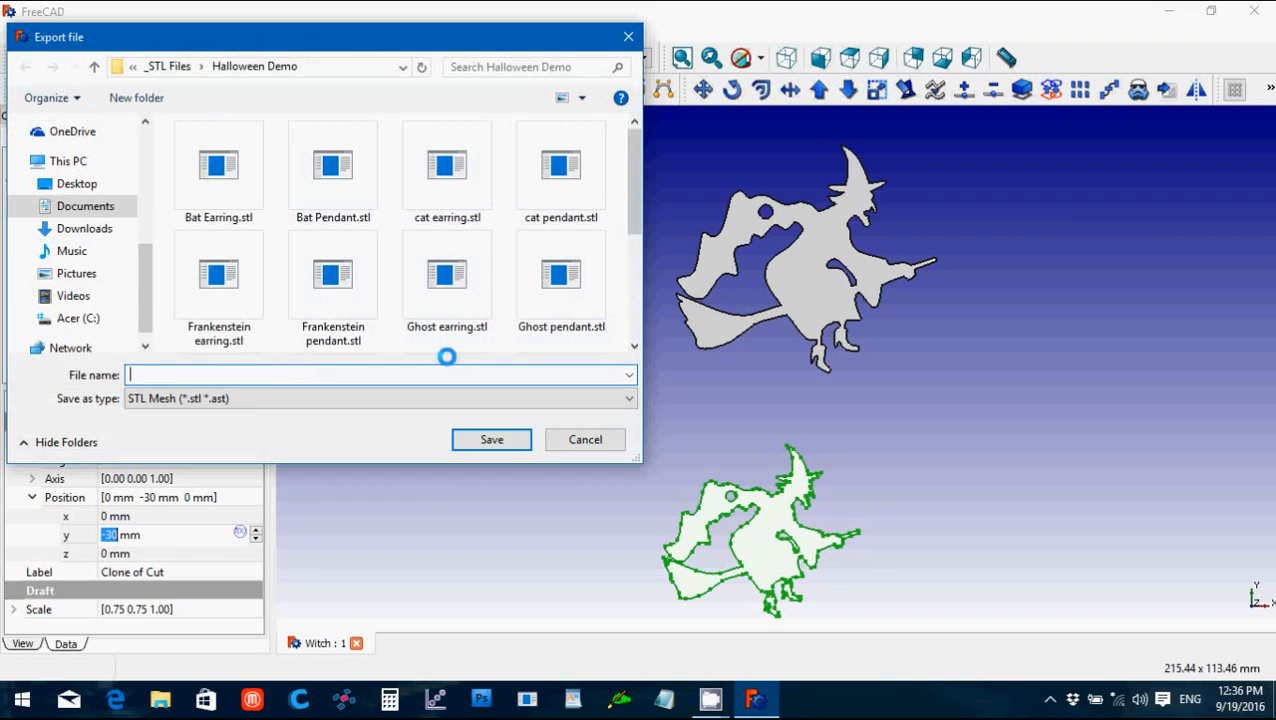
scroll("down", 3)
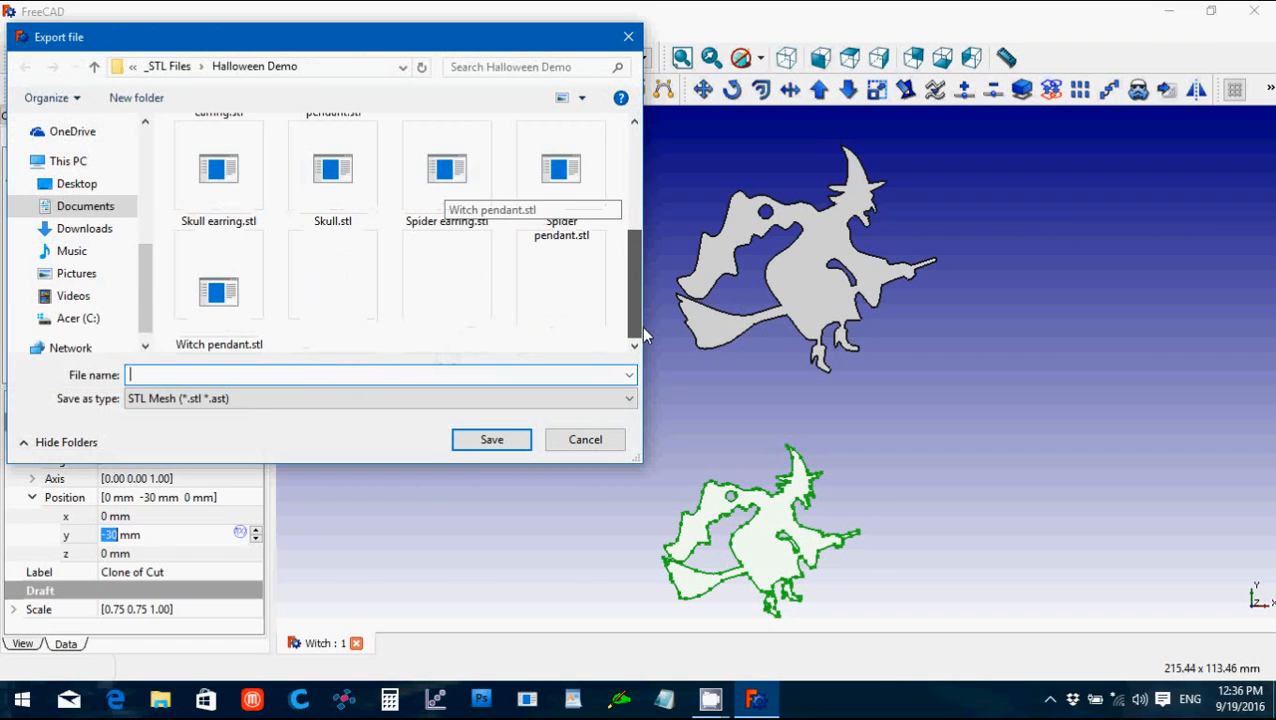
left_click(218, 290)
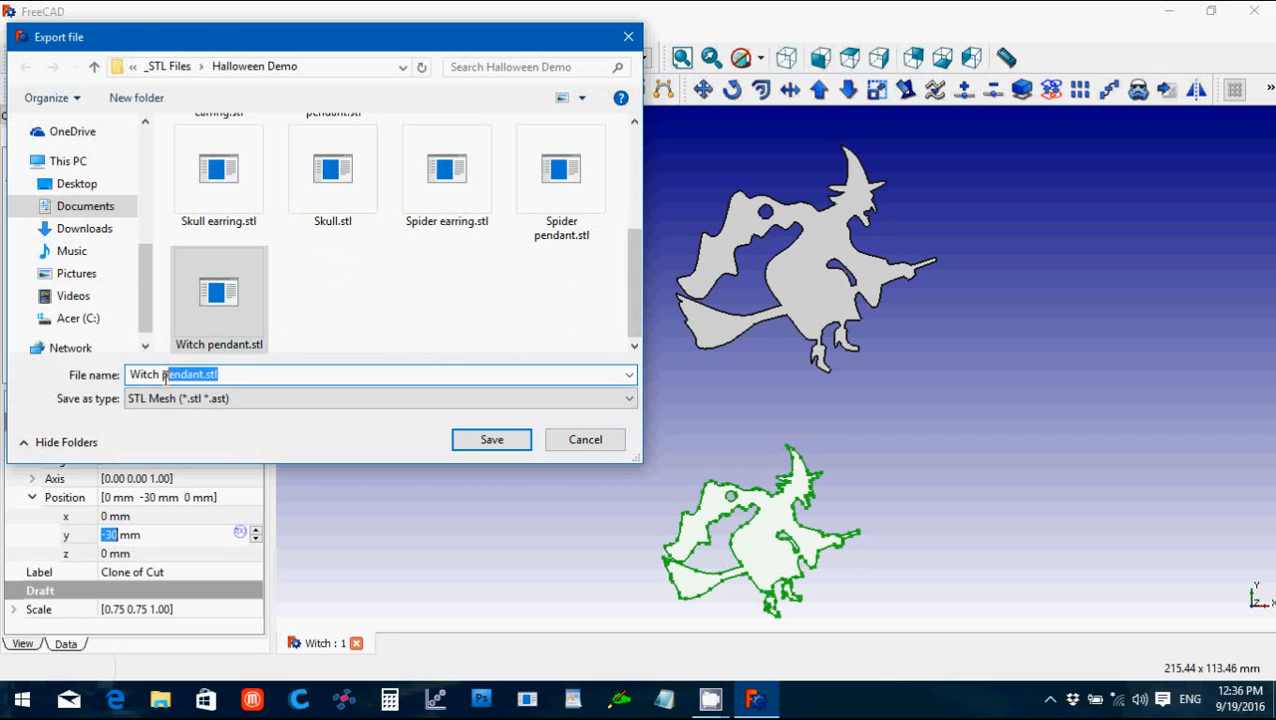
type("Witch ear")
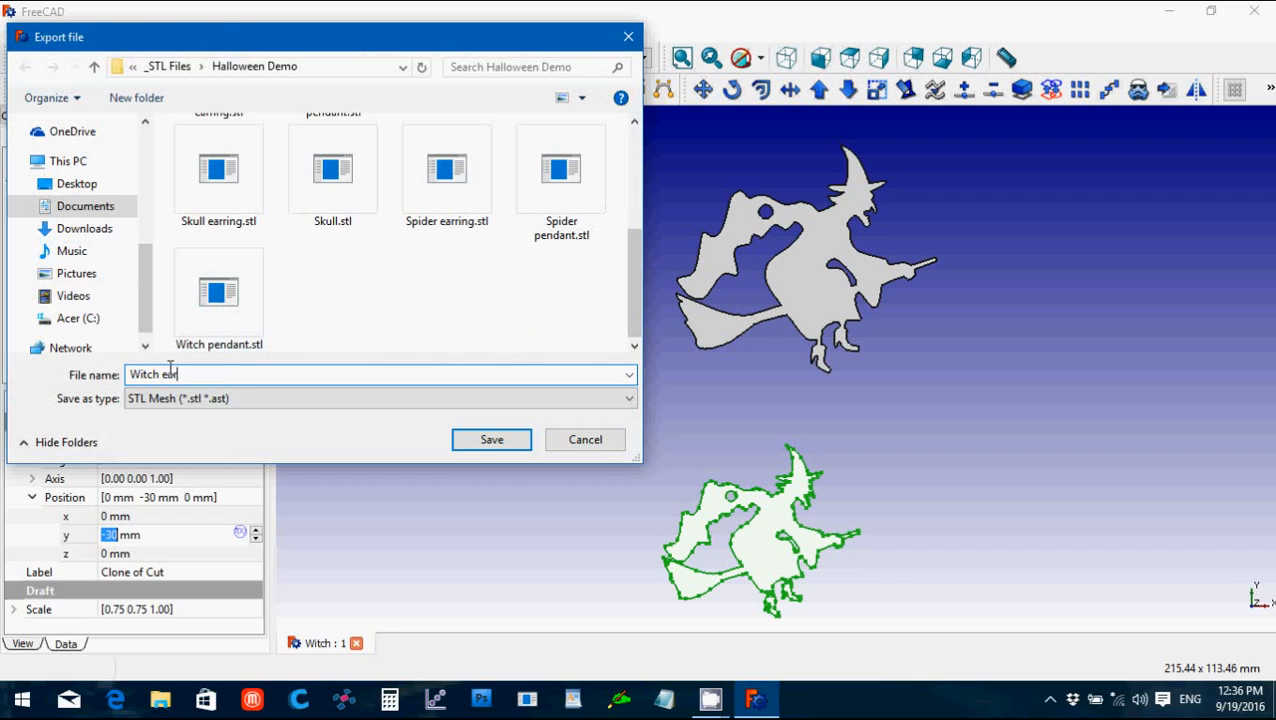
type("rring")
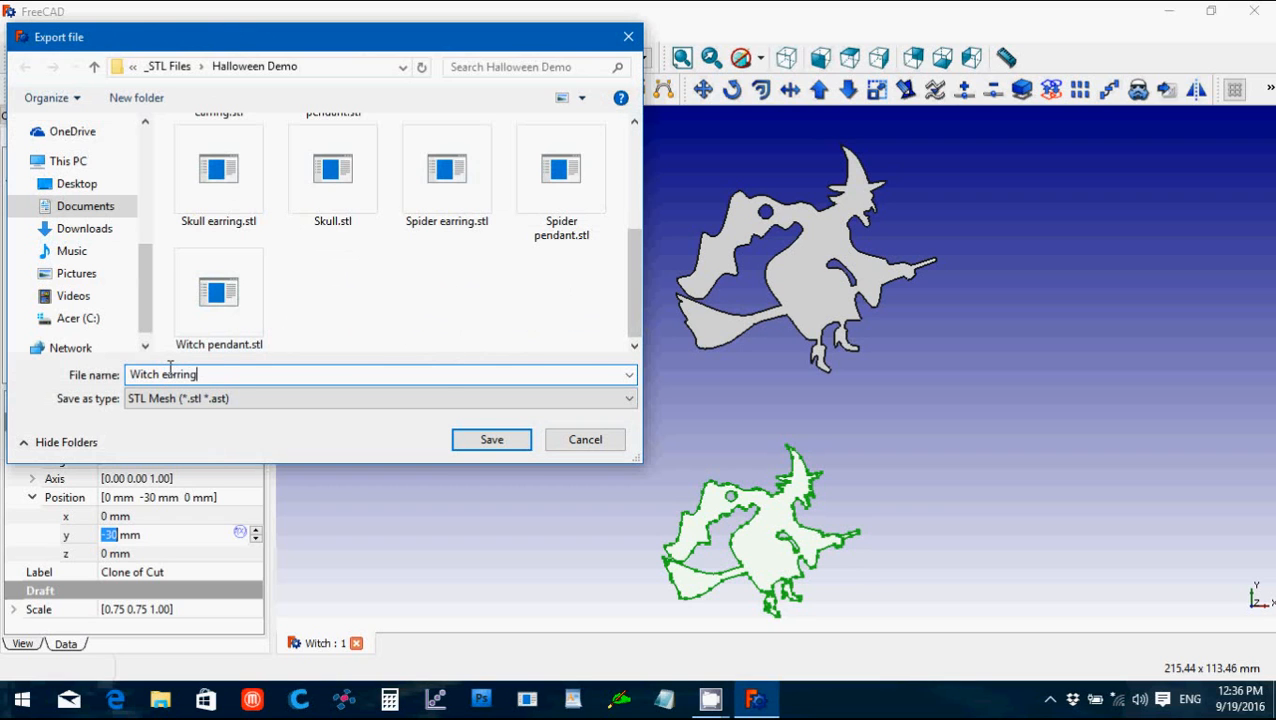
left_click(492, 440)
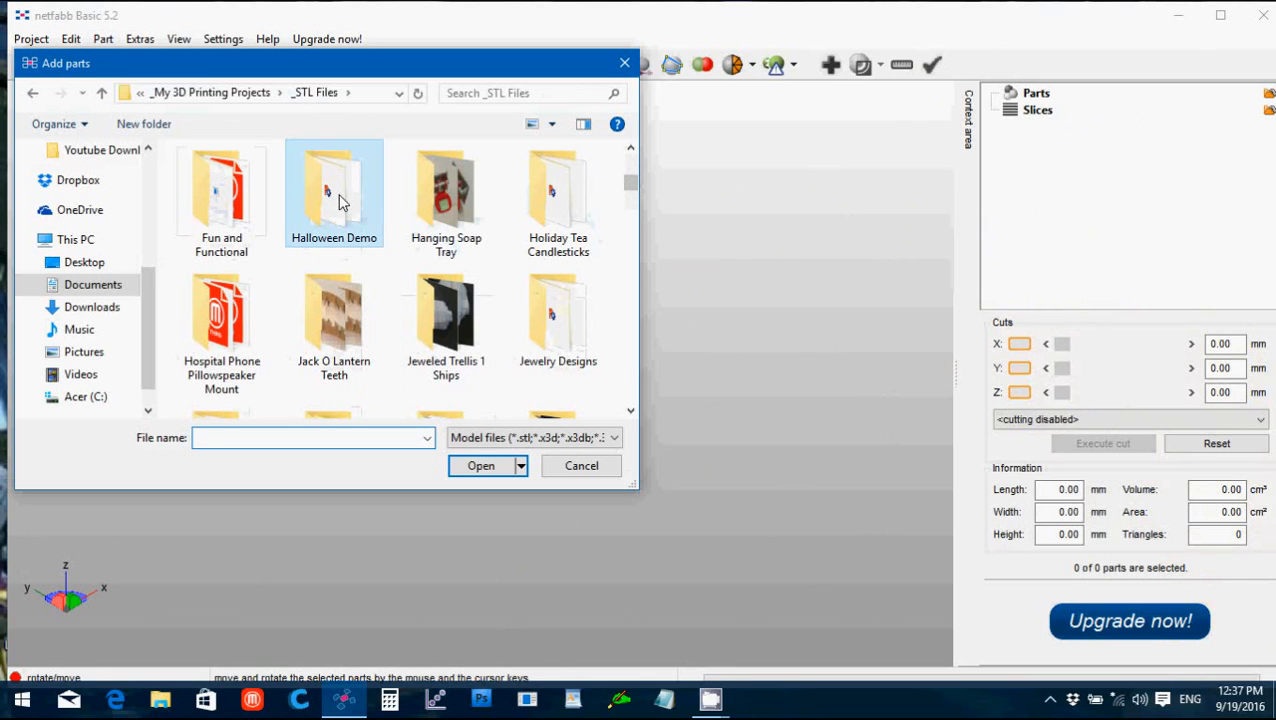
Step: Load Bat Earring.stl from the Halloween Demo folder into the project
double_click(332, 192)
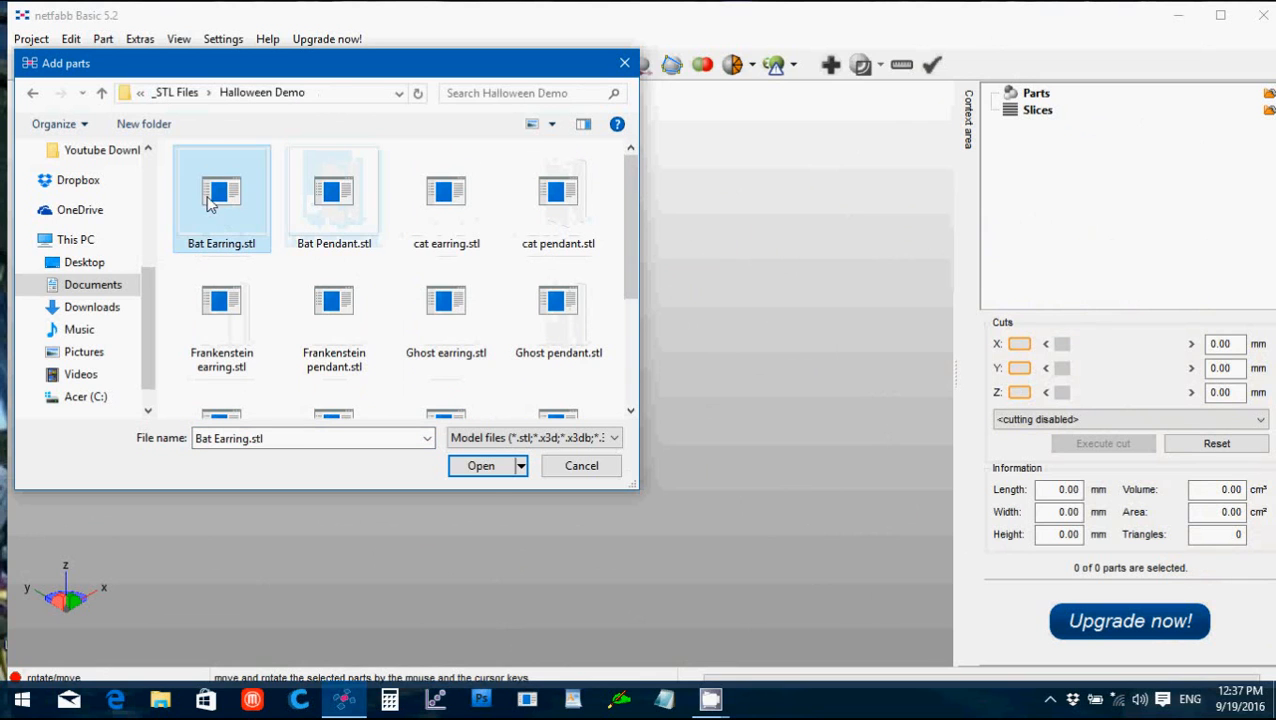
left_click(480, 464)
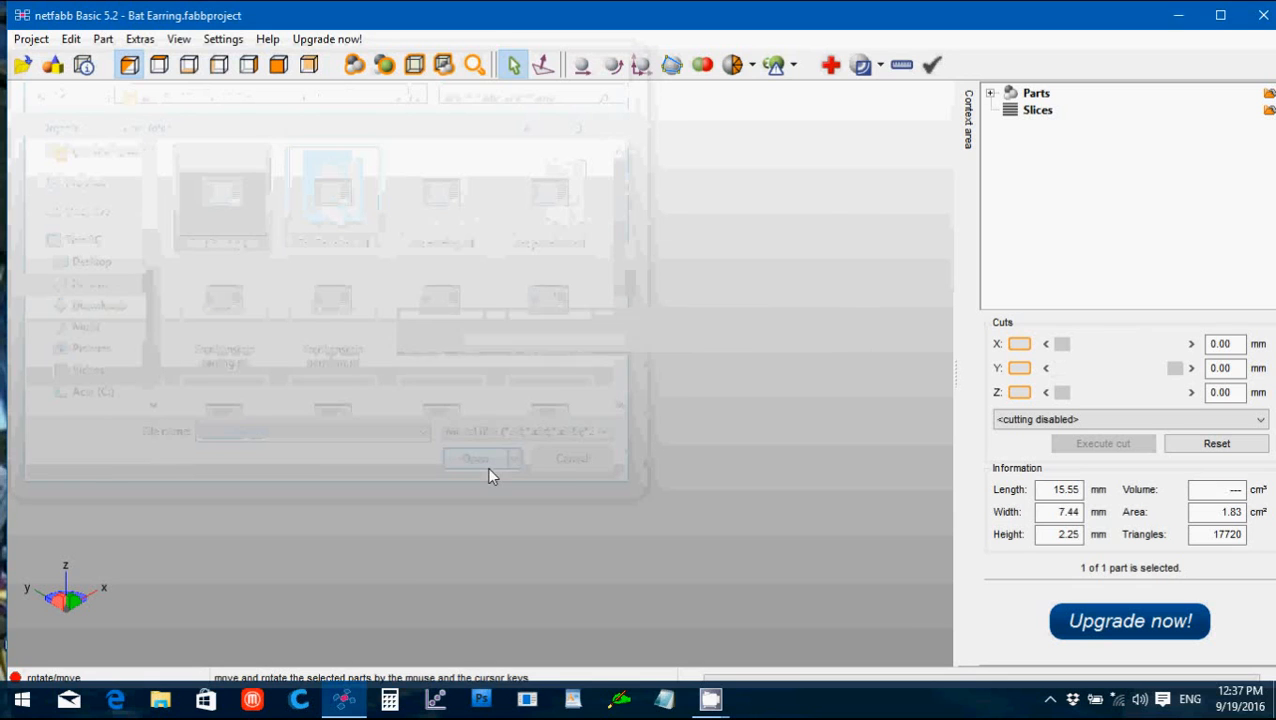
left_click(476, 458)
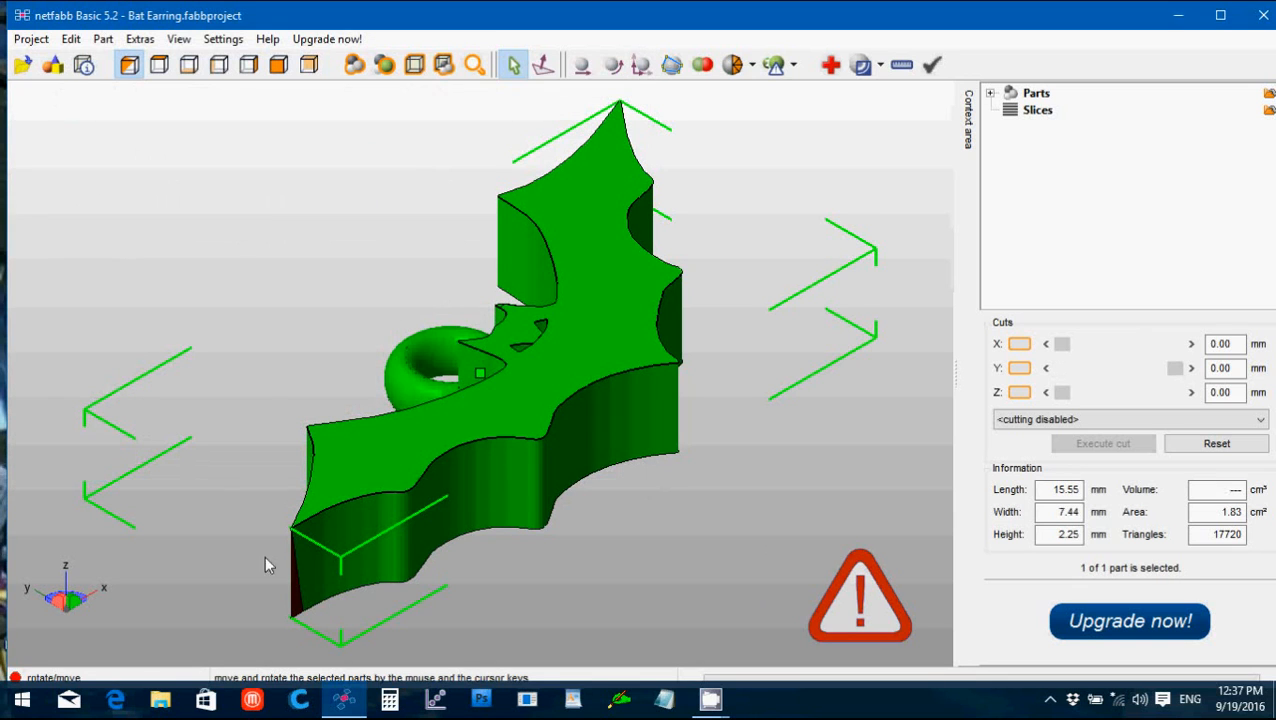
mouse_move(894, 136)
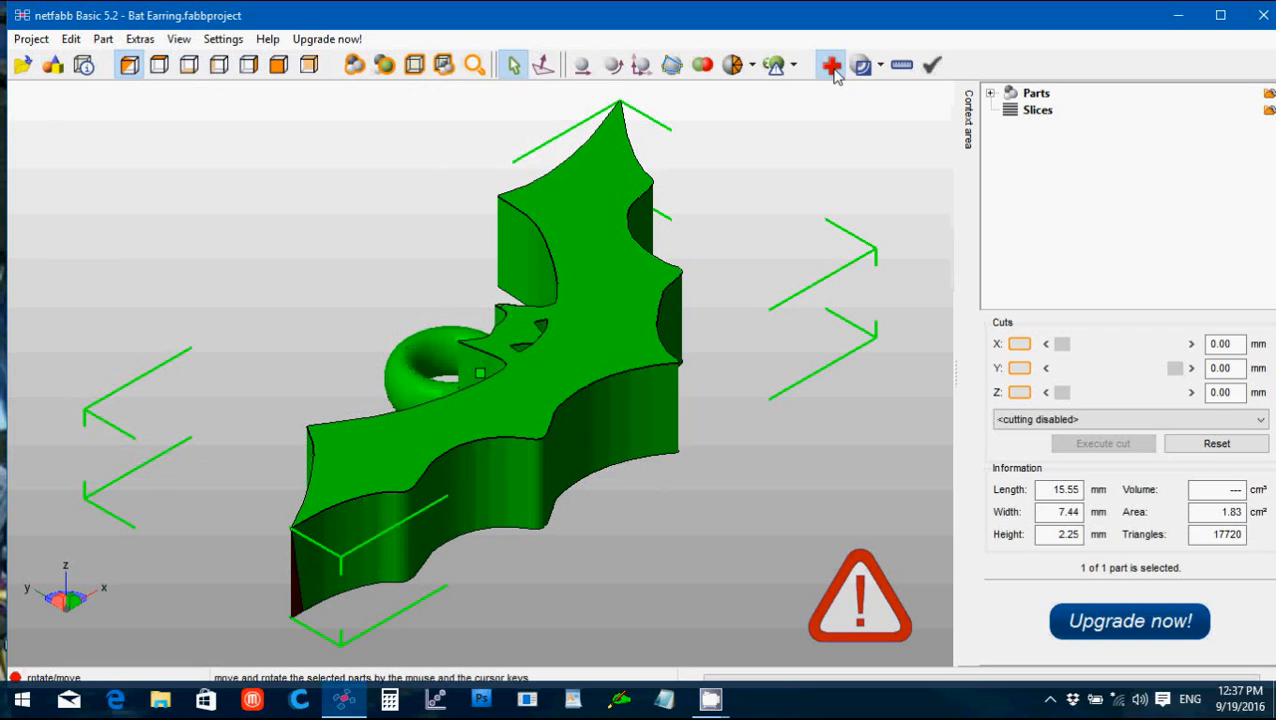
Step: Run the default automatic repair on the bat earring and apply it
left_click(830, 64)
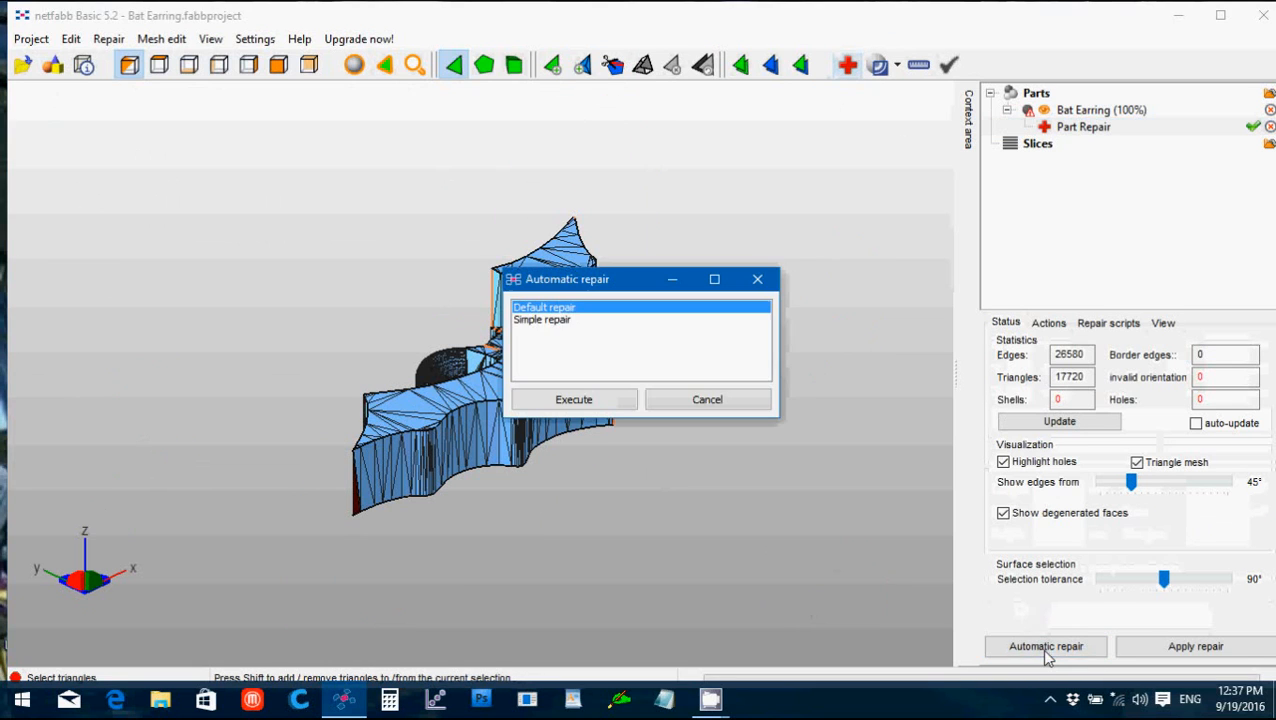
left_click(574, 400)
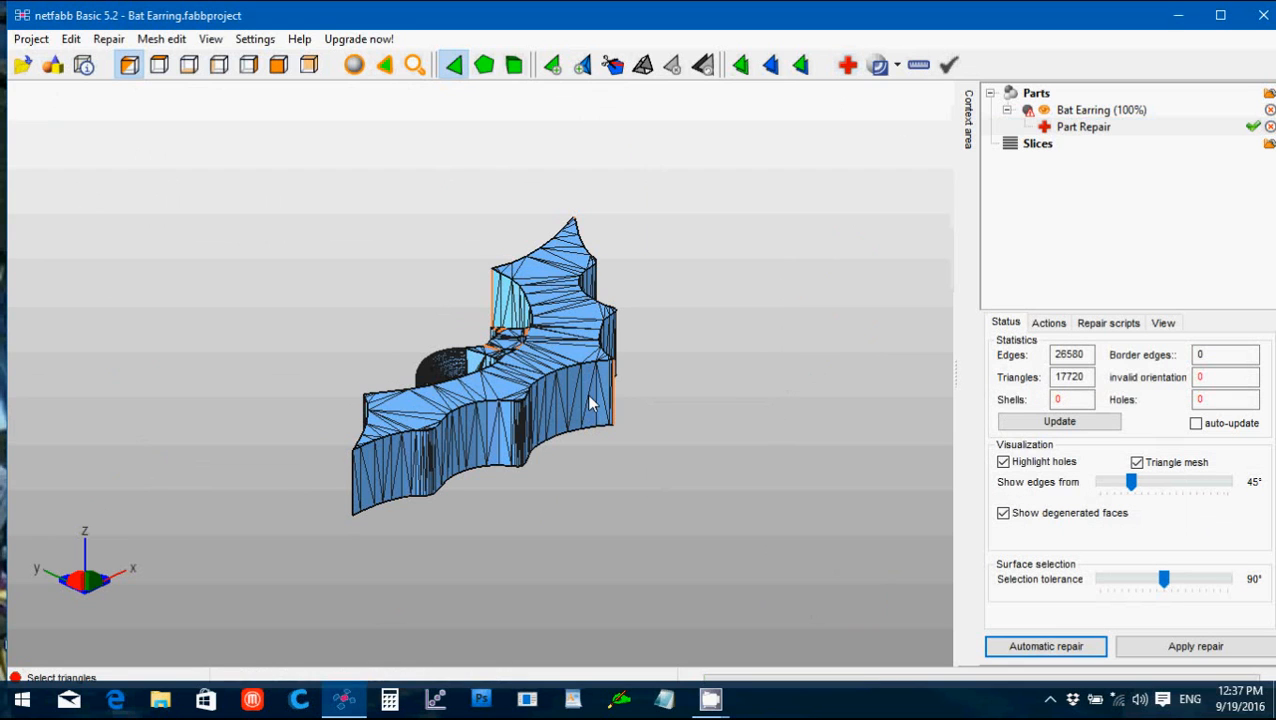
left_click(1194, 646)
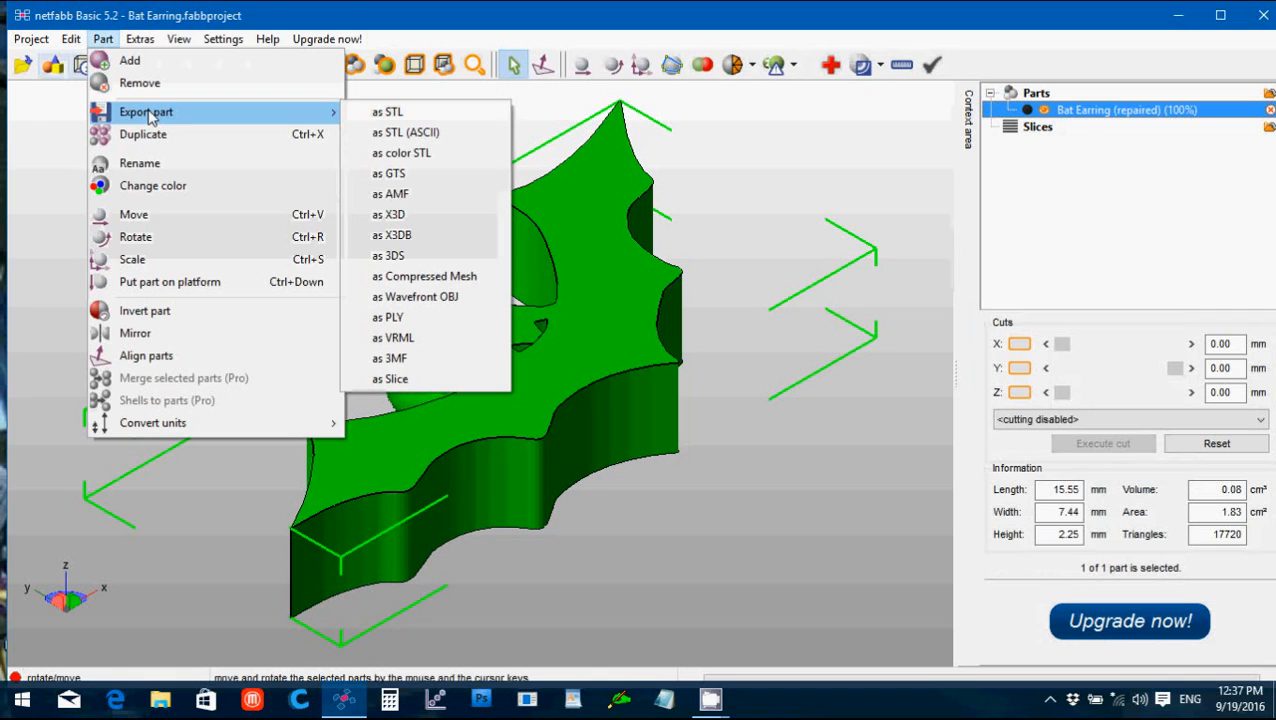
mouse_move(326, 118)
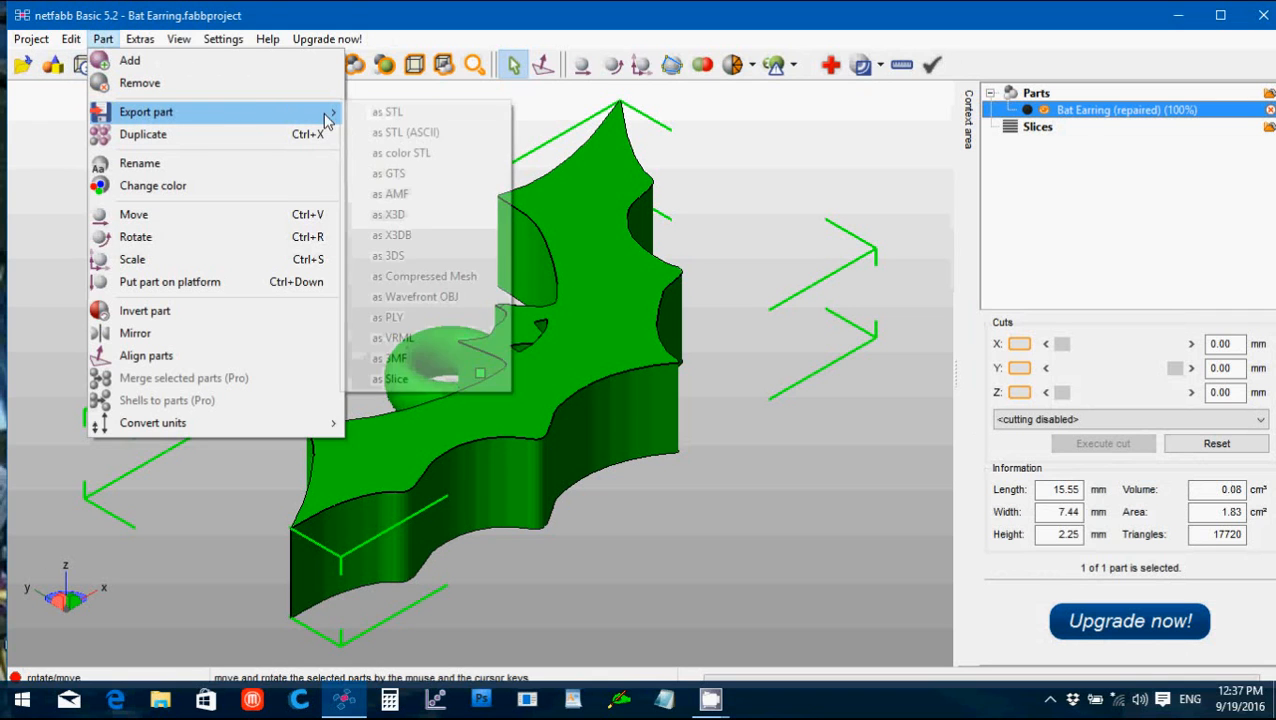
Step: Export as STL 'Bat Earring (repaired)', optimizing degenerate triangles so the check passes
left_click(390, 112)
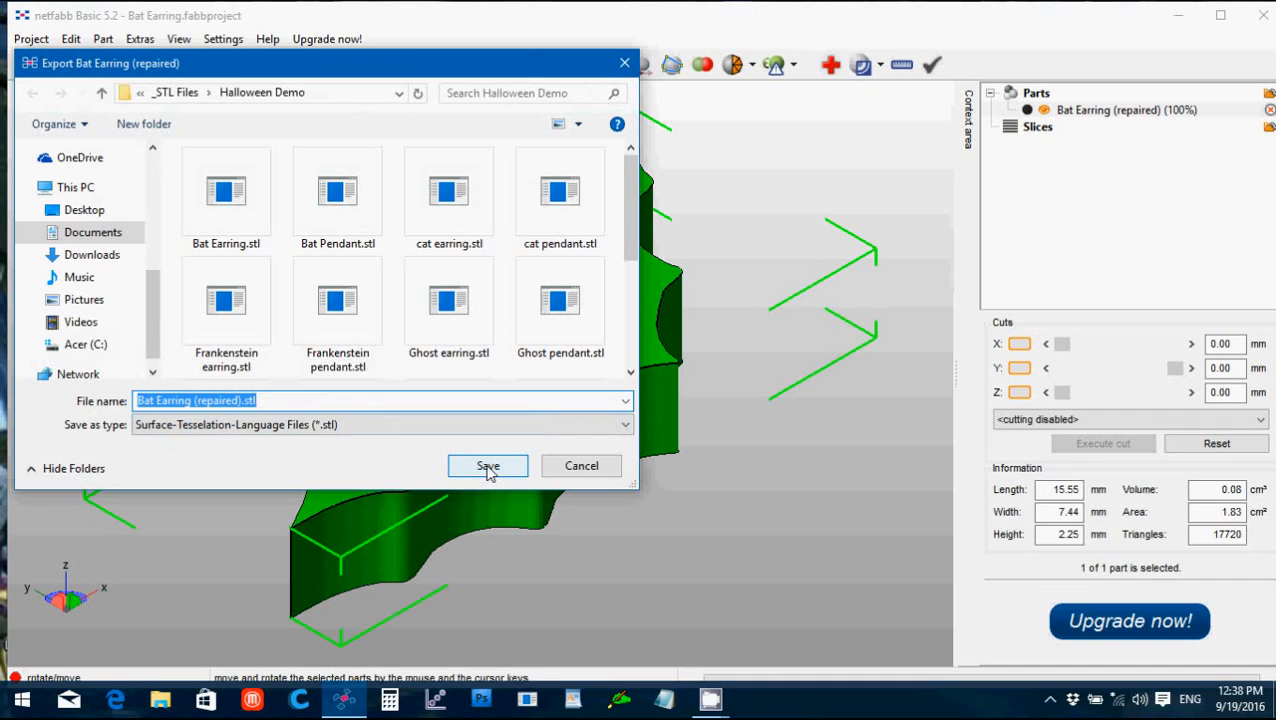
left_click(488, 466)
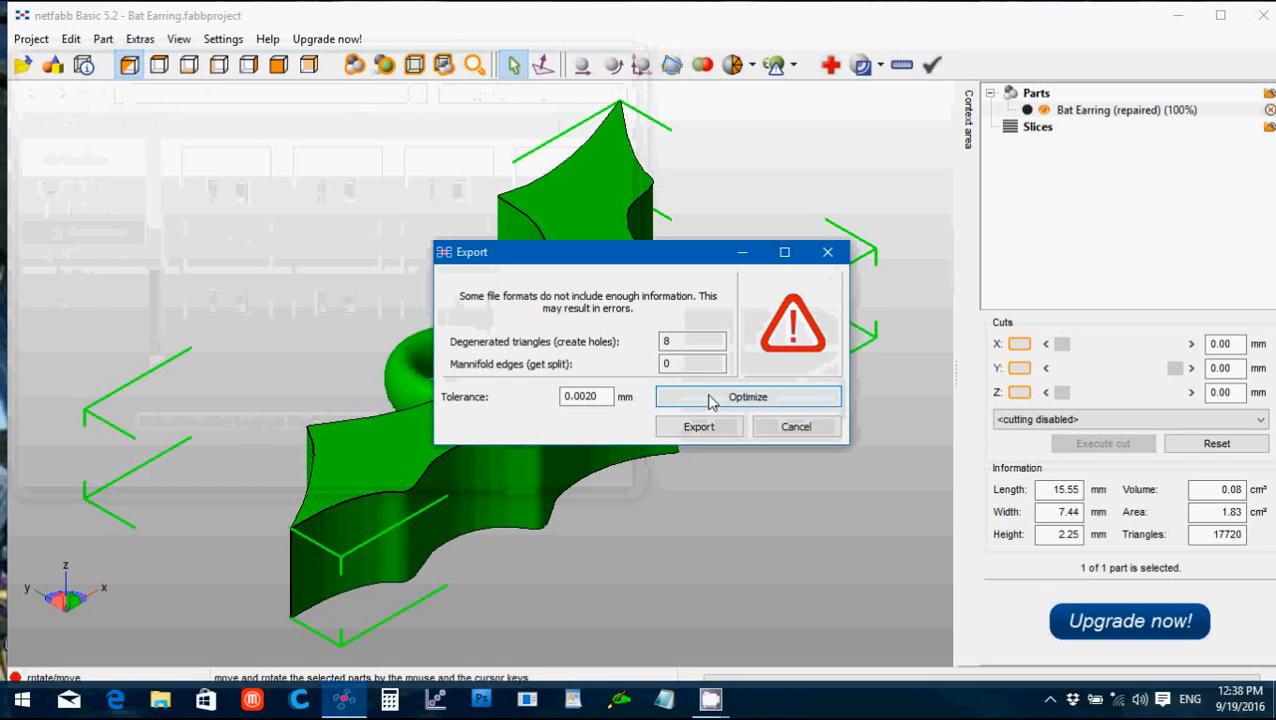
left_click(748, 396)
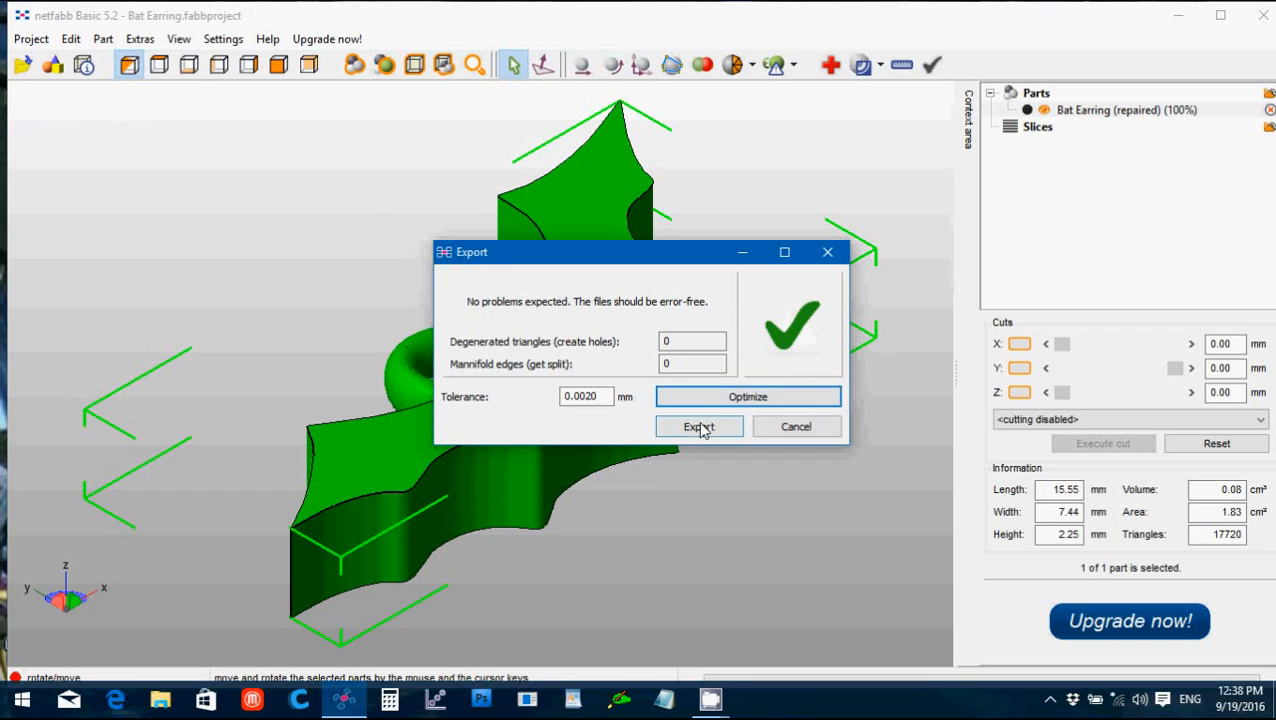
left_click(700, 428)
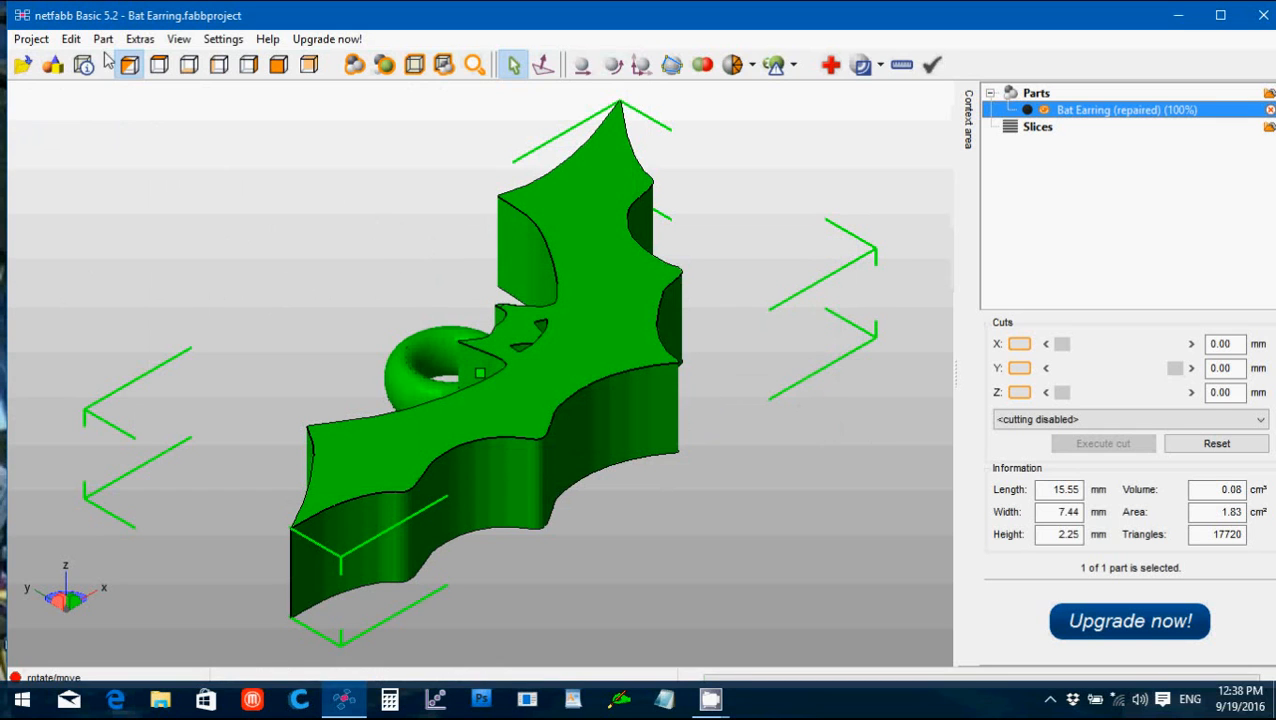
mouse_move(84, 64)
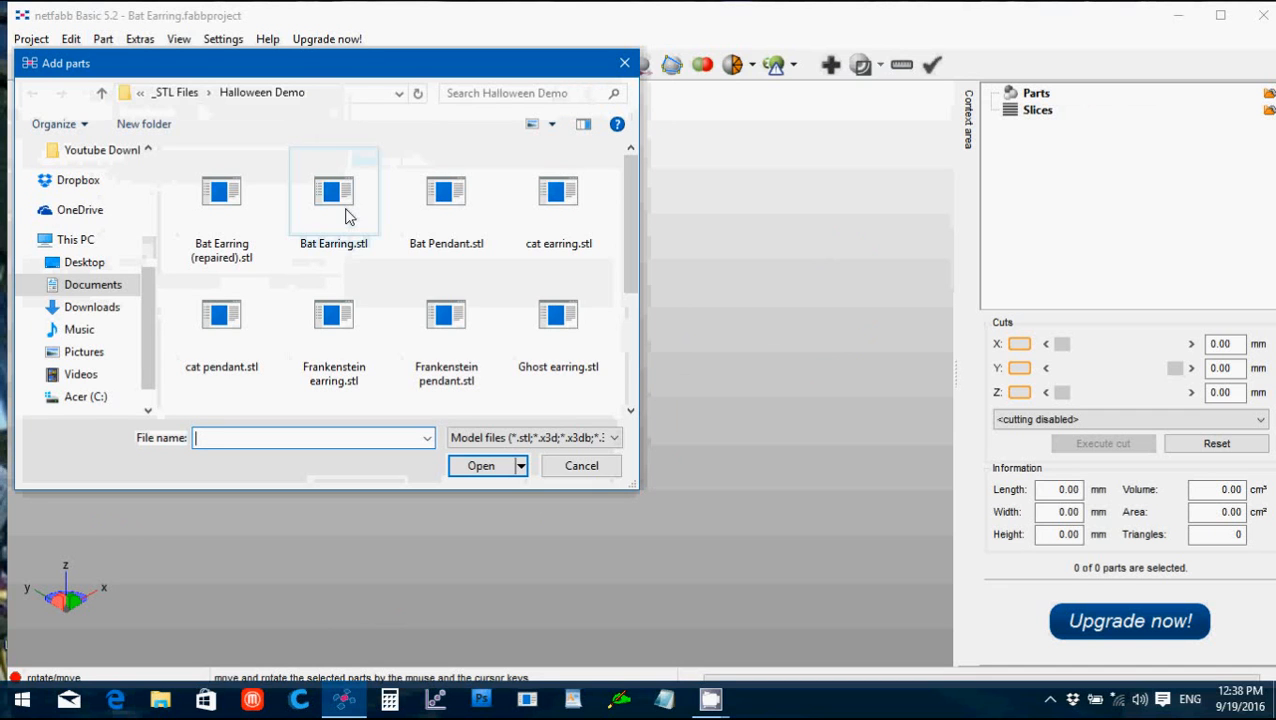
Step: Load Bat Pendant.stl into the project and run automatic repair on it
left_click(446, 190)
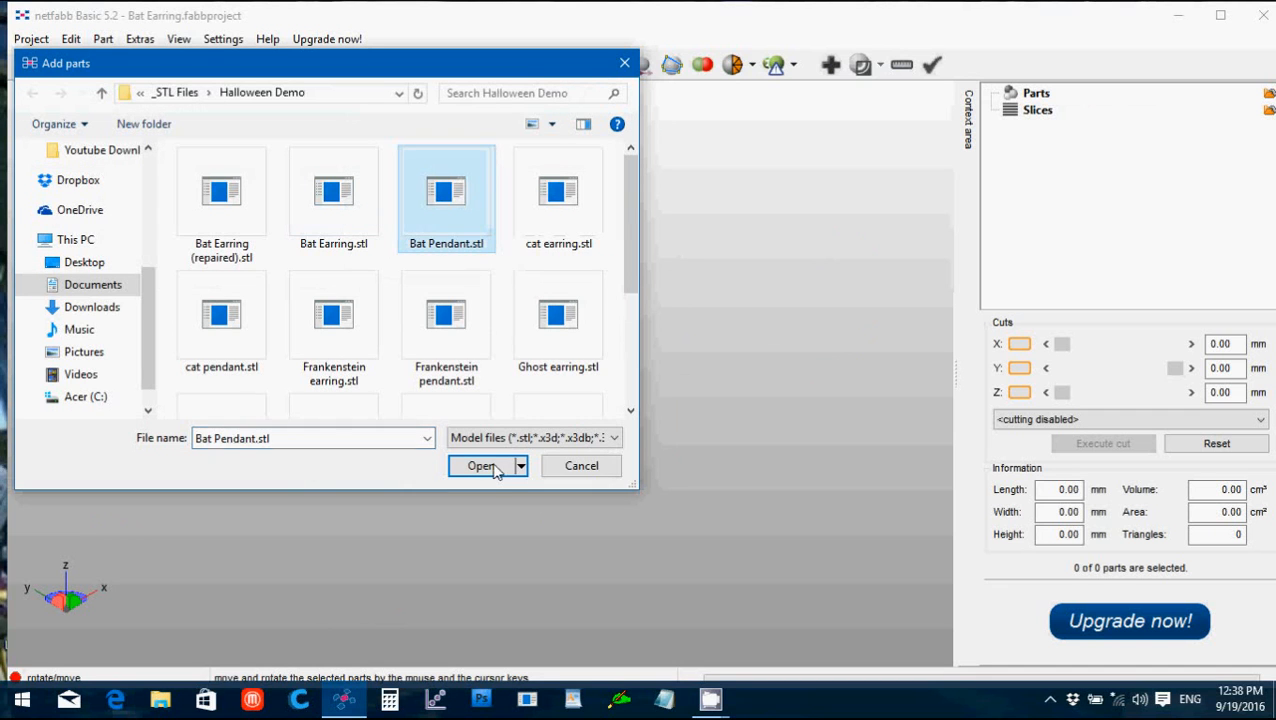
left_click(480, 464)
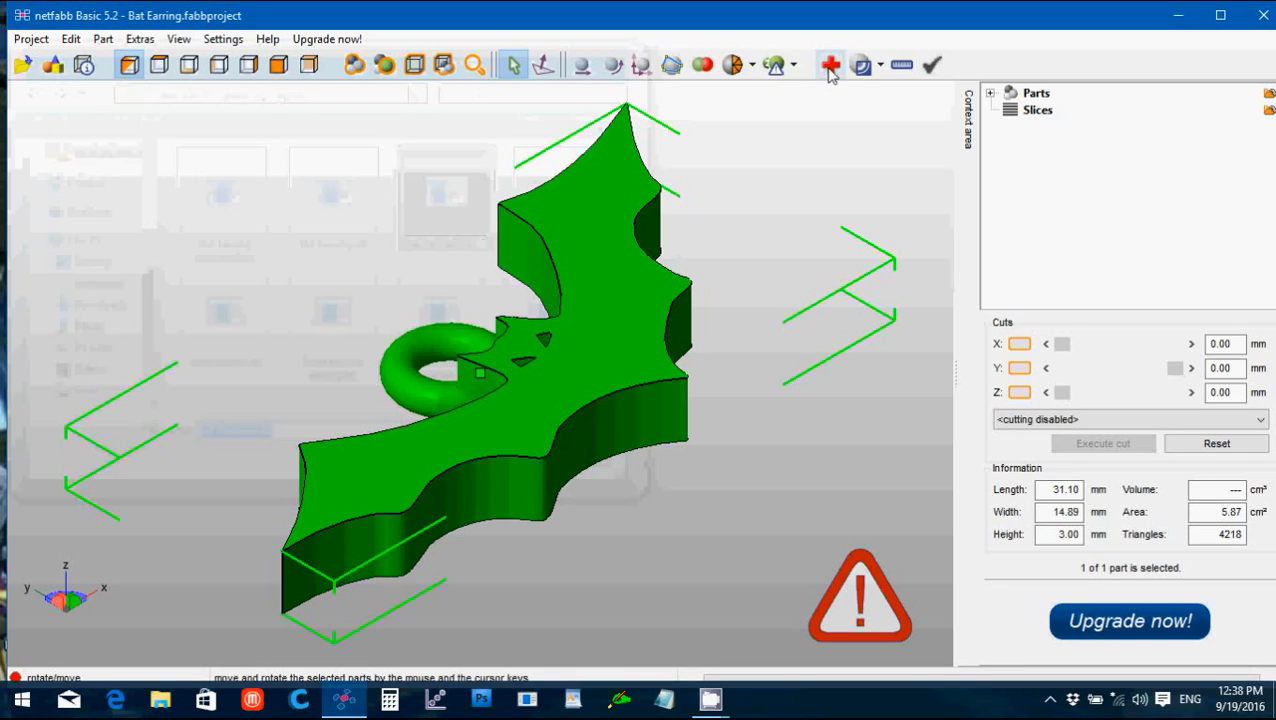
left_click(830, 64)
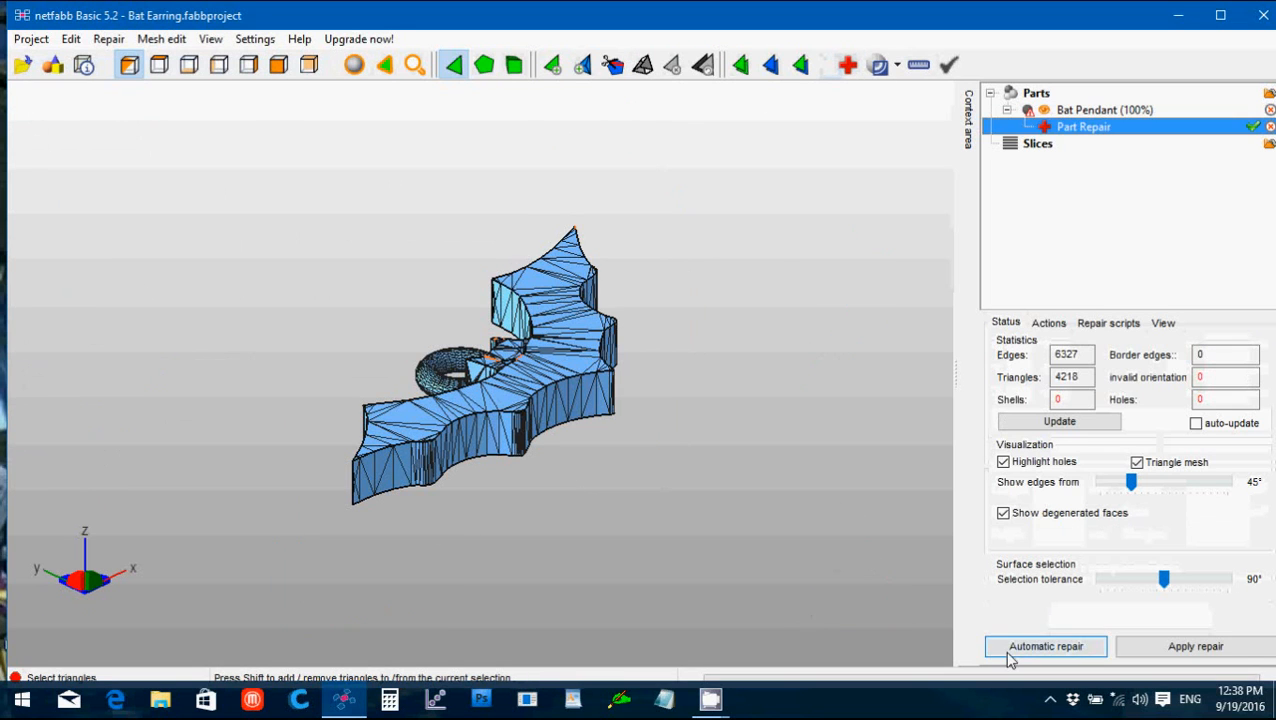
left_click(1044, 646)
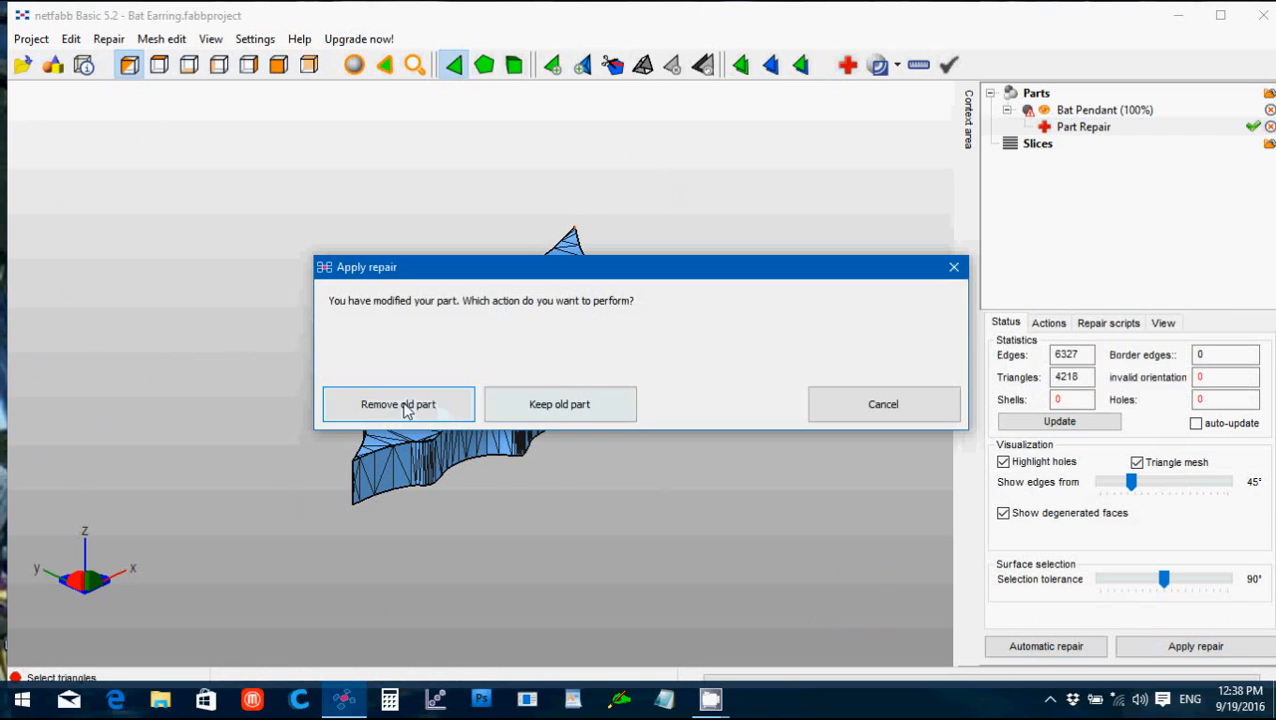
Step: Export the repaired bat pendant as STL after the error-free check
left_click(396, 404)
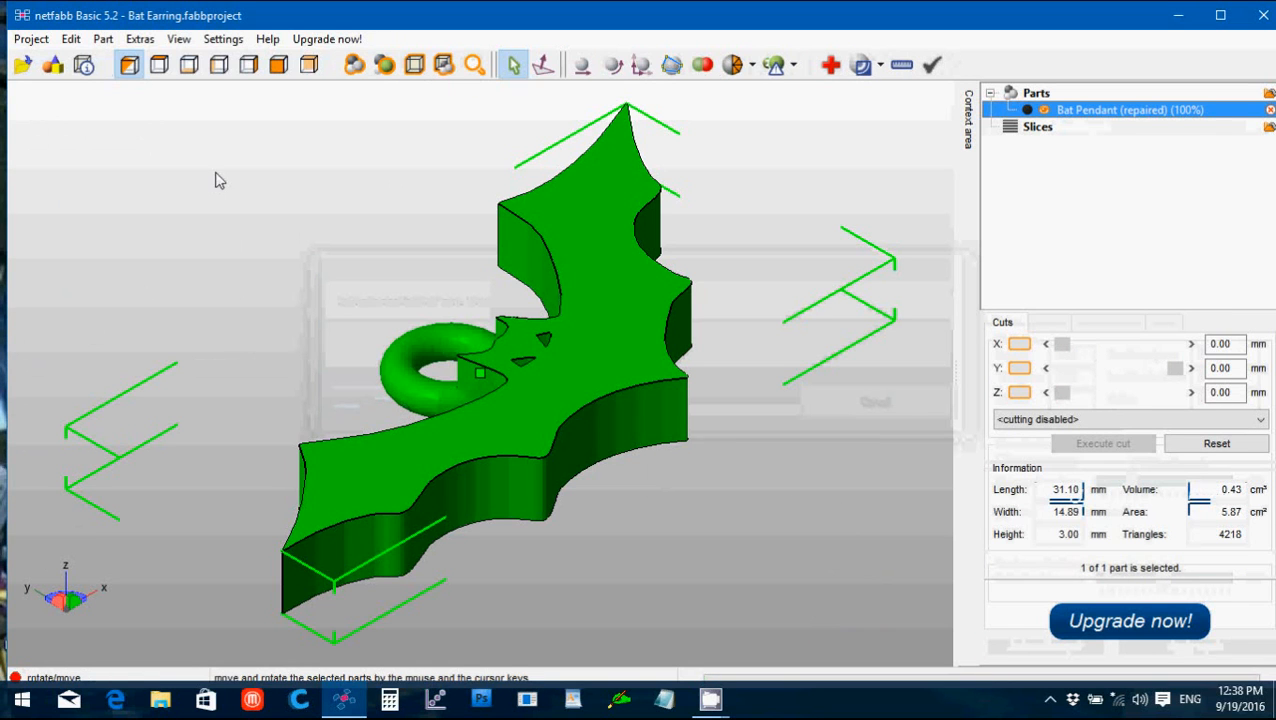
left_click(102, 38)
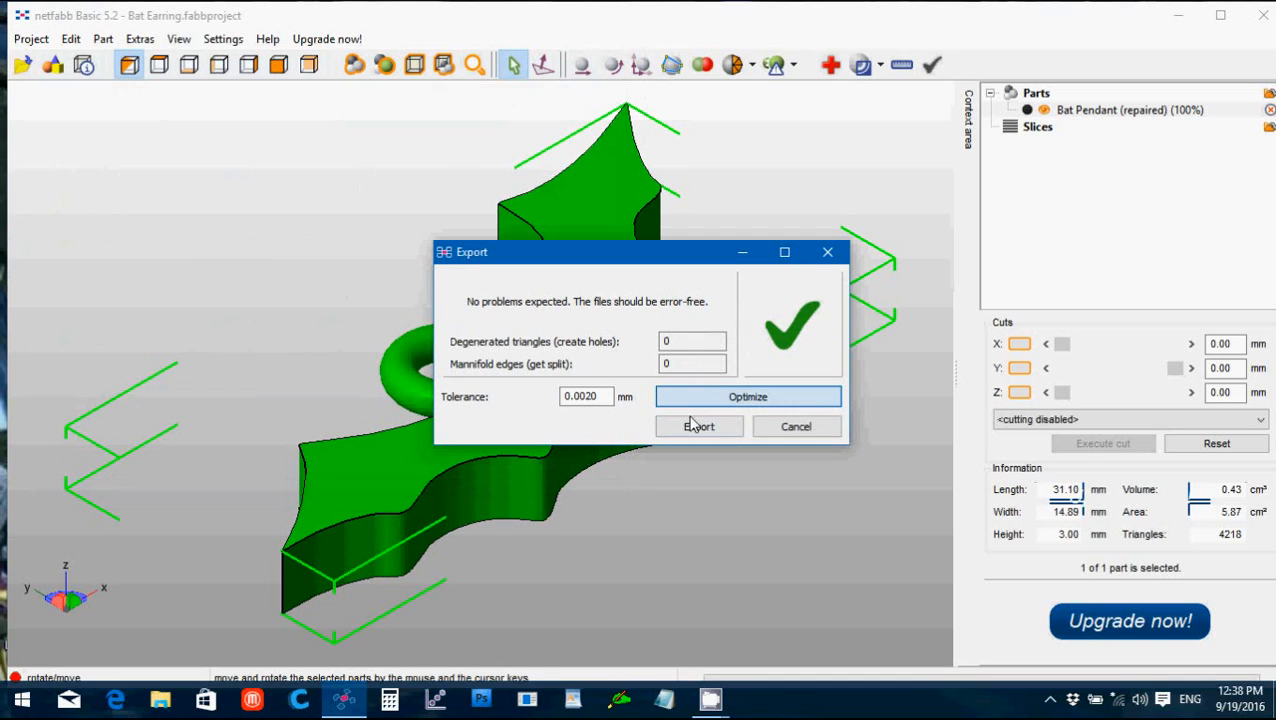
left_click(700, 426)
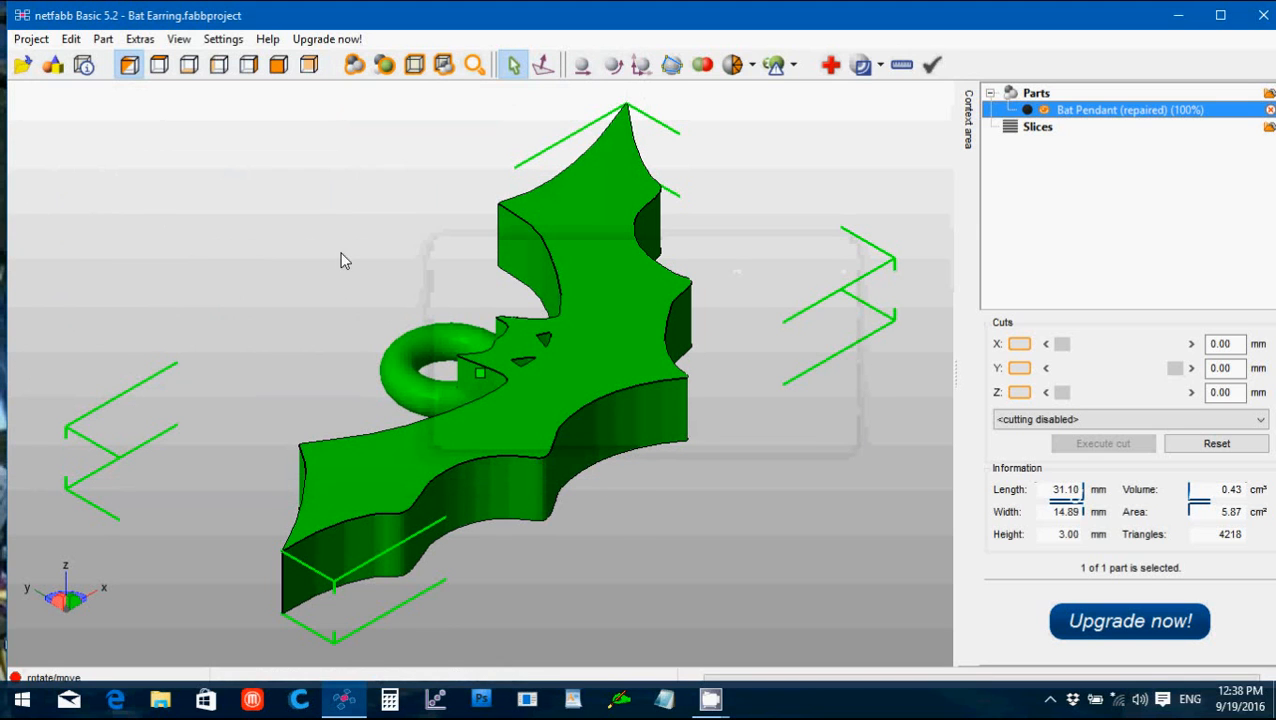
Step: Remove the bat pendant and load cat earring.stl in its place
left_click(102, 38)
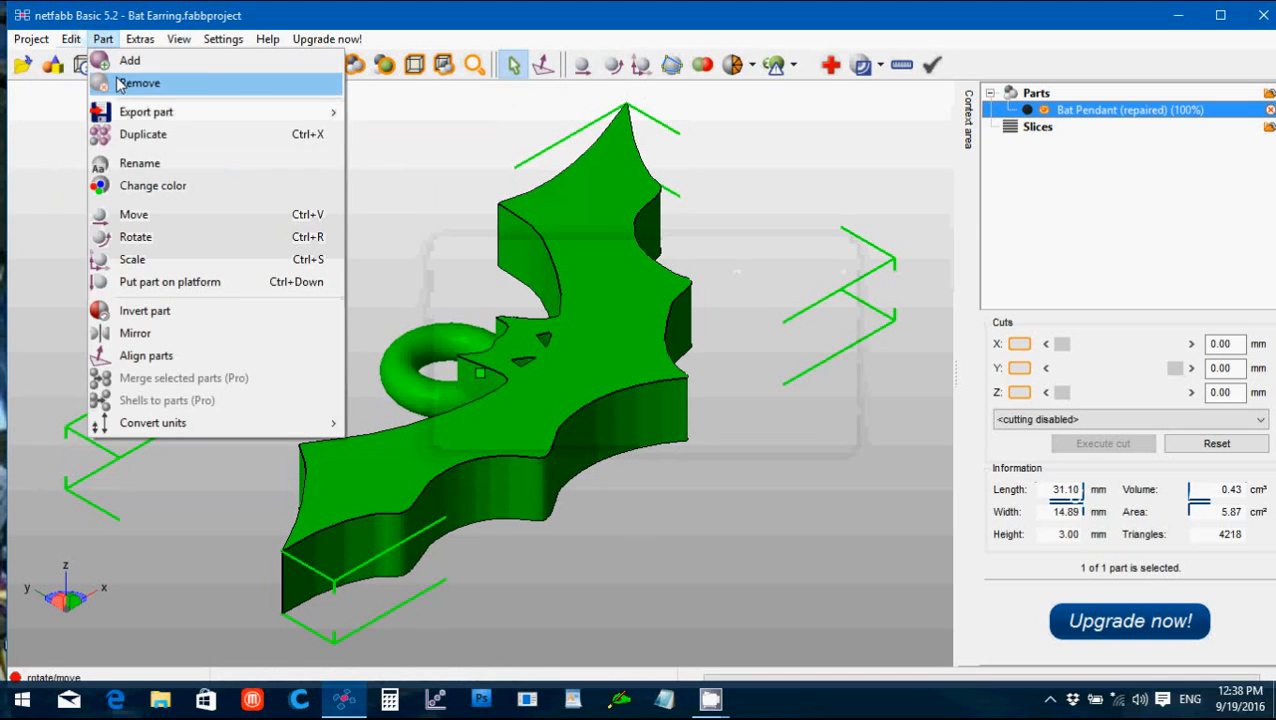
left_click(140, 84)
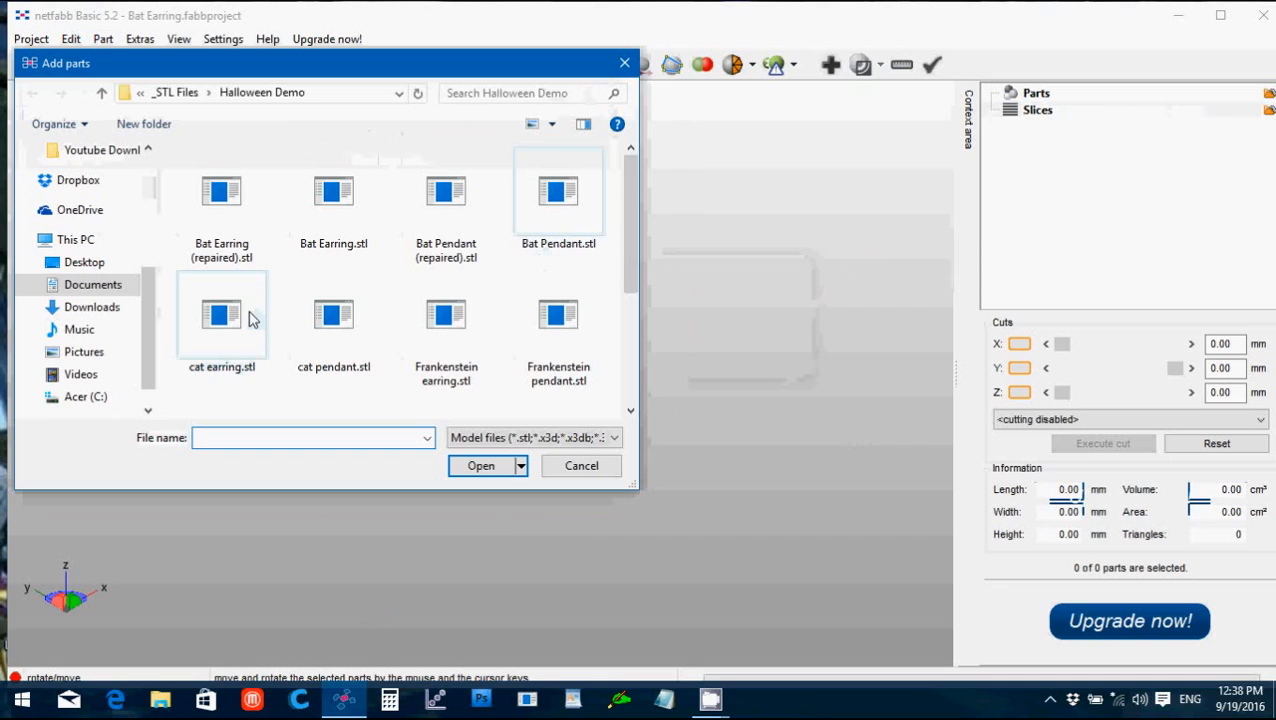
left_click(580, 464)
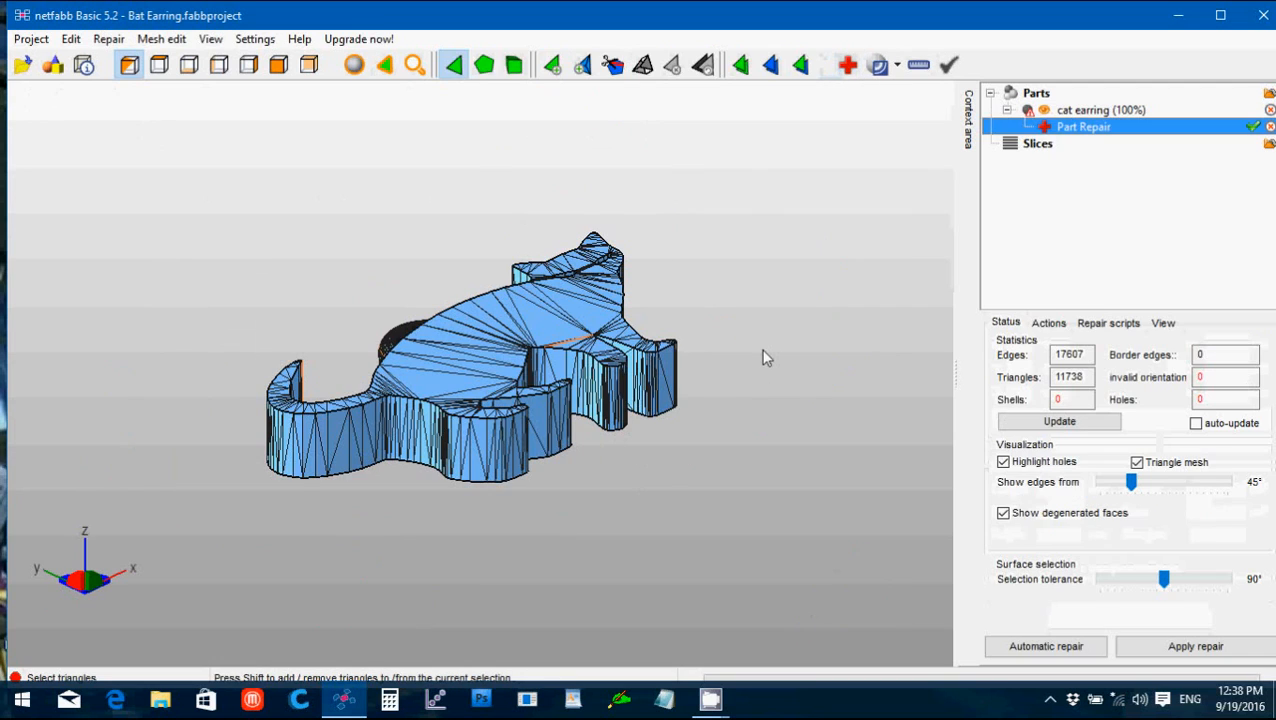
Step: Run the default automatic repair on the cat earring, discarding the original part
left_click(1044, 644)
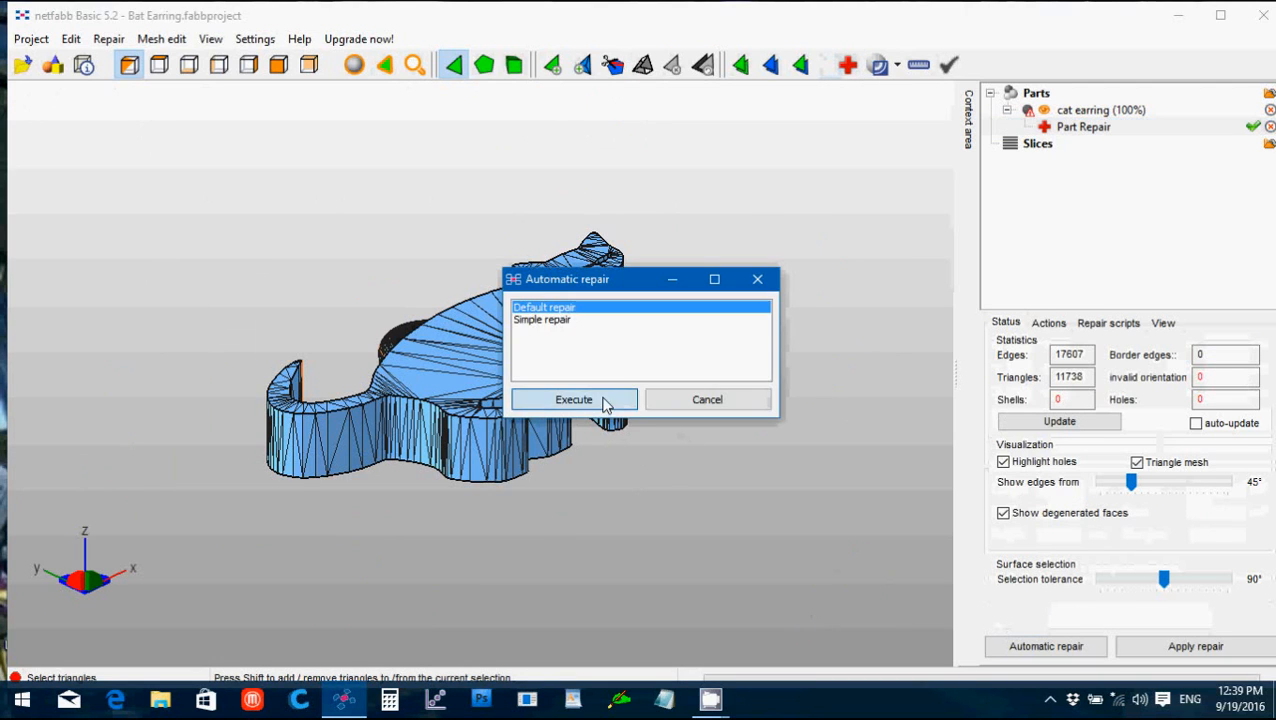
left_click(574, 400)
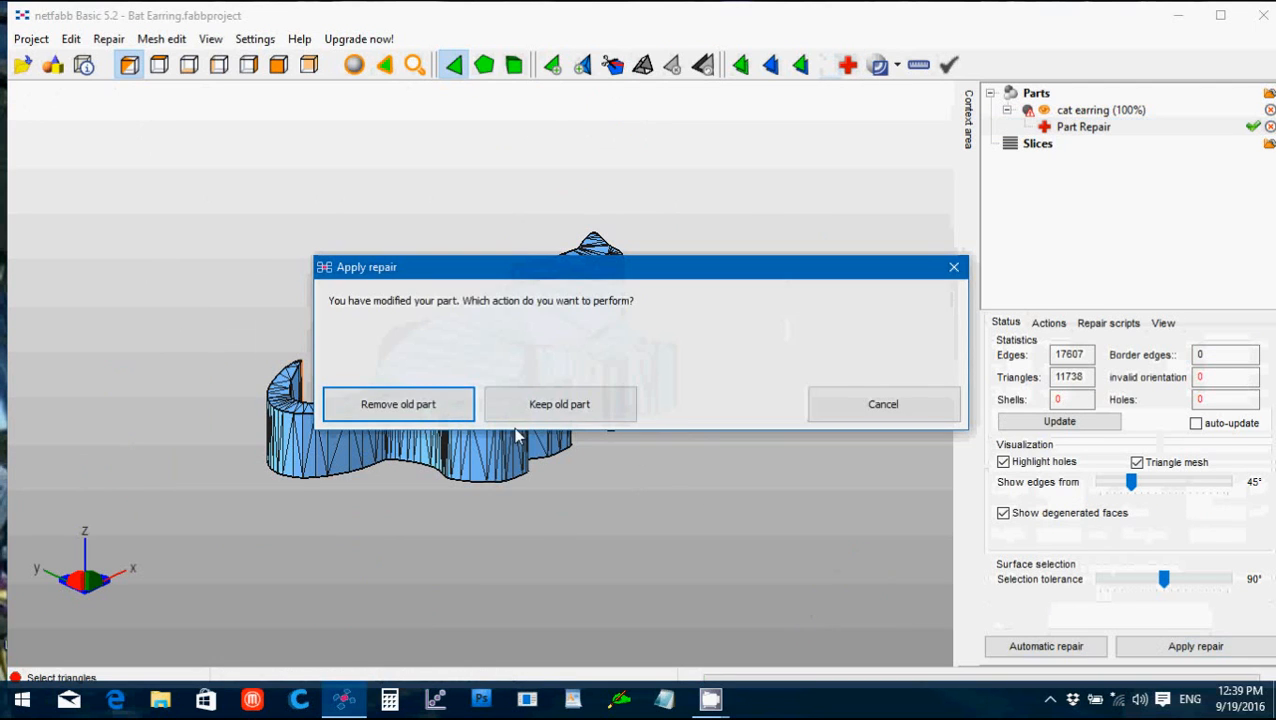
left_click(398, 404)
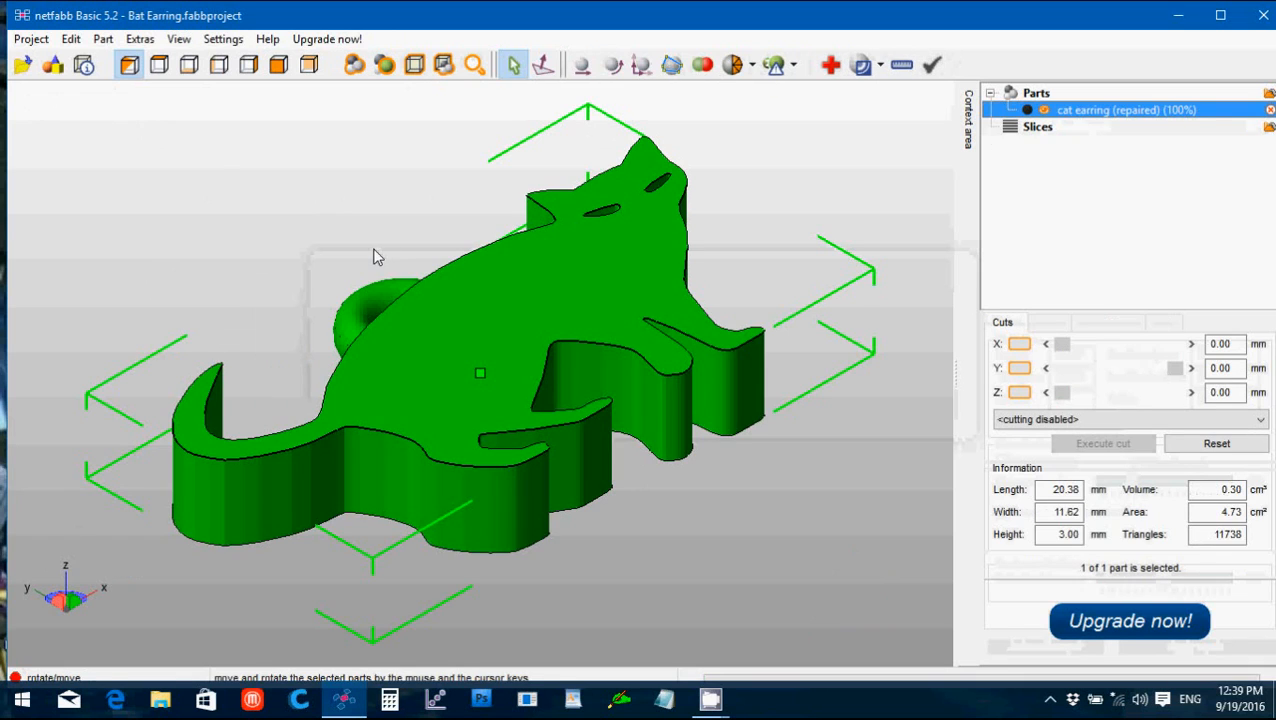
Step: Export the repaired cat earring as cat earring (repaired).stl
left_click(102, 38)
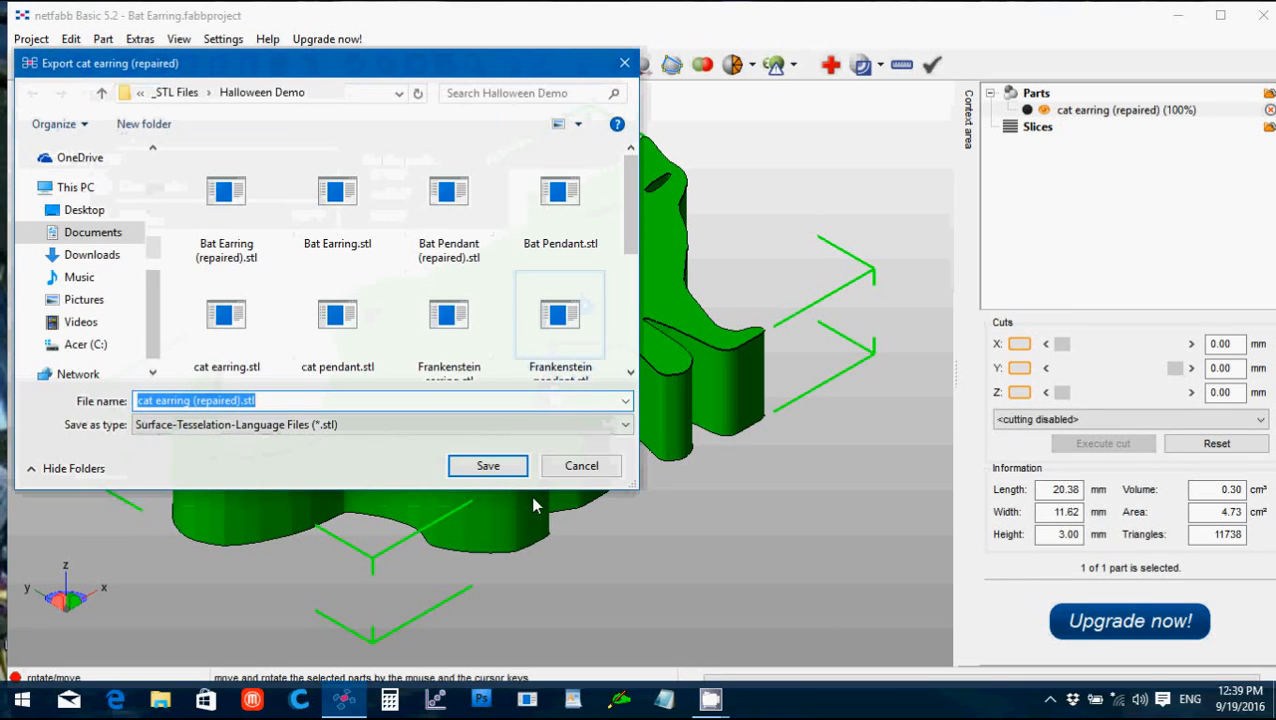
left_click(488, 464)
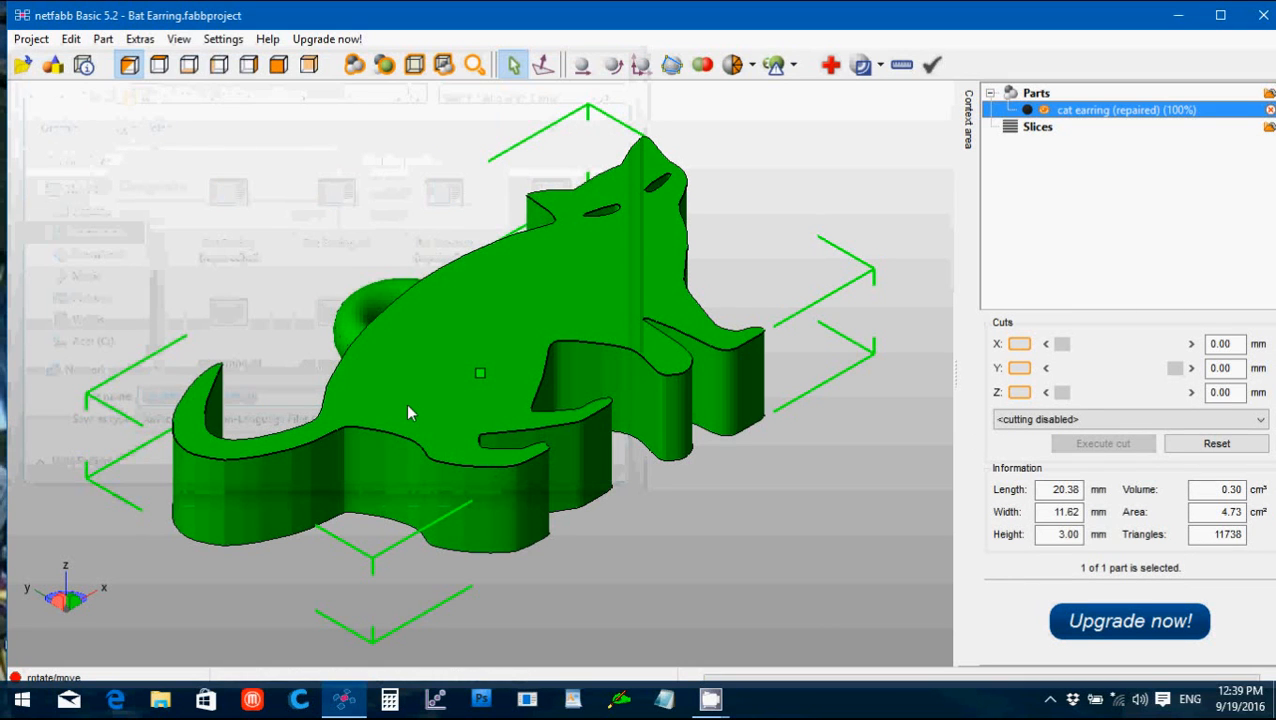
left_click(102, 38)
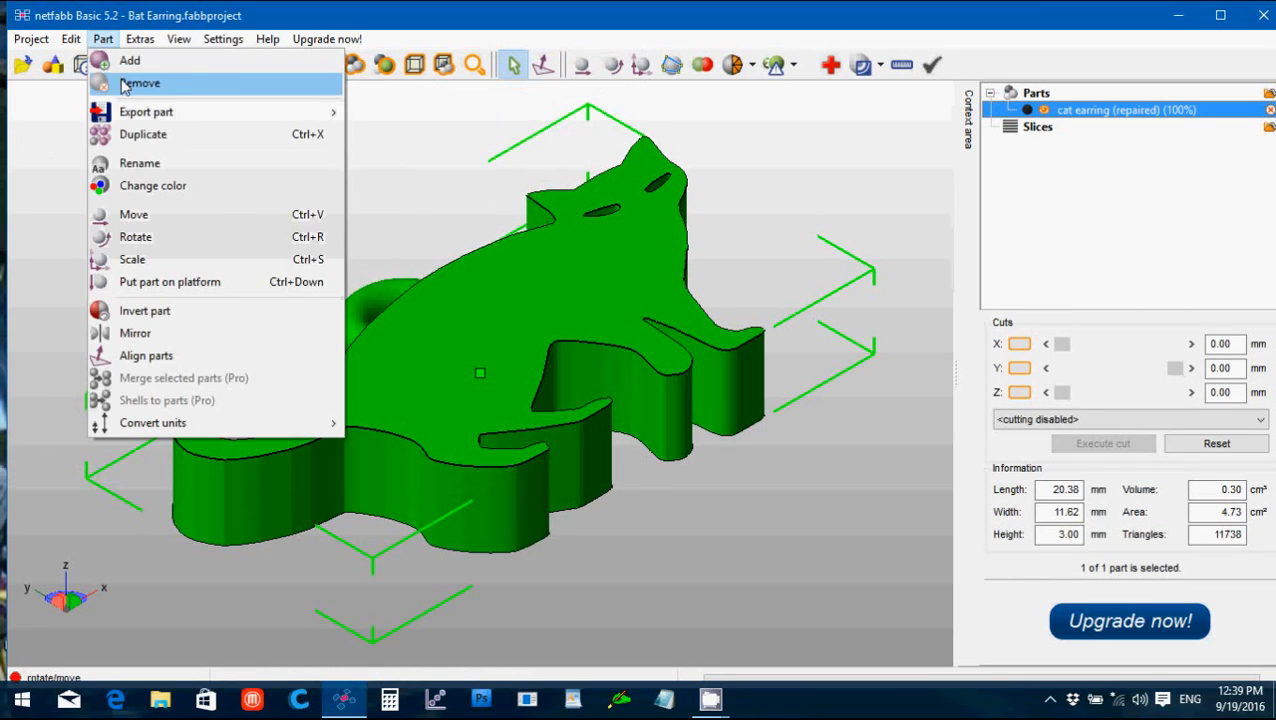
Step: Remove the cat earring and load cat pendant.stl into the scene
left_click(140, 84)
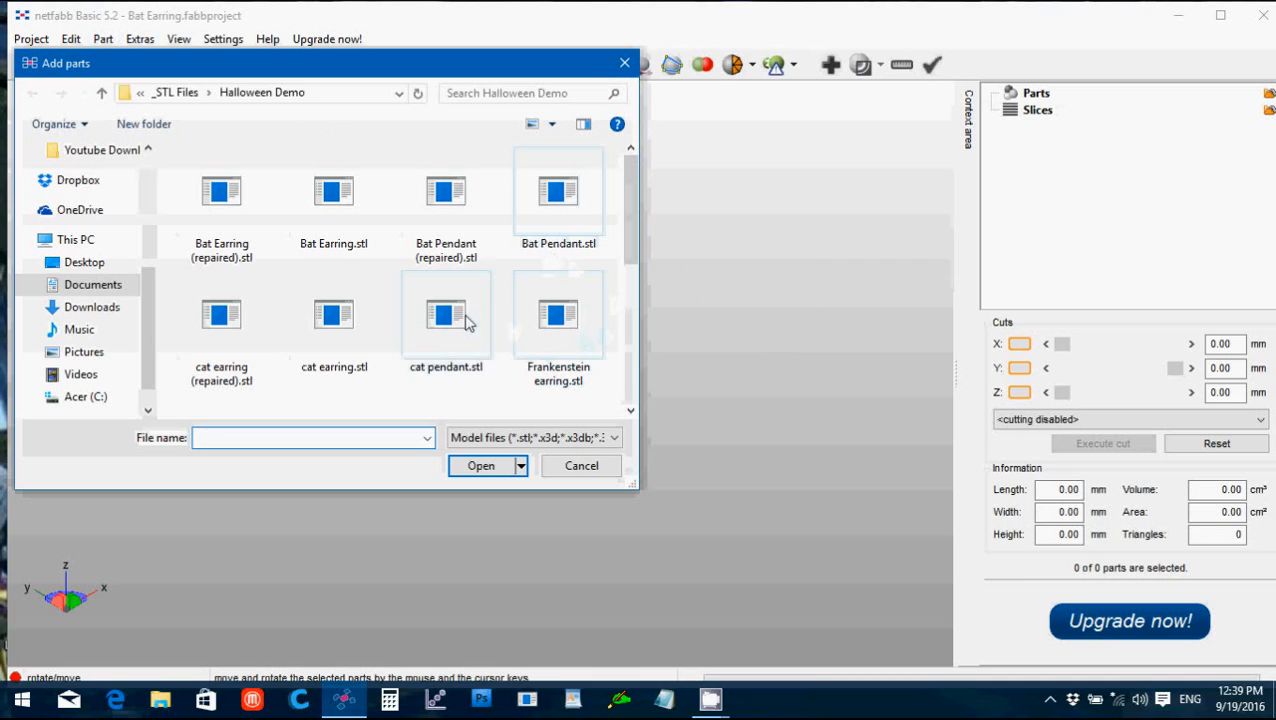
left_click(480, 464)
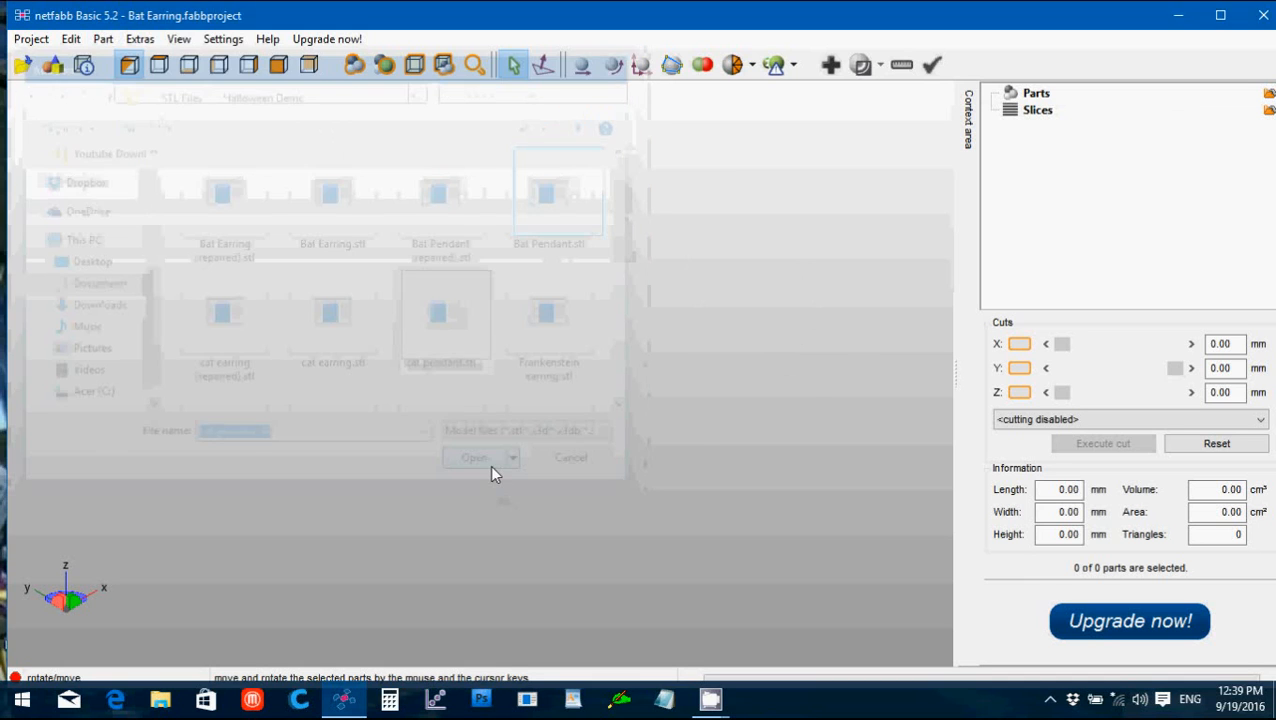
left_click(474, 456)
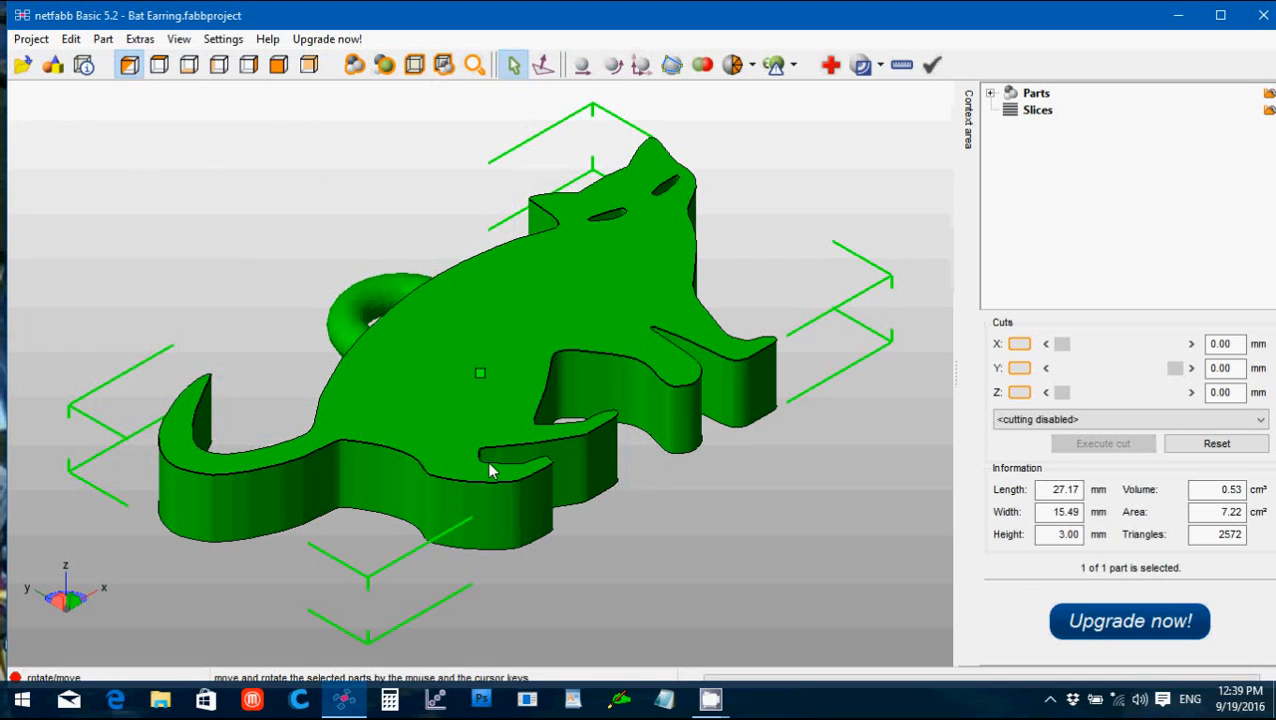
mouse_move(510, 432)
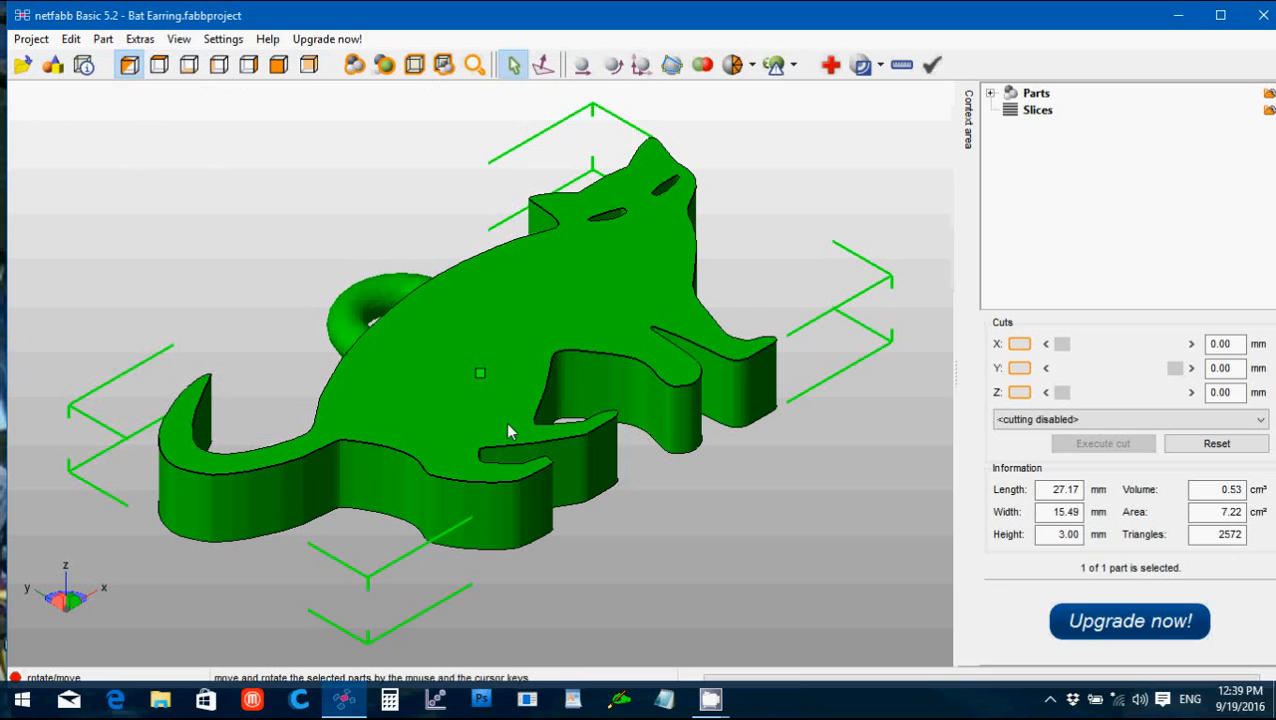
mouse_move(492, 432)
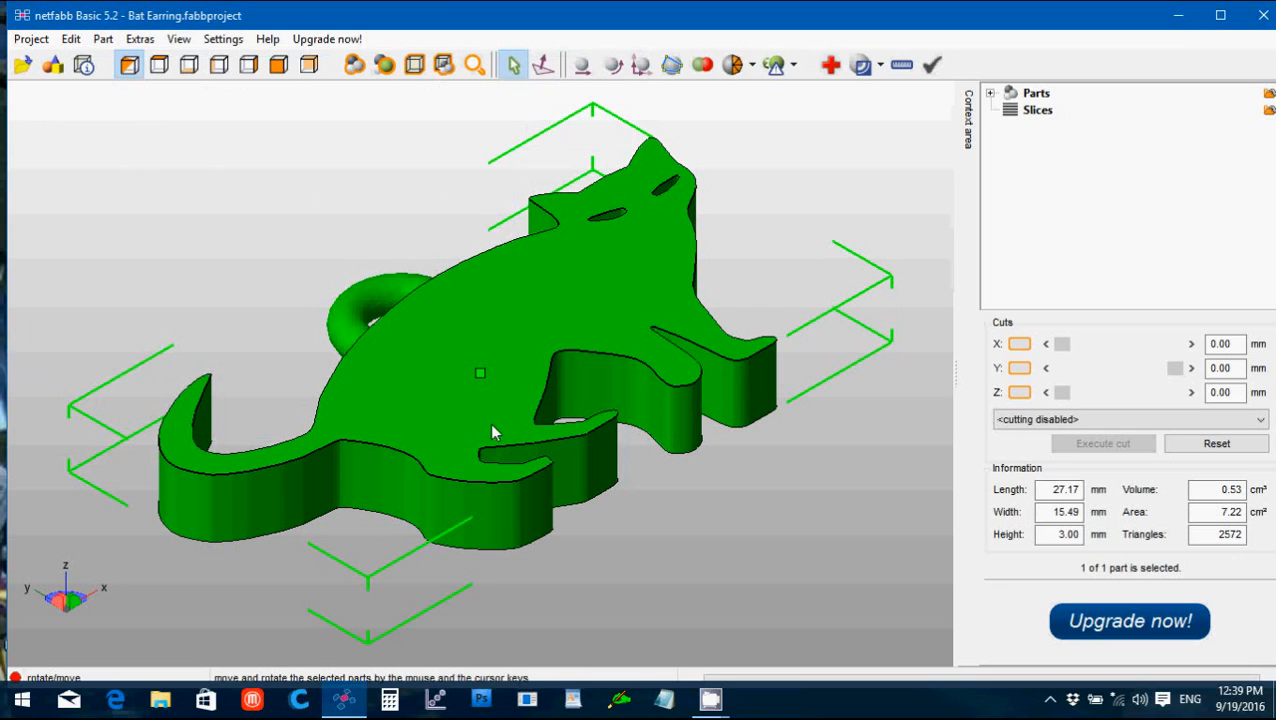
Step: Remove the cat pendant again, leaving no parts loaded
left_click(104, 38)
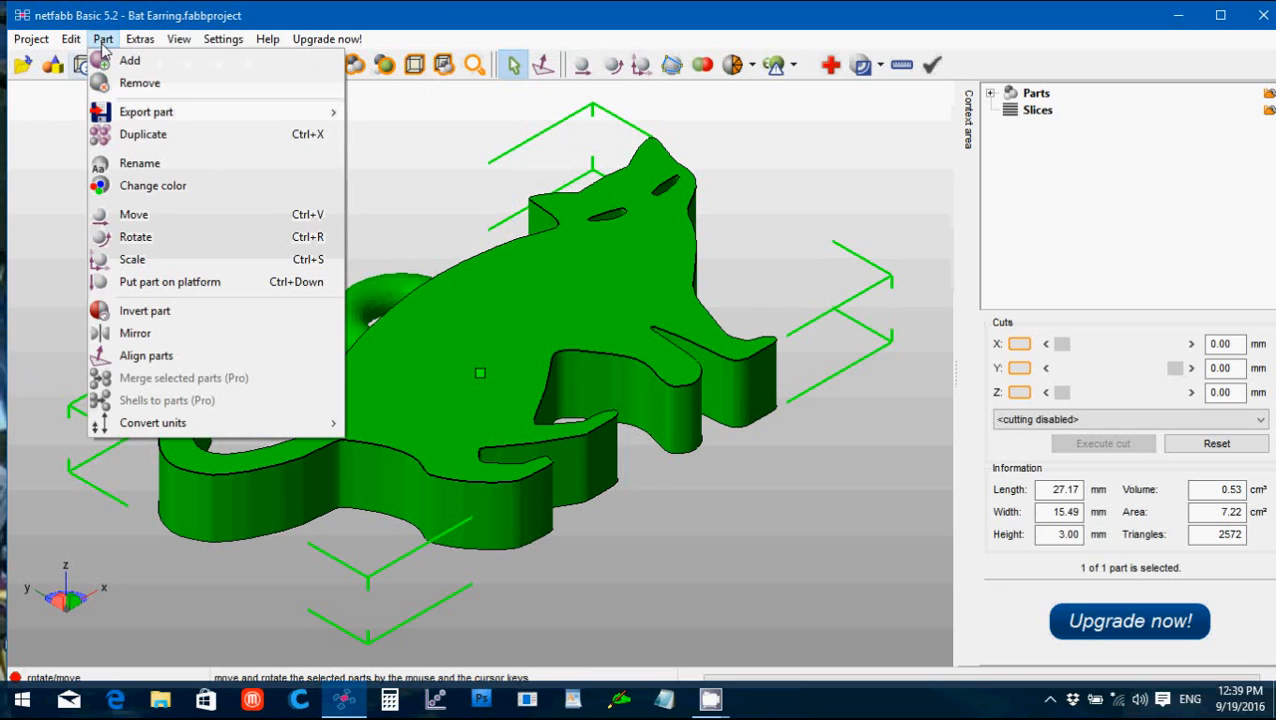
left_click(140, 84)
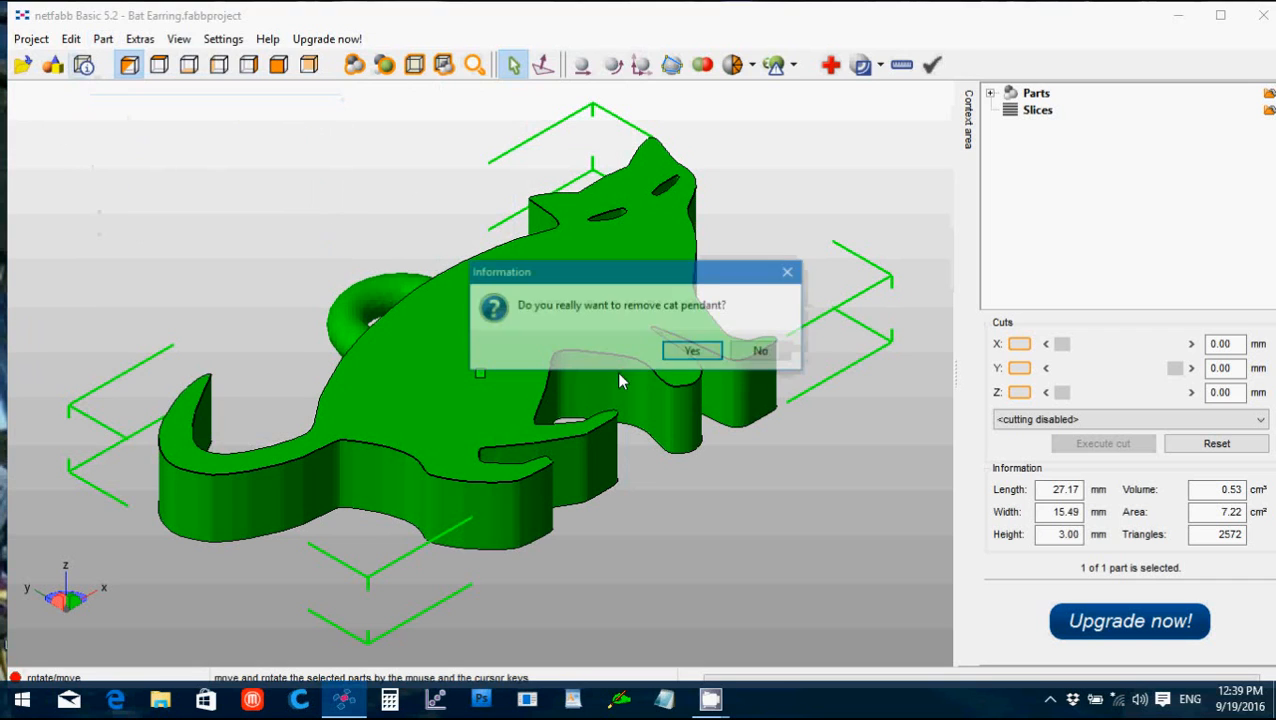
left_click(760, 350)
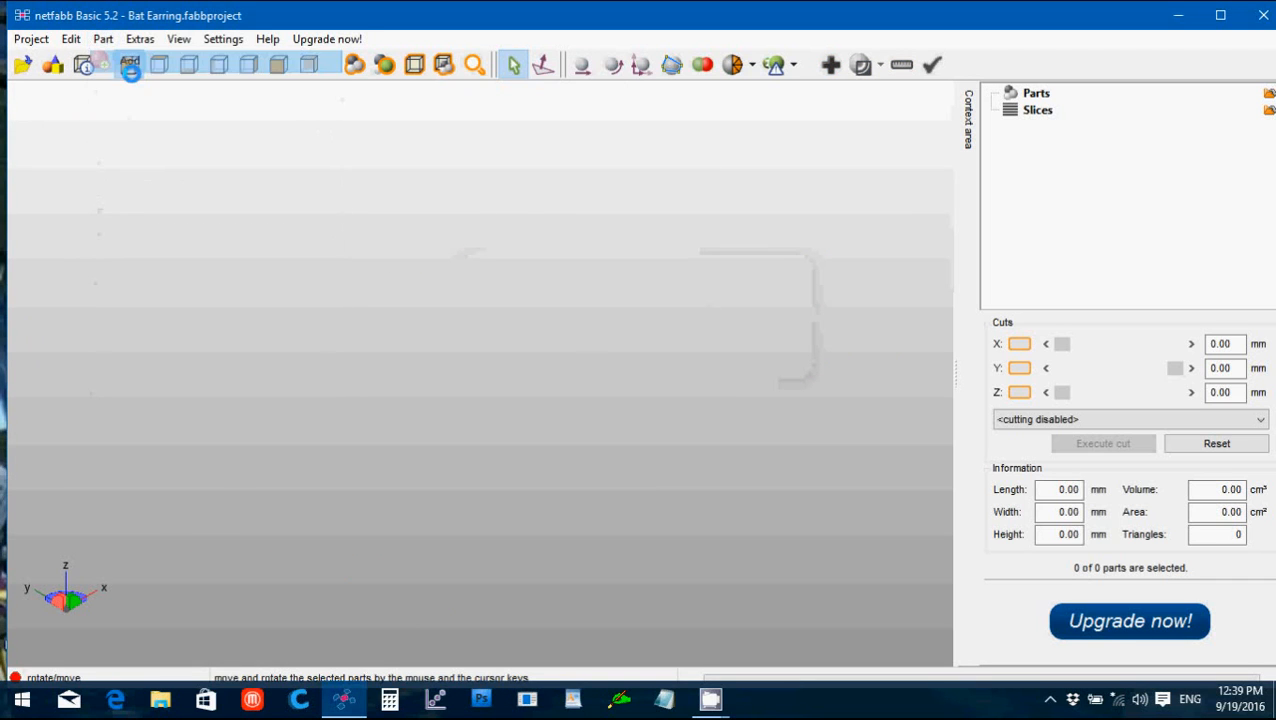
Step: Load Frankenstein earring.stl and auto-repair it, discarding the original part
left_click(130, 64)
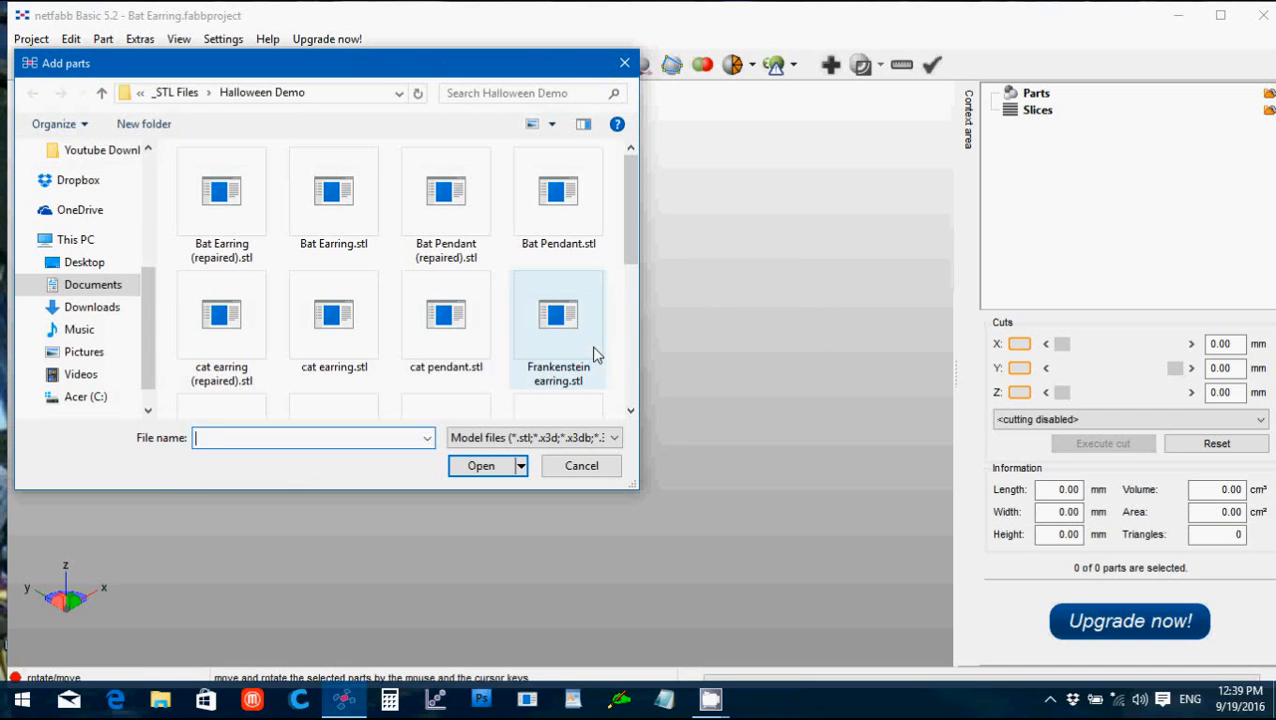
left_click(480, 464)
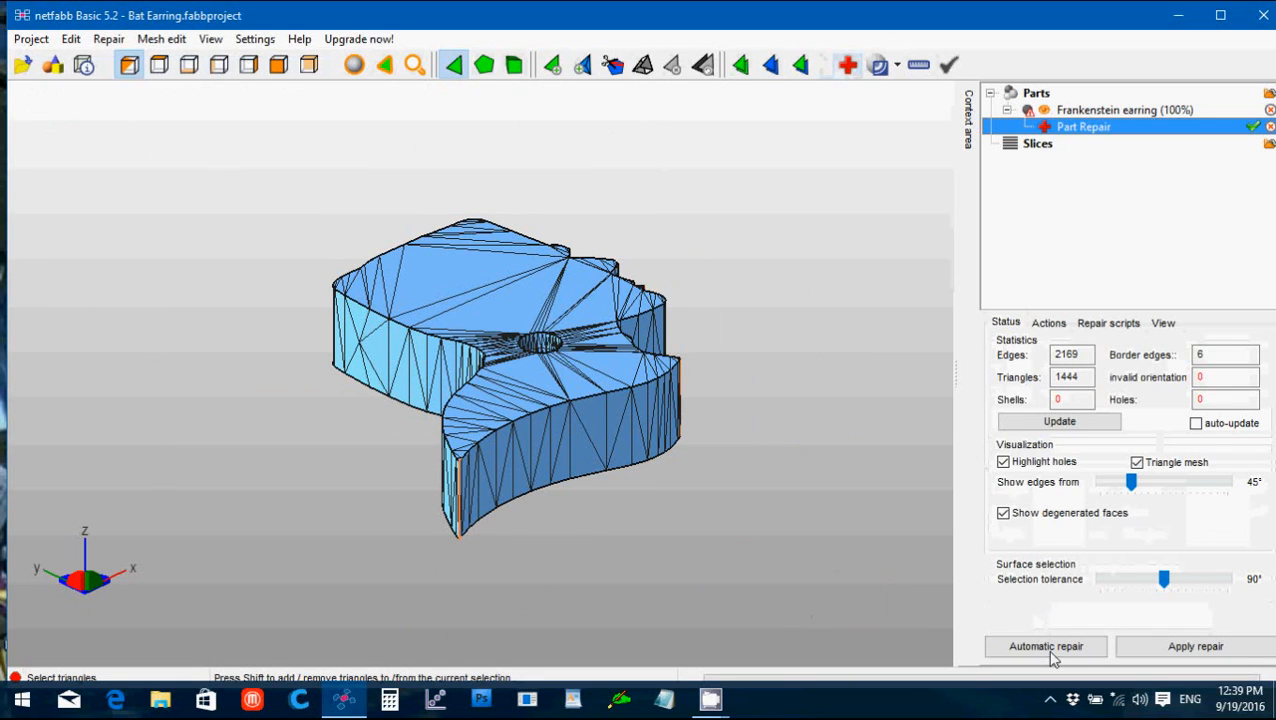
left_click(1044, 646)
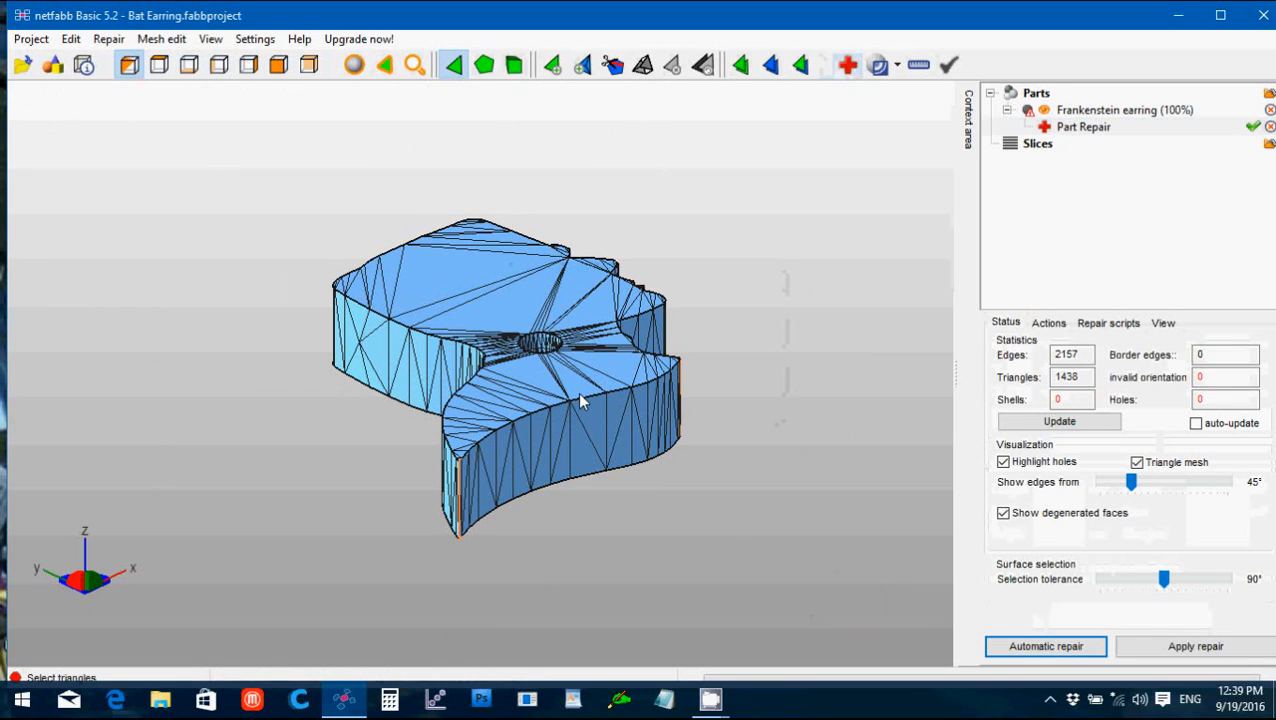
left_click(1196, 646)
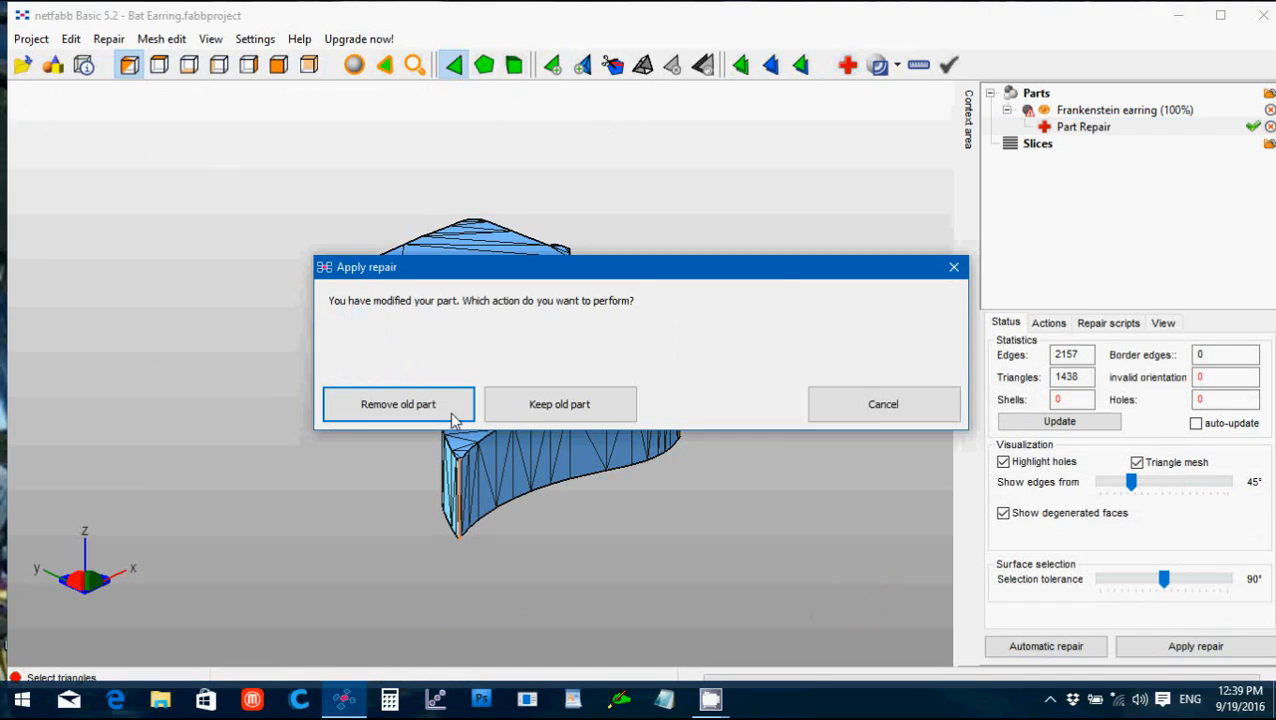
left_click(396, 404)
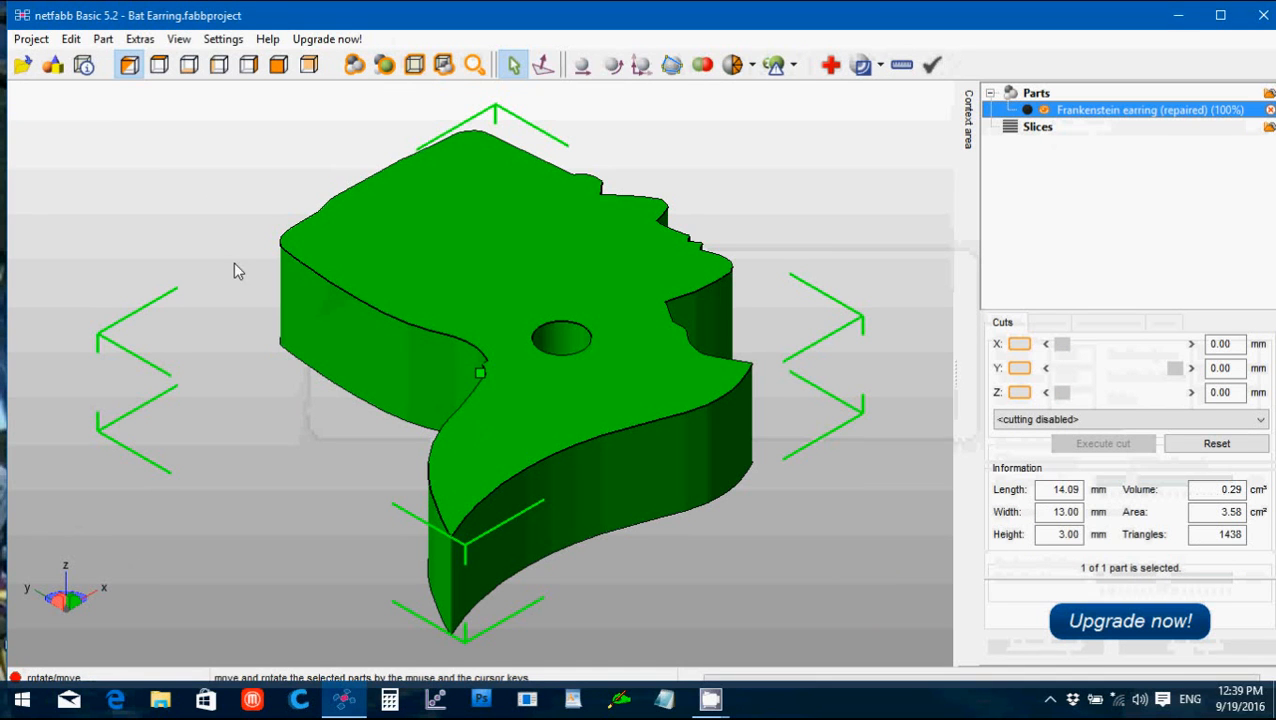
Step: Export the repaired Frankenstein earring as STL
left_click(102, 38)
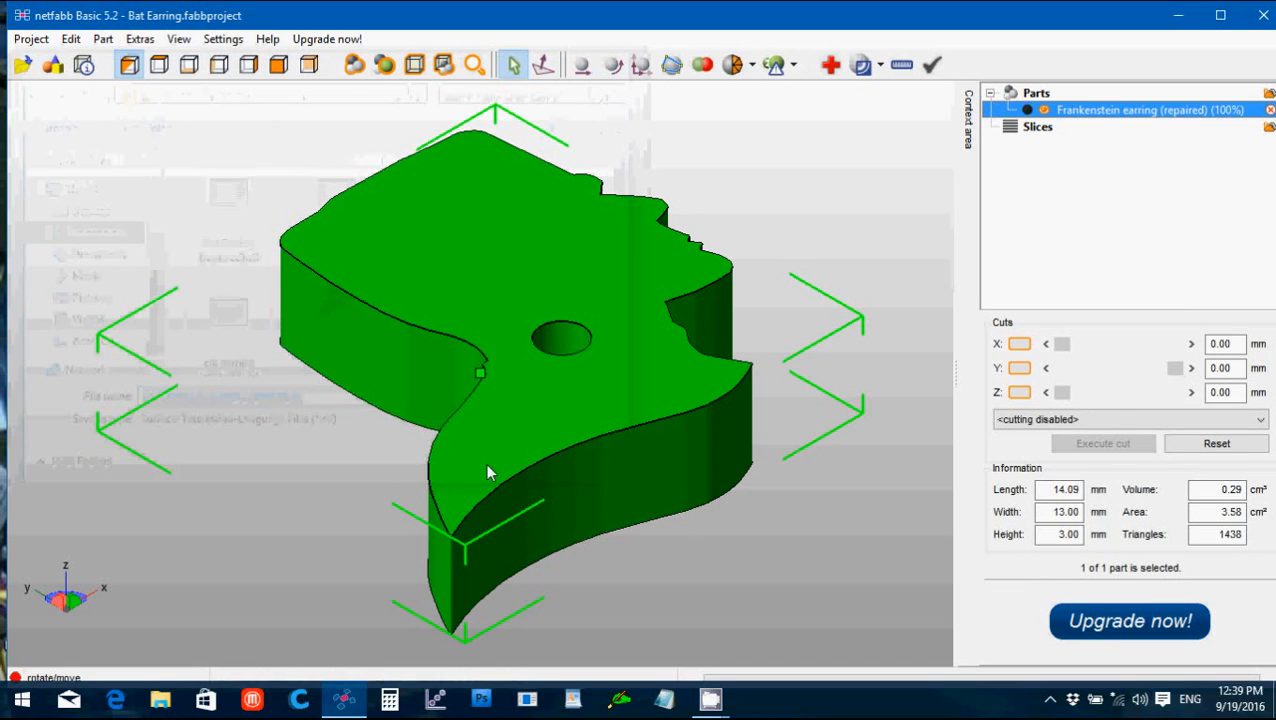
left_click(102, 38)
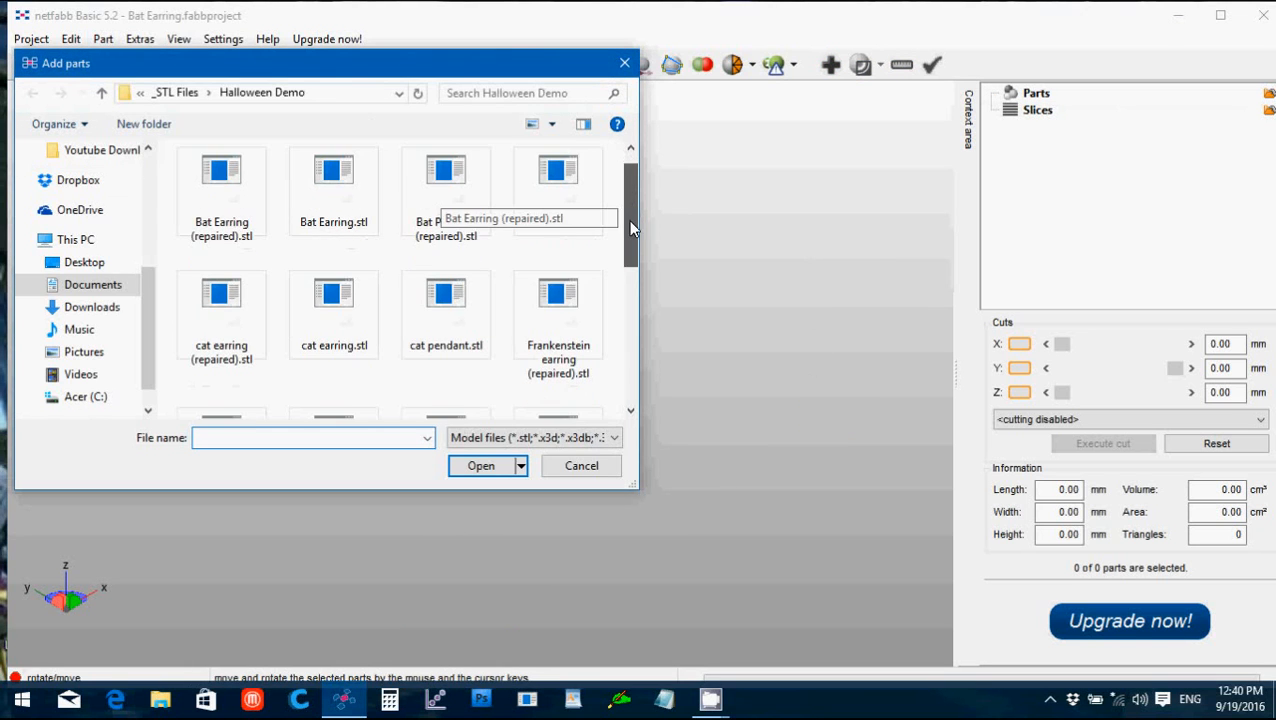
Step: Load and repair Frankenstein pendant.stl, saving it as Frankenstein pendant (repaired).stl
scroll("down", 3)
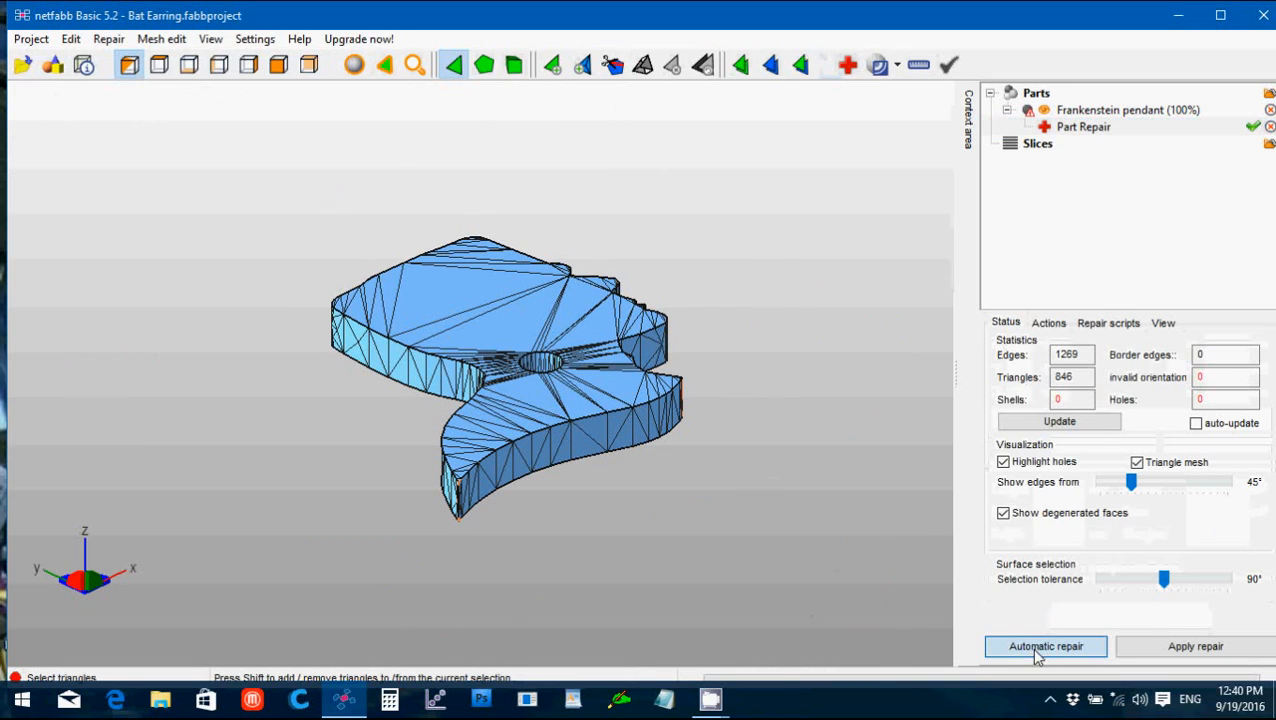
mouse_move(1104, 624)
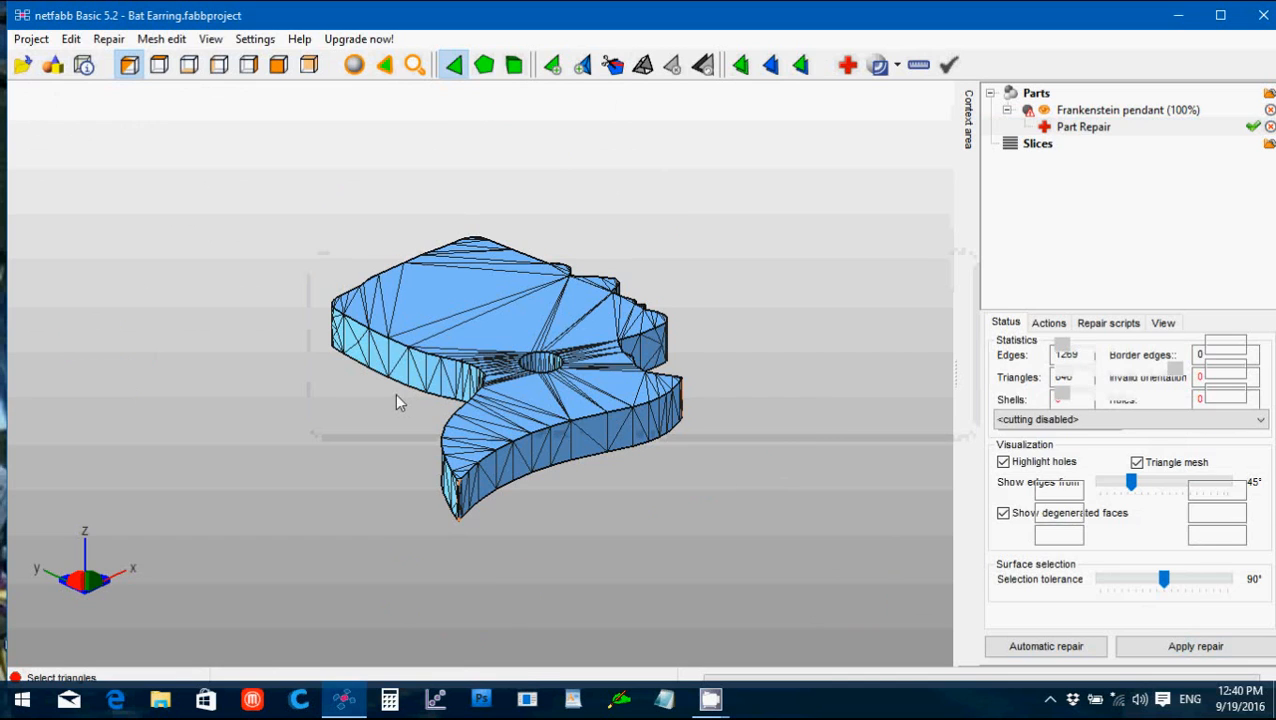
left_click(104, 38)
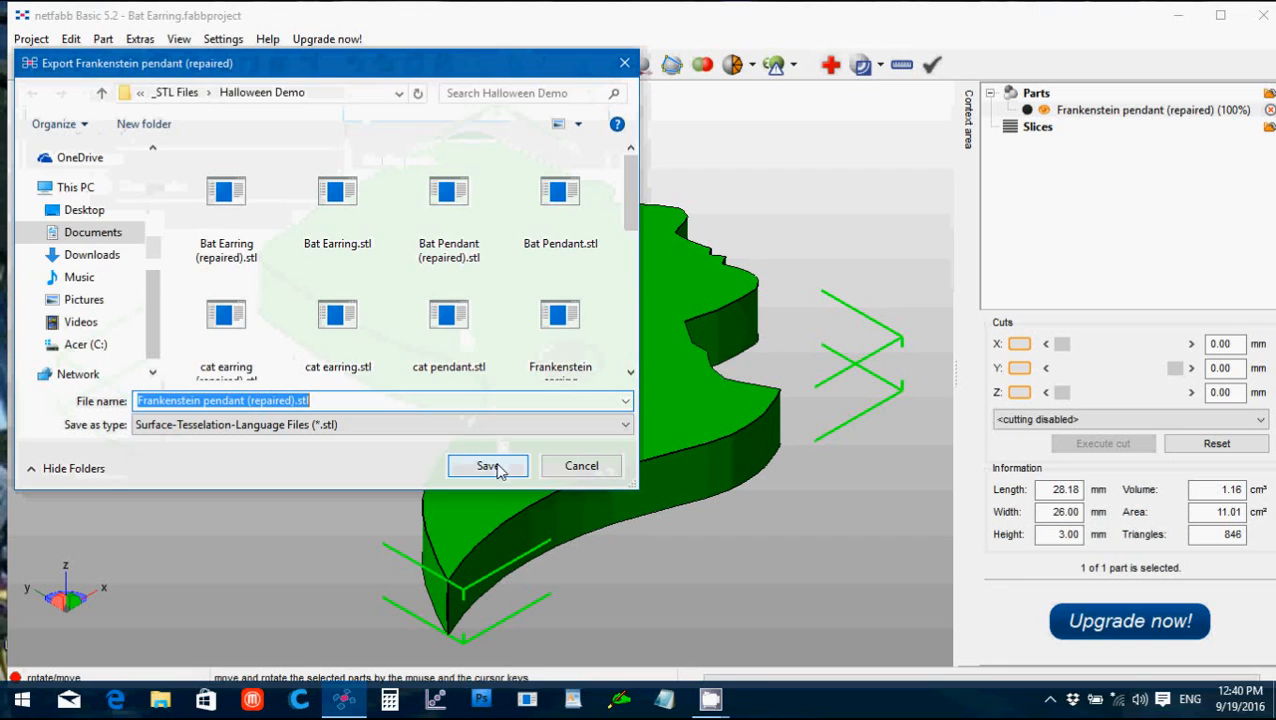
left_click(488, 466)
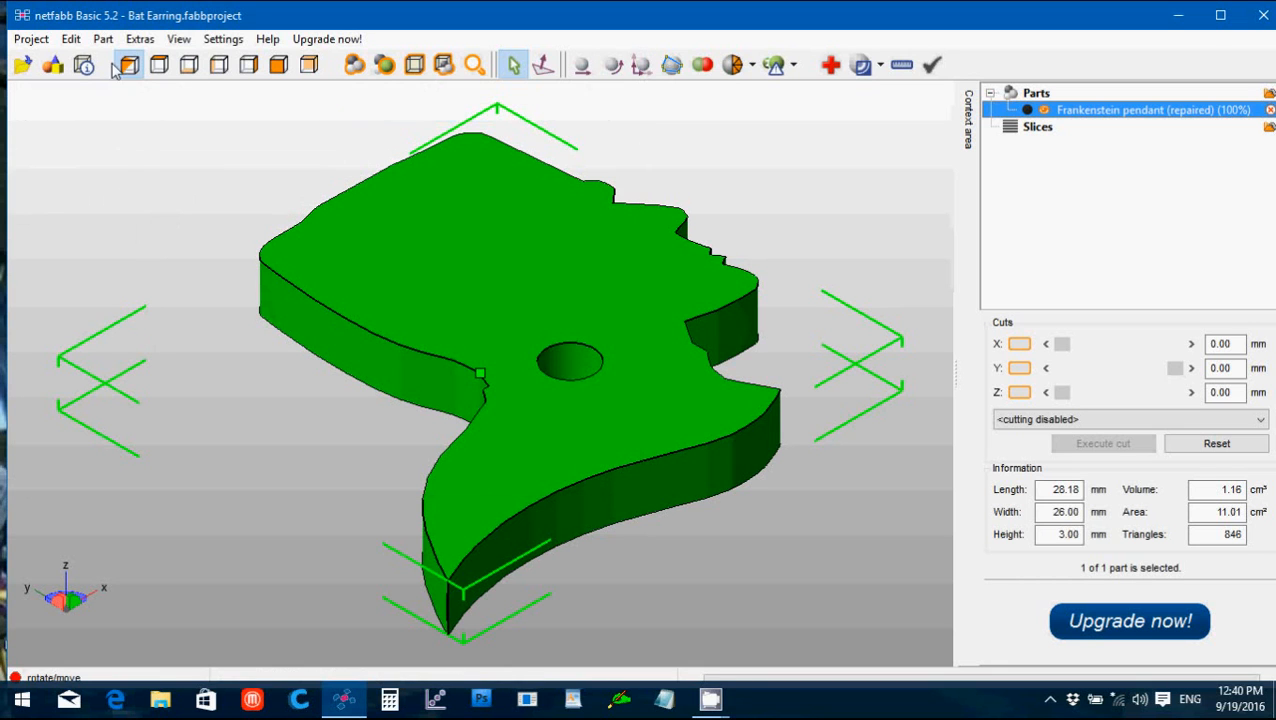
left_click(102, 38)
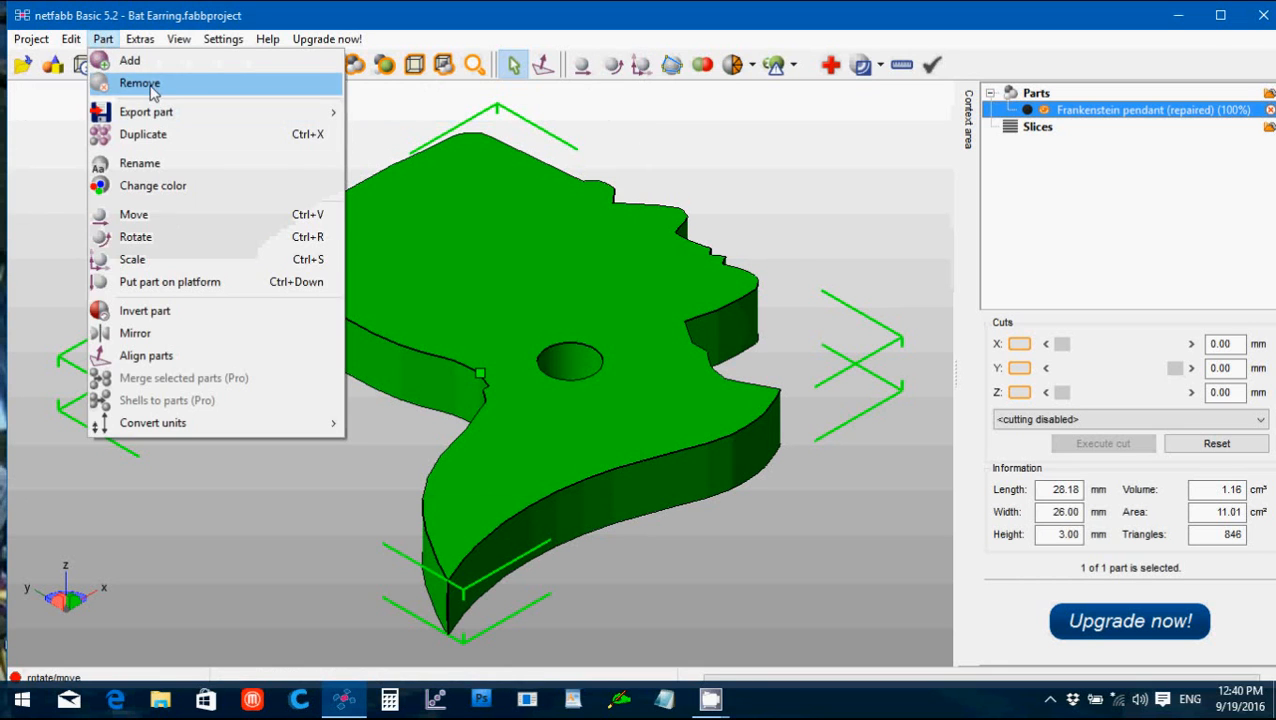
Step: Replace the Frankenstein pendant with Ghost earring.stl and auto-repair it, discarding the original
left_click(140, 84)
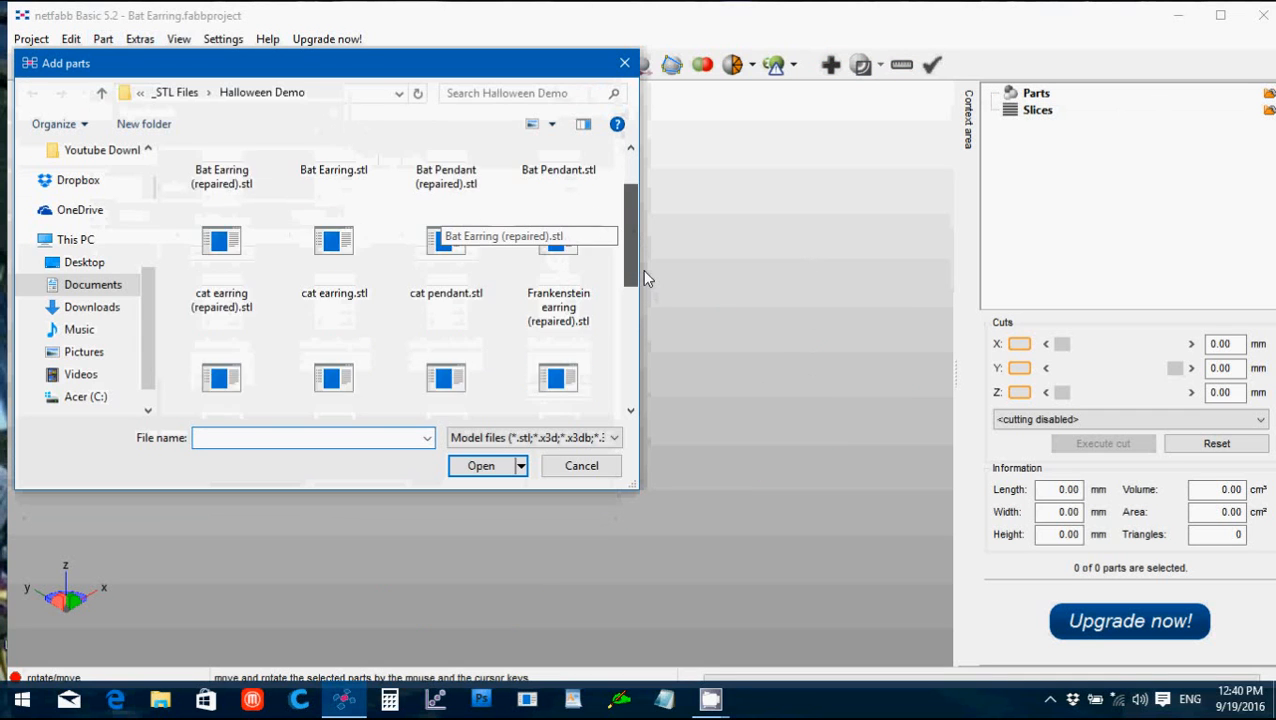
scroll("down", 3)
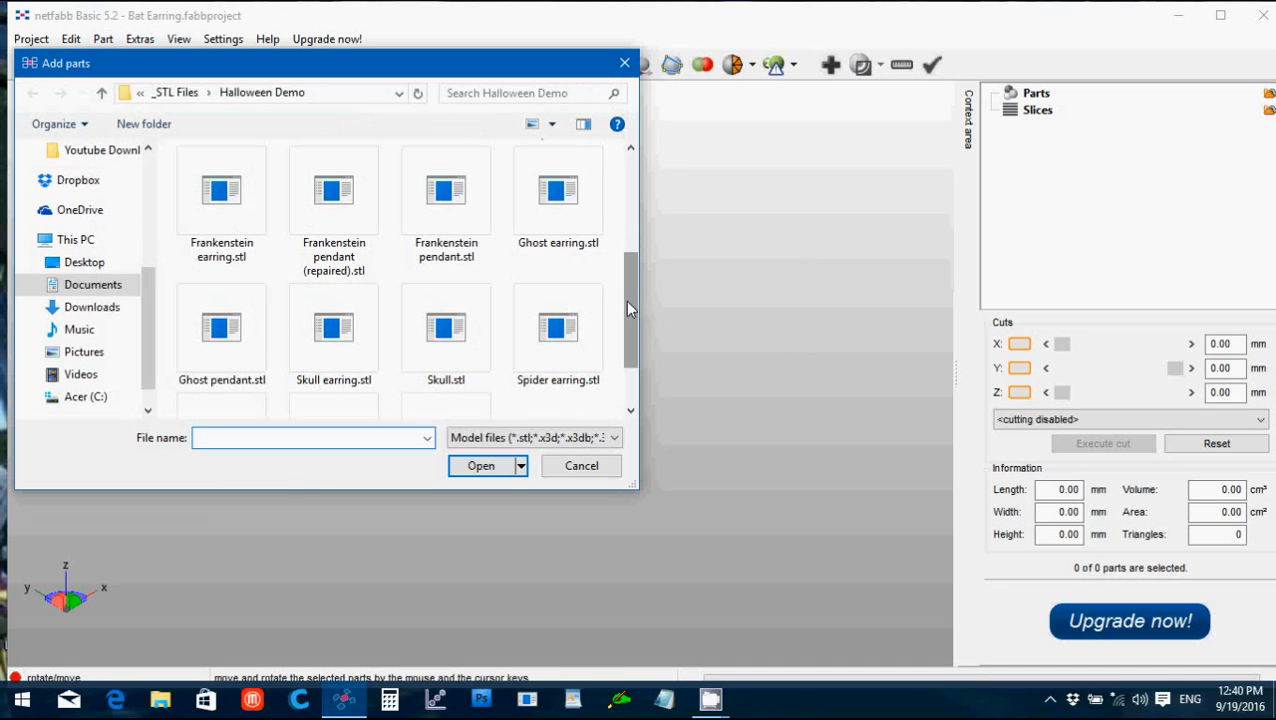
left_click(480, 464)
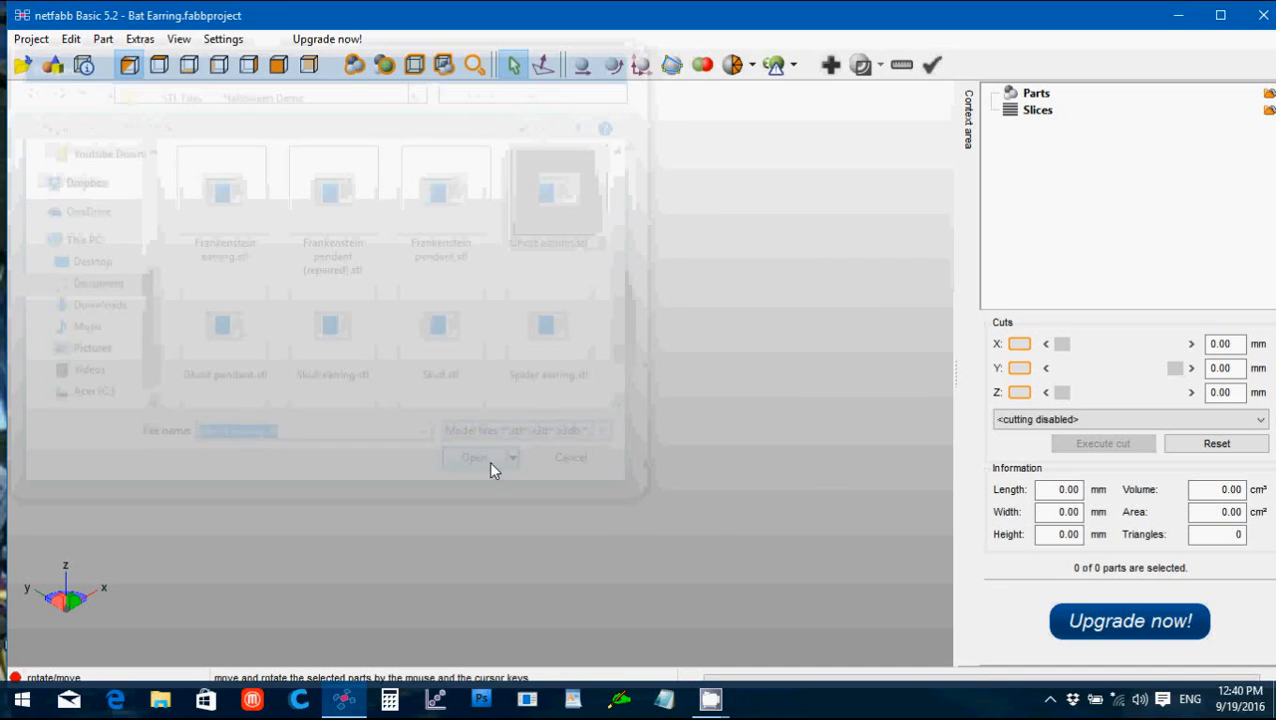
left_click(476, 456)
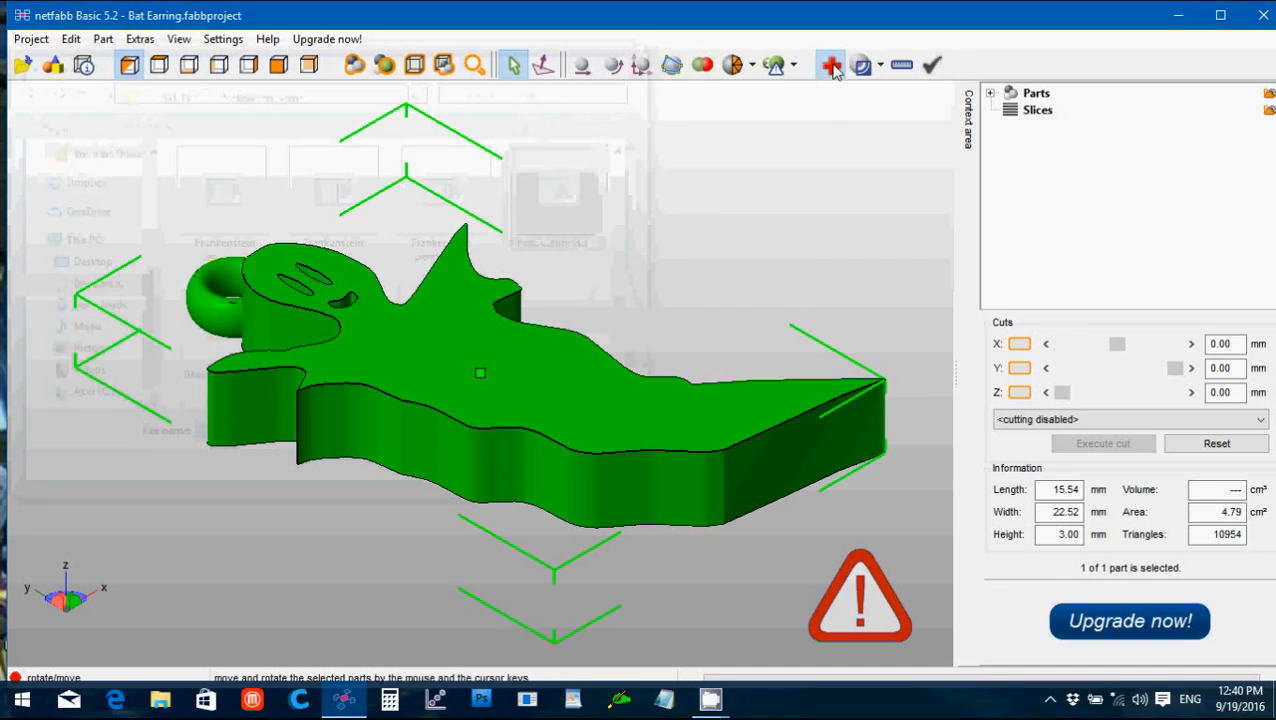
left_click(830, 64)
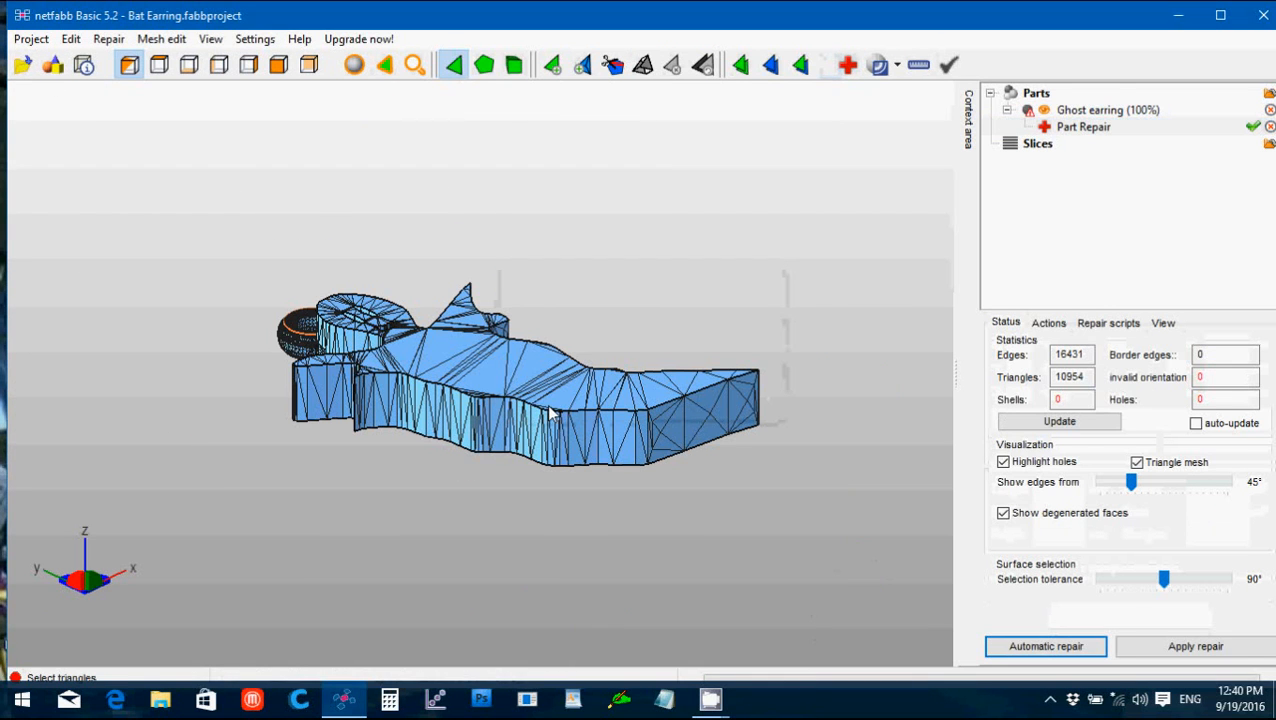
left_click(1194, 646)
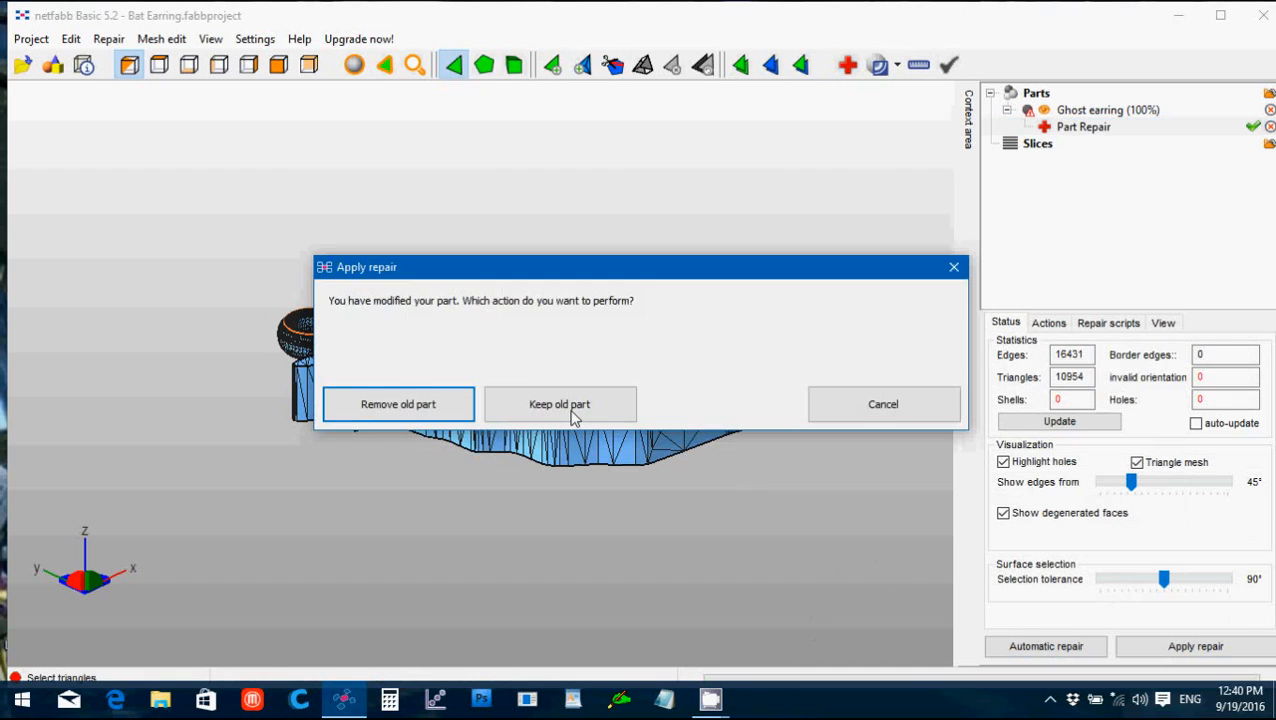
left_click(396, 404)
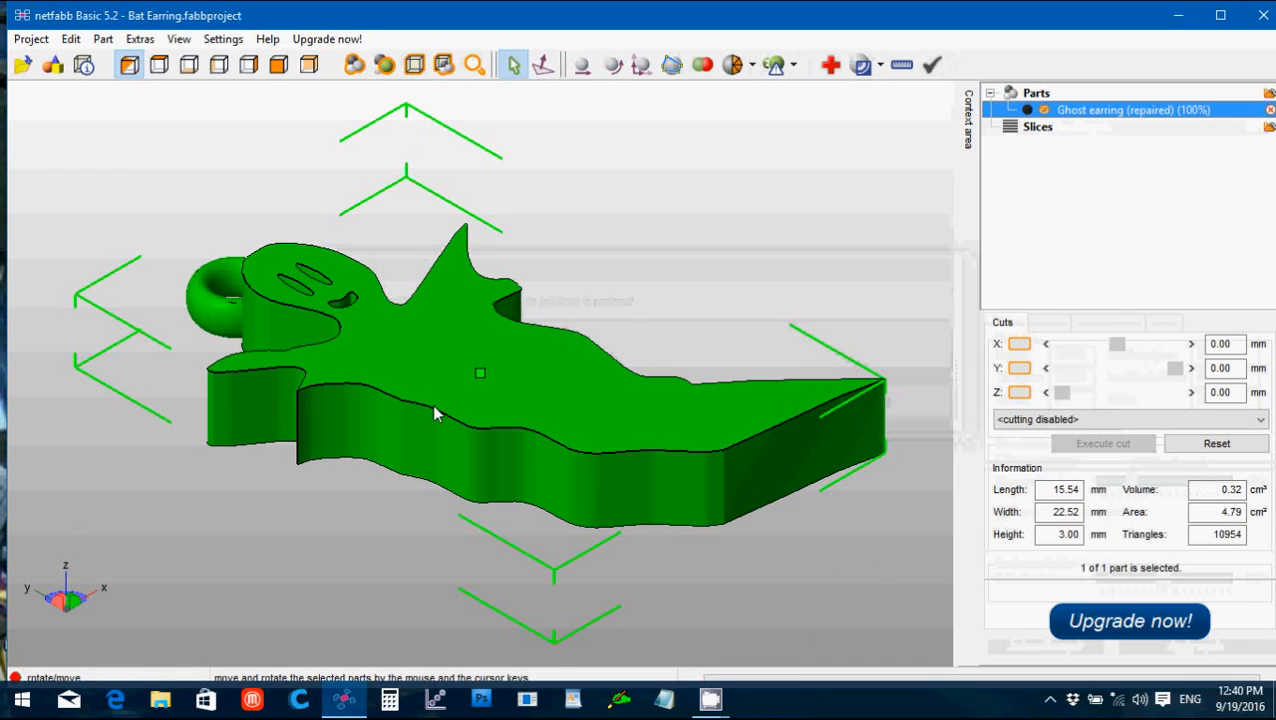
Step: Export Ghost earring (repaired).stl, then remove the earring from the scene
left_click(104, 40)
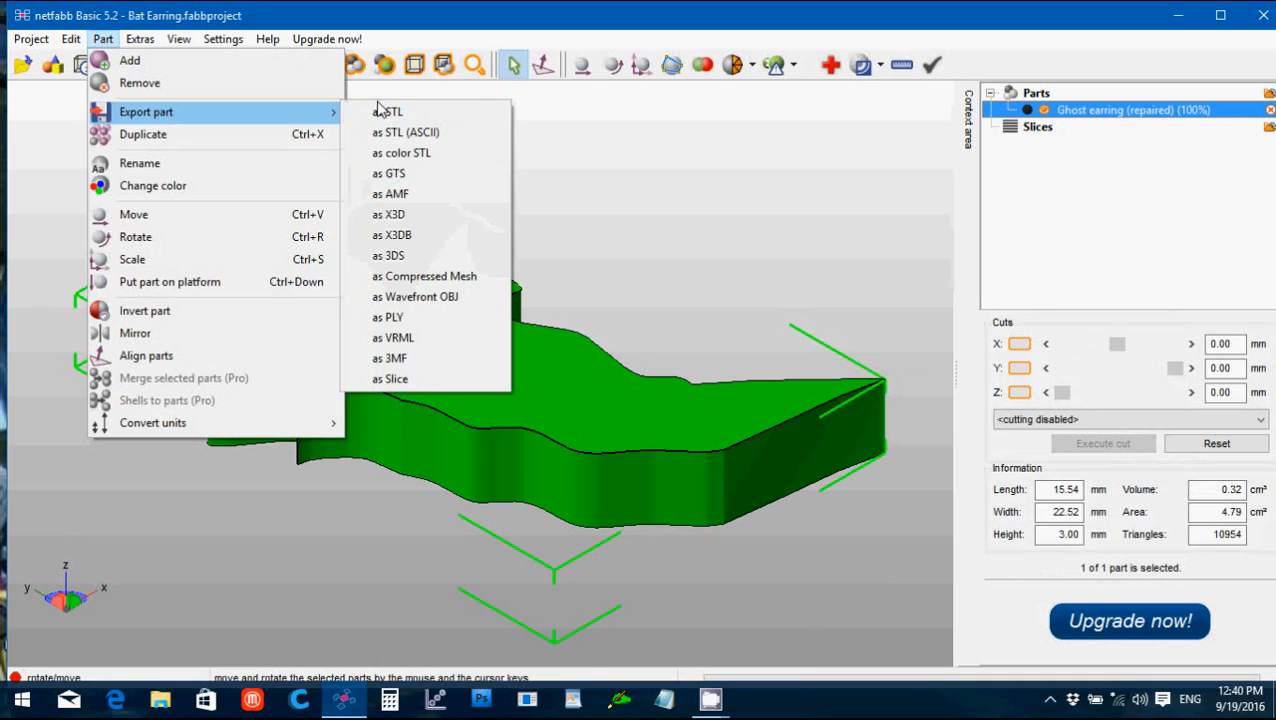
left_click(388, 112)
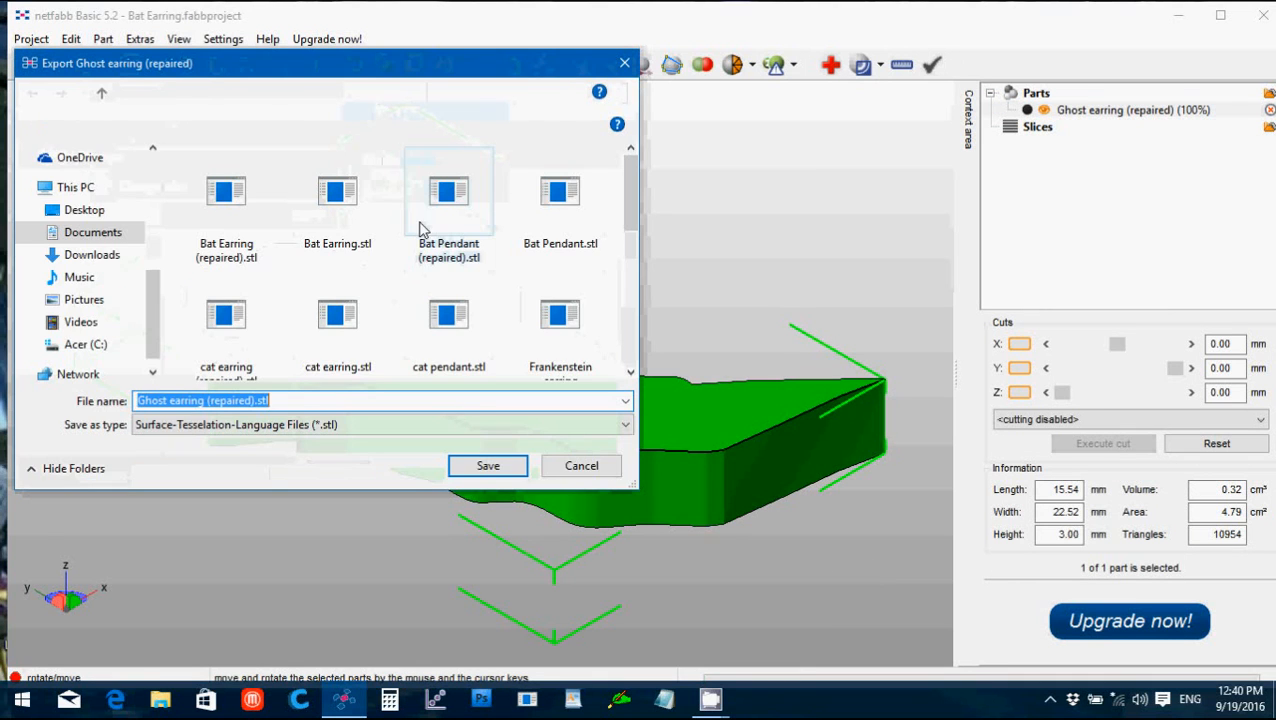
left_click(488, 466)
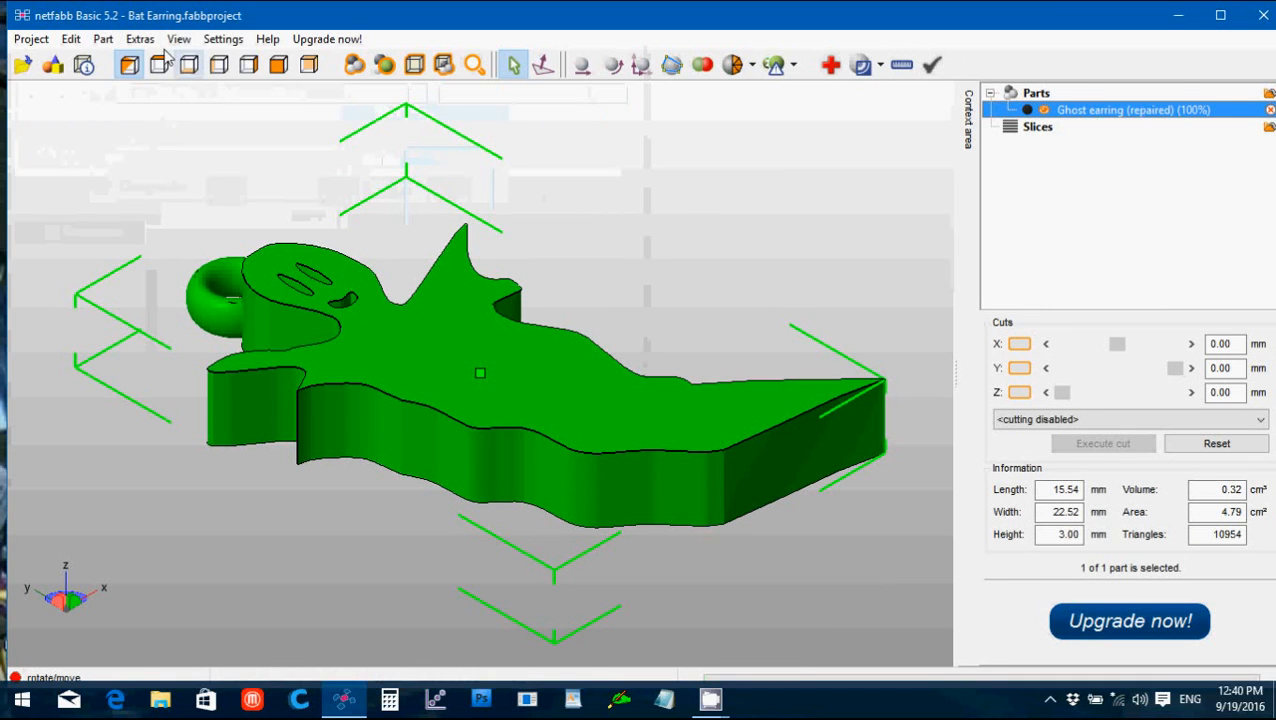
mouse_move(160, 64)
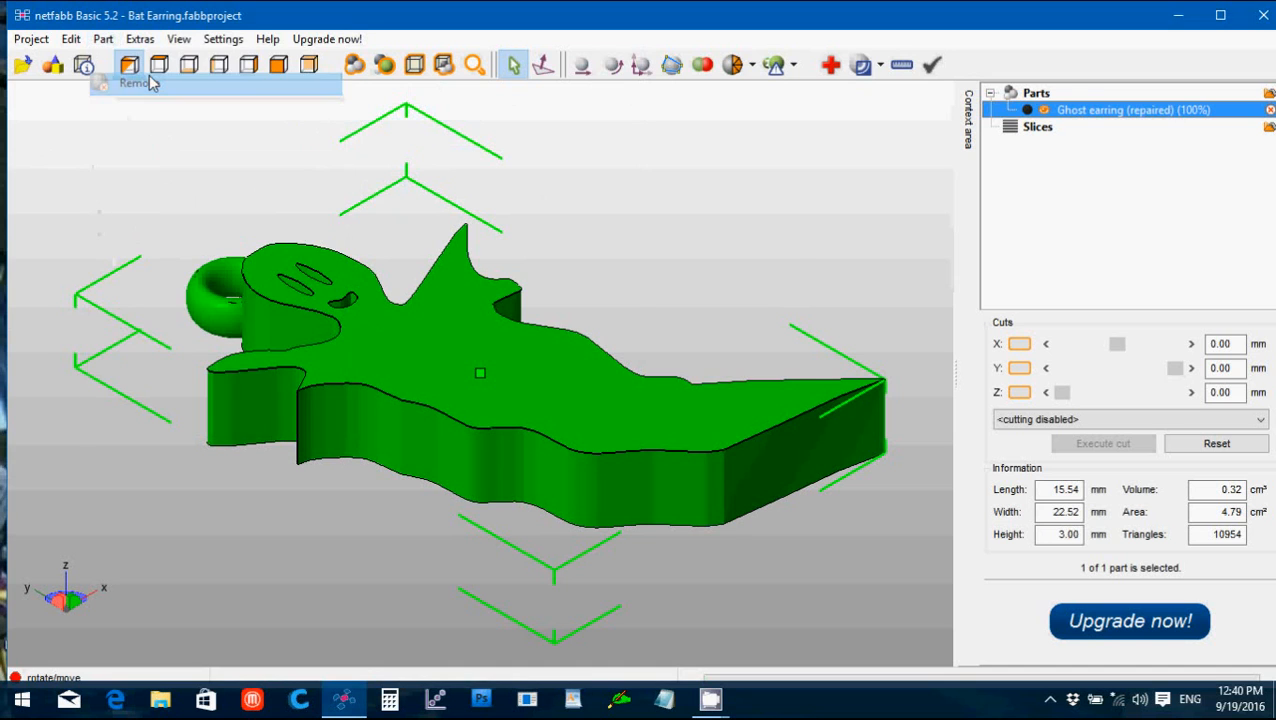
left_click(102, 38)
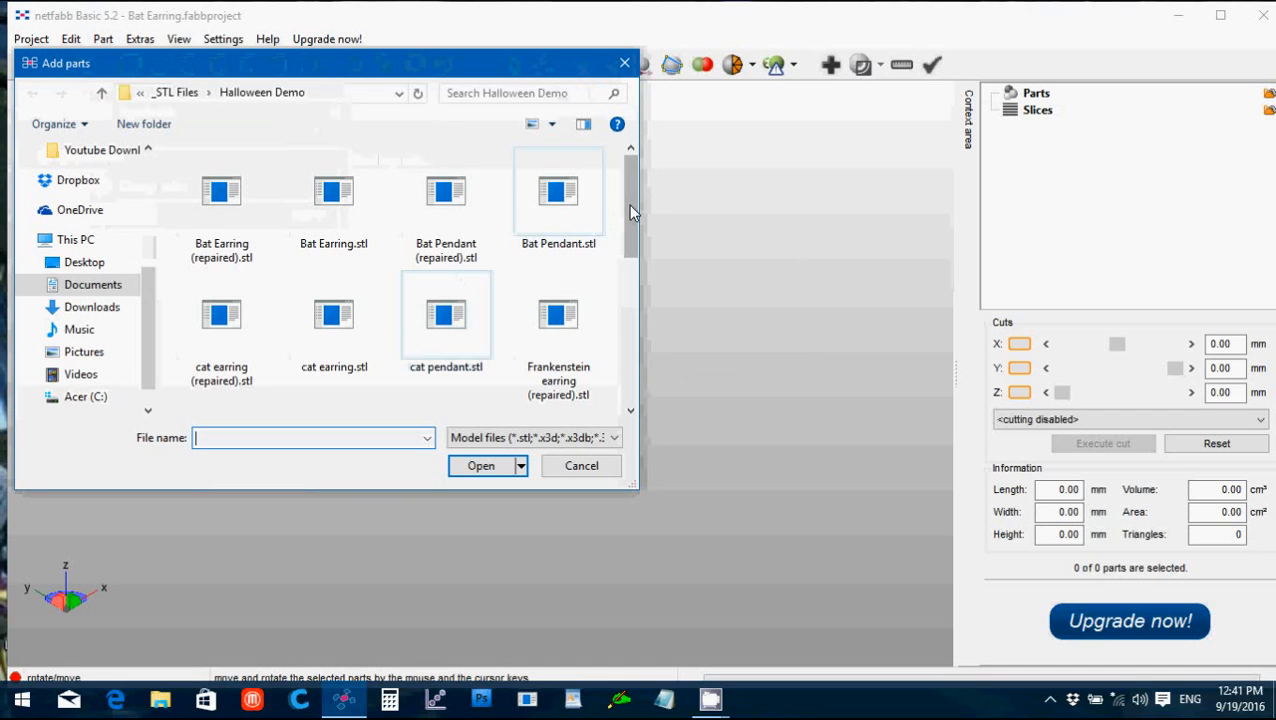
Step: Load Ghost pendant.stl and run the default automatic repair, replacing the original
scroll("down", 3)
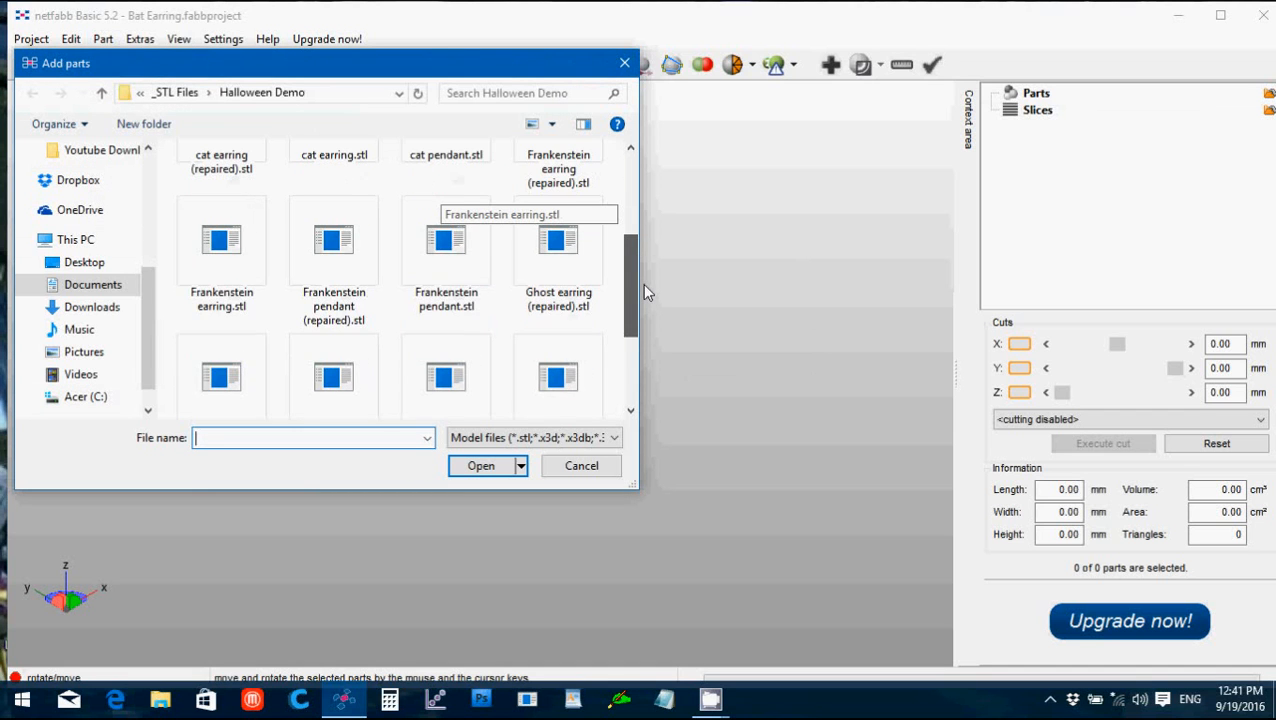
left_click(334, 340)
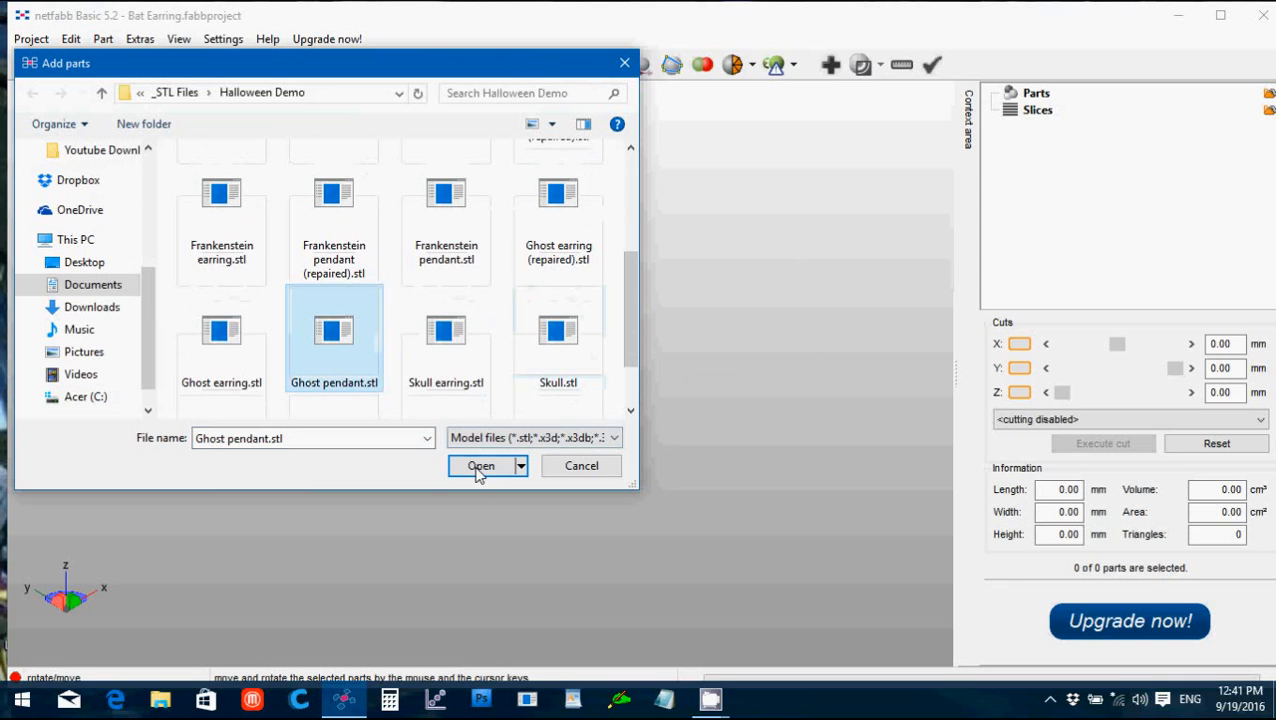
left_click(480, 466)
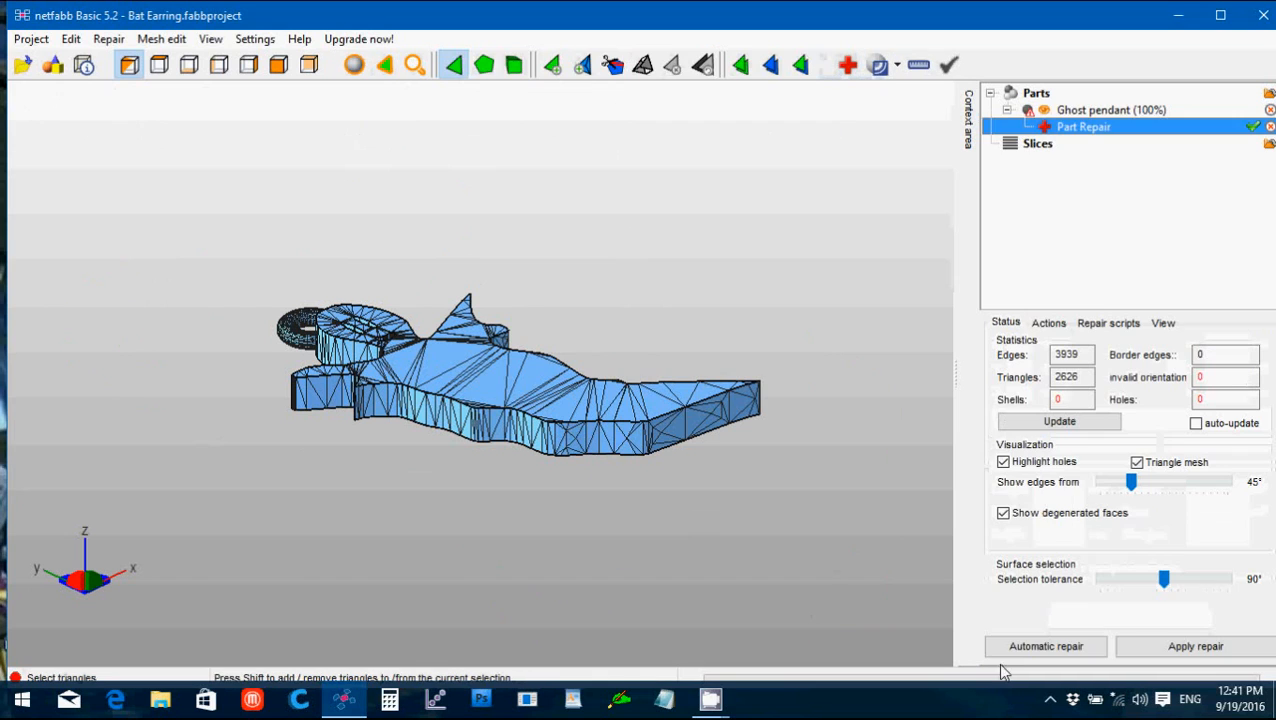
left_click(1044, 644)
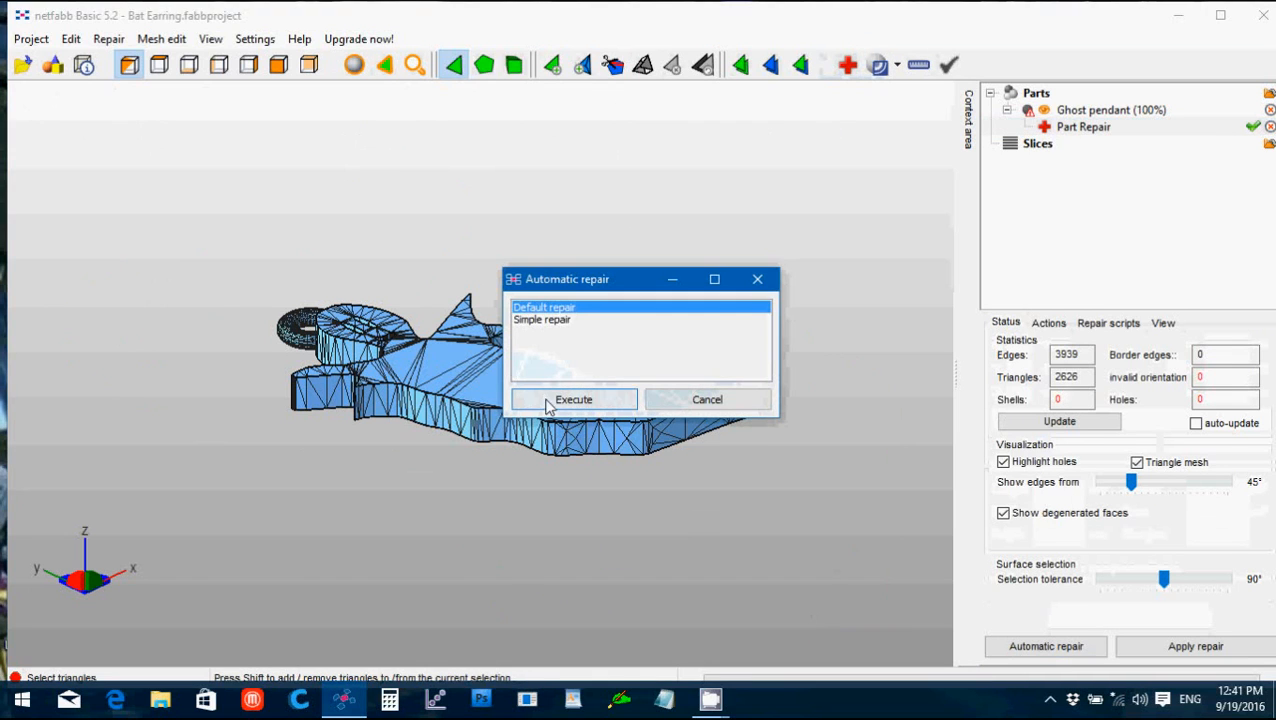
left_click(574, 400)
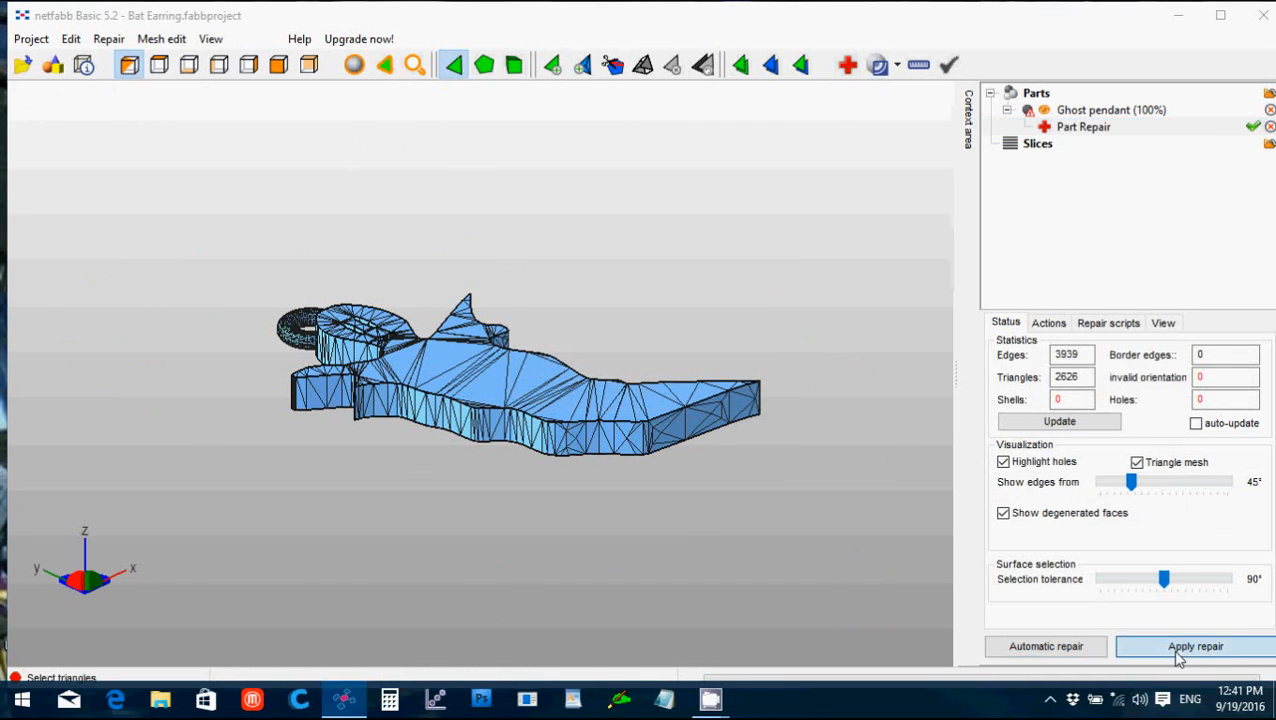
left_click(1196, 646)
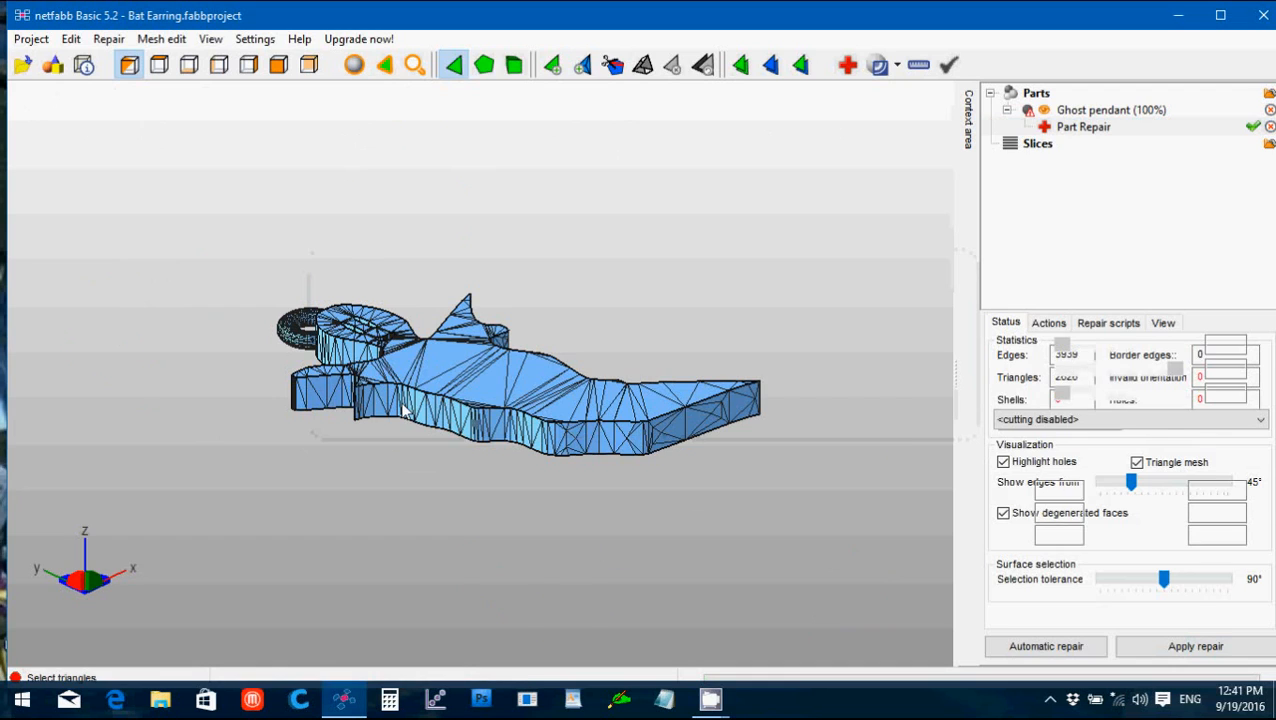
left_click(104, 40)
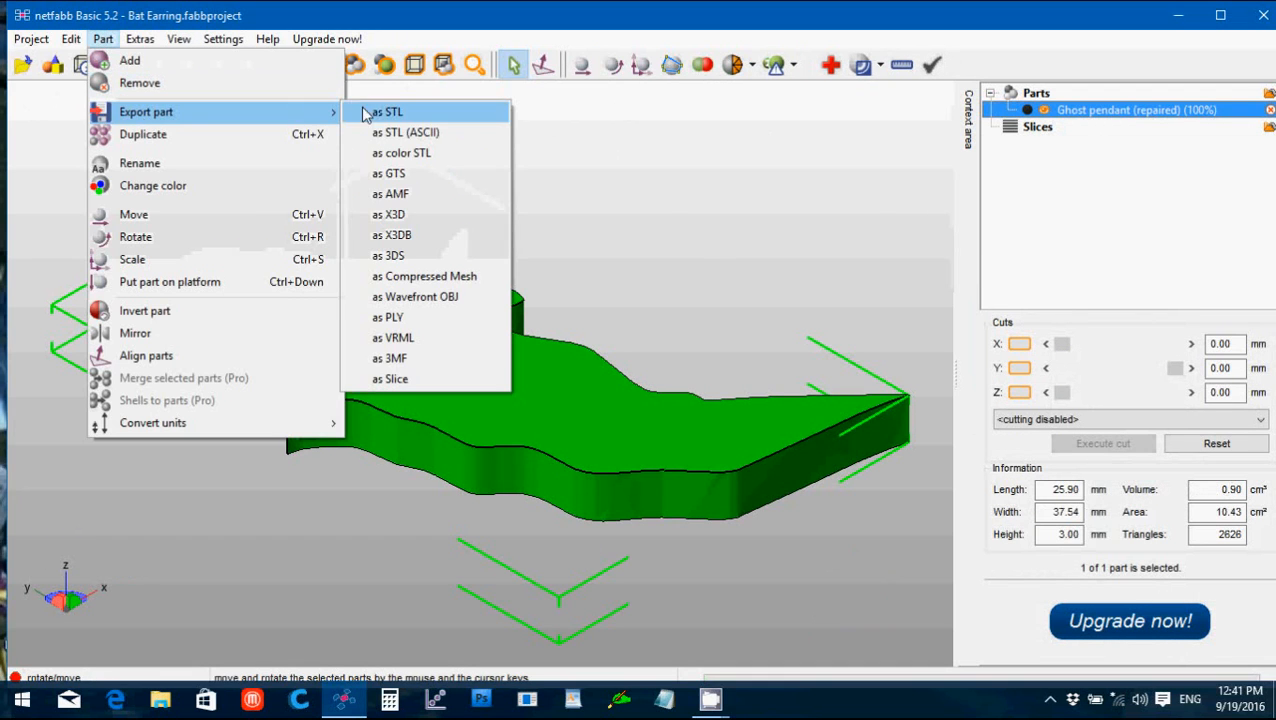
Step: Export the repaired pendant as Ghost pendant (repaired).stl
left_click(390, 112)
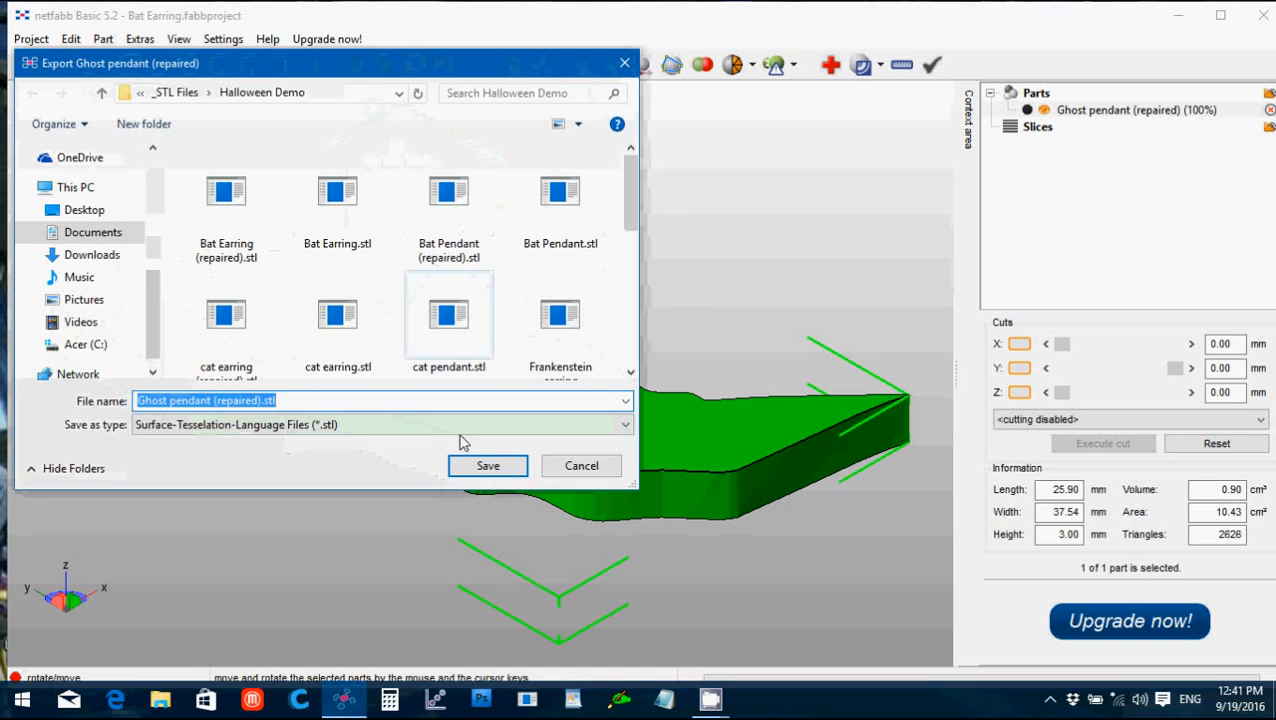
left_click(488, 464)
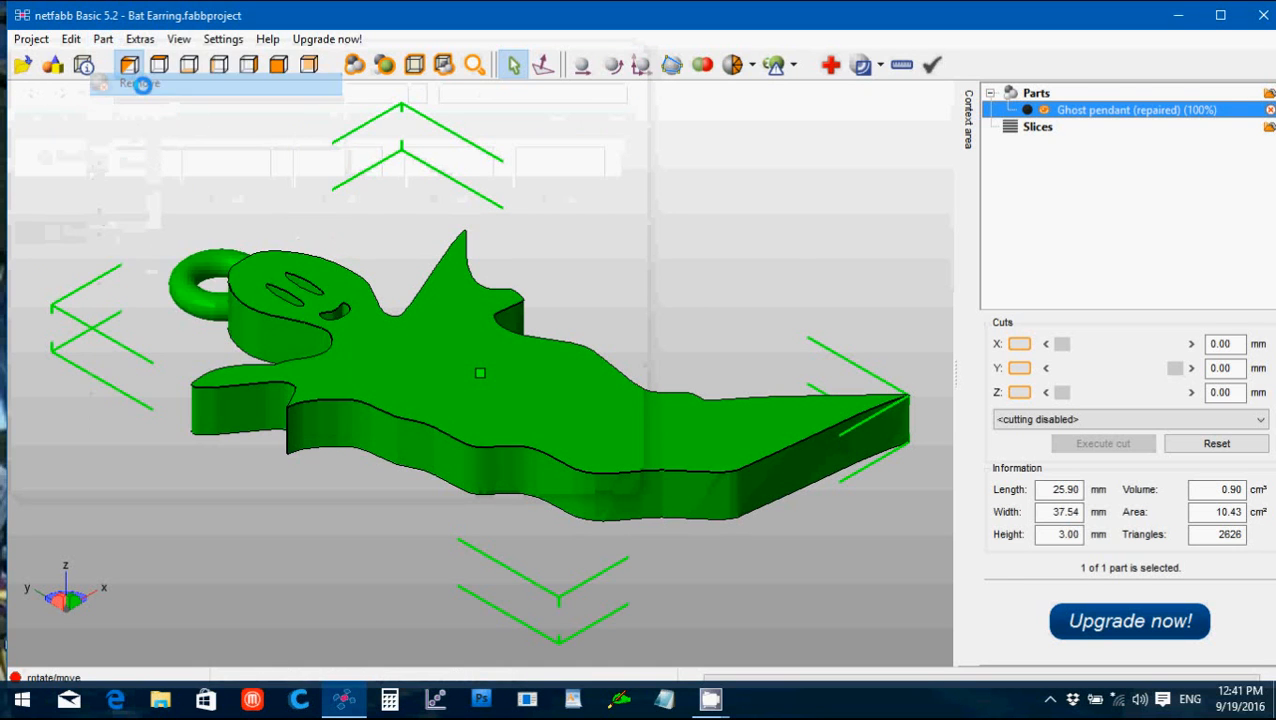
Step: Replace the ghost pendant with Skull earring.stl and run the default repair on it
left_click(140, 84)
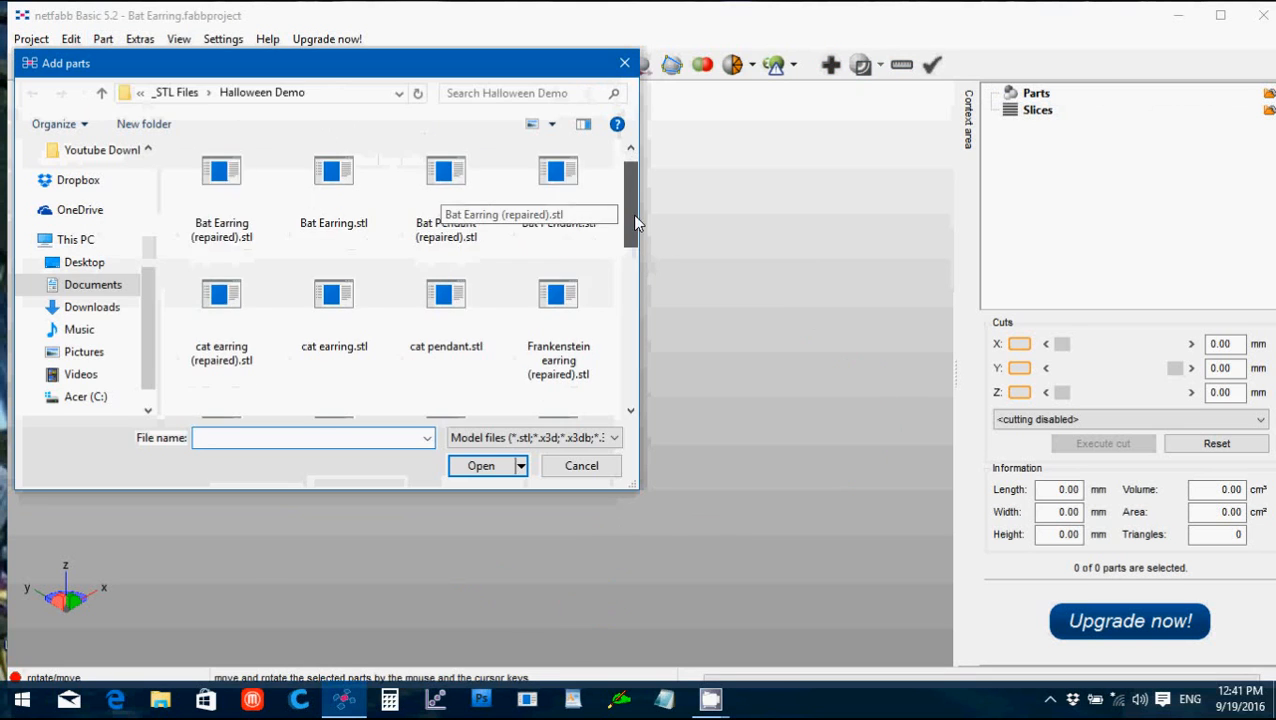
scroll("down", 3)
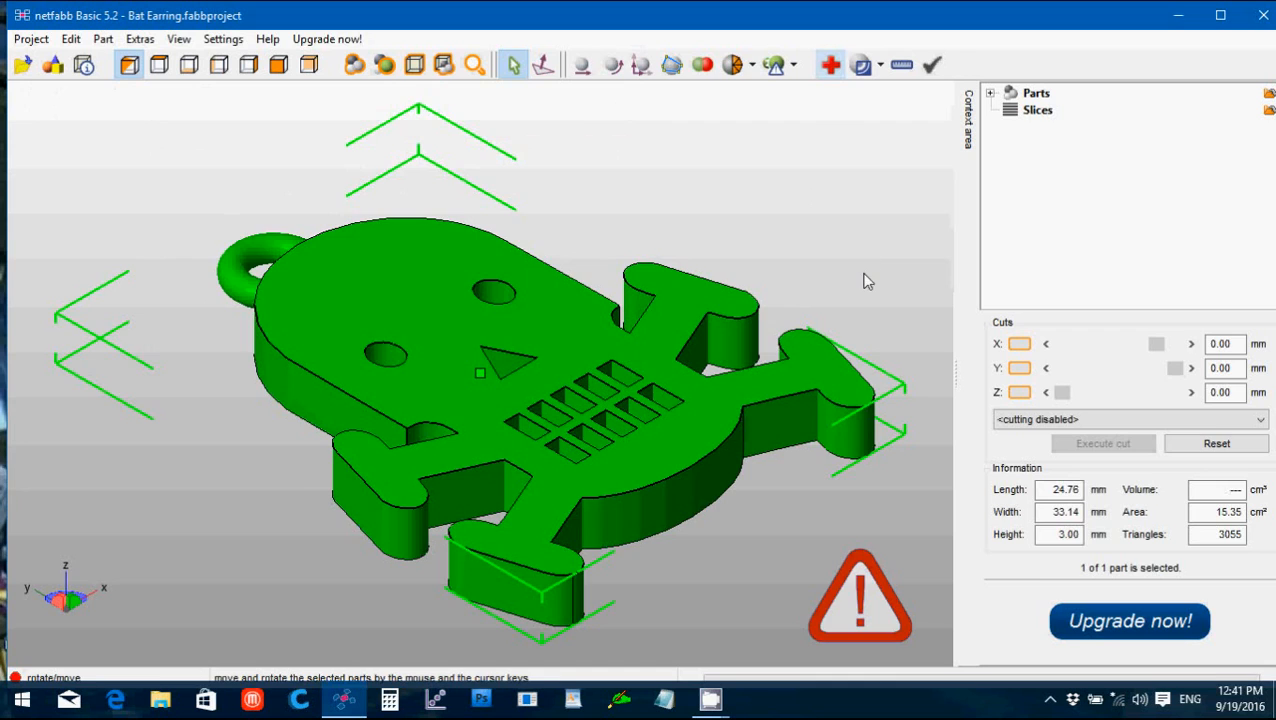
left_click(1044, 646)
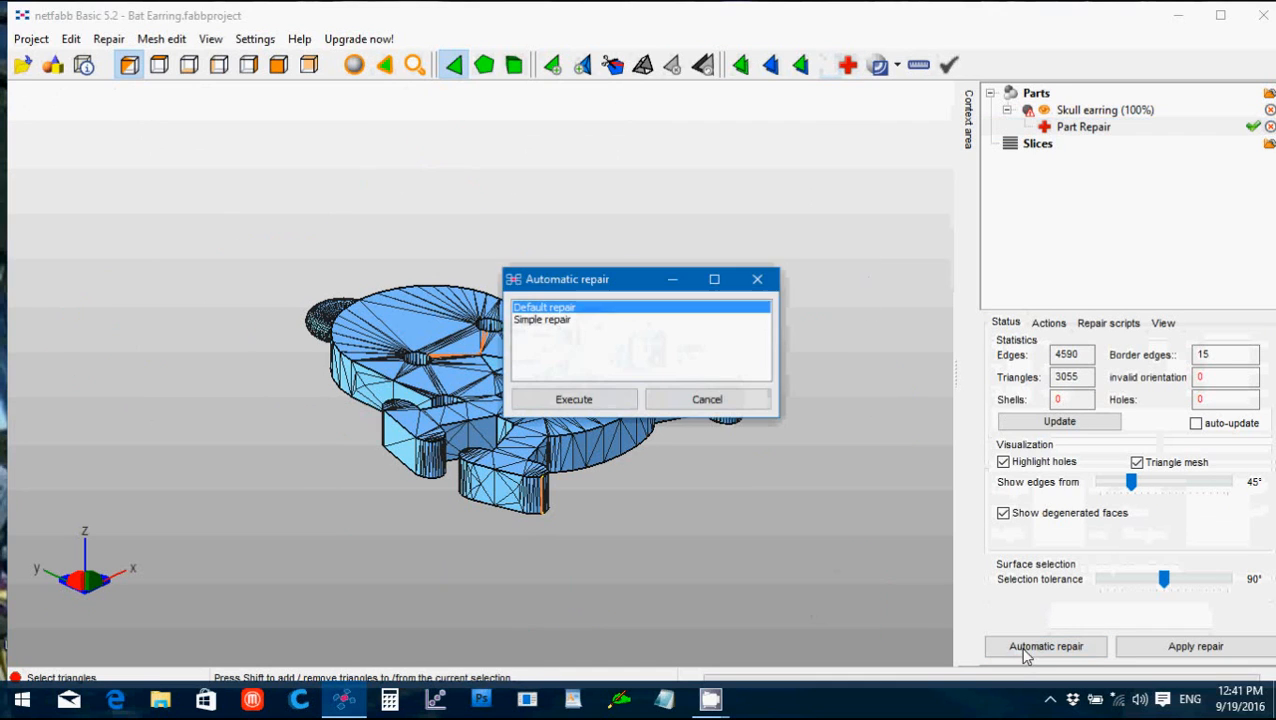
left_click(574, 400)
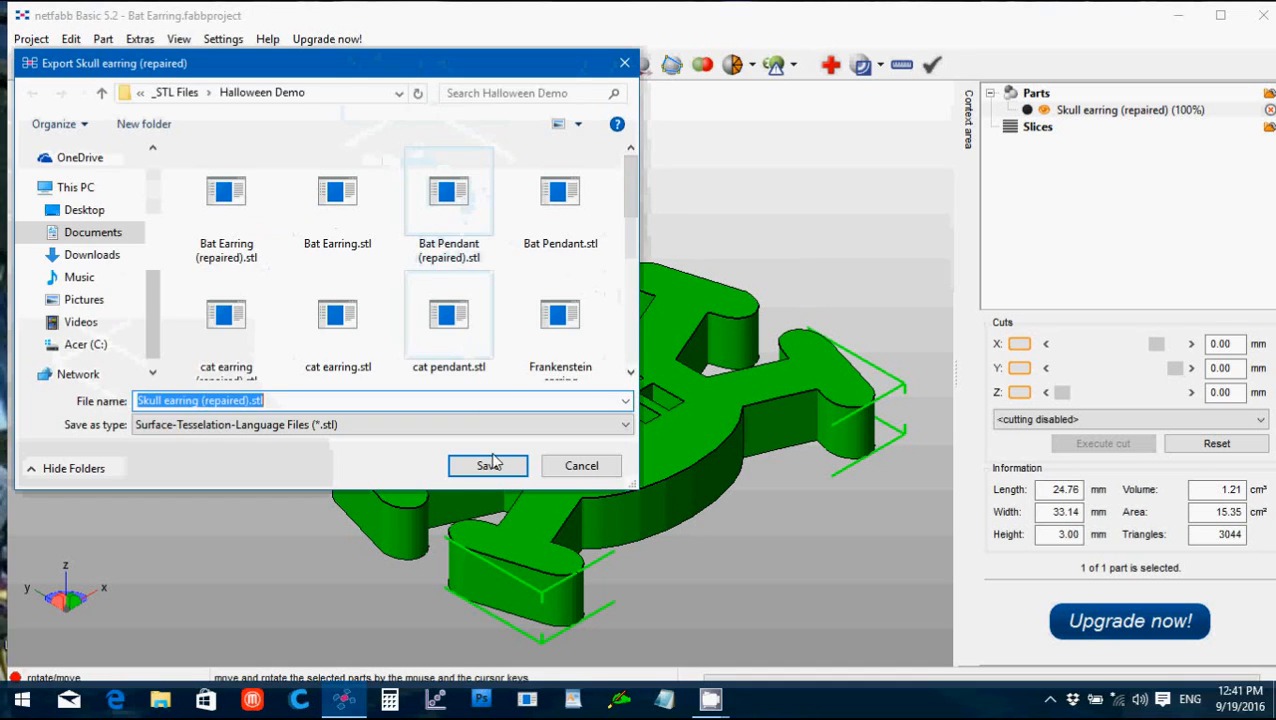
Step: Save Skull earring (repaired).stl, then remove the earring from the scene
left_click(488, 464)
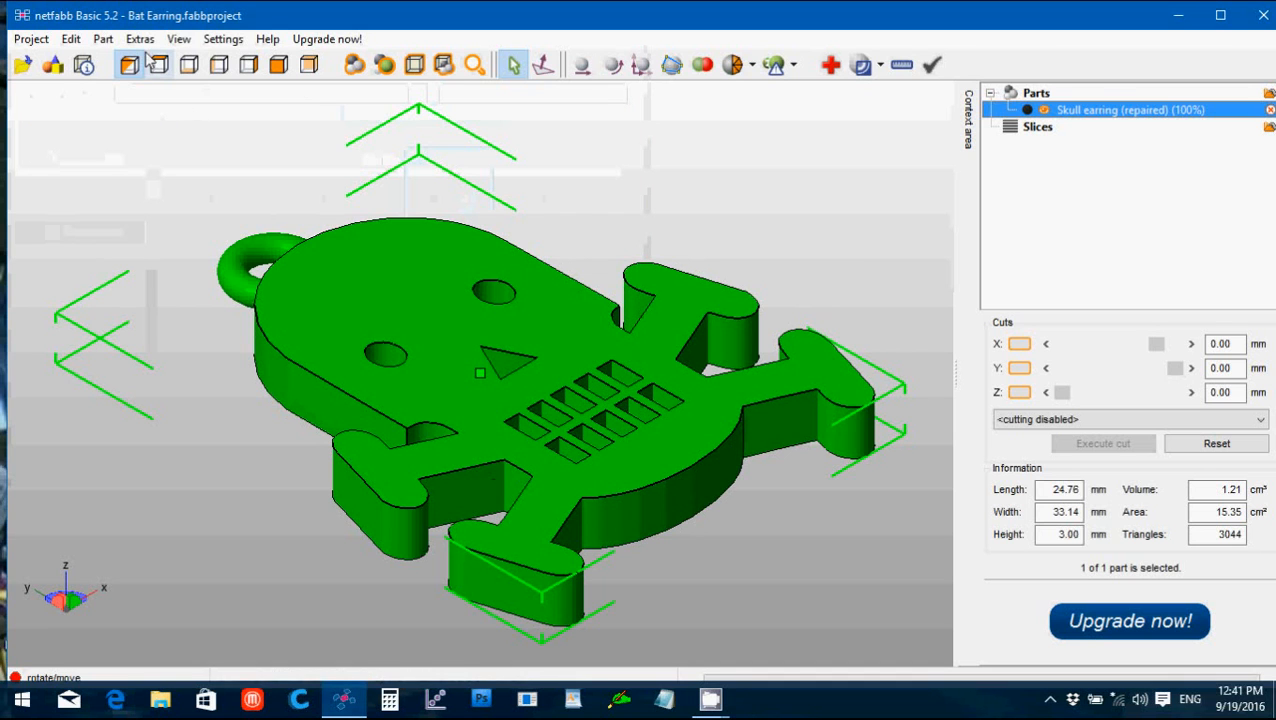
left_click(102, 38)
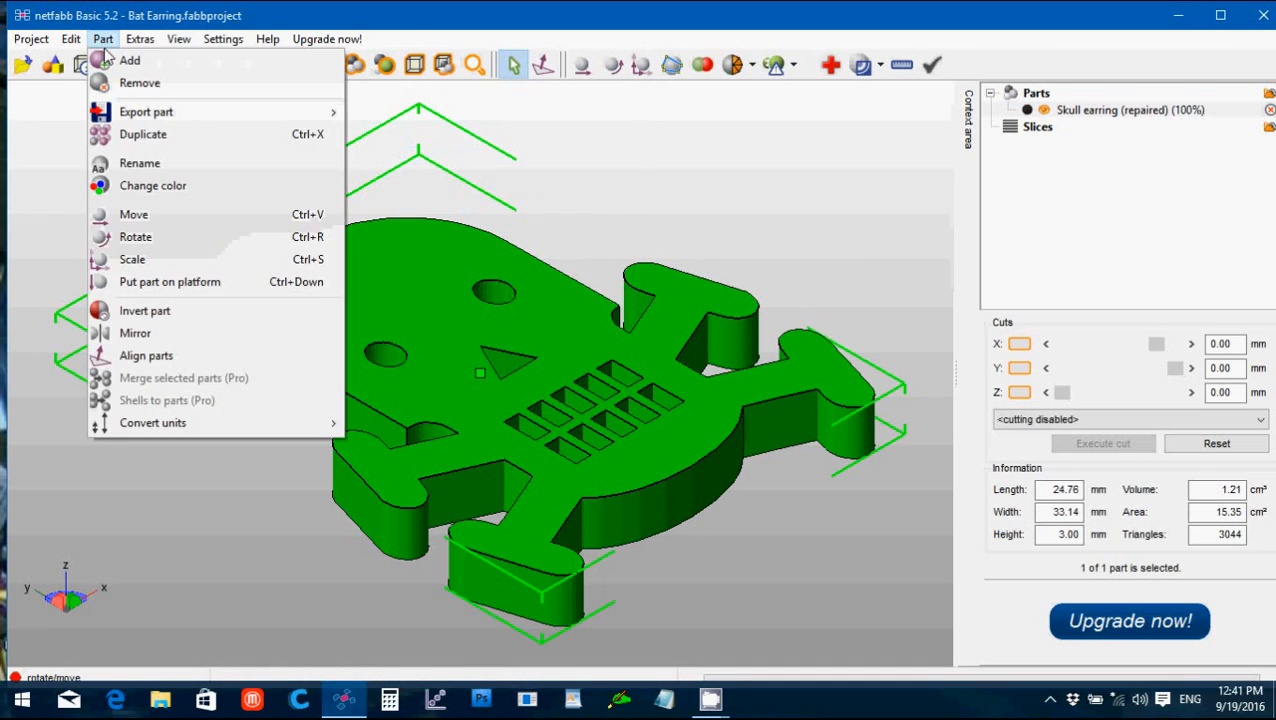
left_click(140, 84)
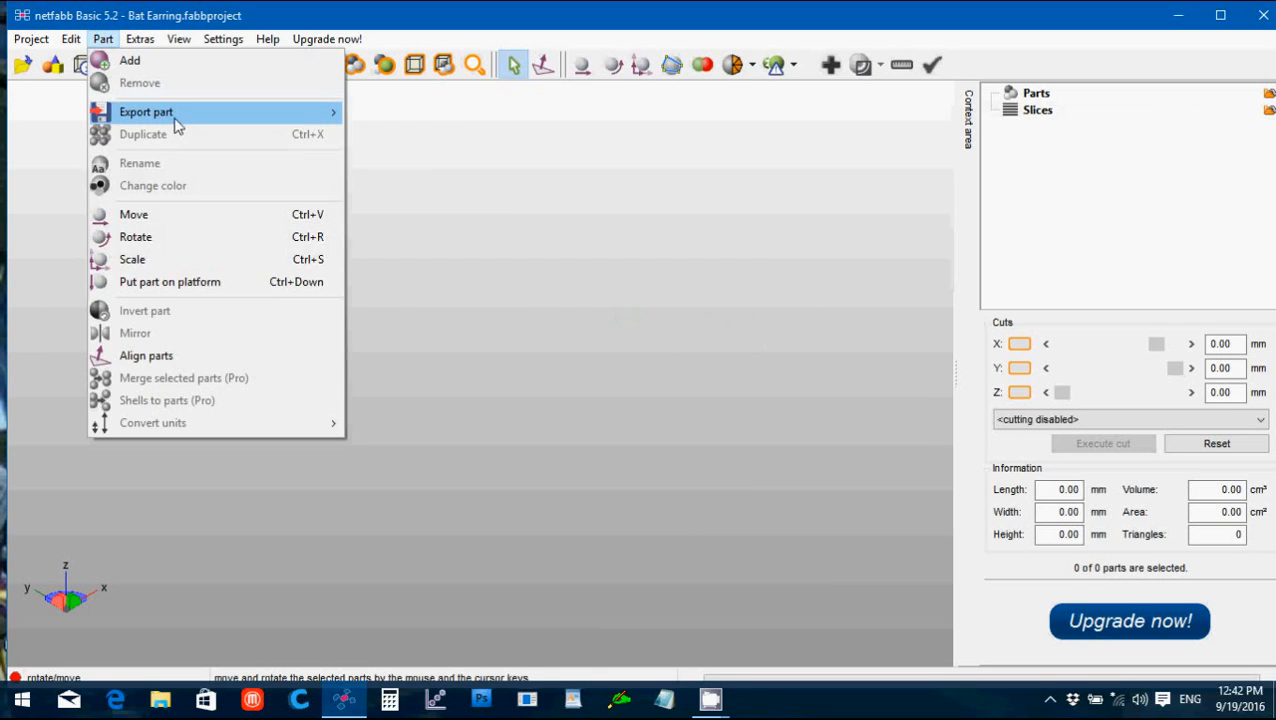
Step: Load Skull.stl into the scene
left_click(128, 60)
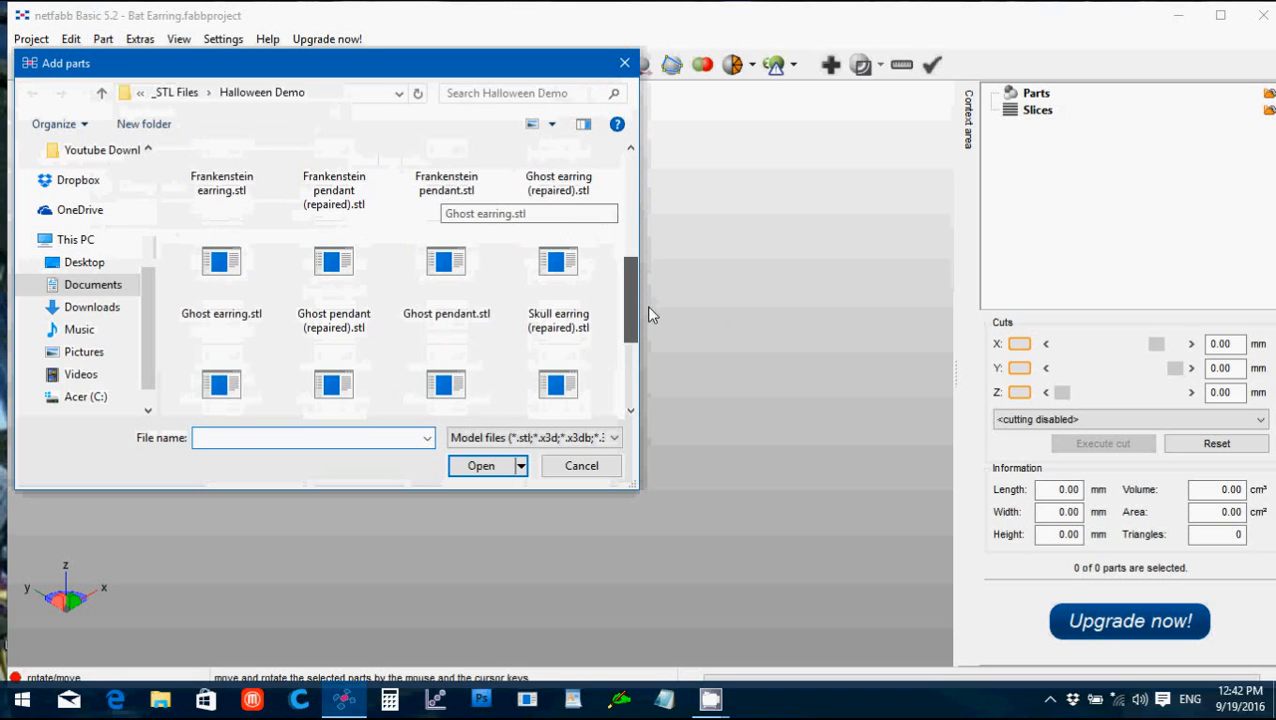
scroll("down", 3)
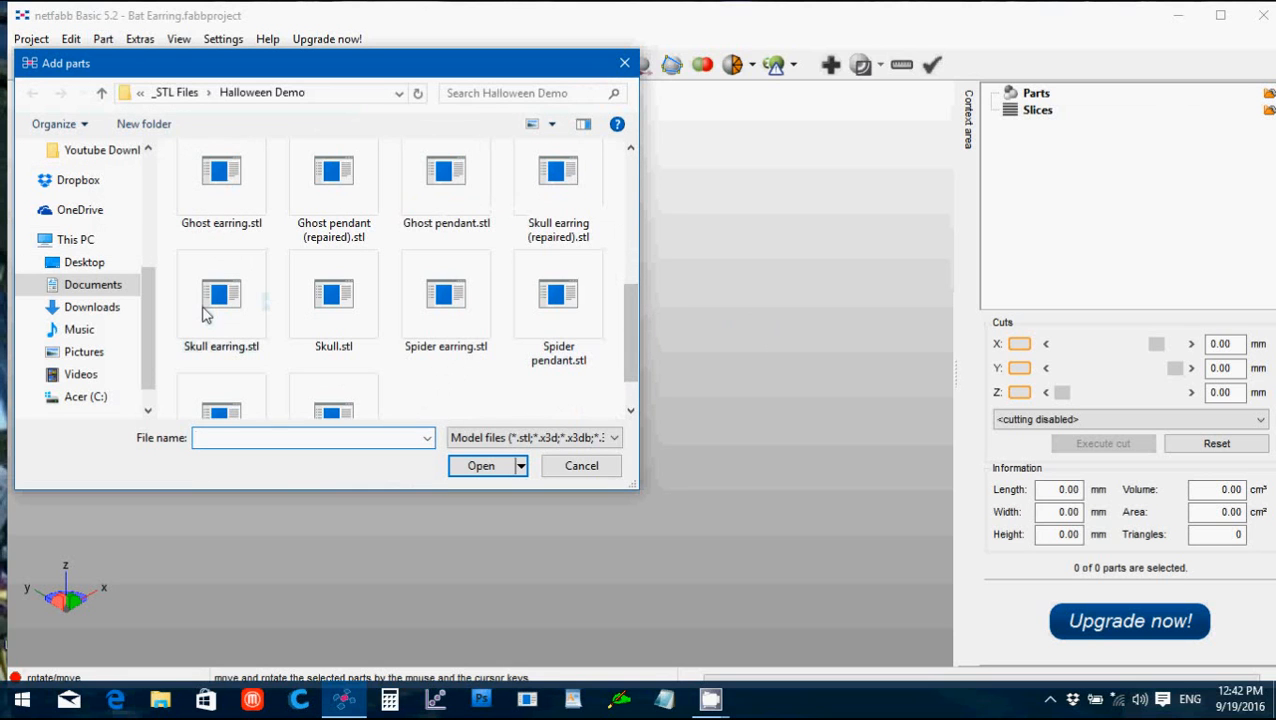
mouse_move(220, 292)
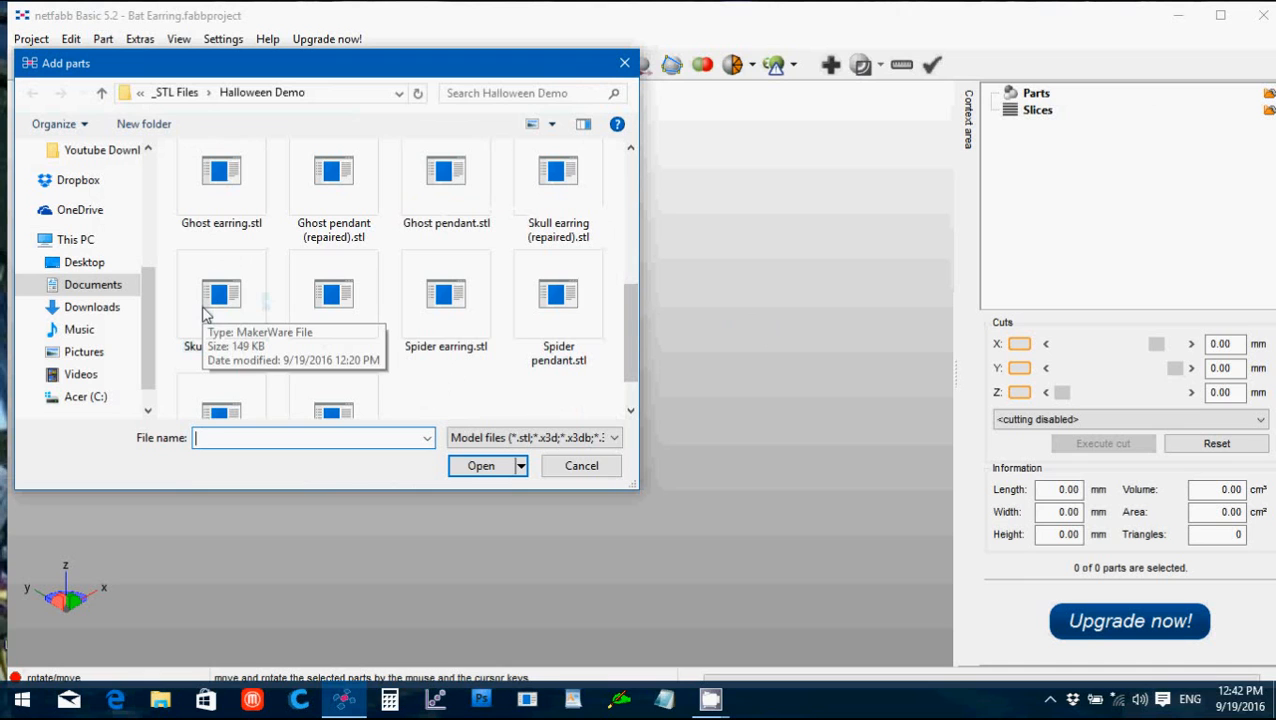
left_click(334, 292)
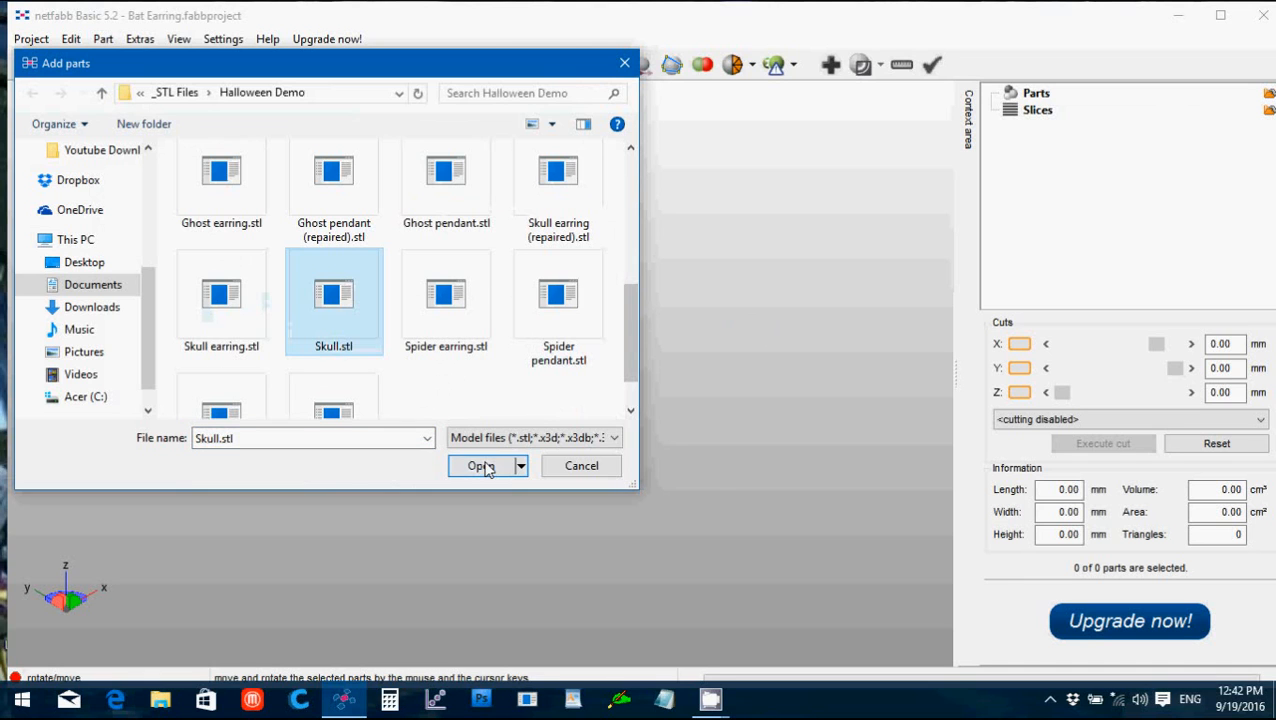
left_click(480, 466)
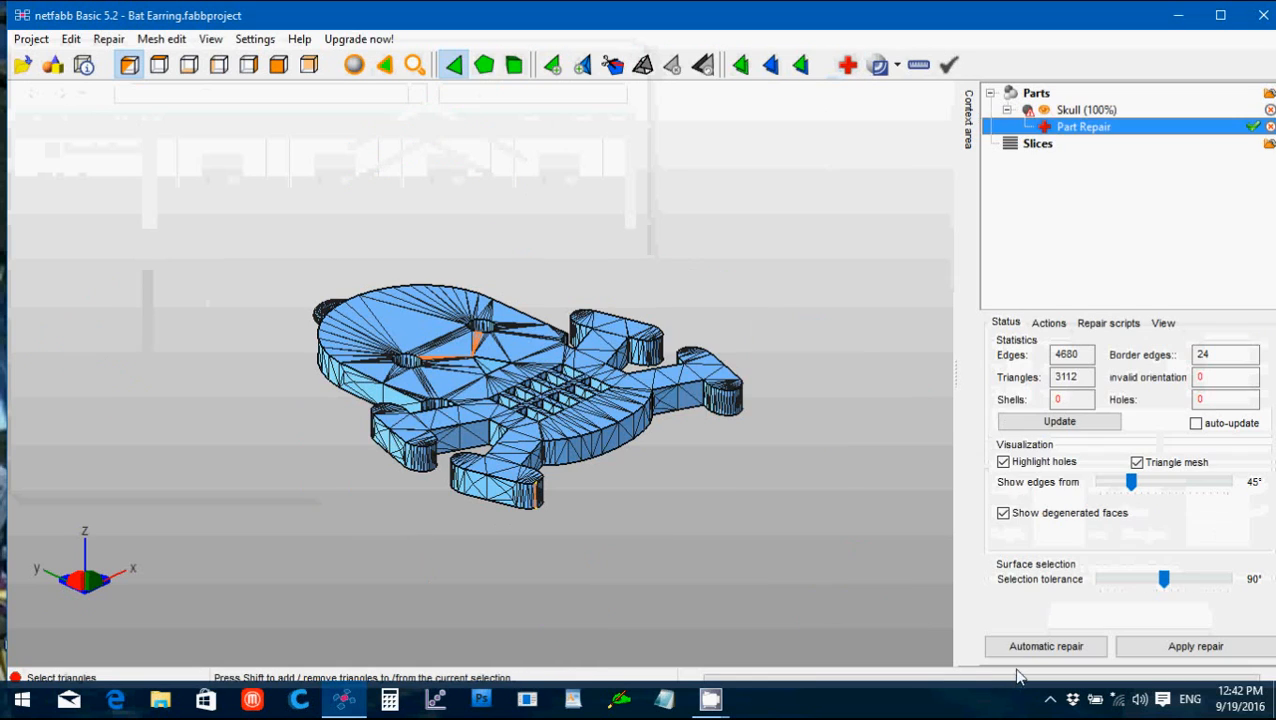
Step: Run the default automatic repair on the skull, replacing the original part
left_click(1044, 646)
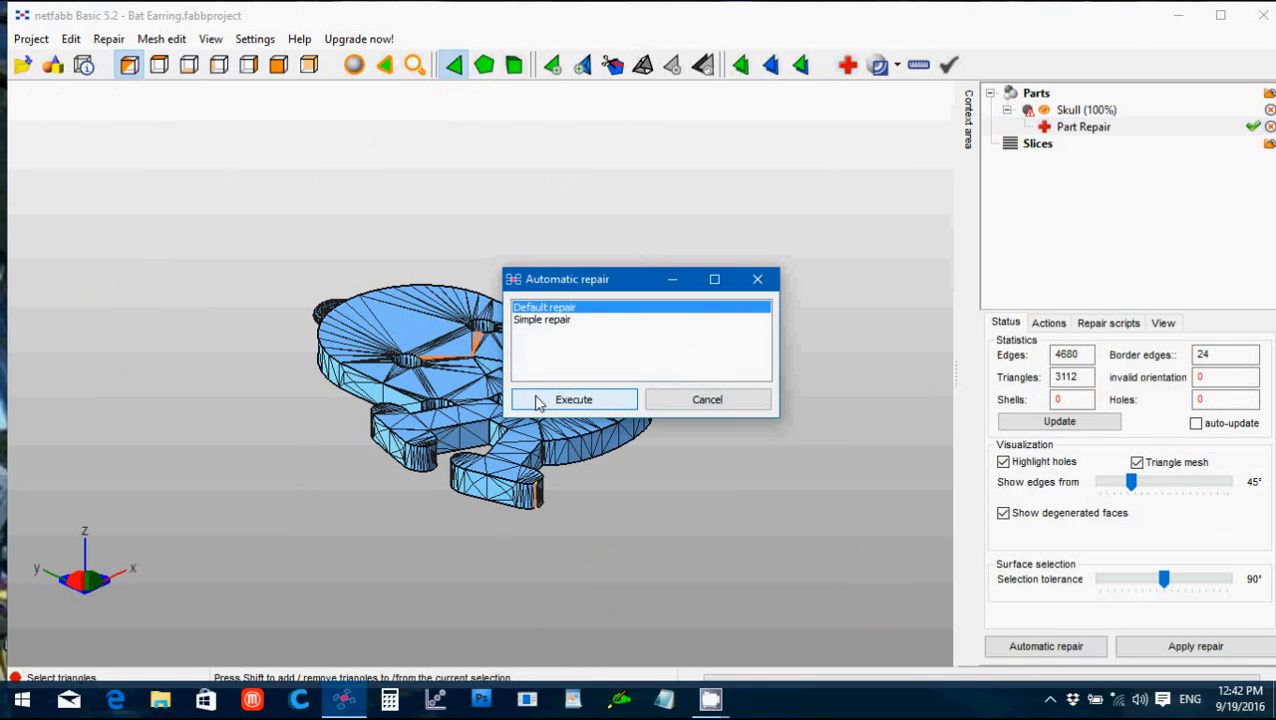
left_click(572, 400)
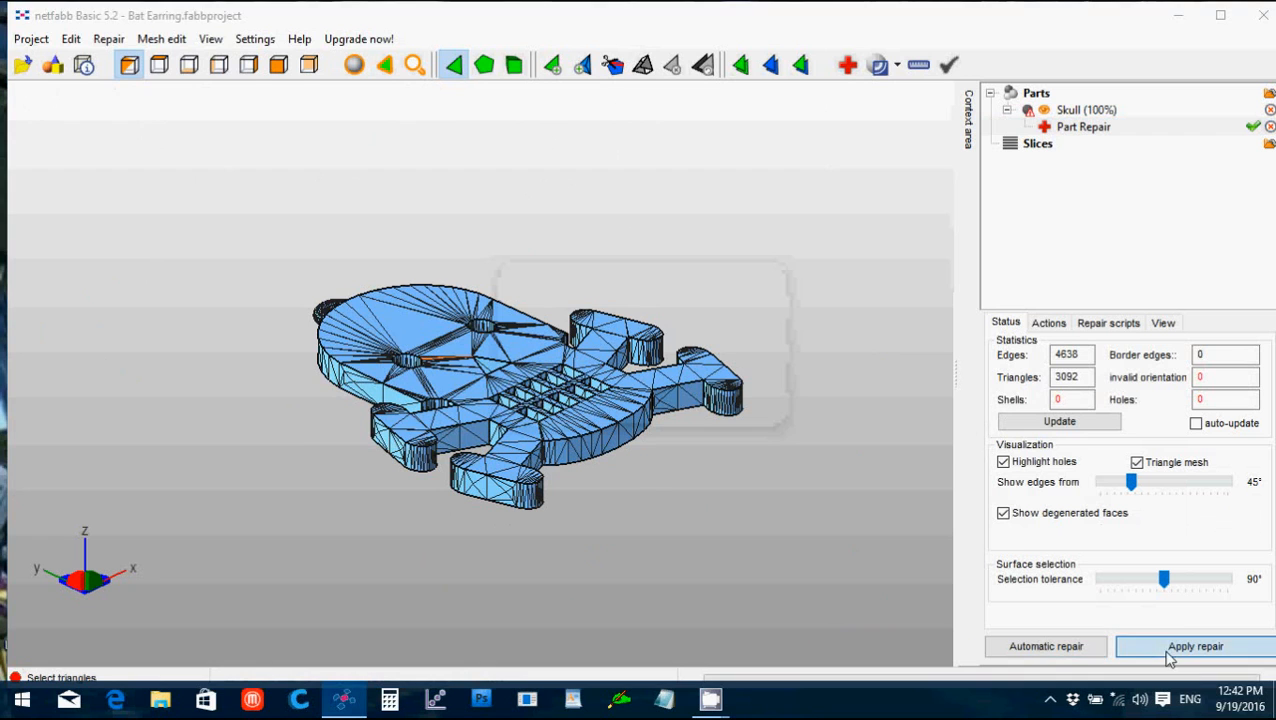
left_click(1192, 646)
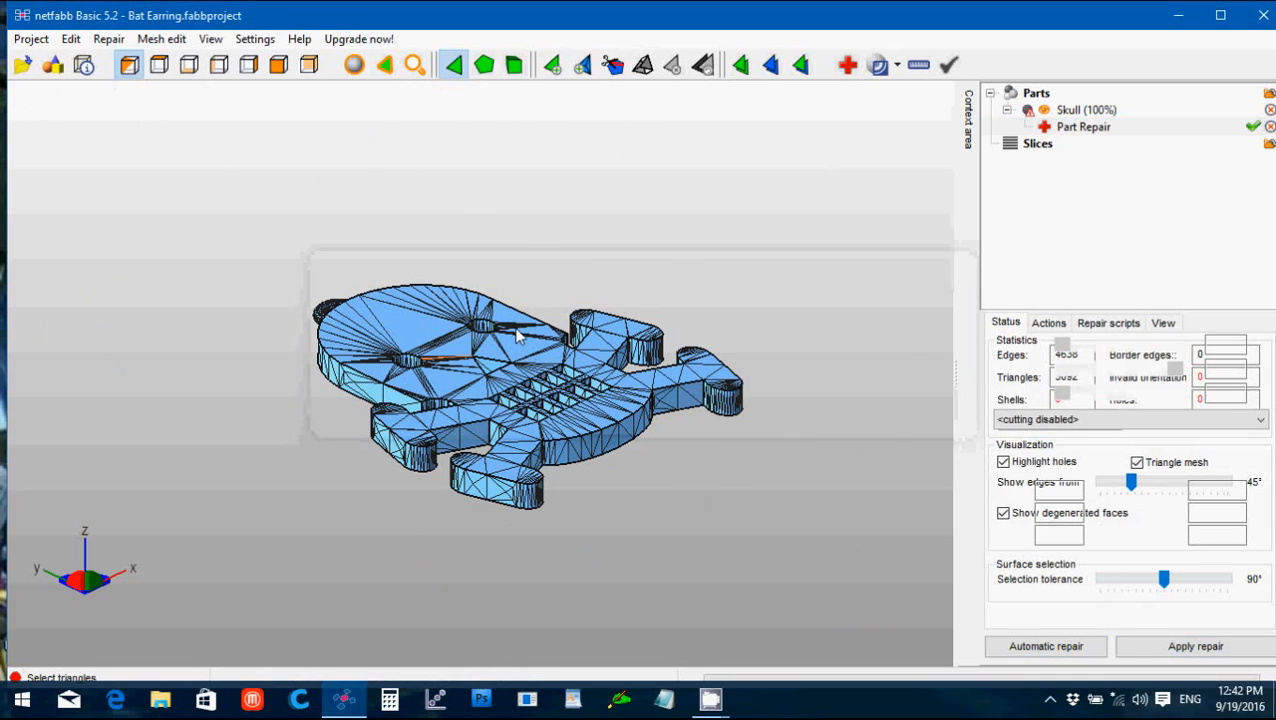
left_click(102, 38)
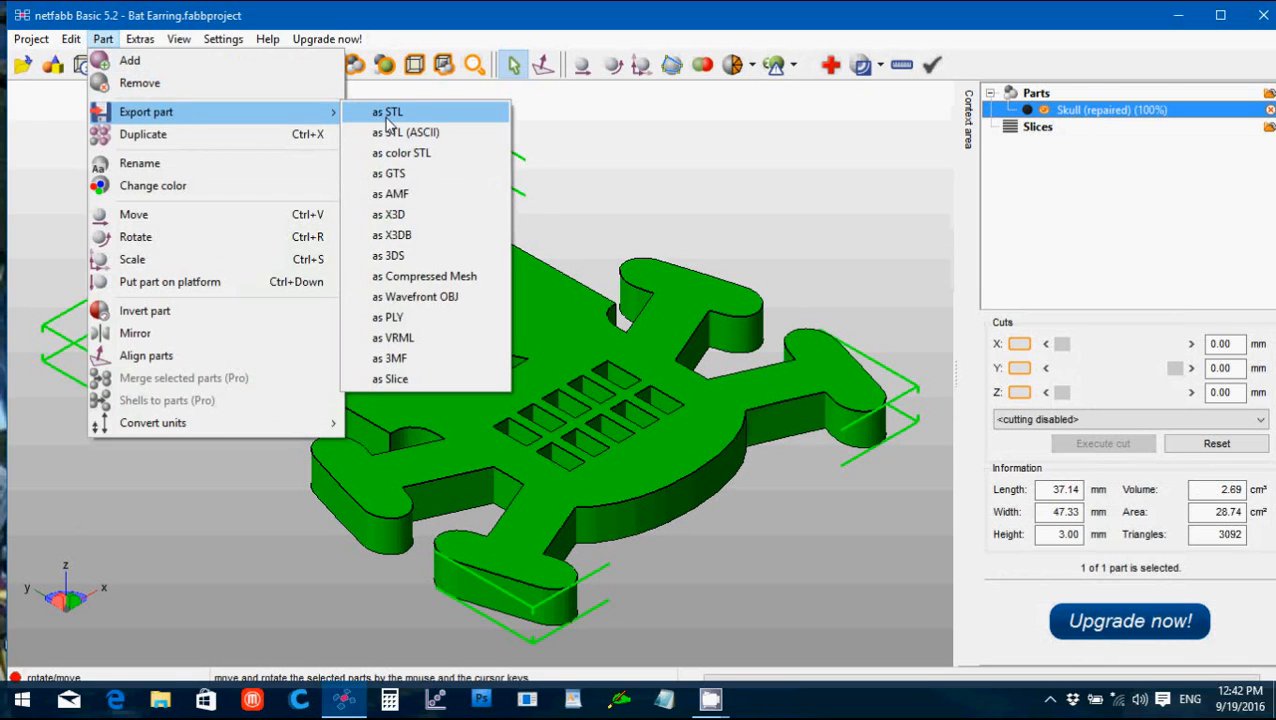
Step: Export Skull (repaired).stl, then remove the skull from the workspace
left_click(390, 112)
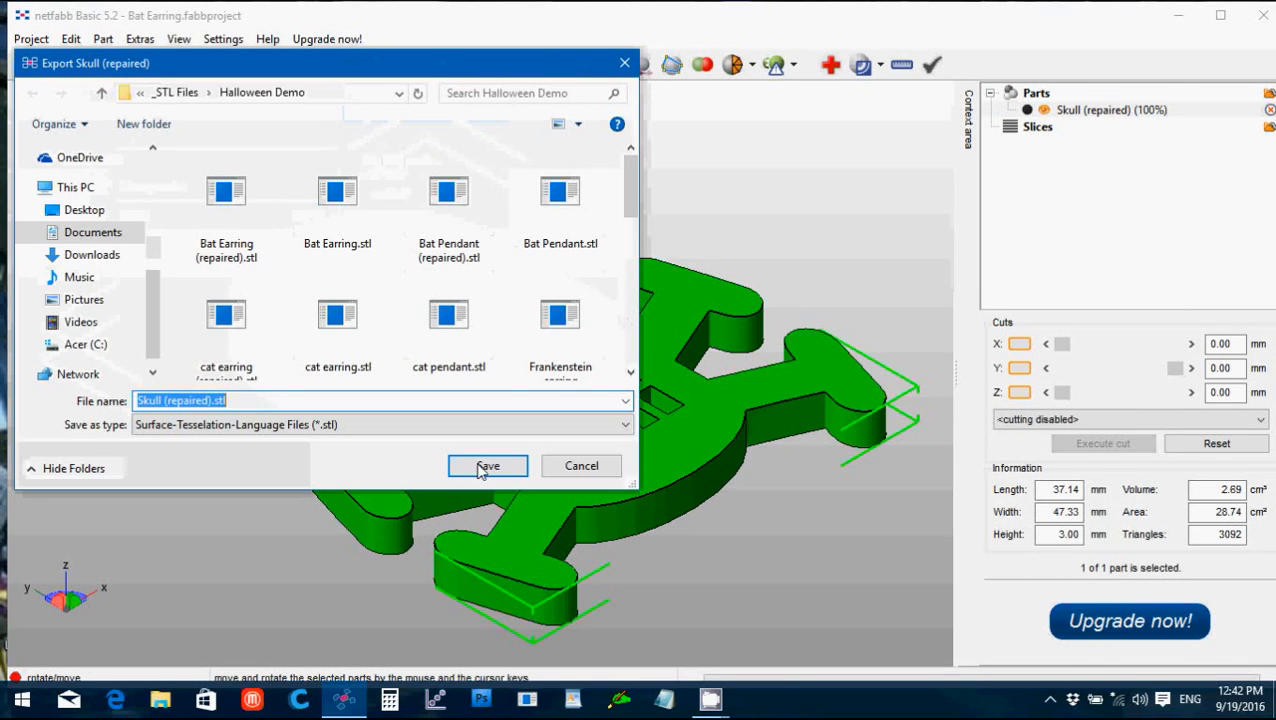
left_click(488, 464)
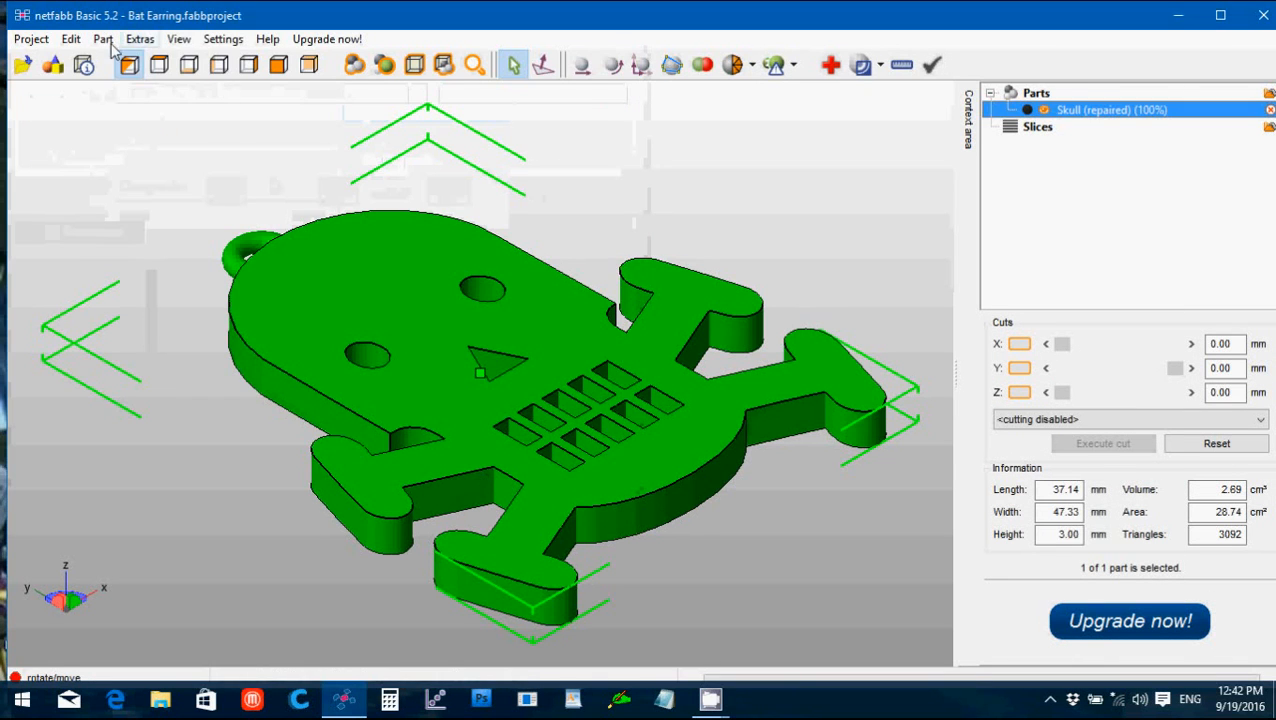
left_click(104, 38)
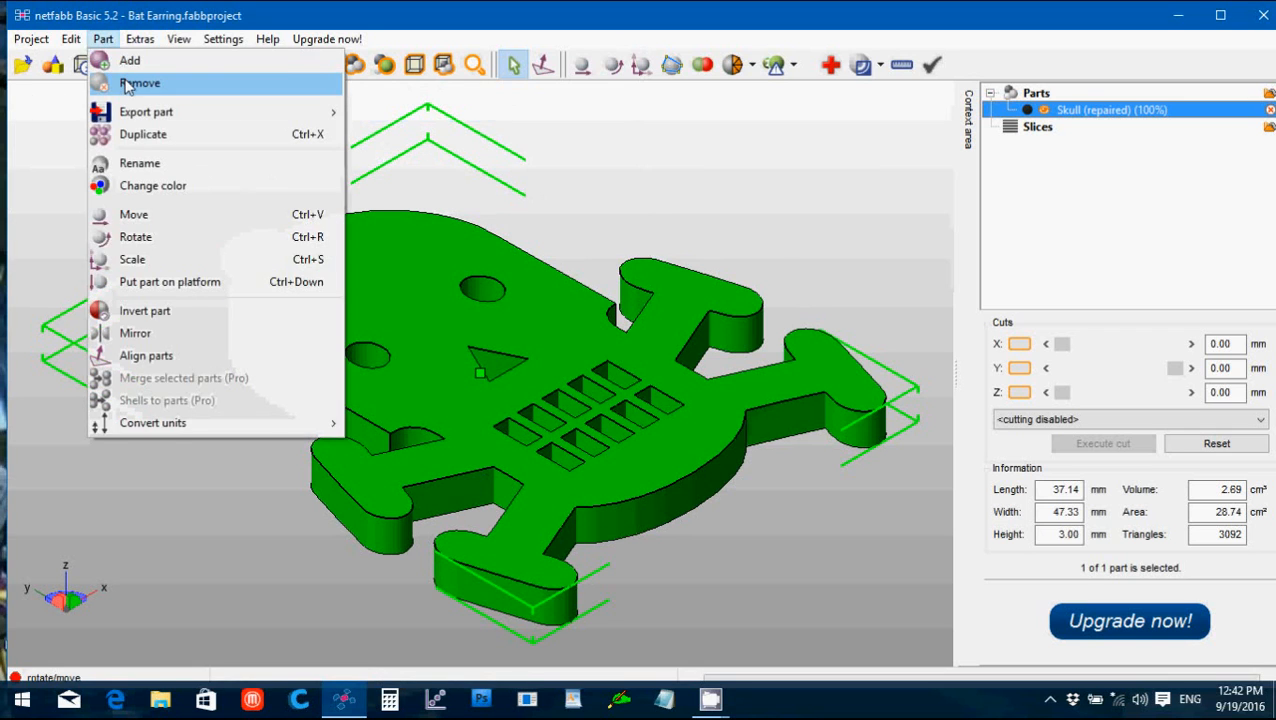
left_click(140, 84)
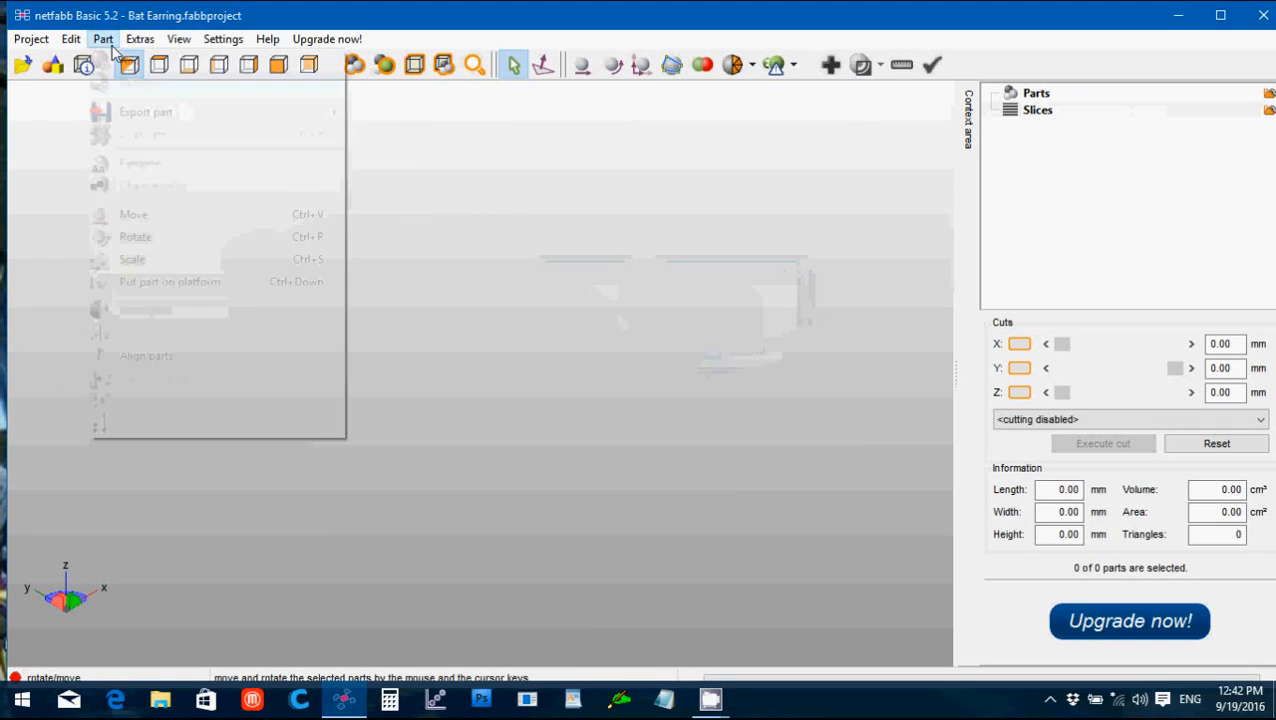
Step: Load Spider earring.stl and auto-repair it, replacing the original part
left_click(696, 404)
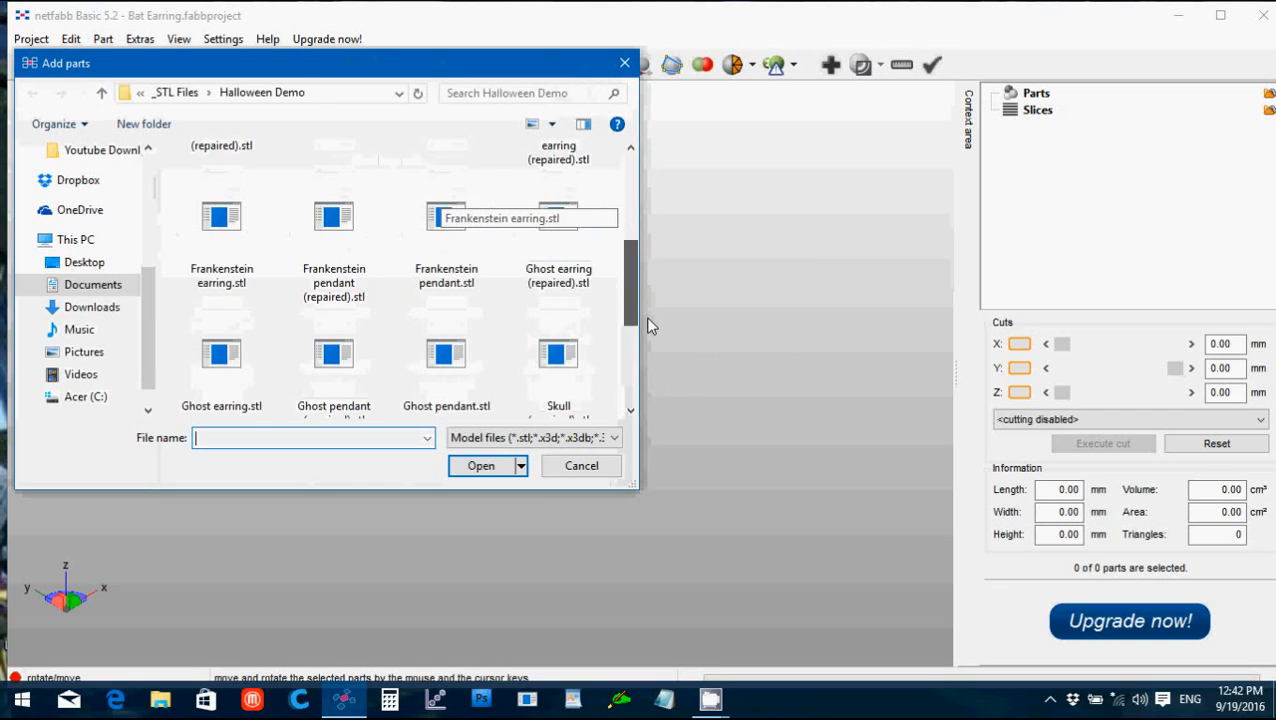
scroll("down", 3)
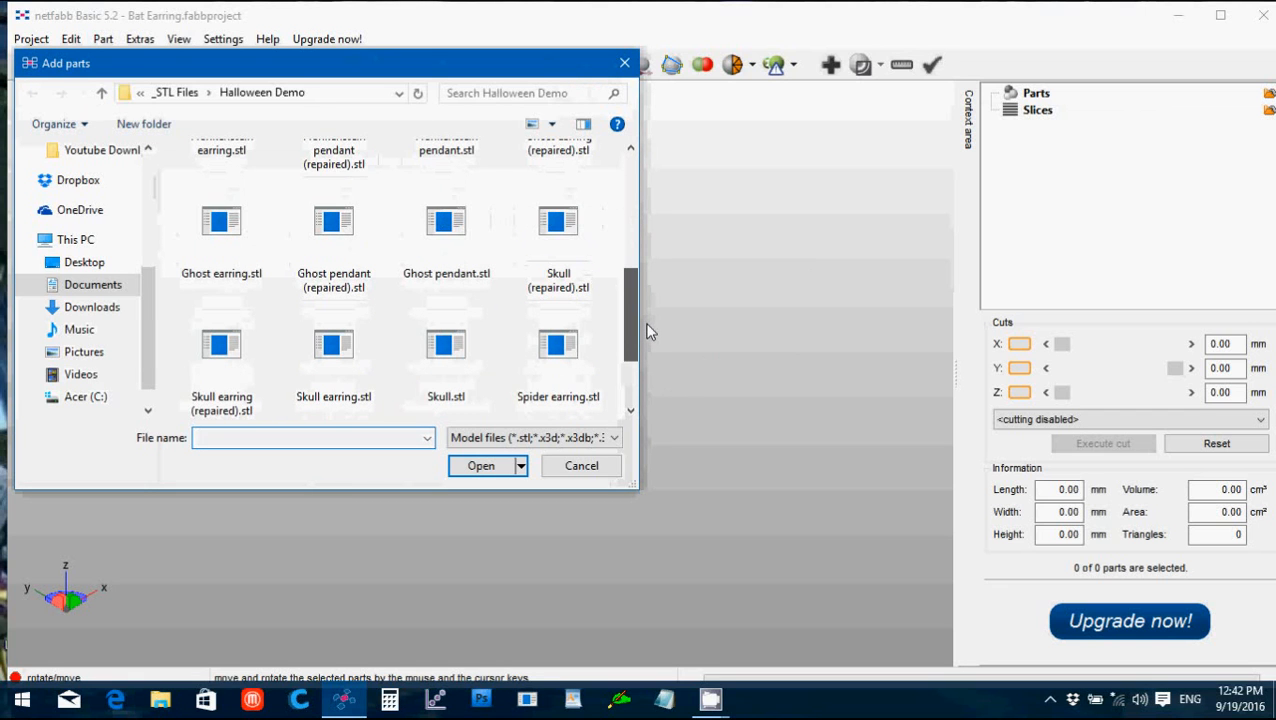
left_click(558, 344)
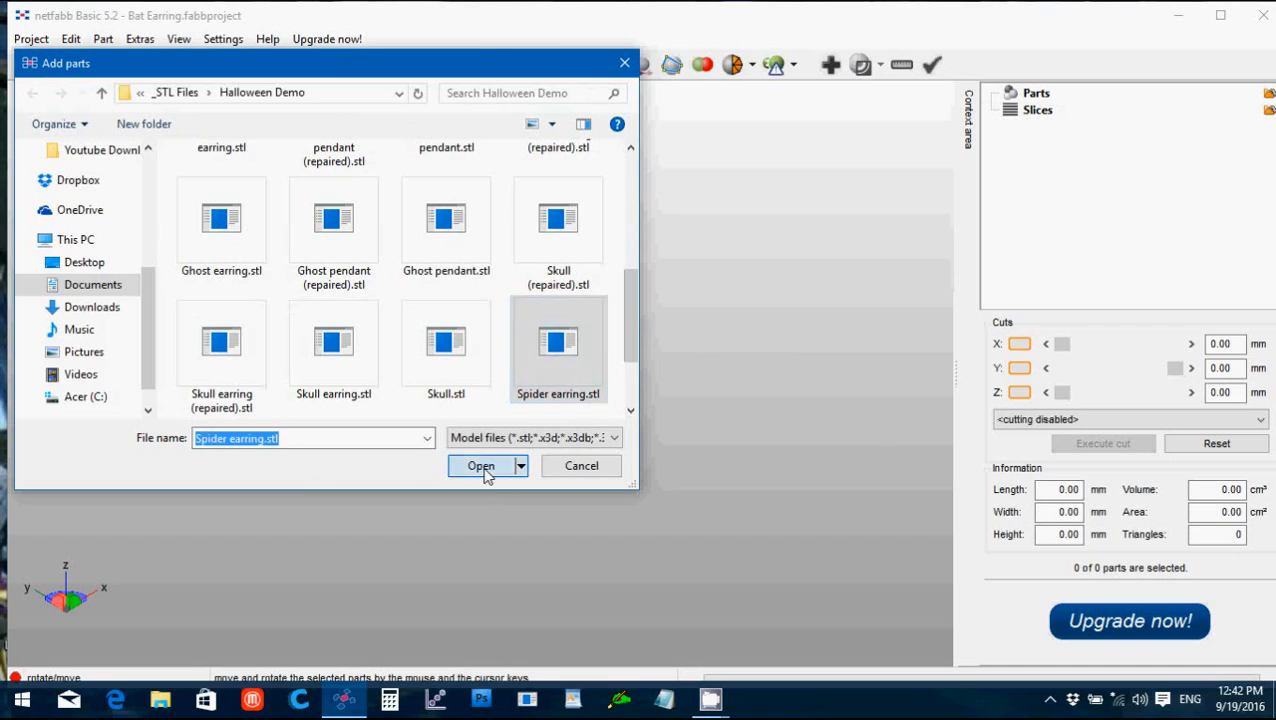
left_click(480, 464)
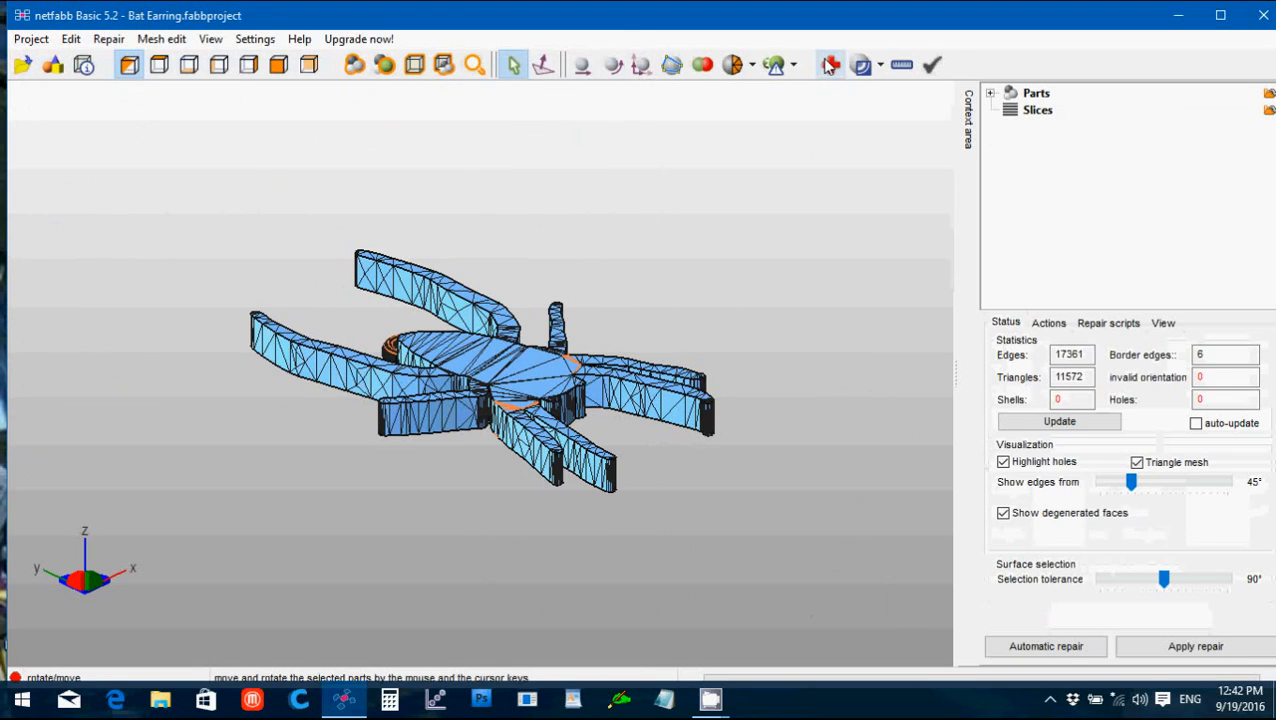
left_click(1044, 646)
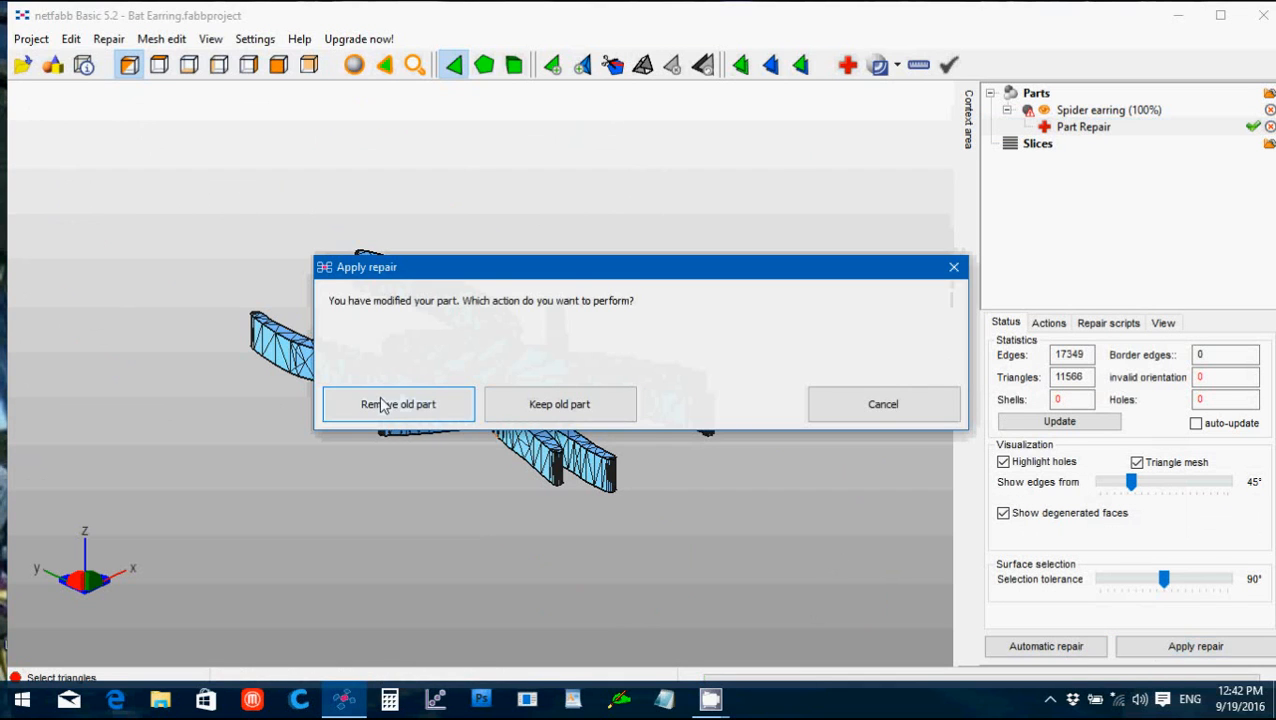
left_click(398, 404)
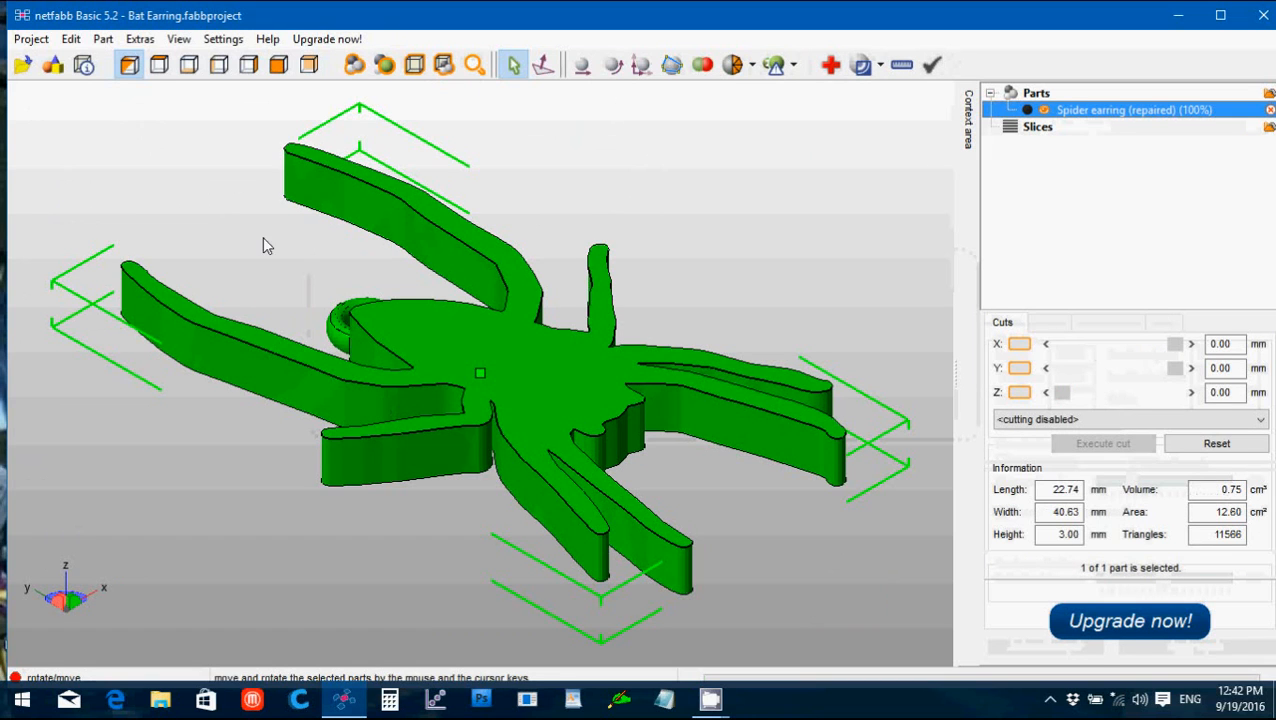
Step: Export the repaired spider earring as STL, then remove it from the workspace
left_click(102, 38)
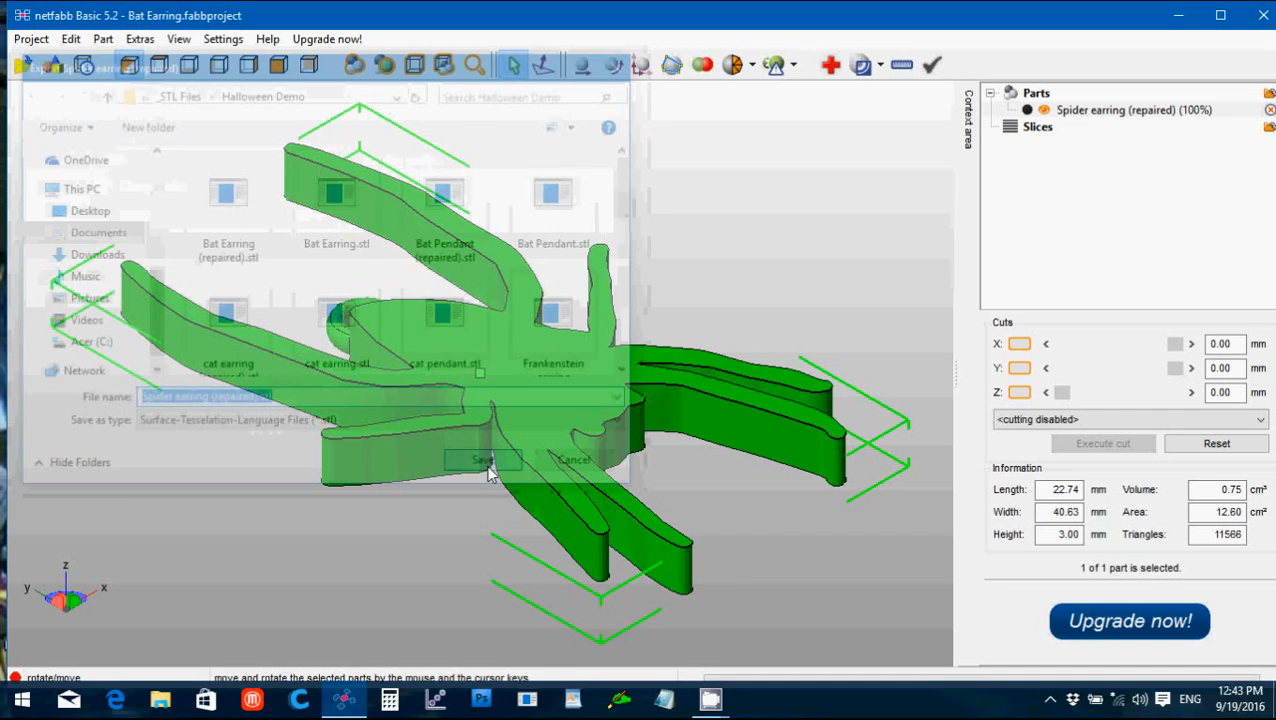
left_click(102, 38)
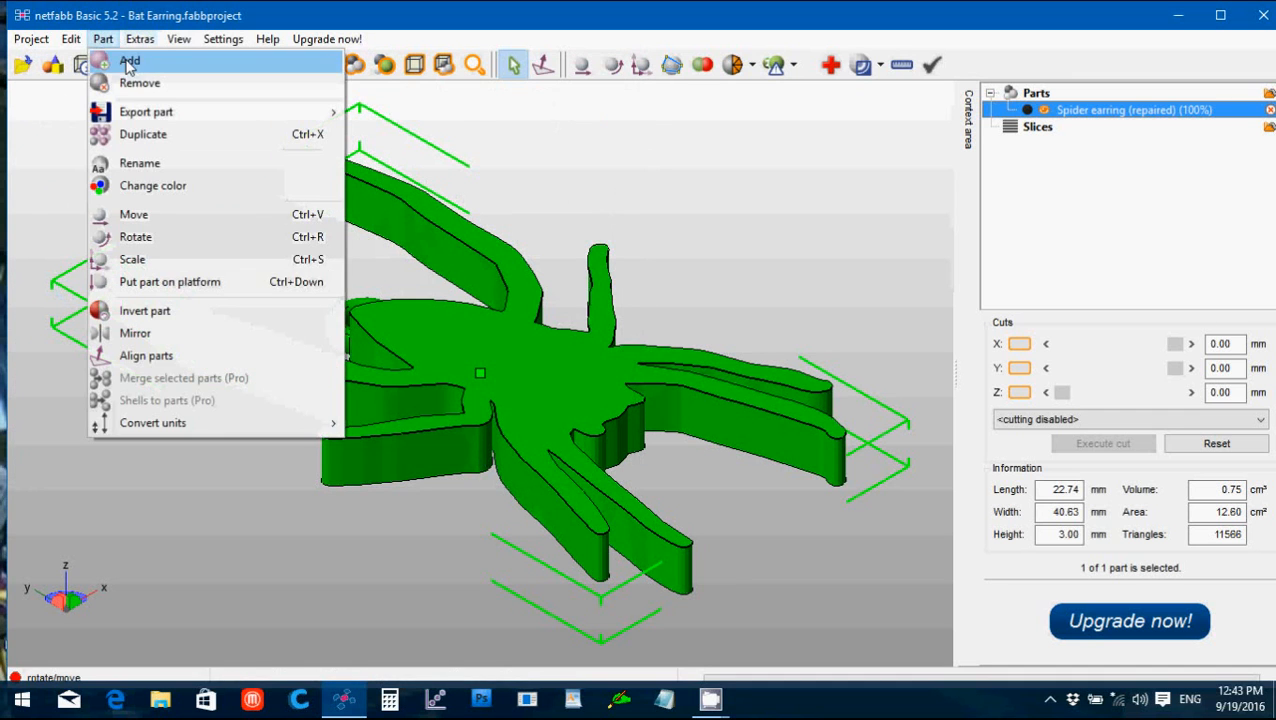
left_click(140, 84)
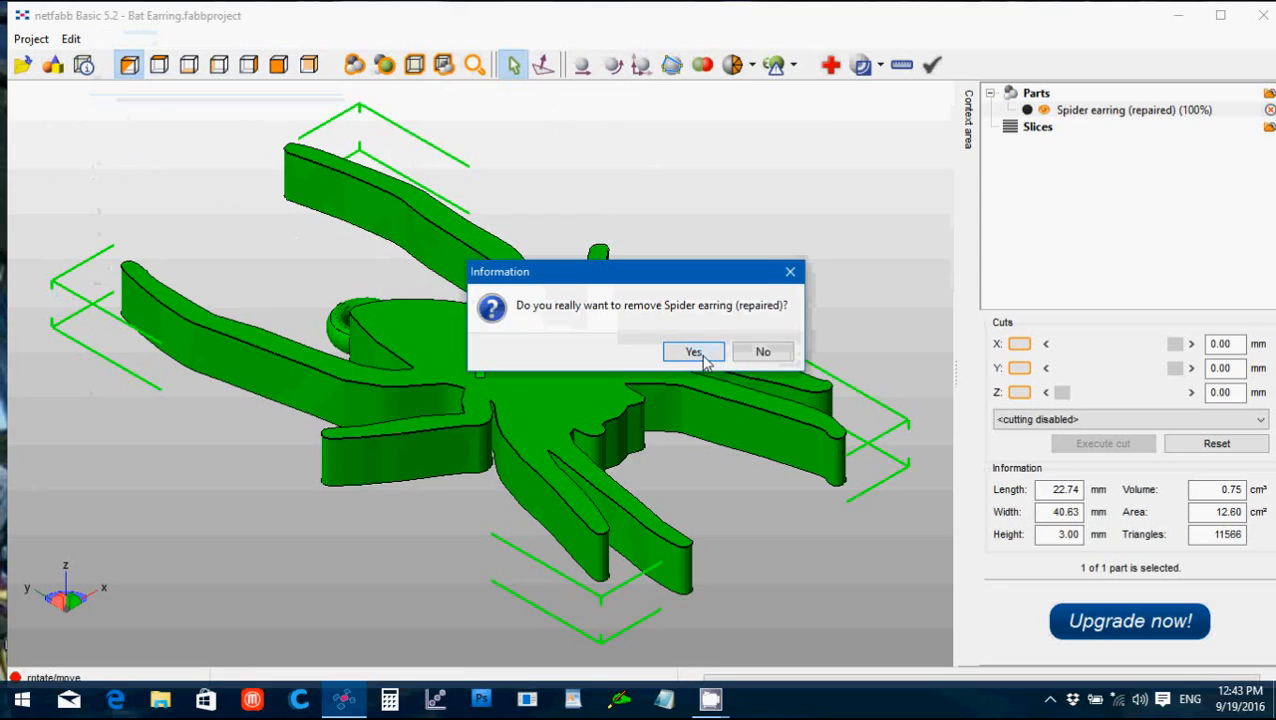
left_click(692, 352)
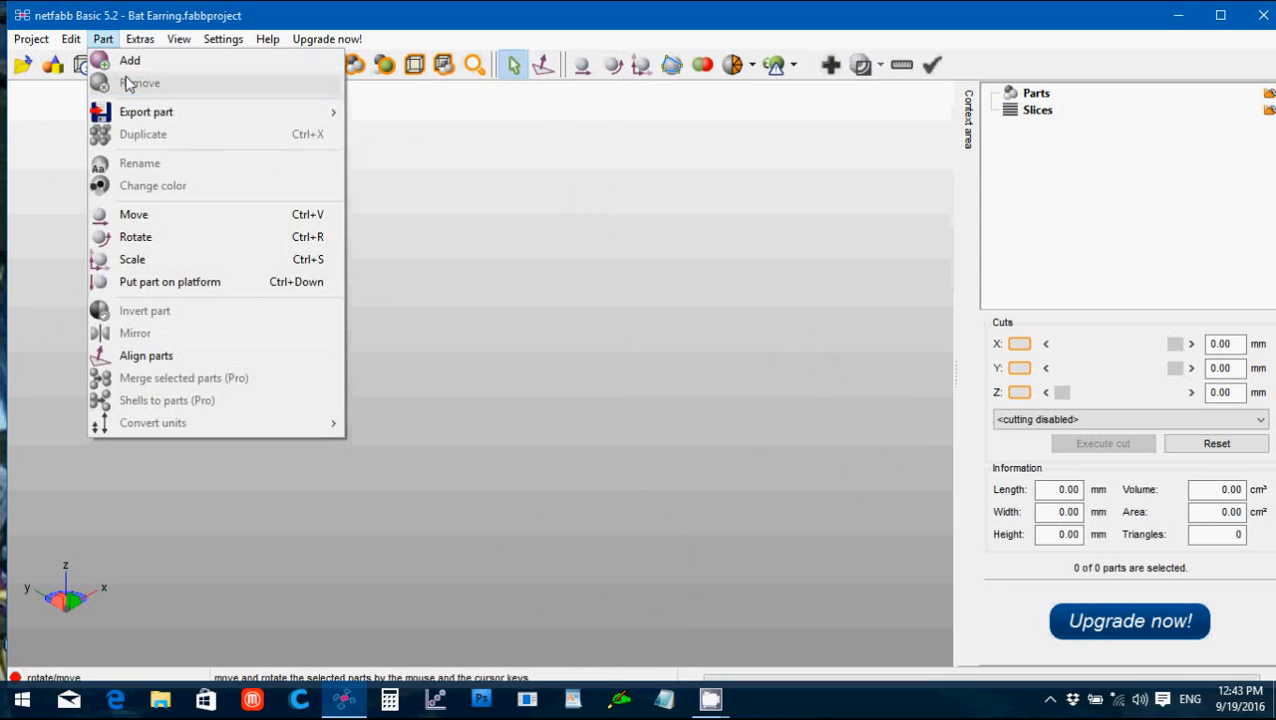
Step: Load Spider pendant.stl and repair it, replacing the original part
left_click(128, 60)
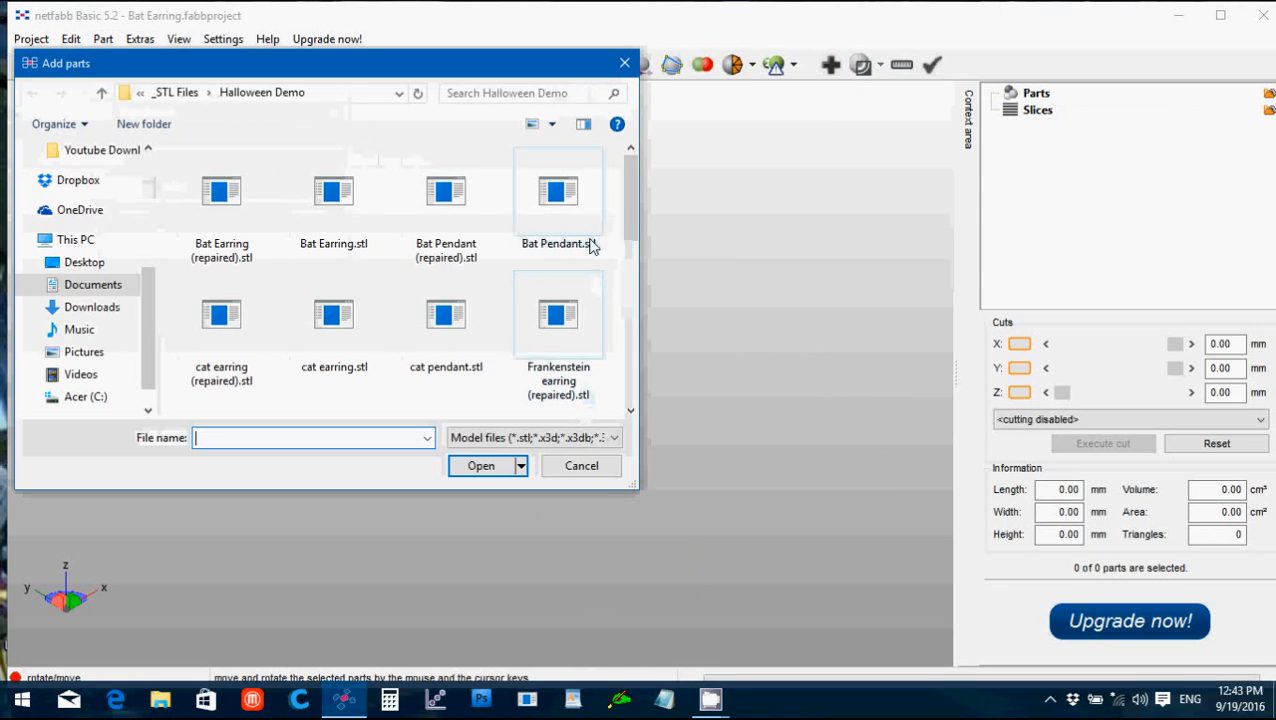
scroll("down", 3)
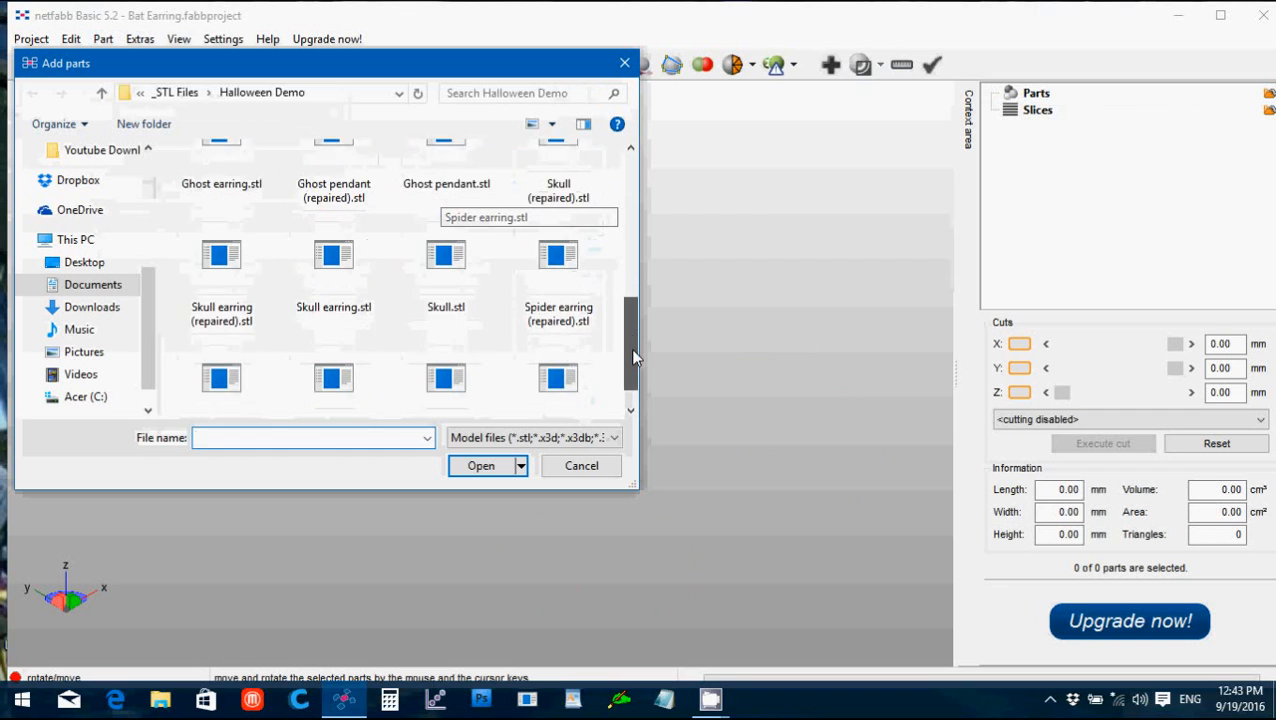
left_click(332, 344)
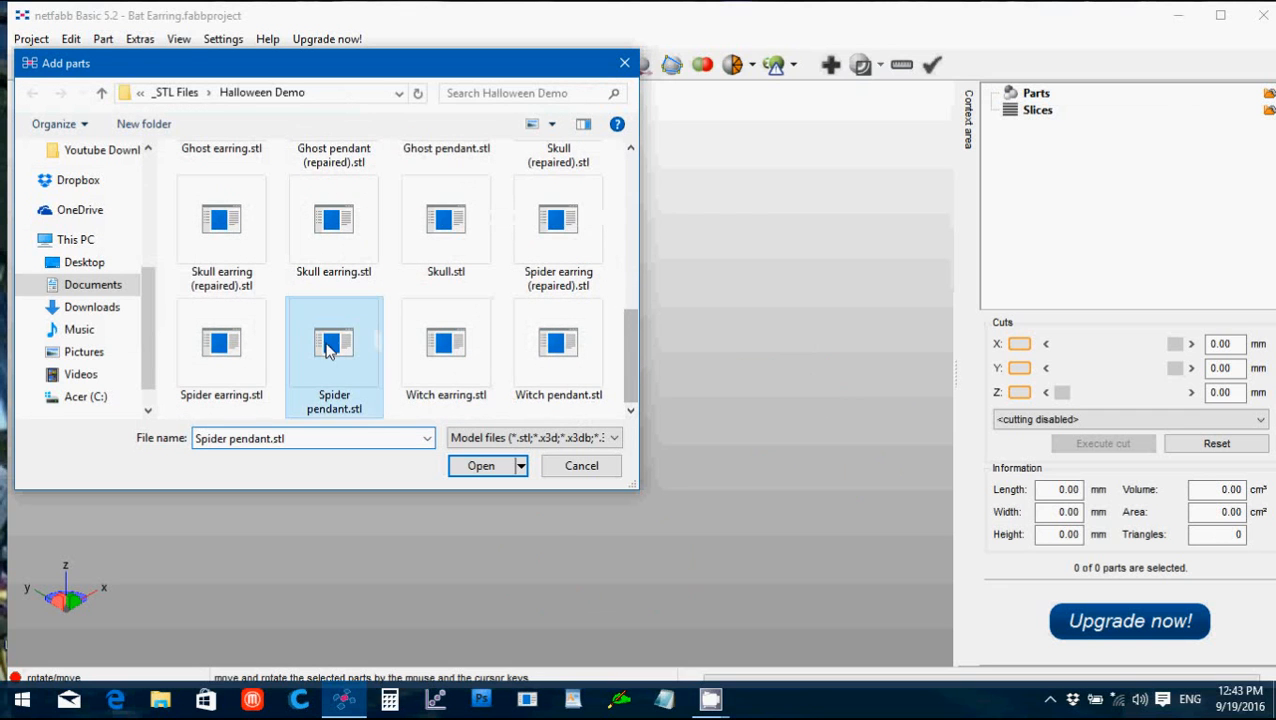
left_click(480, 464)
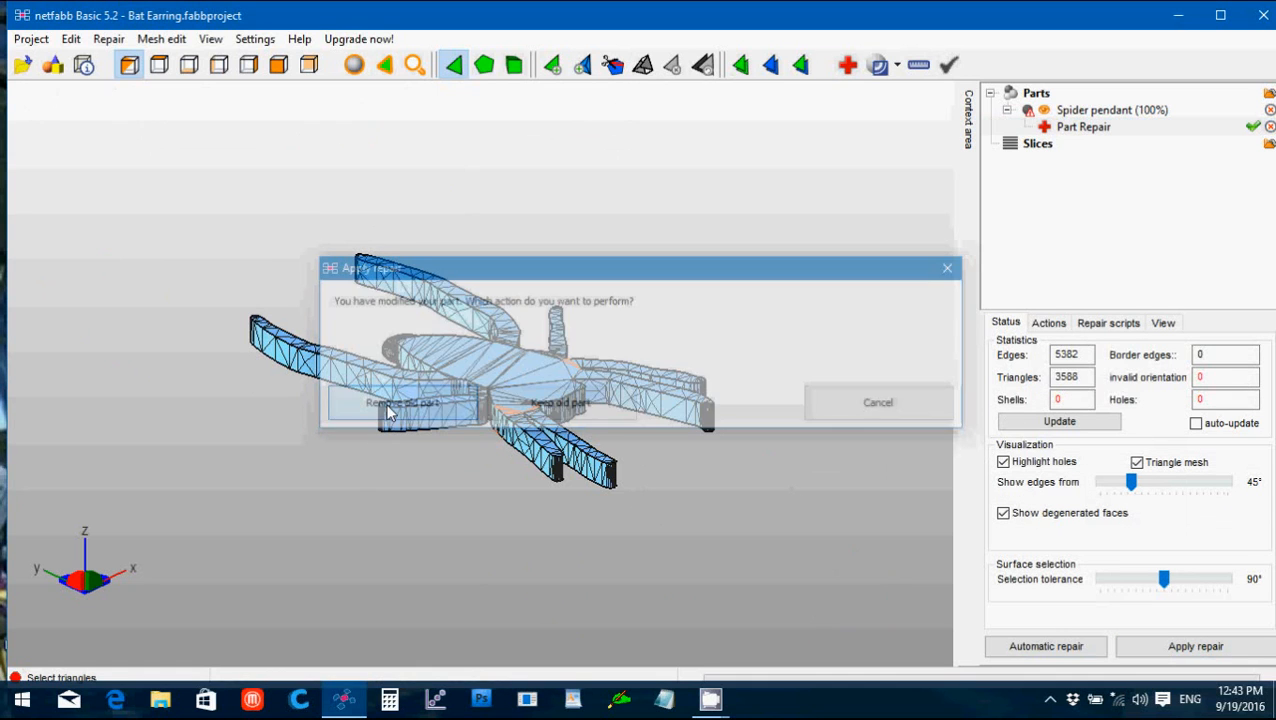
left_click(400, 402)
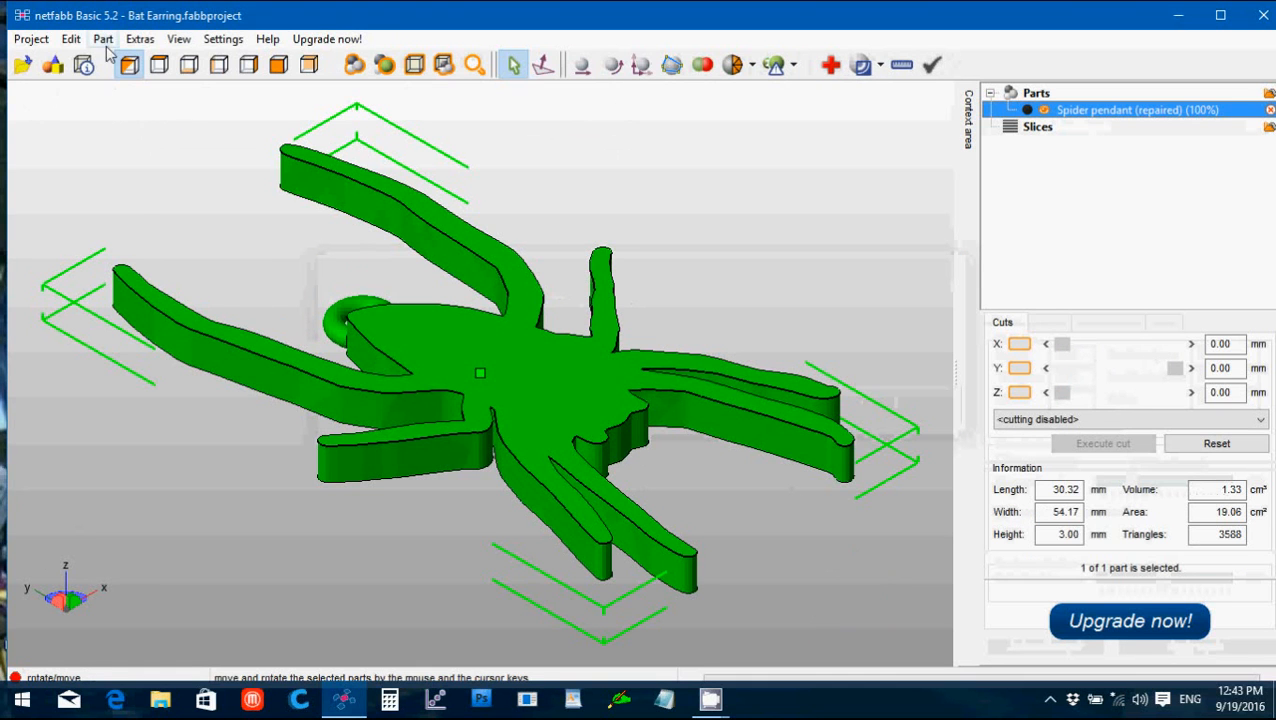
Step: Export the repaired spider pendant as STL, then remove it from the workspace
left_click(104, 38)
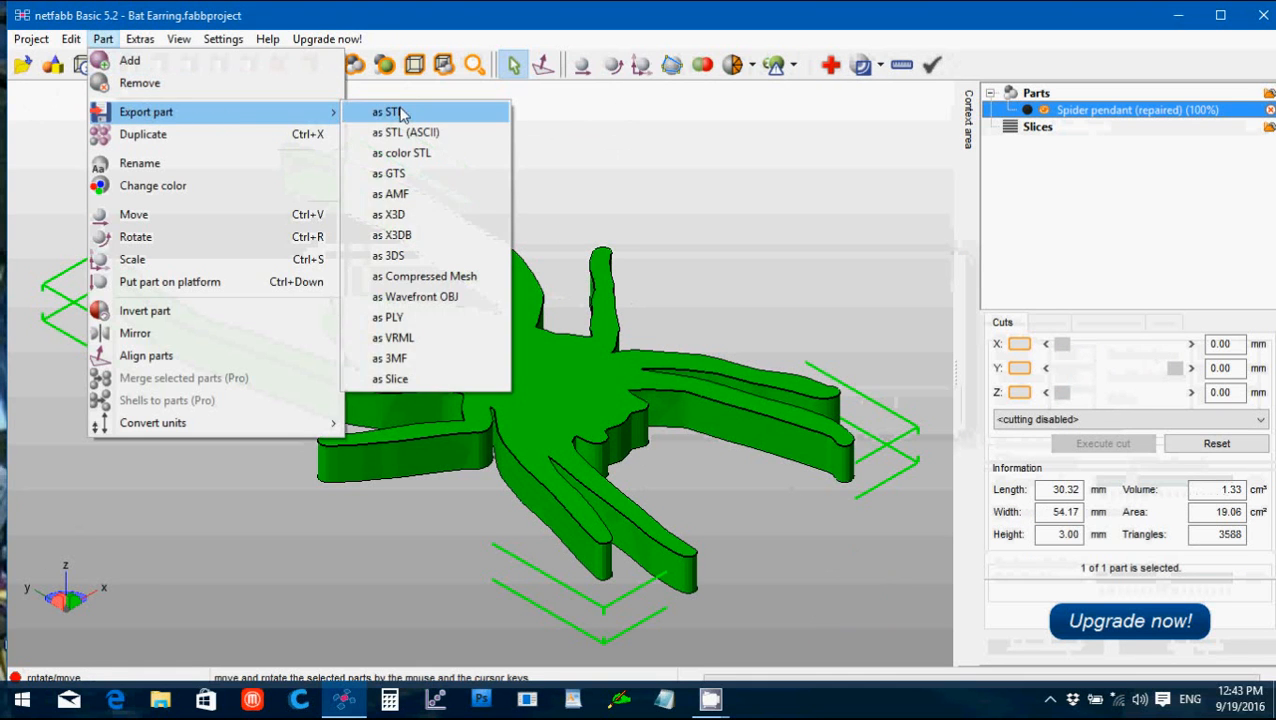
left_click(390, 112)
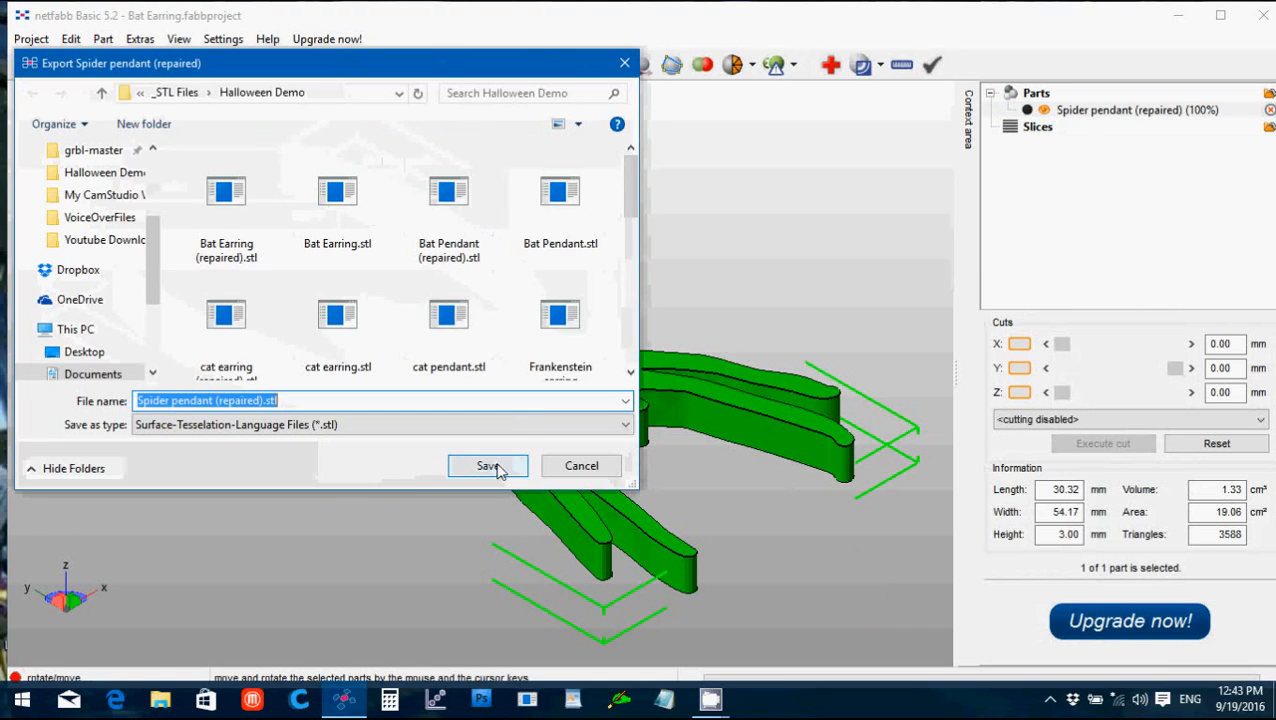
left_click(488, 464)
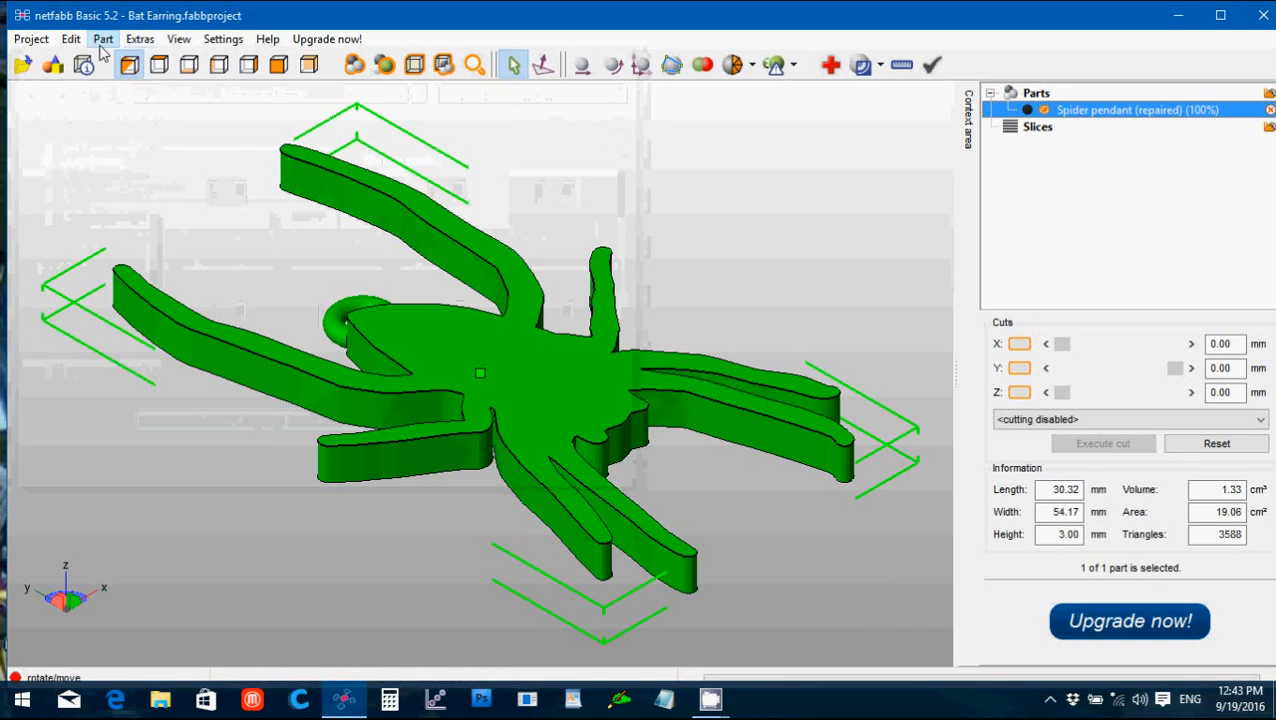
left_click(104, 38)
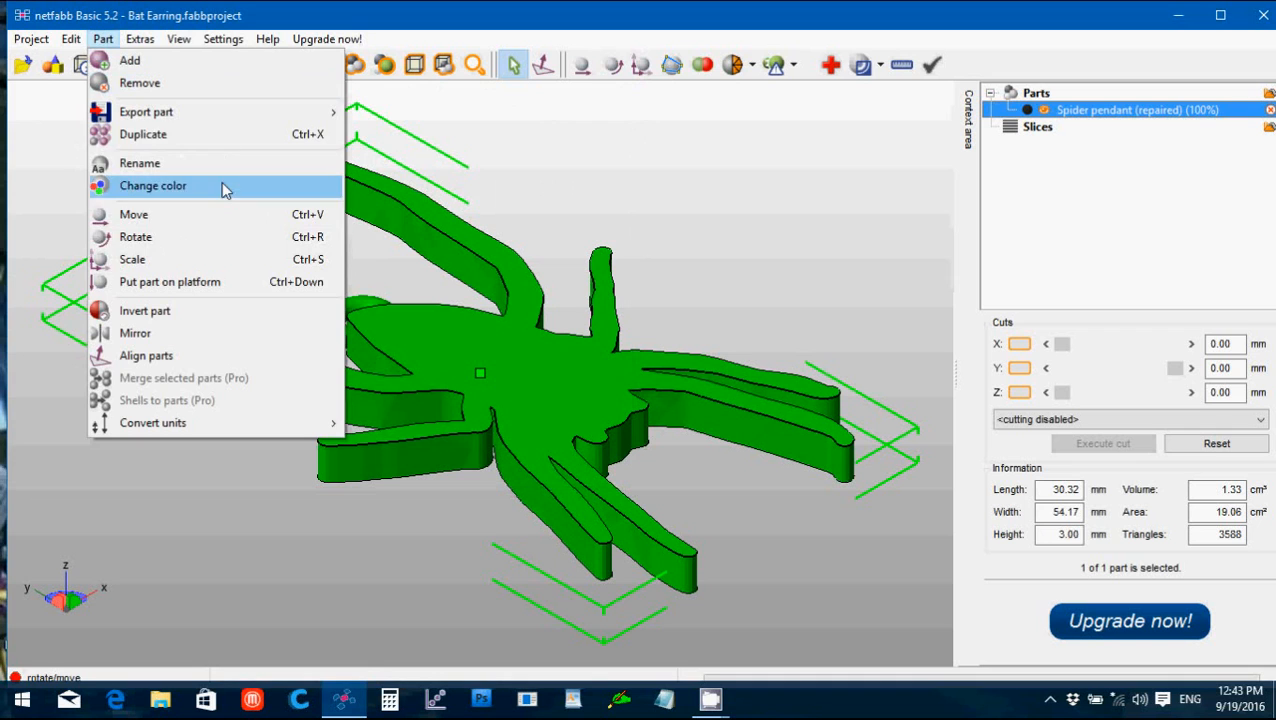
left_click(140, 84)
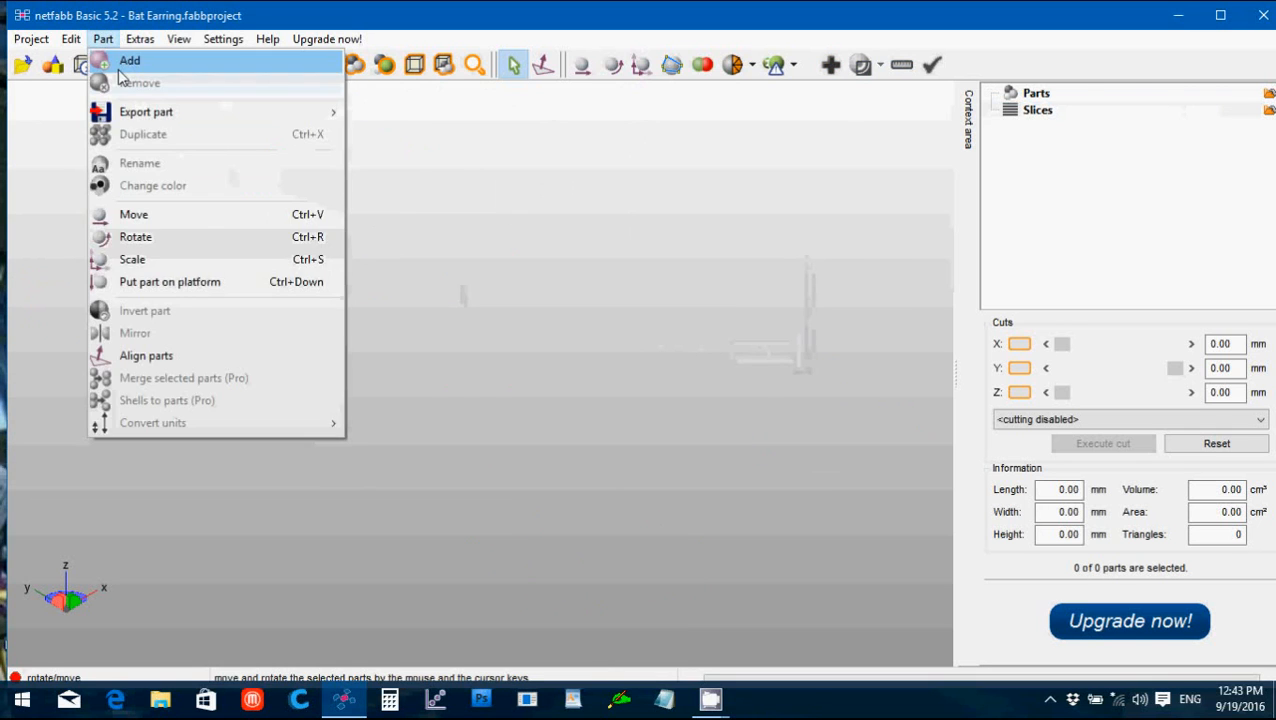
Step: Load the Witch earring file, apply the repair and remove the old unrepaired part
left_click(128, 60)
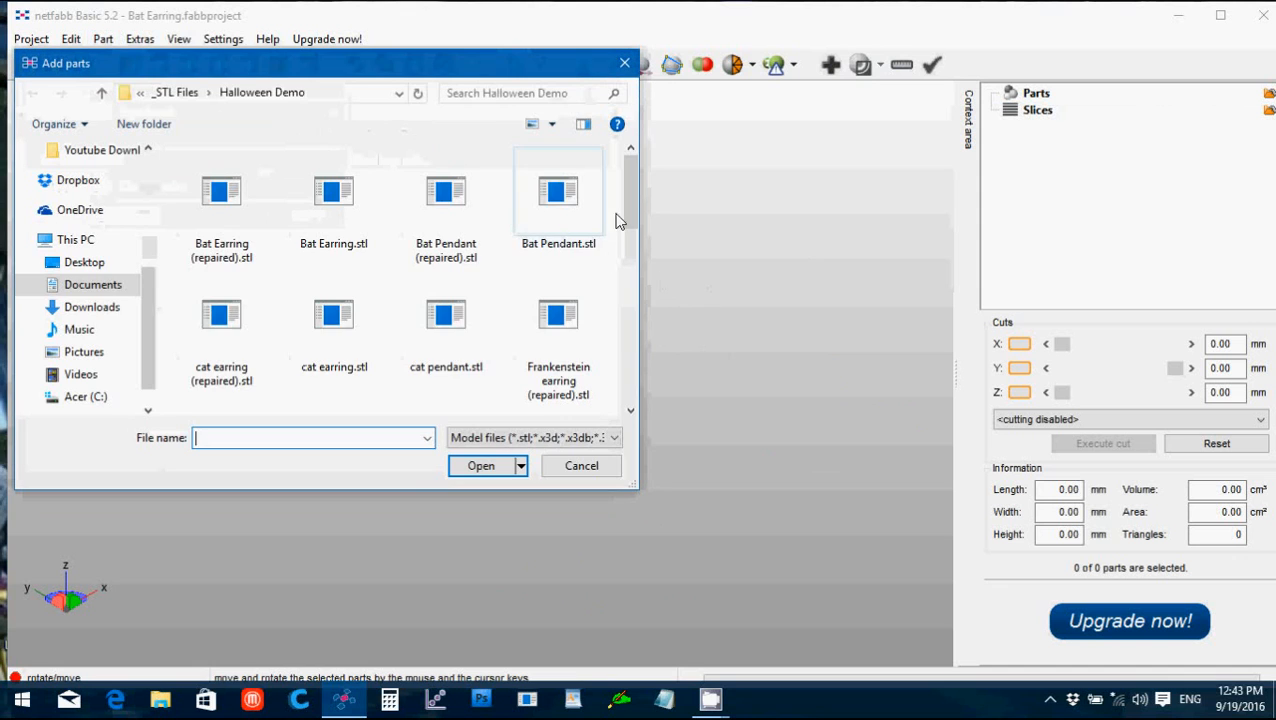
scroll("down", 3)
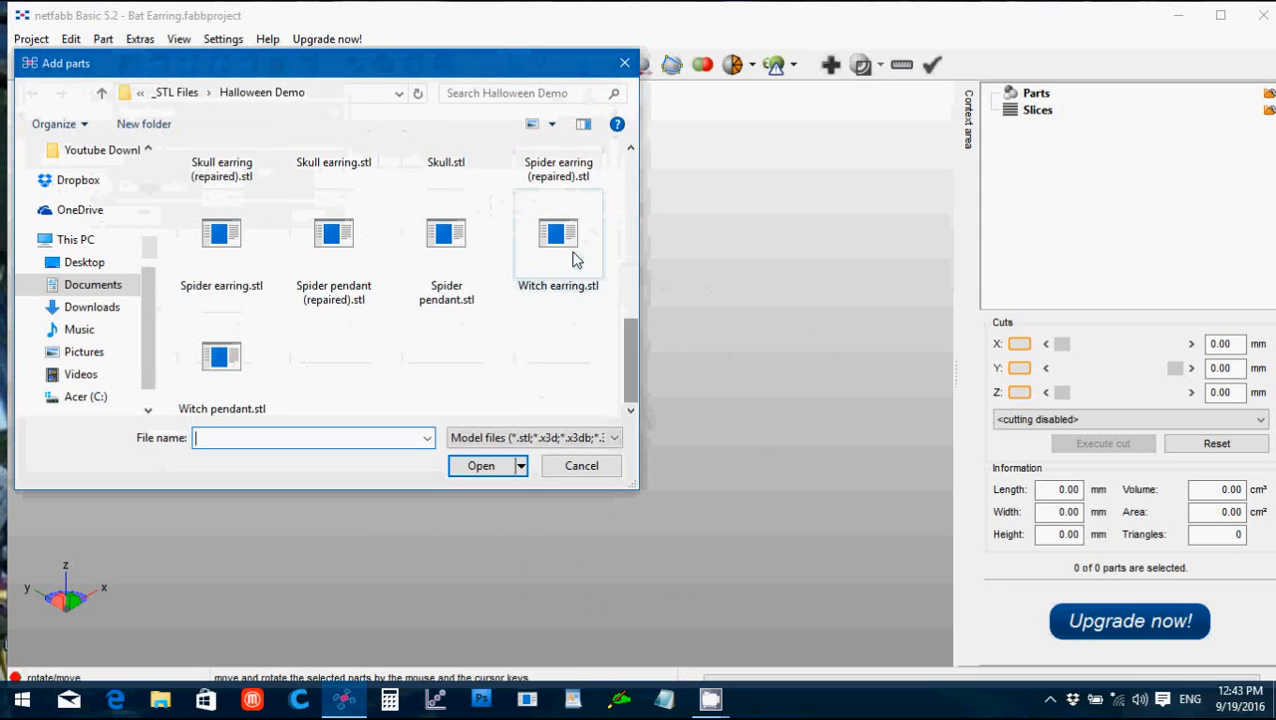
left_click(480, 464)
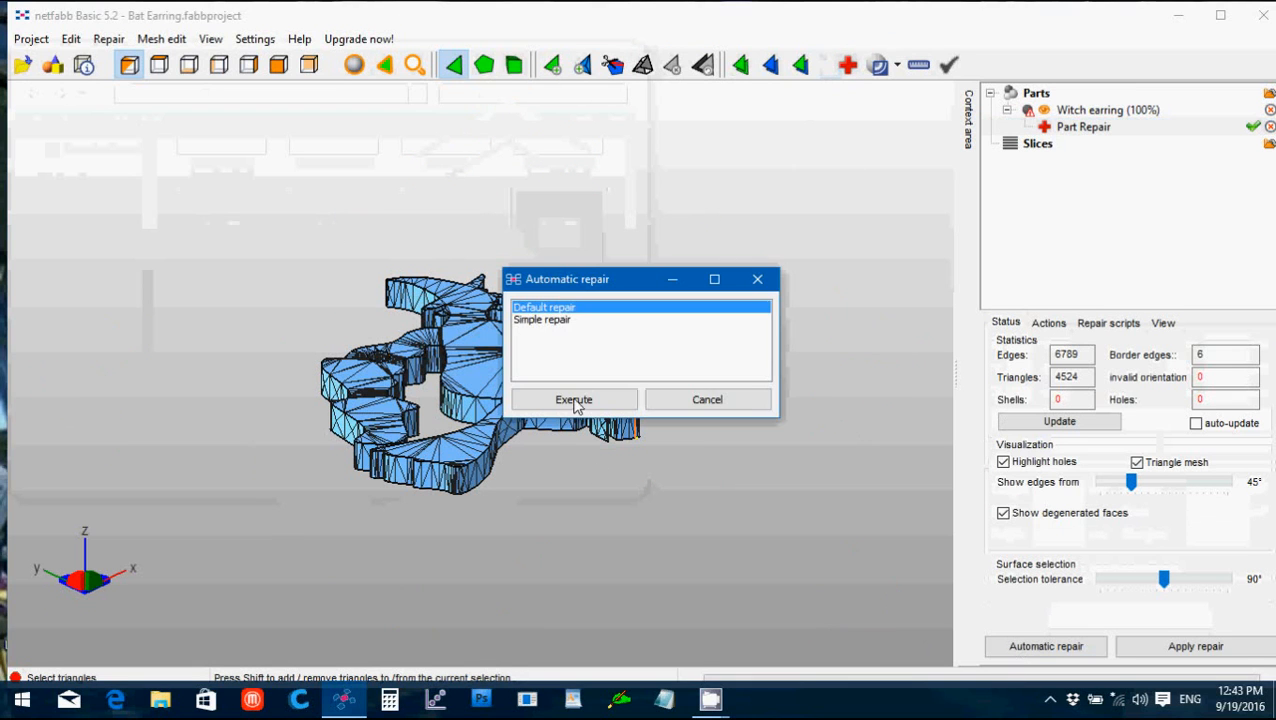
left_click(574, 400)
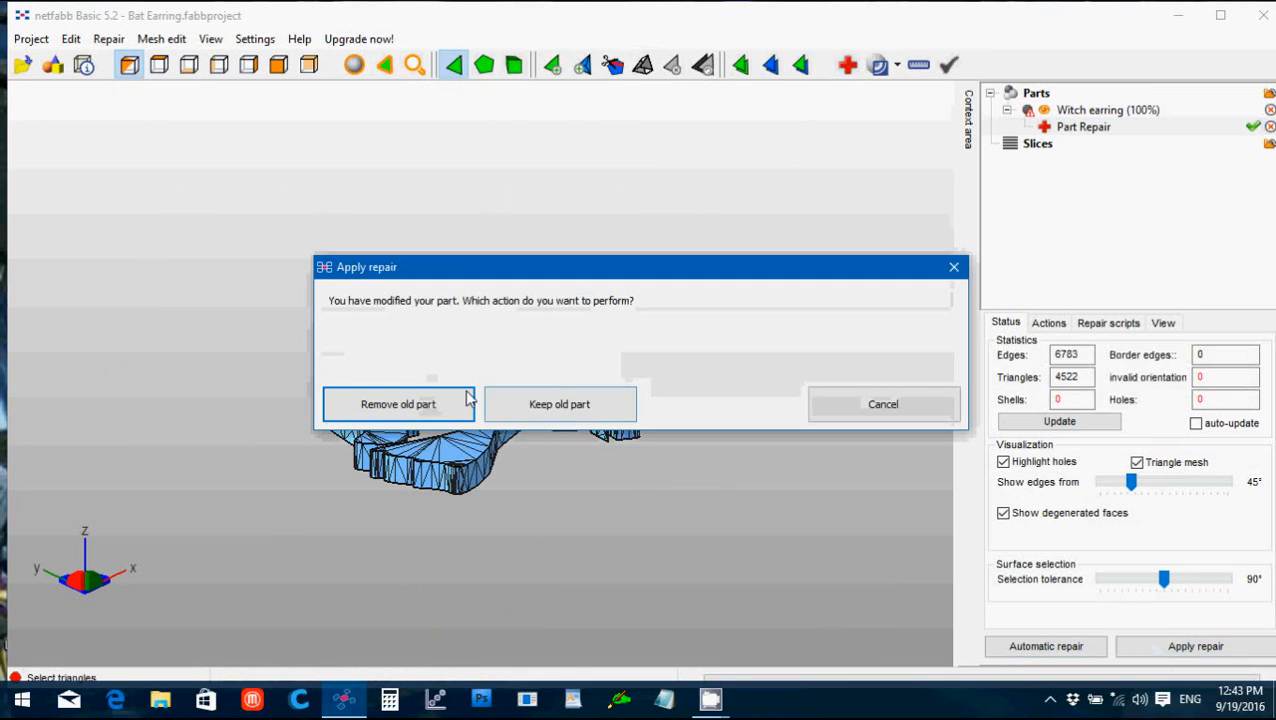
left_click(398, 404)
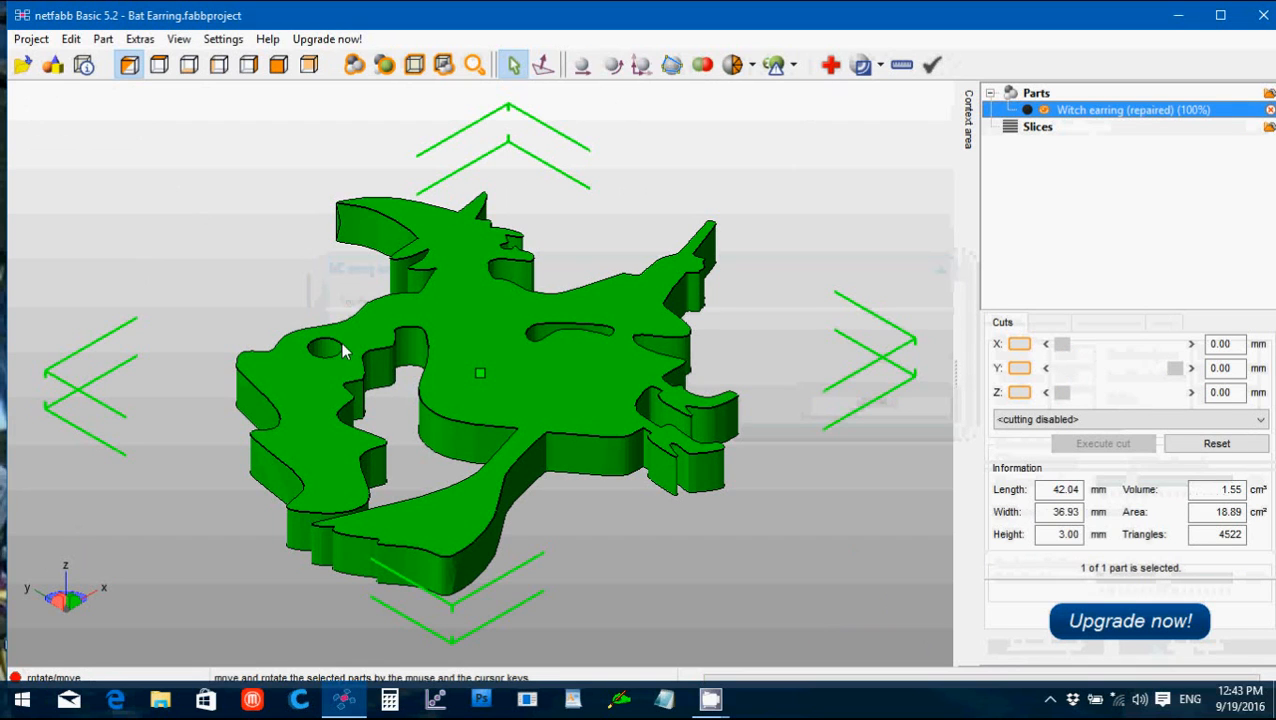
Step: Export the repaired earring as Witch earring (repaired).stl
left_click(102, 38)
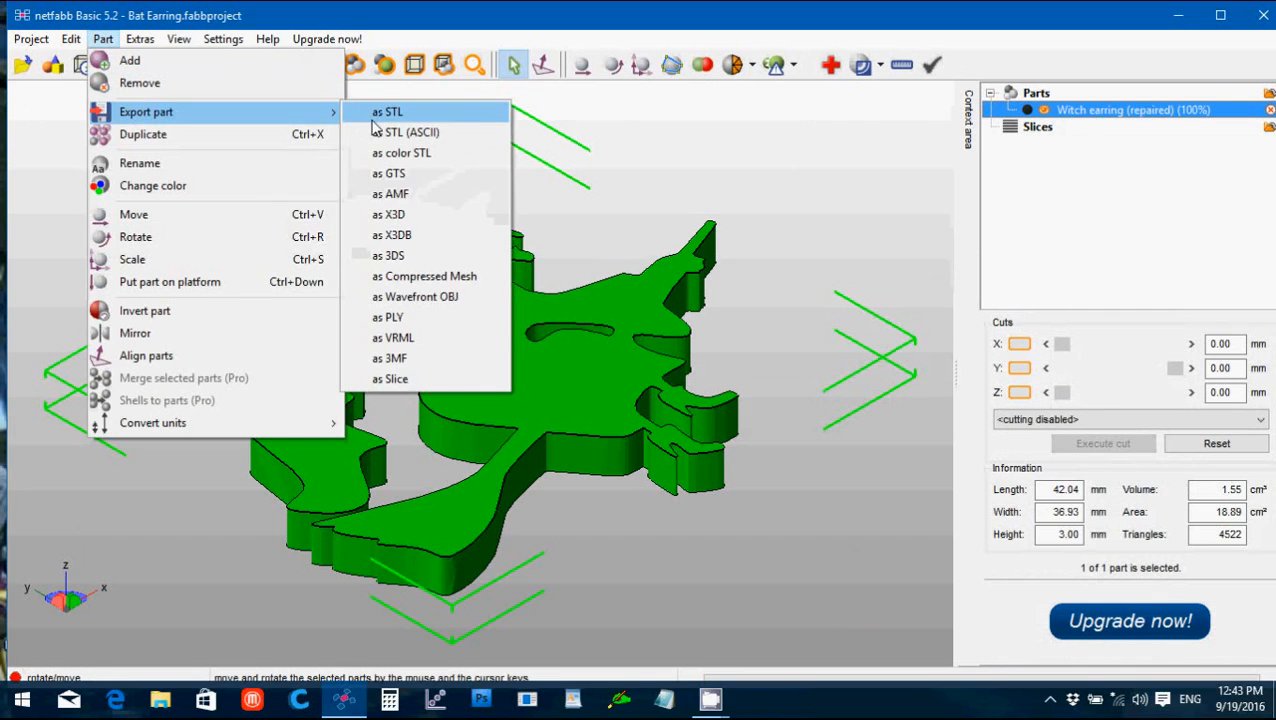
left_click(388, 112)
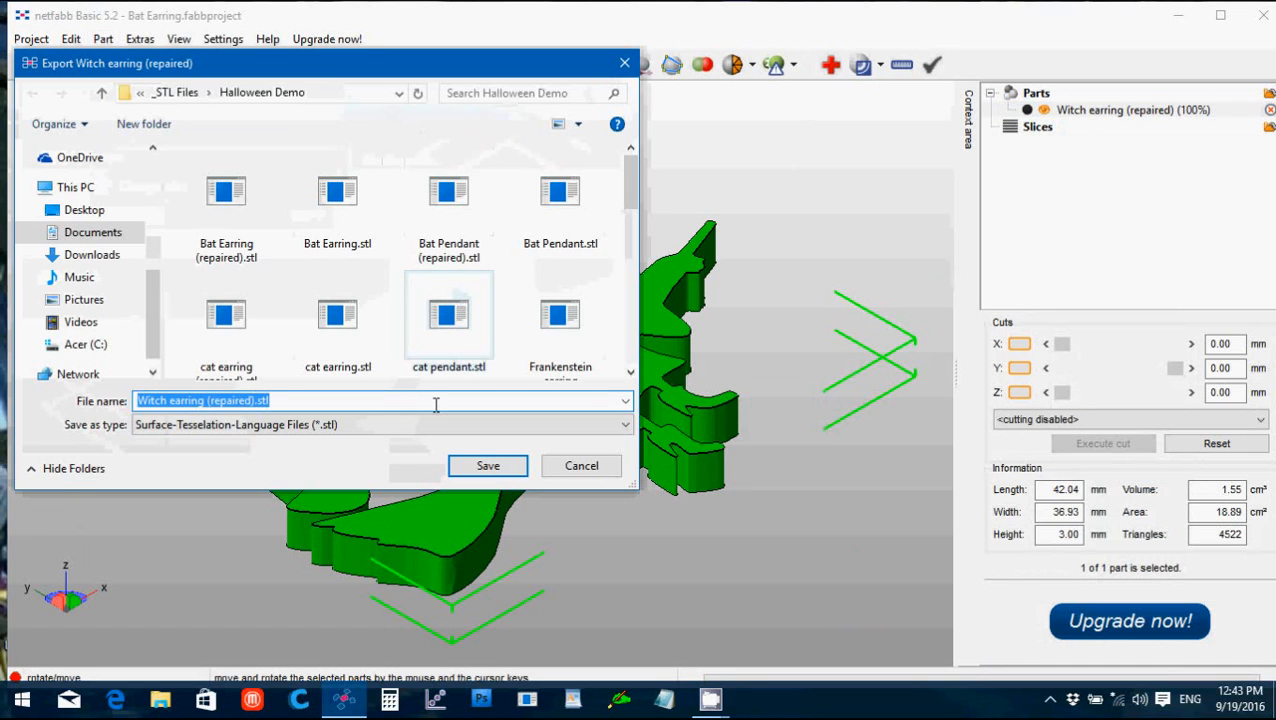
left_click(488, 464)
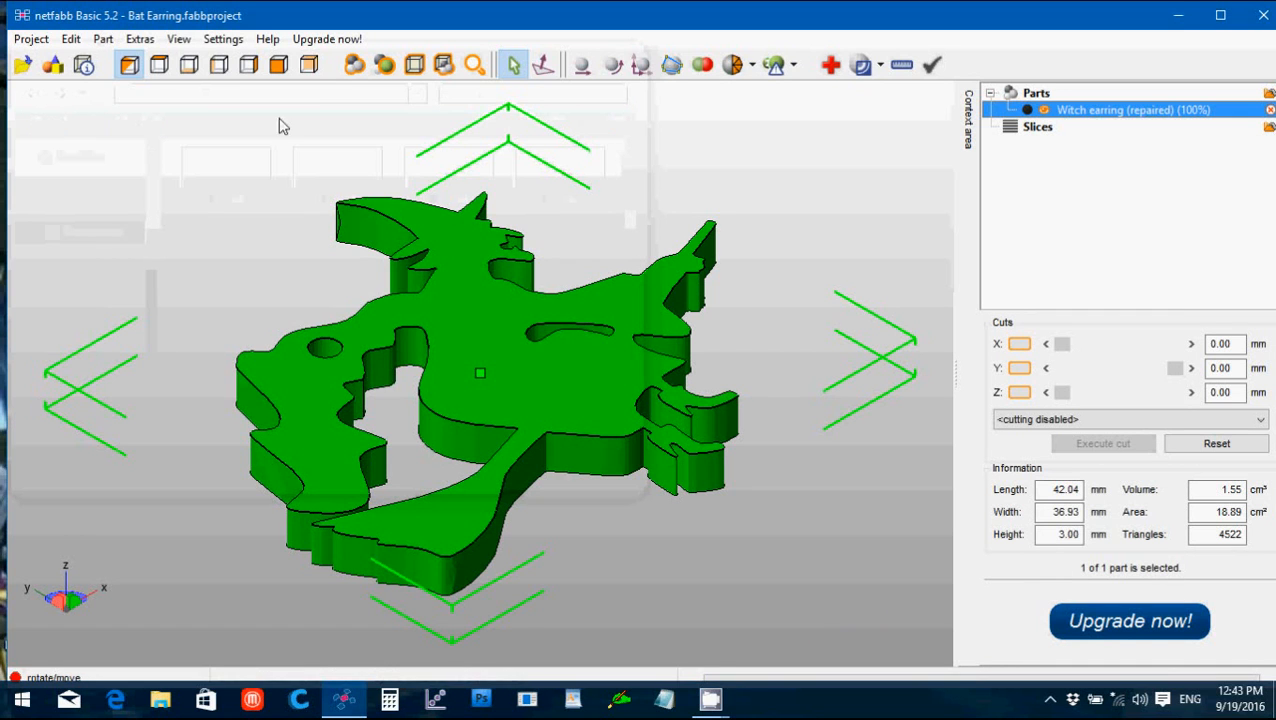
Step: Remove the witch earring from the project and load Witch pendant.stl in its place
left_click(102, 38)
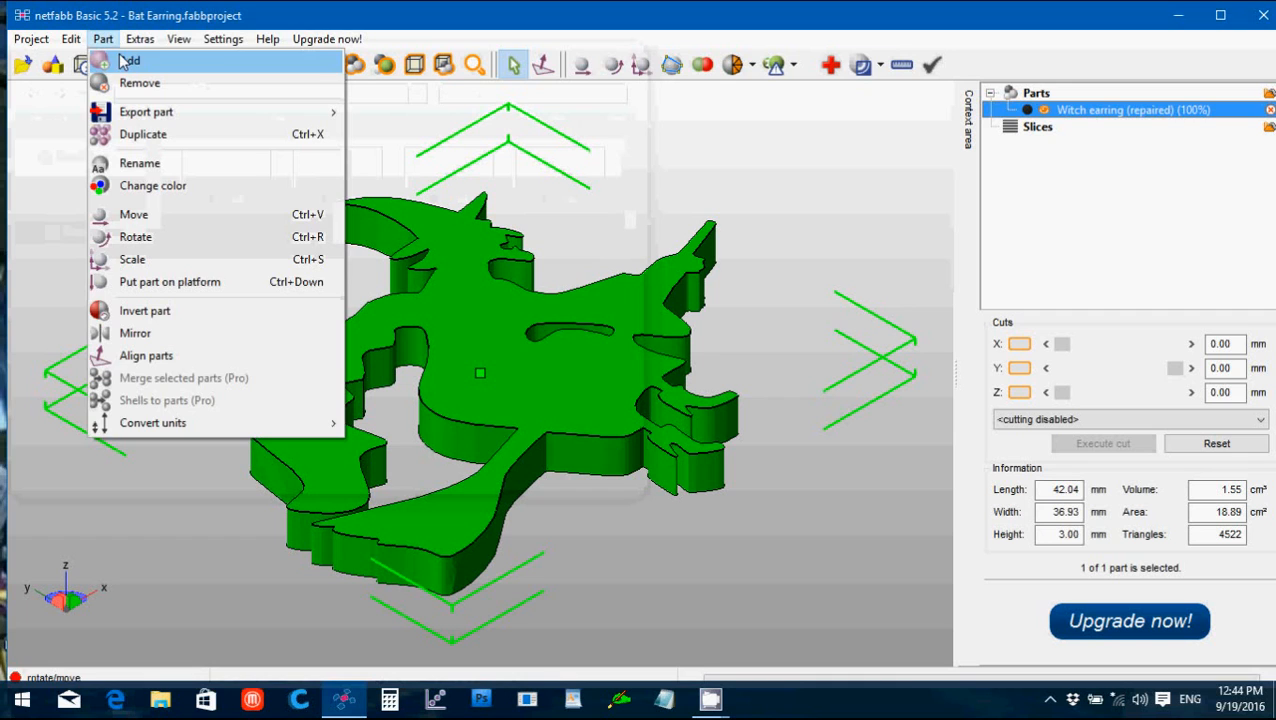
left_click(140, 84)
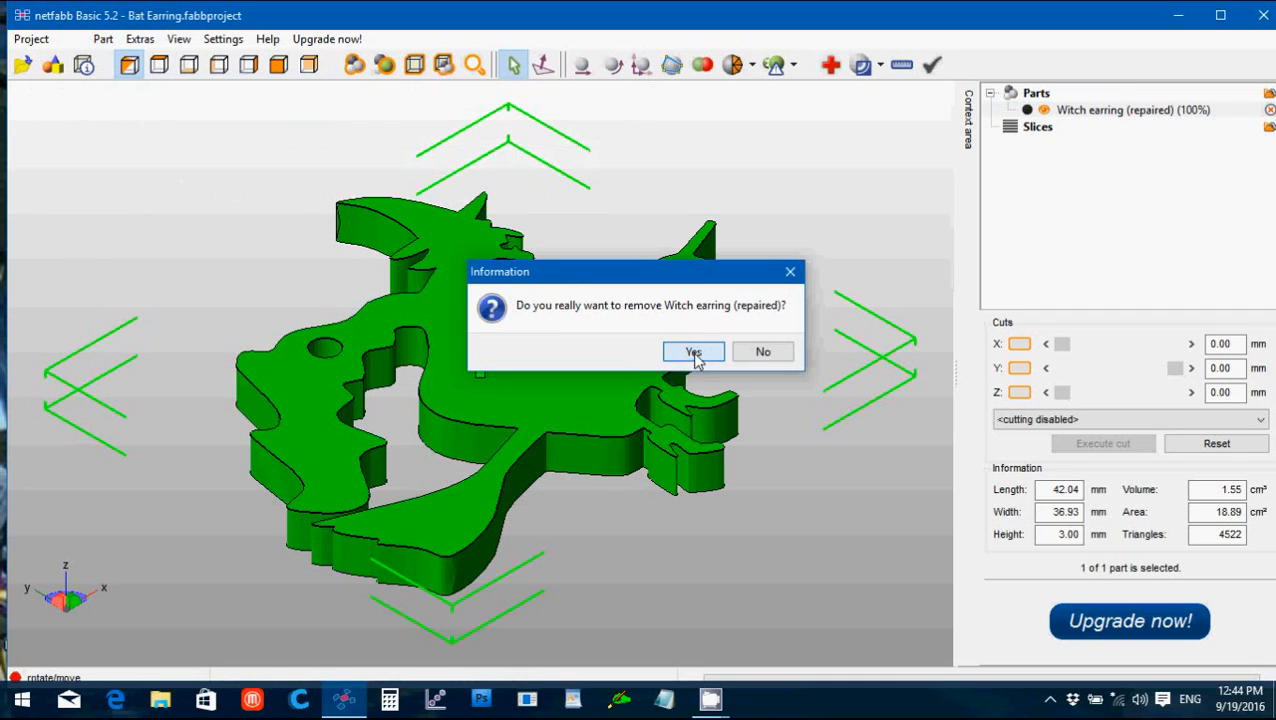
left_click(692, 352)
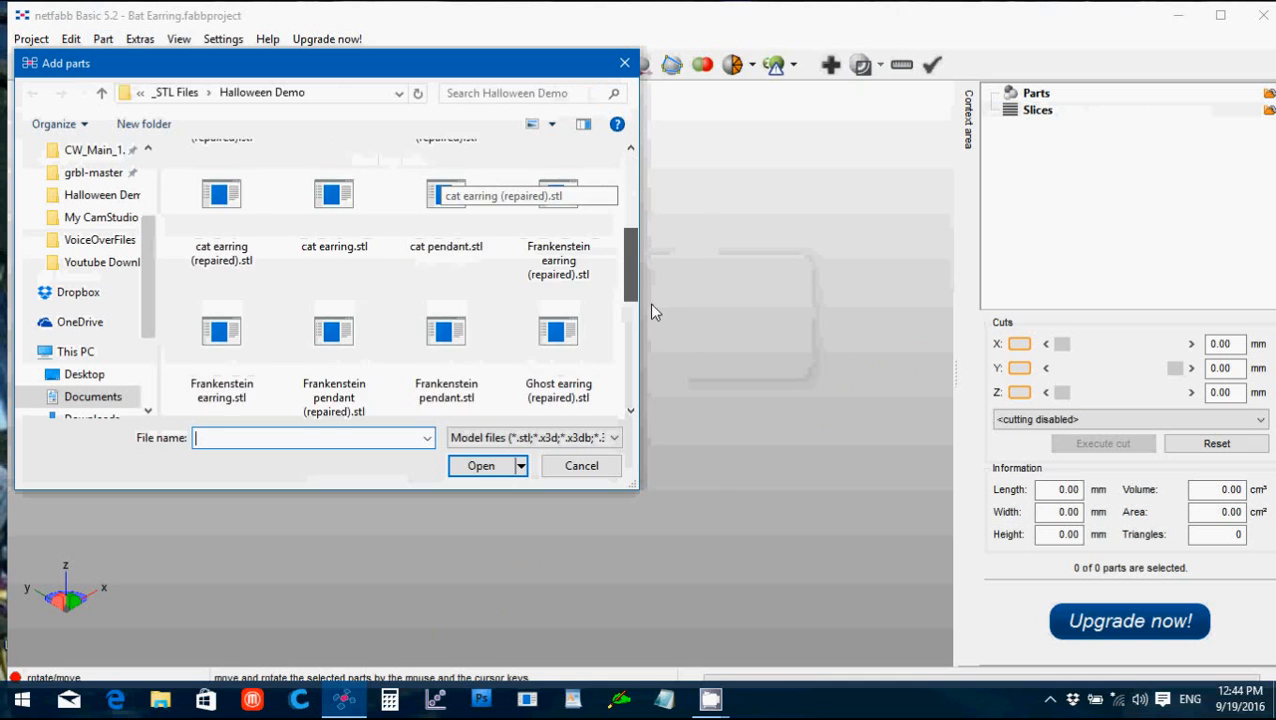
left_click(332, 356)
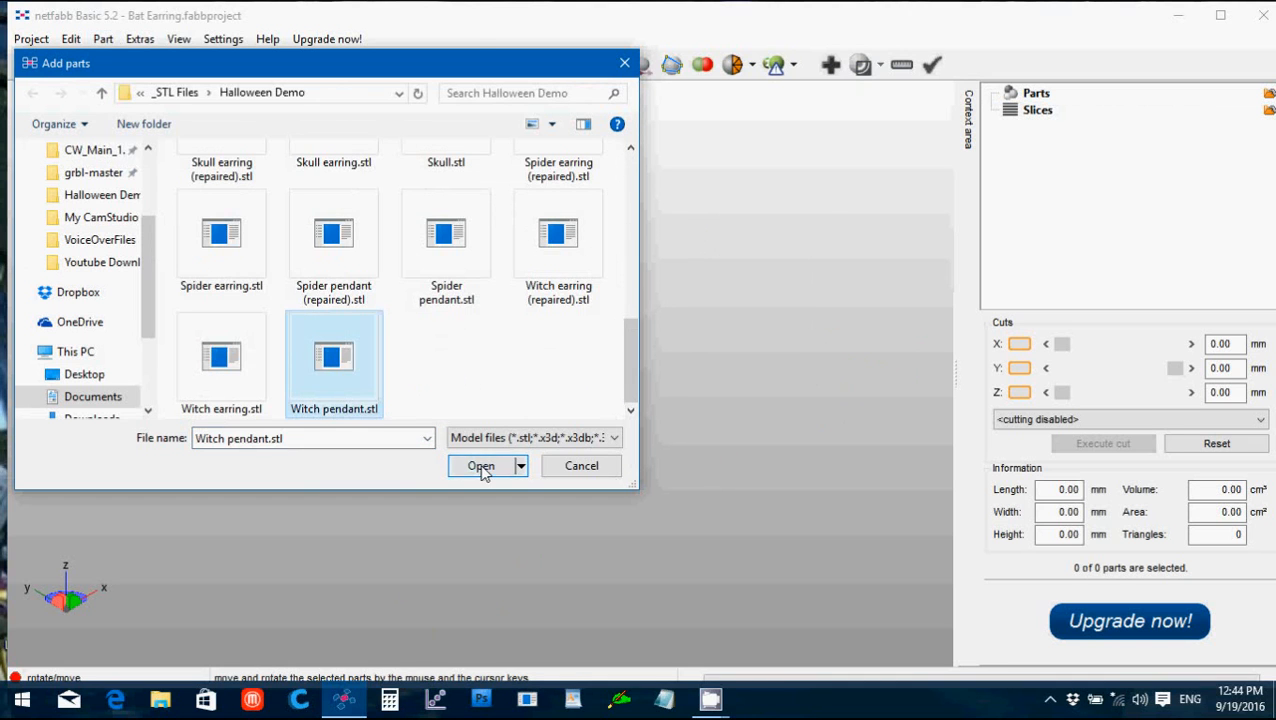
left_click(480, 466)
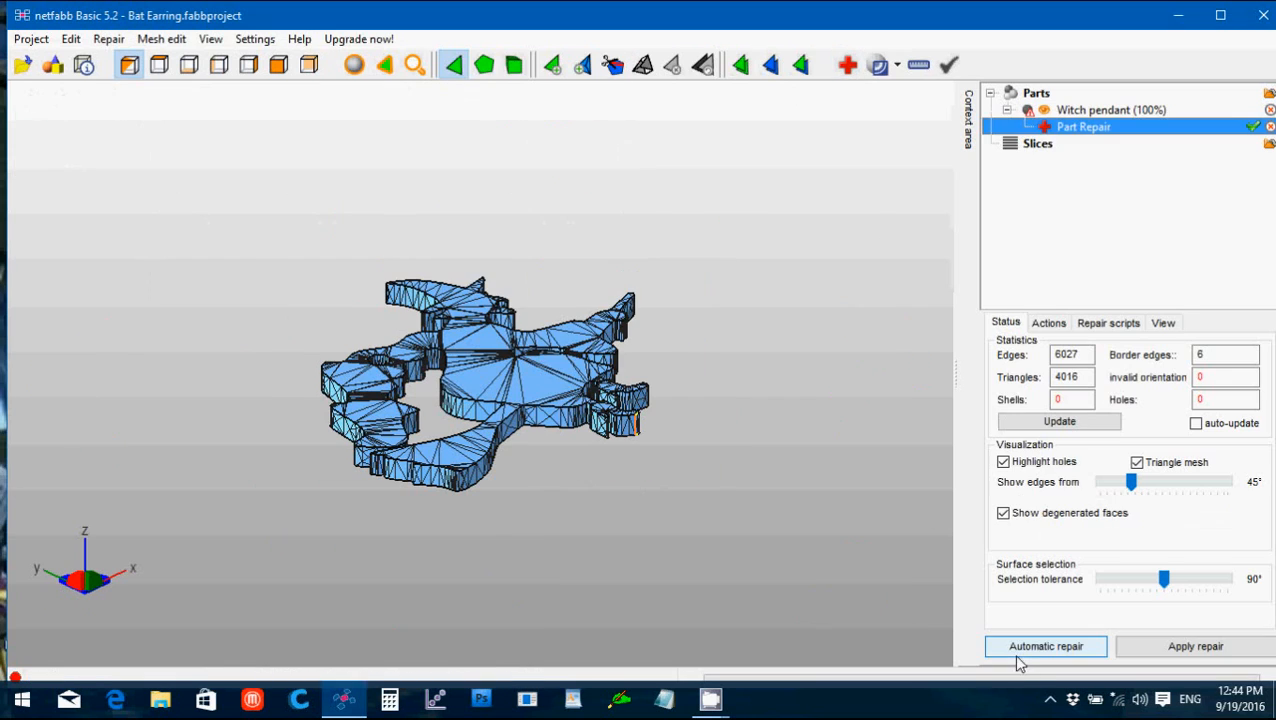
Step: Run the default automatic repair on the pendant and keep only the repaired part
left_click(1044, 646)
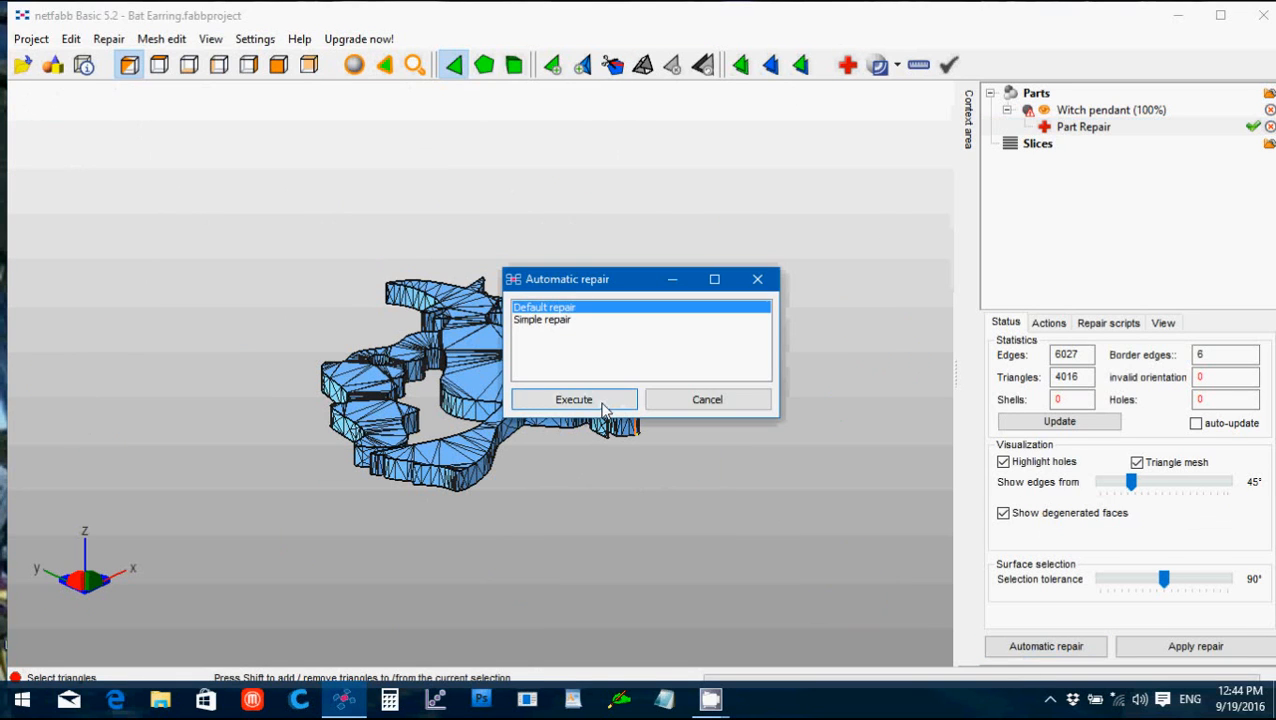
left_click(572, 400)
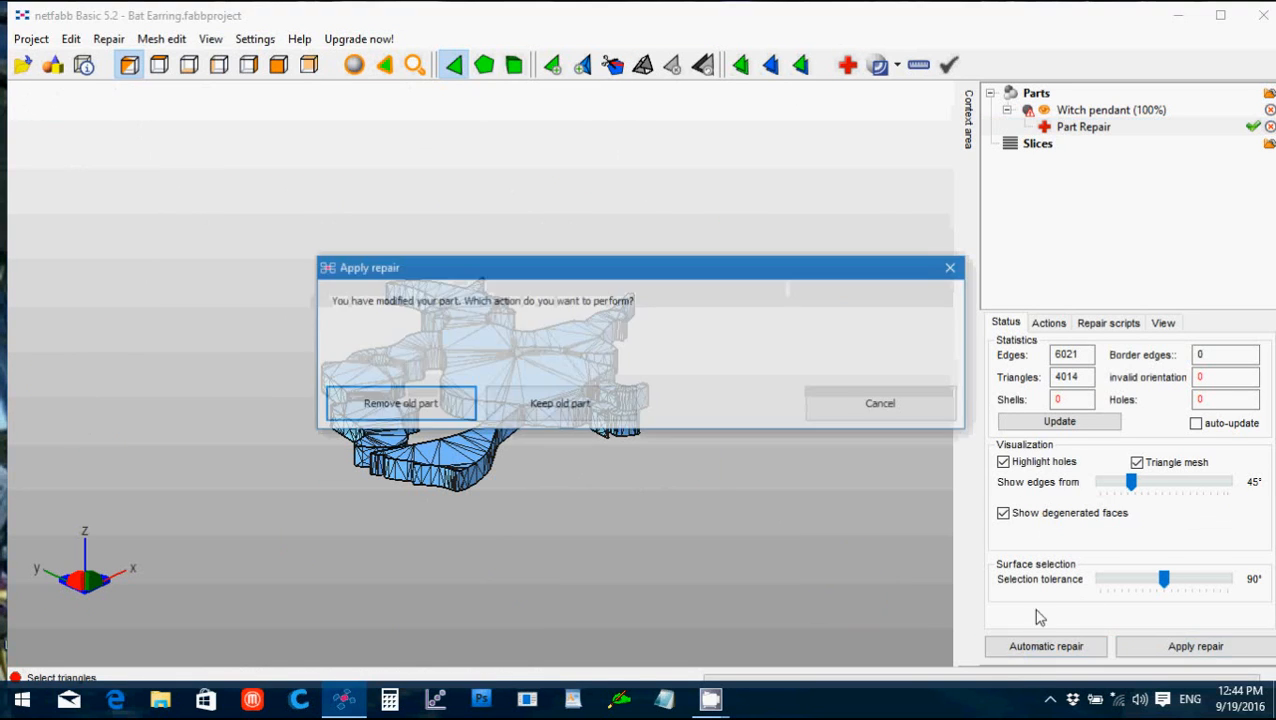
left_click(400, 402)
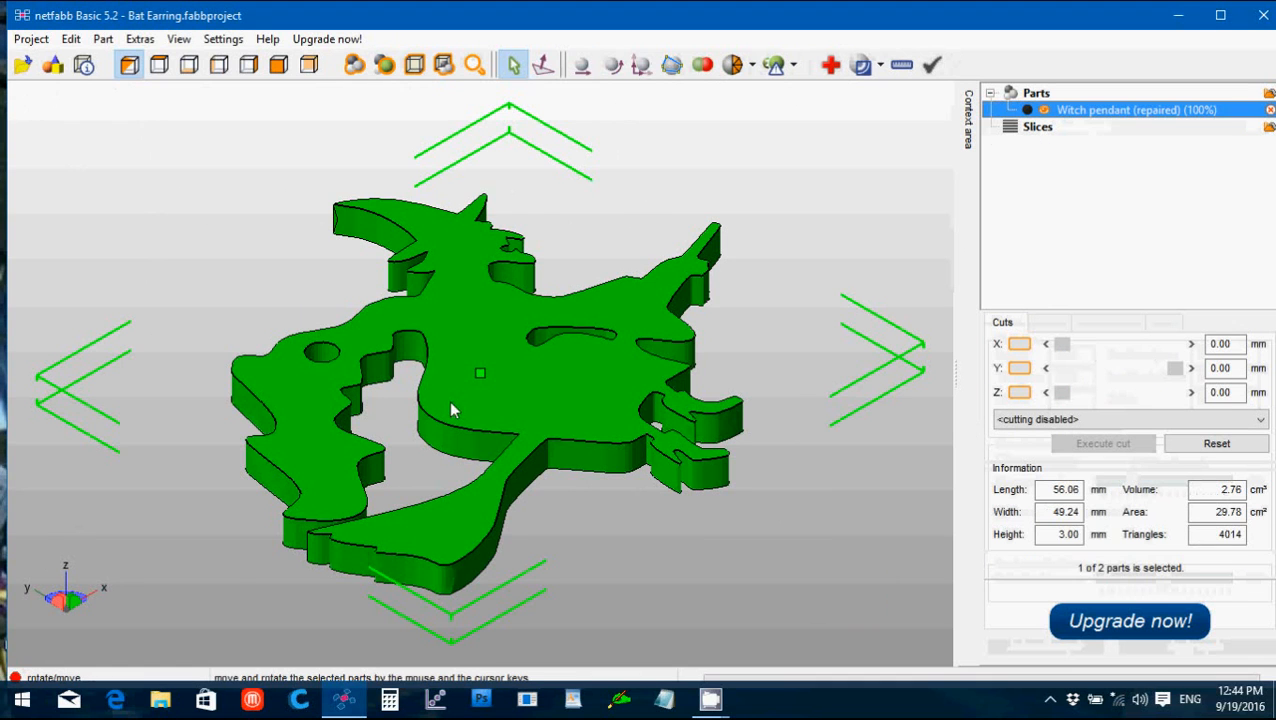
Step: Export the repaired pendant as Witch pendant (repaired).stl
left_click(102, 38)
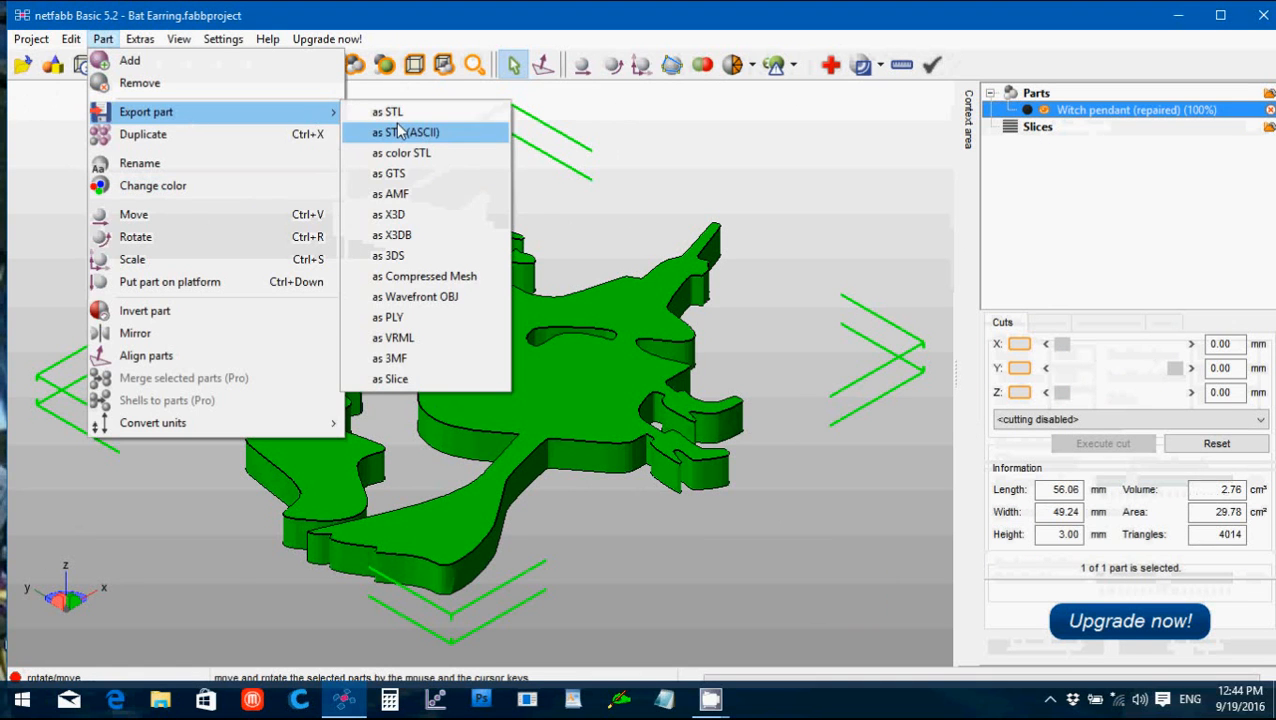
left_click(388, 112)
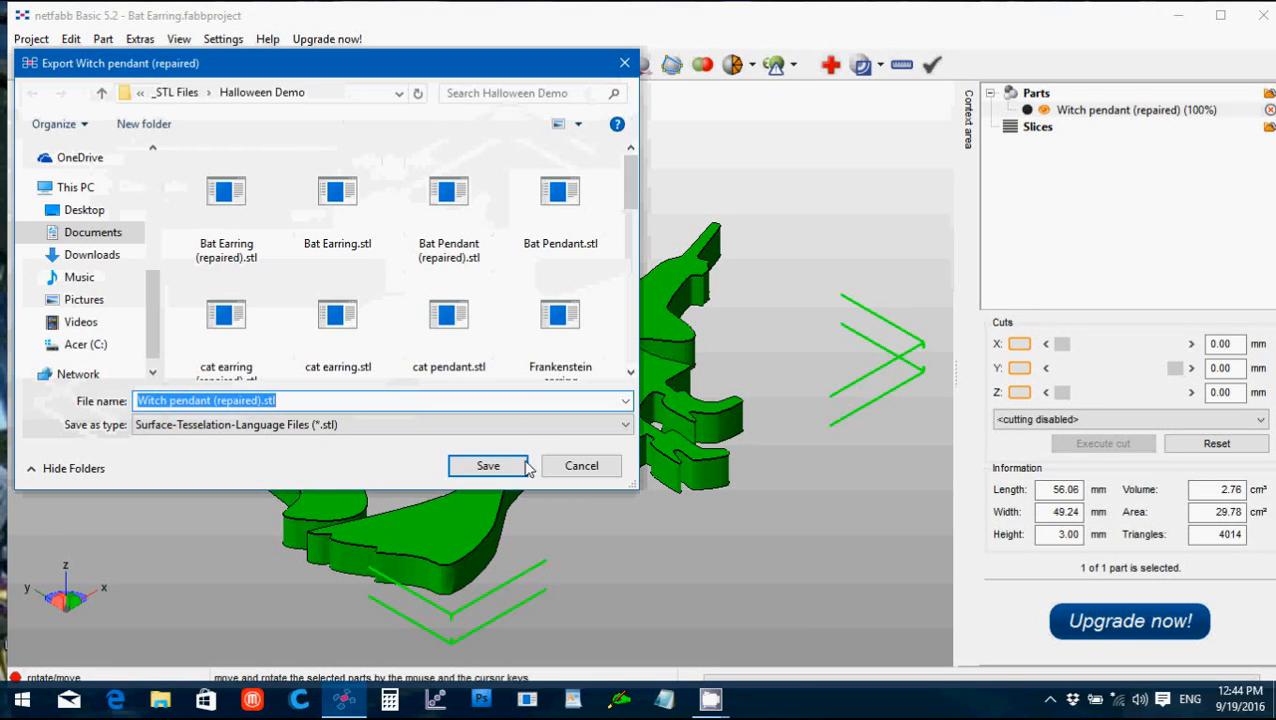
left_click(488, 464)
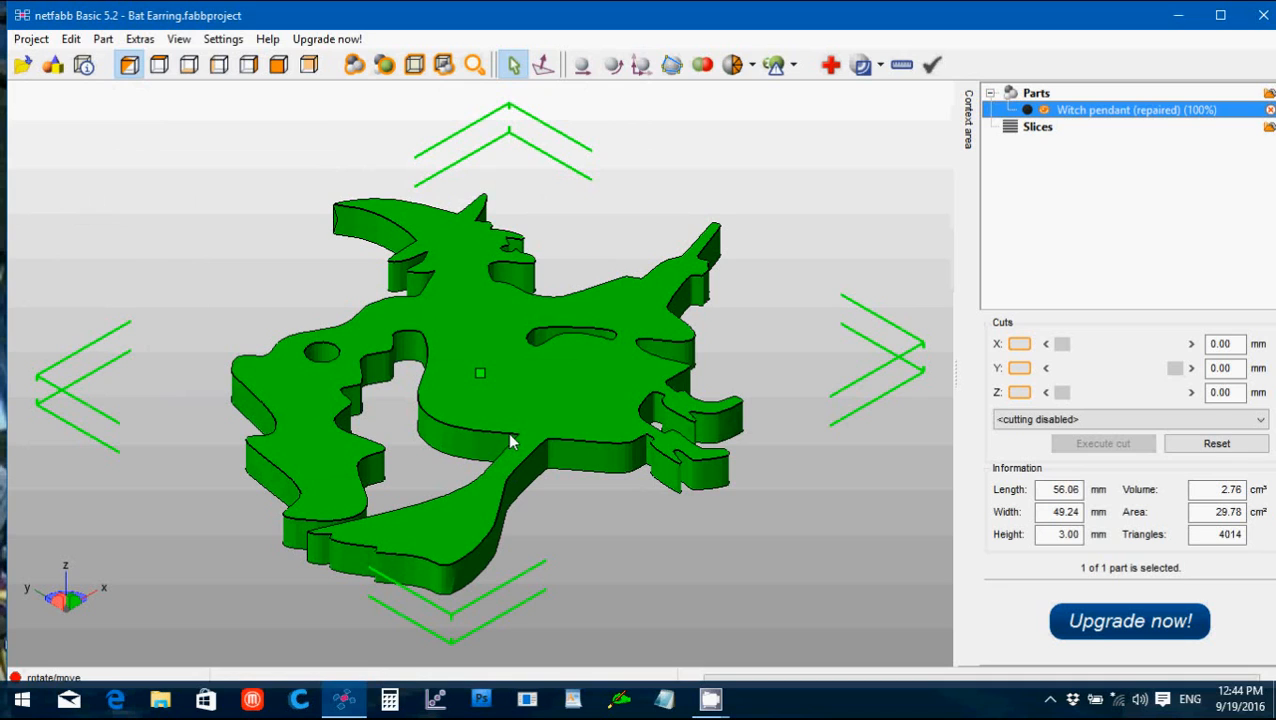
mouse_move(676, 476)
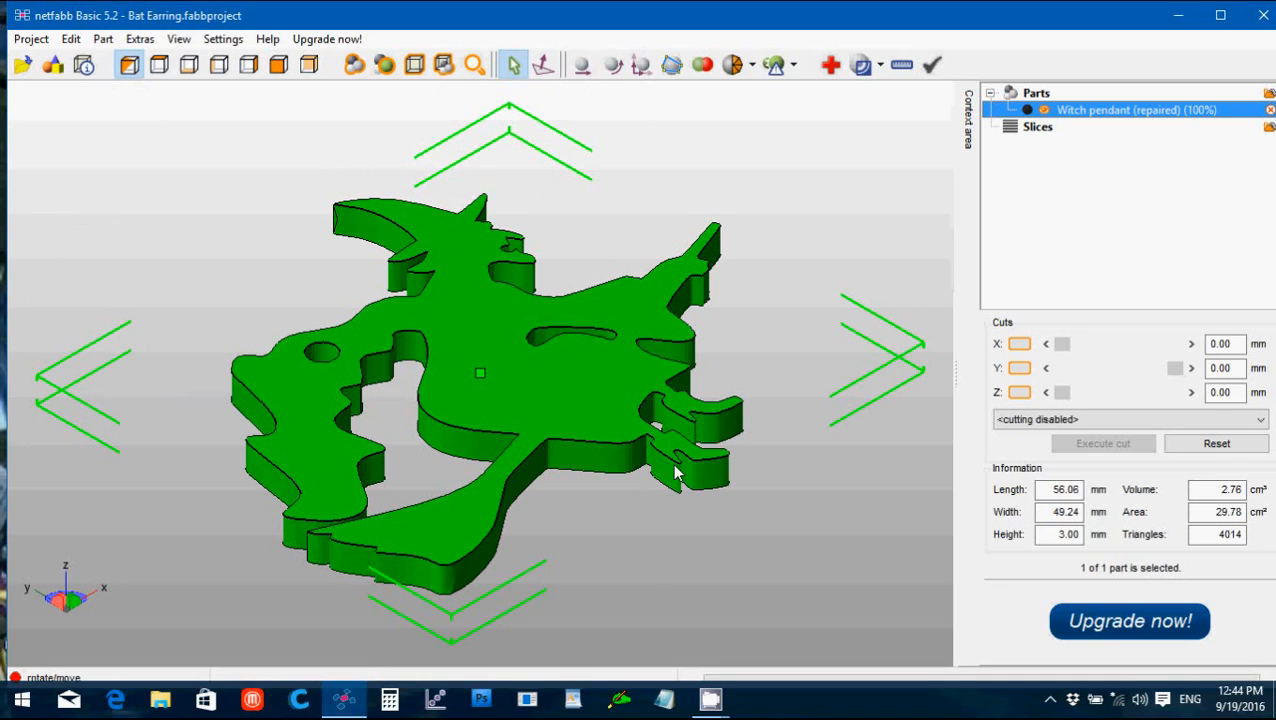
mouse_move(684, 468)
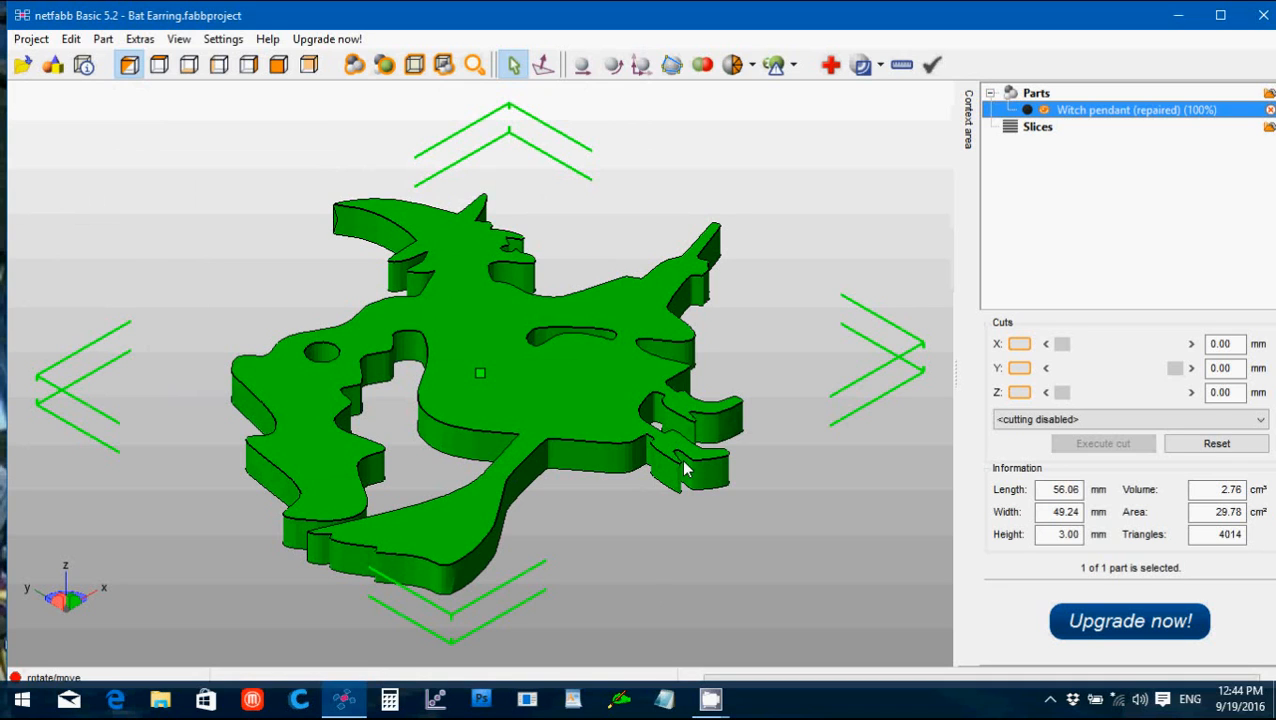
mouse_move(508, 248)
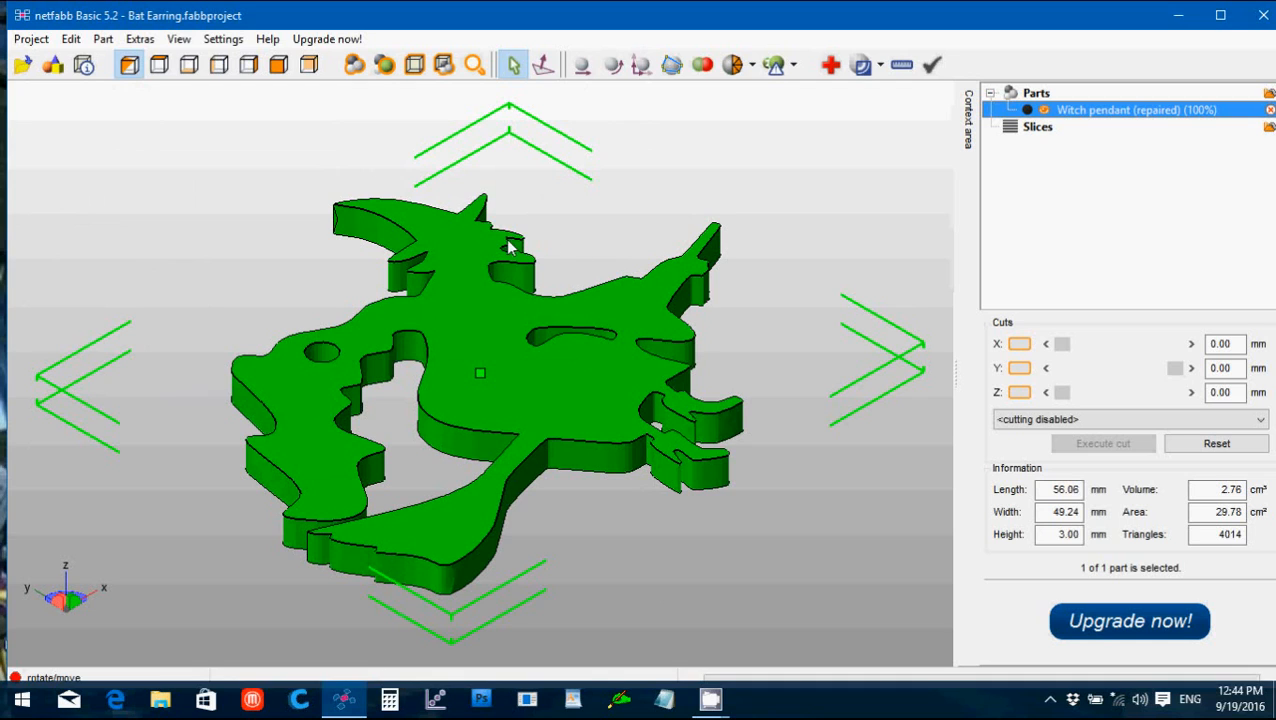
mouse_move(568, 252)
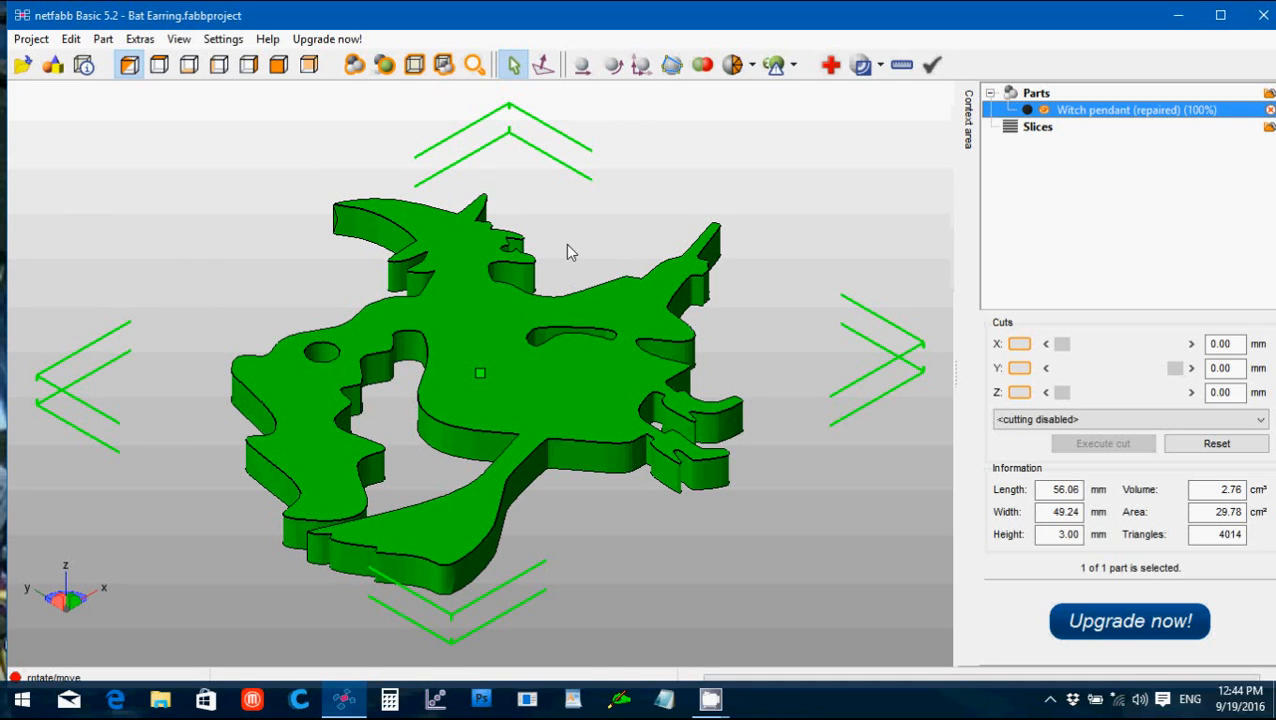